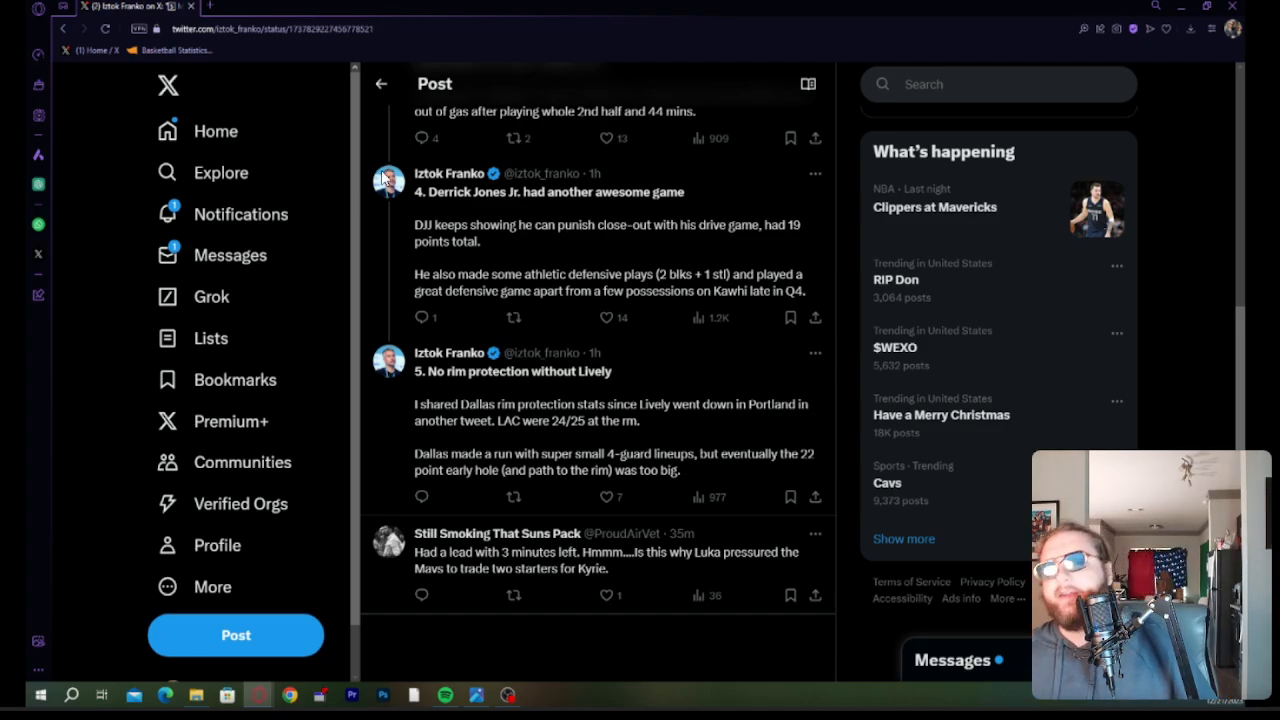
{"action": "mouse_move", "coordinate": [421, 339]}
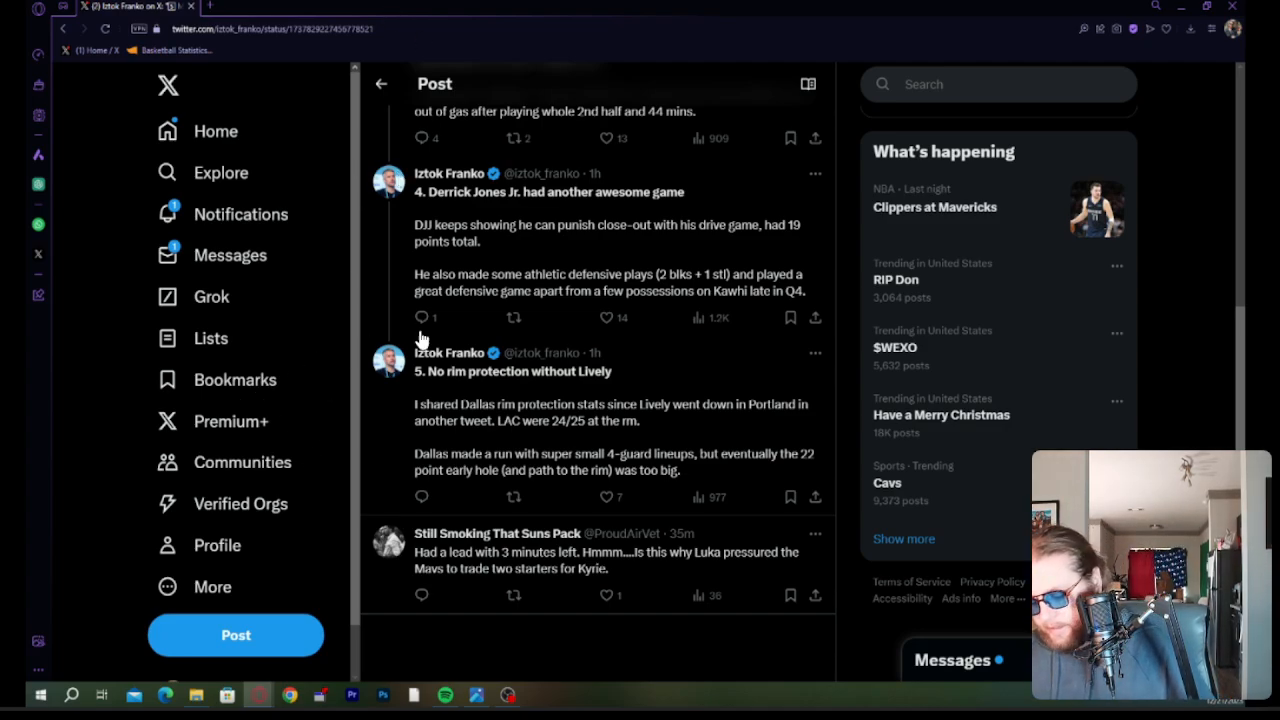
{"action": "mouse_move", "coordinate": [28, 104]}
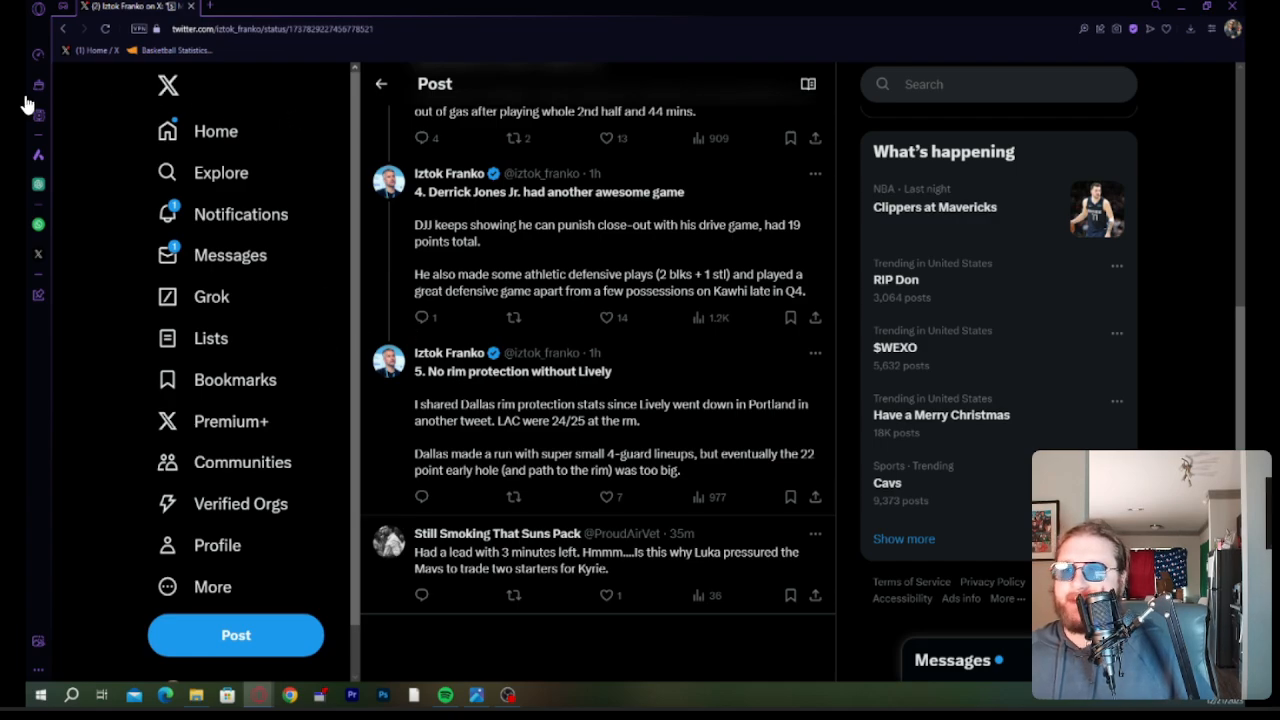
{"action": "mouse_move", "coordinate": [127, 231]}
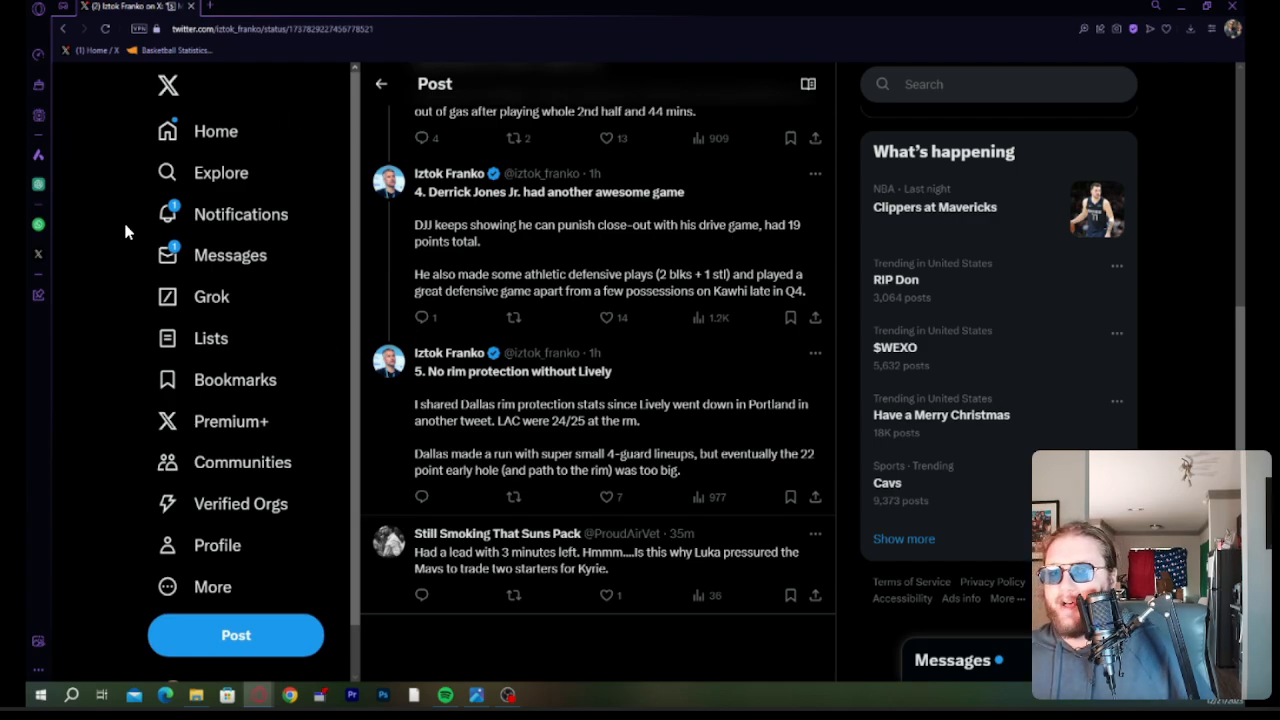
{"action": "mouse_move", "coordinate": [548, 100]}
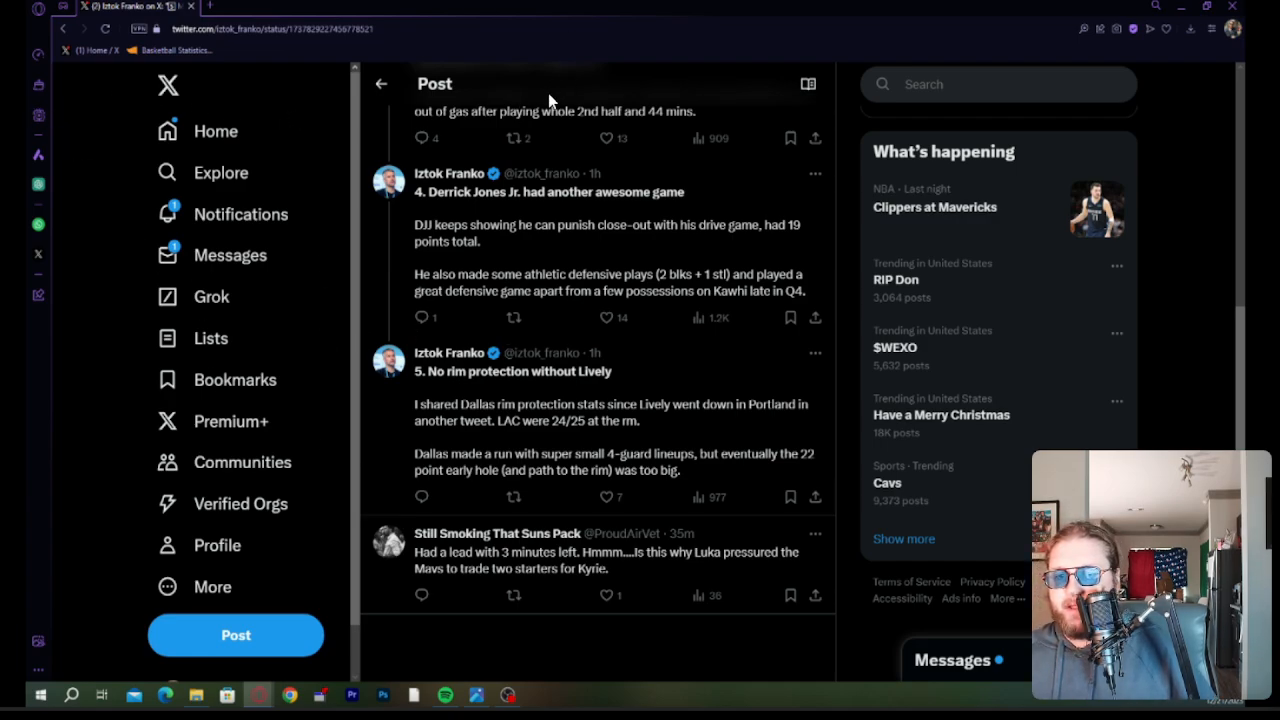
{"action": "mouse_move", "coordinate": [443, 380]}
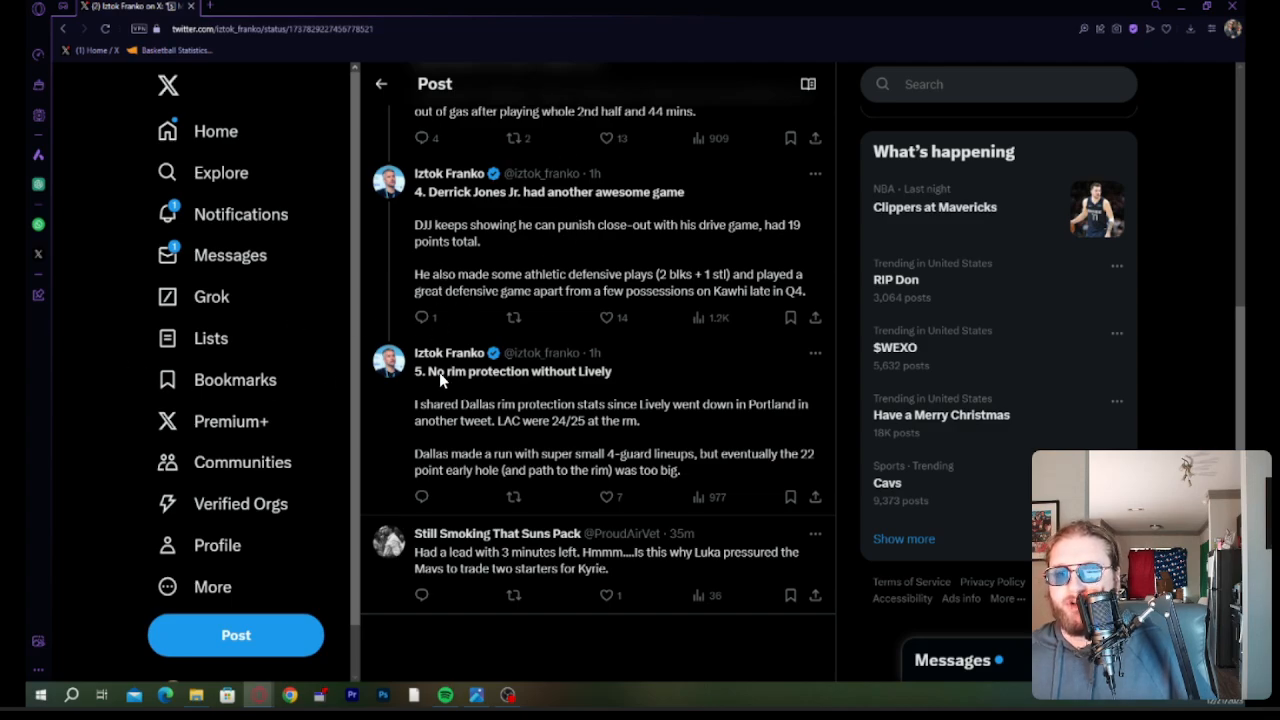
{"action": "mouse_move", "coordinate": [357, 332]}
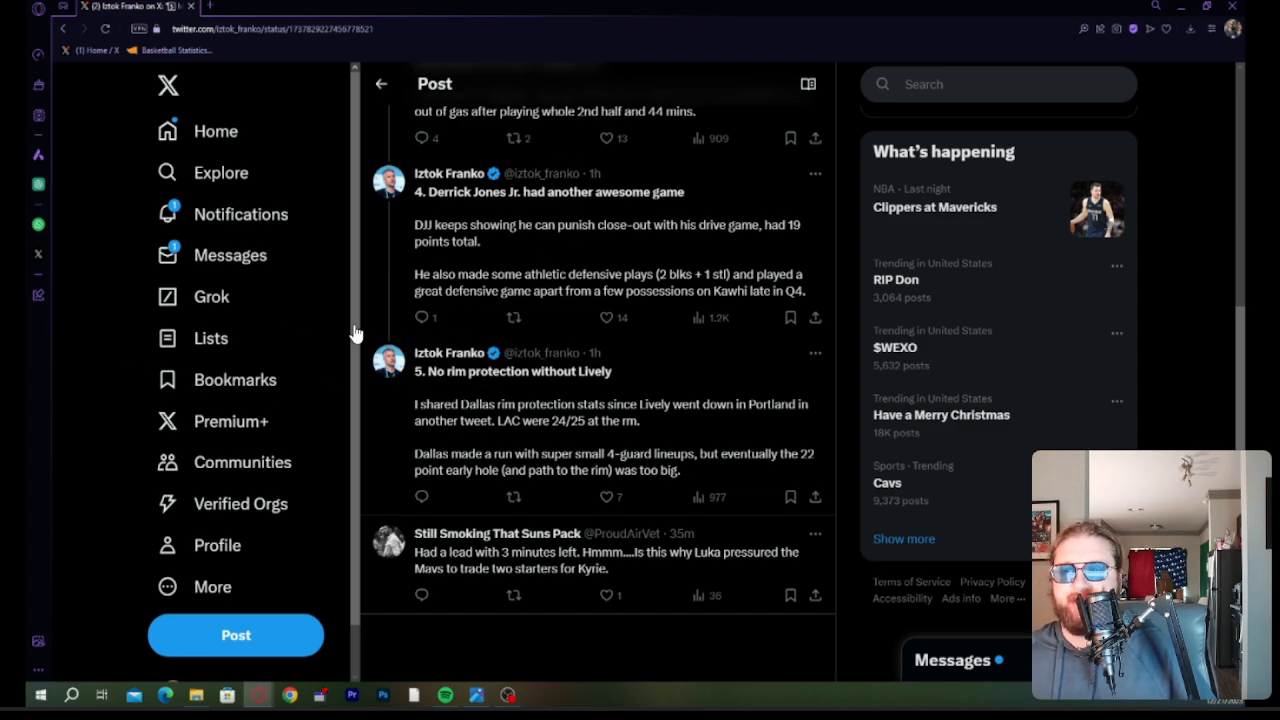
{"action": "mouse_move", "coordinate": [197, 143]}
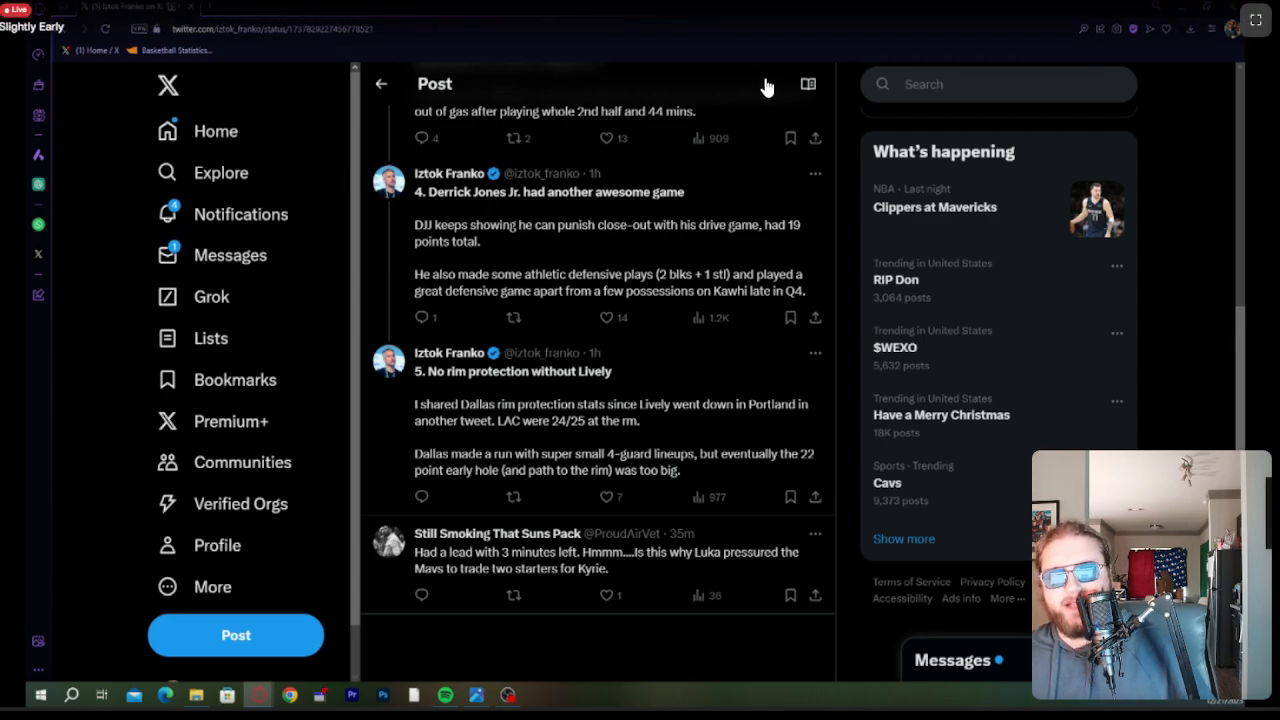
{"action": "mouse_move", "coordinate": [455, 487]}
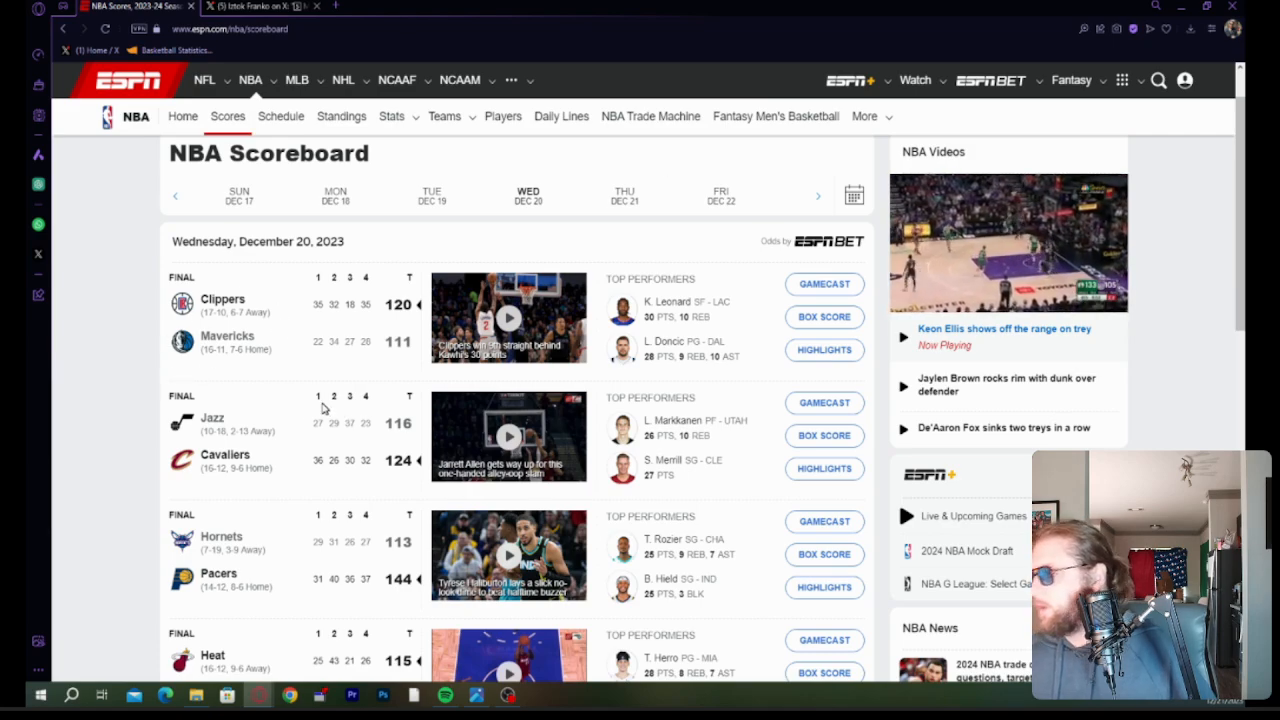
{"action": "mouse_move", "coordinate": [210, 498]}
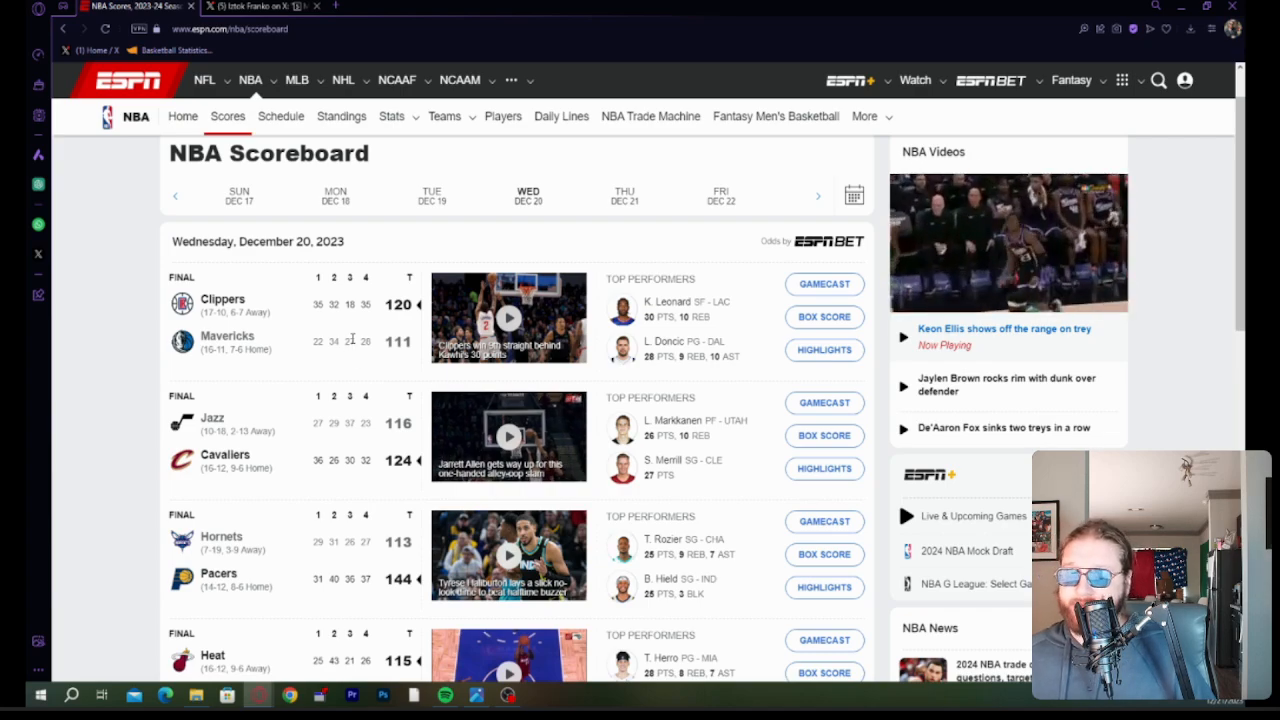
Scroll down the ESPN NBA scoreboard to reach the Lakers–Bulls game.
{"action": "left_click", "coordinate": [1008, 242]}
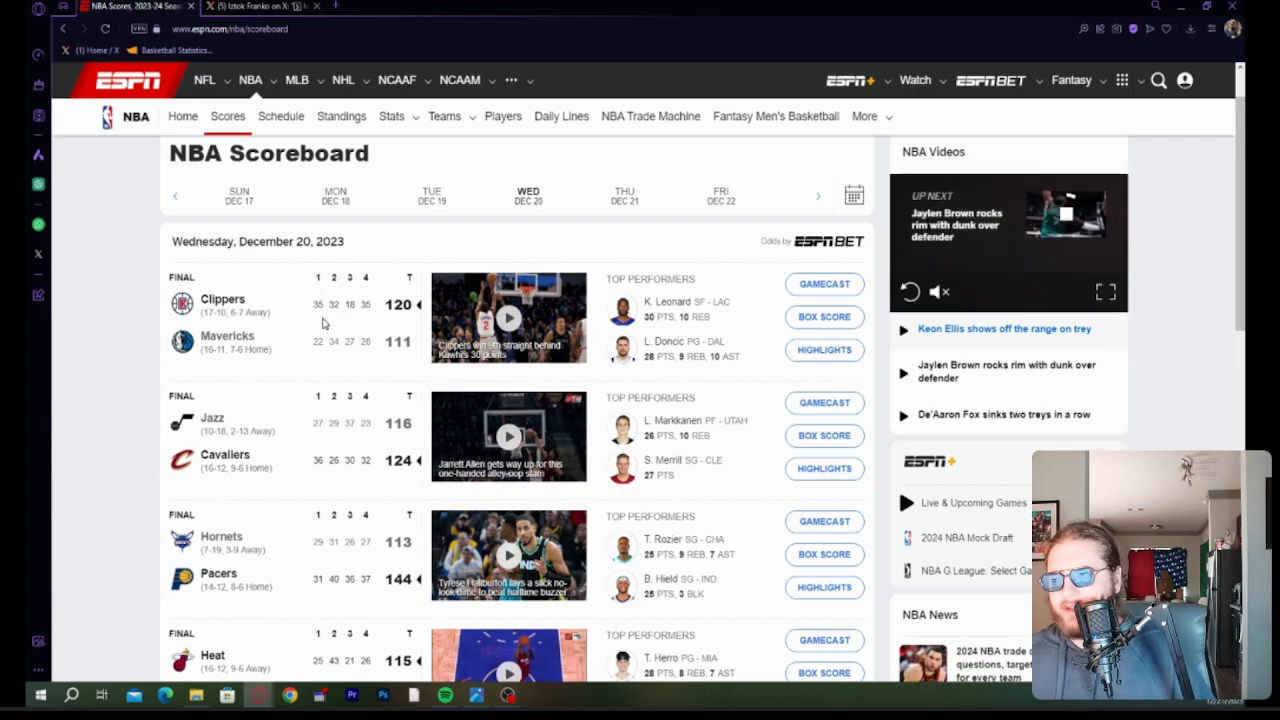
{"action": "scroll", "scroll_direction": "down", "scroll_amount": 3}
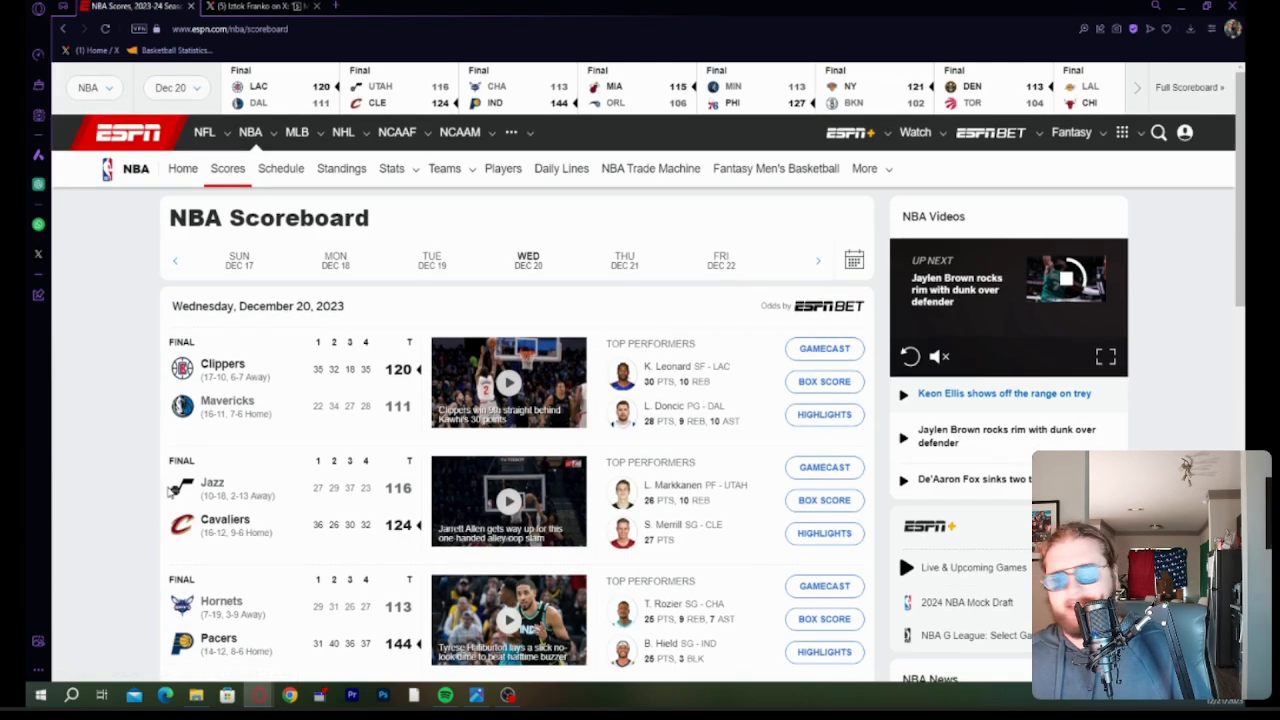
{"action": "scroll", "scroll_direction": "down", "scroll_amount": 3}
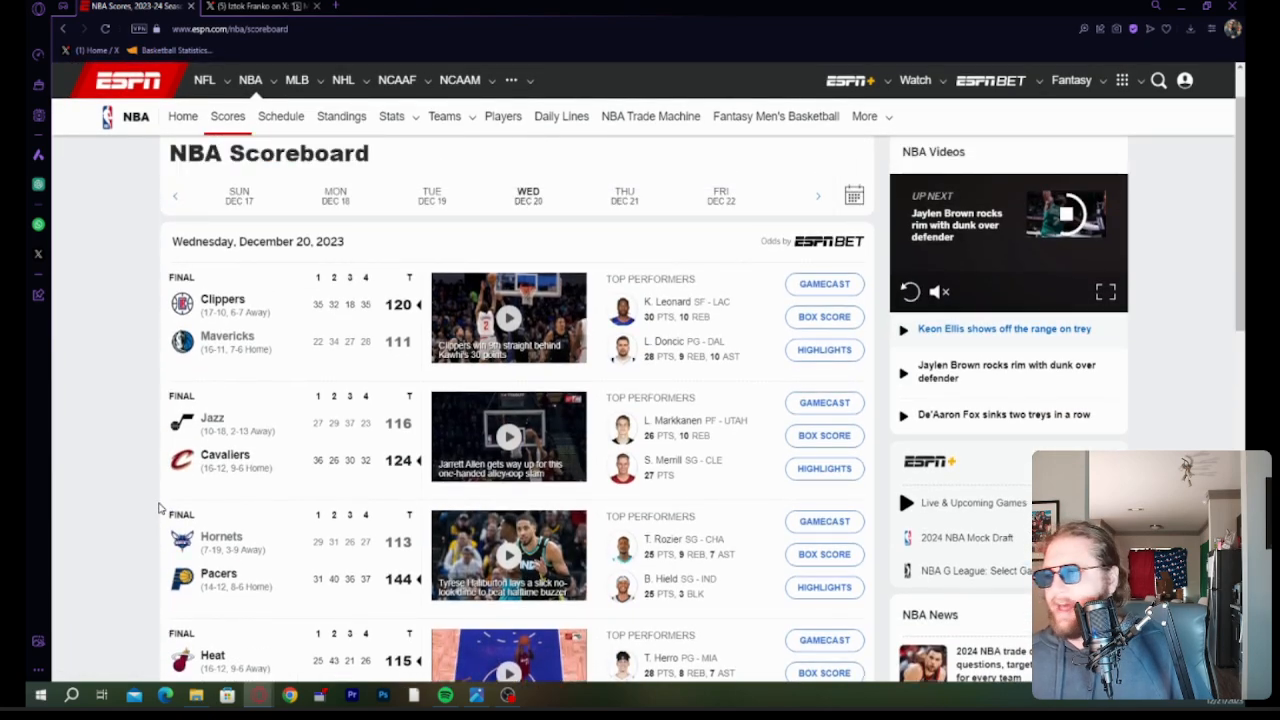
{"action": "scroll", "scroll_direction": "down", "scroll_amount": 3}
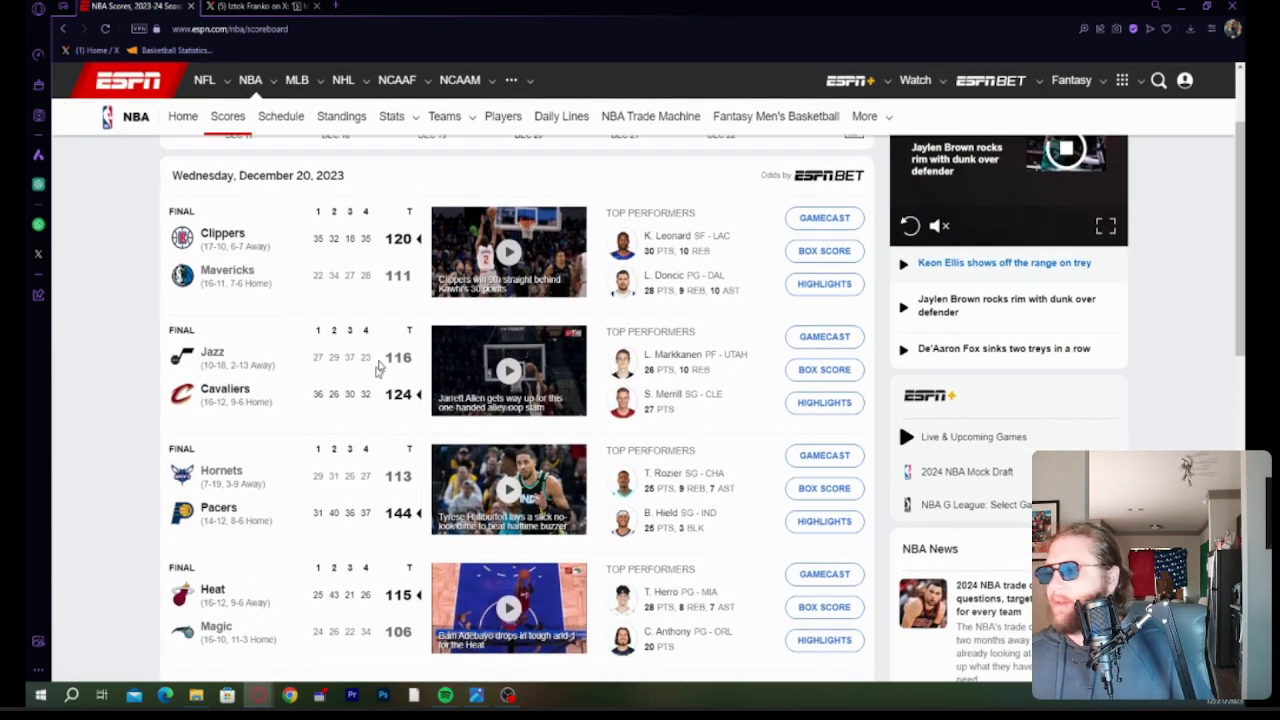
{"action": "mouse_move", "coordinate": [672, 410]}
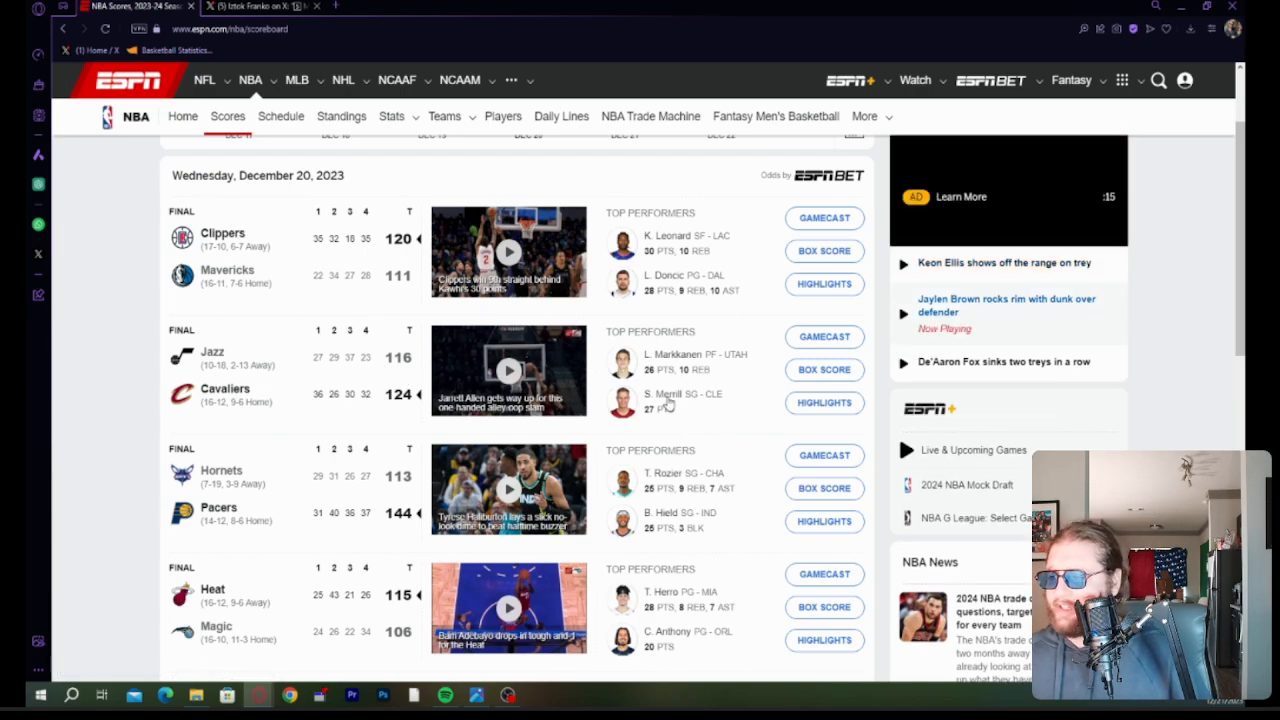
{"action": "mouse_move", "coordinate": [702, 428]}
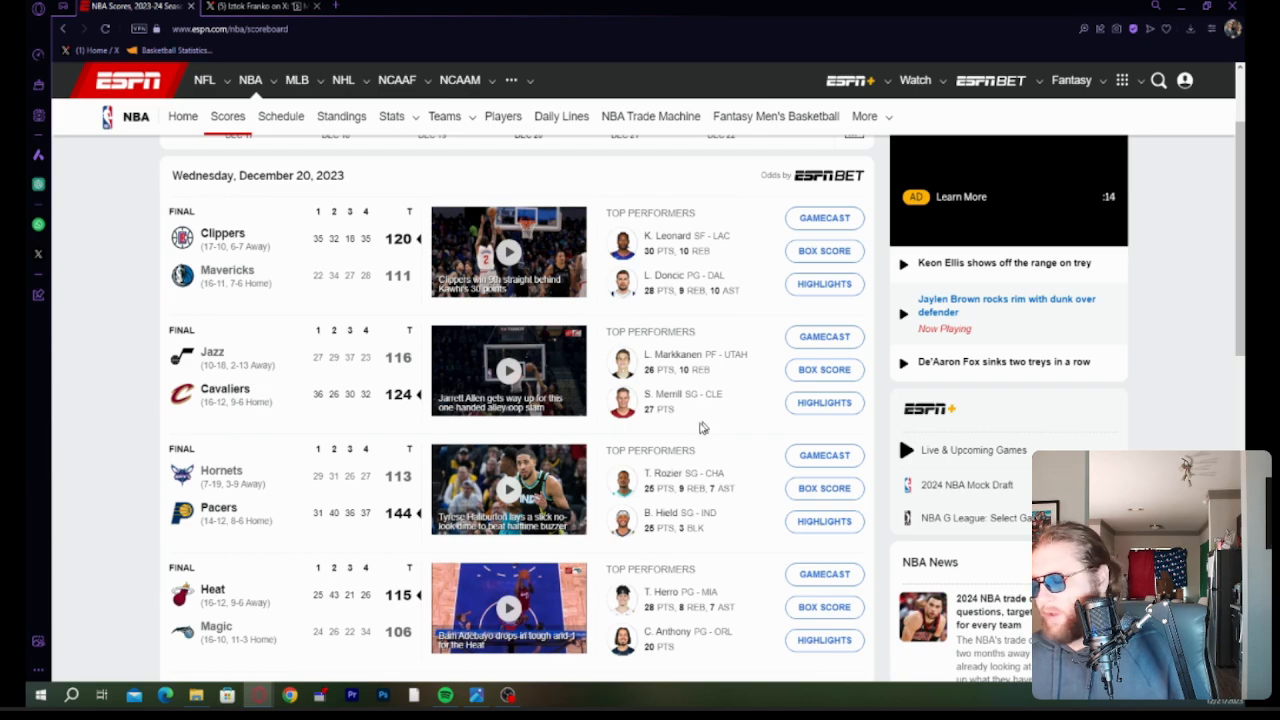
{"action": "scroll", "scroll_direction": "down", "scroll_amount": 3}
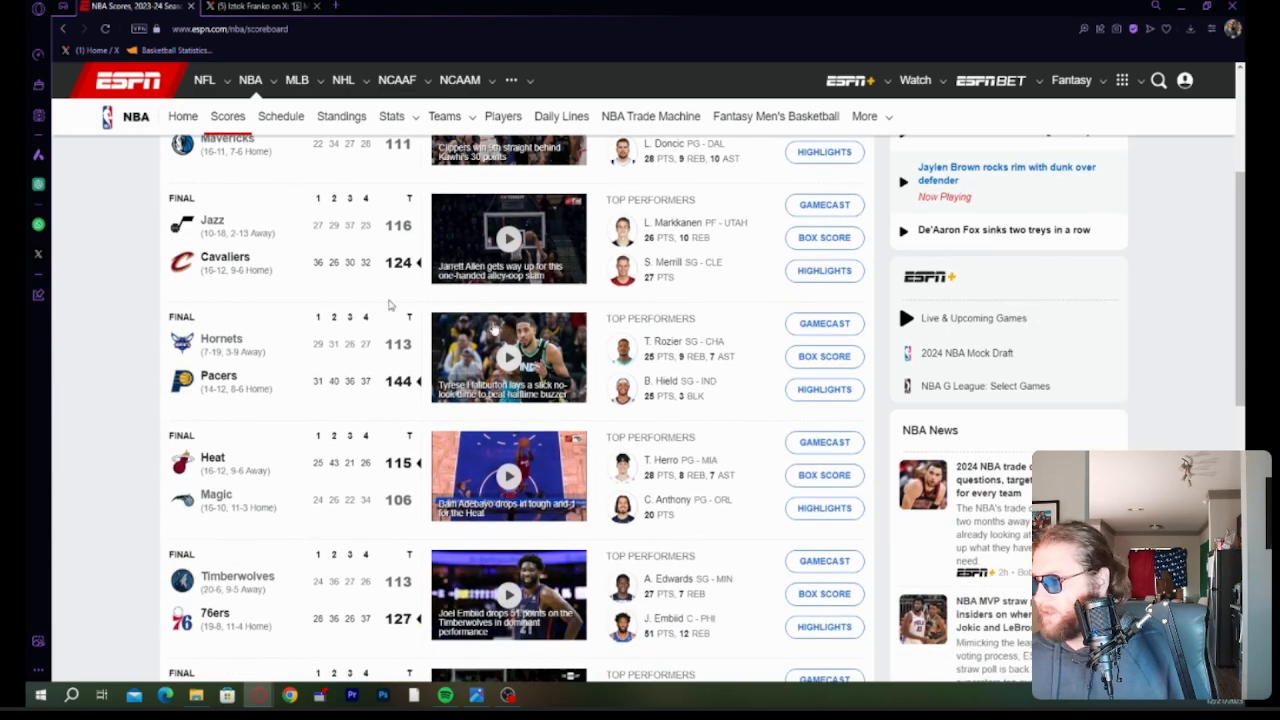
{"action": "mouse_move", "coordinate": [349, 407]}
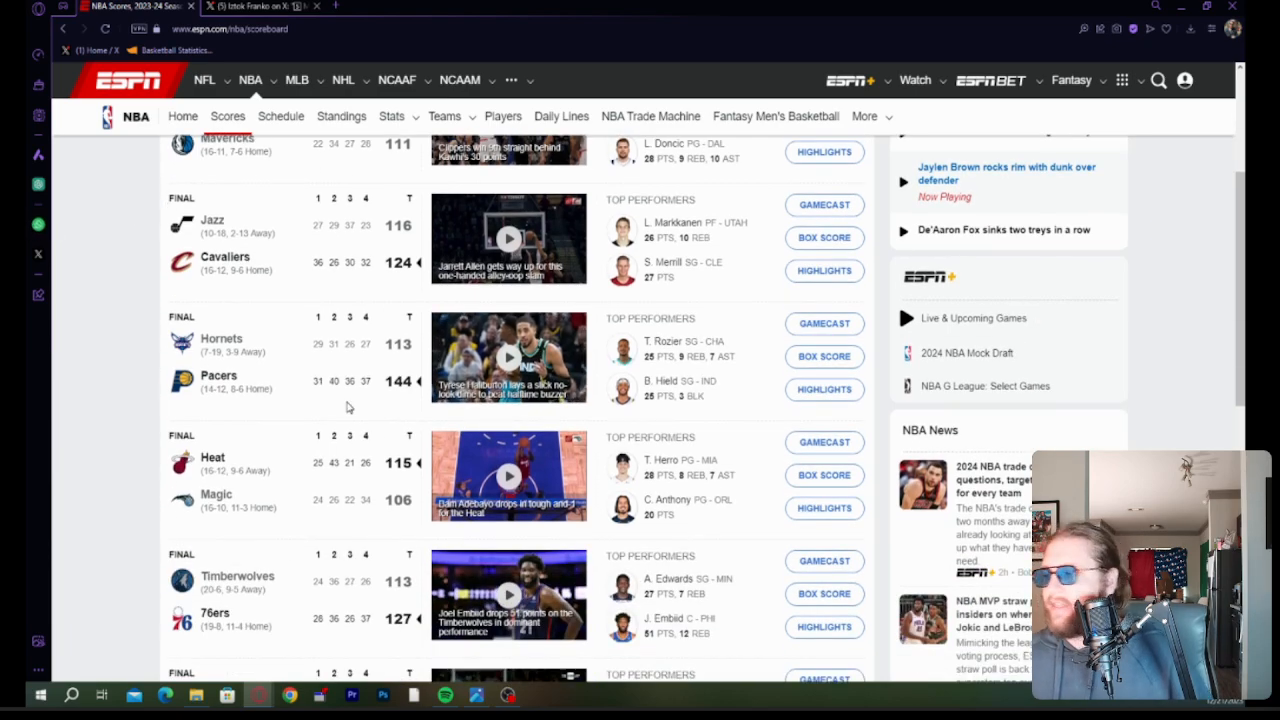
{"action": "scroll", "scroll_direction": "down", "scroll_amount": 3}
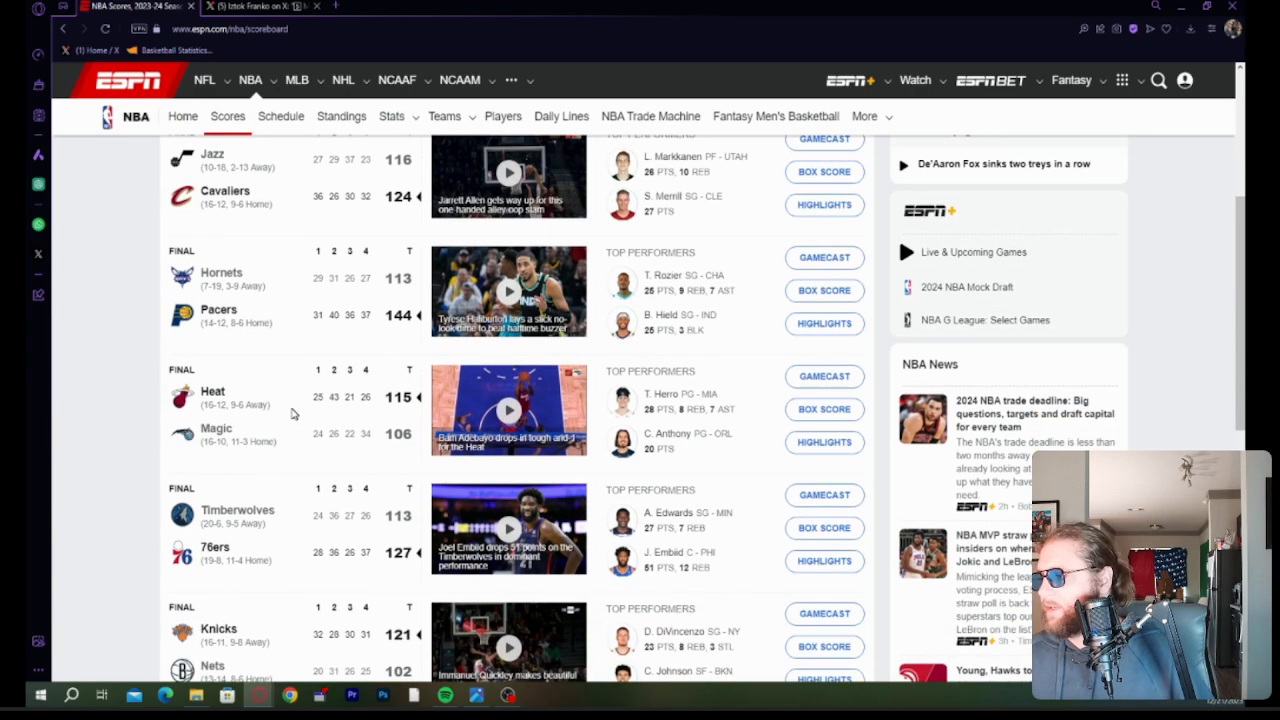
{"action": "mouse_move", "coordinate": [330, 441]}
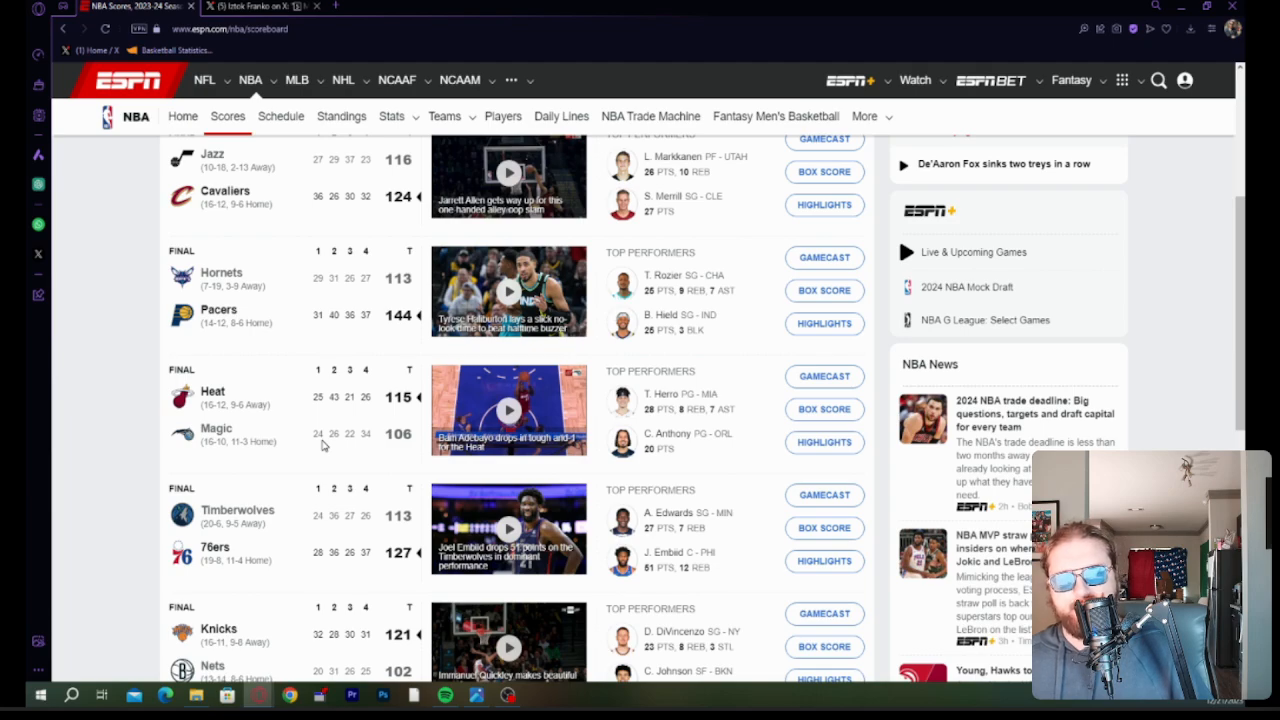
{"action": "scroll", "scroll_direction": "down", "scroll_amount": 3}
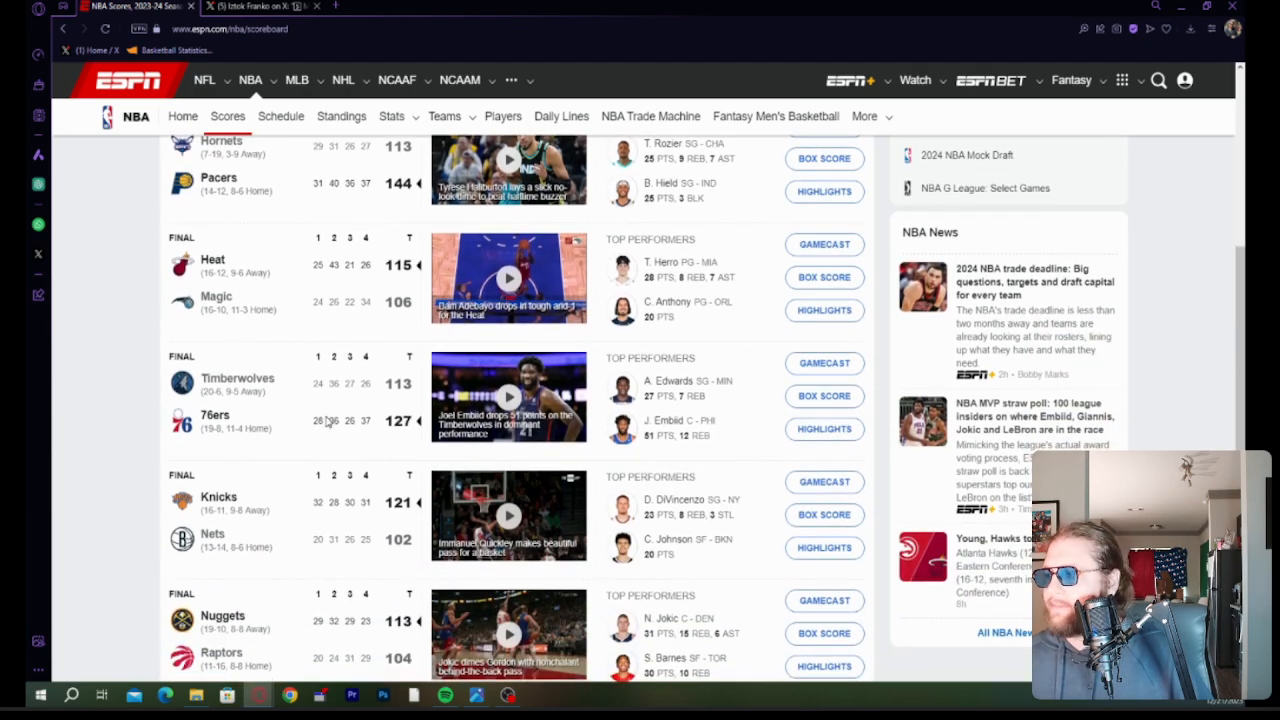
{"action": "mouse_move", "coordinate": [370, 348]}
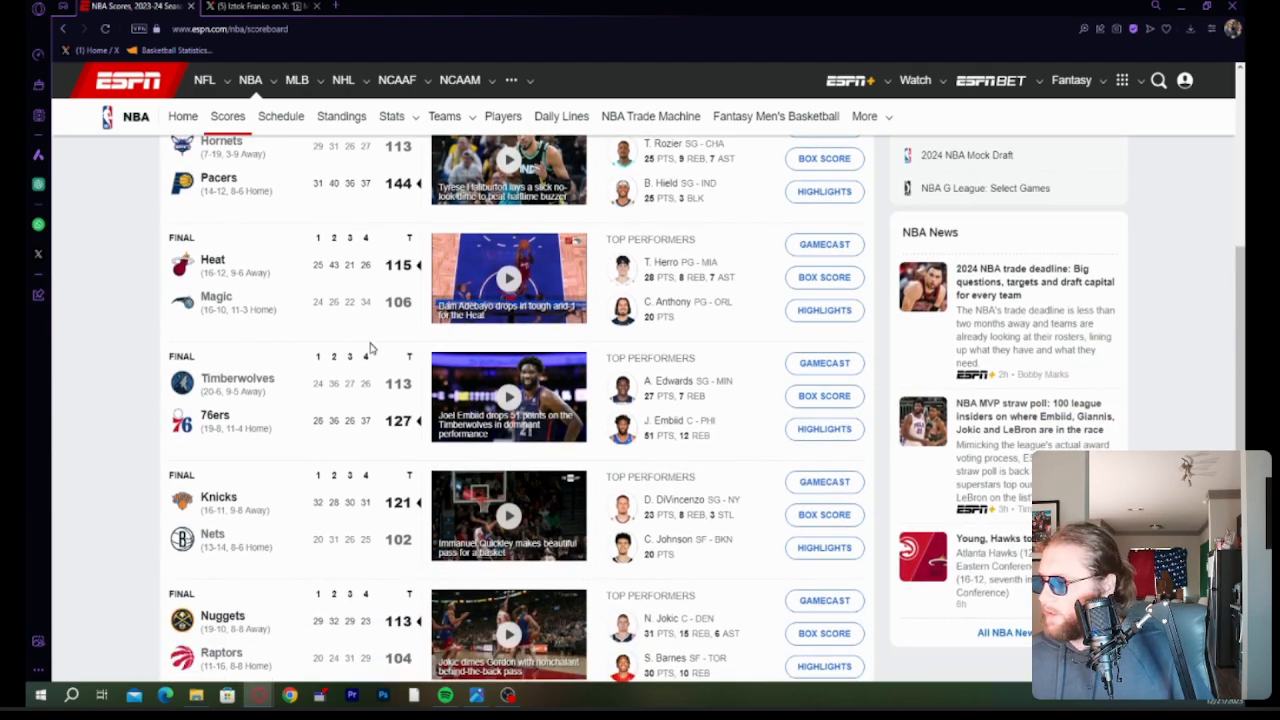
{"action": "scroll", "scroll_direction": "down", "scroll_amount": 3}
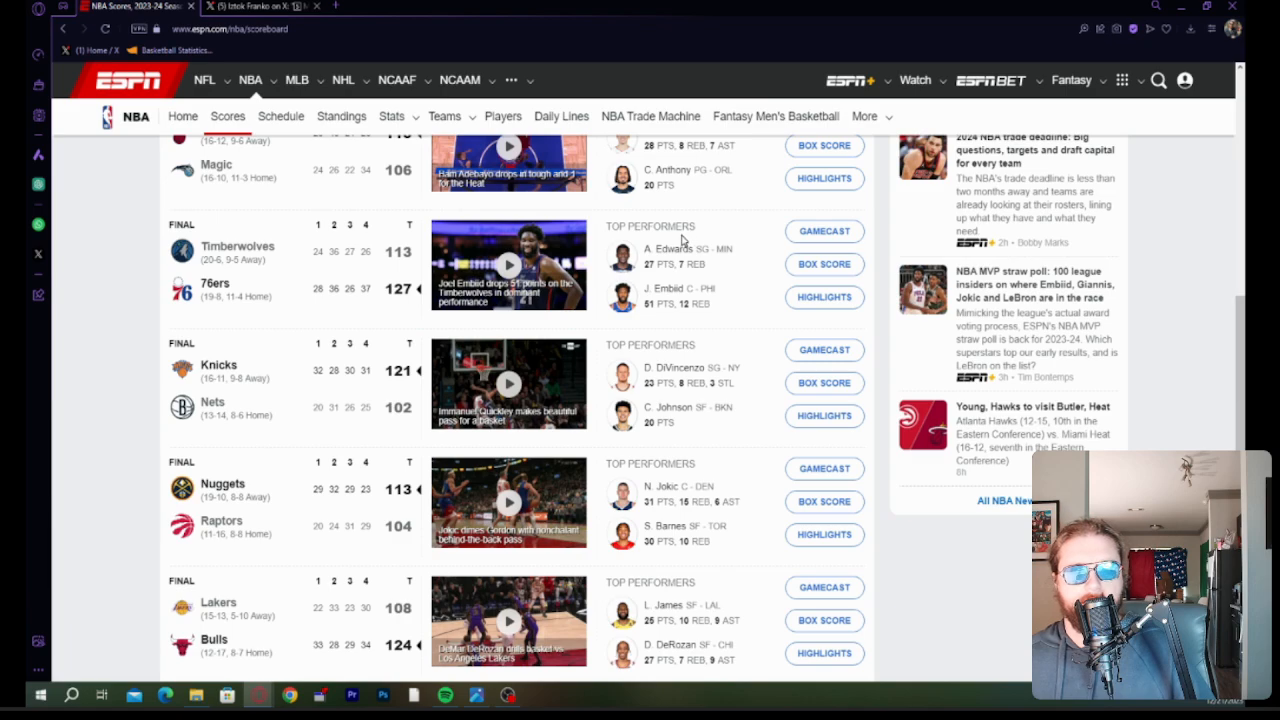
{"action": "scroll", "scroll_direction": "down", "scroll_amount": 3}
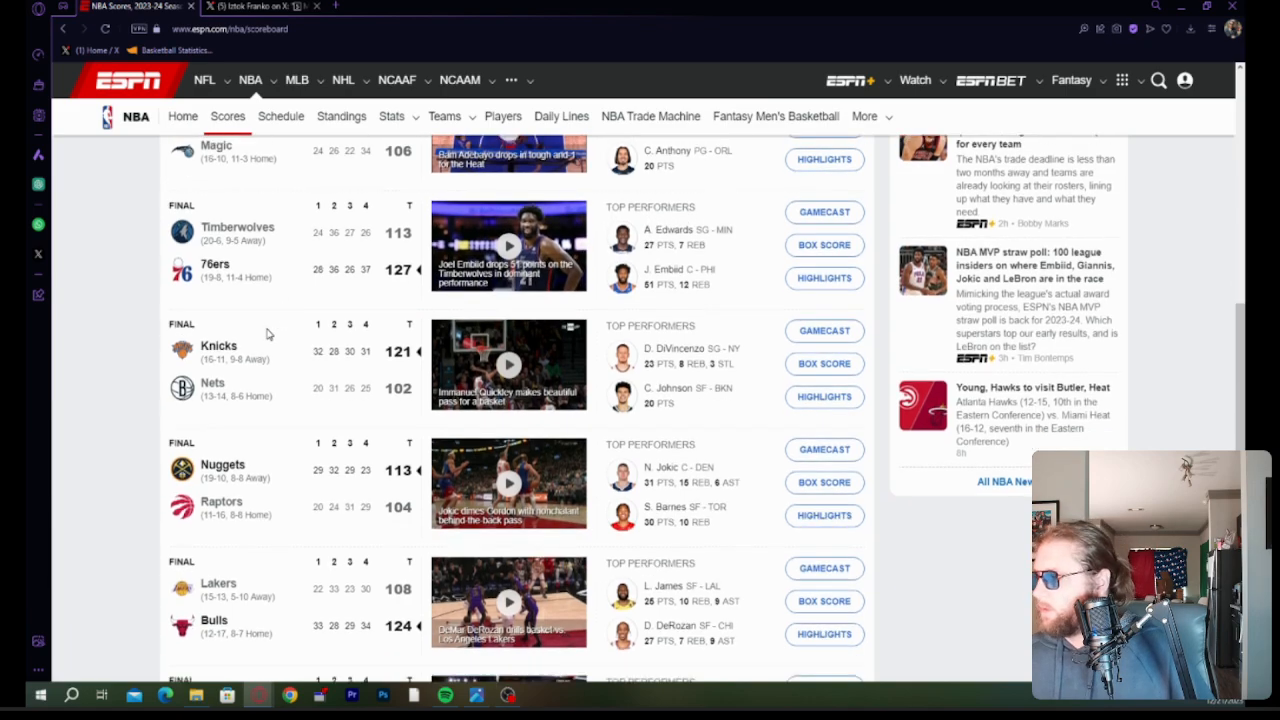
{"action": "scroll", "scroll_direction": "down", "scroll_amount": 3}
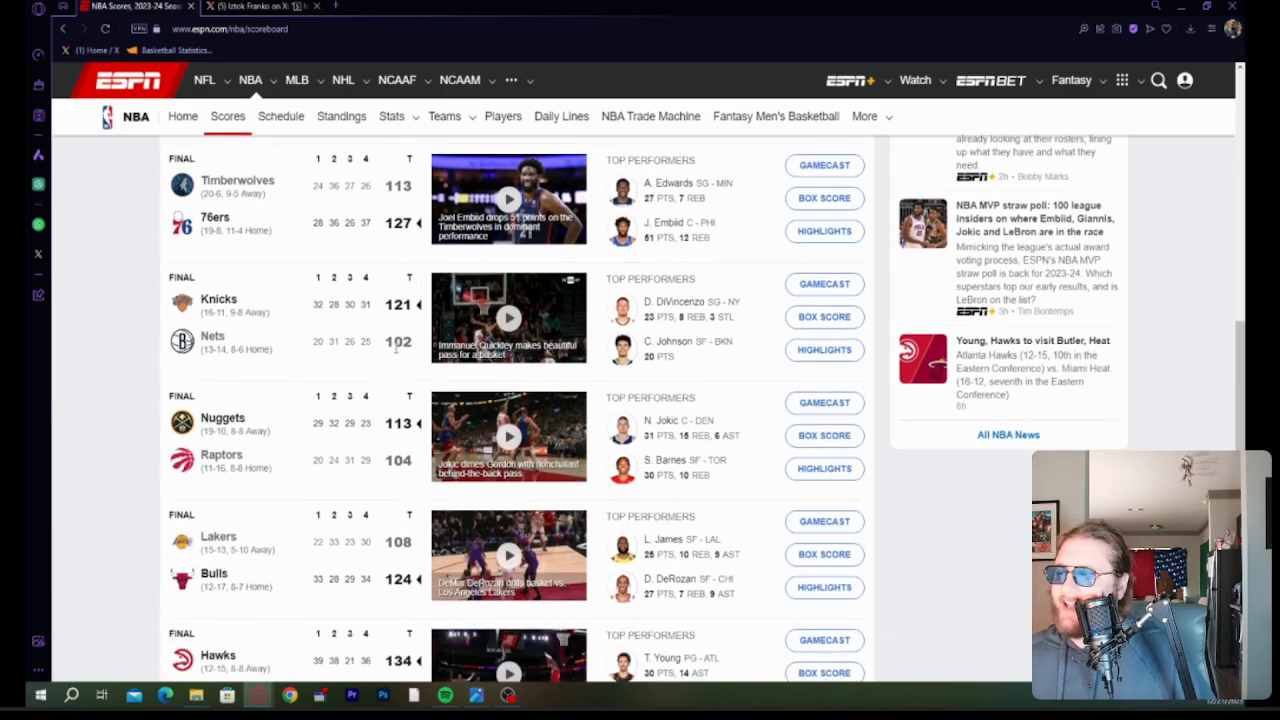
{"action": "scroll", "scroll_direction": "down", "scroll_amount": 3}
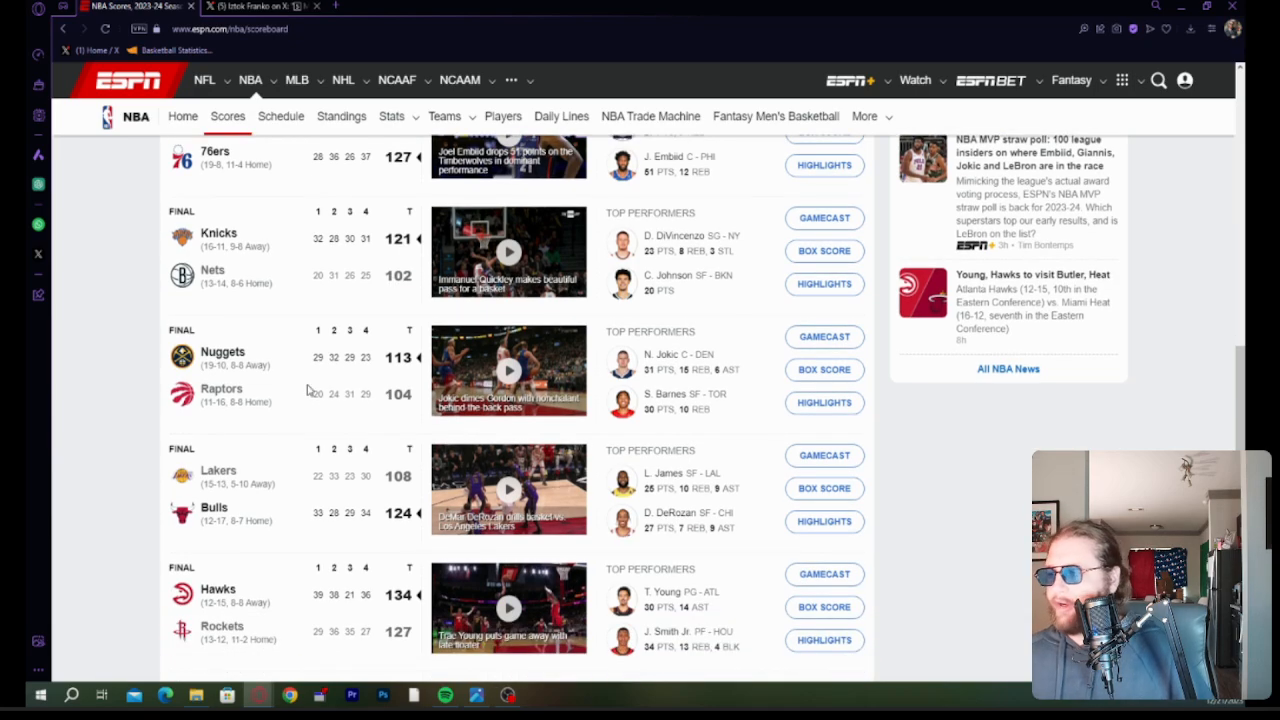
{"action": "scroll", "scroll_direction": "down", "scroll_amount": 3}
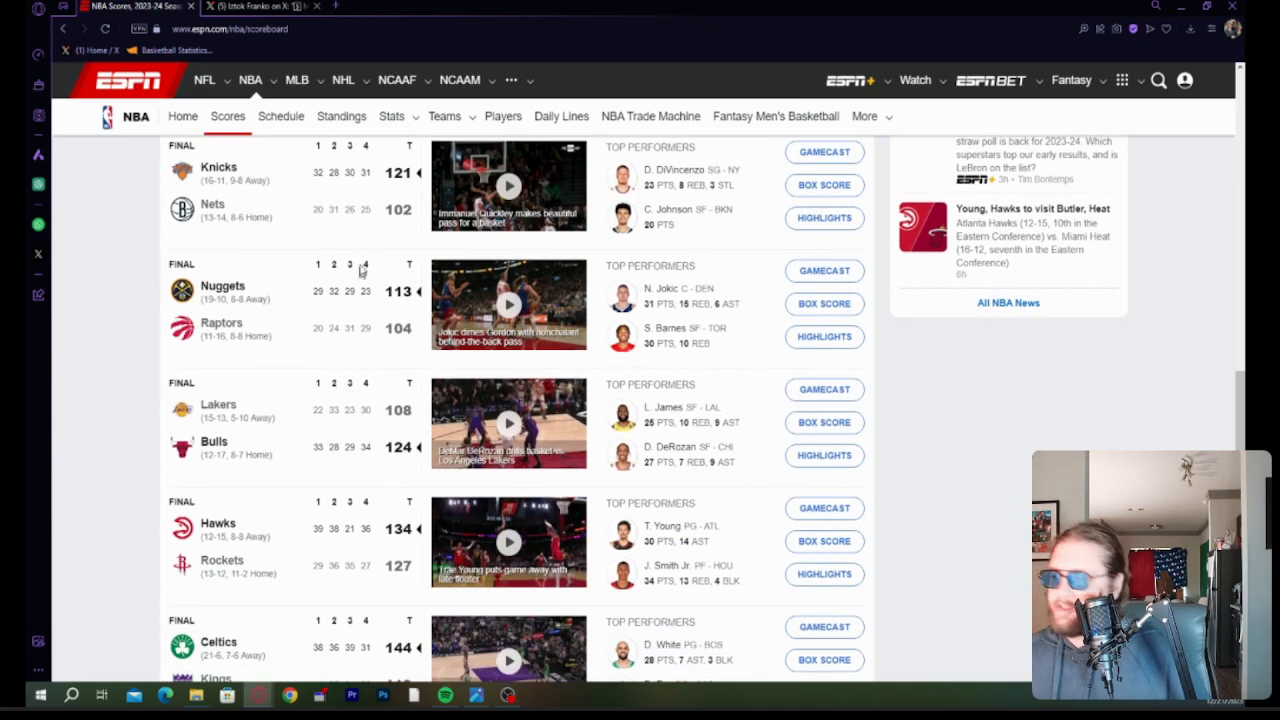
{"action": "mouse_move", "coordinate": [351, 442]}
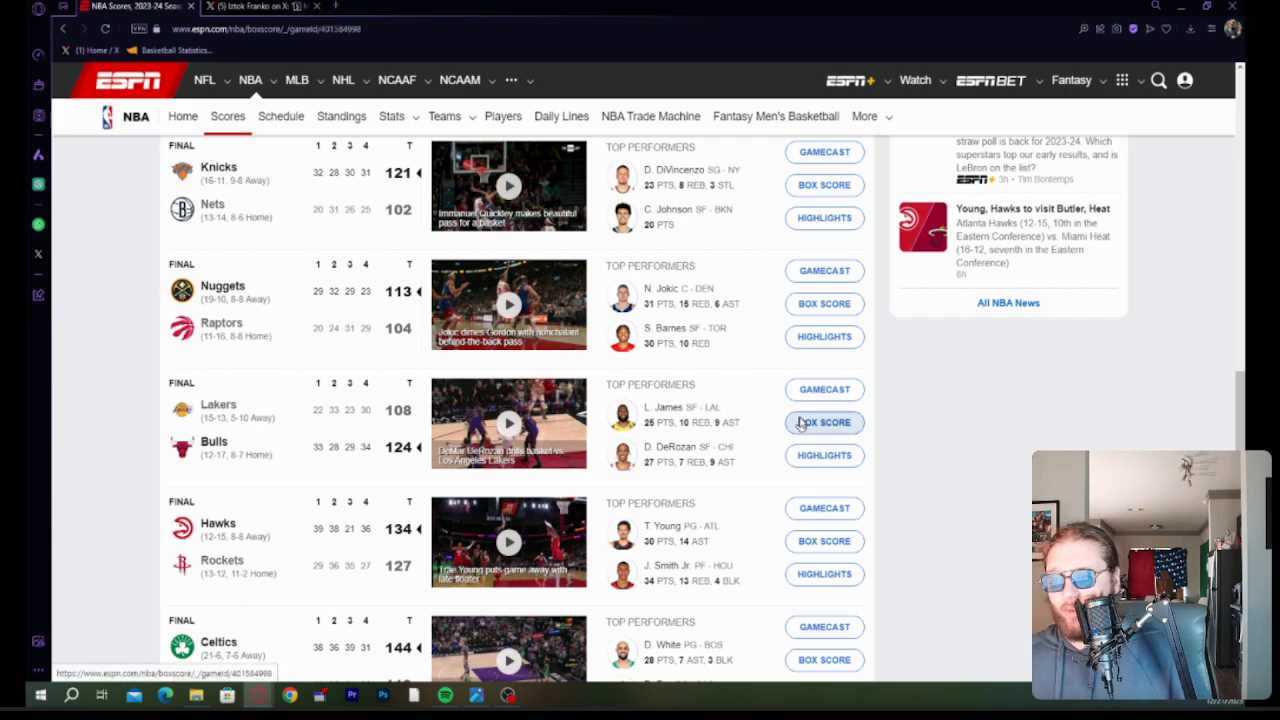
Open the Lakers–Bulls box score and the Los Angeles Lakers team page in a new tab.
{"action": "left_click", "coordinate": [823, 422]}
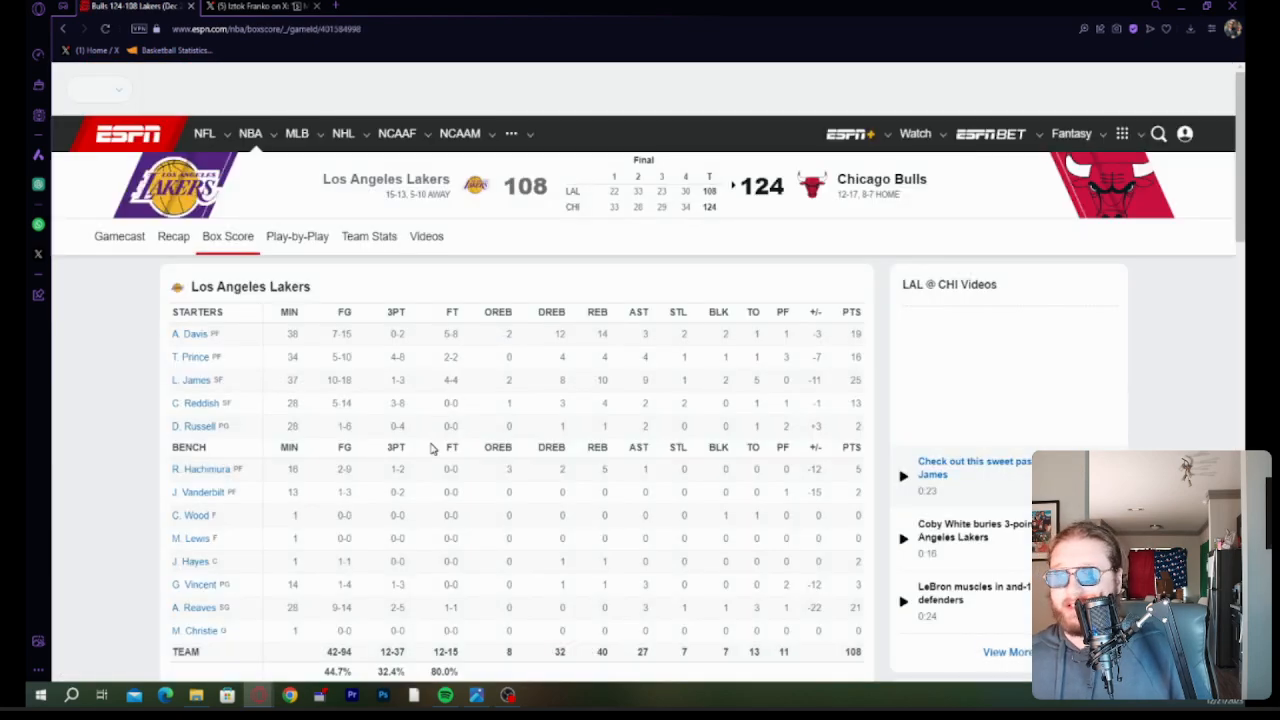
{"action": "right_click", "coordinate": [386, 178]}
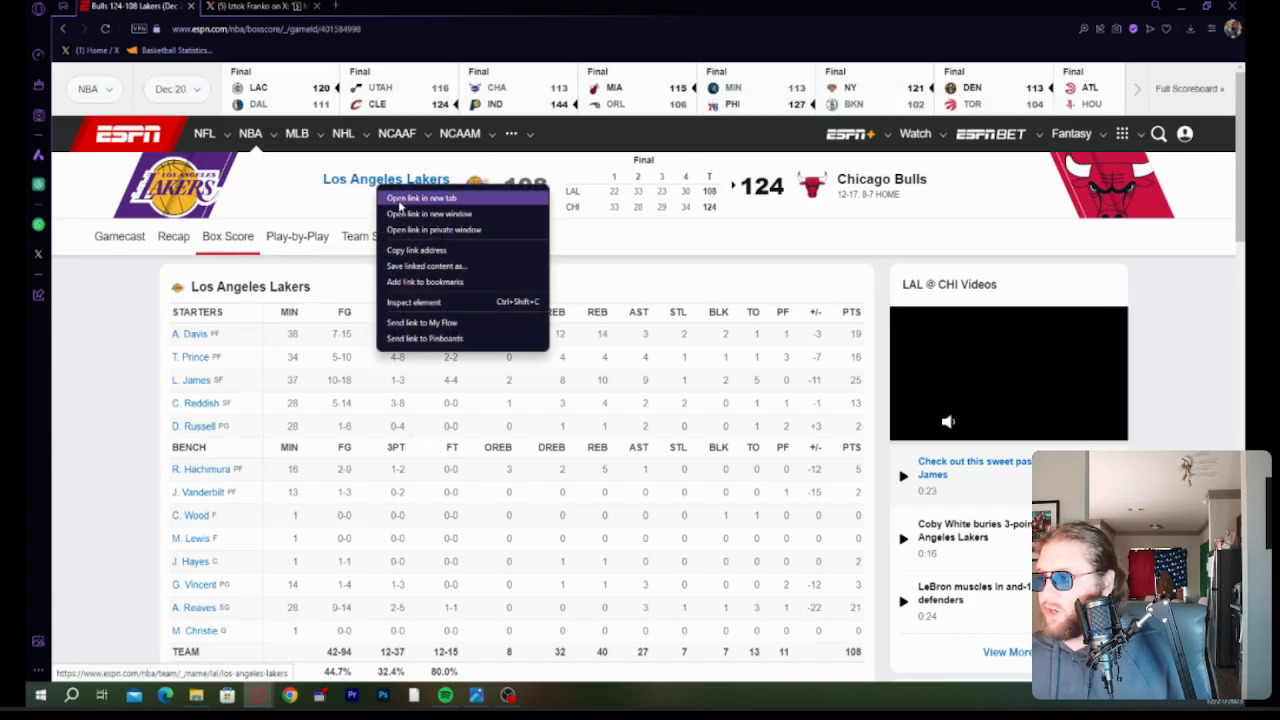
{"action": "left_click", "coordinate": [421, 197]}
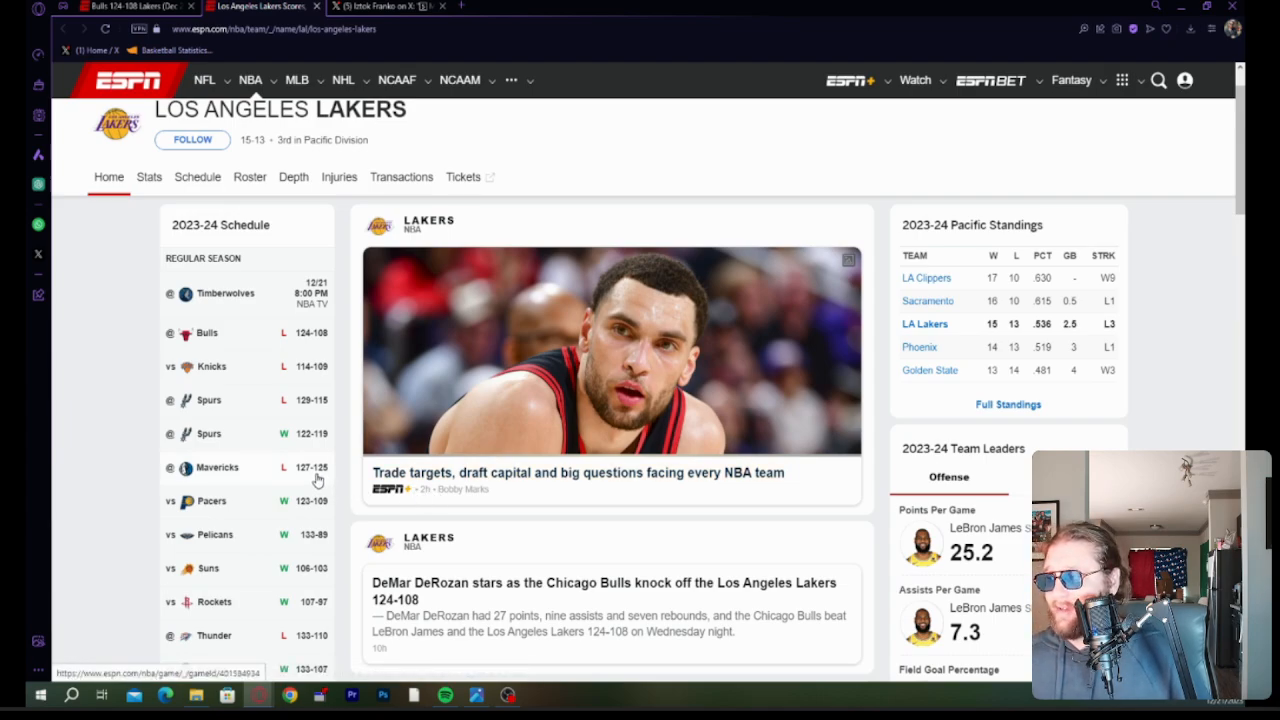
{"action": "mouse_move", "coordinate": [275, 490]}
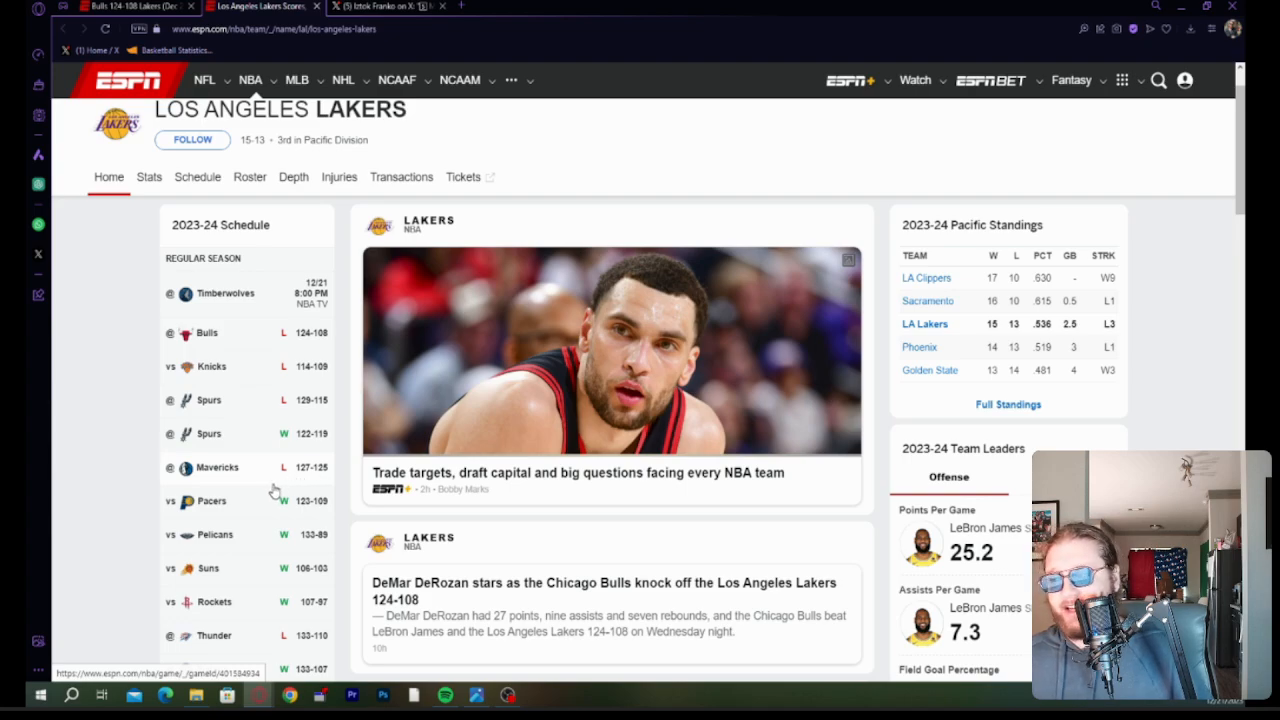
{"action": "mouse_move", "coordinate": [247, 477]}
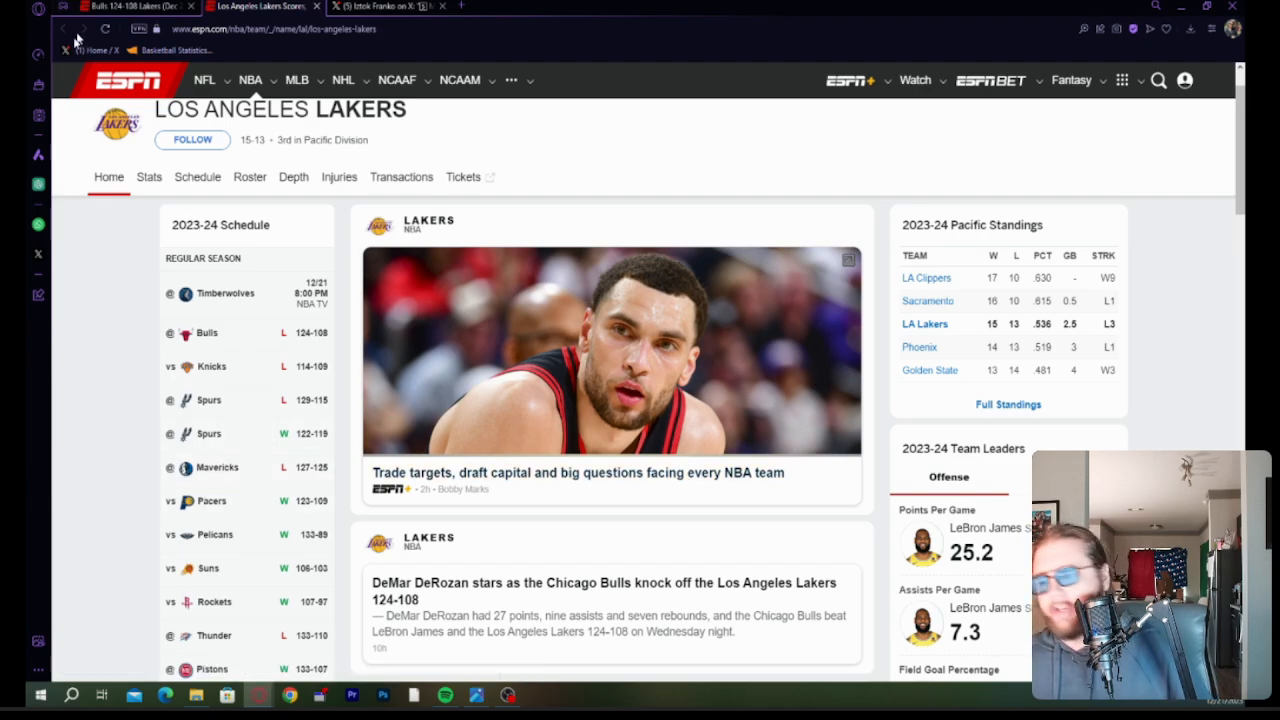
{"action": "mouse_move", "coordinate": [472, 541]}
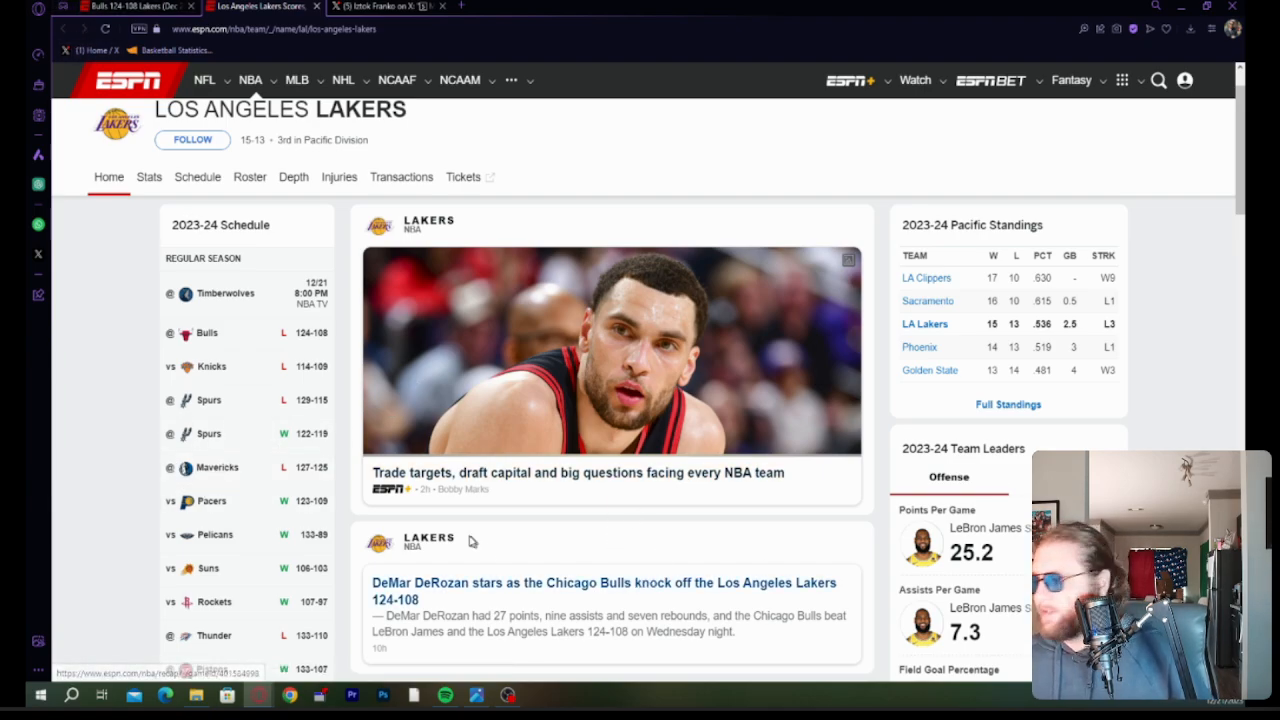
{"action": "mouse_move", "coordinate": [70, 33]}
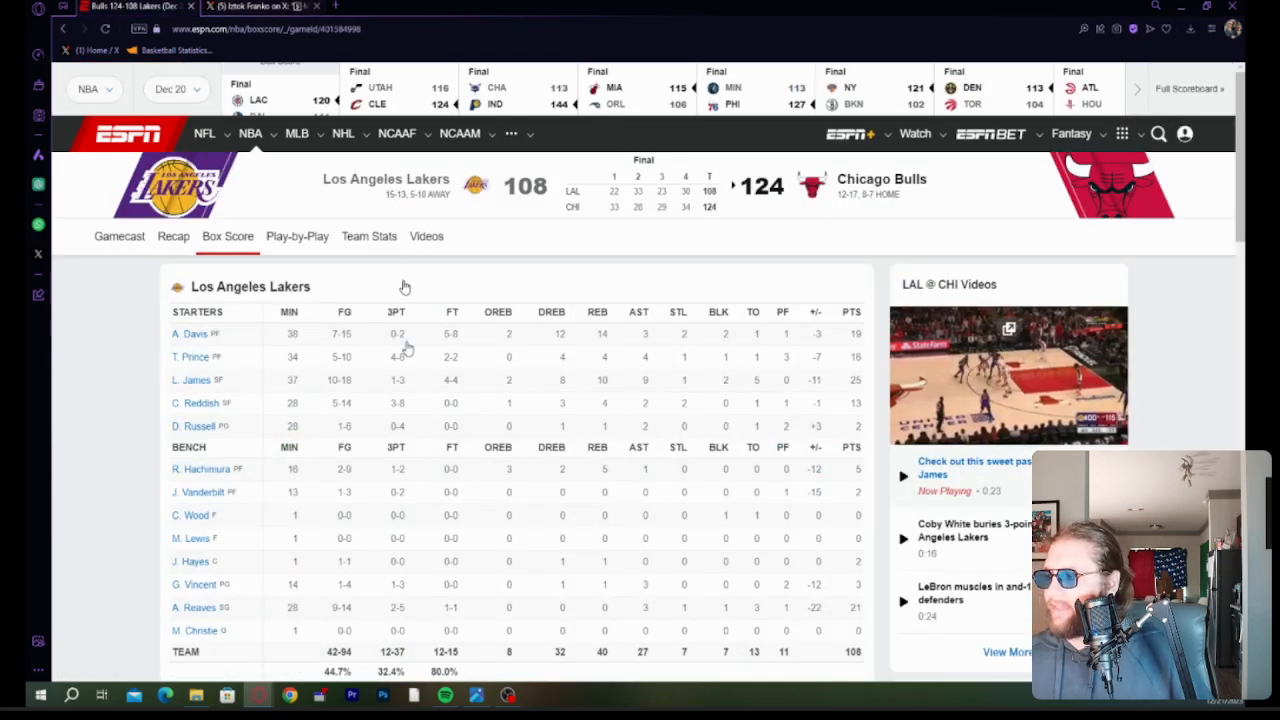
{"action": "mouse_move", "coordinate": [178, 508]}
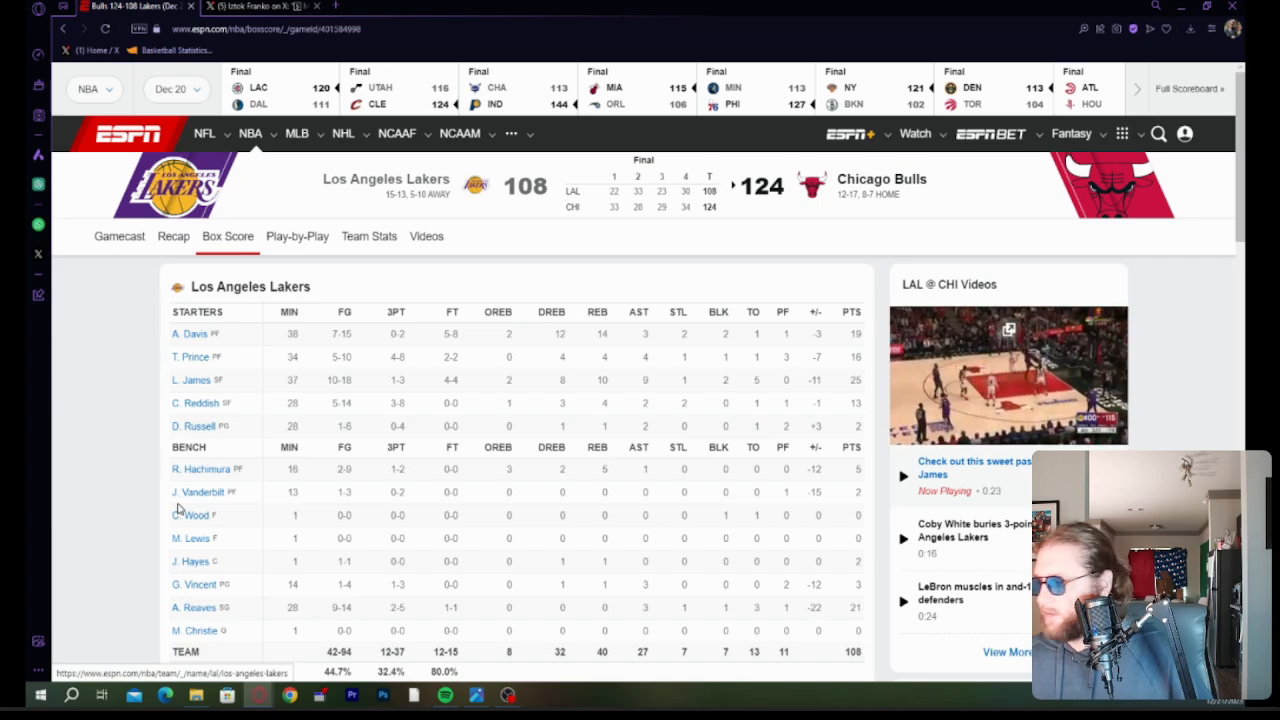
Scroll through the Lakers and Bulls player stat tables in the box score.
{"action": "scroll", "scroll_direction": "down", "scroll_amount": 3}
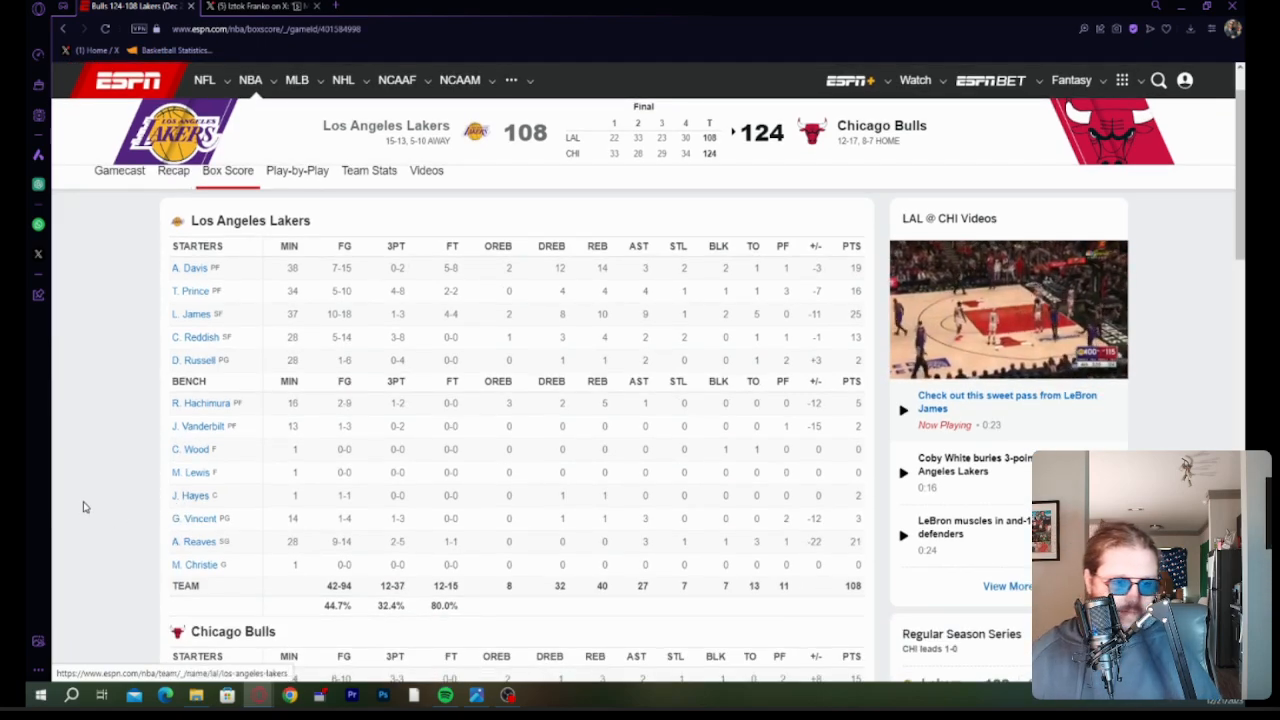
{"action": "mouse_move", "coordinate": [360, 366]}
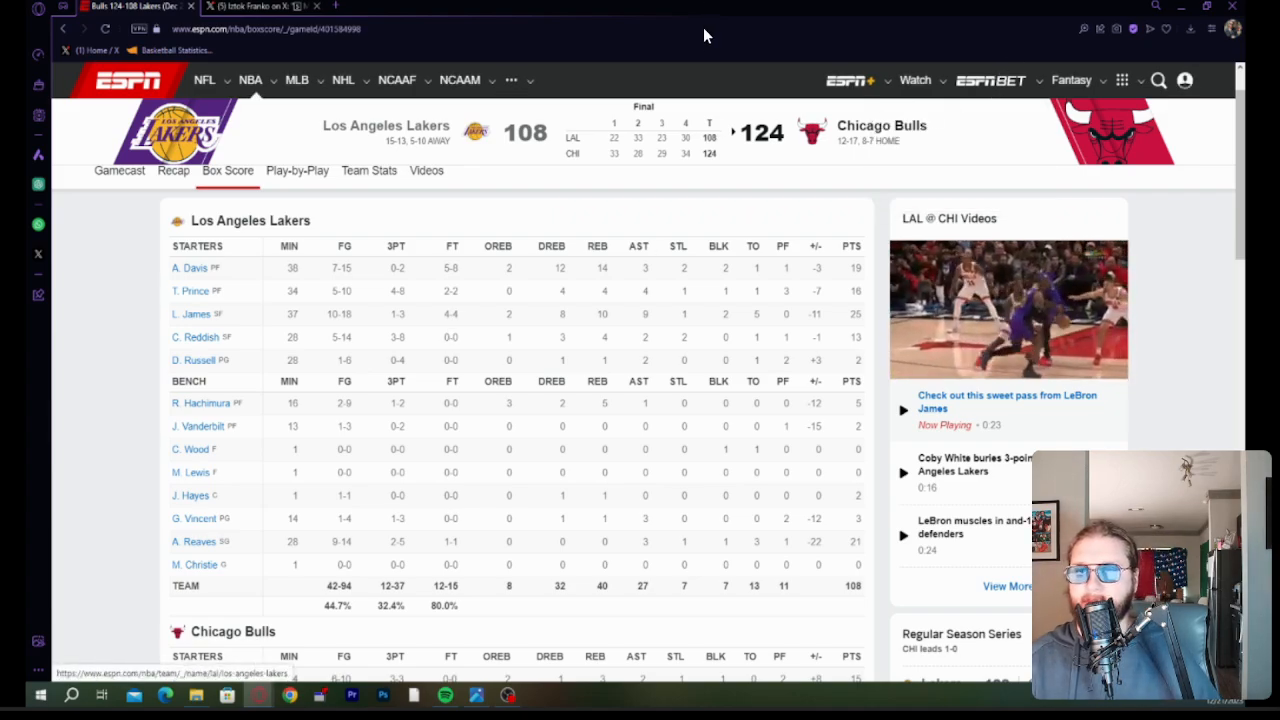
{"action": "mouse_move", "coordinate": [303, 388]}
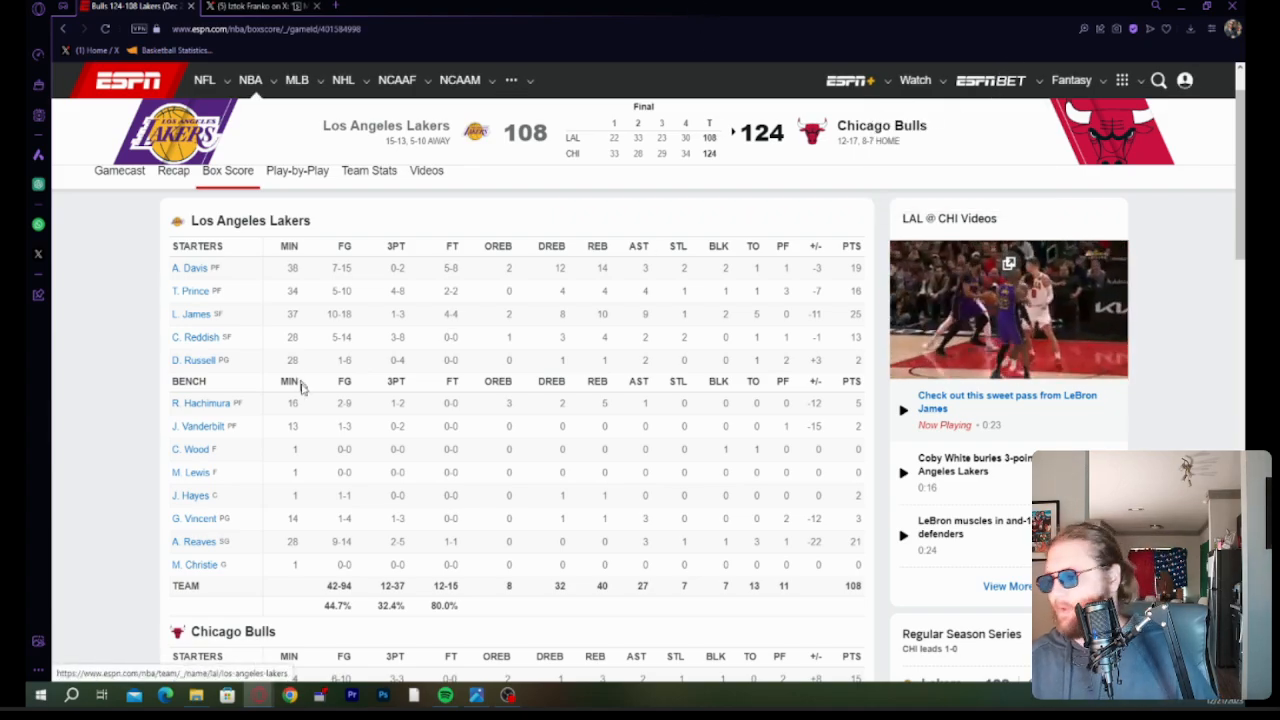
{"action": "scroll", "scroll_direction": "down", "scroll_amount": 3}
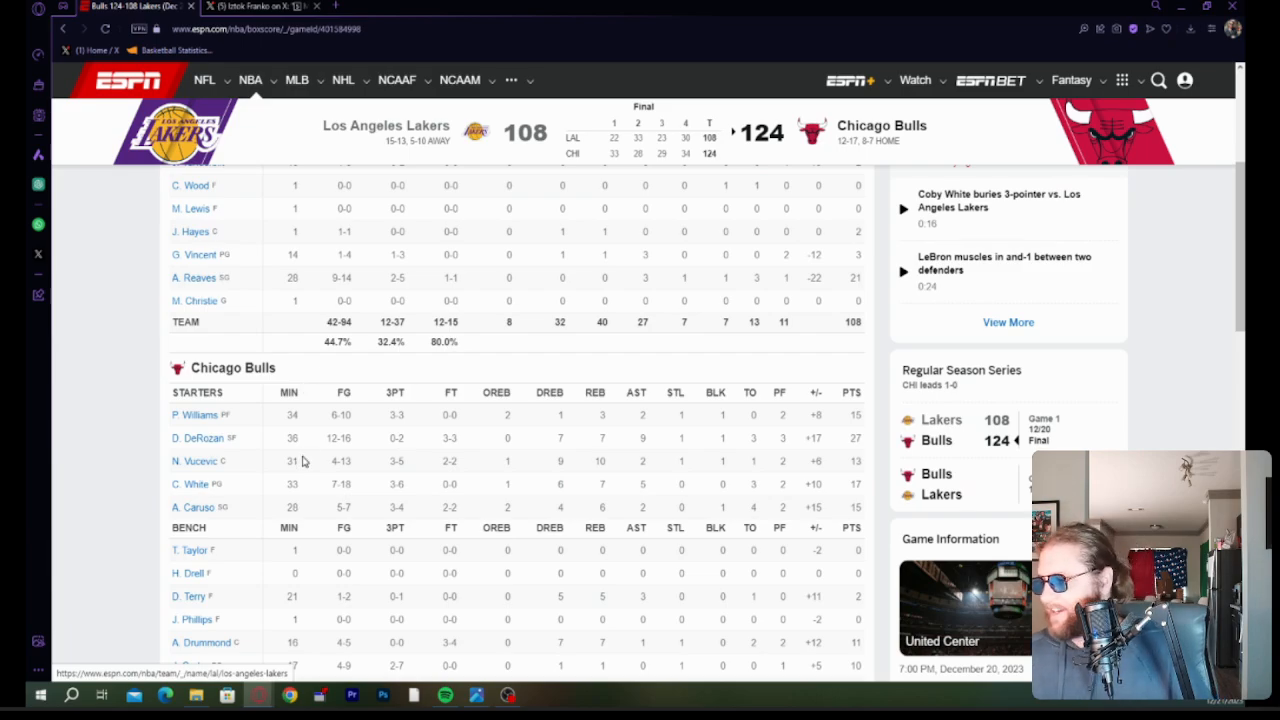
{"action": "scroll", "scroll_direction": "down", "scroll_amount": 3}
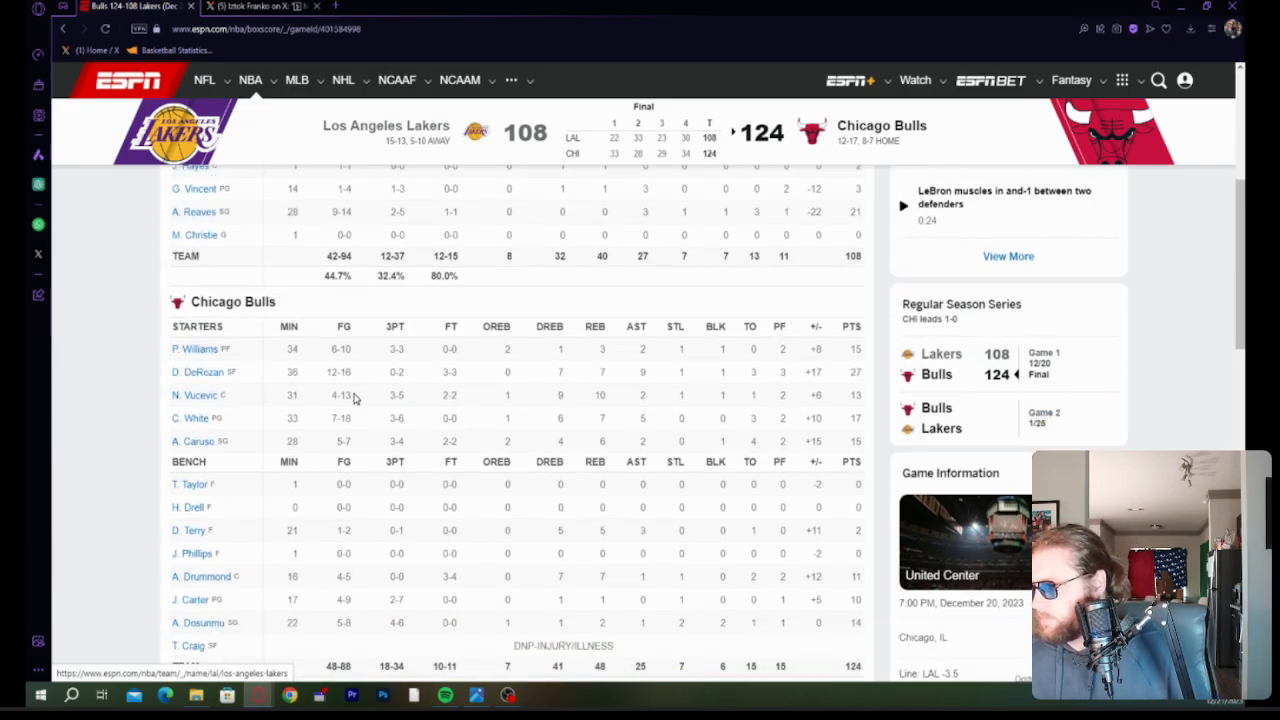
{"action": "mouse_move", "coordinate": [405, 468]}
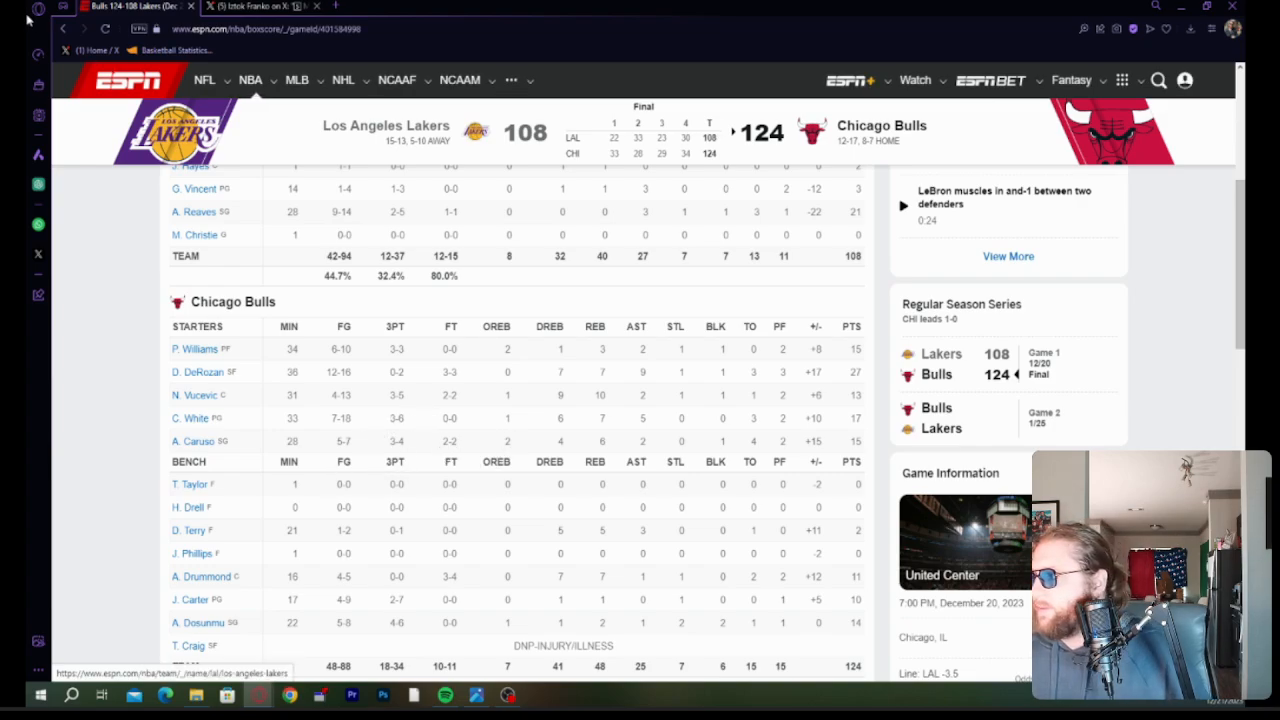
{"action": "mouse_move", "coordinate": [65, 29]}
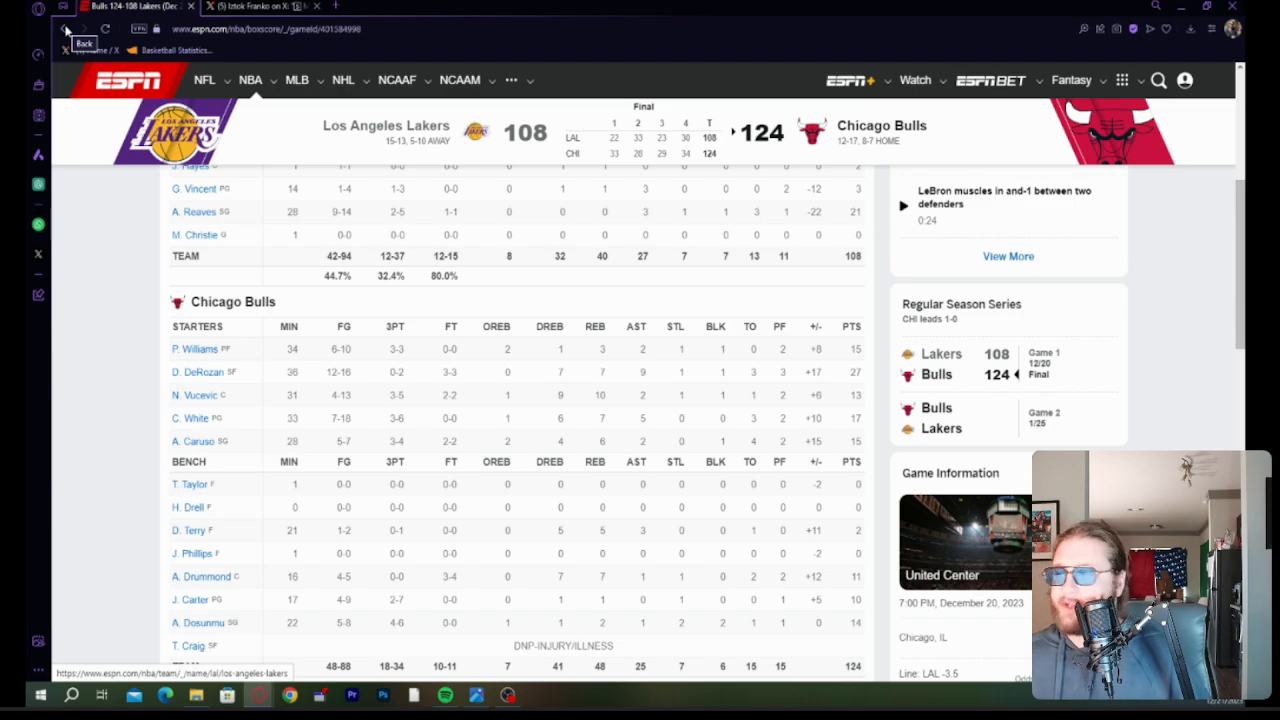
Go back to the December 20 NBA scoreboard and scroll down the final scores.
{"action": "left_click", "coordinate": [63, 28]}
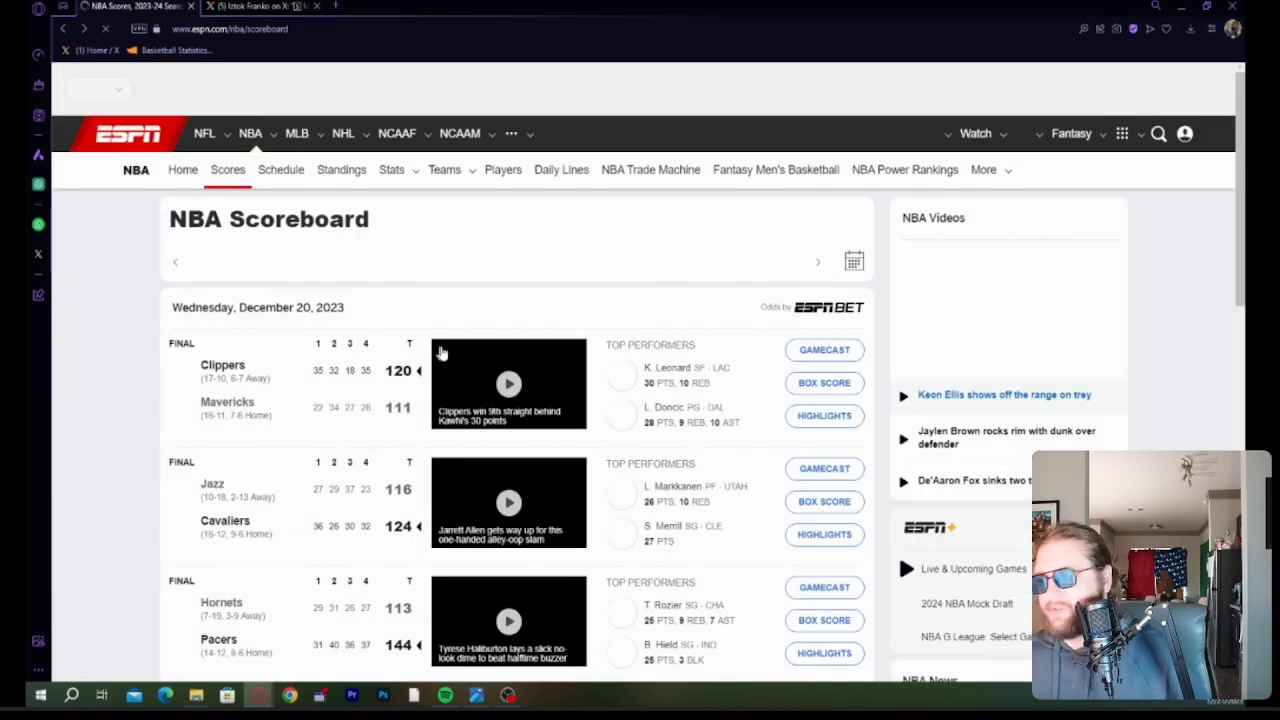
{"action": "scroll", "scroll_direction": "down", "scroll_amount": 3}
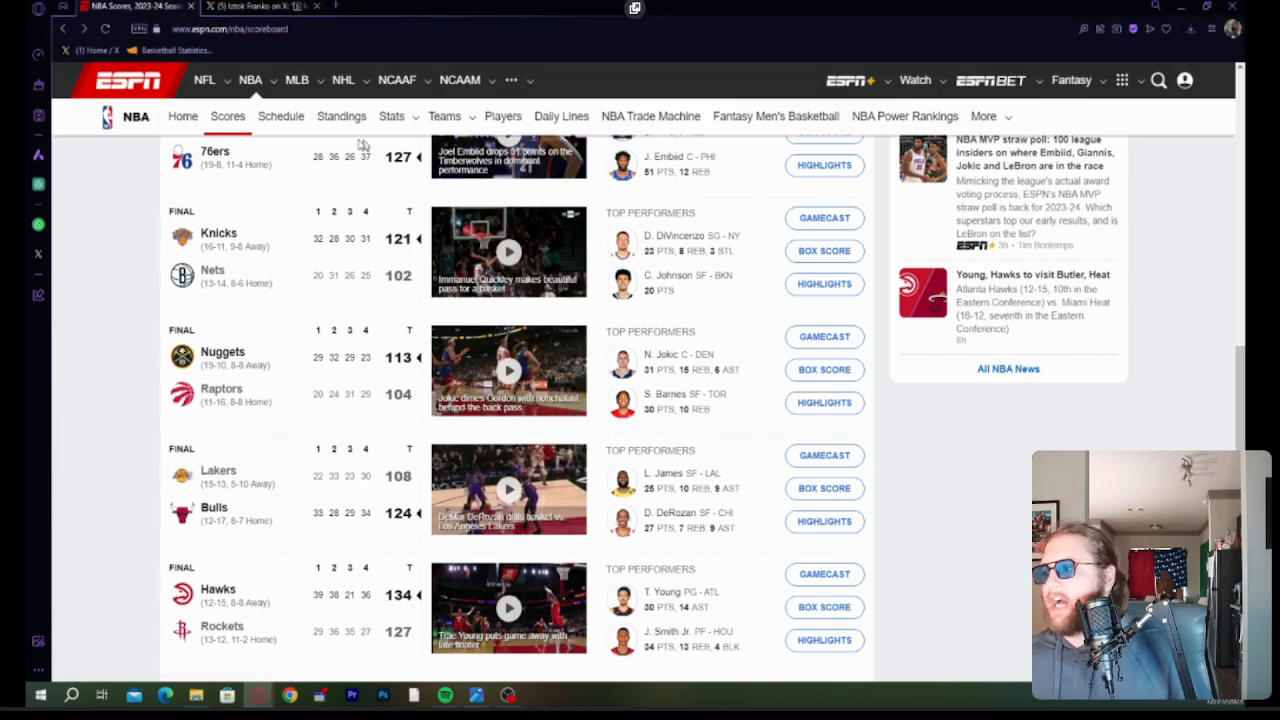
Review the 2023-24 NBA standings, scrolling the Western Conference table down to the Spurs.
{"action": "left_click", "coordinate": [341, 116]}
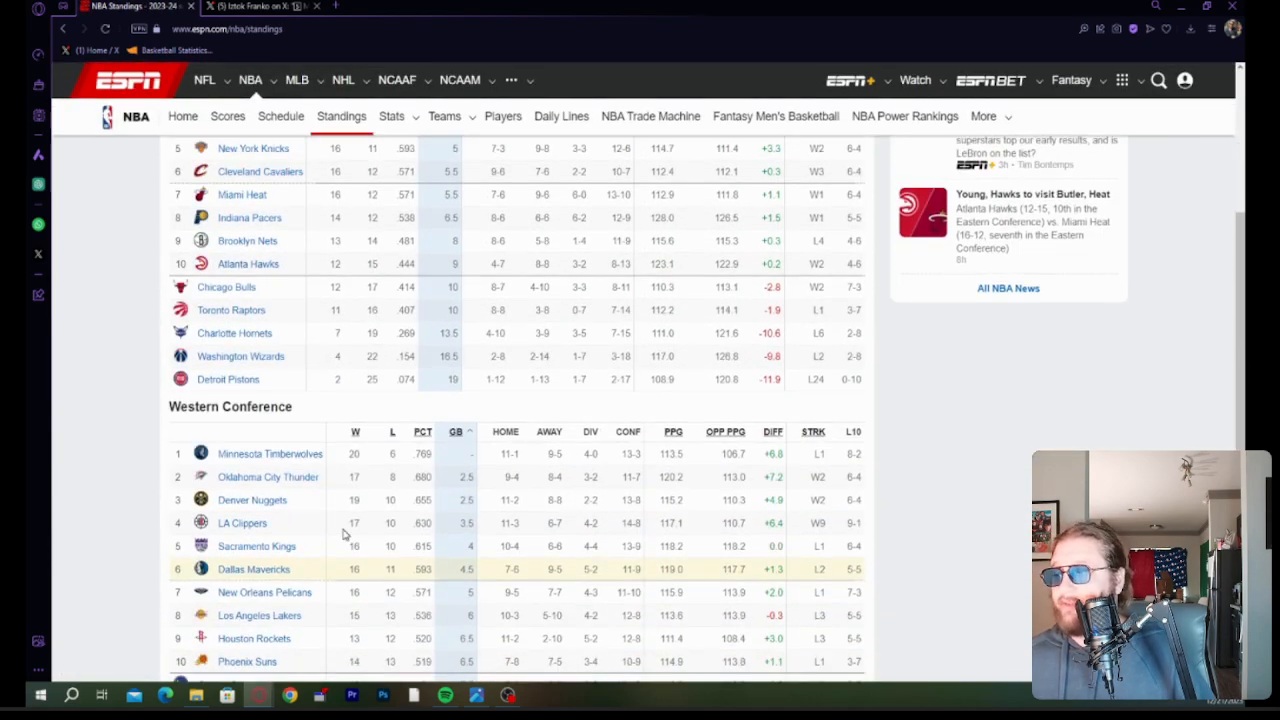
{"action": "scroll", "scroll_direction": "down", "scroll_amount": 3}
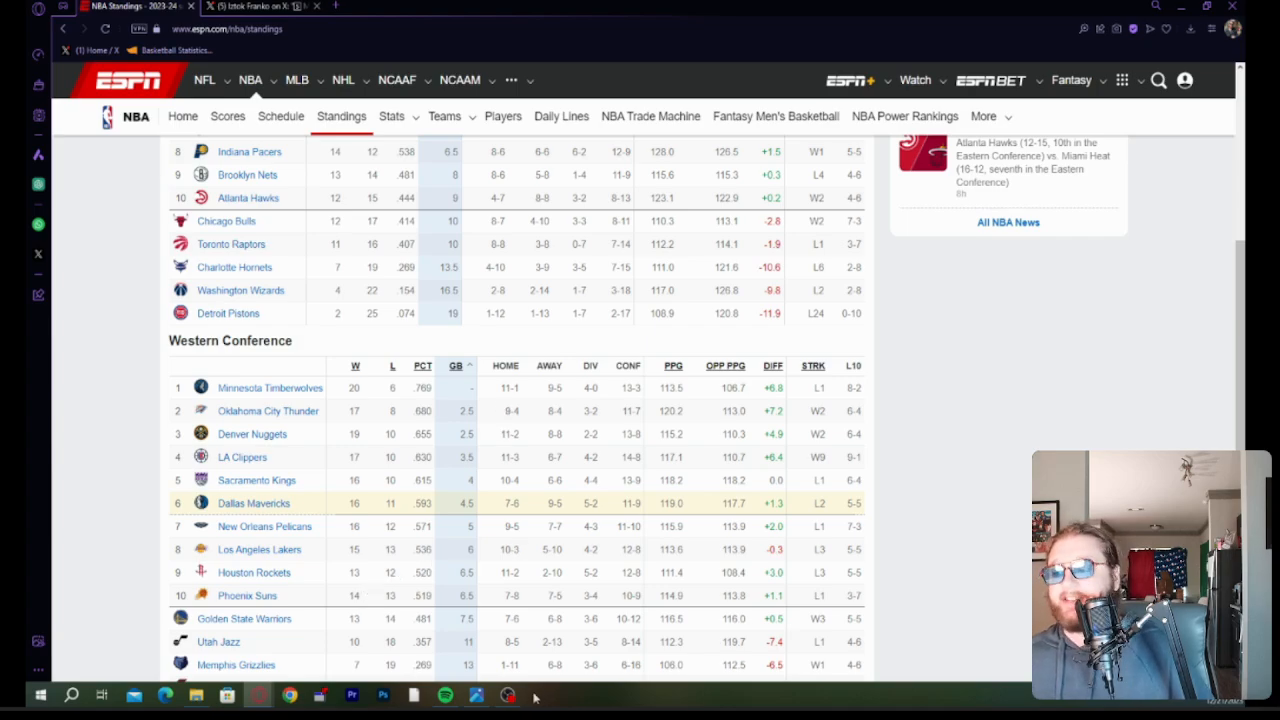
{"action": "mouse_move", "coordinate": [405, 615]}
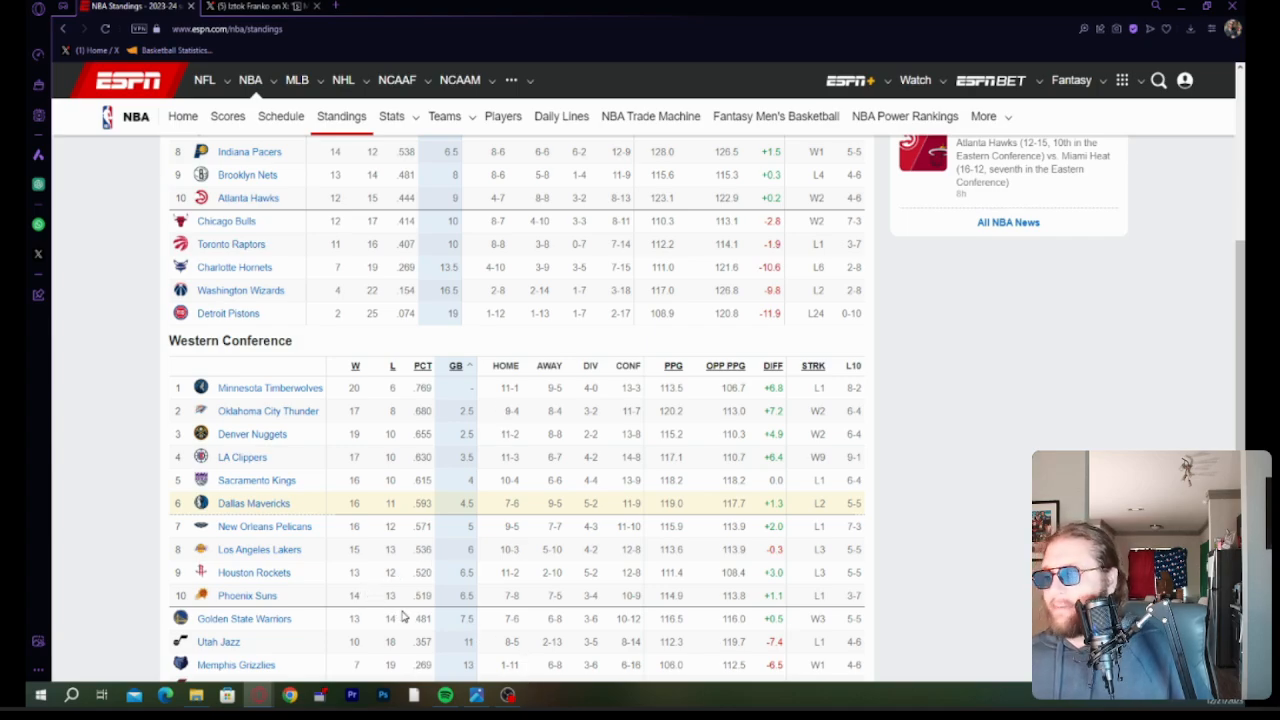
{"action": "mouse_move", "coordinate": [527, 638]}
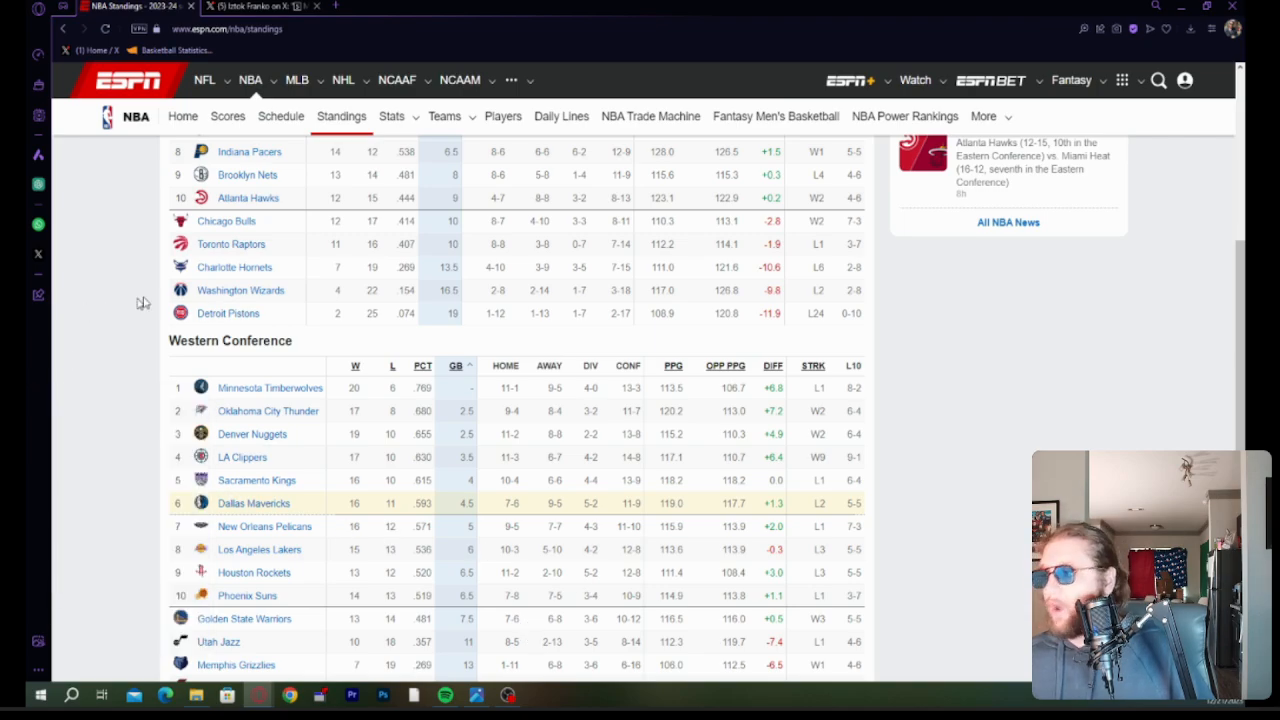
{"action": "mouse_move", "coordinate": [443, 305]}
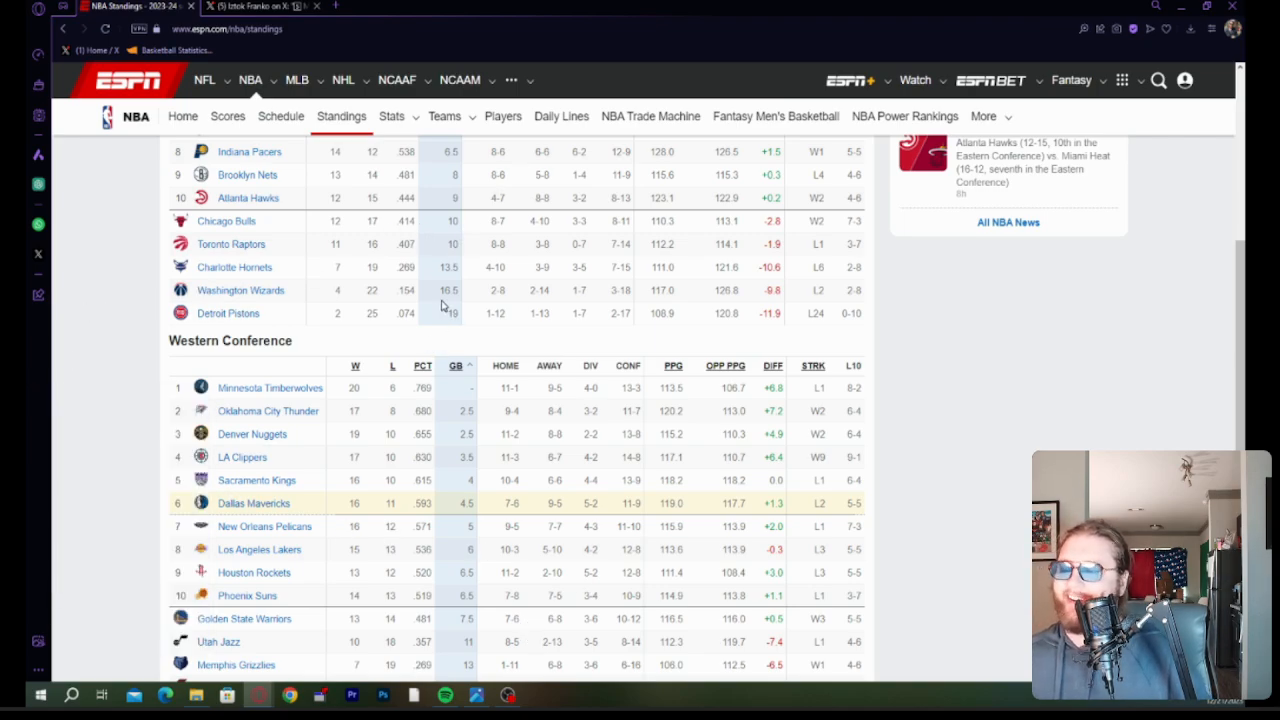
{"action": "mouse_move", "coordinate": [367, 353]}
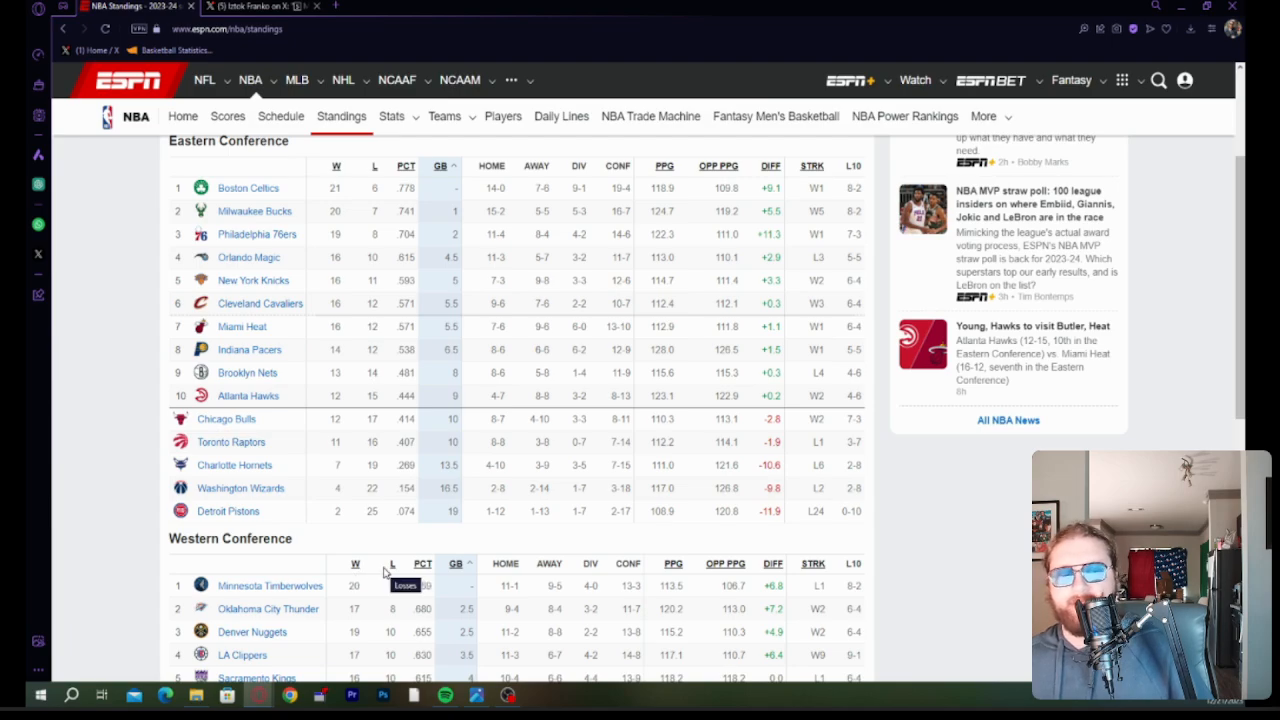
{"action": "mouse_move", "coordinate": [195, 573]}
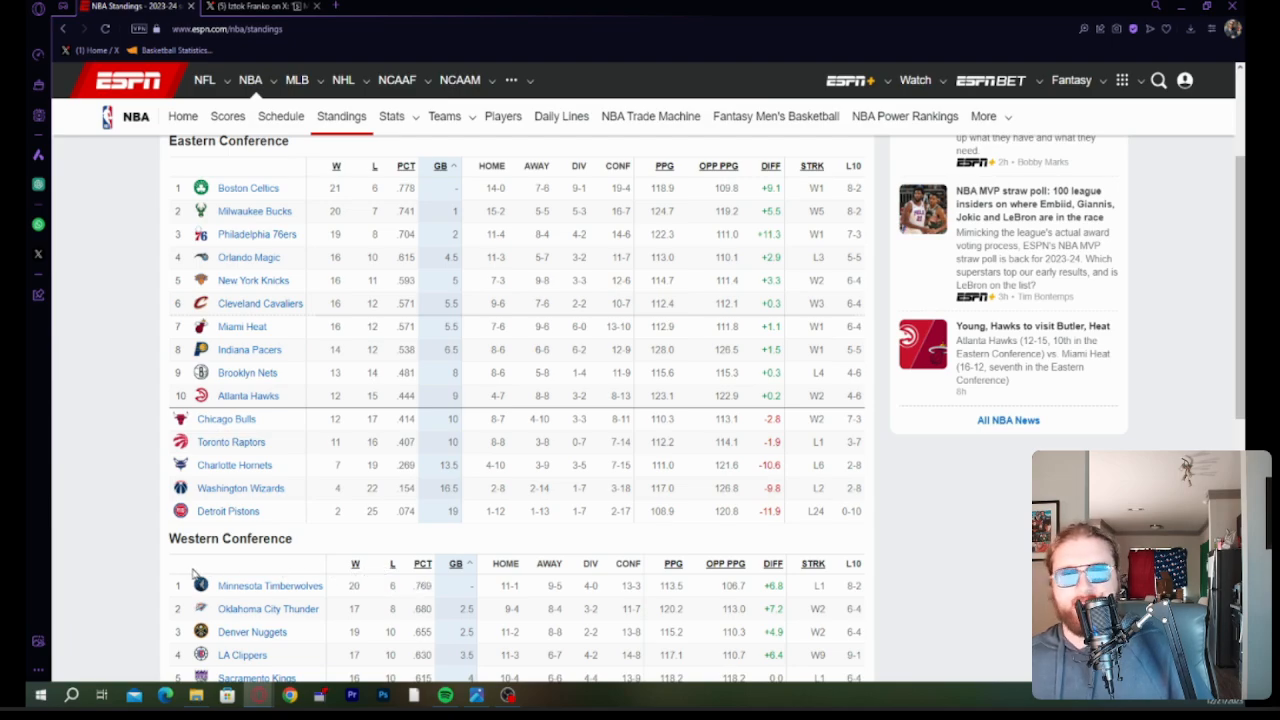
{"action": "scroll", "scroll_direction": "down", "scroll_amount": 3}
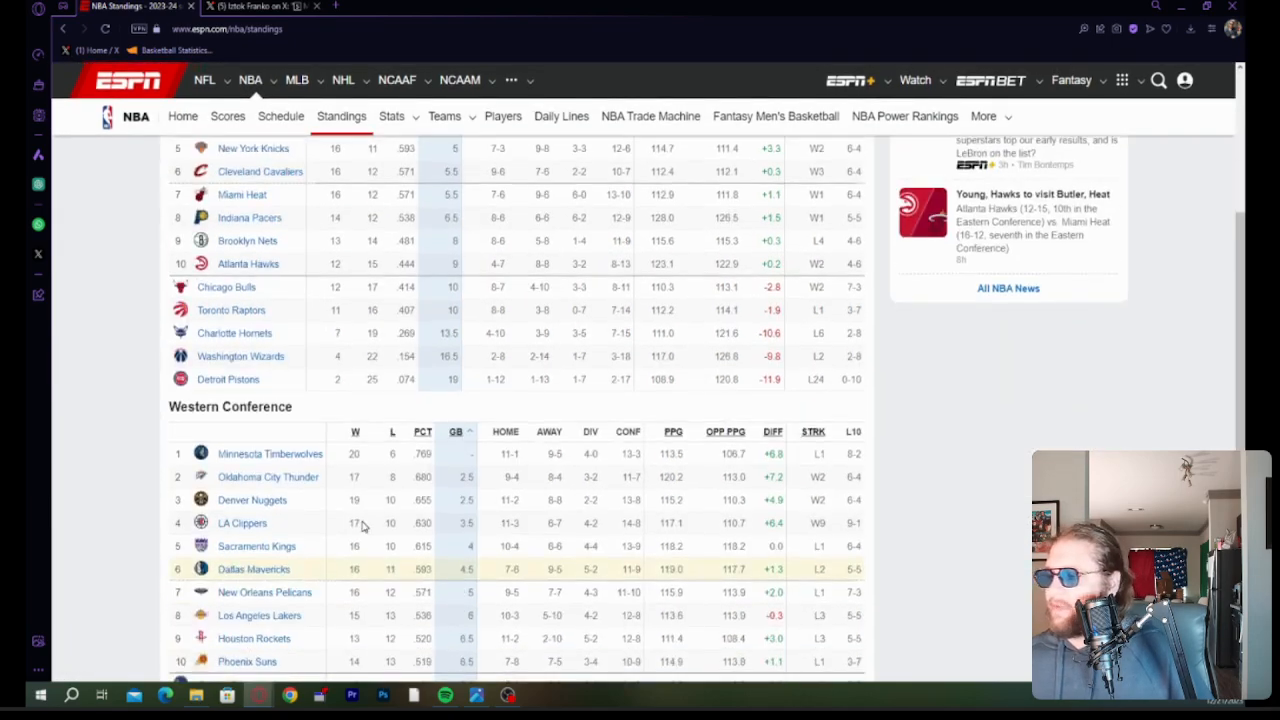
{"action": "scroll", "scroll_direction": "up", "scroll_amount": 3}
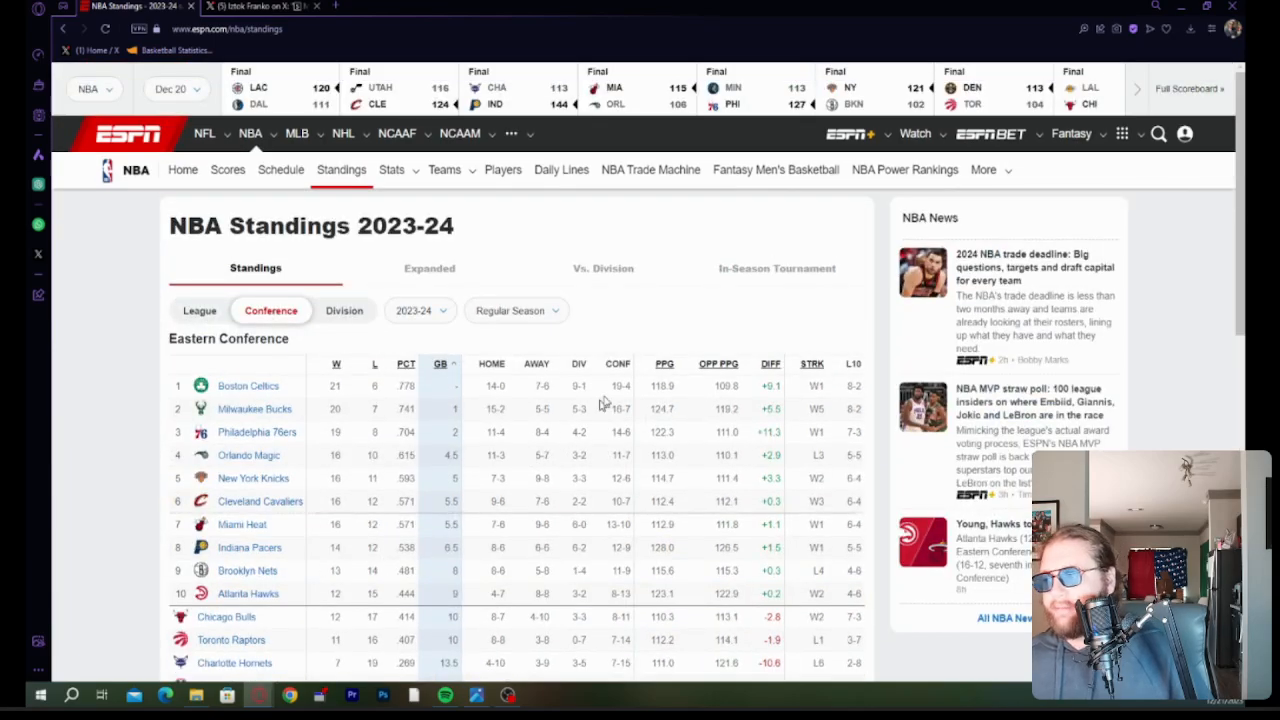
{"action": "scroll", "scroll_direction": "down", "scroll_amount": 3}
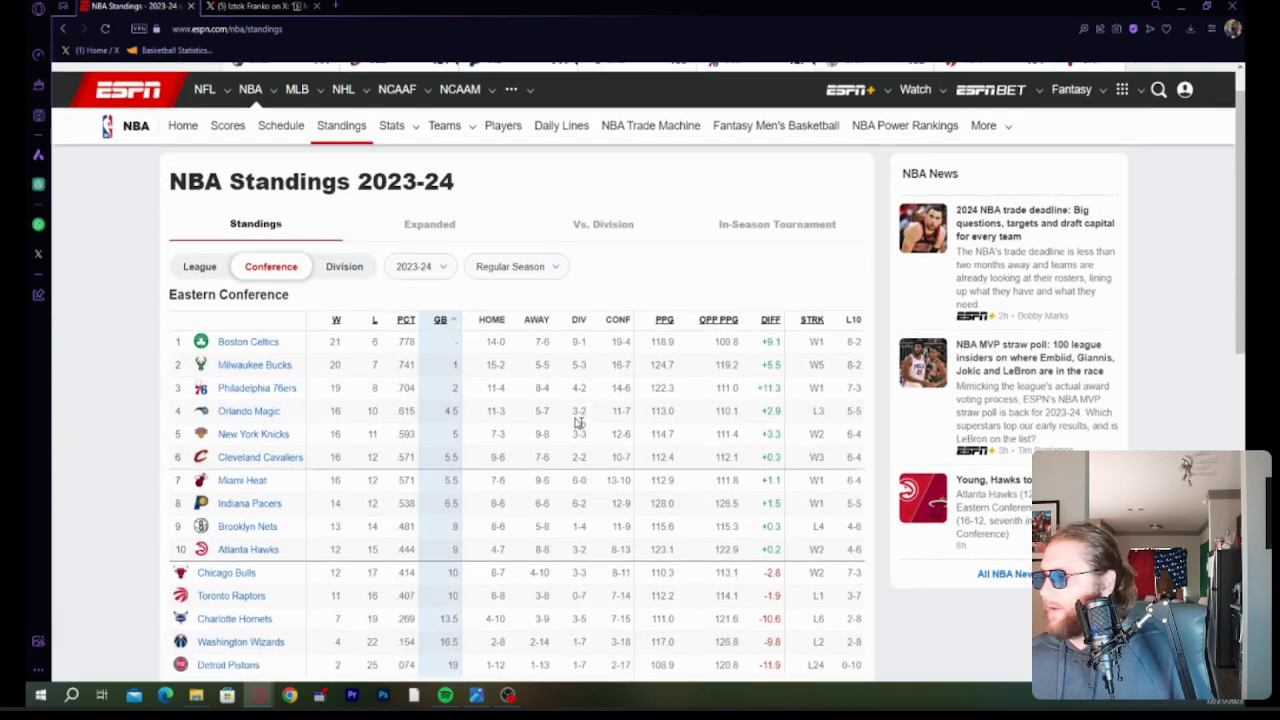
{"action": "scroll", "scroll_direction": "down", "scroll_amount": 3}
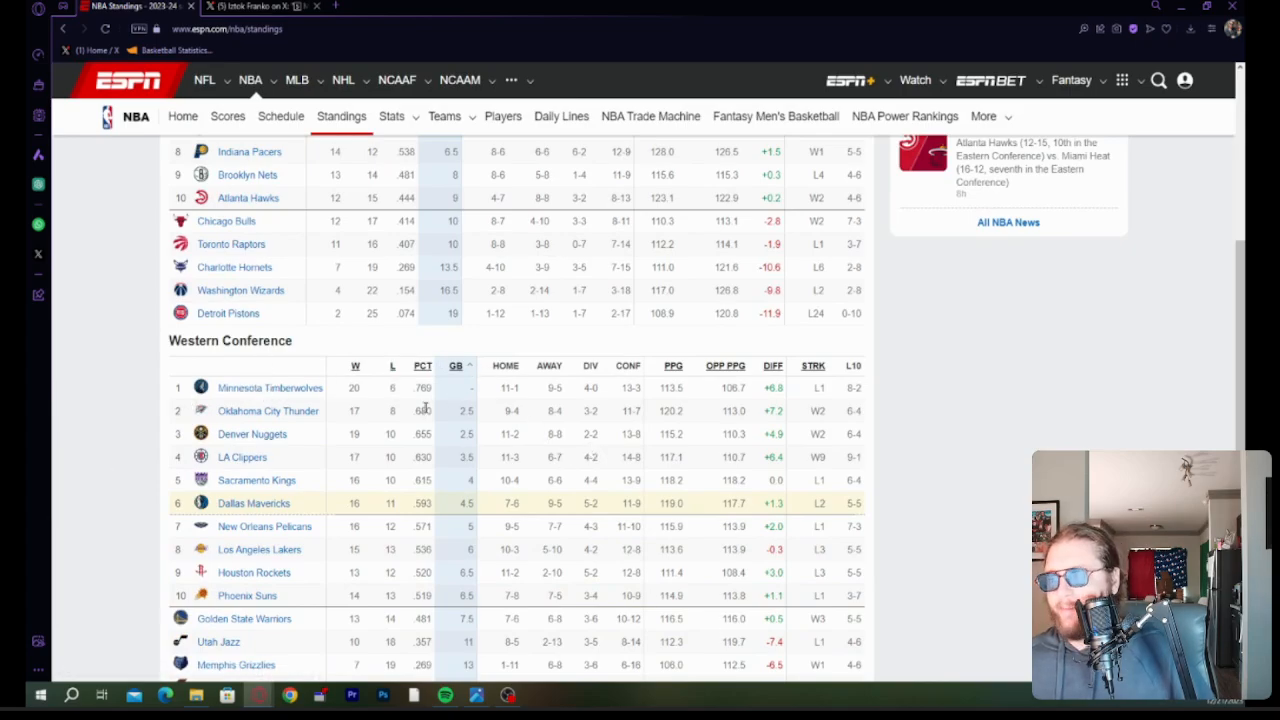
{"action": "scroll", "scroll_direction": "down", "scroll_amount": 3}
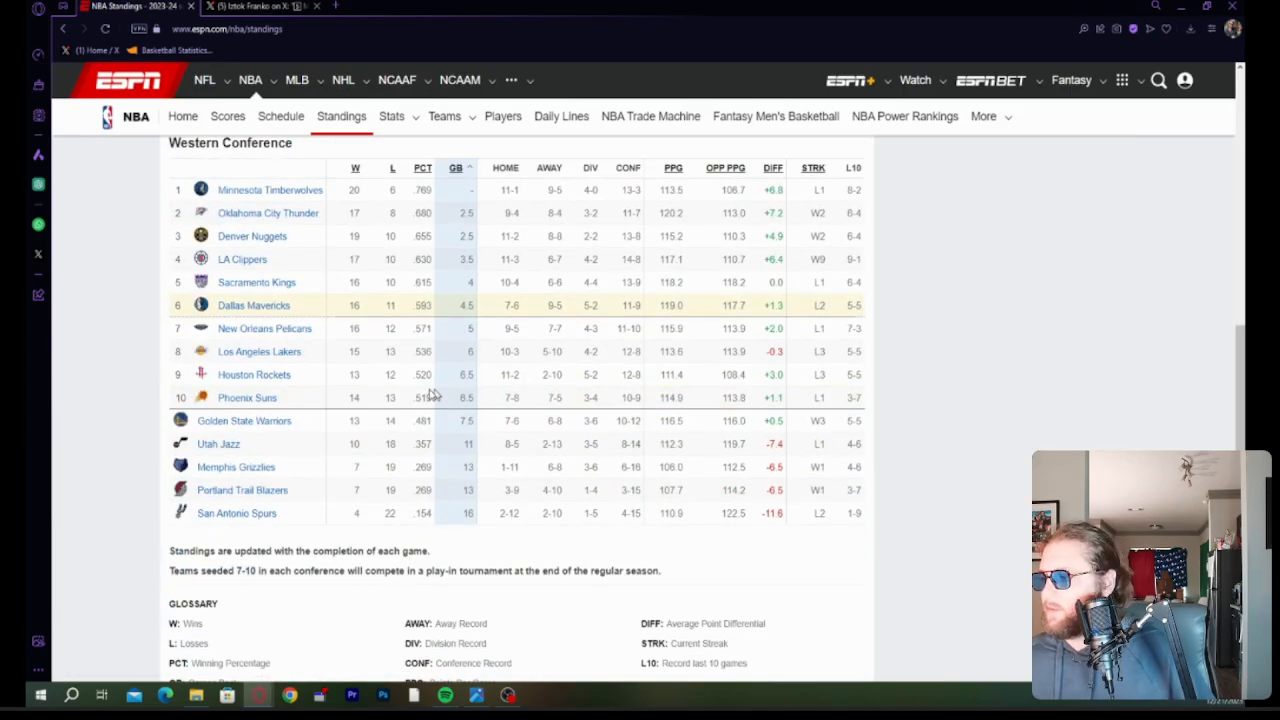
{"action": "mouse_move", "coordinate": [290, 232]}
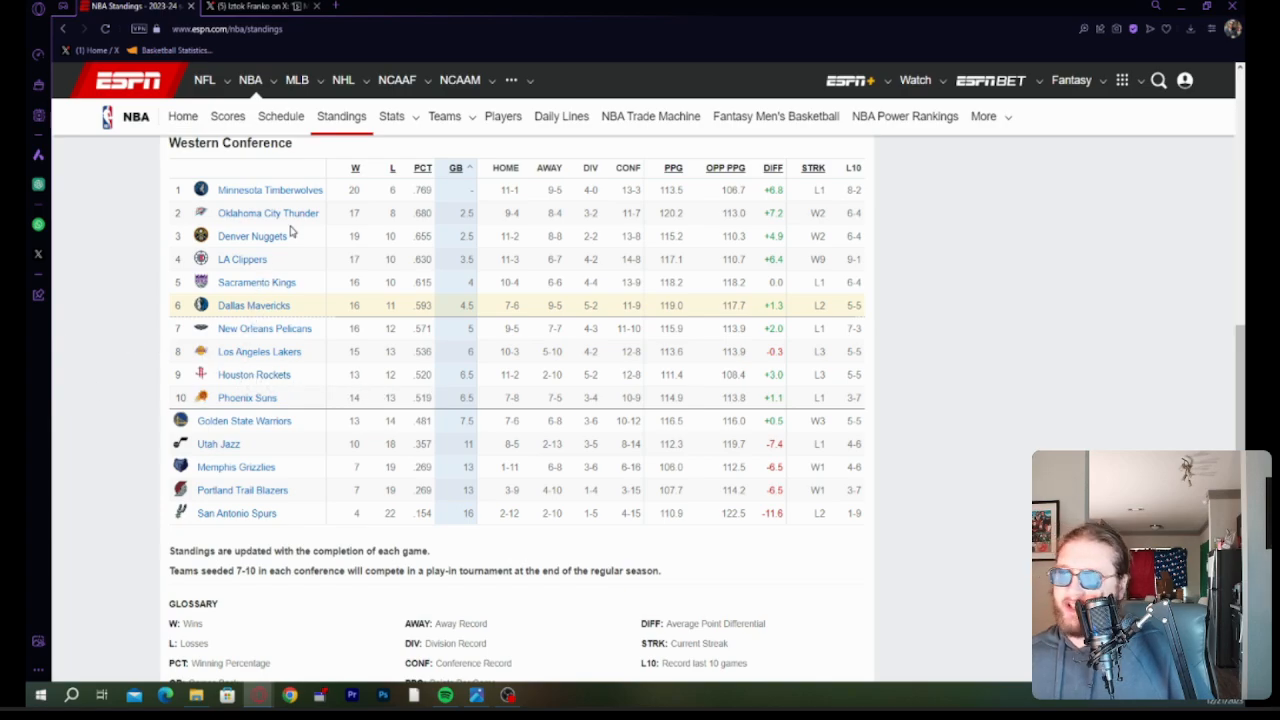
{"action": "mouse_move", "coordinate": [101, 694]}
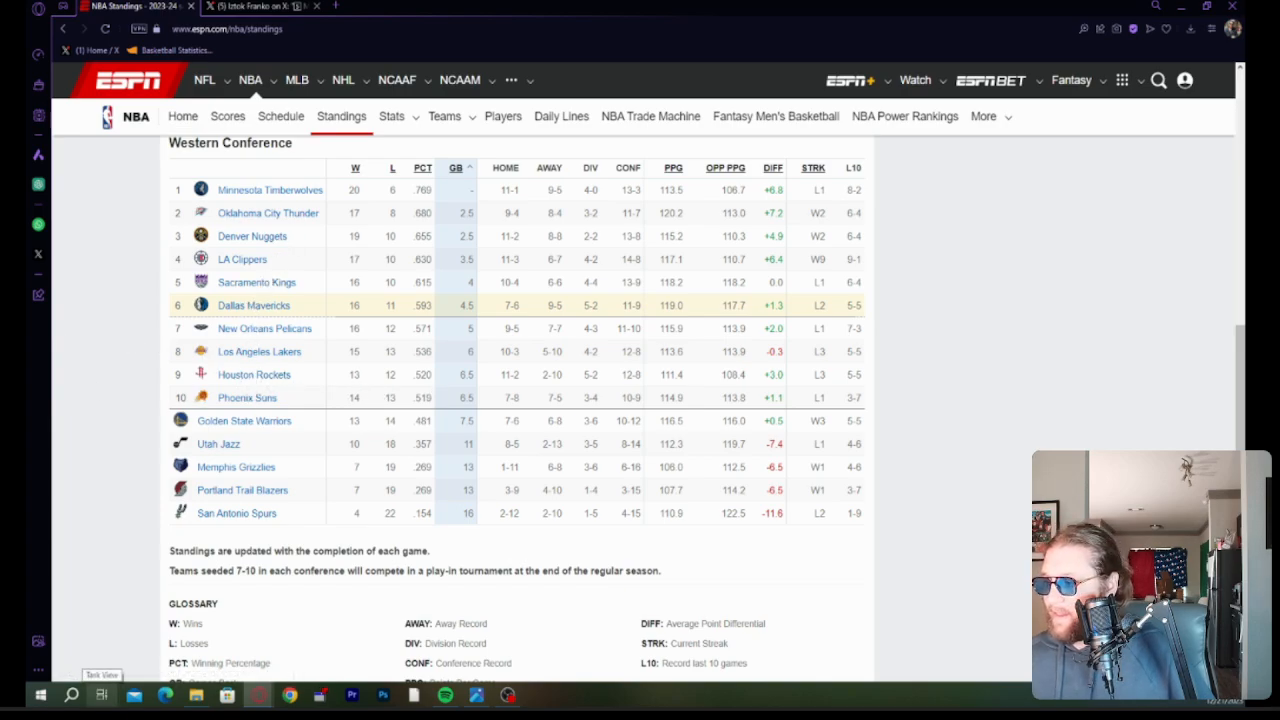
{"action": "mouse_move", "coordinate": [200, 547]}
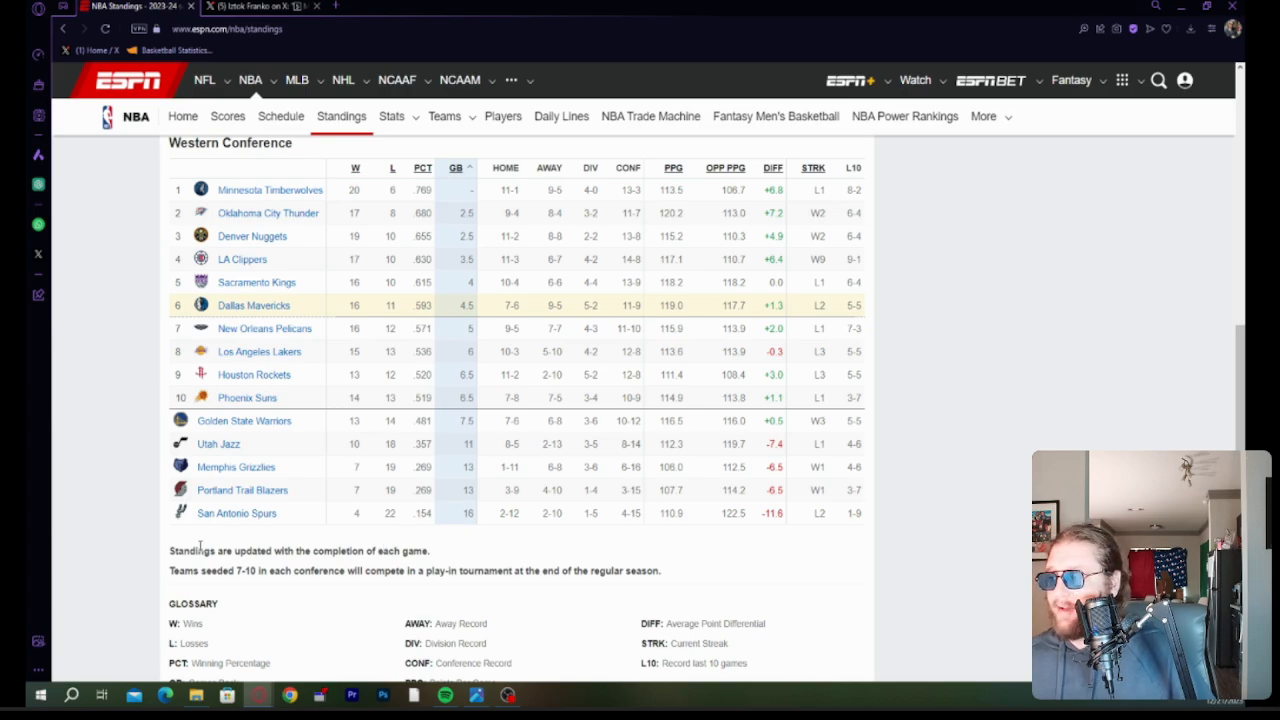
{"action": "mouse_move", "coordinate": [797, 305]}
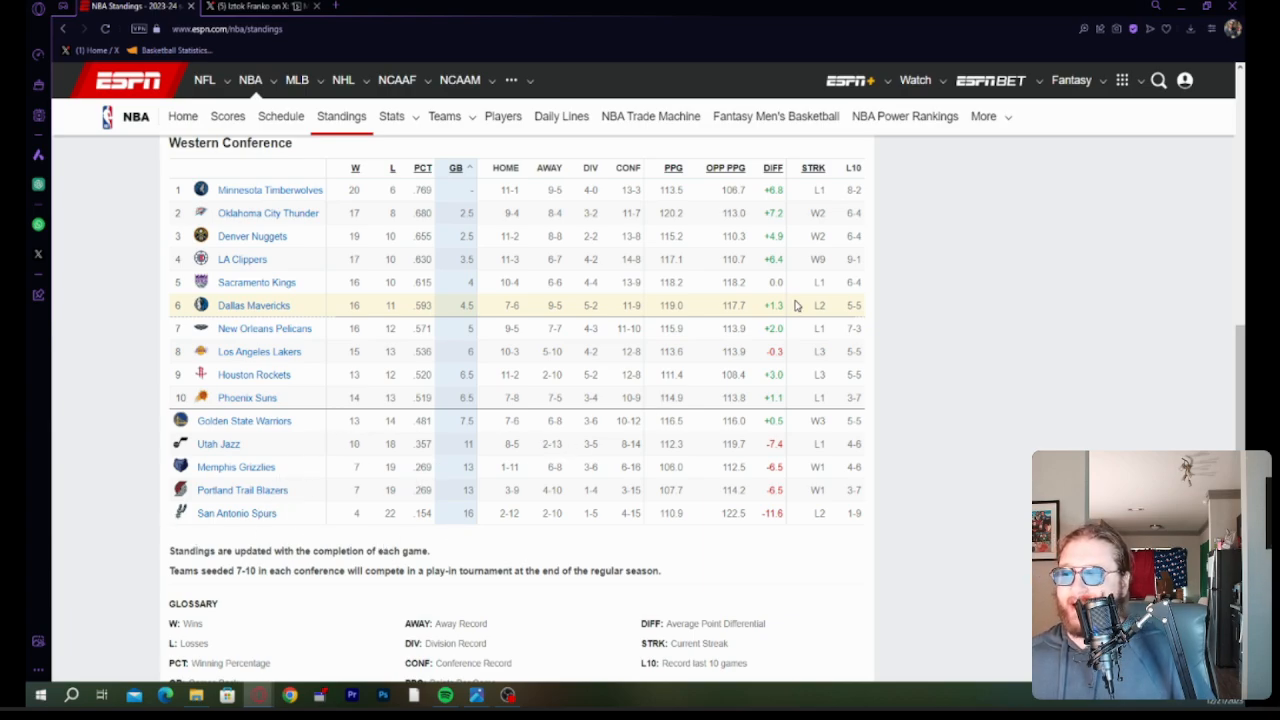
{"action": "mouse_move", "coordinate": [478, 437]}
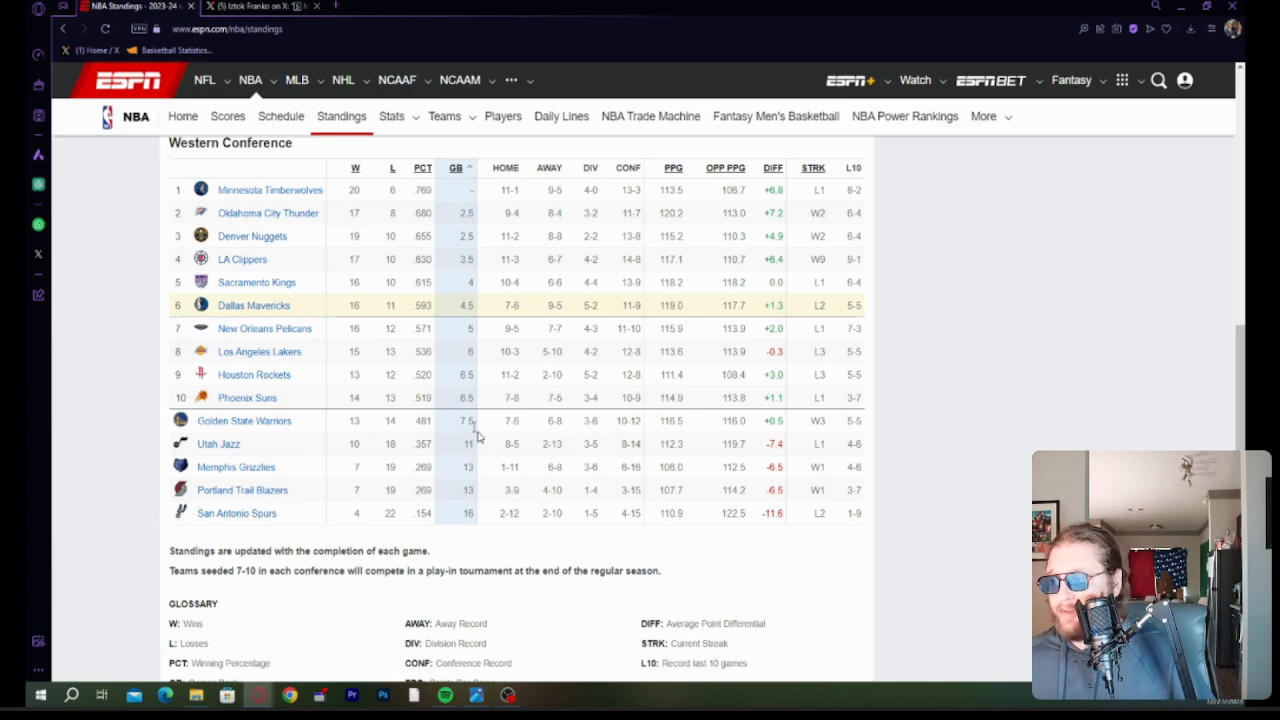
{"action": "mouse_move", "coordinate": [485, 545]}
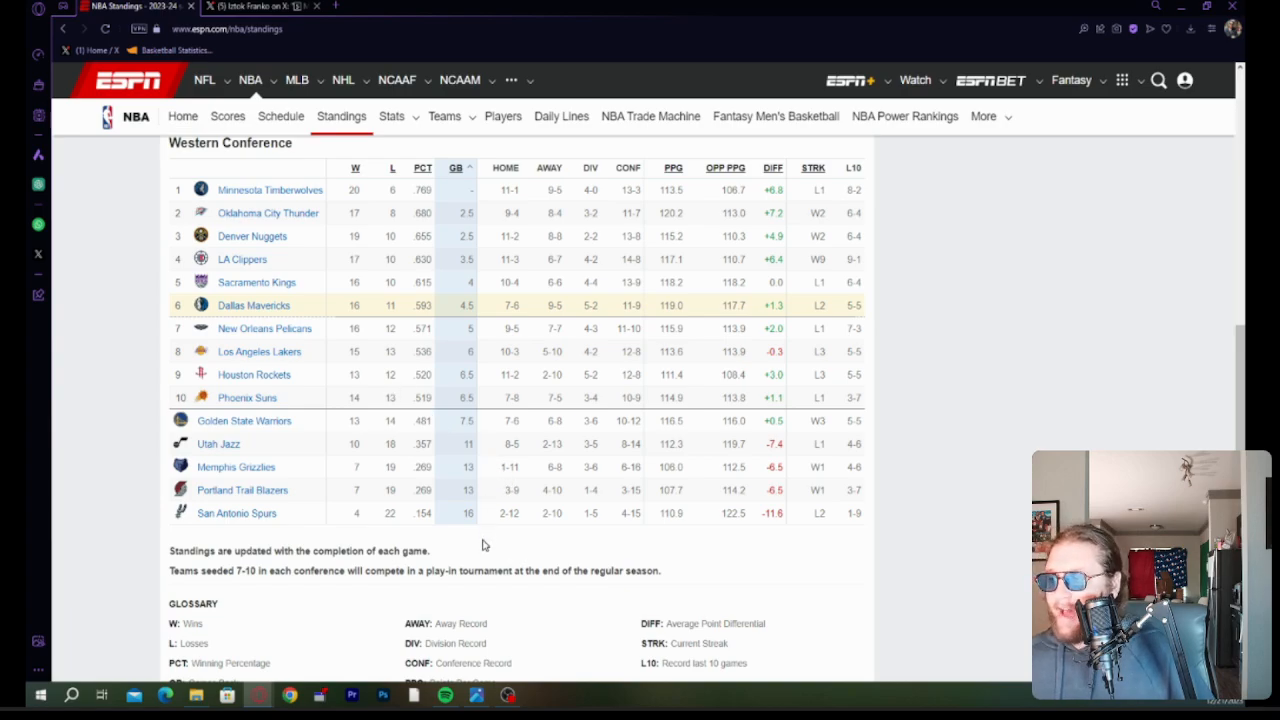
{"action": "mouse_move", "coordinate": [558, 535]}
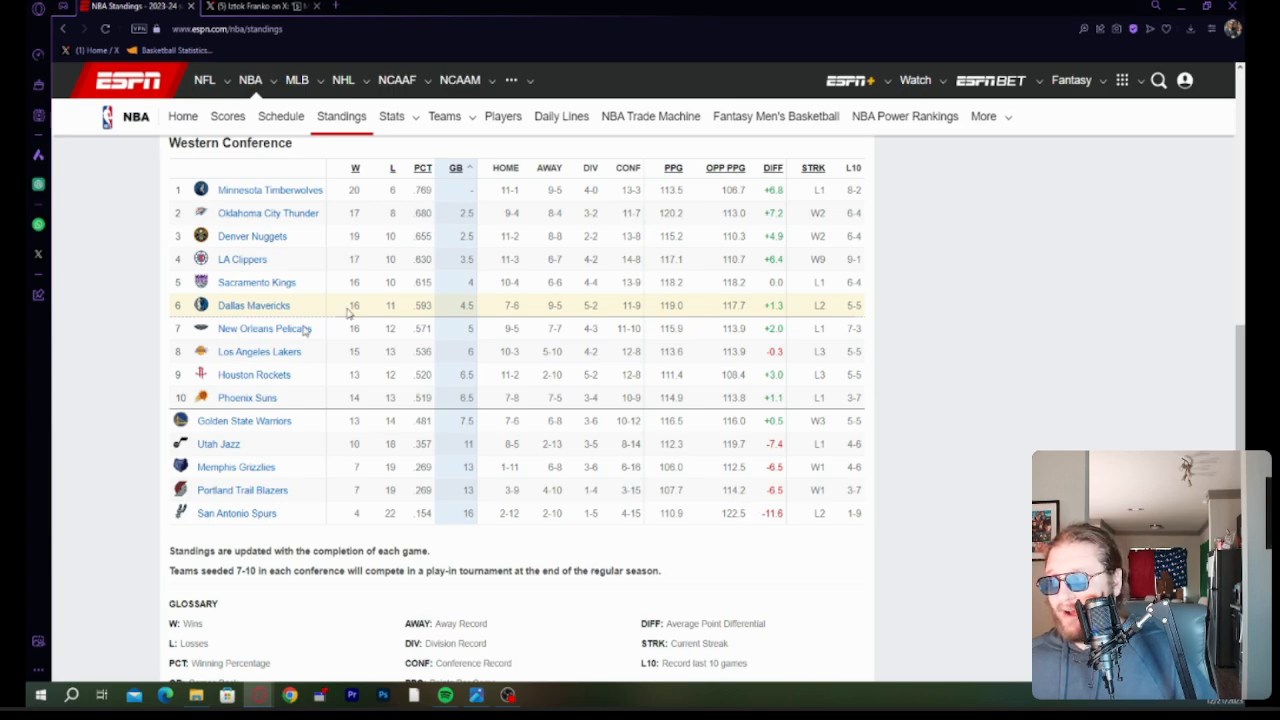
{"action": "mouse_move", "coordinate": [245, 461]}
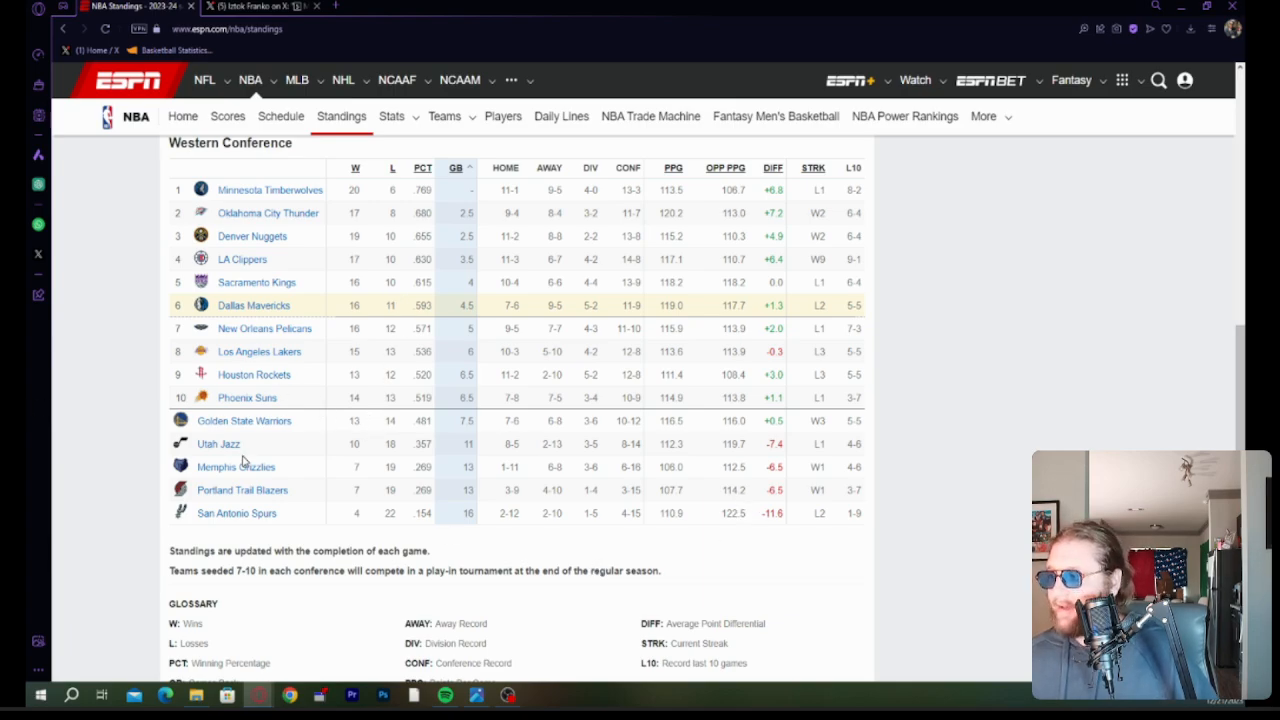
{"action": "mouse_move", "coordinate": [243, 513]}
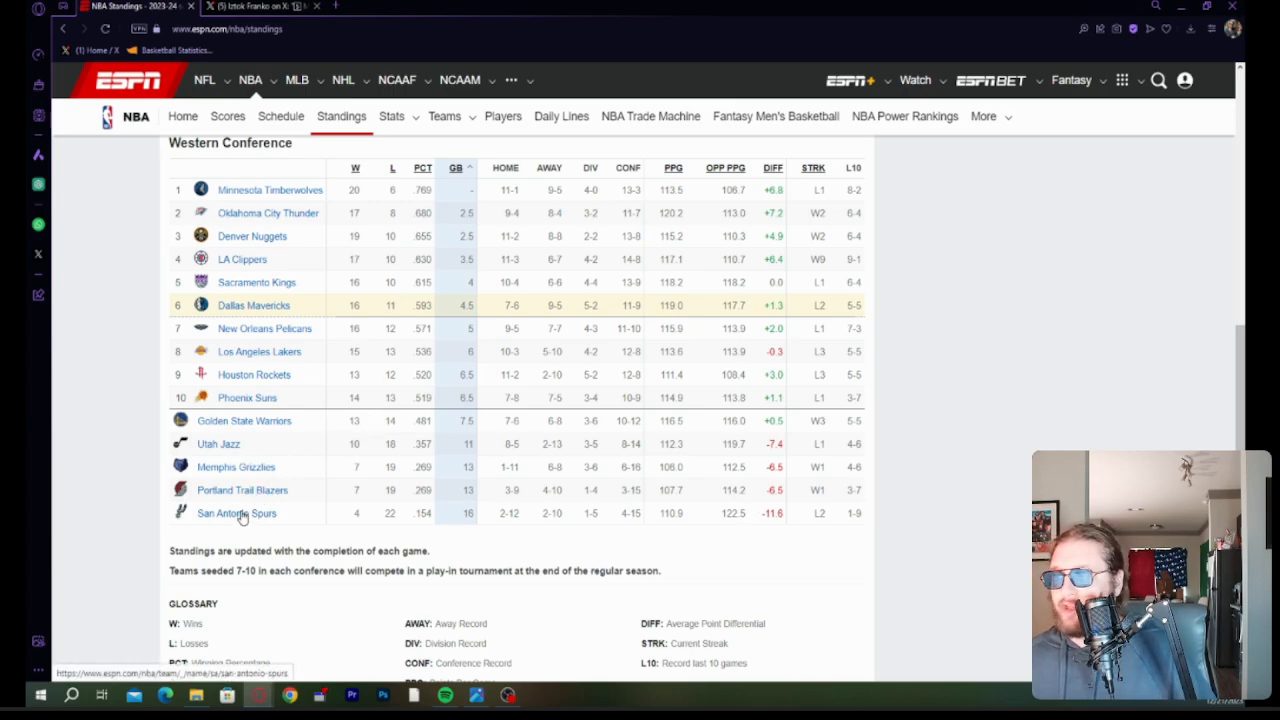
{"action": "mouse_move", "coordinate": [240, 489]}
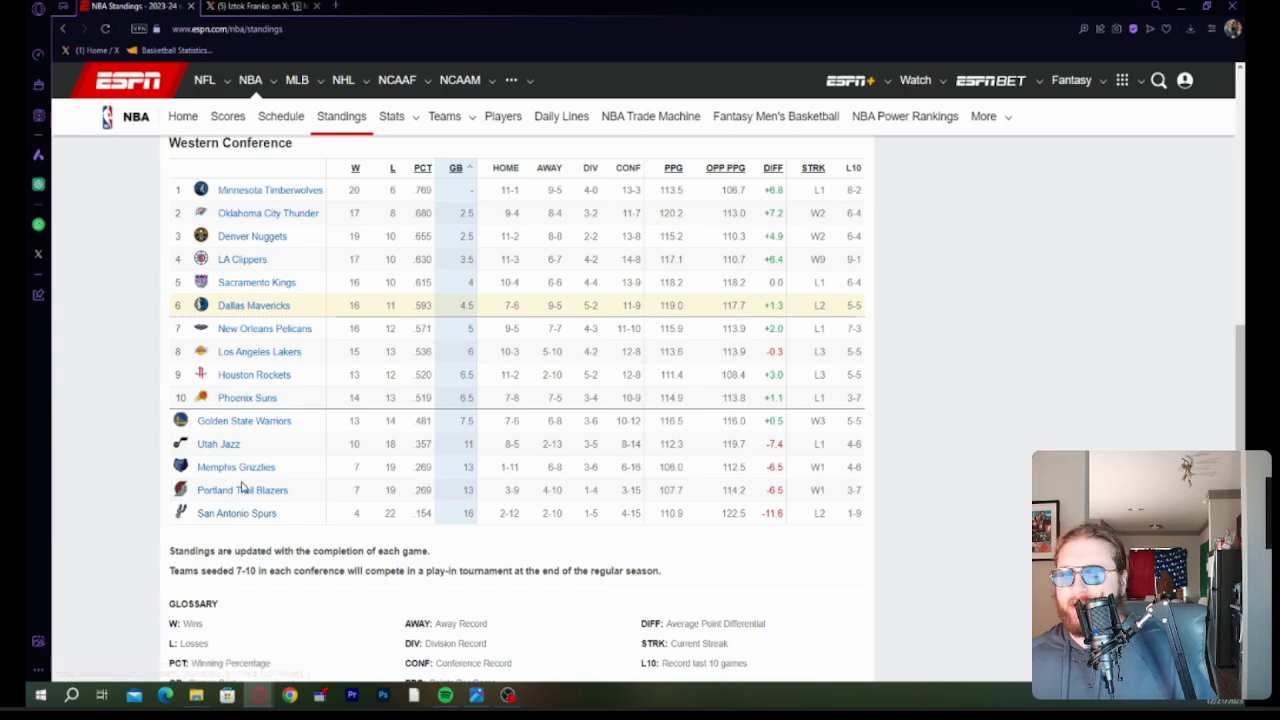
{"action": "mouse_move", "coordinate": [221, 524]}
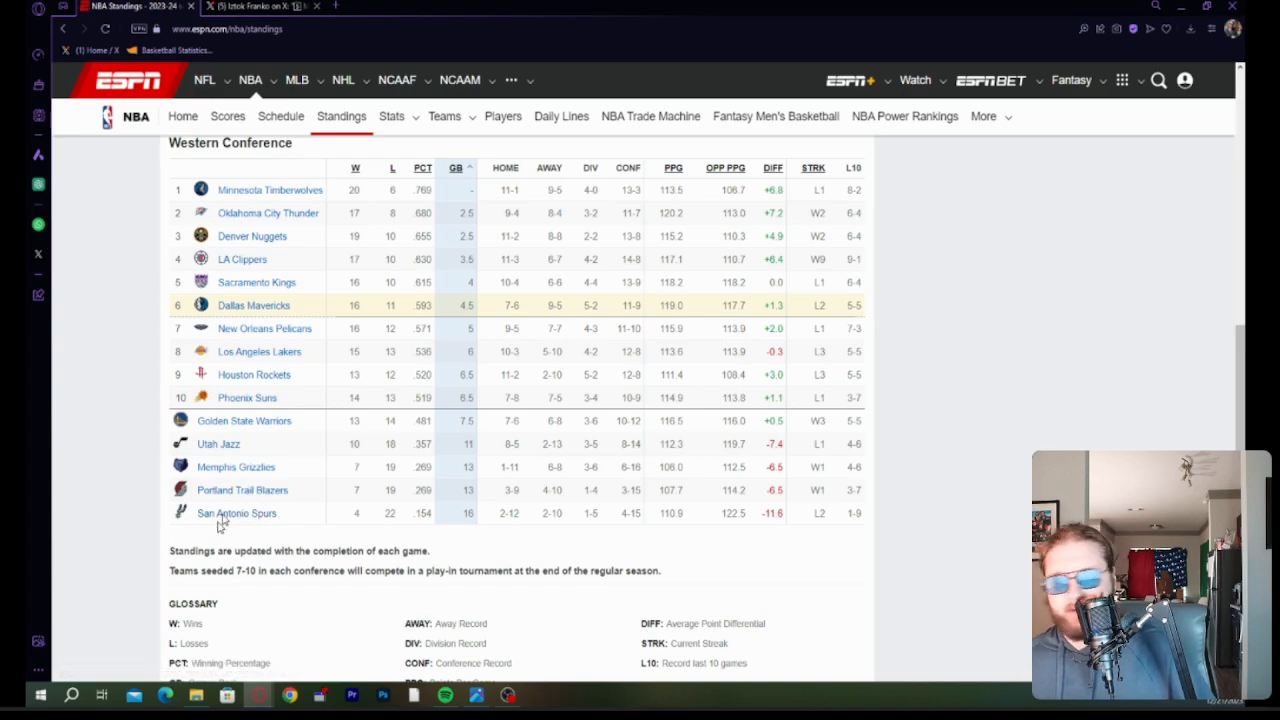
{"action": "mouse_move", "coordinate": [277, 455]}
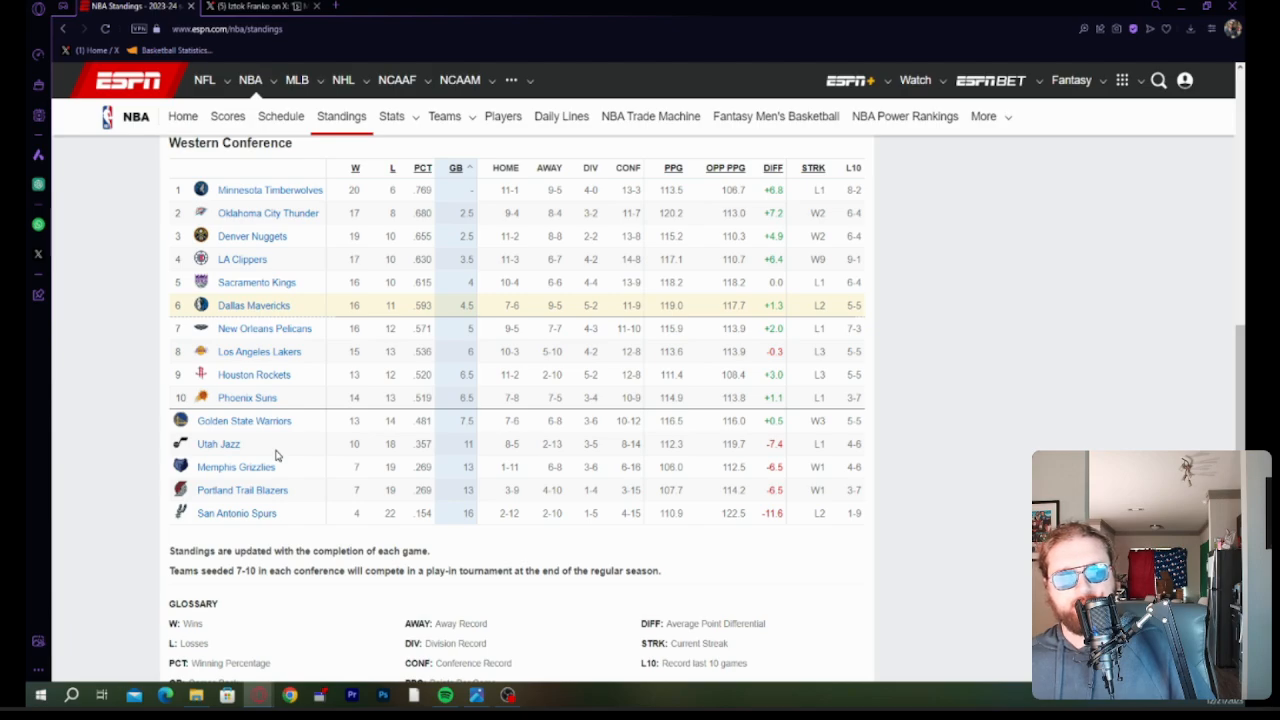
{"action": "mouse_move", "coordinate": [333, 74]}
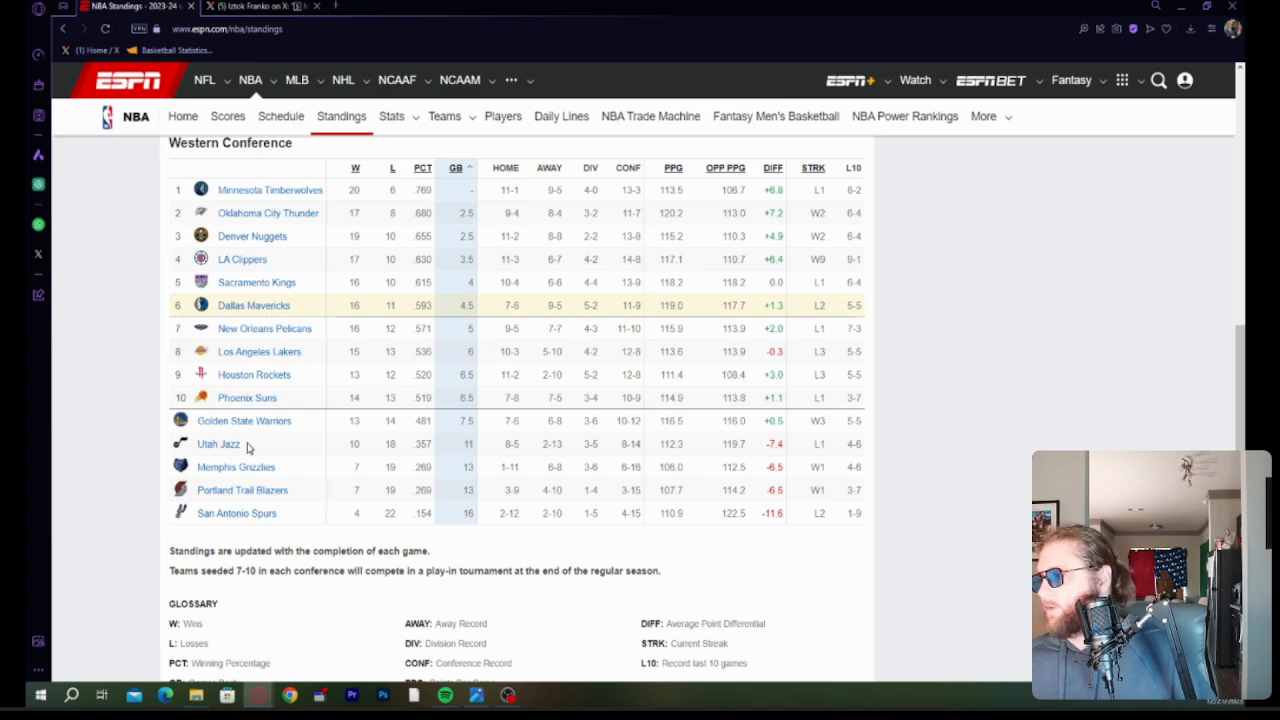
{"action": "scroll", "scroll_direction": "down", "scroll_amount": 3}
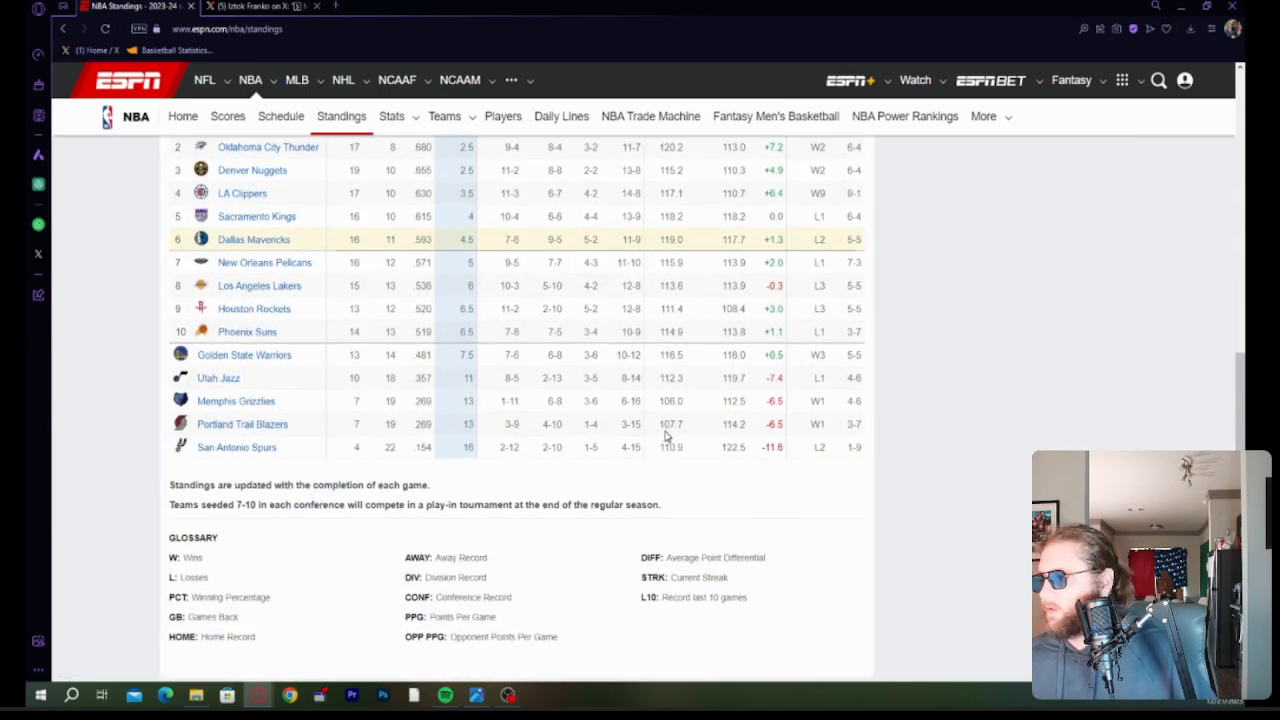
{"action": "mouse_move", "coordinate": [548, 377]}
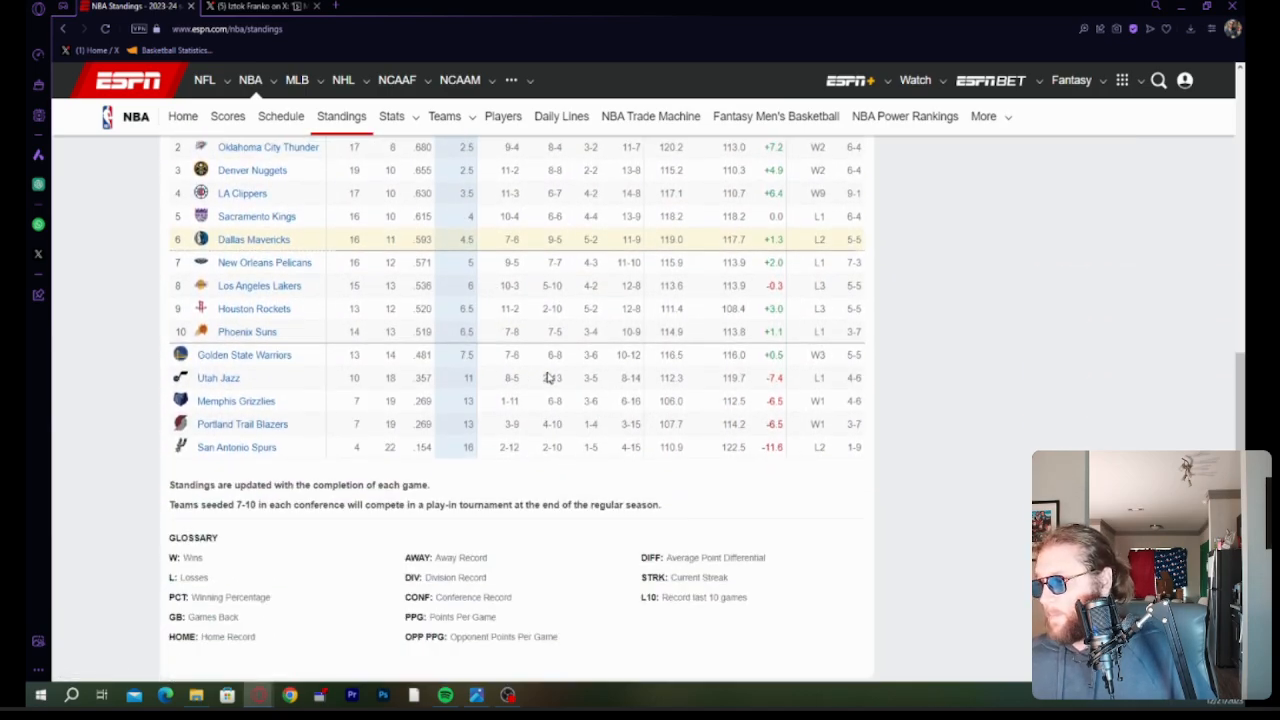
{"action": "mouse_move", "coordinate": [933, 338]}
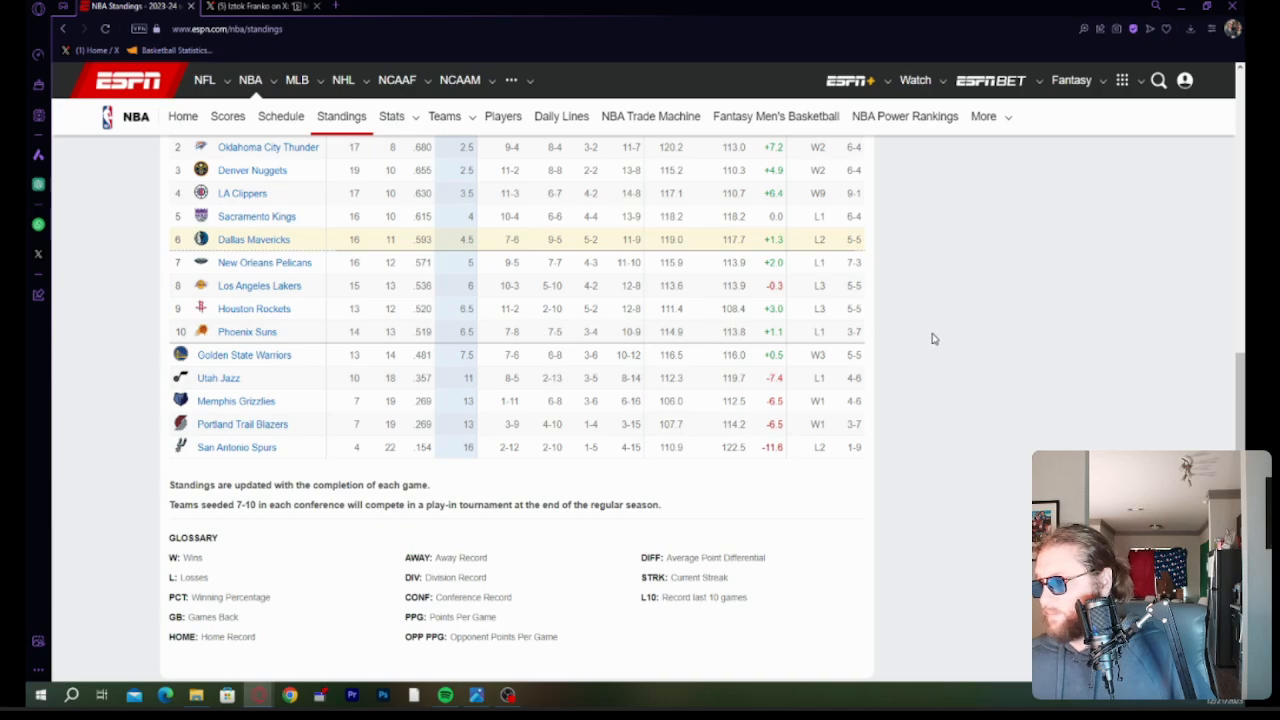
{"action": "mouse_move", "coordinate": [806, 319]}
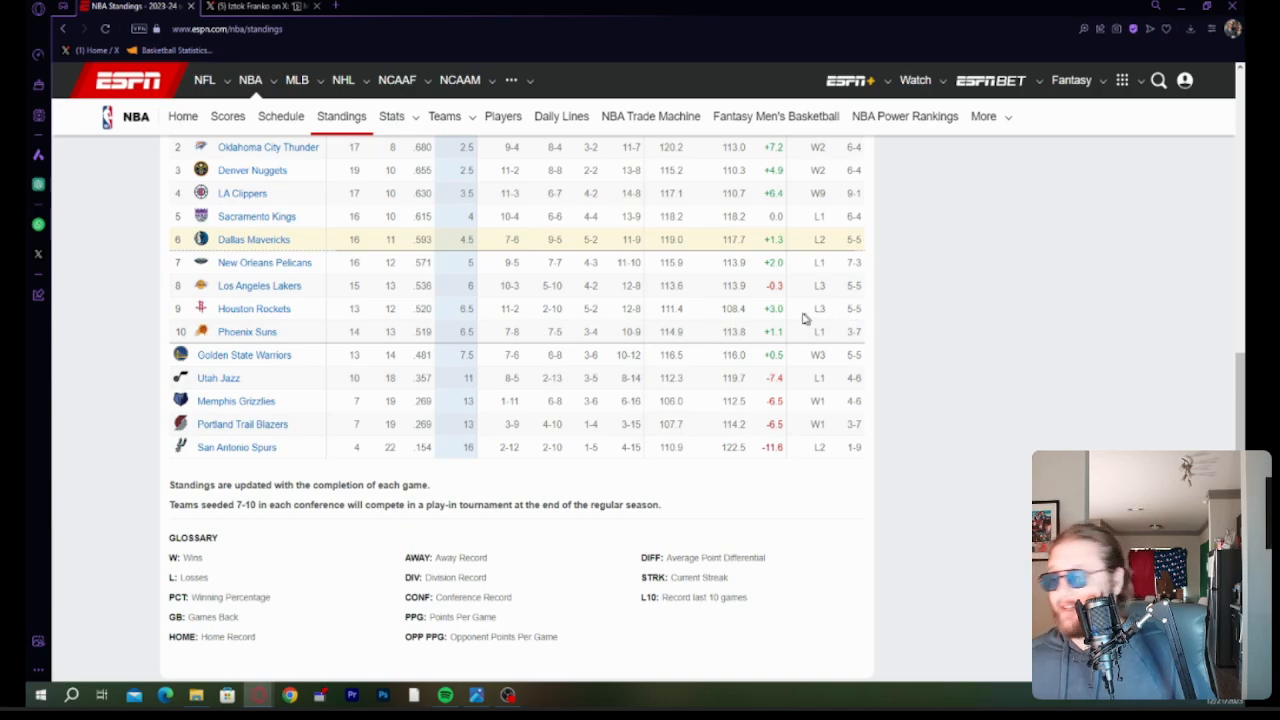
{"action": "mouse_move", "coordinate": [147, 320]}
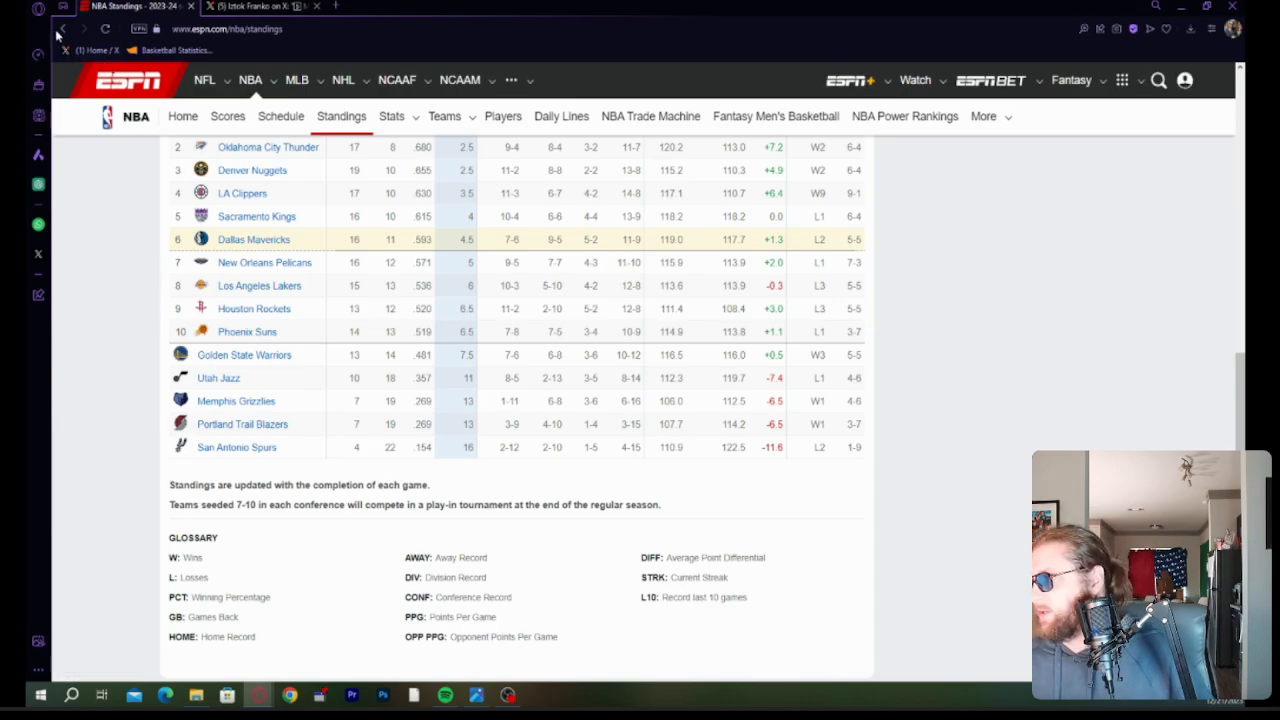
Return to the NBA scoreboard and scroll down to the Celtics–Kings final.
{"action": "left_click", "coordinate": [228, 116]}
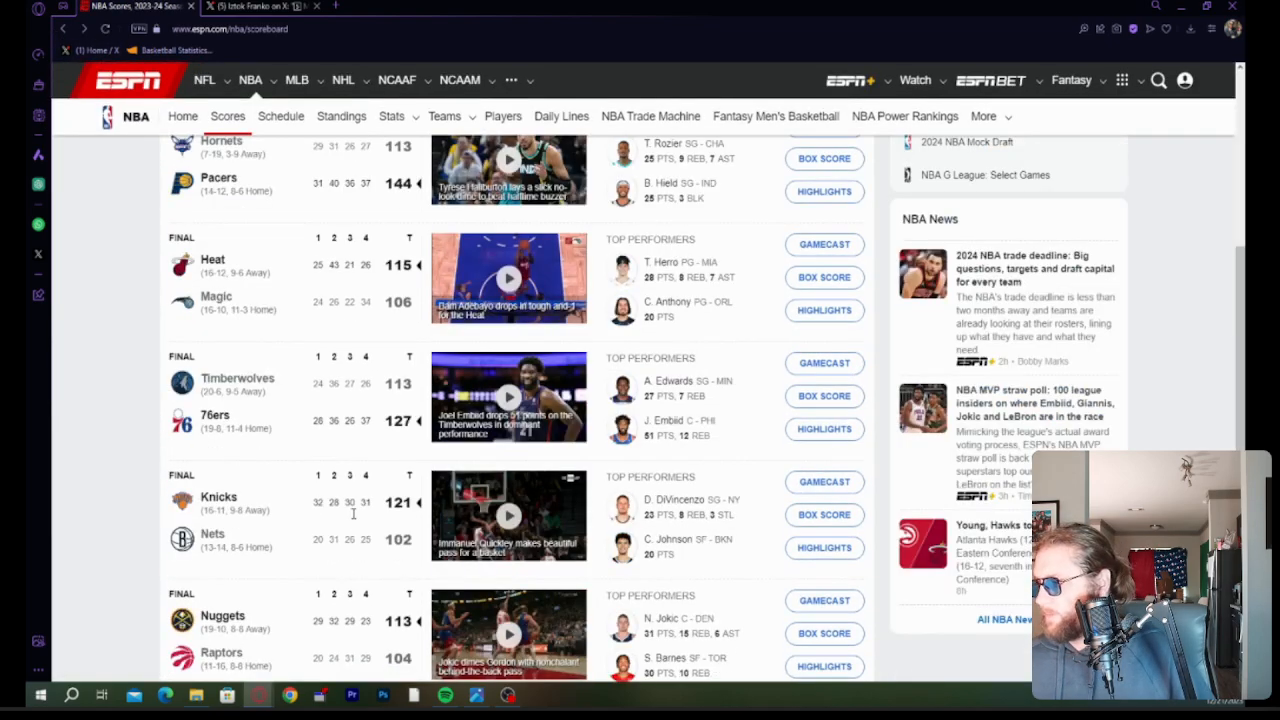
{"action": "scroll", "scroll_direction": "down", "scroll_amount": 3}
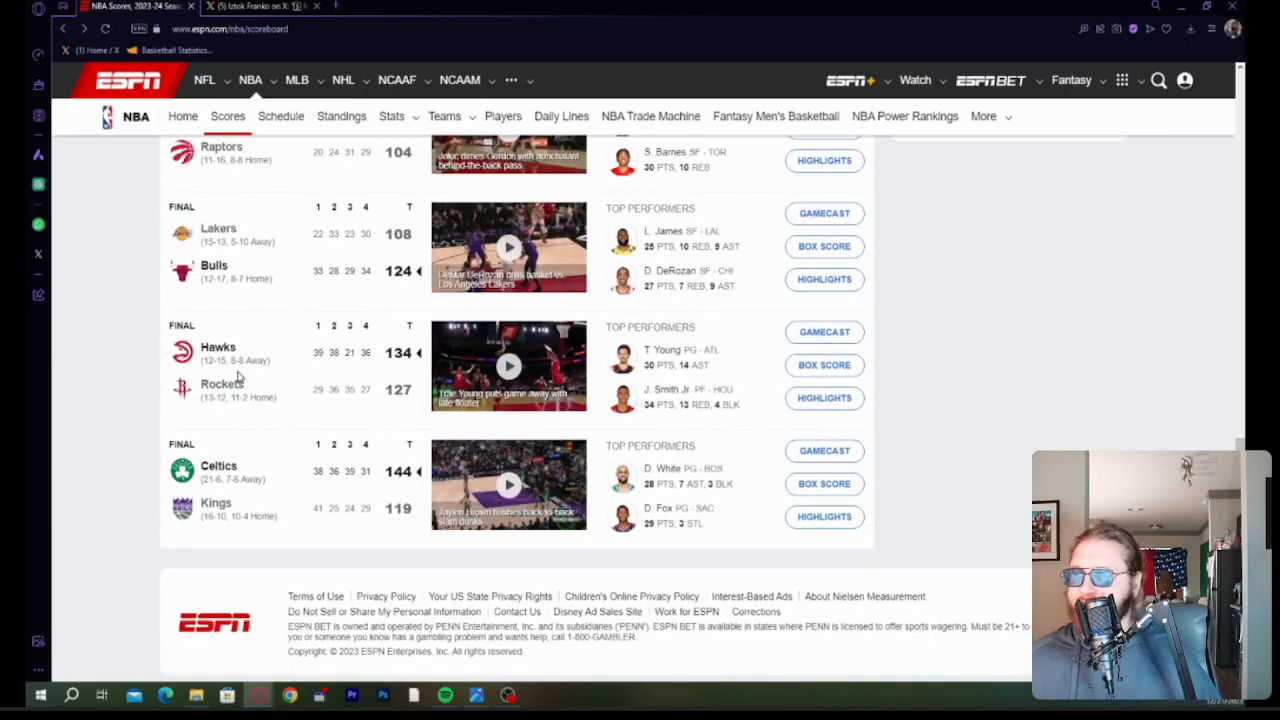
{"action": "mouse_move", "coordinate": [250, 424]}
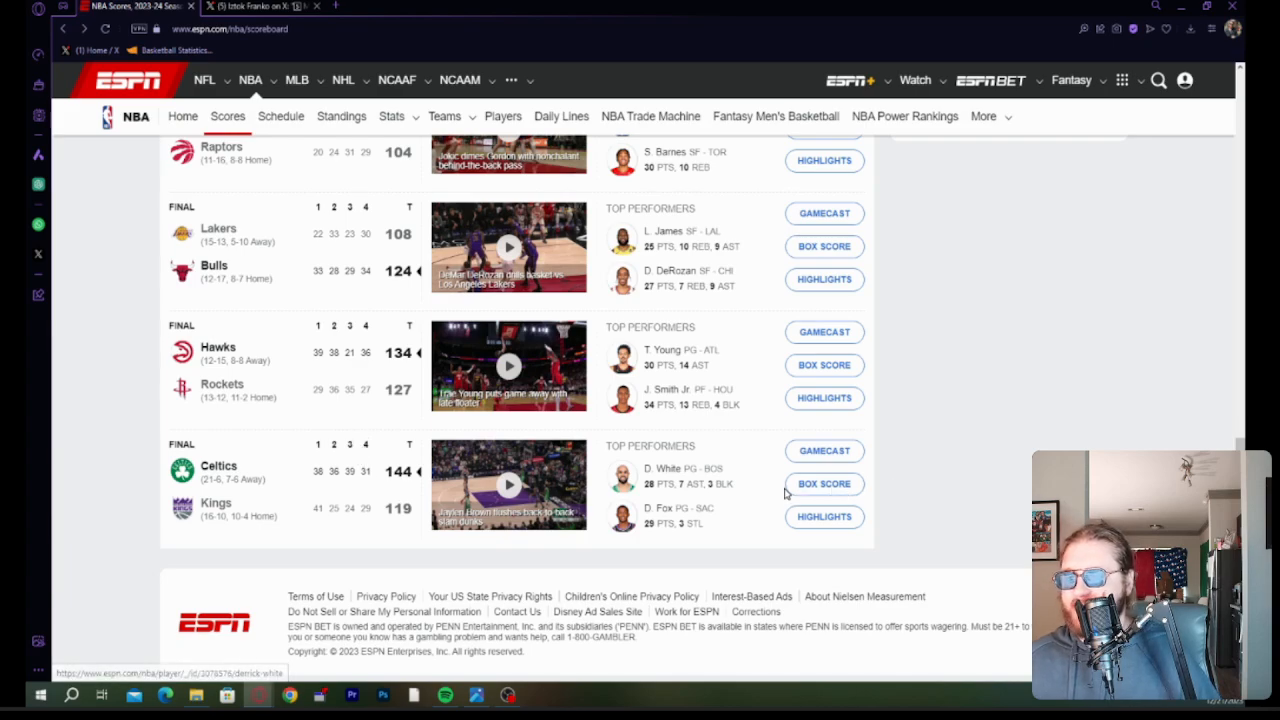
View the Celtics 144-119 Kings box score and scroll through both teams' player stats.
{"action": "left_click", "coordinate": [824, 483]}
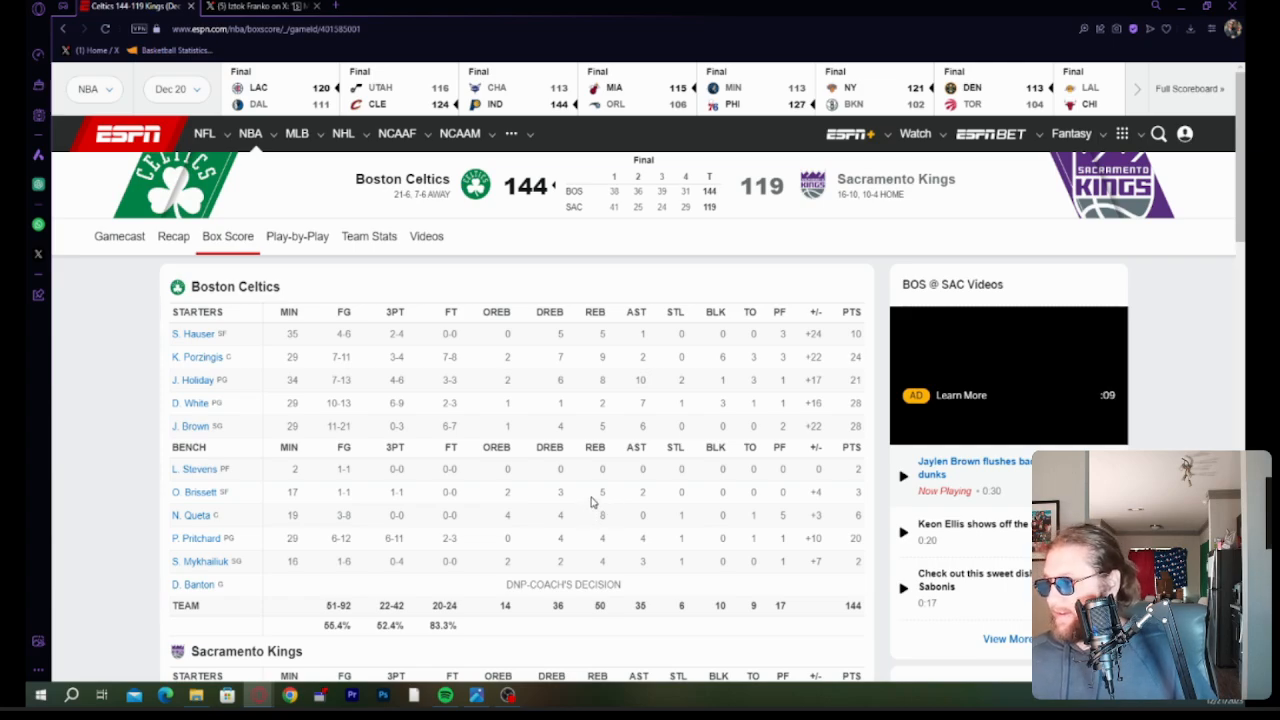
{"action": "scroll", "scroll_direction": "down", "scroll_amount": 3}
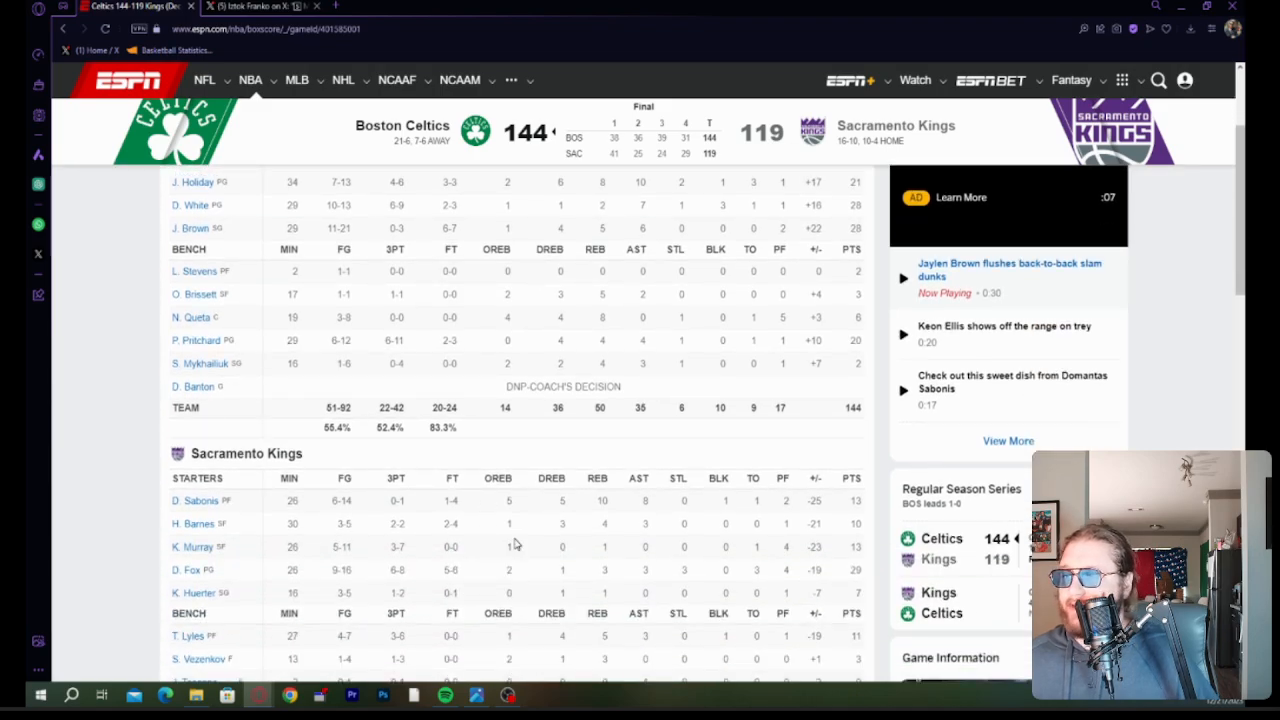
{"action": "scroll", "scroll_direction": "down", "scroll_amount": 3}
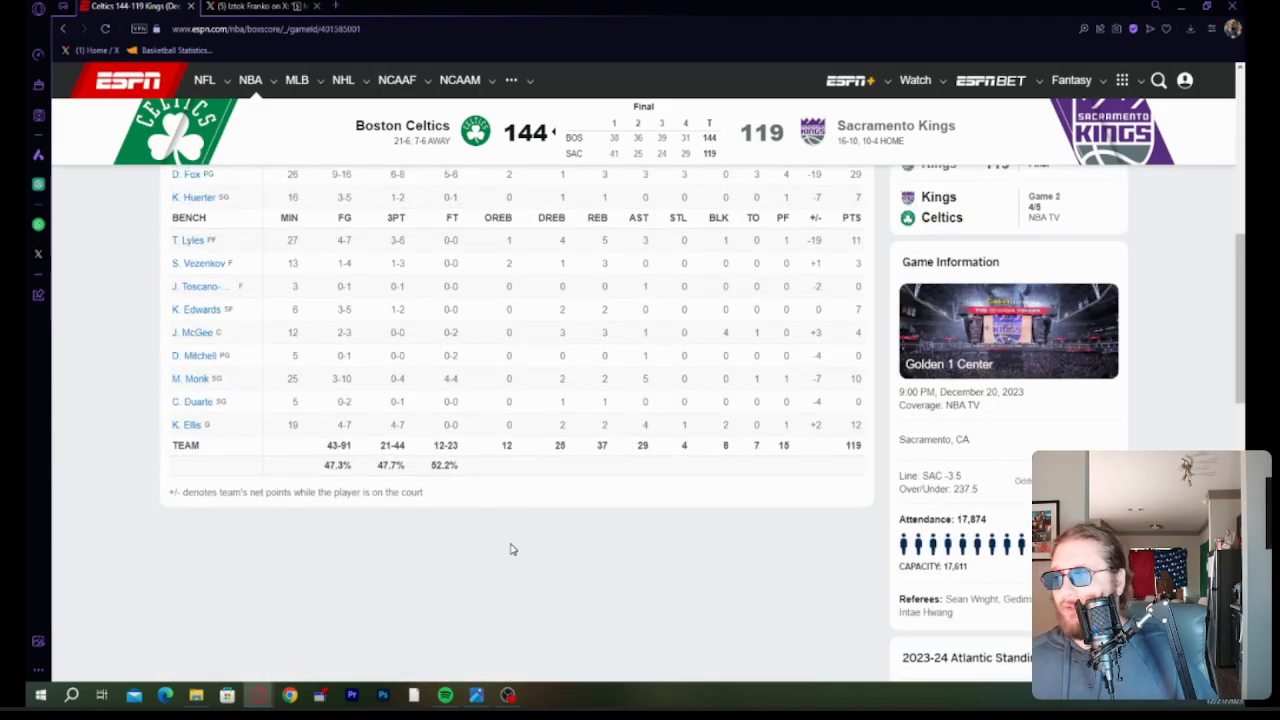
{"action": "scroll", "scroll_direction": "up", "scroll_amount": 3}
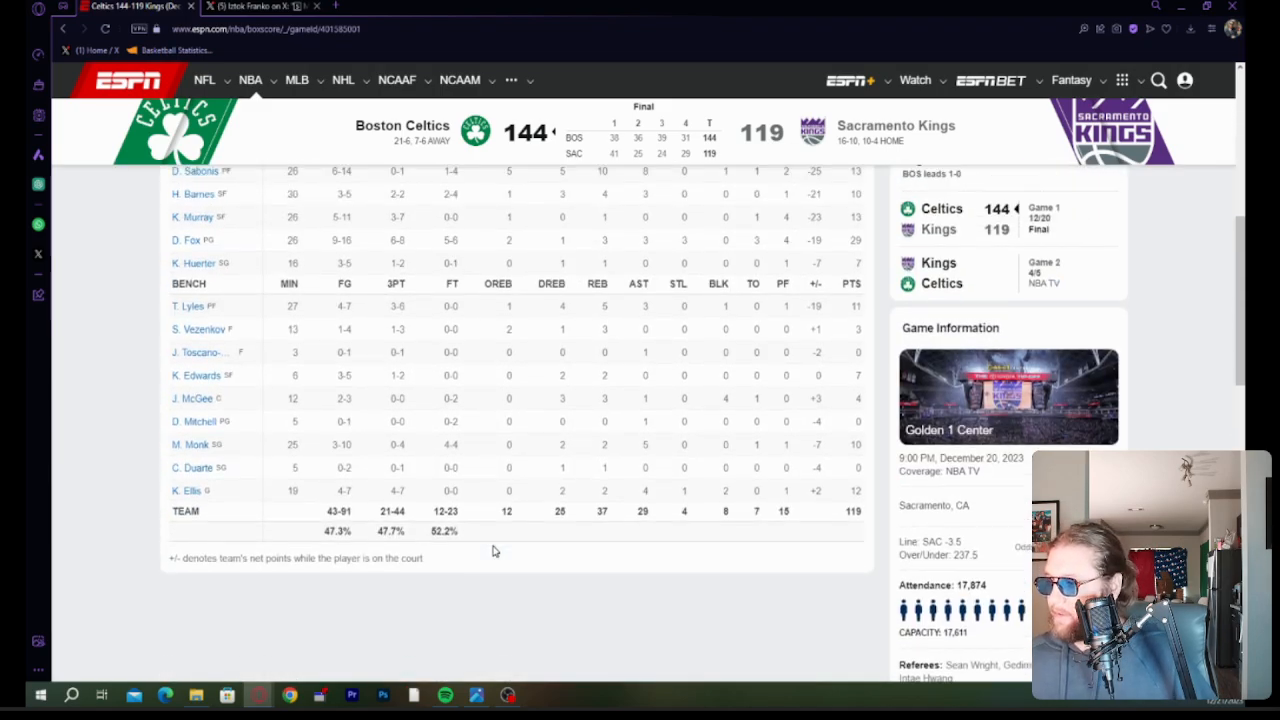
{"action": "scroll", "scroll_direction": "up", "scroll_amount": 3}
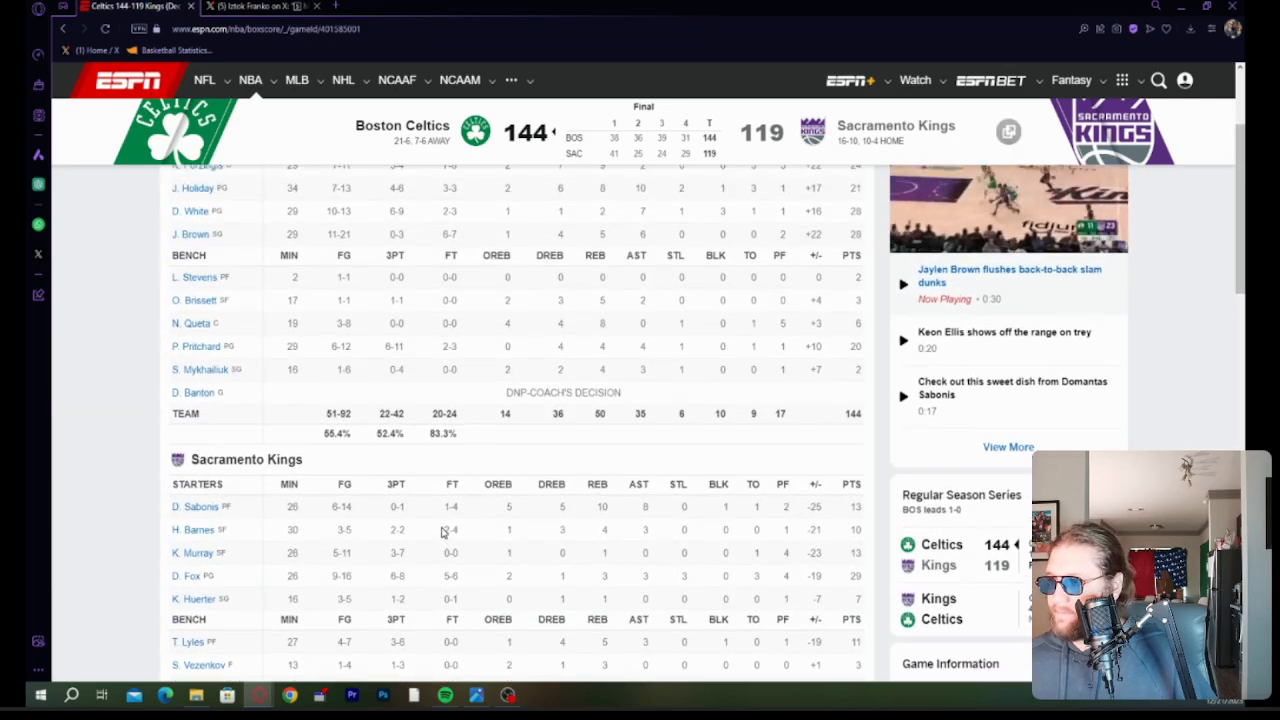
{"action": "scroll", "scroll_direction": "up", "scroll_amount": 3}
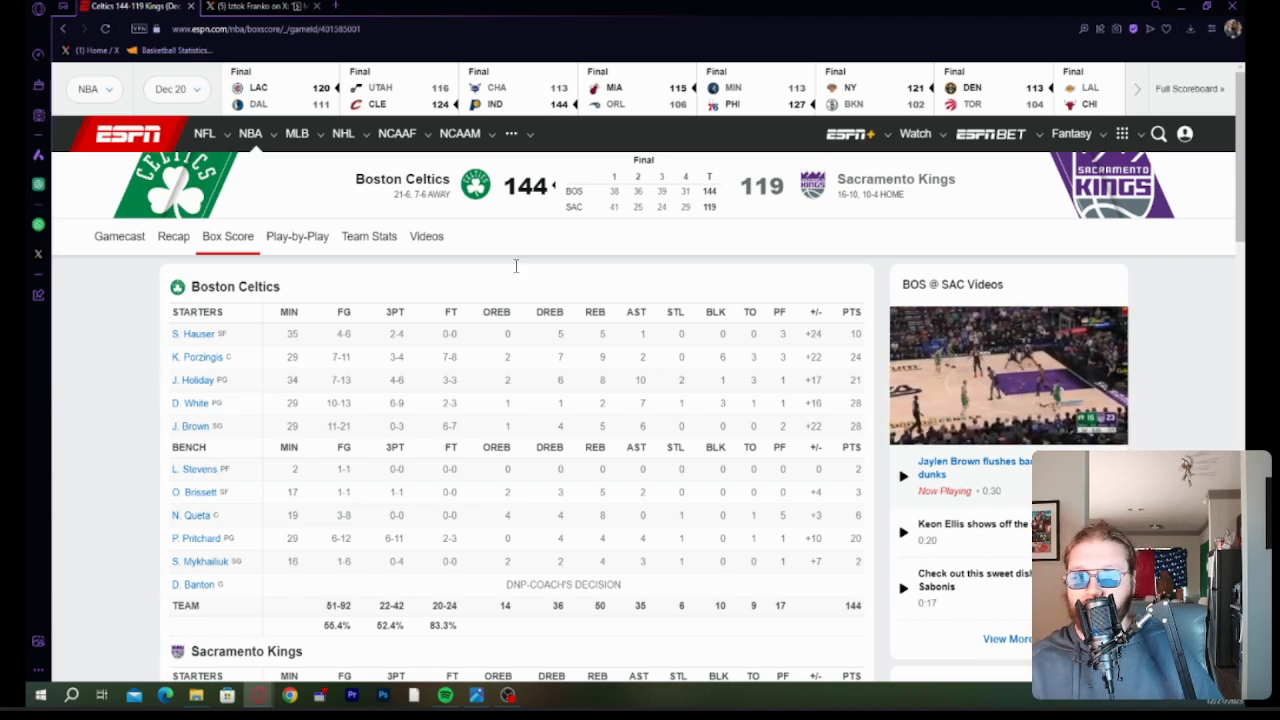
{"action": "mouse_move", "coordinate": [528, 323]}
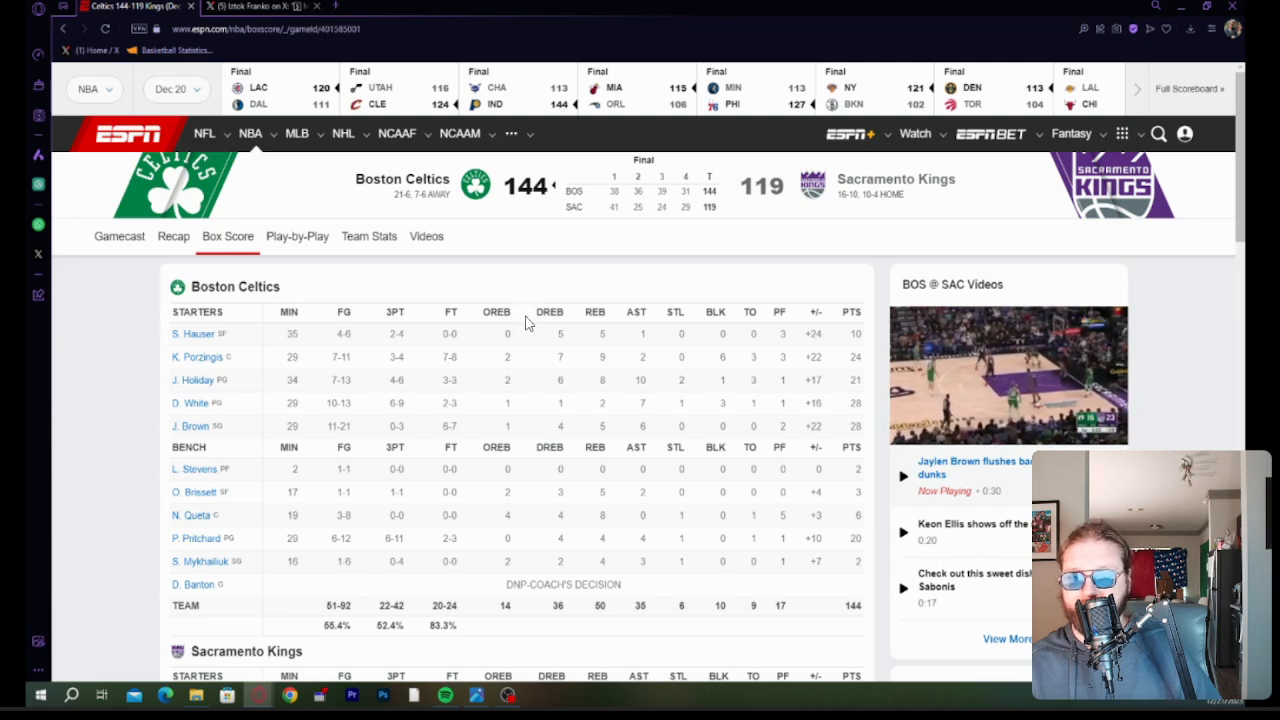
{"action": "mouse_move", "coordinate": [475, 379]}
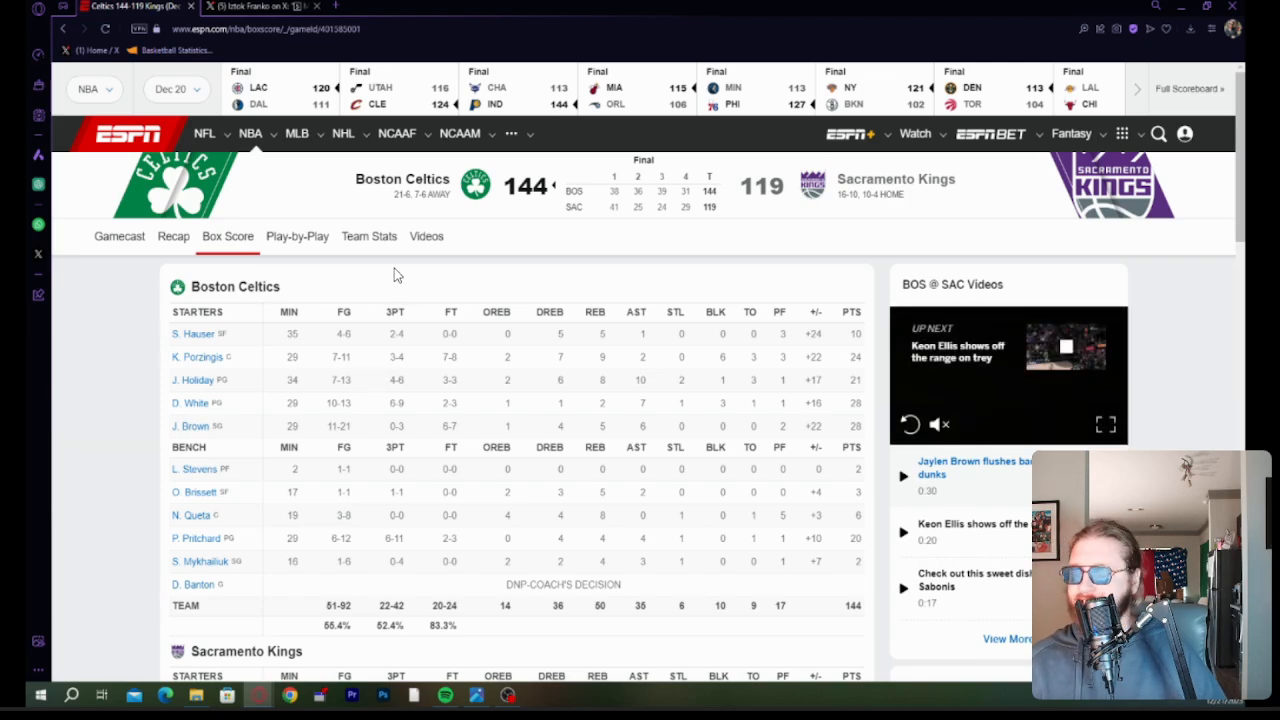
{"action": "mouse_move", "coordinate": [394, 281]}
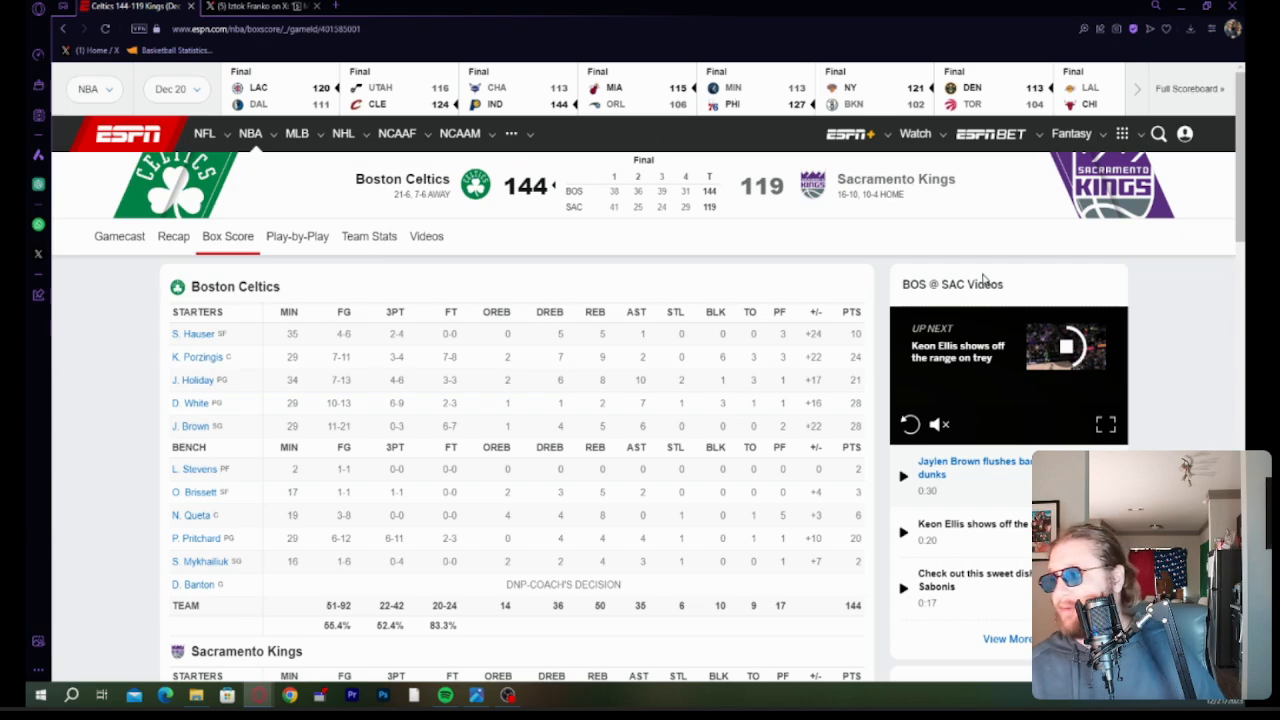
Finish reading the Celtics–Kings player stats, then go back to the NBA scoreboard.
{"action": "scroll", "scroll_direction": "down", "scroll_amount": 3}
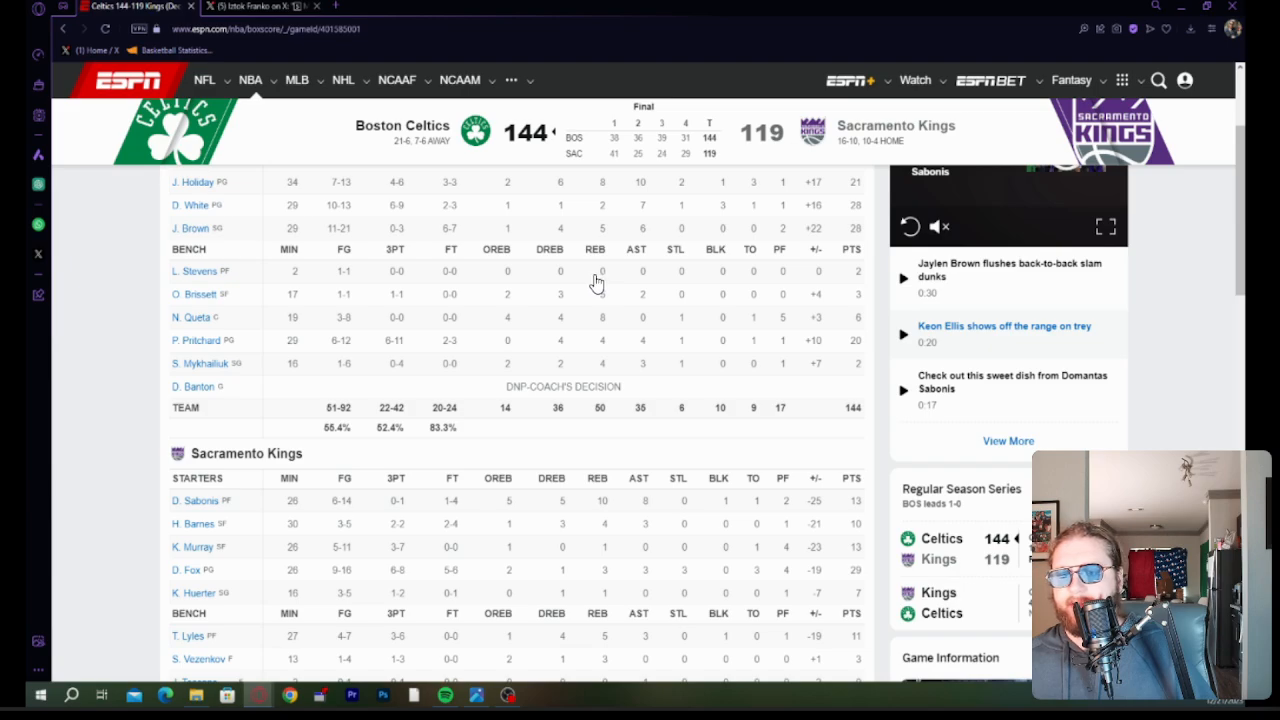
{"action": "mouse_move", "coordinate": [620, 294]}
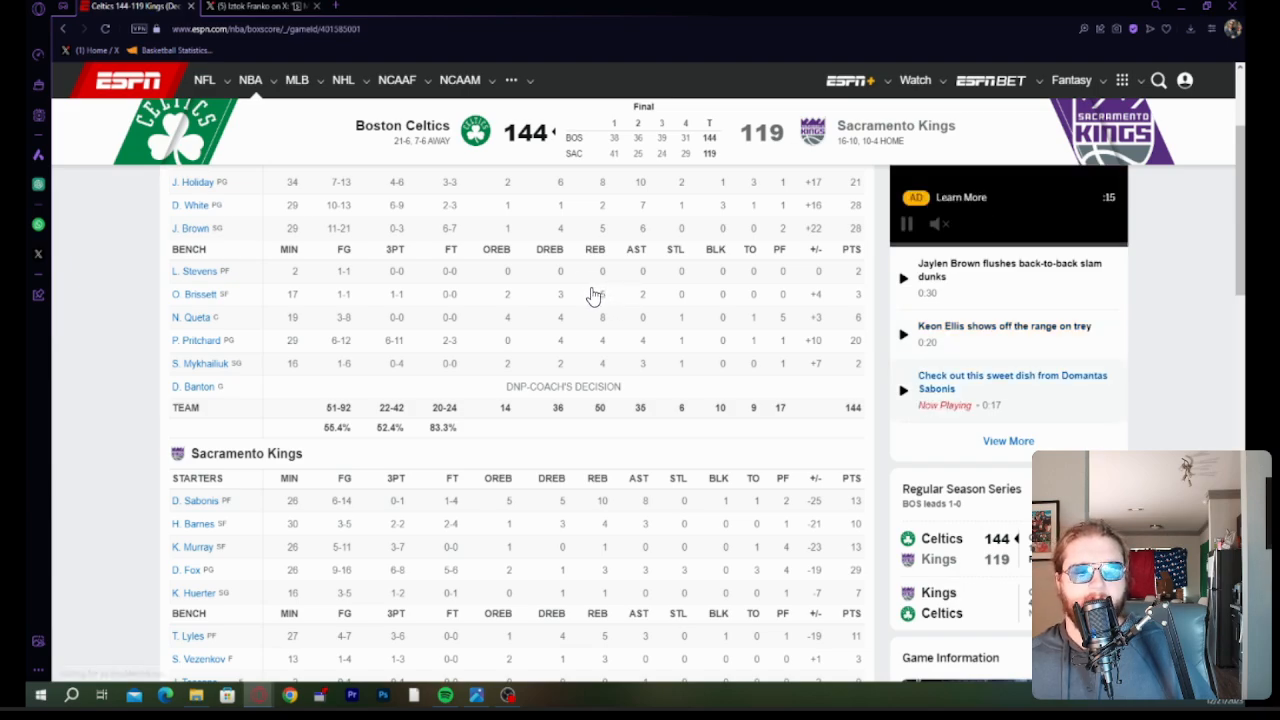
{"action": "mouse_move", "coordinate": [807, 343]}
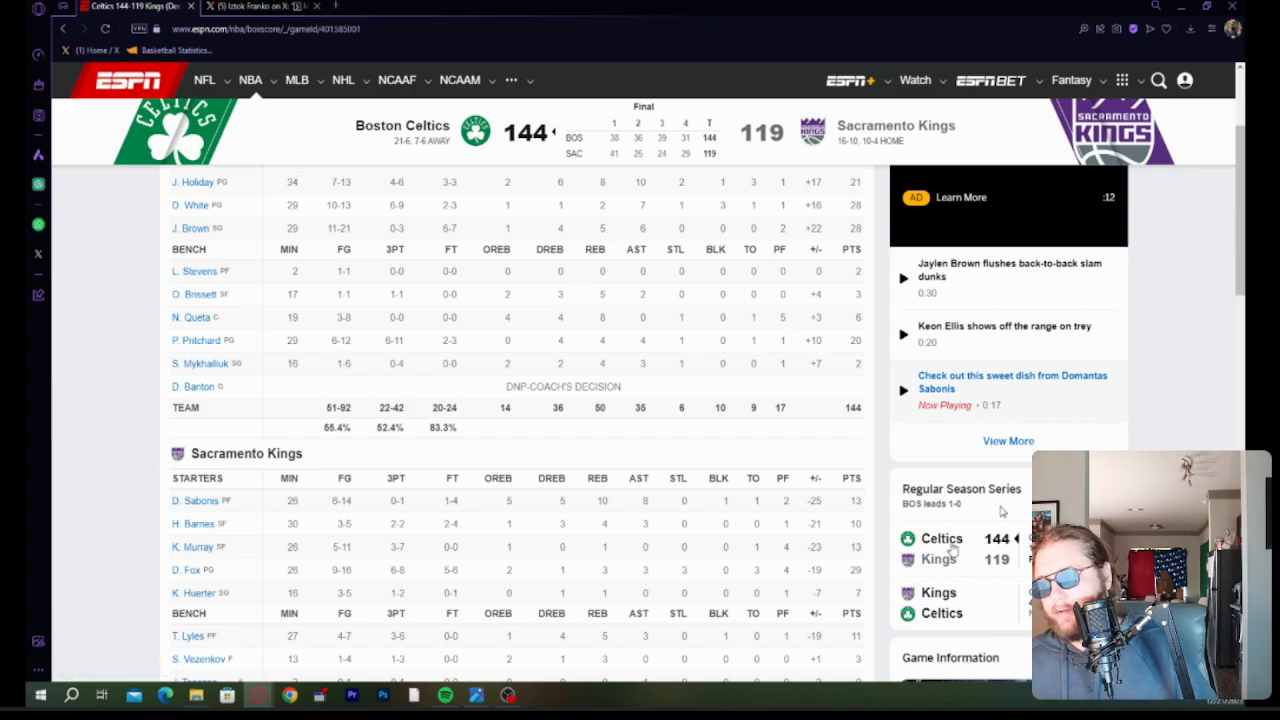
{"action": "scroll", "scroll_direction": "down", "scroll_amount": 3}
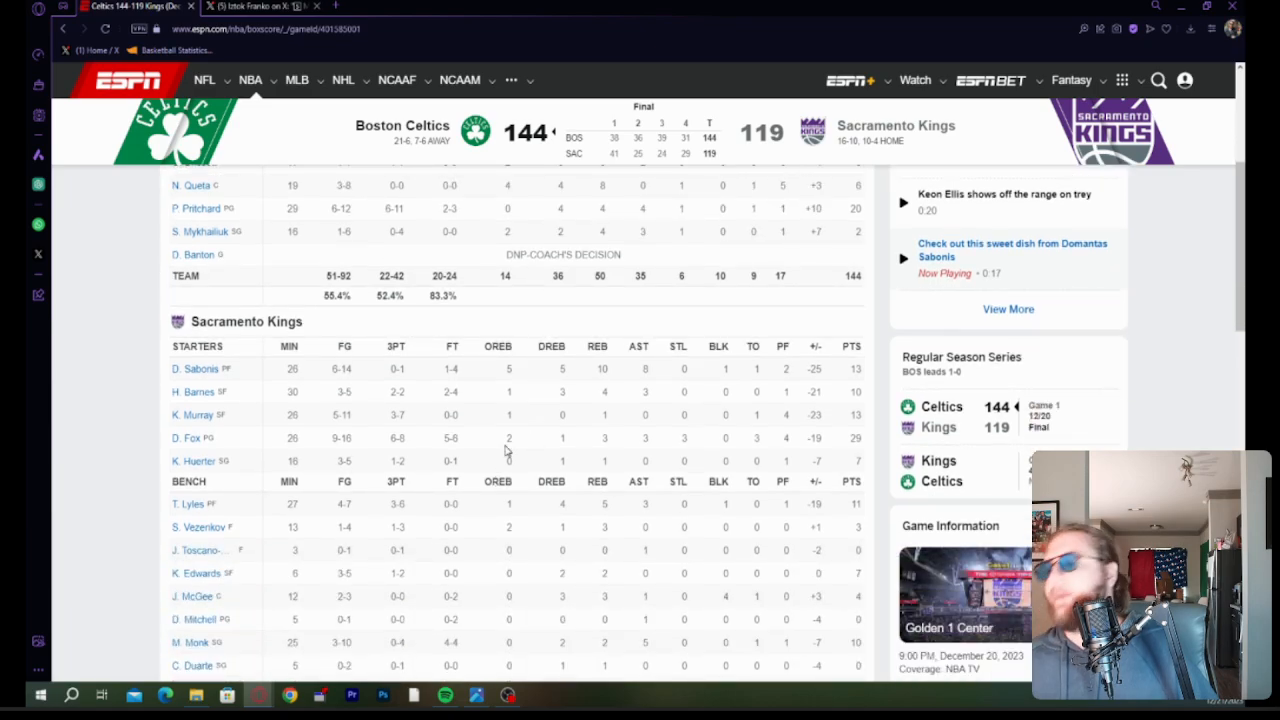
{"action": "mouse_move", "coordinate": [463, 498]}
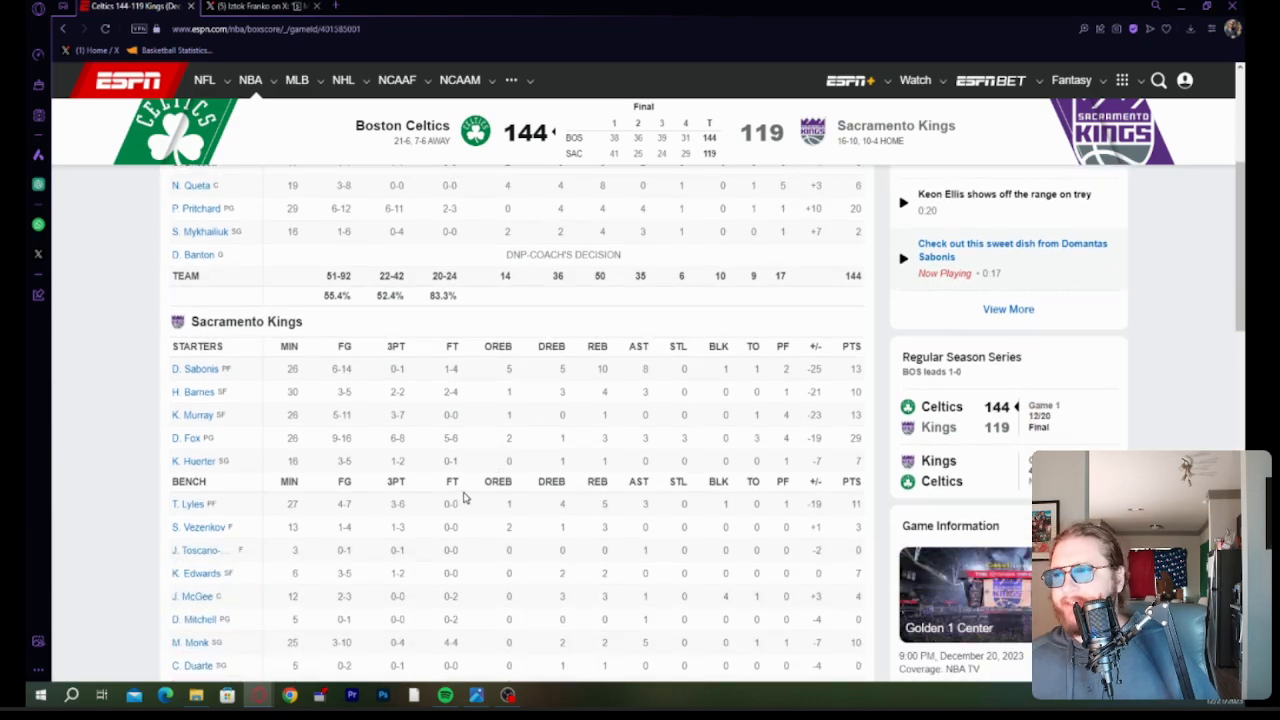
{"action": "scroll", "scroll_direction": "up", "scroll_amount": 3}
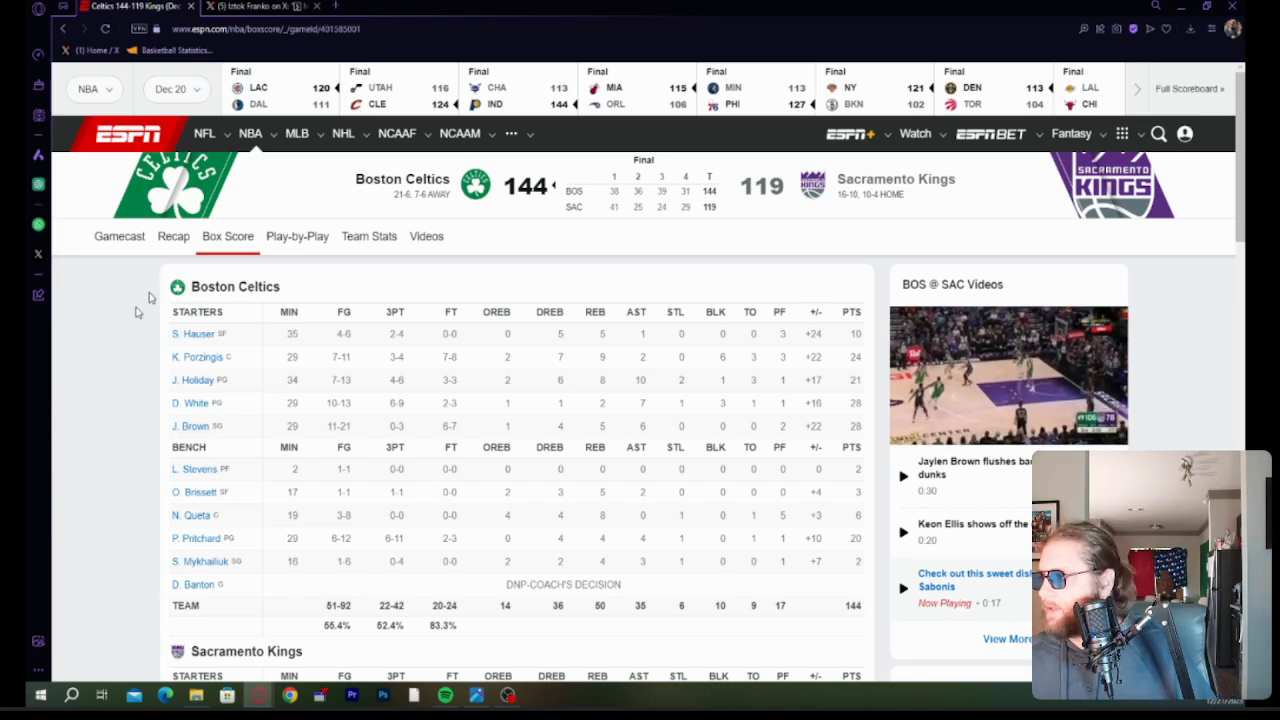
{"action": "left_click", "coordinate": [63, 28]}
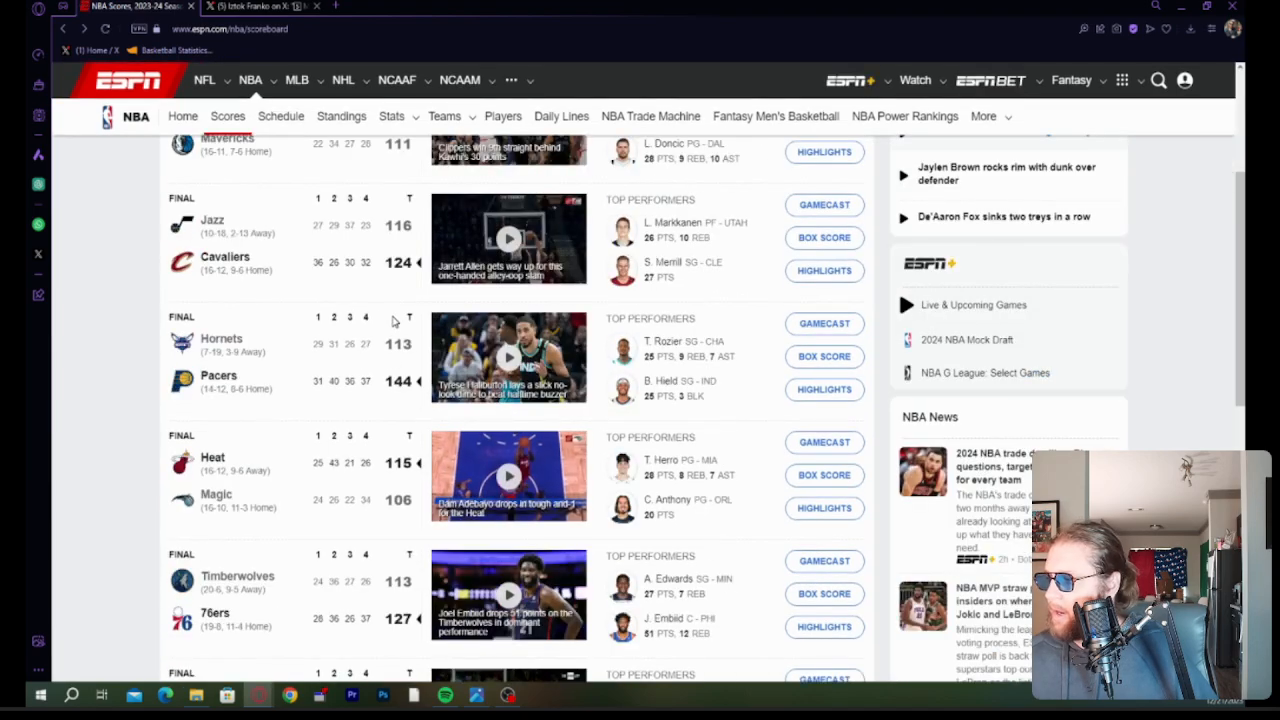
{"action": "scroll", "scroll_direction": "down", "scroll_amount": 3}
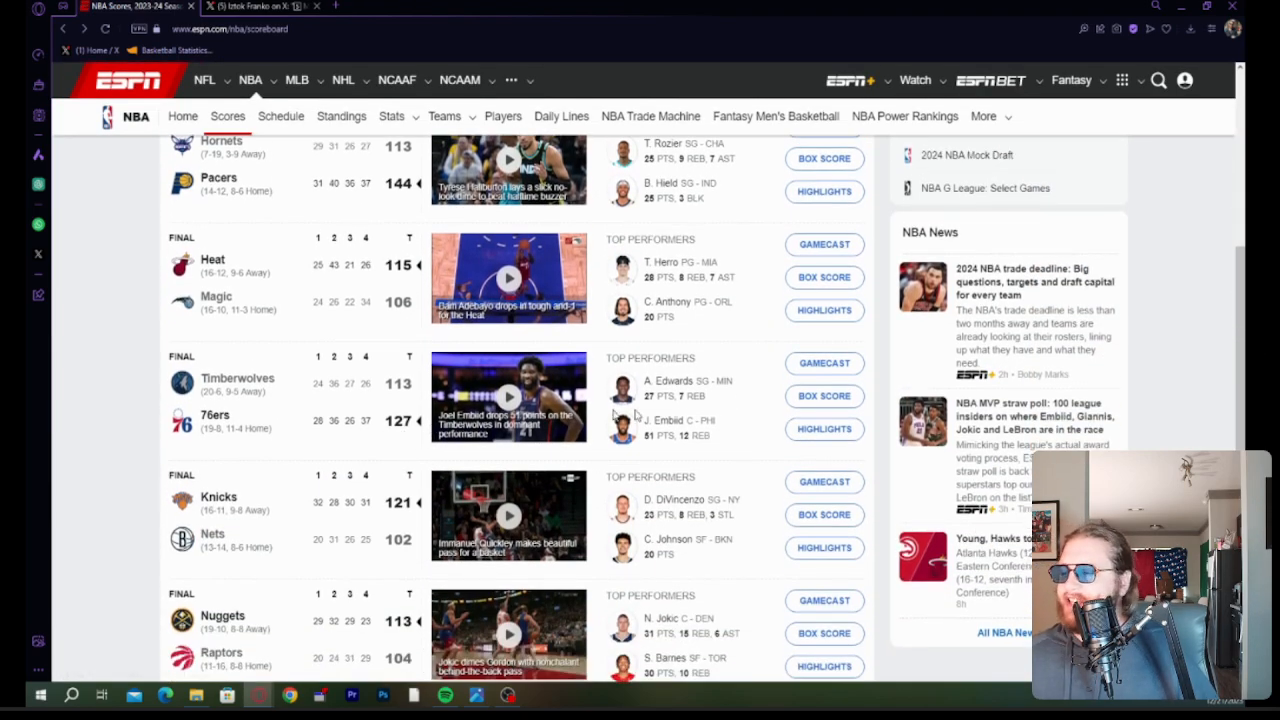
{"action": "left_click", "coordinate": [824, 396]}
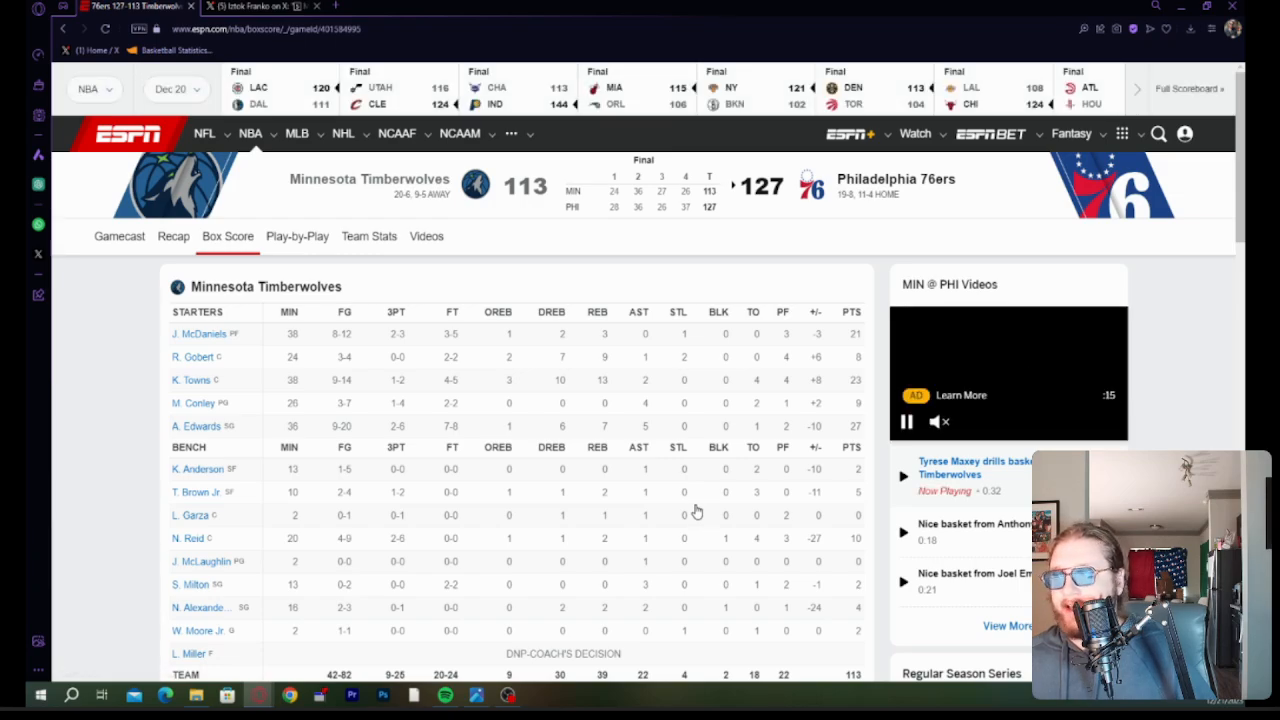
{"action": "mouse_move", "coordinate": [484, 291]}
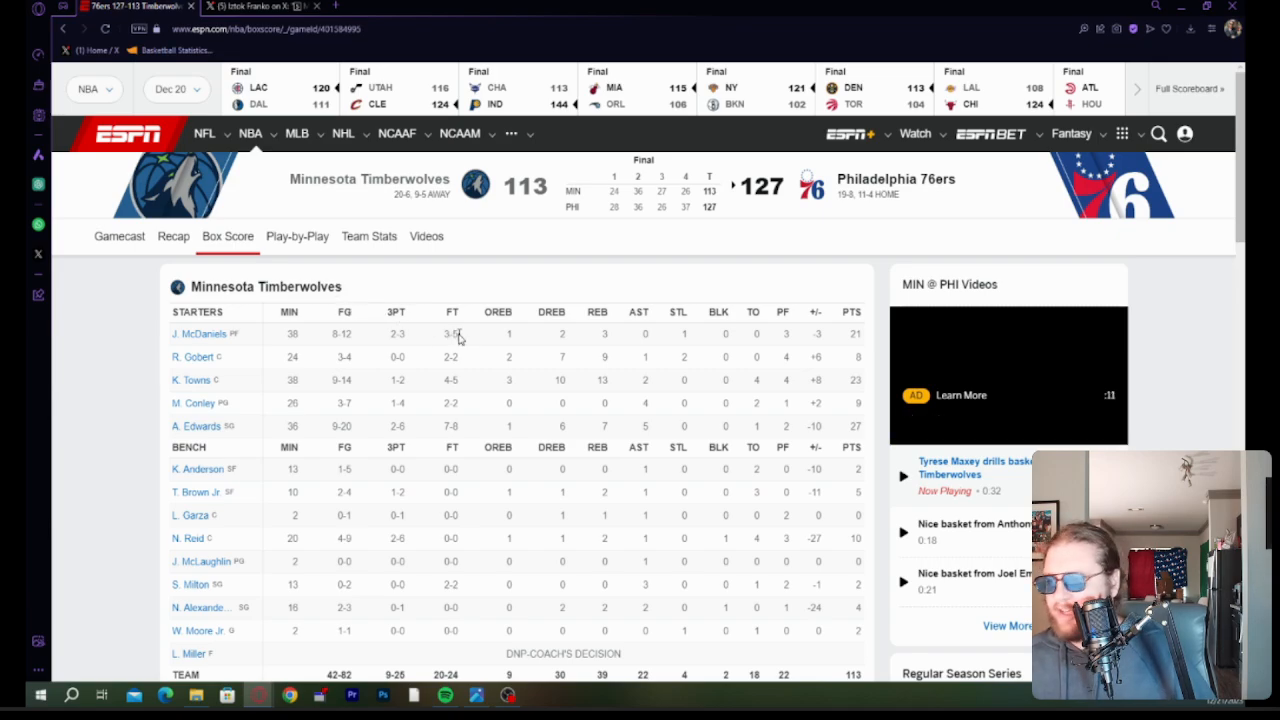
{"action": "mouse_move", "coordinate": [198, 426]}
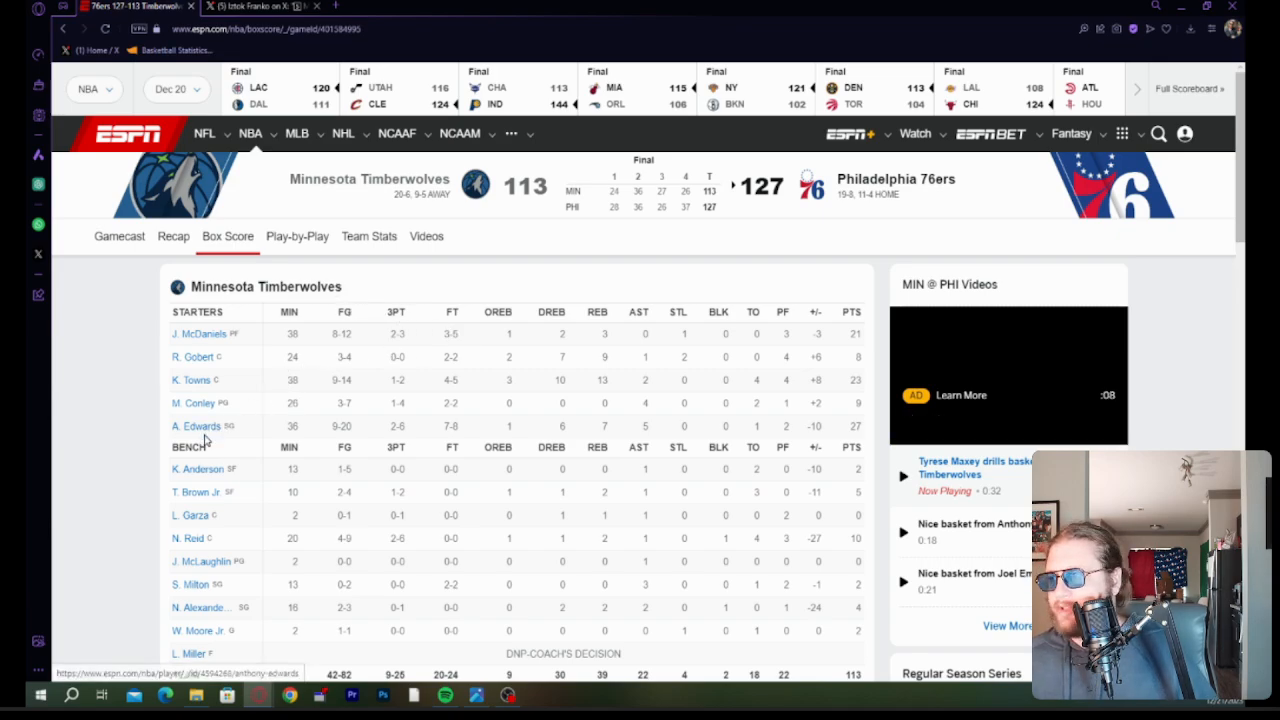
{"action": "scroll", "scroll_direction": "down", "scroll_amount": 3}
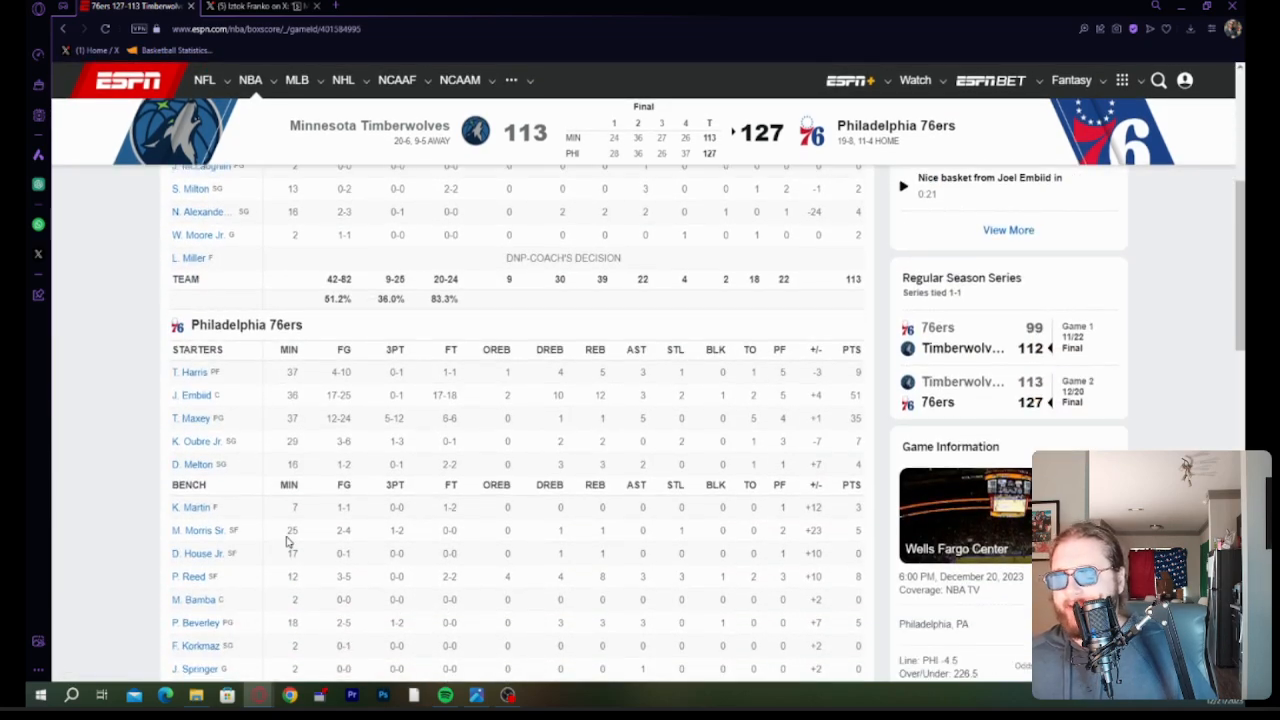
{"action": "scroll", "scroll_direction": "up", "scroll_amount": 3}
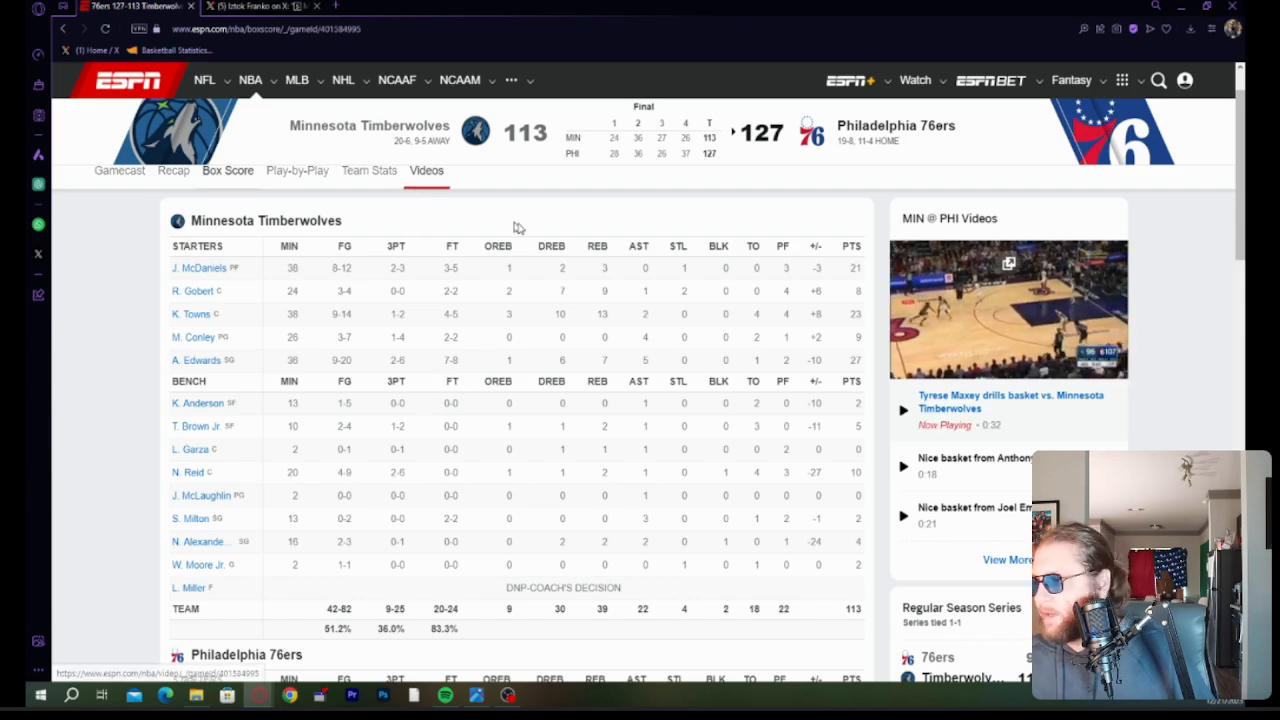
{"action": "scroll", "scroll_direction": "down", "scroll_amount": 3}
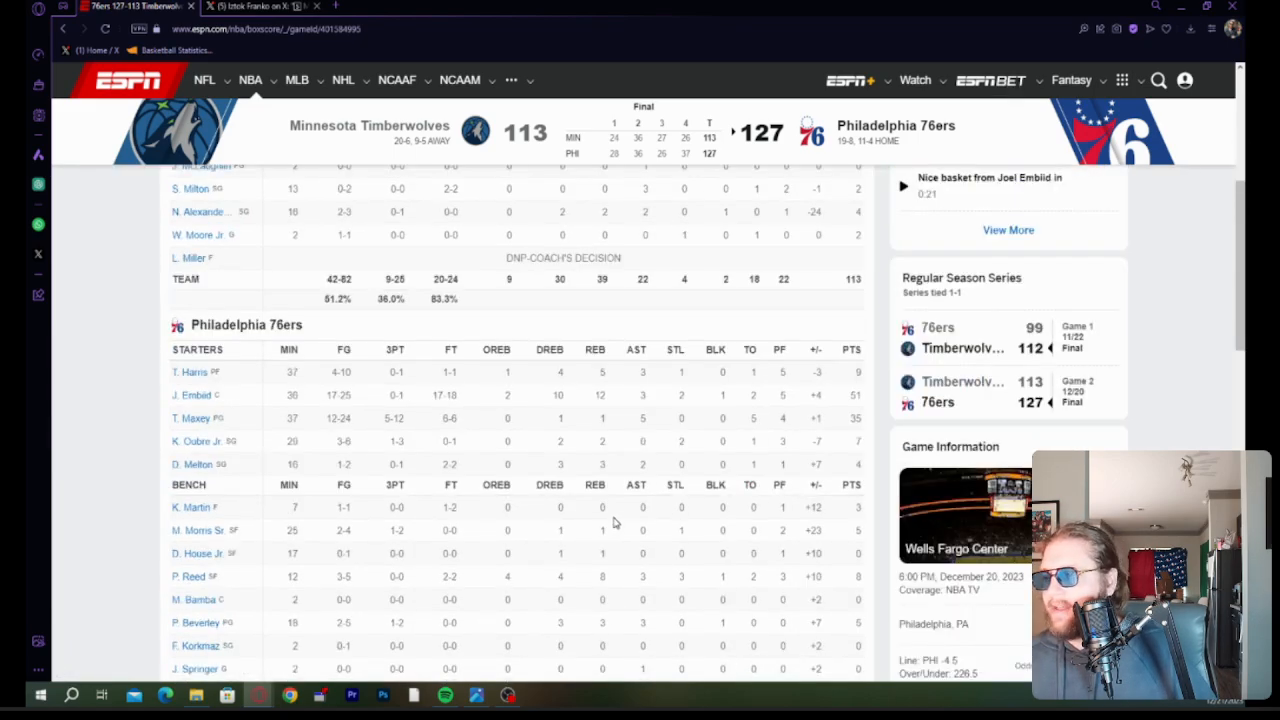
{"action": "mouse_move", "coordinate": [600, 513]}
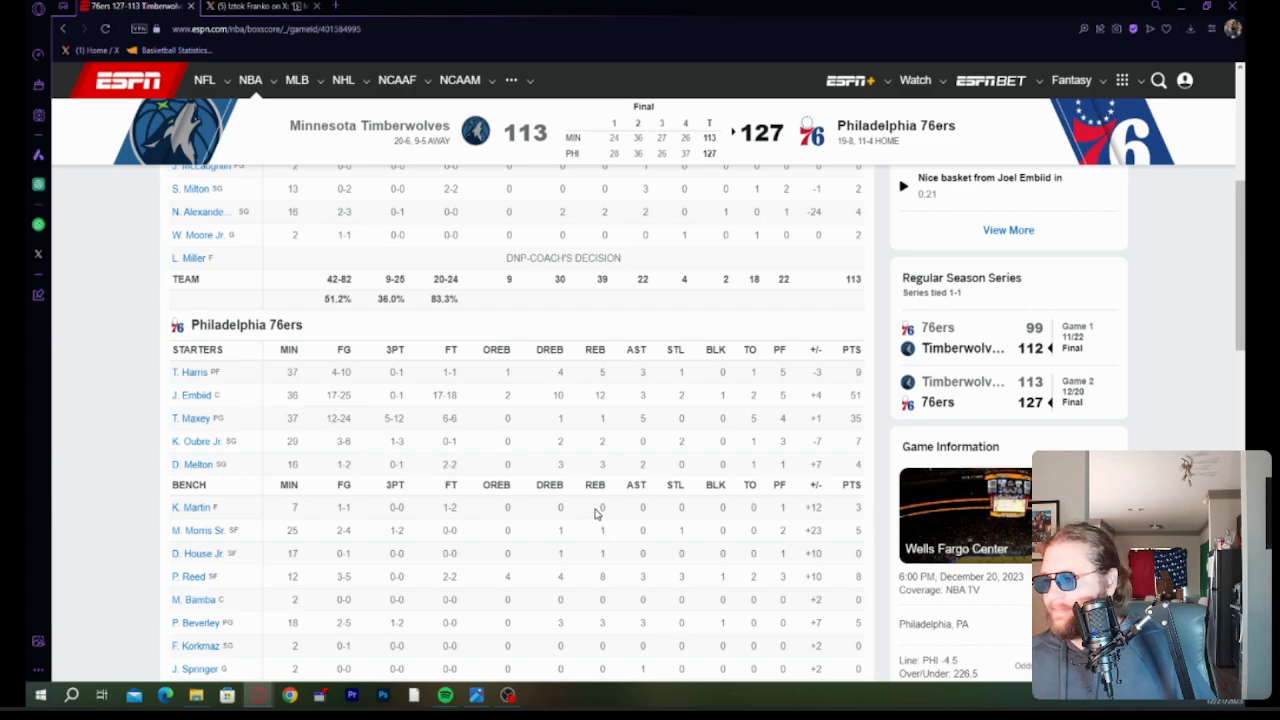
{"action": "mouse_move", "coordinate": [588, 519]}
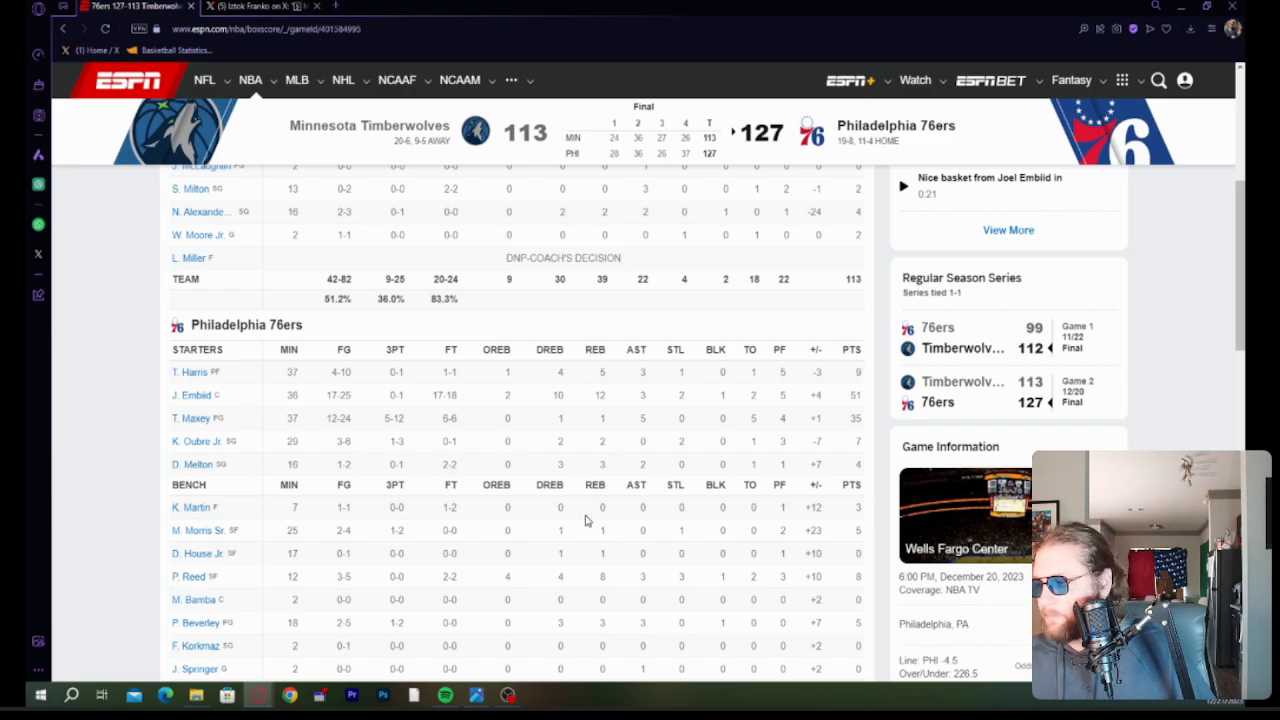
{"action": "scroll", "scroll_direction": "up", "scroll_amount": 3}
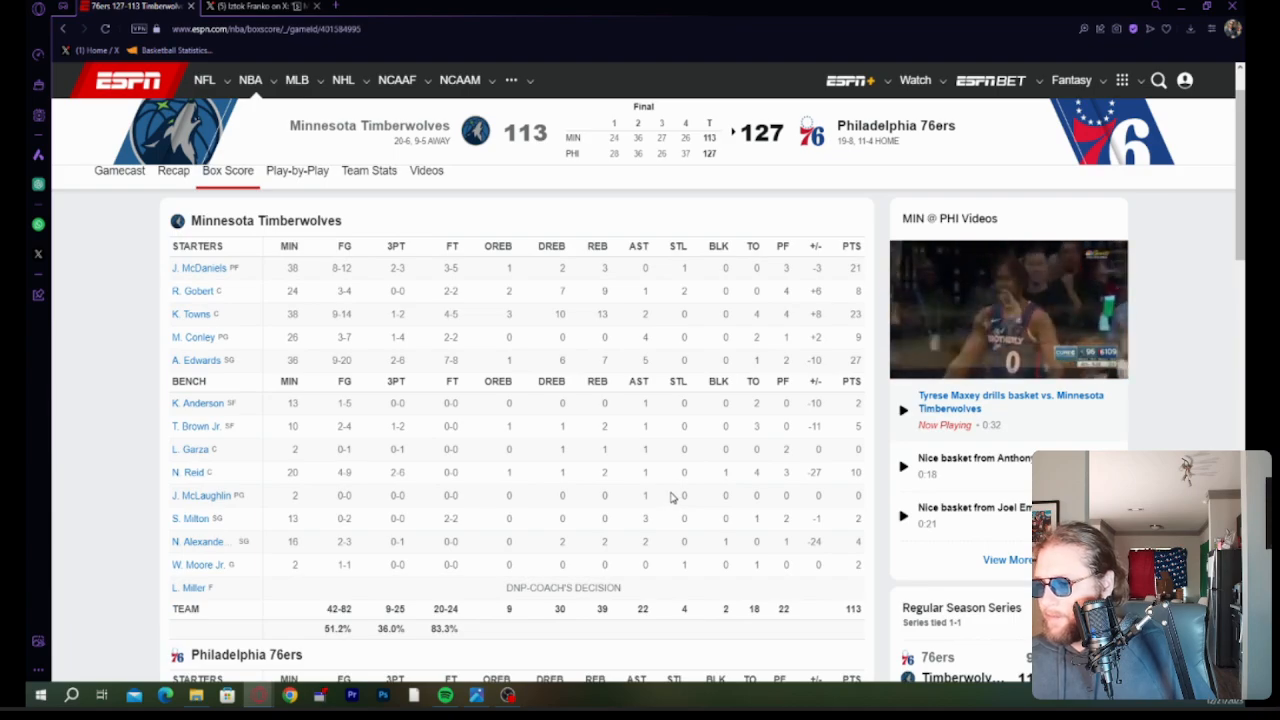
{"action": "scroll", "scroll_direction": "down", "scroll_amount": 3}
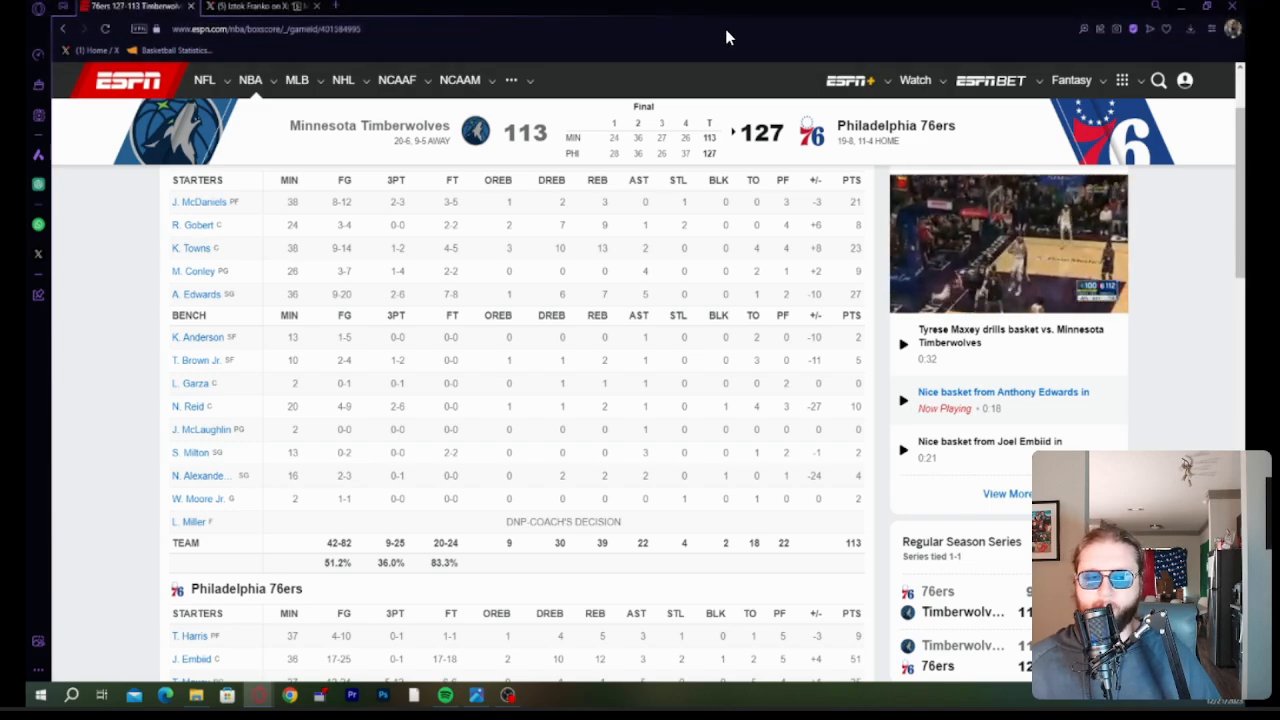
{"action": "mouse_move", "coordinate": [675, 48]}
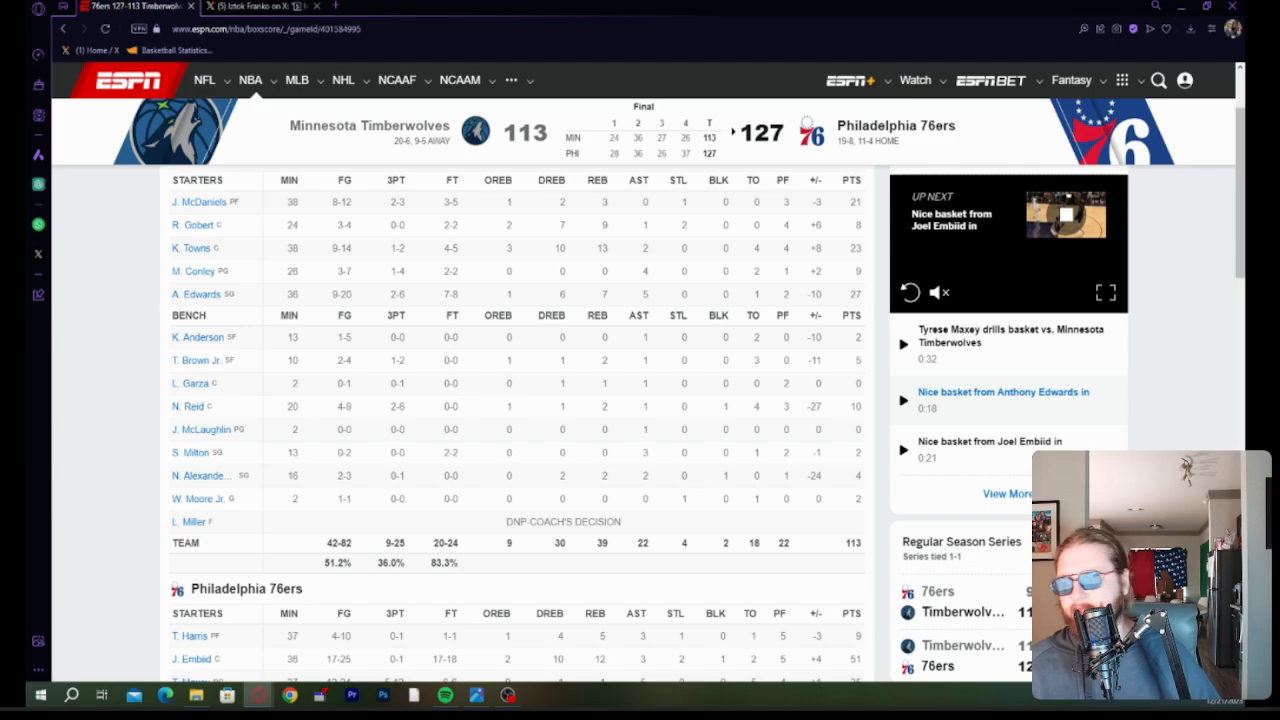
{"action": "mouse_move", "coordinate": [669, 5]}
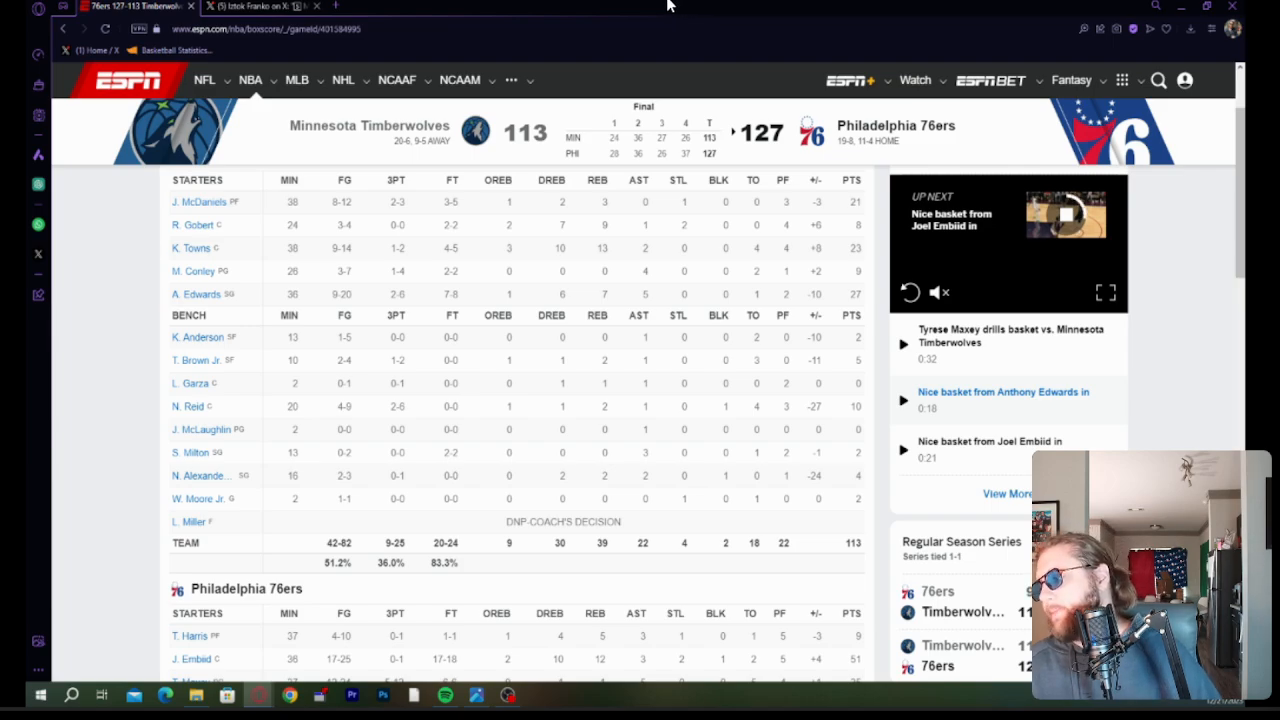
{"action": "mouse_move", "coordinate": [445, 322]}
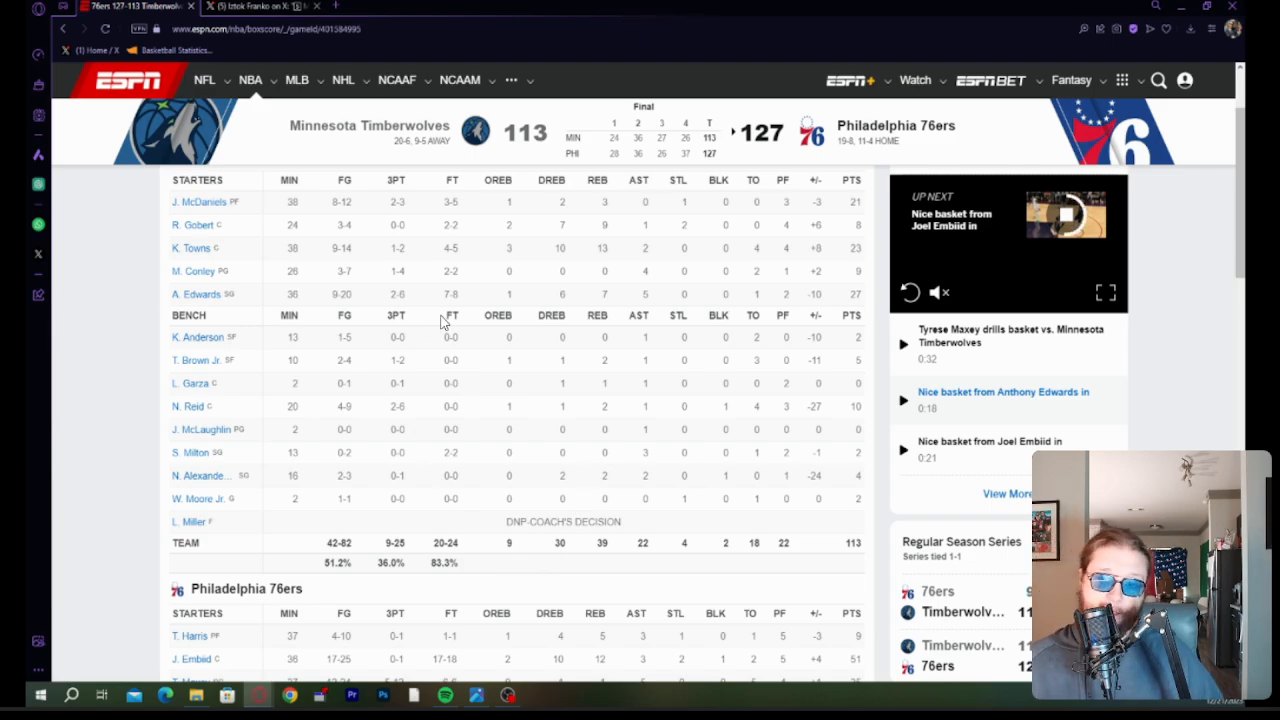
{"action": "mouse_move", "coordinate": [550, 320]}
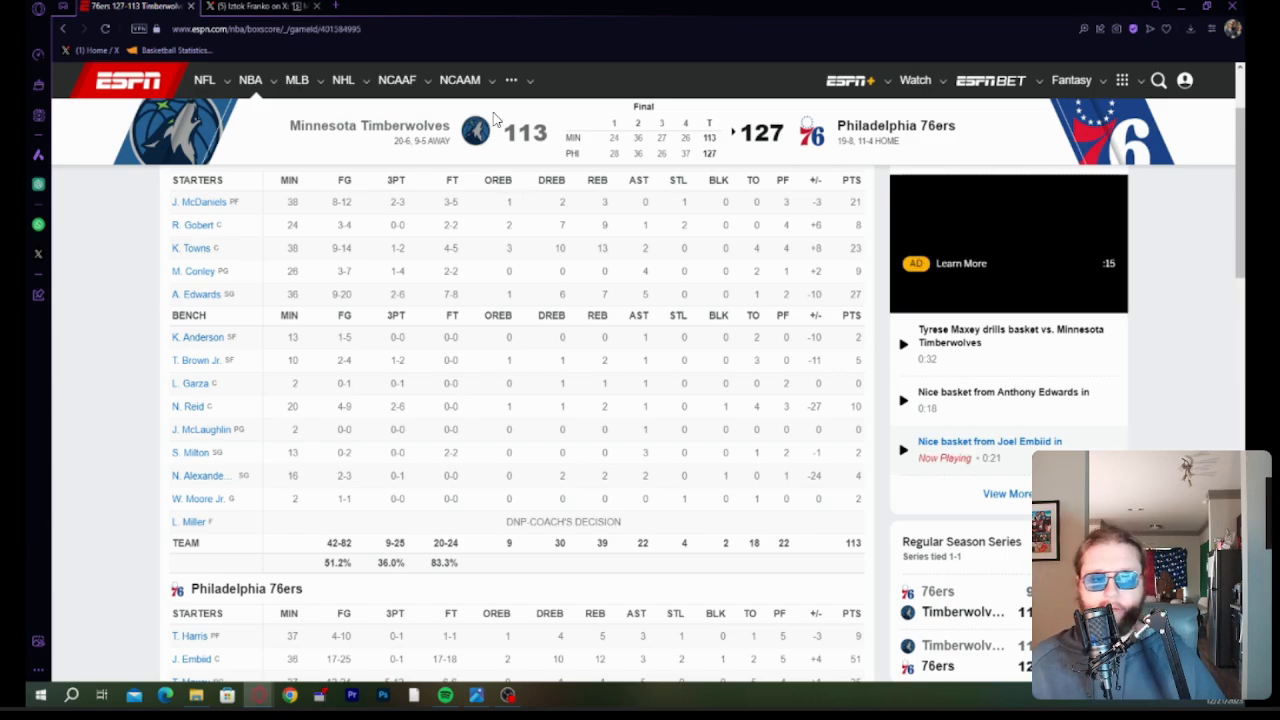
{"action": "mouse_move", "coordinate": [408, 174]}
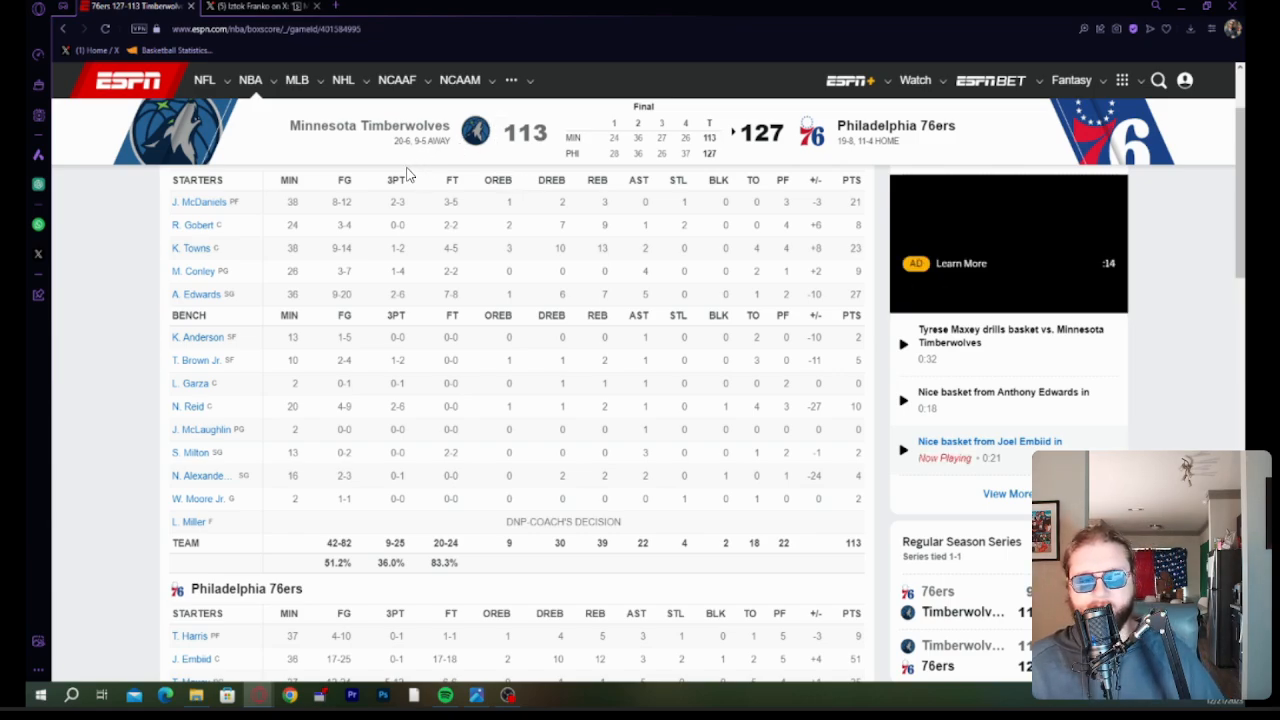
{"action": "mouse_move", "coordinate": [615, 530]}
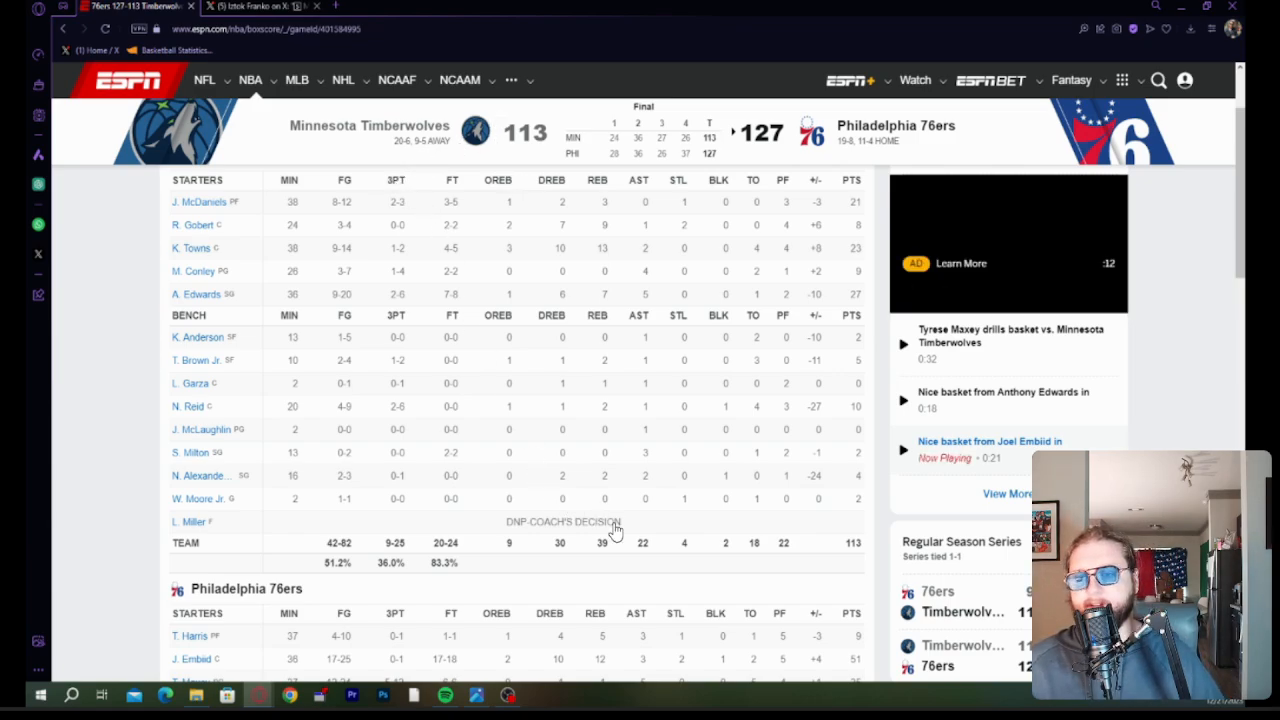
{"action": "mouse_move", "coordinate": [345, 185]}
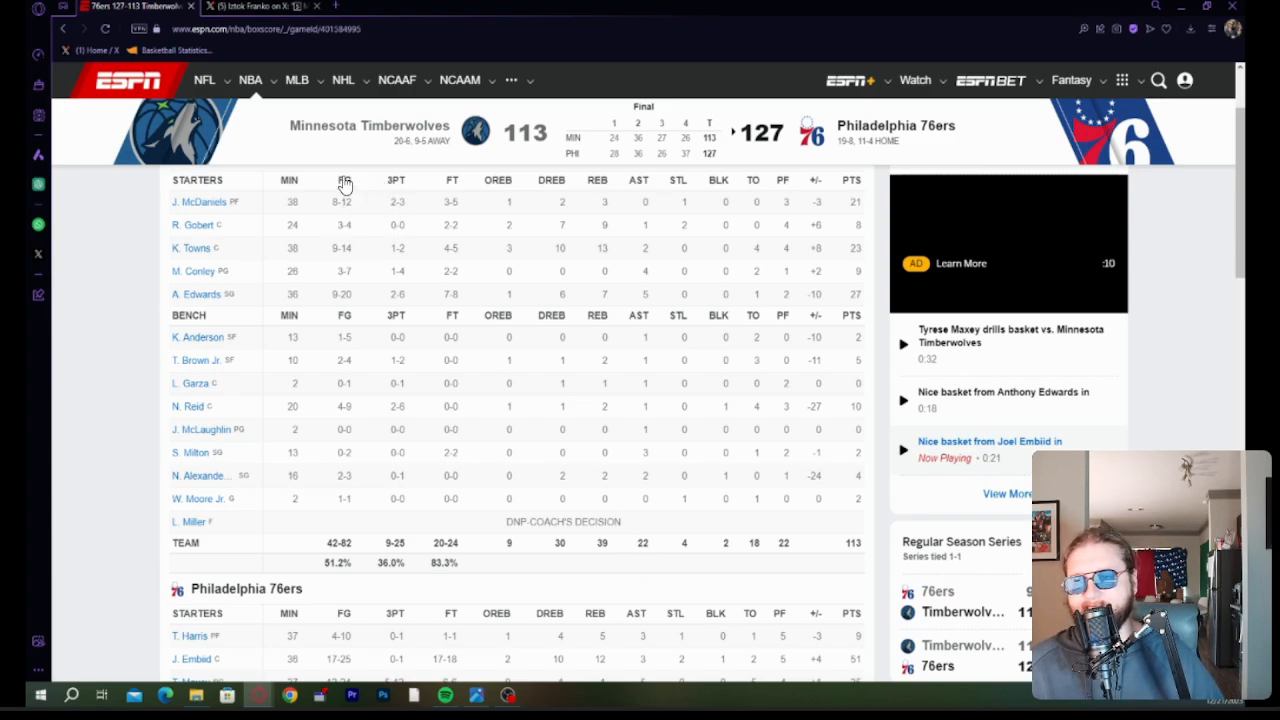
{"action": "mouse_move", "coordinate": [525, 315]}
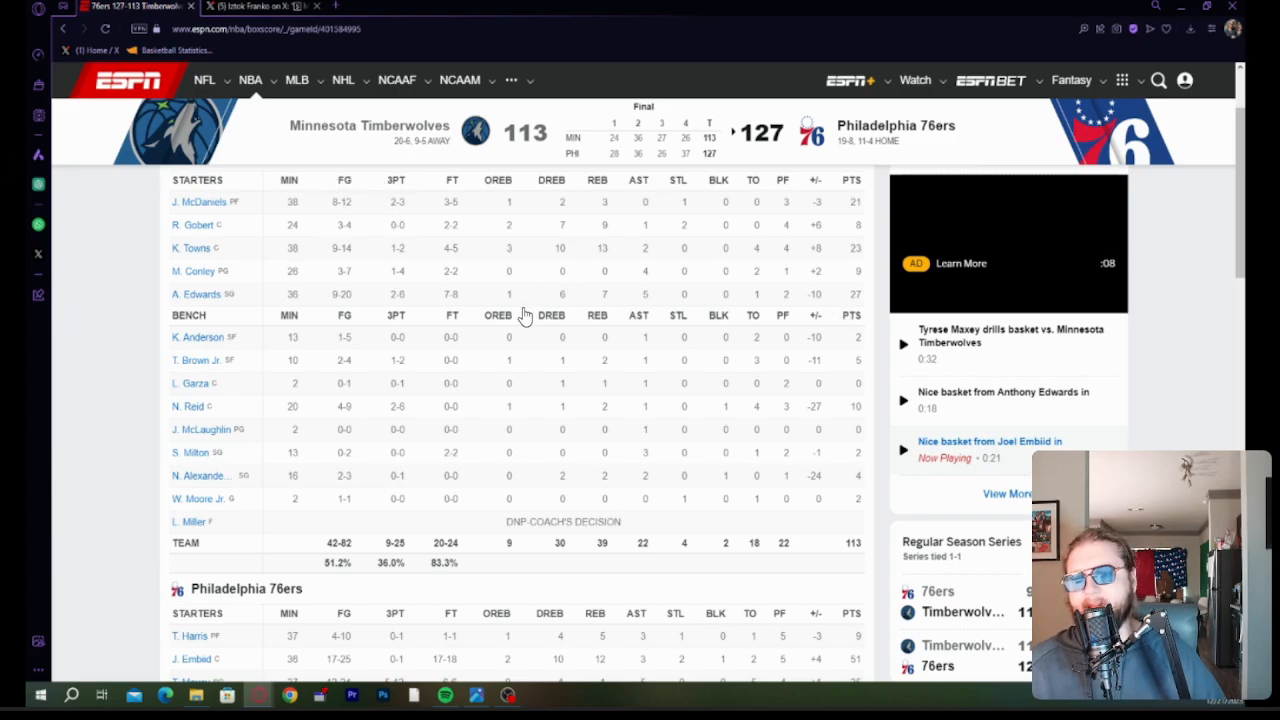
{"action": "mouse_move", "coordinate": [490, 308]}
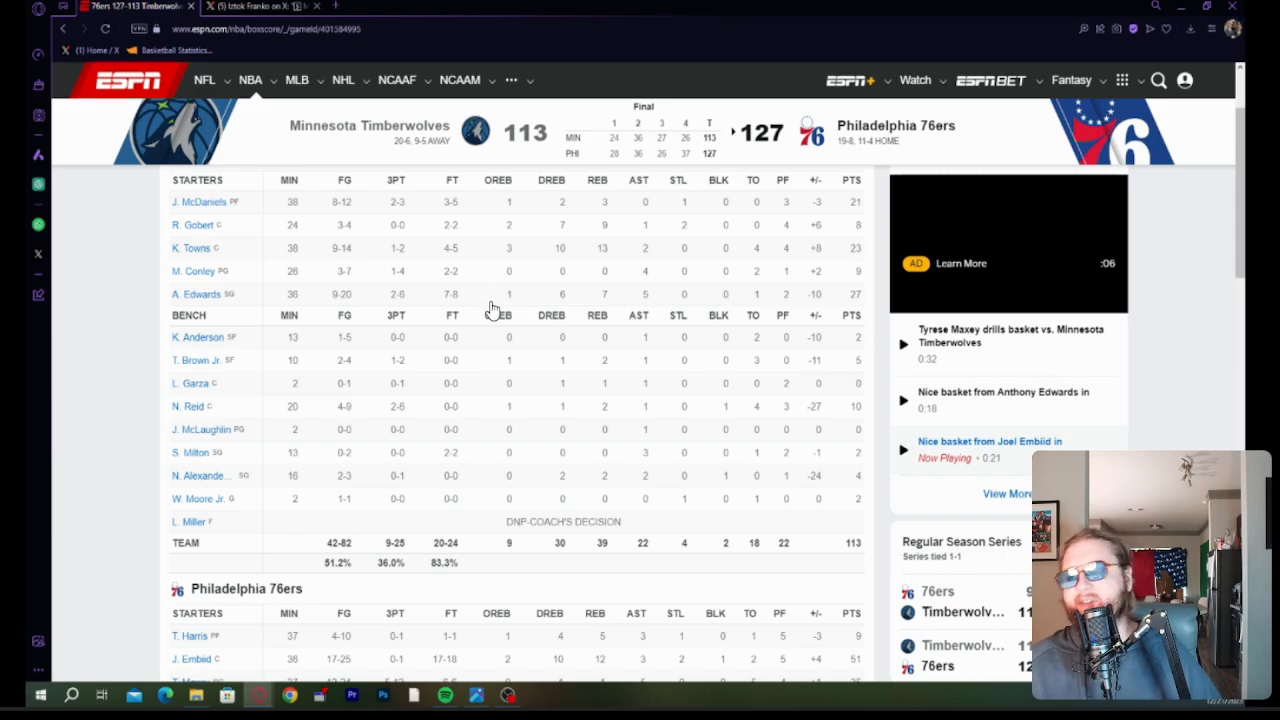
{"action": "mouse_move", "coordinate": [225, 390]}
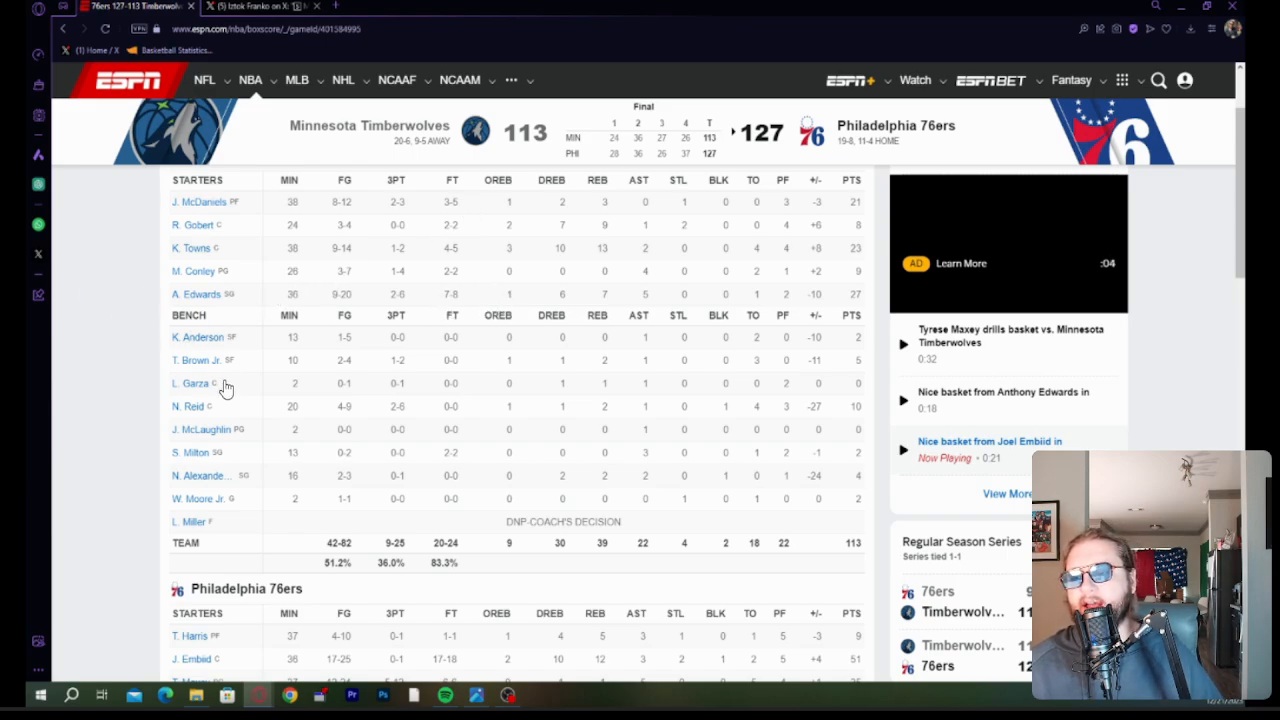
{"action": "mouse_move", "coordinate": [345, 493]}
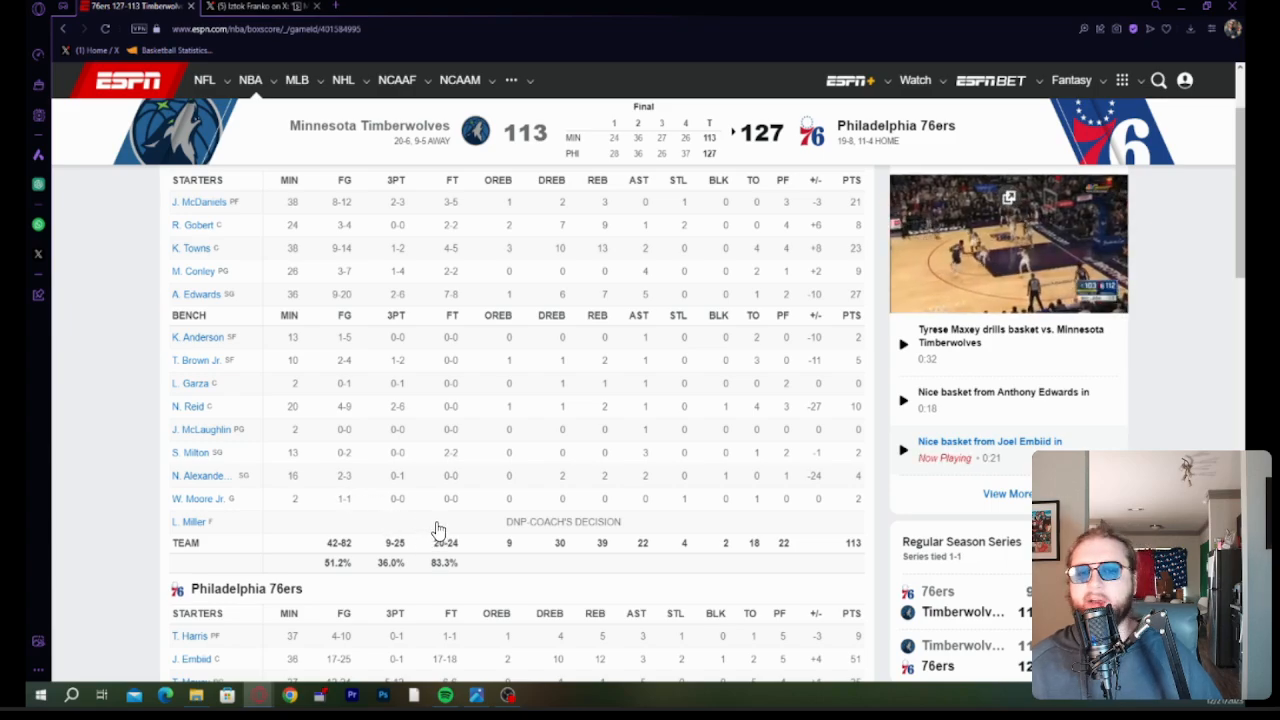
{"action": "mouse_move", "coordinate": [490, 368]}
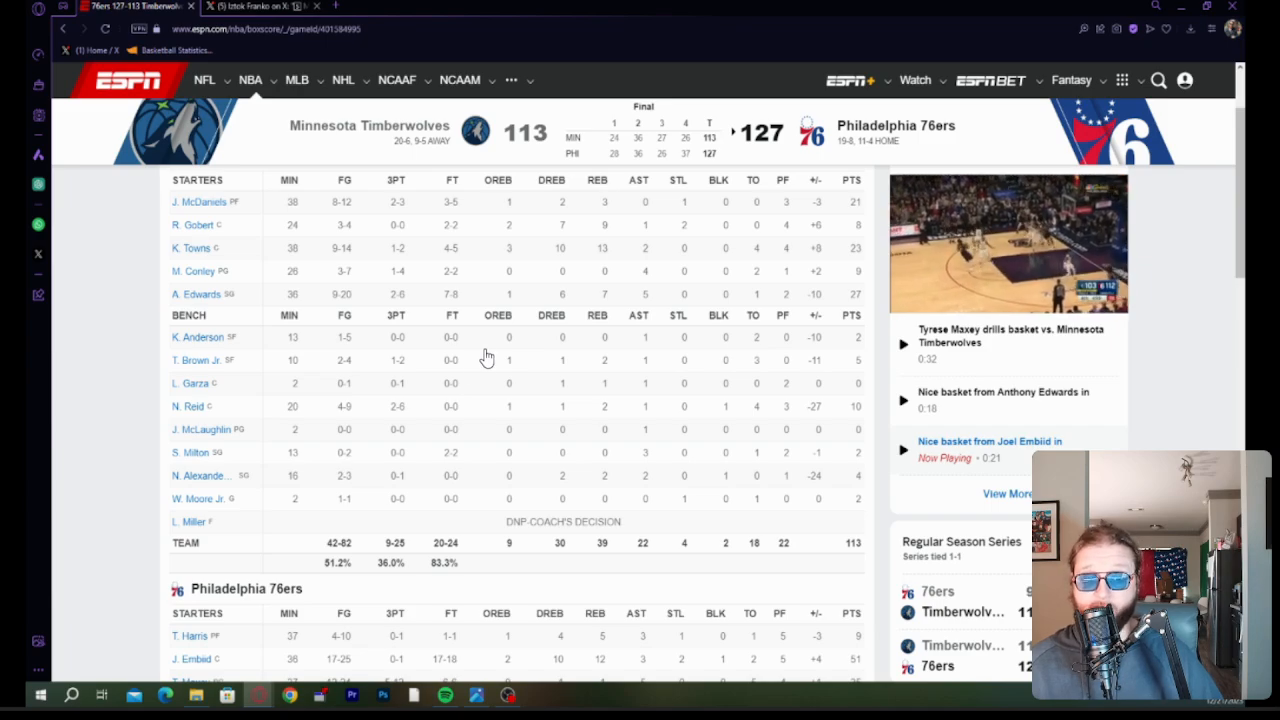
{"action": "mouse_move", "coordinate": [437, 390]}
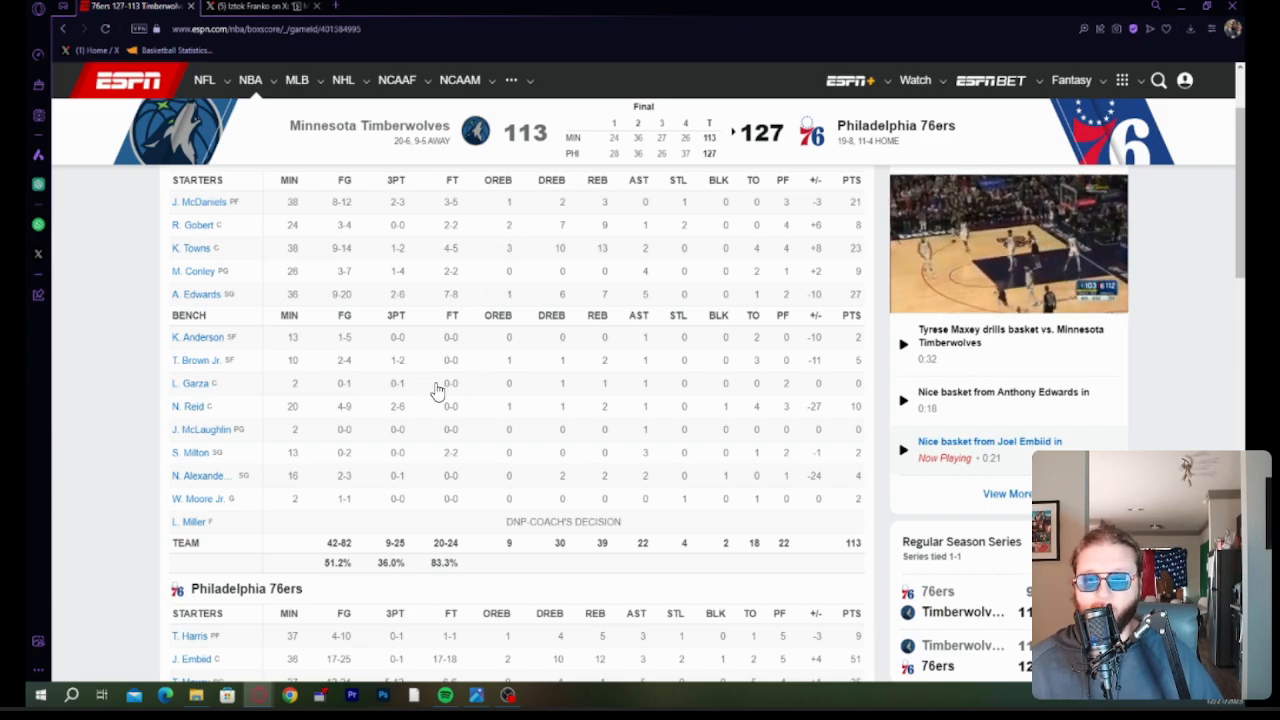
{"action": "mouse_move", "coordinate": [477, 344]}
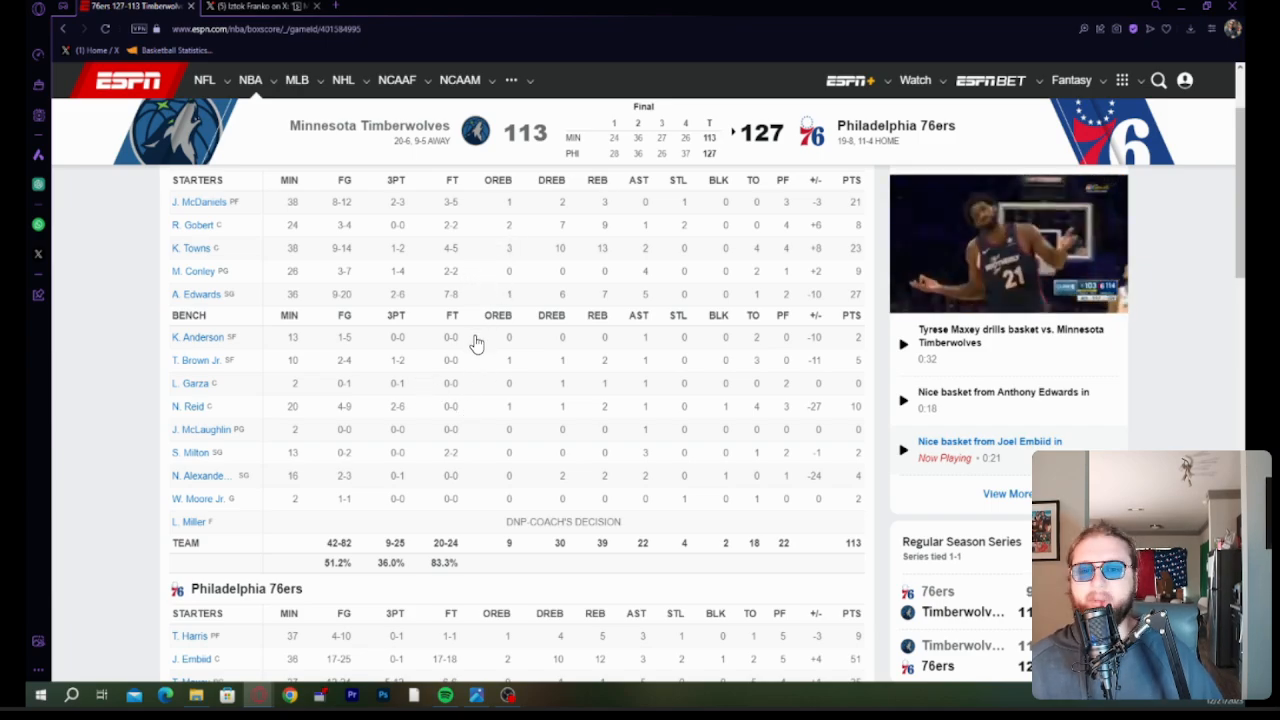
{"action": "mouse_move", "coordinate": [497, 420]}
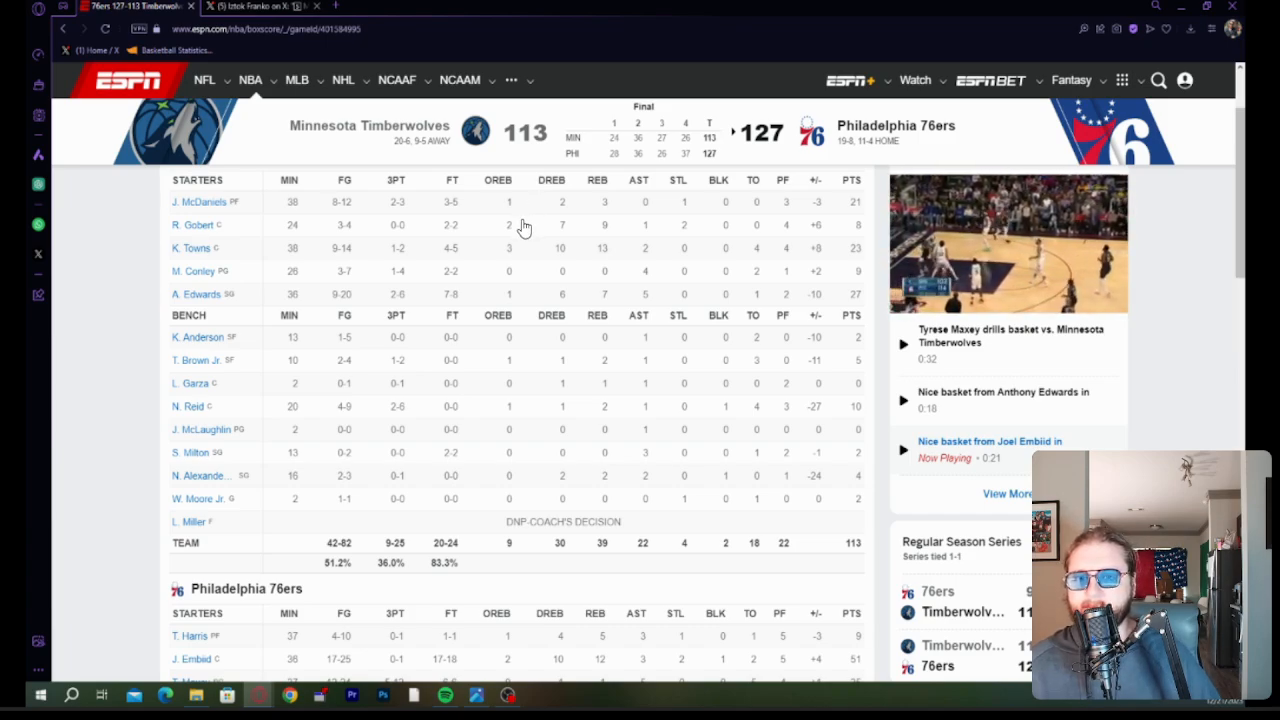
{"action": "mouse_move", "coordinate": [559, 399]}
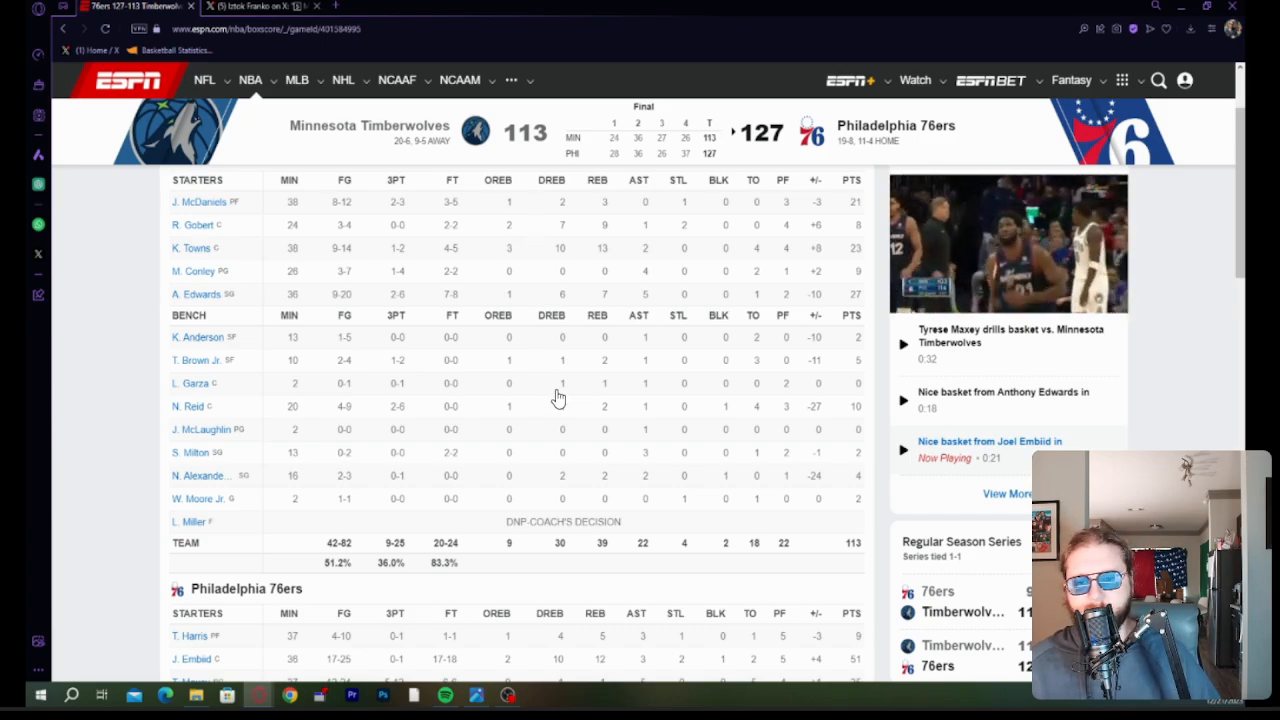
{"action": "mouse_move", "coordinate": [475, 294]}
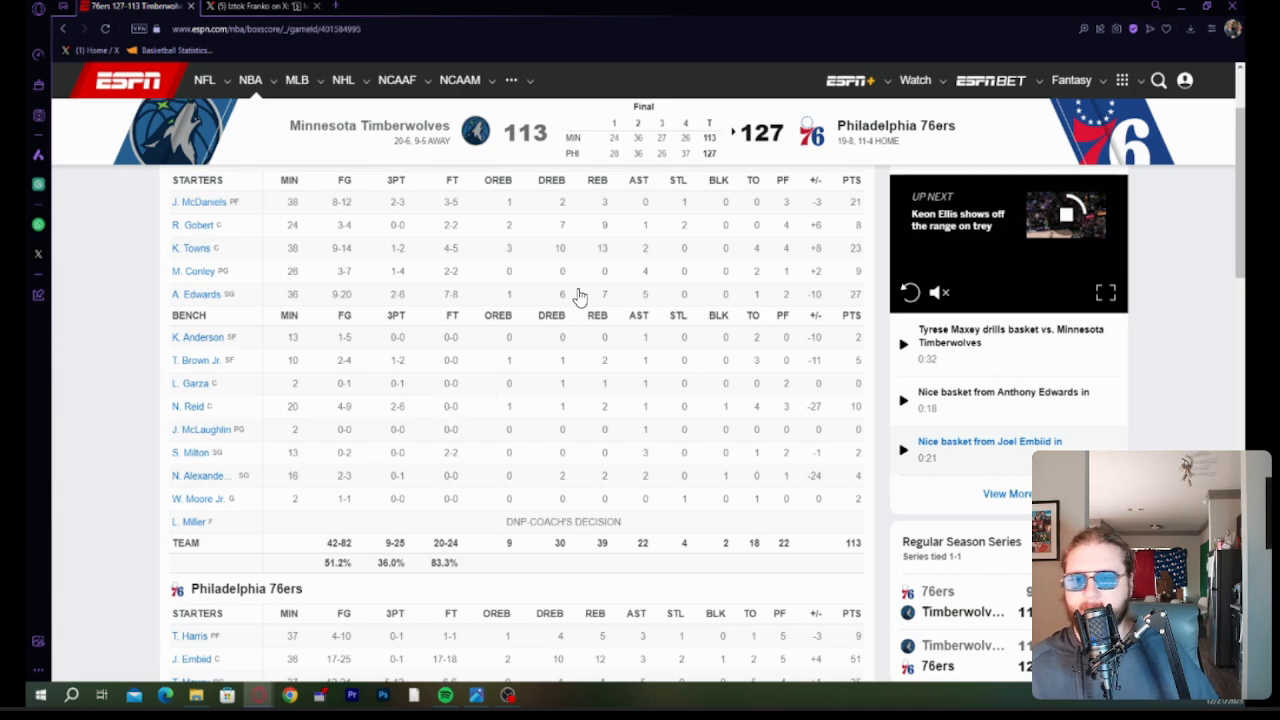
{"action": "mouse_move", "coordinate": [408, 153]}
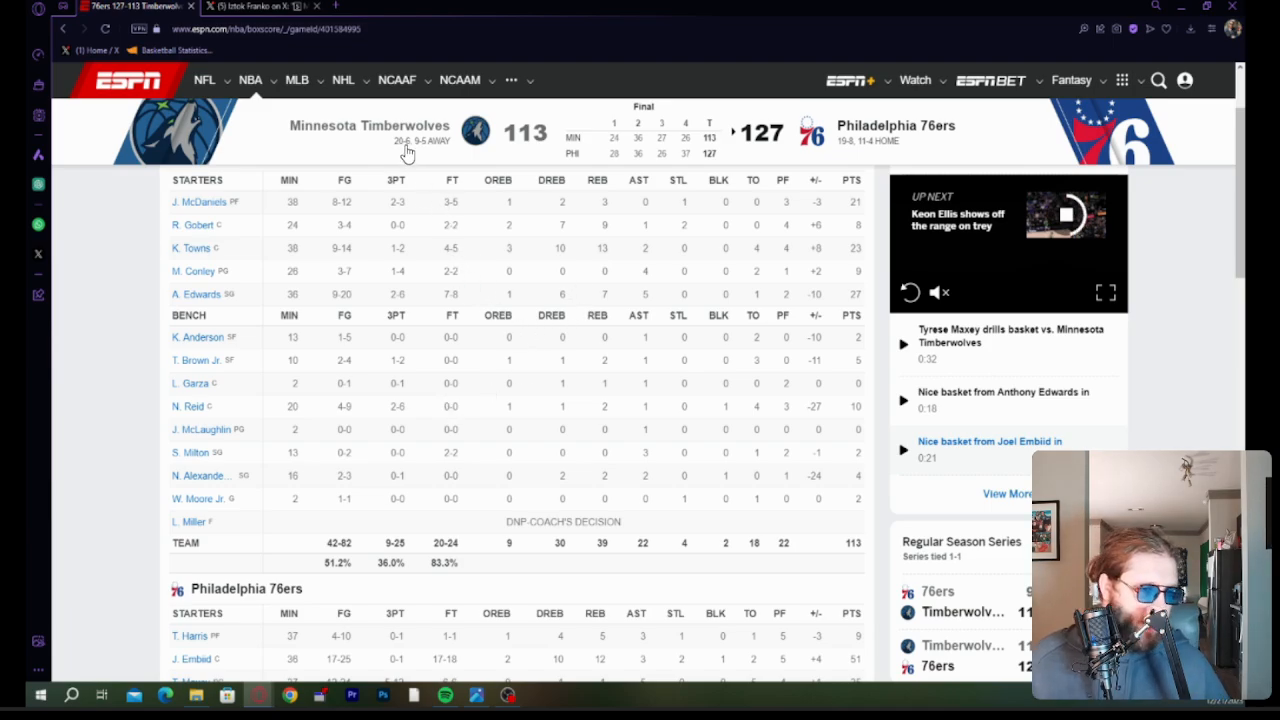
{"action": "mouse_move", "coordinate": [748, 17]}
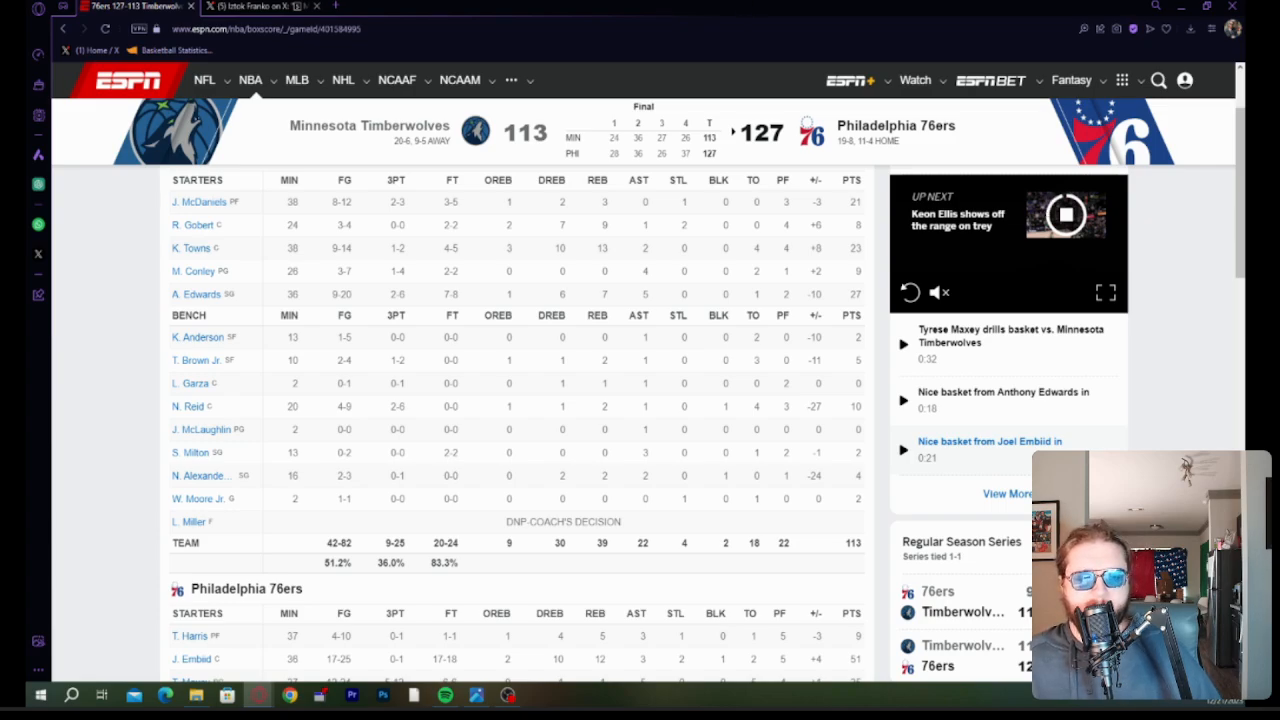
Scroll the MVP straw poll article down to the 2023 Straw Poll 1.0 Results table led by Joel Embiid.
{"action": "left_click", "coordinate": [1065, 215]}
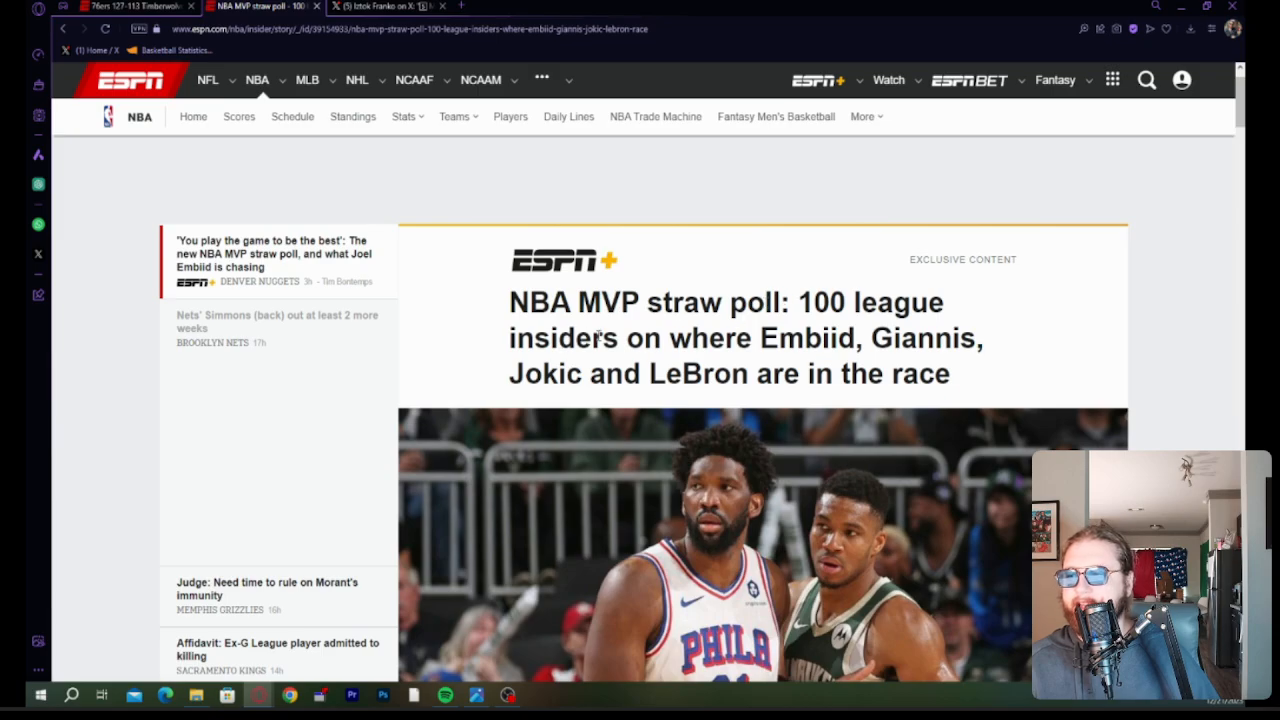
{"action": "scroll", "scroll_direction": "down", "scroll_amount": 3}
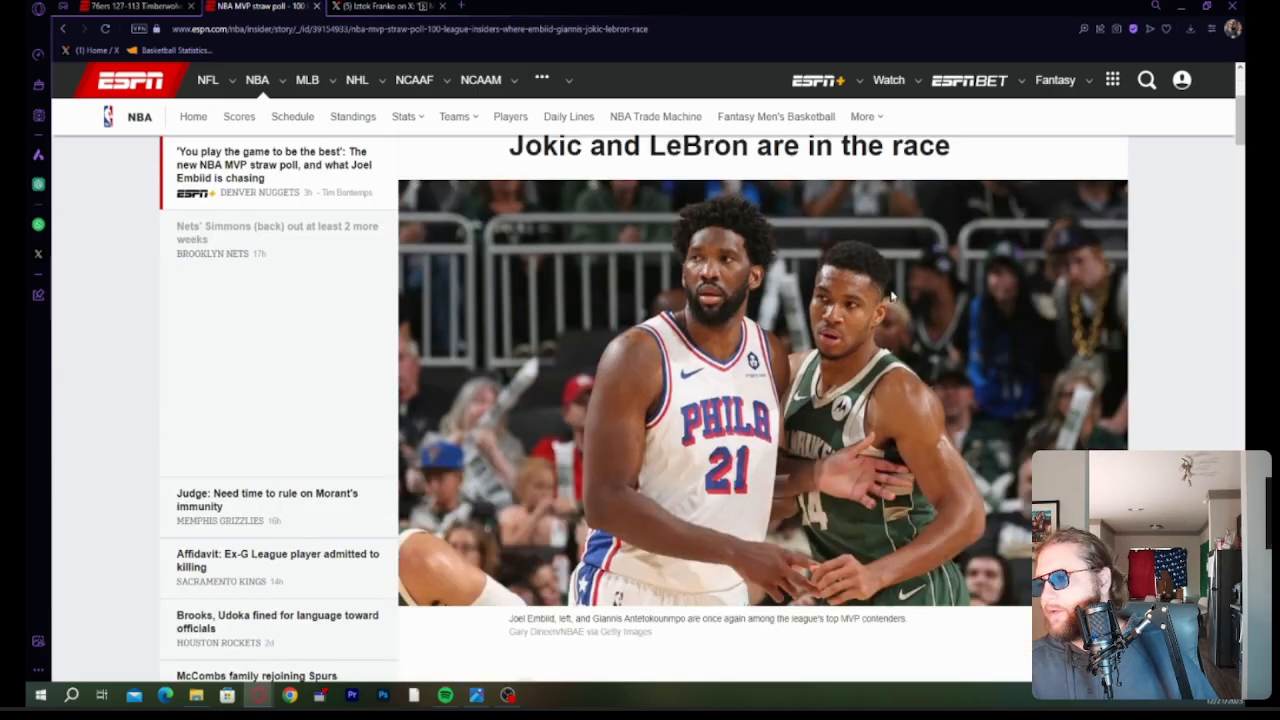
{"action": "scroll", "scroll_direction": "down", "scroll_amount": 3}
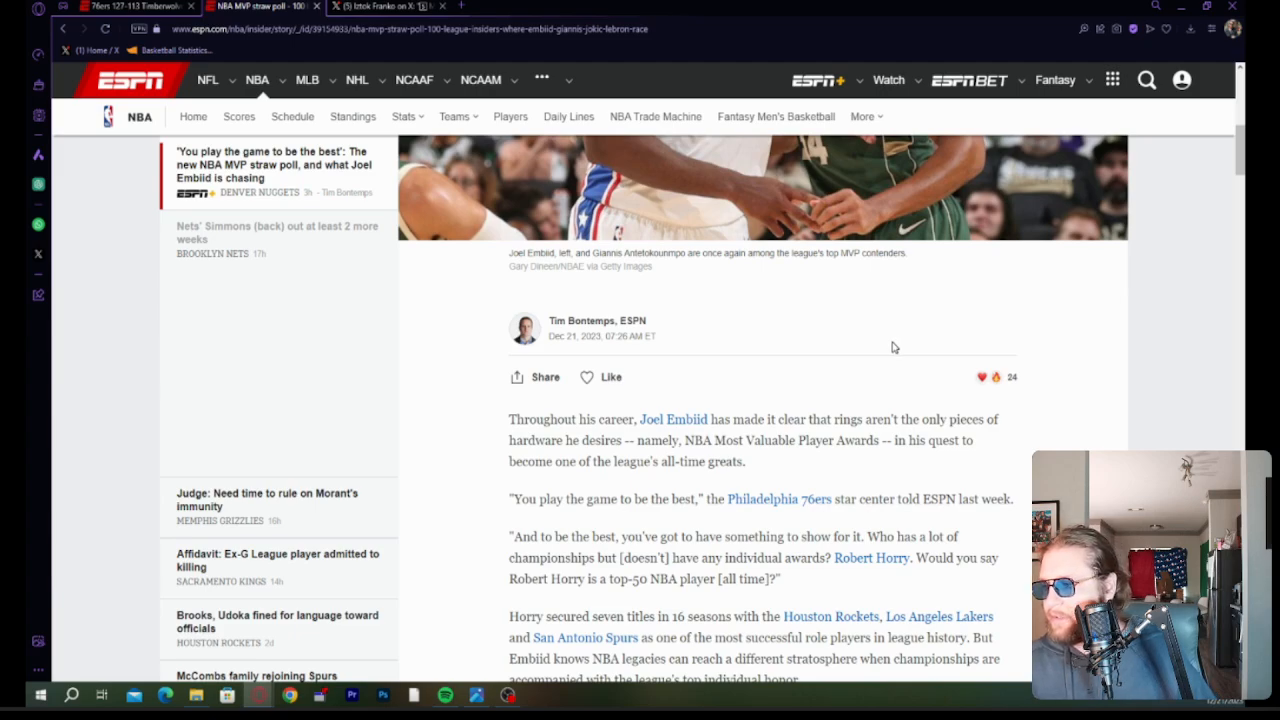
{"action": "mouse_move", "coordinate": [815, 425]}
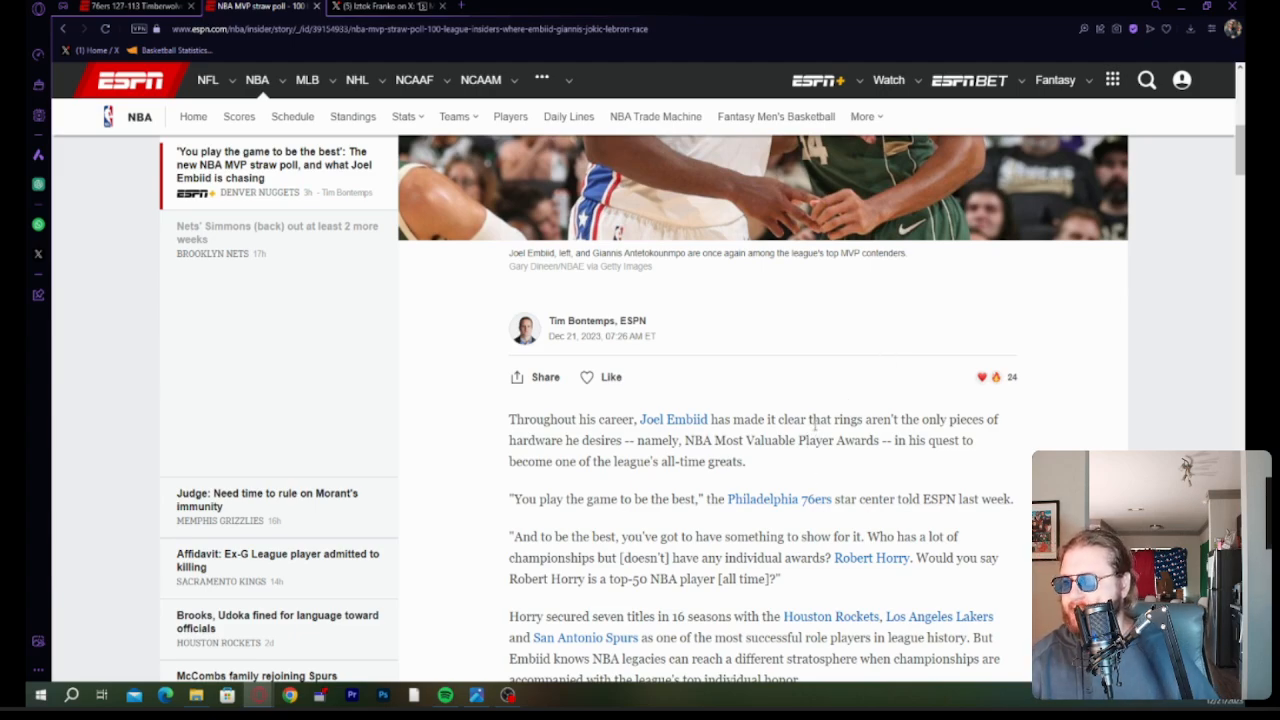
{"action": "scroll", "scroll_direction": "down", "scroll_amount": 3}
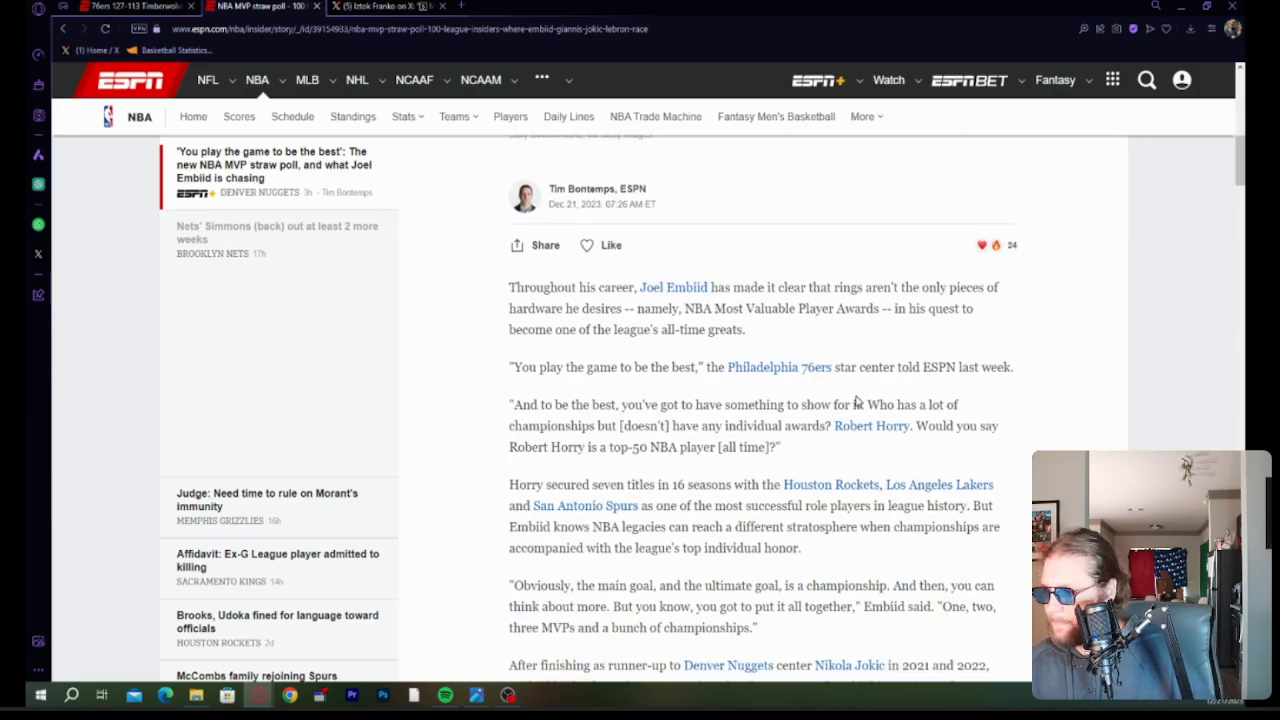
{"action": "scroll", "scroll_direction": "down", "scroll_amount": 3}
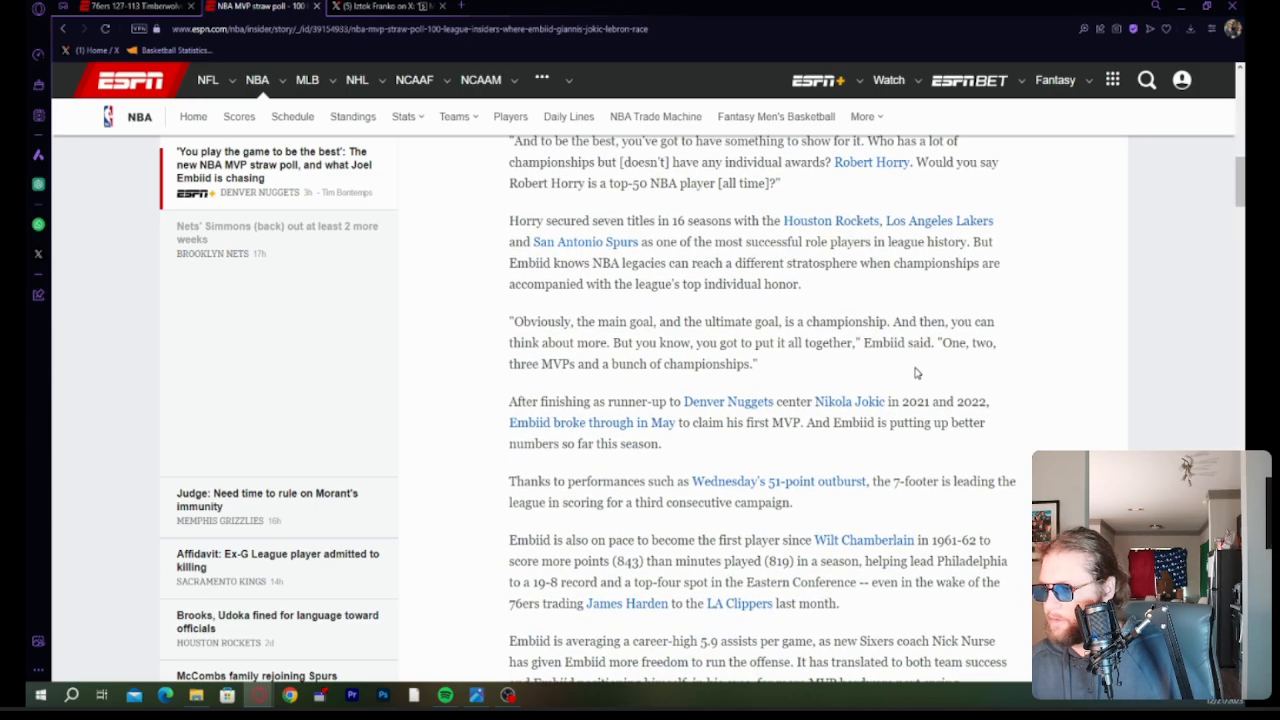
{"action": "scroll", "scroll_direction": "down", "scroll_amount": 3}
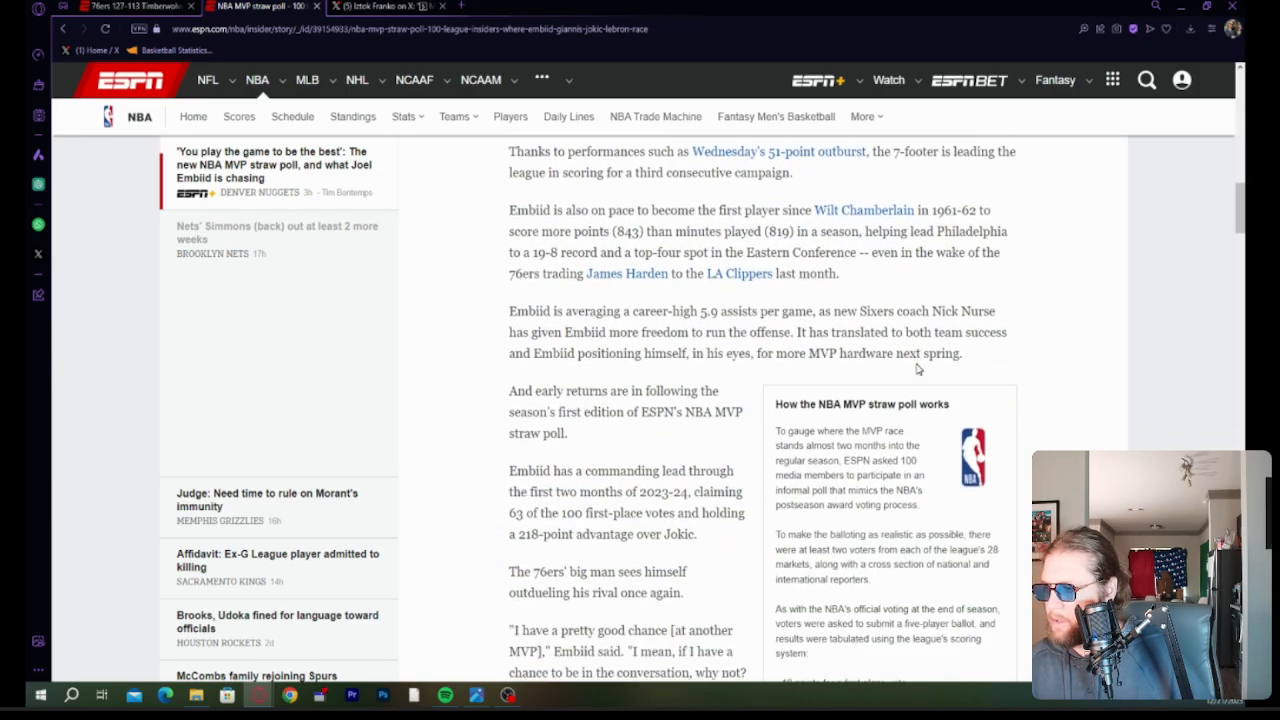
{"action": "scroll", "scroll_direction": "down", "scroll_amount": 3}
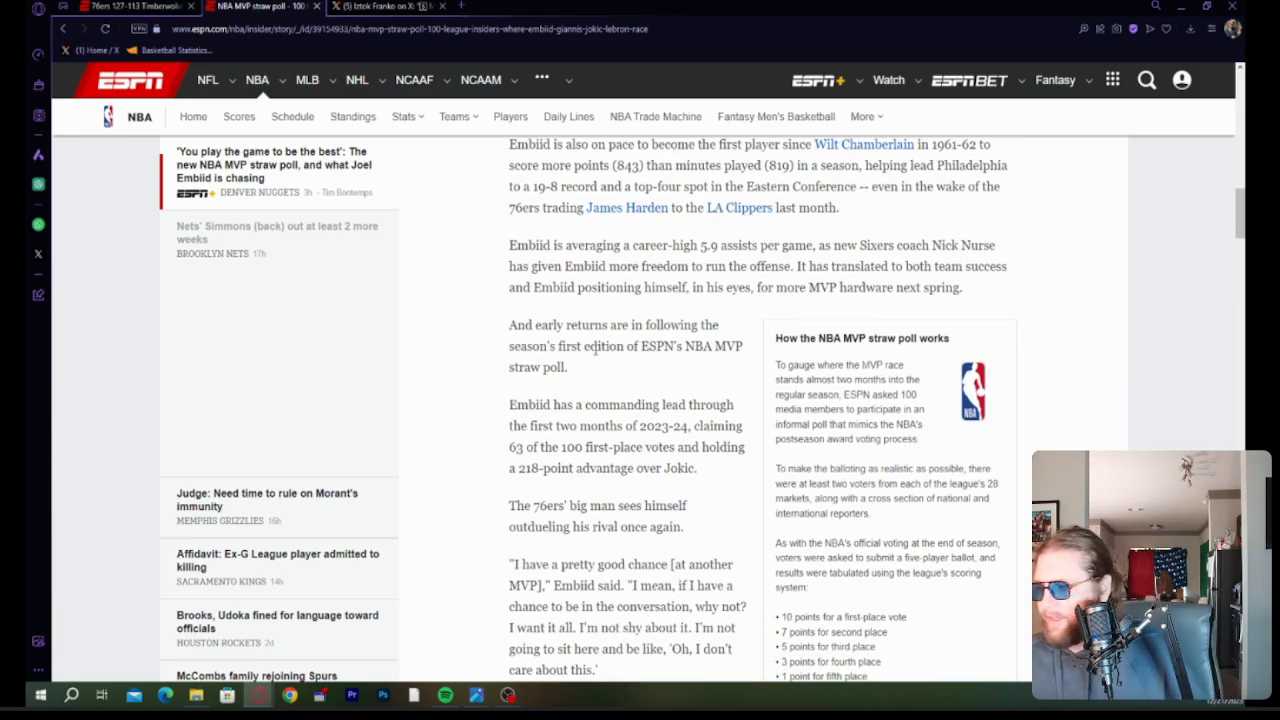
{"action": "scroll", "scroll_direction": "down", "scroll_amount": 3}
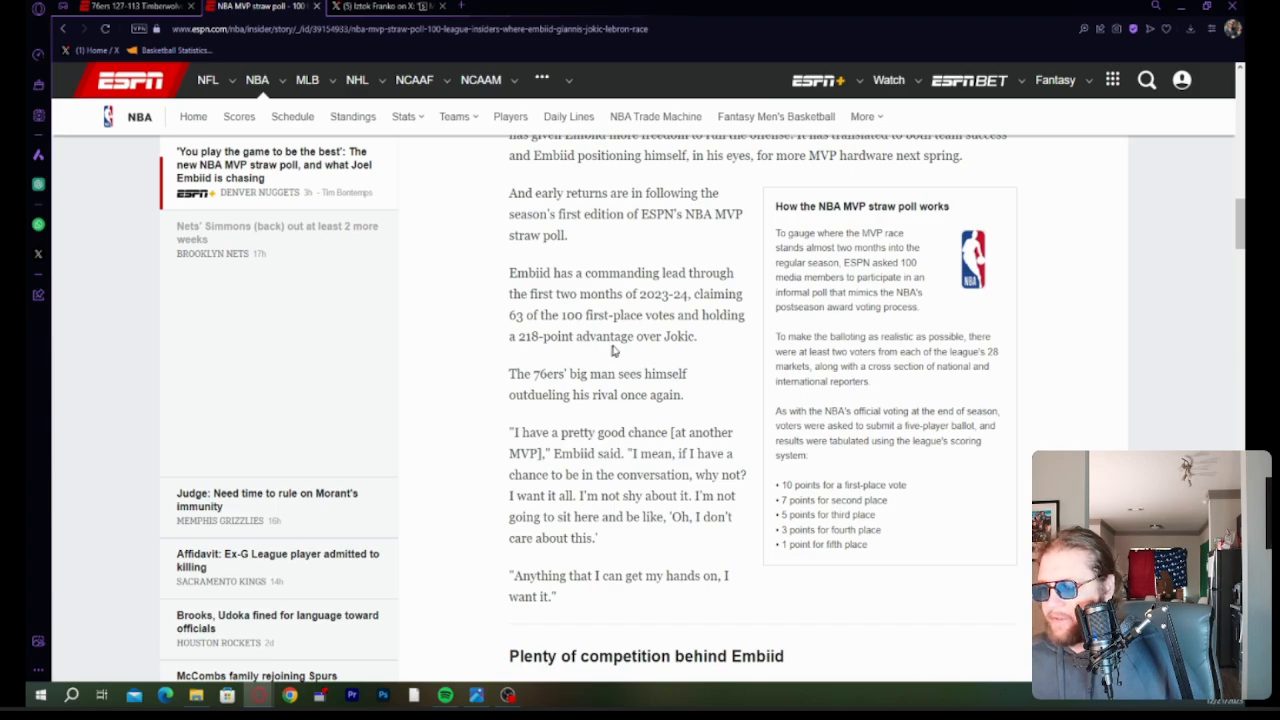
{"action": "scroll", "scroll_direction": "down", "scroll_amount": 3}
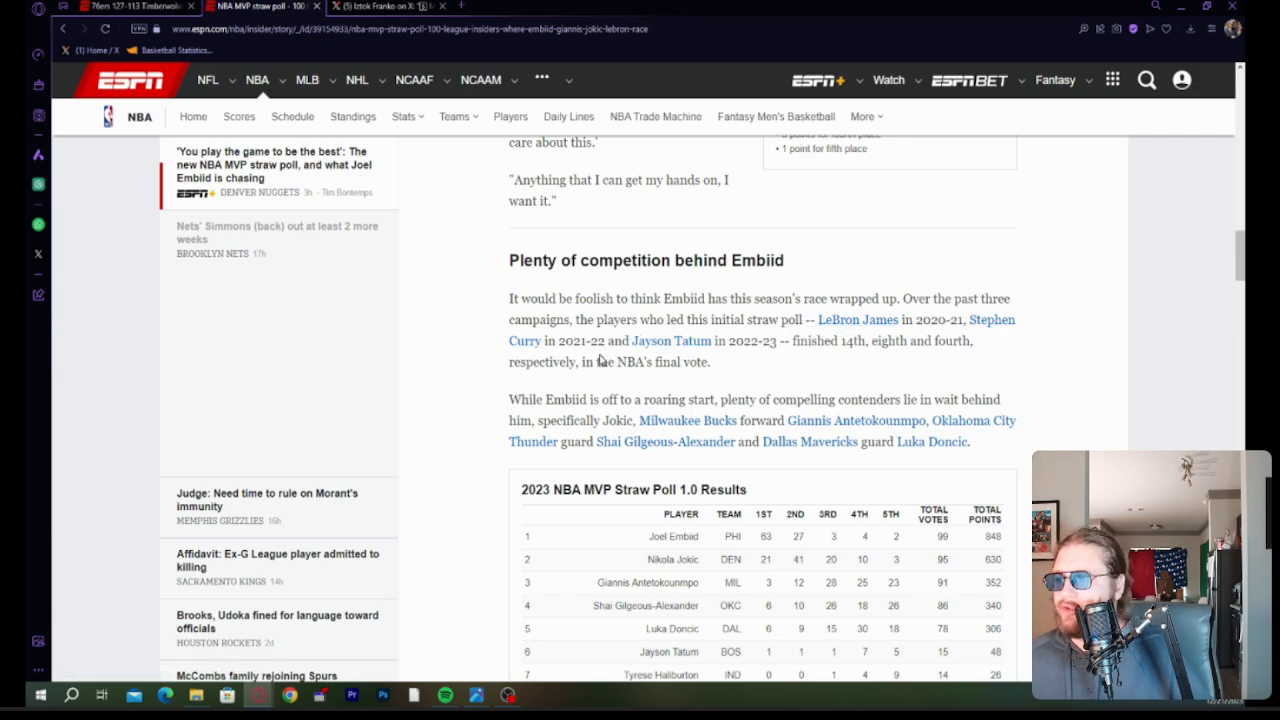
{"action": "mouse_move", "coordinate": [830, 370]}
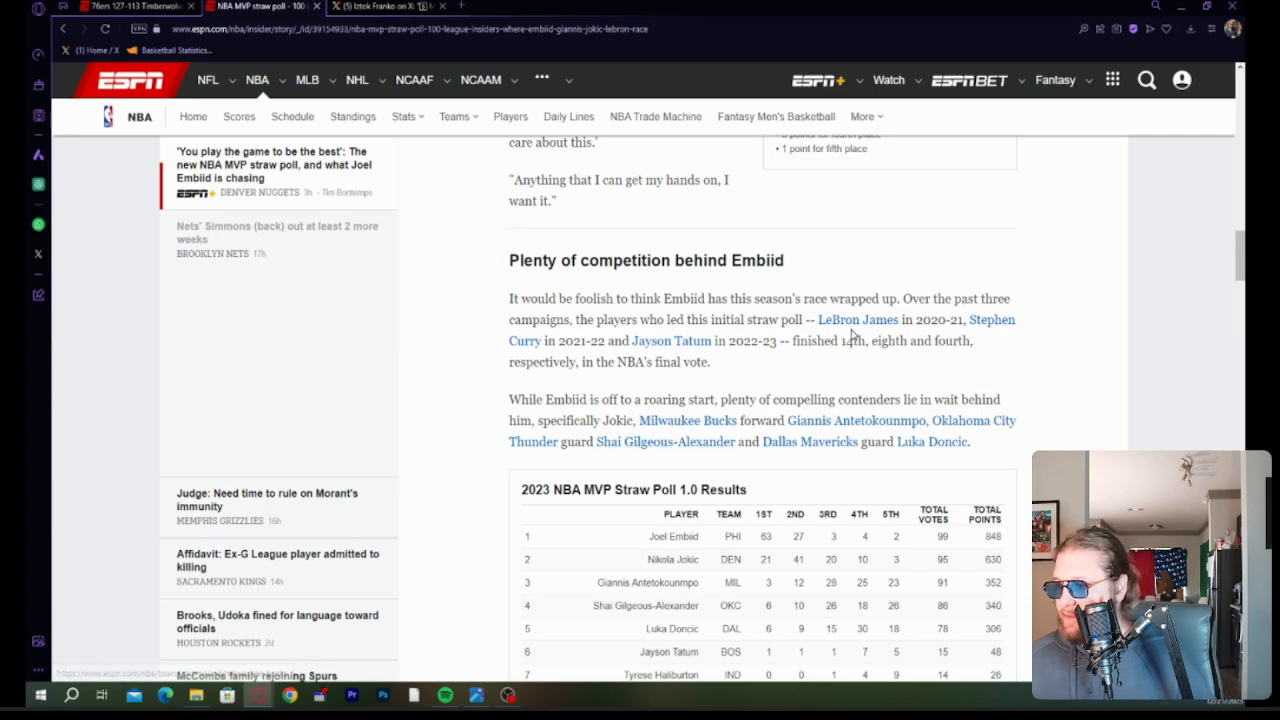
{"action": "mouse_move", "coordinate": [855, 335]}
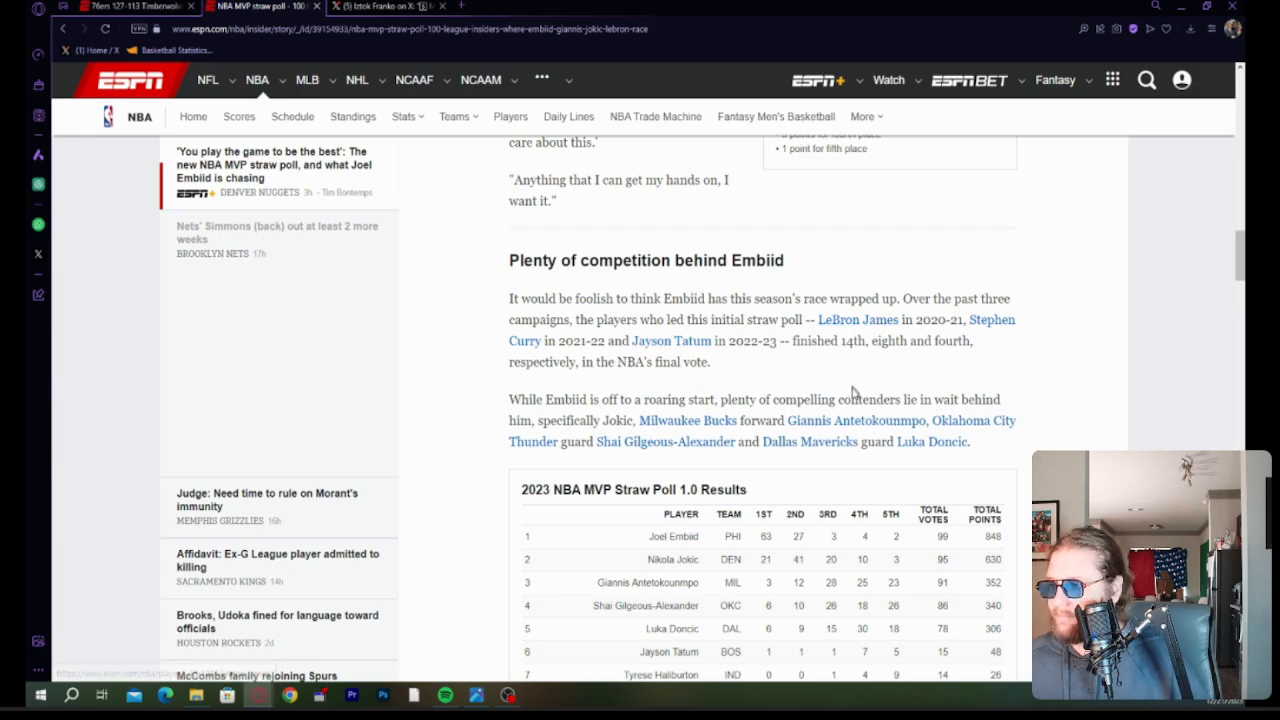
{"action": "mouse_move", "coordinate": [745, 398]}
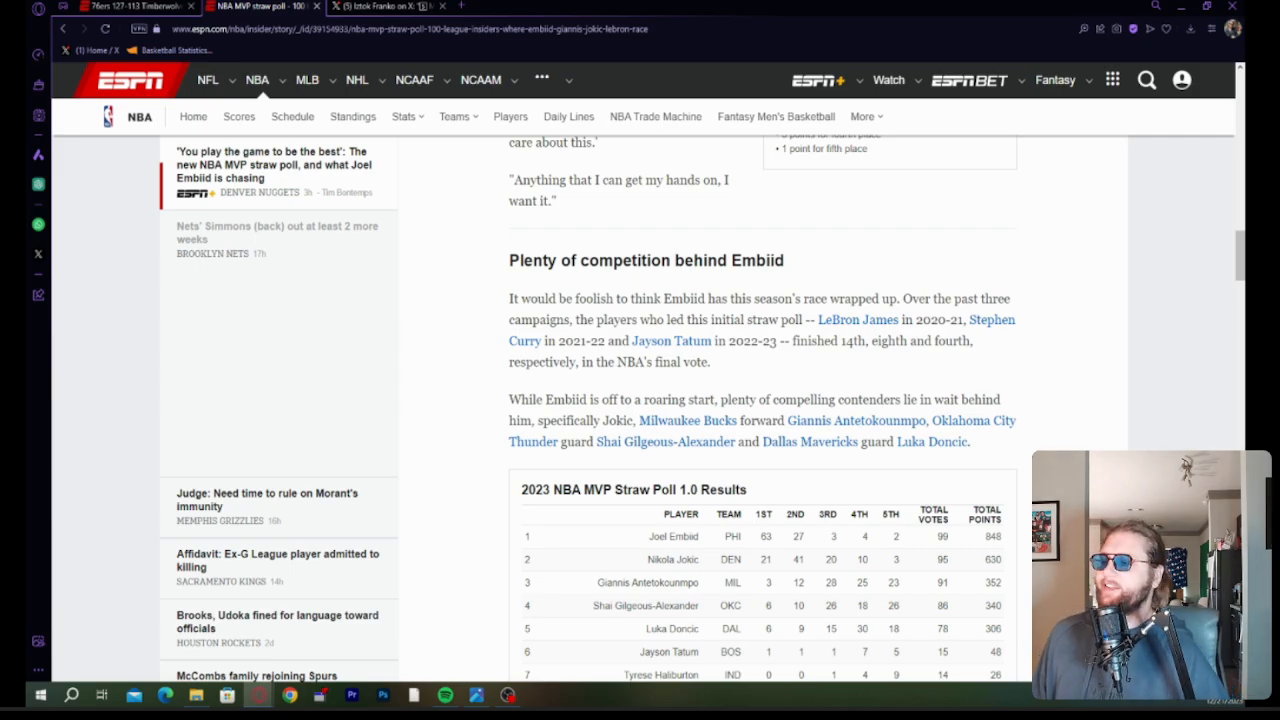
{"action": "scroll", "scroll_direction": "down", "scroll_amount": 3}
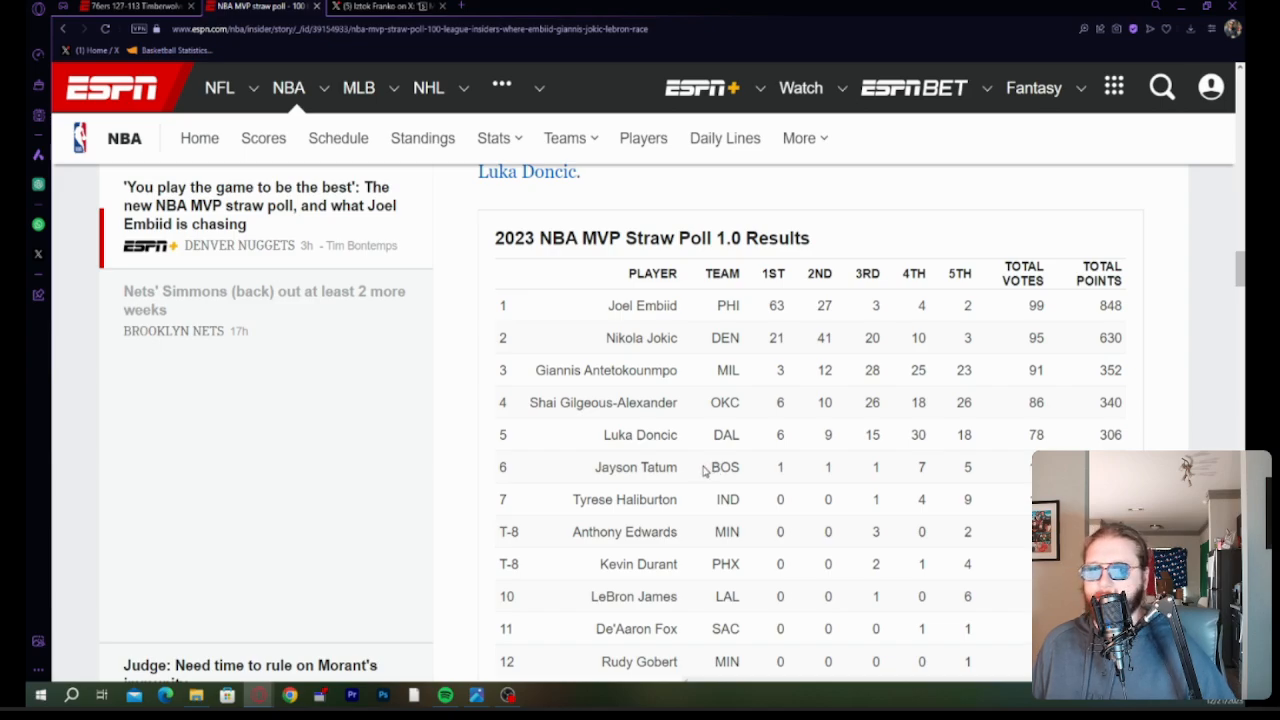
{"action": "mouse_move", "coordinate": [641, 293]}
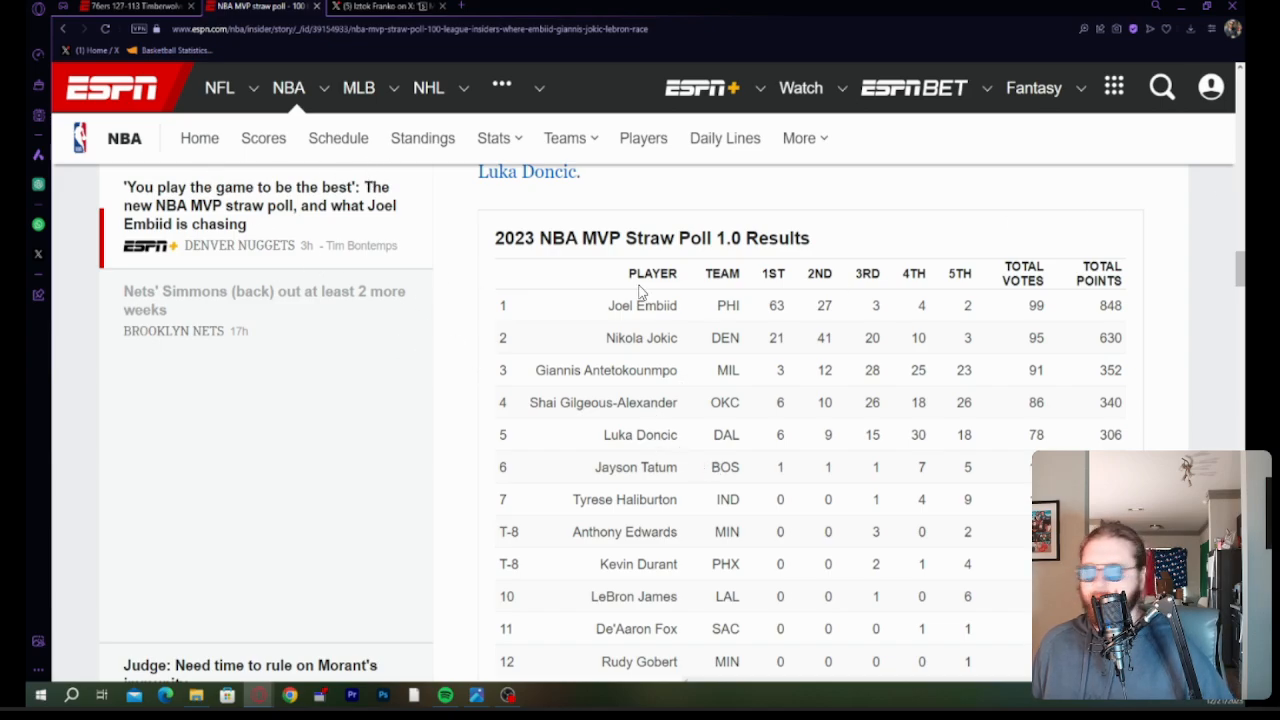
{"action": "mouse_move", "coordinate": [595, 603]}
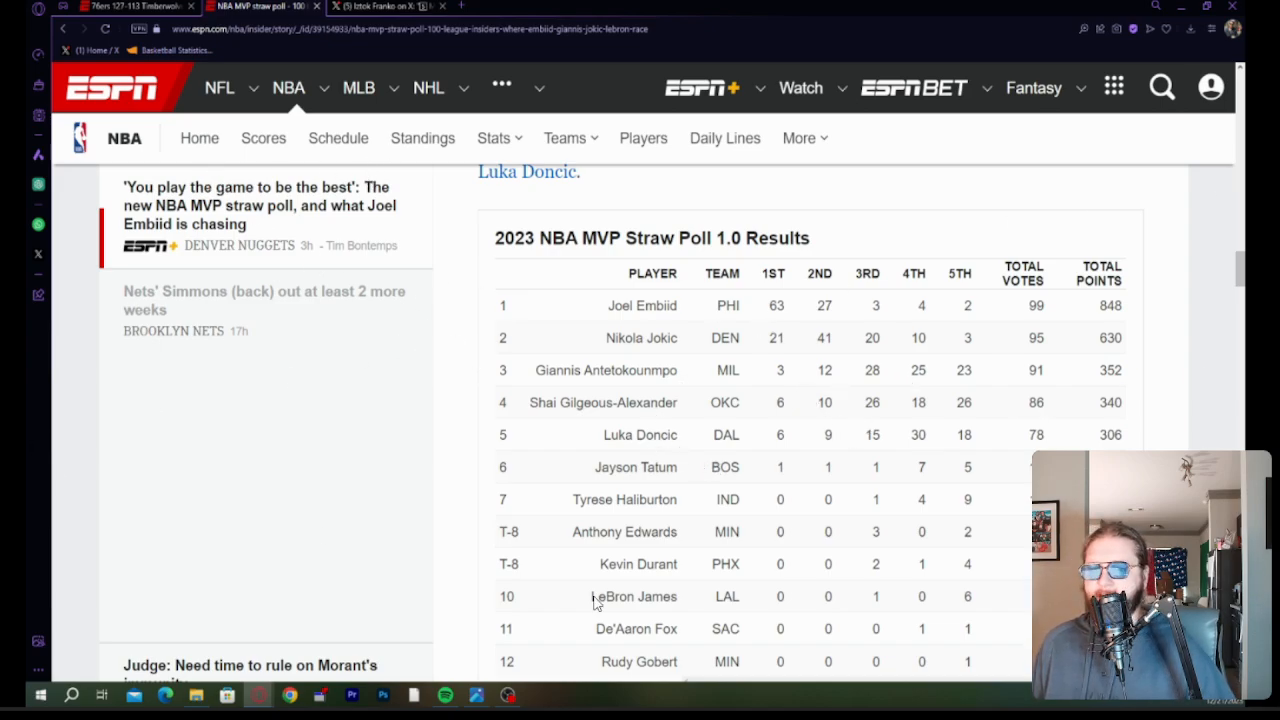
{"action": "mouse_move", "coordinate": [87, 70]}
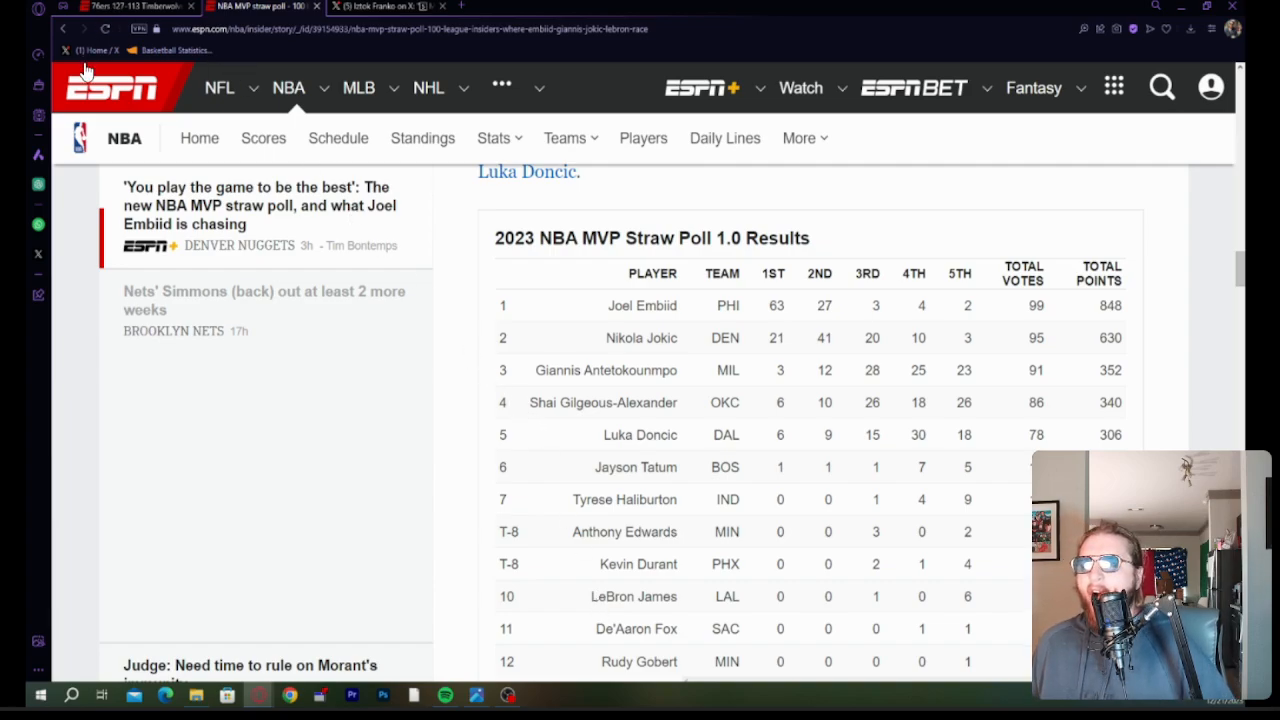
{"action": "mouse_move", "coordinate": [830, 88]}
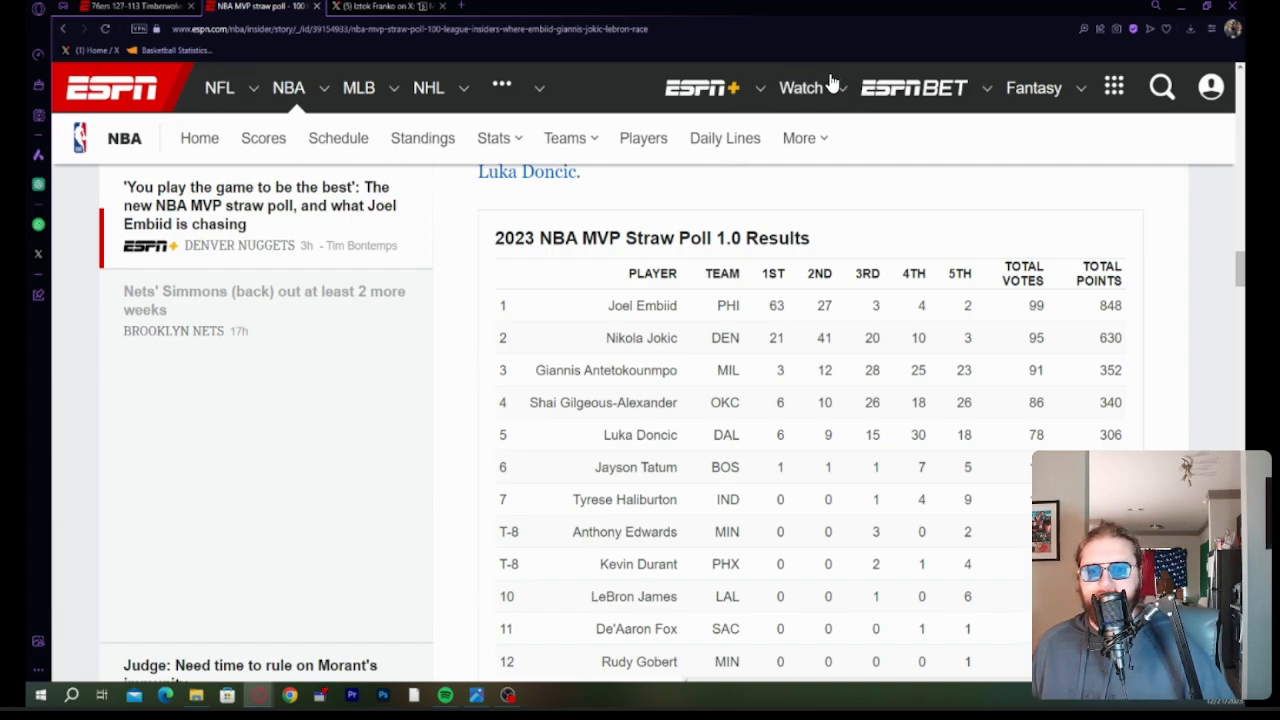
{"action": "mouse_move", "coordinate": [825, 75]}
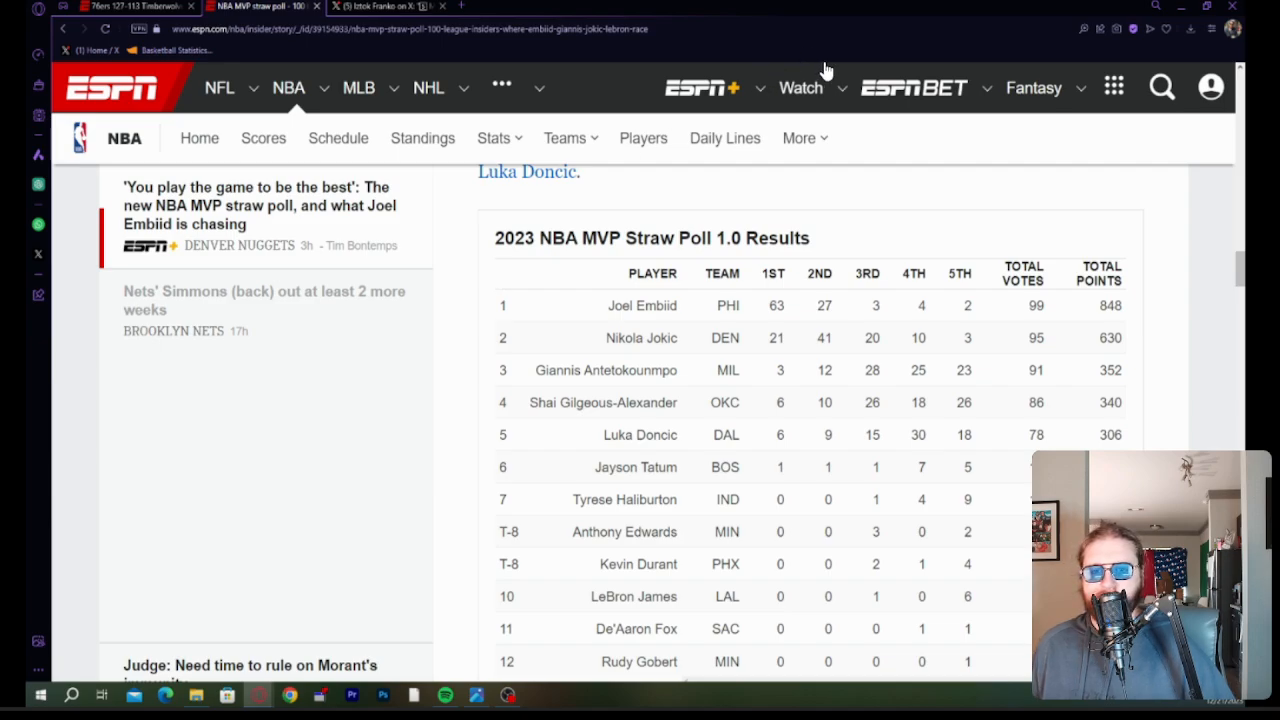
{"action": "mouse_move", "coordinate": [505, 180]}
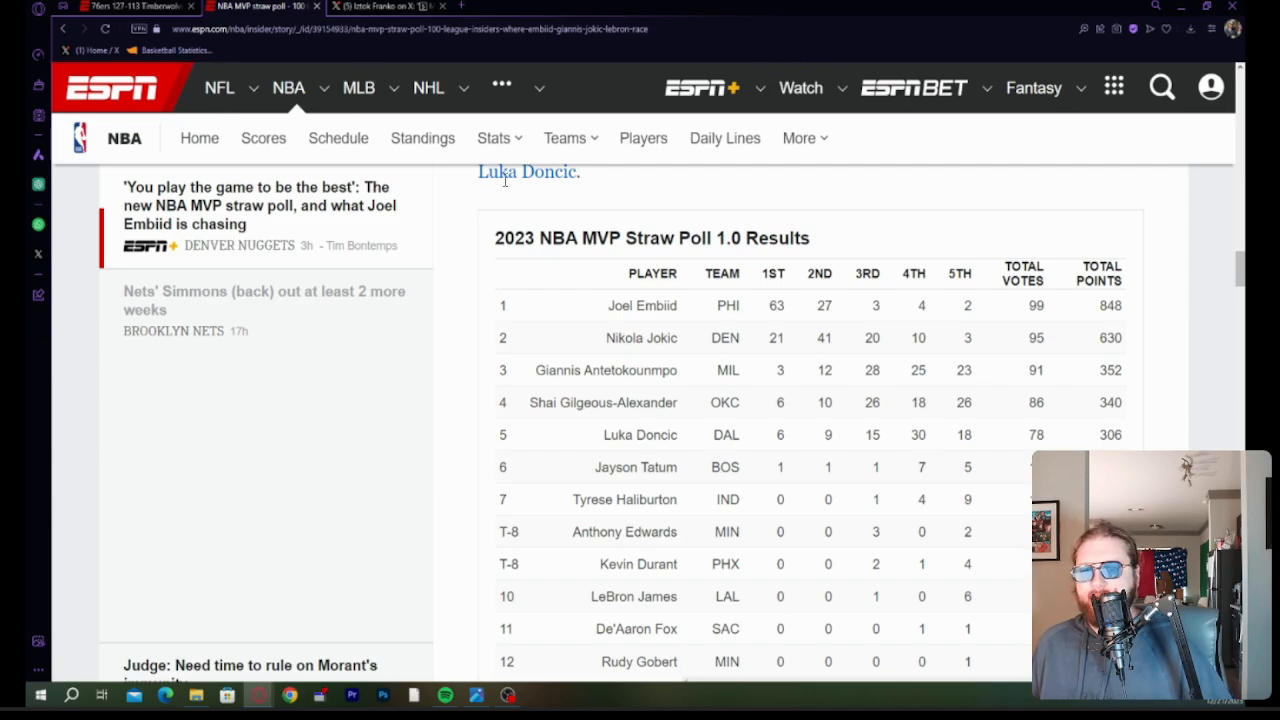
{"action": "mouse_move", "coordinate": [820, 87]}
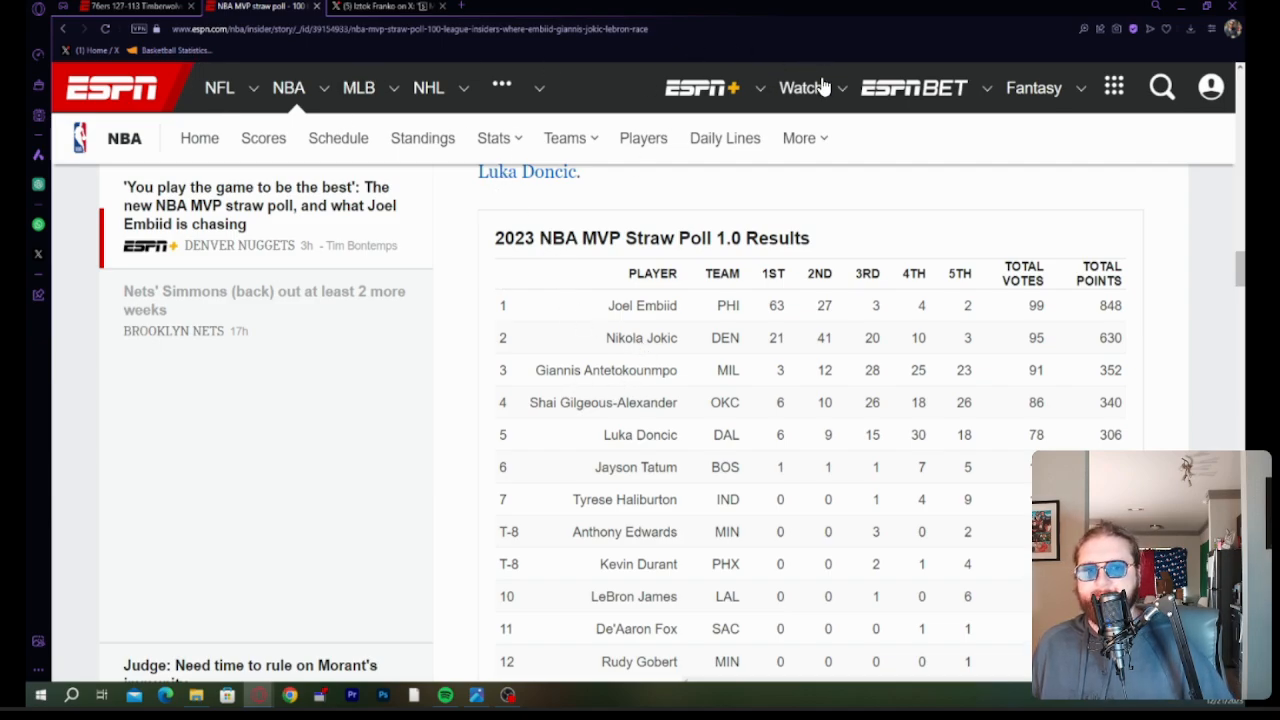
{"action": "mouse_move", "coordinate": [427, 227]}
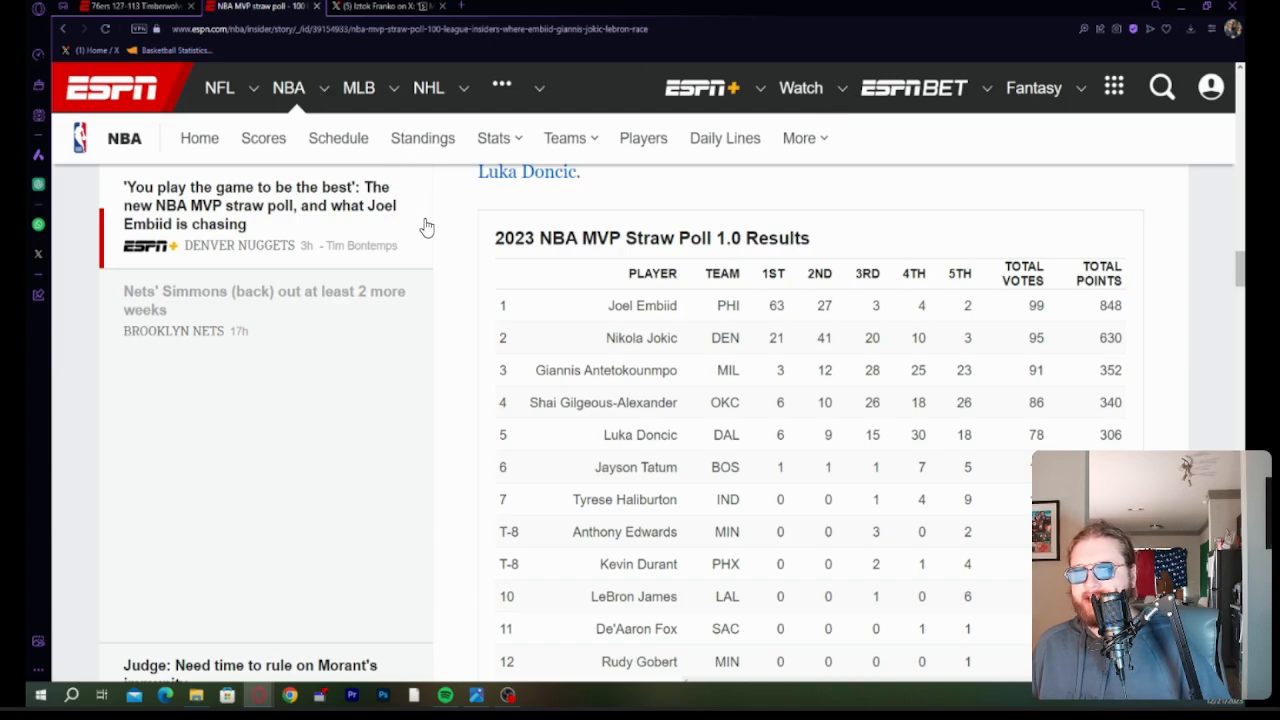
{"action": "mouse_move", "coordinate": [435, 236]}
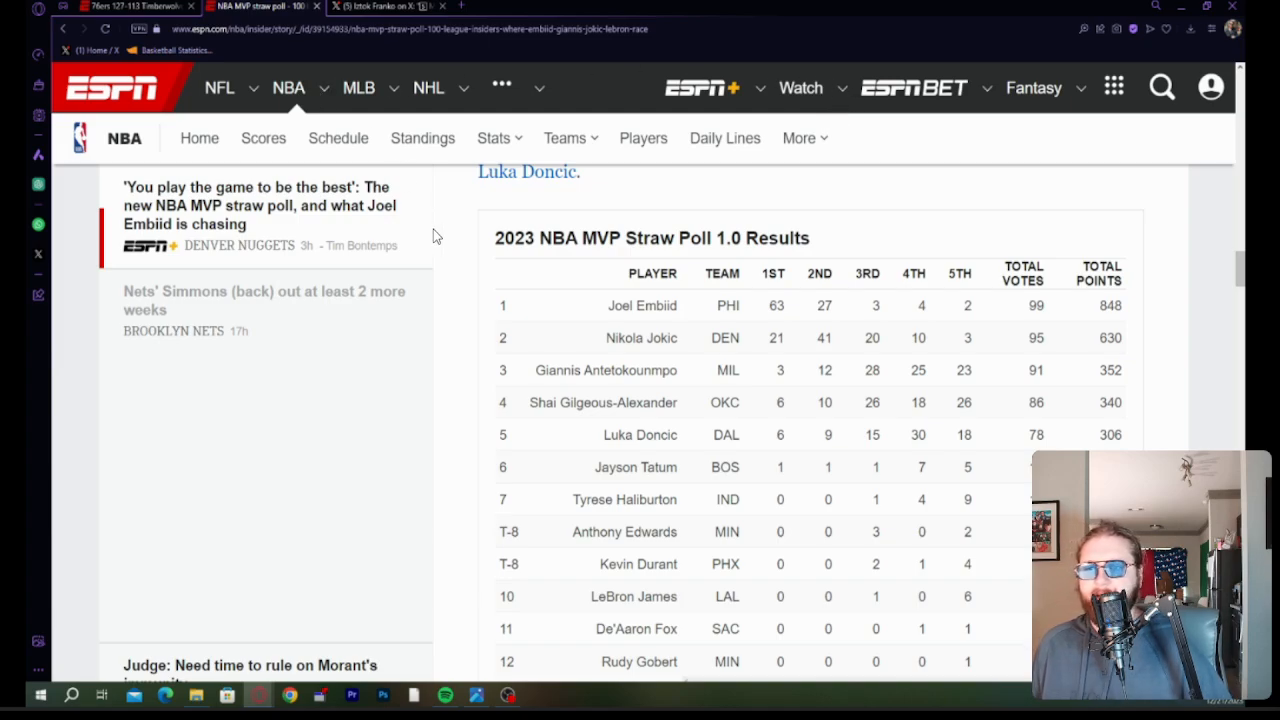
{"action": "mouse_move", "coordinate": [446, 225]}
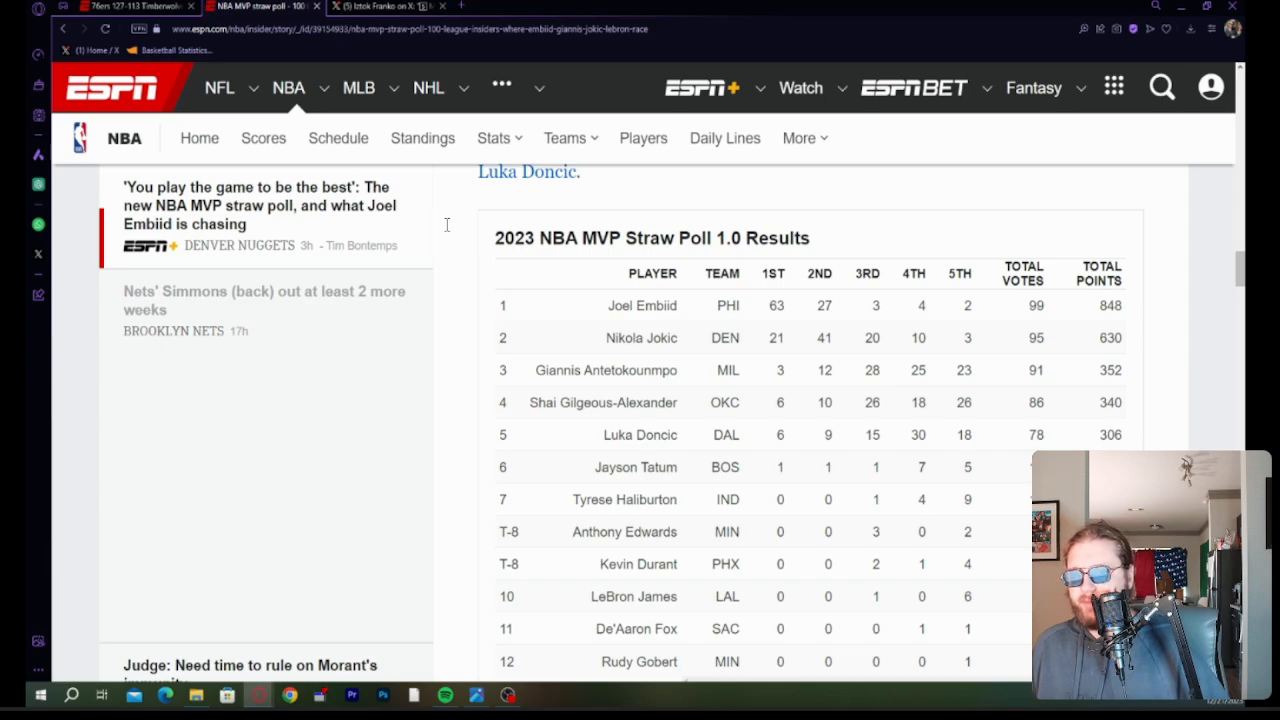
{"action": "mouse_move", "coordinate": [433, 228]}
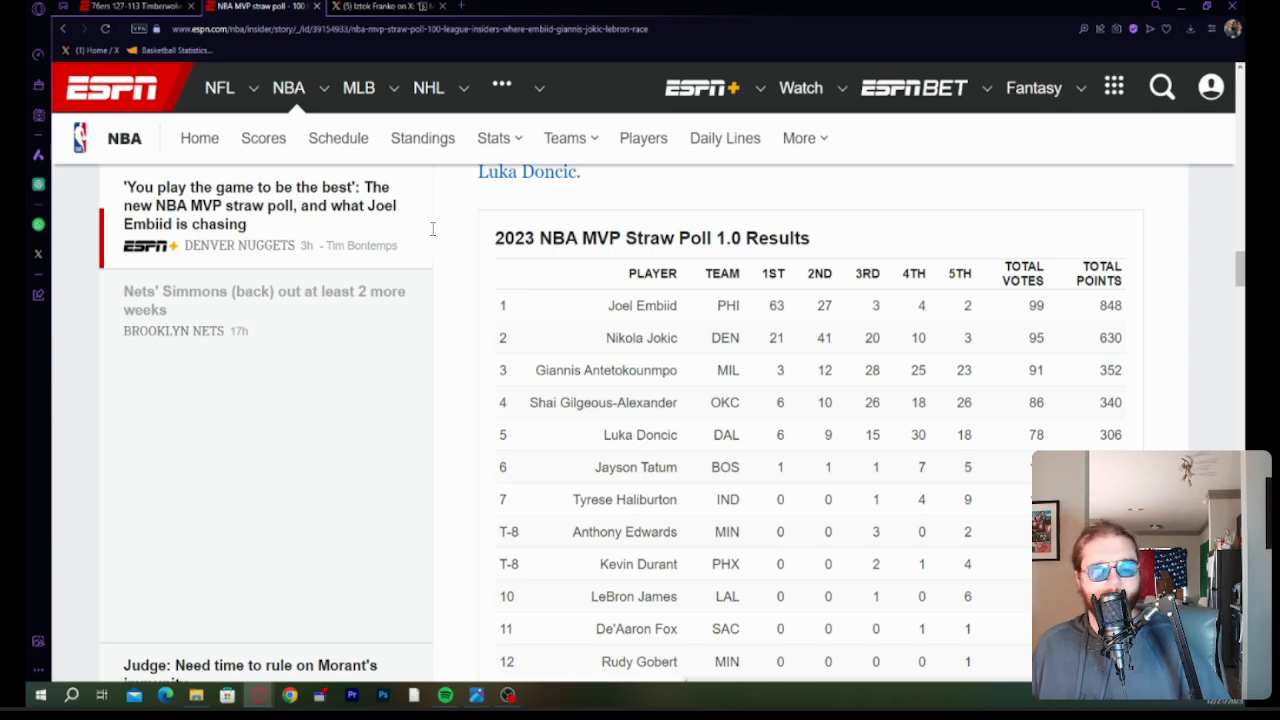
{"action": "mouse_move", "coordinate": [429, 237]}
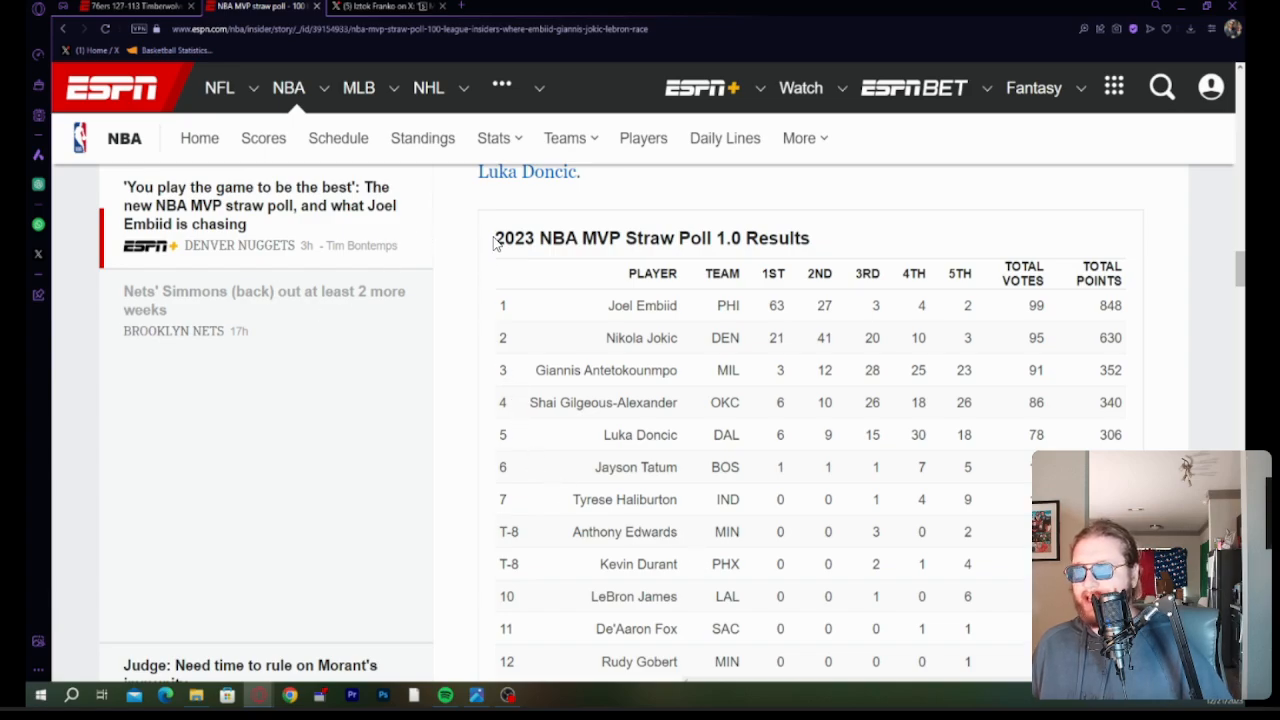
{"action": "mouse_move", "coordinate": [465, 338]}
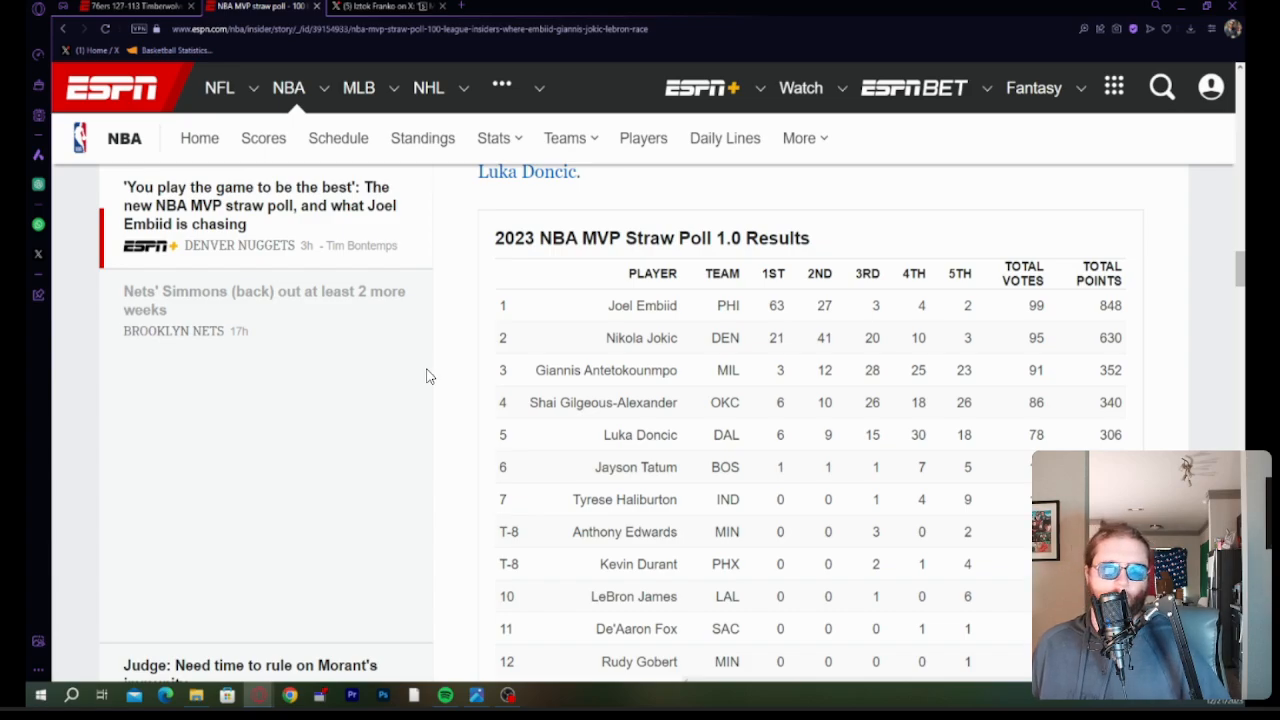
{"action": "mouse_move", "coordinate": [402, 152]}
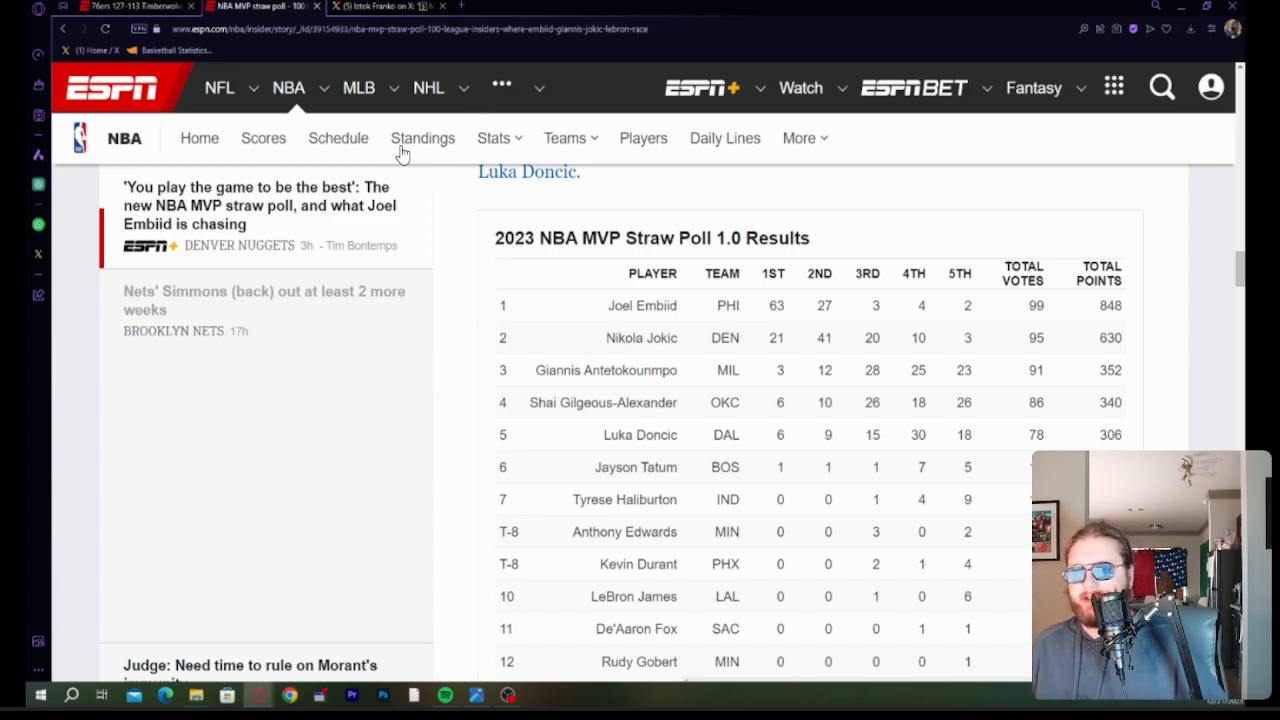
{"action": "mouse_move", "coordinate": [377, 250]}
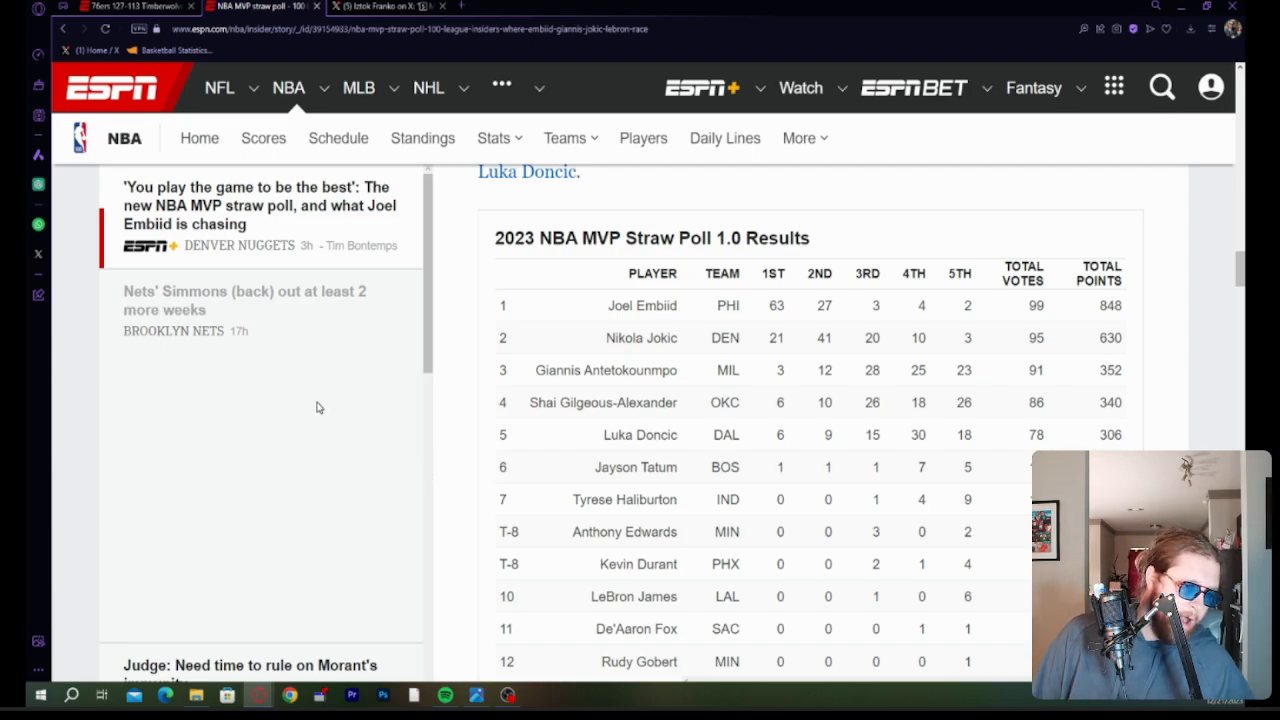
{"action": "mouse_move", "coordinate": [295, 396]}
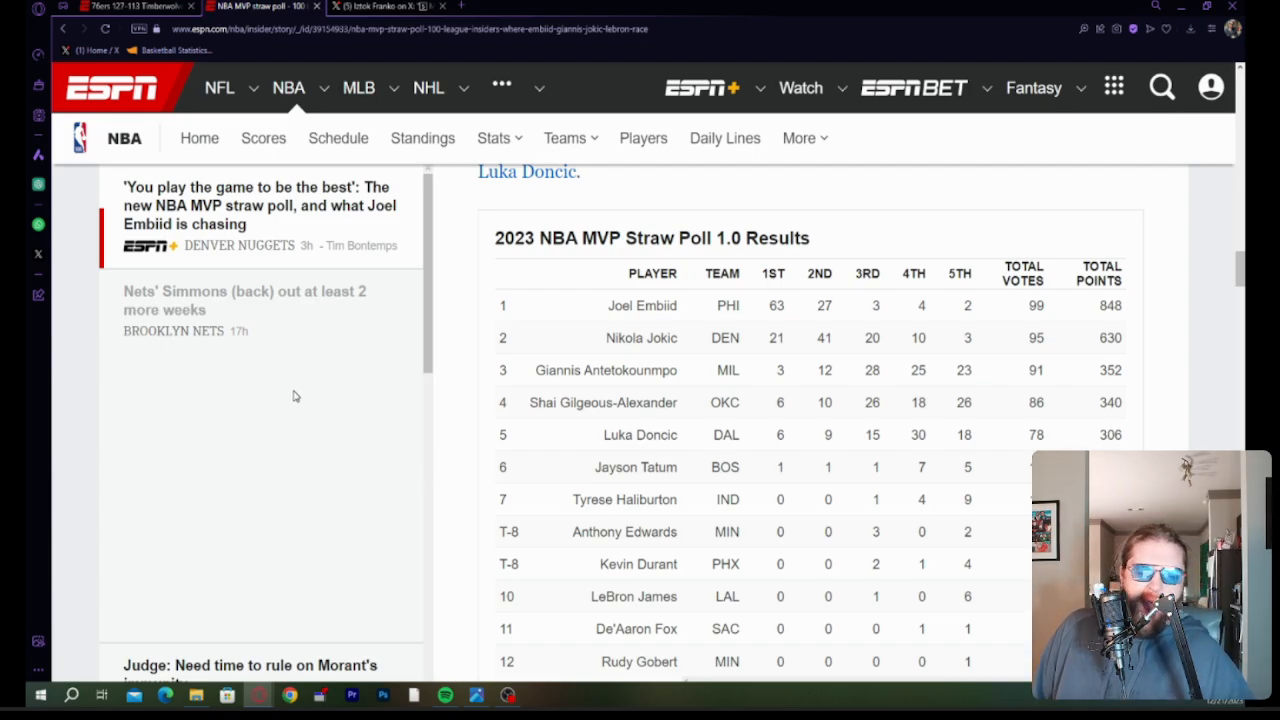
{"action": "mouse_move", "coordinate": [167, 407]}
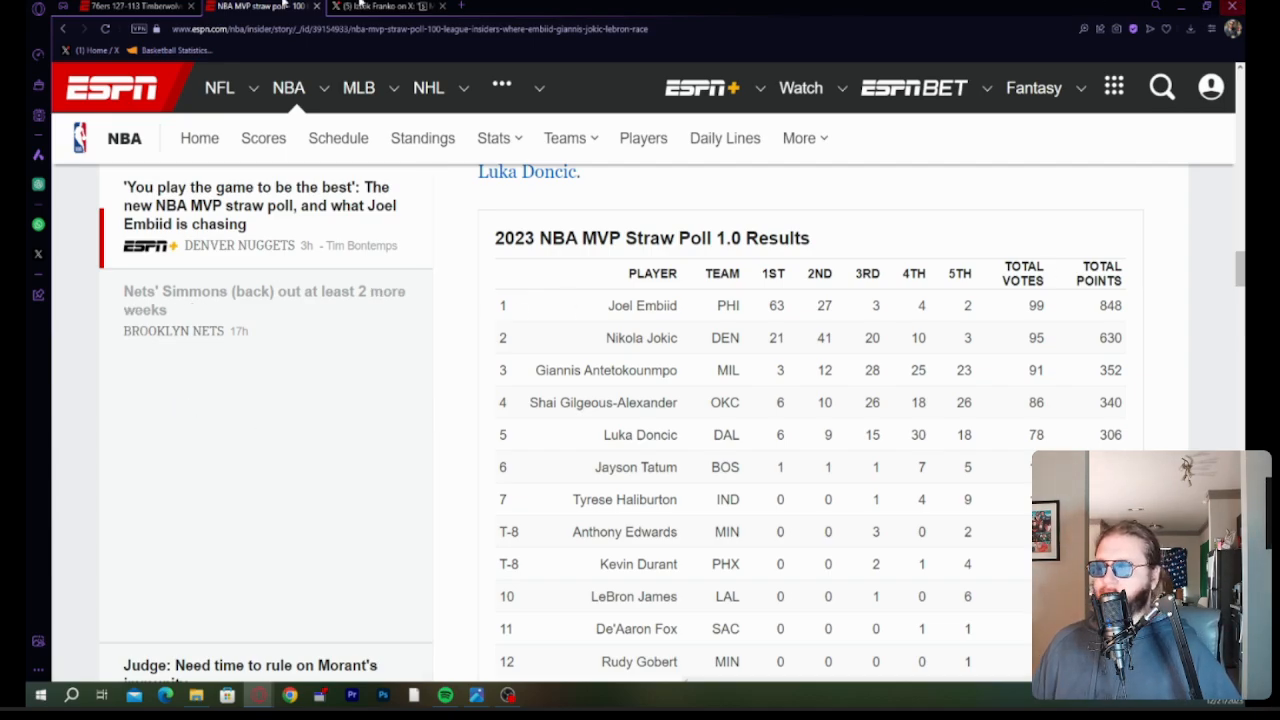
{"action": "mouse_move", "coordinate": [450, 181]}
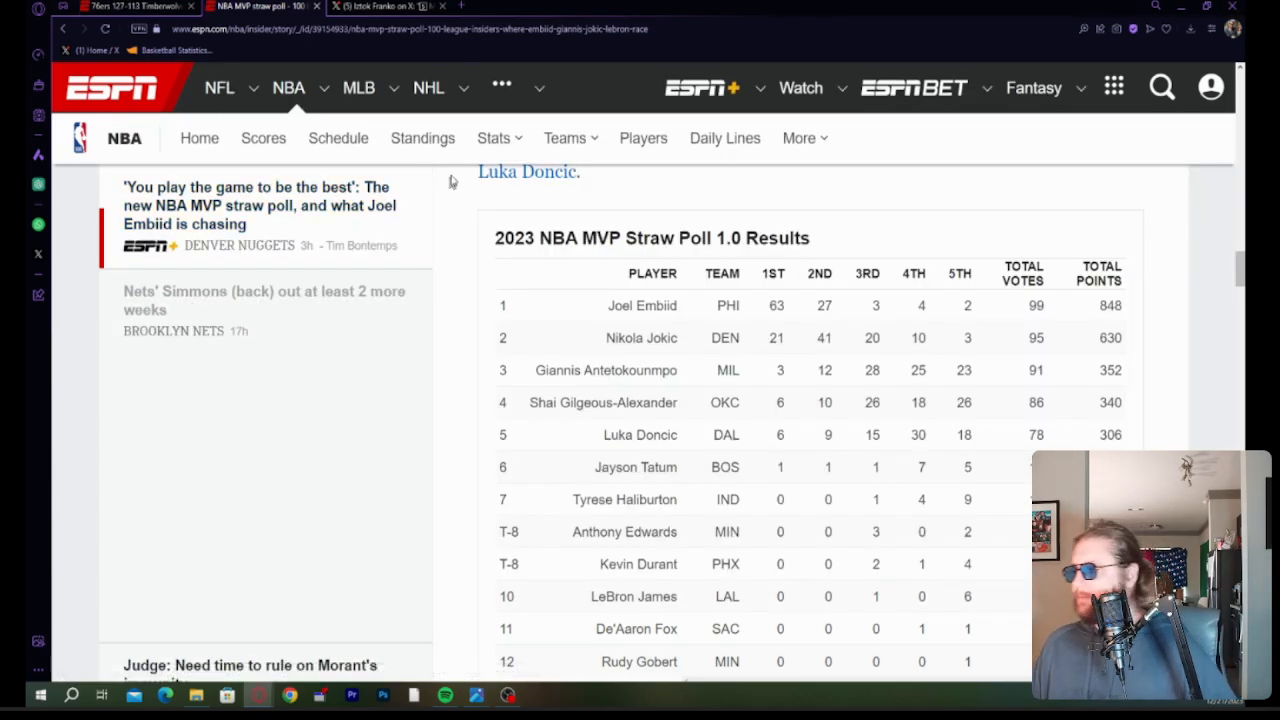
{"action": "mouse_move", "coordinate": [810, 395]}
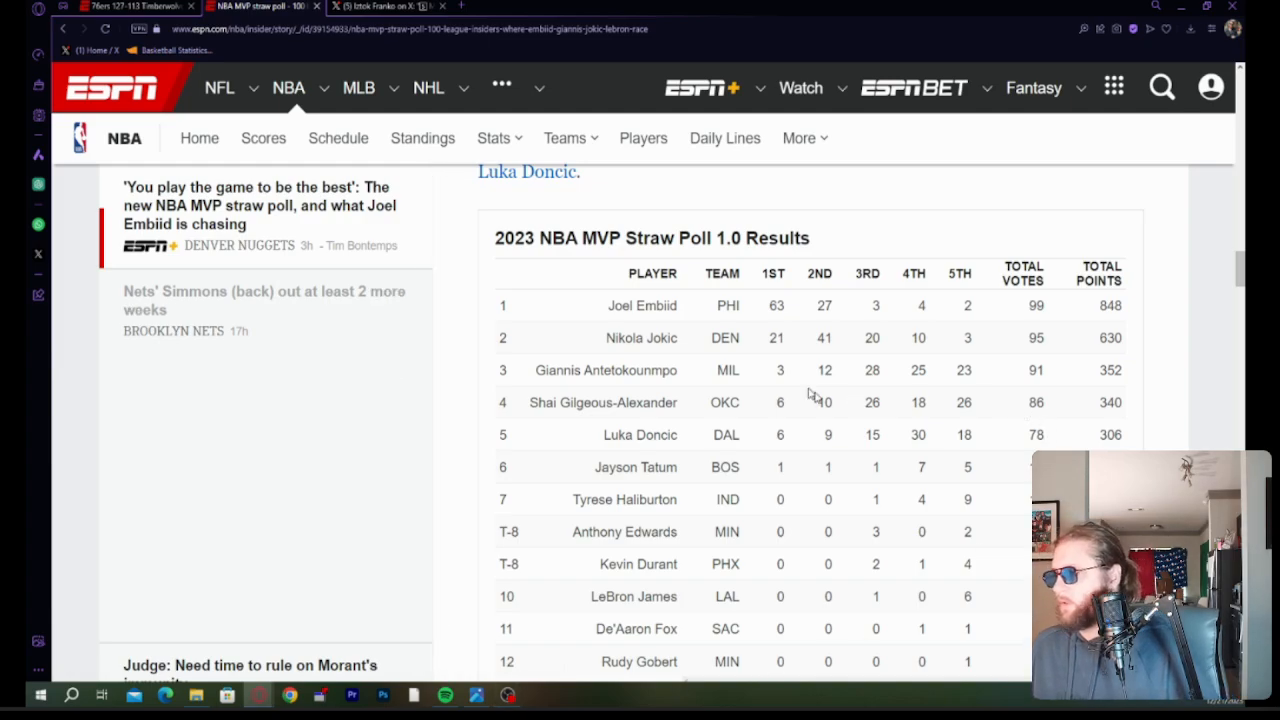
{"action": "mouse_move", "coordinate": [599, 418]}
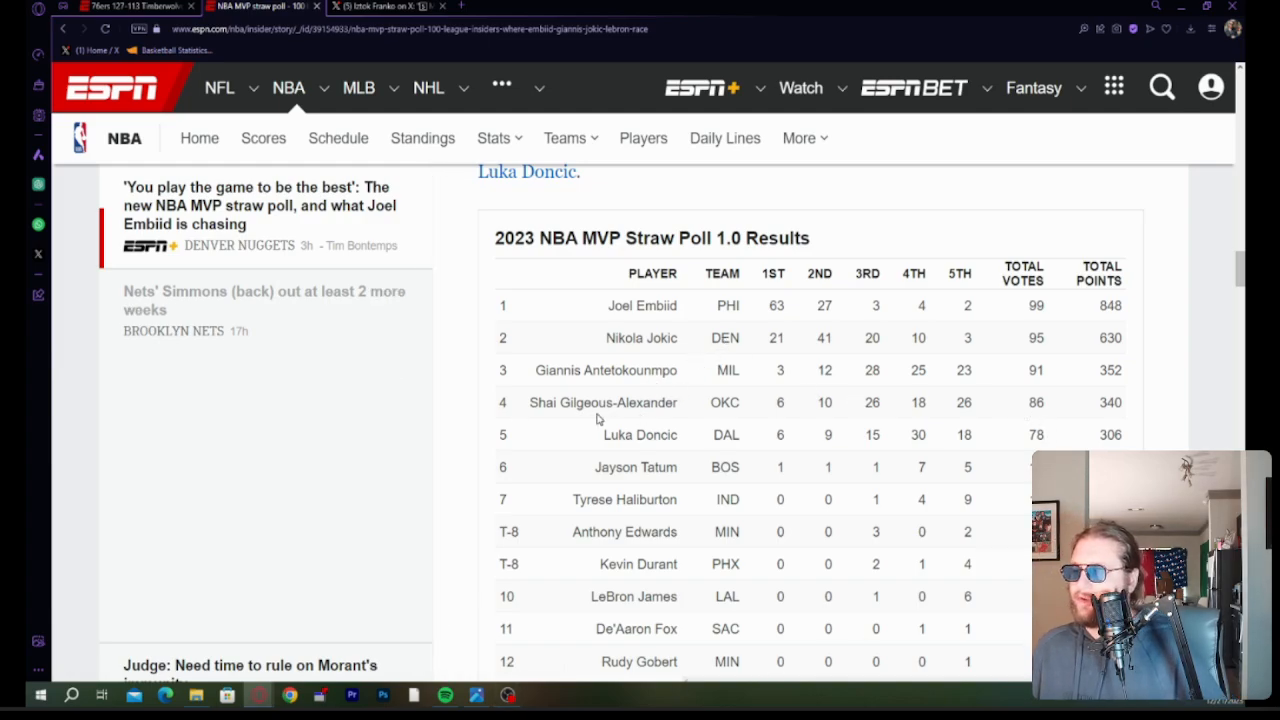
{"action": "mouse_move", "coordinate": [1002, 563]}
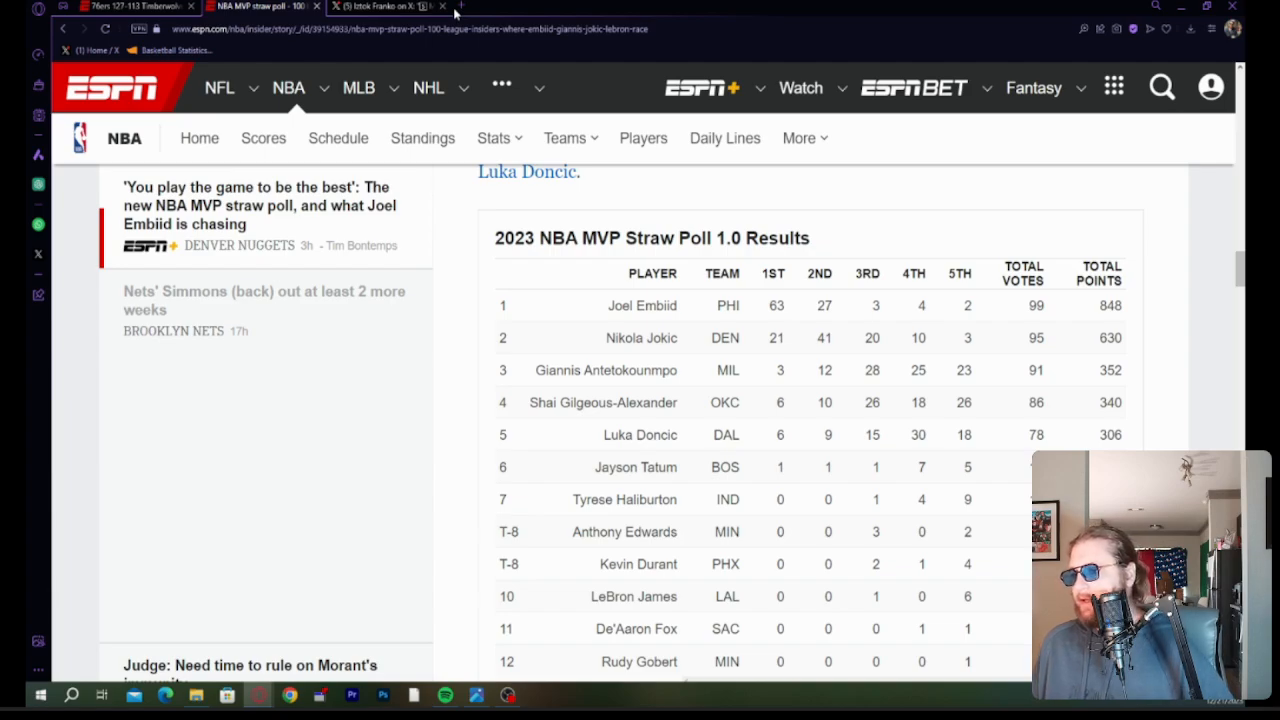
{"action": "mouse_move", "coordinate": [375, 7]}
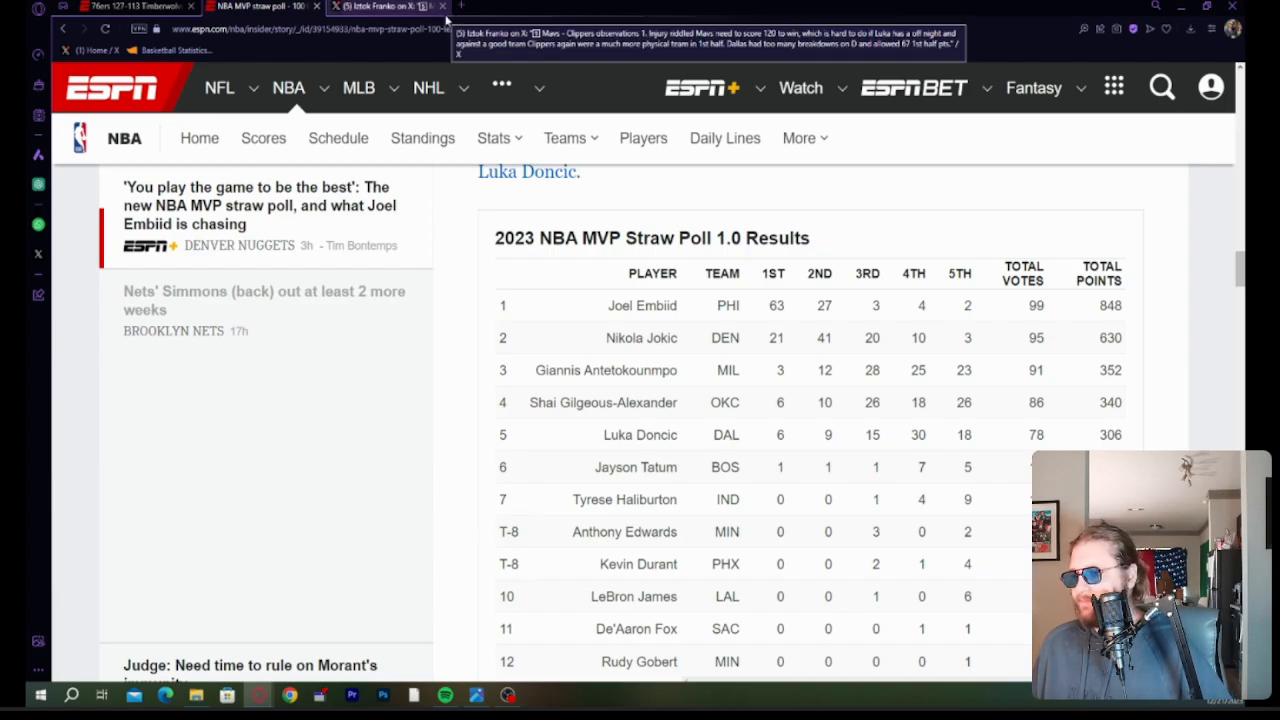
{"action": "left_click", "coordinate": [428, 88]}
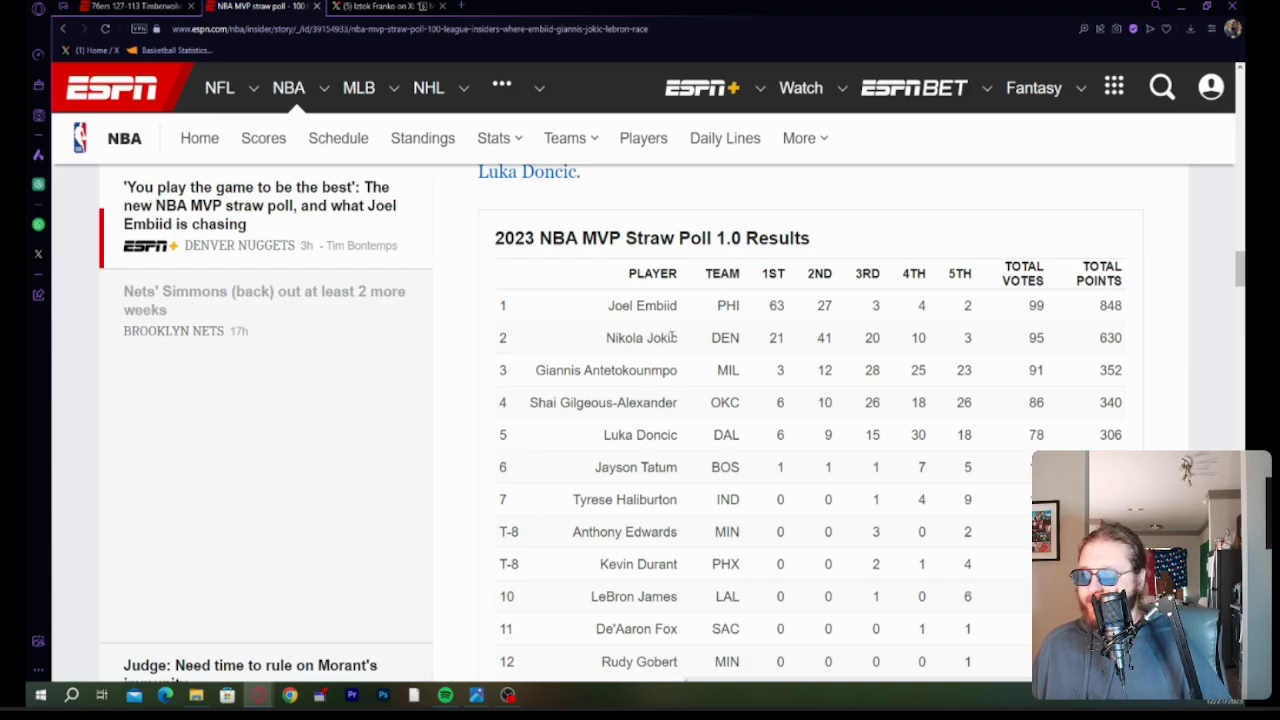
{"action": "mouse_move", "coordinate": [705, 310]}
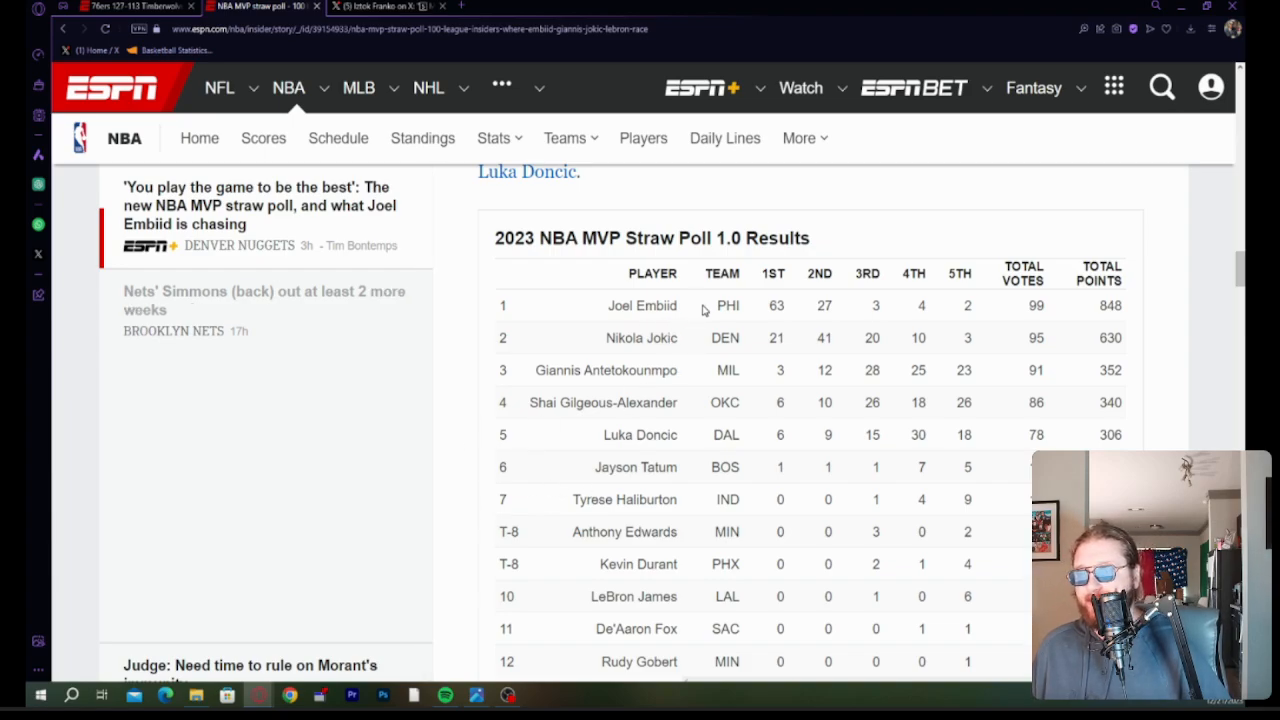
{"action": "mouse_move", "coordinate": [645, 367]}
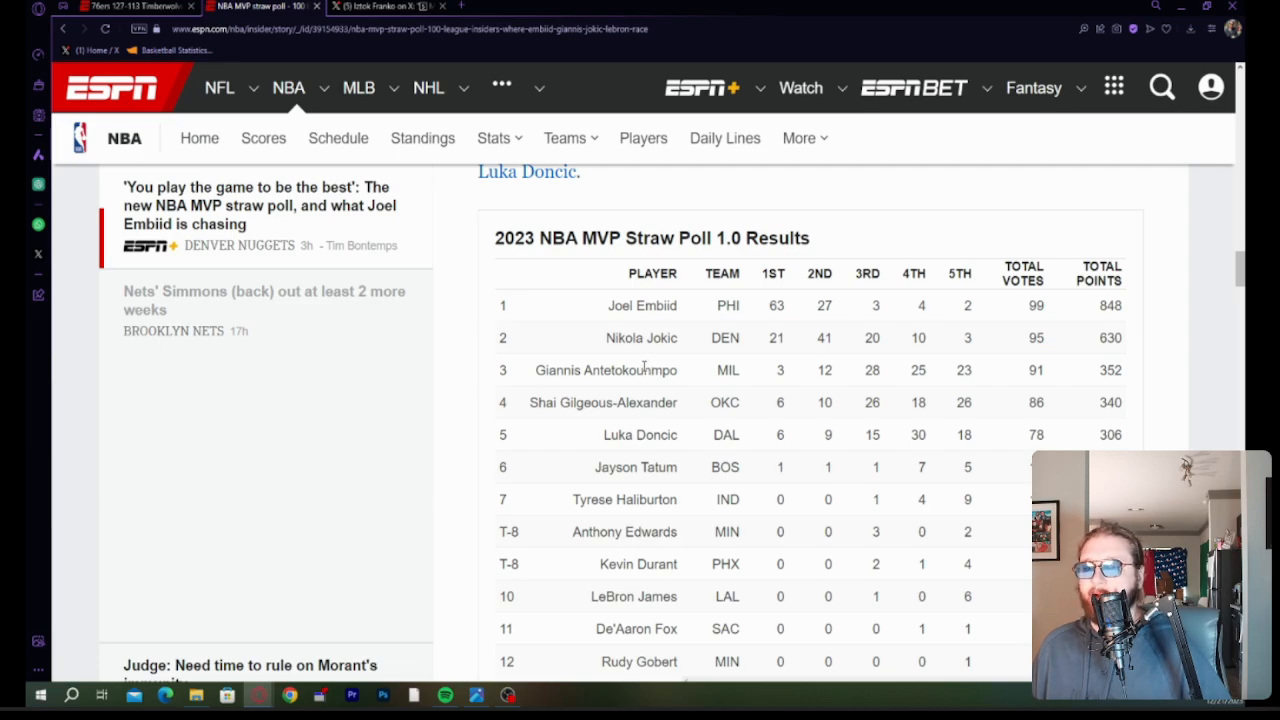
{"action": "mouse_move", "coordinate": [882, 388]}
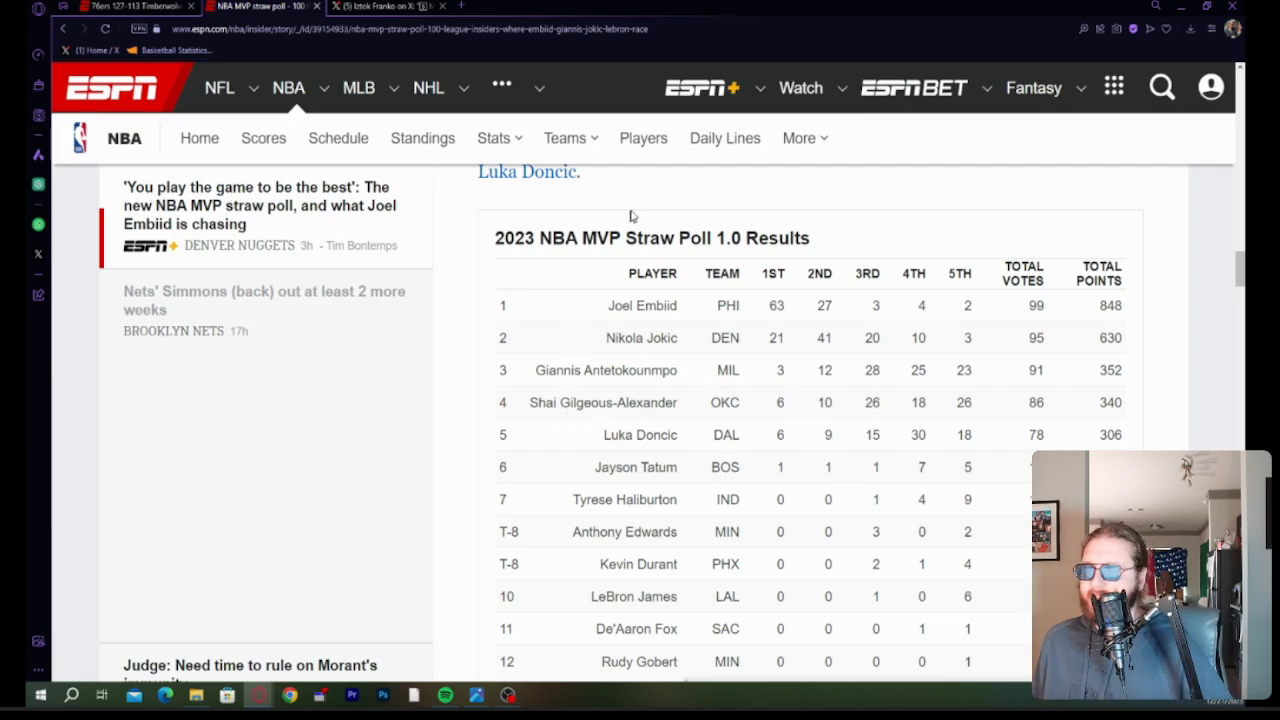
{"action": "mouse_move", "coordinate": [740, 420]}
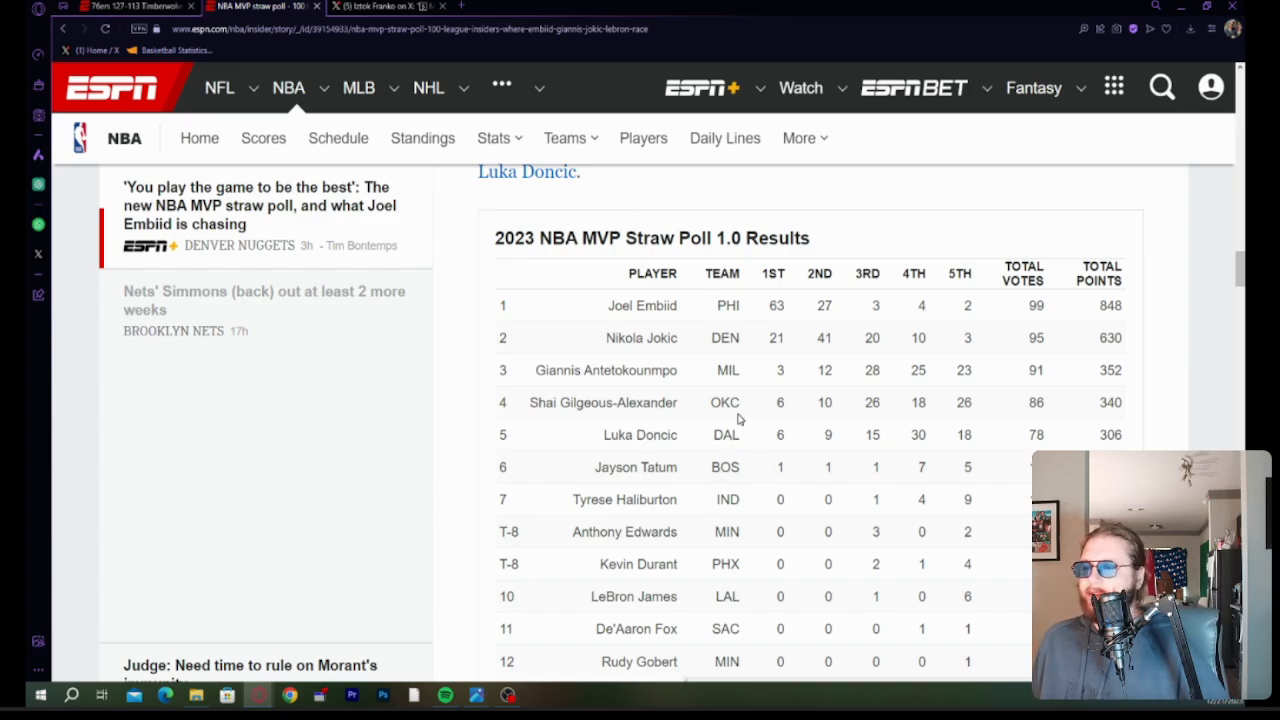
{"action": "mouse_move", "coordinate": [596, 387]}
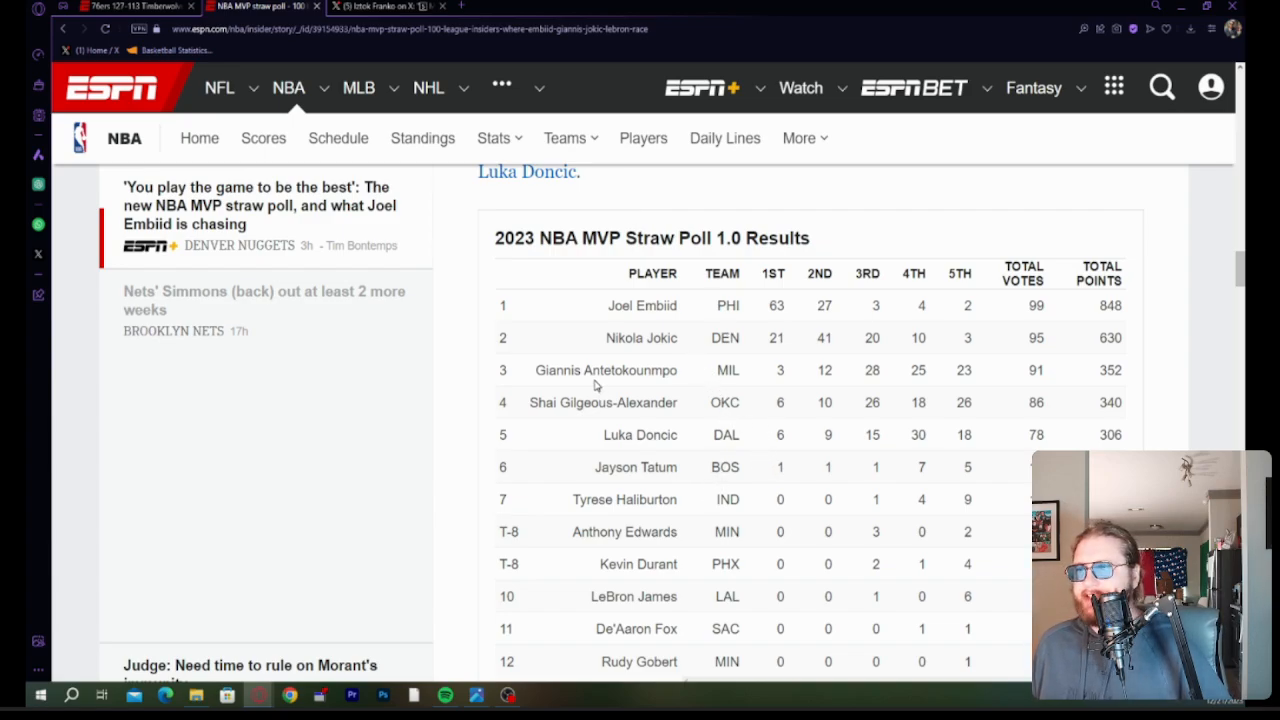
{"action": "mouse_move", "coordinate": [712, 473]}
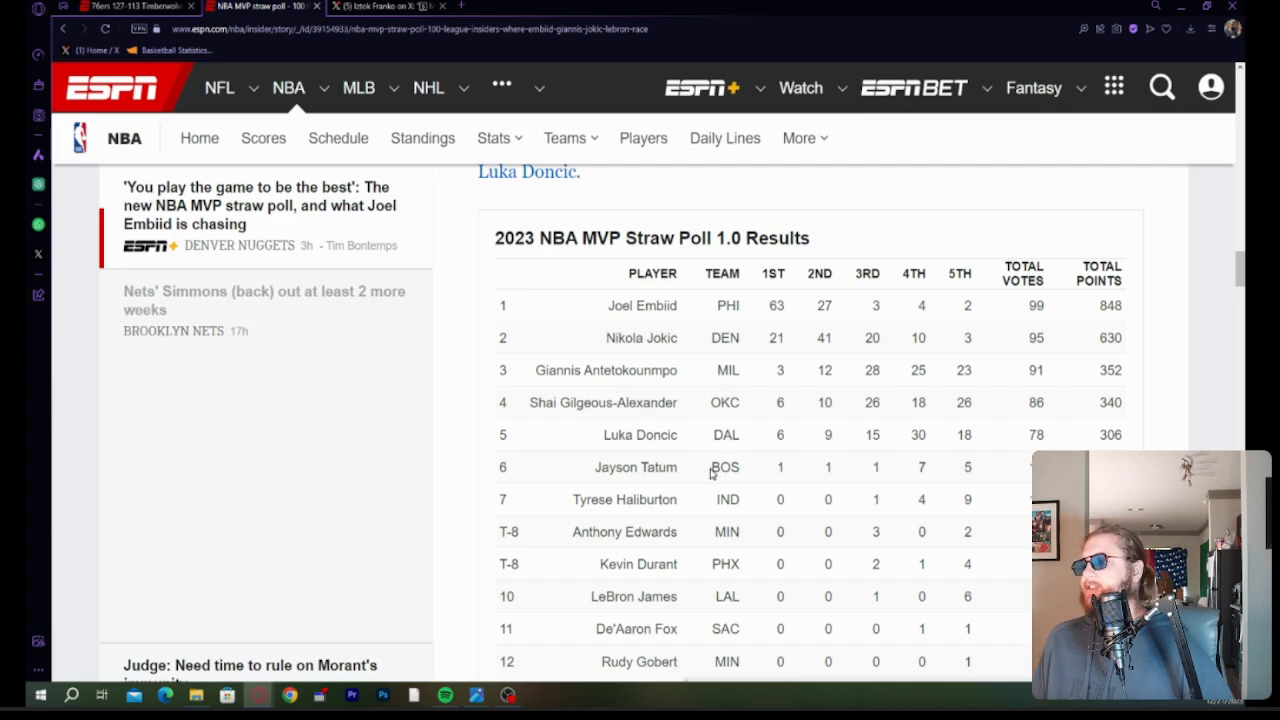
{"action": "mouse_move", "coordinate": [583, 453]}
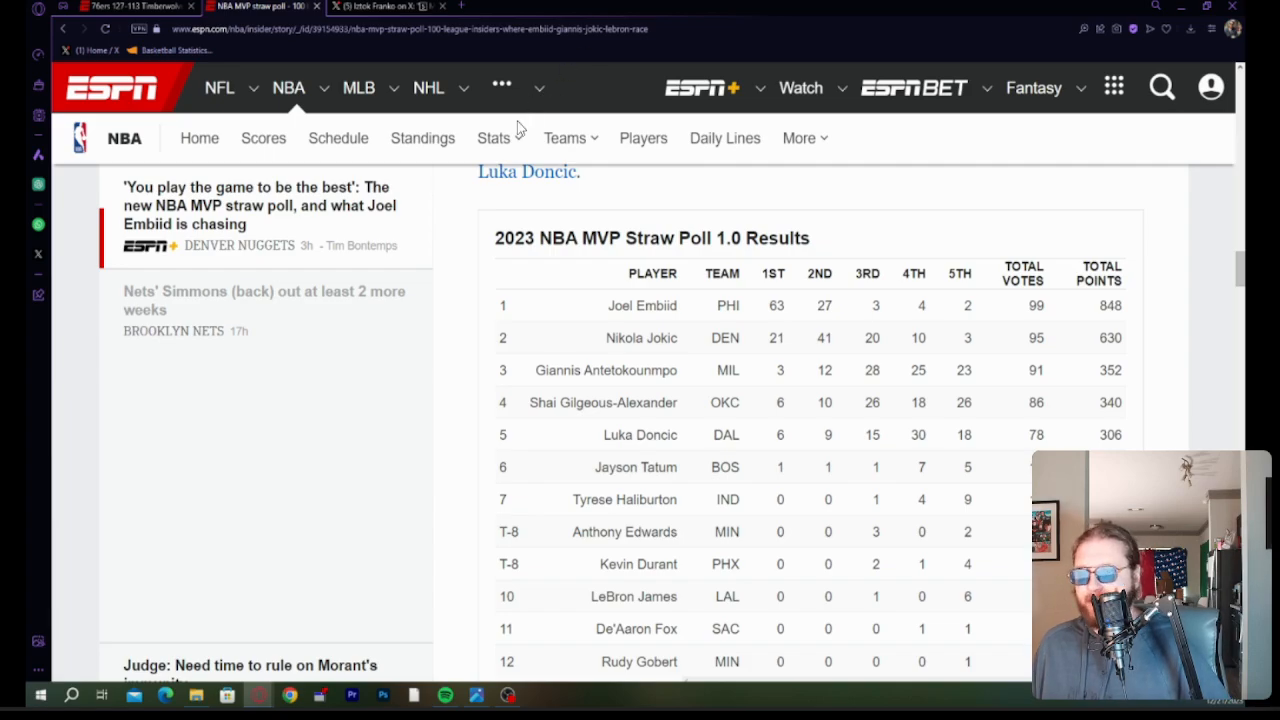
{"action": "mouse_move", "coordinate": [275, 448]}
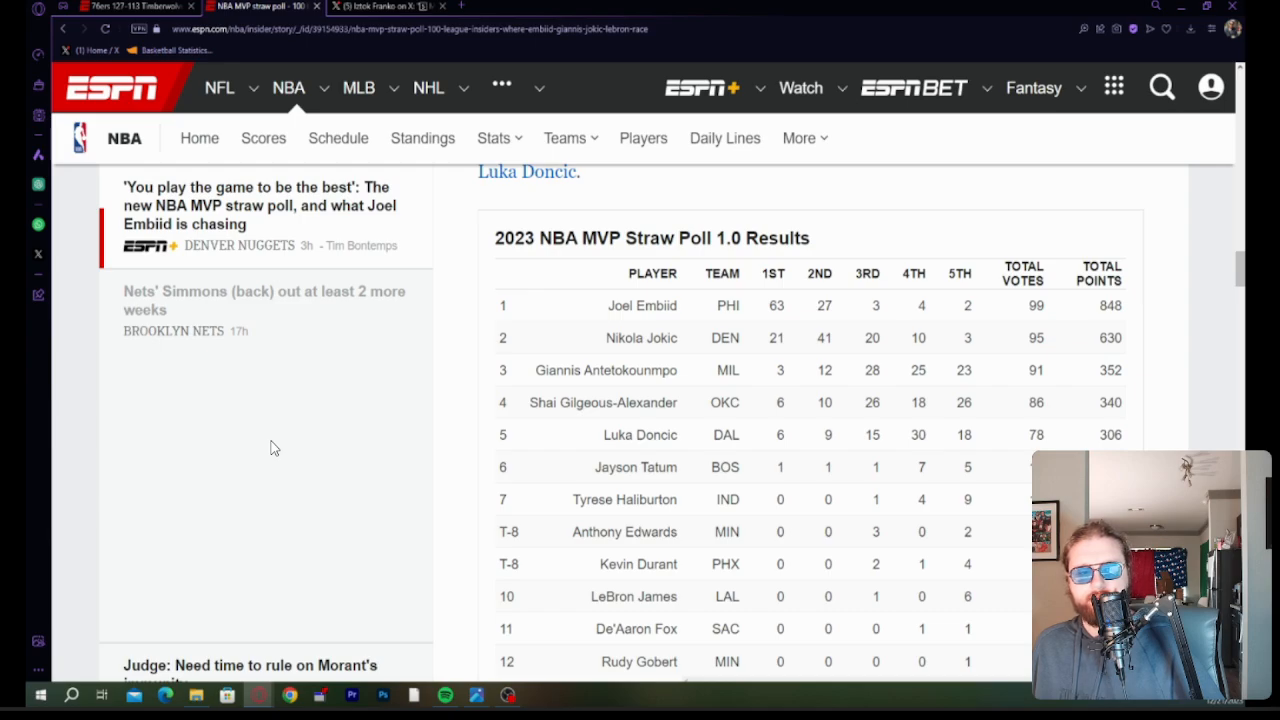
{"action": "mouse_move", "coordinate": [270, 448]}
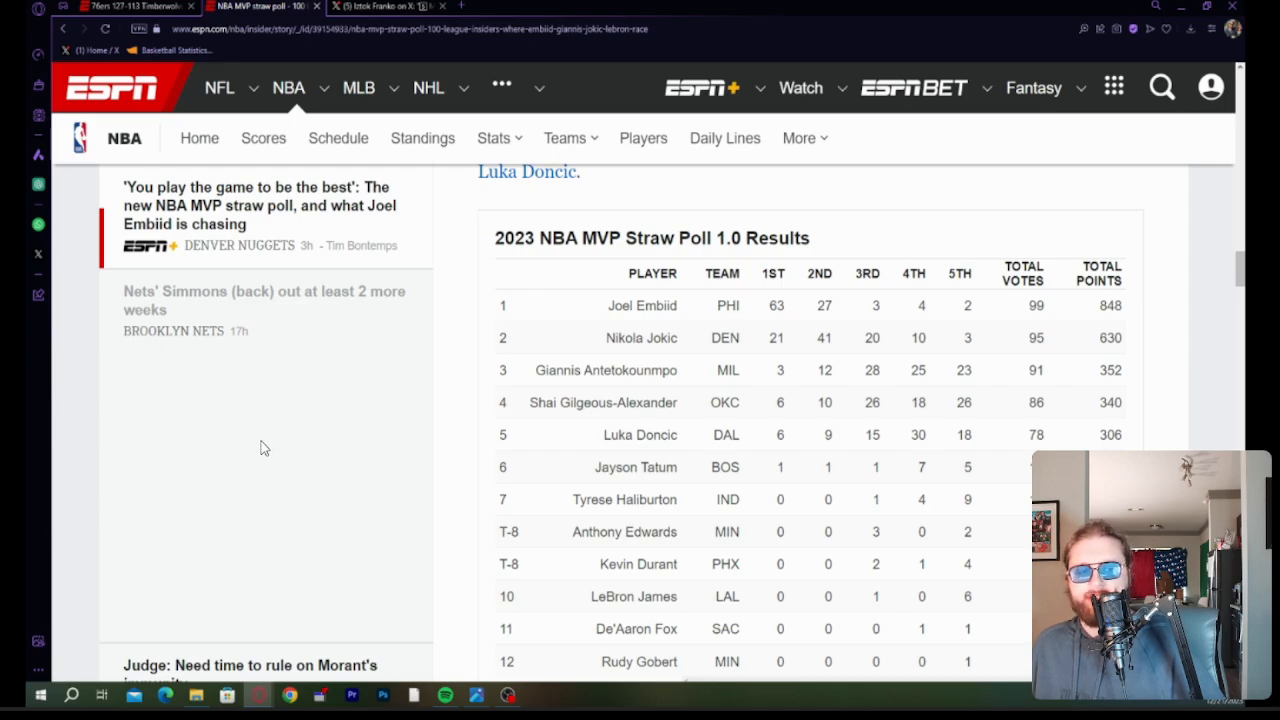
{"action": "mouse_move", "coordinate": [150, 507]}
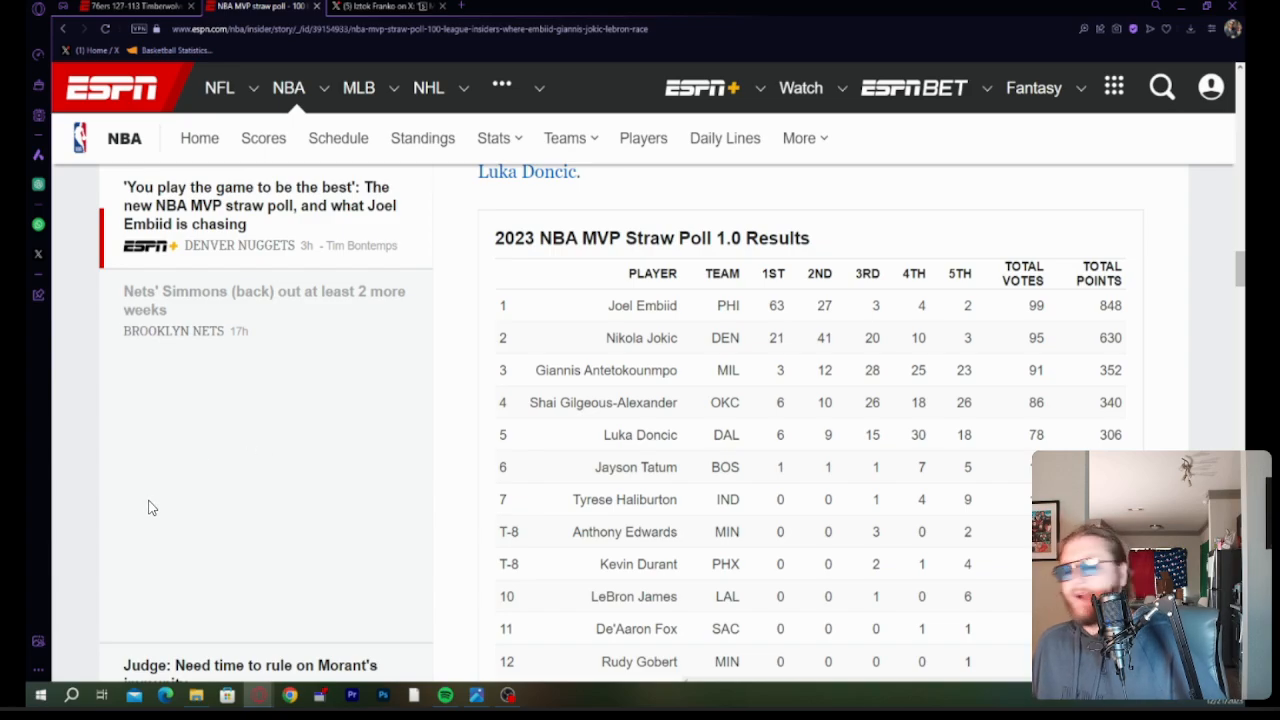
{"action": "mouse_move", "coordinate": [110, 476]}
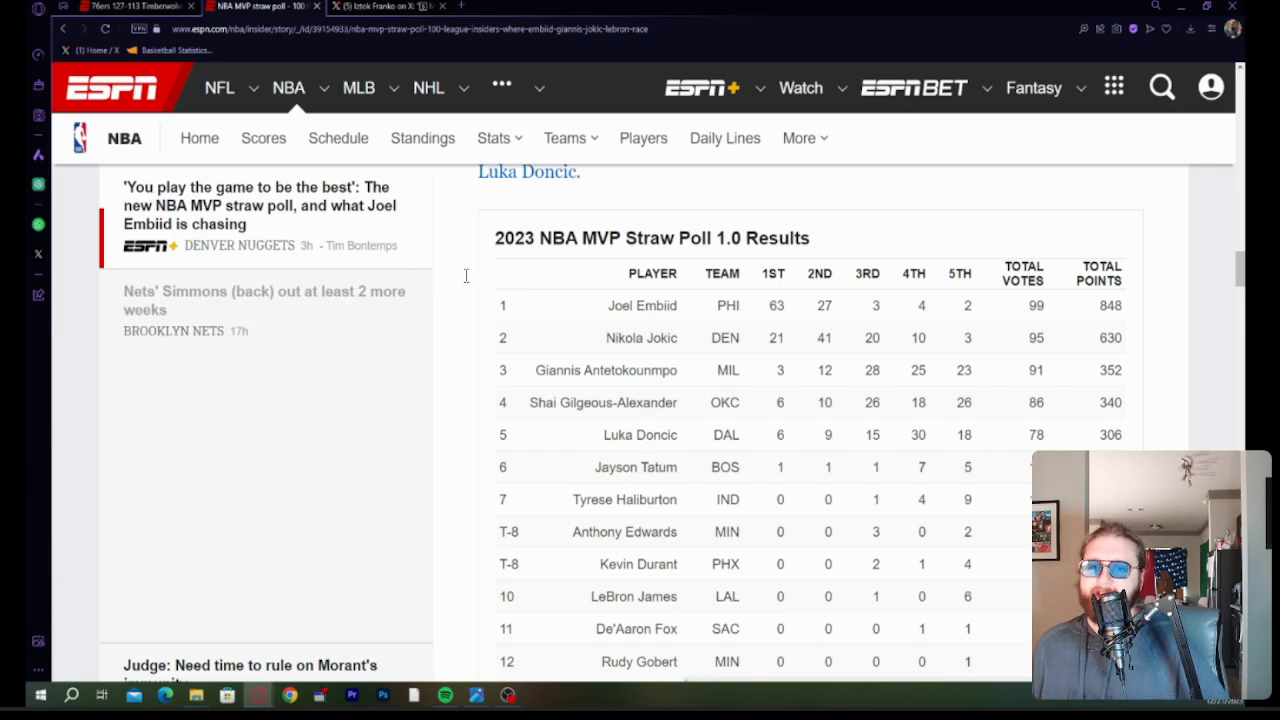
{"action": "mouse_move", "coordinate": [607, 531]}
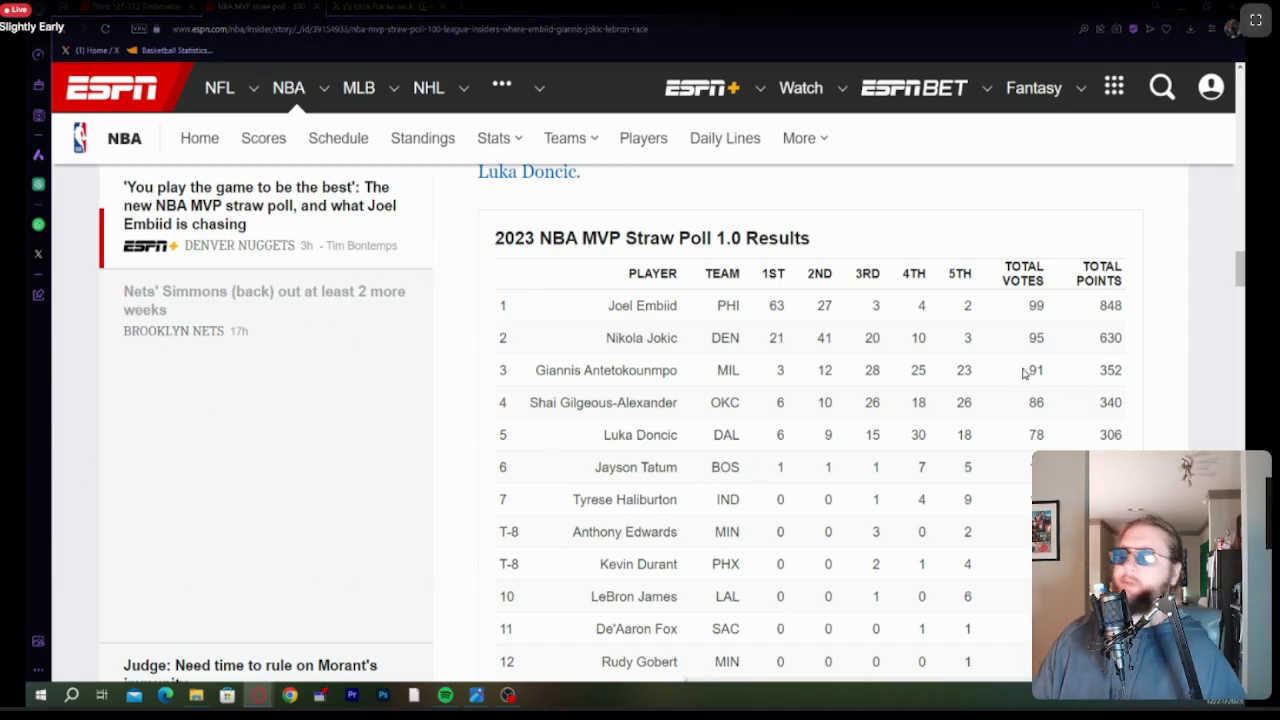
{"action": "mouse_move", "coordinate": [1016, 390]}
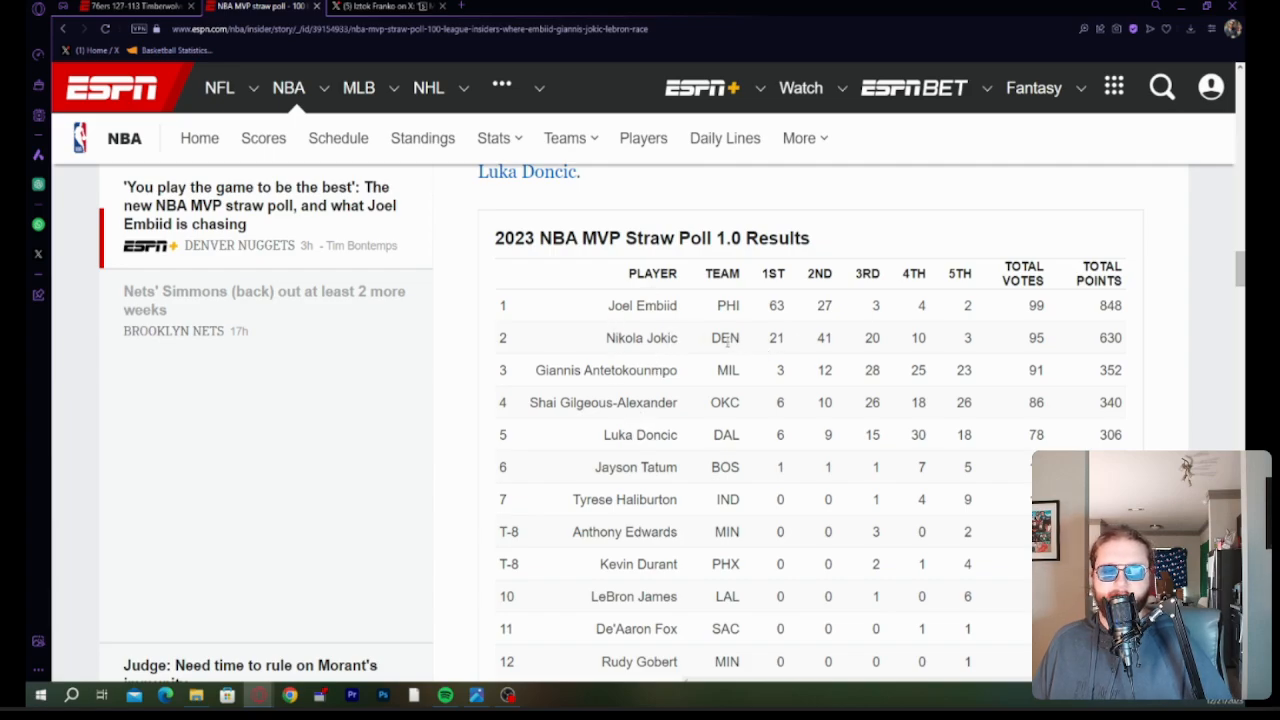
{"action": "mouse_move", "coordinate": [701, 347]}
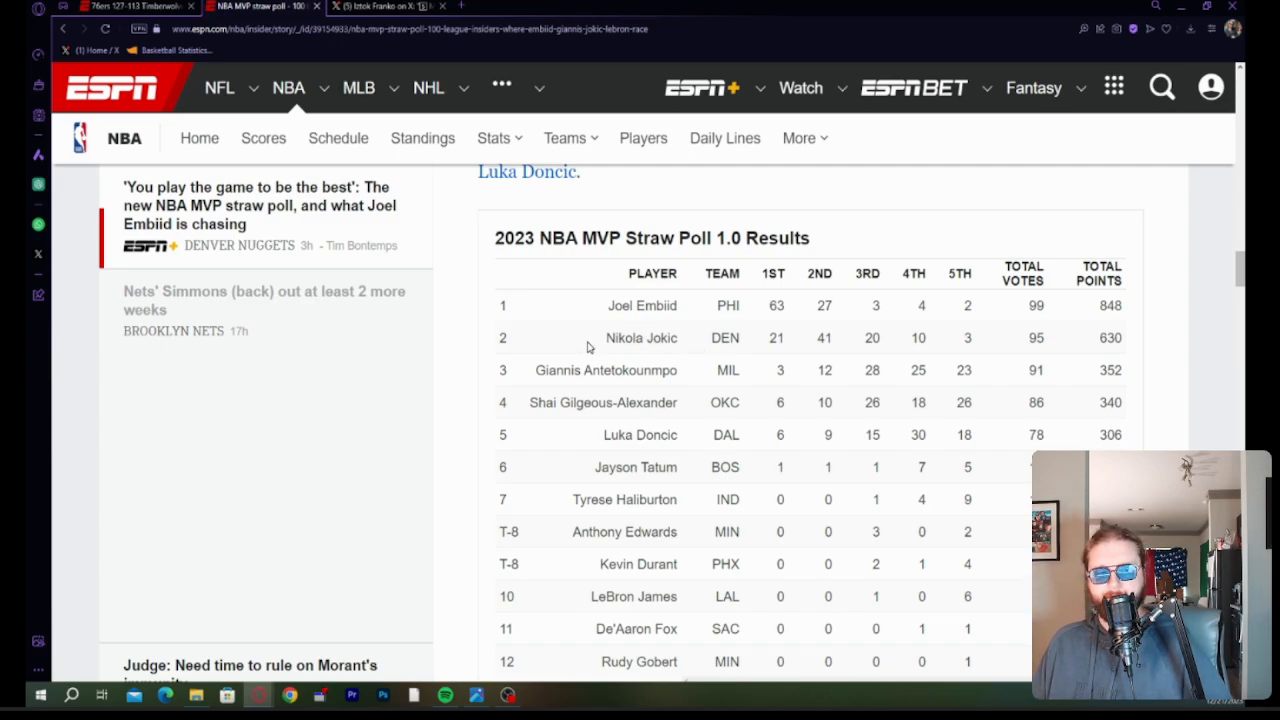
{"action": "mouse_move", "coordinate": [755, 487]}
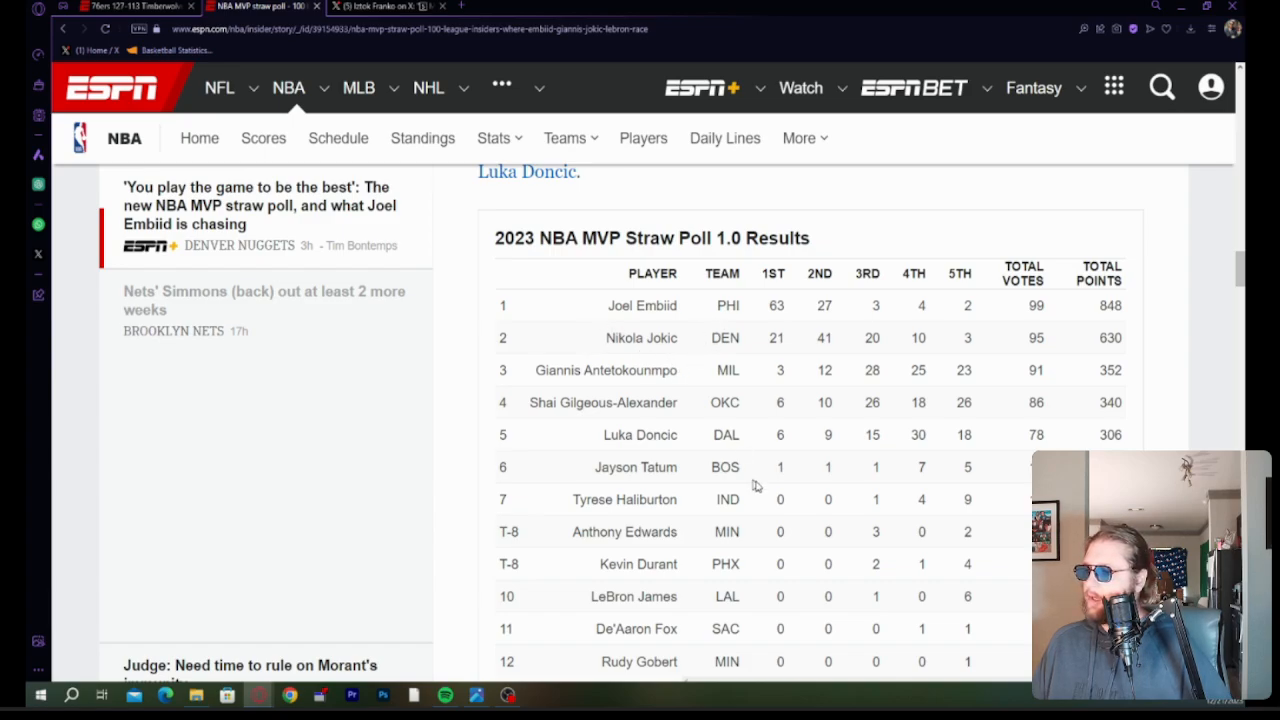
{"action": "mouse_move", "coordinate": [751, 483]}
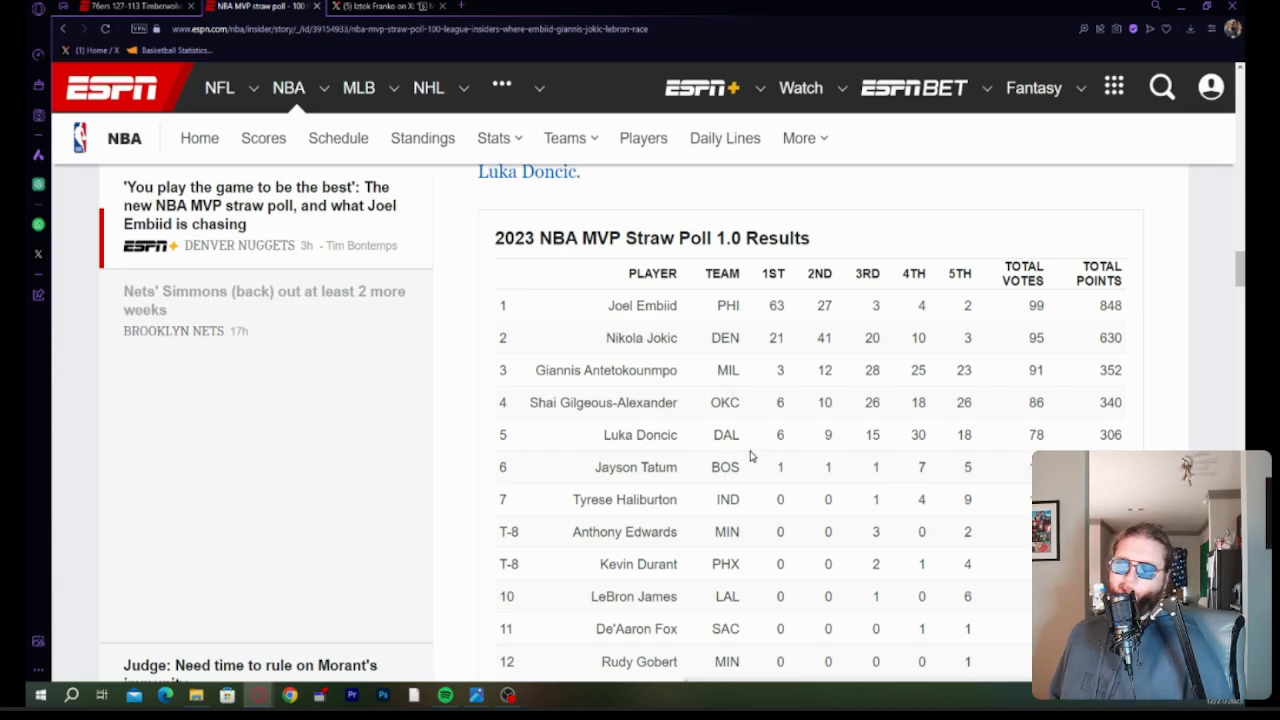
{"action": "mouse_move", "coordinate": [525, 435]}
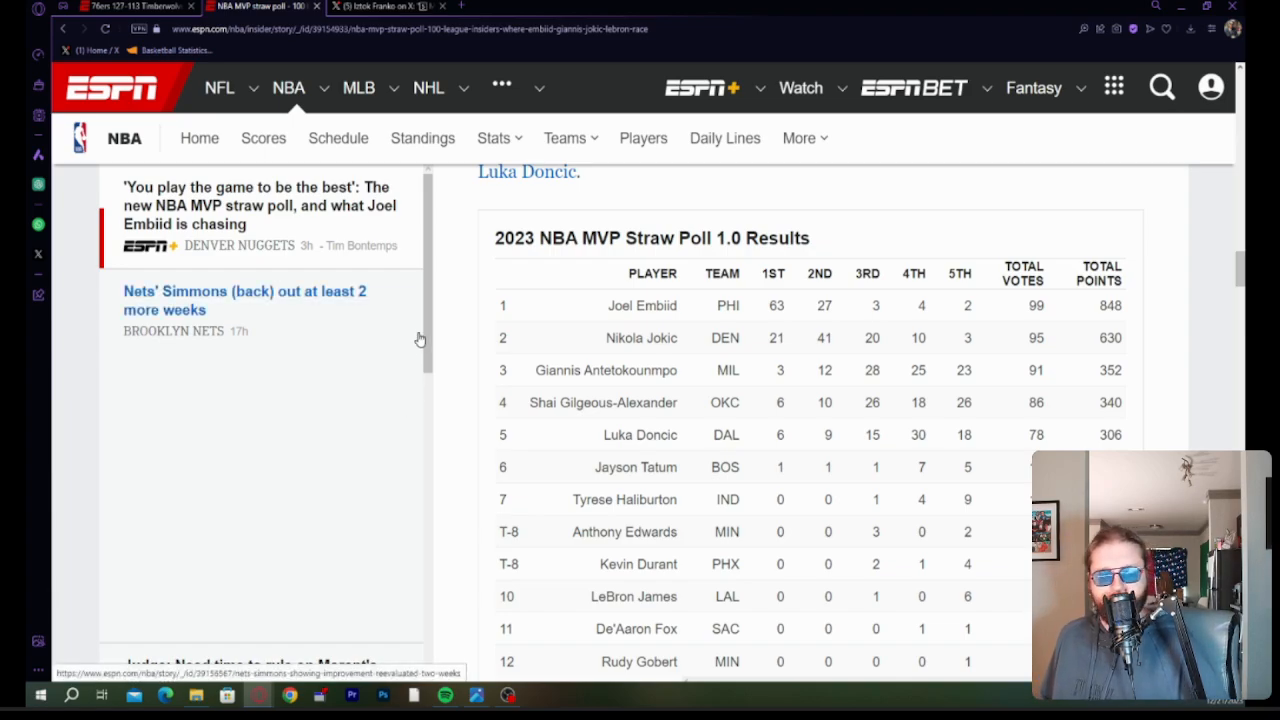
{"action": "mouse_move", "coordinate": [640, 385]}
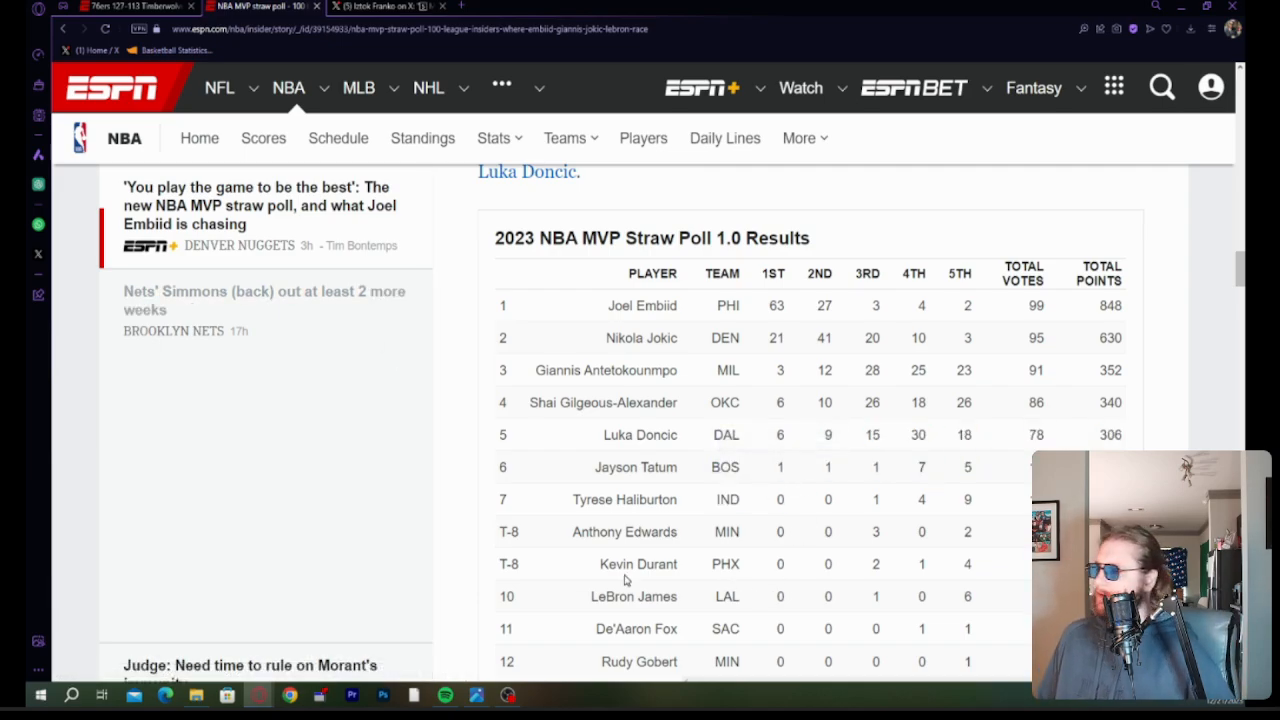
{"action": "scroll", "scroll_direction": "up", "scroll_amount": 3}
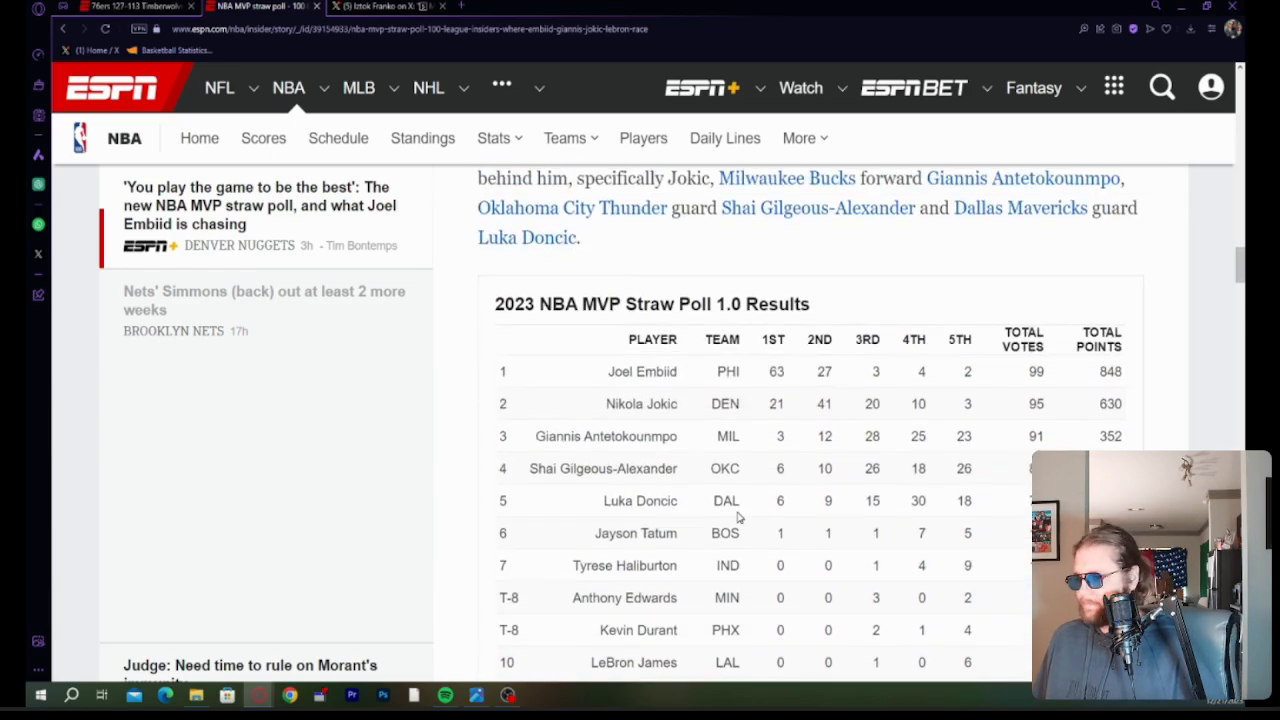
{"action": "scroll", "scroll_direction": "down", "scroll_amount": 3}
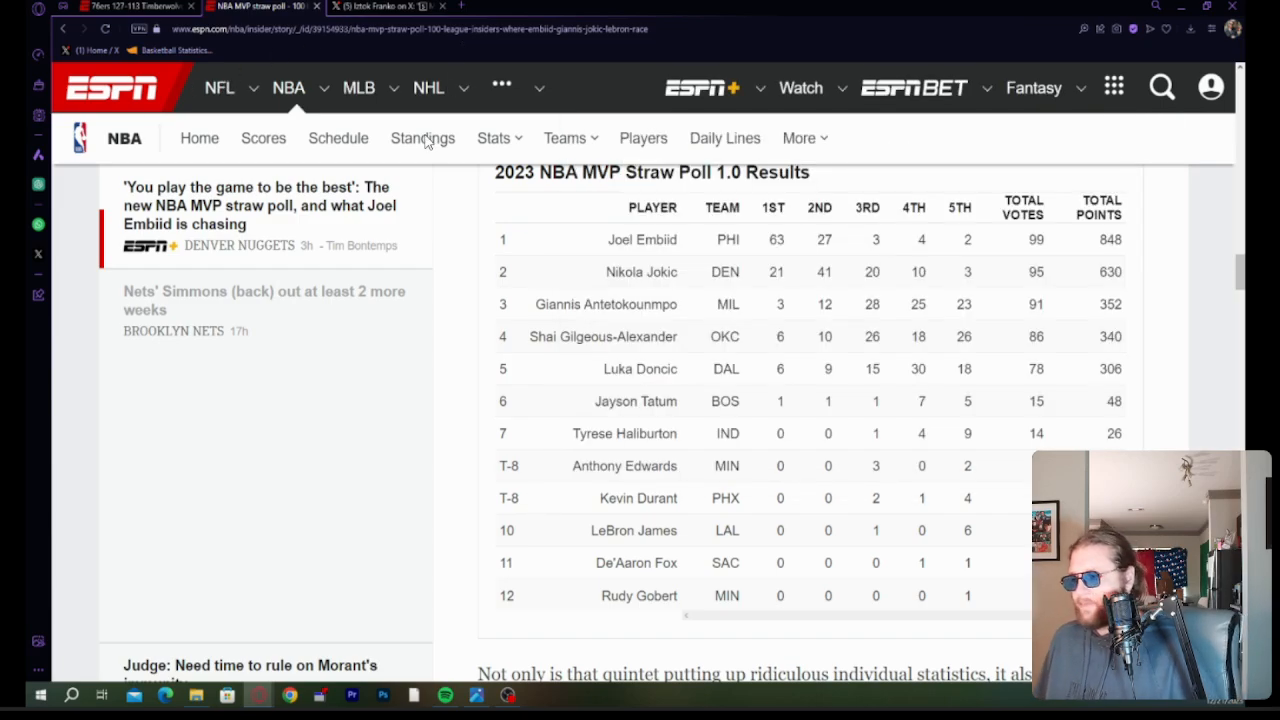
{"action": "mouse_move", "coordinate": [993, 467]}
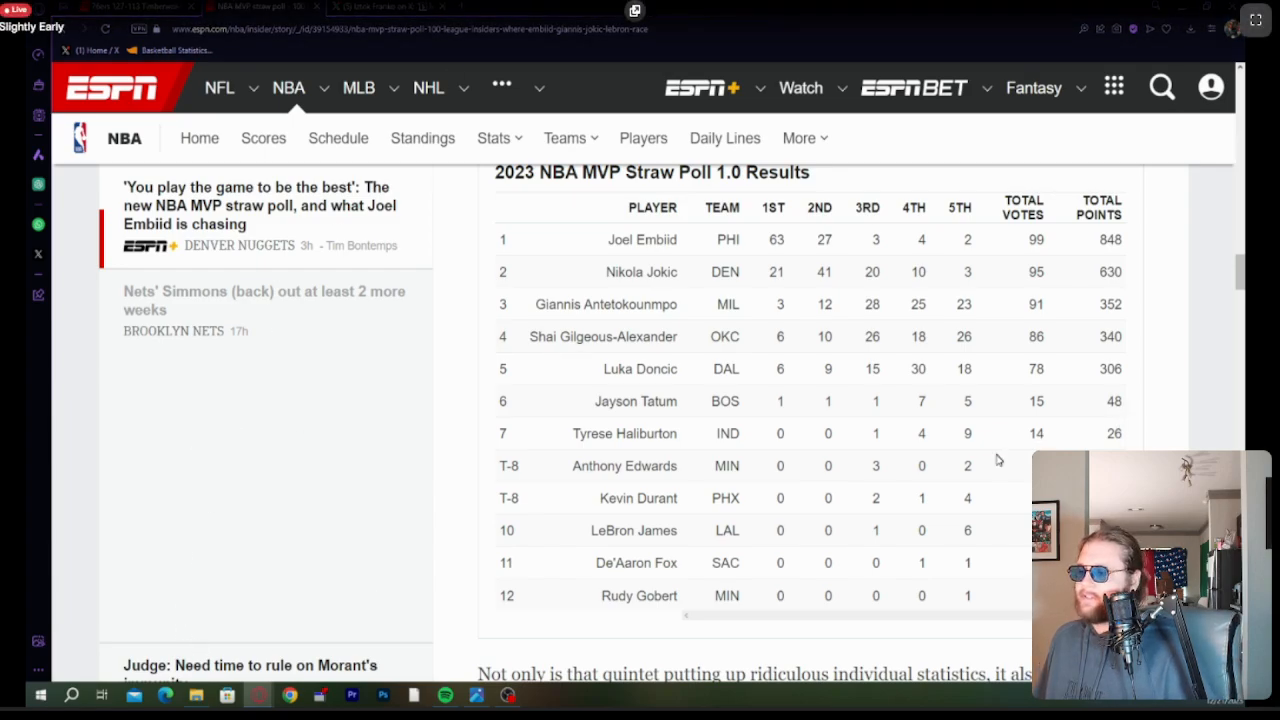
{"action": "mouse_move", "coordinate": [843, 532]}
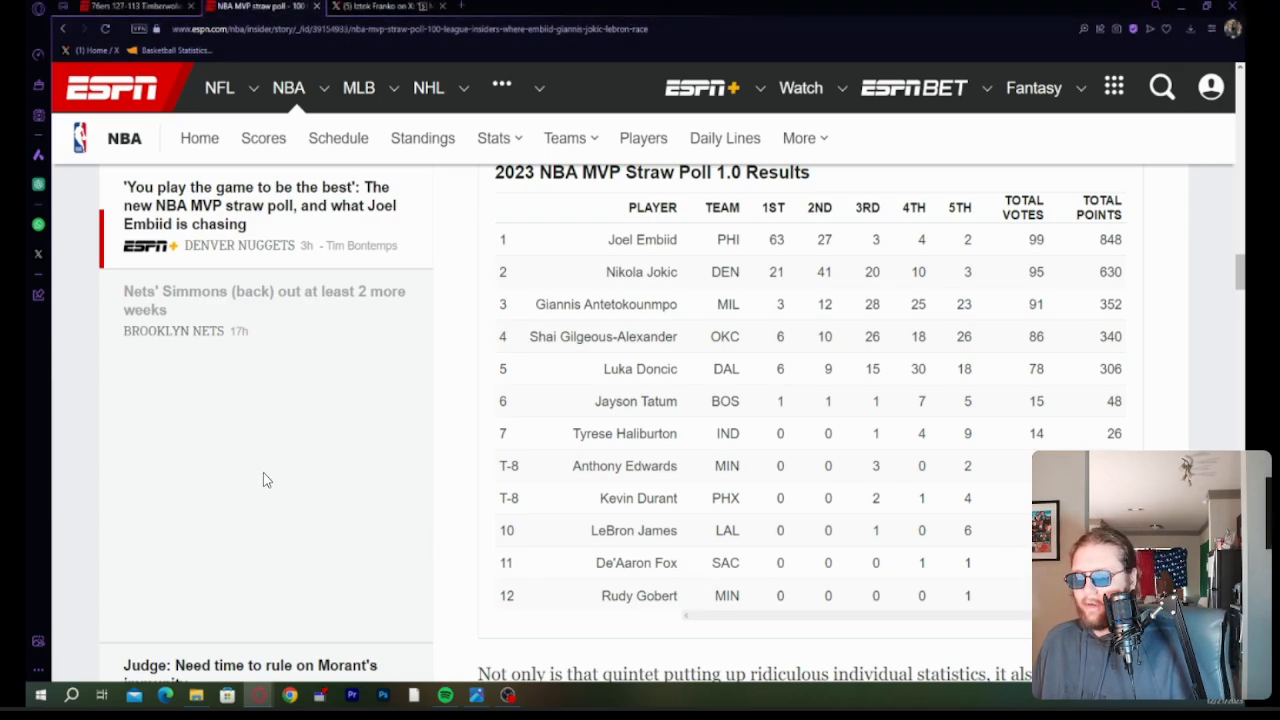
{"action": "mouse_move", "coordinate": [317, 538]}
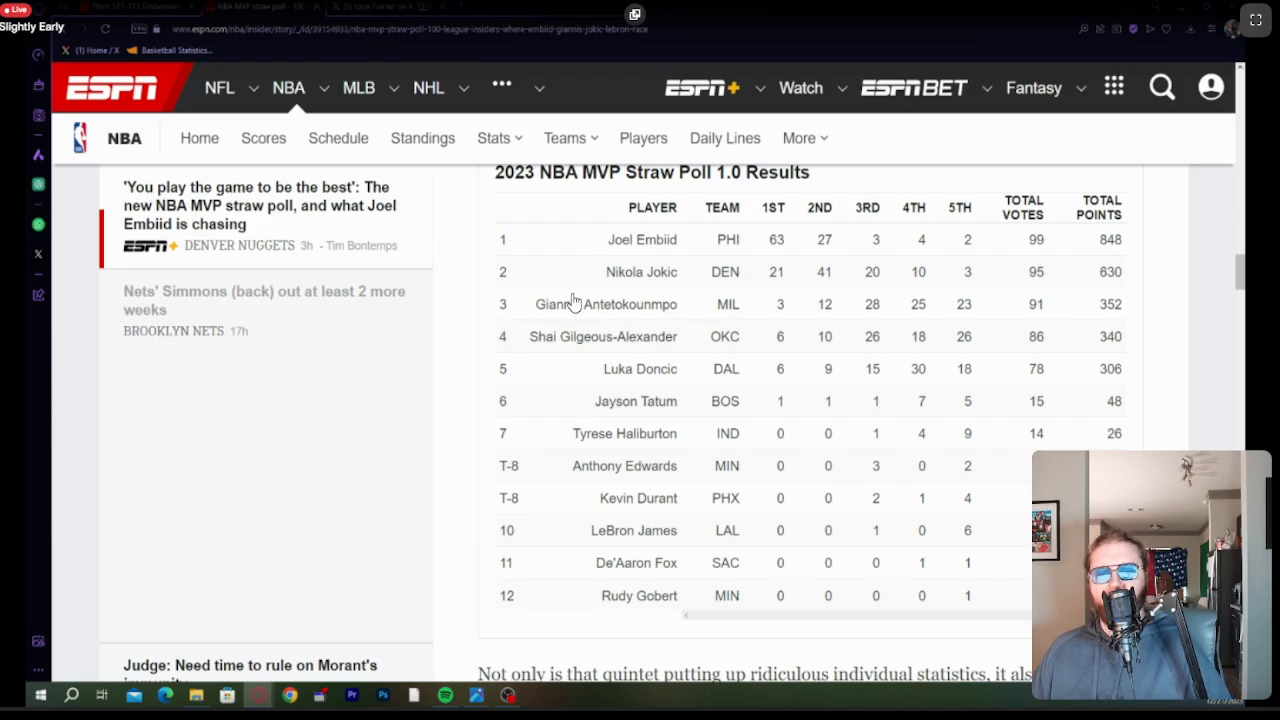
{"action": "mouse_move", "coordinate": [640, 371]}
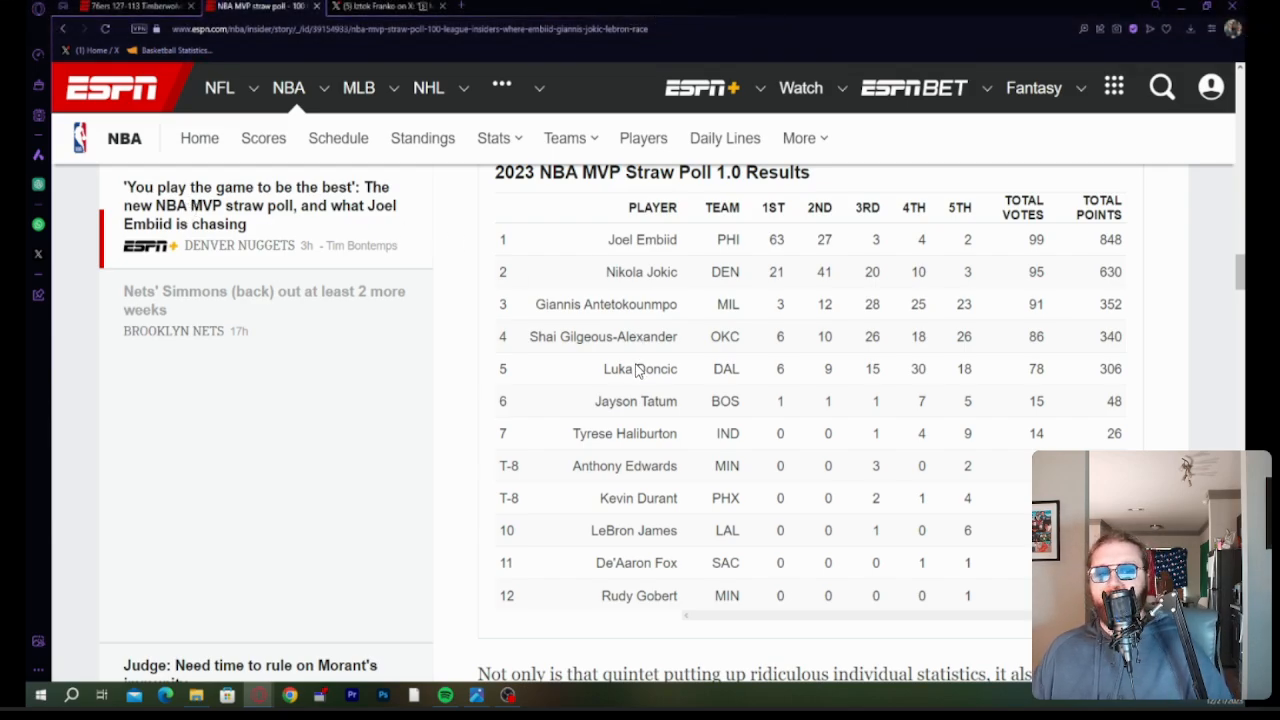
{"action": "mouse_move", "coordinate": [619, 379]}
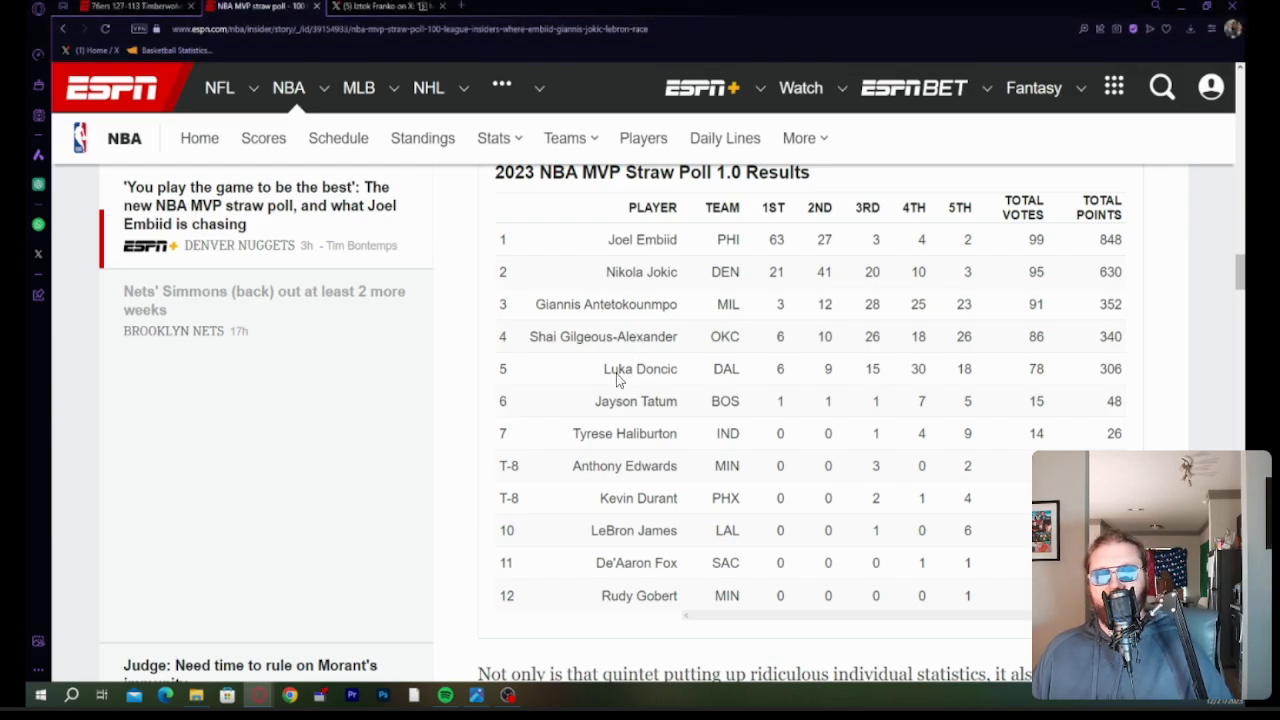
{"action": "mouse_move", "coordinate": [688, 360]}
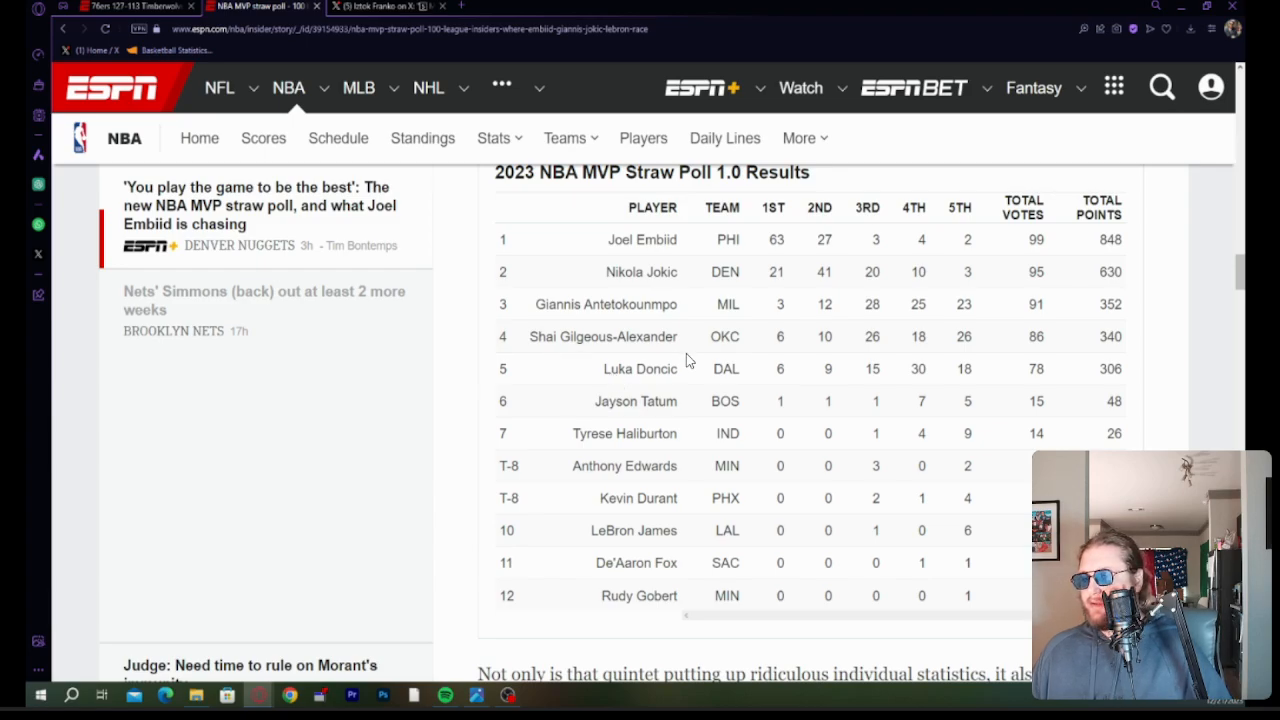
{"action": "mouse_move", "coordinate": [393, 439]}
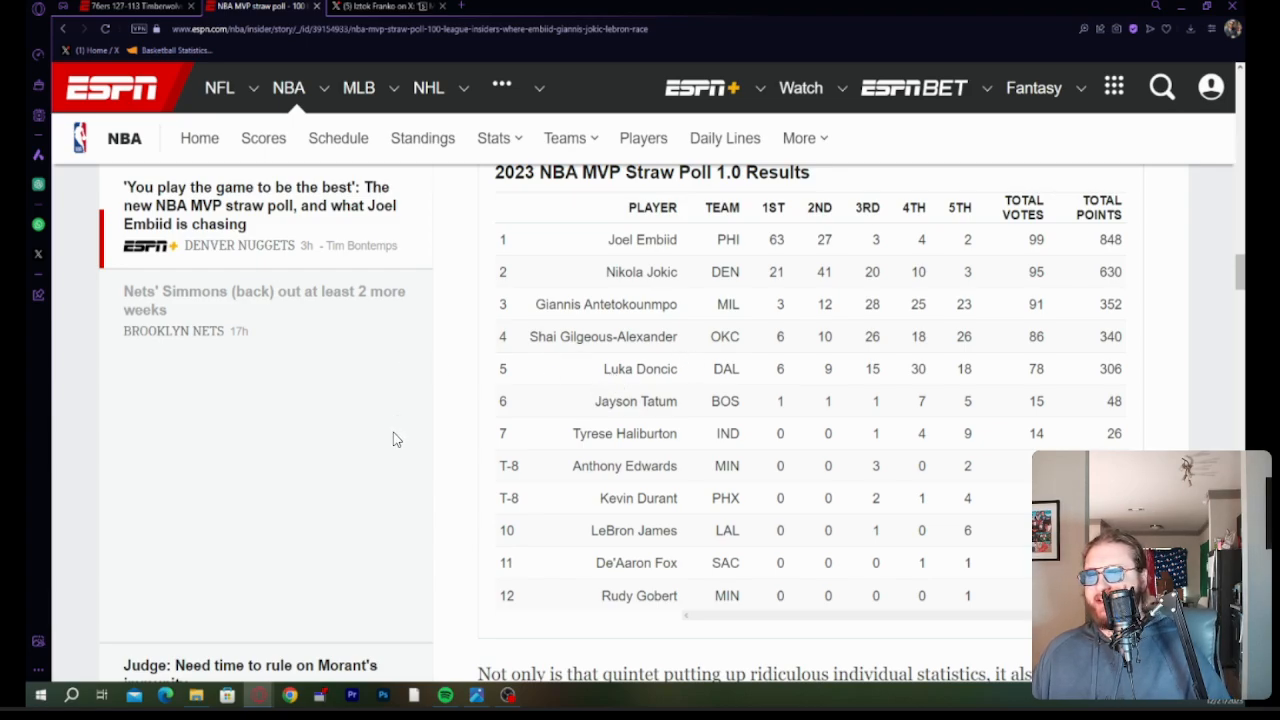
{"action": "mouse_move", "coordinate": [575, 447]}
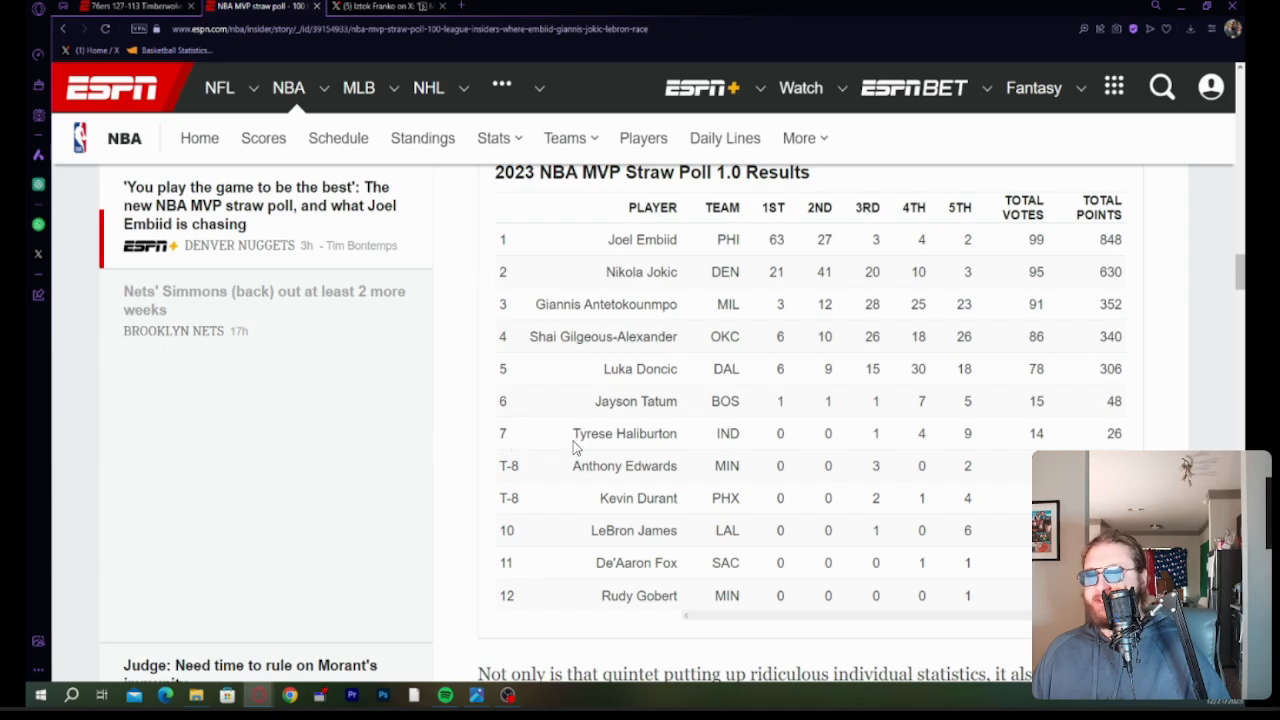
{"action": "mouse_move", "coordinate": [508, 458]}
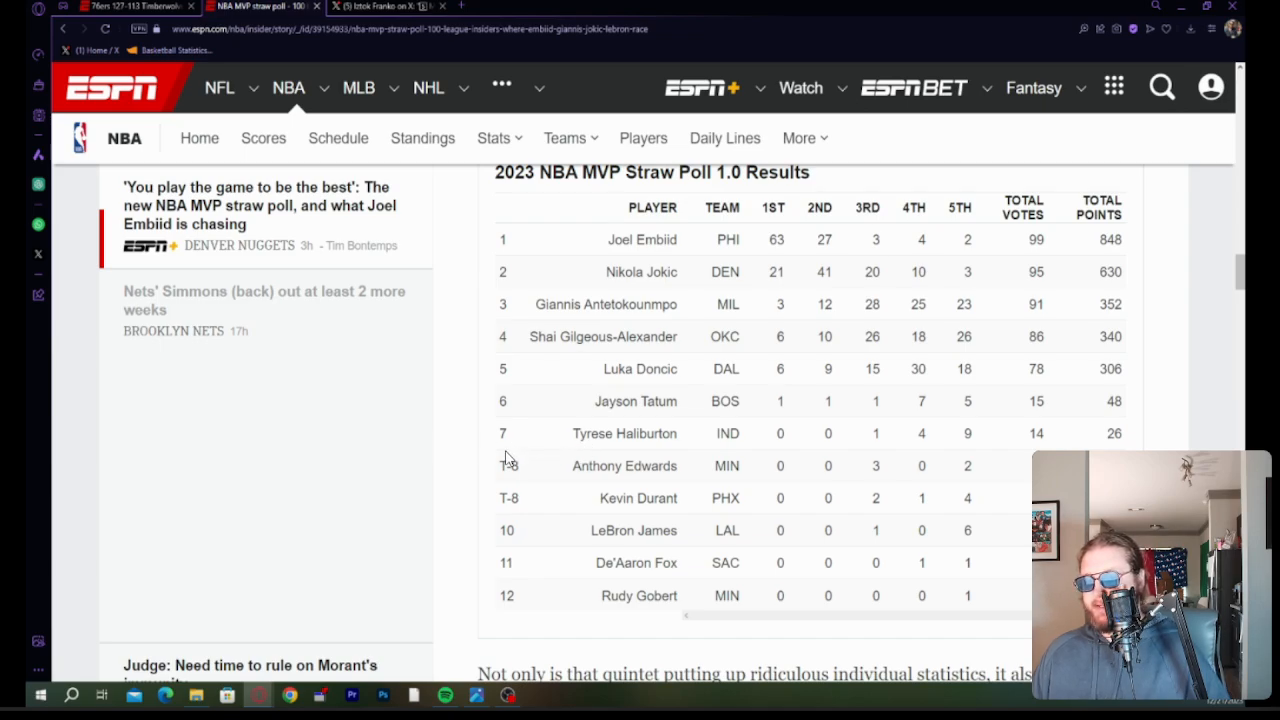
{"action": "mouse_move", "coordinate": [620, 488]}
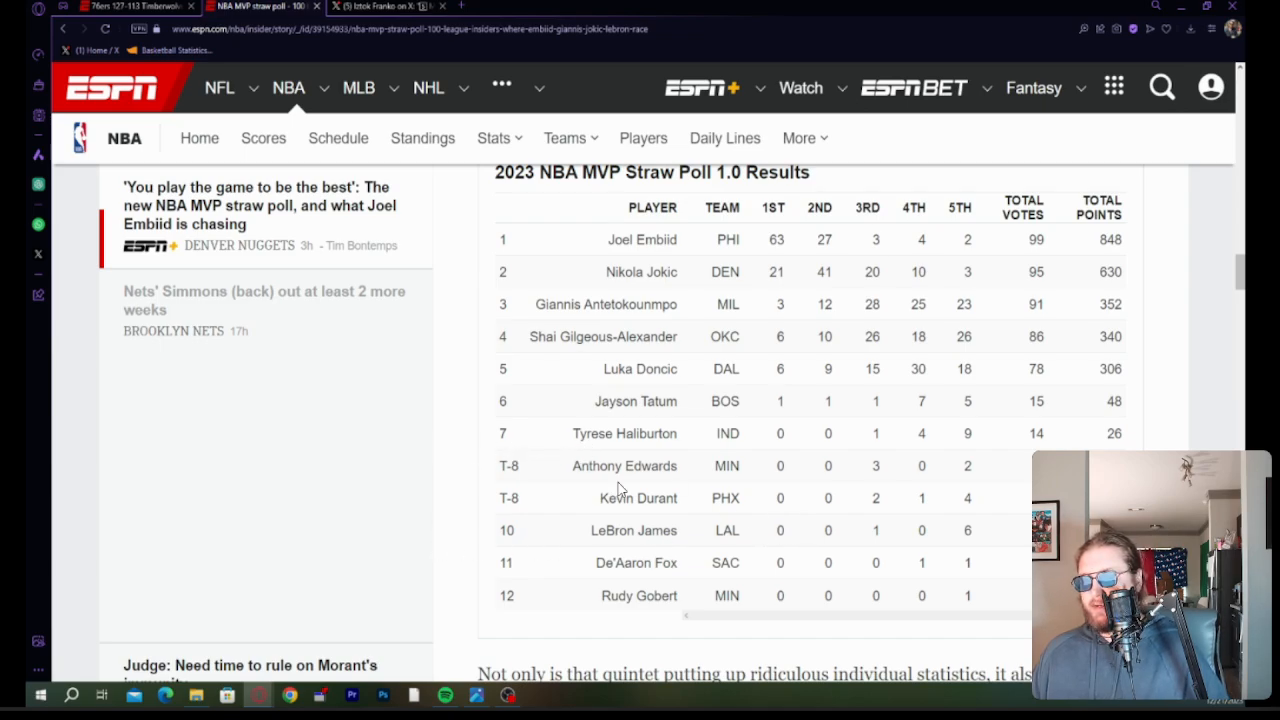
{"action": "mouse_move", "coordinate": [473, 477]}
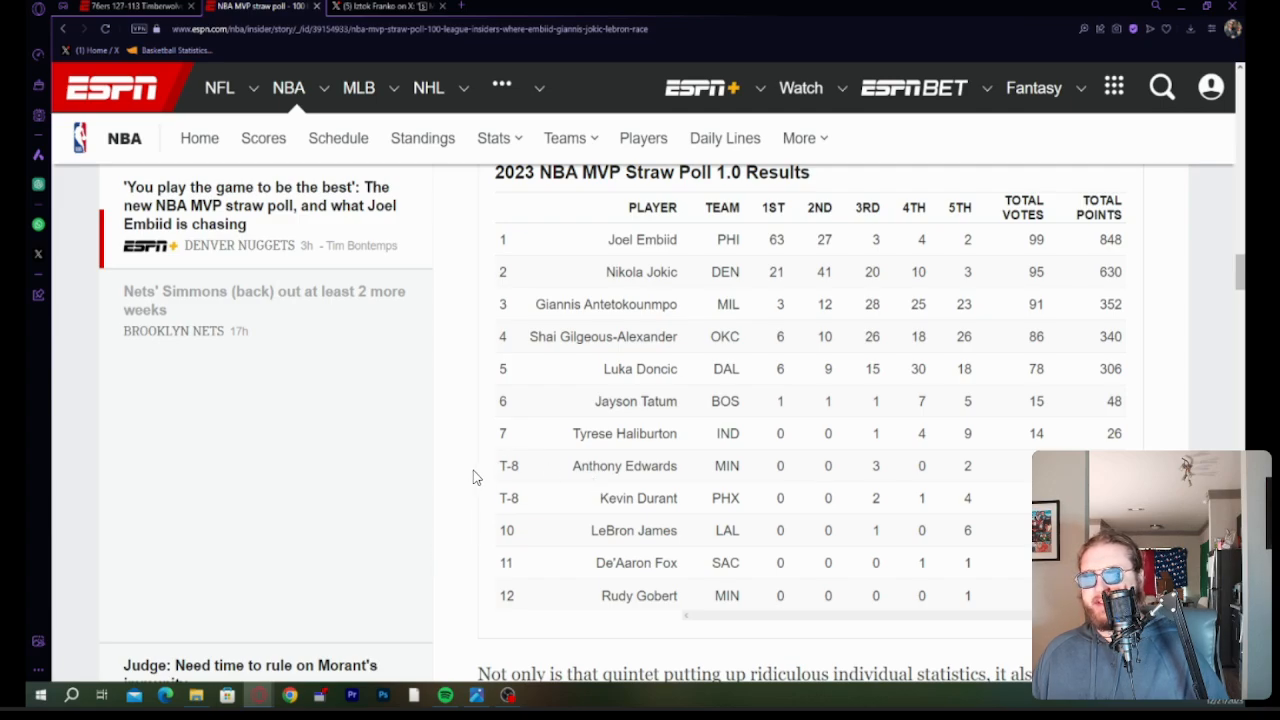
{"action": "mouse_move", "coordinate": [310, 414]}
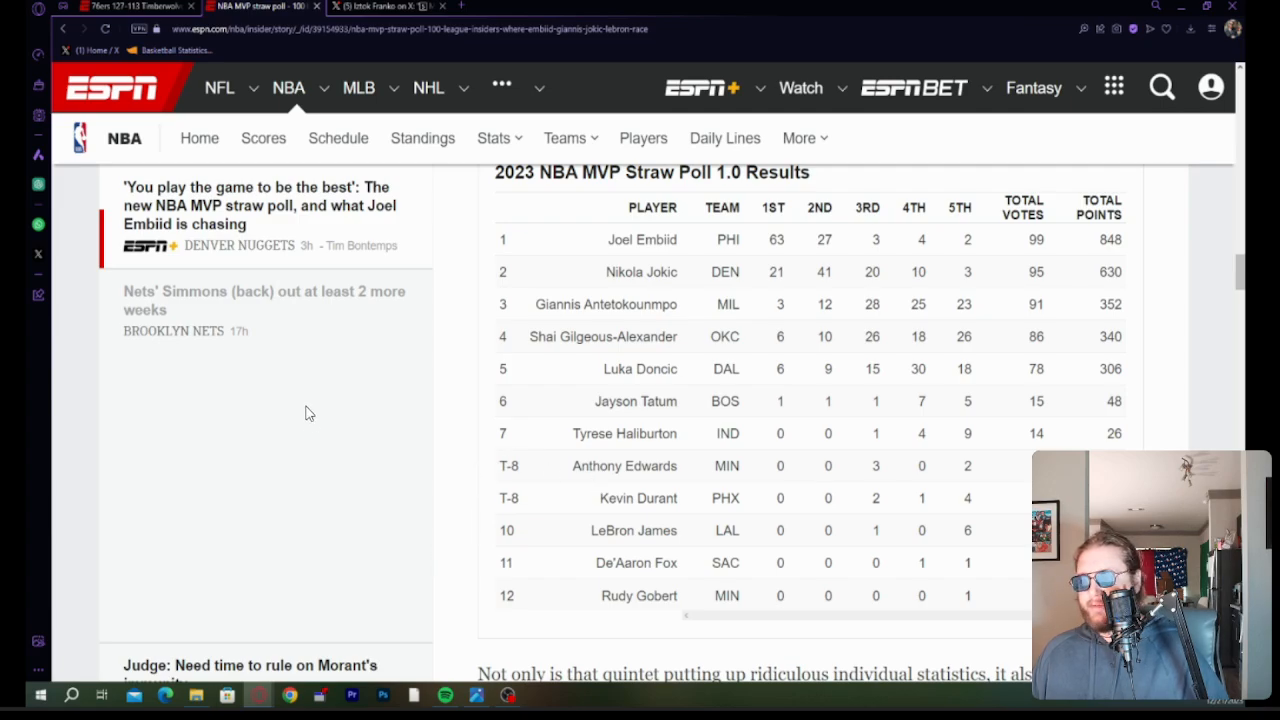
{"action": "mouse_move", "coordinate": [178, 282]}
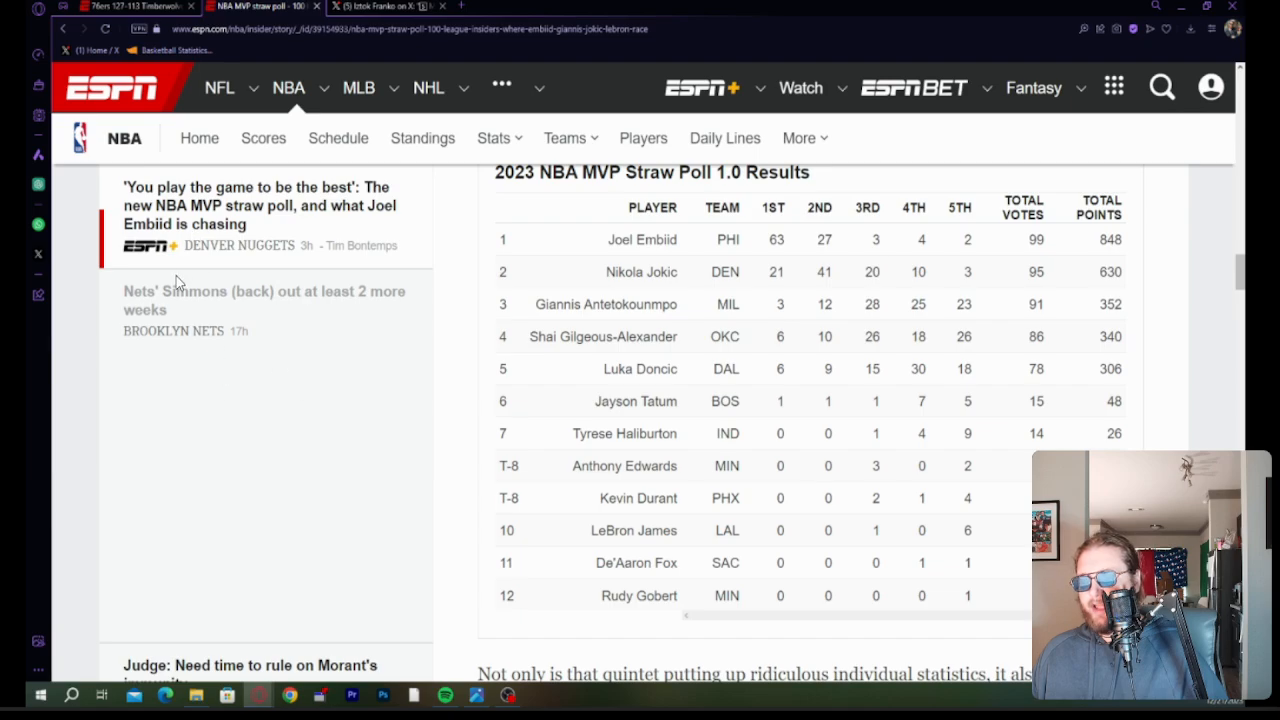
{"action": "mouse_move", "coordinate": [770, 265]}
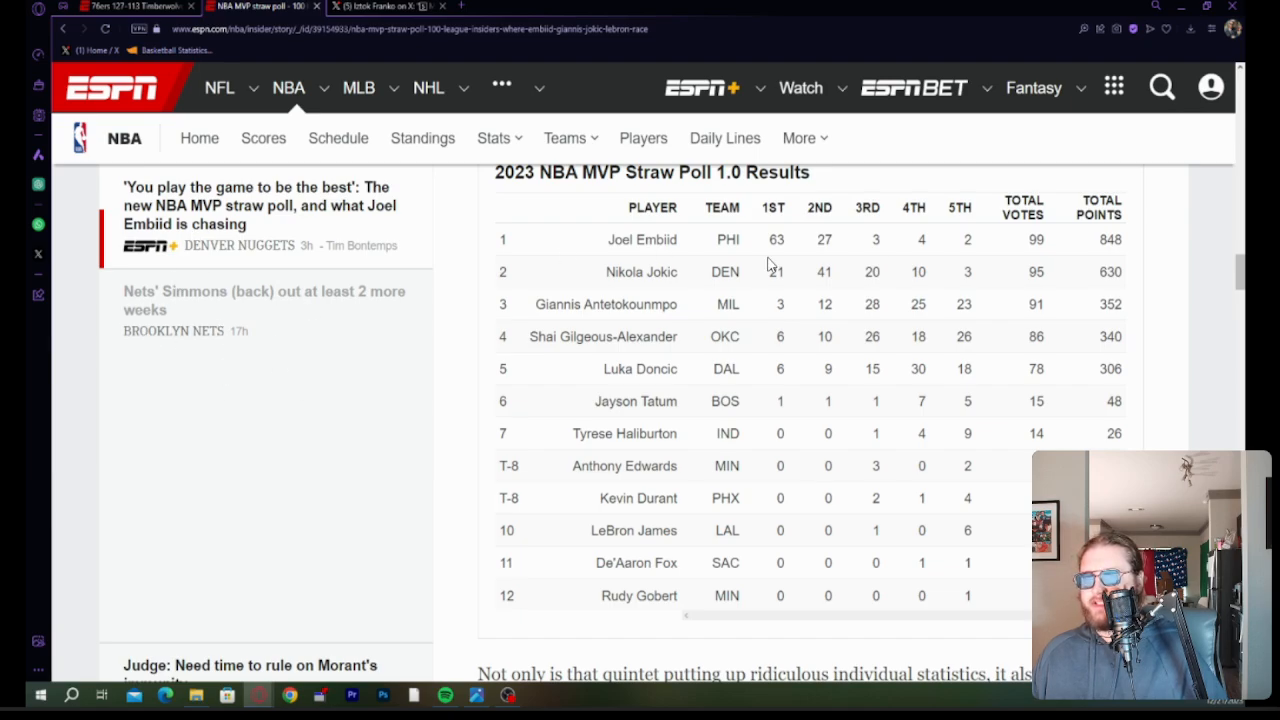
{"action": "mouse_move", "coordinate": [730, 455]}
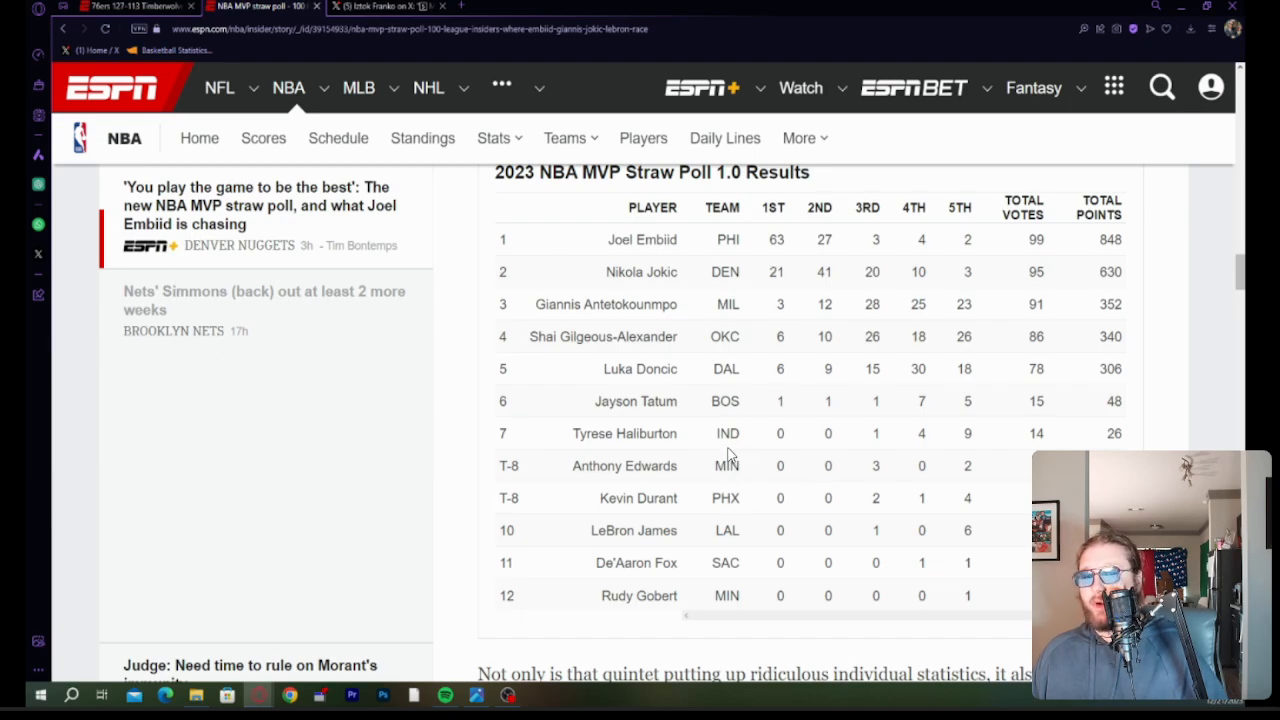
{"action": "mouse_move", "coordinate": [790, 325]}
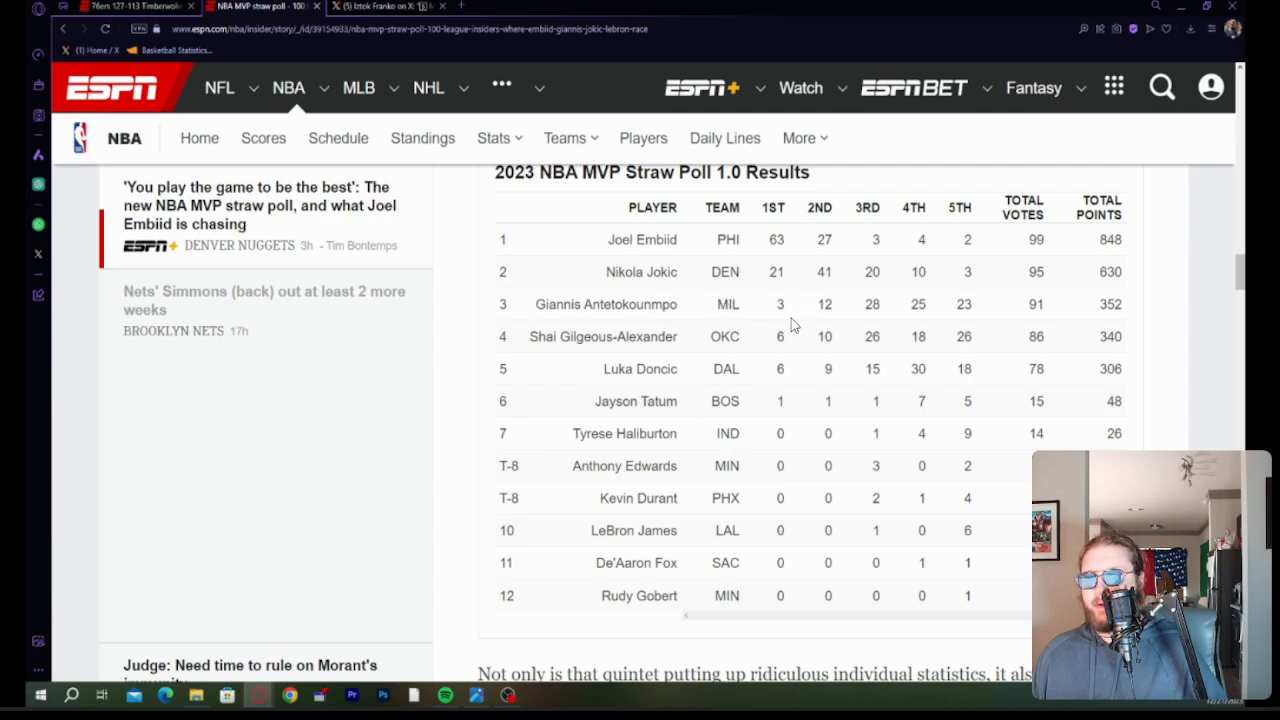
{"action": "mouse_move", "coordinate": [724, 387]}
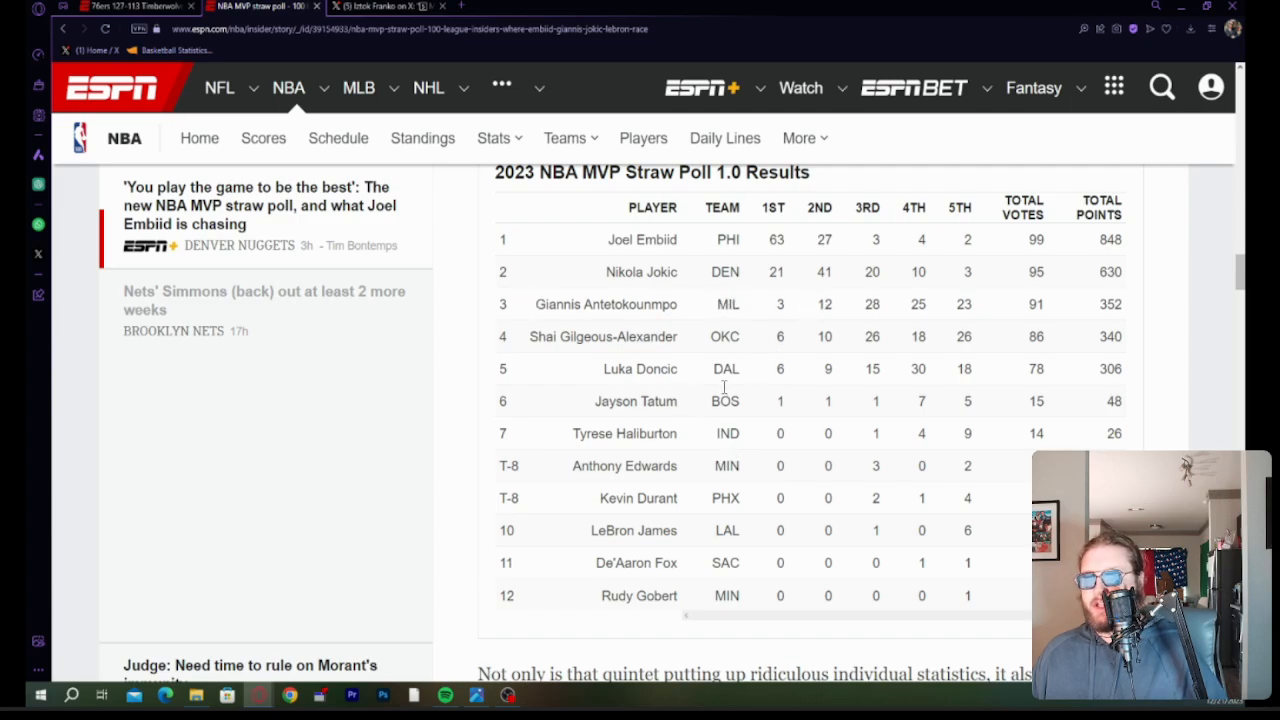
{"action": "mouse_move", "coordinate": [655, 535]}
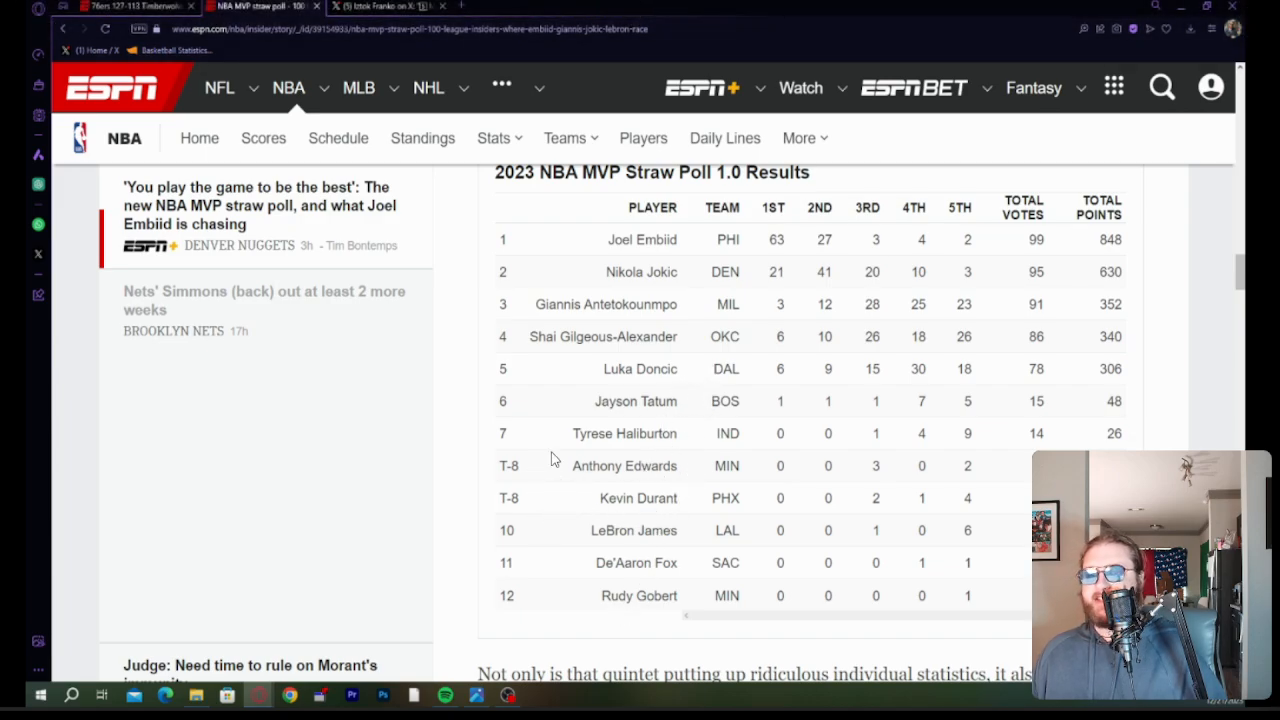
{"action": "mouse_move", "coordinate": [752, 447]}
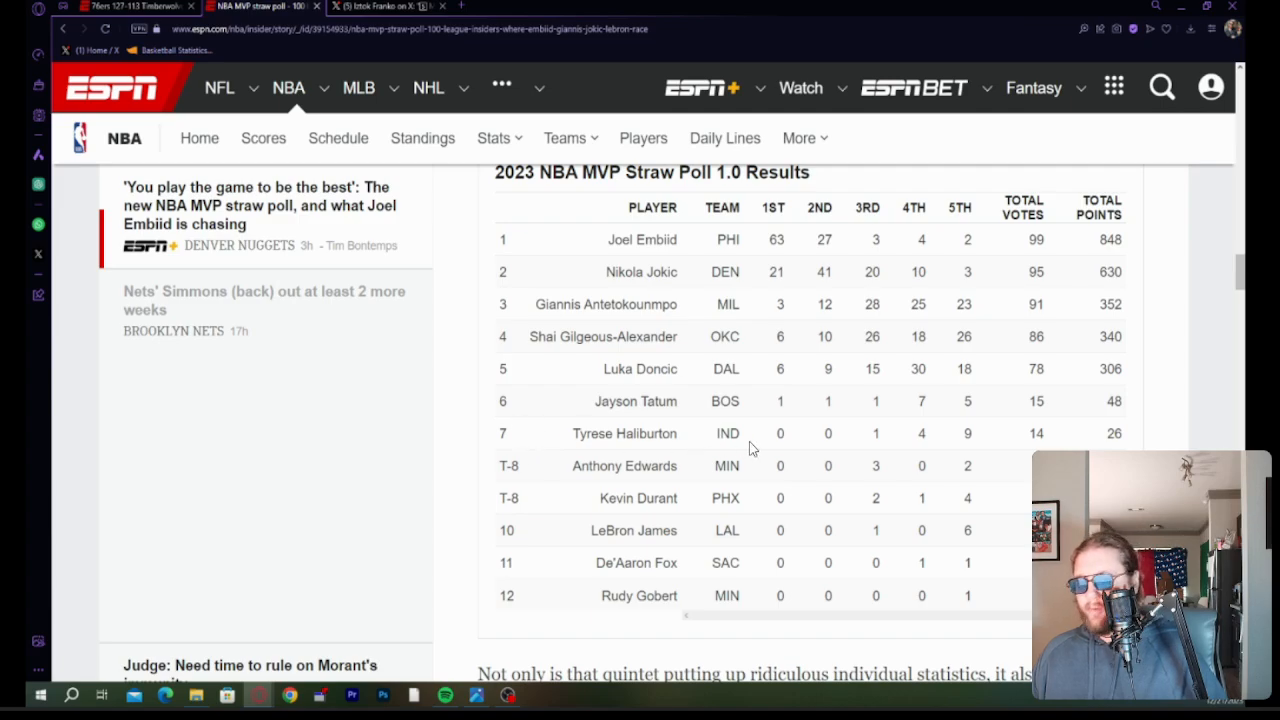
{"action": "mouse_move", "coordinate": [481, 432]}
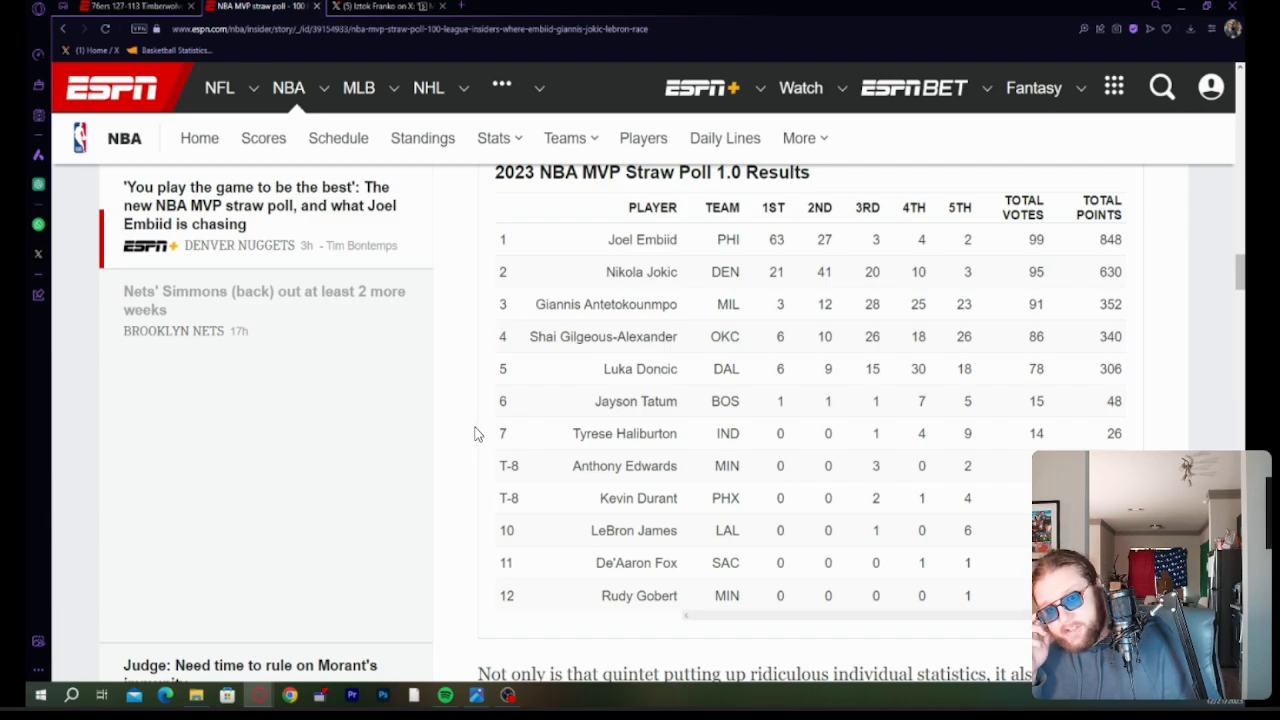
{"action": "mouse_move", "coordinate": [665, 432]}
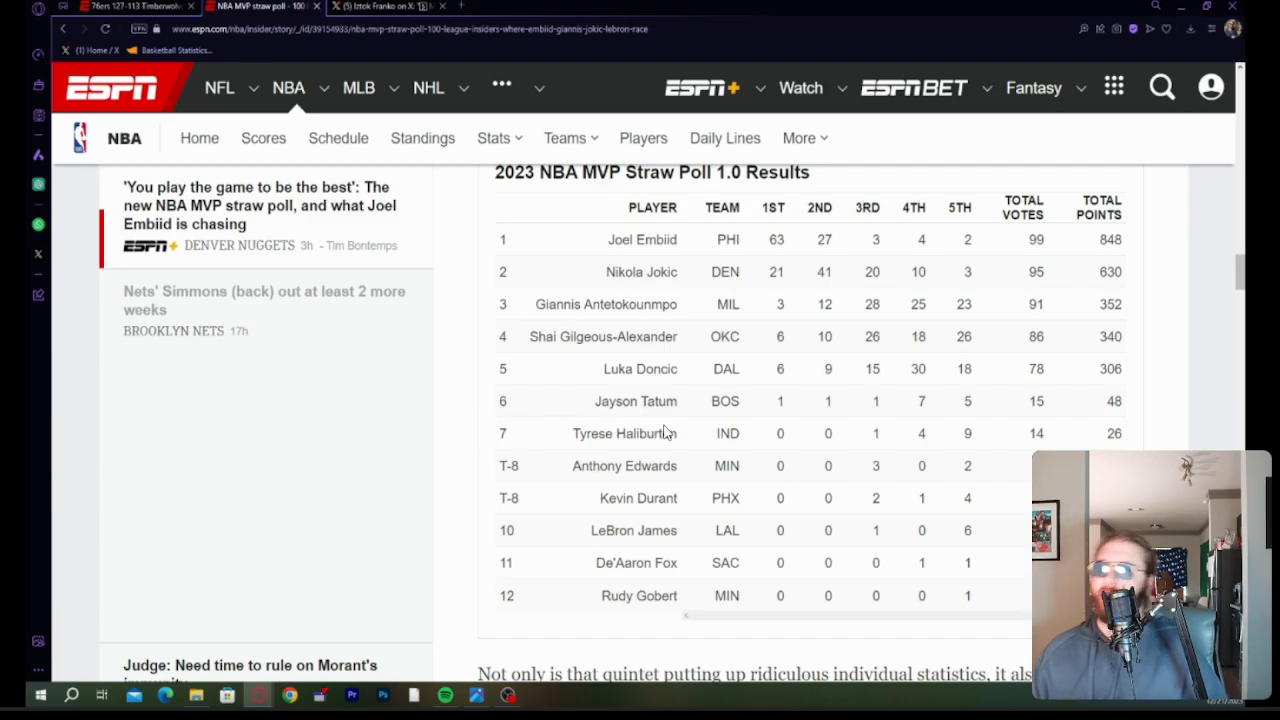
{"action": "mouse_move", "coordinate": [750, 205]}
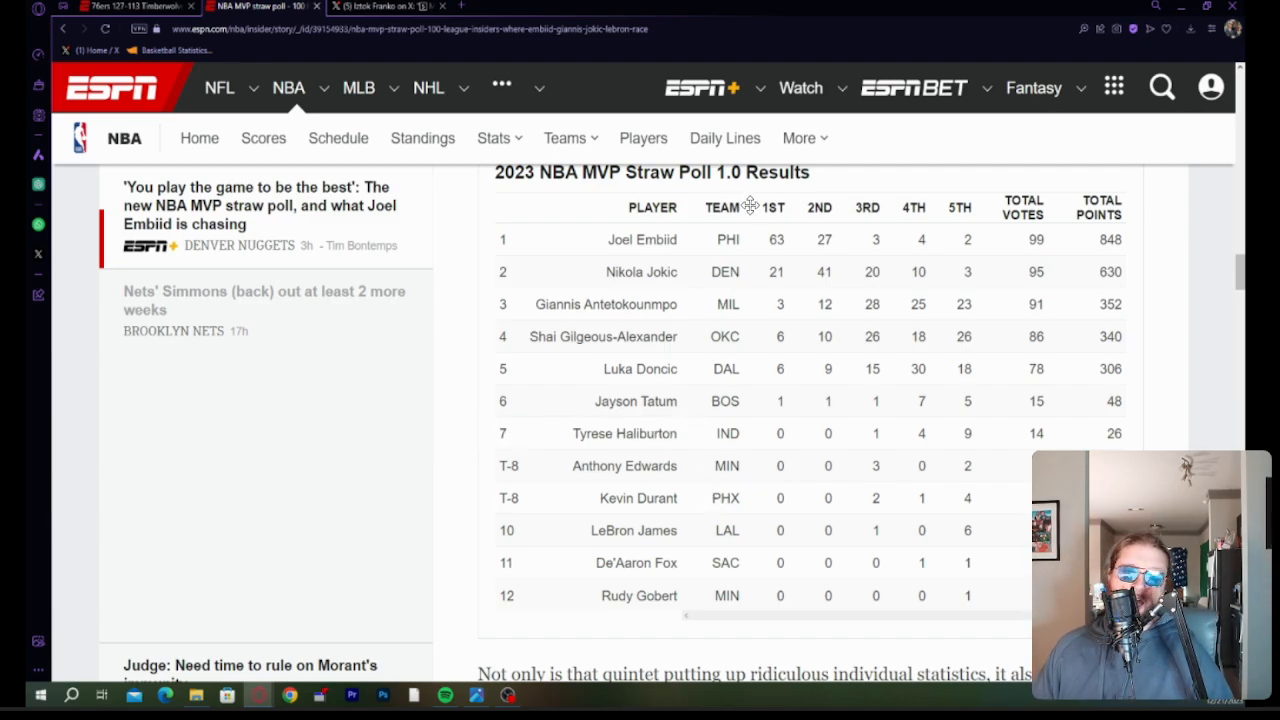
{"action": "mouse_move", "coordinate": [740, 218]}
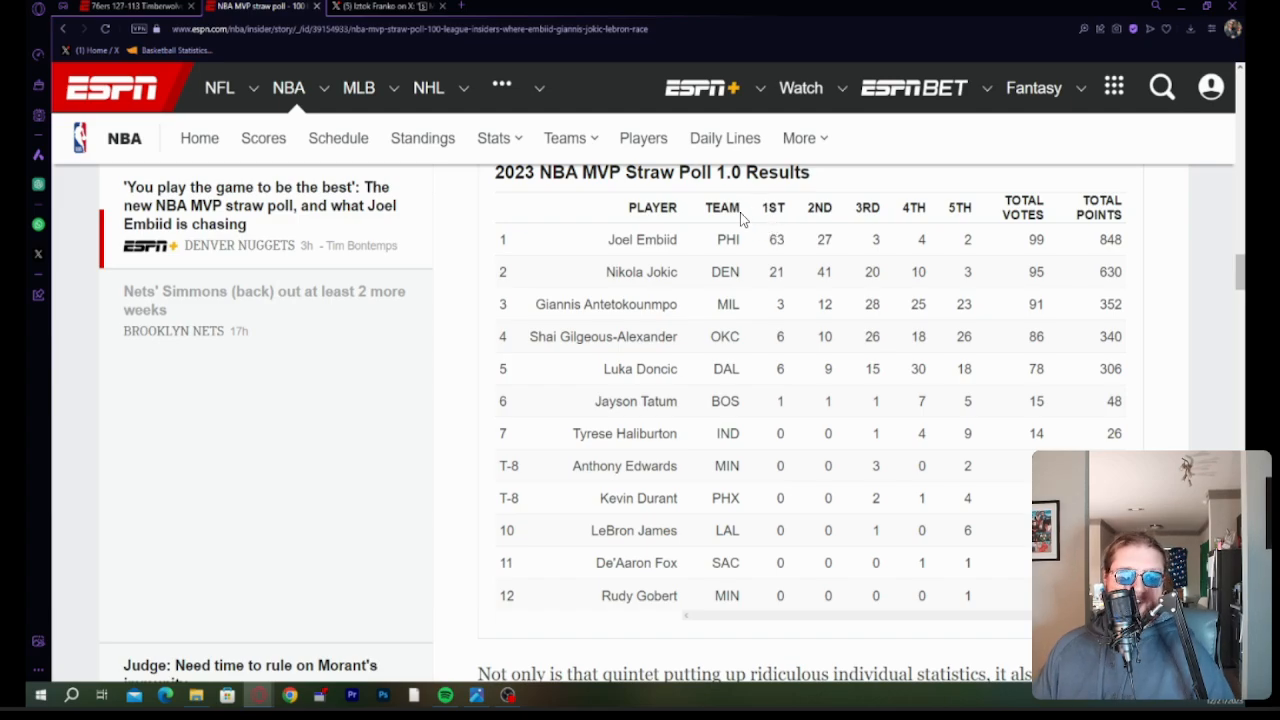
{"action": "mouse_move", "coordinate": [559, 327]}
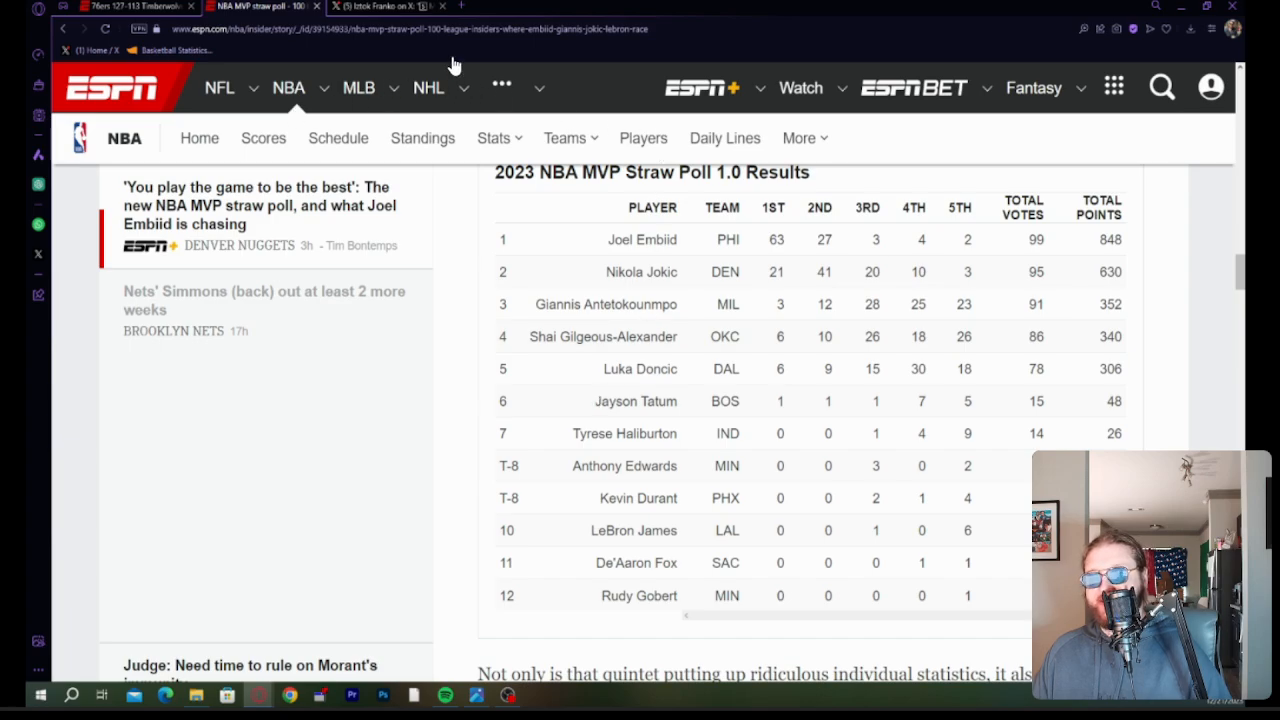
{"action": "mouse_move", "coordinate": [448, 67]}
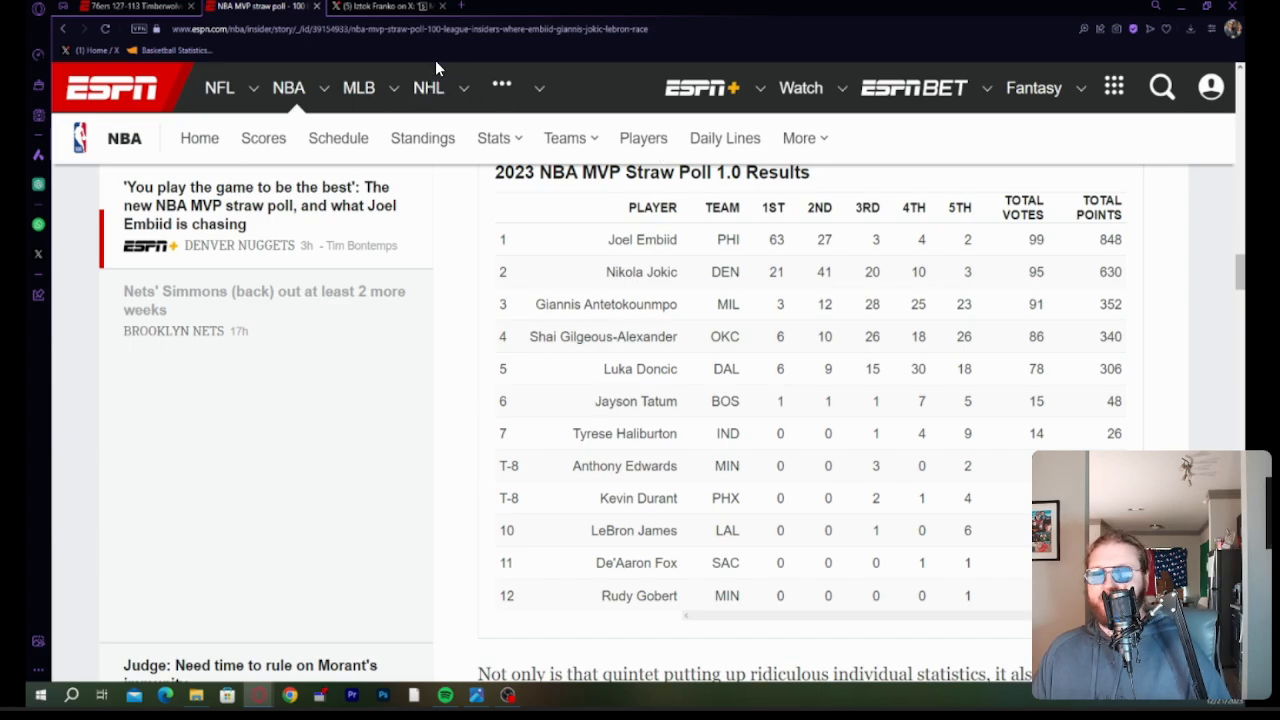
{"action": "mouse_move", "coordinate": [363, 155]}
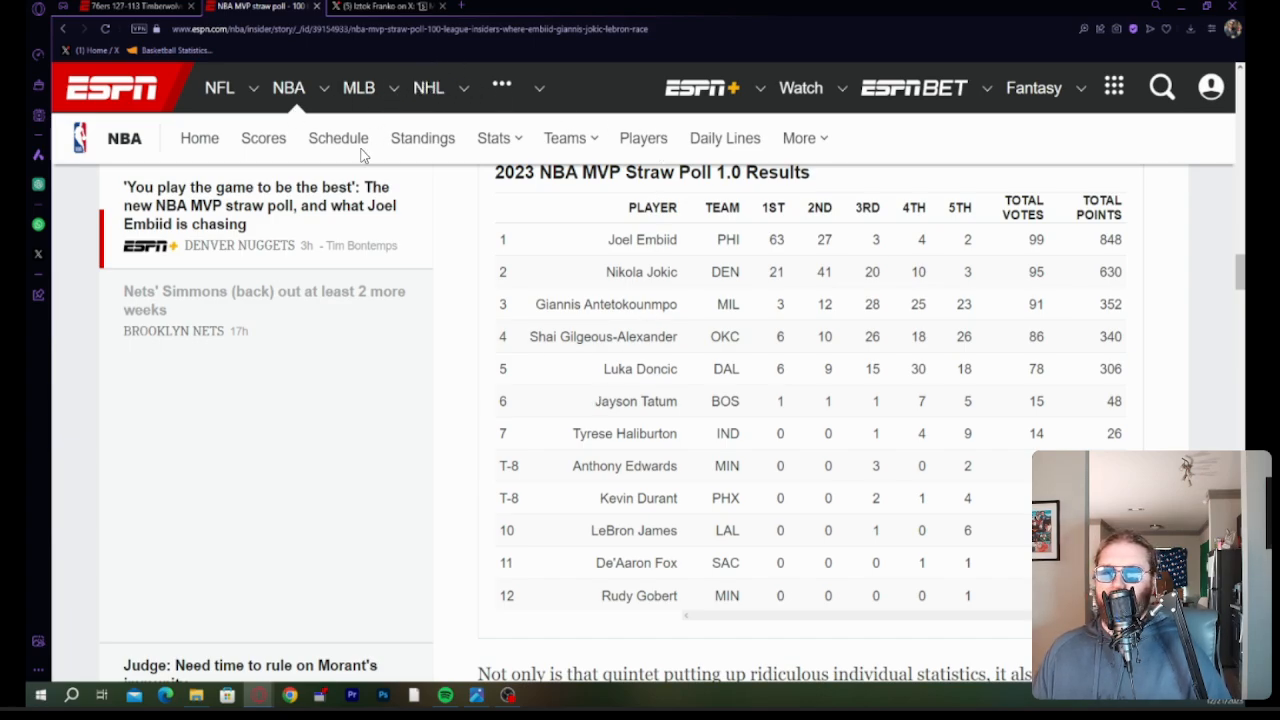
{"action": "mouse_move", "coordinate": [337, 160]}
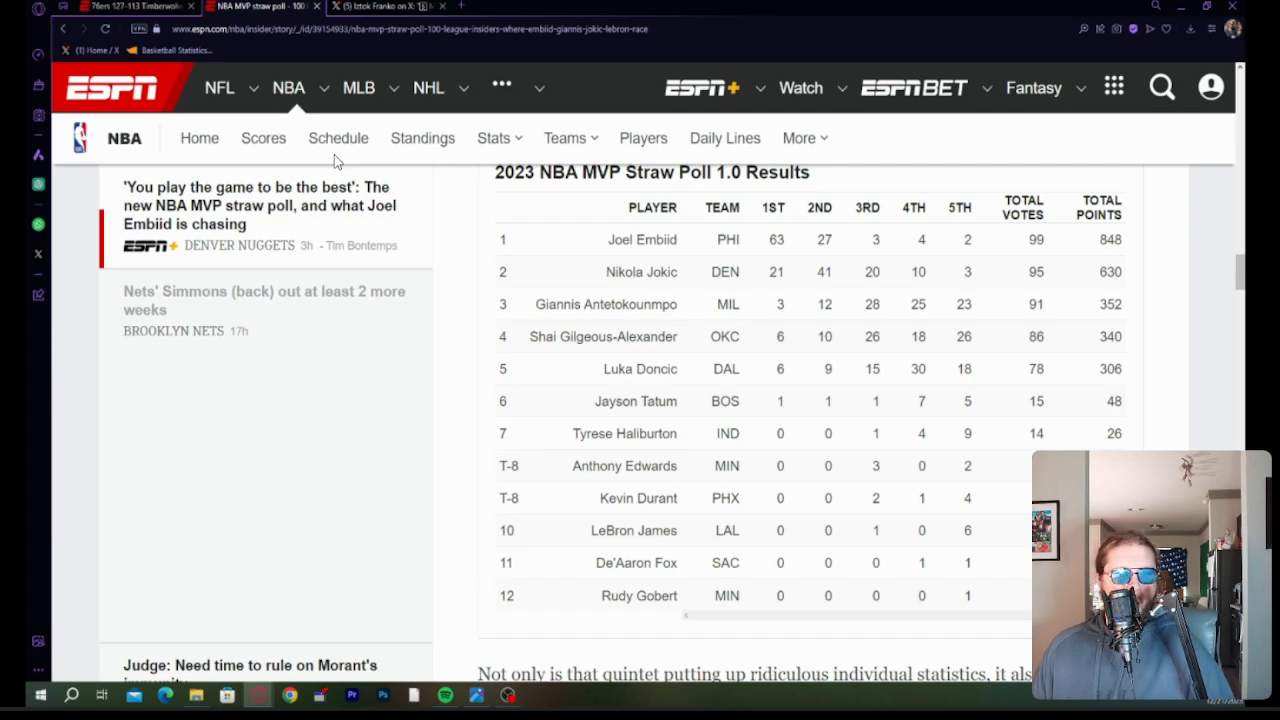
{"action": "mouse_move", "coordinate": [253, 167]}
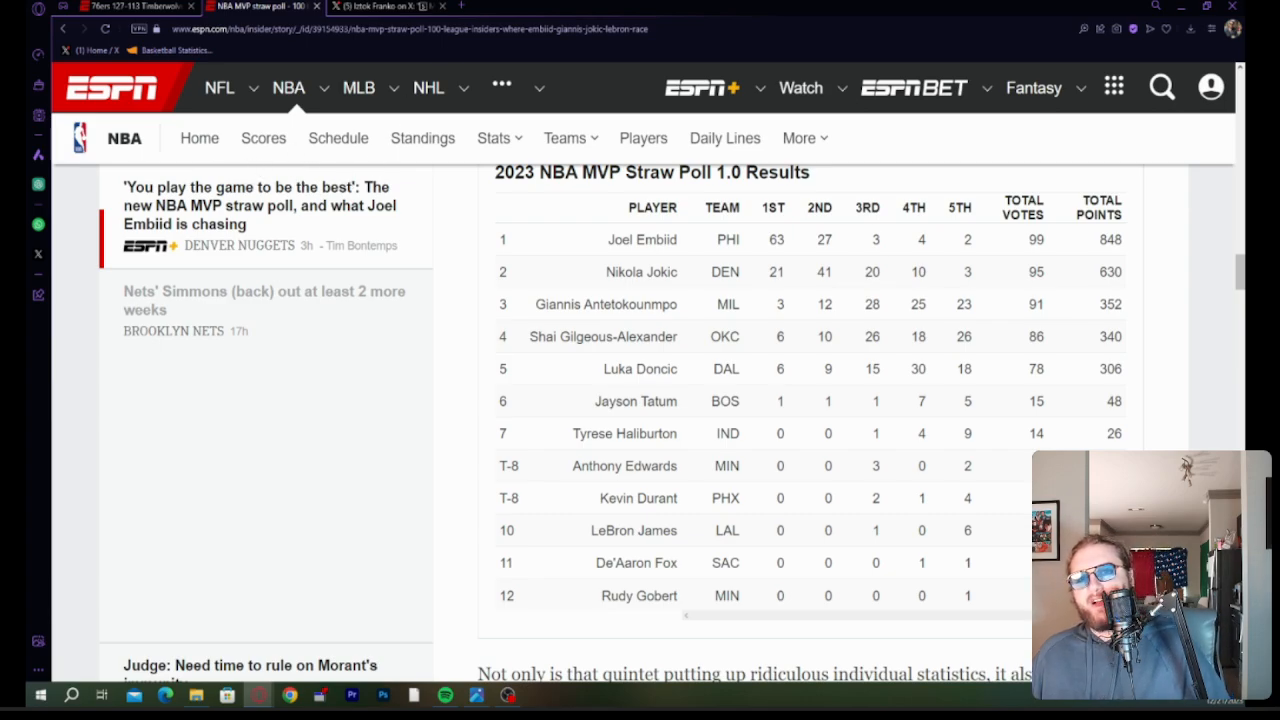
Switch to the Basketball Reference tab with Kawhi Leonard's player page.
{"action": "left_click", "coordinate": [390, 6]}
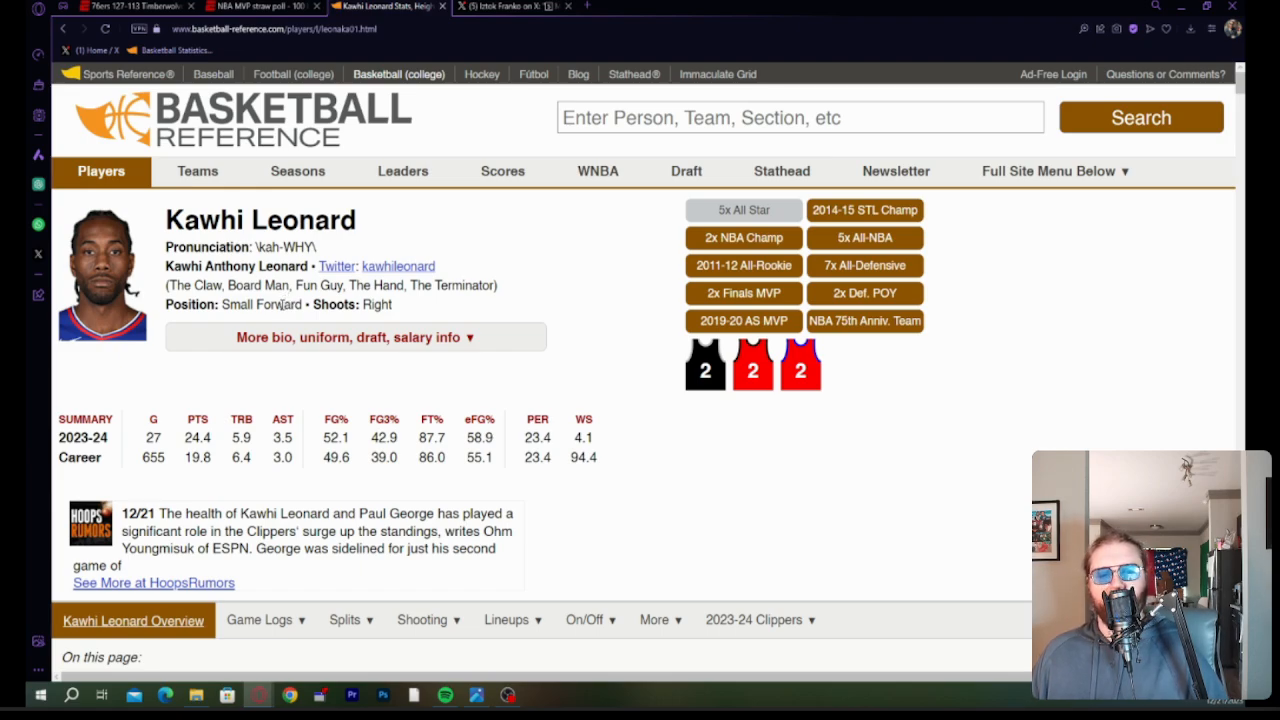
{"action": "mouse_move", "coordinate": [258, 320]}
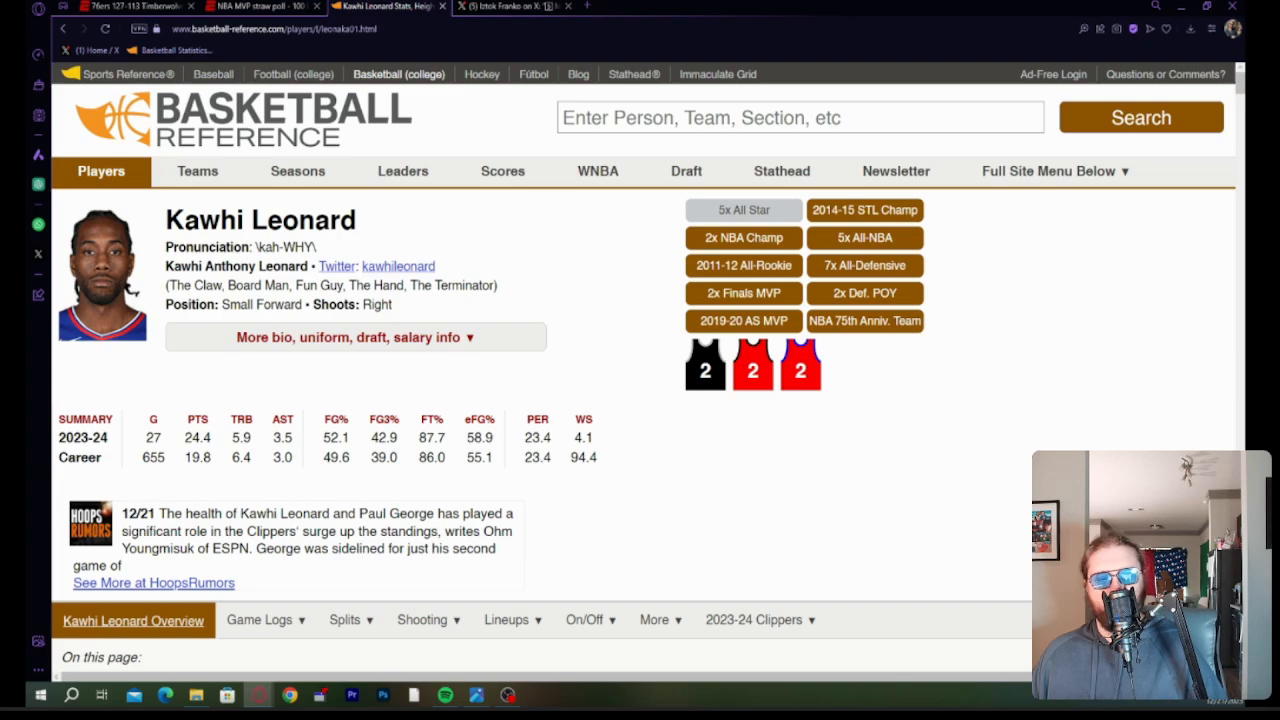
{"action": "mouse_move", "coordinate": [671, 7]}
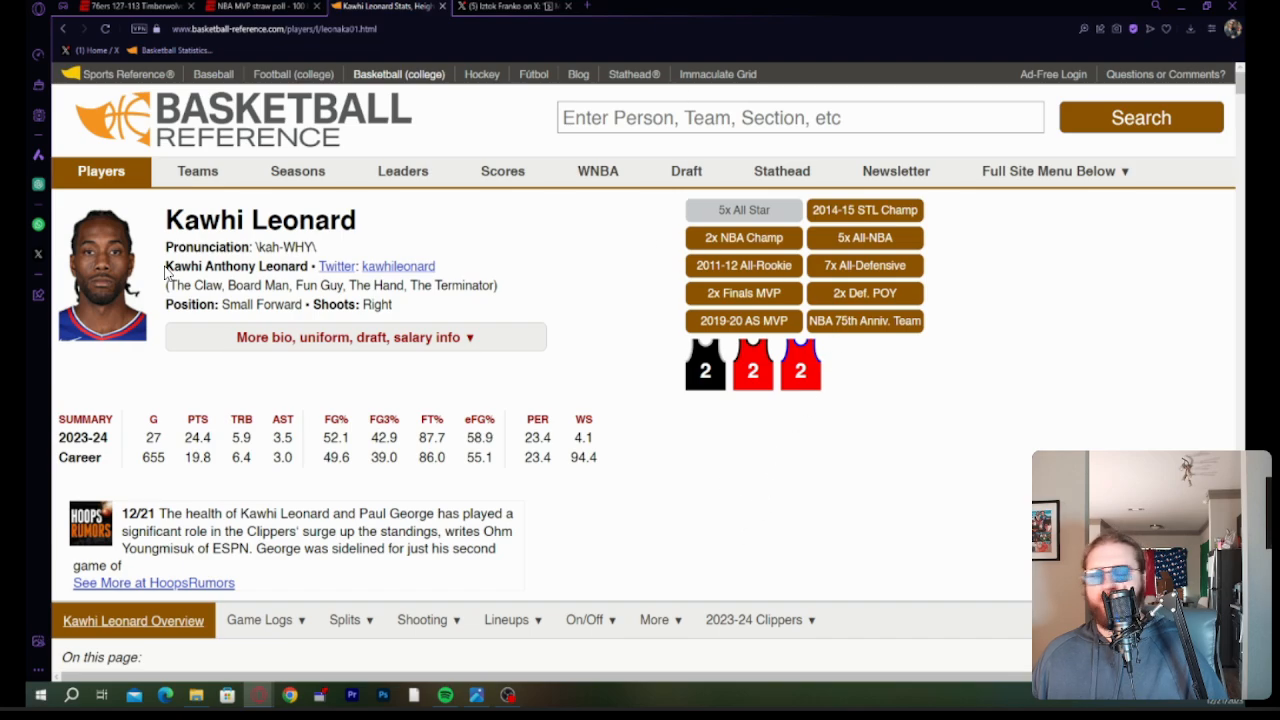
Scroll Kawhi Leonard's page between his last five games and the Per Game season stats table.
{"action": "scroll", "scroll_direction": "down", "scroll_amount": 3}
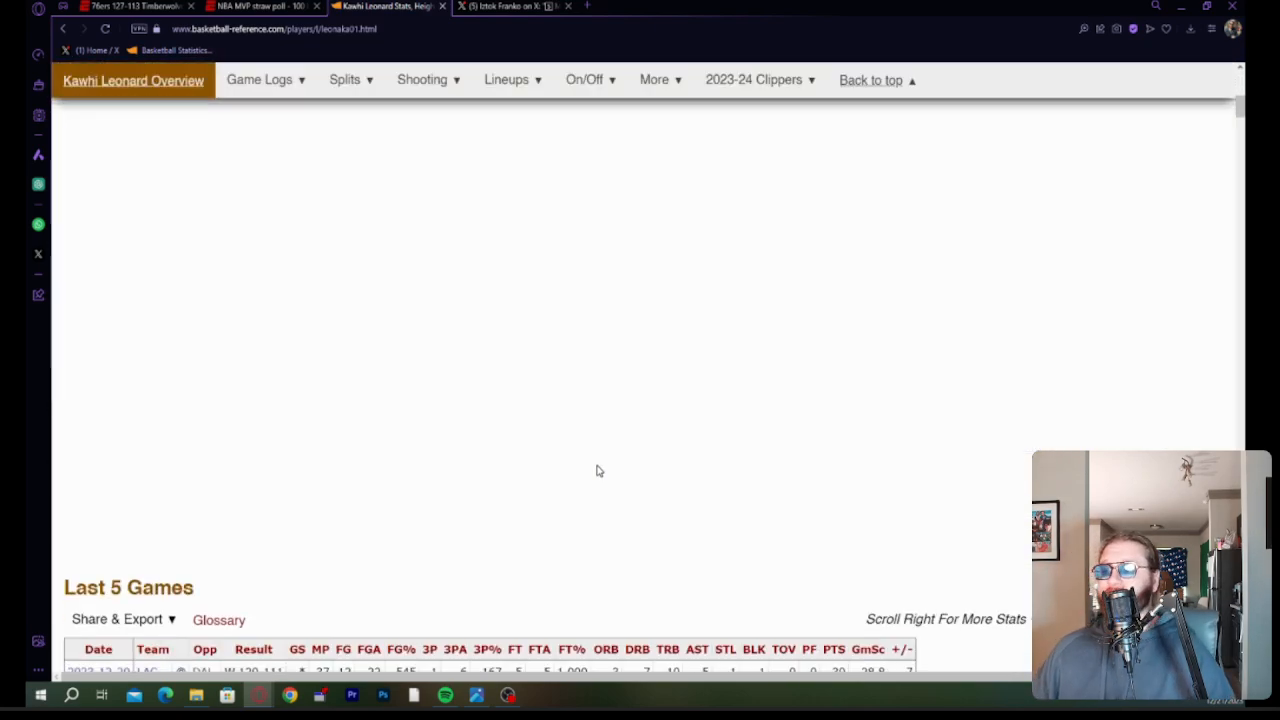
{"action": "scroll", "scroll_direction": "down", "scroll_amount": 3}
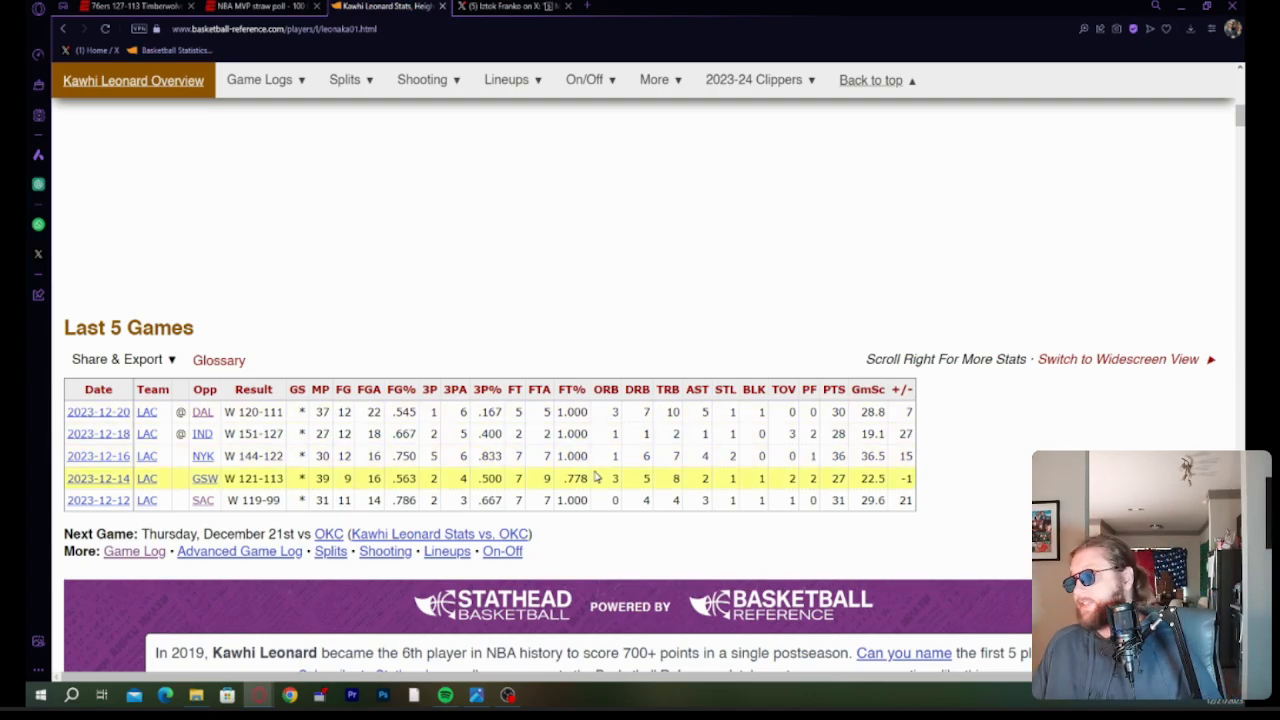
{"action": "scroll", "scroll_direction": "up", "scroll_amount": 3}
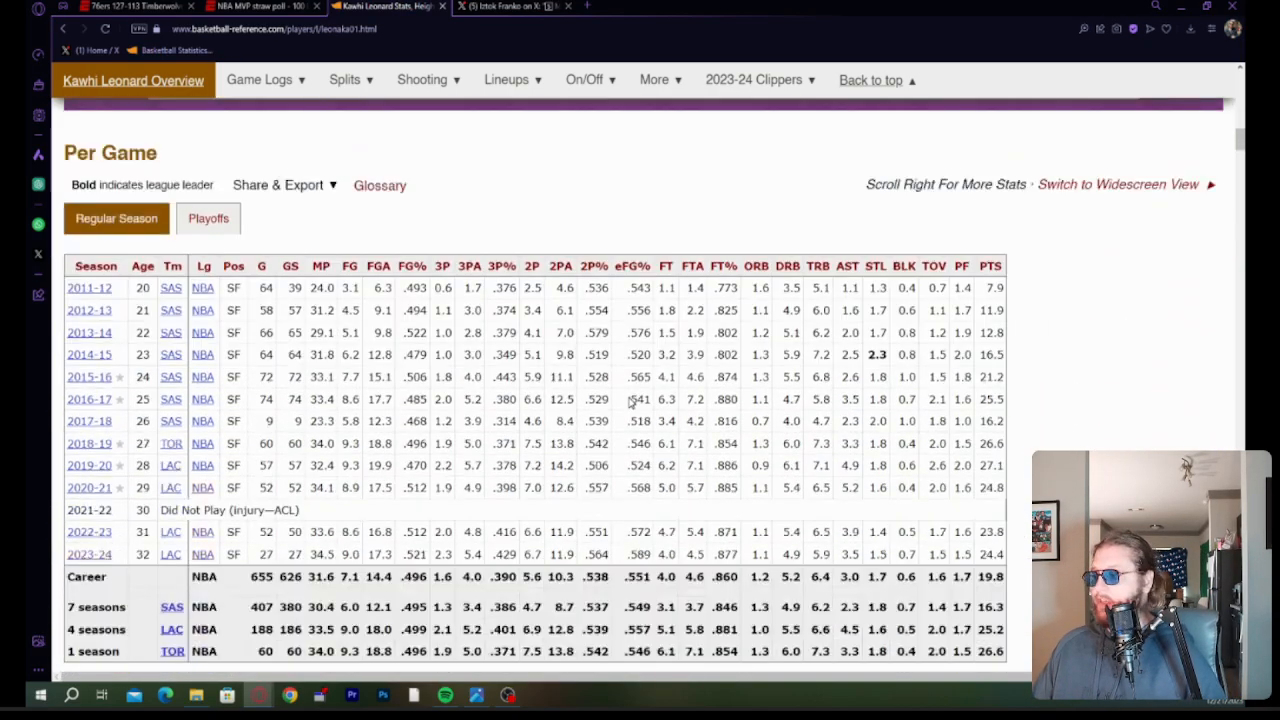
{"action": "scroll", "scroll_direction": "down", "scroll_amount": 3}
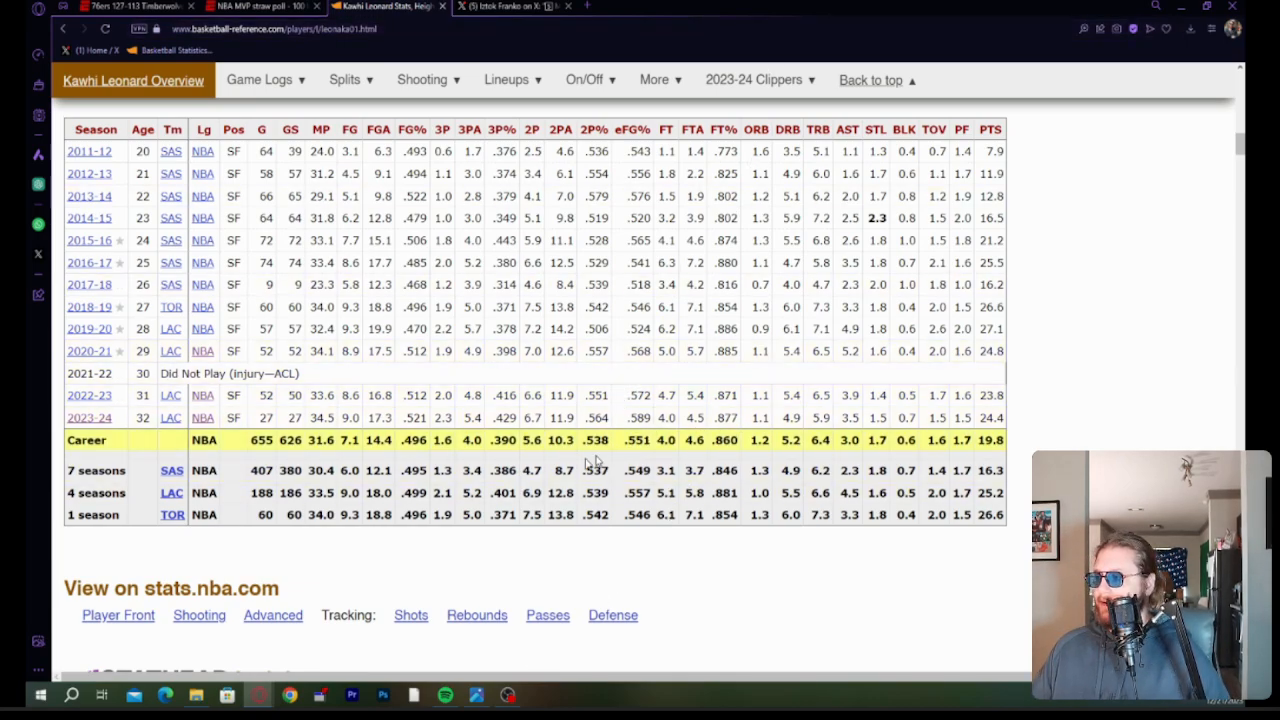
{"action": "scroll", "scroll_direction": "up", "scroll_amount": 3}
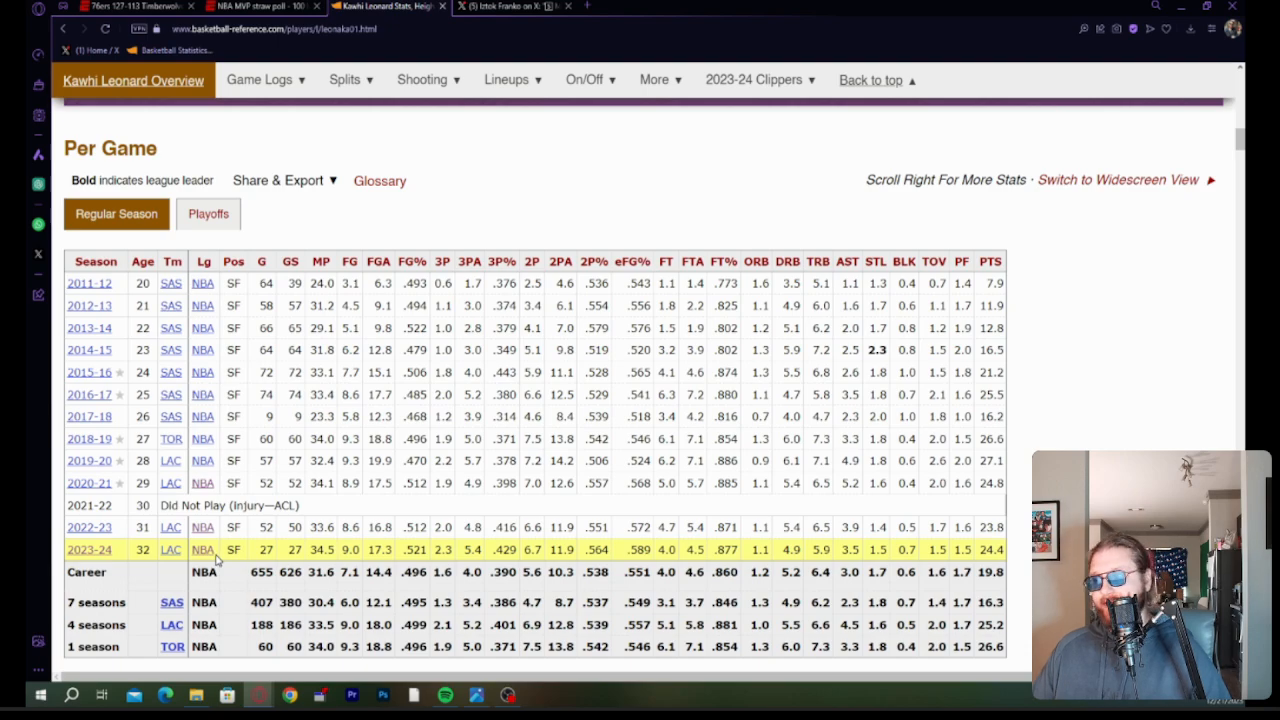
{"action": "mouse_move", "coordinate": [203, 549]}
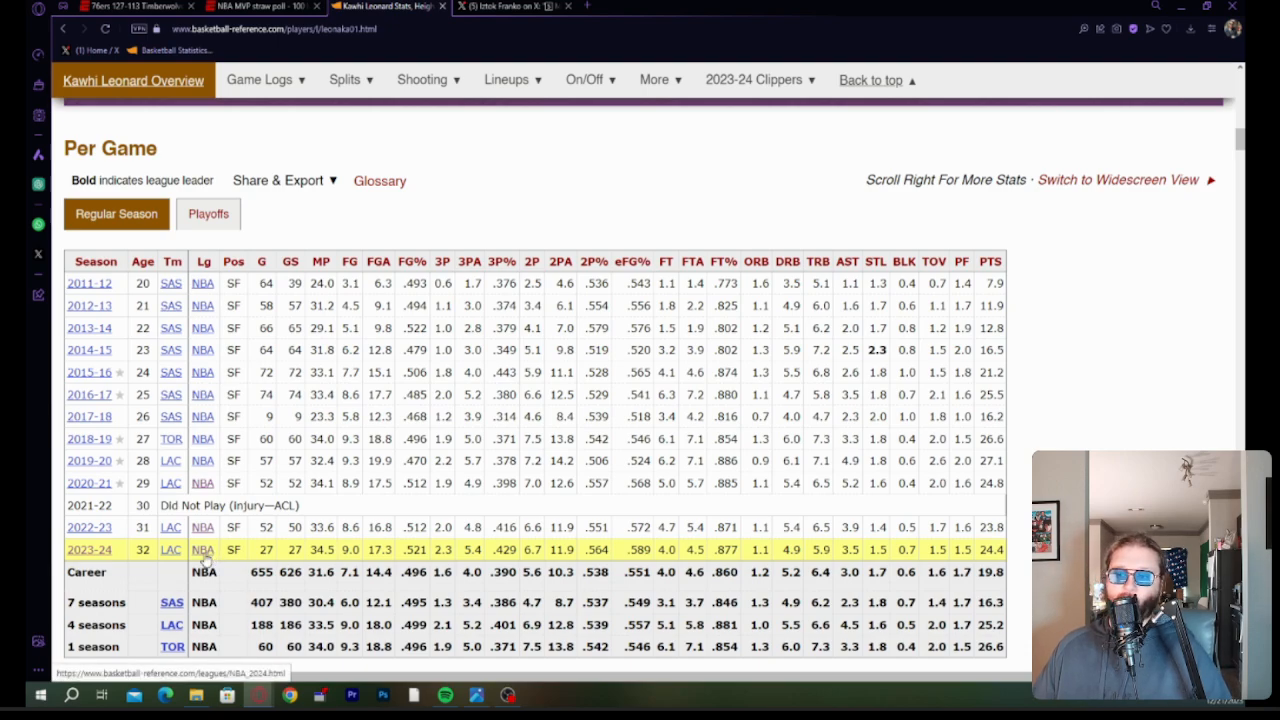
{"action": "scroll", "scroll_direction": "up", "scroll_amount": 3}
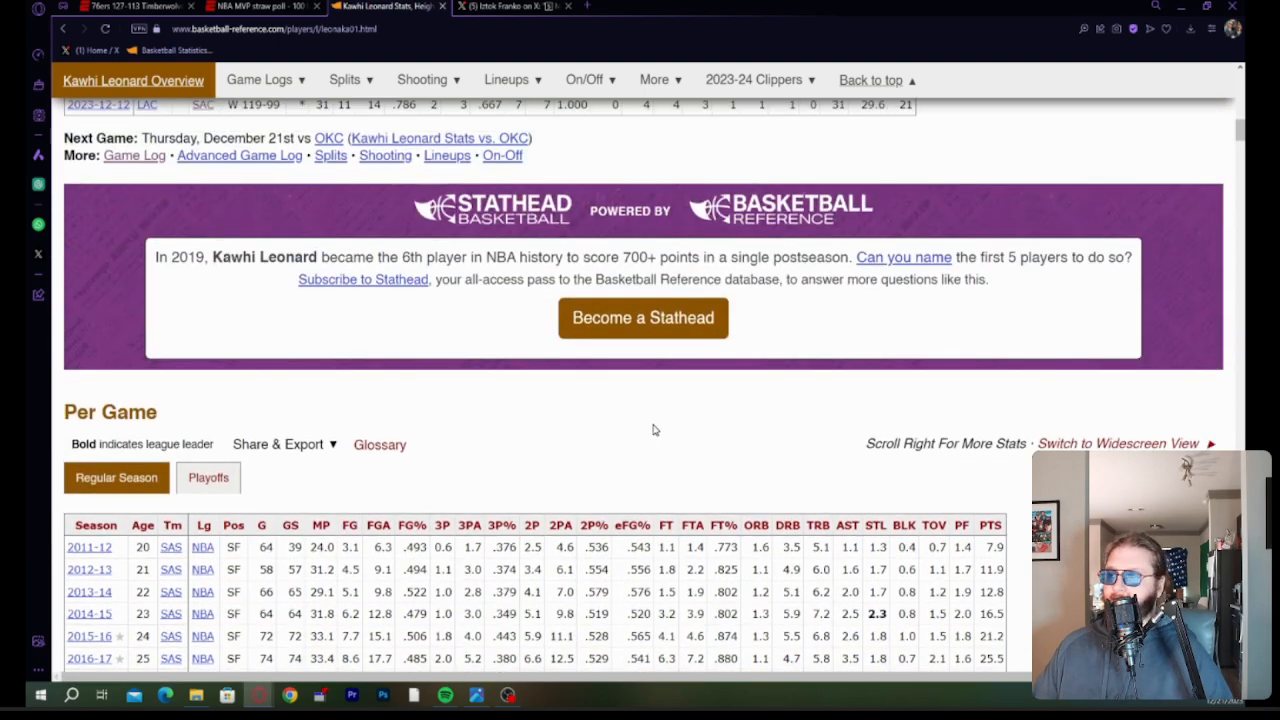
{"action": "scroll", "scroll_direction": "up", "scroll_amount": 3}
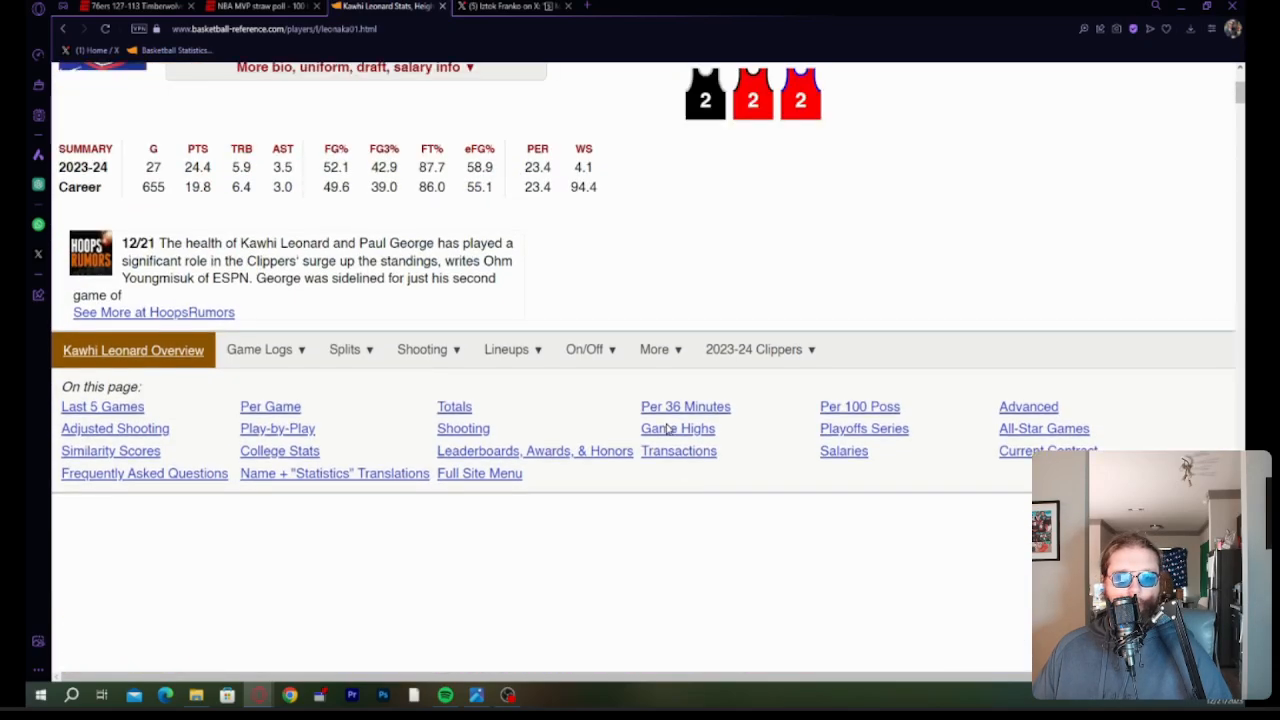
{"action": "scroll", "scroll_direction": "up", "scroll_amount": 3}
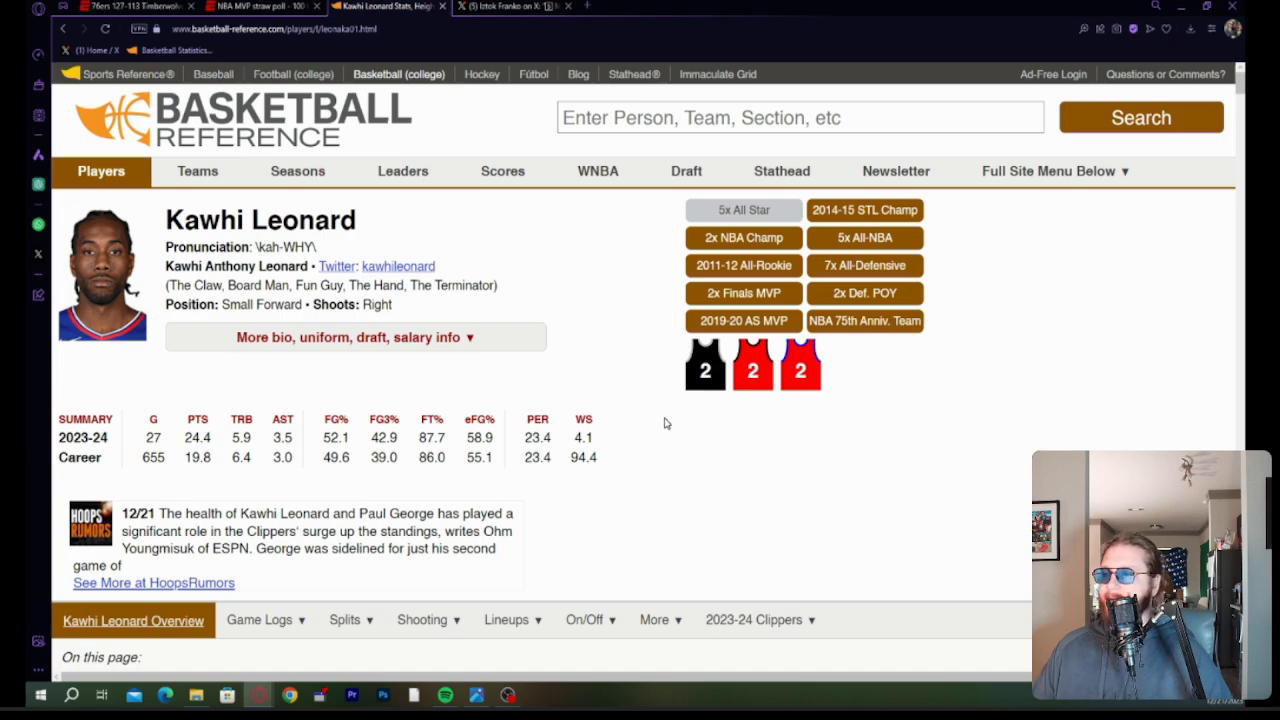
{"action": "mouse_move", "coordinate": [657, 375]}
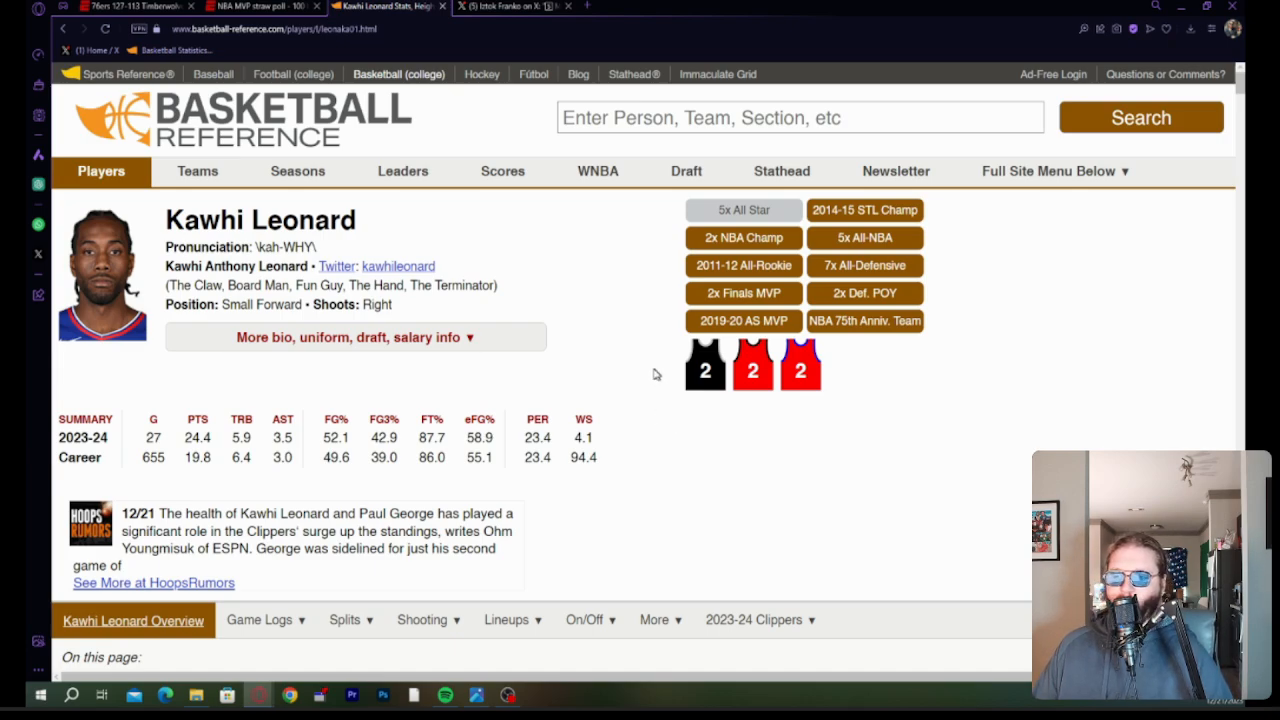
{"action": "mouse_move", "coordinate": [640, 437]}
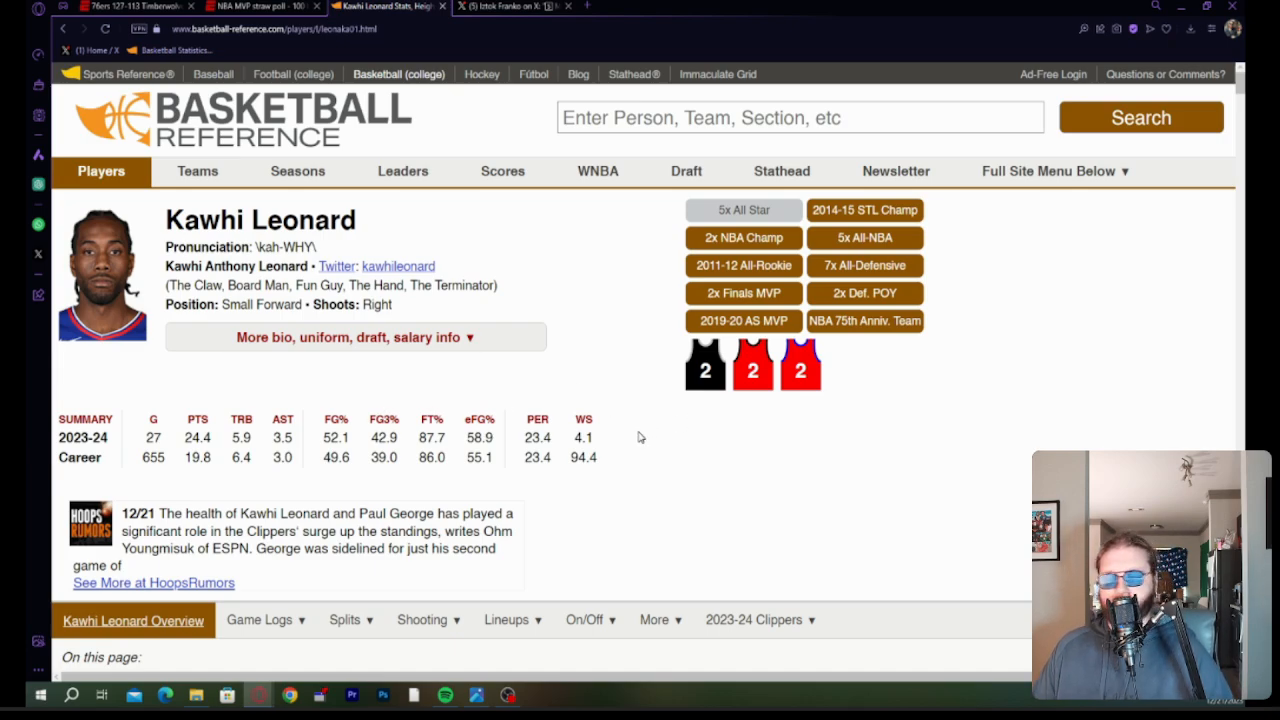
{"action": "scroll", "scroll_direction": "down", "scroll_amount": 3}
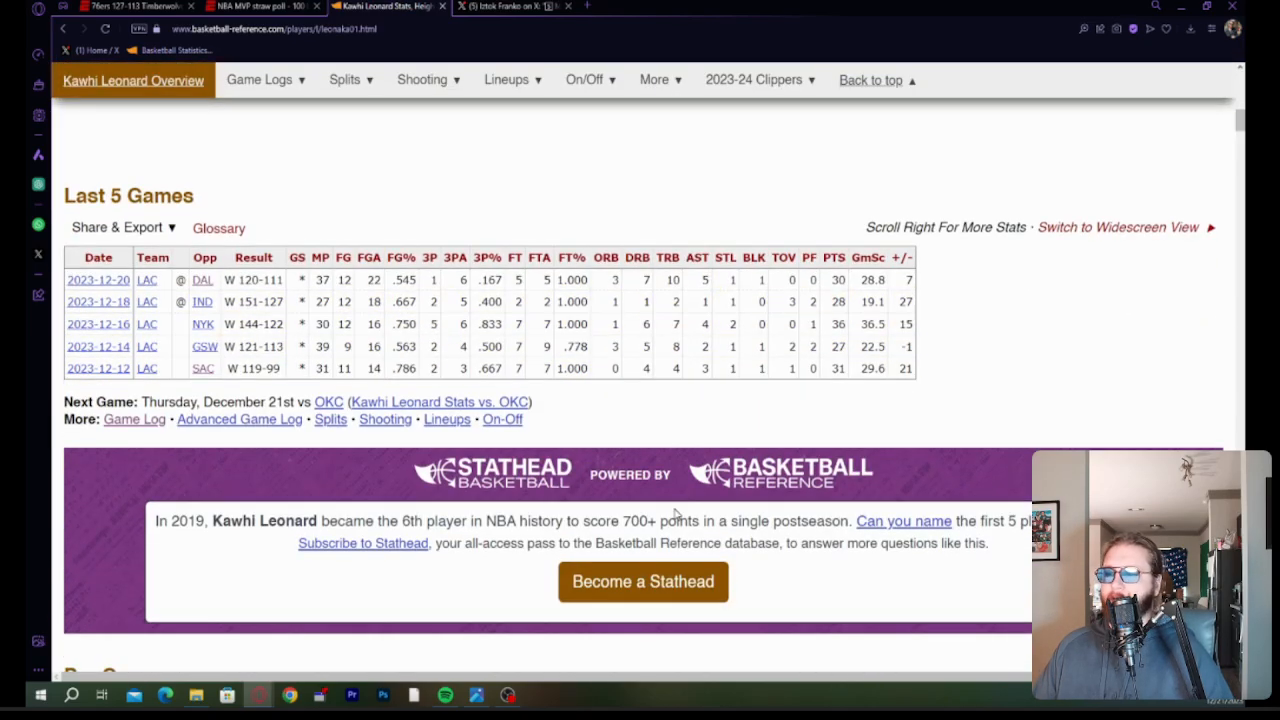
{"action": "scroll", "scroll_direction": "down", "scroll_amount": 3}
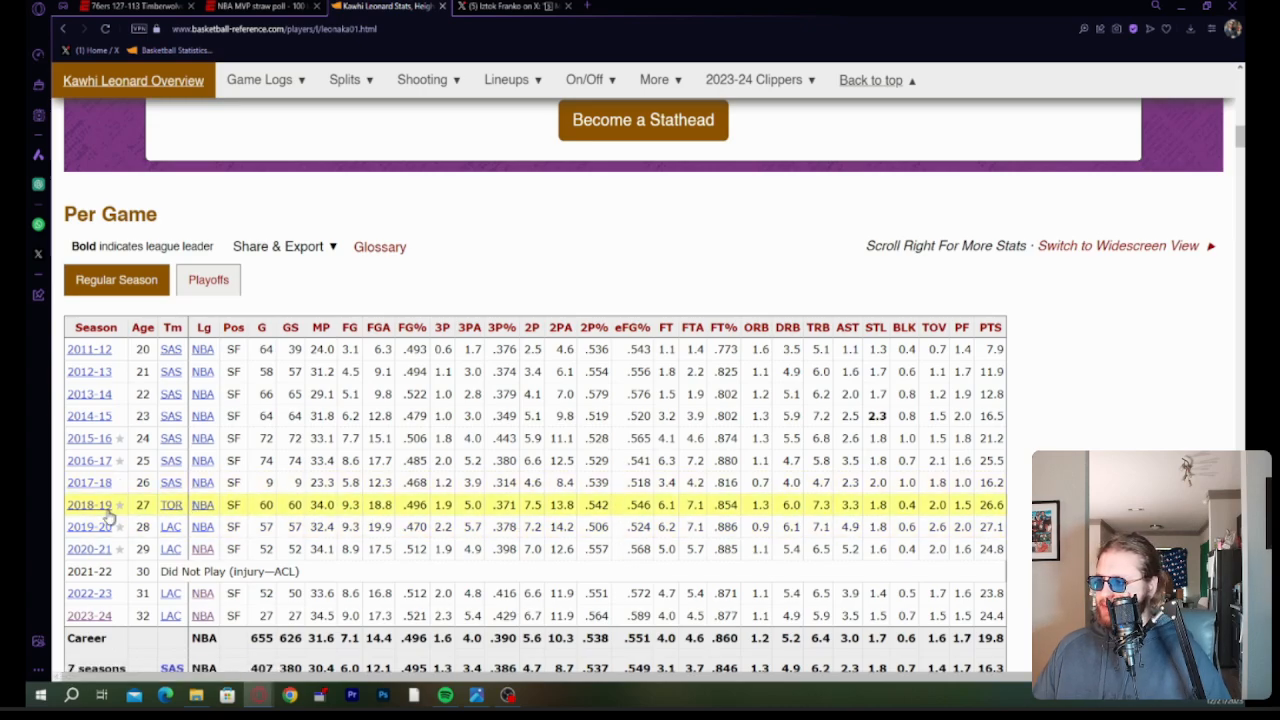
Look at Kawhi Leonard's 2018-19 game log, then go back to the previous page.
{"action": "left_click", "coordinate": [89, 504]}
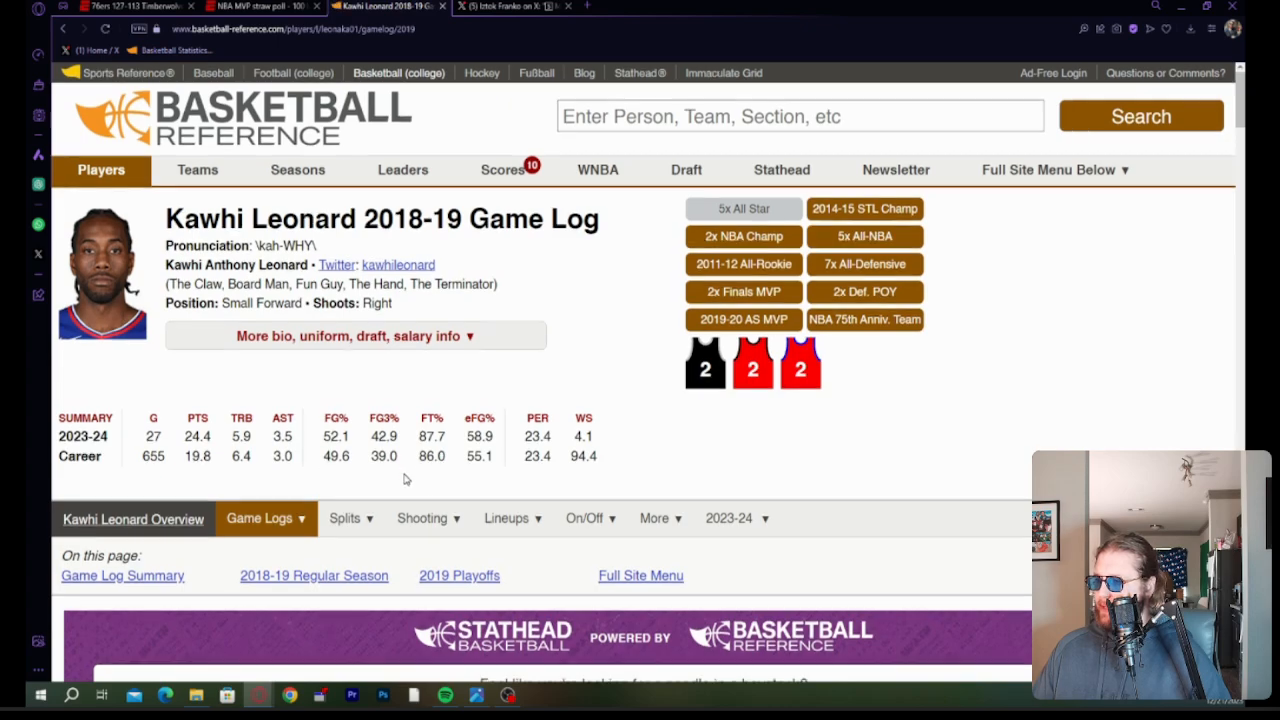
{"action": "scroll", "scroll_direction": "down", "scroll_amount": 3}
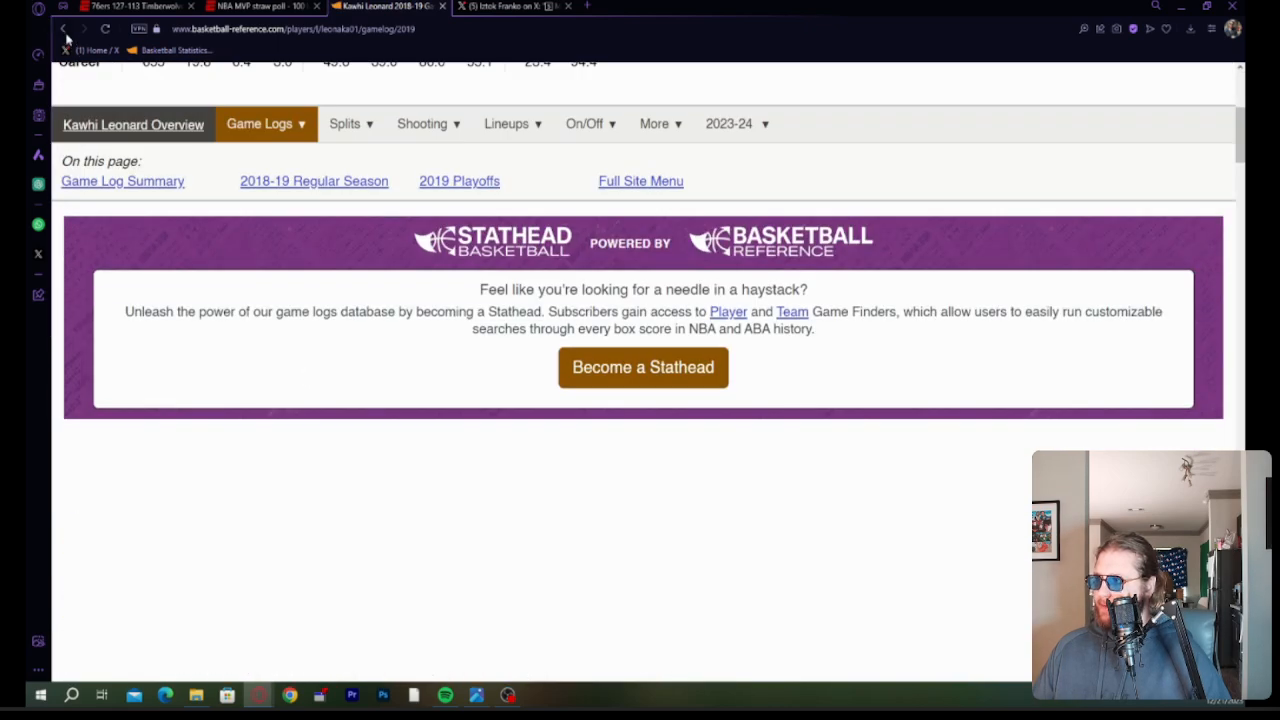
{"action": "left_click", "coordinate": [63, 28]}
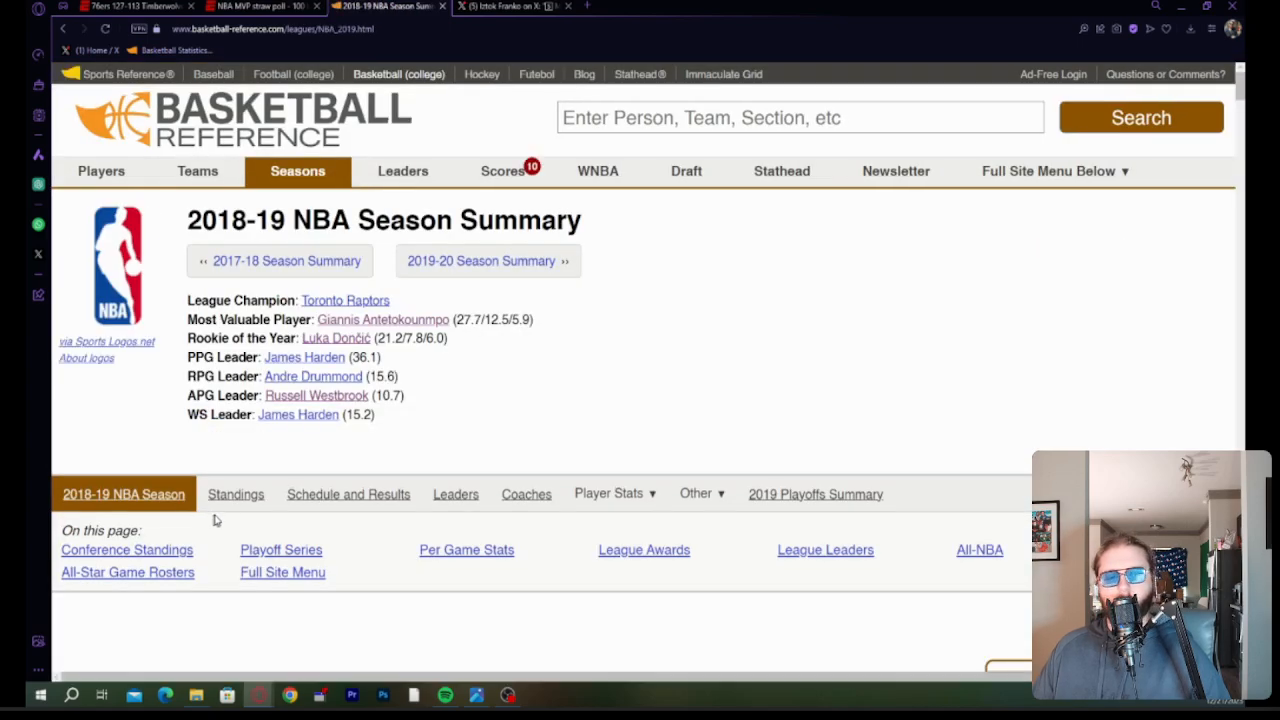
Scroll the 2018-19 Season Summary to the League Awards table and All-NBA teams.
{"action": "scroll", "scroll_direction": "down", "scroll_amount": 3}
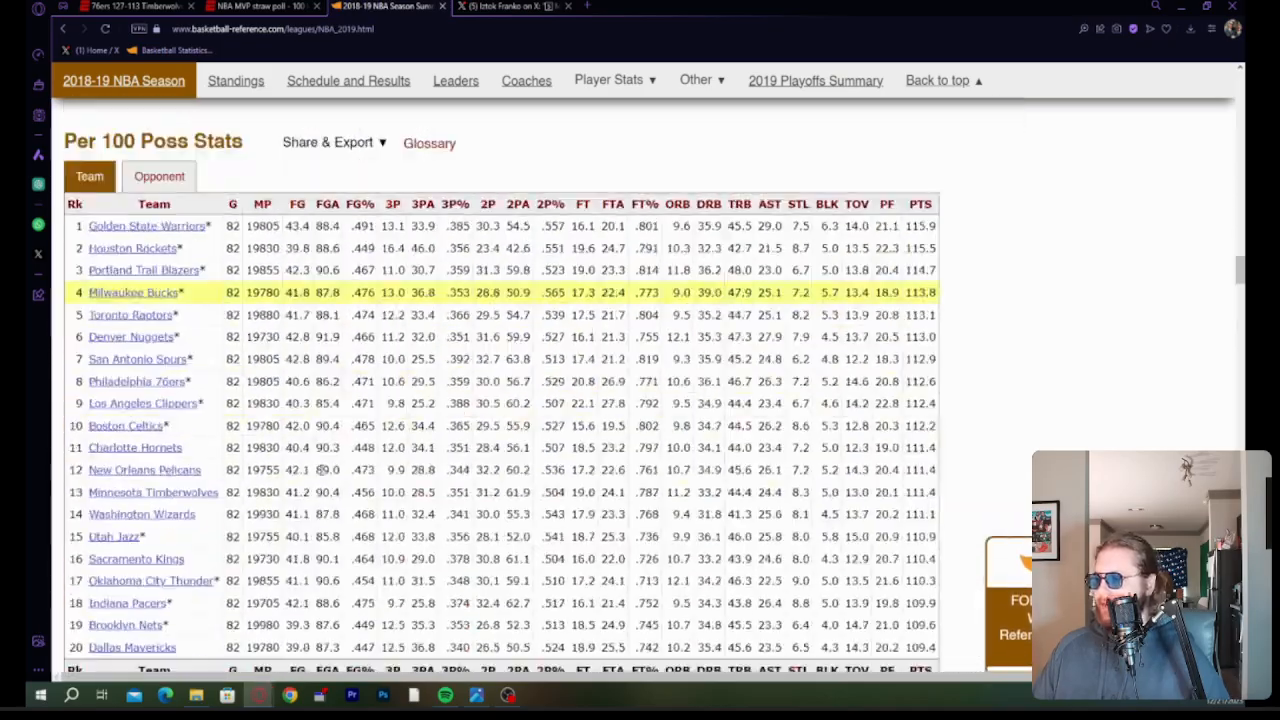
{"action": "scroll", "scroll_direction": "down", "scroll_amount": 3}
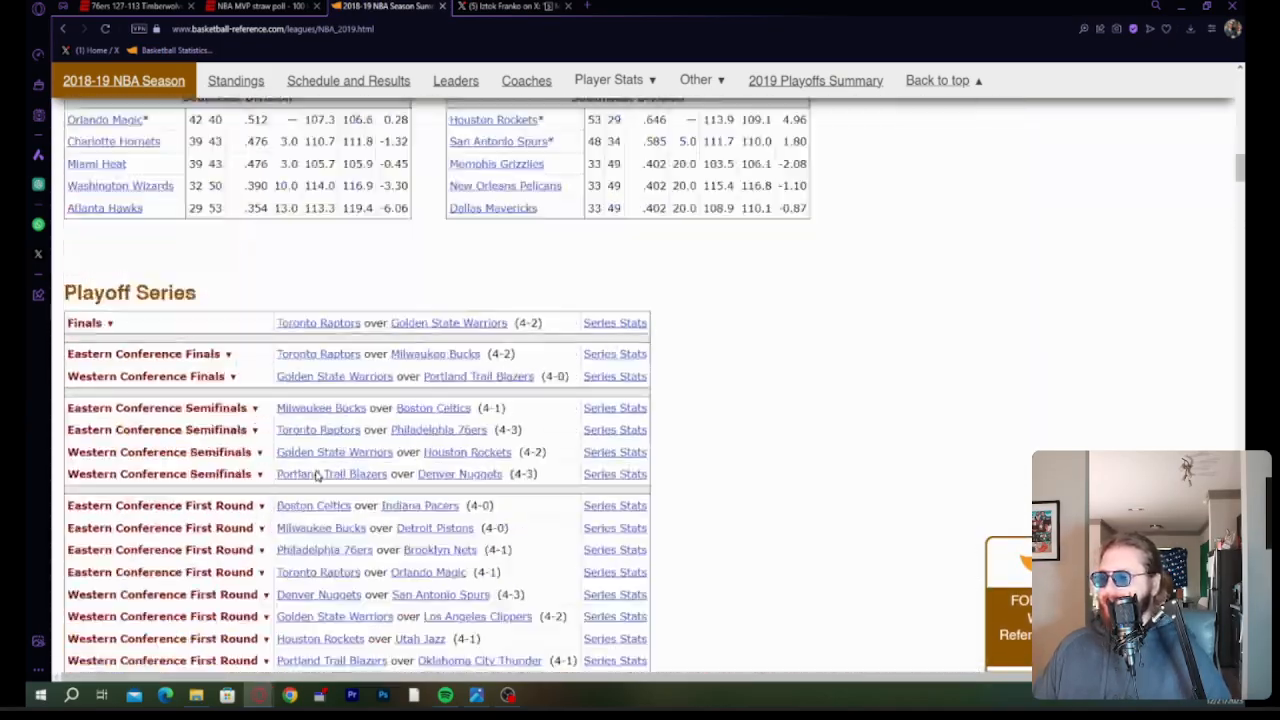
{"action": "scroll", "scroll_direction": "up", "scroll_amount": 3}
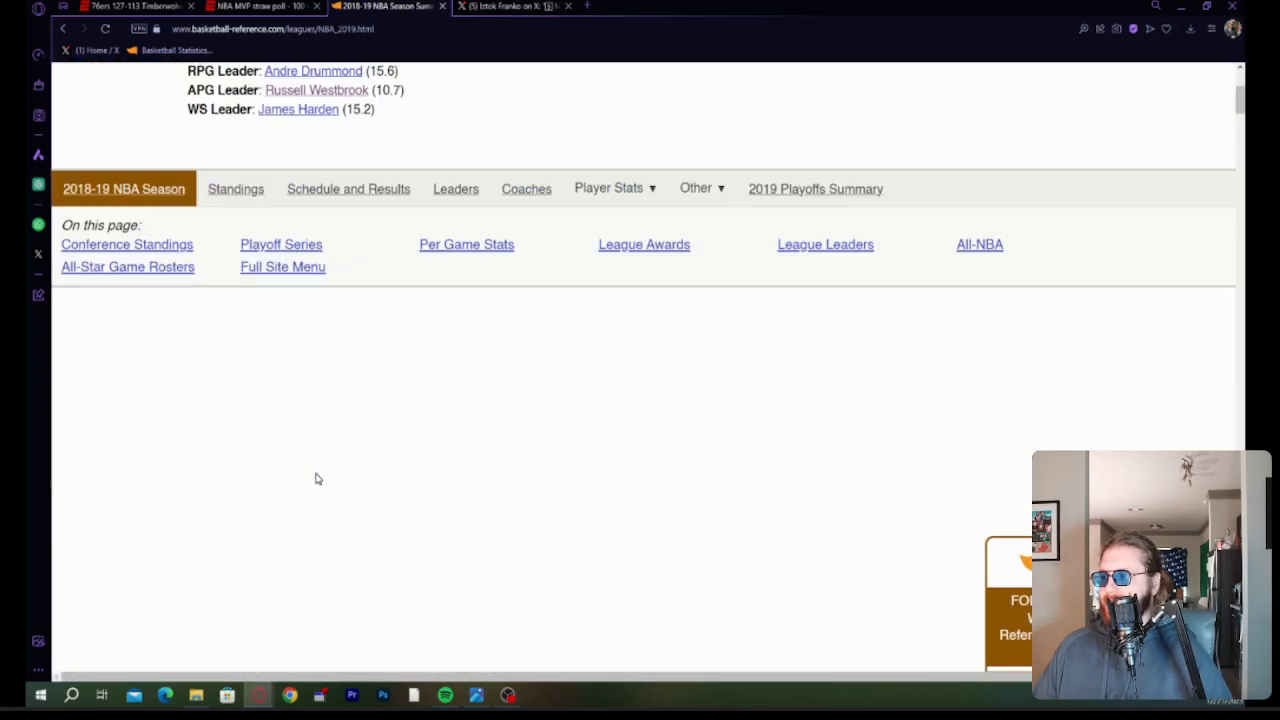
{"action": "scroll", "scroll_direction": "down", "scroll_amount": 3}
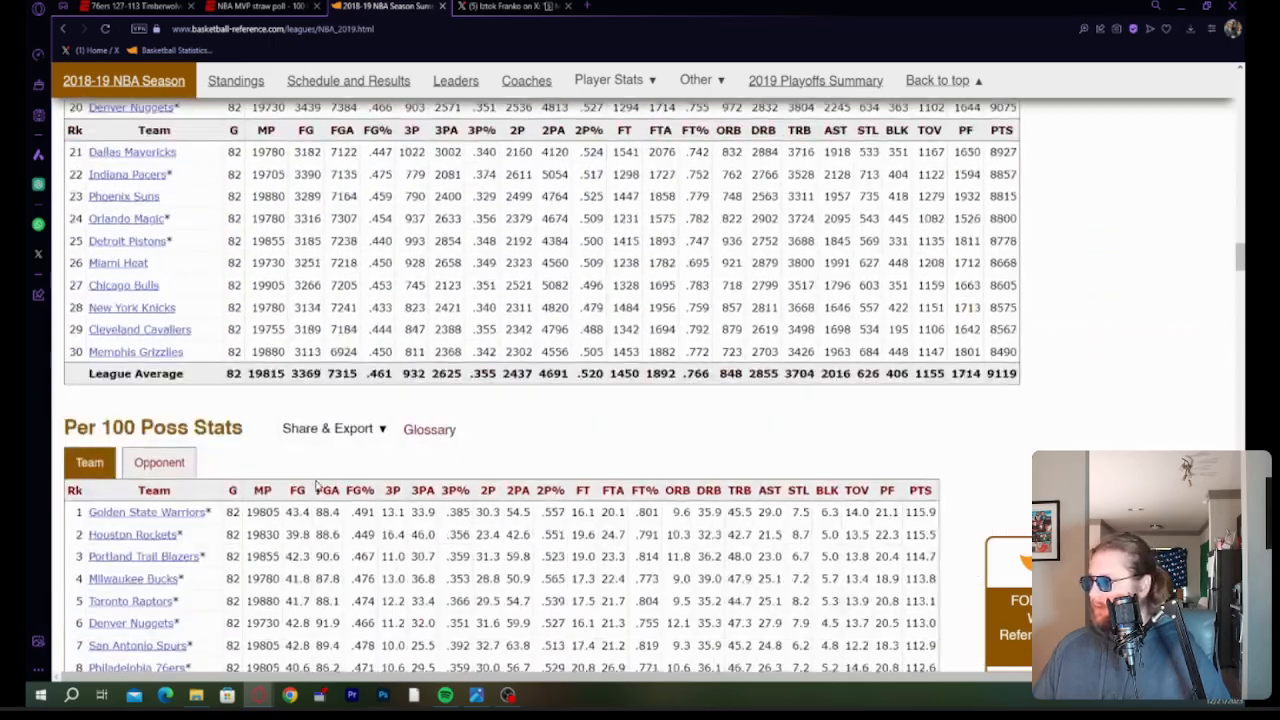
{"action": "scroll", "scroll_direction": "up", "scroll_amount": 3}
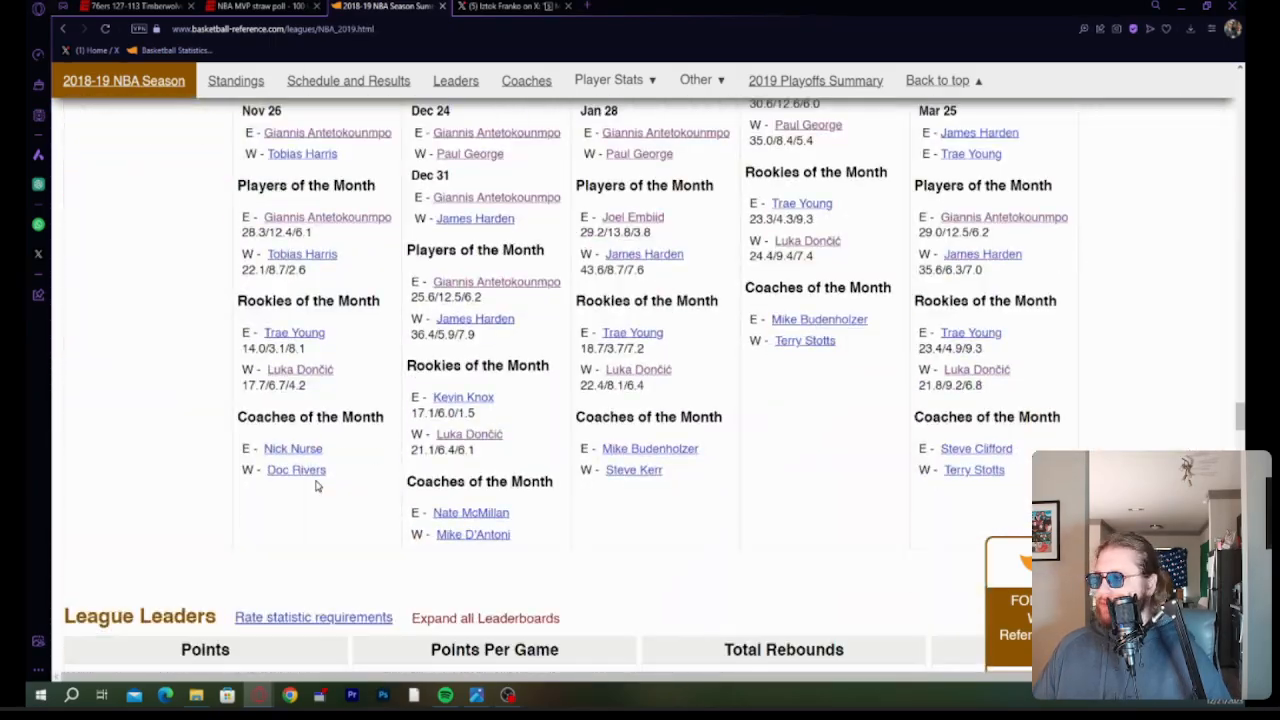
{"action": "scroll", "scroll_direction": "down", "scroll_amount": 3}
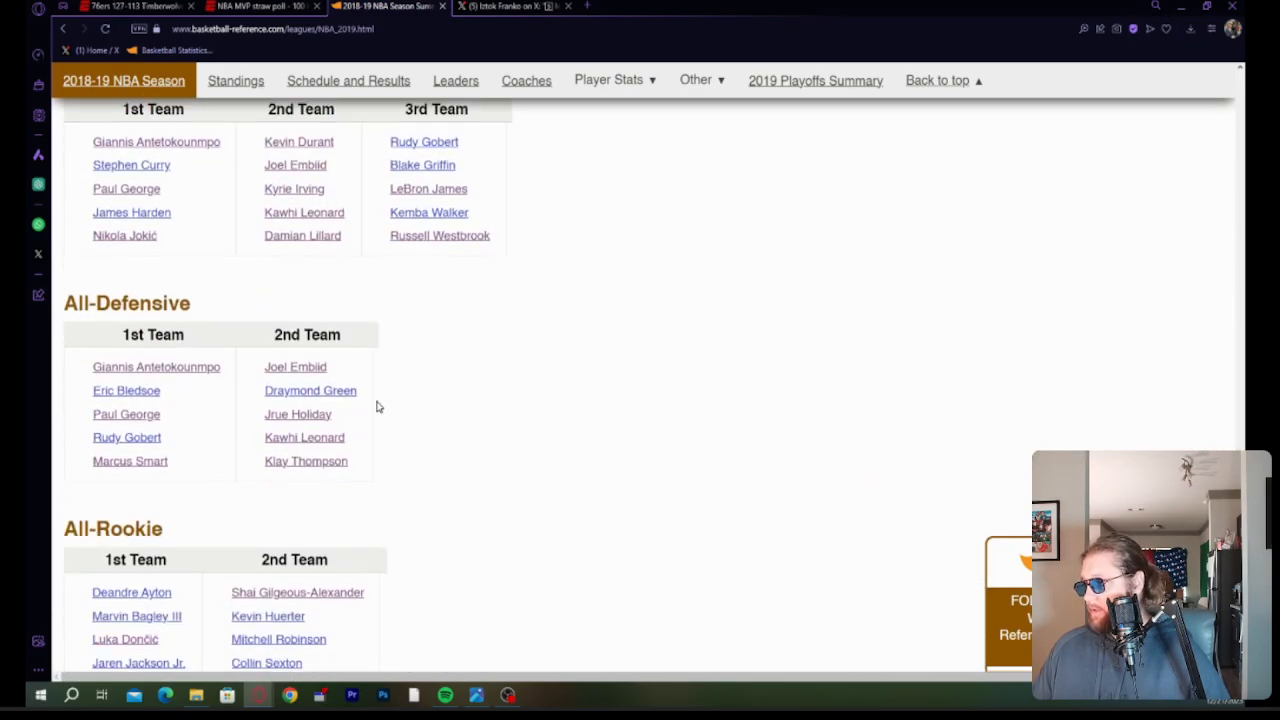
{"action": "scroll", "scroll_direction": "up", "scroll_amount": 3}
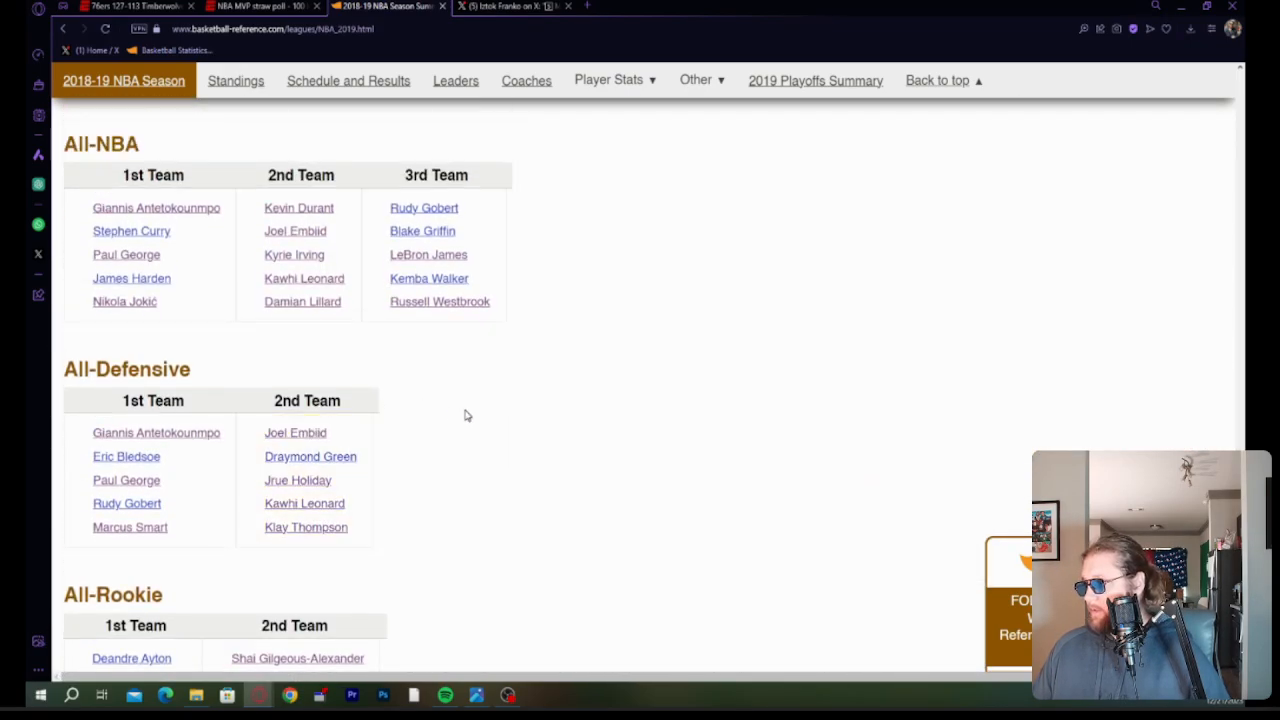
{"action": "scroll", "scroll_direction": "down", "scroll_amount": 3}
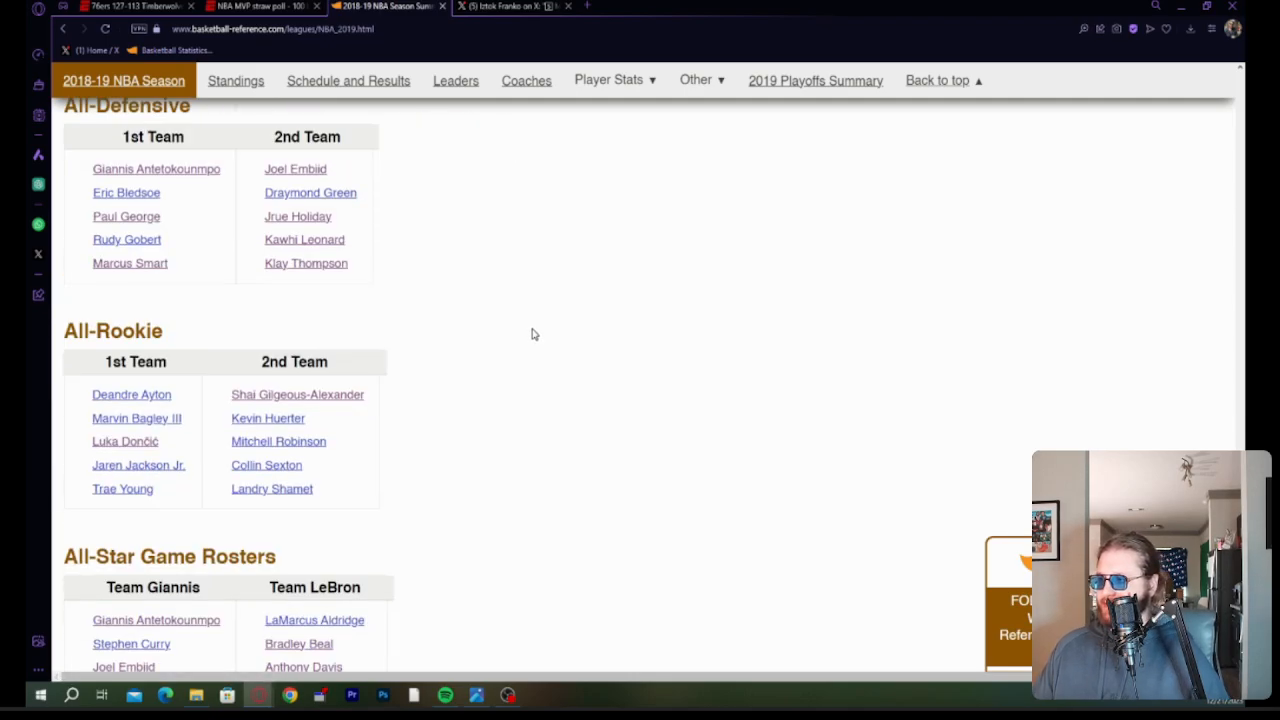
{"action": "scroll", "scroll_direction": "up", "scroll_amount": 3}
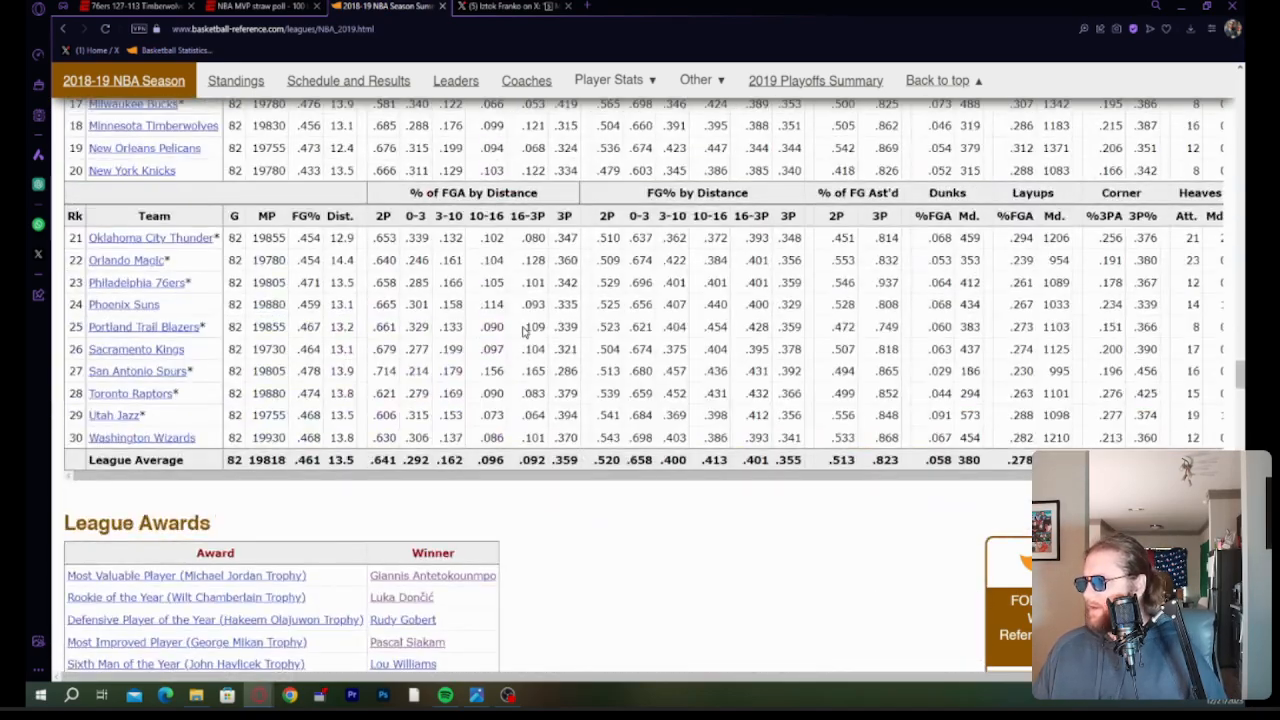
{"action": "scroll", "scroll_direction": "down", "scroll_amount": 3}
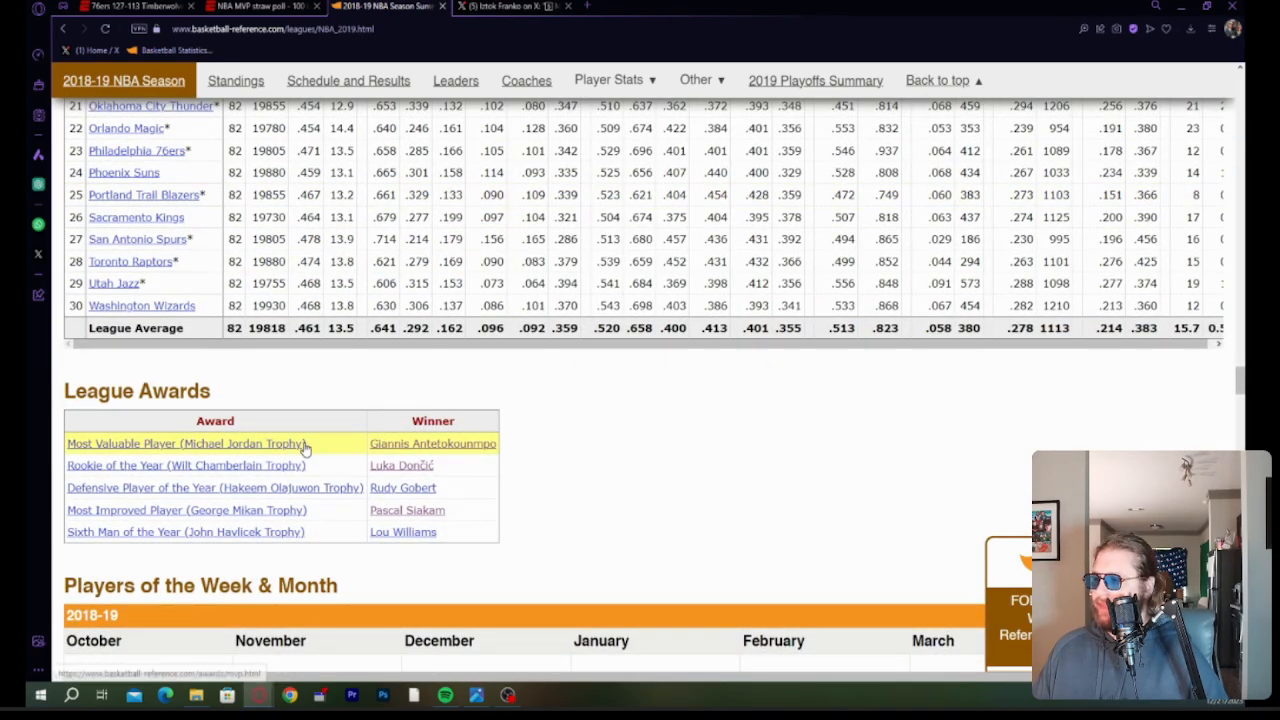
Open the MVP winners list and the 2018-19 voting breakdown led by Giannis Antetokounmpo.
{"action": "left_click", "coordinate": [186, 443]}
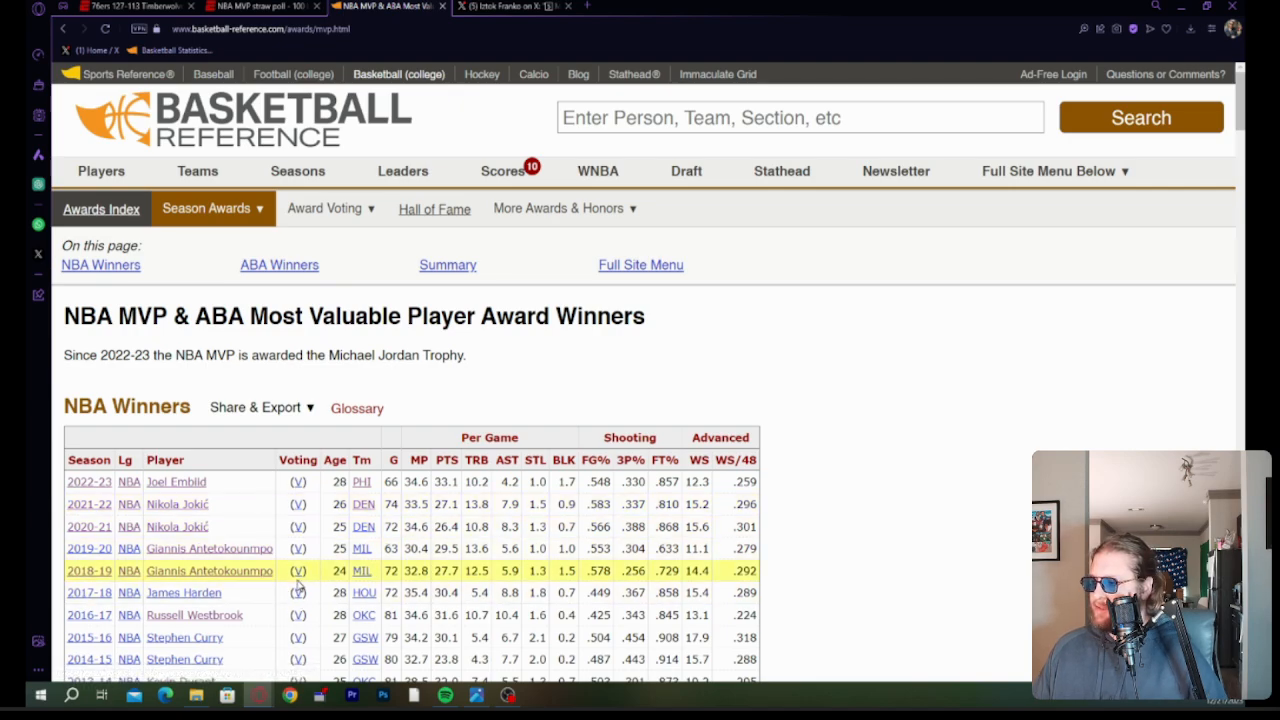
{"action": "left_click", "coordinate": [297, 570]}
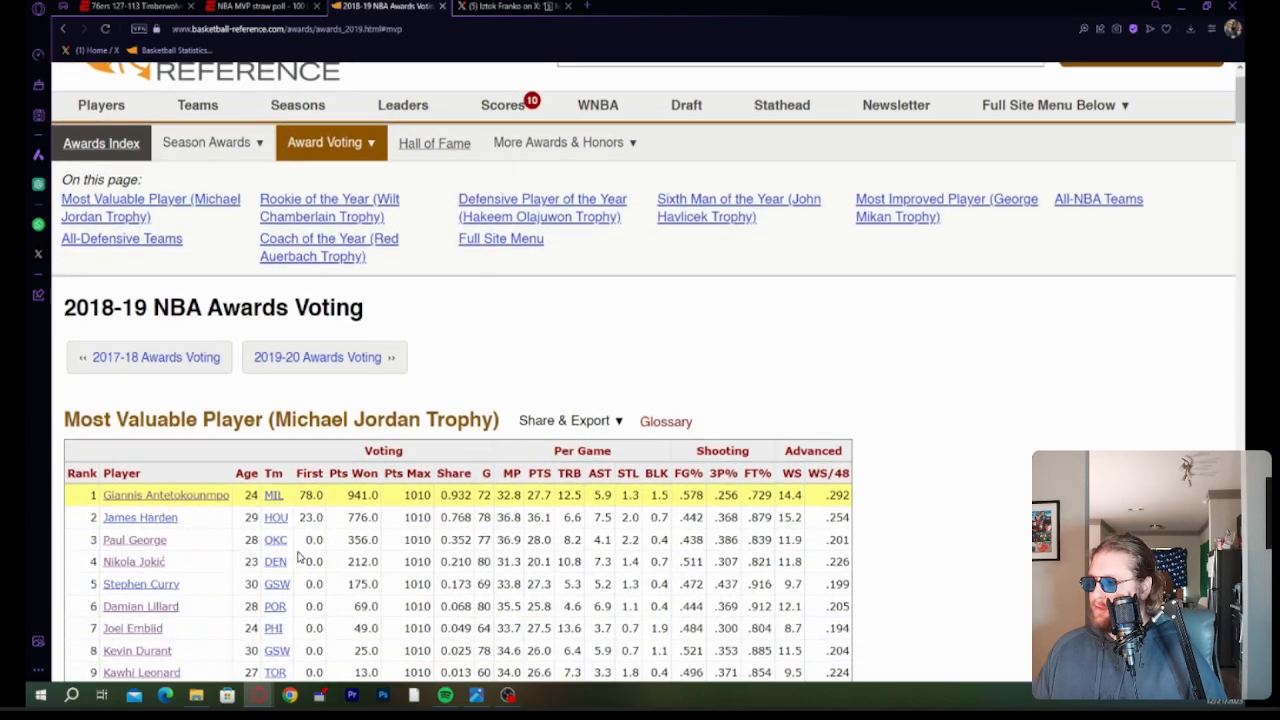
{"action": "scroll", "scroll_direction": "down", "scroll_amount": 3}
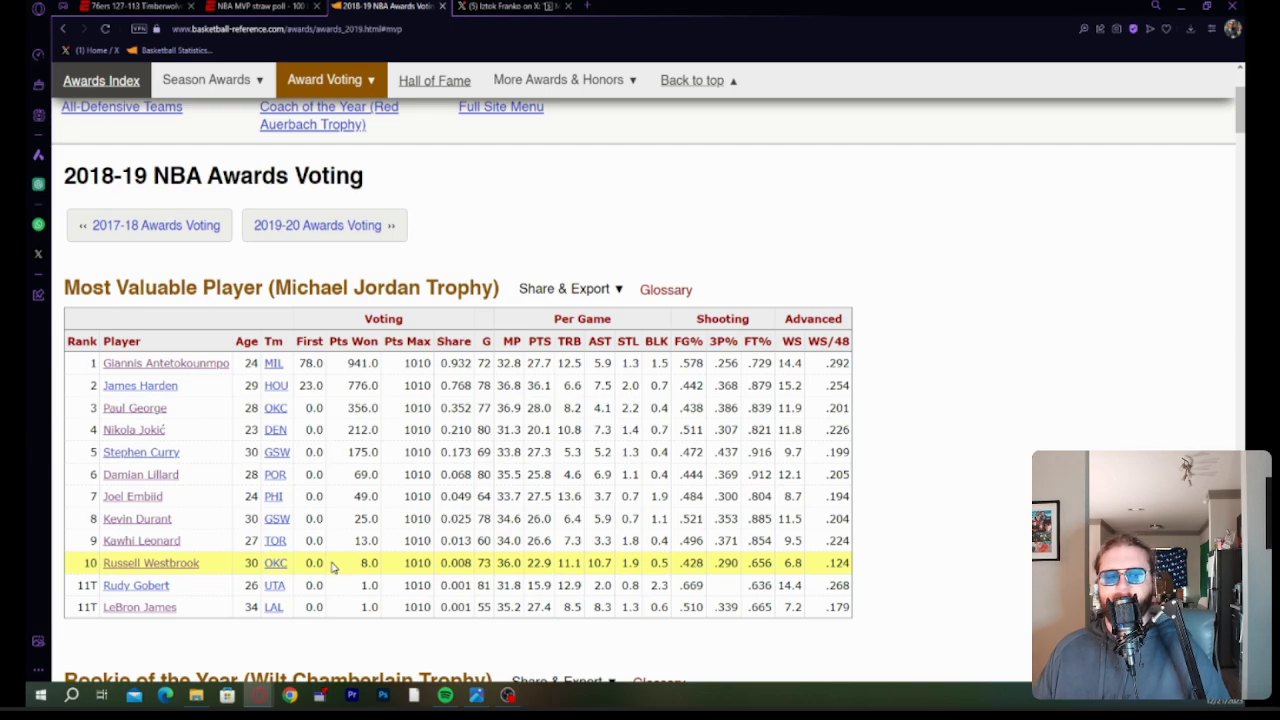
{"action": "mouse_move", "coordinate": [680, 310]}
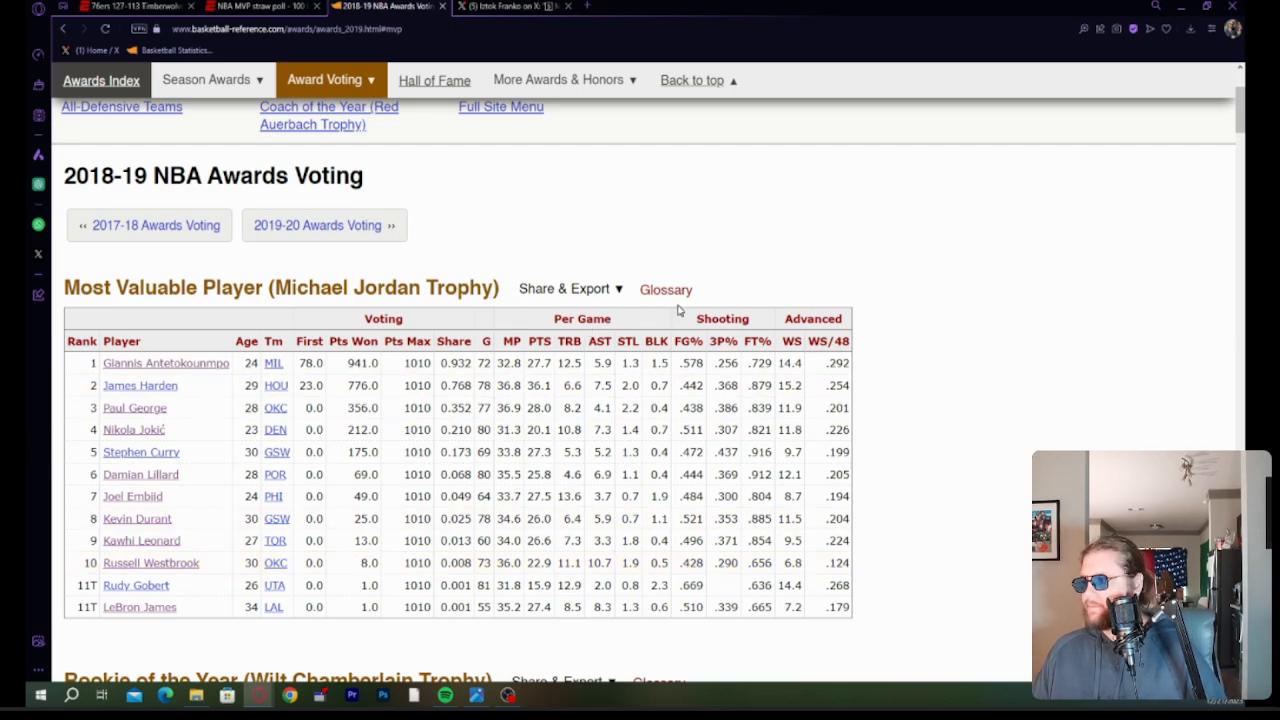
{"action": "mouse_move", "coordinate": [1072, 325]}
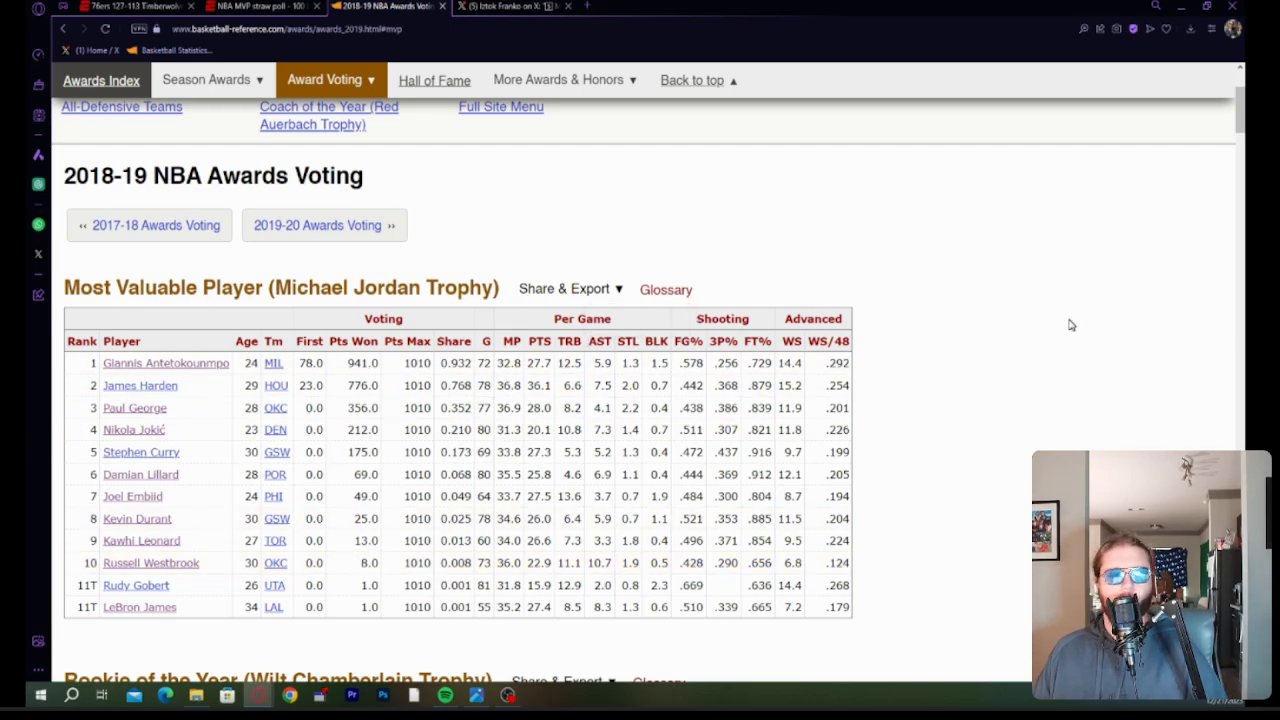
{"action": "mouse_move", "coordinate": [873, 191]}
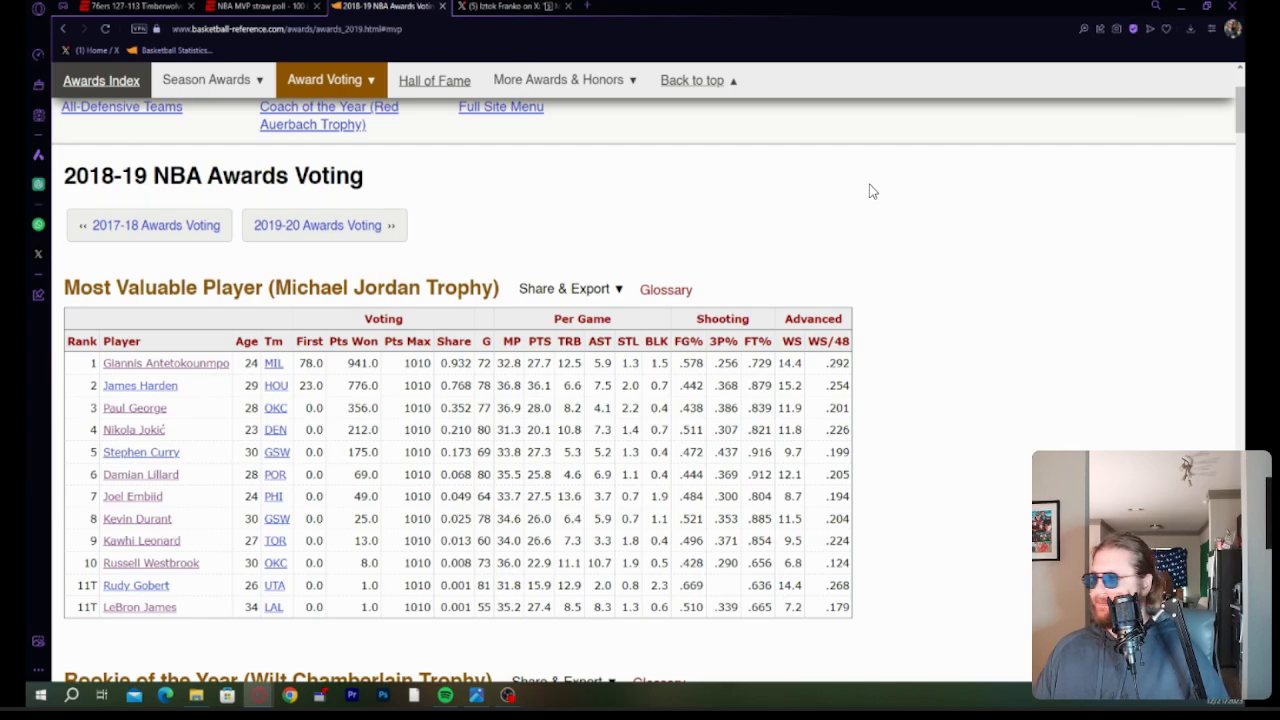
{"action": "left_click", "coordinate": [250, 7]}
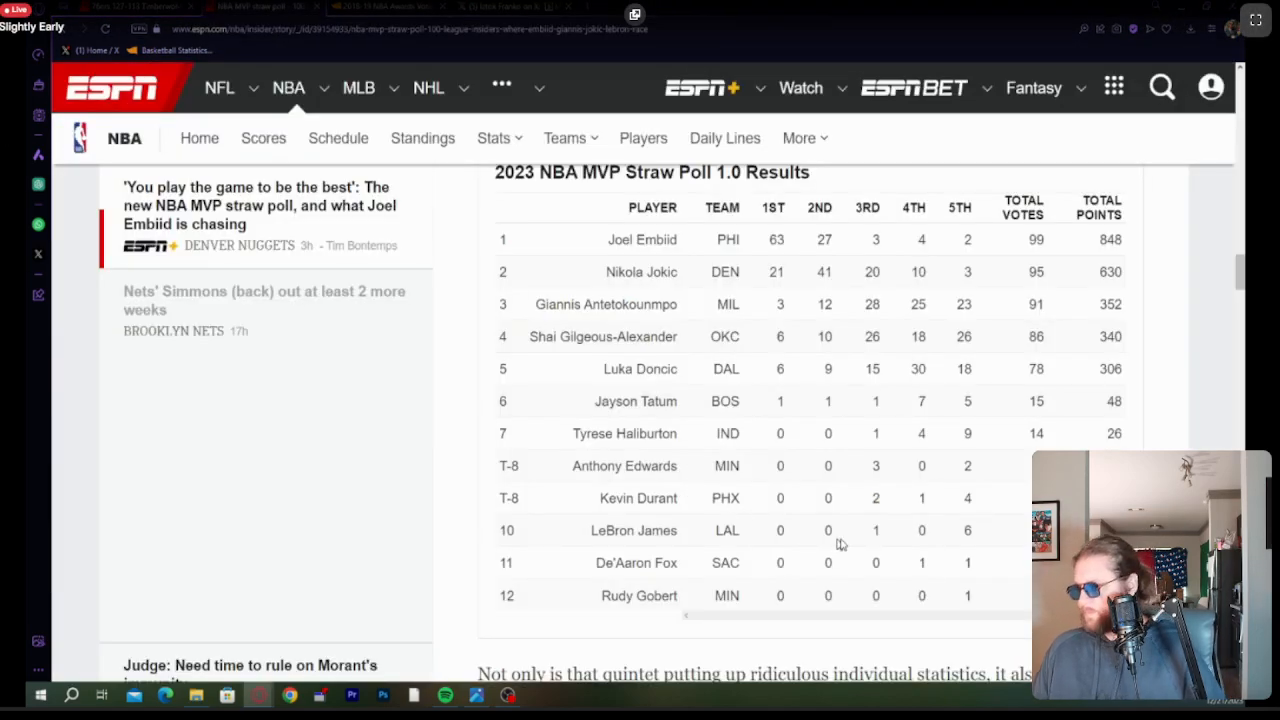
{"action": "scroll", "scroll_direction": "down", "scroll_amount": 3}
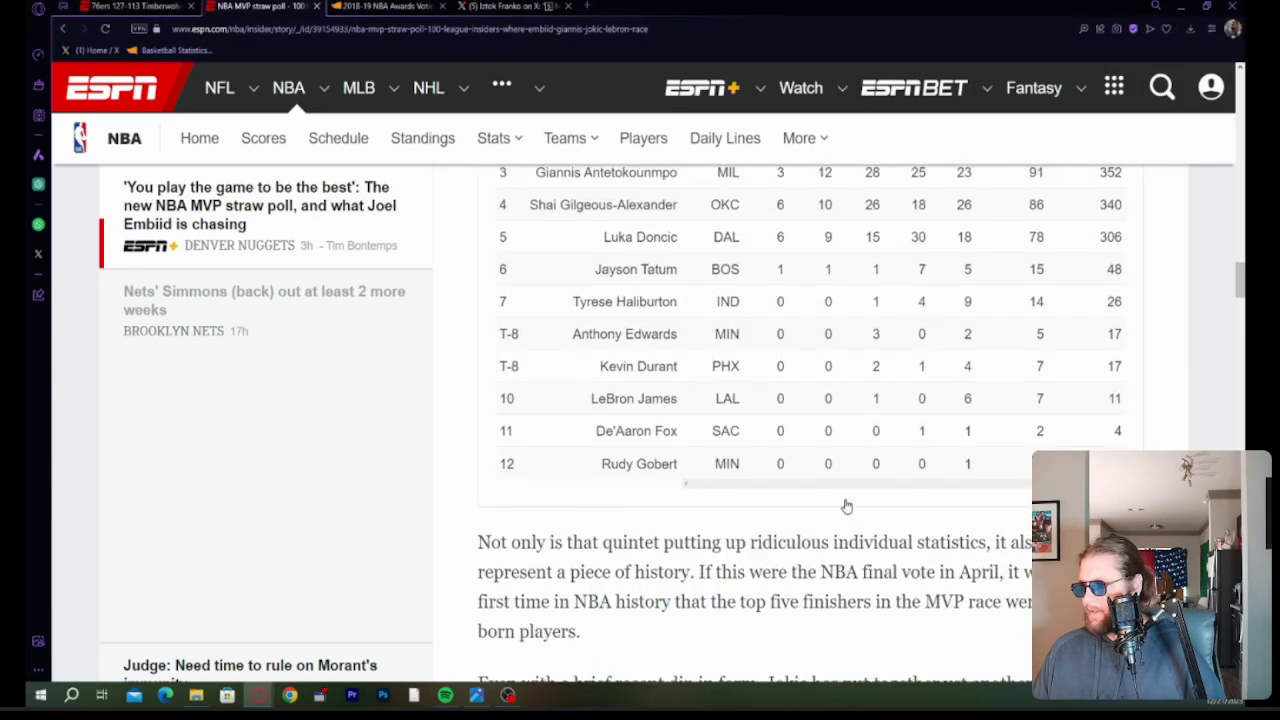
{"action": "scroll", "scroll_direction": "up", "scroll_amount": 3}
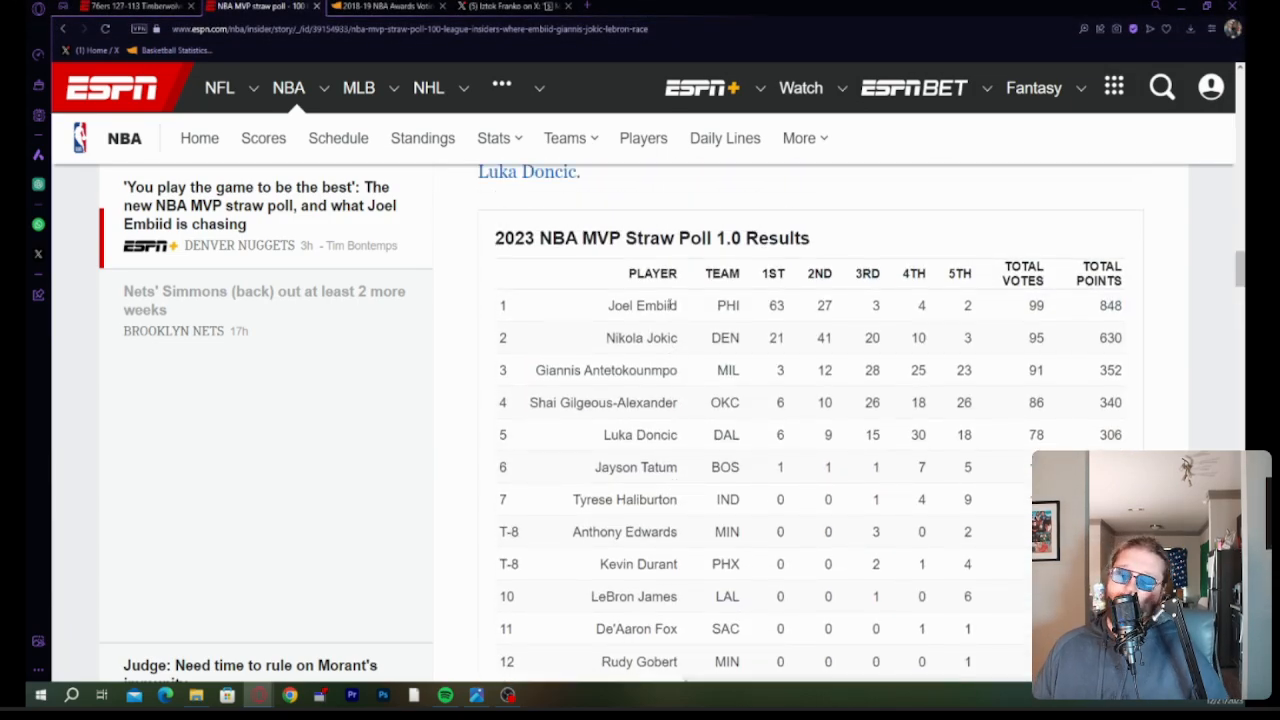
{"action": "mouse_move", "coordinate": [582, 383]}
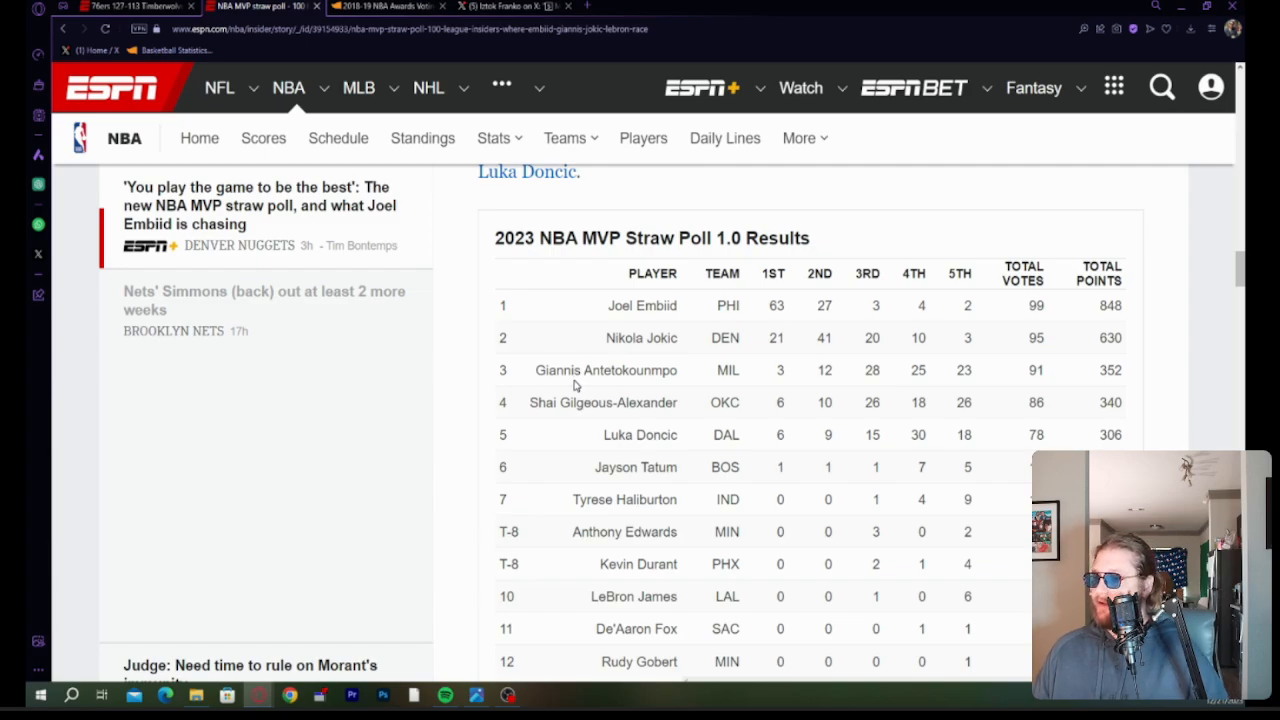
{"action": "scroll", "scroll_direction": "up", "scroll_amount": 3}
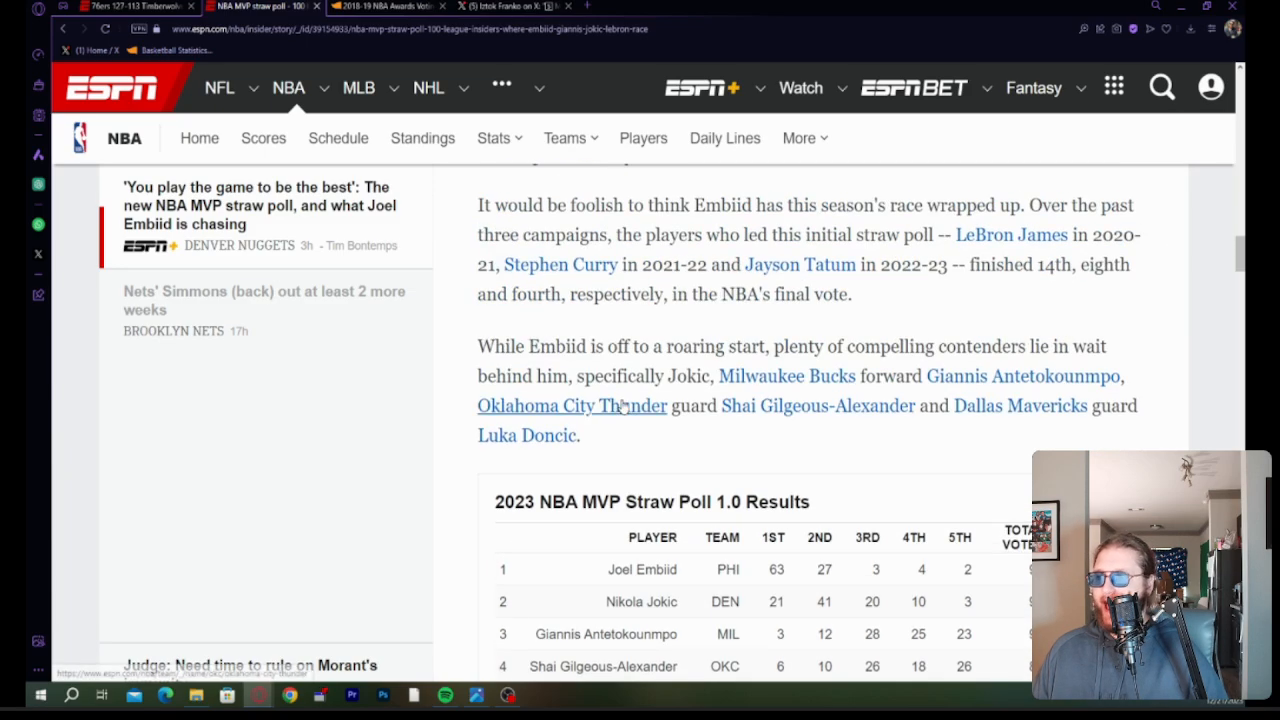
{"action": "scroll", "scroll_direction": "down", "scroll_amount": 3}
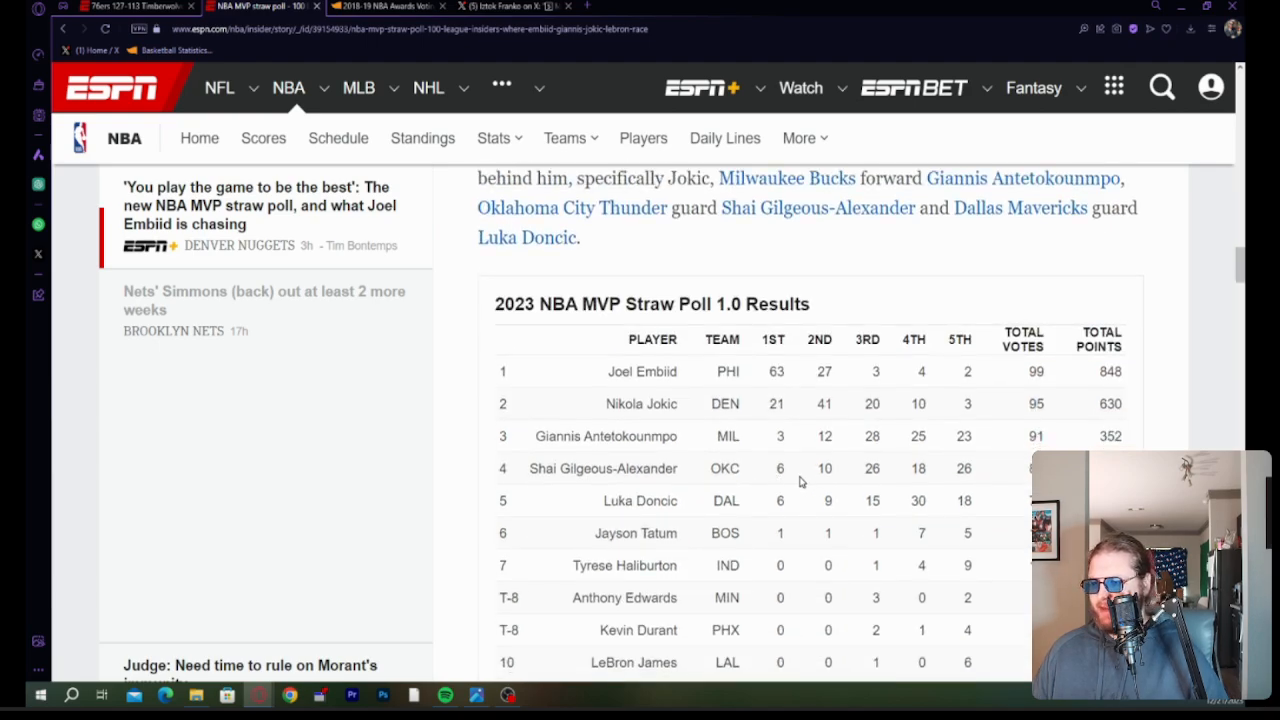
{"action": "scroll", "scroll_direction": "down", "scroll_amount": 3}
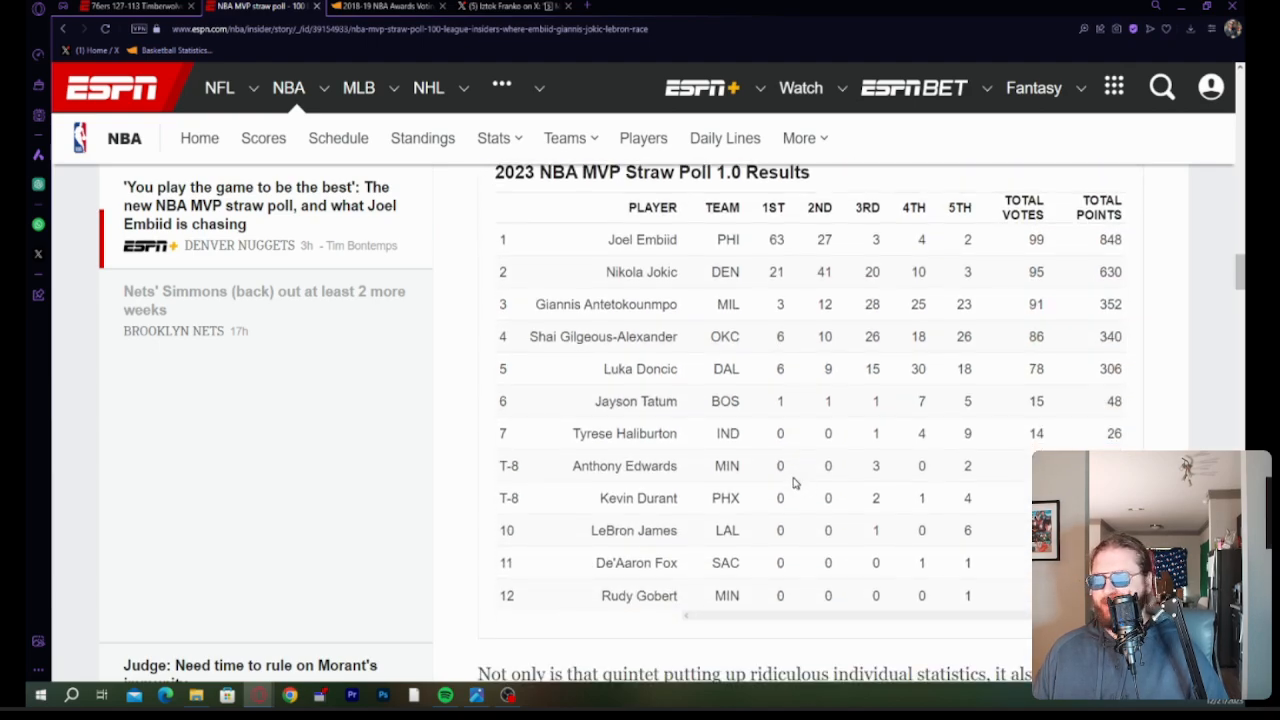
{"action": "scroll", "scroll_direction": "up", "scroll_amount": 3}
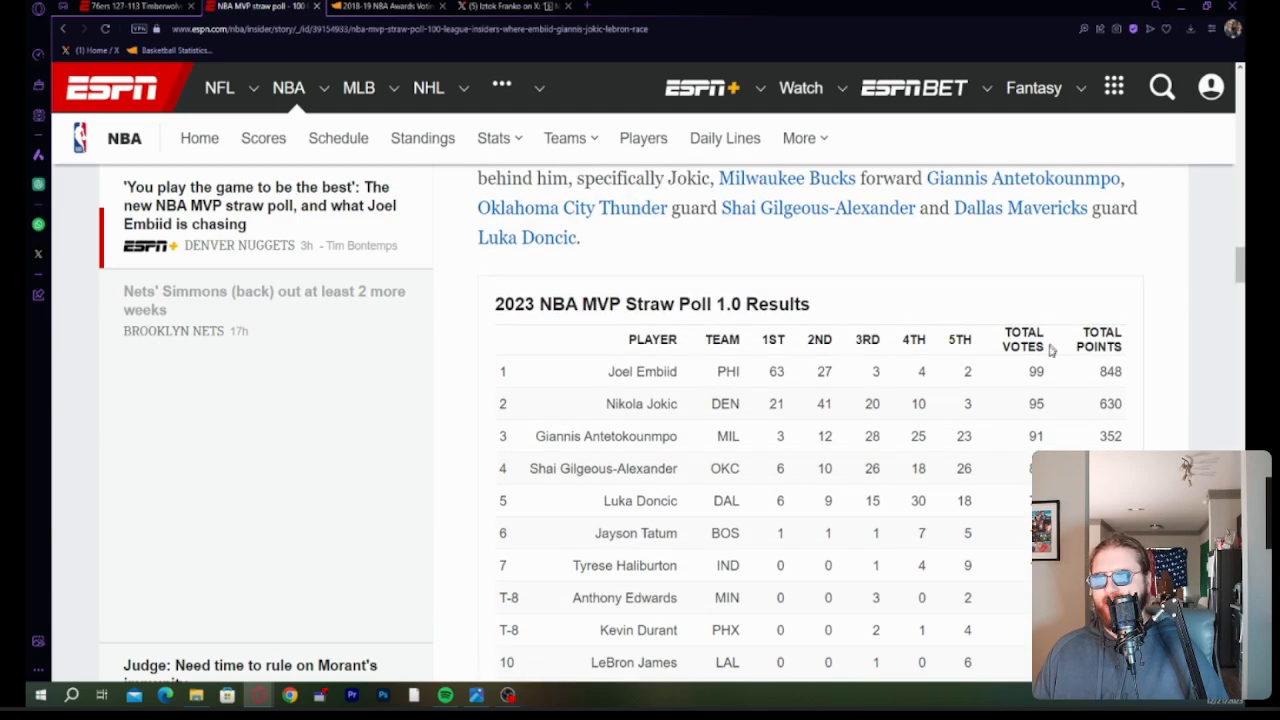
{"action": "double_click", "coordinate": [1036, 371]}
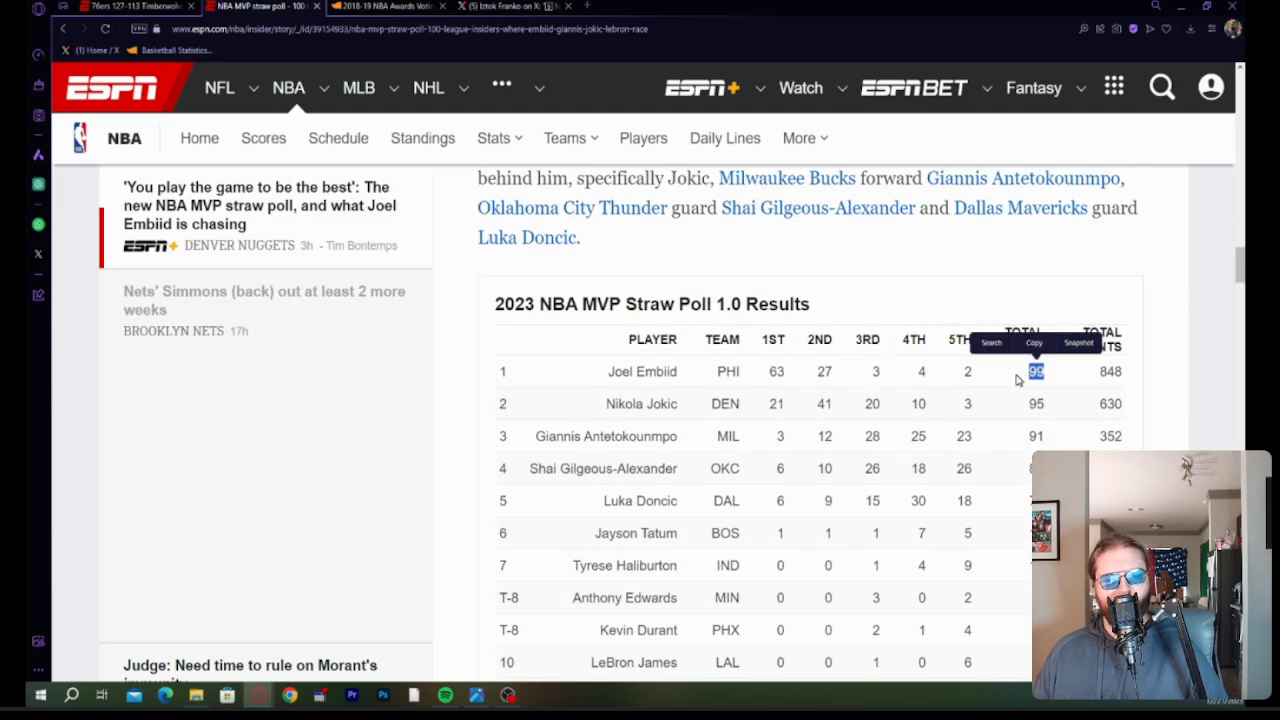
{"action": "mouse_move", "coordinate": [958, 428]}
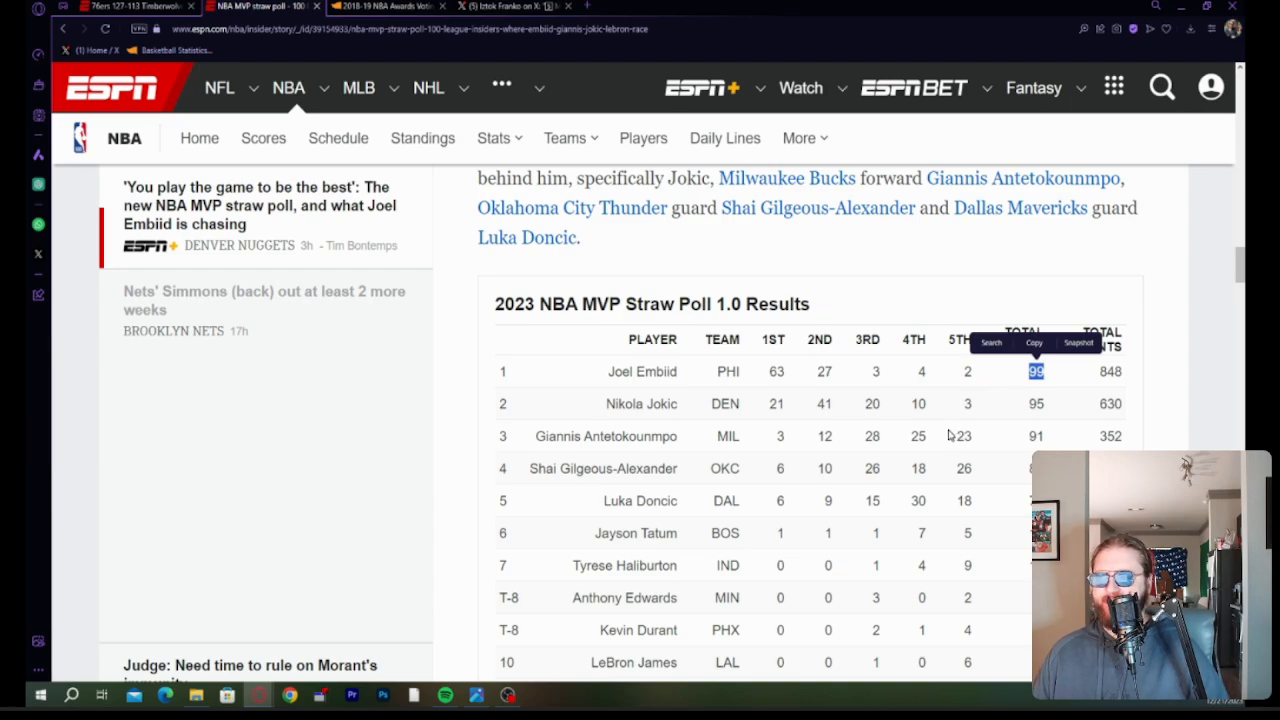
{"action": "mouse_move", "coordinate": [947, 434]}
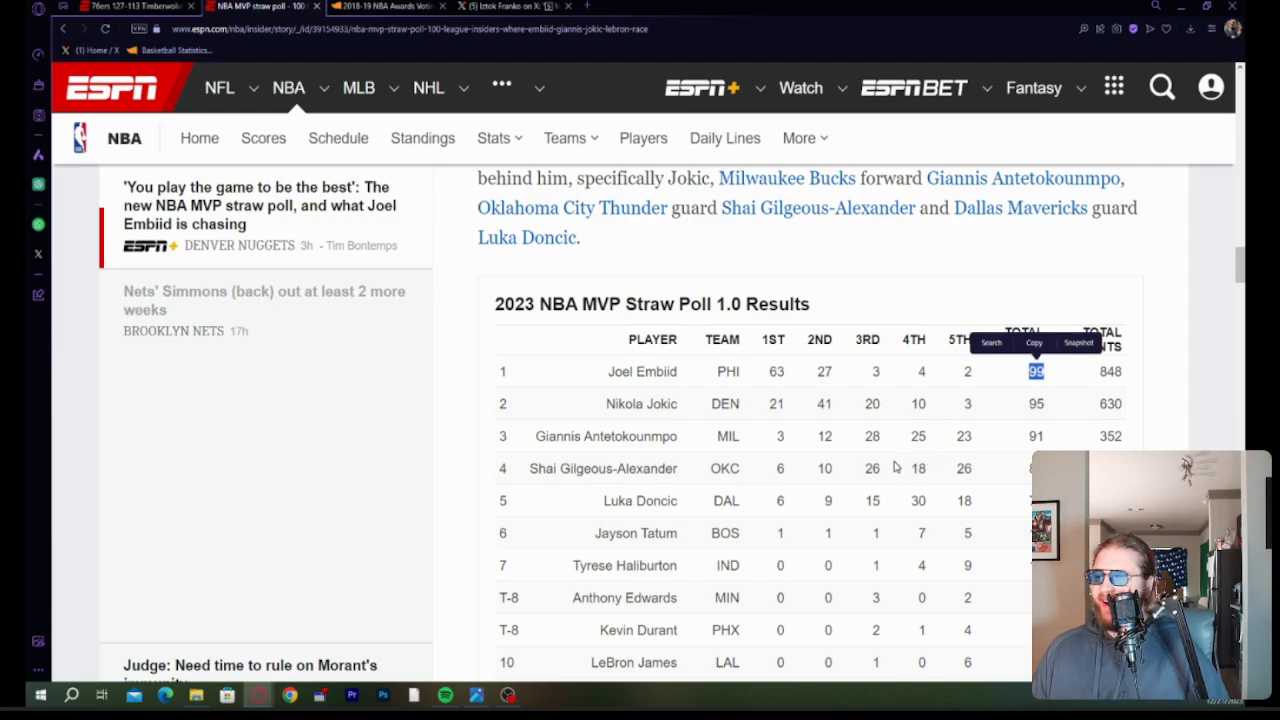
{"action": "left_click", "coordinate": [897, 252]}
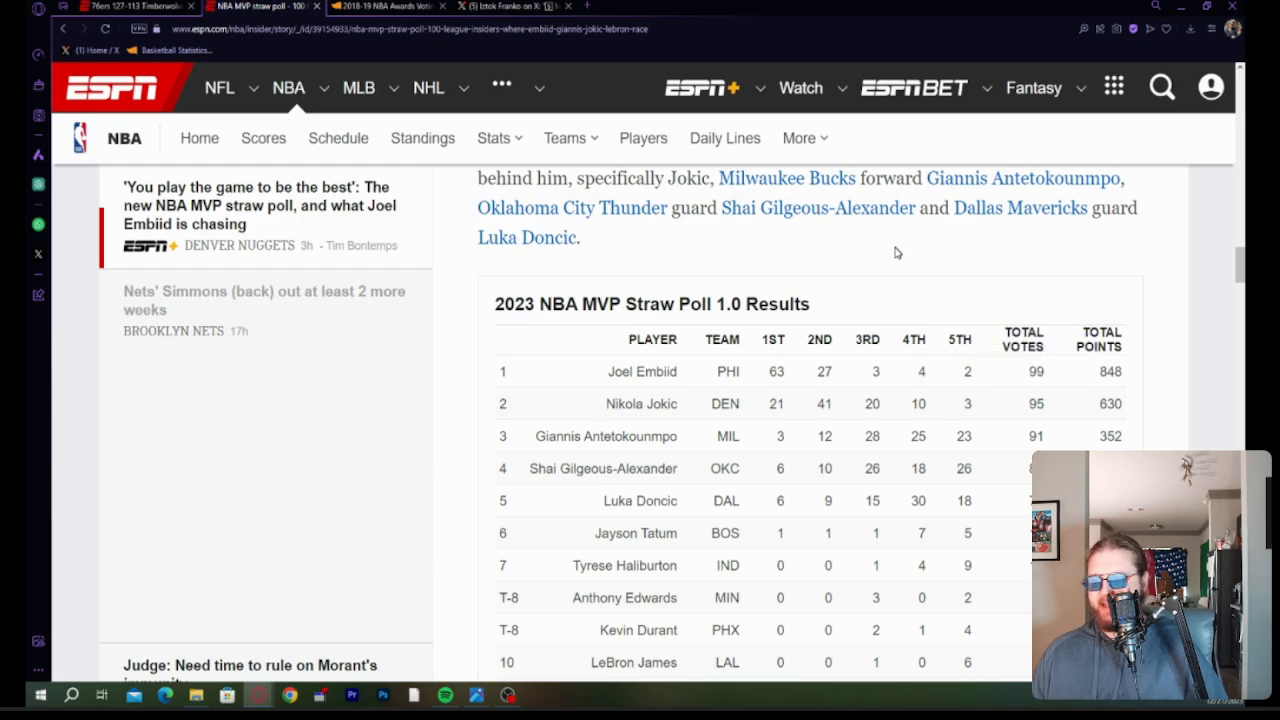
{"action": "mouse_move", "coordinate": [877, 283]}
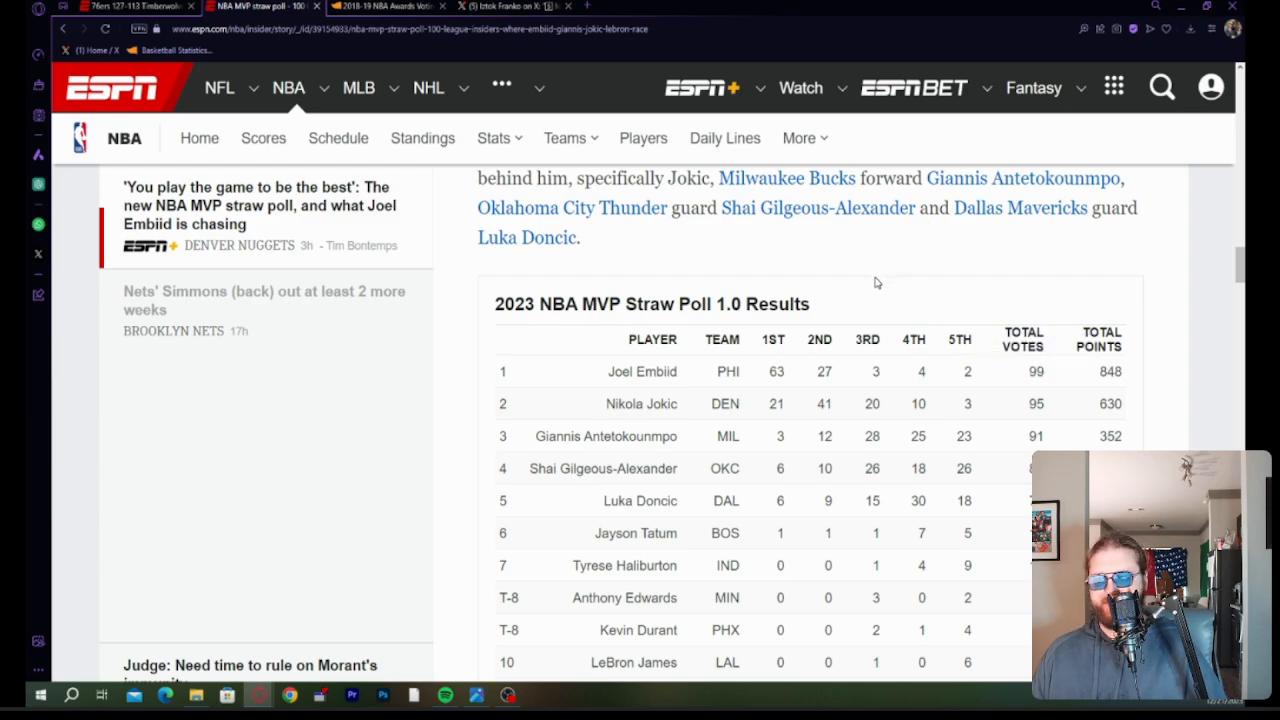
{"action": "mouse_move", "coordinate": [872, 290]}
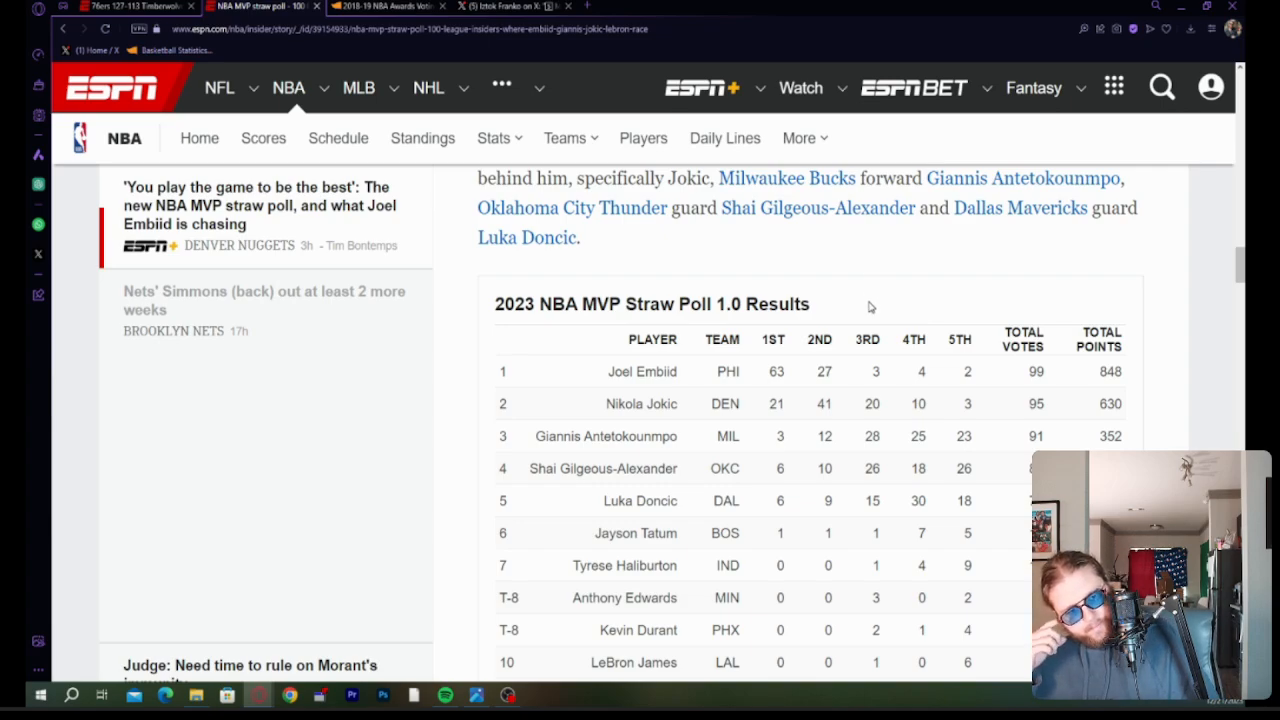
{"action": "mouse_move", "coordinate": [858, 318]}
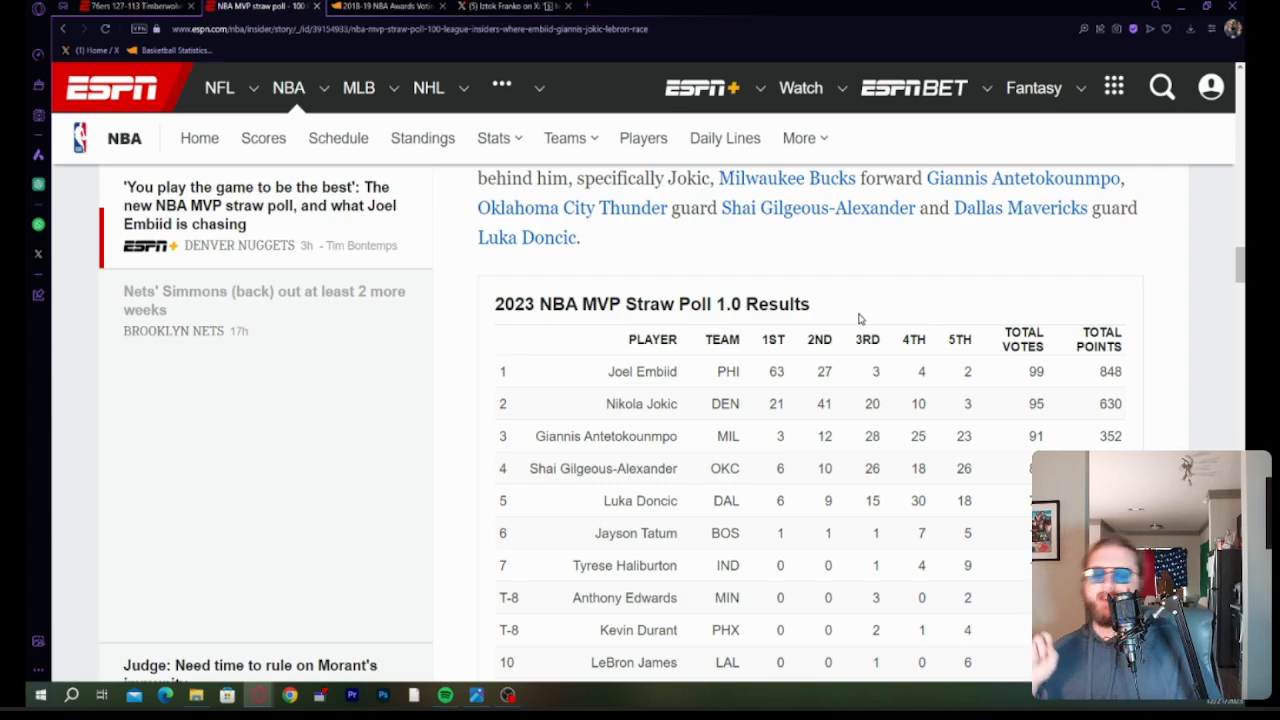
{"action": "mouse_move", "coordinate": [648, 37]}
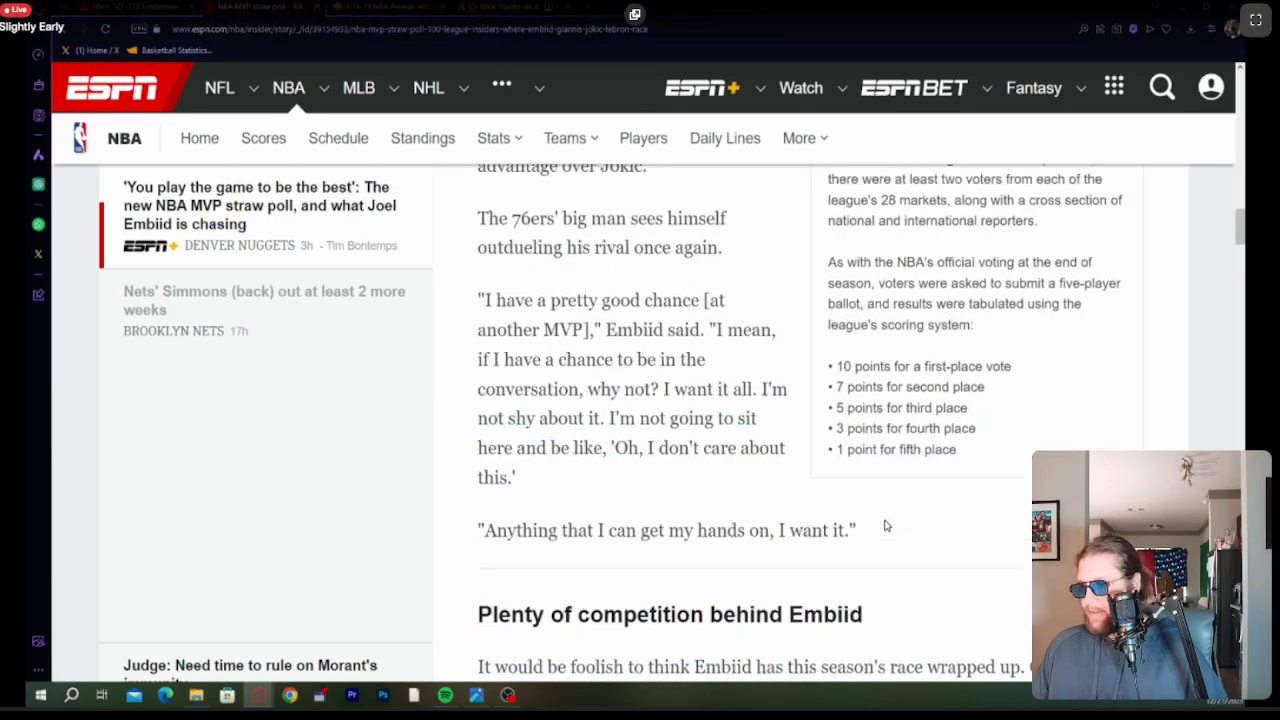
{"action": "scroll", "scroll_direction": "up", "scroll_amount": 3}
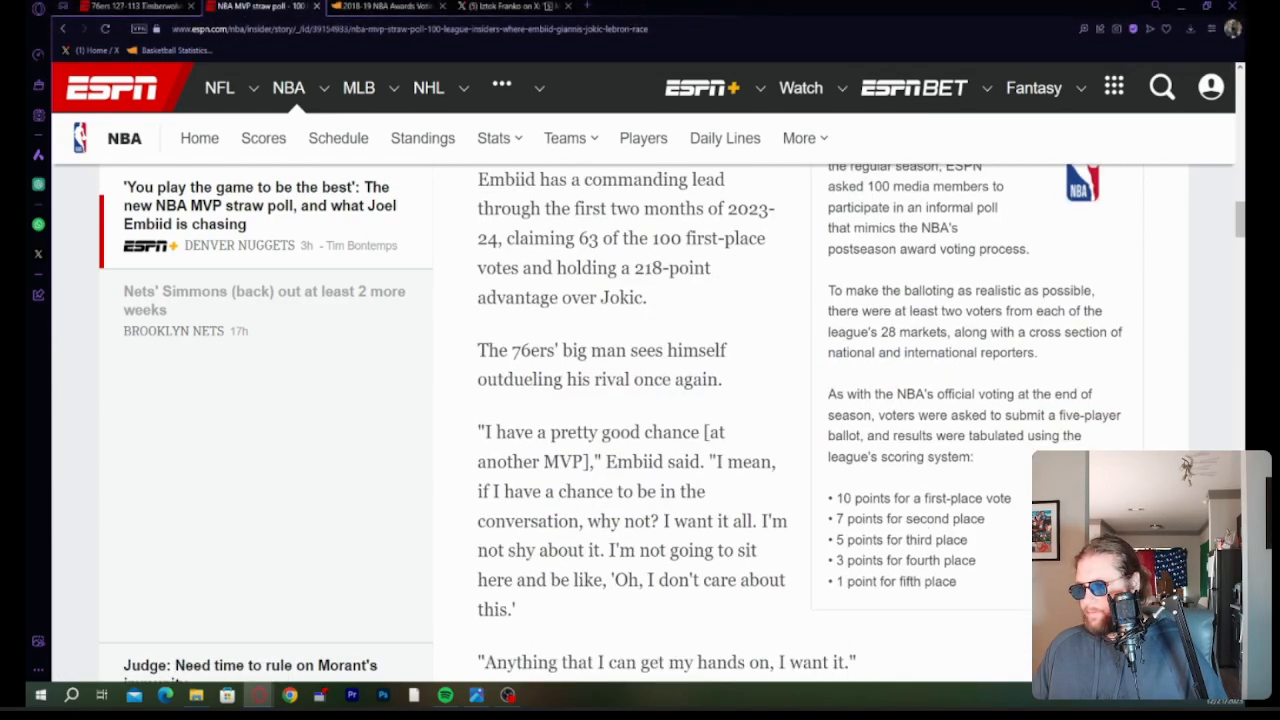
{"action": "scroll", "scroll_direction": "down", "scroll_amount": 3}
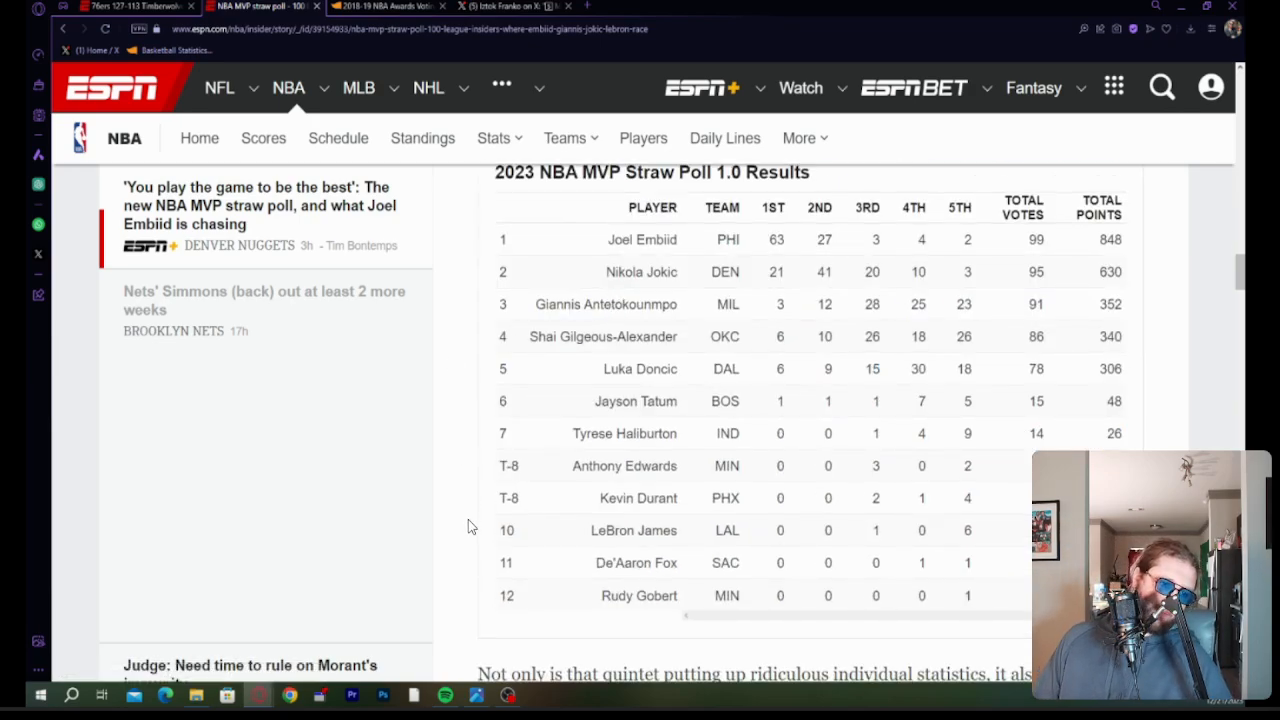
{"action": "mouse_move", "coordinate": [456, 533]}
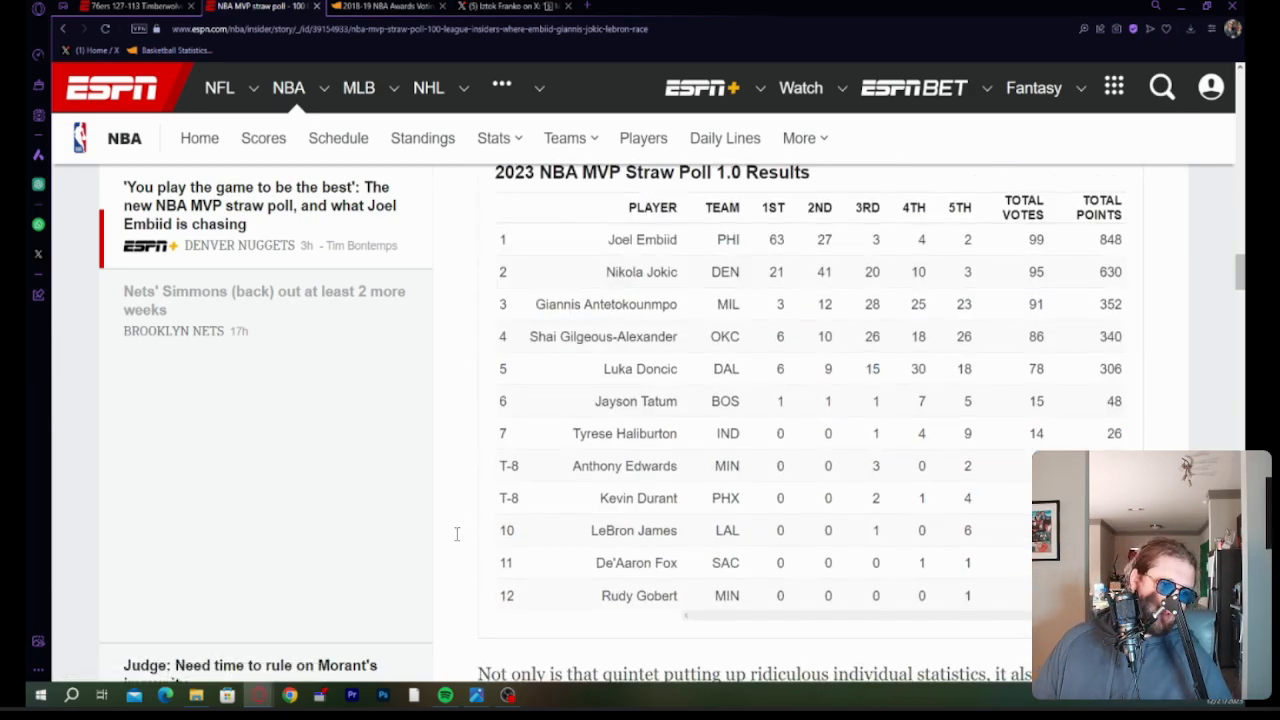
{"action": "mouse_move", "coordinate": [453, 556]}
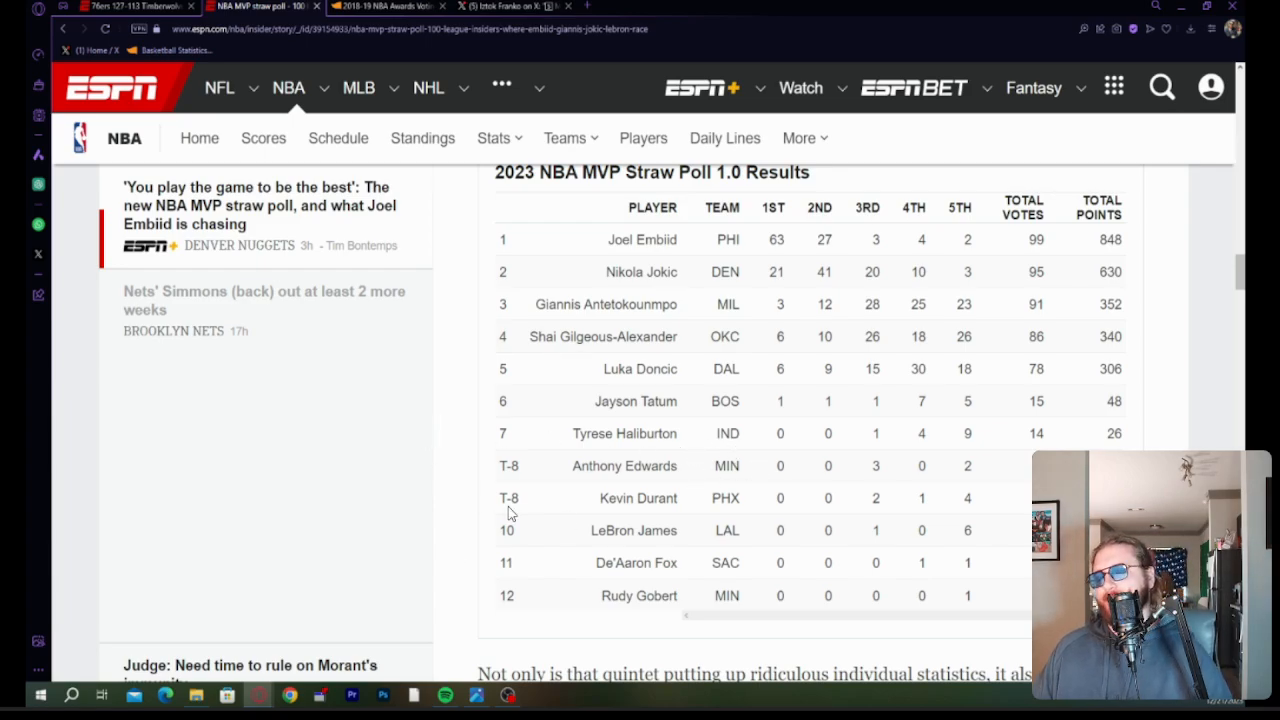
{"action": "mouse_move", "coordinate": [413, 533]}
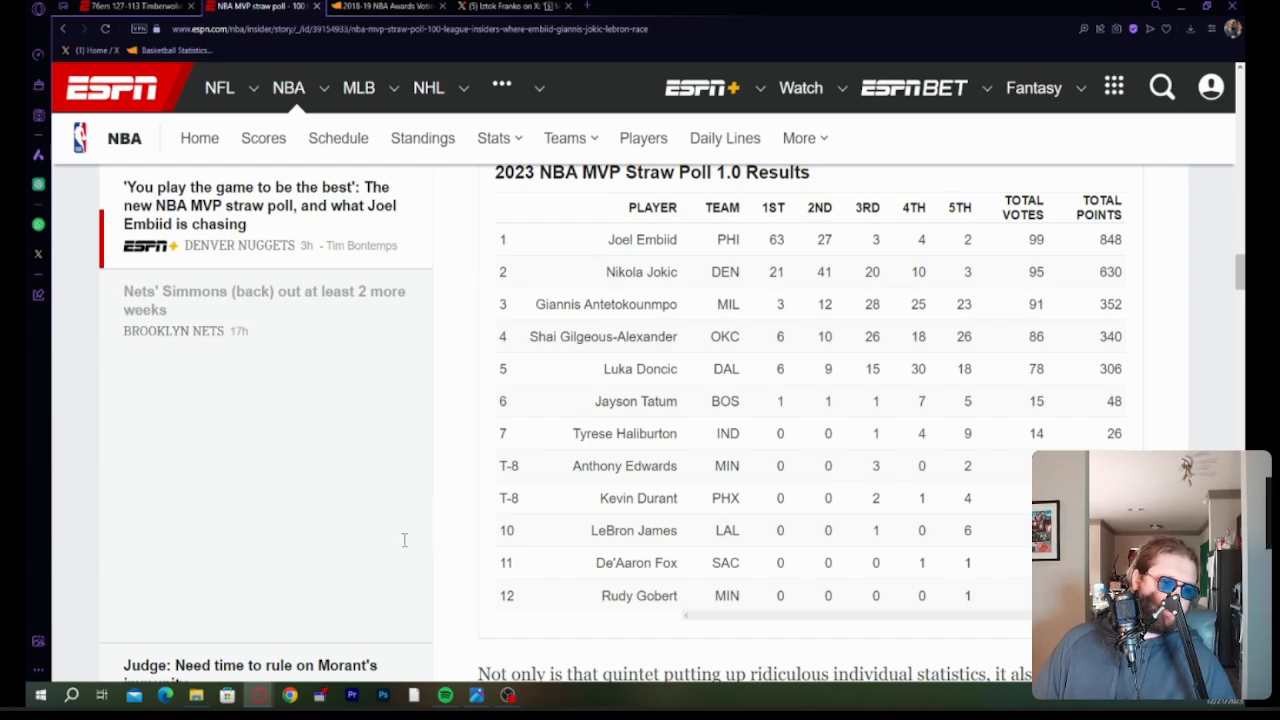
{"action": "mouse_move", "coordinate": [398, 556]}
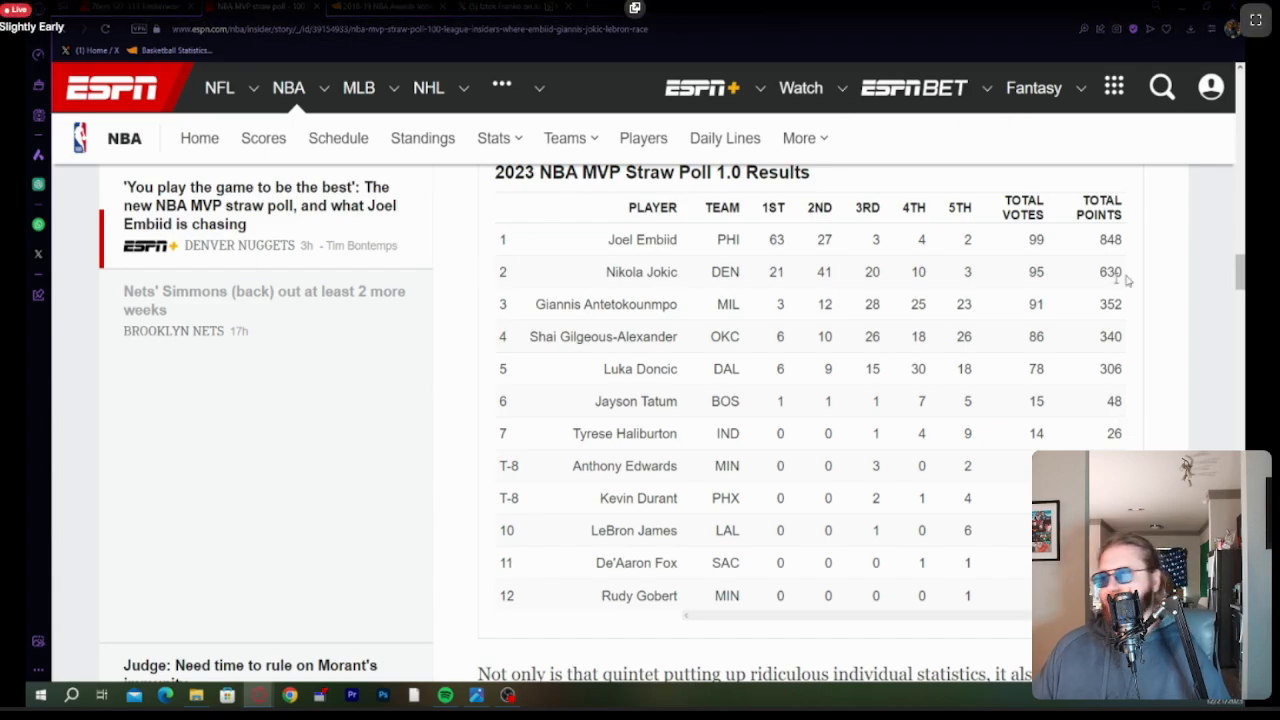
{"action": "mouse_move", "coordinate": [928, 387]}
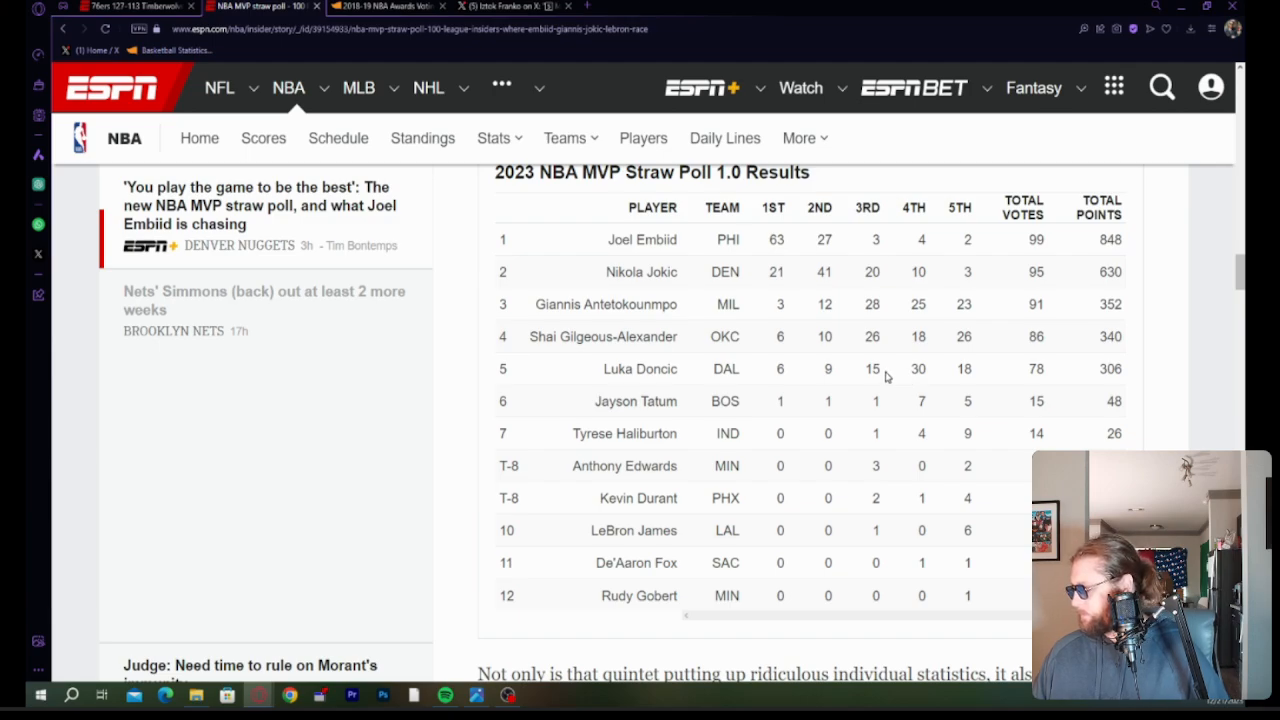
{"action": "mouse_move", "coordinate": [782, 405]}
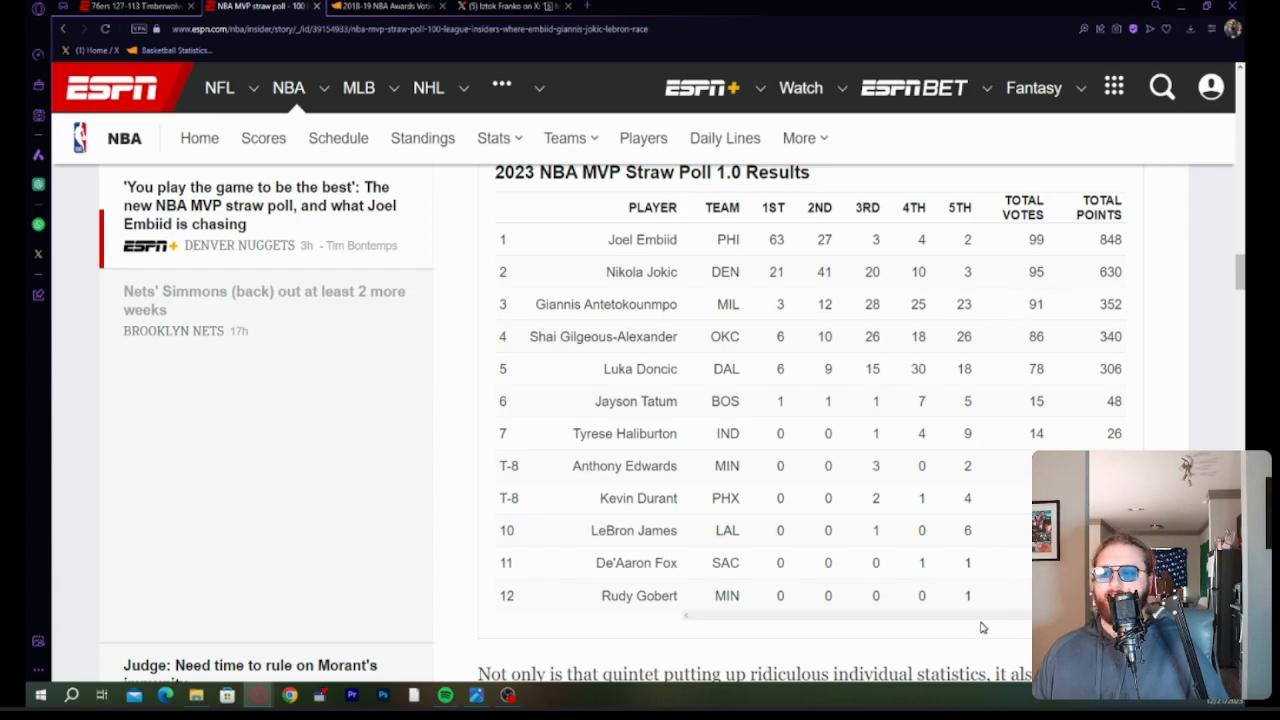
{"action": "mouse_move", "coordinate": [920, 628]}
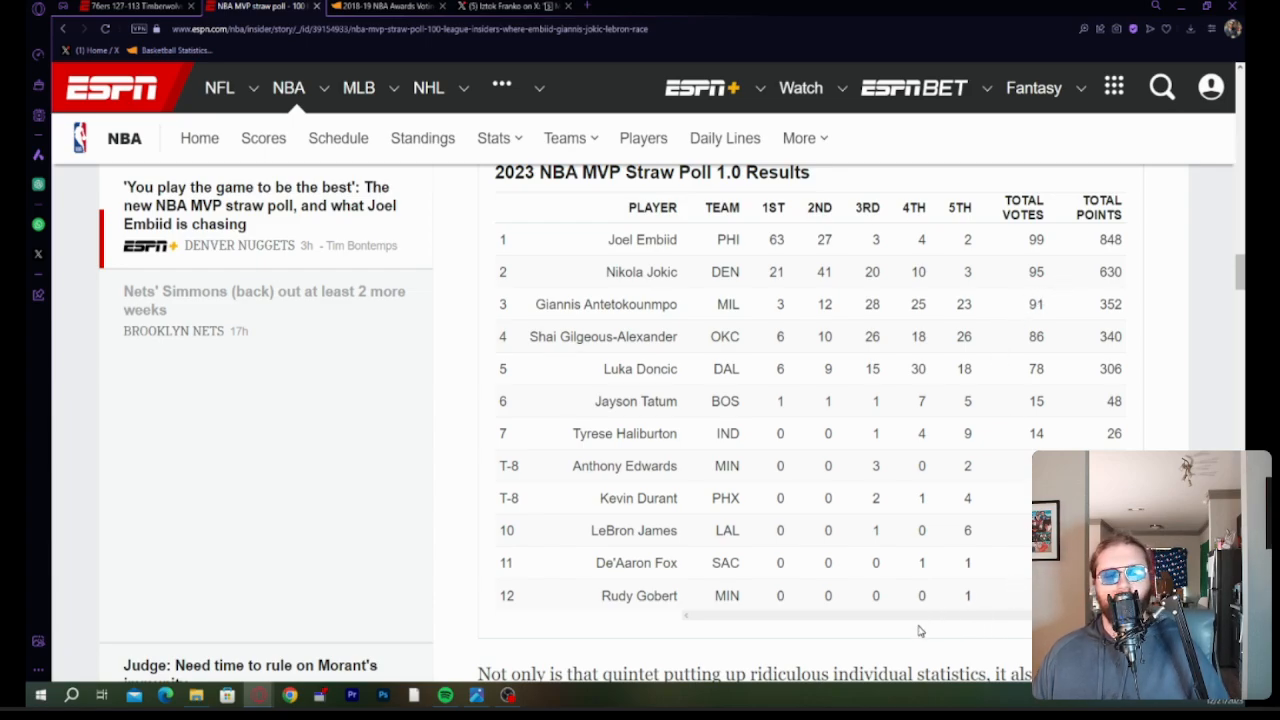
Focus the ESPN MVP straw poll table on LeBron James's 10th-place entry.
{"action": "double_click", "coordinate": [780, 530]}
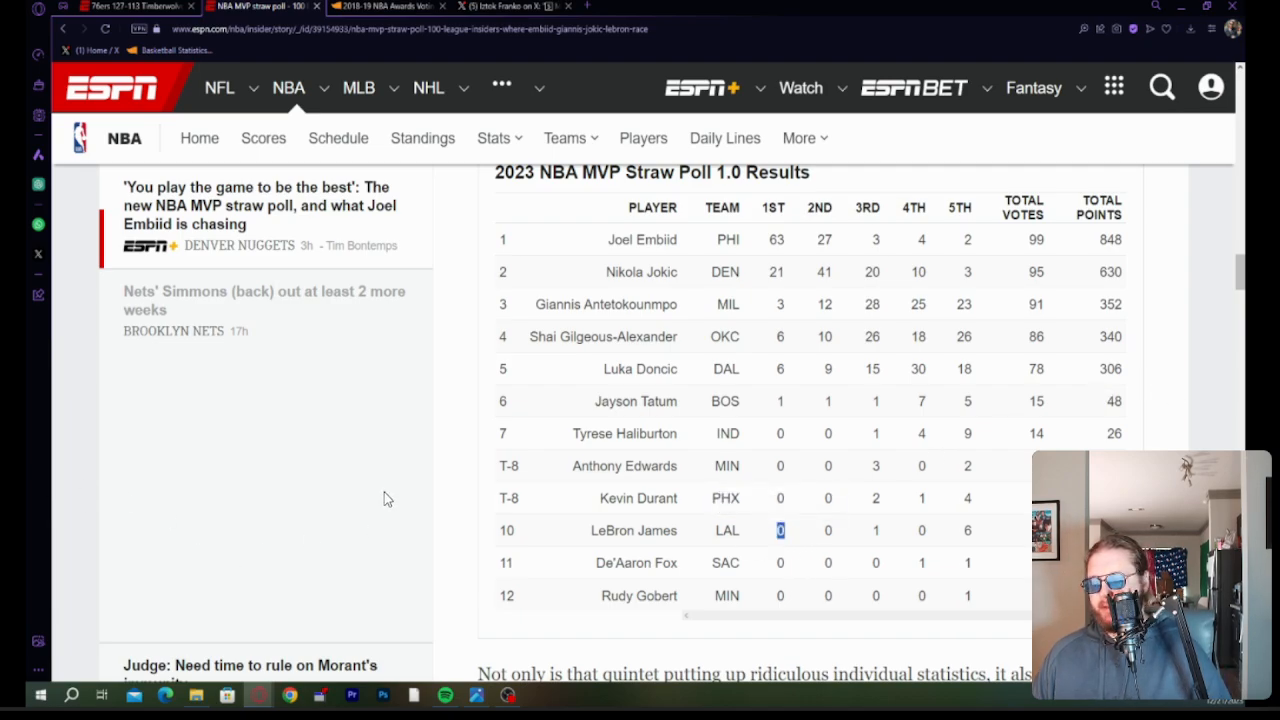
{"action": "mouse_move", "coordinate": [345, 495]}
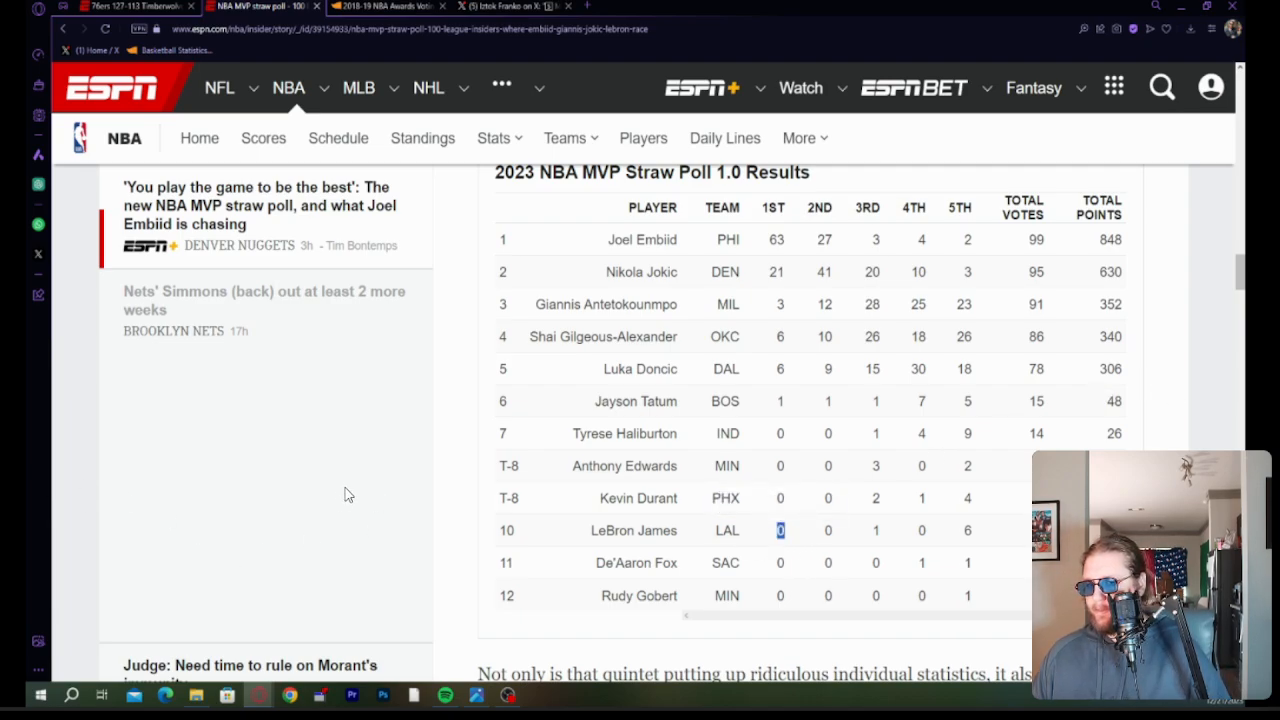
{"action": "mouse_move", "coordinate": [363, 476]}
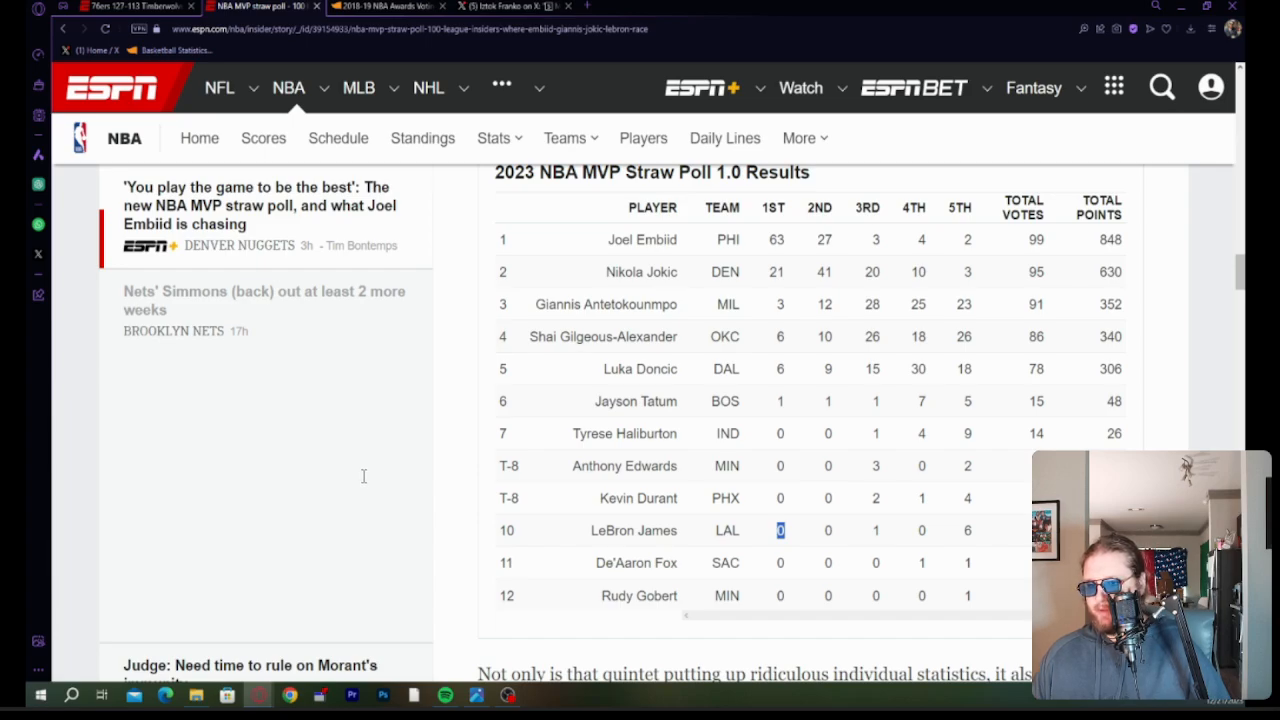
{"action": "mouse_move", "coordinate": [327, 487]}
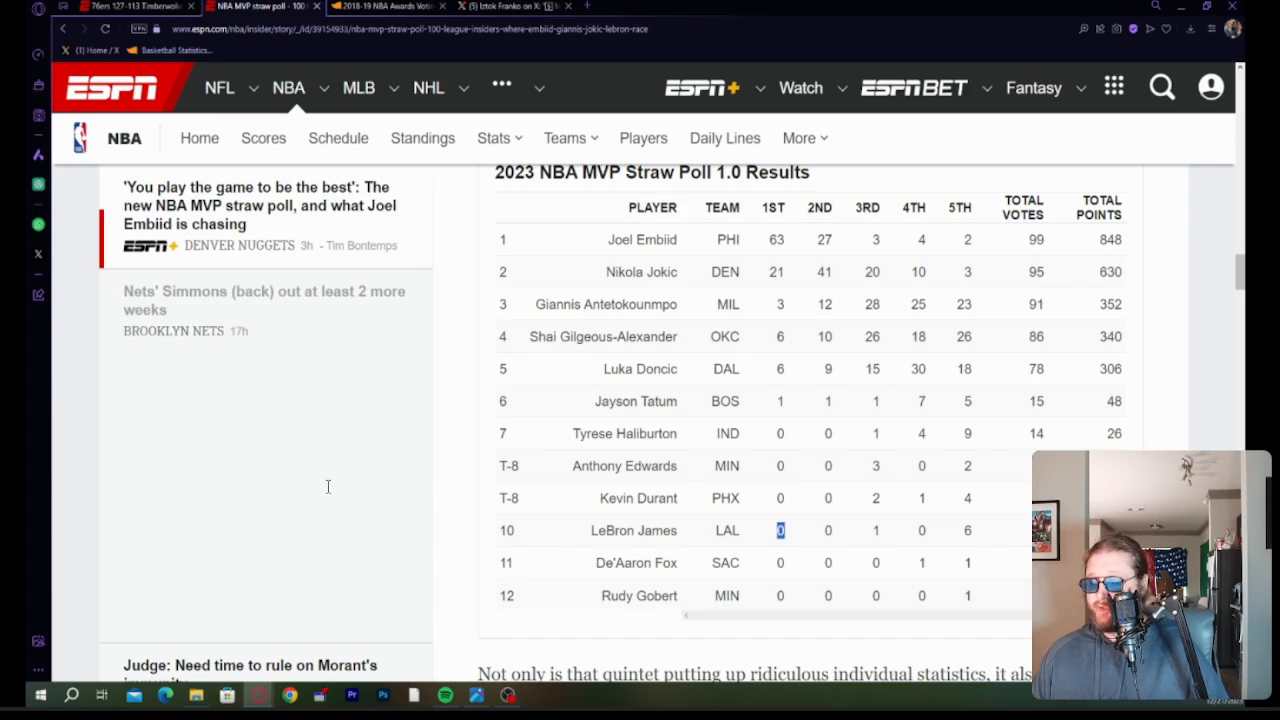
{"action": "mouse_move", "coordinate": [388, 445]}
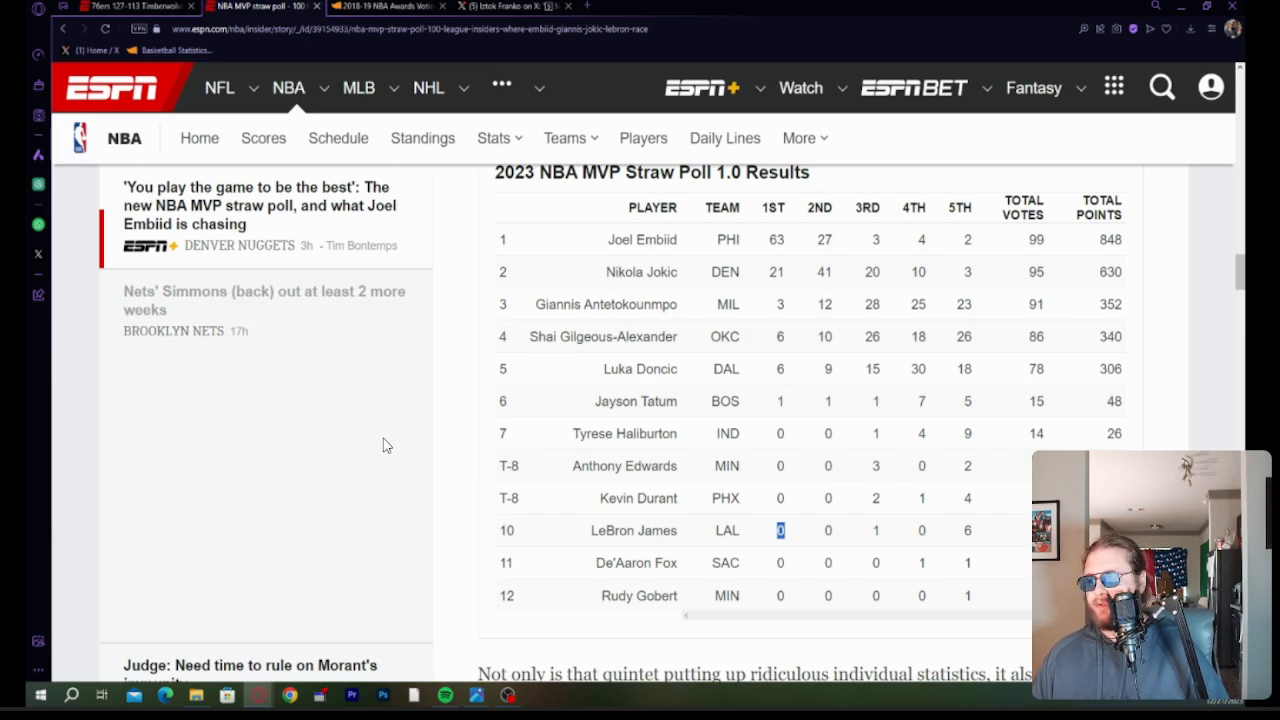
{"action": "mouse_move", "coordinate": [836, 328]}
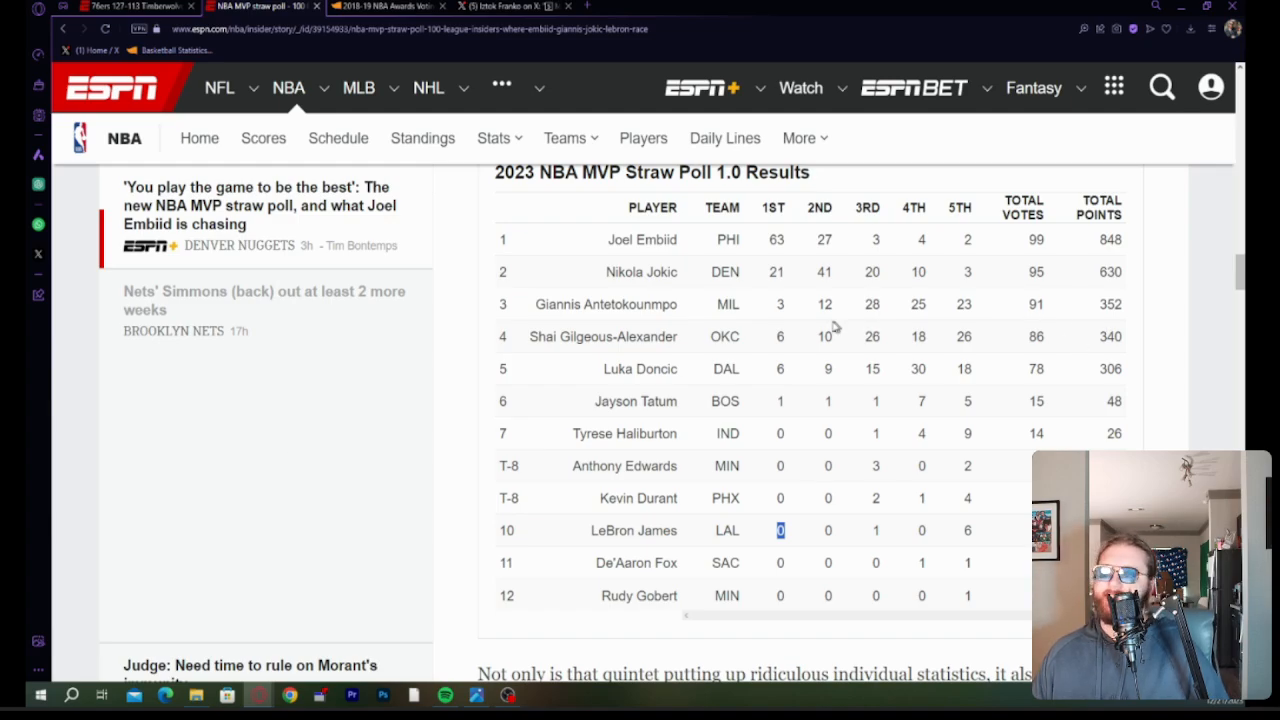
{"action": "mouse_move", "coordinate": [548, 447]}
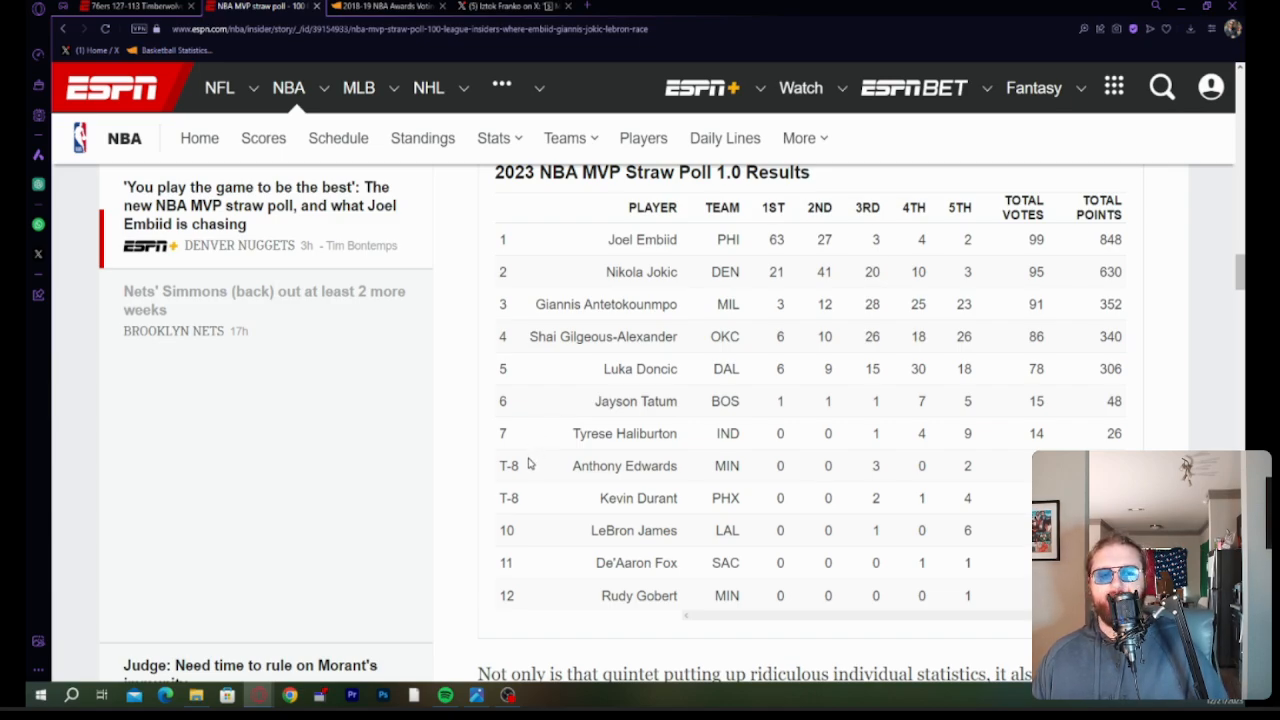
{"action": "mouse_move", "coordinate": [240, 478]}
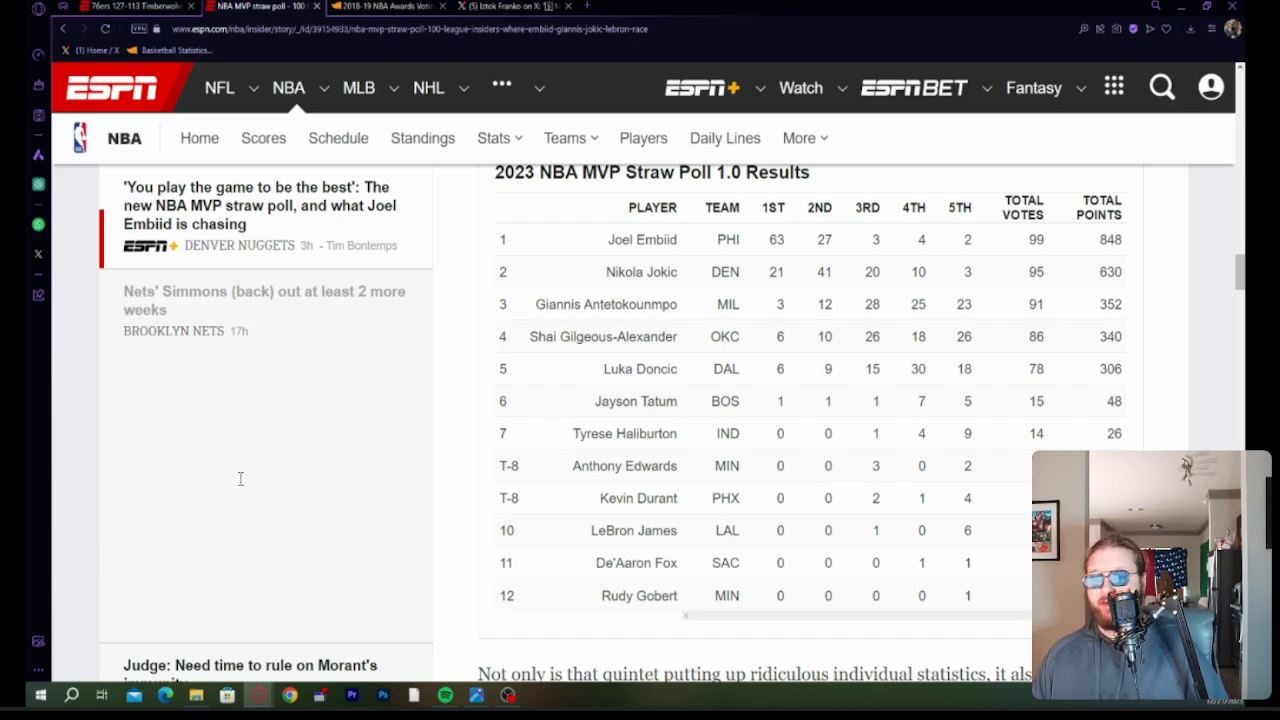
{"action": "mouse_move", "coordinate": [343, 538]}
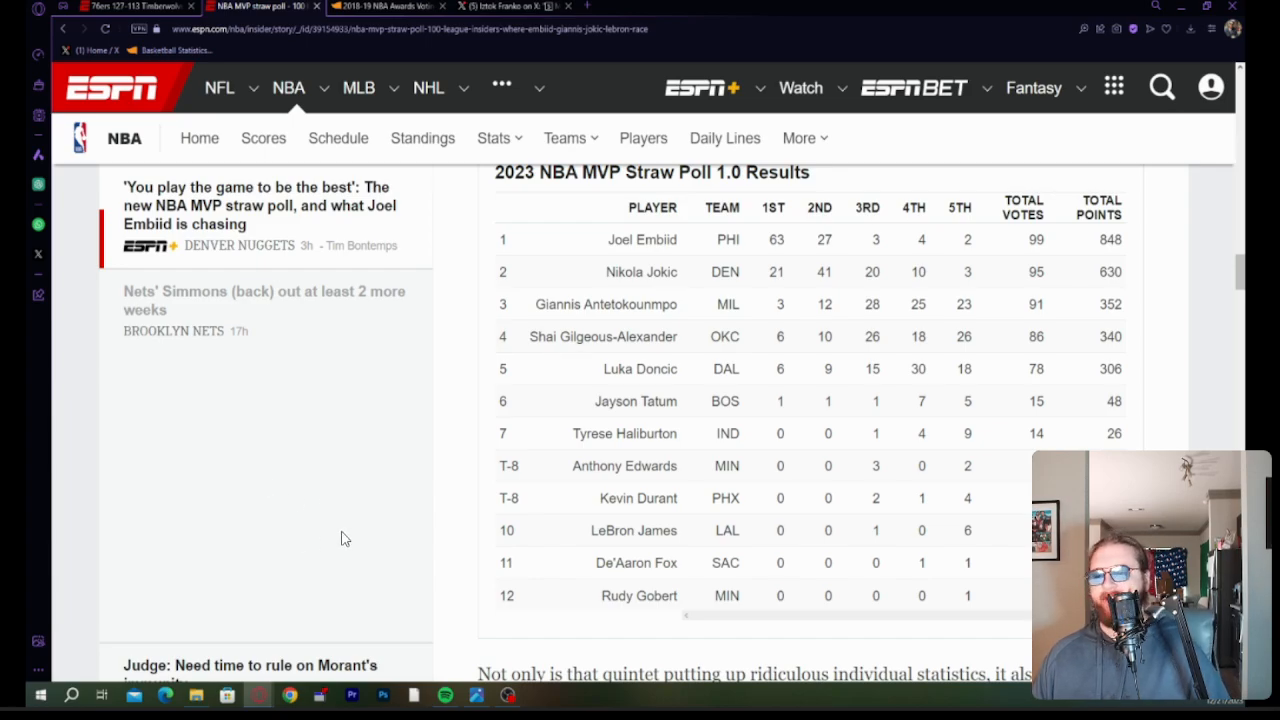
{"action": "mouse_move", "coordinate": [305, 566]}
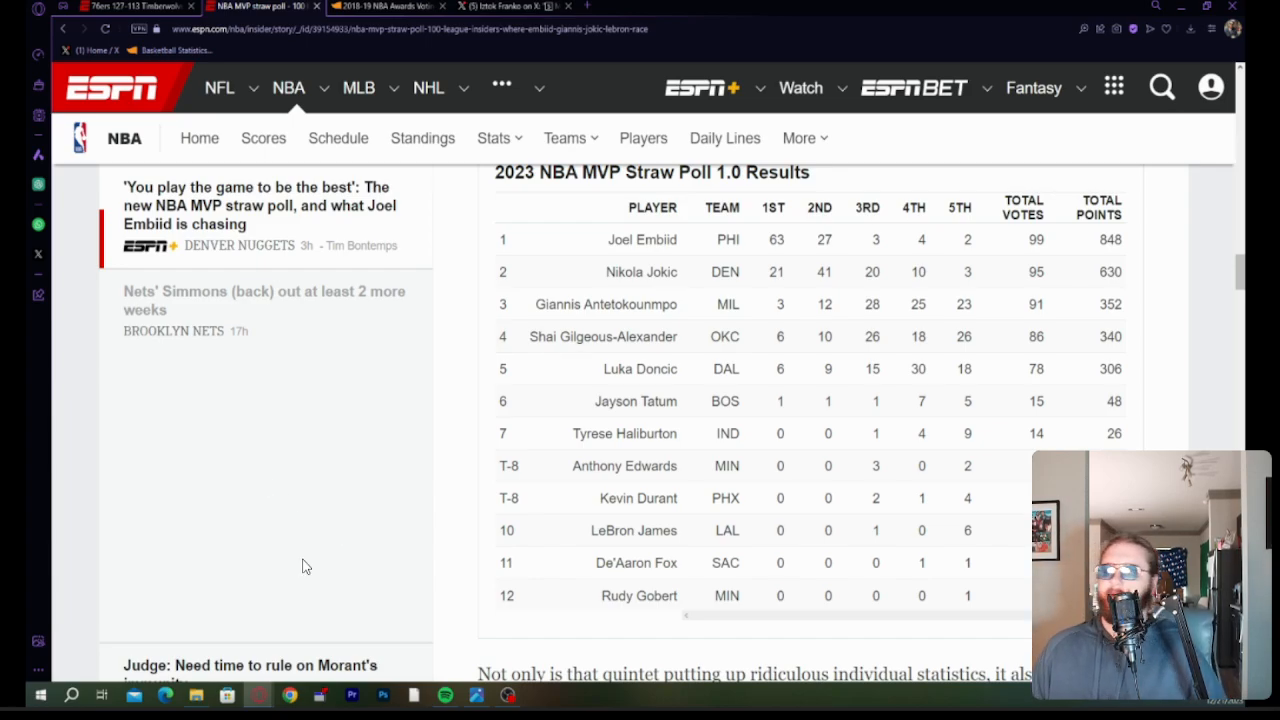
{"action": "mouse_move", "coordinate": [213, 436]}
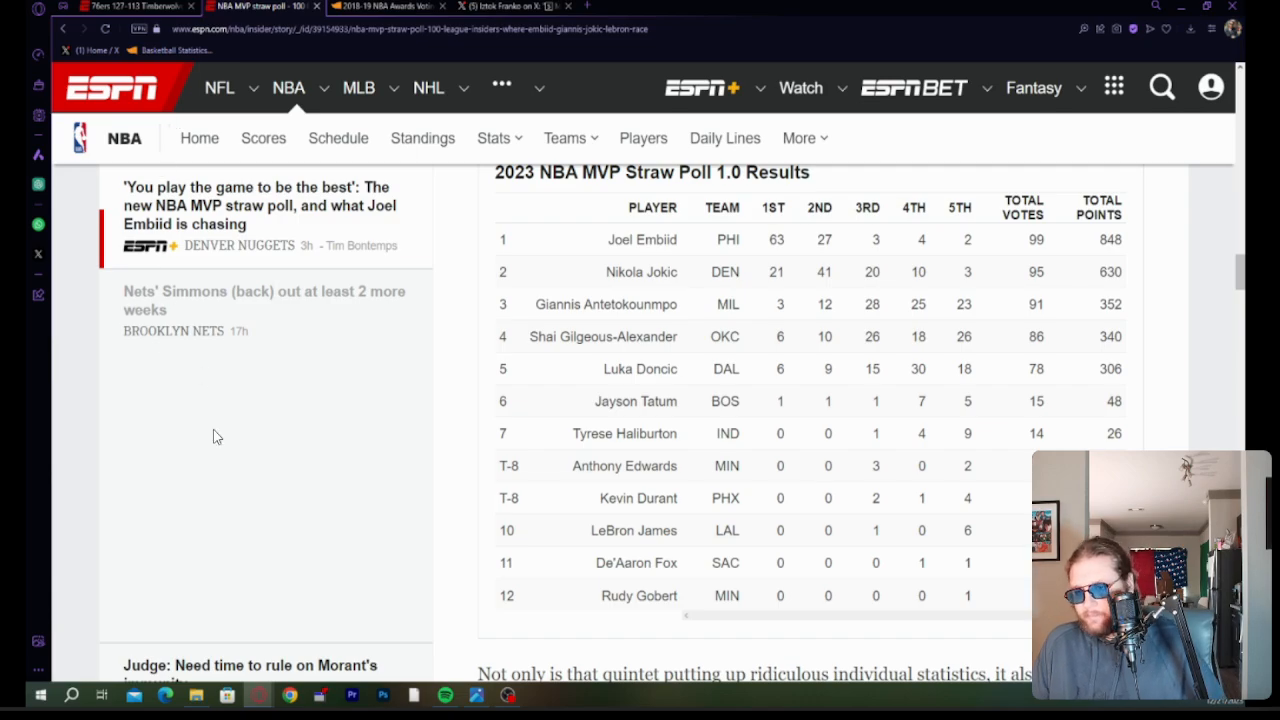
{"action": "mouse_move", "coordinate": [898, 400]}
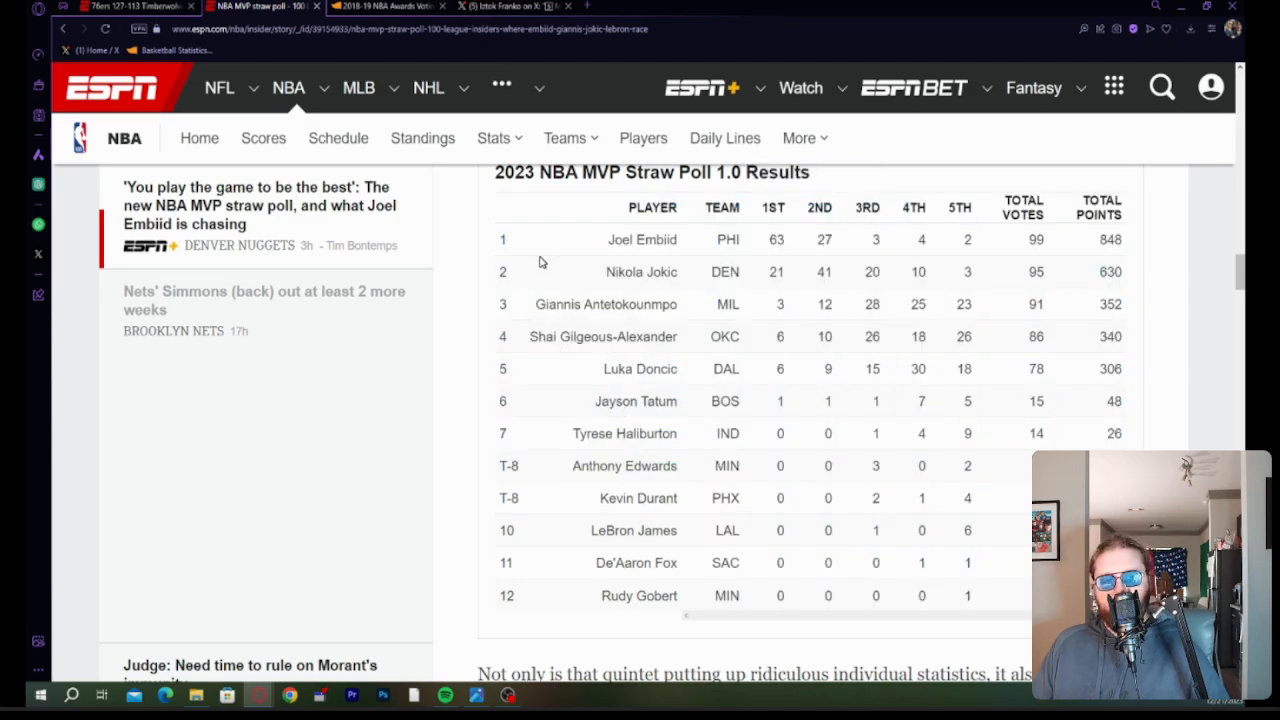
{"action": "mouse_move", "coordinate": [565, 580]}
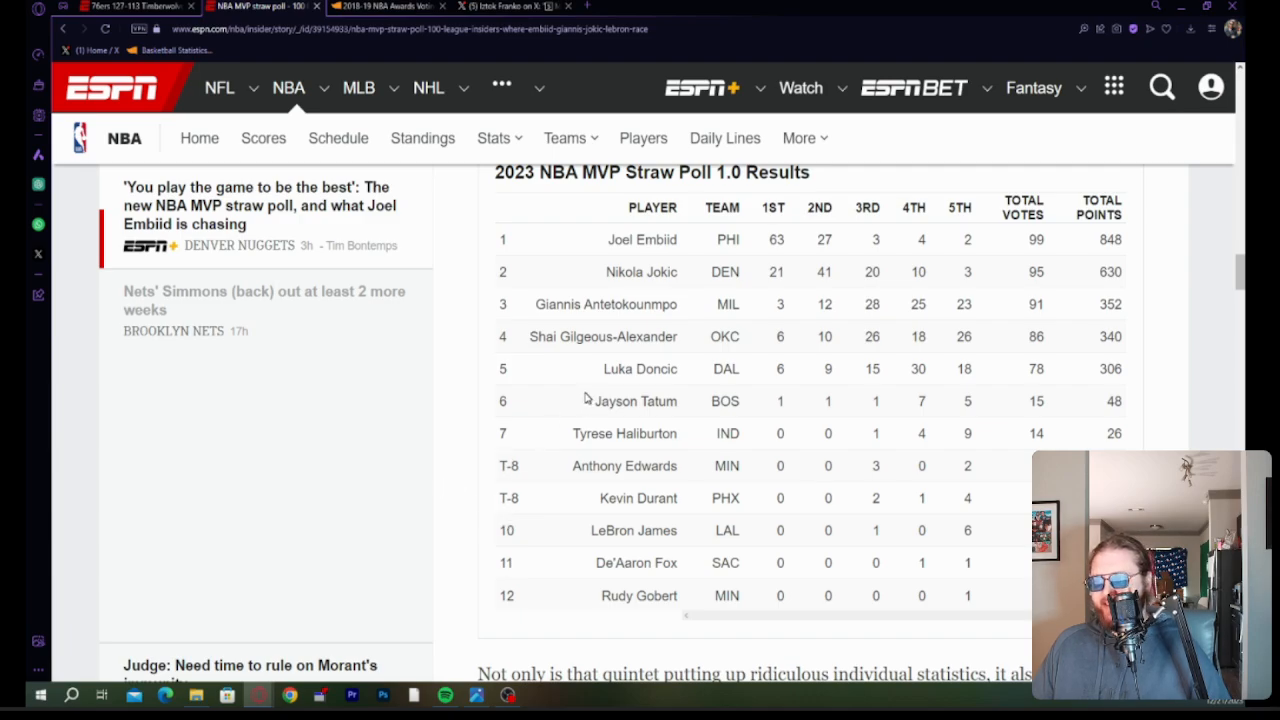
{"action": "mouse_move", "coordinate": [555, 395]}
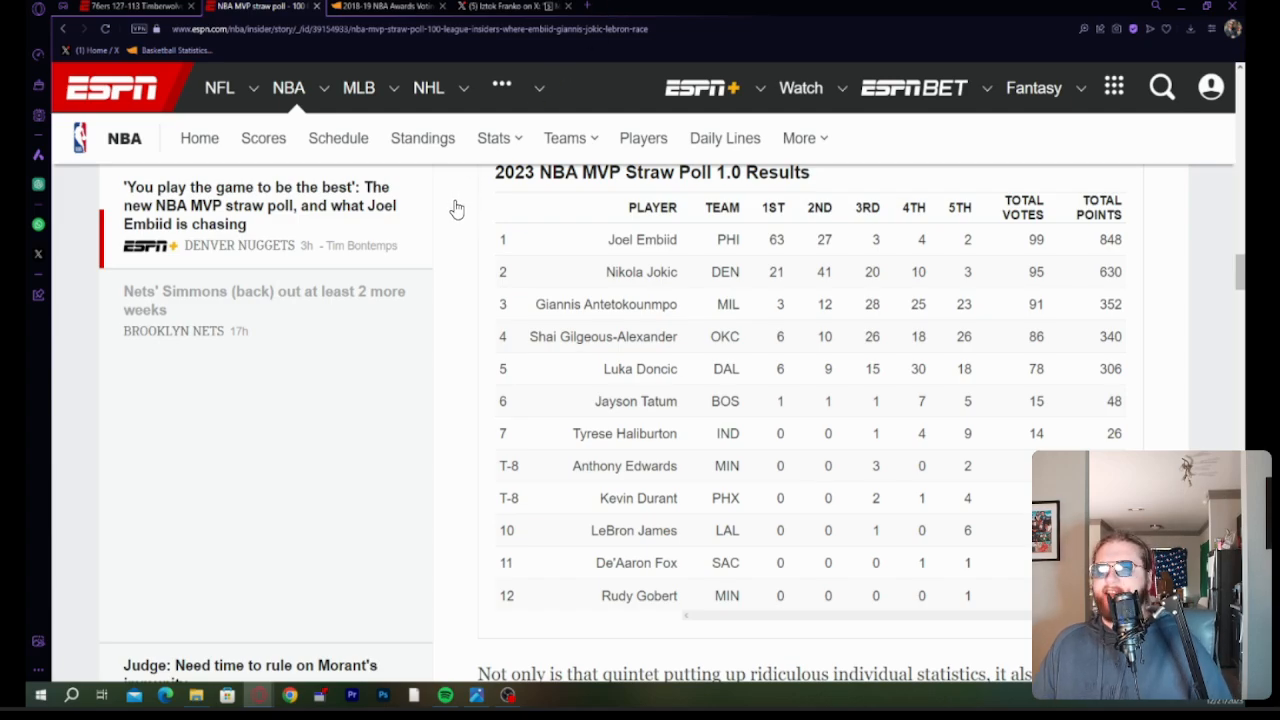
{"action": "mouse_move", "coordinate": [473, 505]}
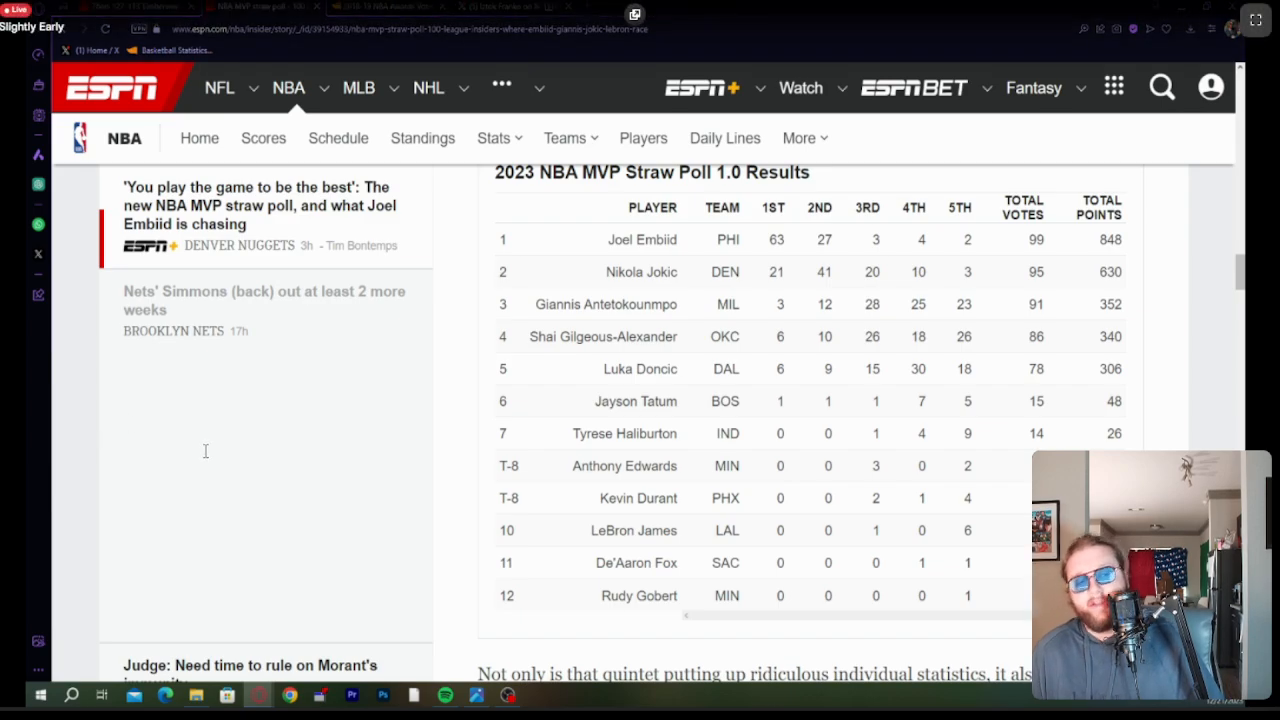
{"action": "mouse_move", "coordinate": [135, 526]}
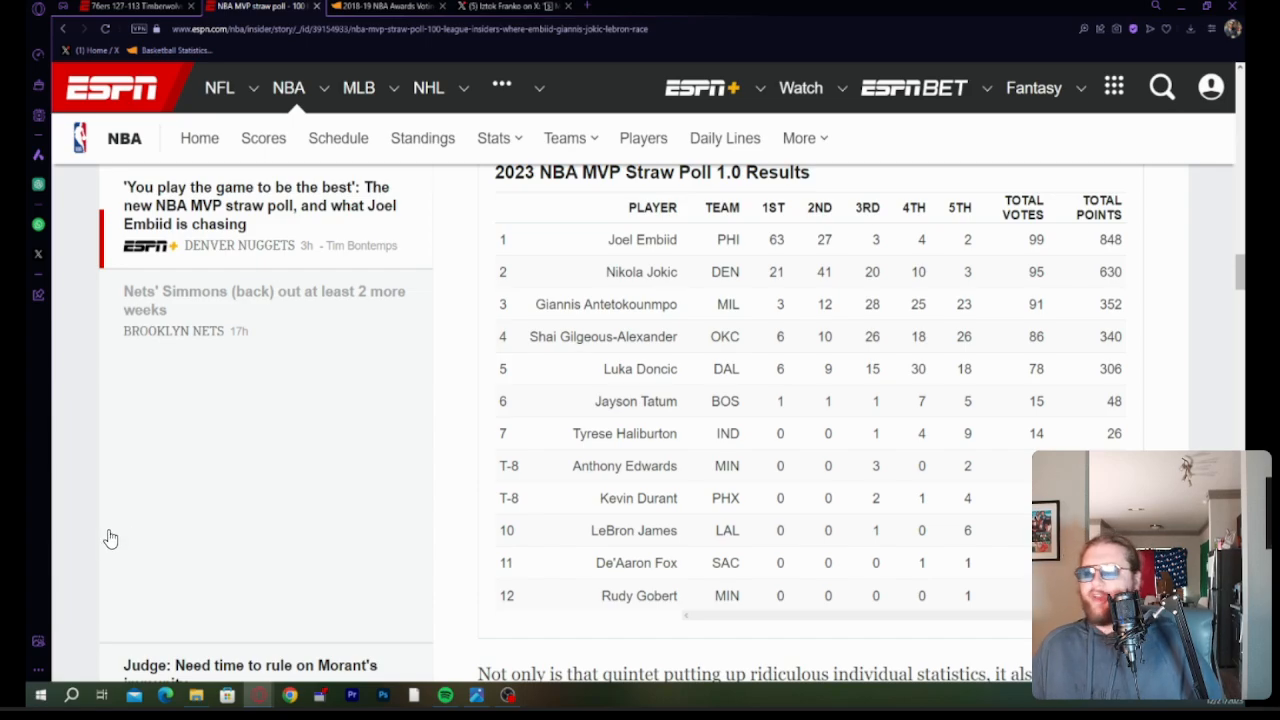
{"action": "mouse_move", "coordinate": [63, 483]}
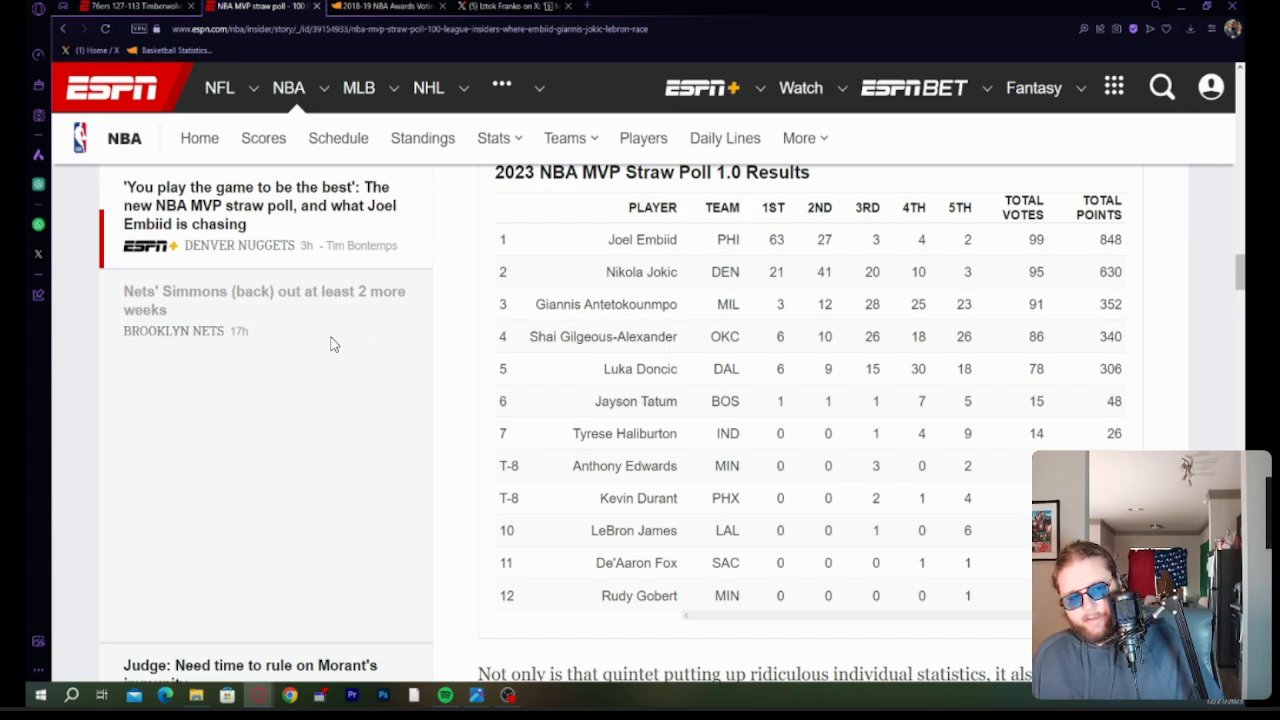
{"action": "mouse_move", "coordinate": [270, 392]}
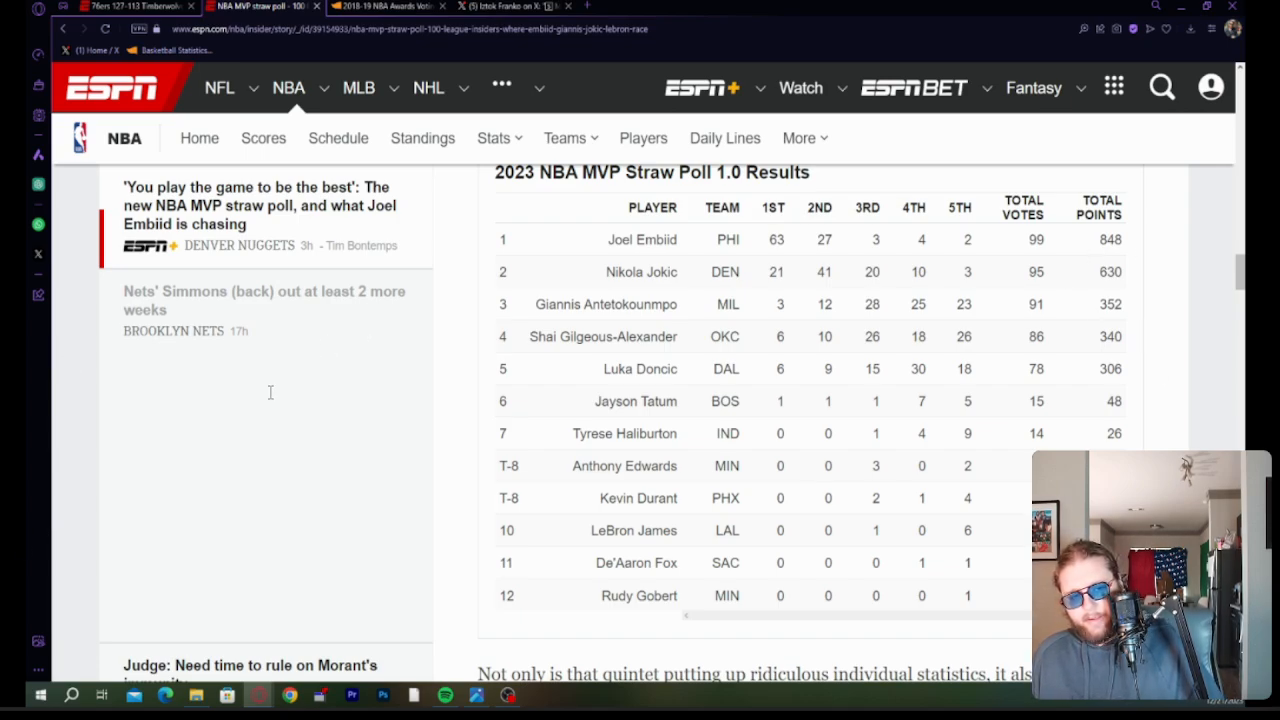
{"action": "mouse_move", "coordinate": [268, 403]}
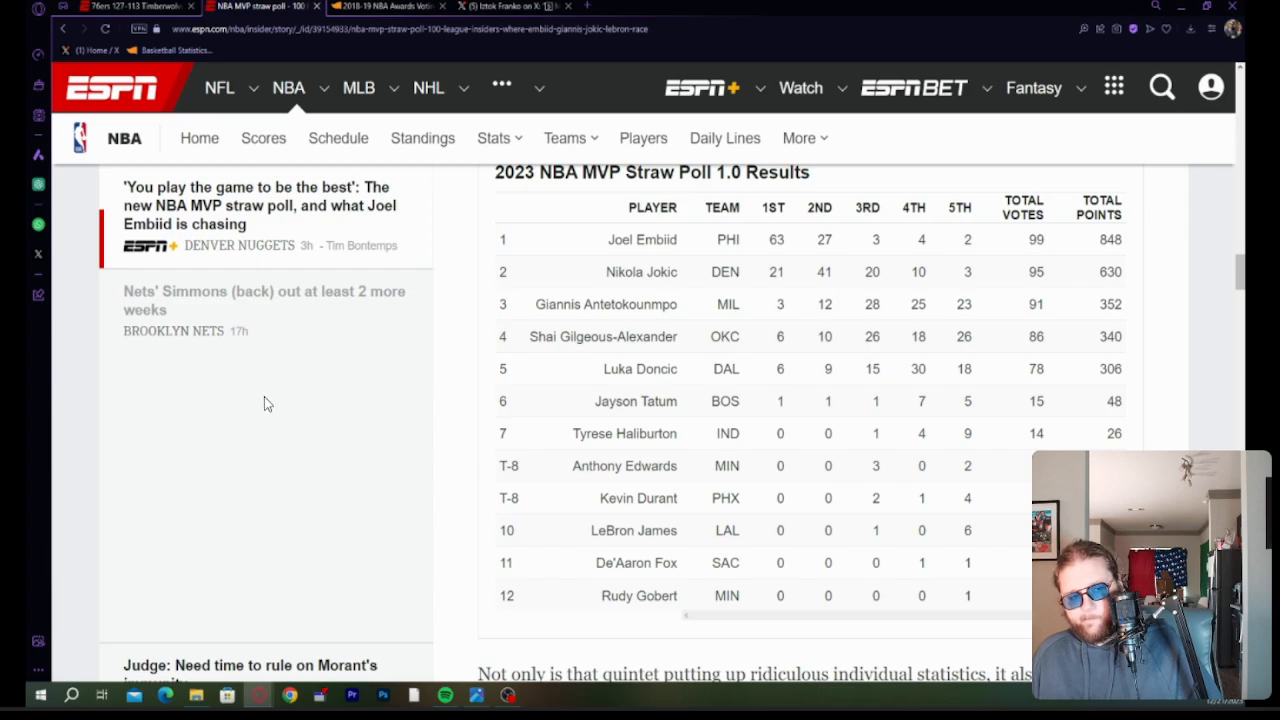
{"action": "mouse_move", "coordinate": [220, 441]}
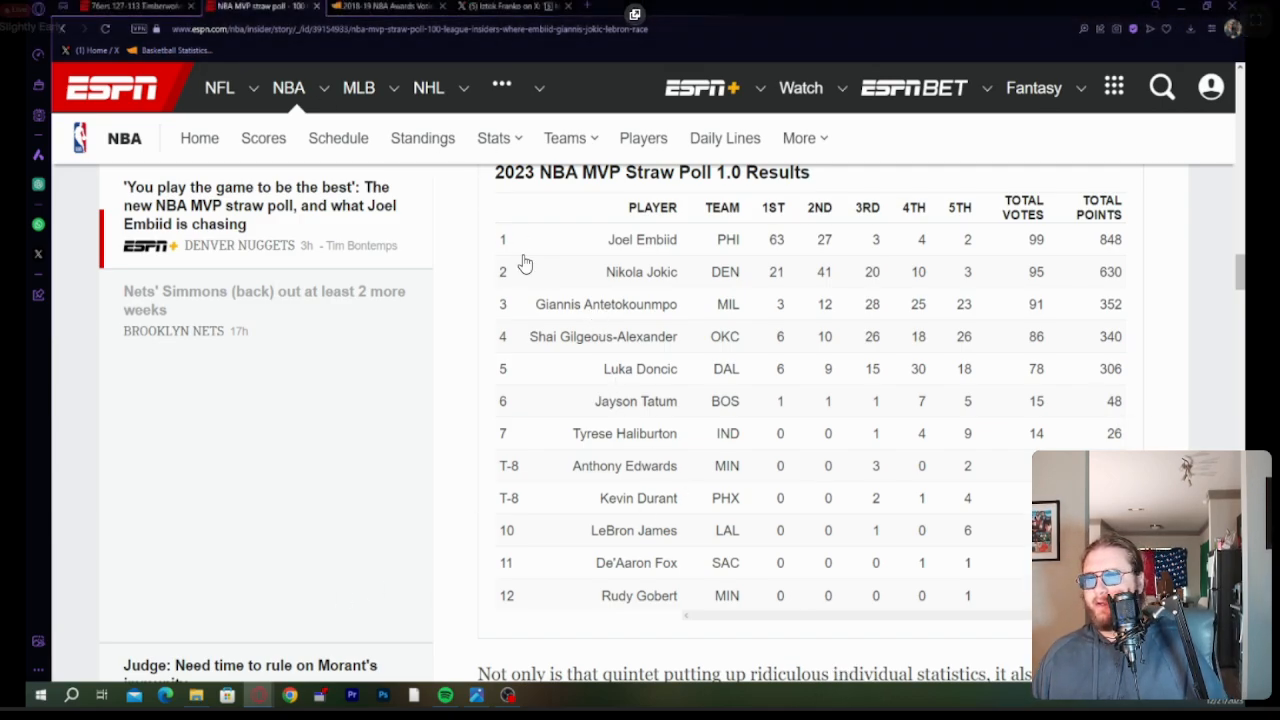
{"action": "mouse_move", "coordinate": [530, 374]}
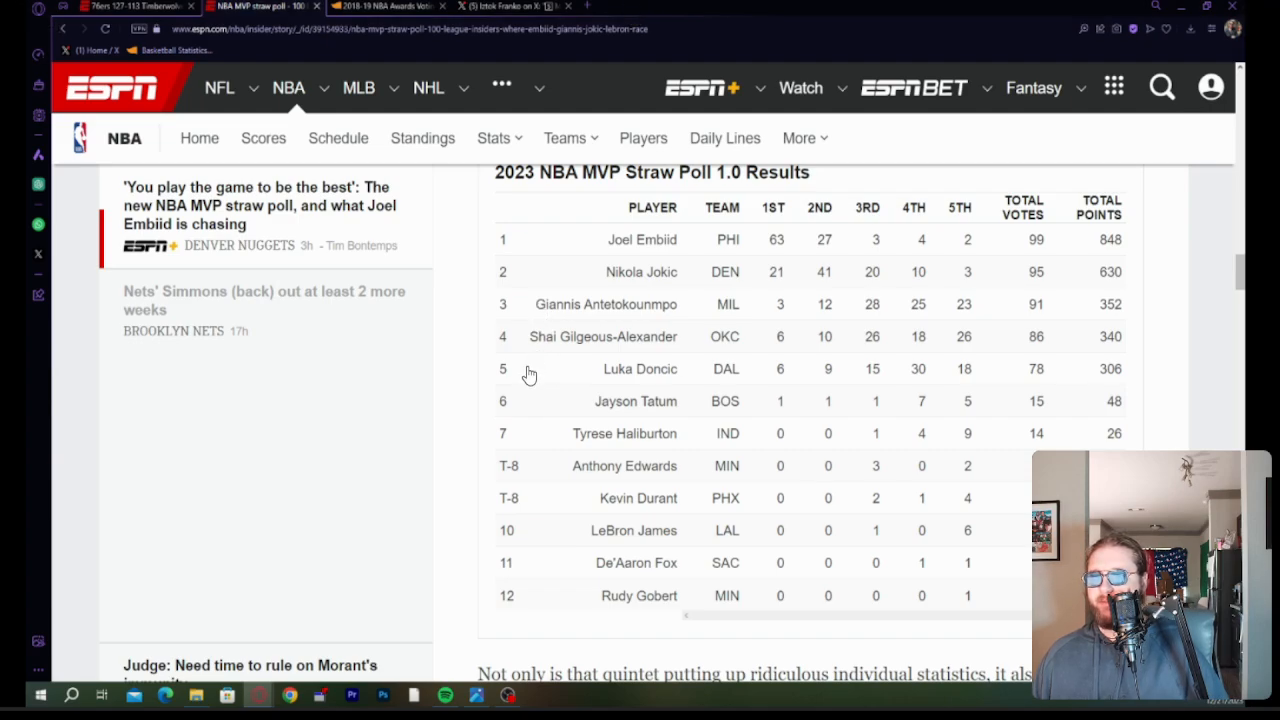
{"action": "mouse_move", "coordinate": [570, 292]}
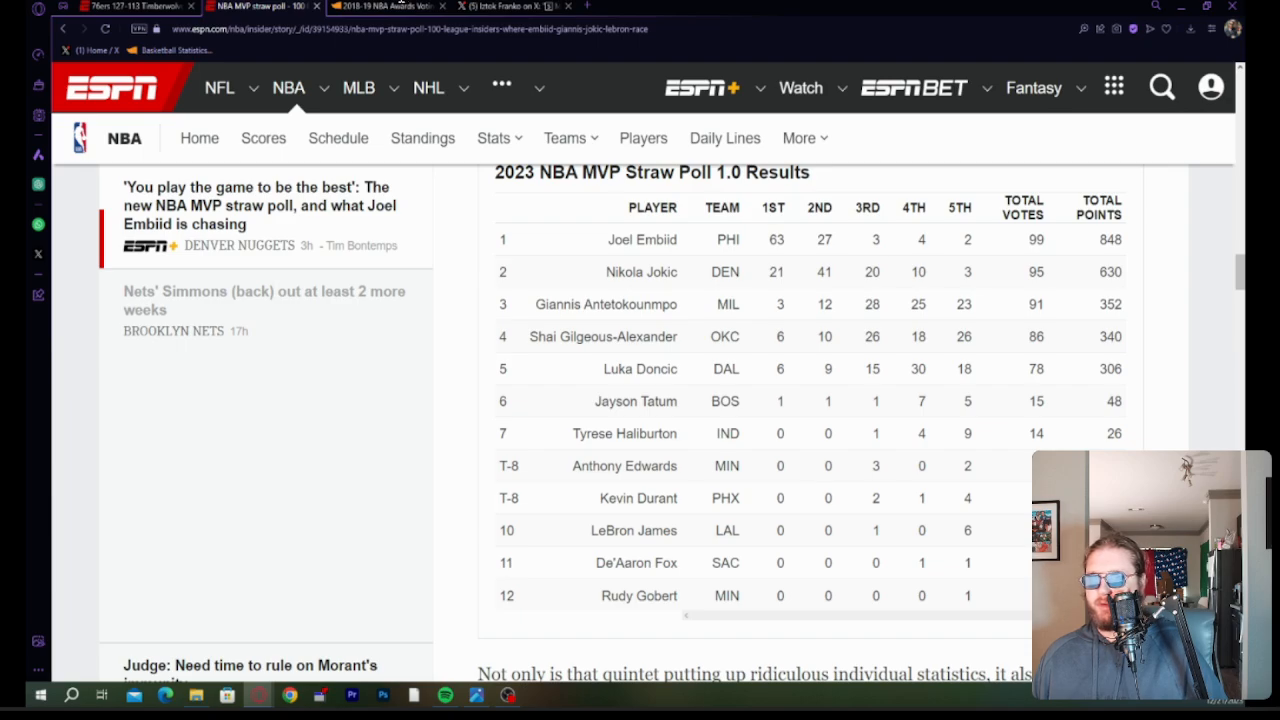
{"action": "mouse_move", "coordinate": [378, 24]}
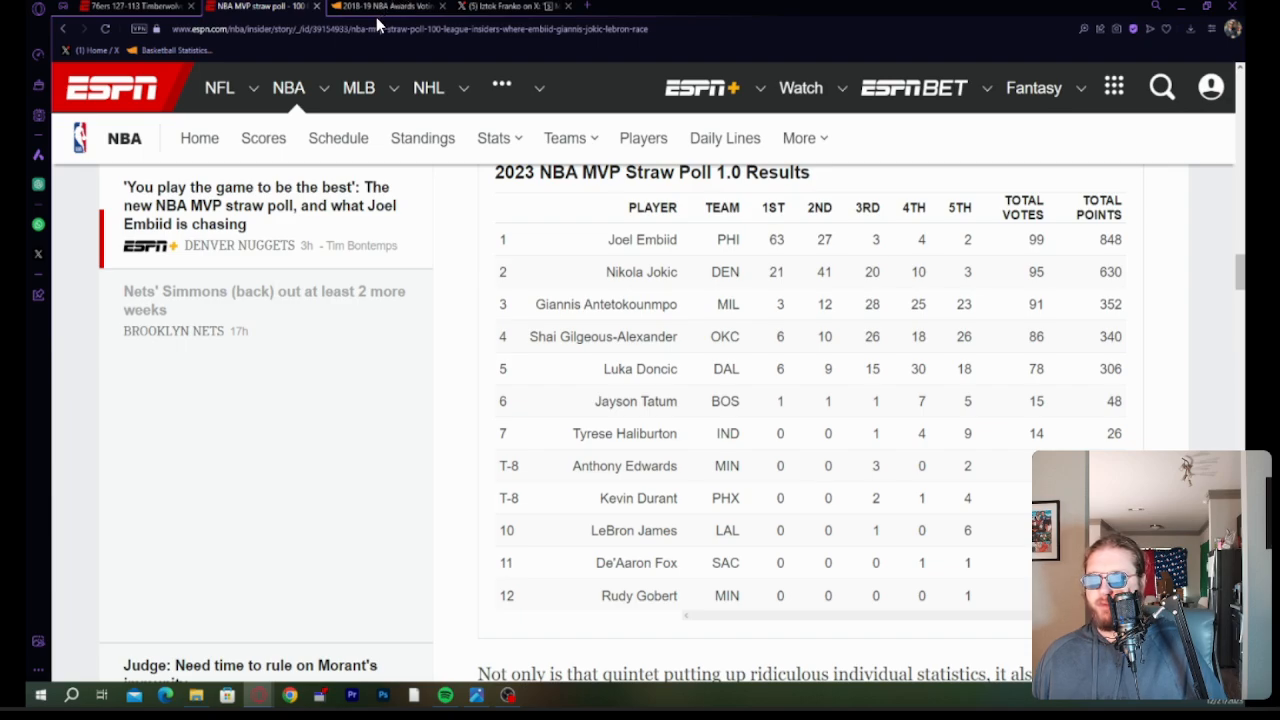
{"action": "mouse_move", "coordinate": [372, 30]}
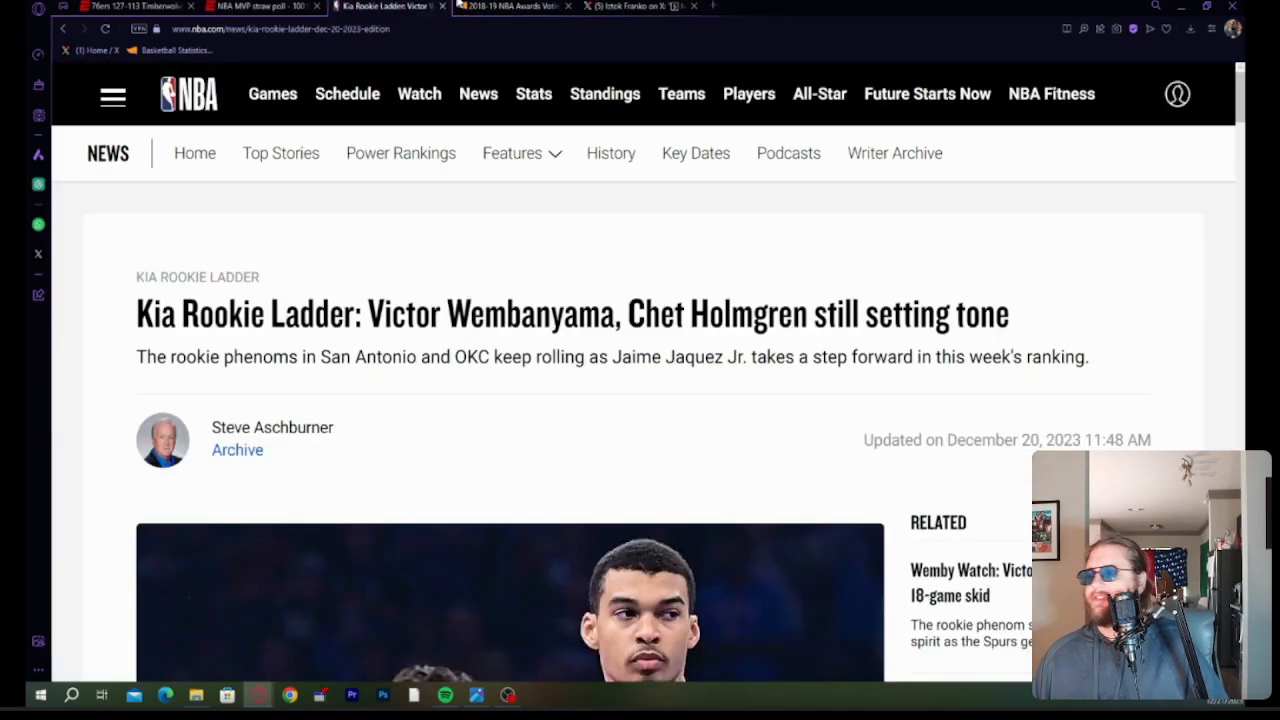
From the ESPN box score page, open the 2023-24 NBA Standings.
{"action": "left_click", "coordinate": [513, 153]}
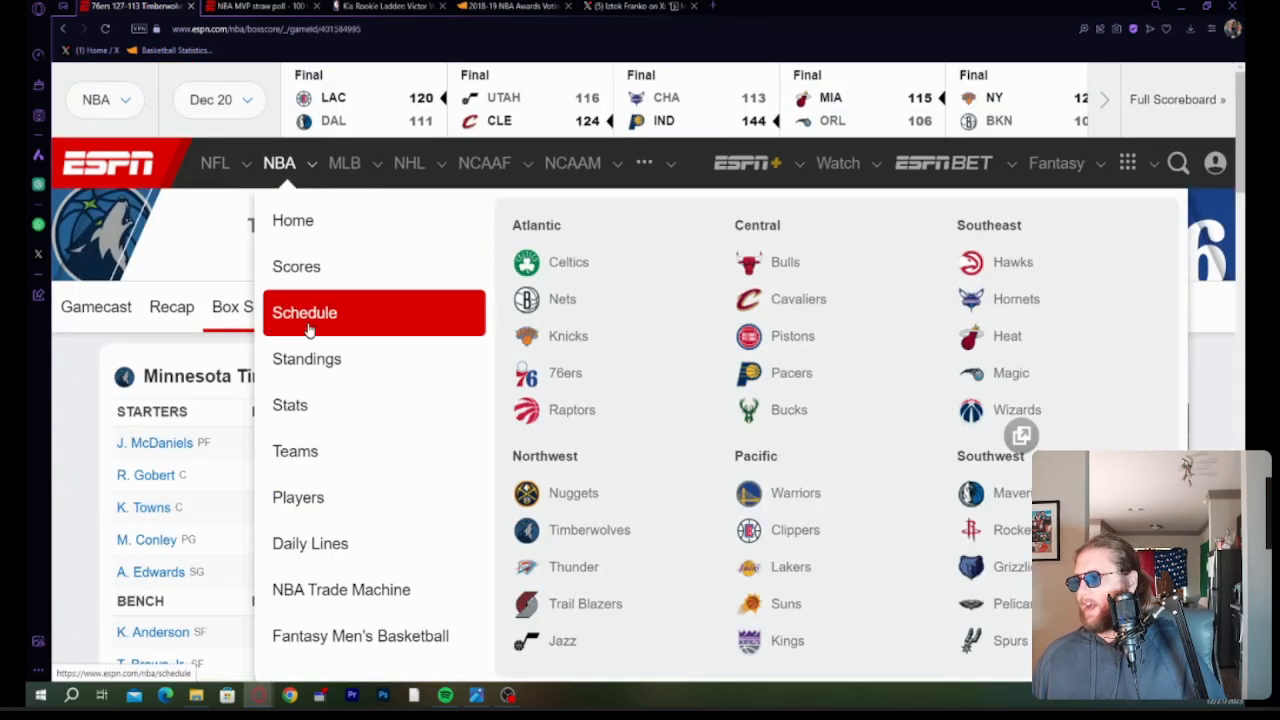
{"action": "mouse_move", "coordinate": [306, 358]}
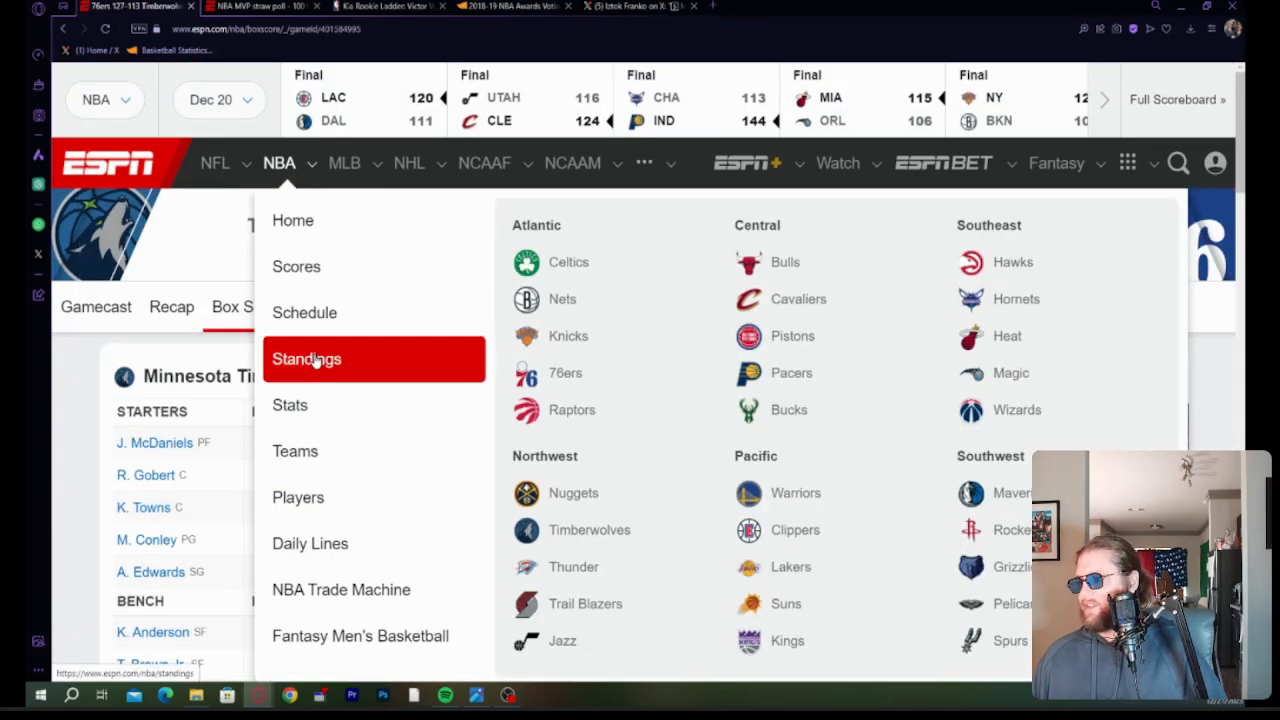
{"action": "left_click", "coordinate": [306, 358]}
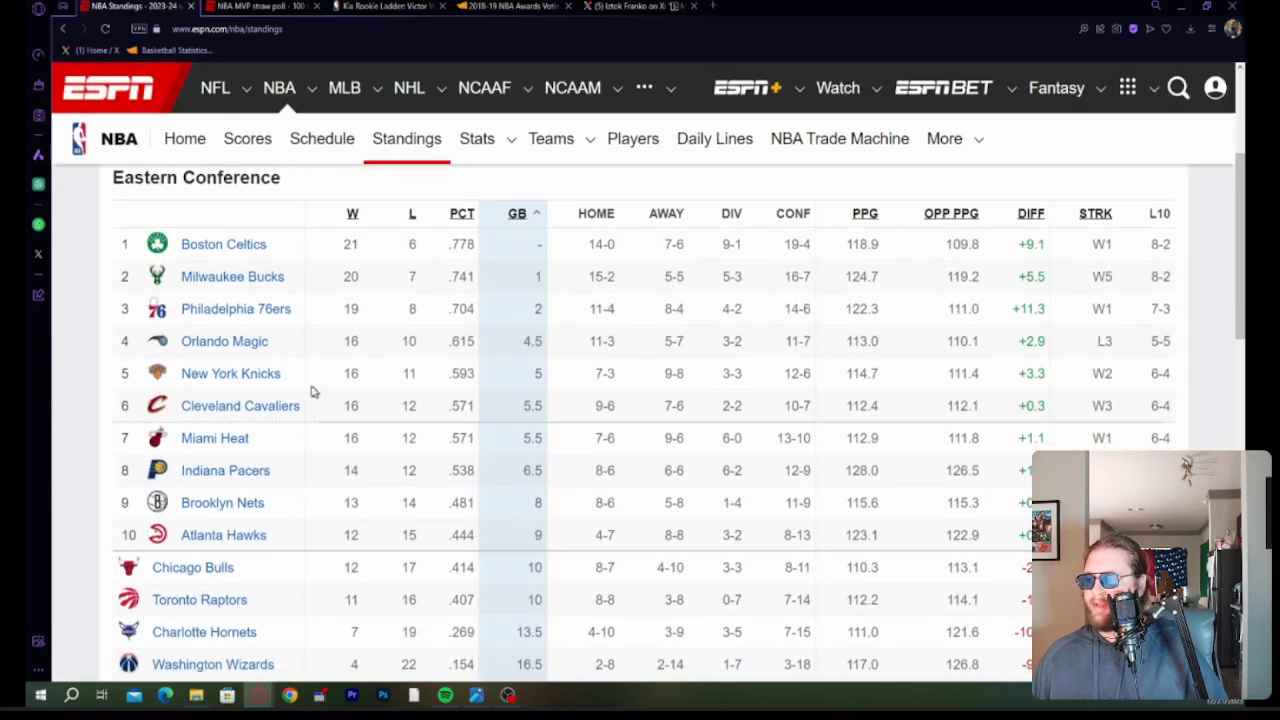
Scroll to the Western Conference standings, glance at the Rookie Ladder tab, and return.
{"action": "scroll", "scroll_direction": "down", "scroll_amount": 3}
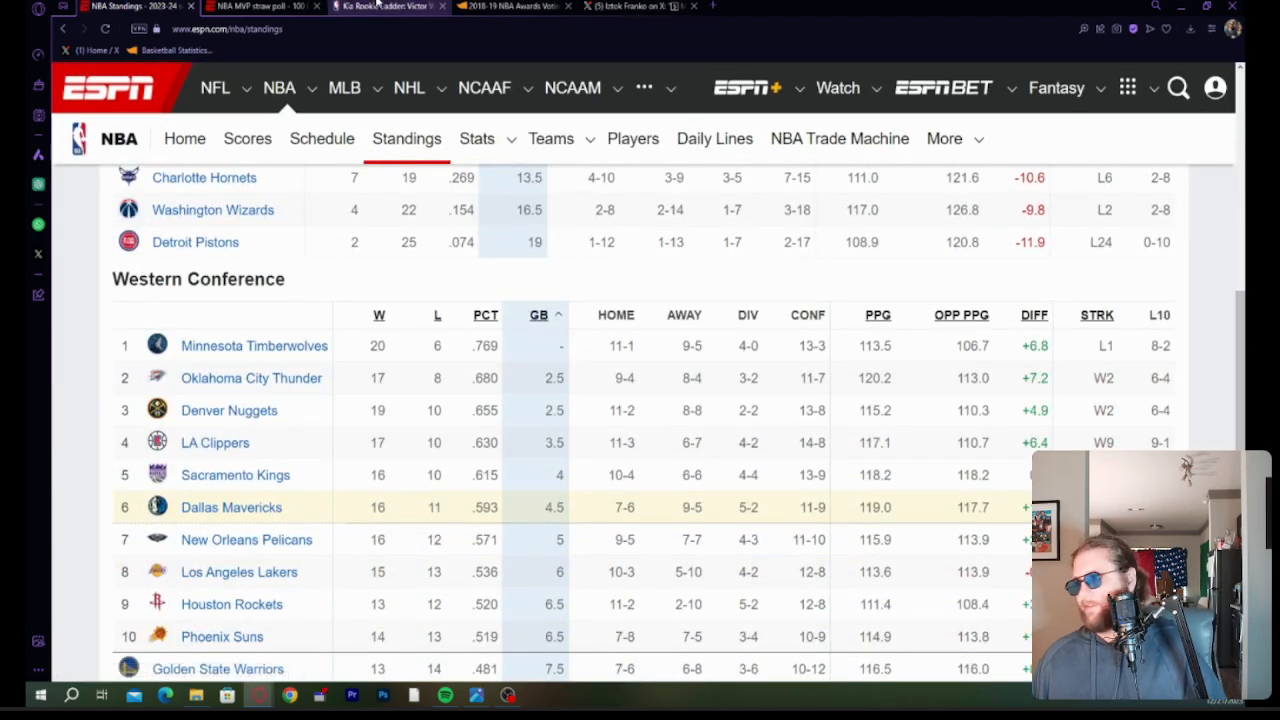
{"action": "mouse_move", "coordinate": [380, 6]}
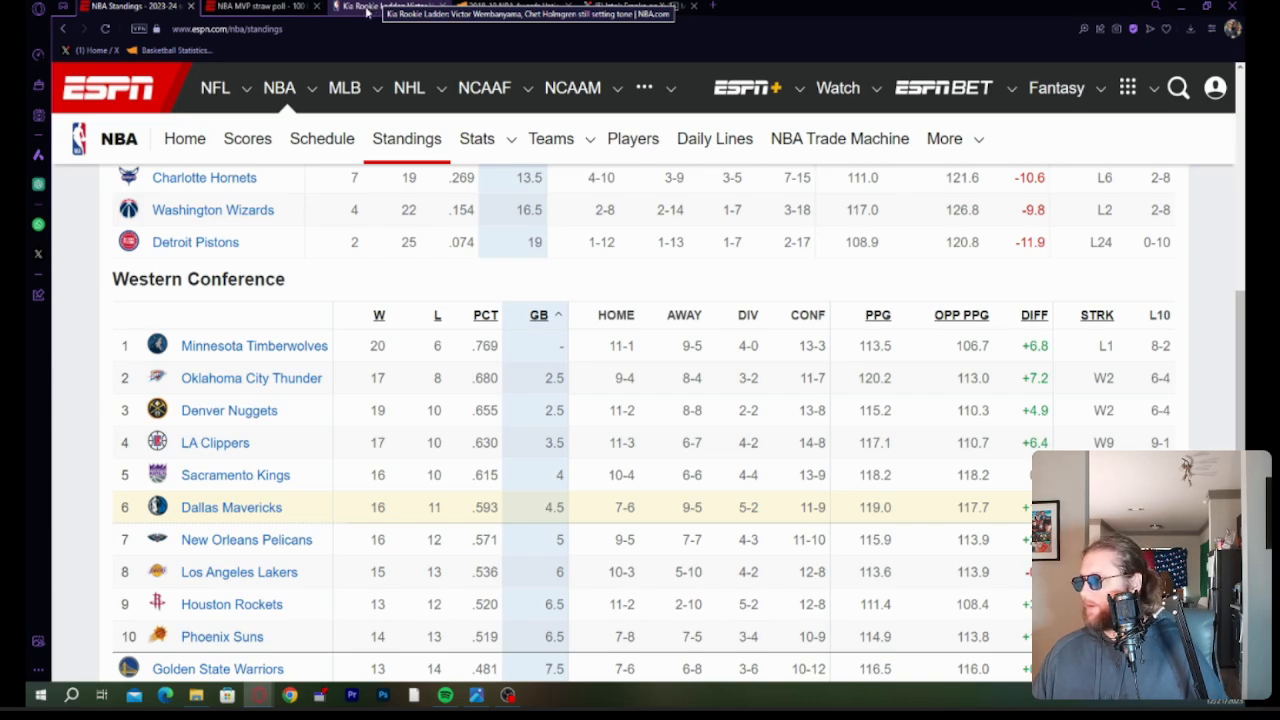
{"action": "left_click", "coordinate": [385, 6]}
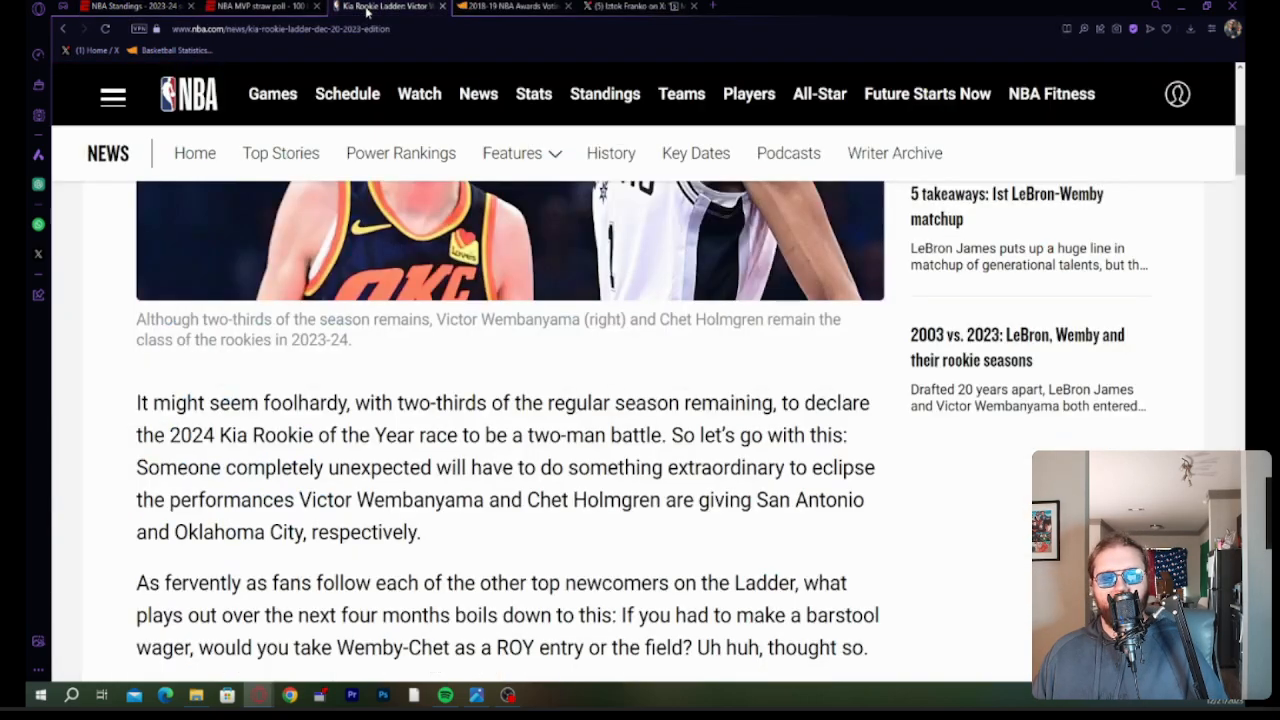
{"action": "left_click", "coordinate": [260, 6]}
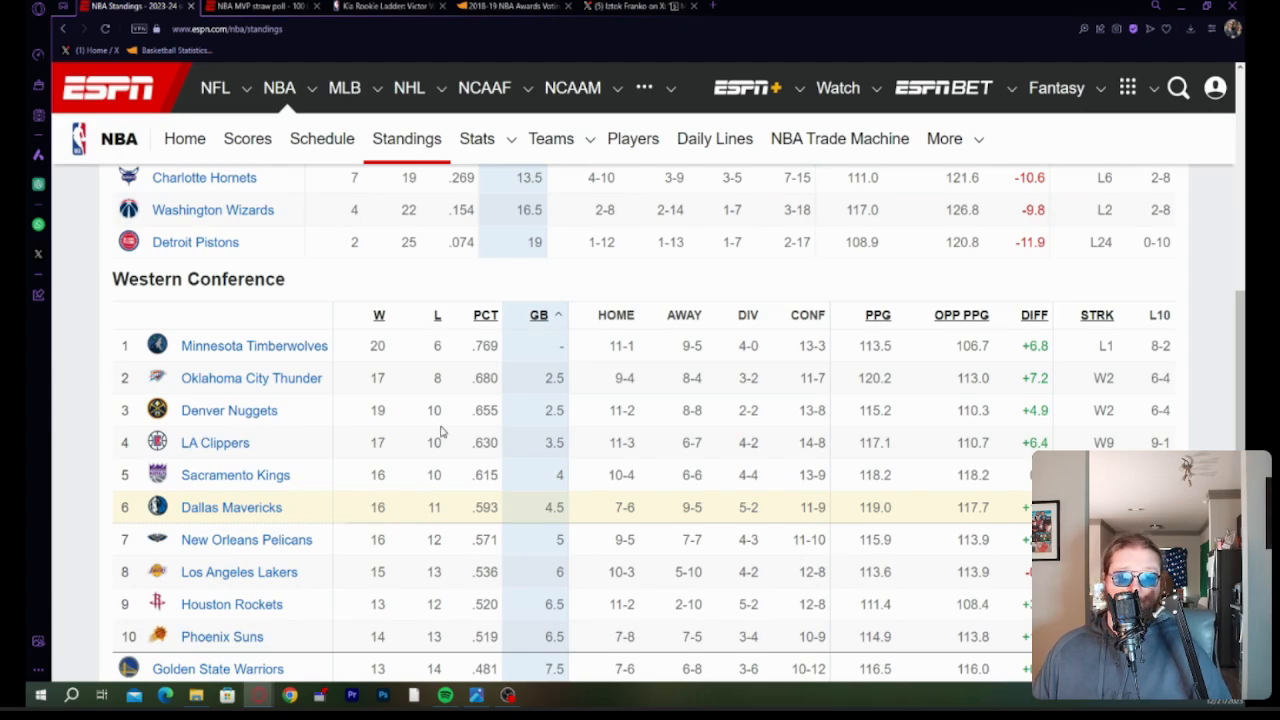
{"action": "mouse_move", "coordinate": [390, 526]}
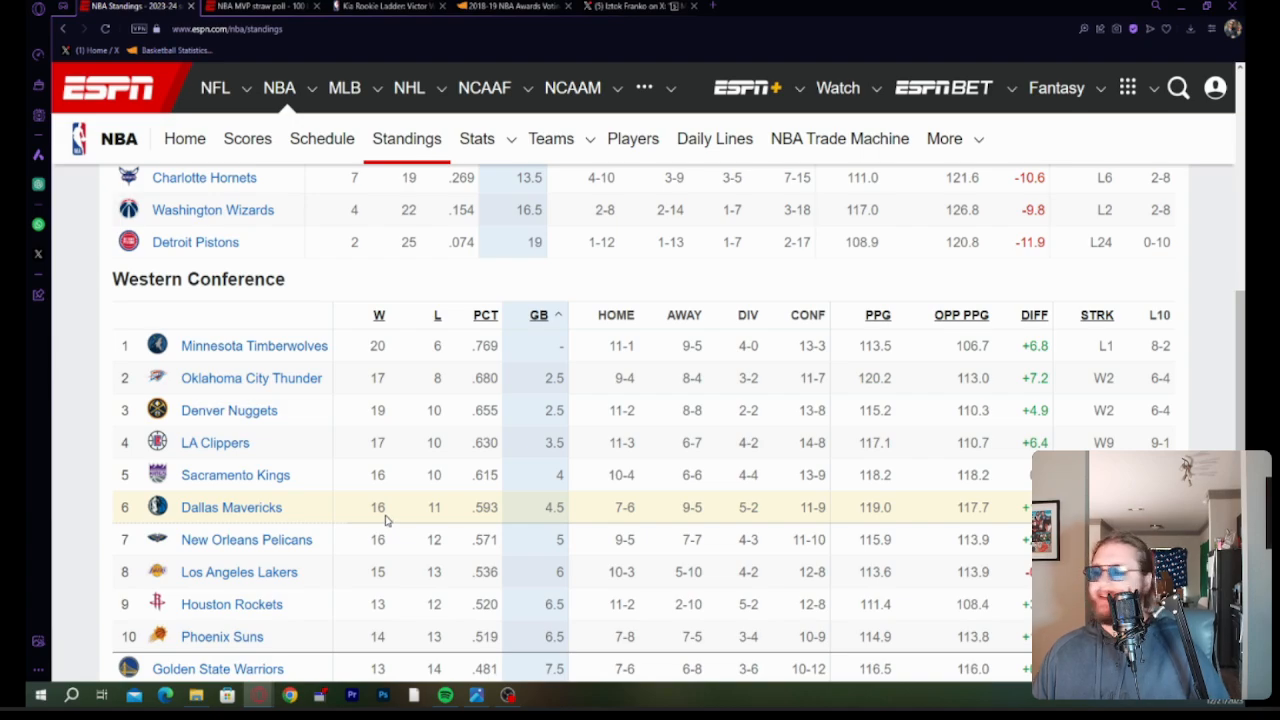
{"action": "mouse_move", "coordinate": [375, 530]}
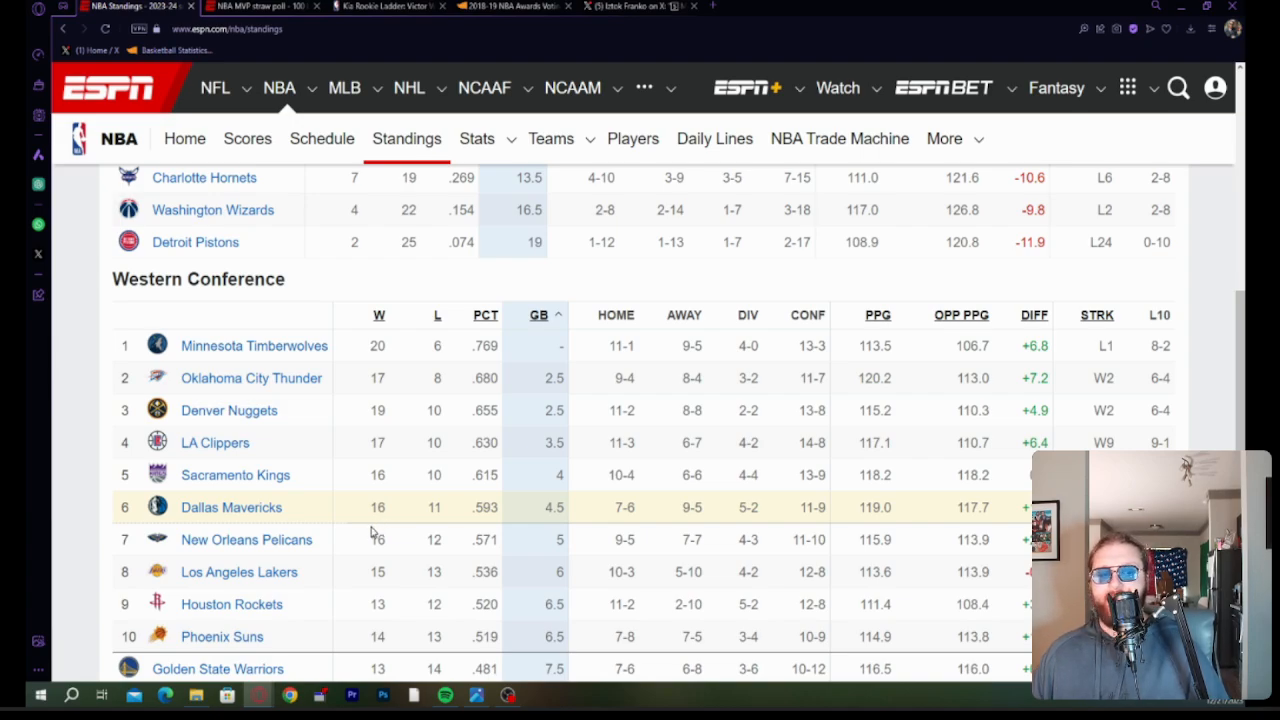
{"action": "mouse_move", "coordinate": [400, 623]}
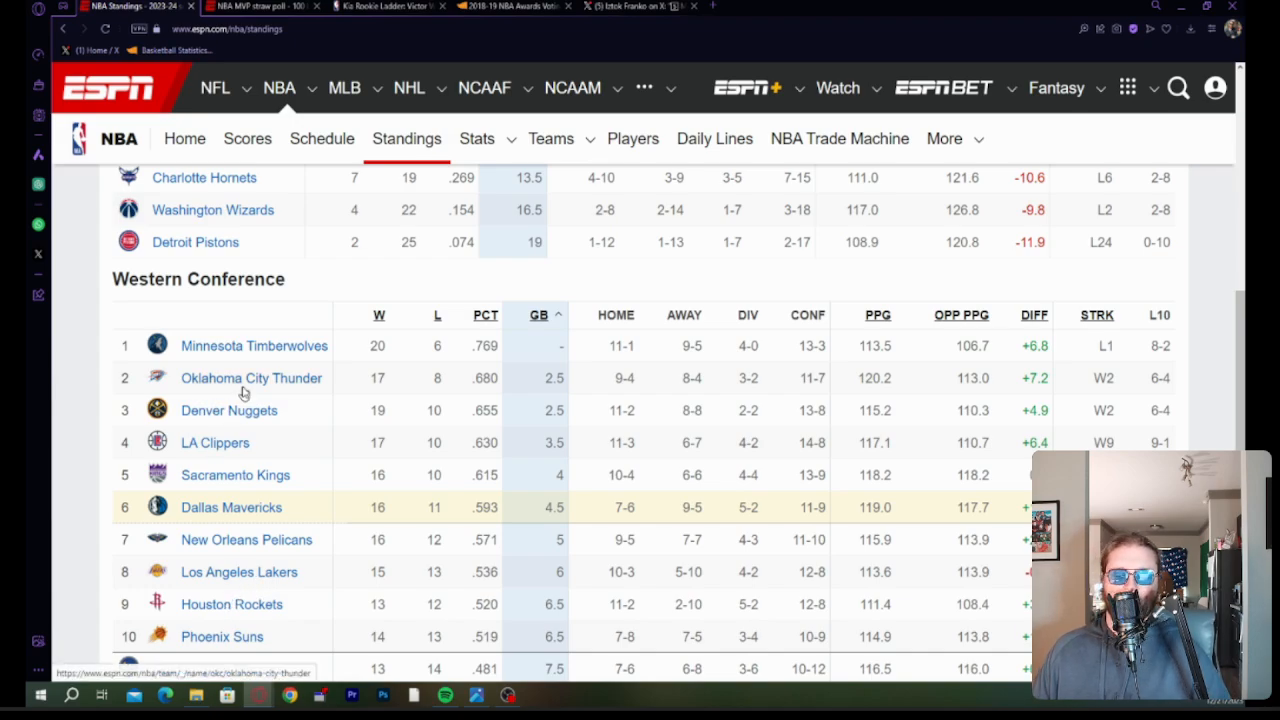
{"action": "mouse_move", "coordinate": [232, 426]}
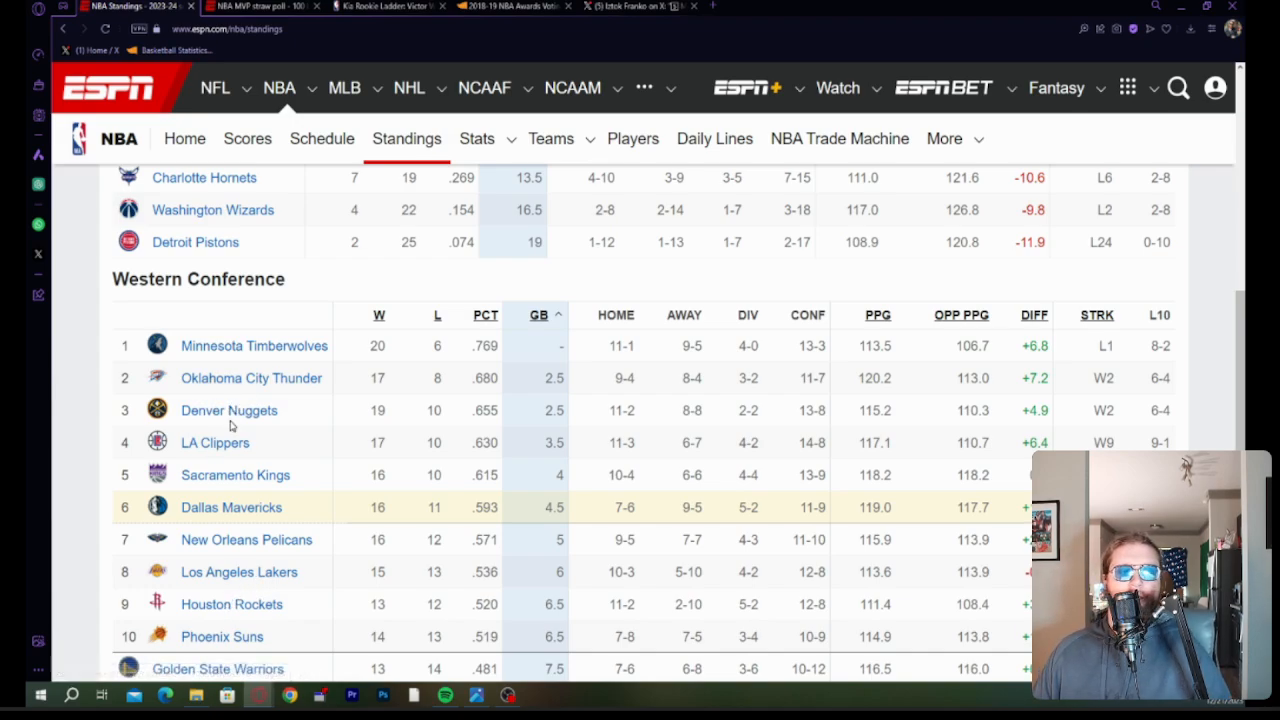
{"action": "mouse_move", "coordinate": [260, 490]}
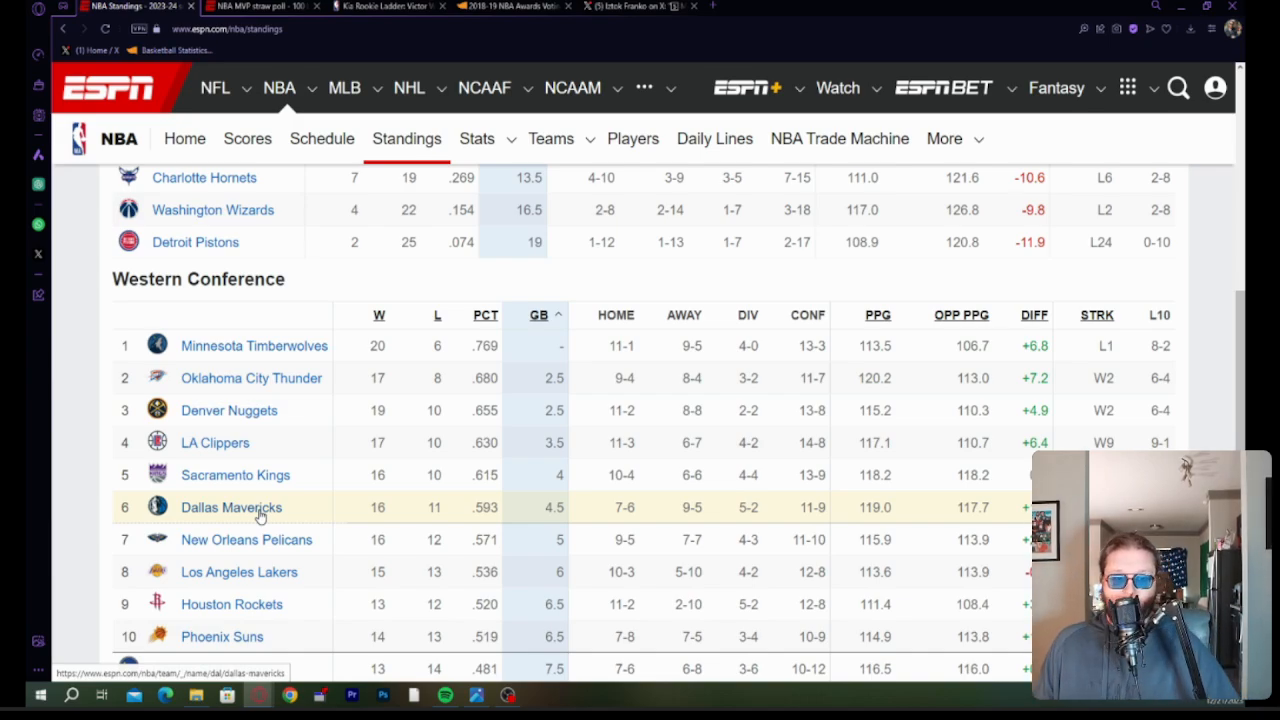
{"action": "mouse_move", "coordinate": [143, 347]}
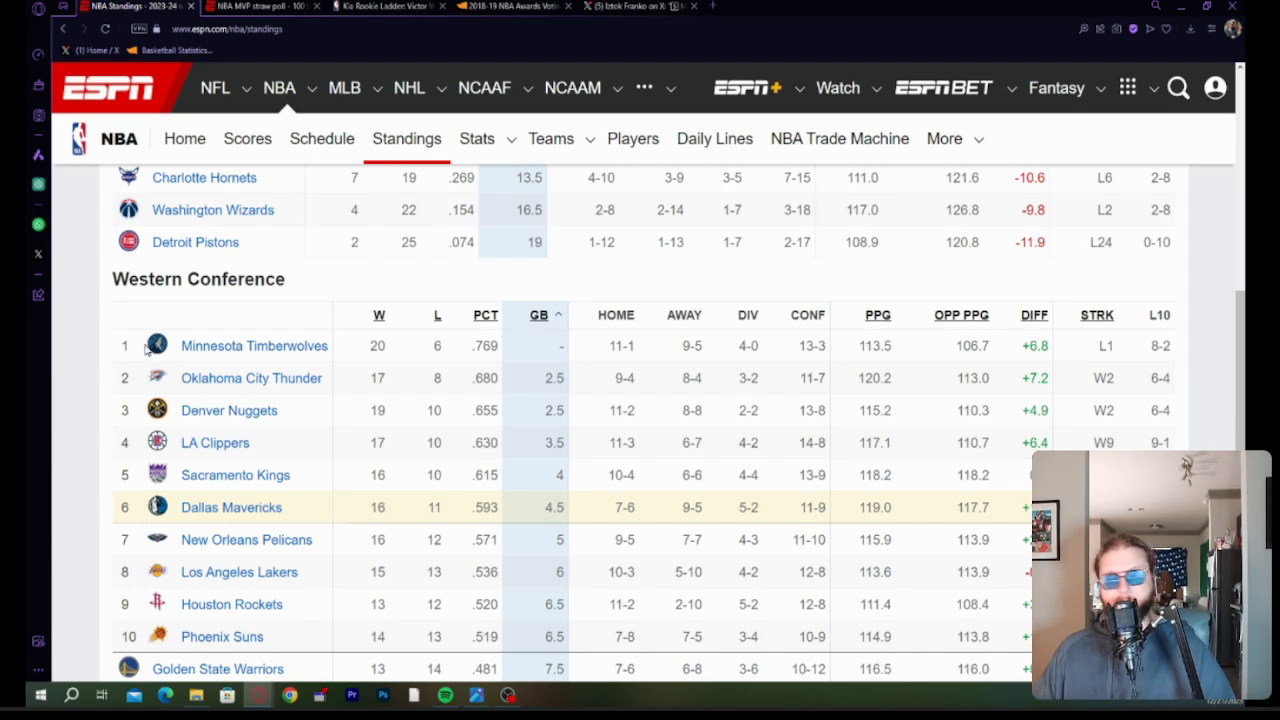
{"action": "mouse_move", "coordinate": [93, 415]}
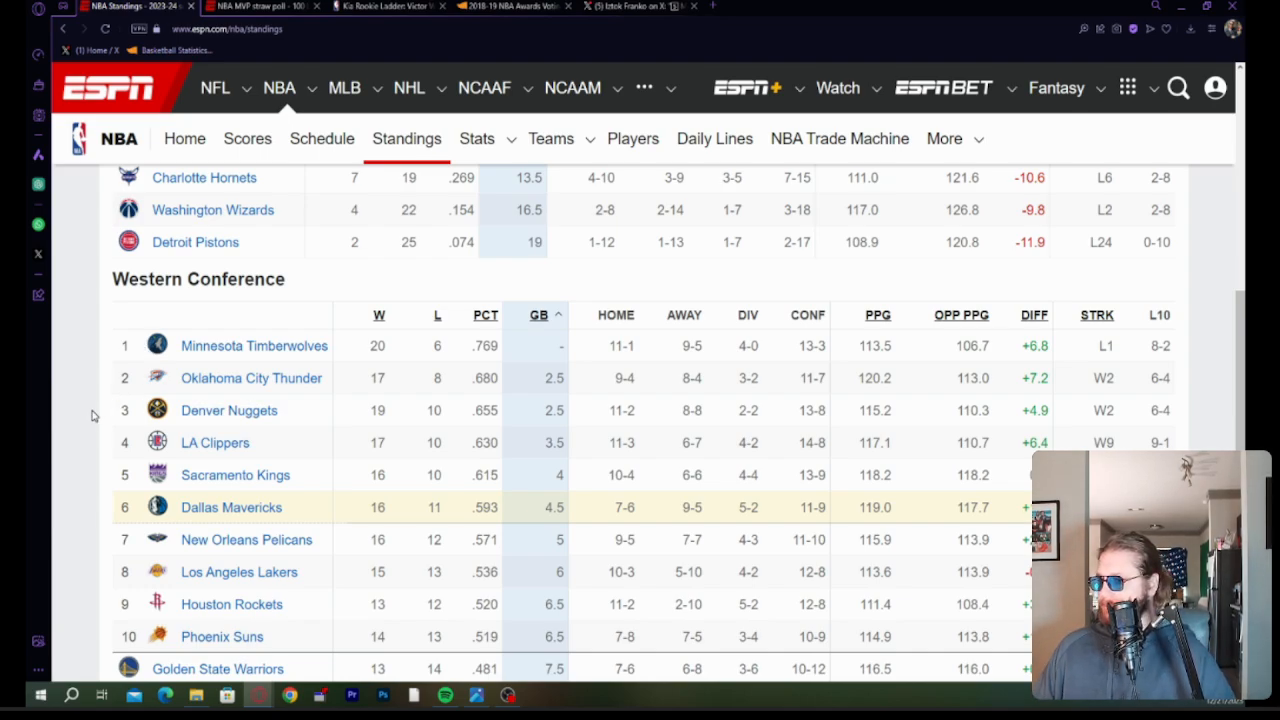
Review the standings again, then switch to the NBA.com Kia Rookie Ladder article.
{"action": "scroll", "scroll_direction": "up", "scroll_amount": 3}
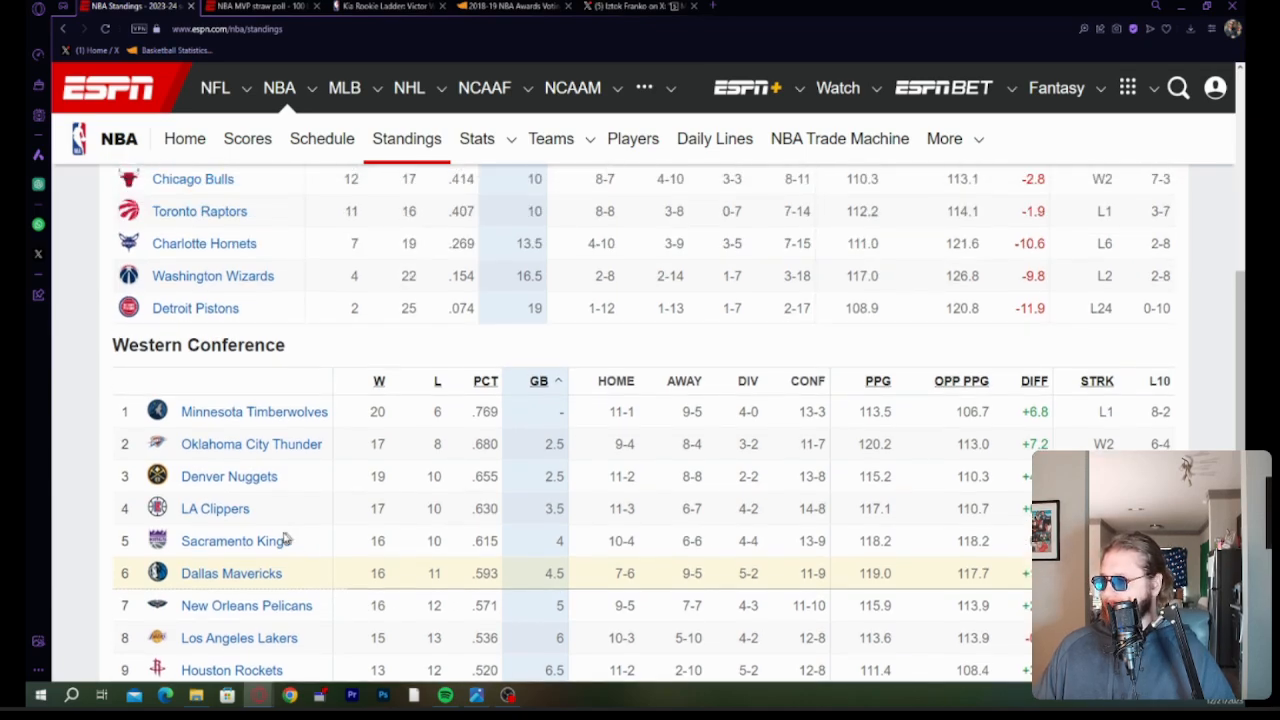
{"action": "mouse_move", "coordinate": [207, 553]}
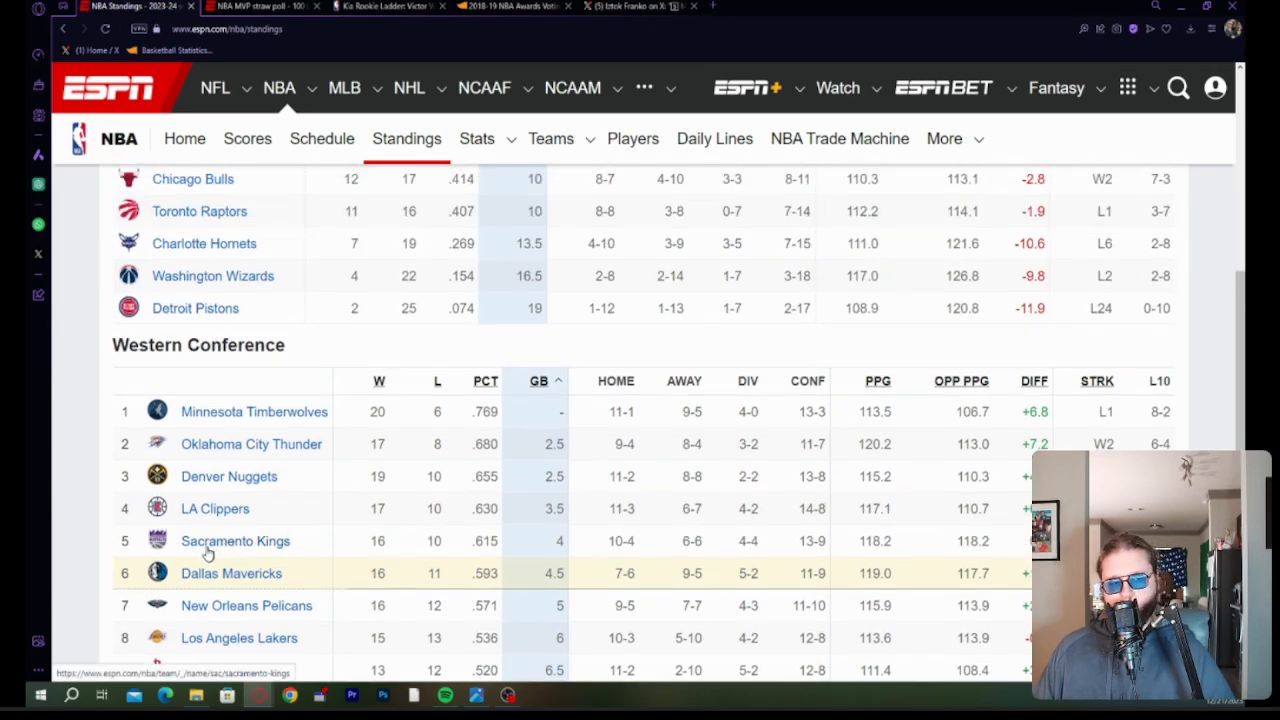
{"action": "mouse_move", "coordinate": [153, 573]}
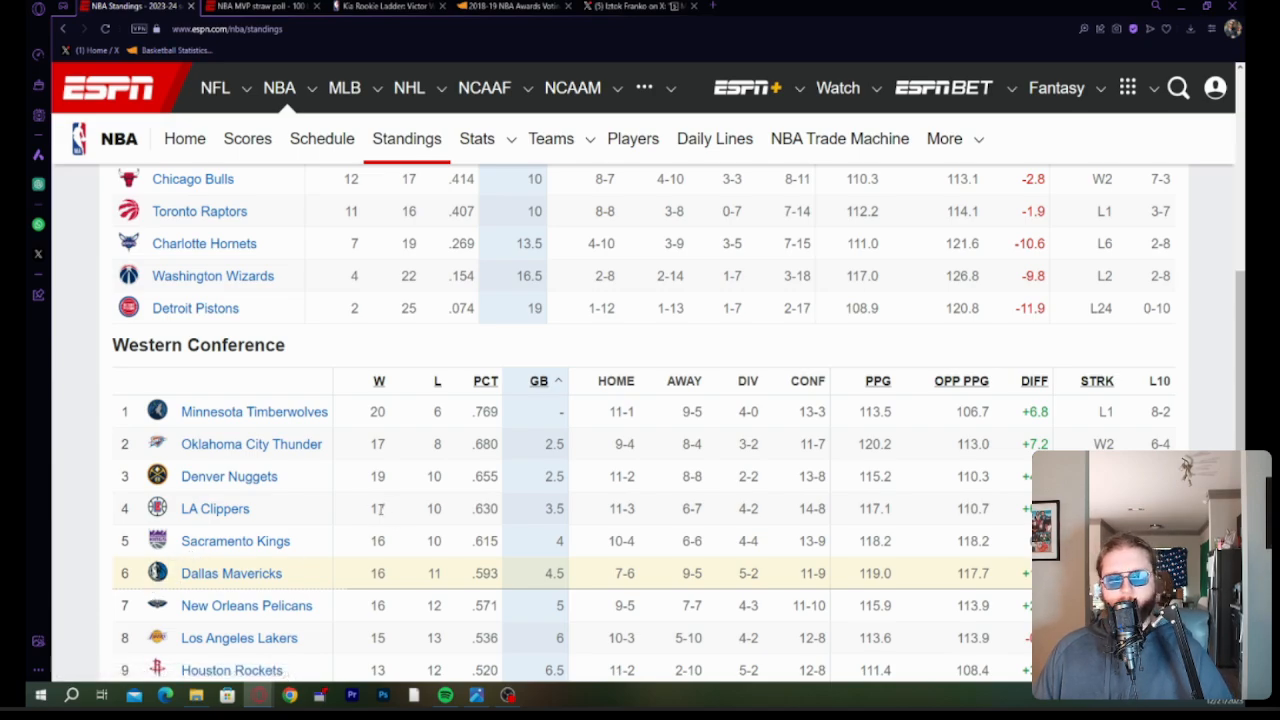
{"action": "mouse_move", "coordinate": [347, 535]}
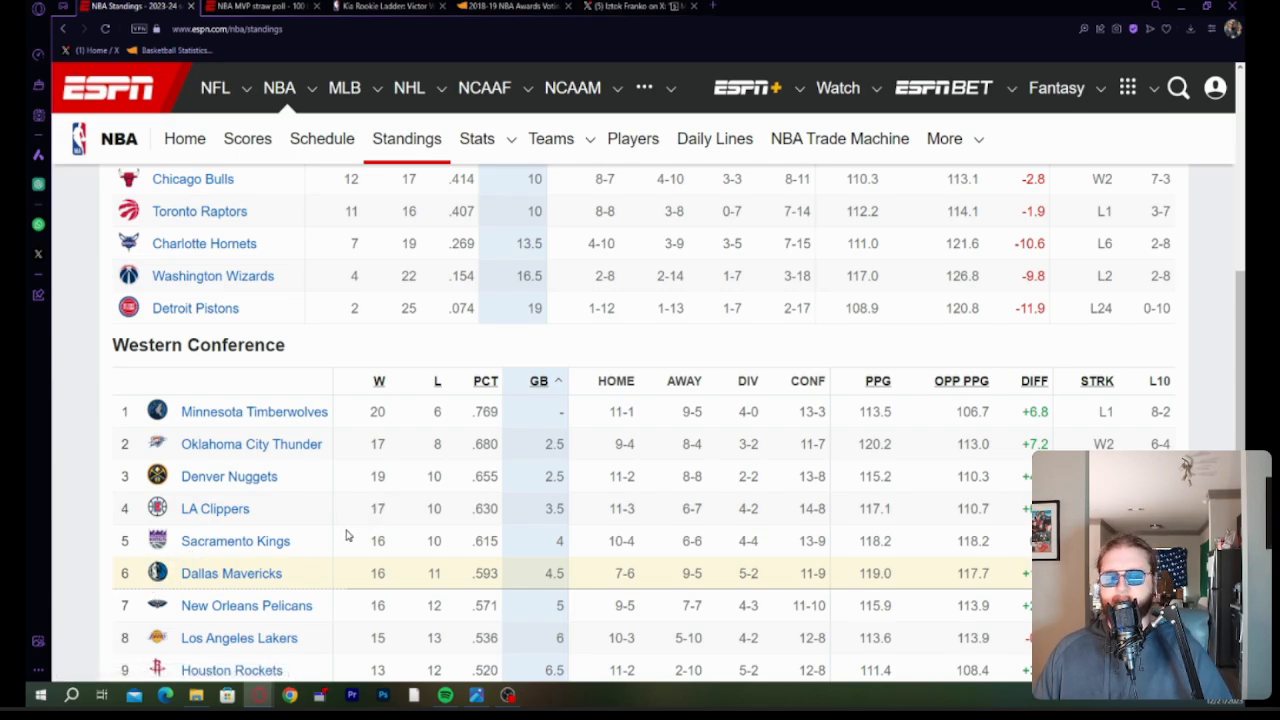
{"action": "mouse_move", "coordinate": [253, 550]}
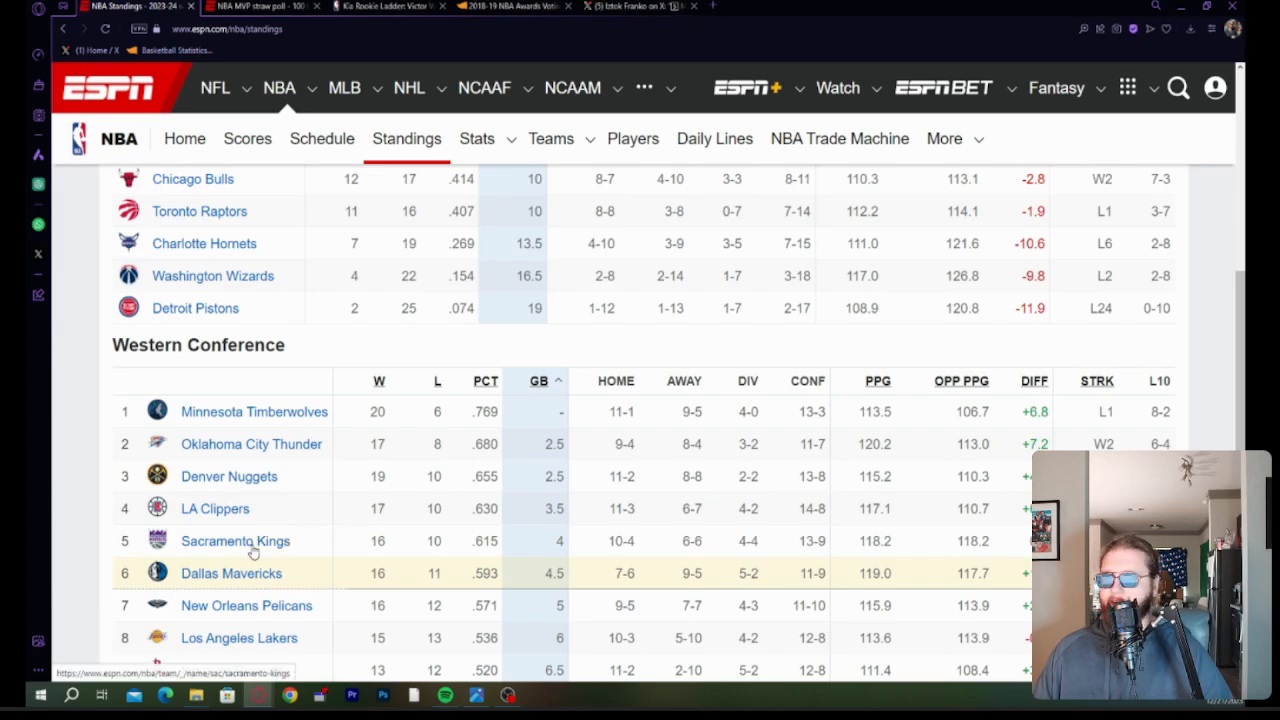
{"action": "left_click", "coordinate": [838, 88]}
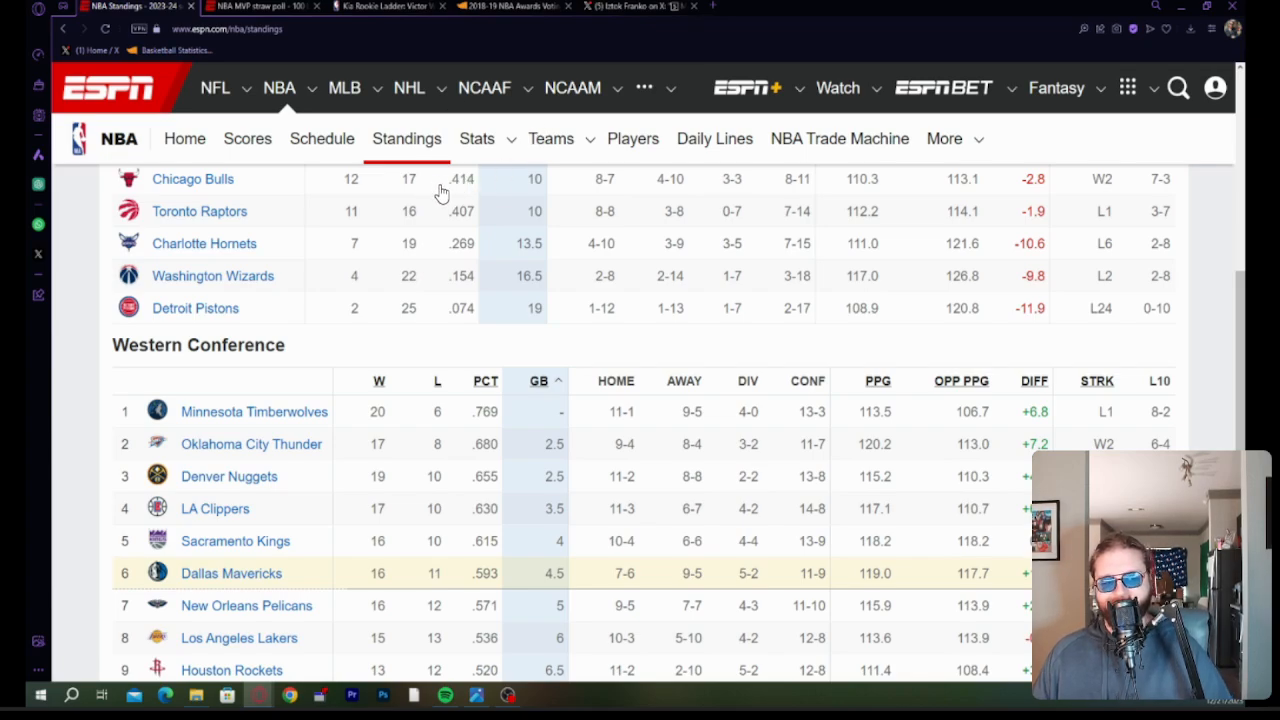
{"action": "mouse_move", "coordinate": [281, 211]}
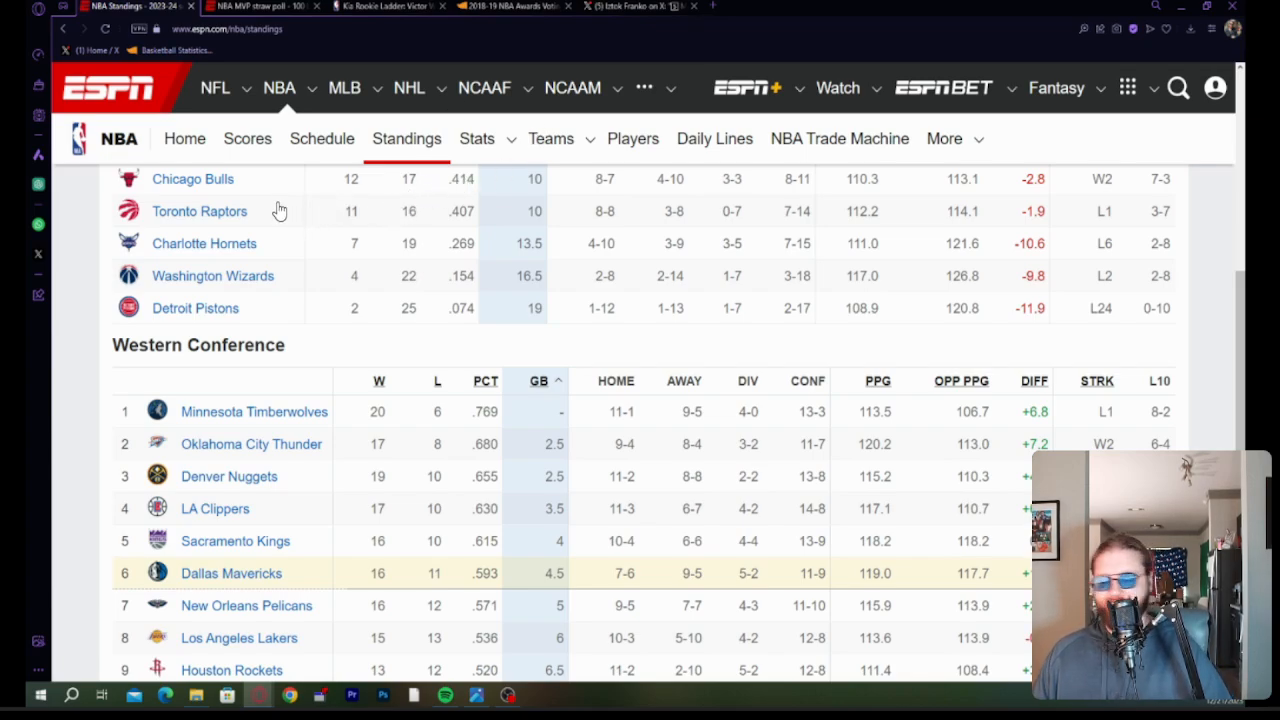
{"action": "mouse_move", "coordinate": [820, 587]}
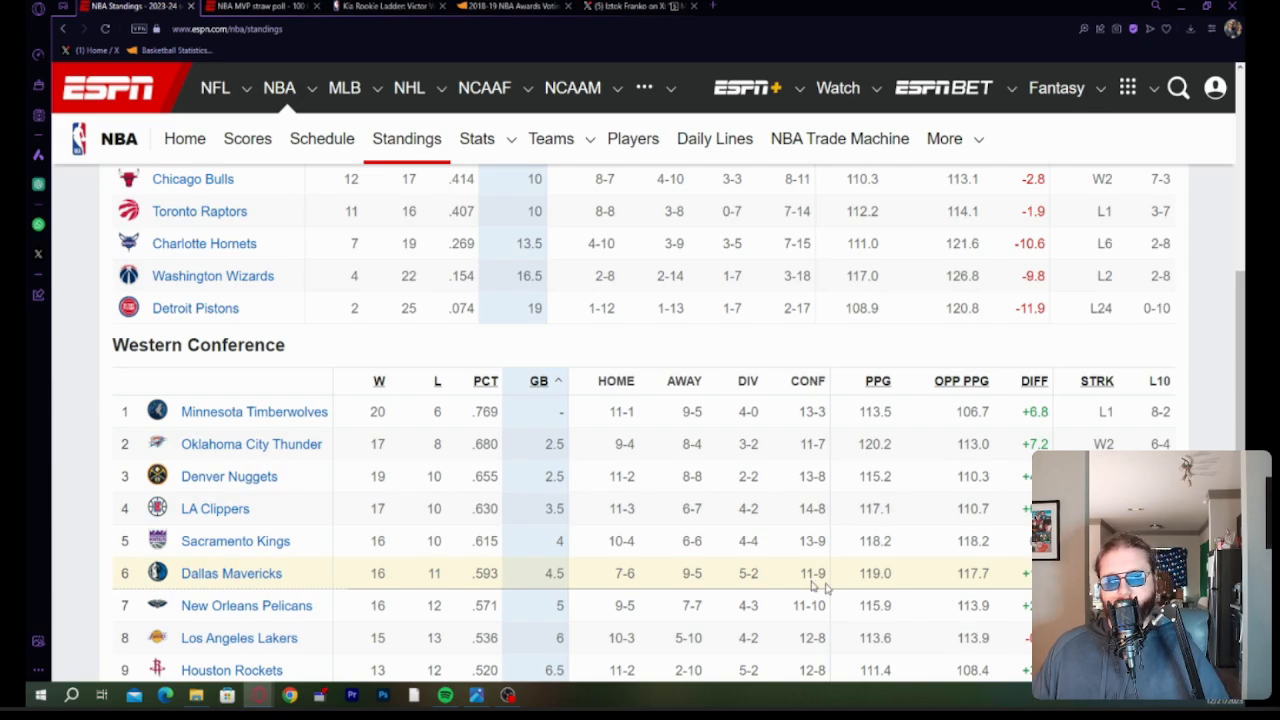
{"action": "mouse_move", "coordinate": [778, 435]}
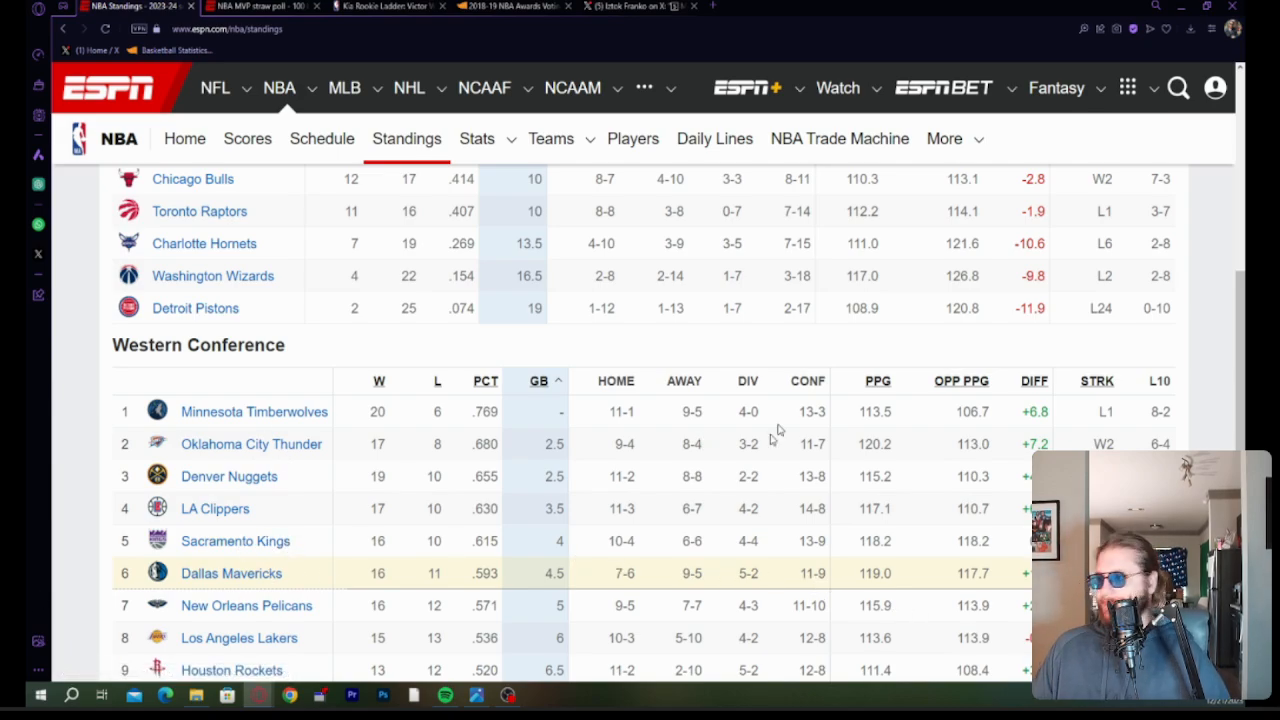
{"action": "left_click", "coordinate": [385, 6]}
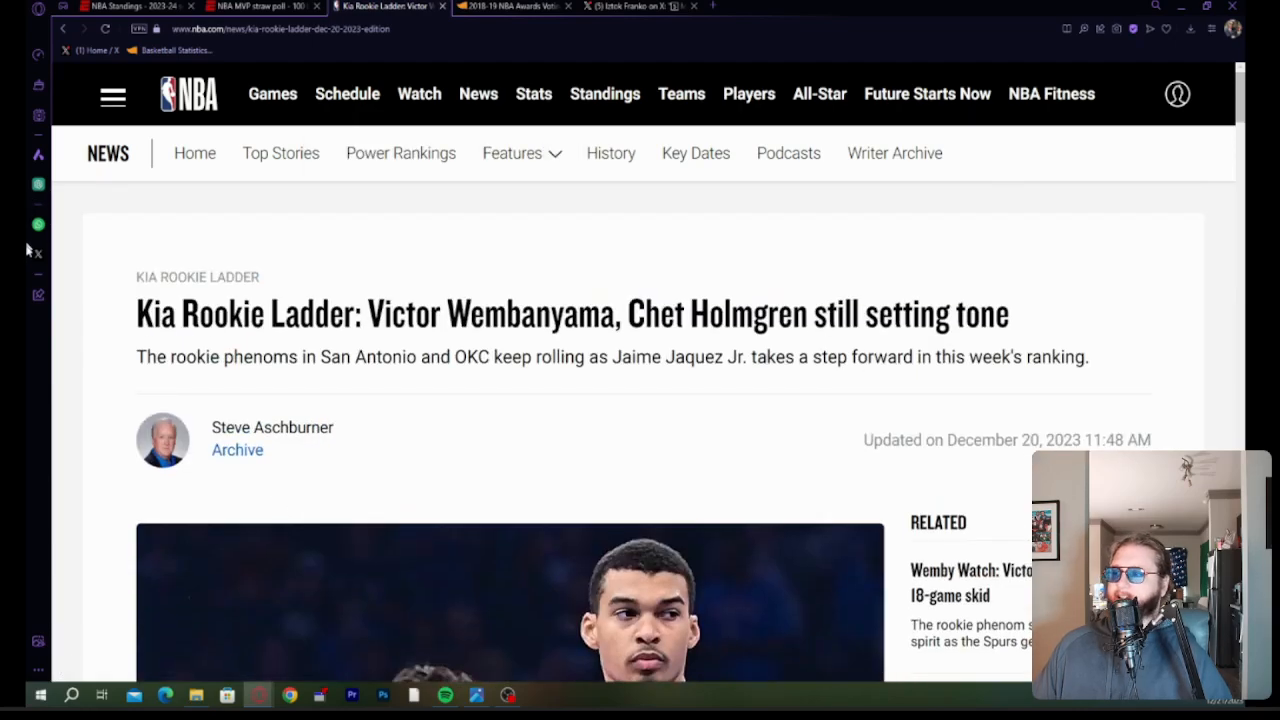
Read down the Kia Rookie Ladder article past 'Storyline to watch' to Wembanyama's No. 1 entry.
{"action": "double_click", "coordinate": [160, 313]}
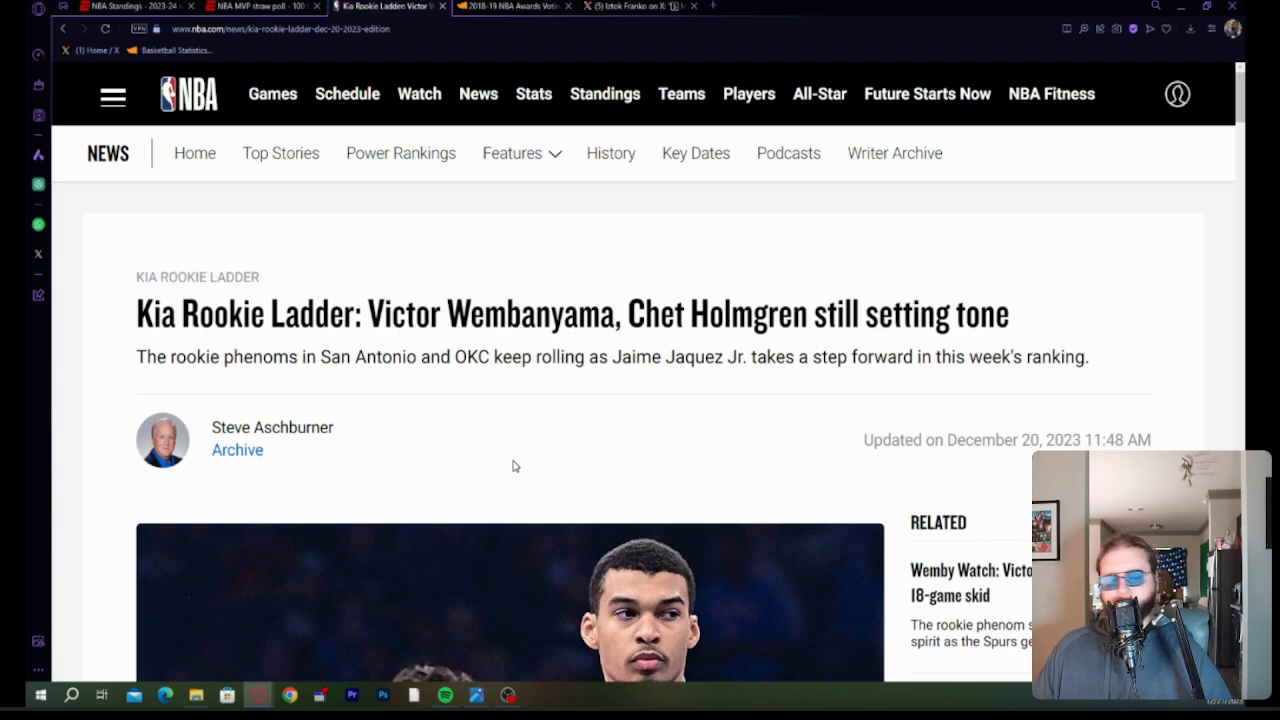
{"action": "scroll", "scroll_direction": "down", "scroll_amount": 3}
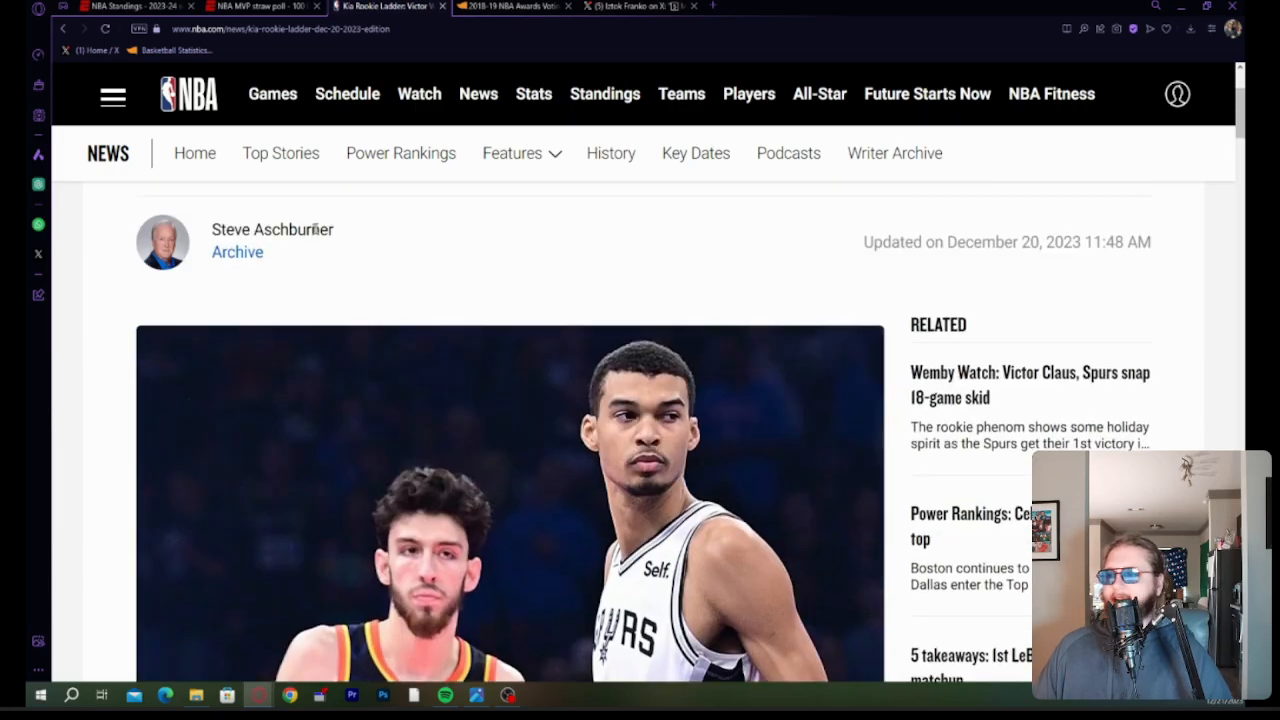
{"action": "scroll", "scroll_direction": "down", "scroll_amount": 3}
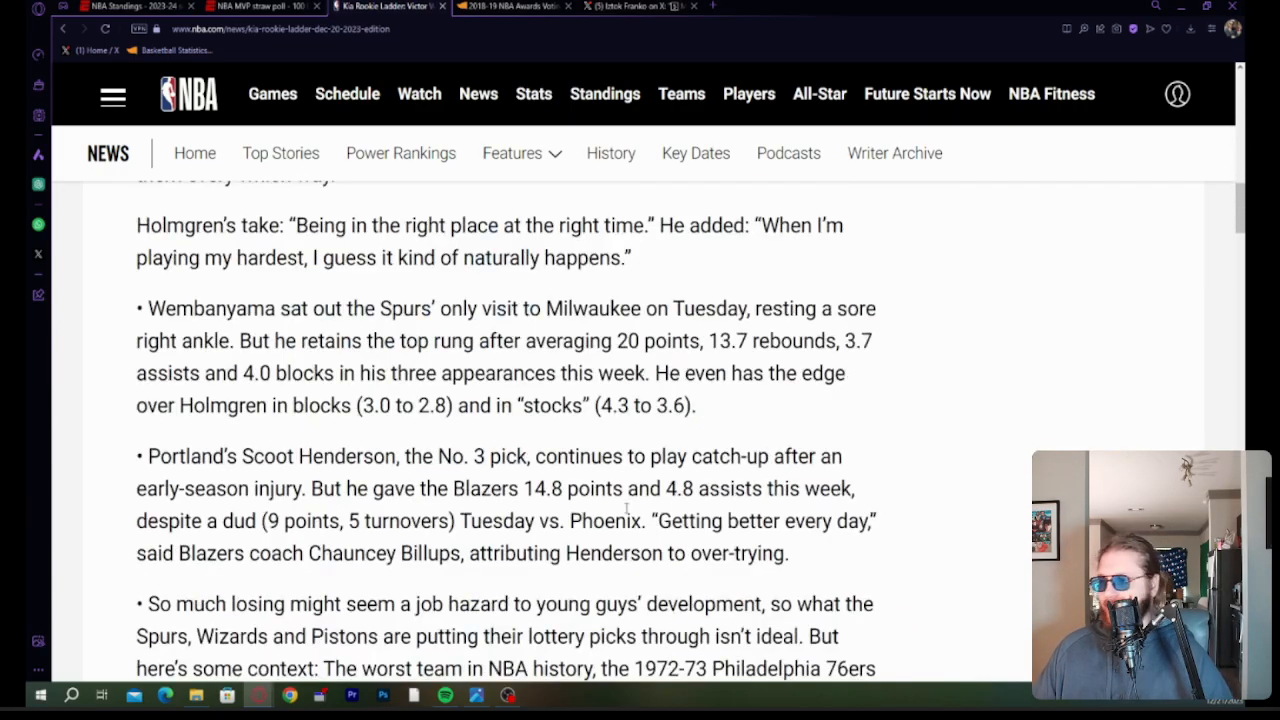
{"action": "scroll", "scroll_direction": "down", "scroll_amount": 3}
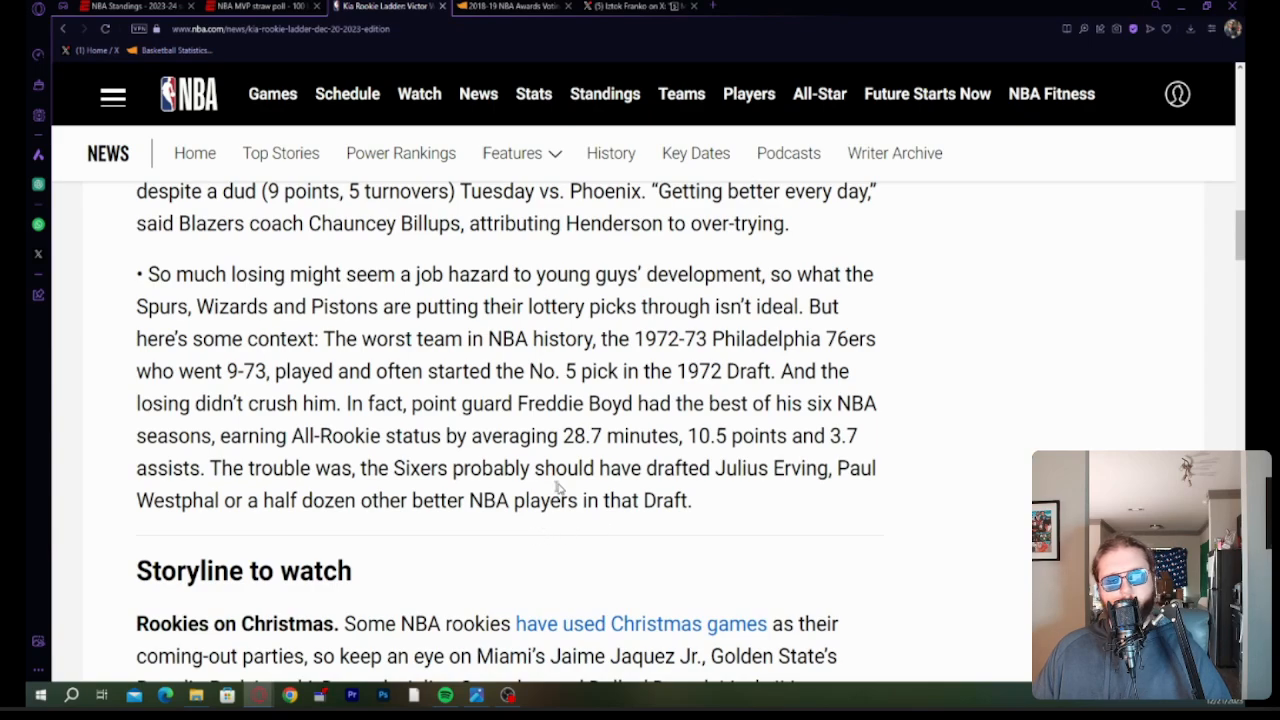
{"action": "scroll", "scroll_direction": "down", "scroll_amount": 3}
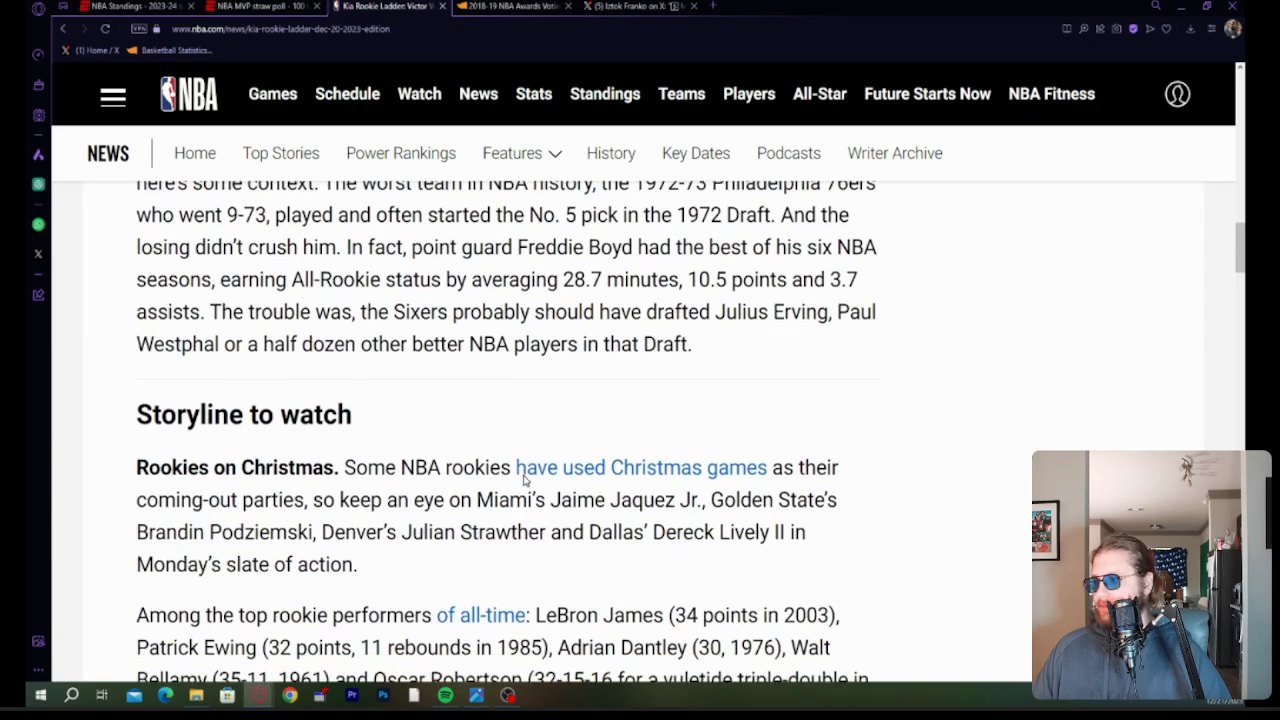
{"action": "scroll", "scroll_direction": "down", "scroll_amount": 3}
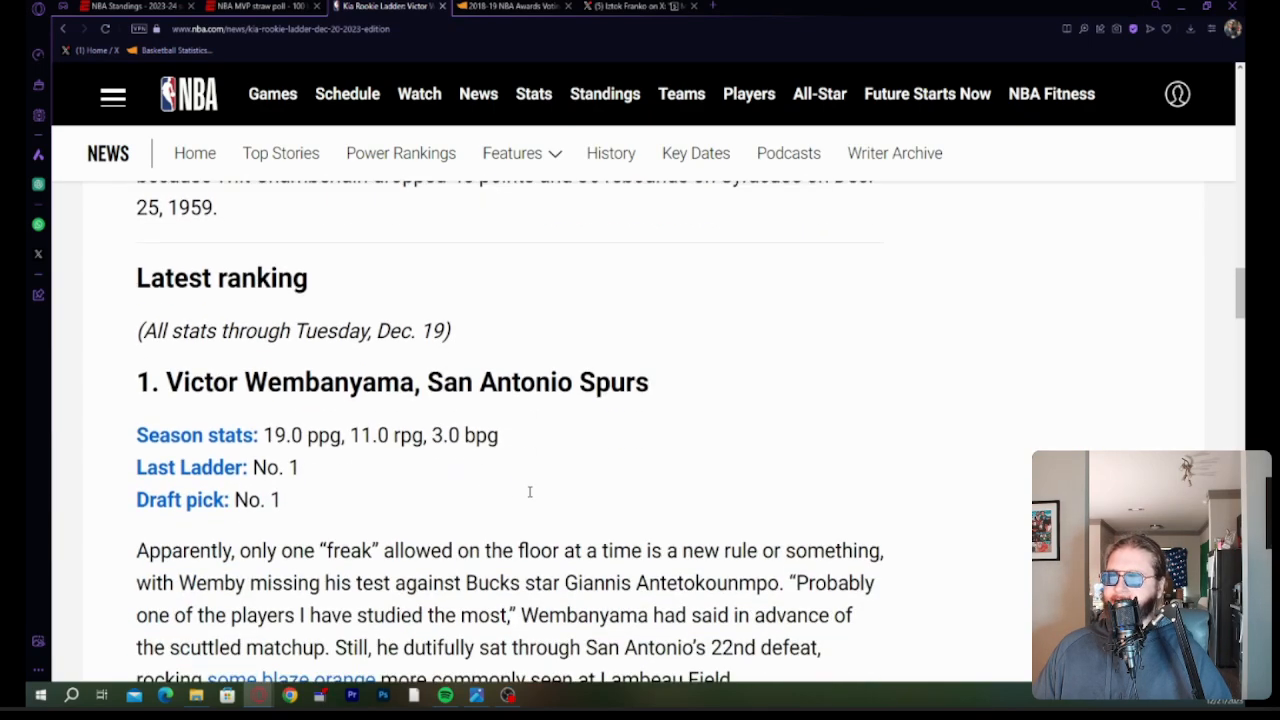
{"action": "mouse_move", "coordinate": [453, 527]}
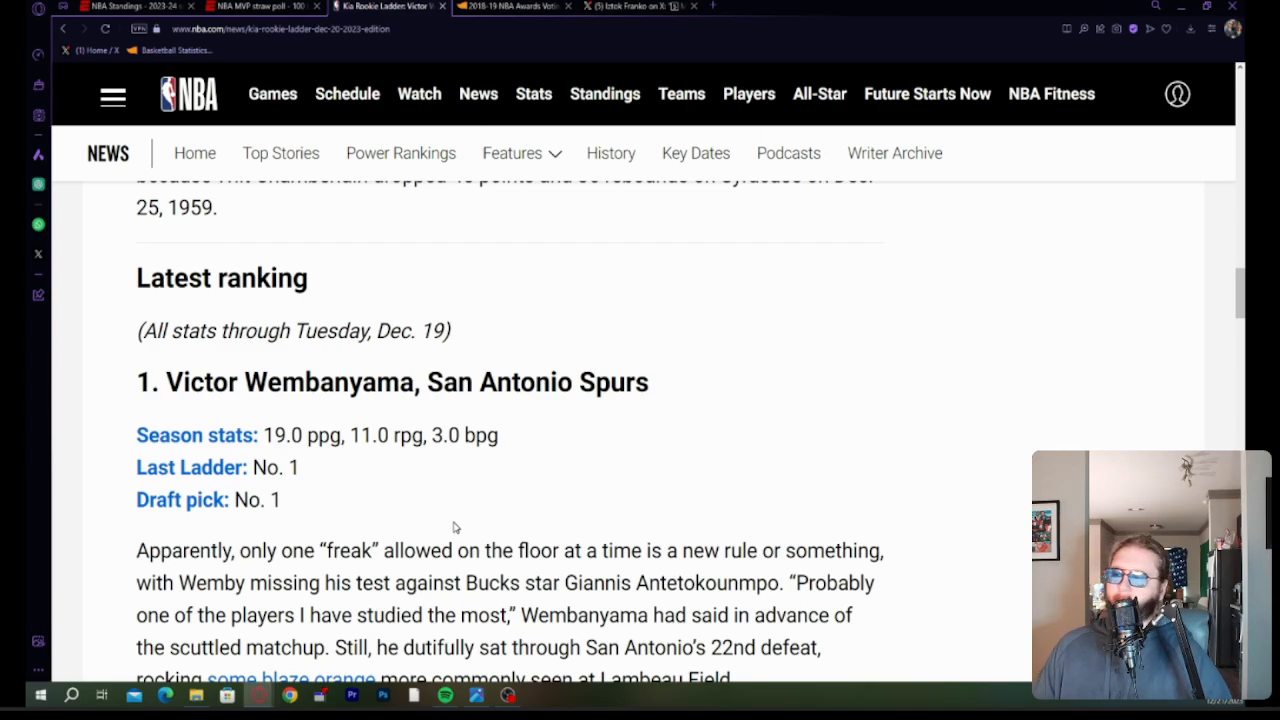
{"action": "scroll", "scroll_direction": "down", "scroll_amount": 3}
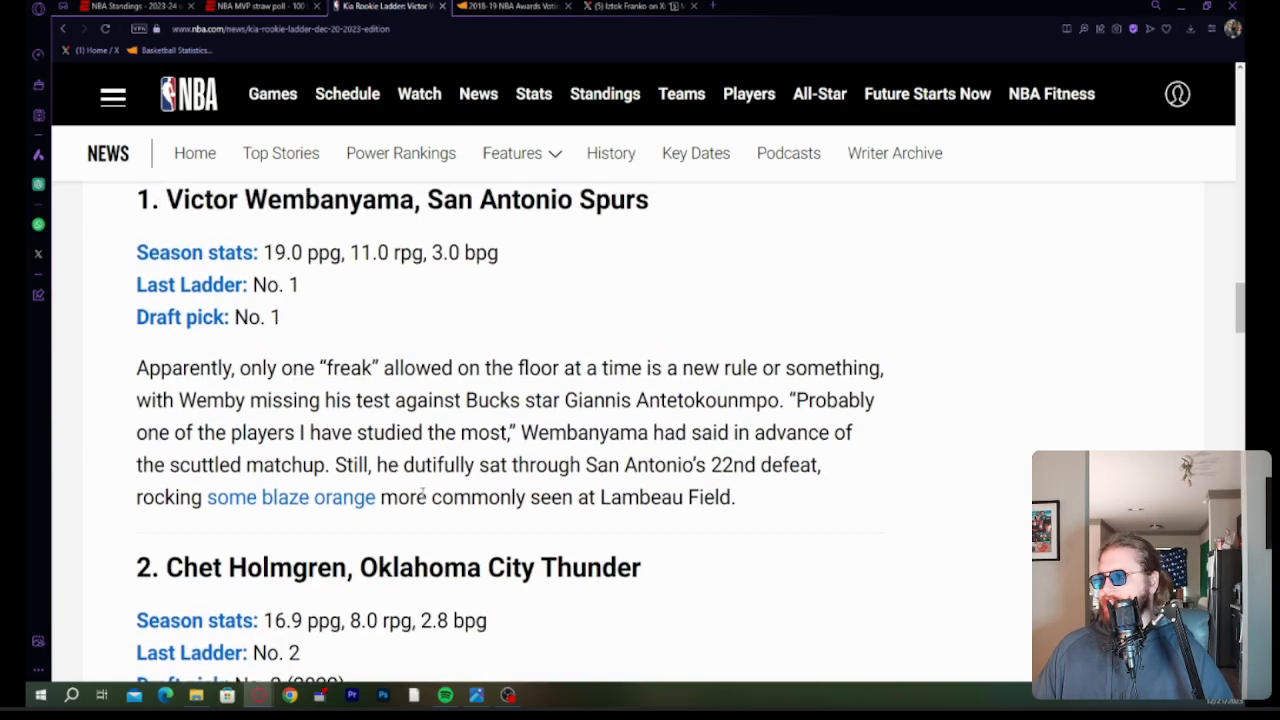
{"action": "scroll", "scroll_direction": "up", "scroll_amount": 3}
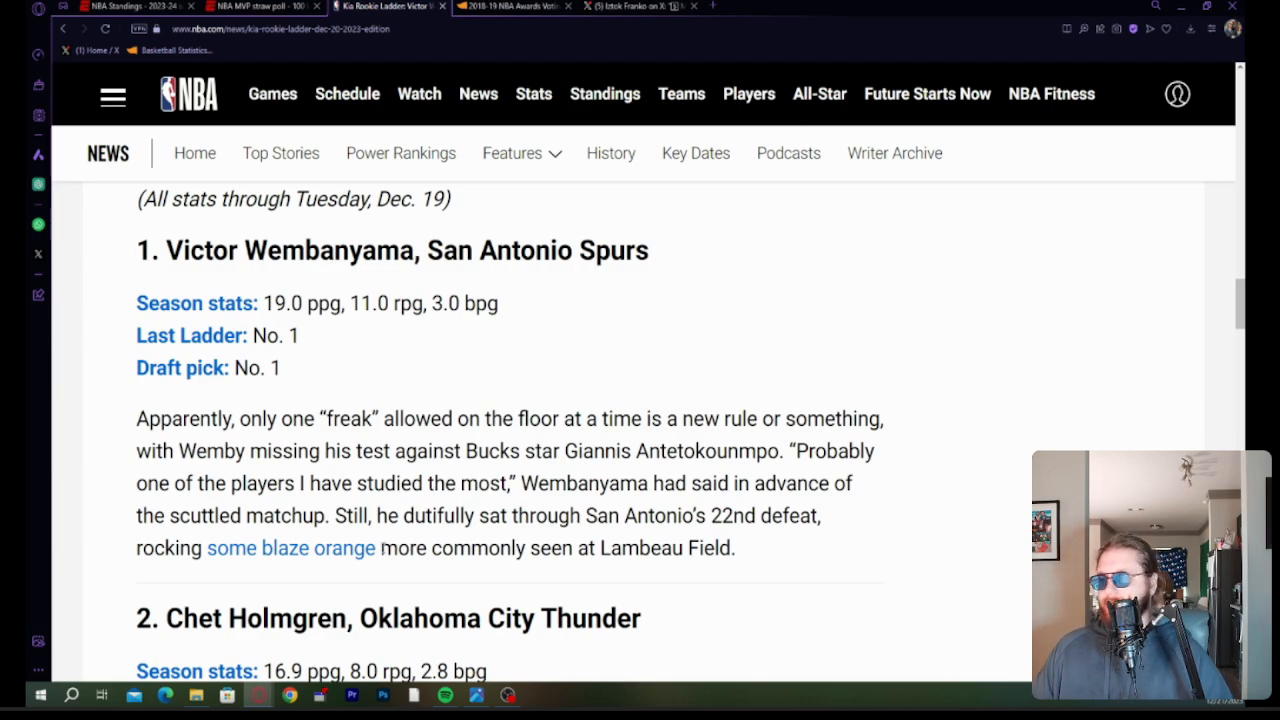
{"action": "mouse_move", "coordinate": [363, 476]}
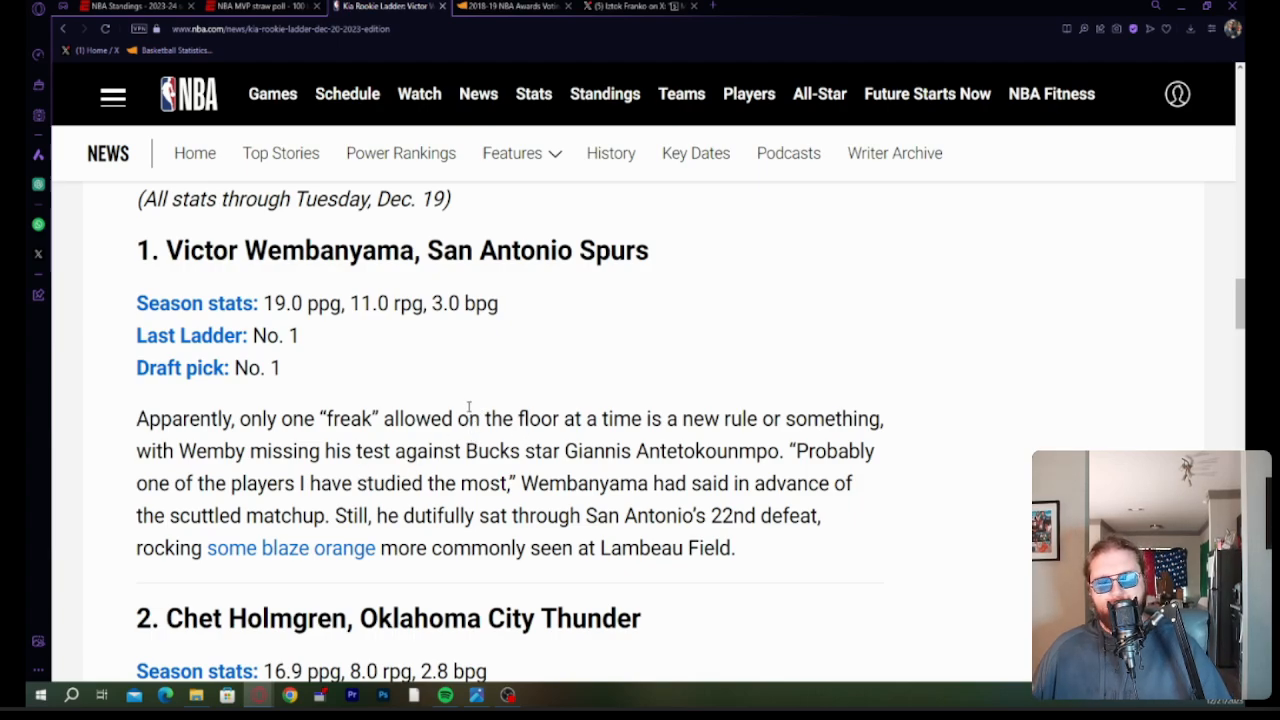
{"action": "mouse_move", "coordinate": [420, 380]}
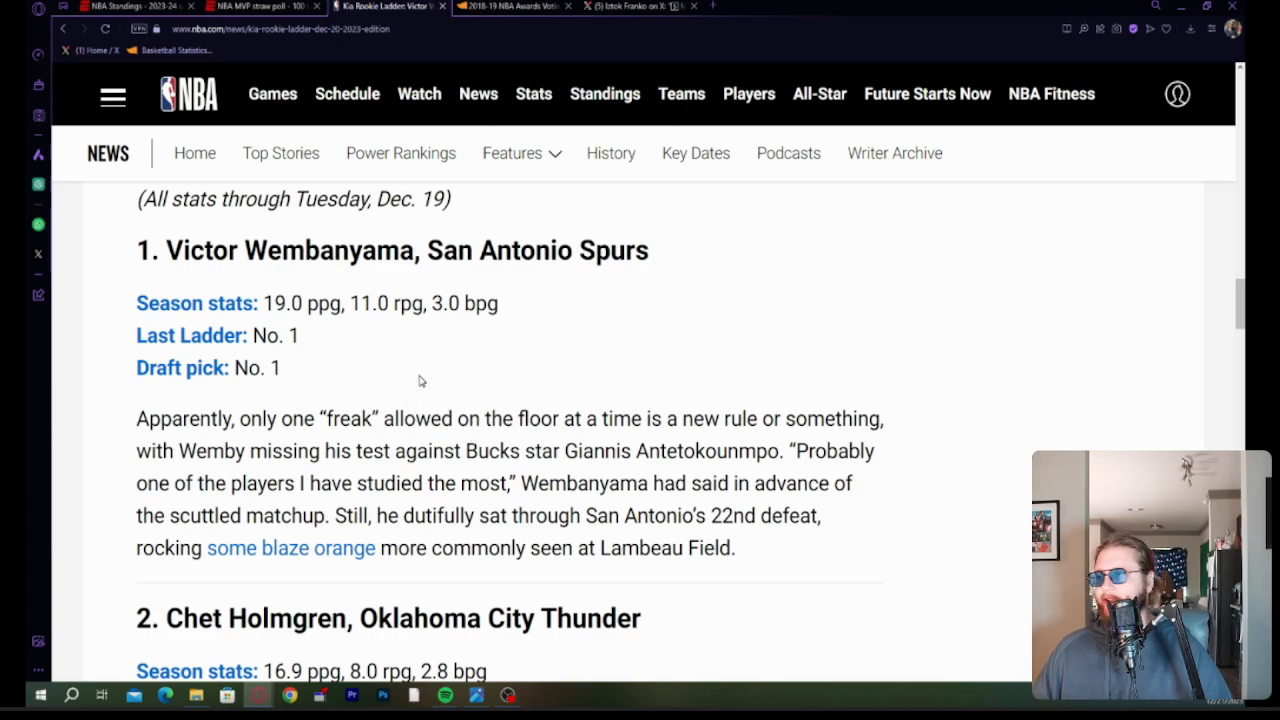
{"action": "mouse_move", "coordinate": [483, 378]}
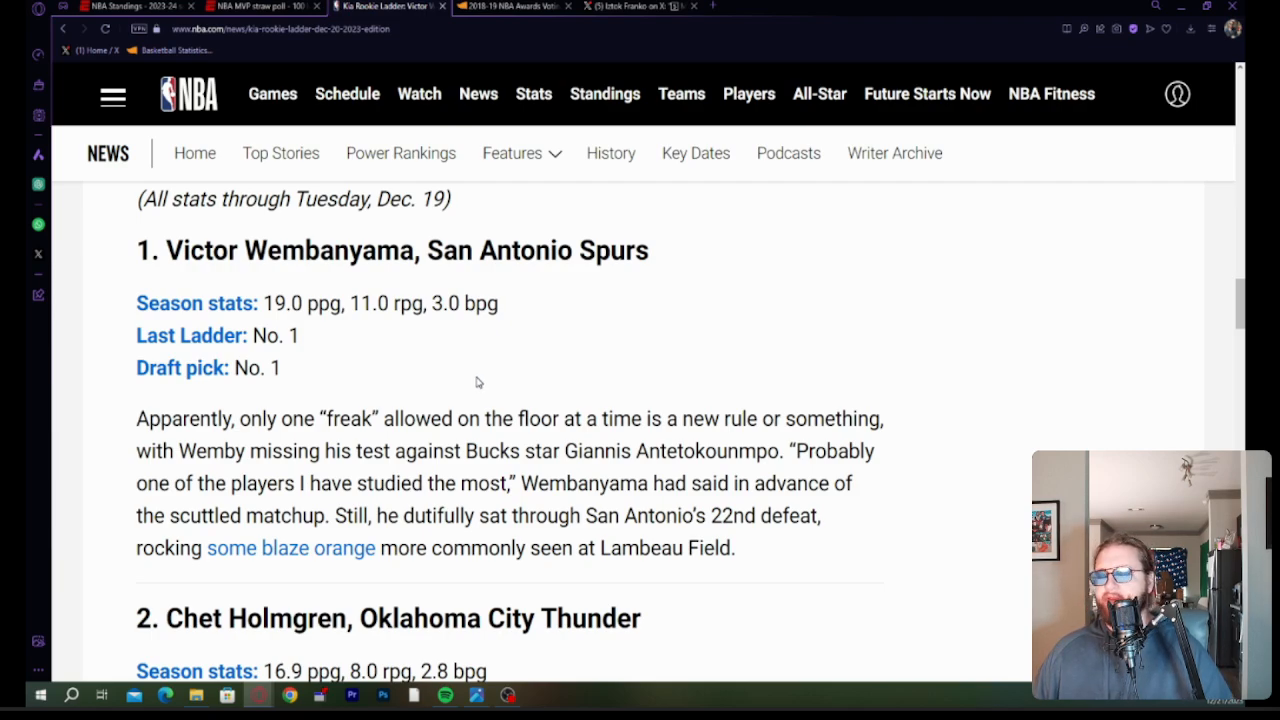
{"action": "mouse_move", "coordinate": [469, 393]}
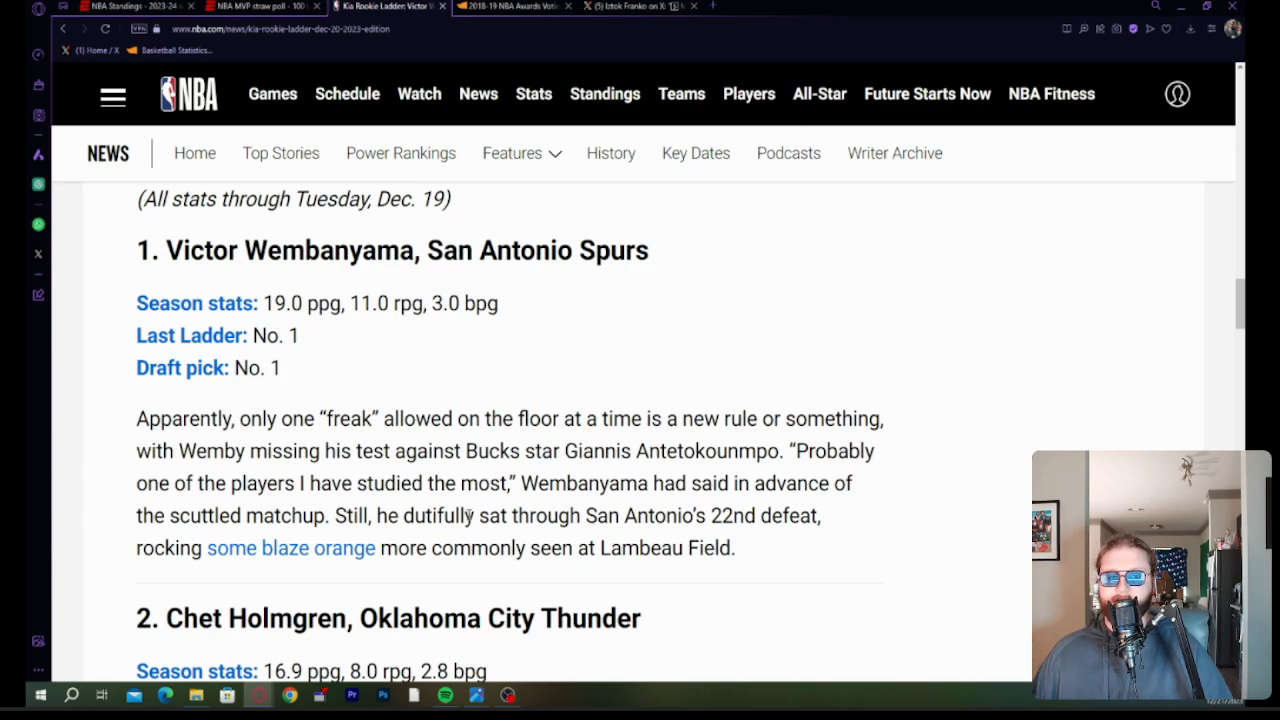
{"action": "mouse_move", "coordinate": [456, 538]}
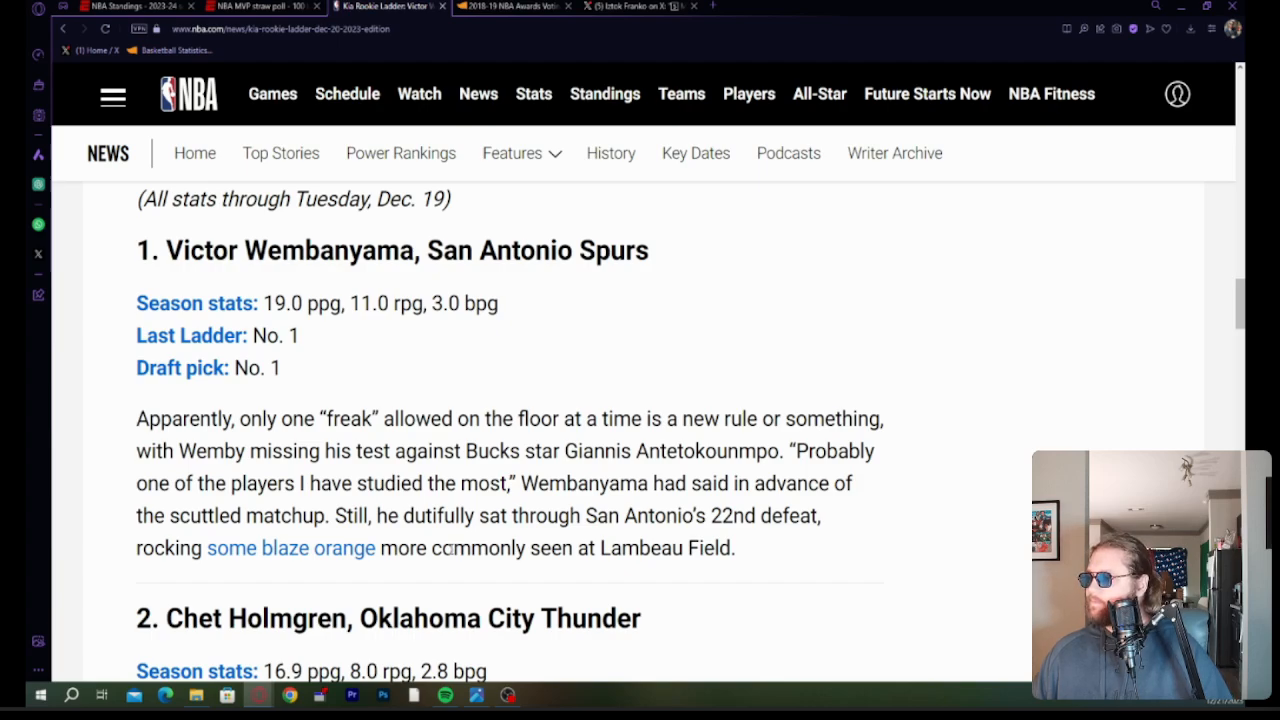
Continue to Chet Holmgren's No. 2 section and coach Daigneault's quote.
{"action": "scroll", "scroll_direction": "down", "scroll_amount": 3}
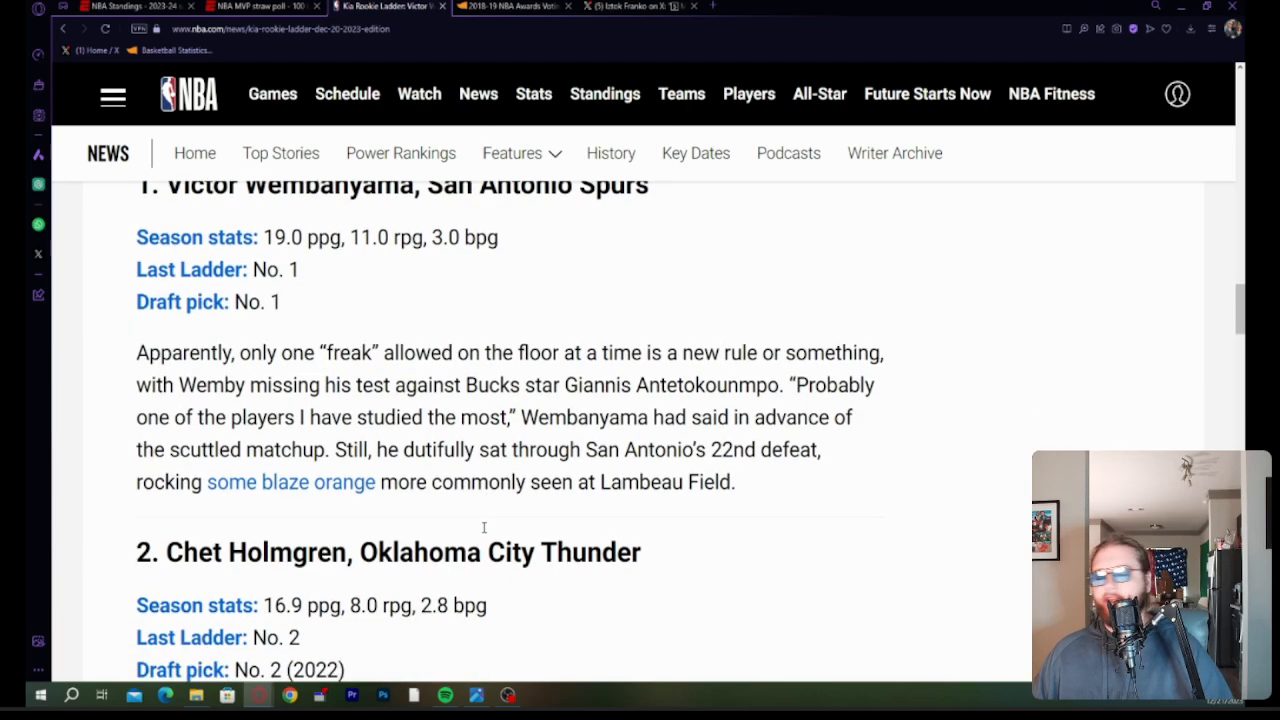
{"action": "mouse_move", "coordinate": [481, 533]}
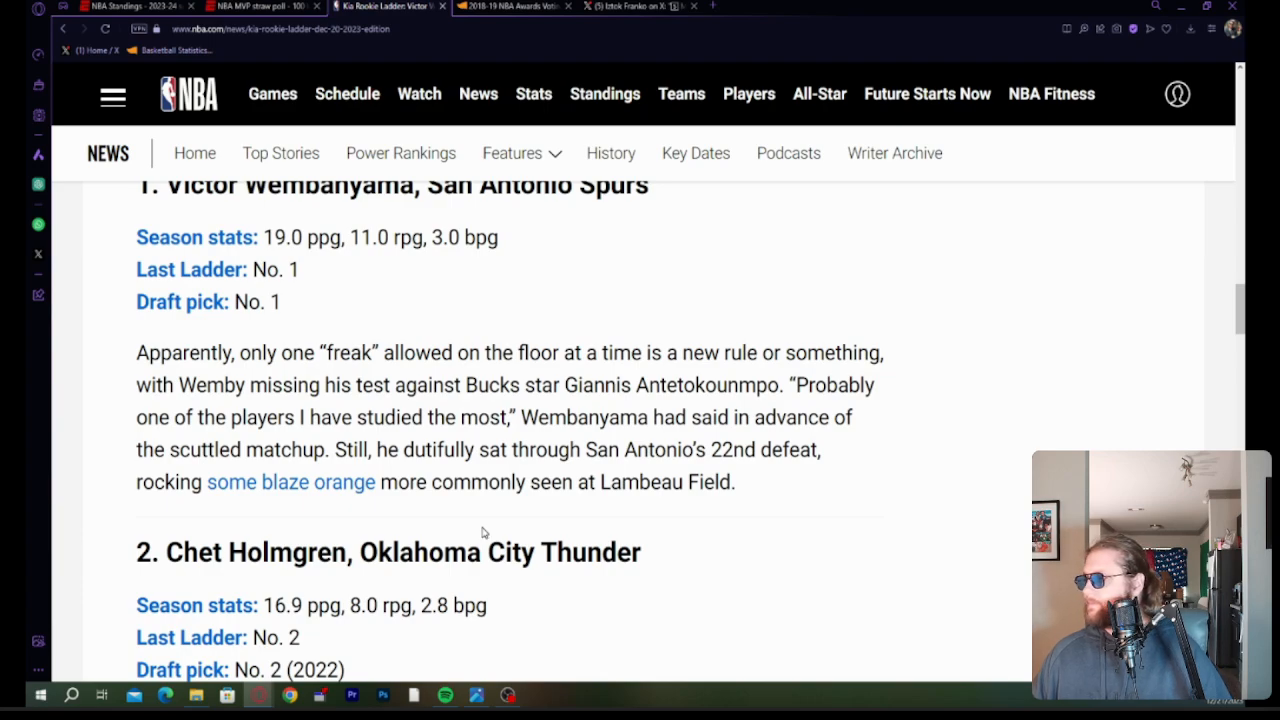
{"action": "scroll", "scroll_direction": "down", "scroll_amount": 3}
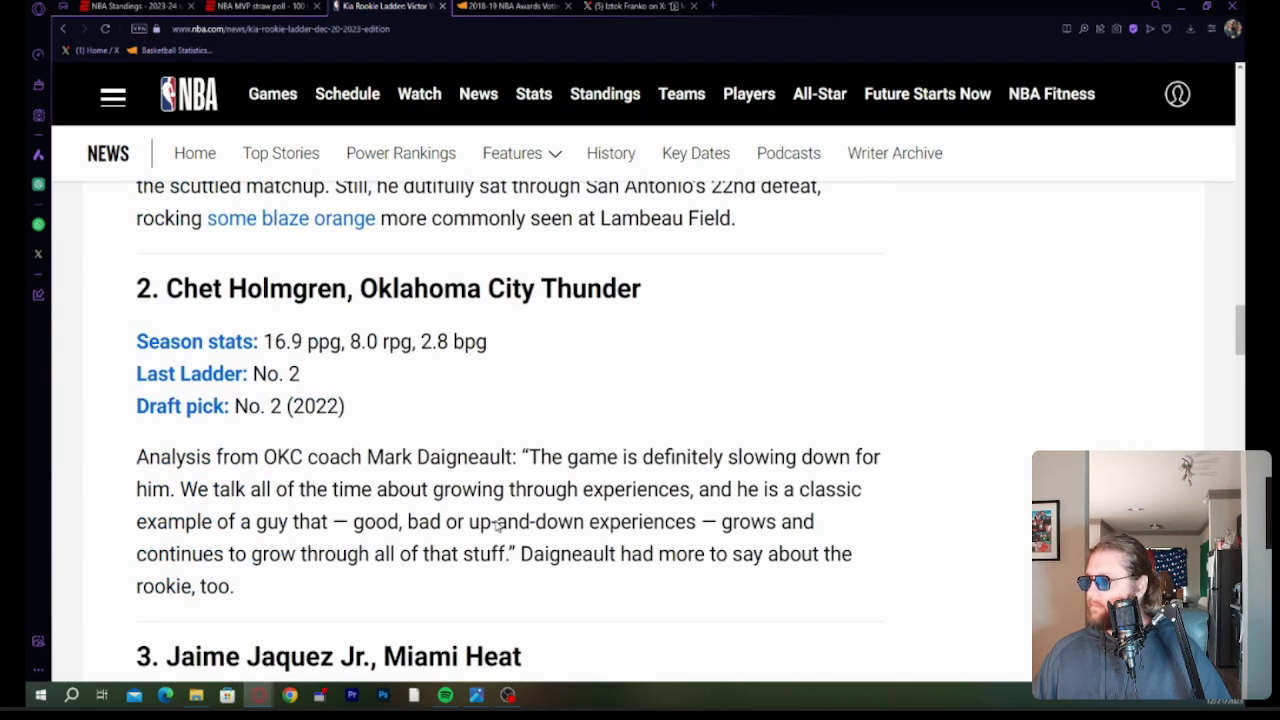
{"action": "mouse_move", "coordinate": [575, 418]}
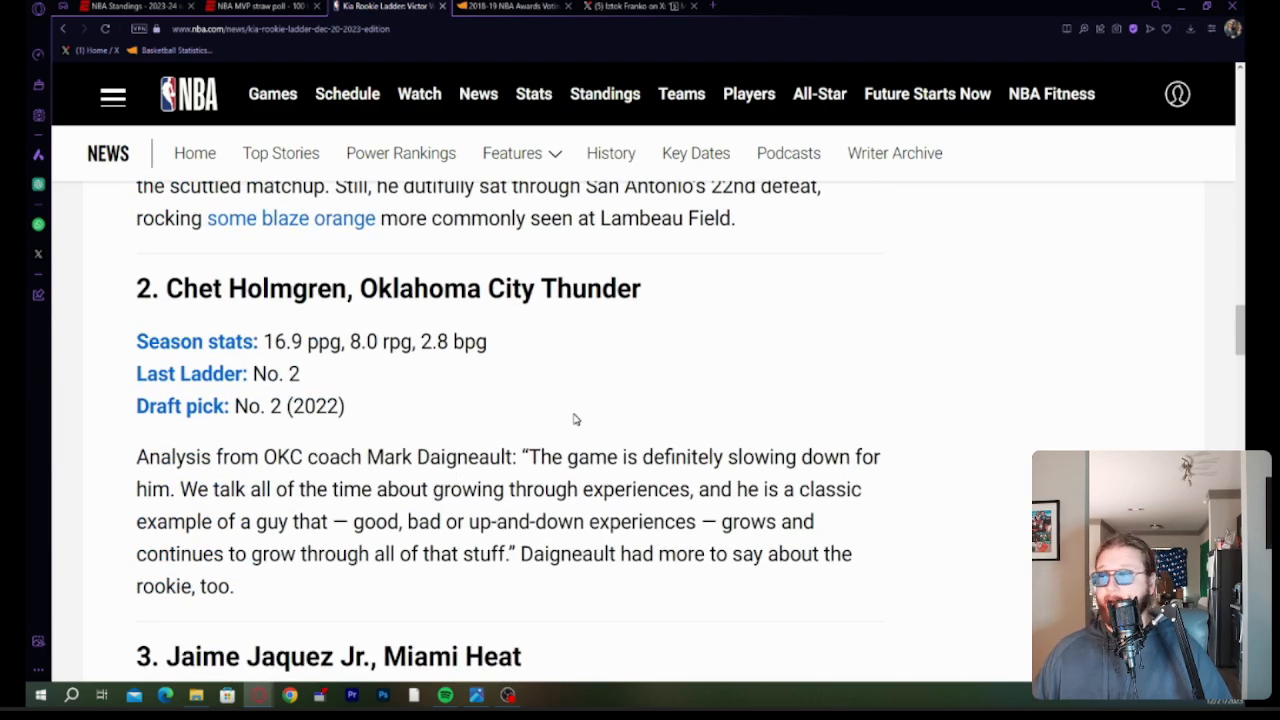
{"action": "scroll", "scroll_direction": "up", "scroll_amount": 3}
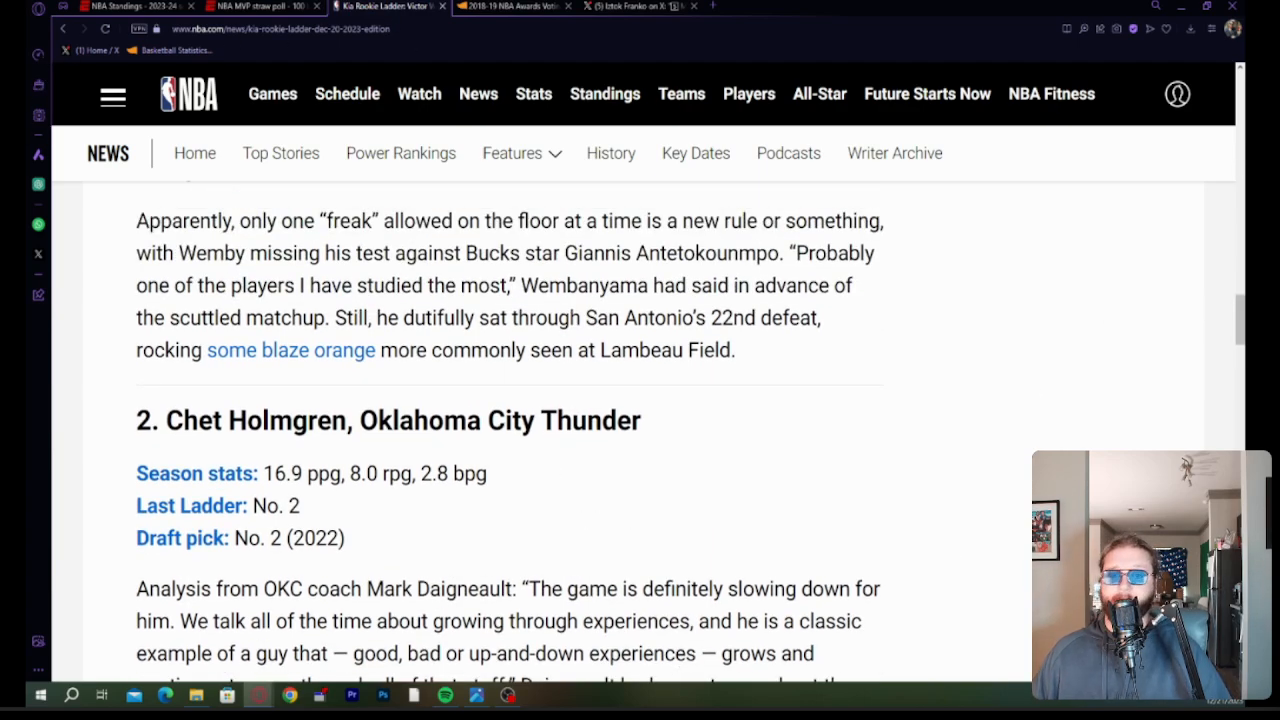
{"action": "mouse_move", "coordinate": [128, 460]}
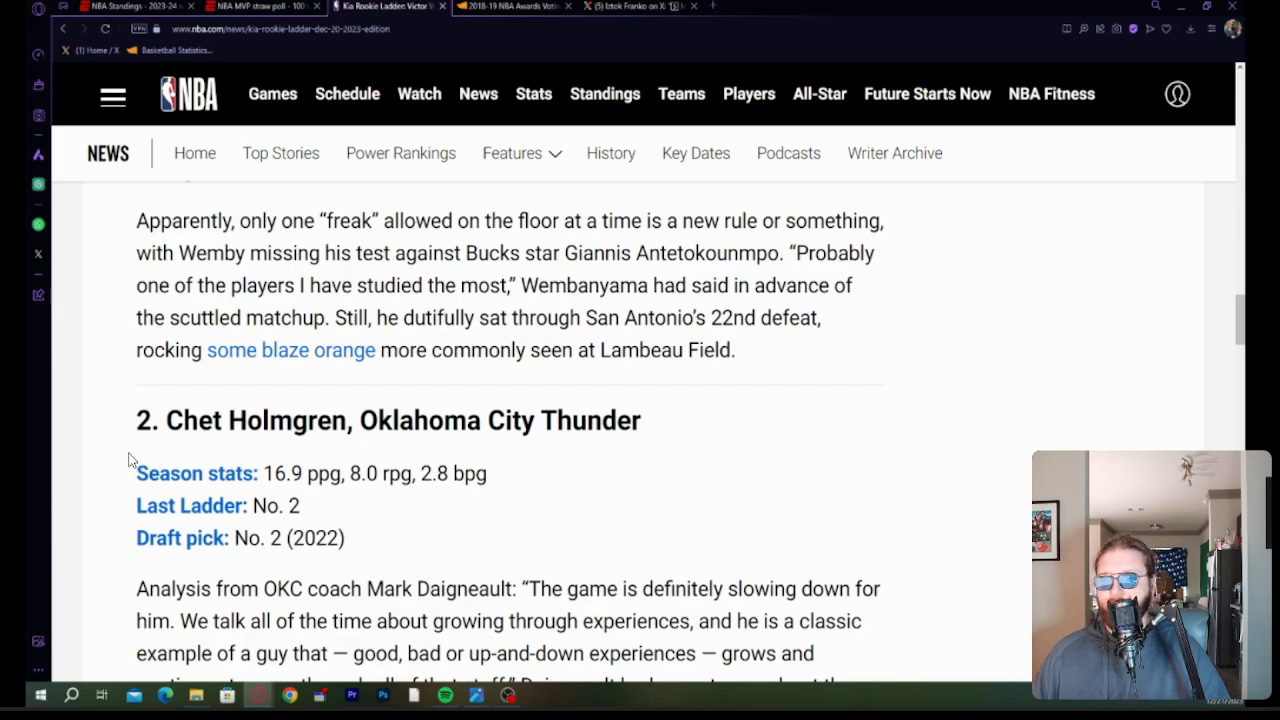
{"action": "mouse_move", "coordinate": [212, 527]}
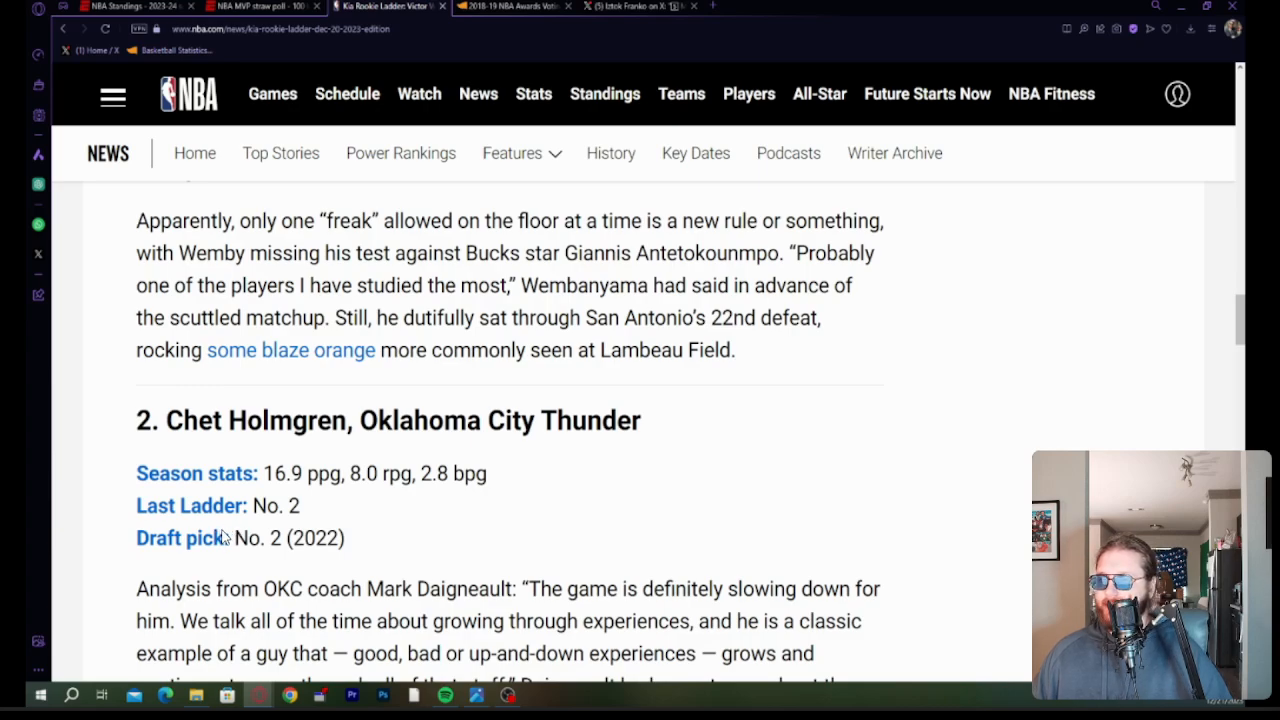
{"action": "mouse_move", "coordinate": [230, 535]}
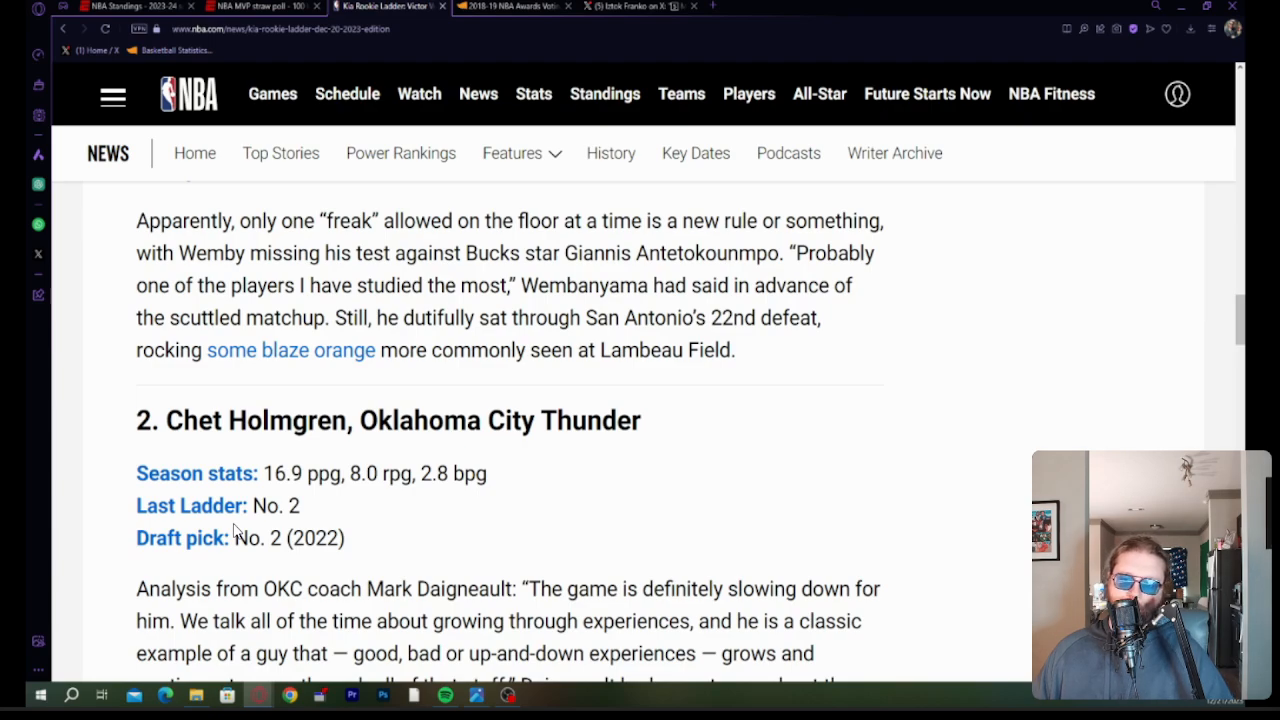
{"action": "mouse_move", "coordinate": [245, 532]}
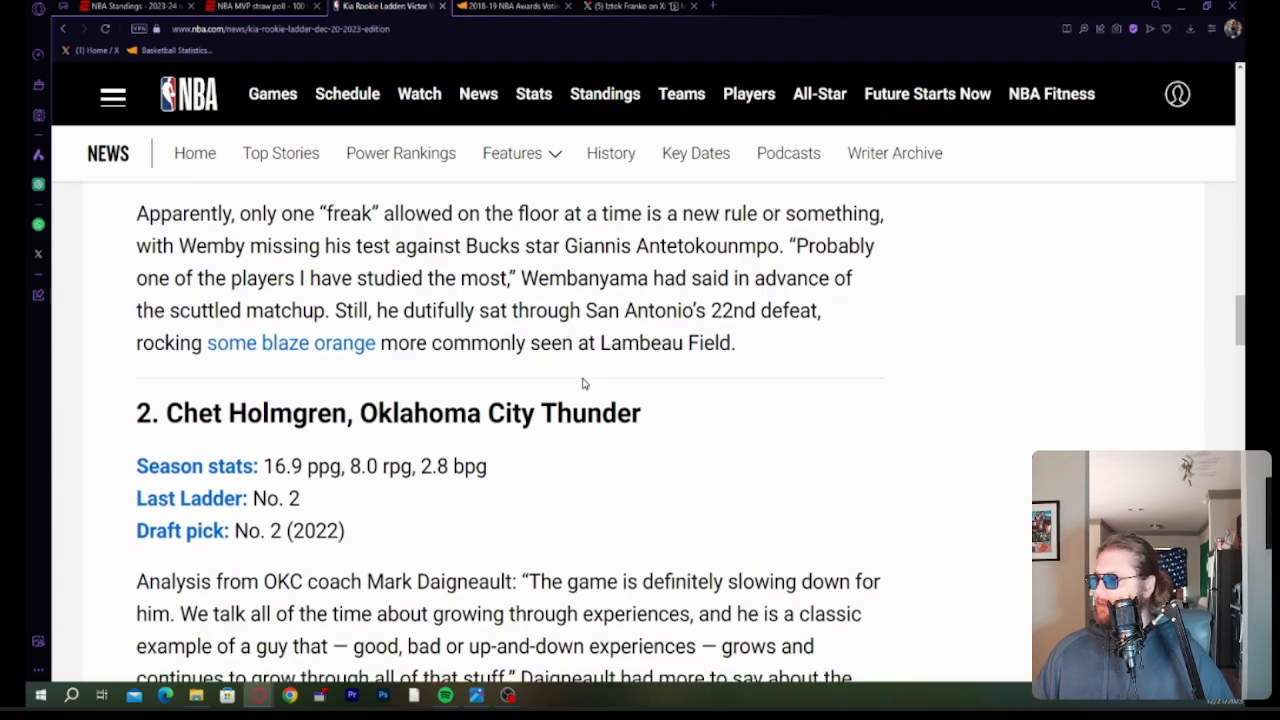
{"action": "scroll", "scroll_direction": "down", "scroll_amount": 3}
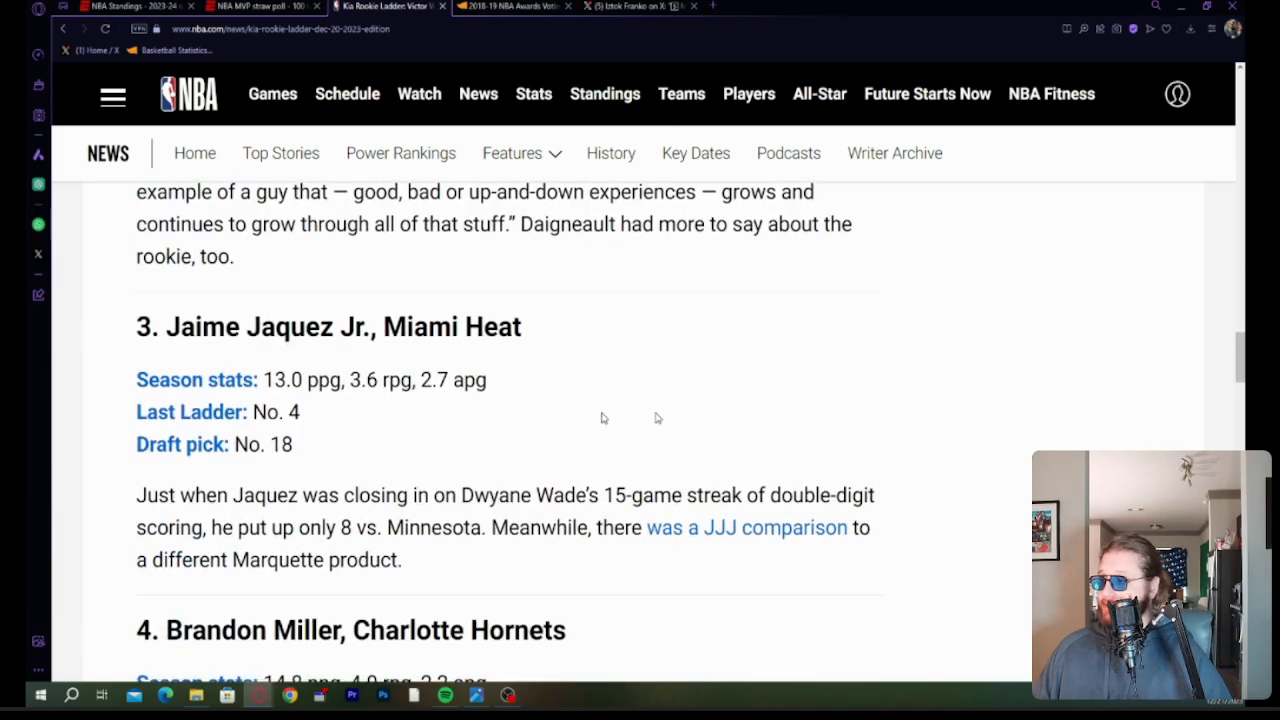
{"action": "mouse_move", "coordinate": [575, 392]}
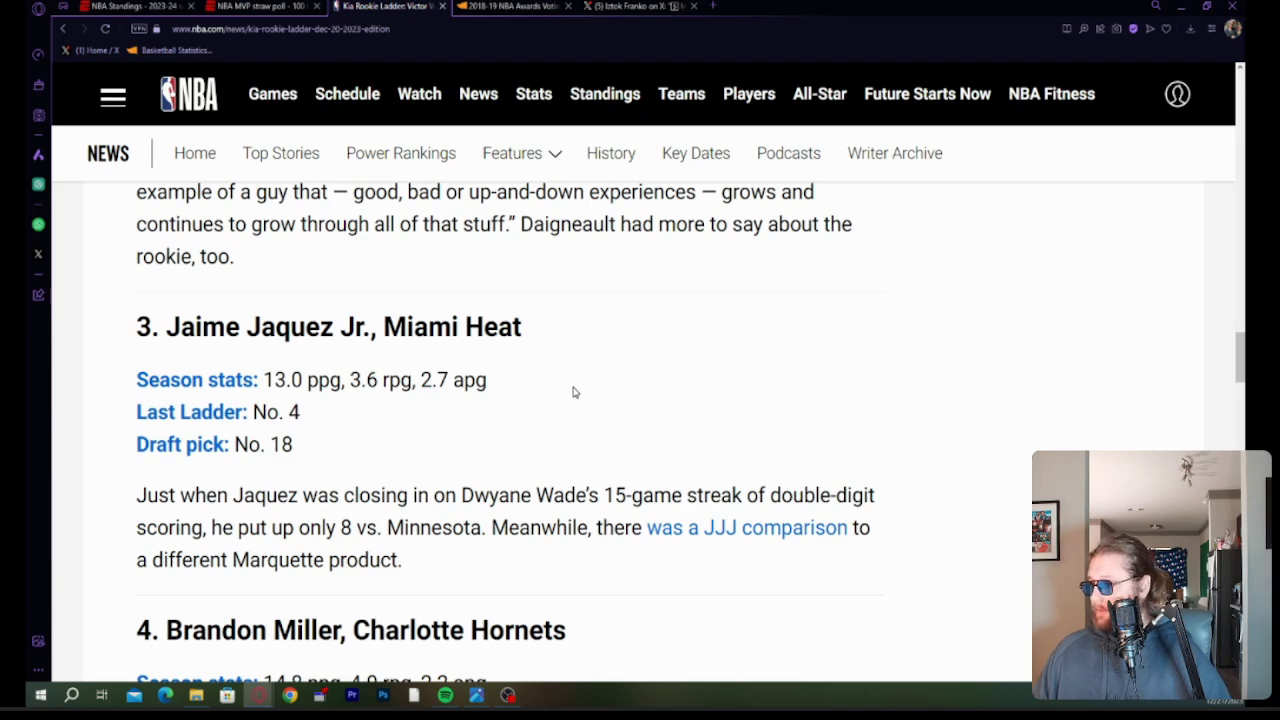
{"action": "mouse_move", "coordinate": [424, 427]}
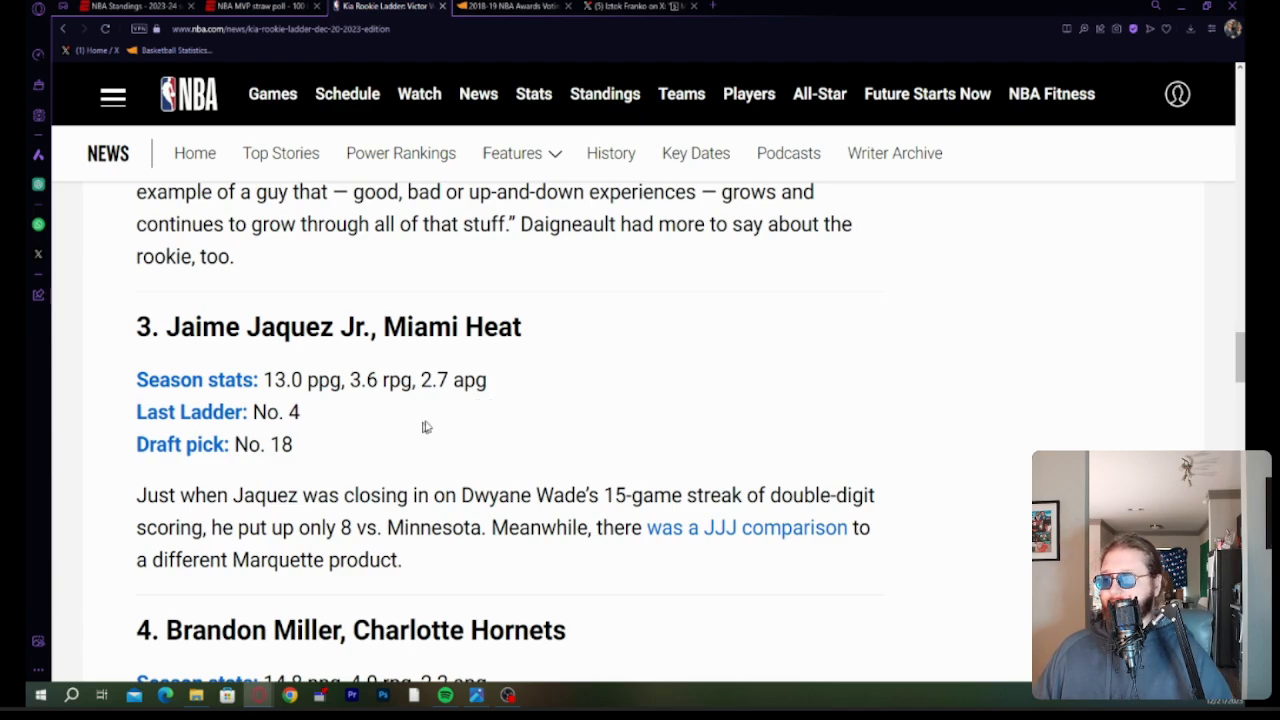
{"action": "scroll", "scroll_direction": "down", "scroll_amount": 3}
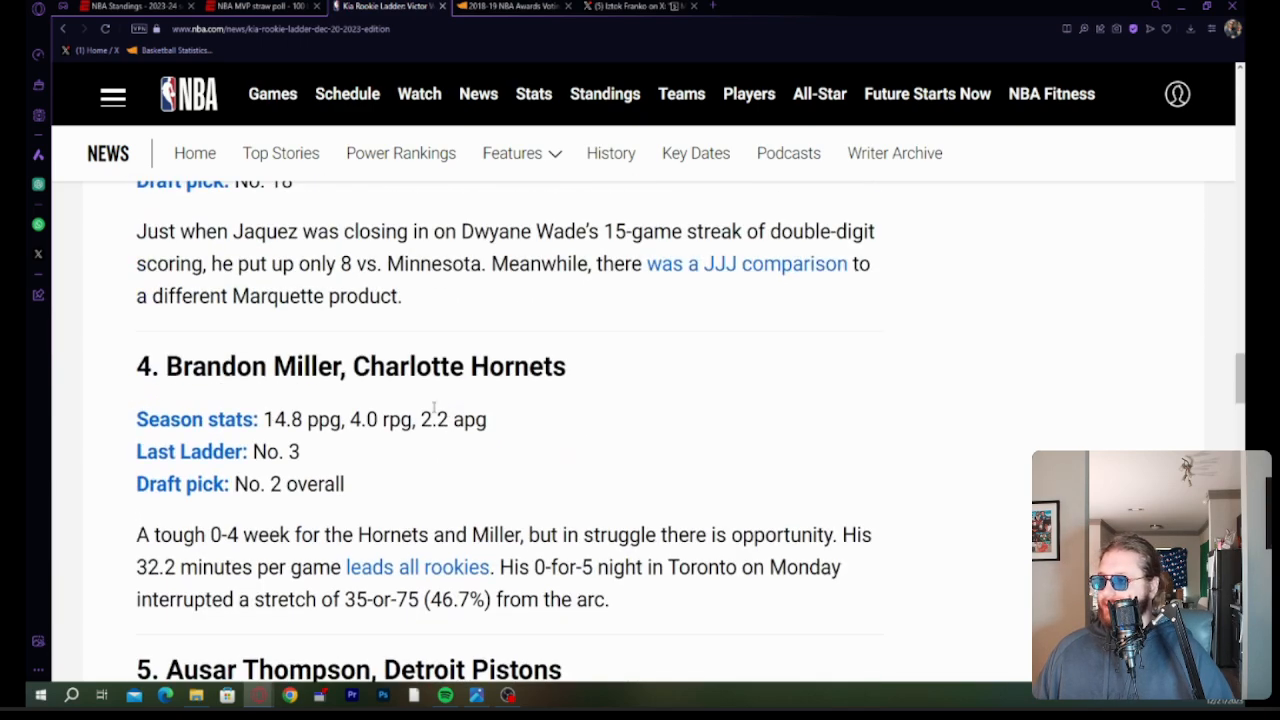
{"action": "mouse_move", "coordinate": [440, 440]}
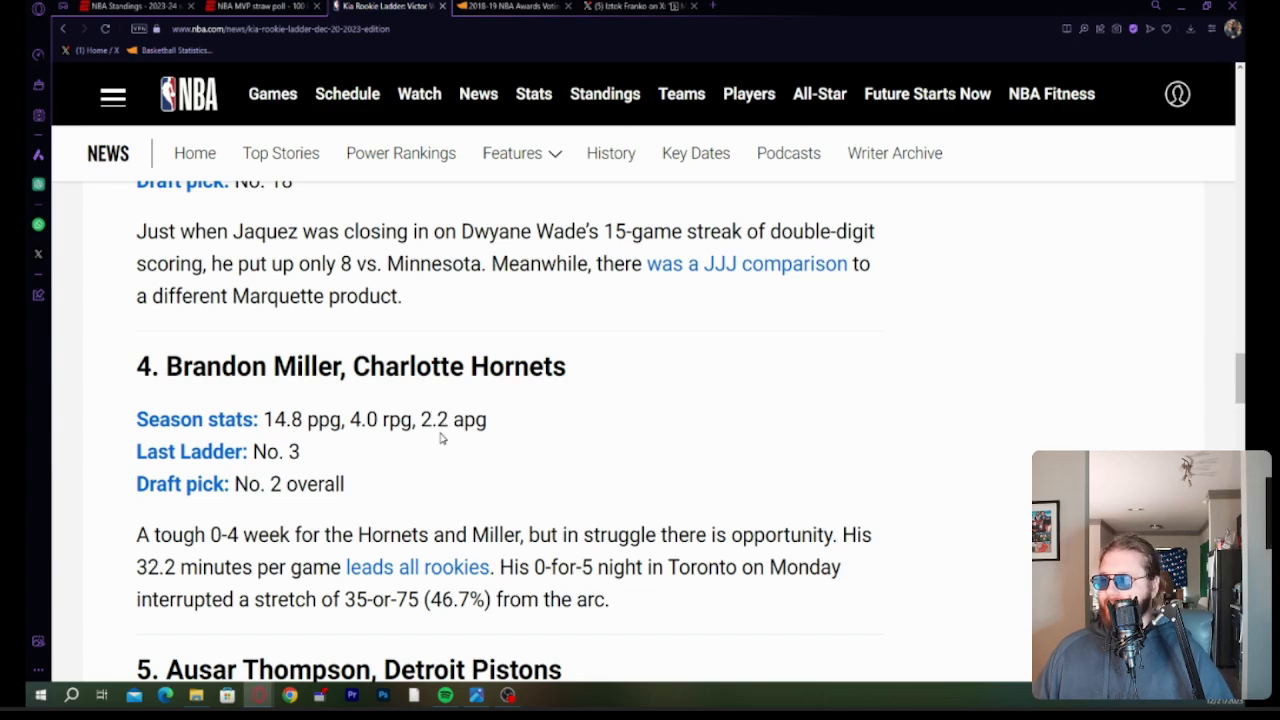
{"action": "mouse_move", "coordinate": [418, 467]}
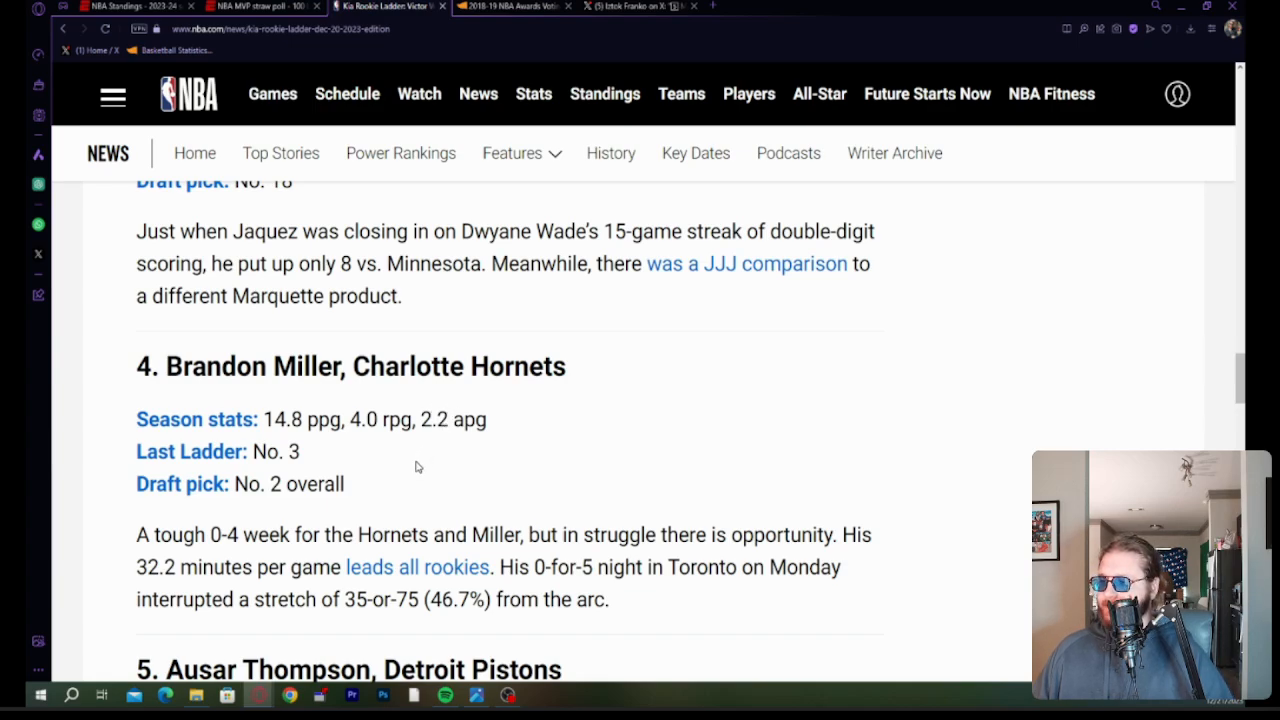
{"action": "mouse_move", "coordinate": [407, 475]}
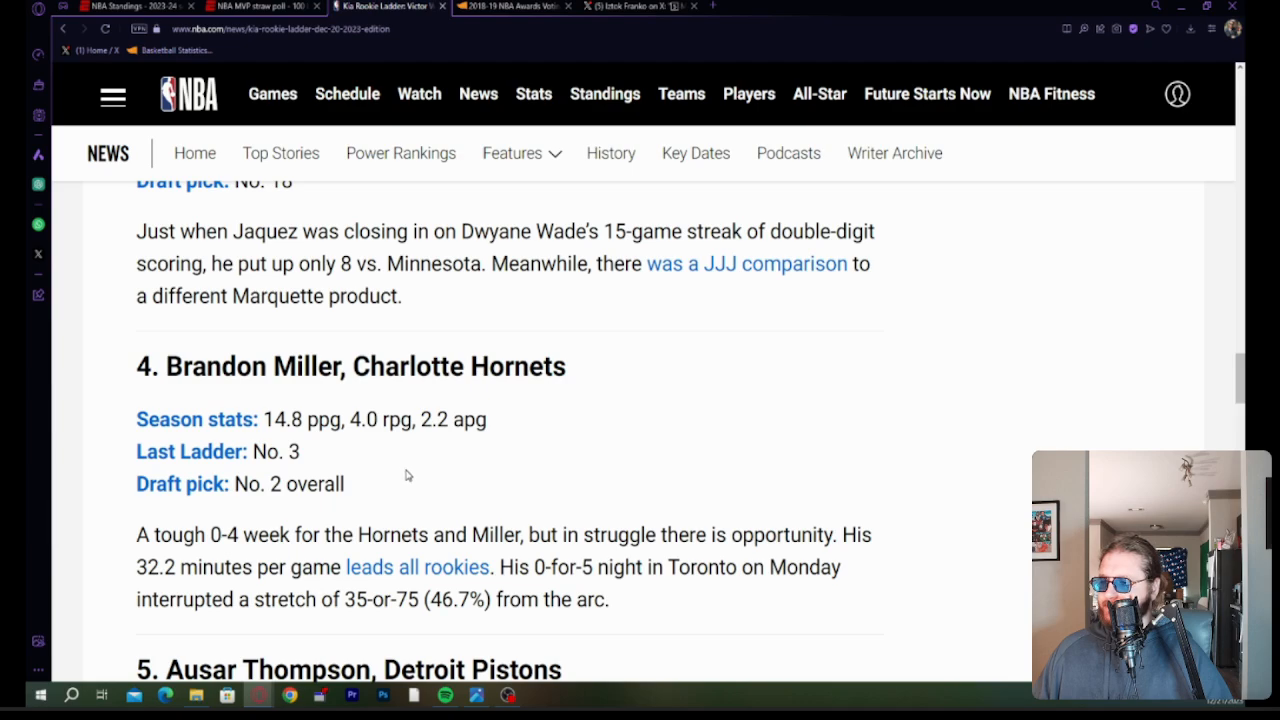
{"action": "mouse_move", "coordinate": [405, 463]}
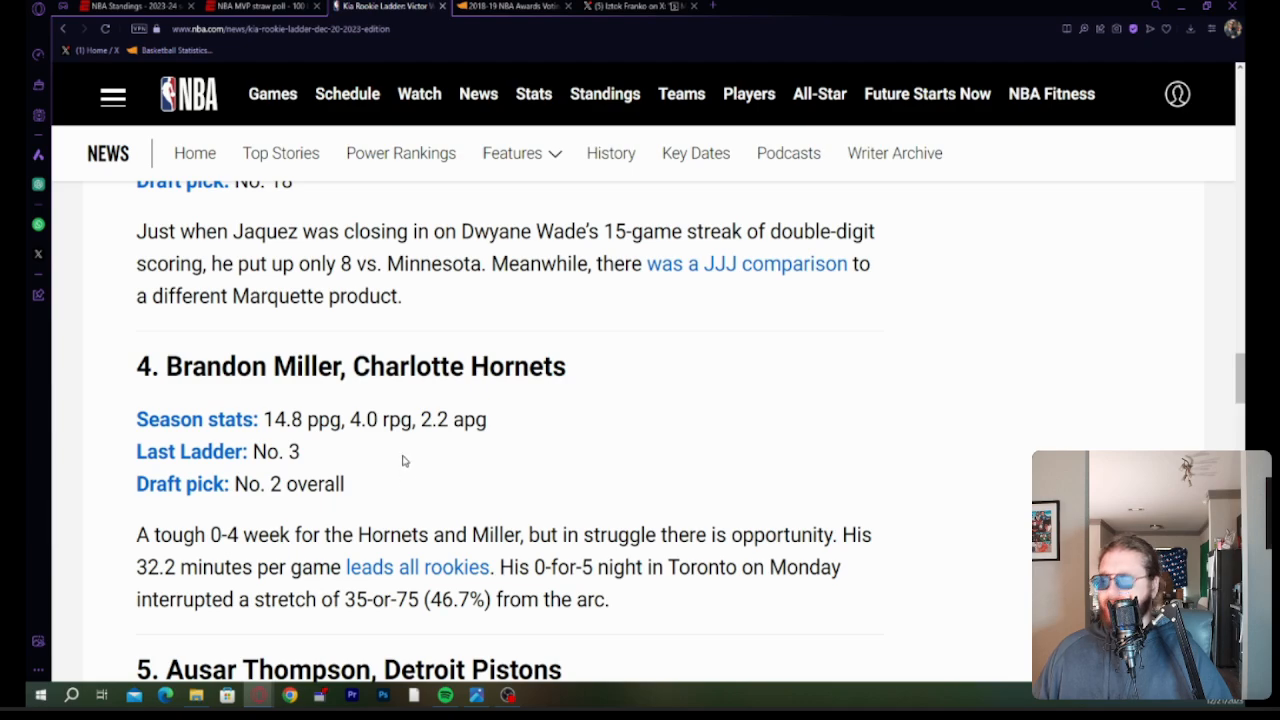
{"action": "mouse_move", "coordinate": [450, 465]}
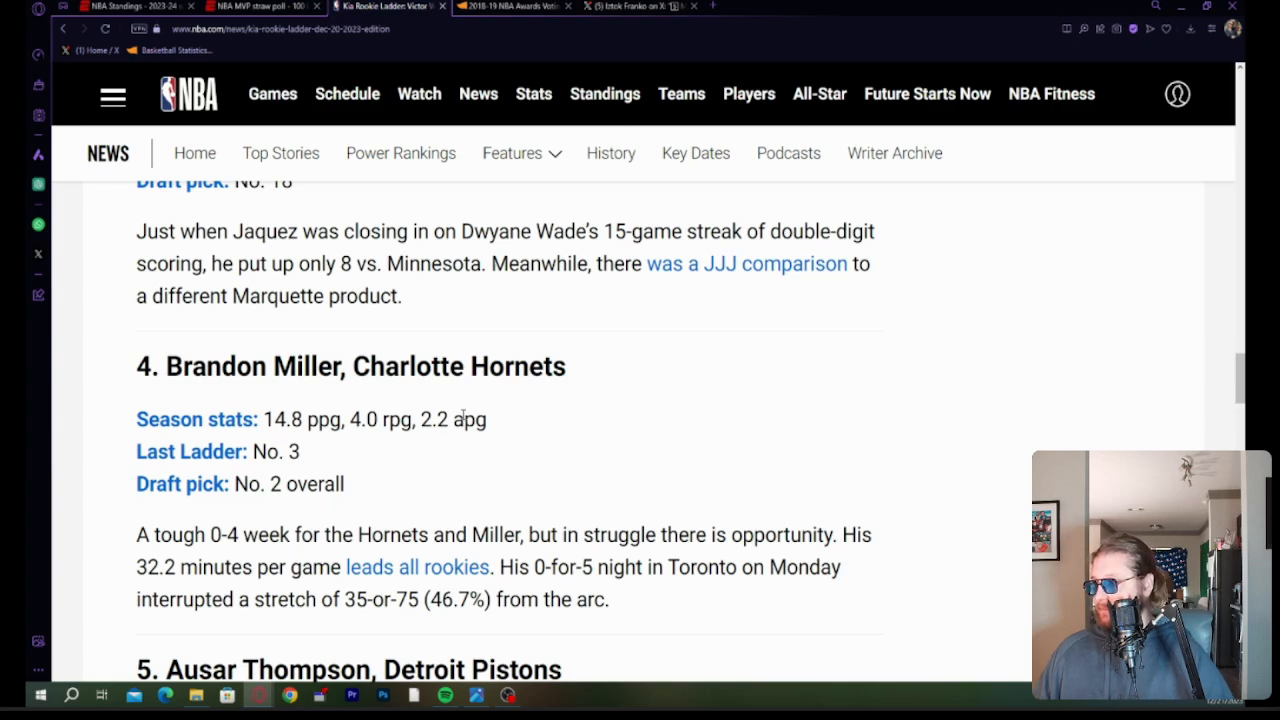
{"action": "scroll", "scroll_direction": "down", "scroll_amount": 3}
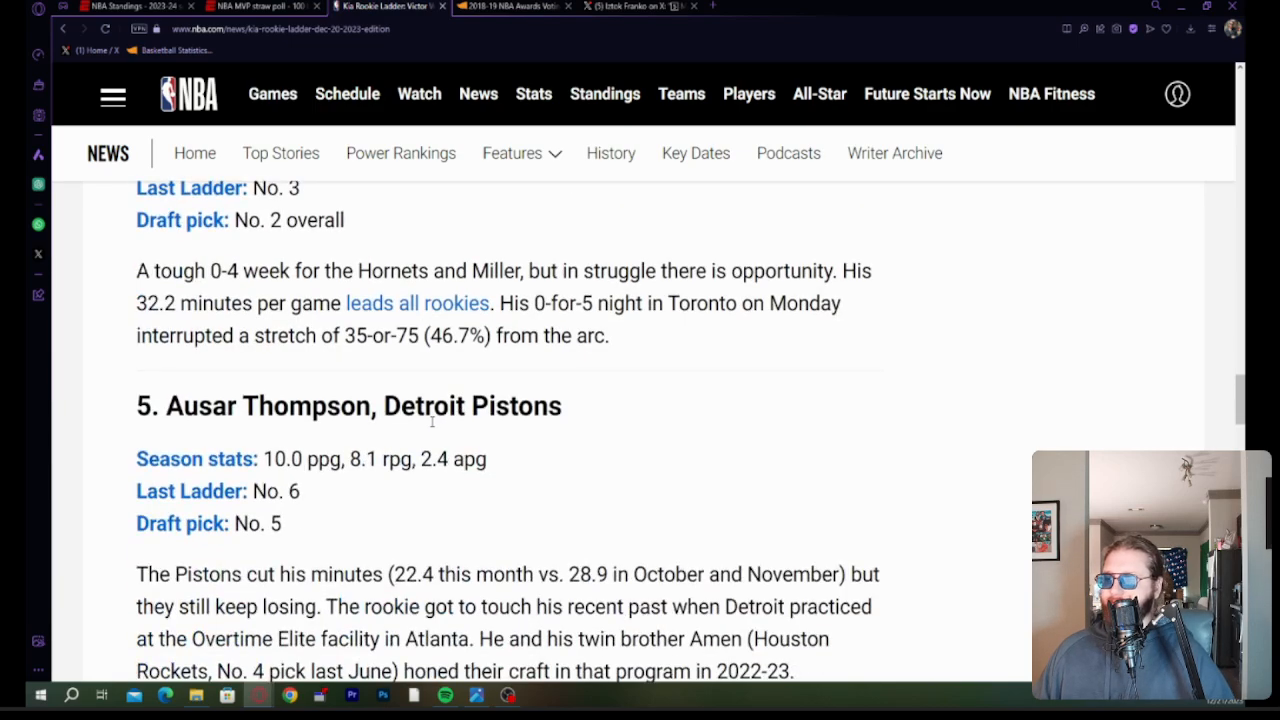
{"action": "scroll", "scroll_direction": "down", "scroll_amount": 3}
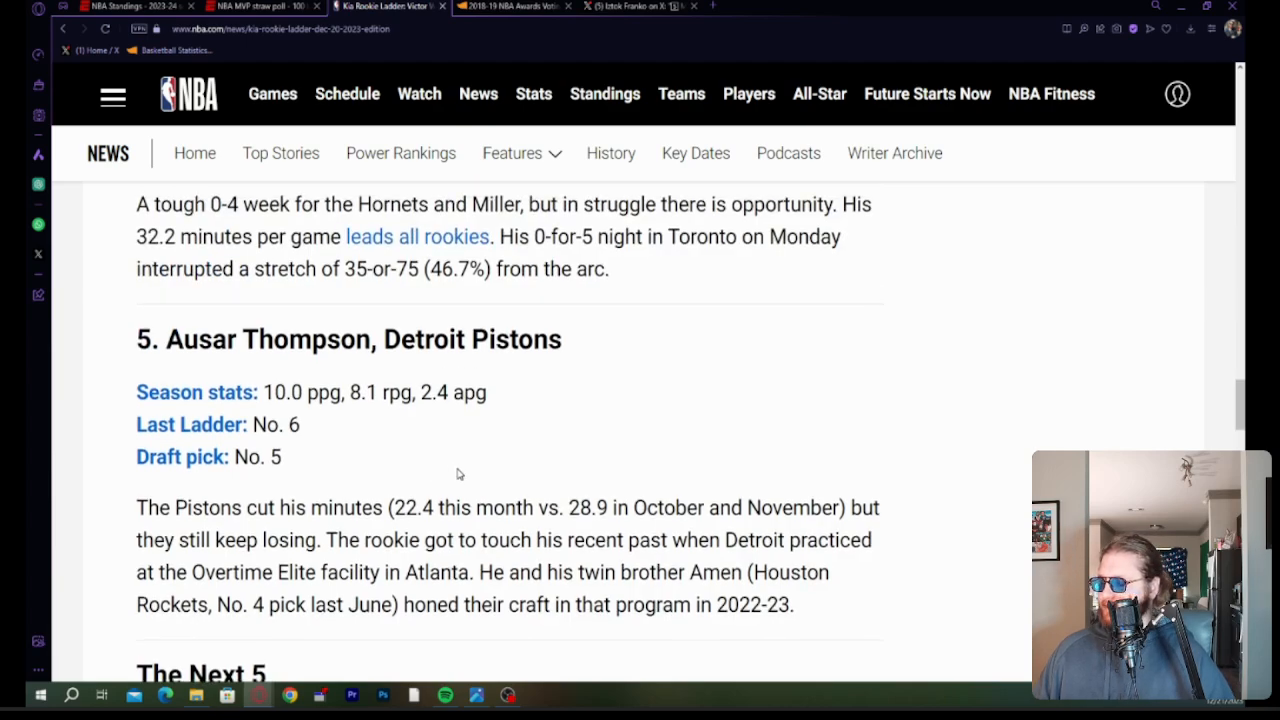
{"action": "scroll", "scroll_direction": "down", "scroll_amount": 3}
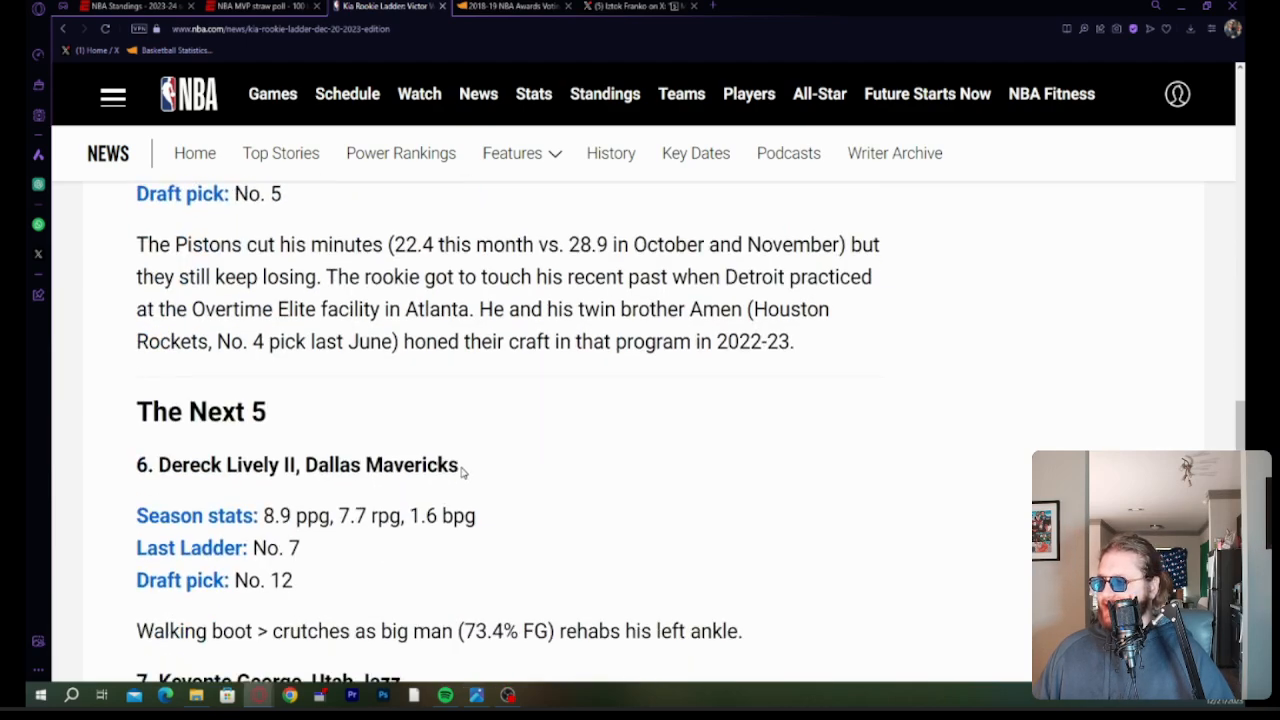
{"action": "scroll", "scroll_direction": "down", "scroll_amount": 3}
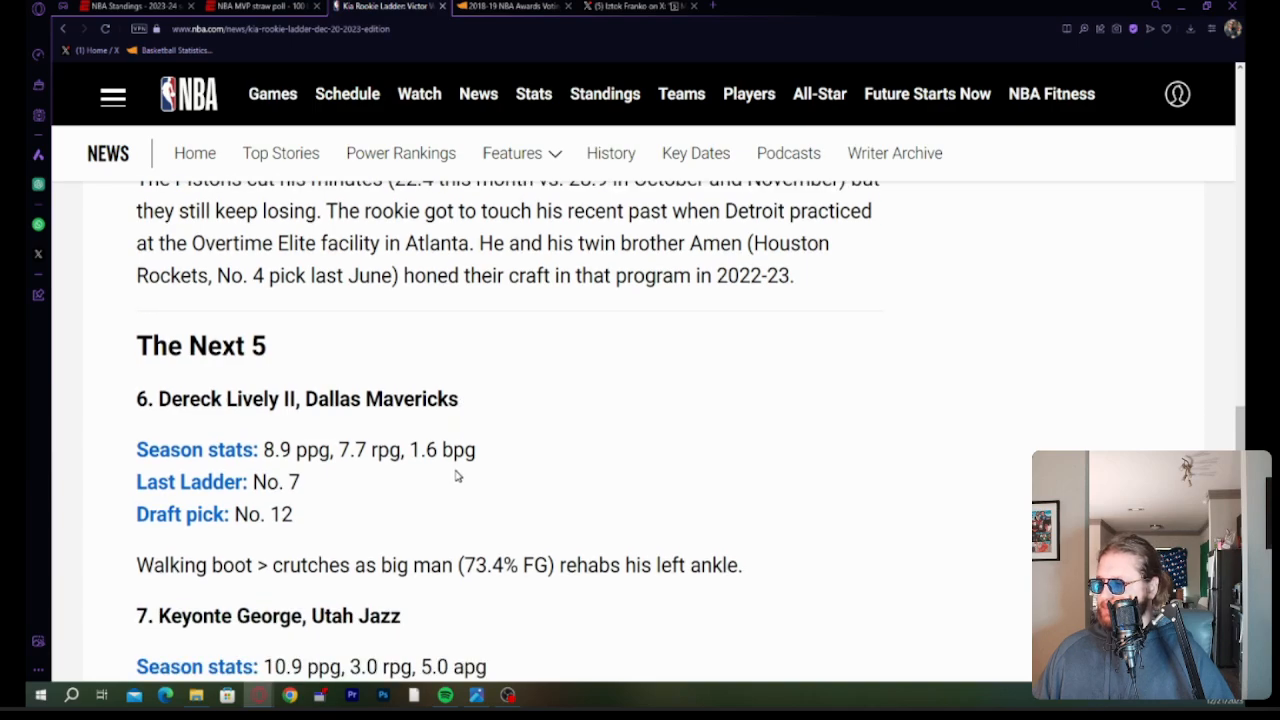
{"action": "mouse_move", "coordinate": [511, 492]}
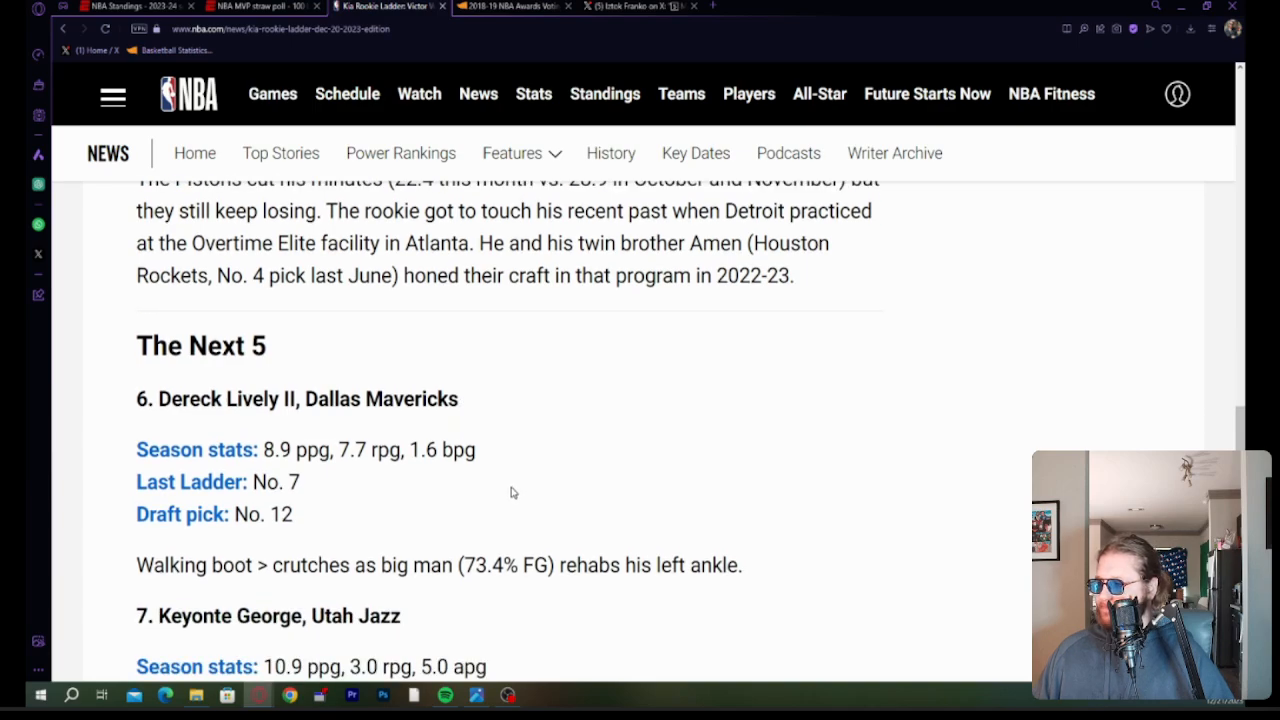
{"action": "mouse_move", "coordinate": [503, 491]}
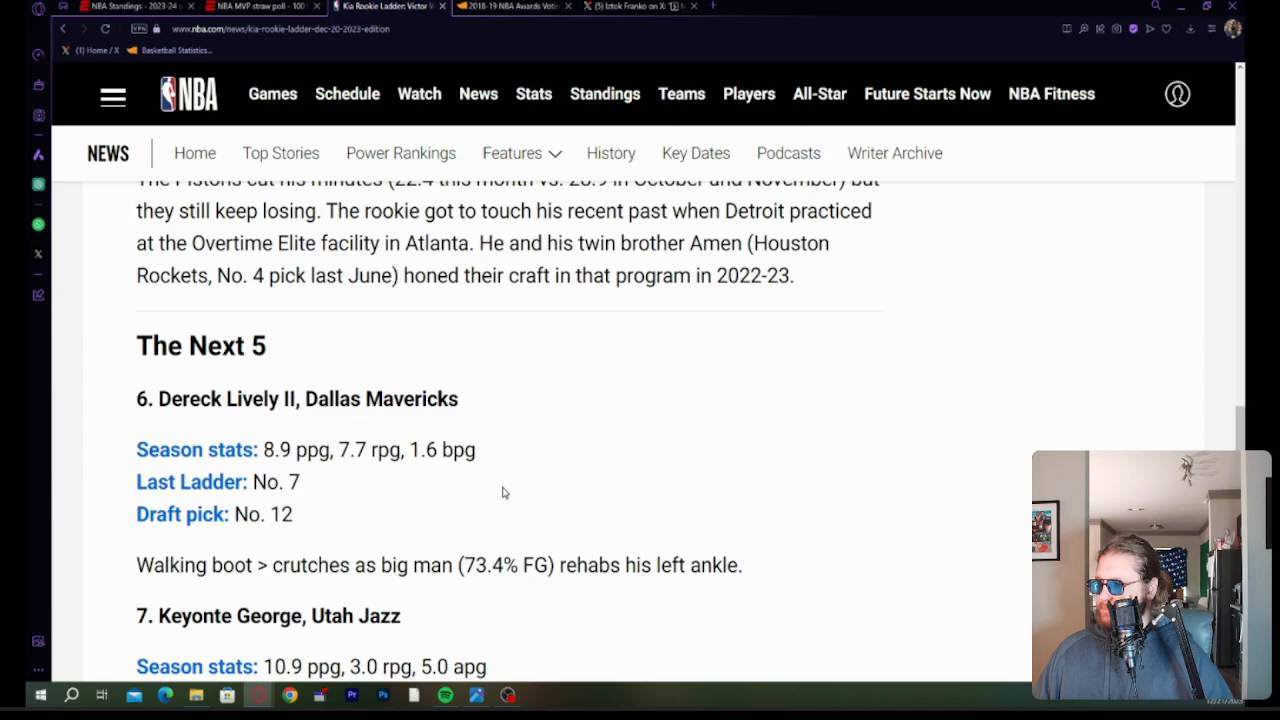
{"action": "scroll", "scroll_direction": "up", "scroll_amount": 3}
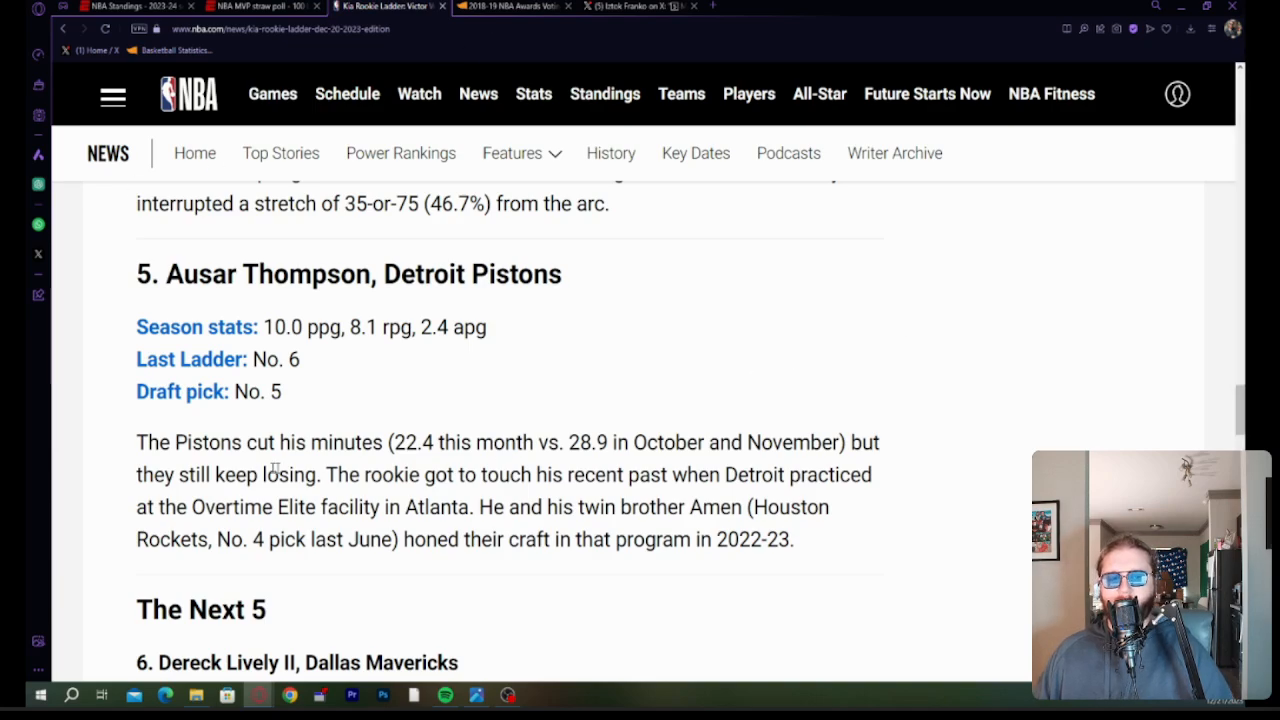
{"action": "mouse_move", "coordinate": [137, 573]}
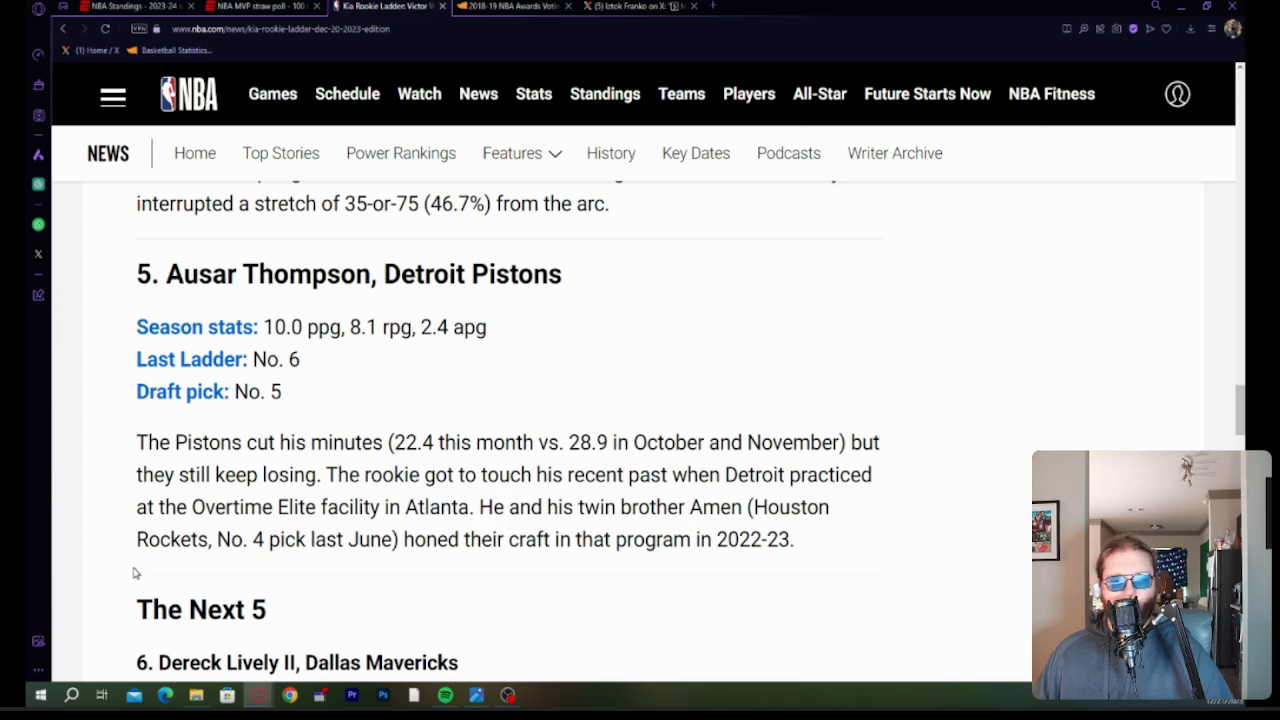
{"action": "mouse_move", "coordinate": [69, 570]}
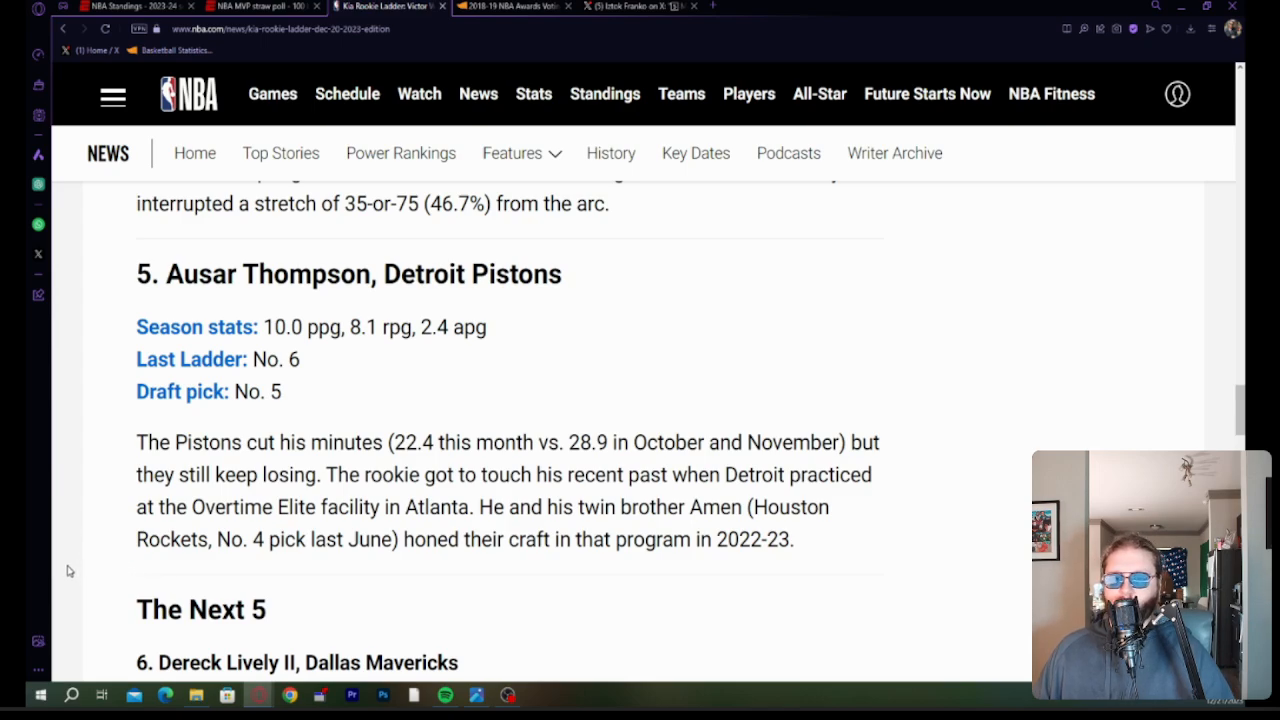
{"action": "scroll", "scroll_direction": "down", "scroll_amount": 3}
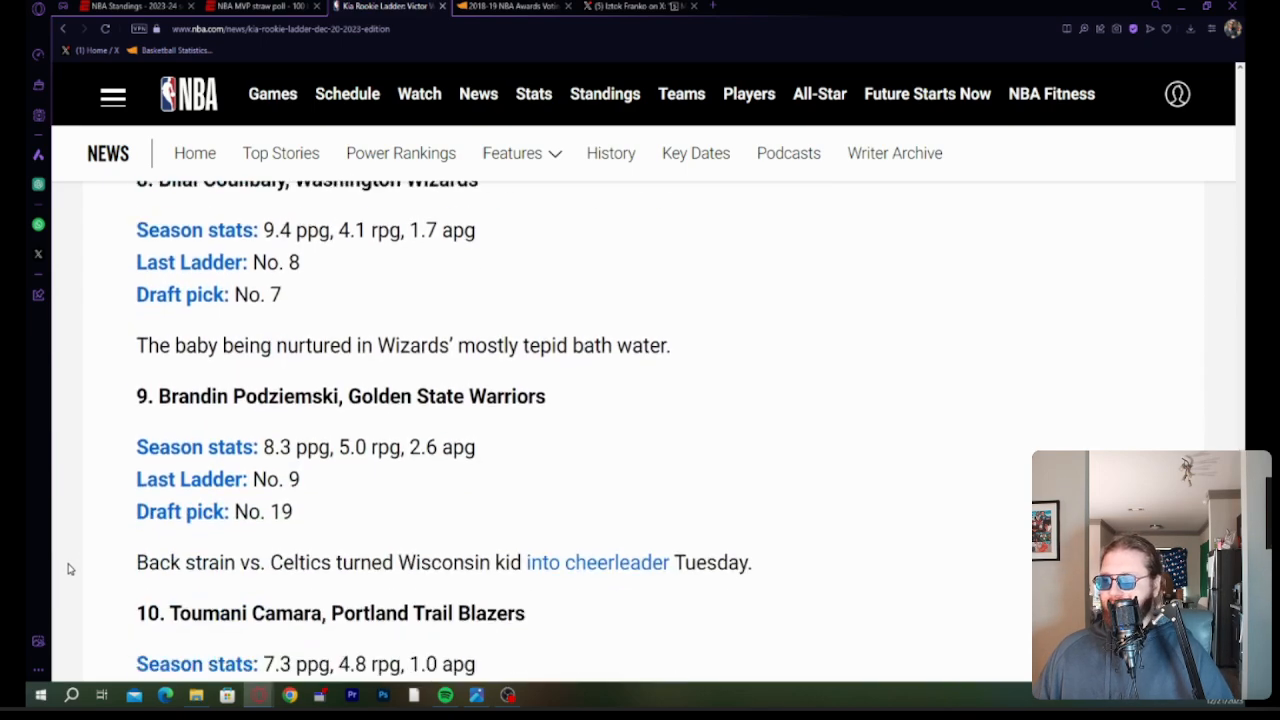
{"action": "scroll", "scroll_direction": "down", "scroll_amount": 3}
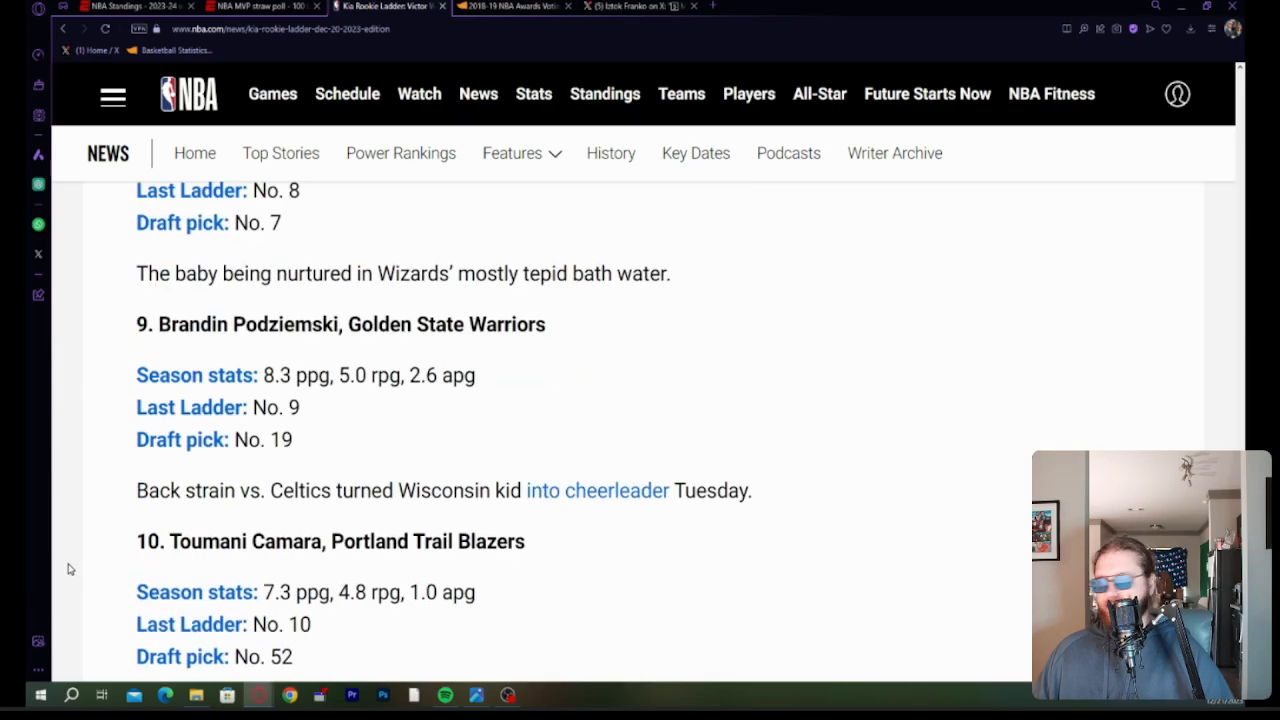
{"action": "scroll", "scroll_direction": "up", "scroll_amount": 3}
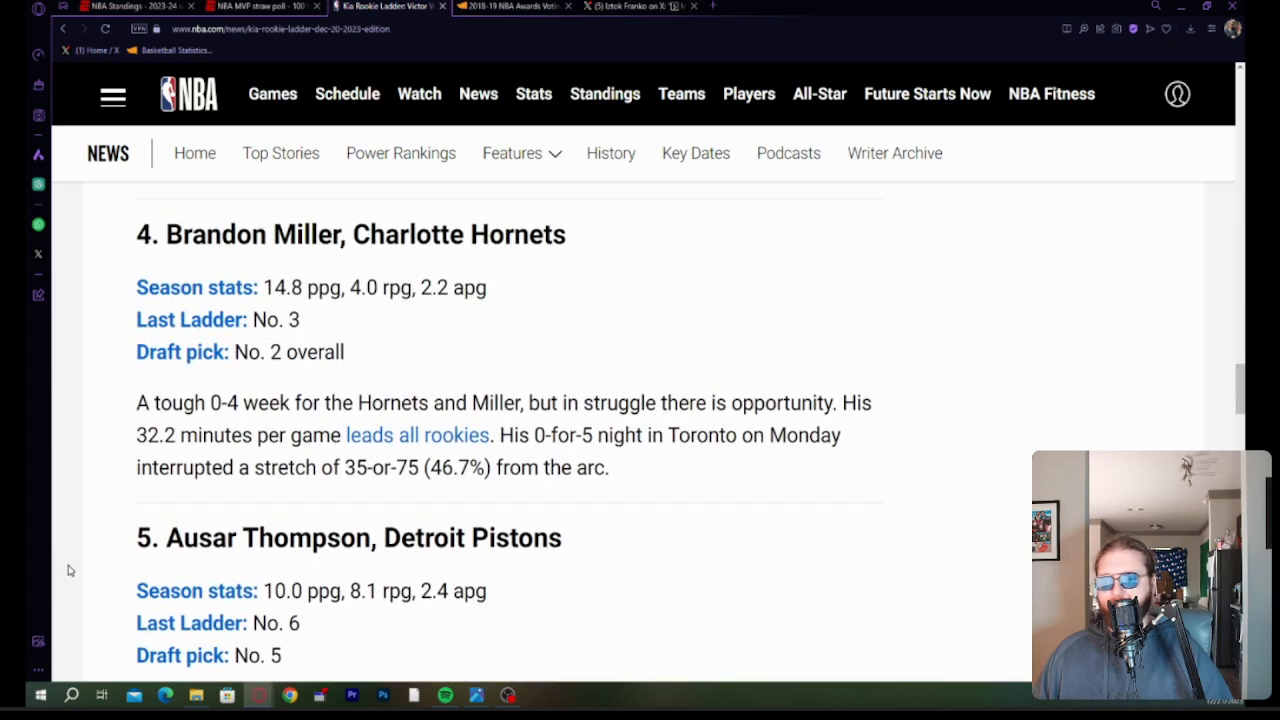
{"action": "scroll", "scroll_direction": "down", "scroll_amount": 3}
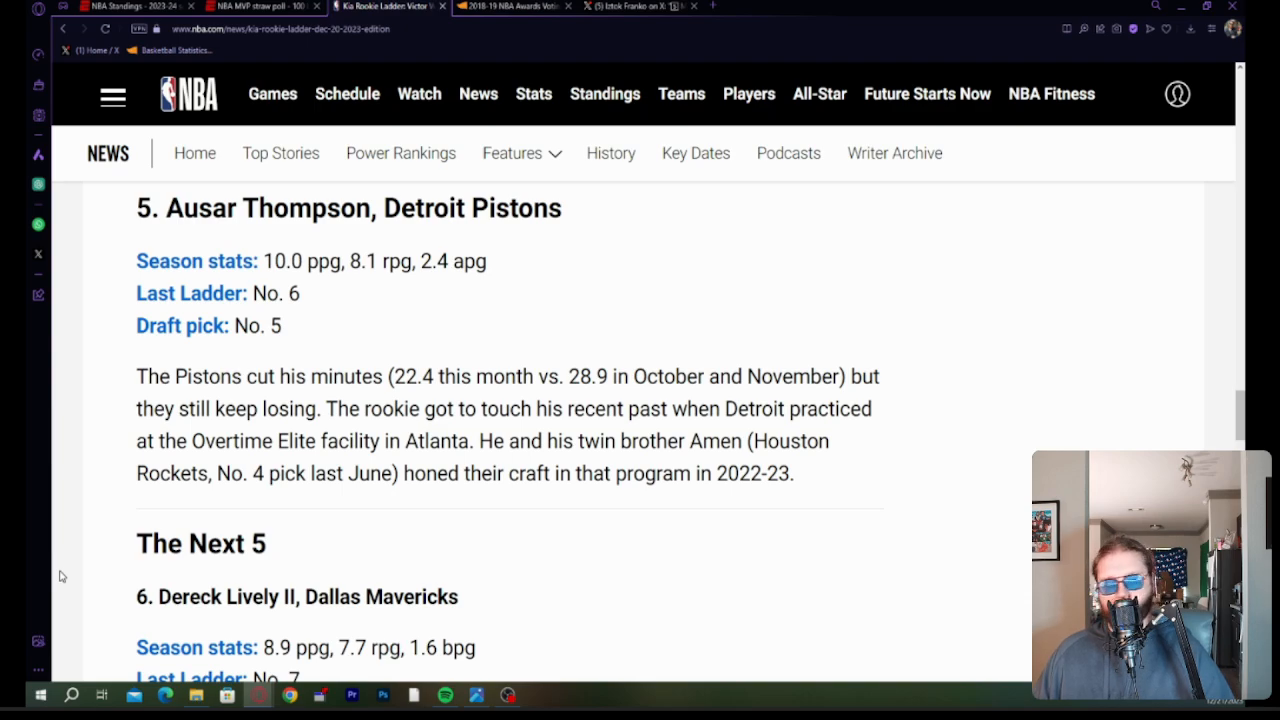
{"action": "mouse_move", "coordinate": [1220, 170]}
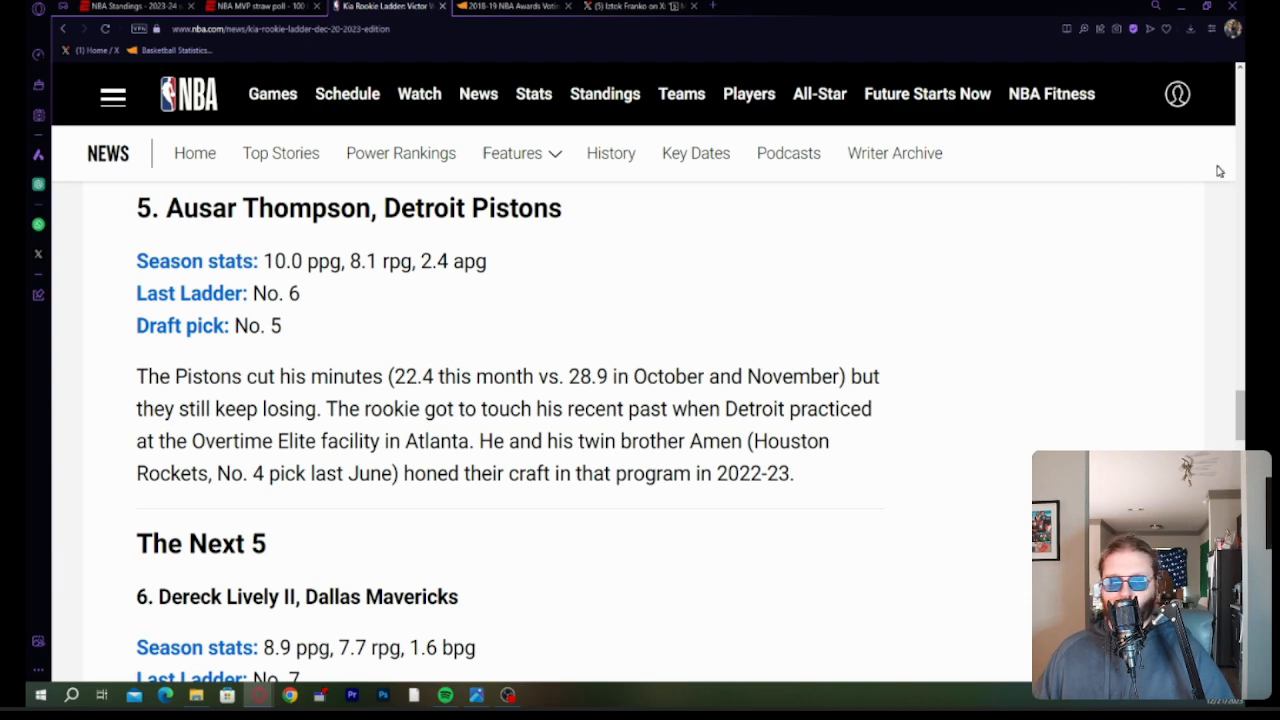
{"action": "mouse_move", "coordinate": [1163, 174]}
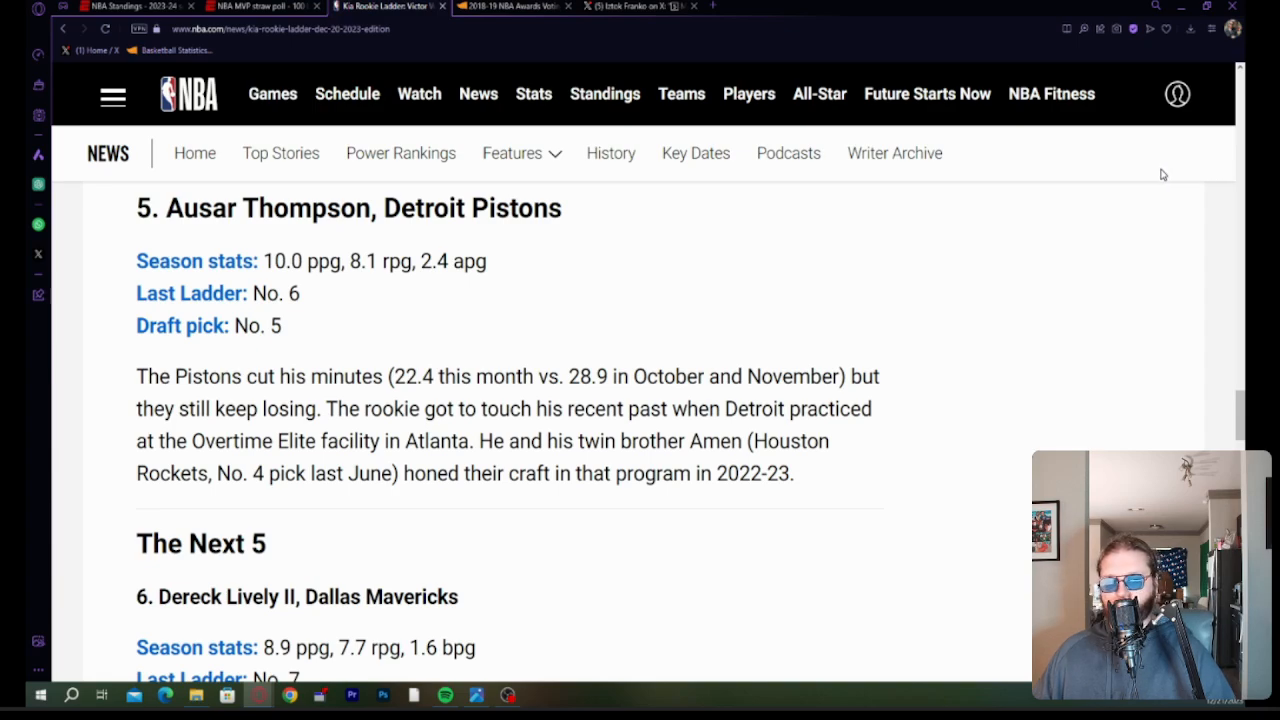
{"action": "mouse_move", "coordinate": [388, 610]}
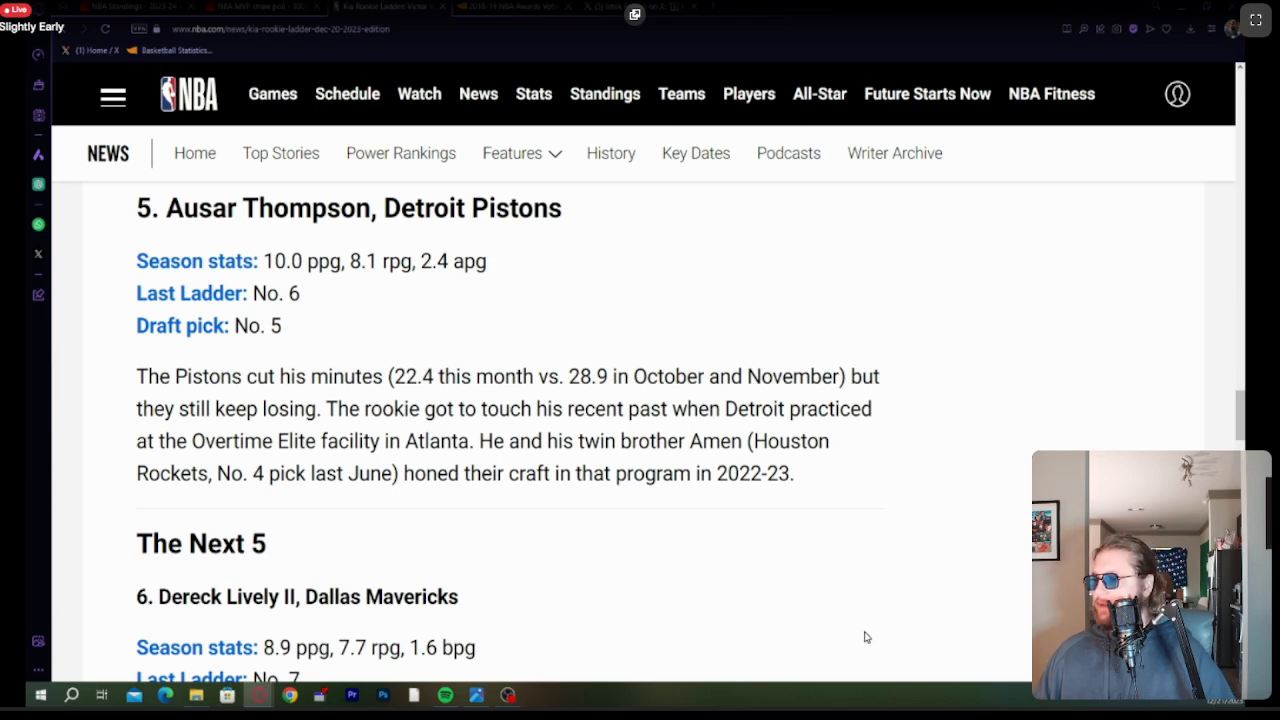
{"action": "scroll", "scroll_direction": "down", "scroll_amount": 3}
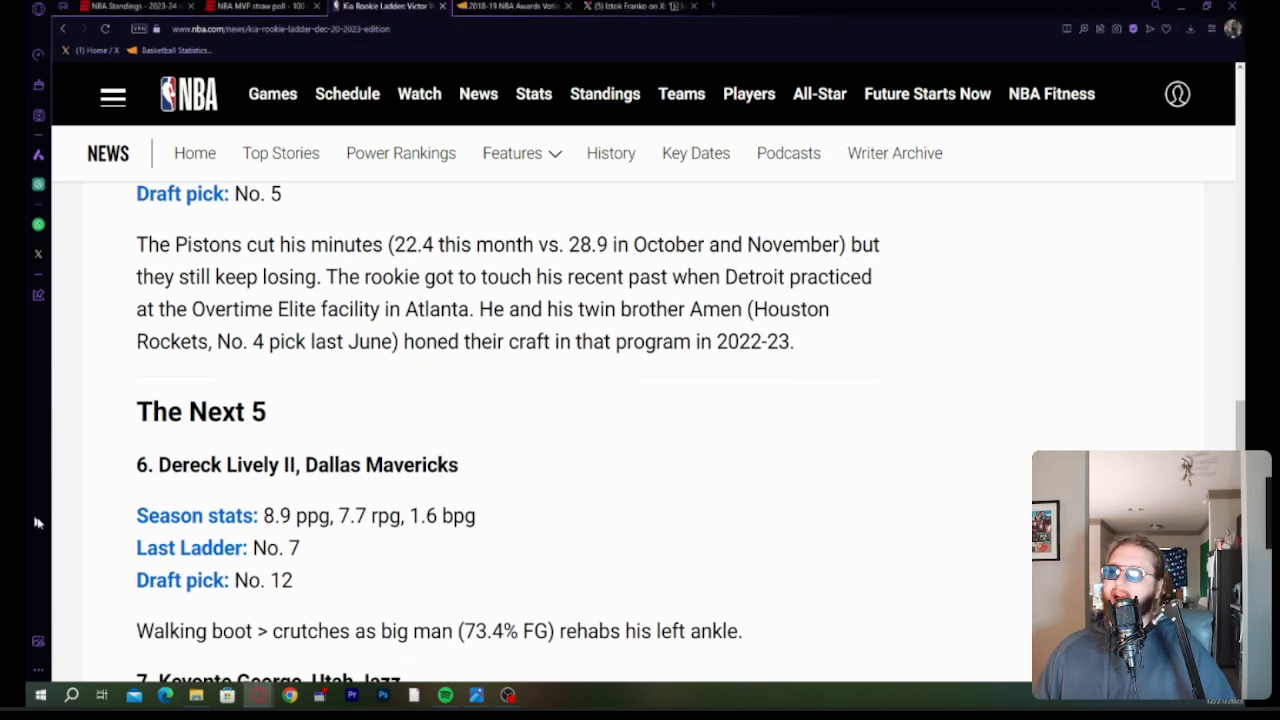
{"action": "scroll", "scroll_direction": "up", "scroll_amount": 3}
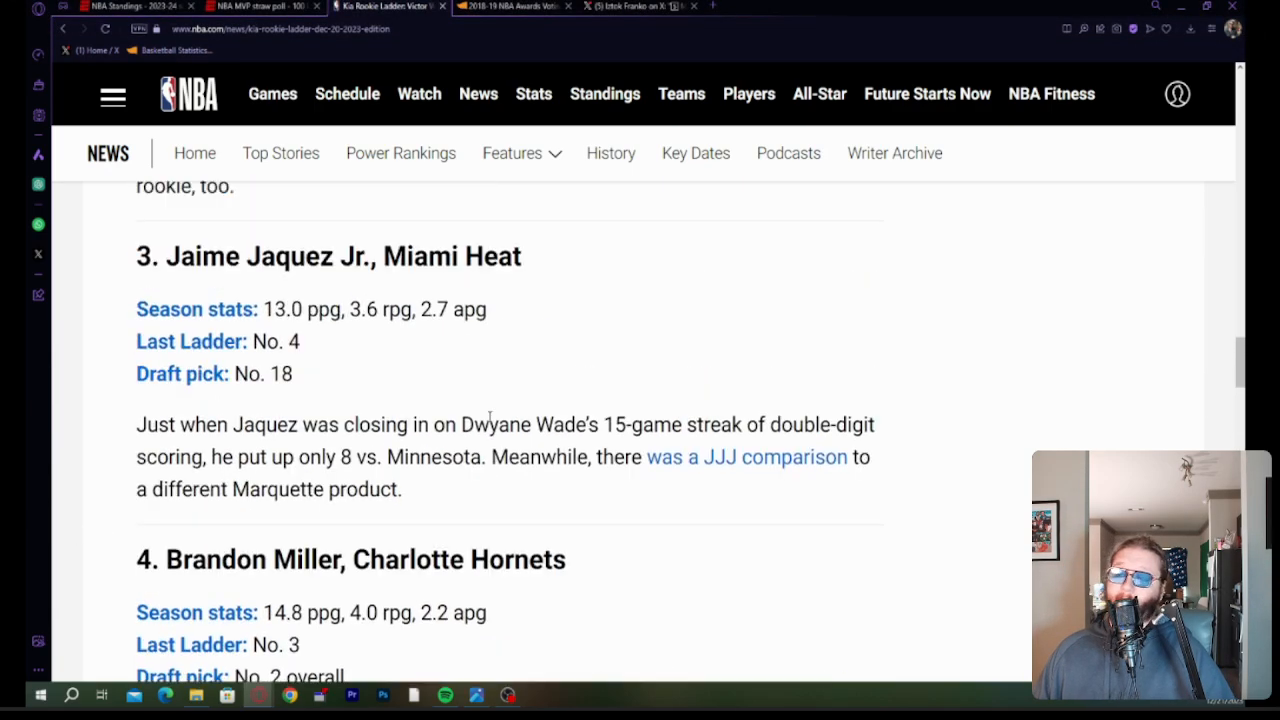
{"action": "scroll", "scroll_direction": "up", "scroll_amount": 3}
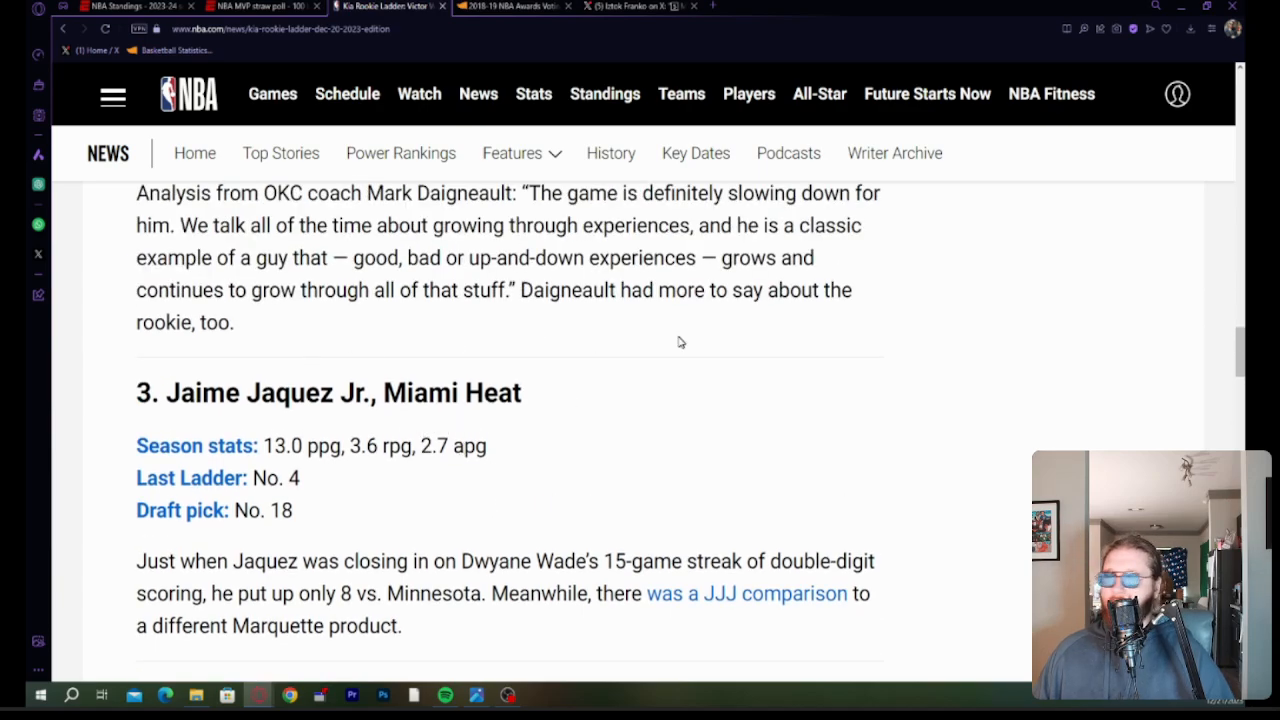
{"action": "scroll", "scroll_direction": "down", "scroll_amount": 3}
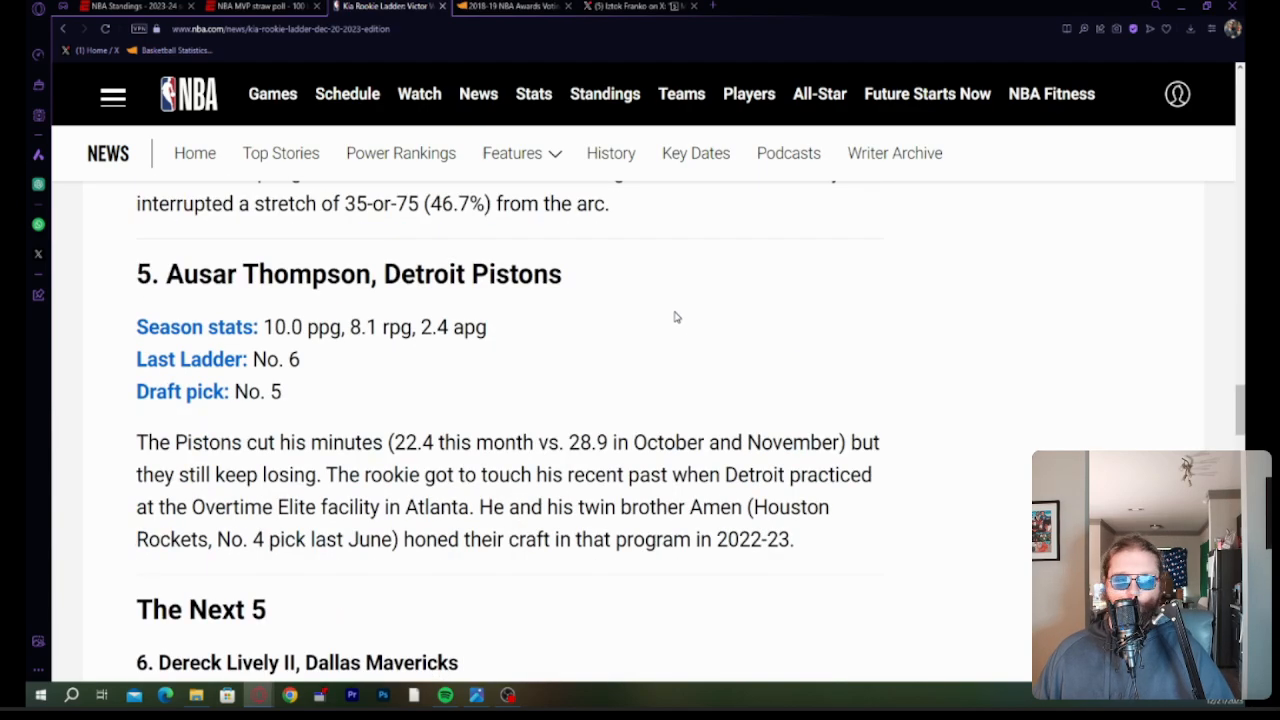
{"action": "scroll", "scroll_direction": "down", "scroll_amount": 3}
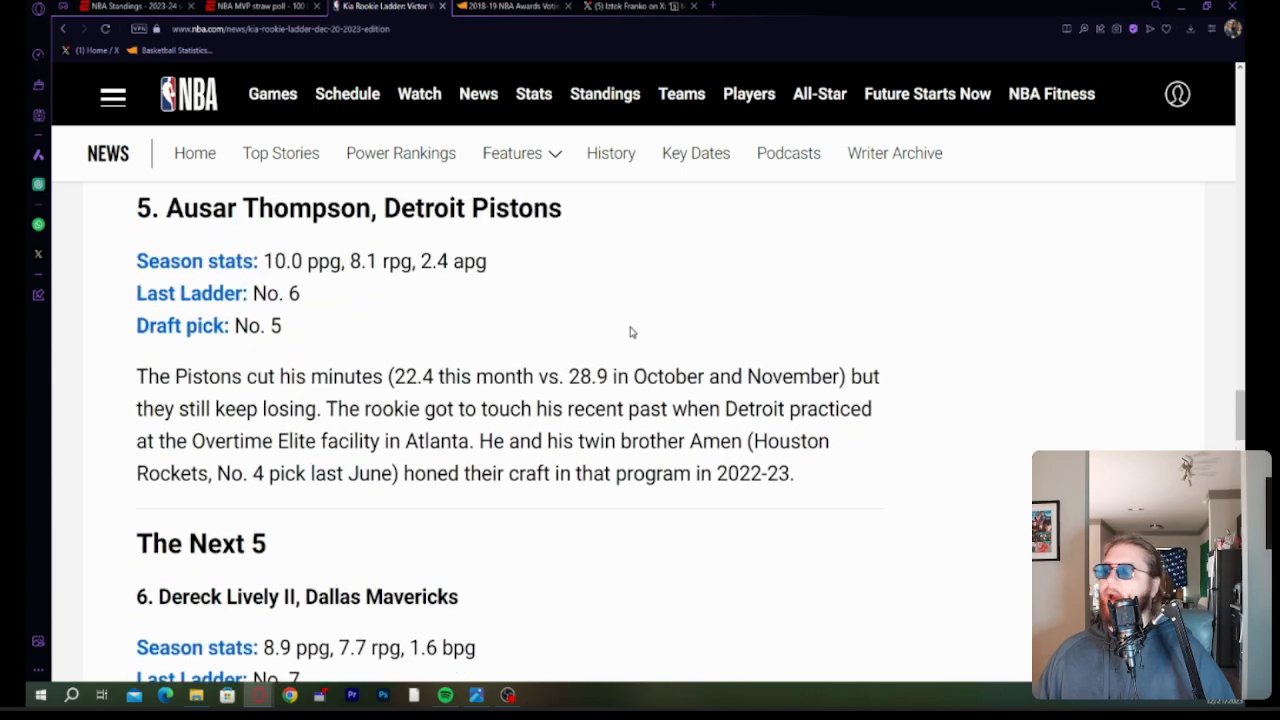
{"action": "scroll", "scroll_direction": "down", "scroll_amount": 3}
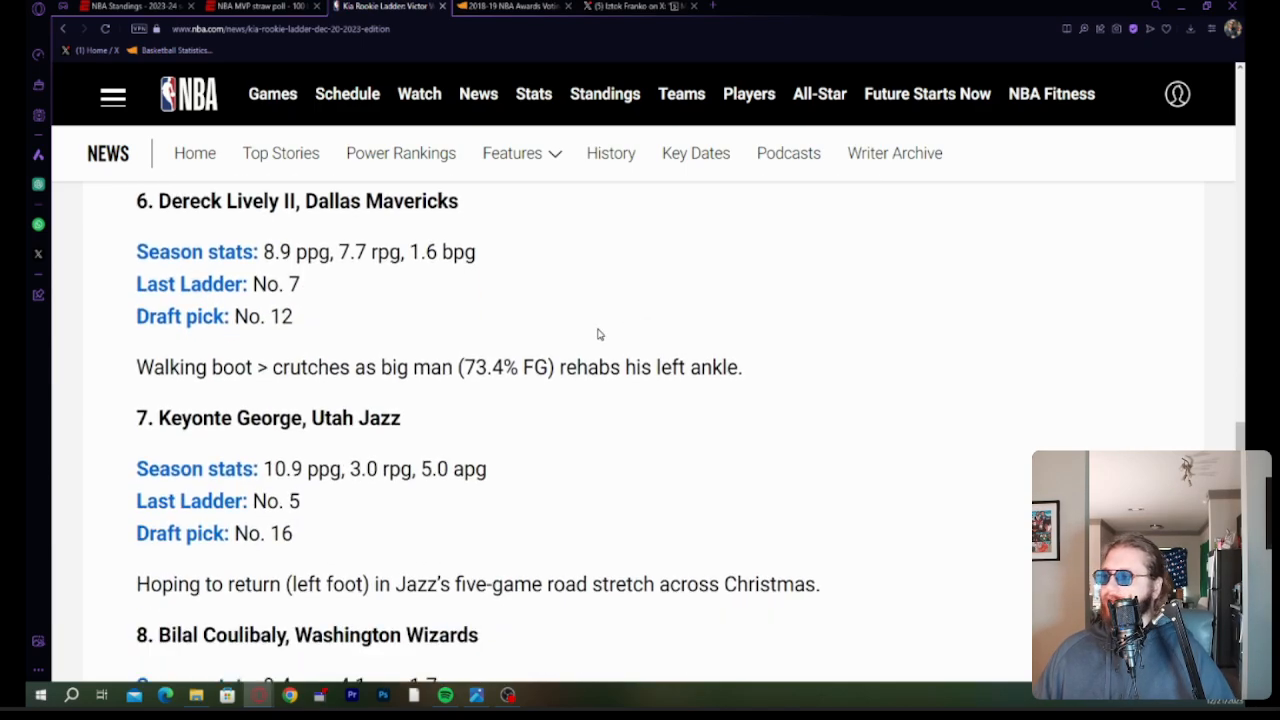
{"action": "scroll", "scroll_direction": "down", "scroll_amount": 3}
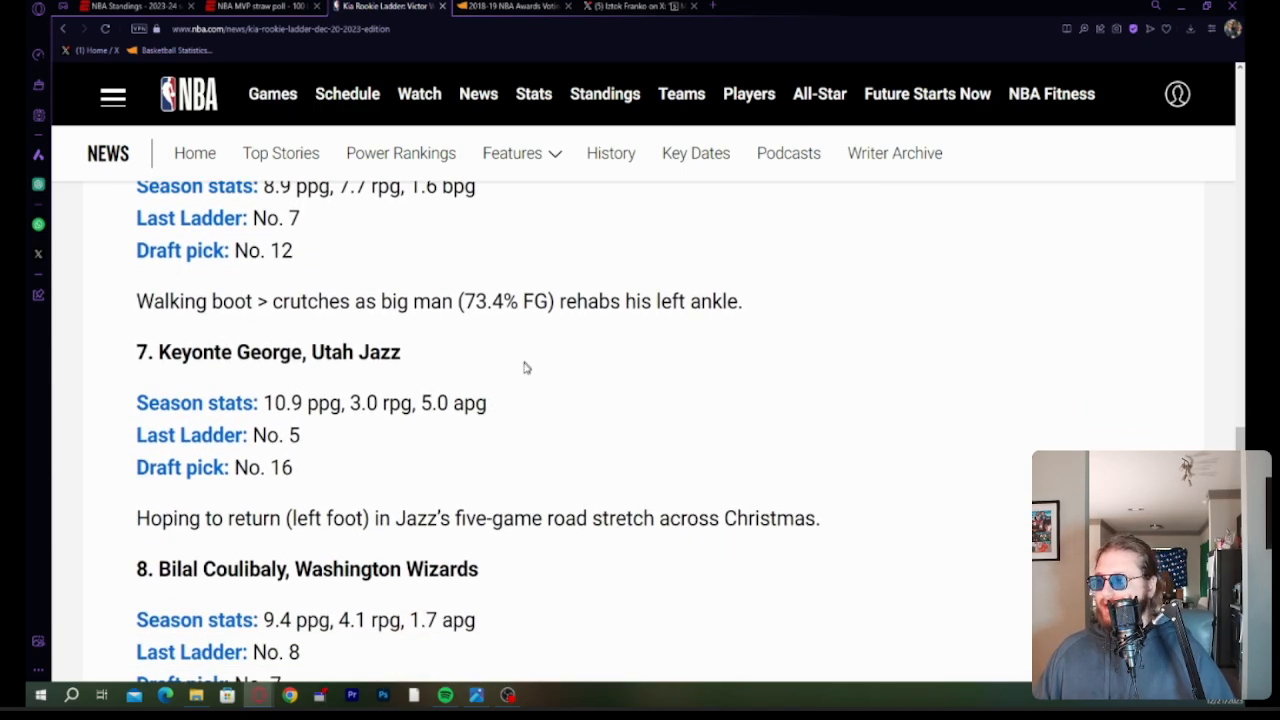
{"action": "scroll", "scroll_direction": "down", "scroll_amount": 3}
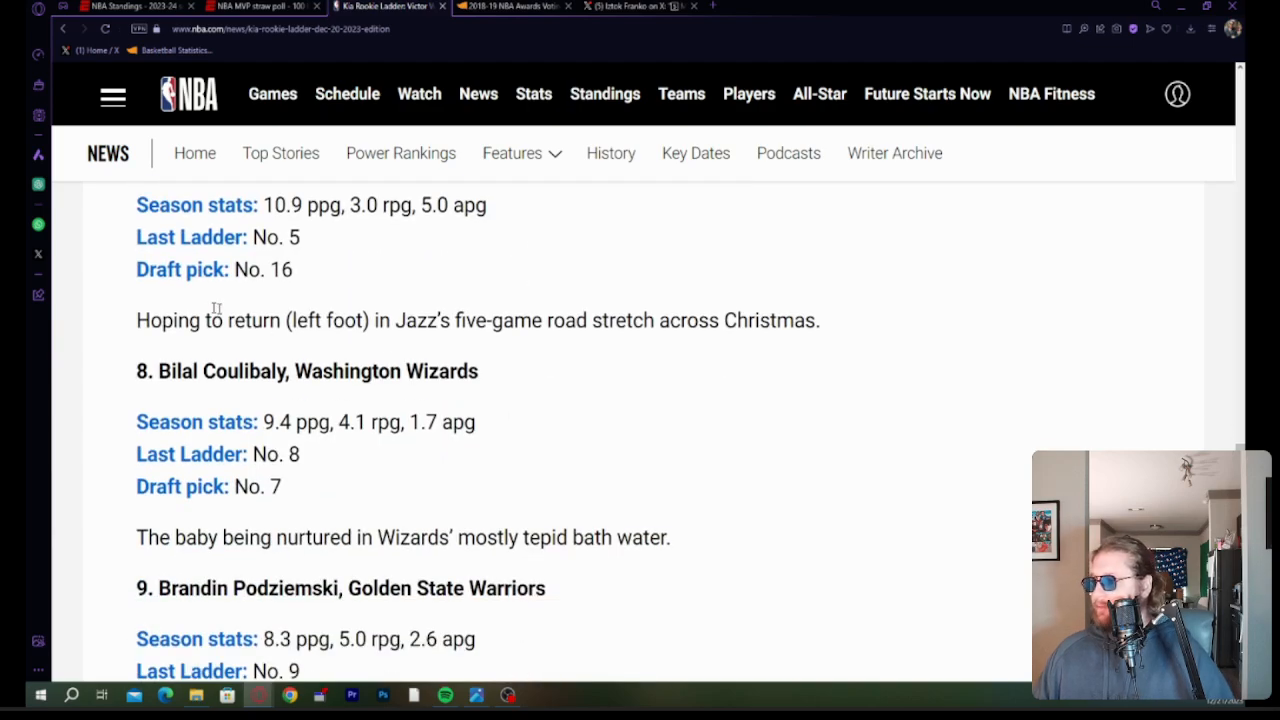
{"action": "mouse_move", "coordinate": [158, 405]}
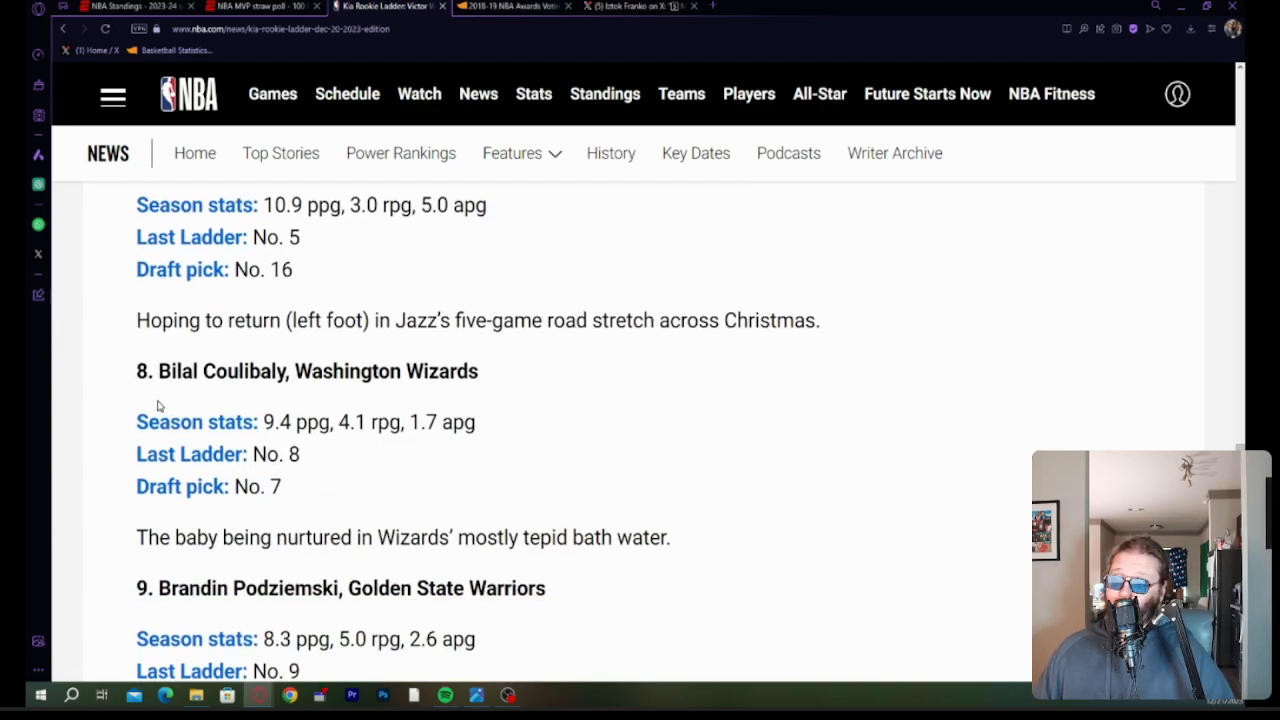
{"action": "scroll", "scroll_direction": "down", "scroll_amount": 3}
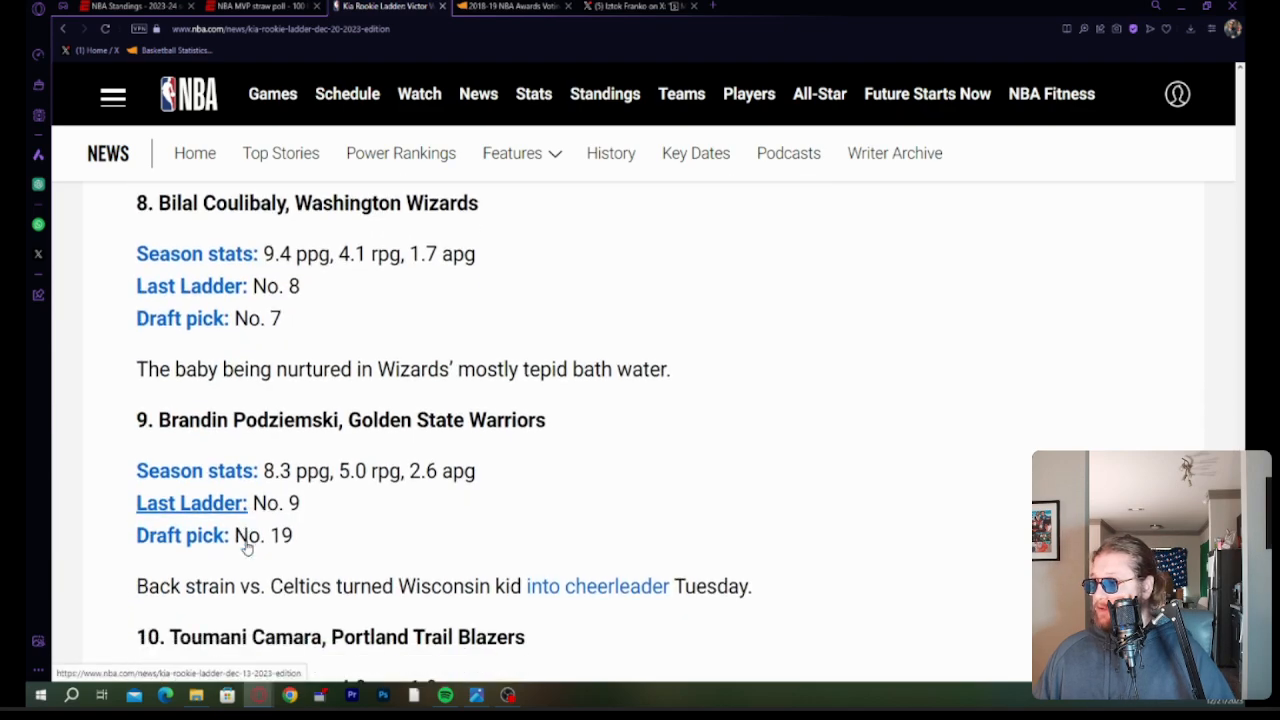
{"action": "scroll", "scroll_direction": "down", "scroll_amount": 3}
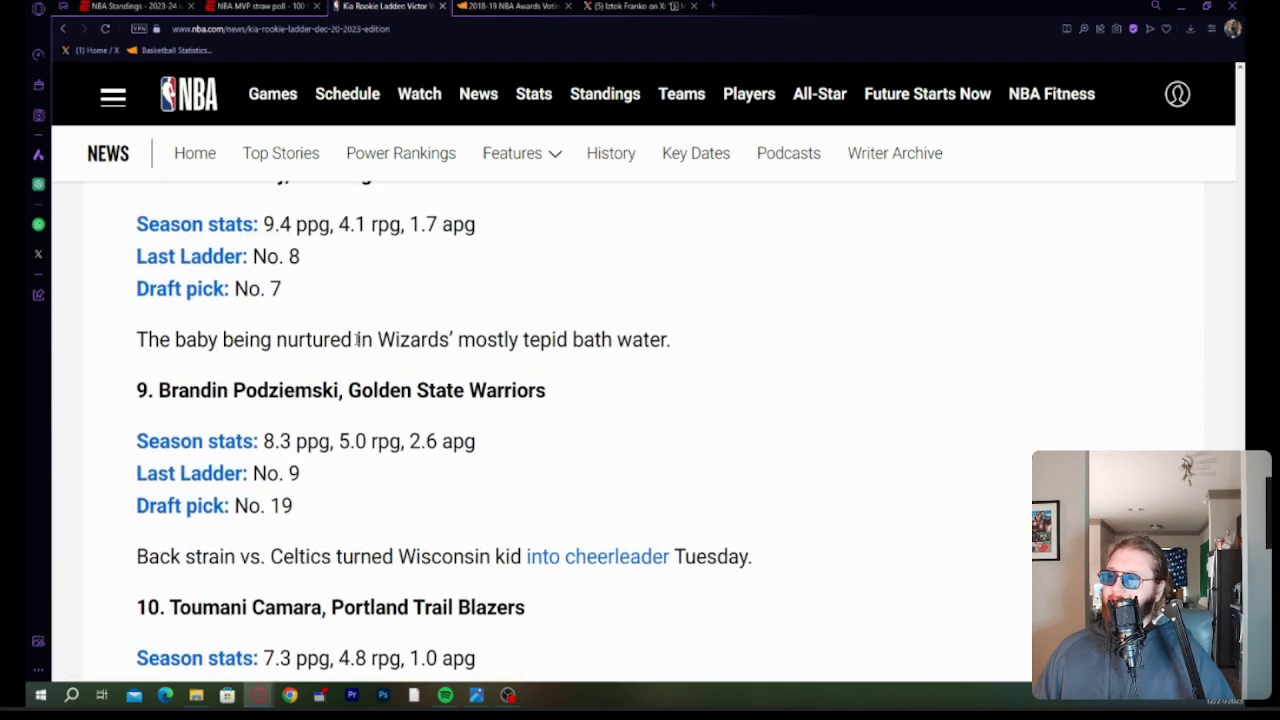
{"action": "mouse_move", "coordinate": [565, 445]}
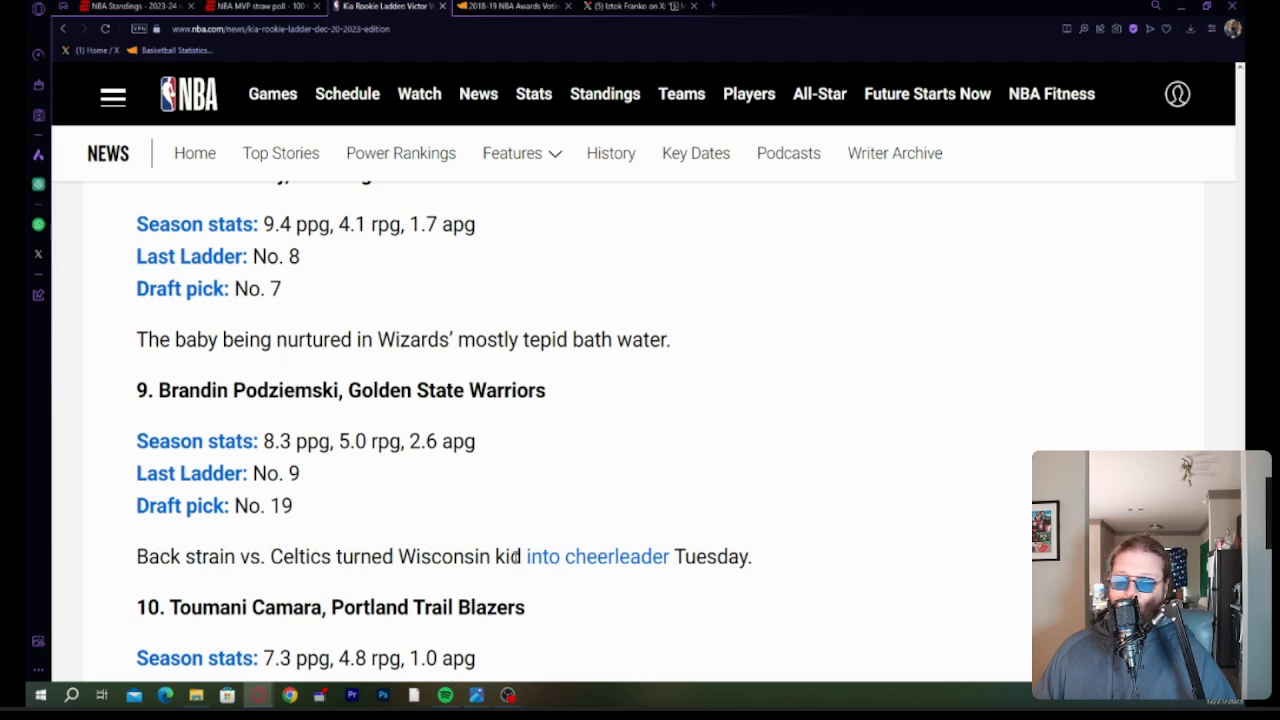
{"action": "mouse_move", "coordinate": [252, 630]}
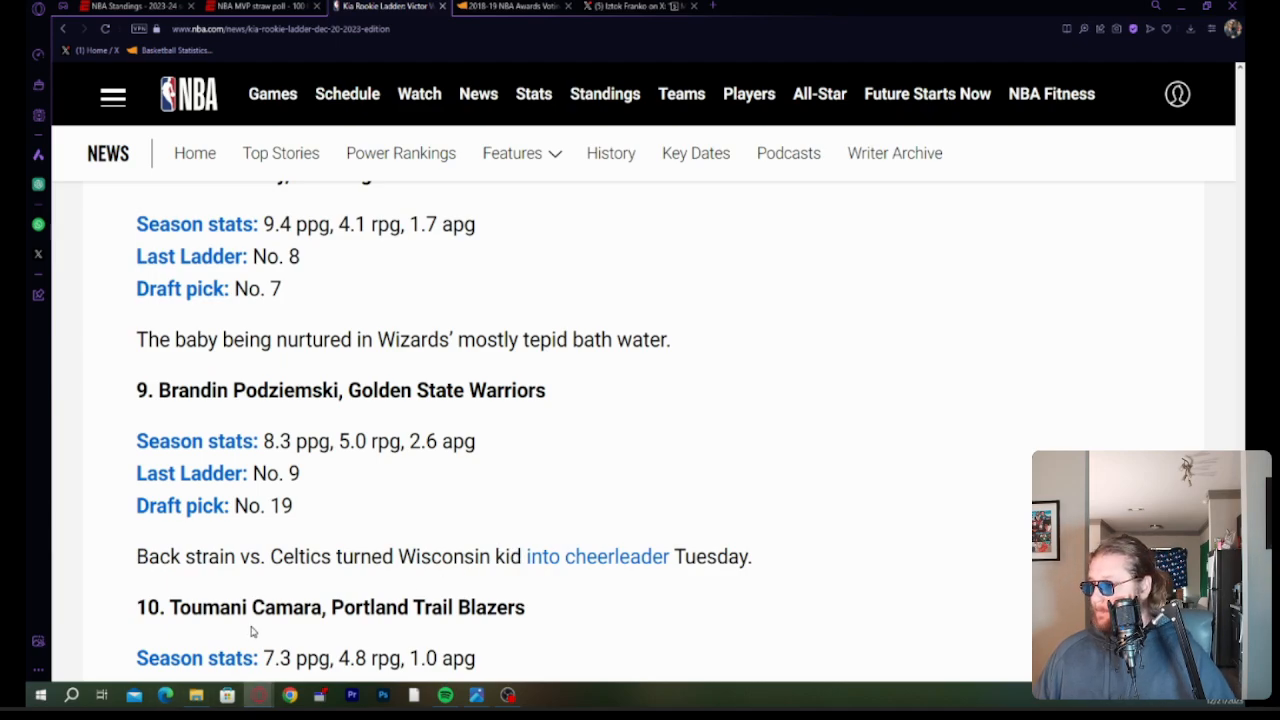
{"action": "scroll", "scroll_direction": "down", "scroll_amount": 3}
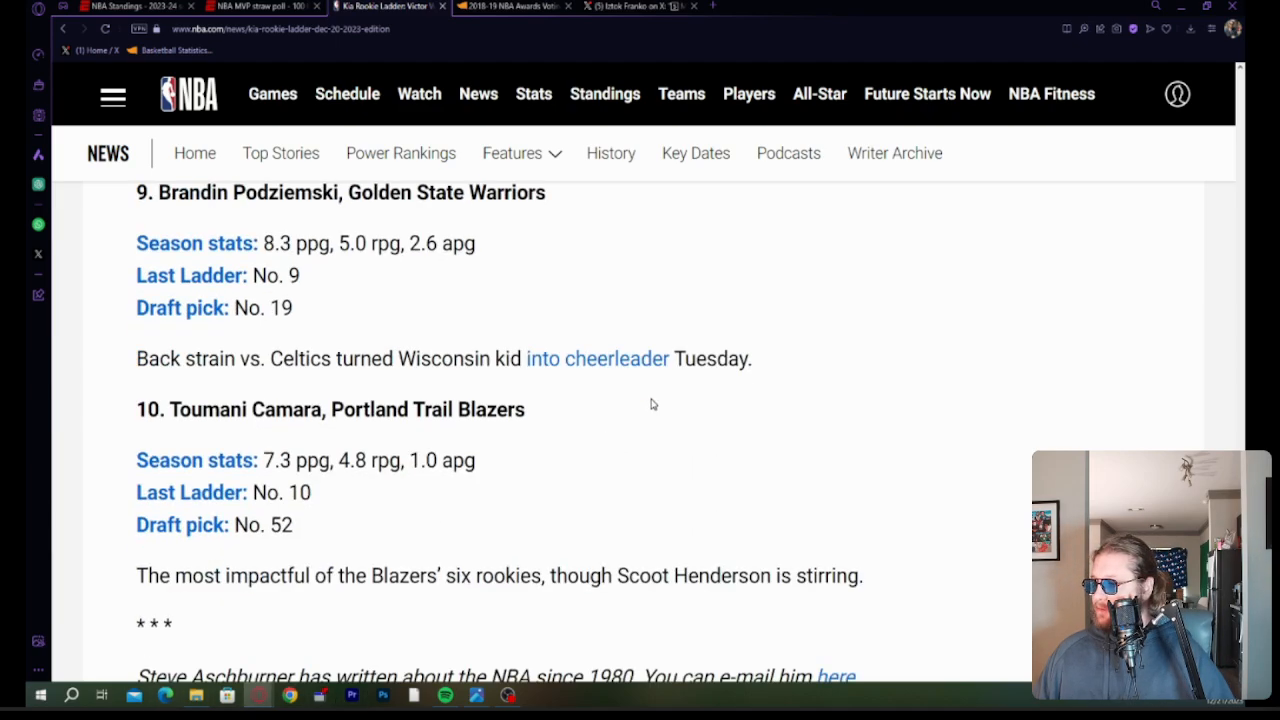
{"action": "scroll", "scroll_direction": "down", "scroll_amount": 3}
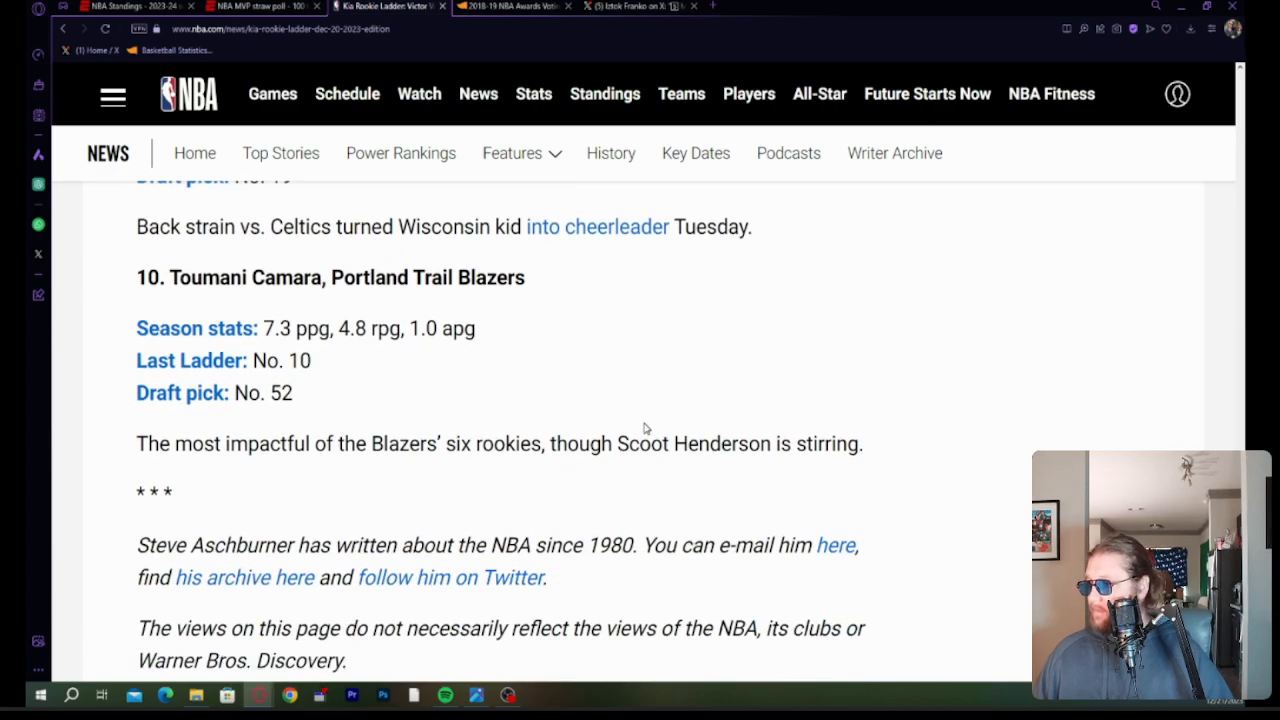
{"action": "mouse_move", "coordinate": [518, 398]}
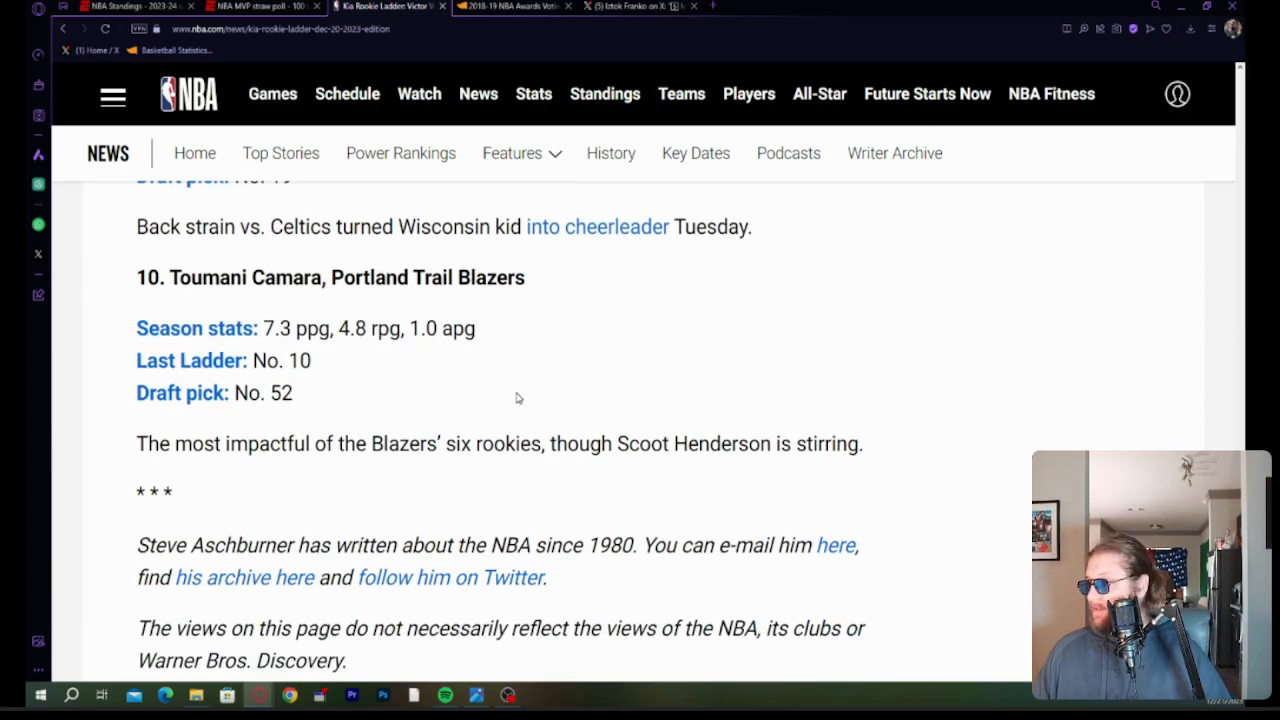
{"action": "scroll", "scroll_direction": "down", "scroll_amount": 3}
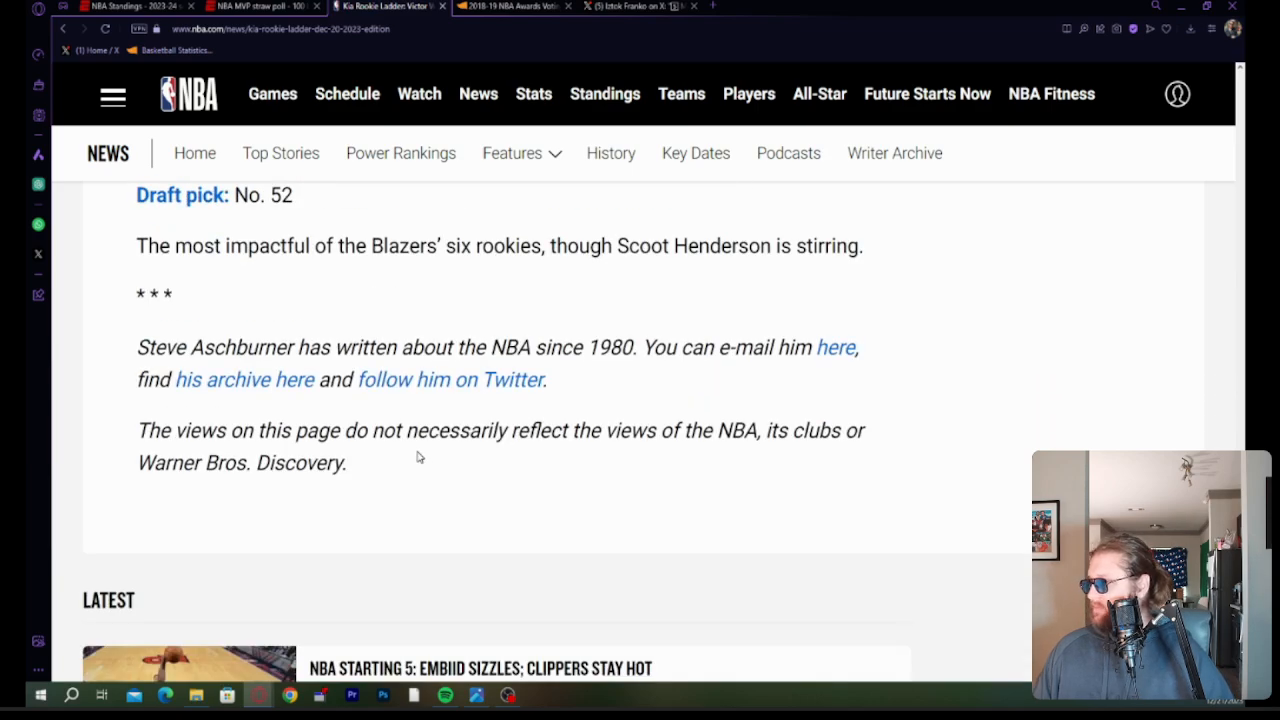
{"action": "scroll", "scroll_direction": "up", "scroll_amount": 3}
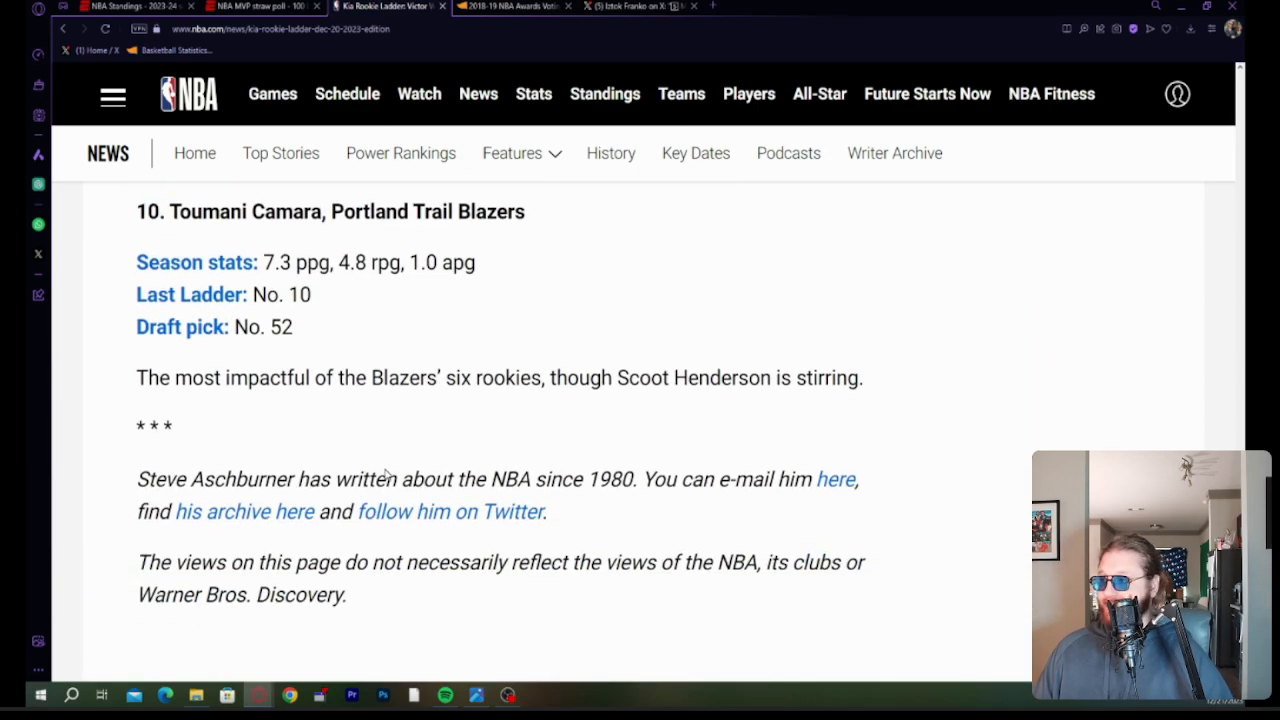
{"action": "scroll", "scroll_direction": "up", "scroll_amount": 3}
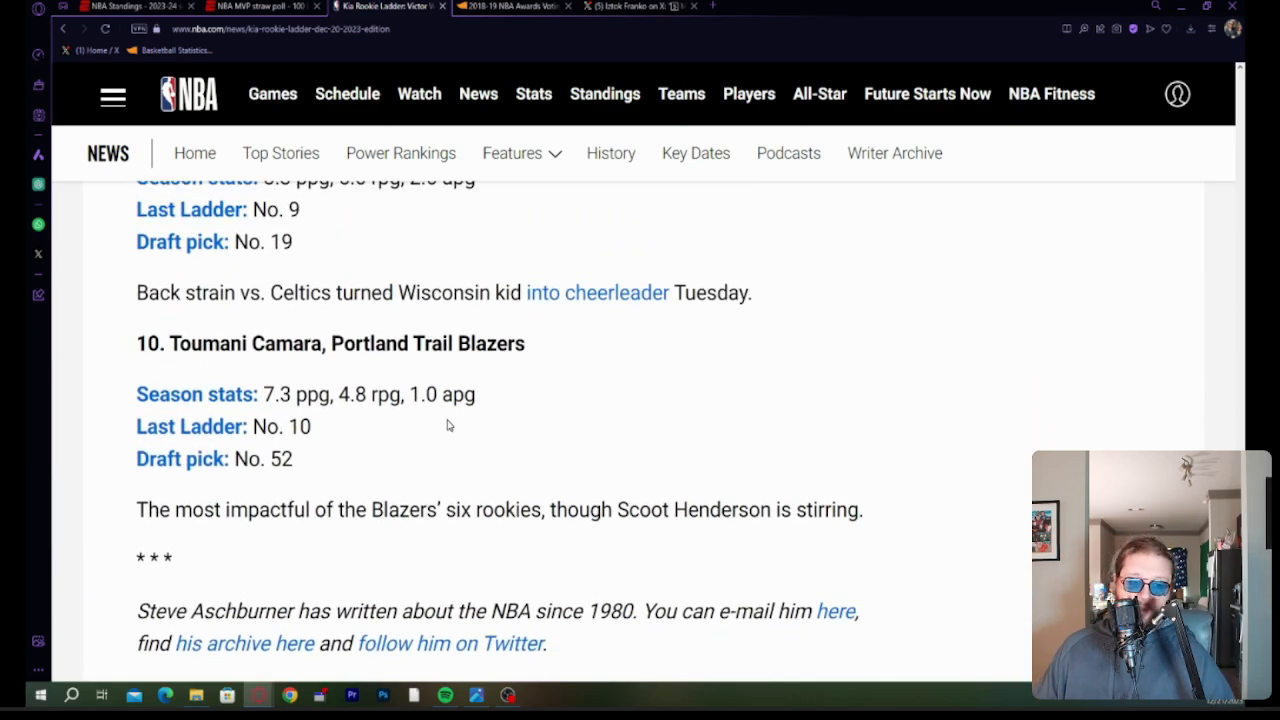
{"action": "mouse_move", "coordinate": [421, 442]}
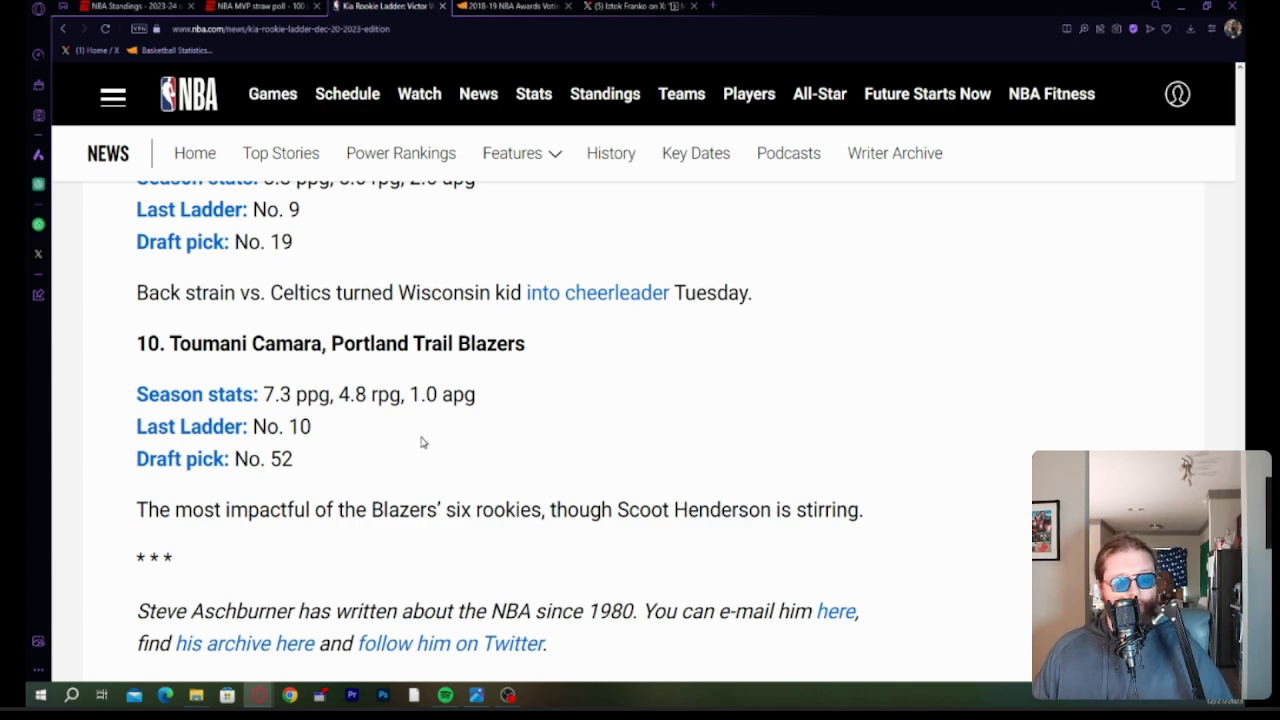
{"action": "mouse_move", "coordinate": [400, 481]}
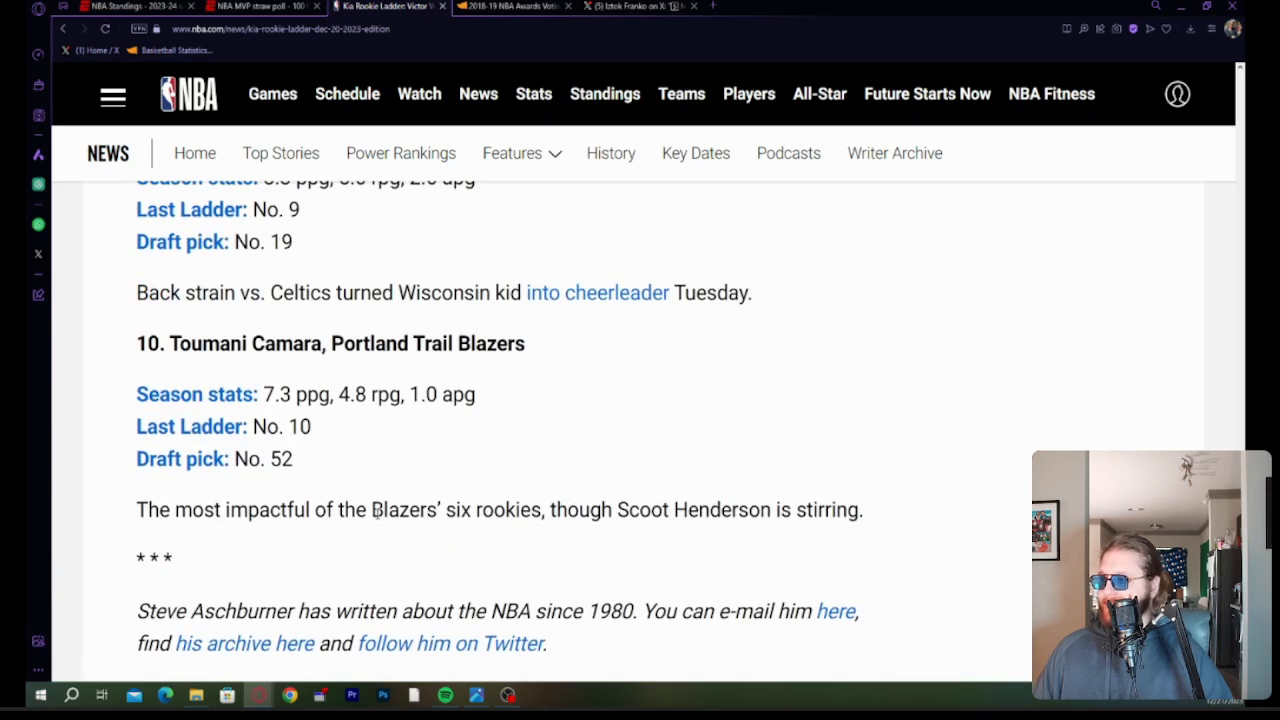
{"action": "scroll", "scroll_direction": "up", "scroll_amount": 3}
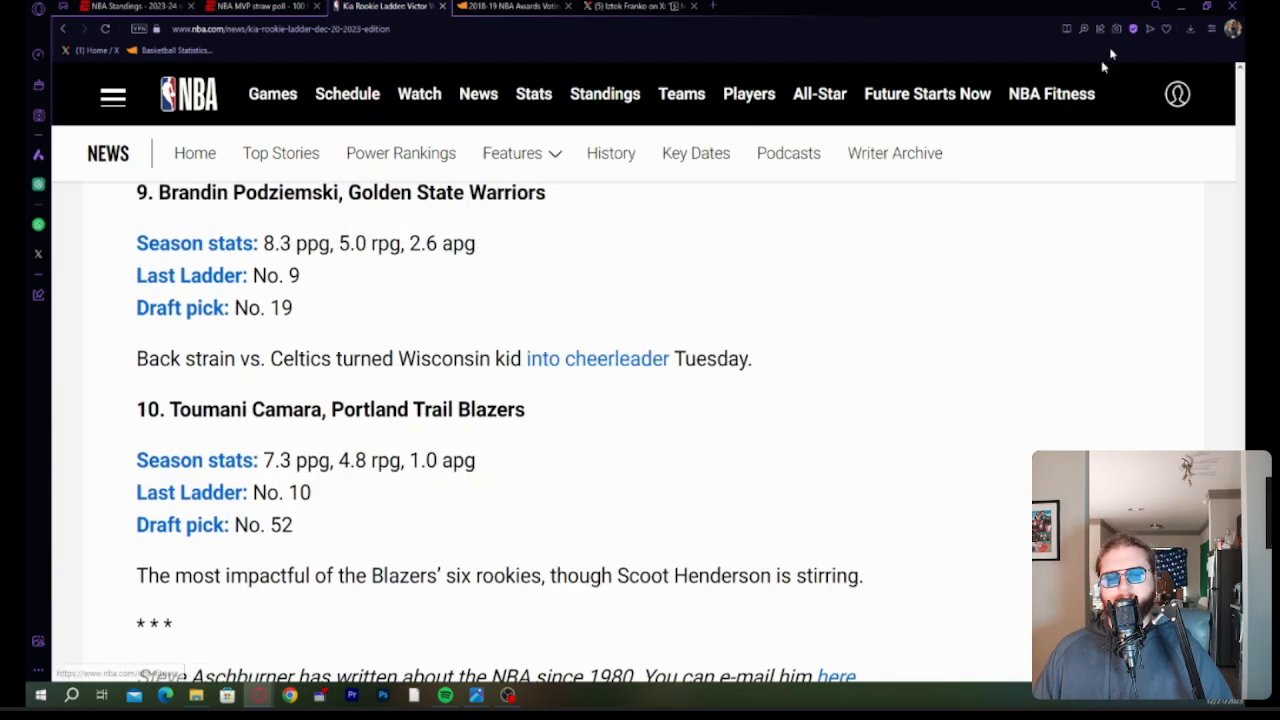
{"action": "mouse_move", "coordinate": [650, 630]}
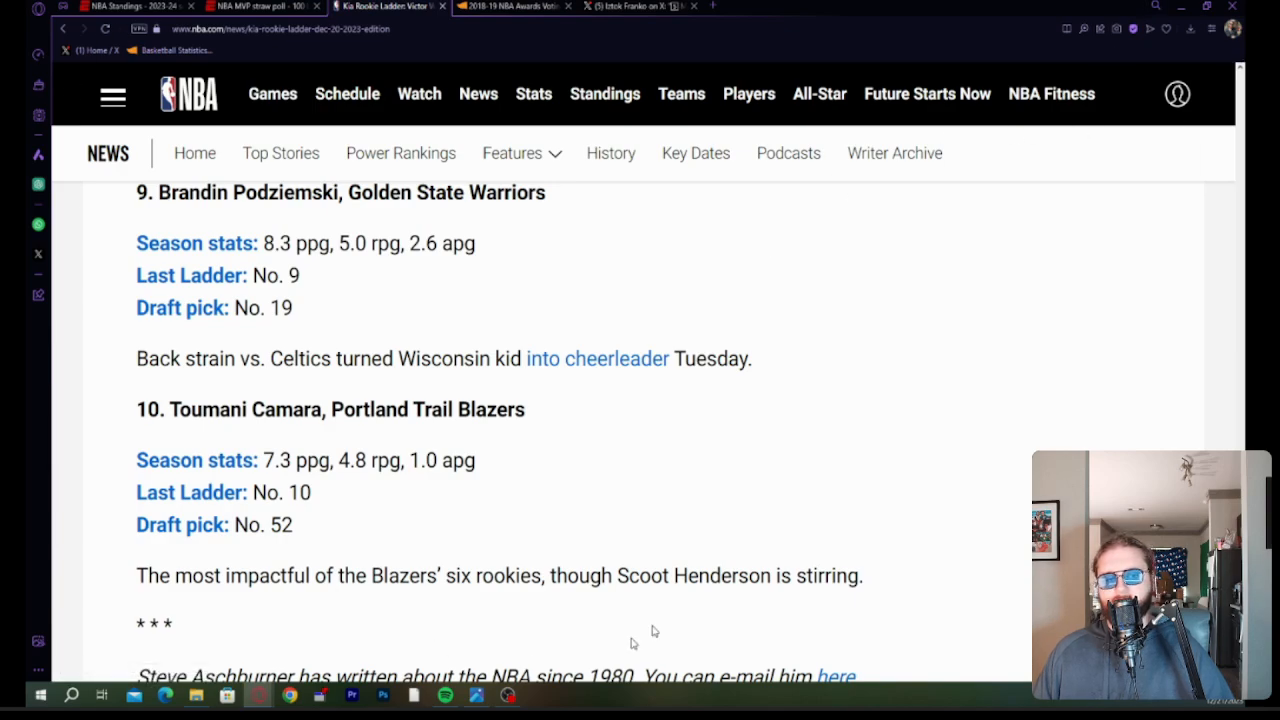
{"action": "scroll", "scroll_direction": "up", "scroll_amount": 3}
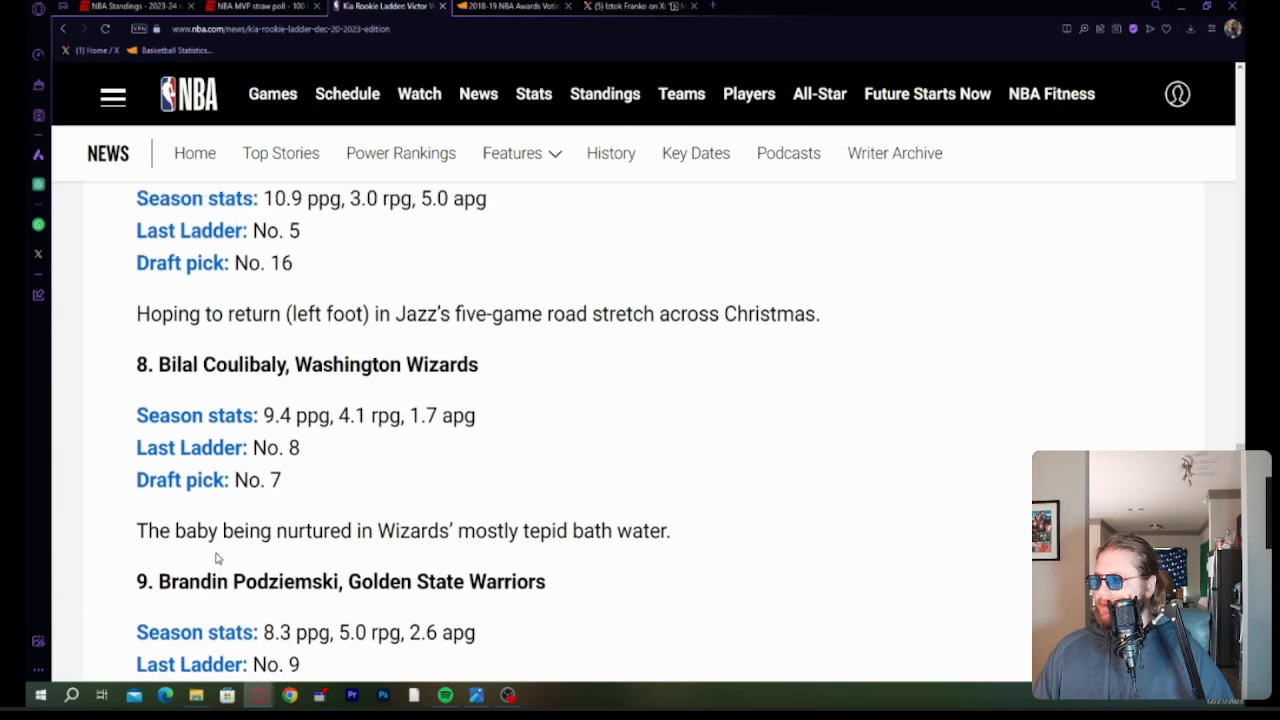
{"action": "scroll", "scroll_direction": "up", "scroll_amount": 3}
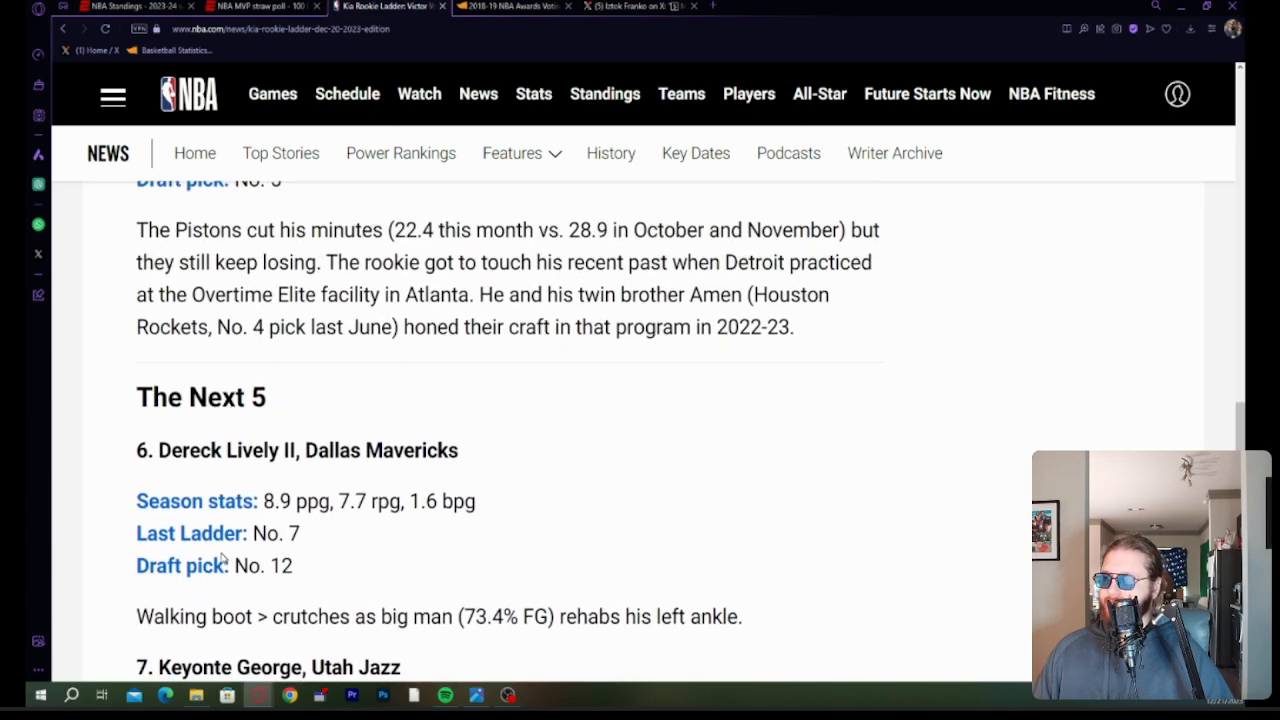
{"action": "scroll", "scroll_direction": "down", "scroll_amount": 3}
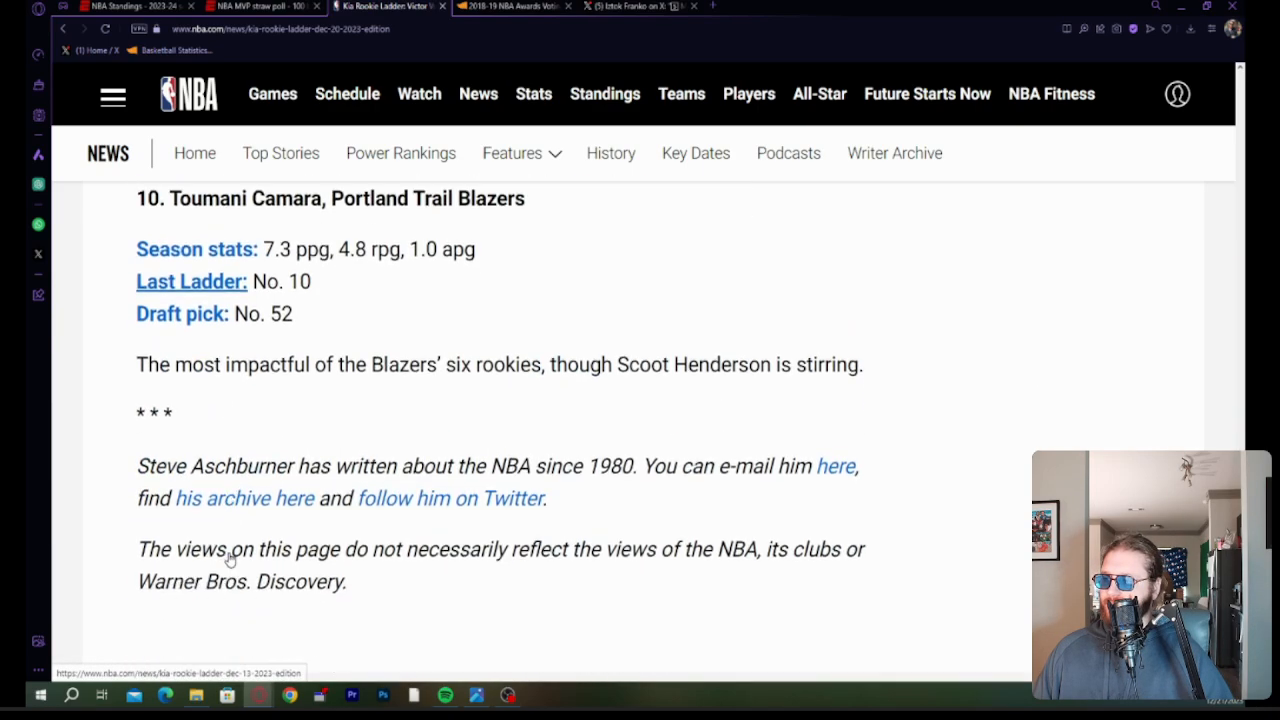
{"action": "scroll", "scroll_direction": "down", "scroll_amount": 3}
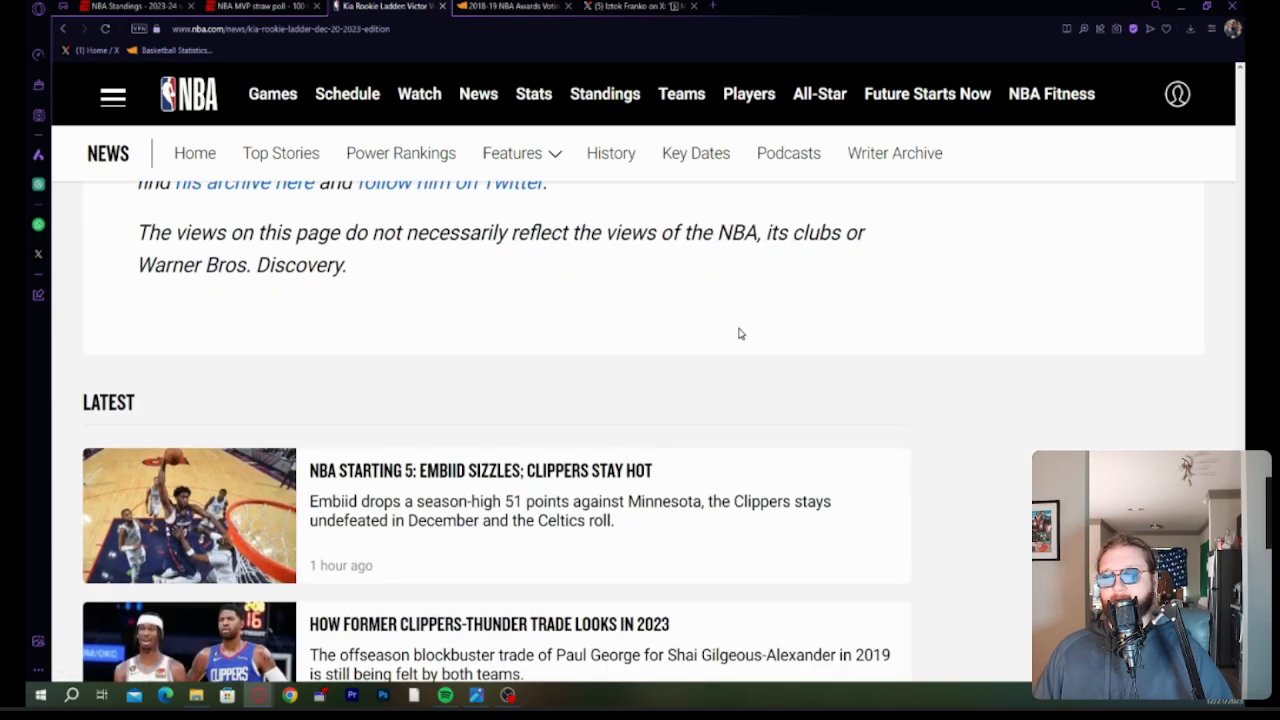
{"action": "scroll", "scroll_direction": "up", "scroll_amount": 3}
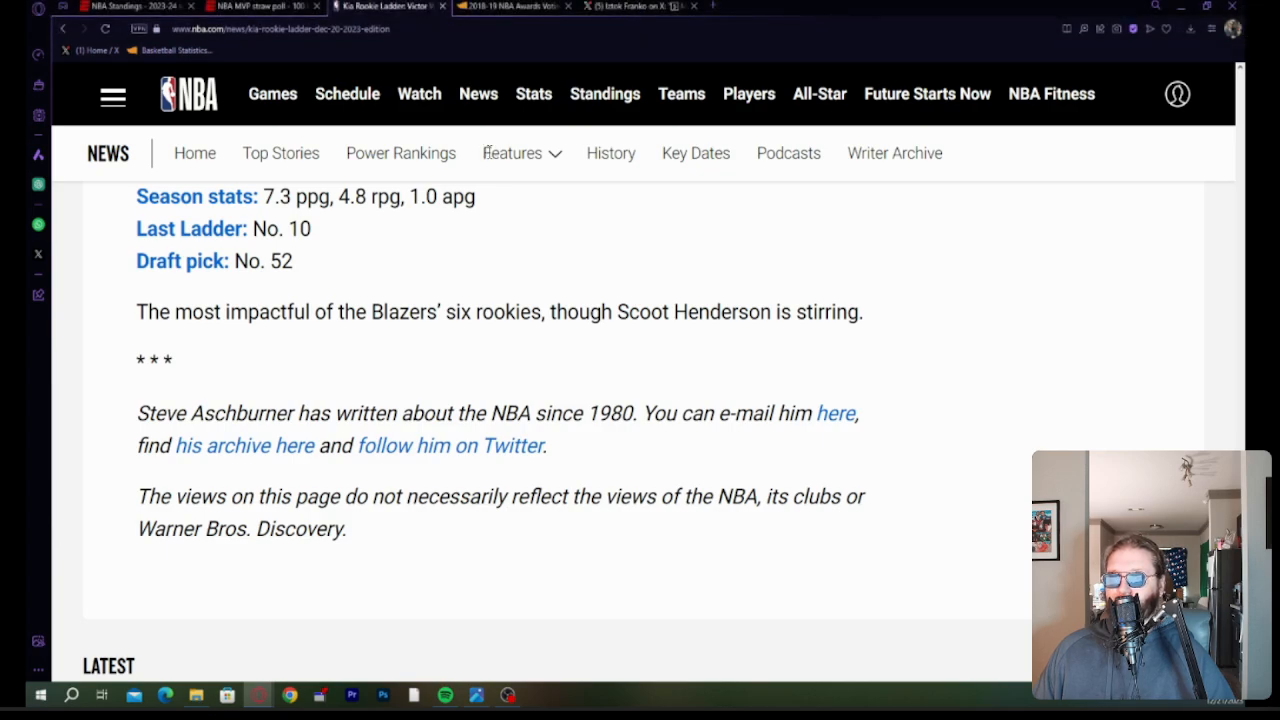
{"action": "mouse_move", "coordinate": [437, 163]}
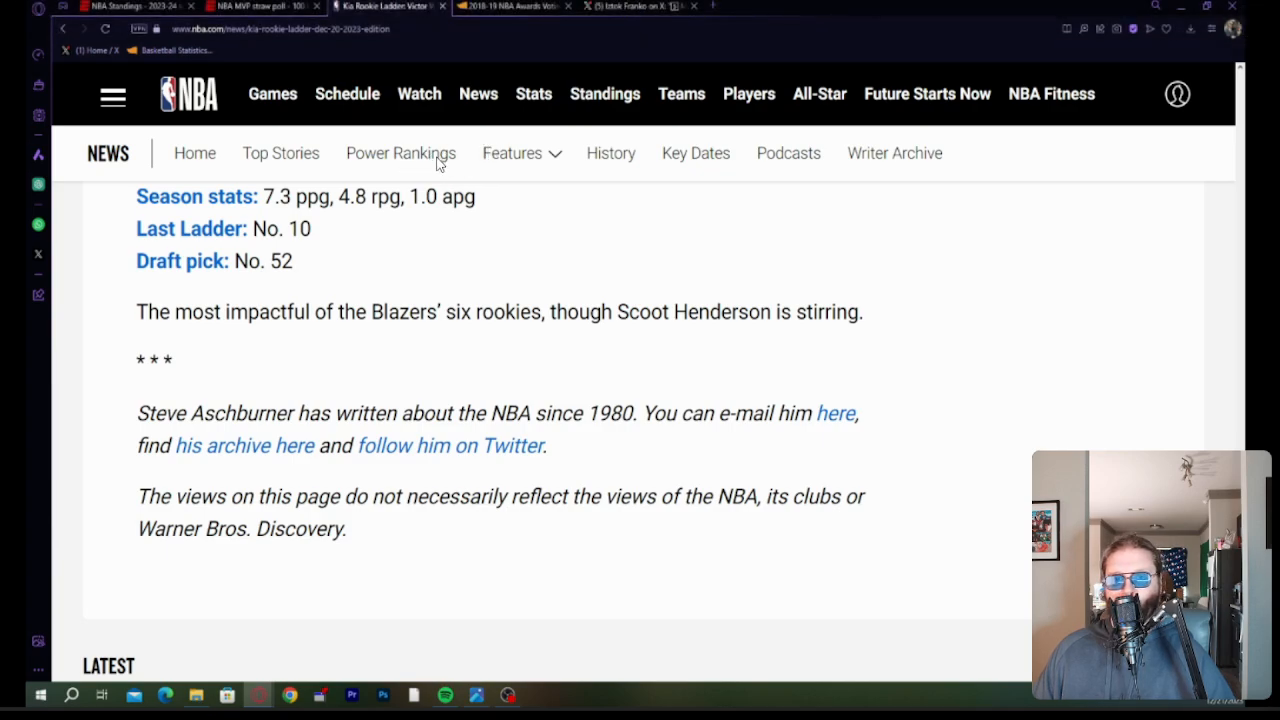
{"action": "mouse_move", "coordinate": [489, 148]}
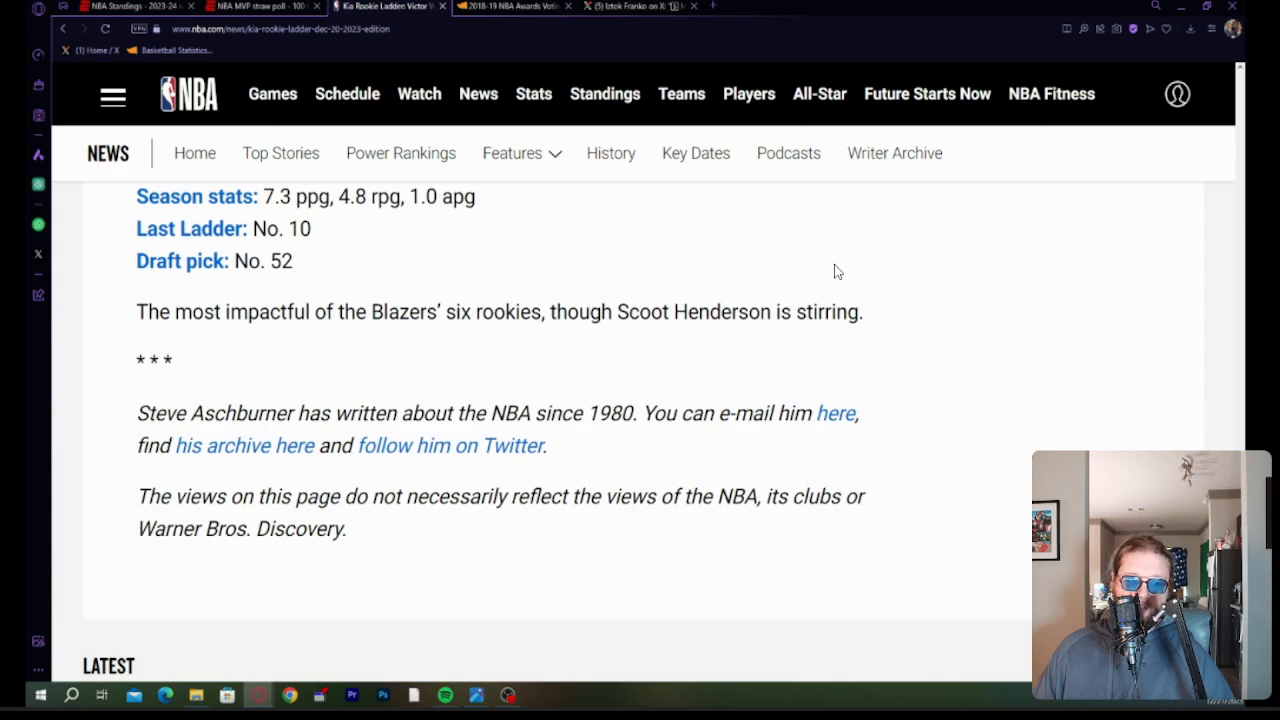
{"action": "mouse_move", "coordinate": [592, 358]}
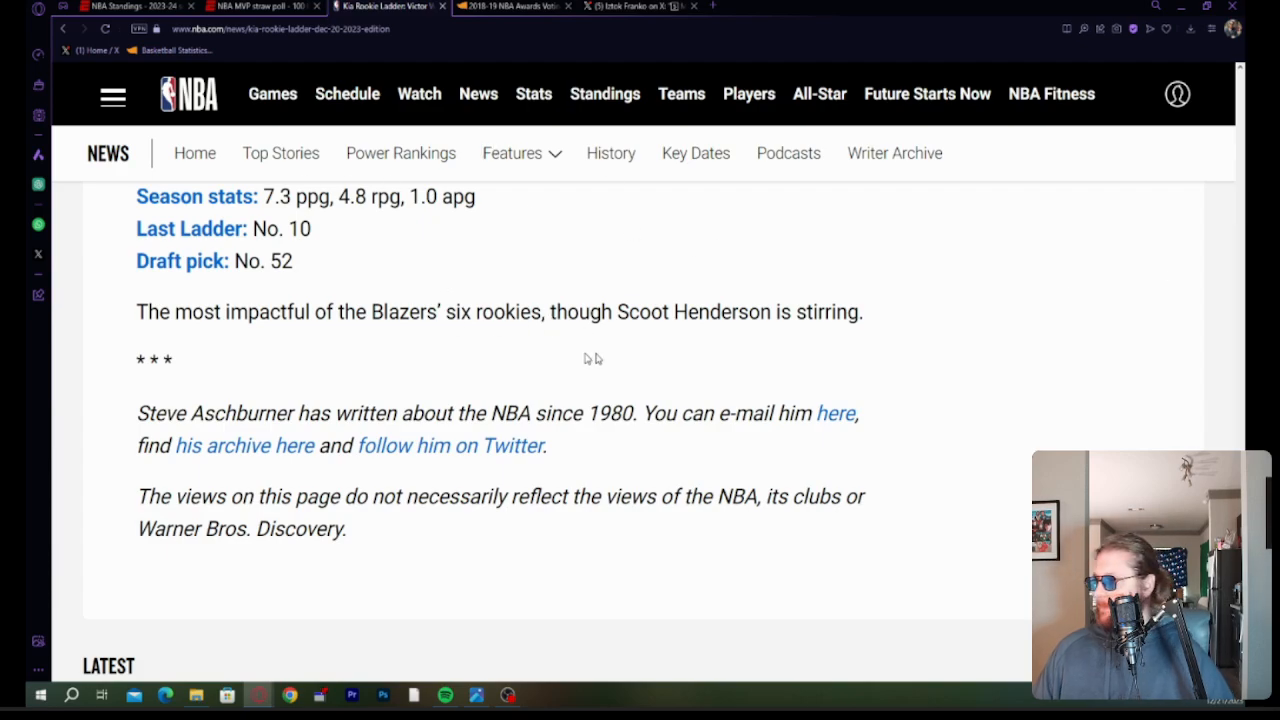
{"action": "scroll", "scroll_direction": "up", "scroll_amount": 3}
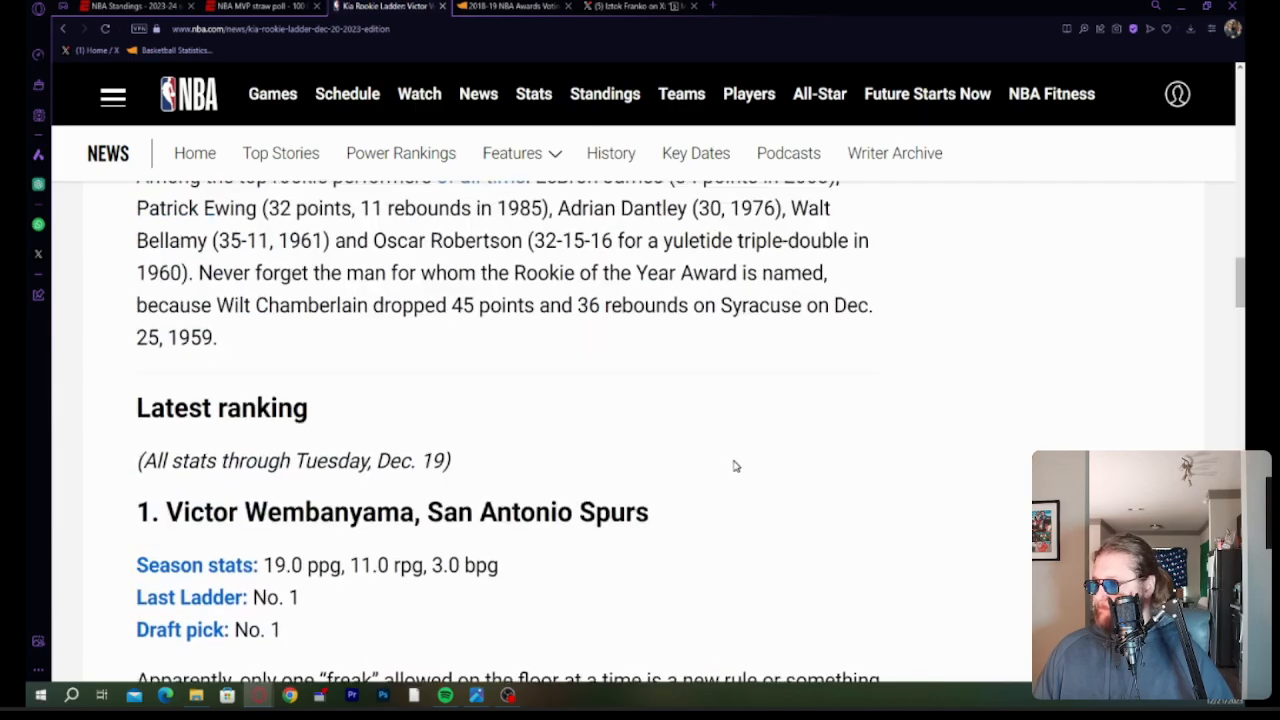
{"action": "scroll", "scroll_direction": "up", "scroll_amount": 3}
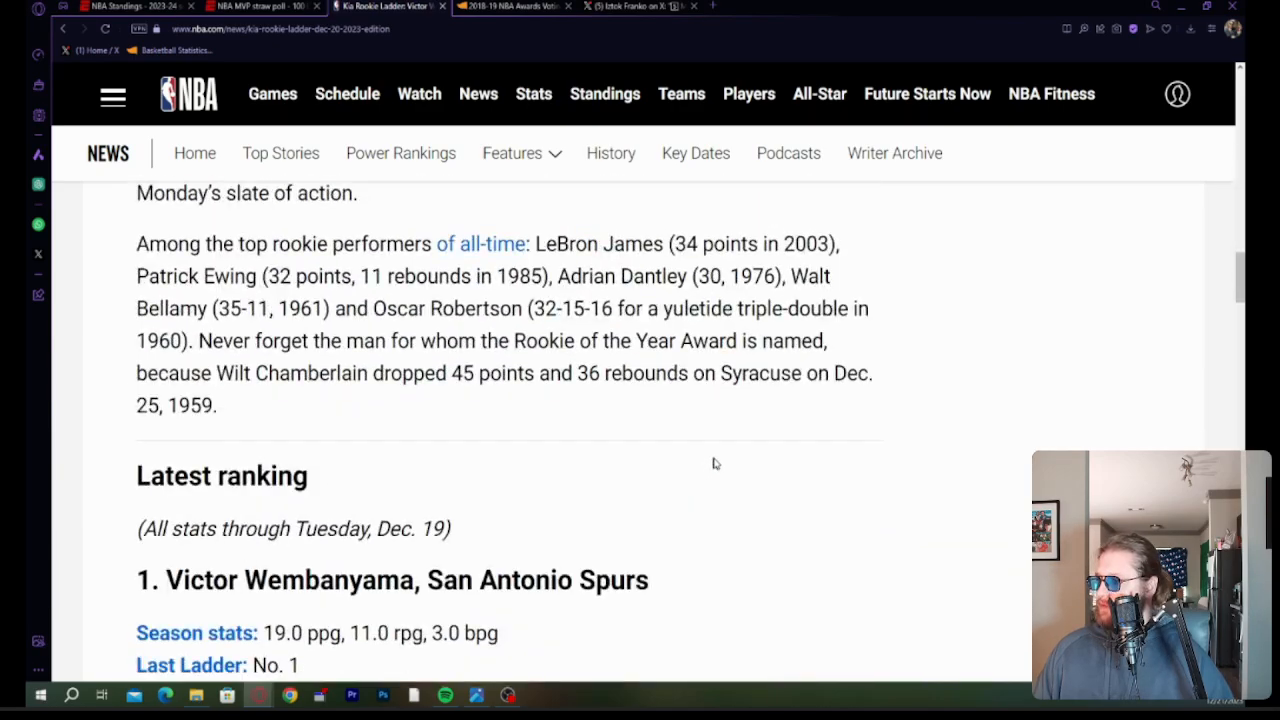
{"action": "scroll", "scroll_direction": "down", "scroll_amount": 3}
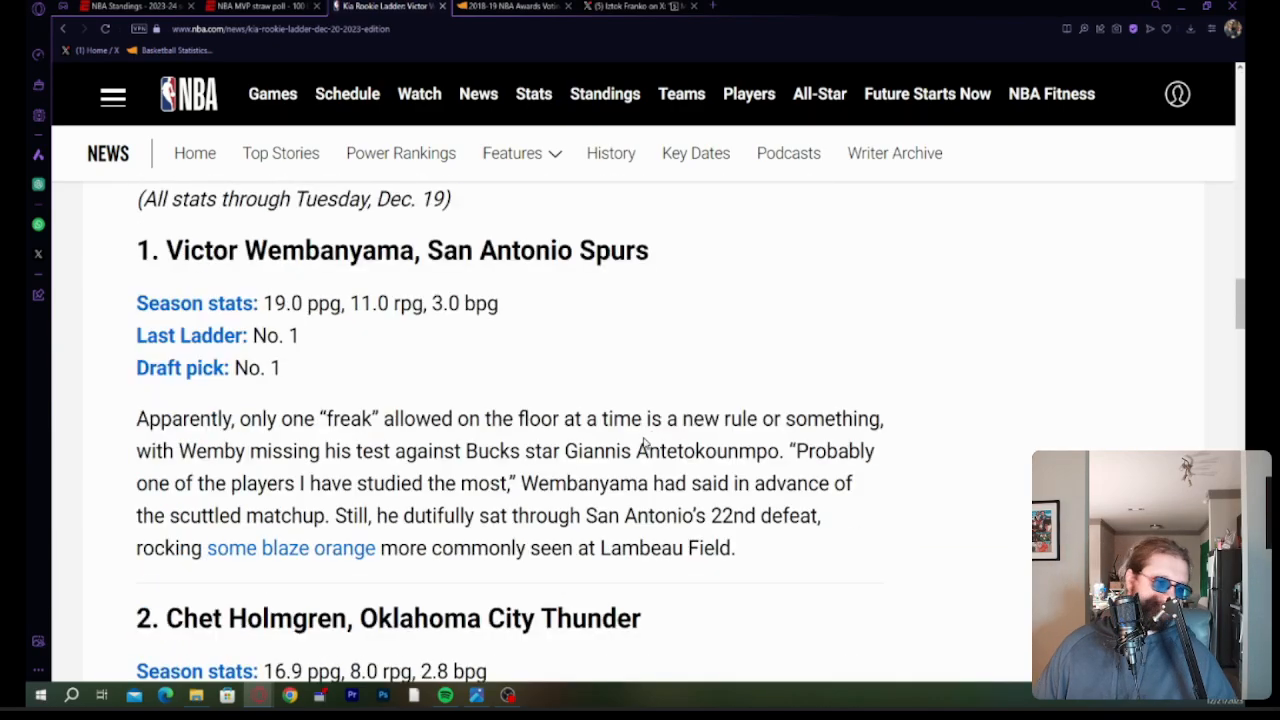
{"action": "scroll", "scroll_direction": "down", "scroll_amount": 3}
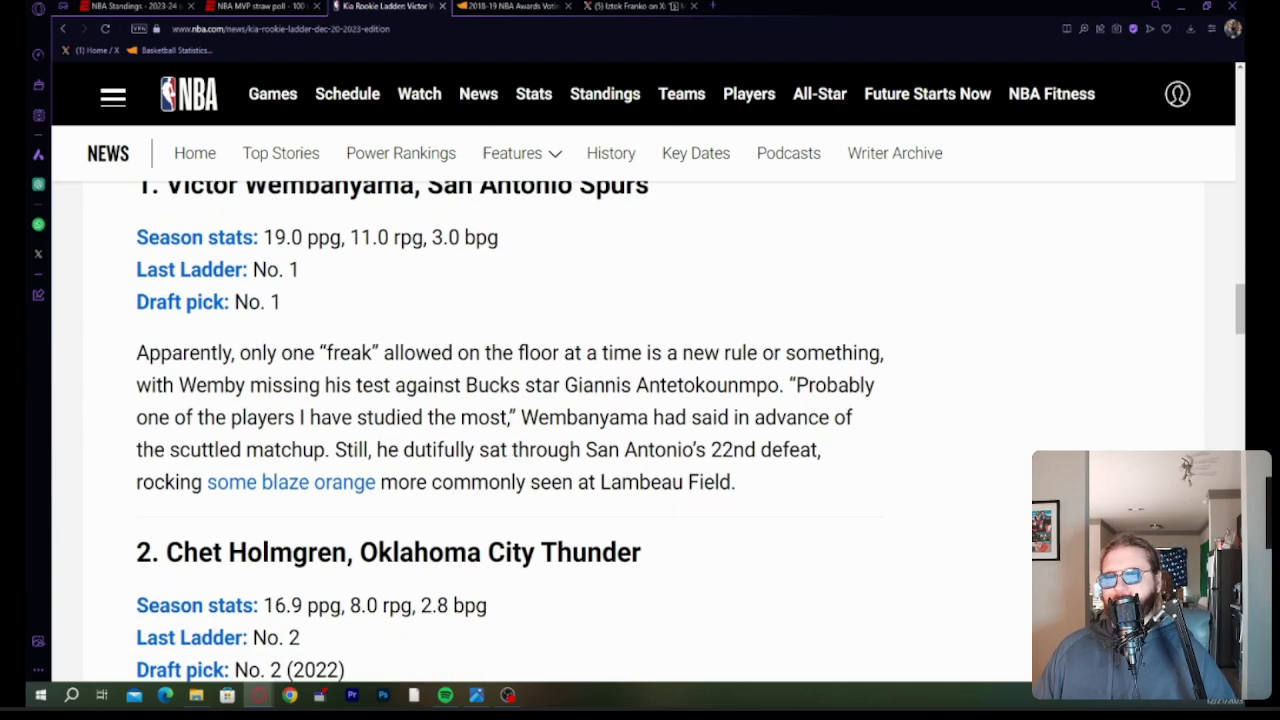
{"action": "mouse_move", "coordinate": [660, 343]}
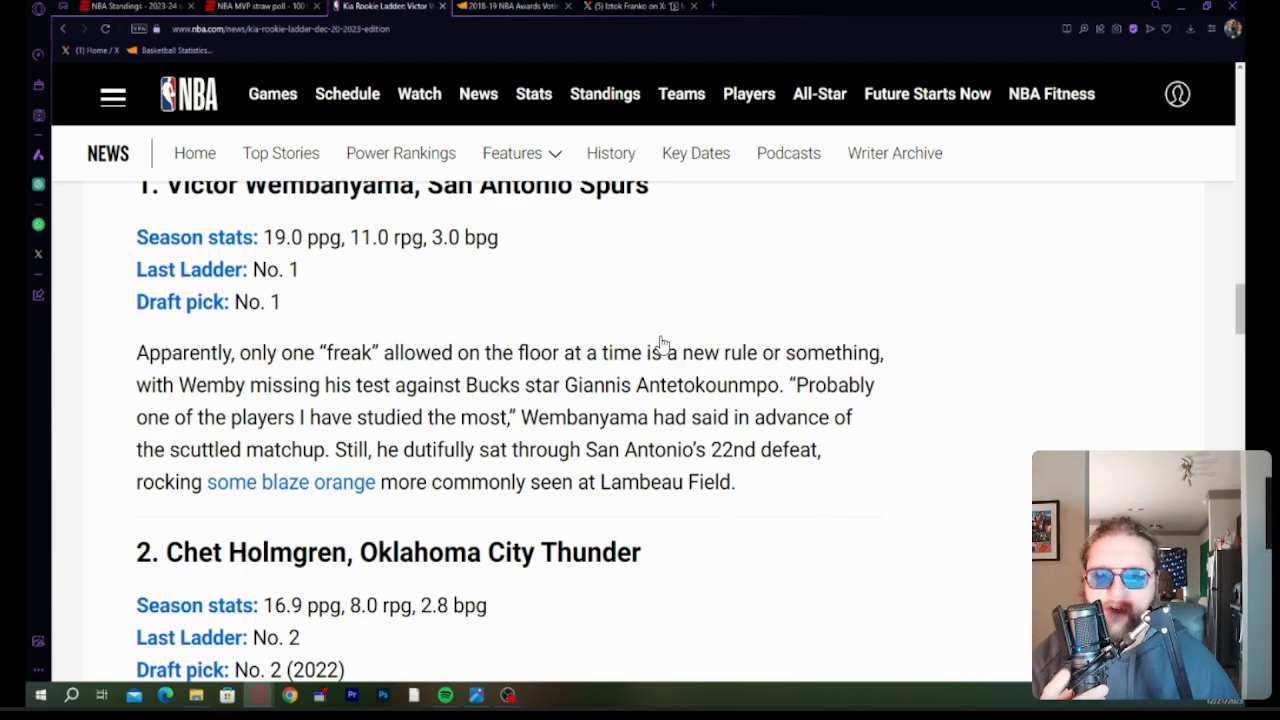
{"action": "mouse_move", "coordinate": [500, 55]}
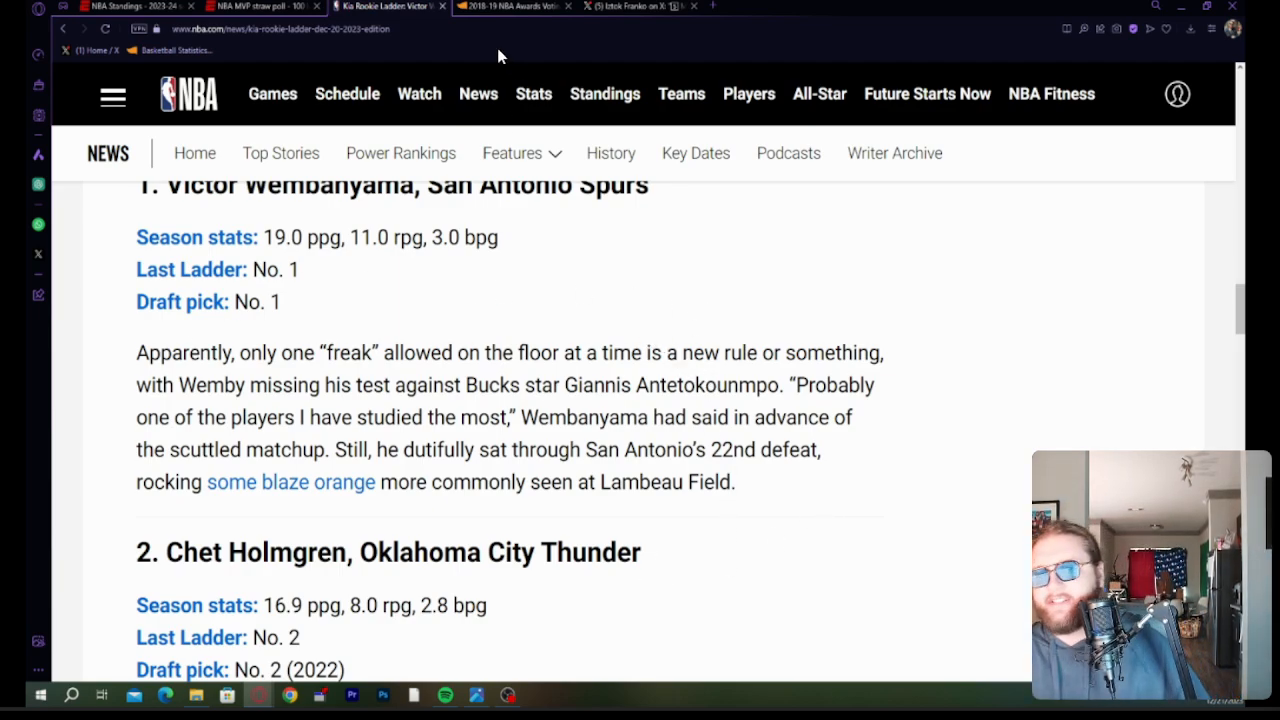
{"action": "mouse_move", "coordinate": [127, 242]}
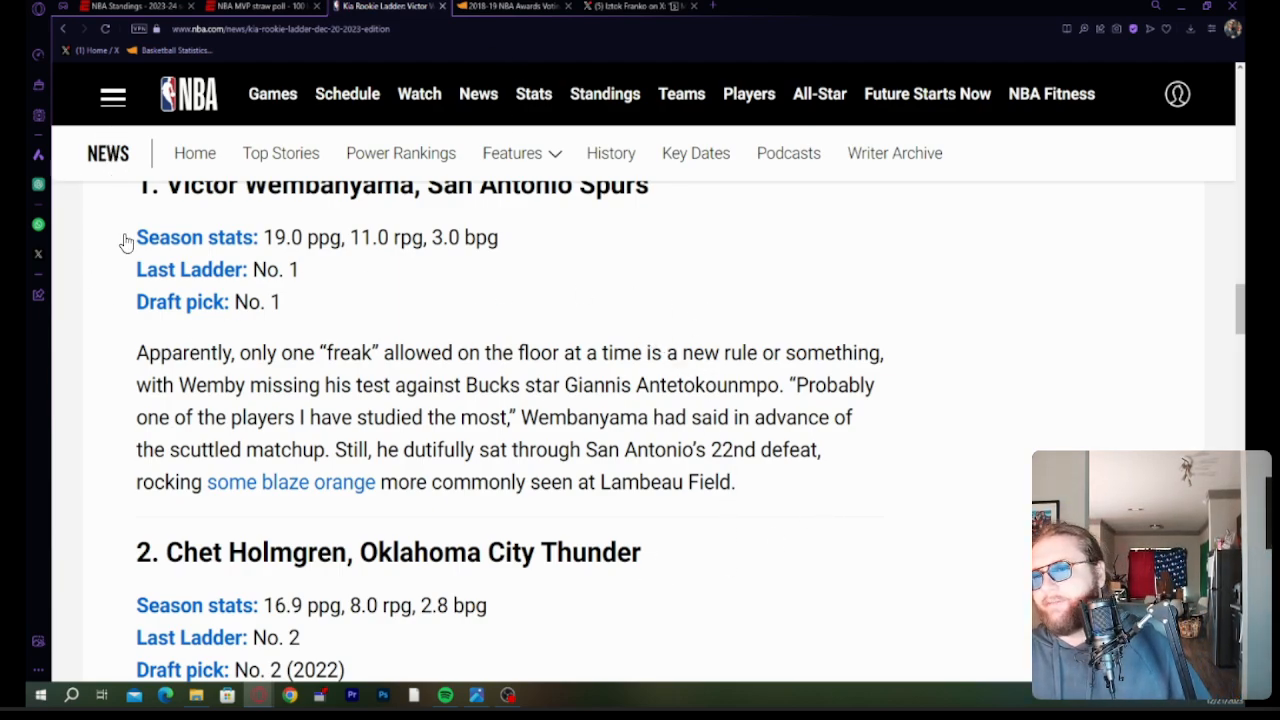
{"action": "mouse_move", "coordinate": [167, 63]}
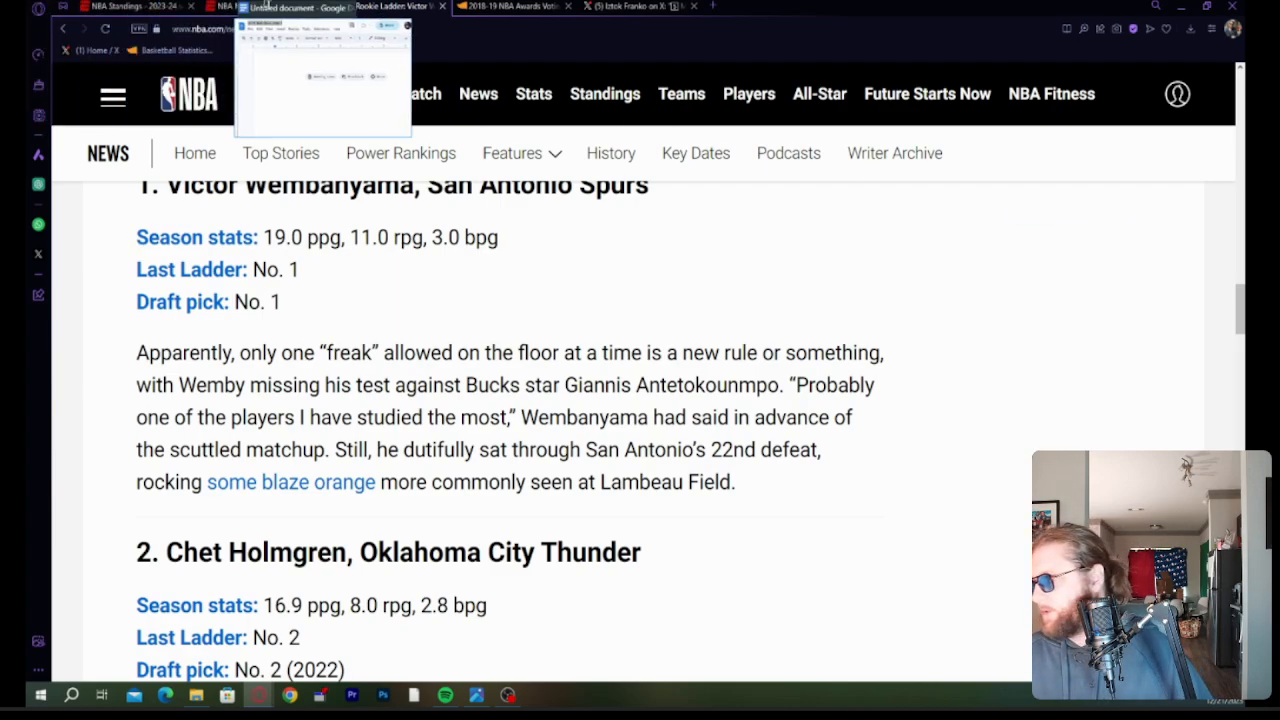
In the blank Google Doc, write a DPOY heading and a numbered list starting with Gobert.
{"action": "left_click", "coordinate": [510, 6]}
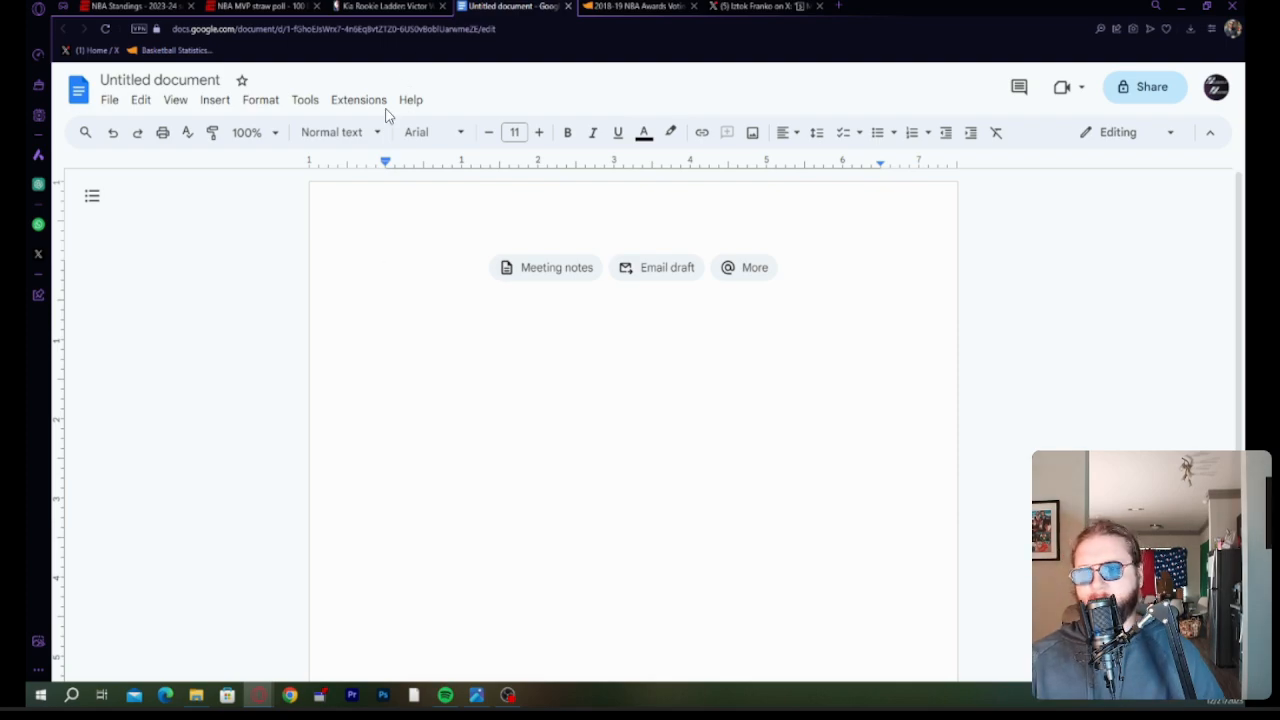
{"action": "mouse_move", "coordinate": [639, 184]}
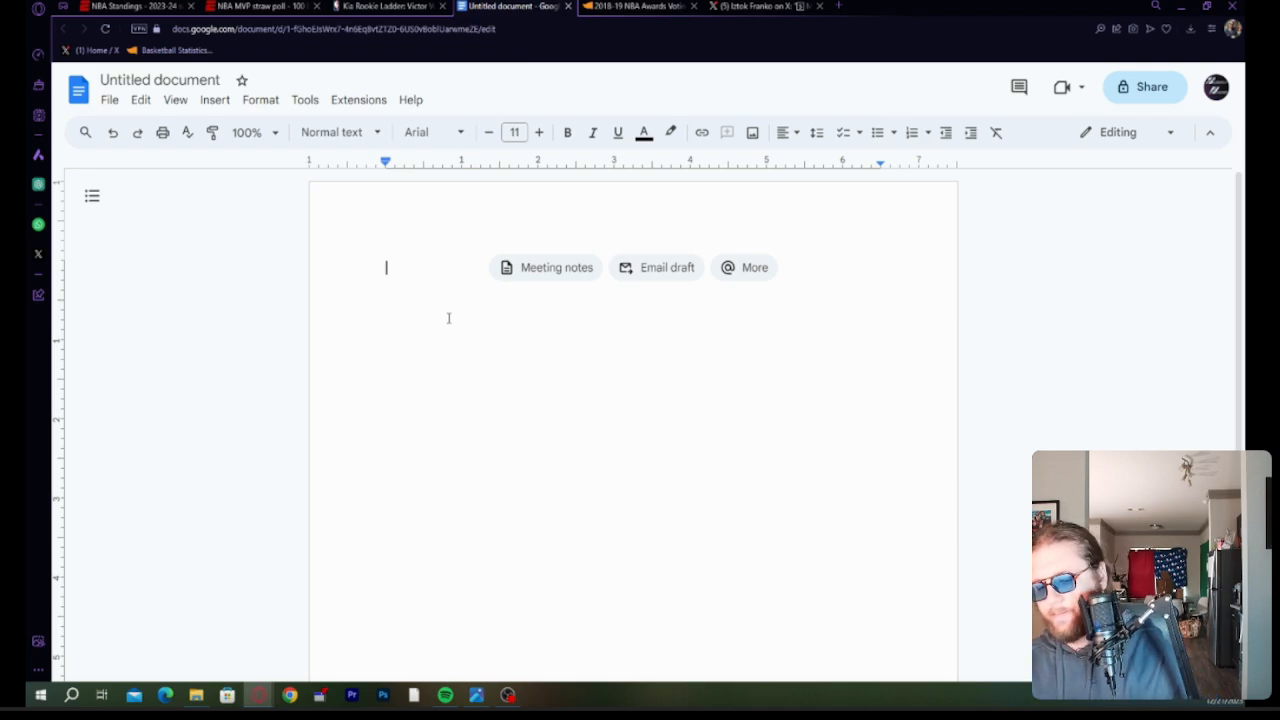
{"action": "type", "text": "DP"}
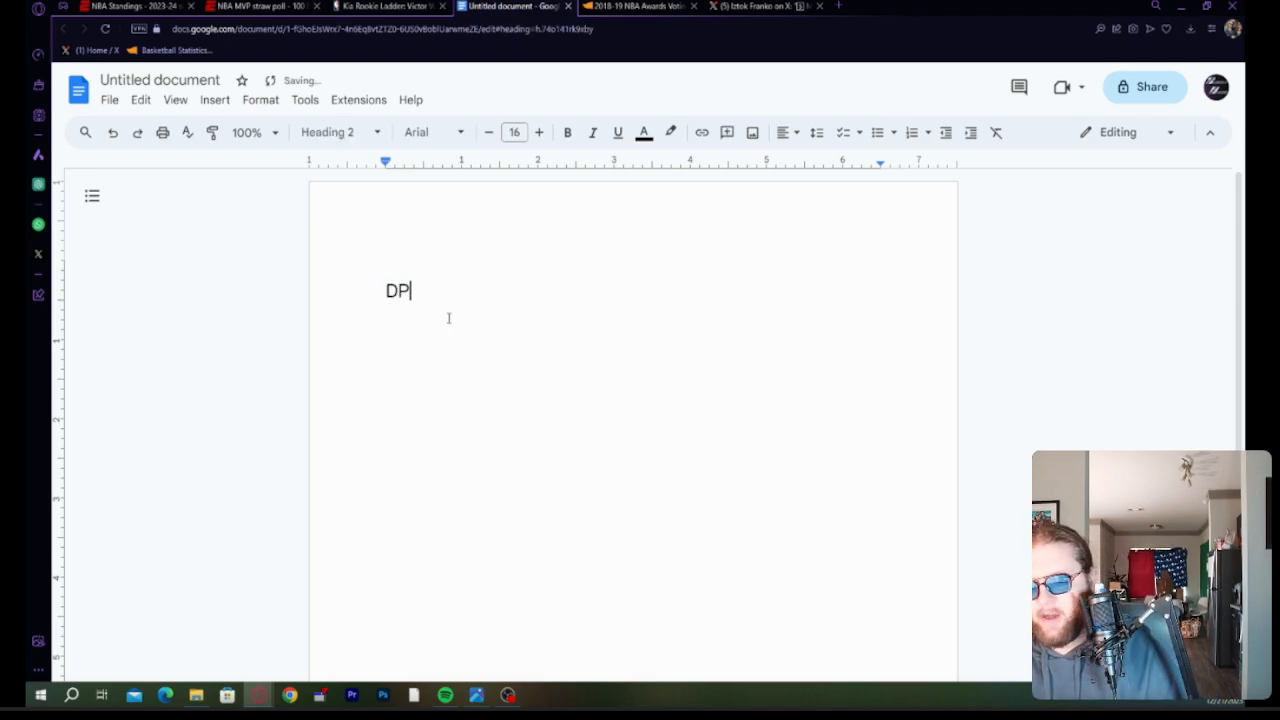
{"action": "type", "text": "OY"}
{"action": "type", "text": "Go"}
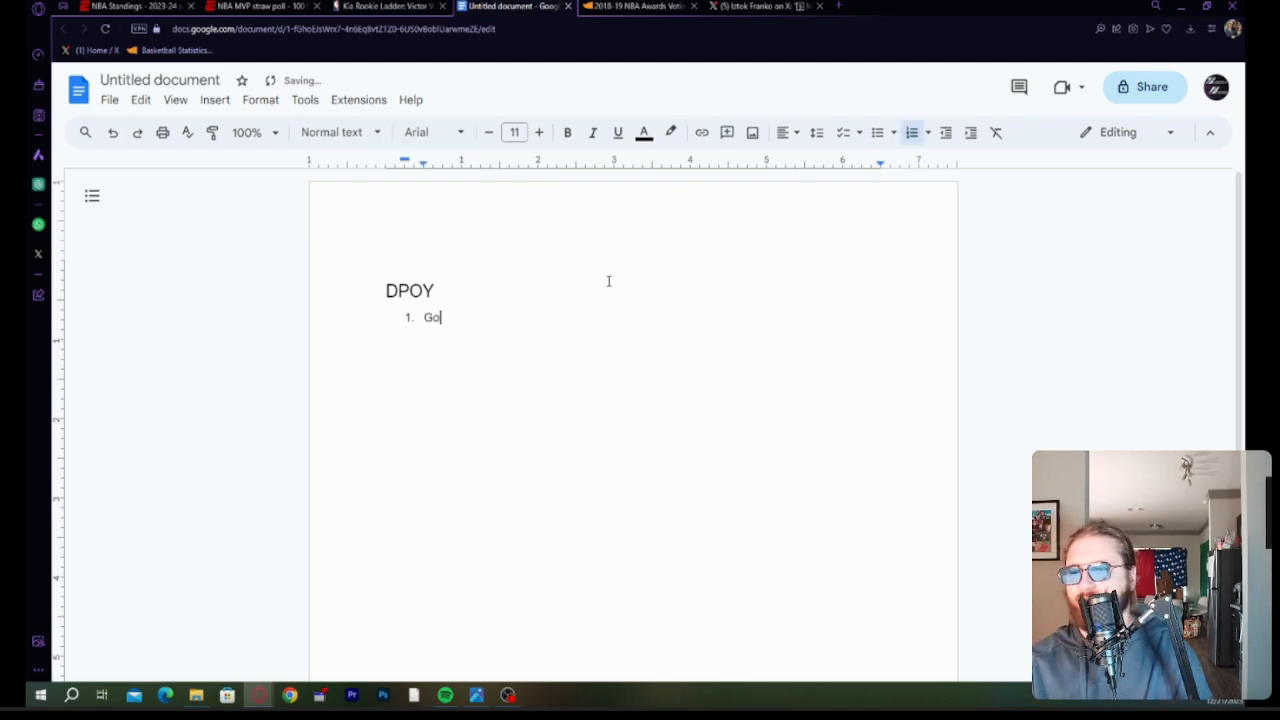
{"action": "type", "text": "bert"}
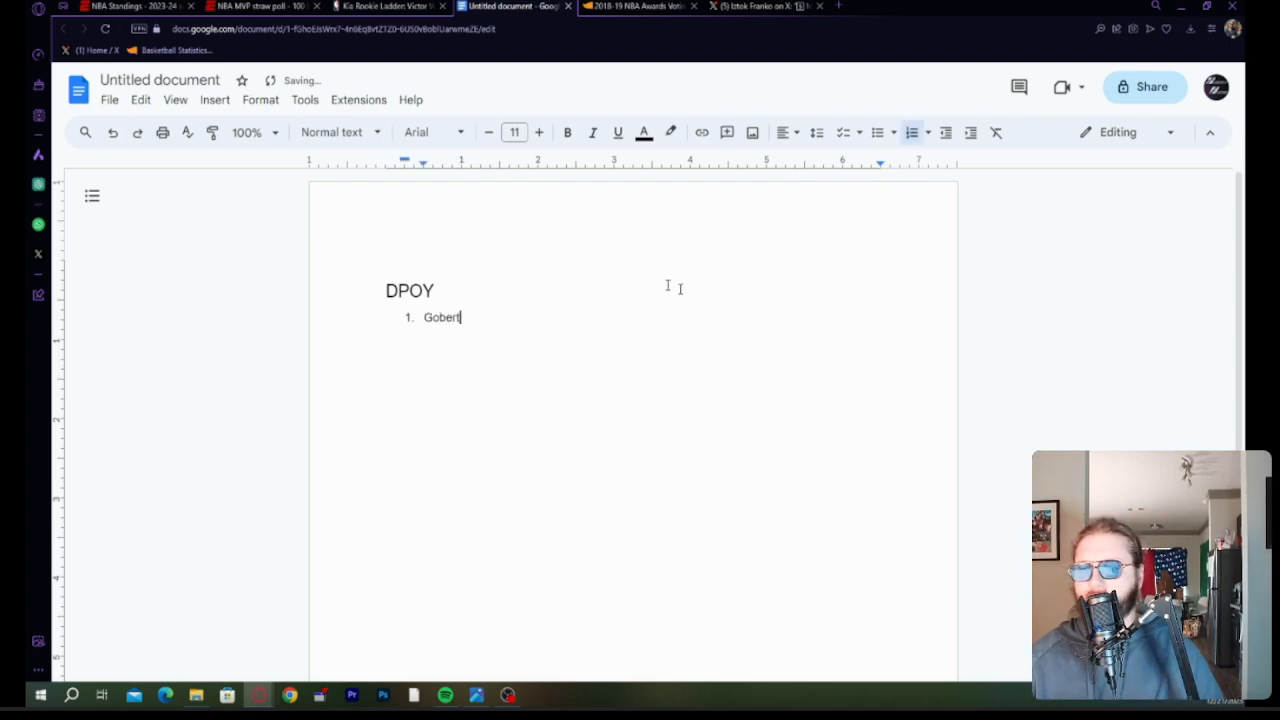
{"action": "mouse_move", "coordinate": [867, 79]}
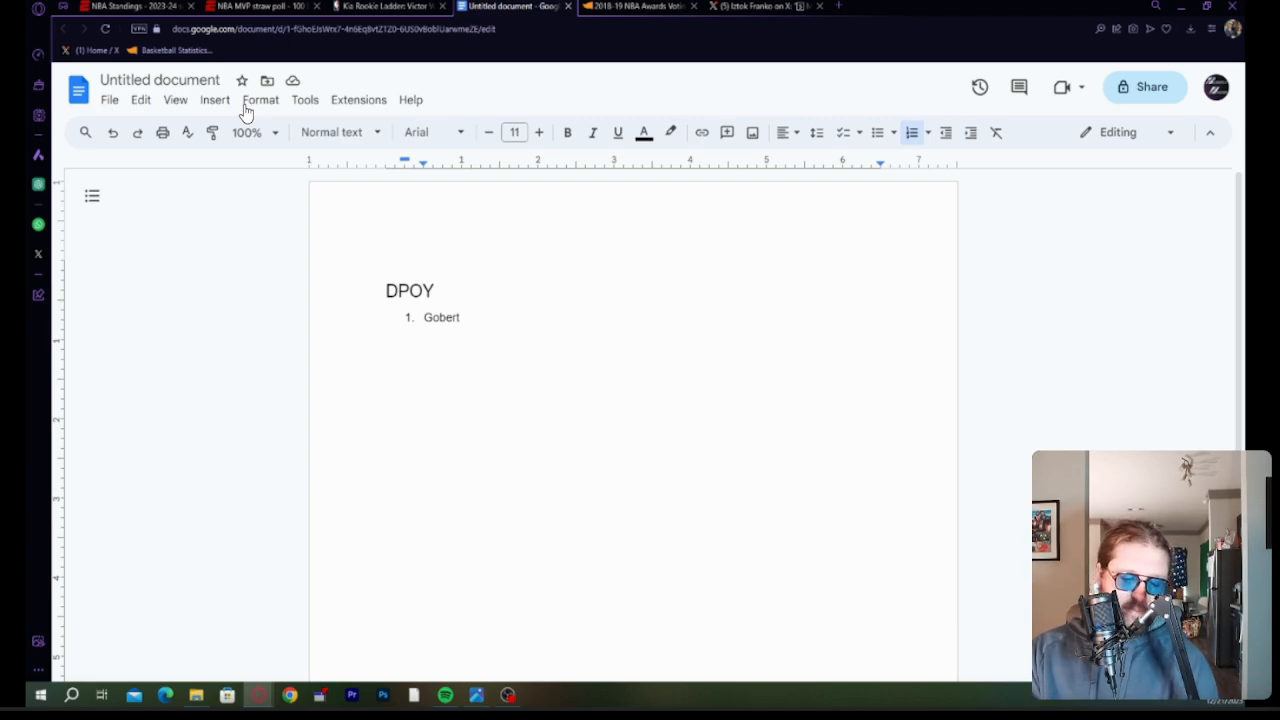
{"action": "mouse_move", "coordinate": [273, 451]}
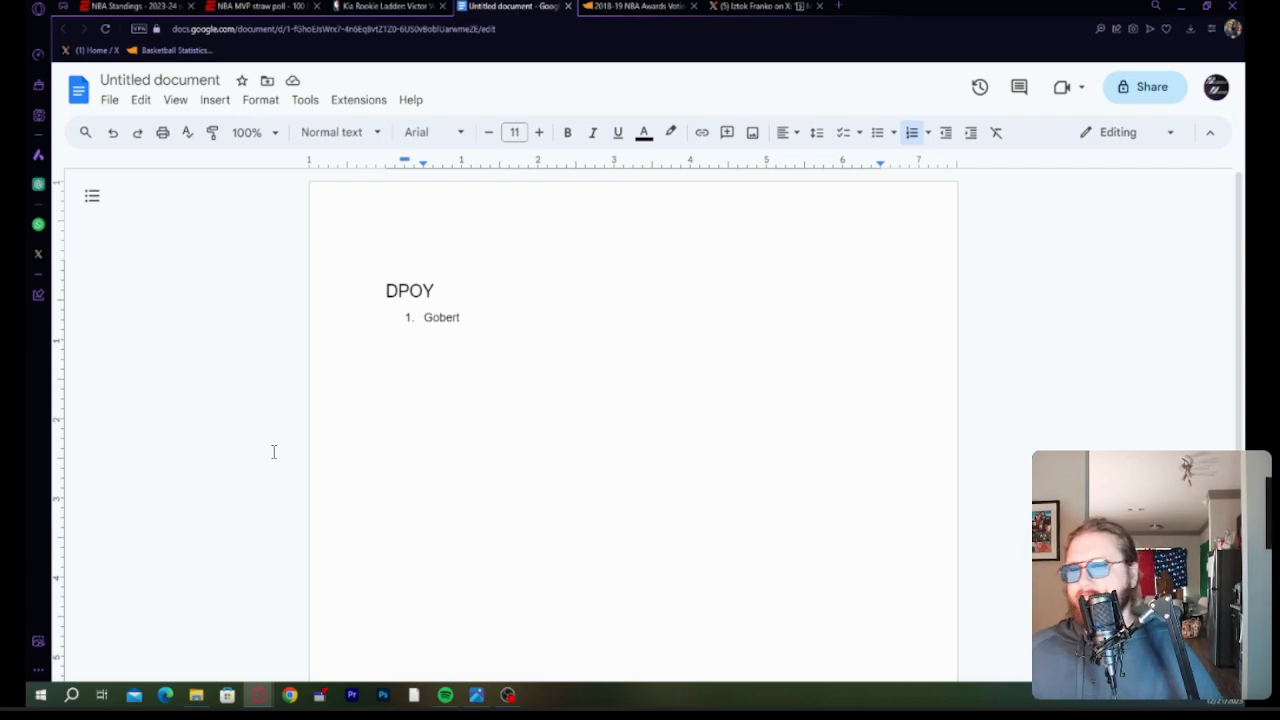
{"action": "mouse_move", "coordinate": [285, 341]}
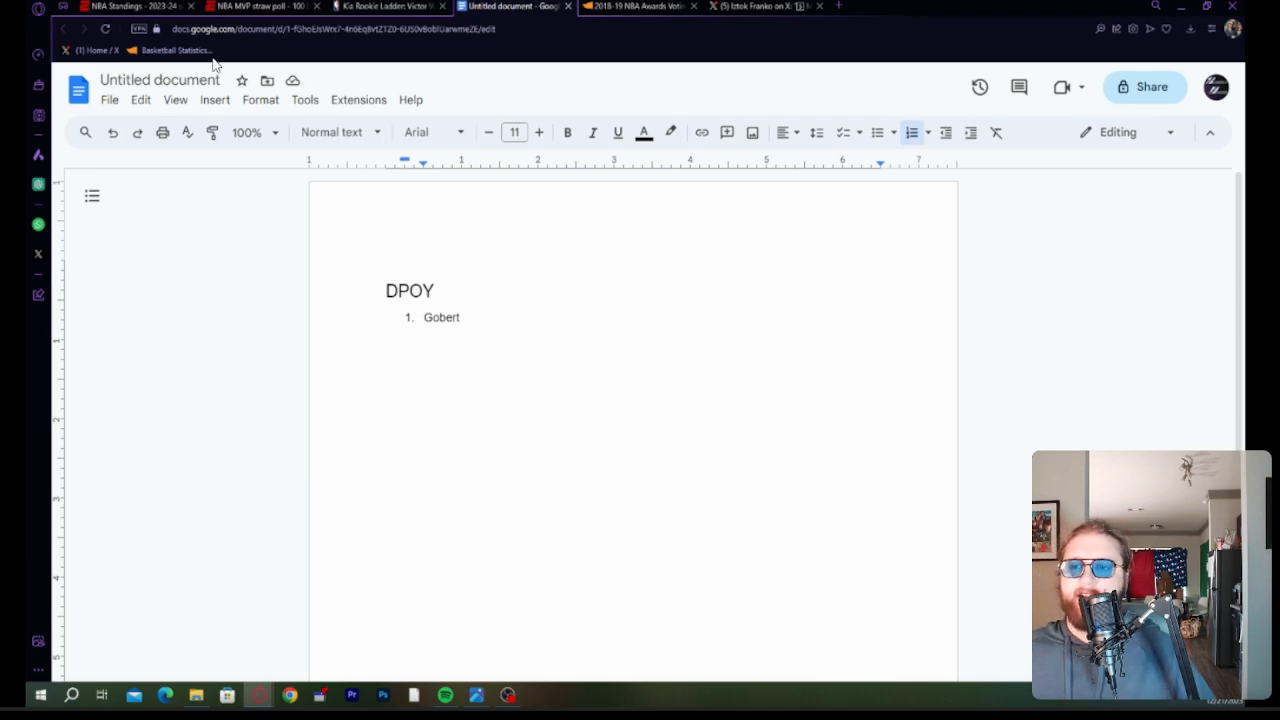
{"action": "mouse_move", "coordinate": [455, 70]}
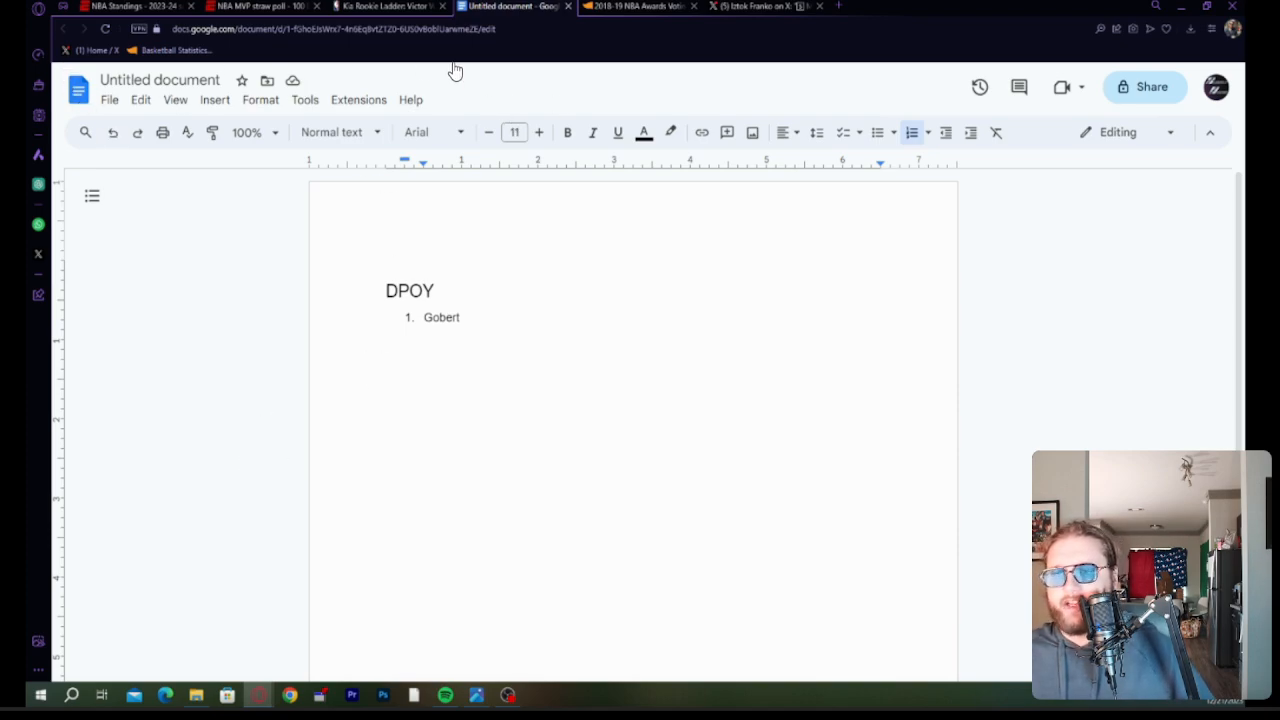
{"action": "mouse_move", "coordinate": [823, 320]}
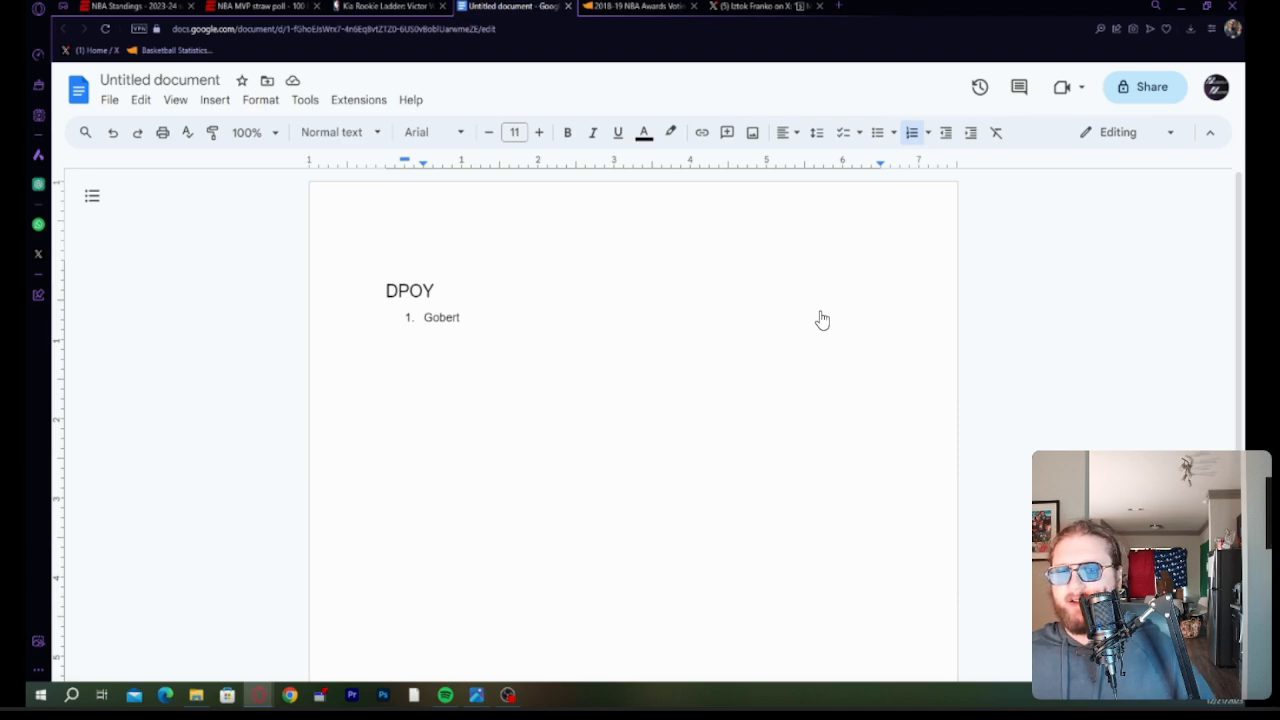
{"action": "mouse_move", "coordinate": [826, 424]}
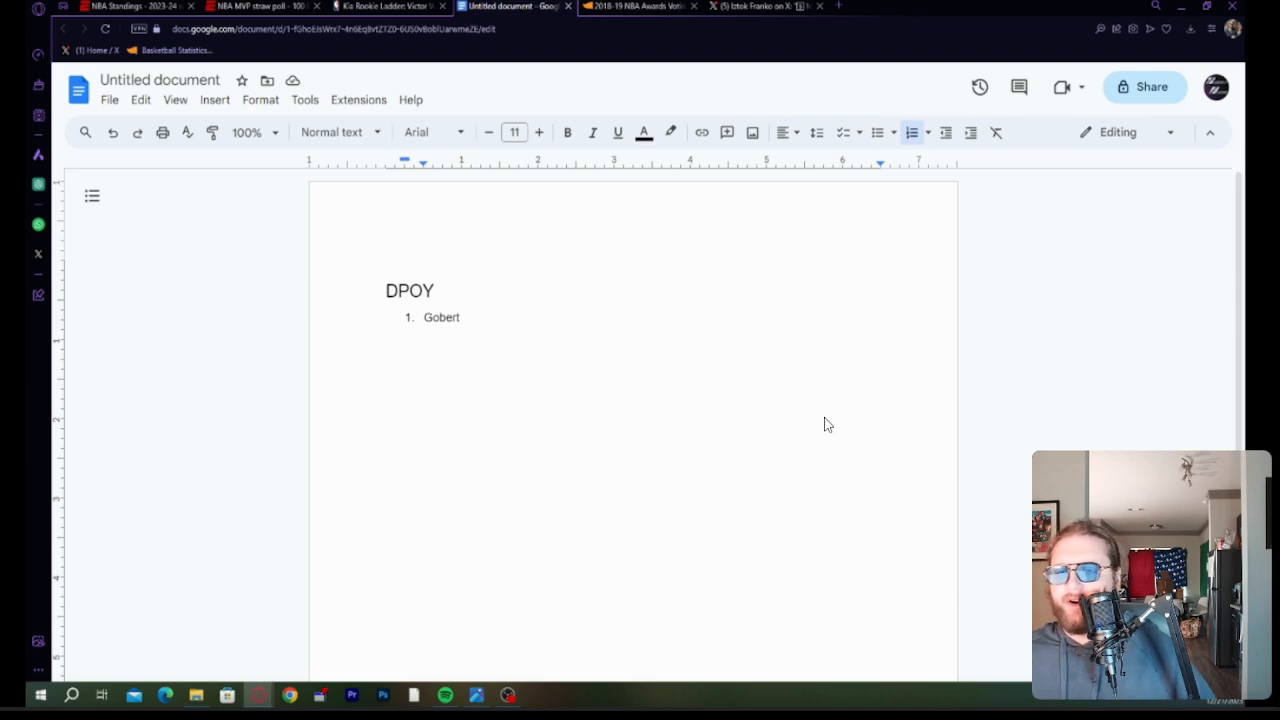
{"action": "mouse_move", "coordinate": [447, 366]}
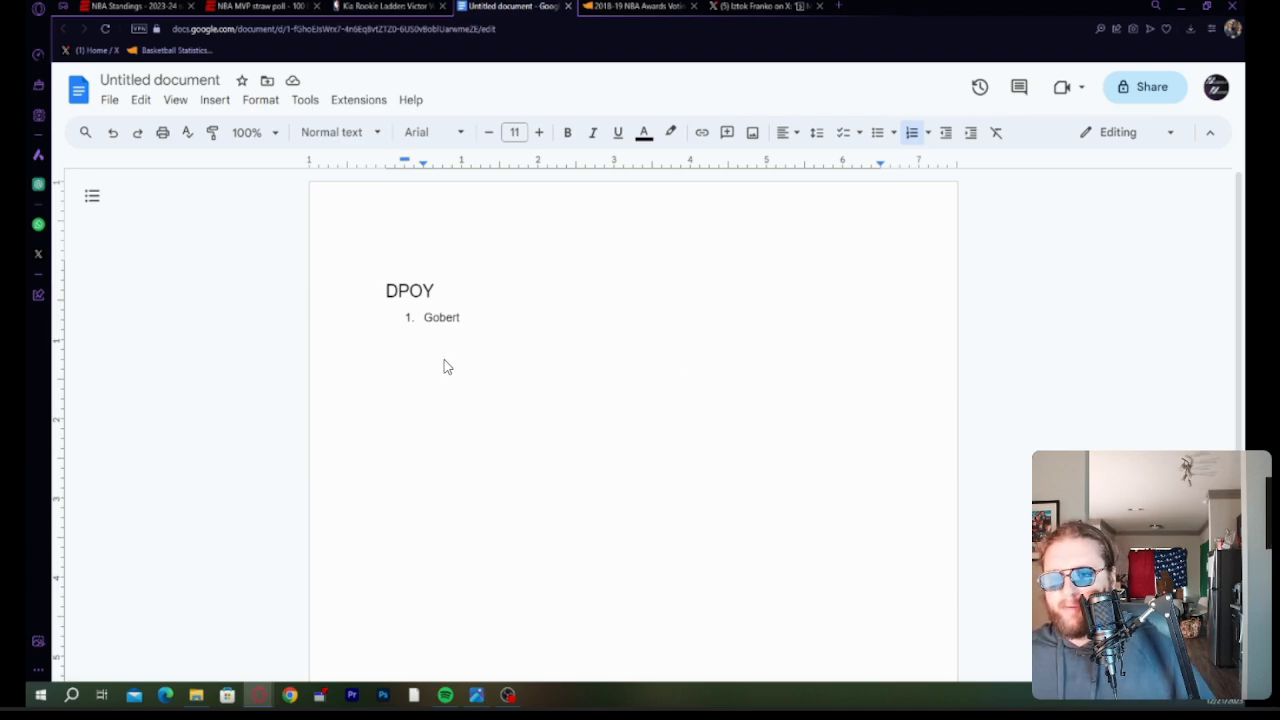
{"action": "mouse_move", "coordinate": [481, 431]}
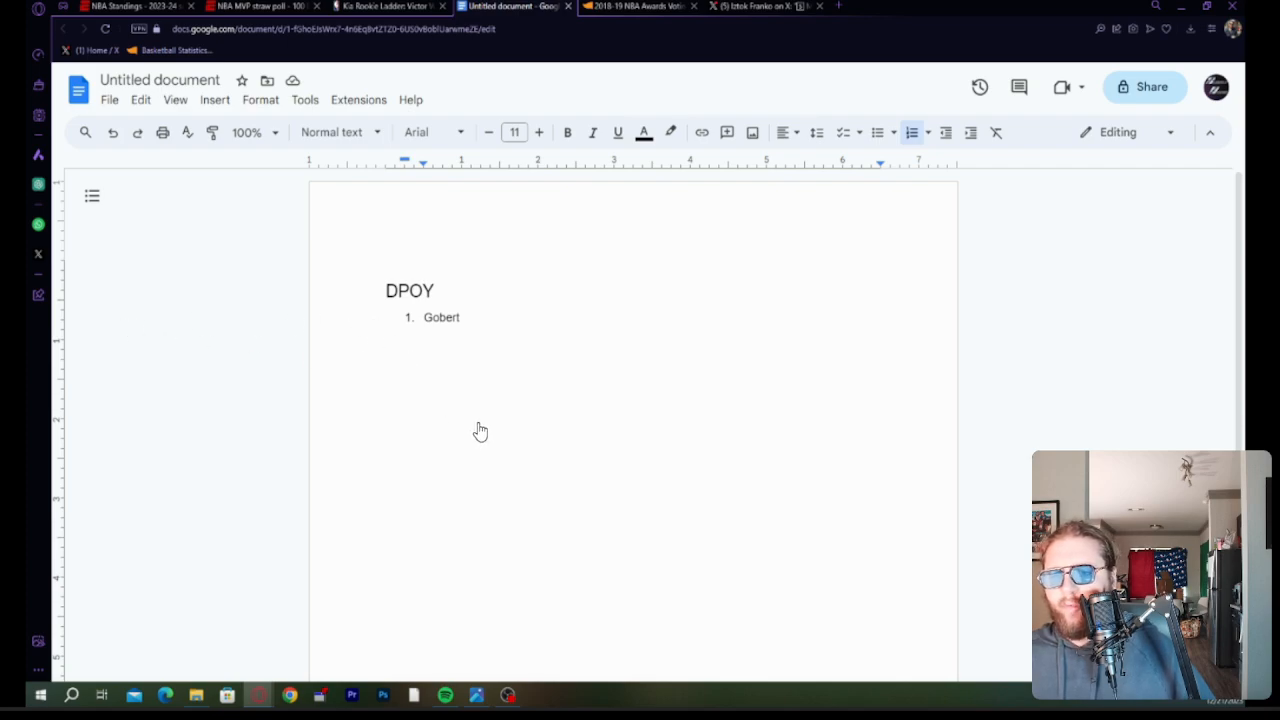
{"action": "mouse_move", "coordinate": [499, 408]}
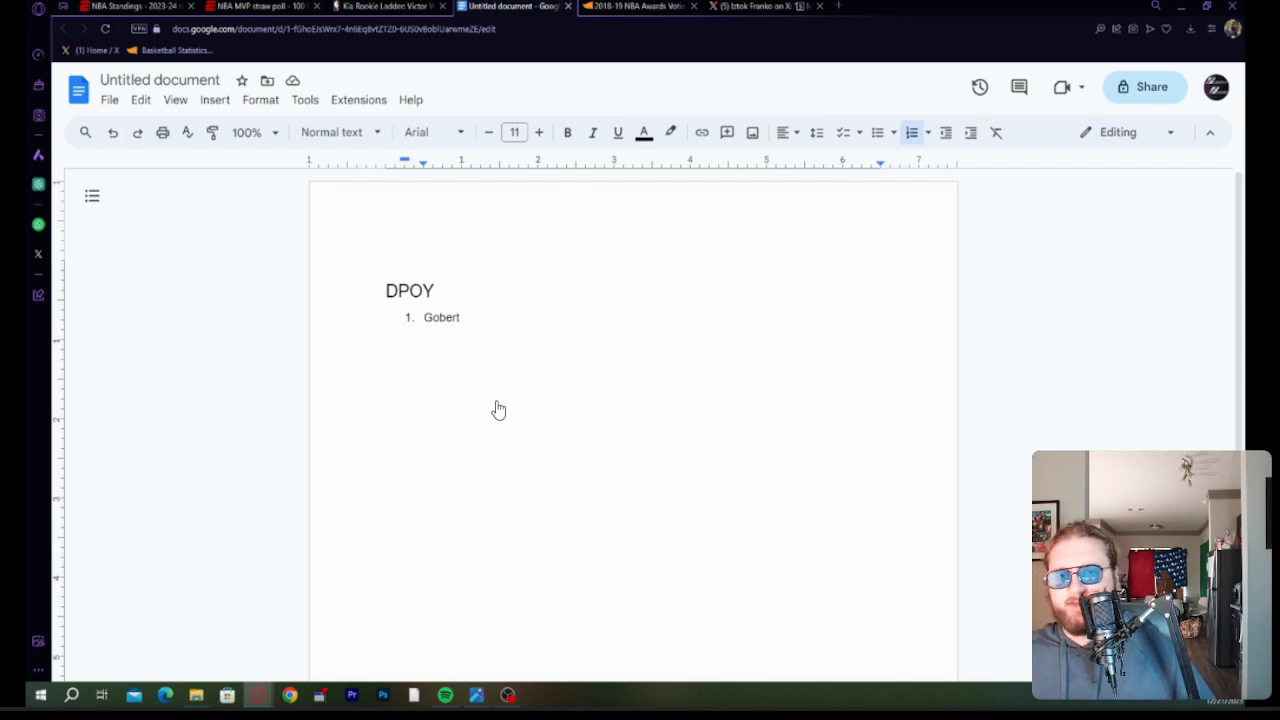
{"action": "mouse_move", "coordinate": [548, 371]}
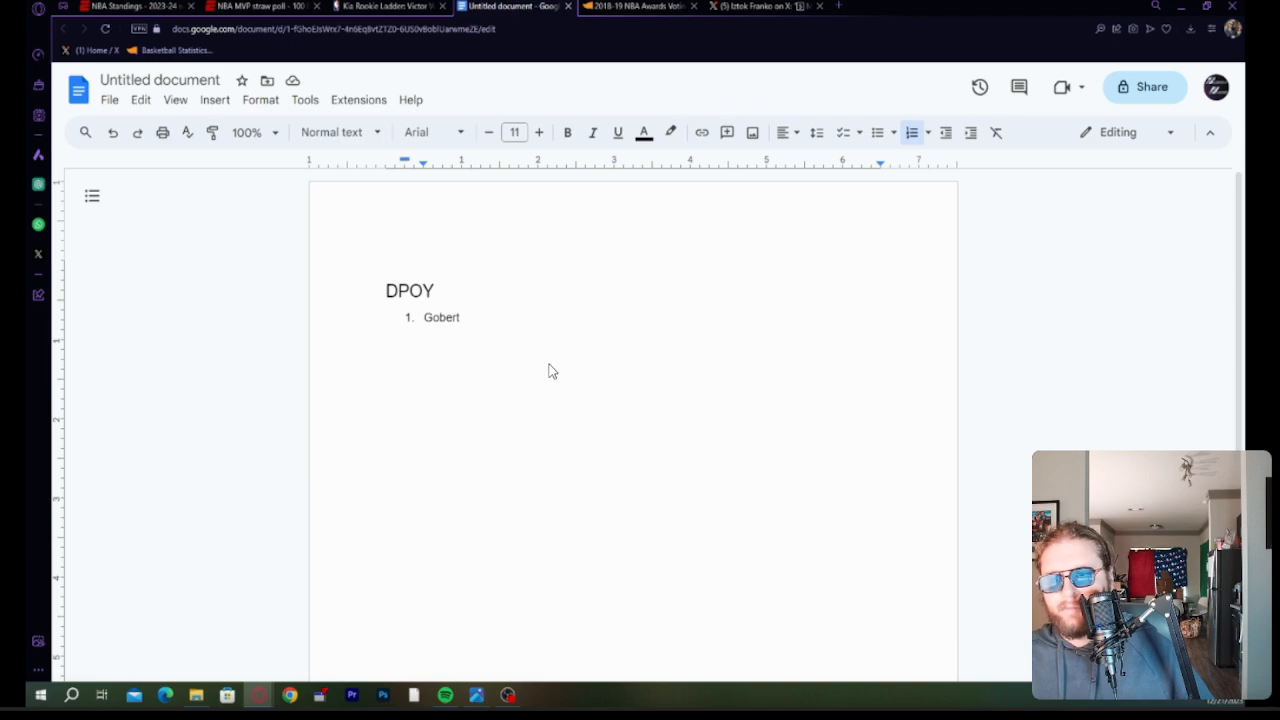
{"action": "mouse_move", "coordinate": [369, 414]}
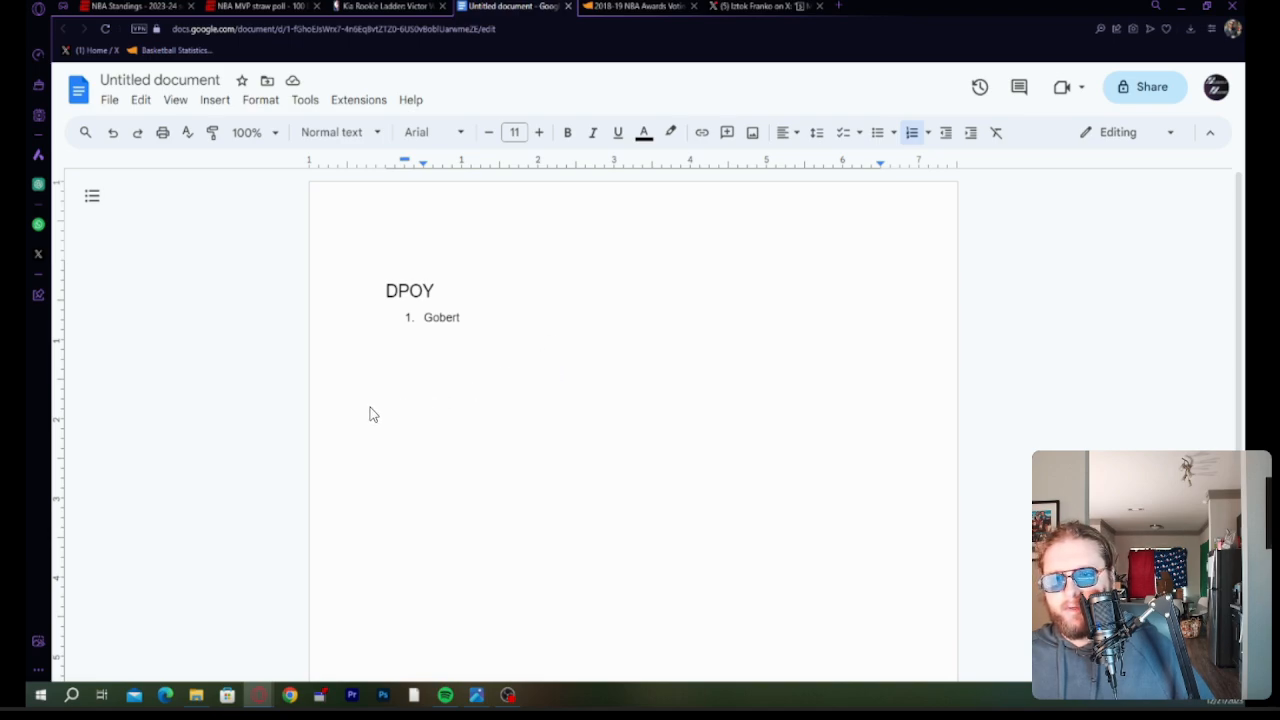
{"action": "mouse_move", "coordinate": [825, 385]}
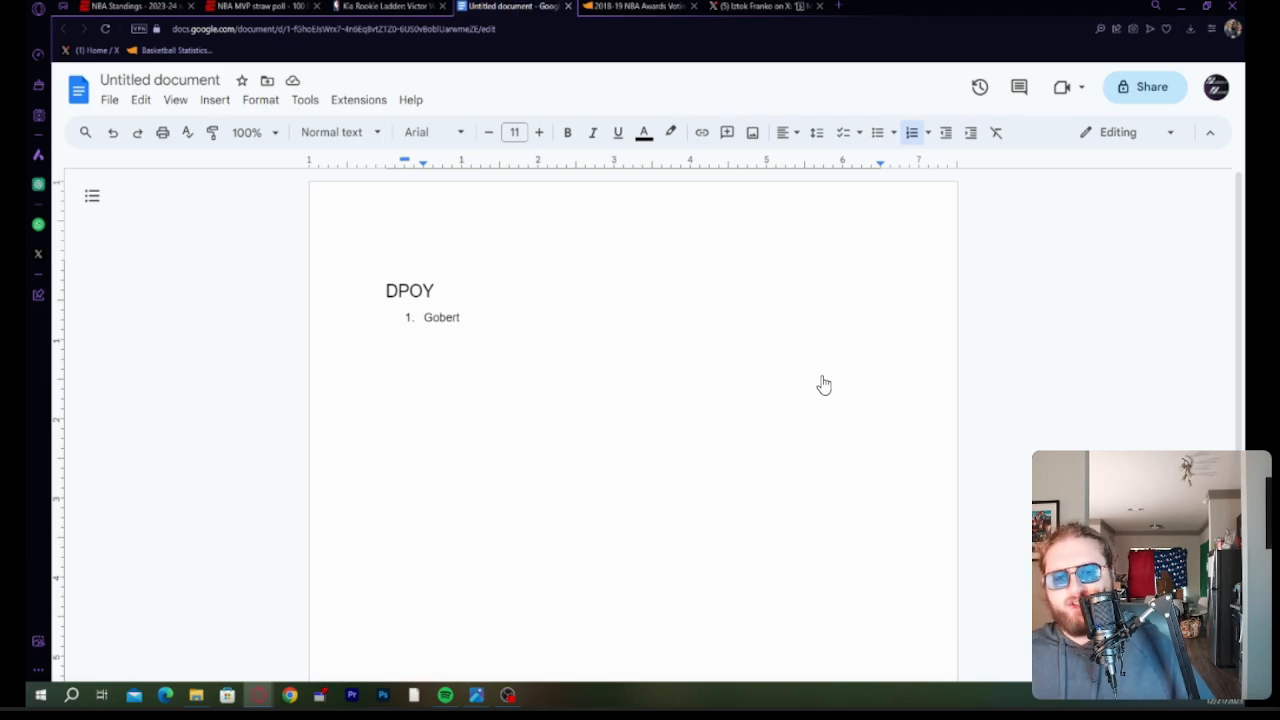
{"action": "mouse_move", "coordinate": [535, 413]}
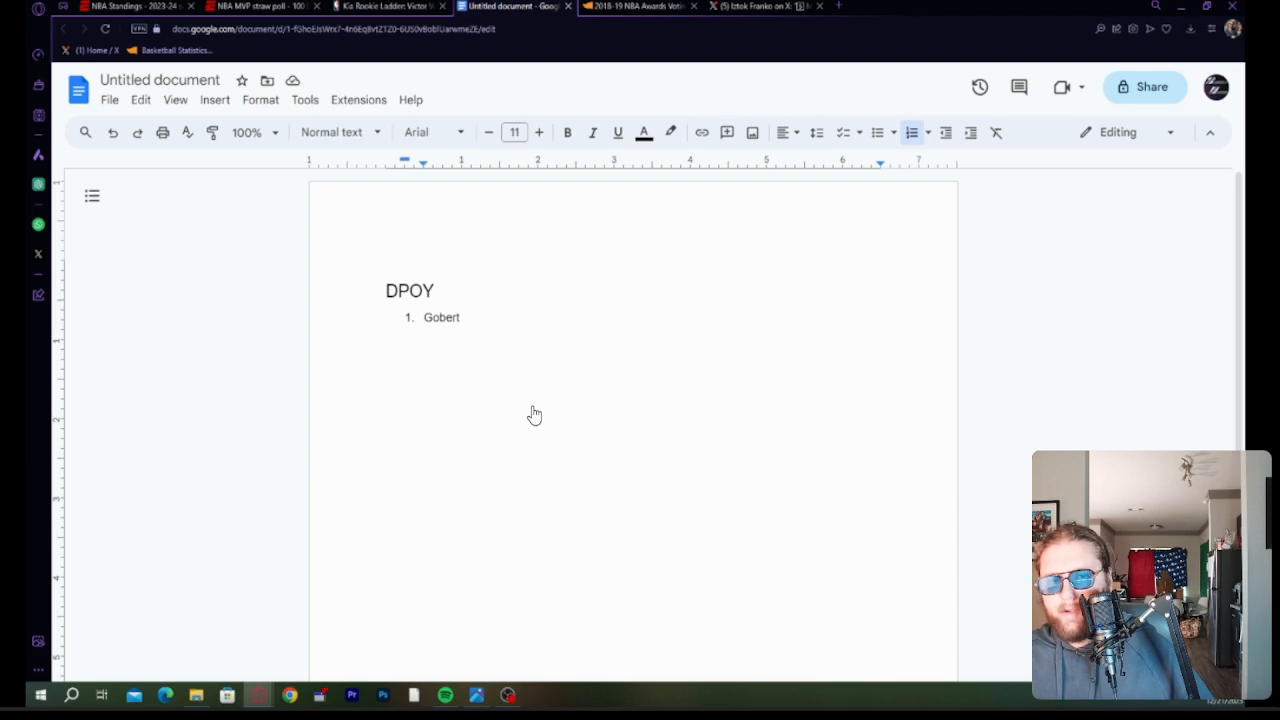
{"action": "mouse_move", "coordinate": [469, 449]}
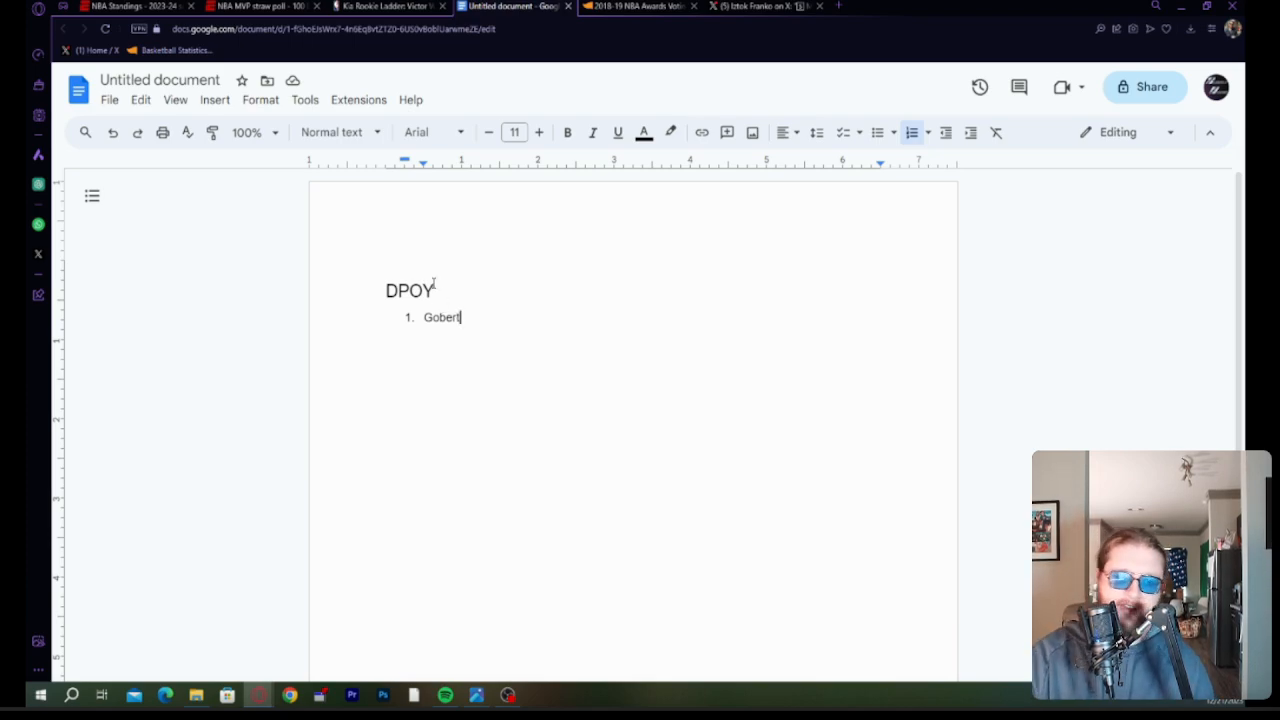
Add Chet and AD as the second and third DPOY picks.
{"action": "type", "text": "C h"}
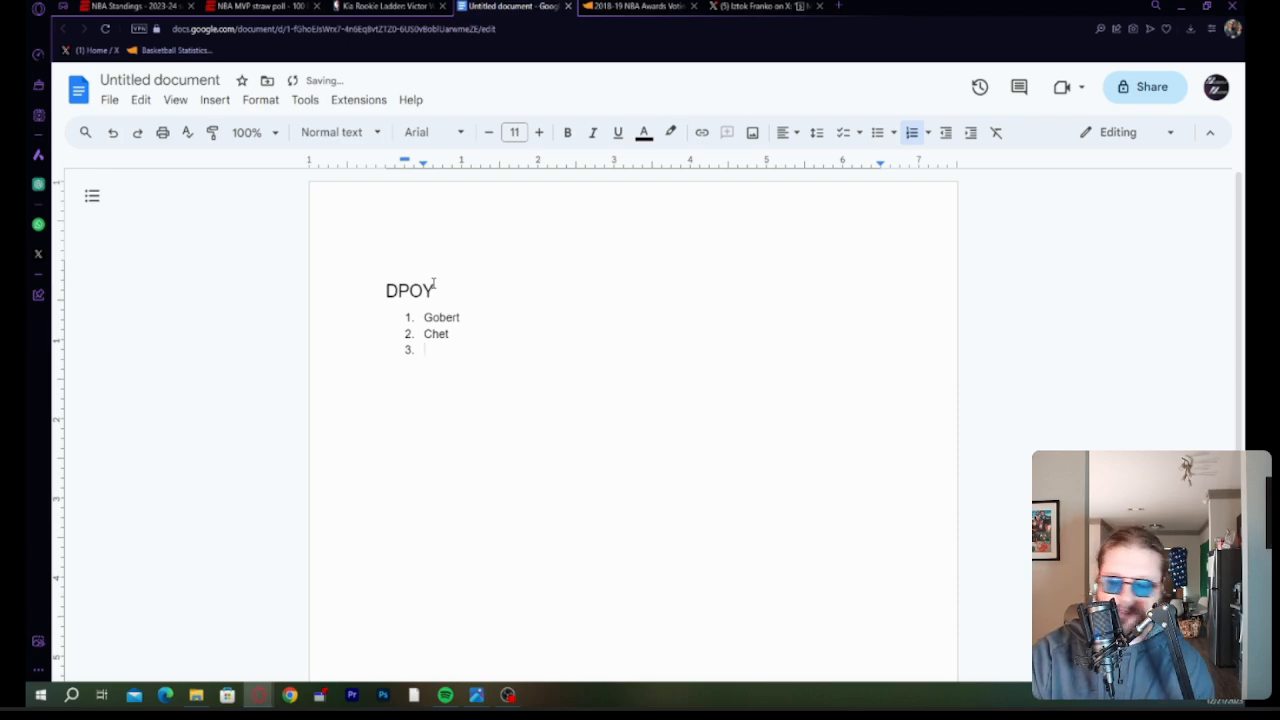
{"action": "type", "text": "AD"}
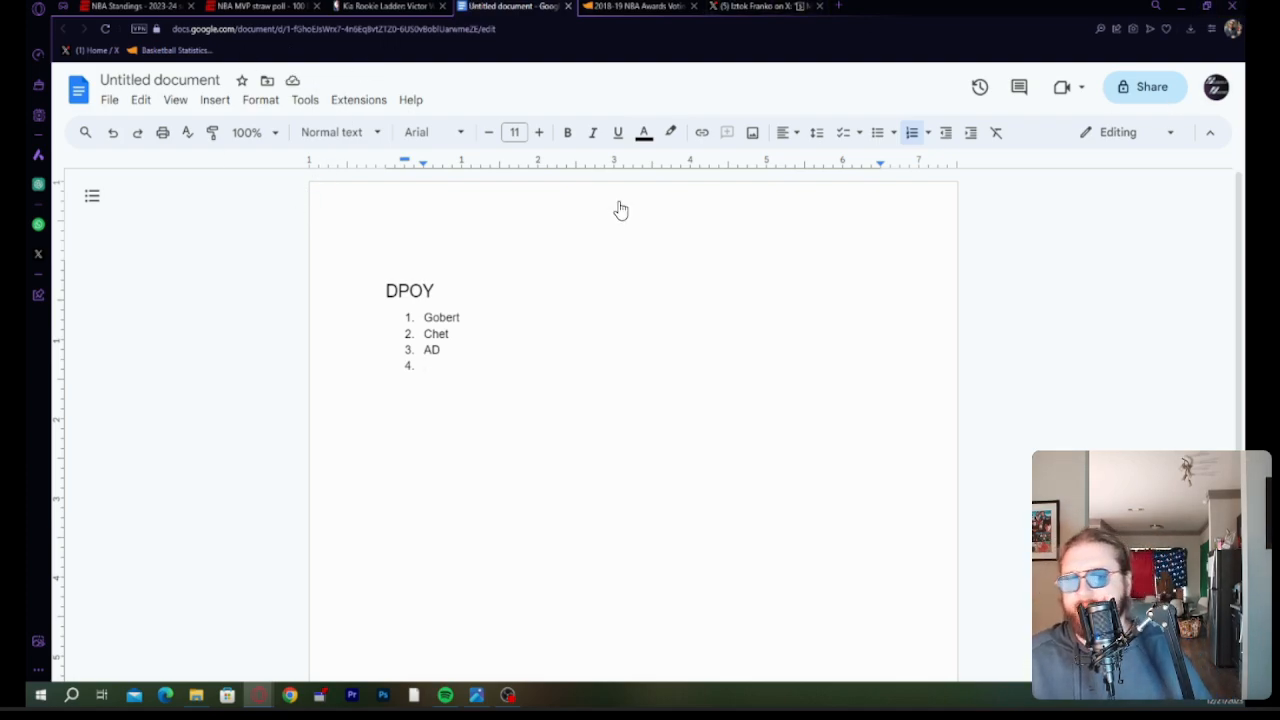
{"action": "mouse_move", "coordinate": [584, 375]}
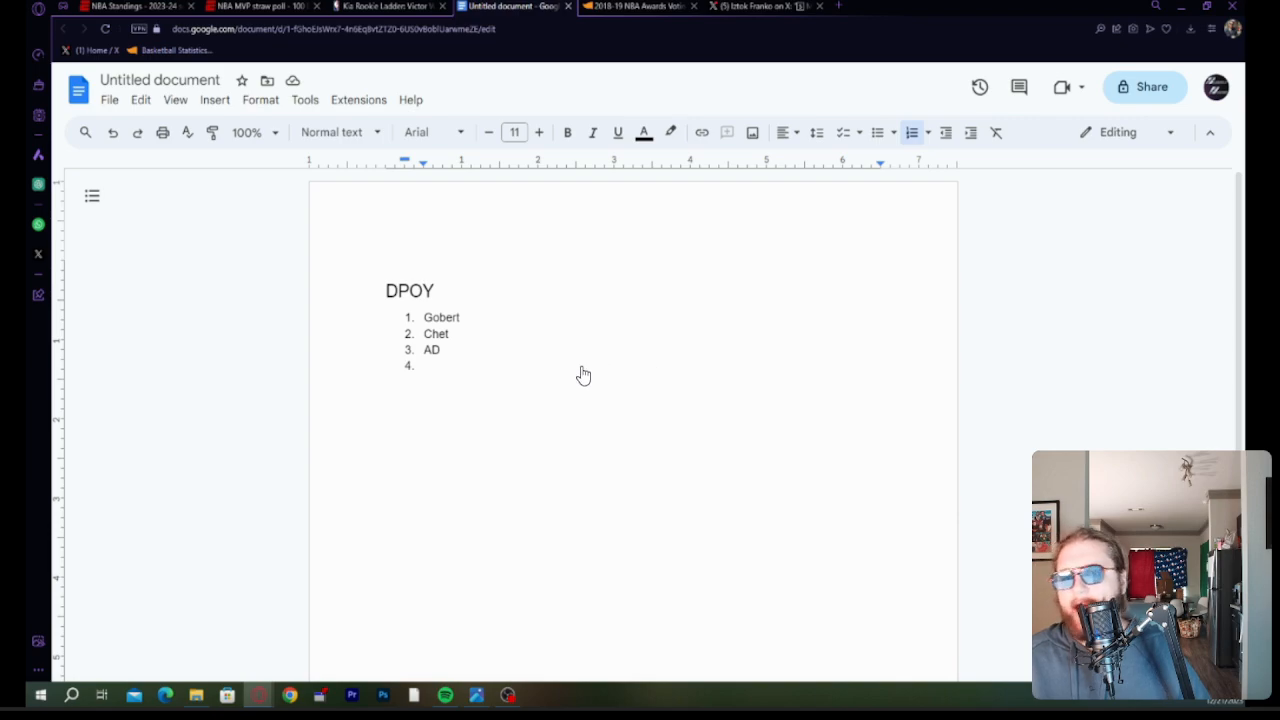
{"action": "mouse_move", "coordinate": [587, 401]}
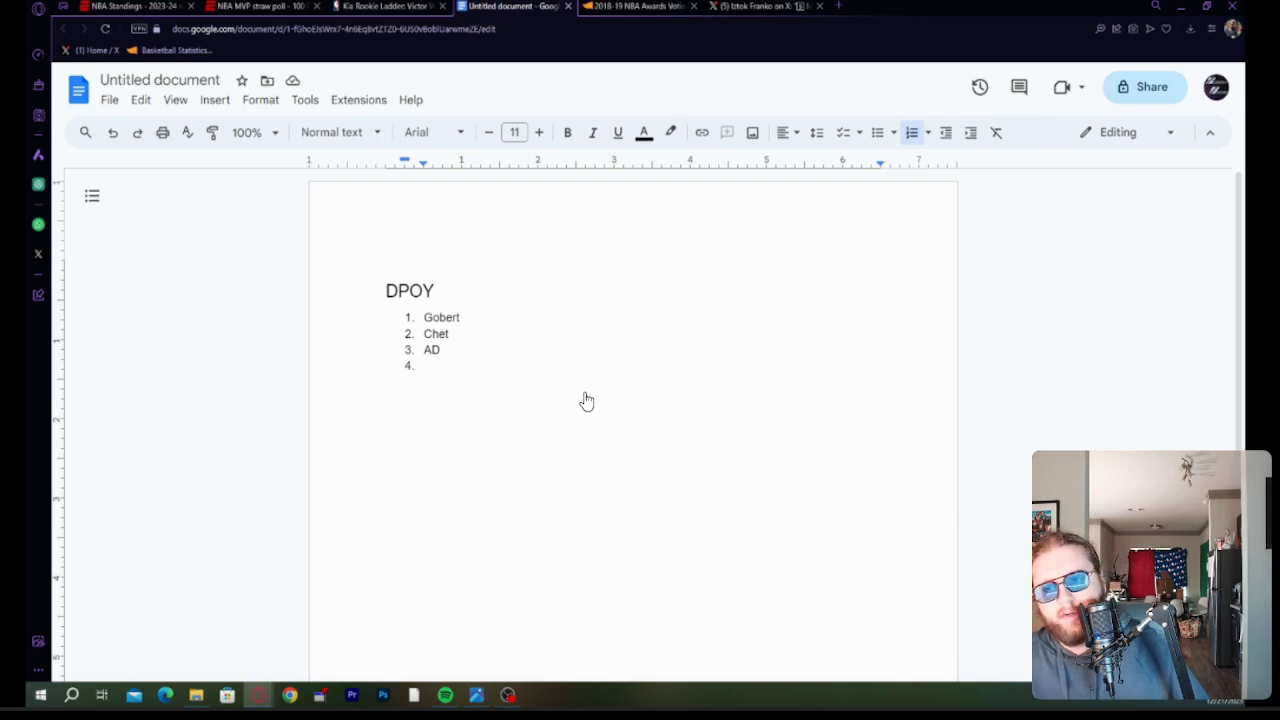
{"action": "mouse_move", "coordinate": [588, 438]}
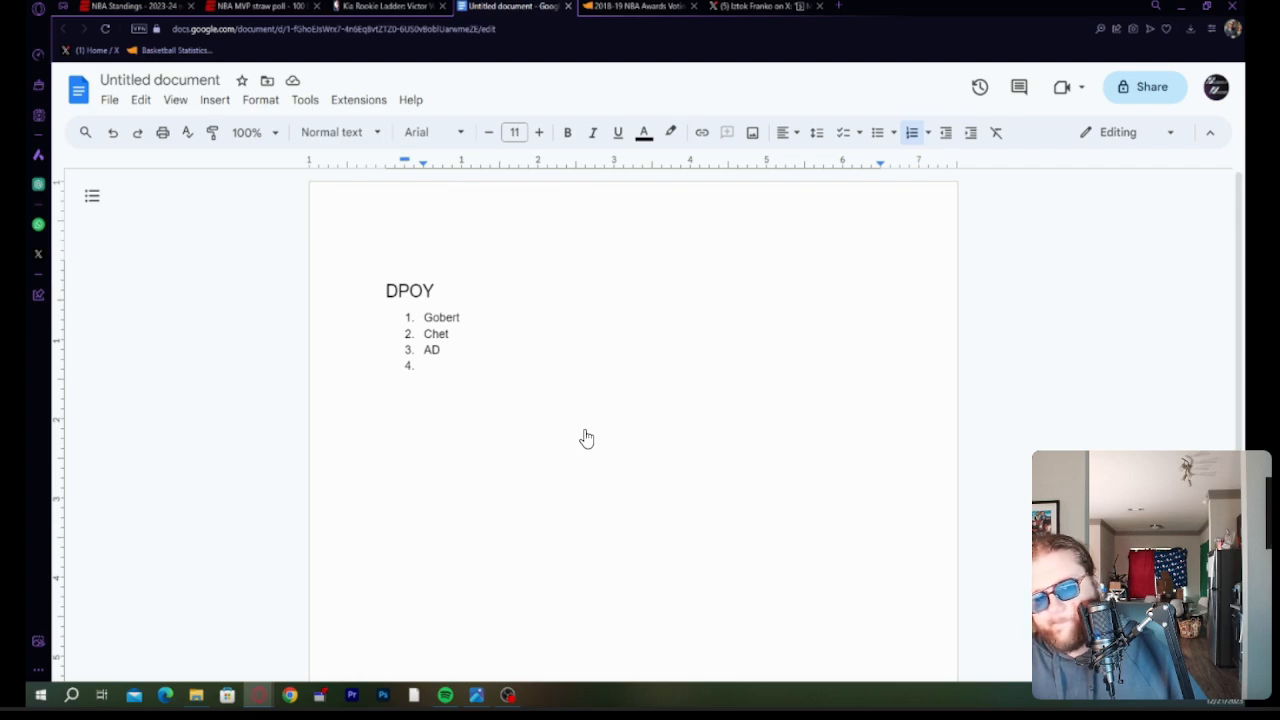
{"action": "mouse_move", "coordinate": [519, 355]}
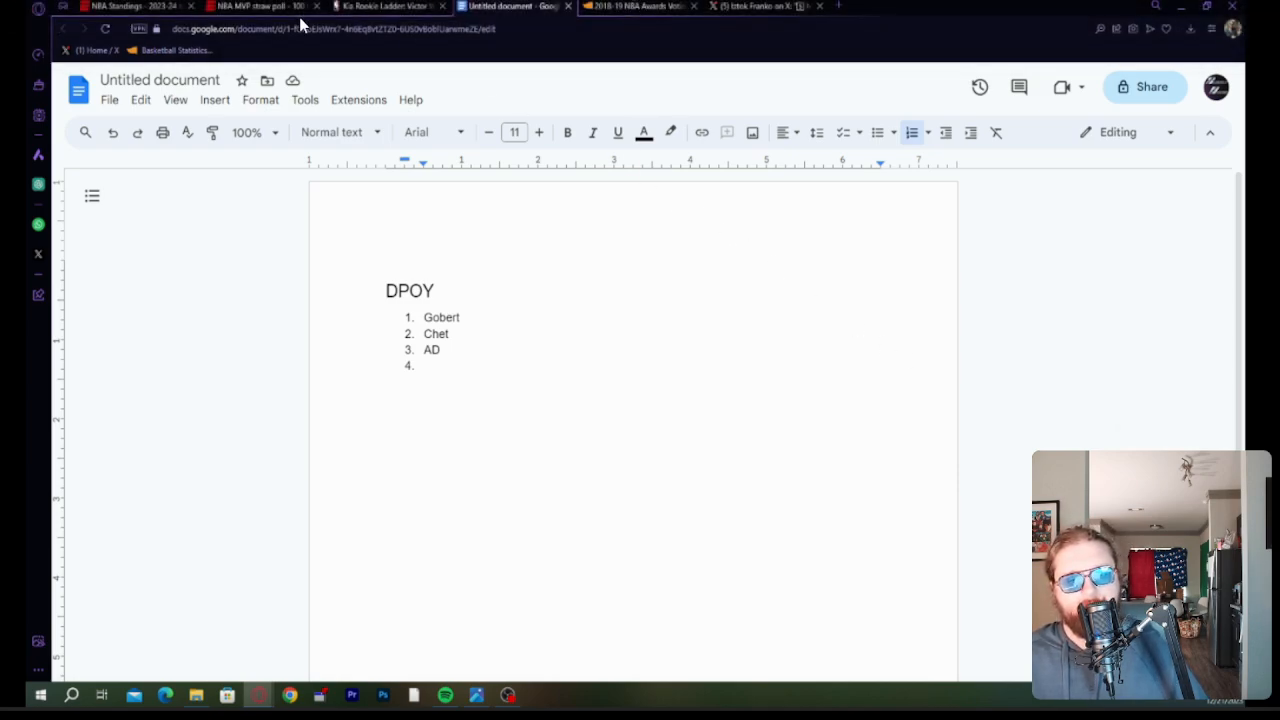
{"action": "mouse_move", "coordinate": [425, 447]}
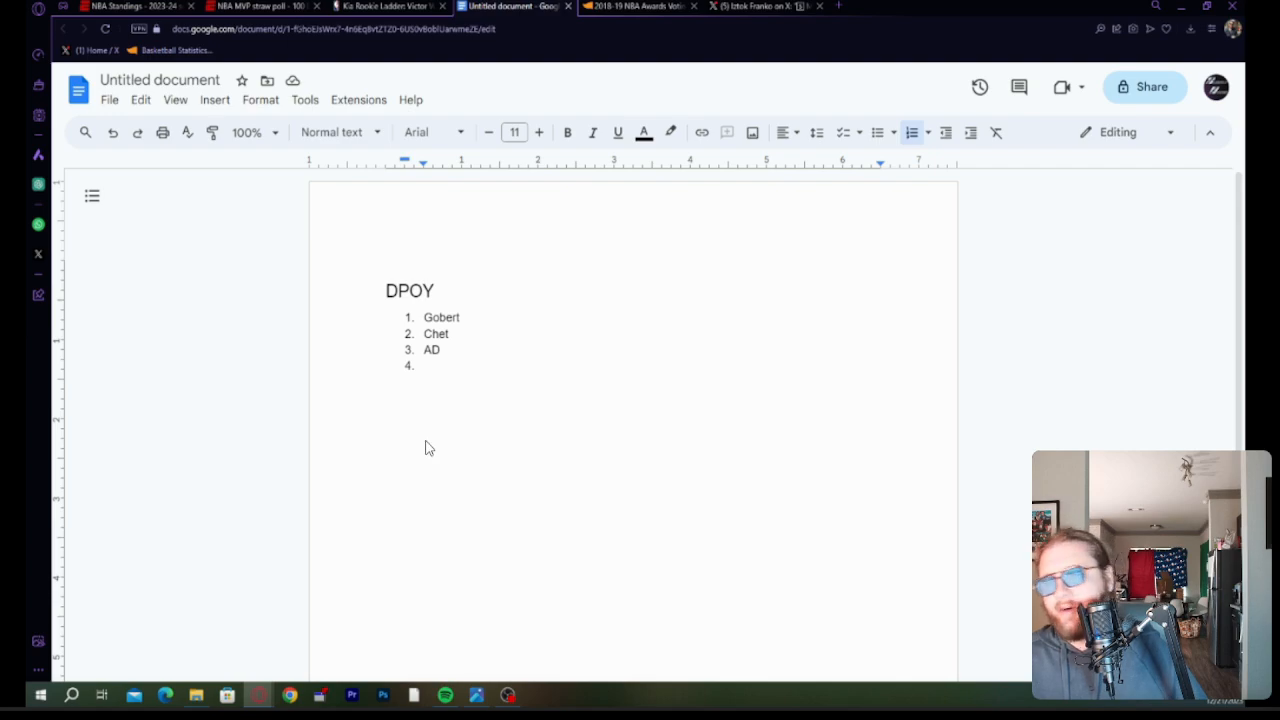
{"action": "mouse_move", "coordinate": [492, 521]}
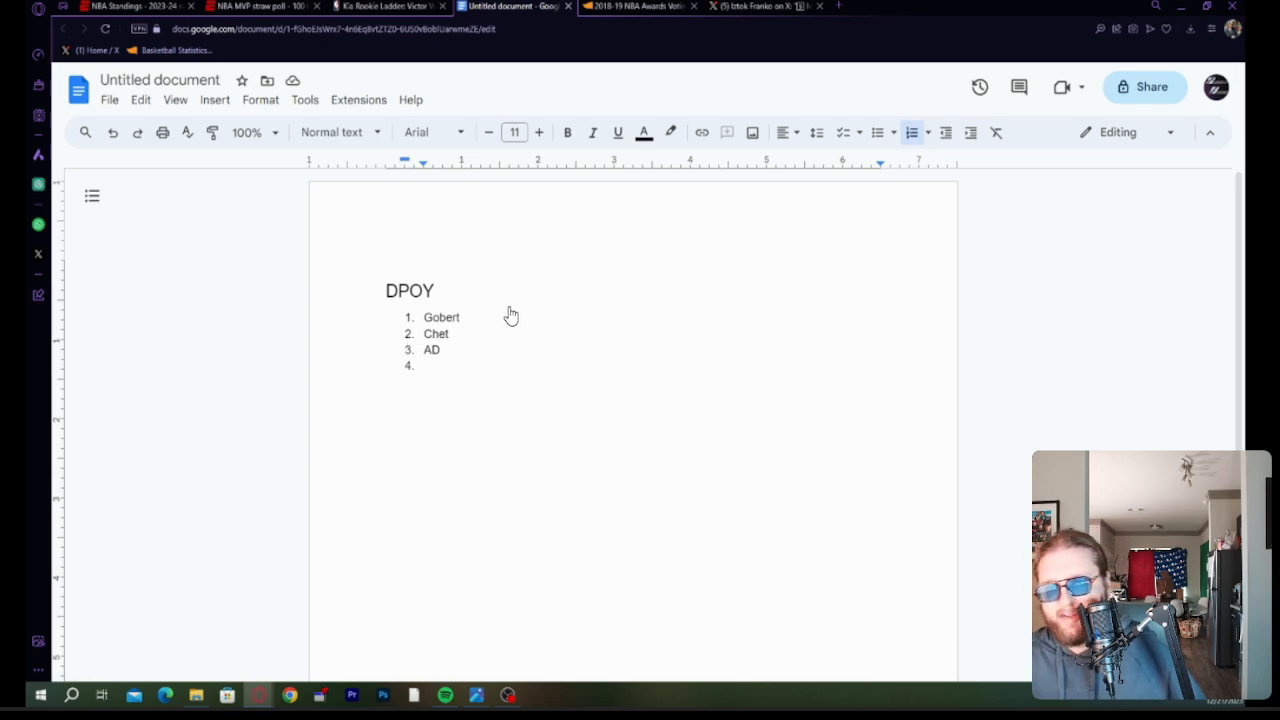
{"action": "mouse_move", "coordinate": [450, 328]}
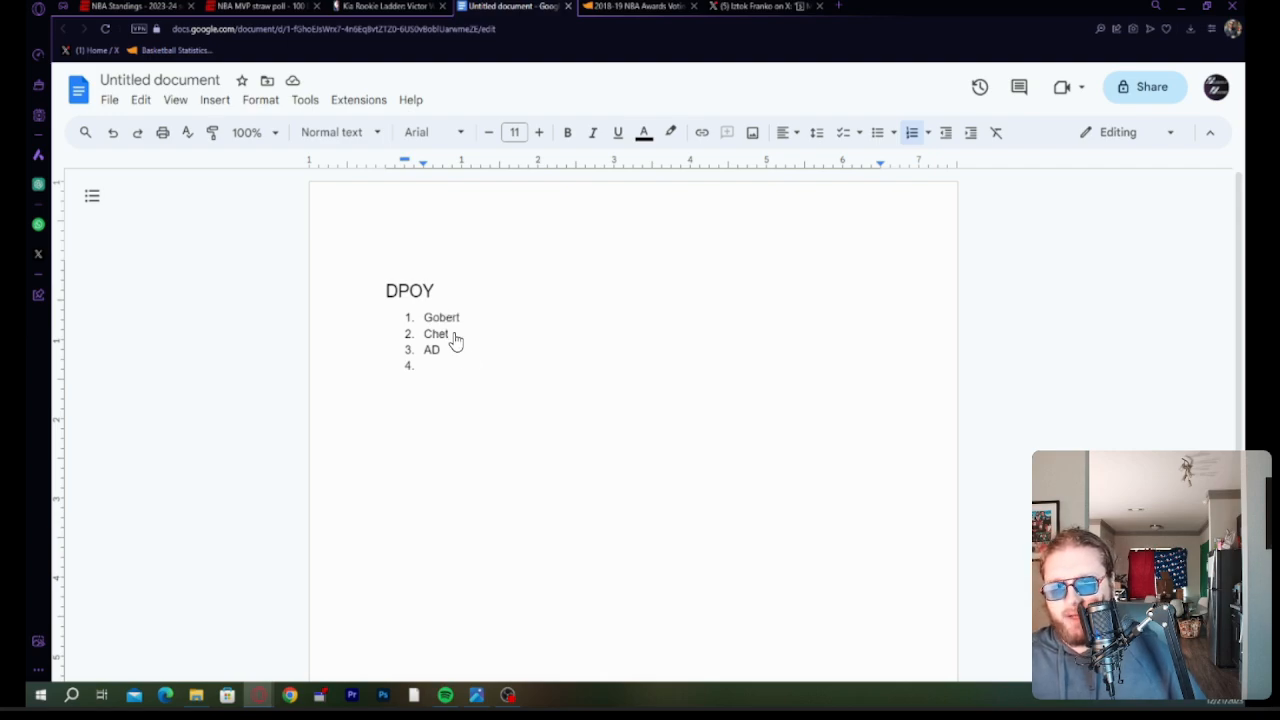
{"action": "mouse_move", "coordinate": [455, 355]}
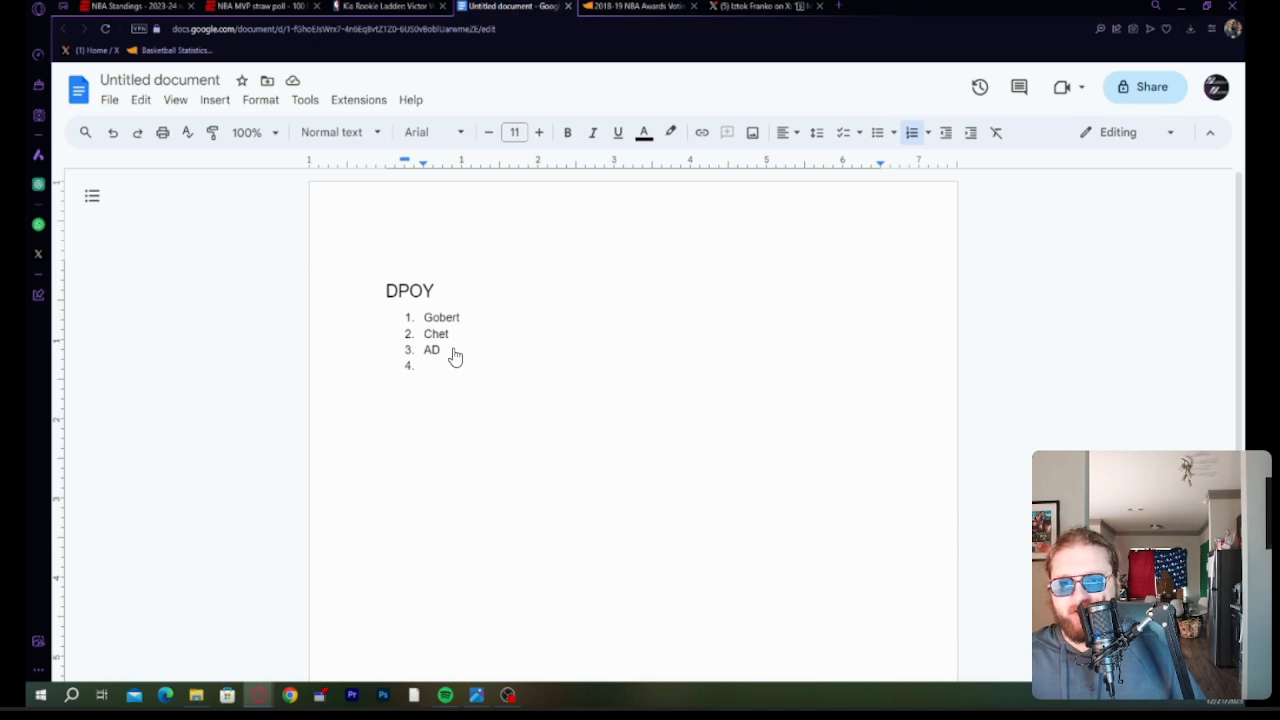
{"action": "mouse_move", "coordinate": [309, 408]}
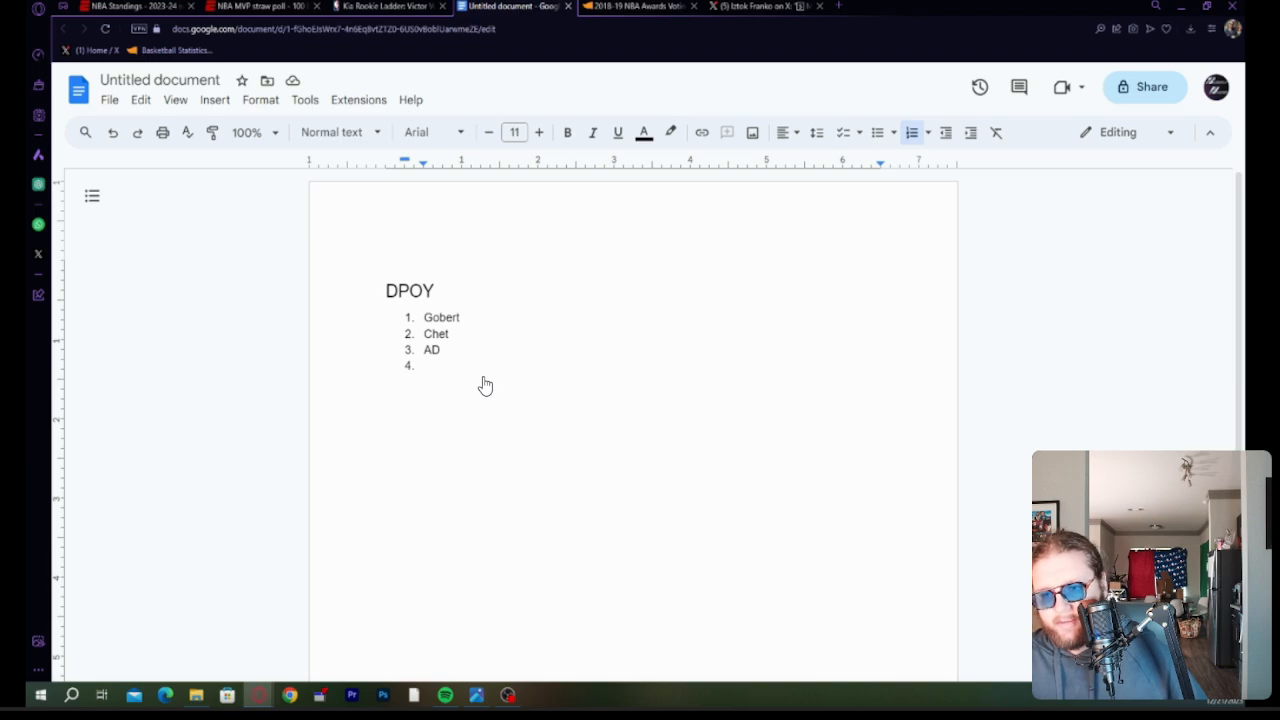
{"action": "mouse_move", "coordinate": [613, 348]}
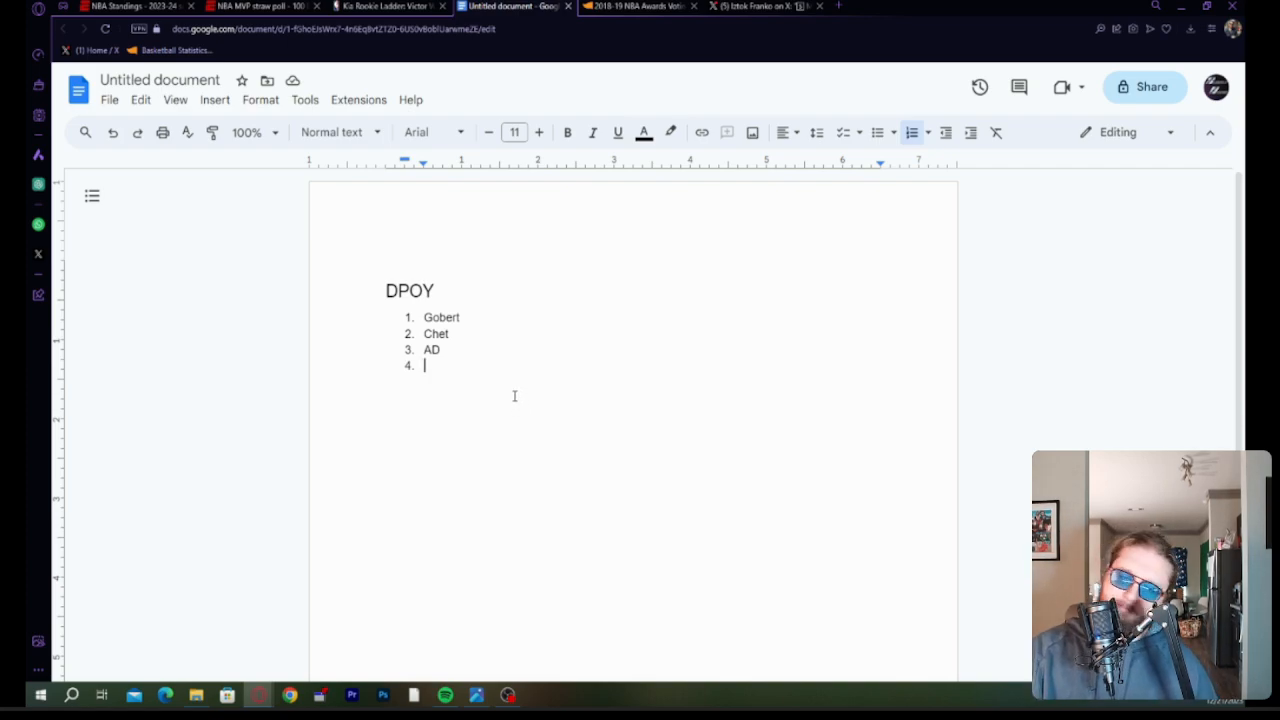
Add Bam as the fourth DPOY pick.
{"action": "type", "text": "Ban"}
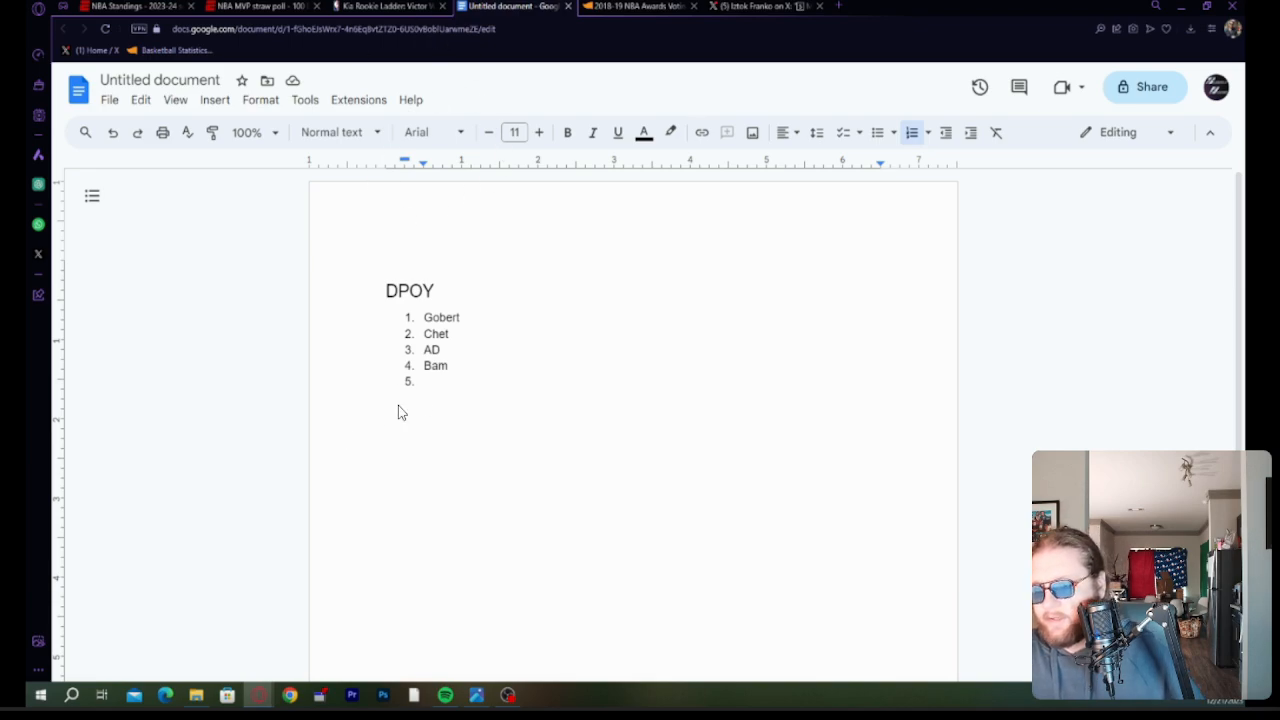
{"action": "mouse_move", "coordinate": [350, 380]}
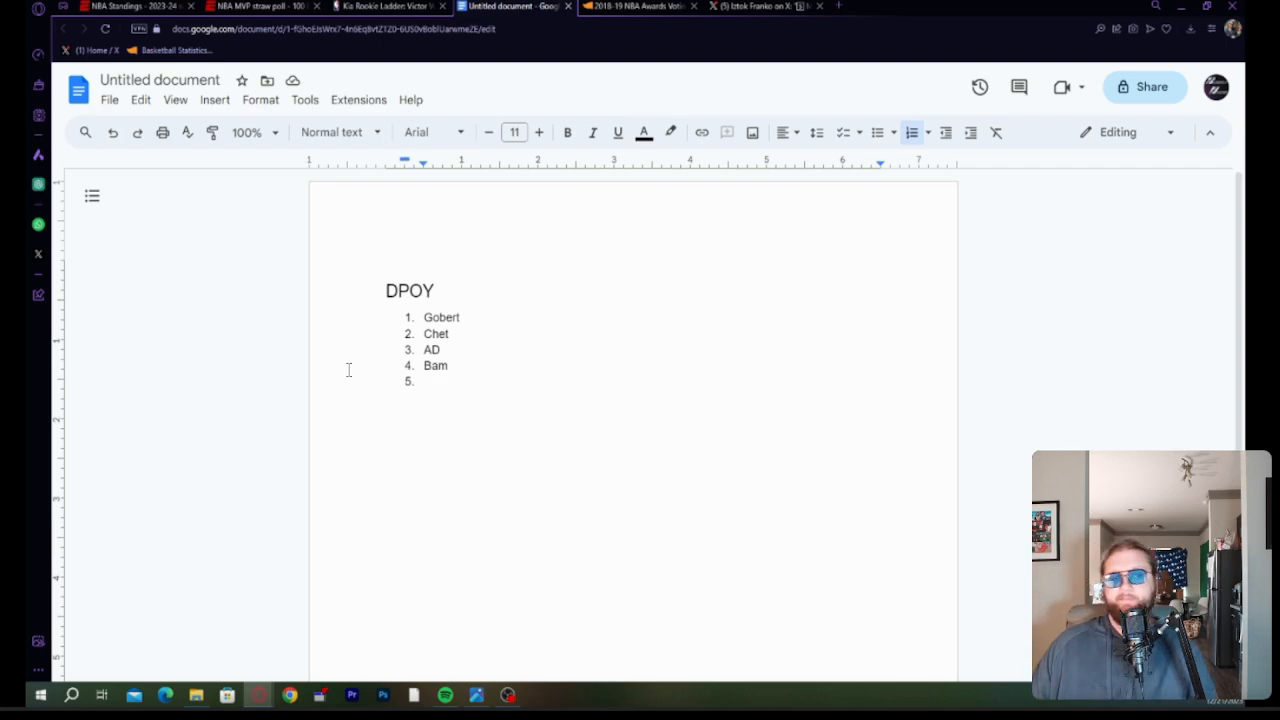
{"action": "mouse_move", "coordinate": [226, 595]}
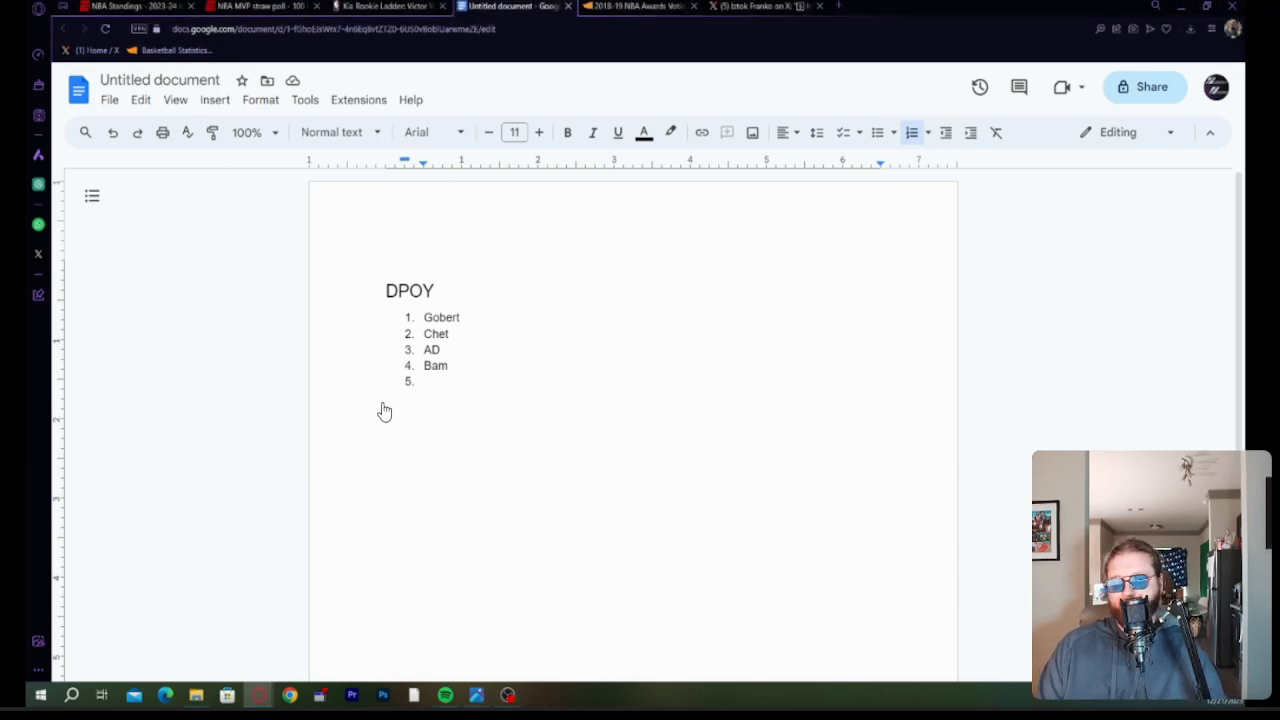
{"action": "mouse_move", "coordinate": [385, 419]}
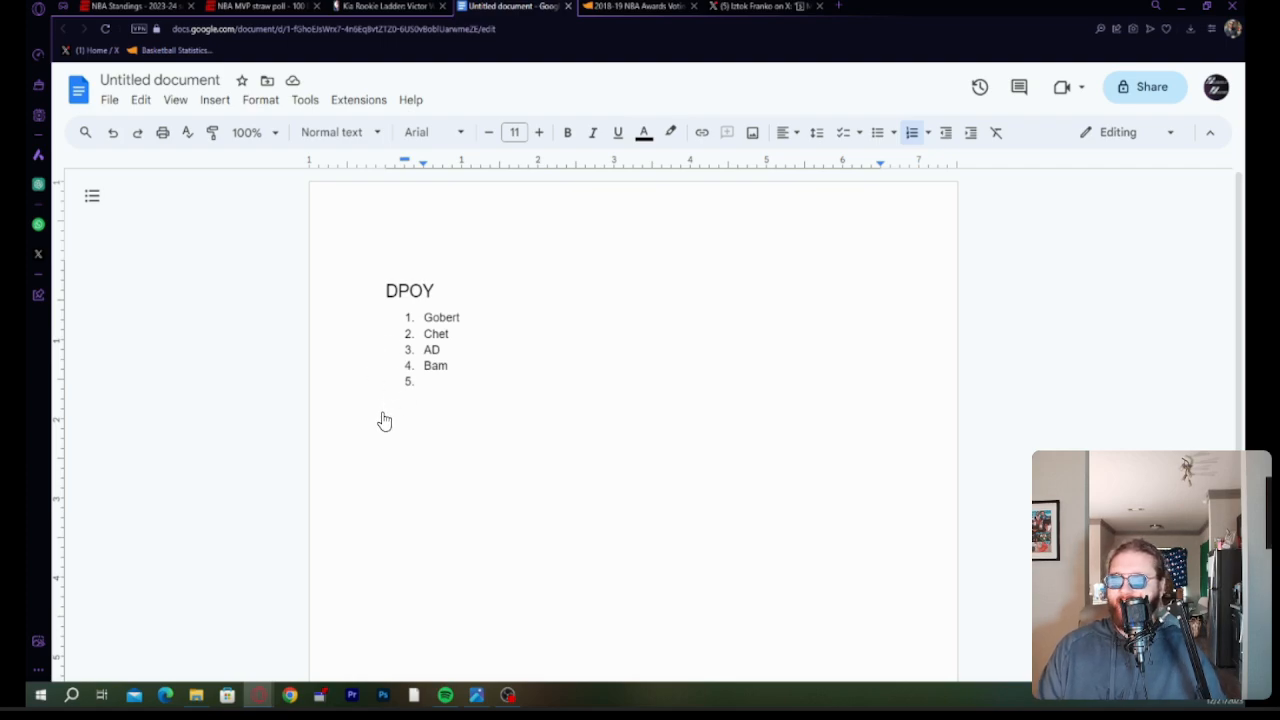
{"action": "mouse_move", "coordinate": [379, 431]}
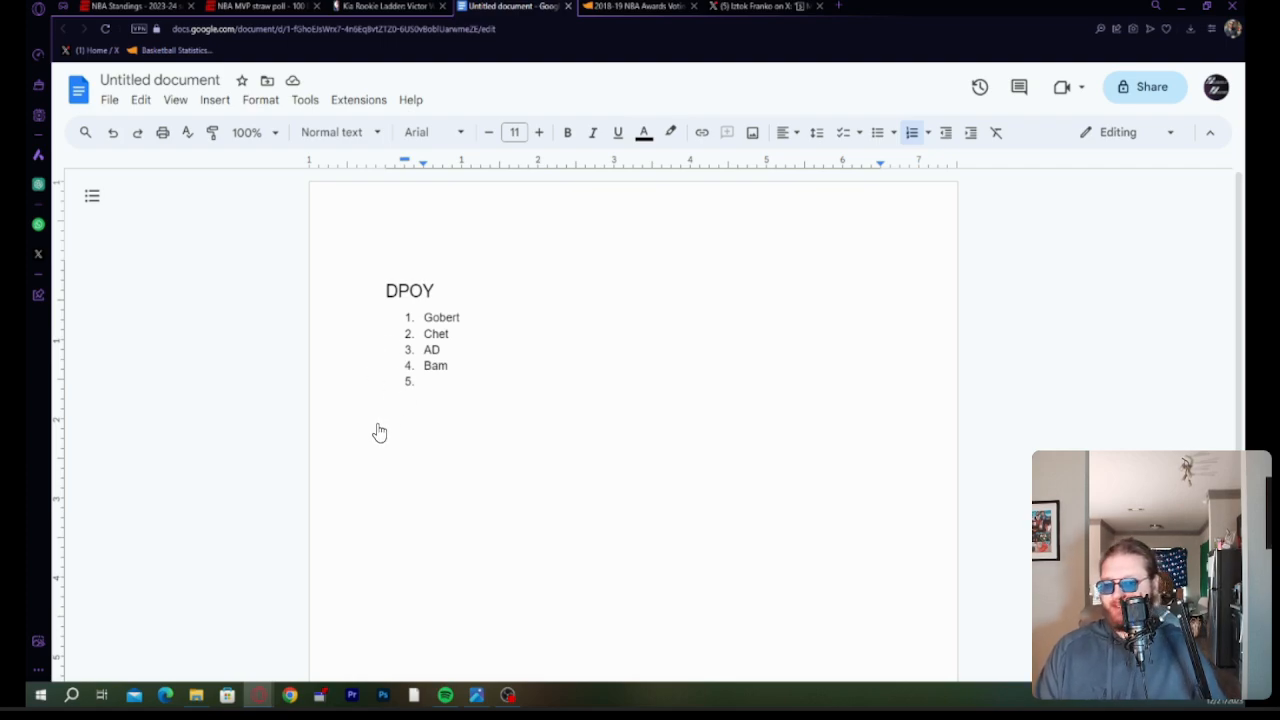
{"action": "mouse_move", "coordinate": [341, 464]}
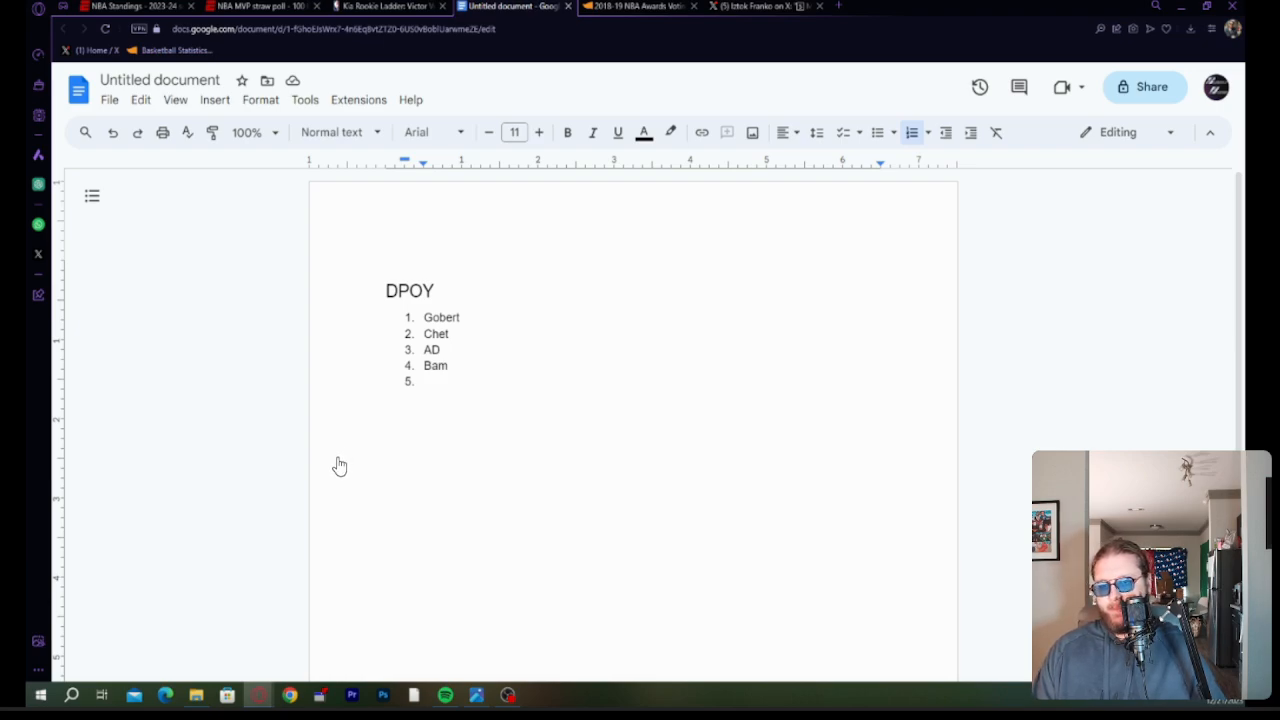
{"action": "mouse_move", "coordinate": [477, 294]}
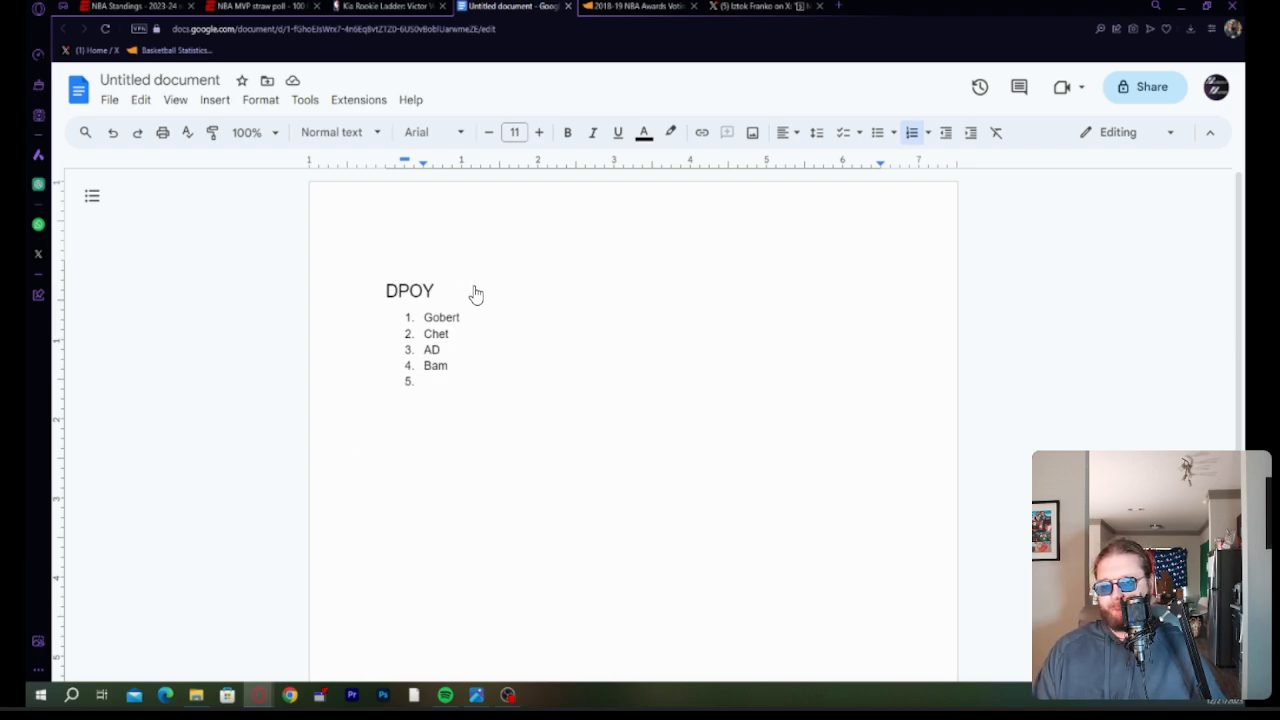
{"action": "mouse_move", "coordinate": [548, 324]}
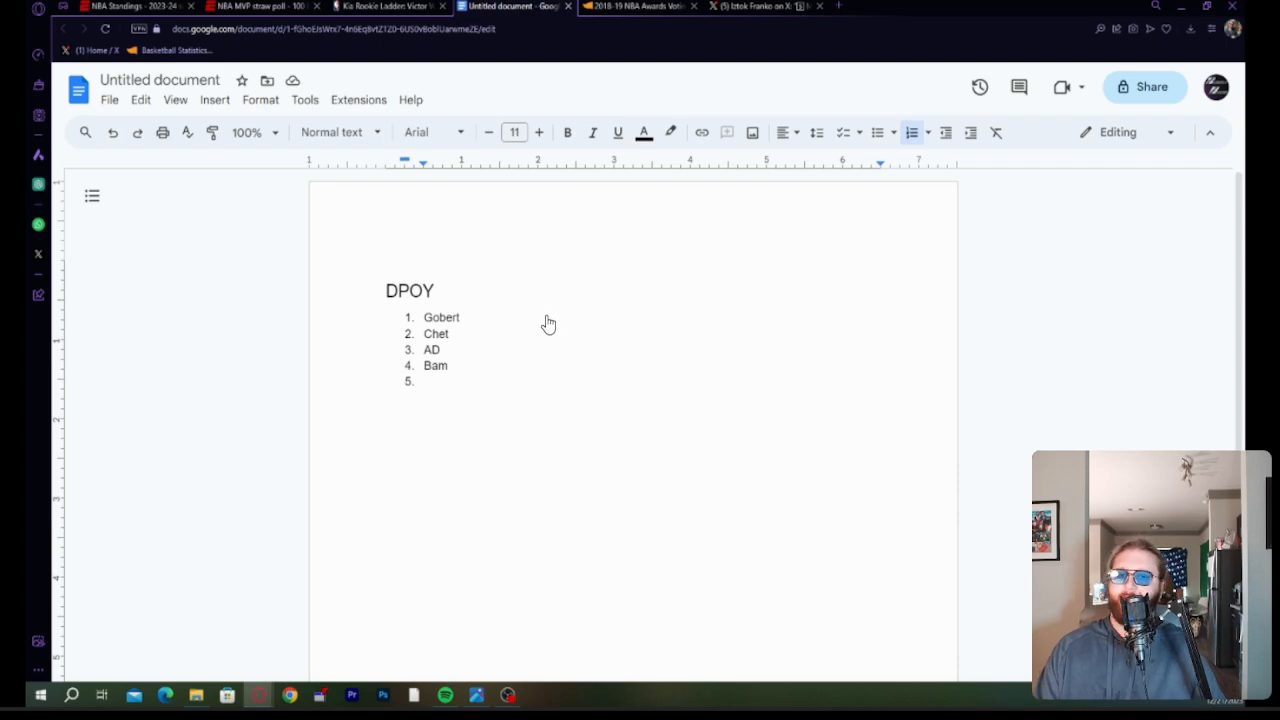
{"action": "mouse_move", "coordinate": [501, 377]}
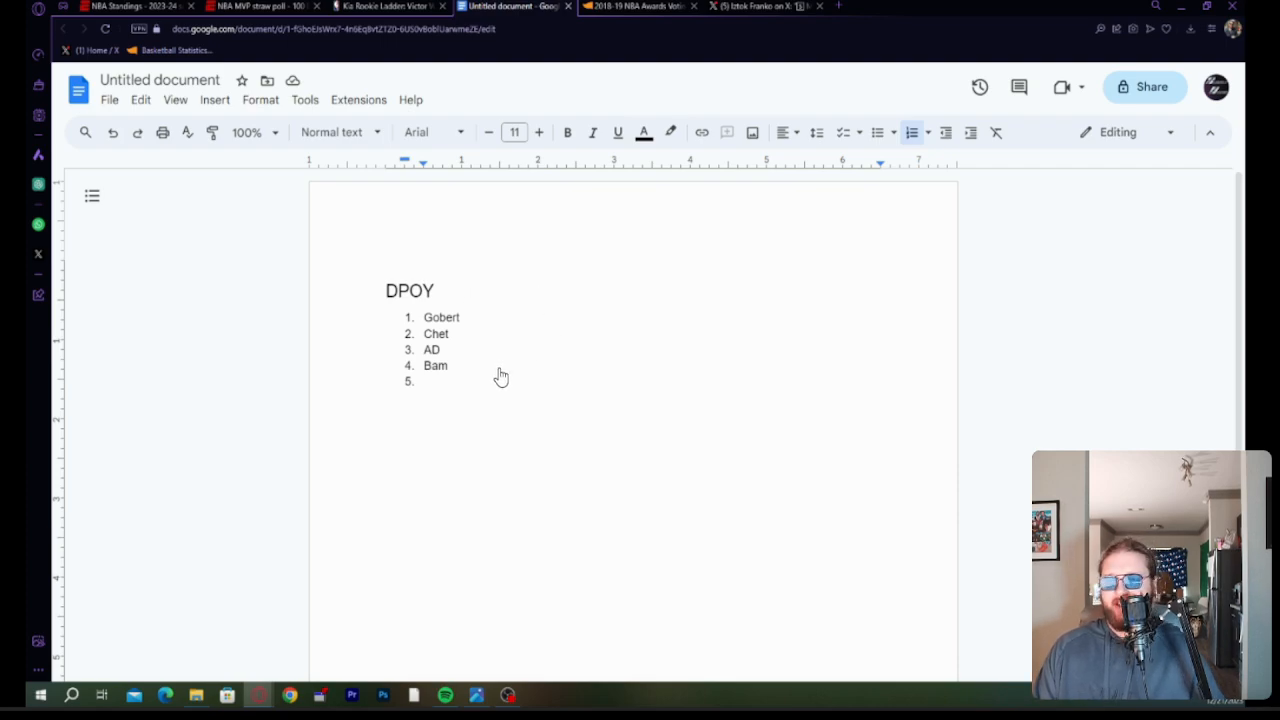
{"action": "mouse_move", "coordinate": [509, 420]}
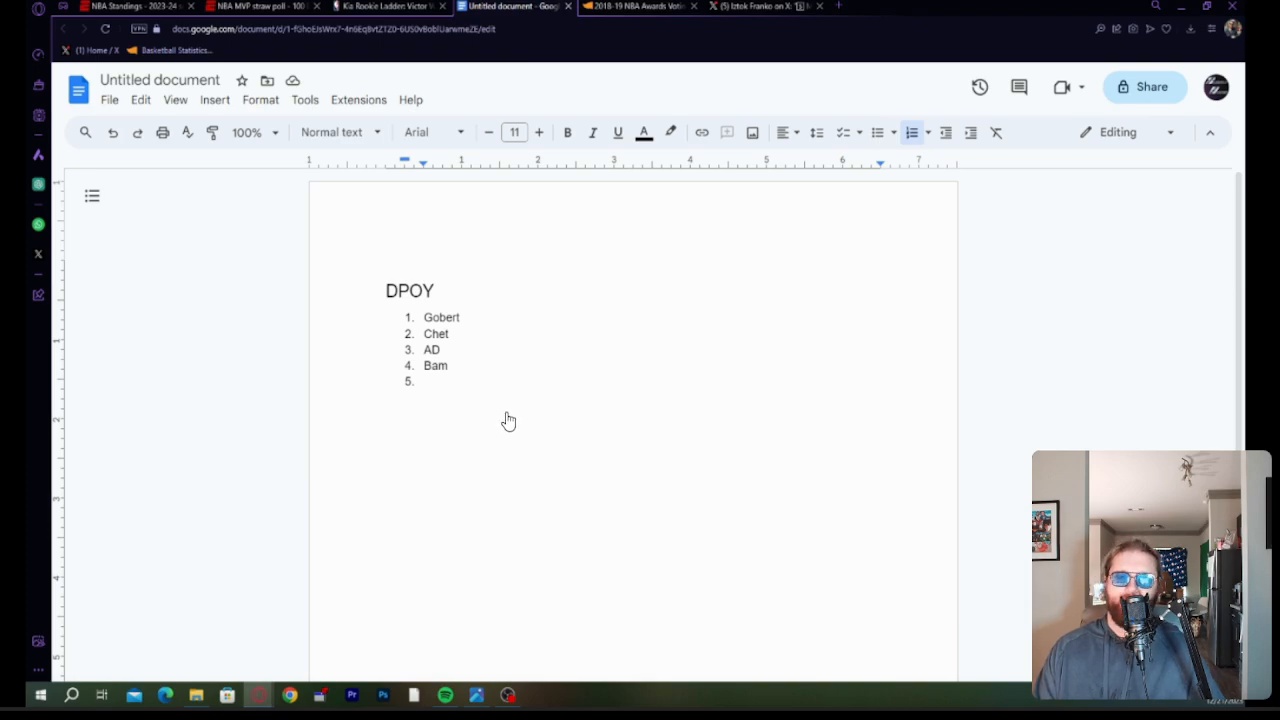
{"action": "mouse_move", "coordinate": [637, 403]}
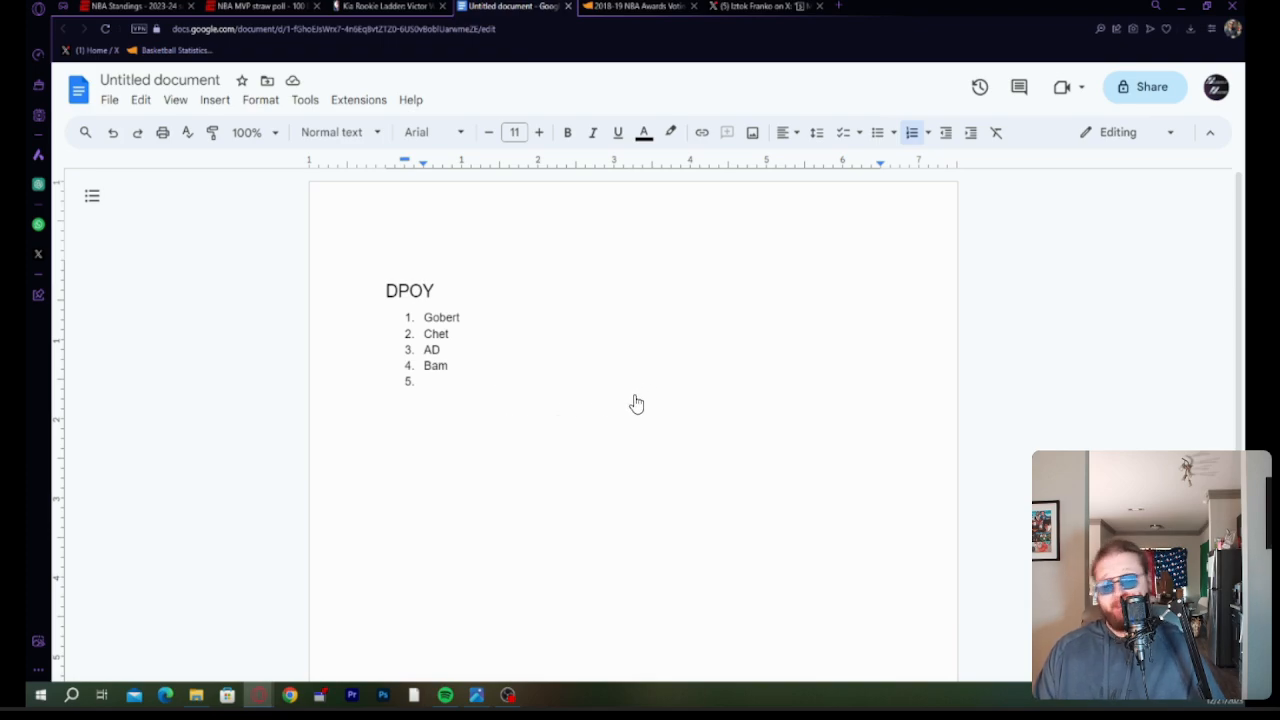
{"action": "mouse_move", "coordinate": [597, 443]}
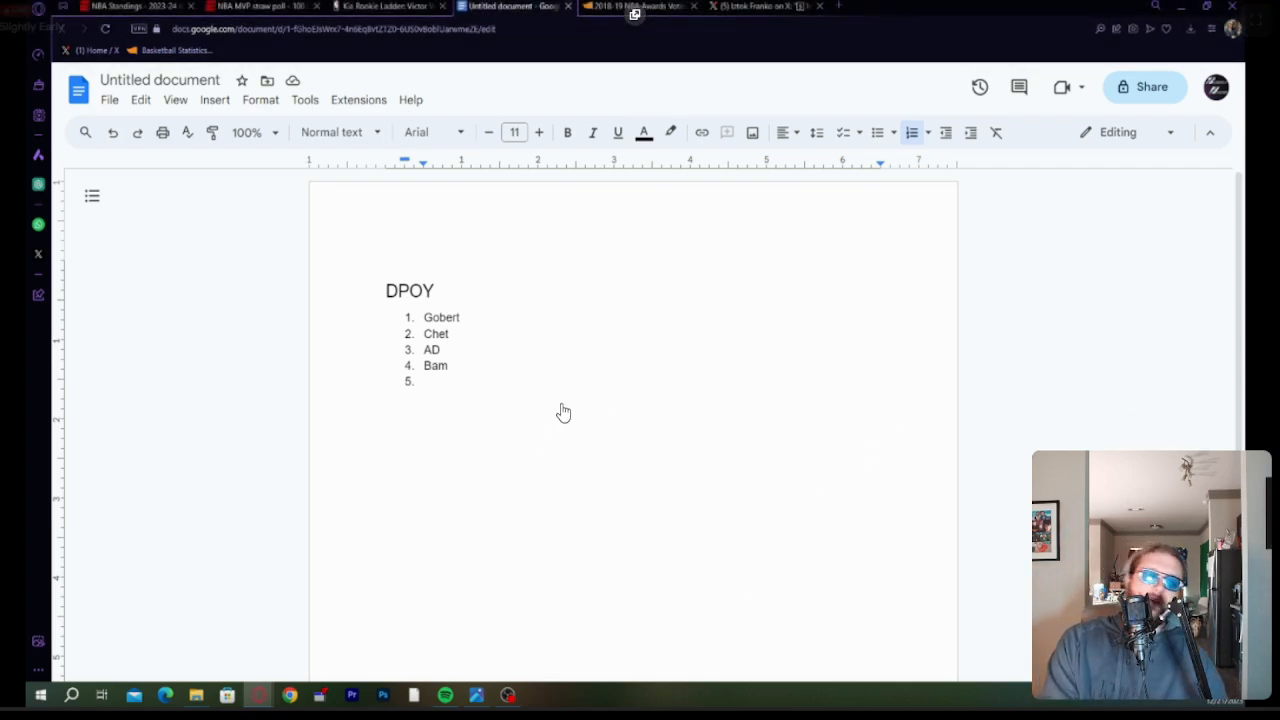
{"action": "mouse_move", "coordinate": [566, 448]}
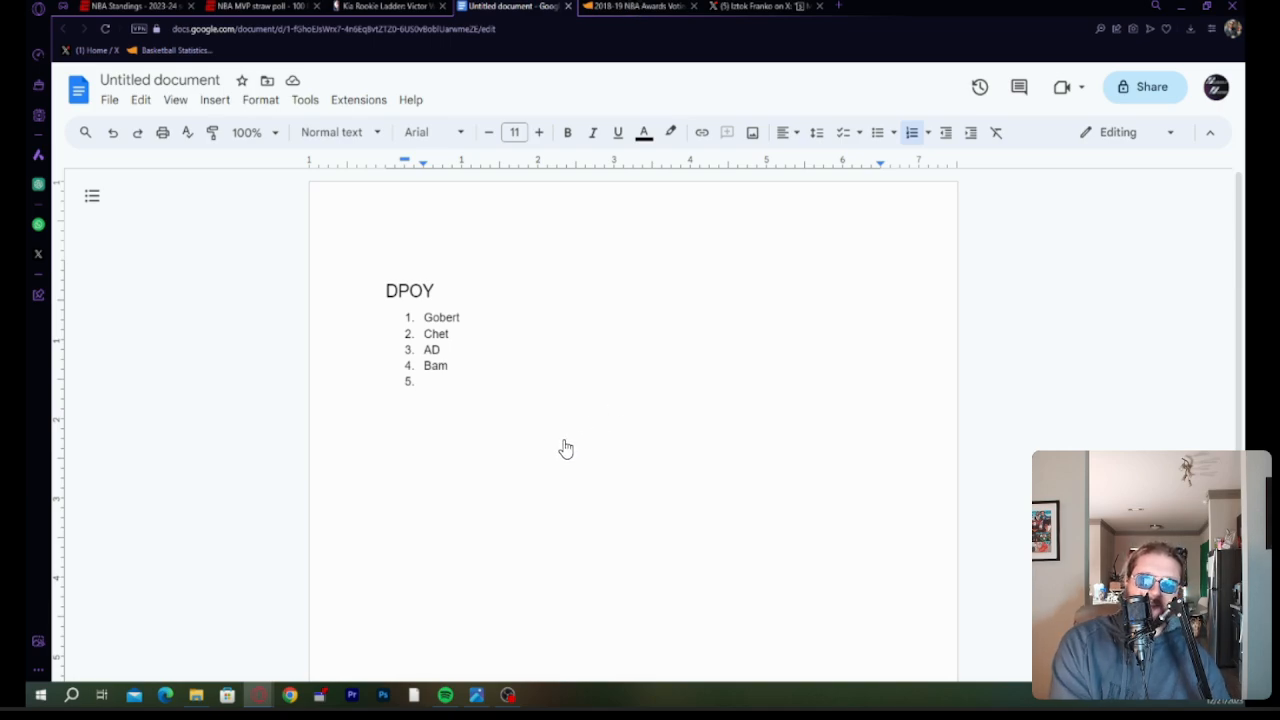
{"action": "mouse_move", "coordinate": [567, 460]}
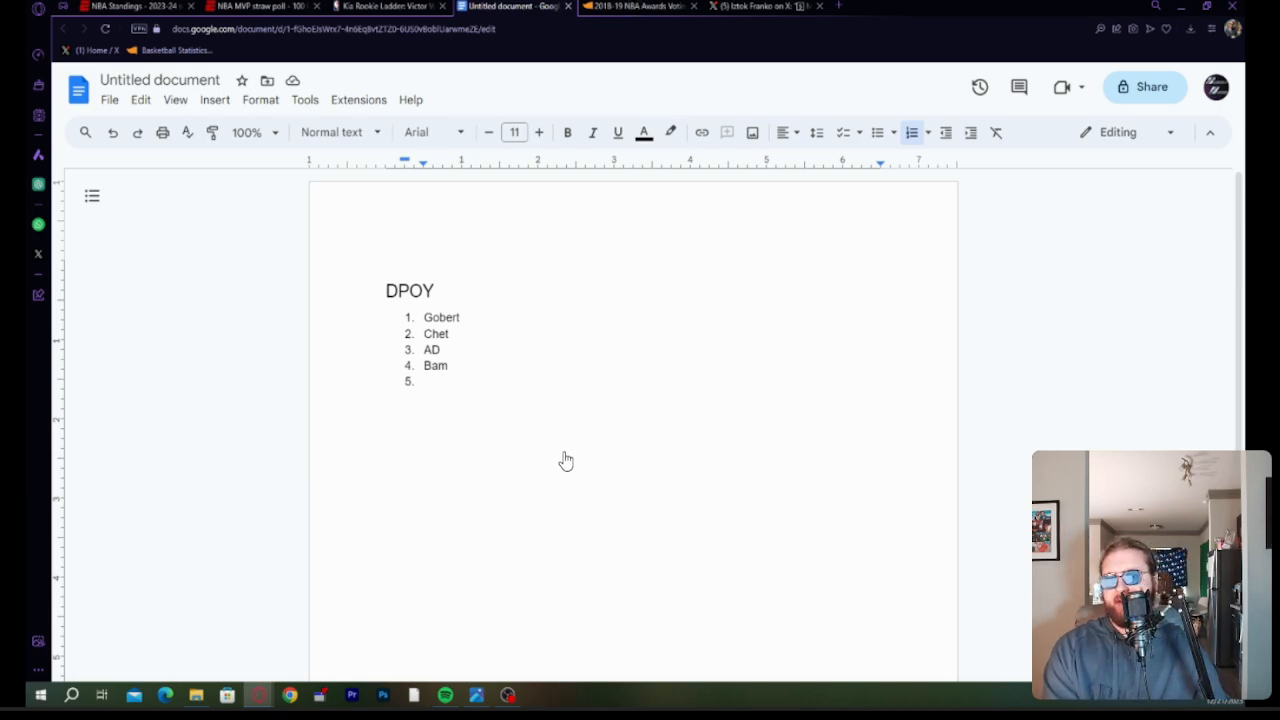
{"action": "mouse_move", "coordinate": [541, 490]}
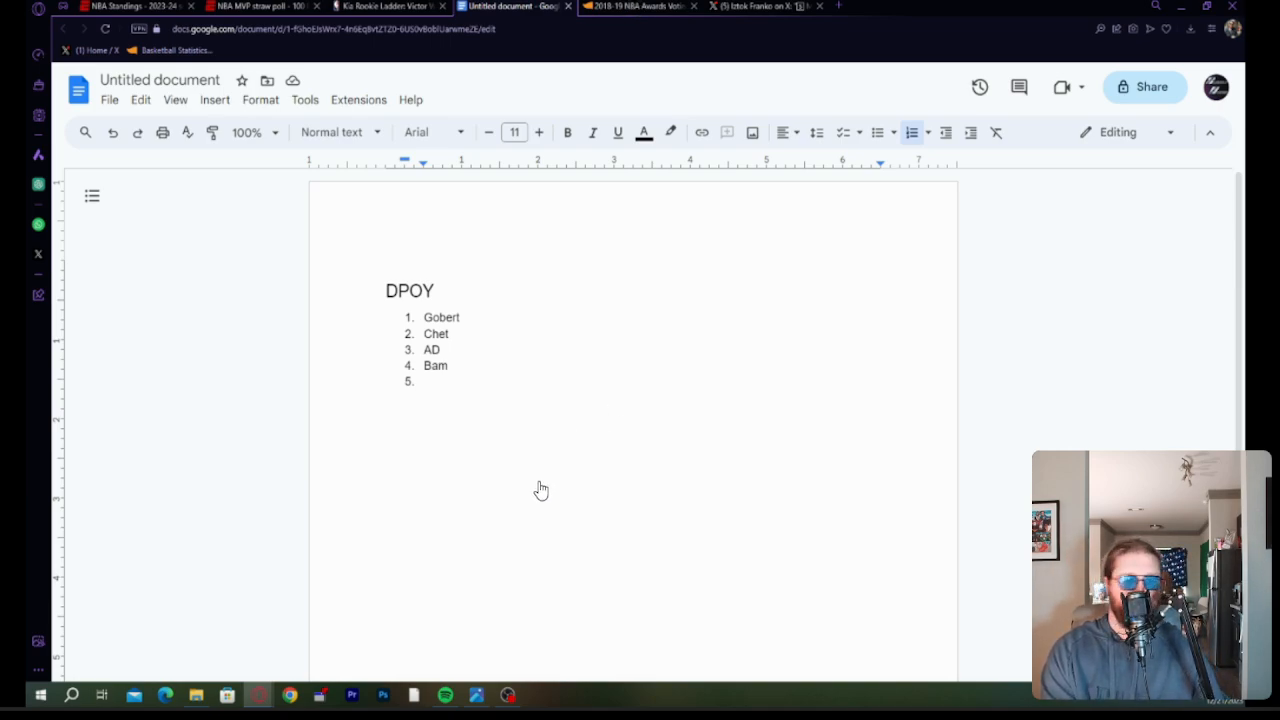
{"action": "mouse_move", "coordinate": [490, 331]}
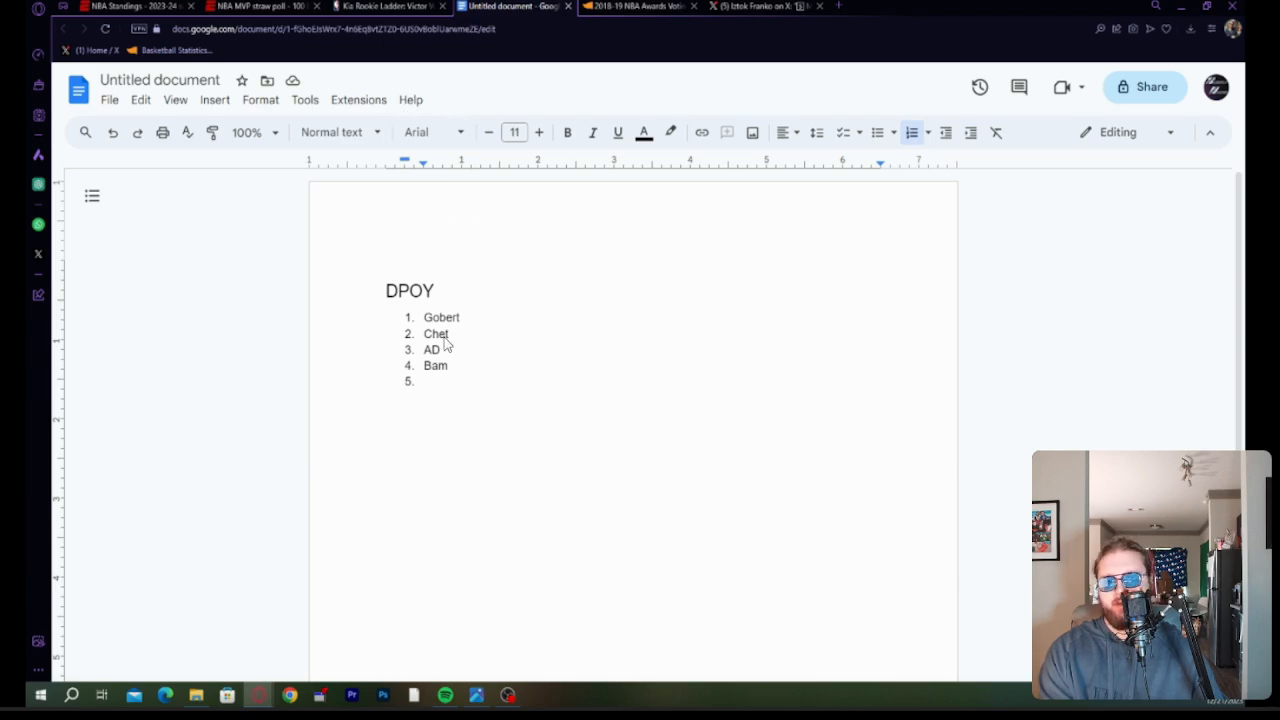
{"action": "mouse_move", "coordinate": [612, 253]}
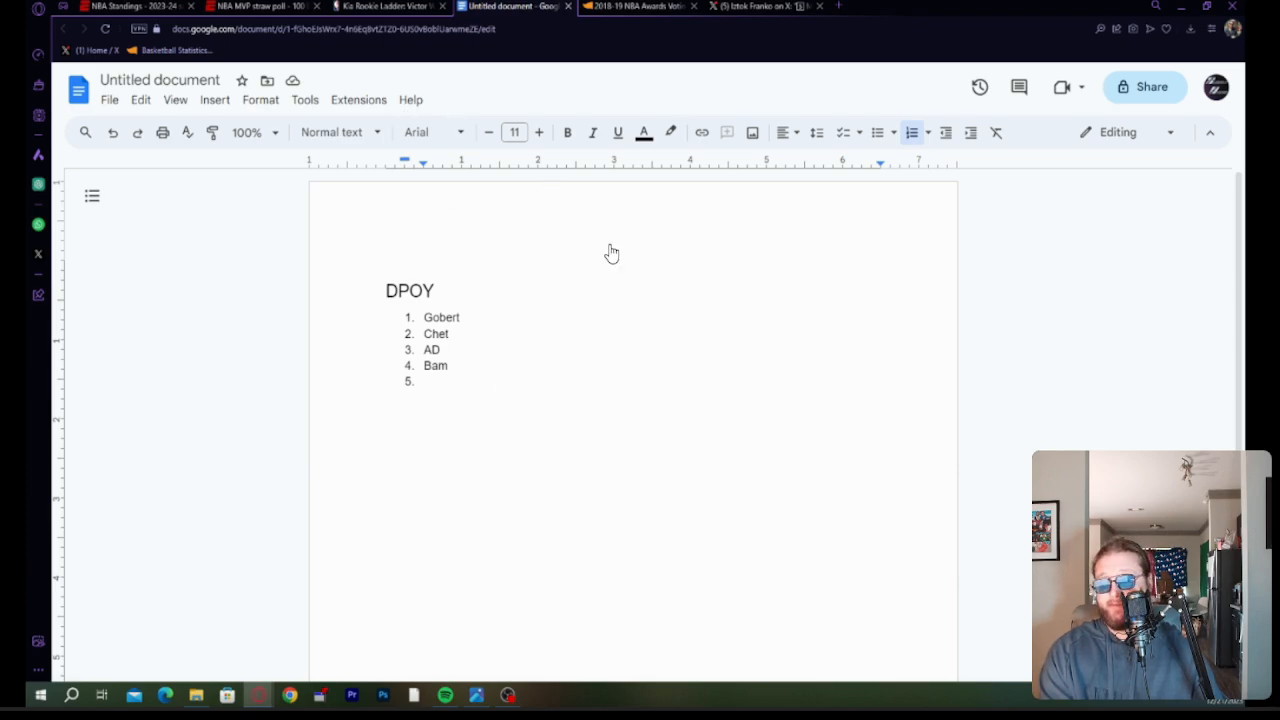
Add SGA as the fifth DPOY pick and start an MIP heading with a numbered list.
{"action": "left_click", "coordinate": [425, 381]}
{"action": "type", "text": "SGA"}
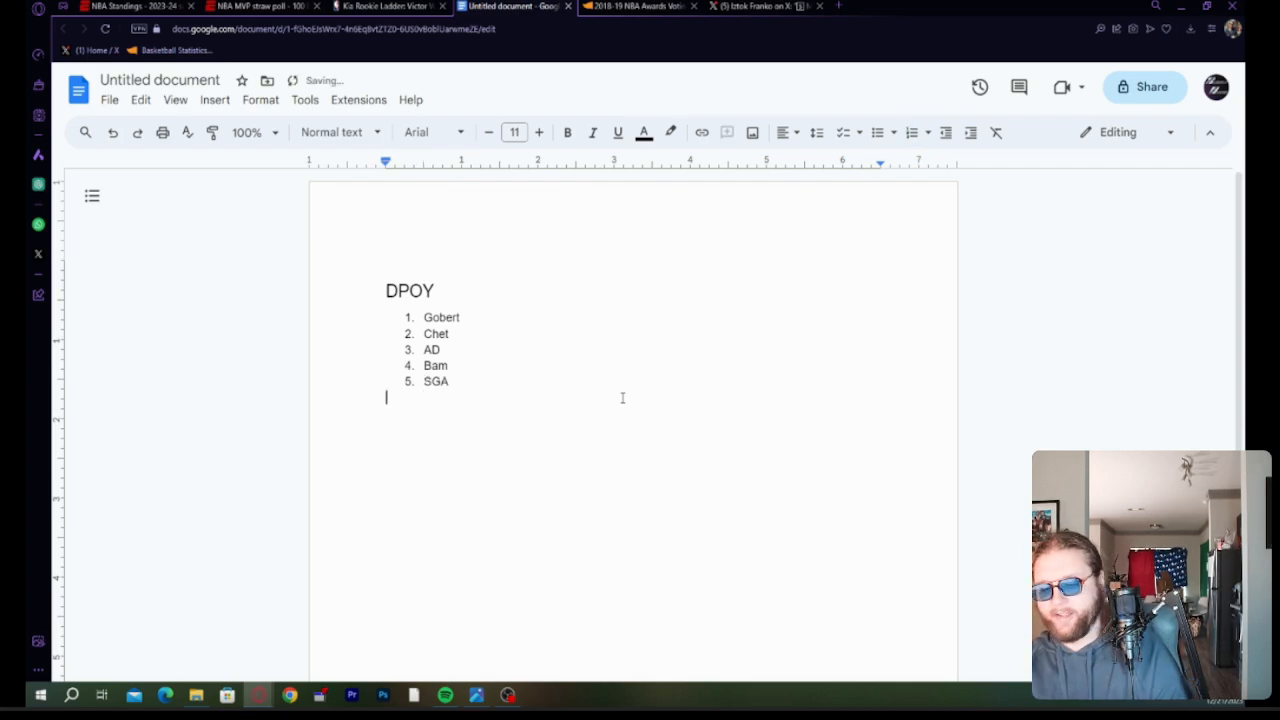
{"action": "type", "text": "MIP"}
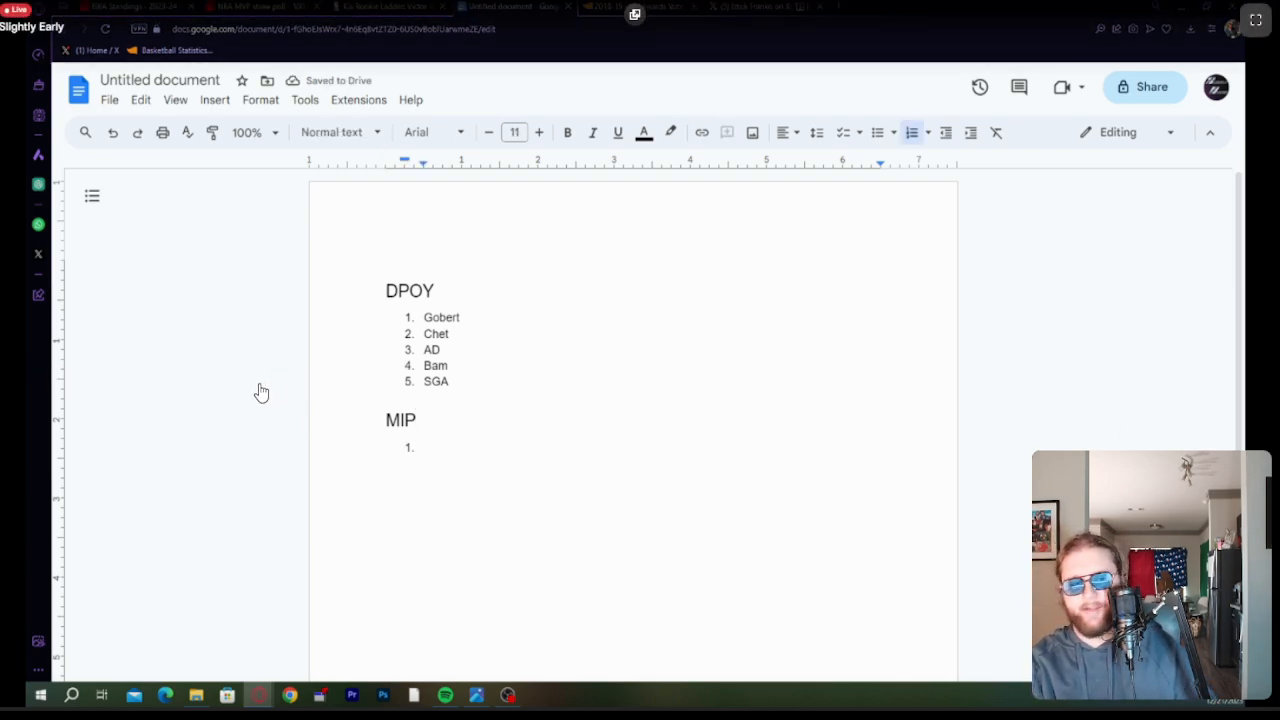
{"action": "mouse_move", "coordinate": [431, 364]}
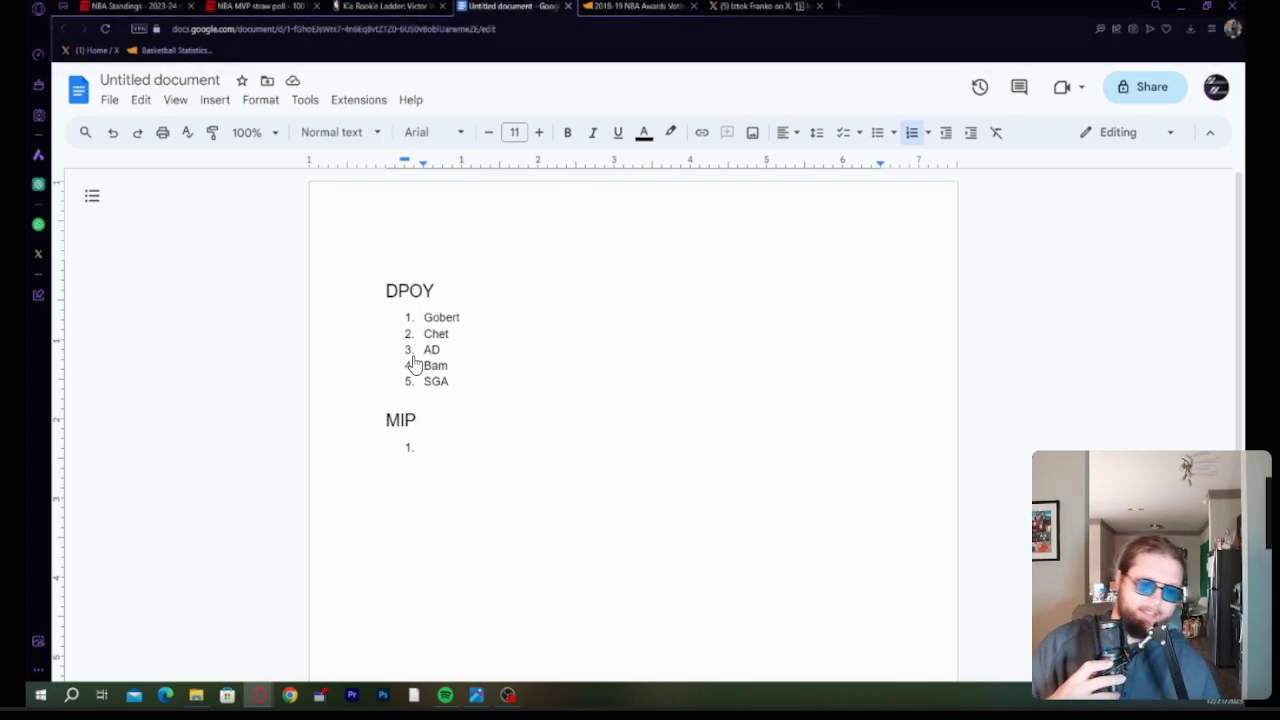
{"action": "mouse_move", "coordinate": [347, 420]}
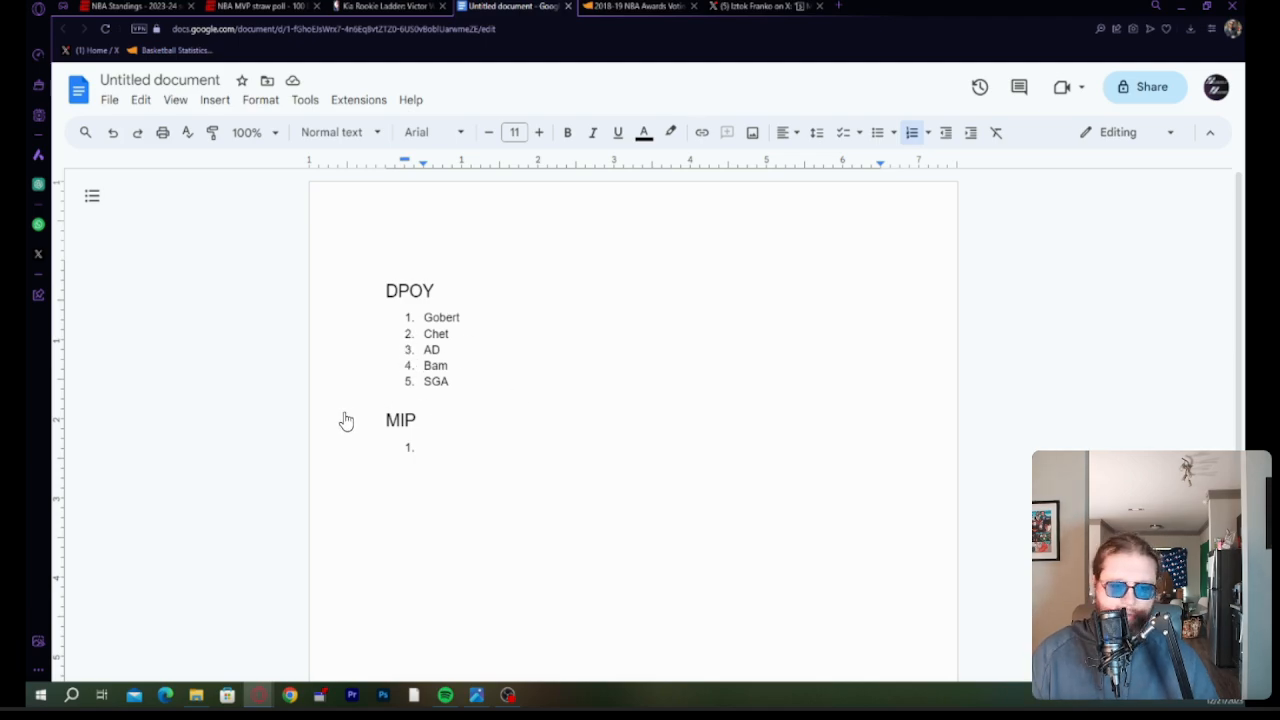
{"action": "mouse_move", "coordinate": [155, 495]}
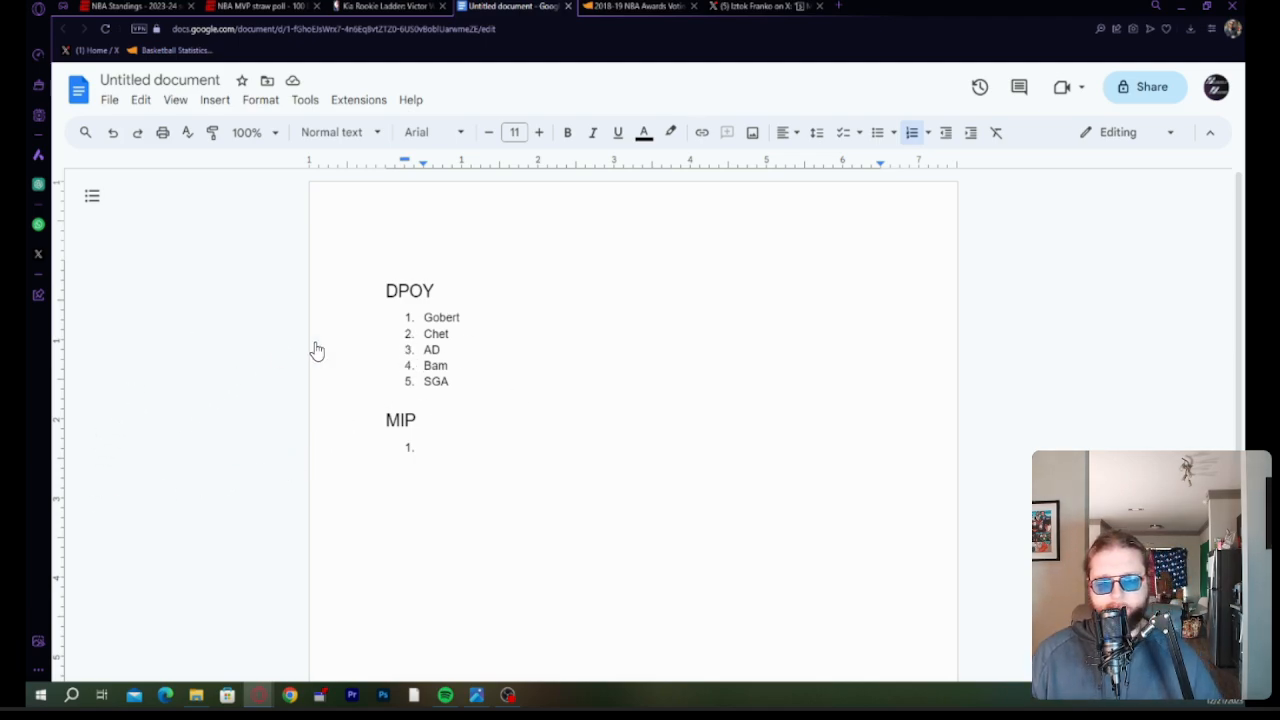
{"action": "mouse_move", "coordinate": [25, 415]}
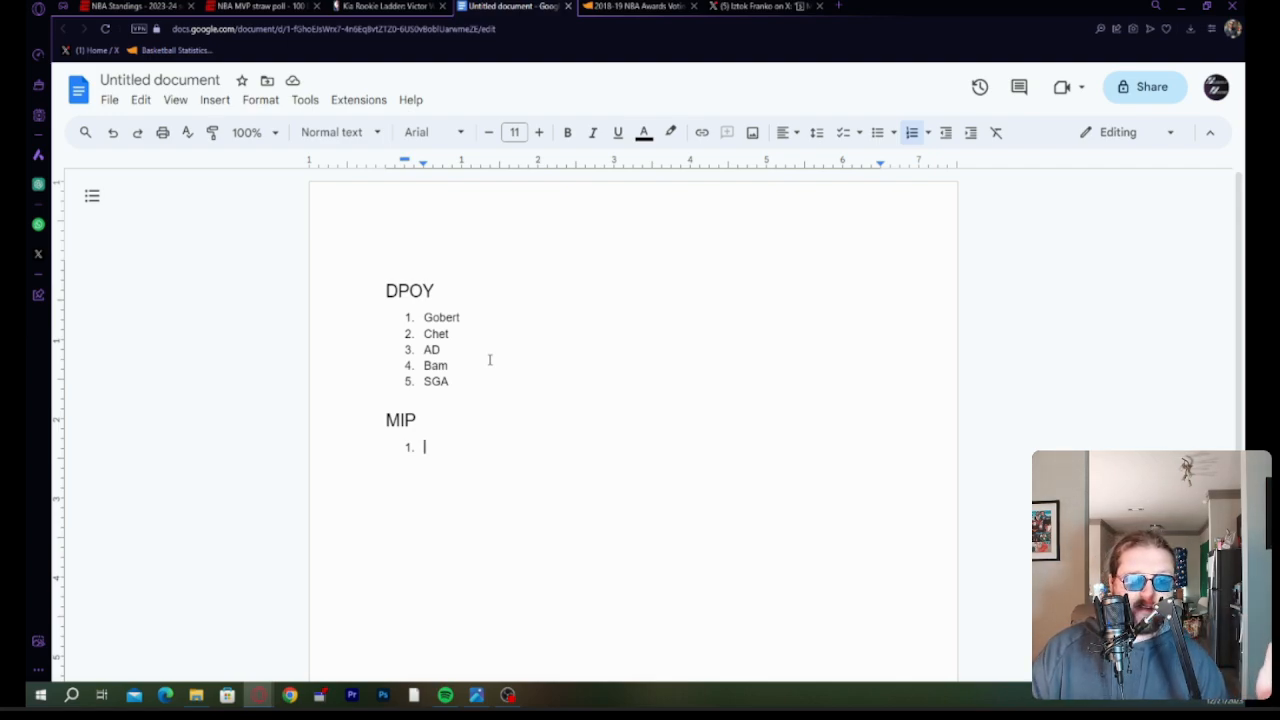
Enter Coby White and Tyrese Maxey as the first two MIP picks.
{"action": "type", "text": "Coby White"}
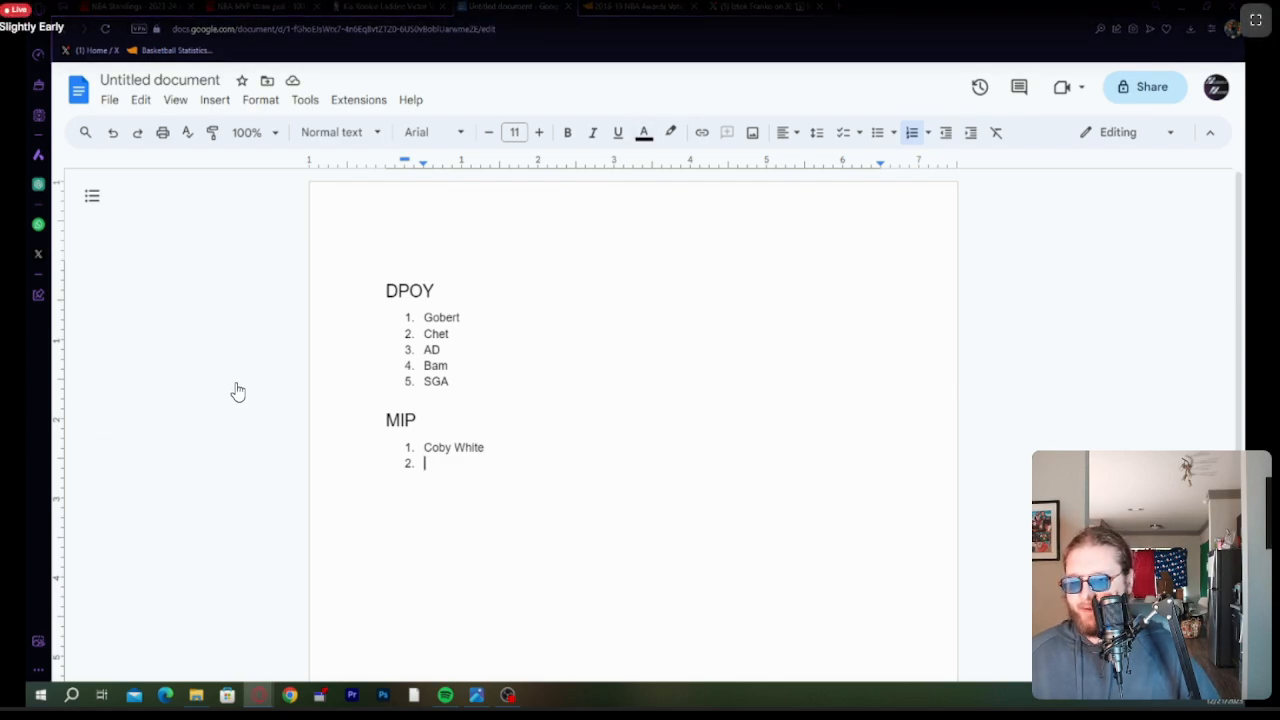
{"action": "mouse_move", "coordinate": [373, 383]}
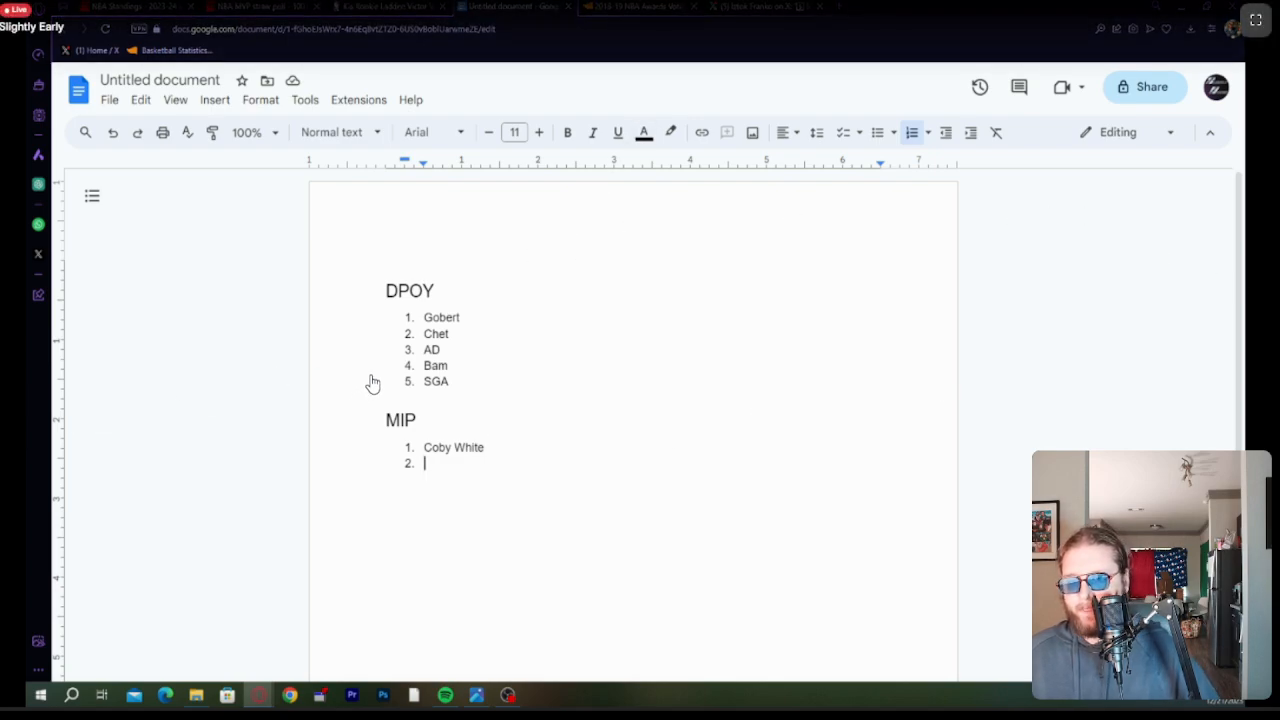
{"action": "mouse_move", "coordinate": [203, 365]}
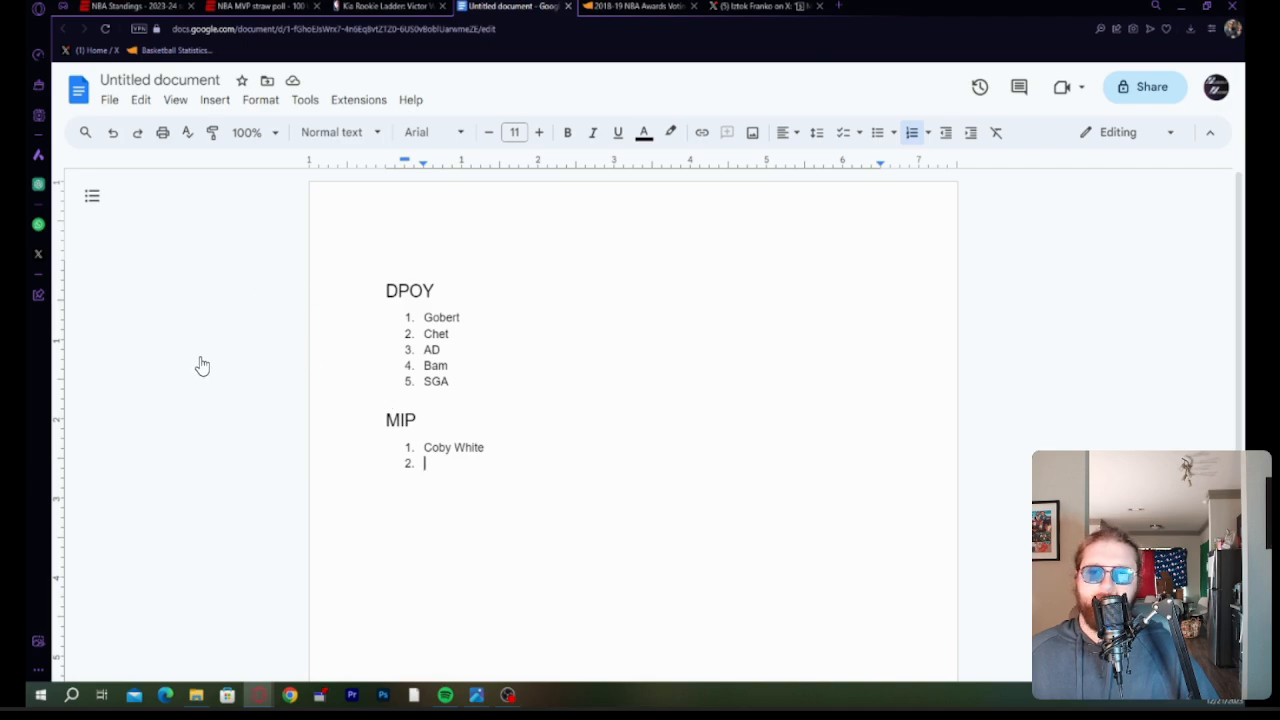
{"action": "mouse_move", "coordinate": [467, 400]}
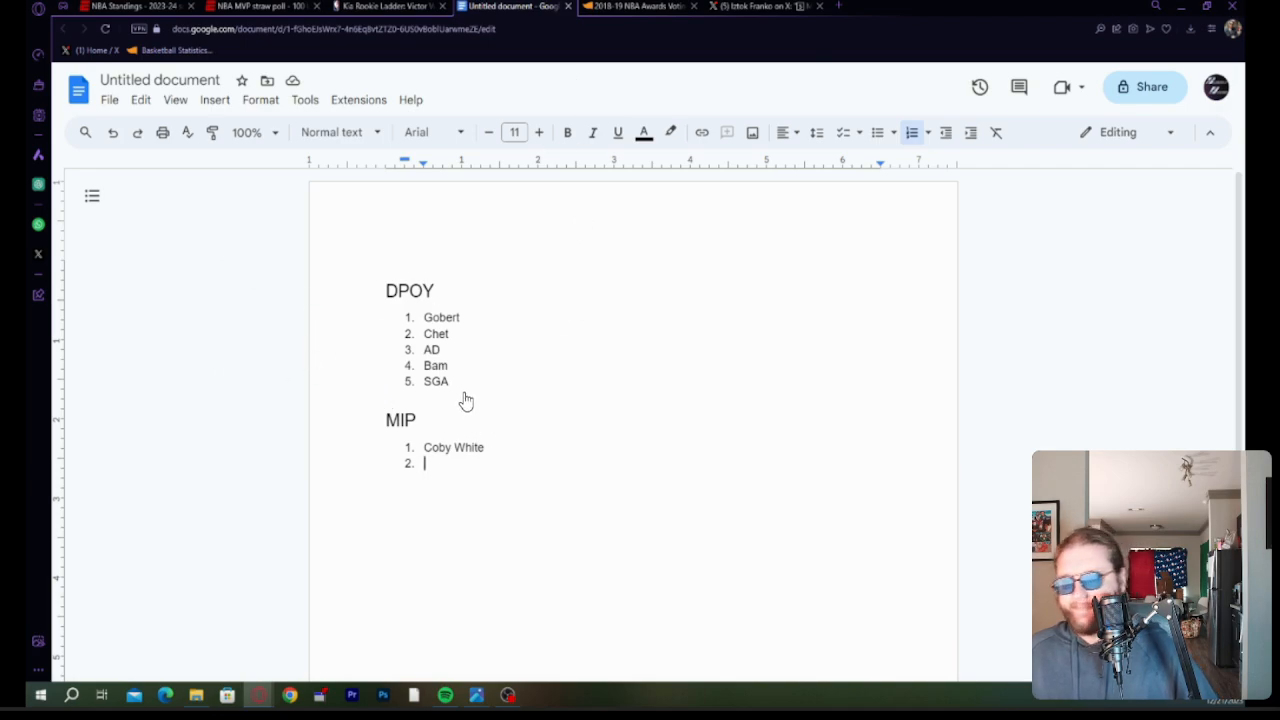
{"action": "mouse_move", "coordinate": [316, 272]}
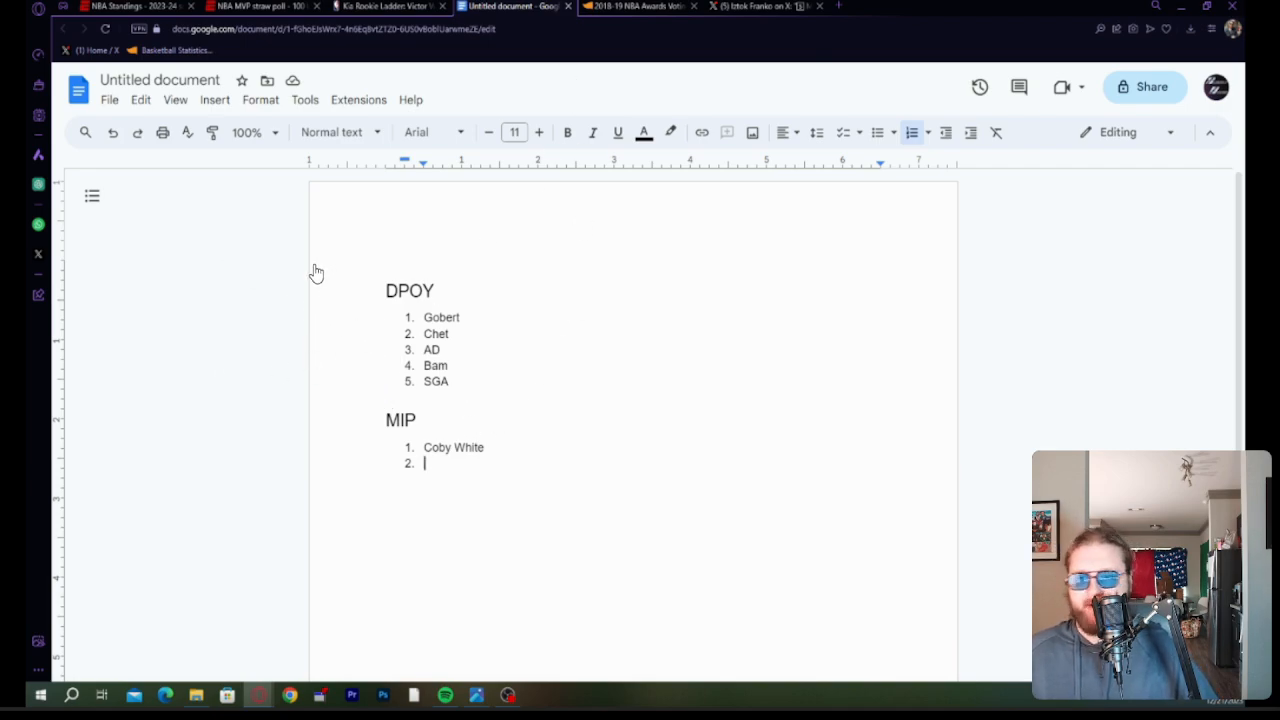
{"action": "mouse_move", "coordinate": [306, 280]}
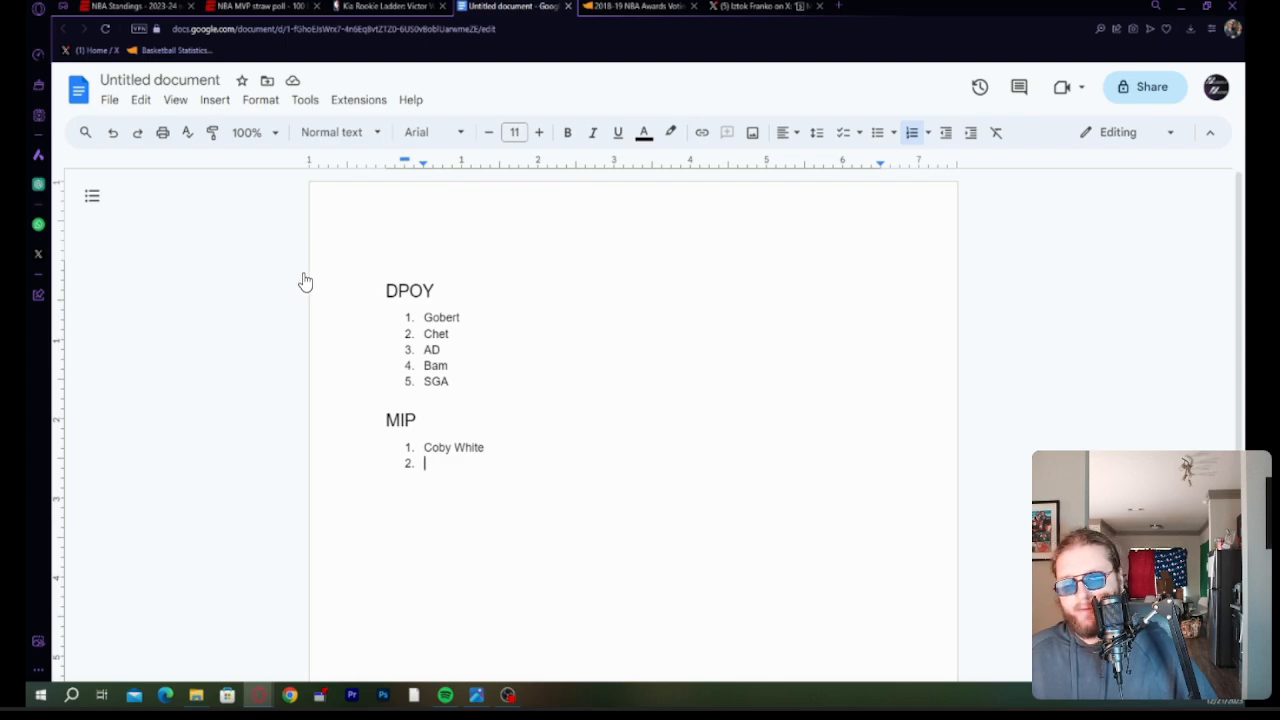
{"action": "mouse_move", "coordinate": [633, 463]}
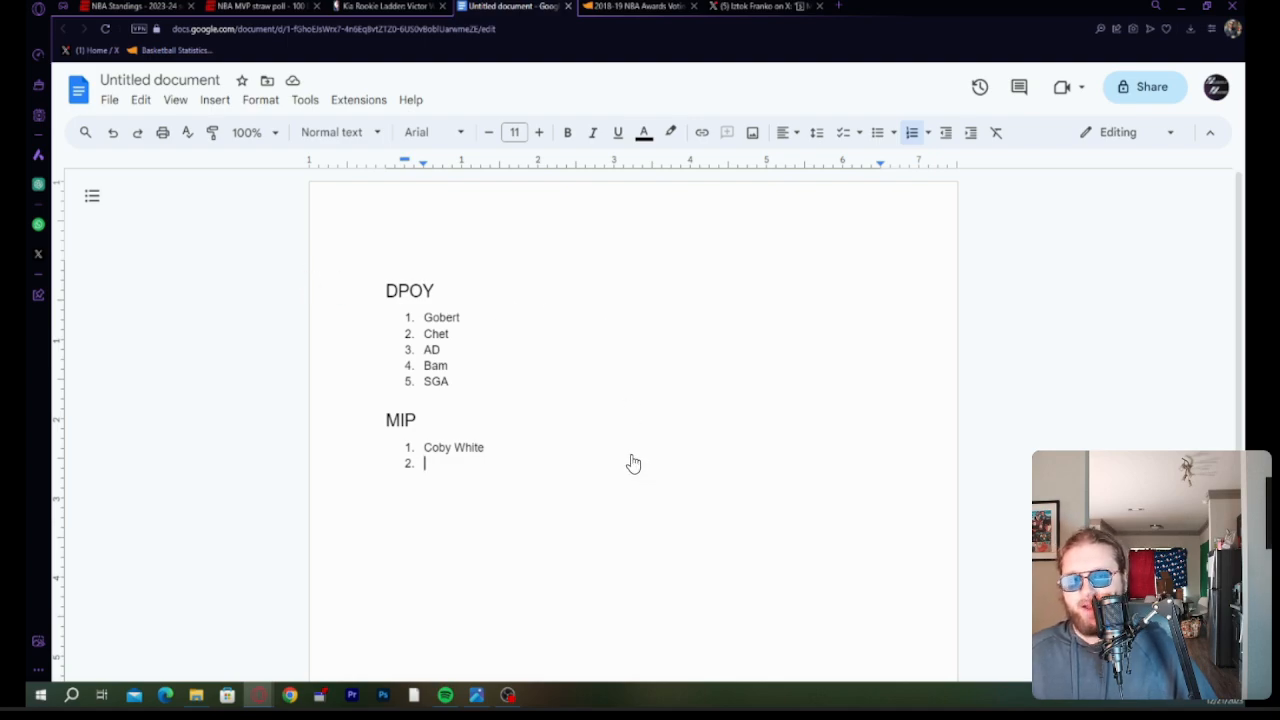
{"action": "mouse_move", "coordinate": [373, 427]}
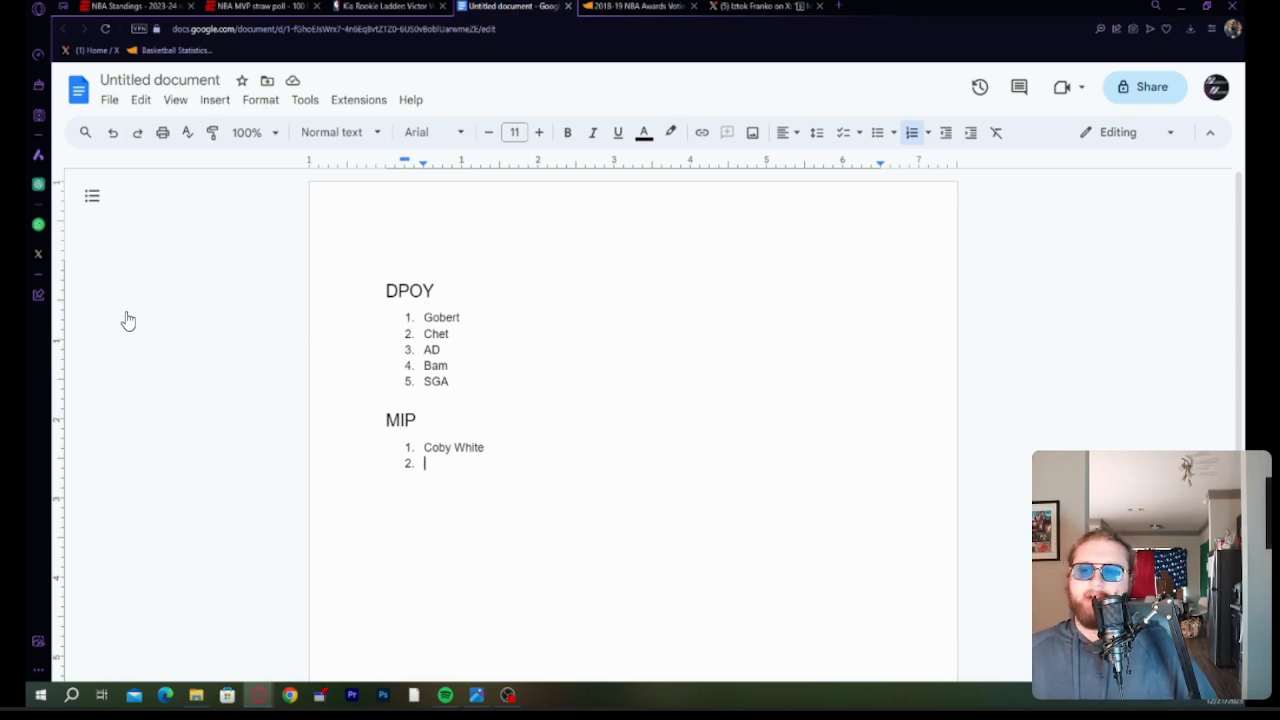
{"action": "mouse_move", "coordinate": [238, 446]}
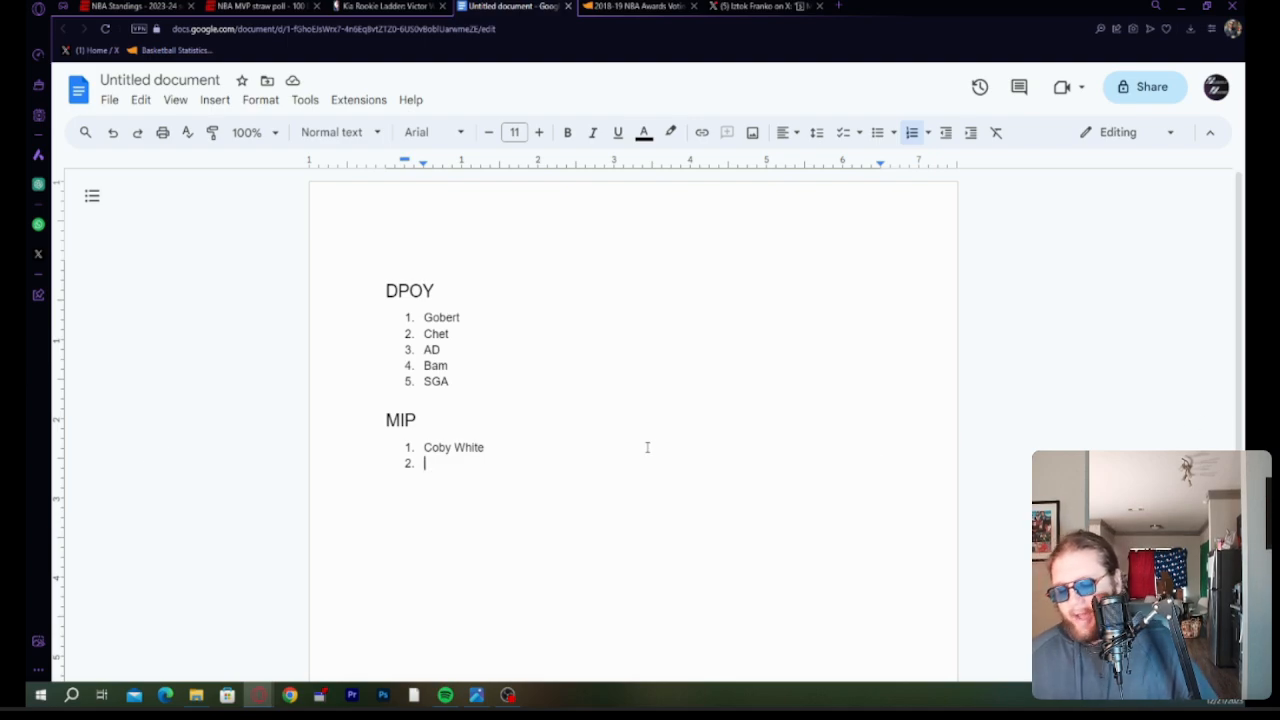
{"action": "type", "text": "Tyrese"}
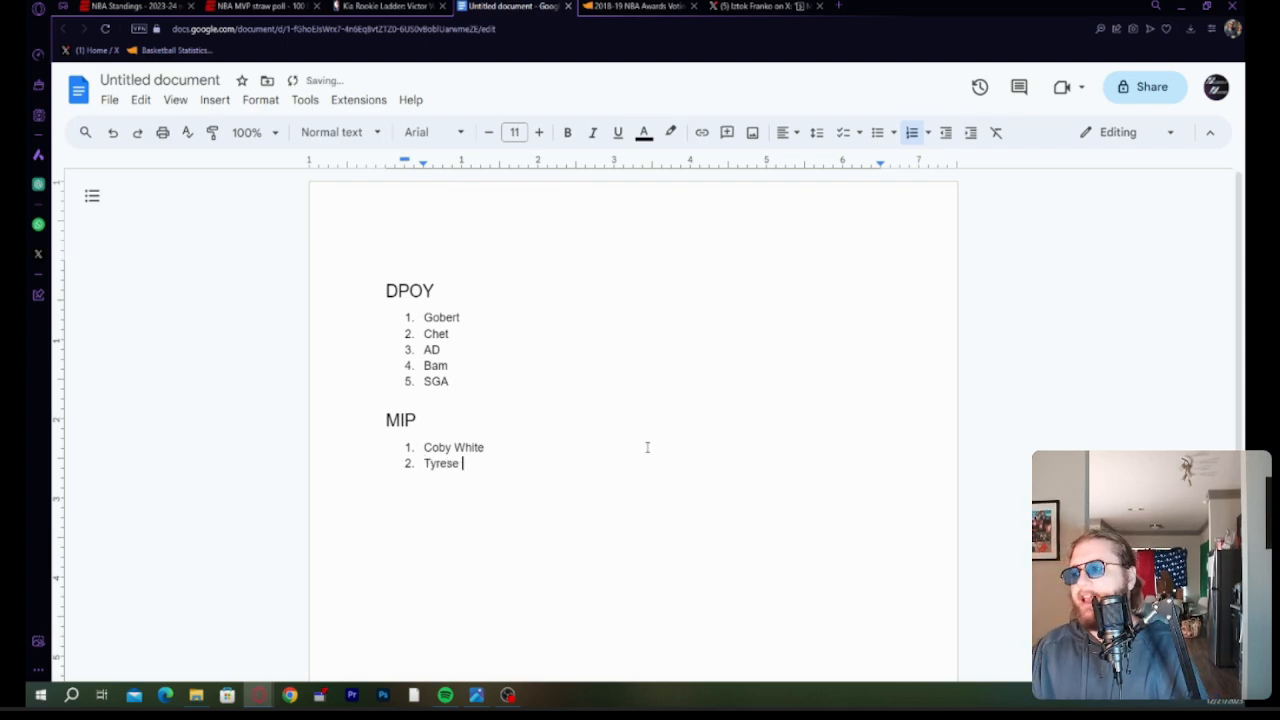
{"action": "type", "text": "Maxey"}
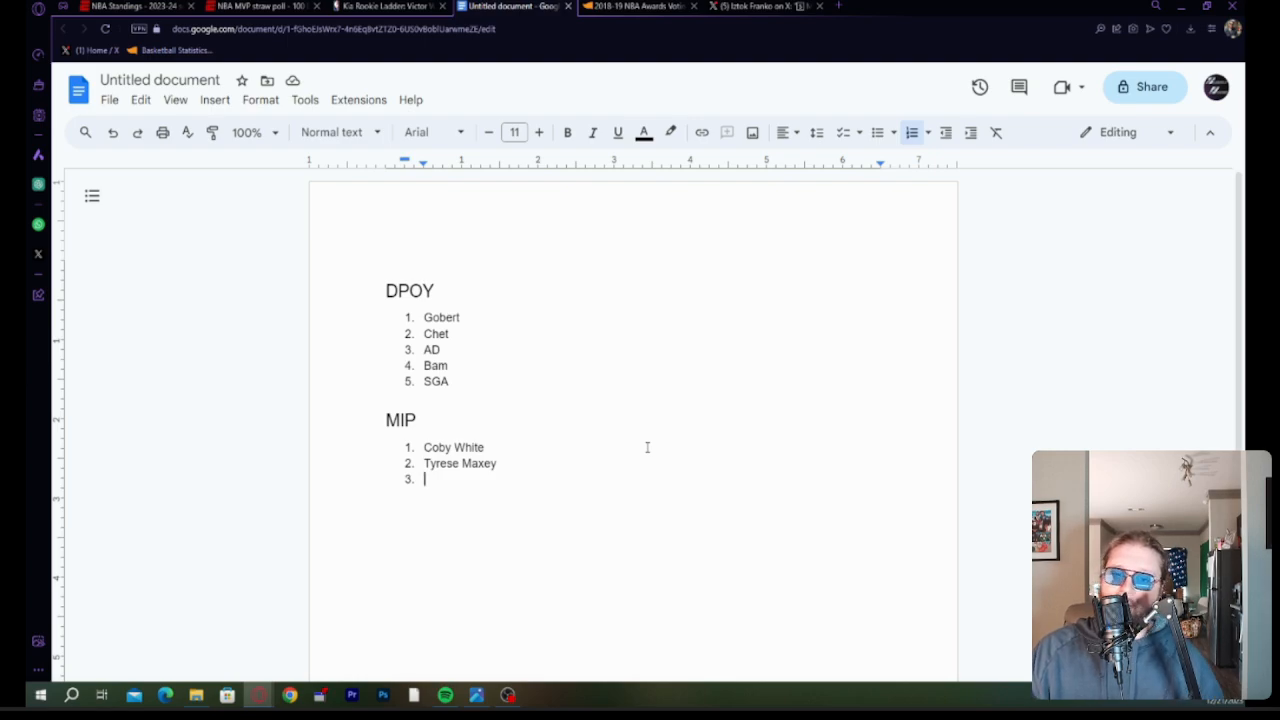
{"action": "scroll", "scroll_direction": "up", "scroll_amount": 3}
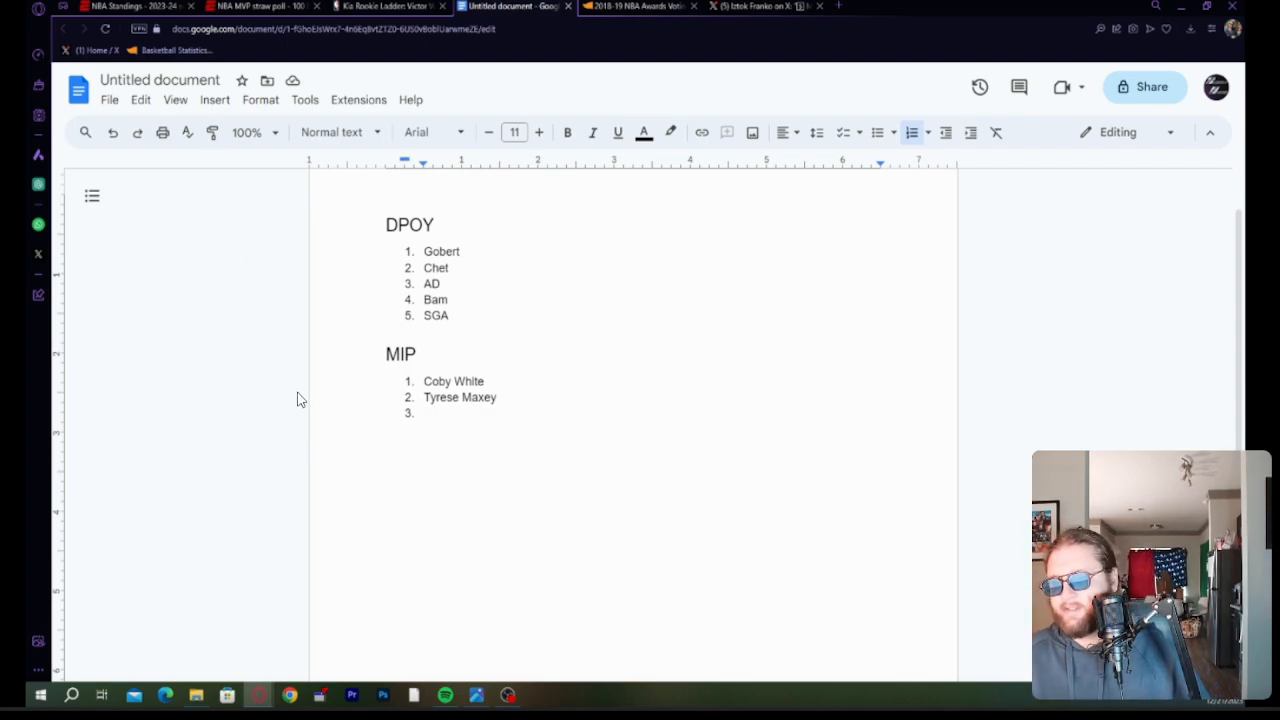
{"action": "mouse_move", "coordinate": [250, 260]}
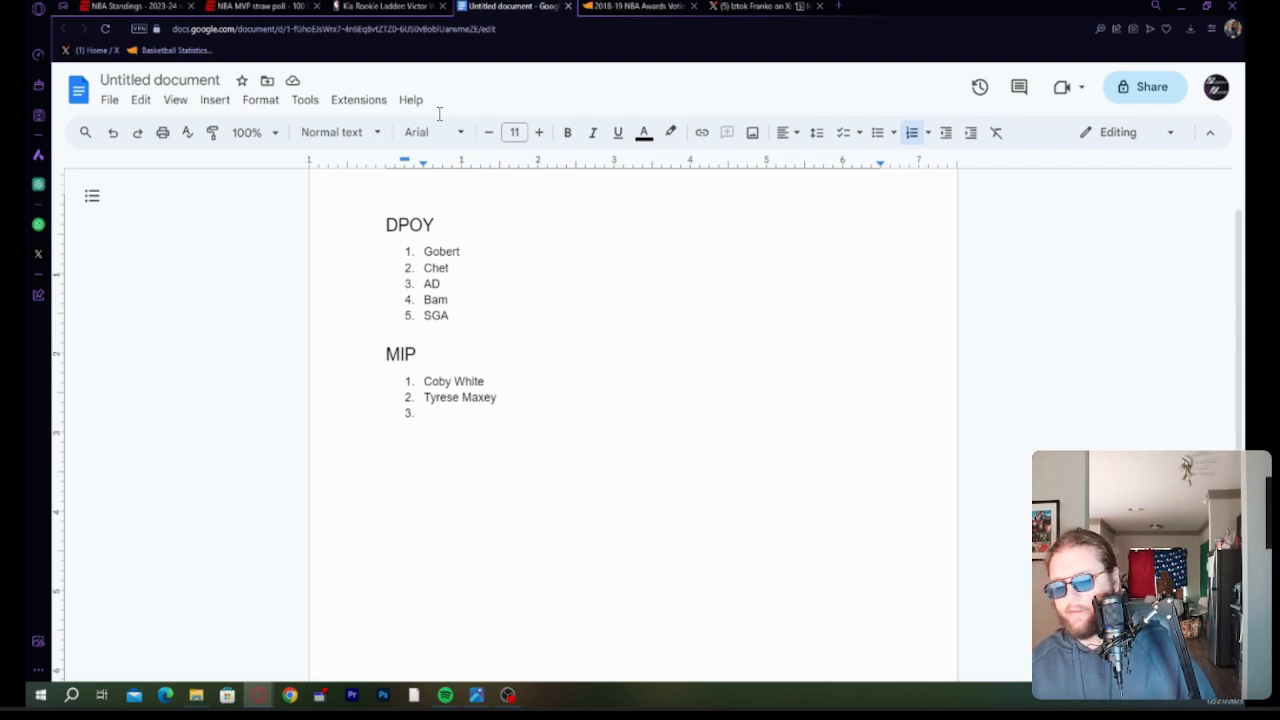
{"action": "mouse_move", "coordinate": [213, 519]}
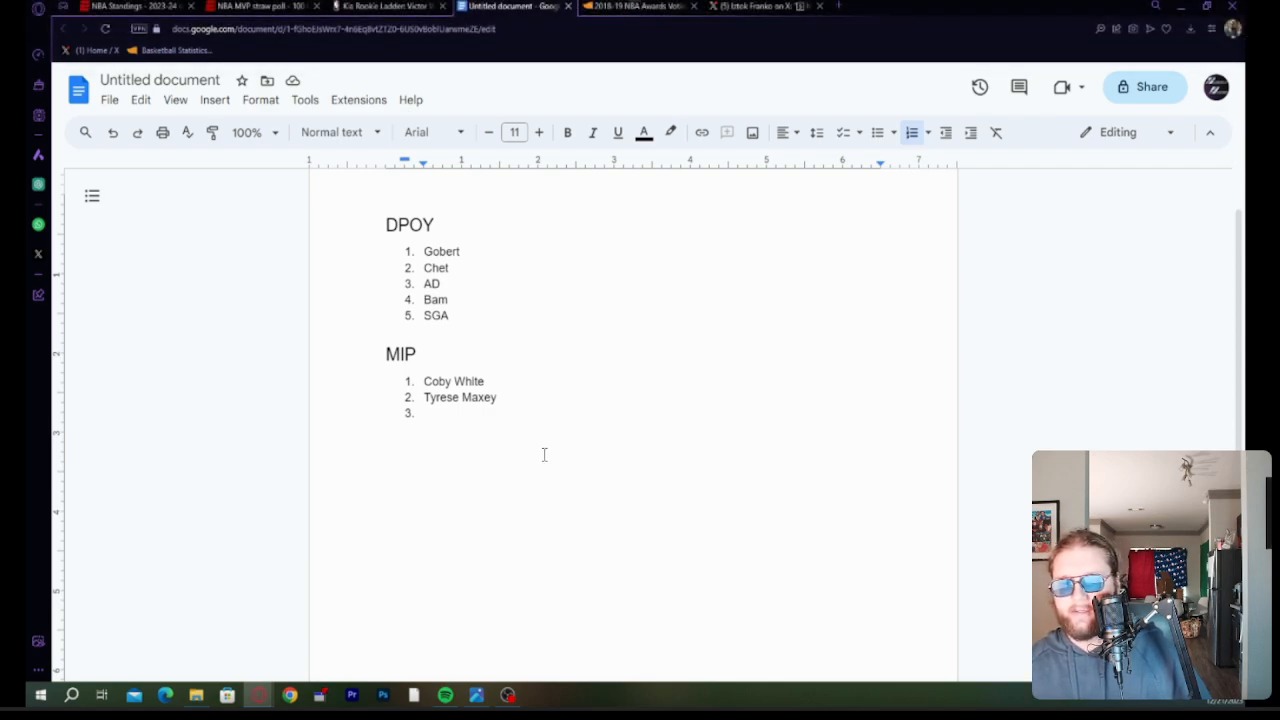
{"action": "mouse_move", "coordinate": [314, 457]}
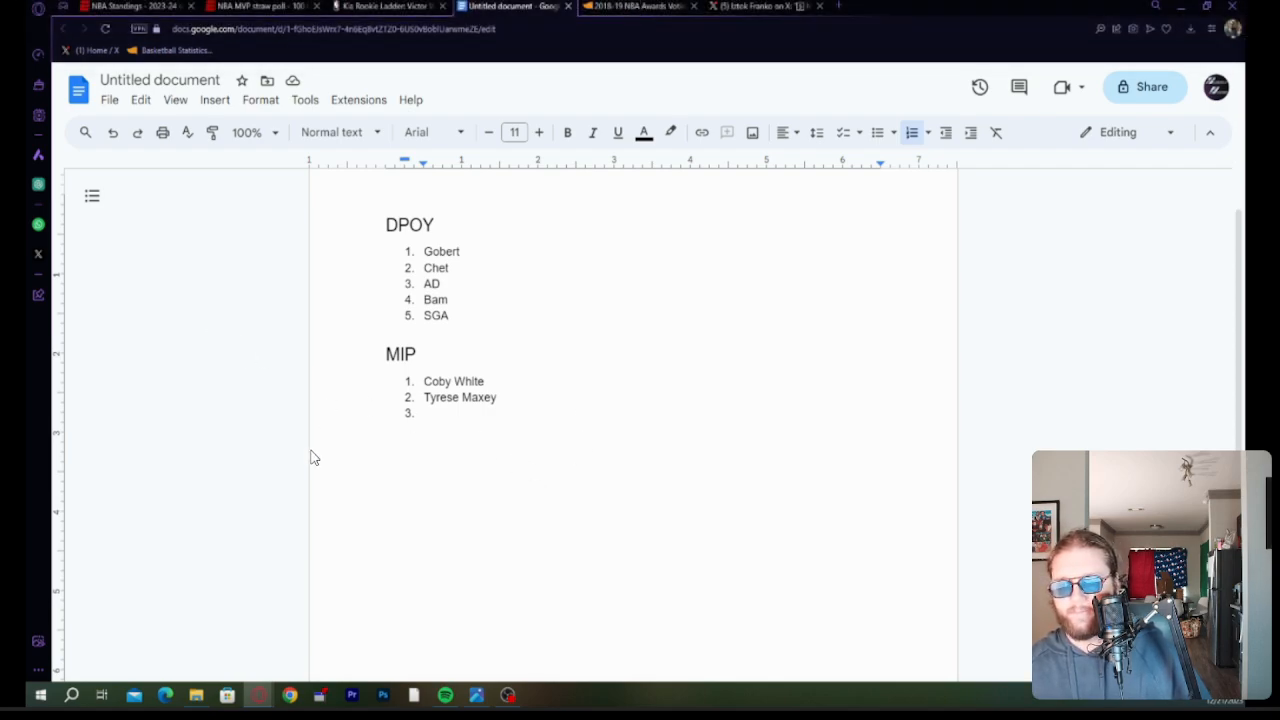
{"action": "mouse_move", "coordinate": [556, 314]}
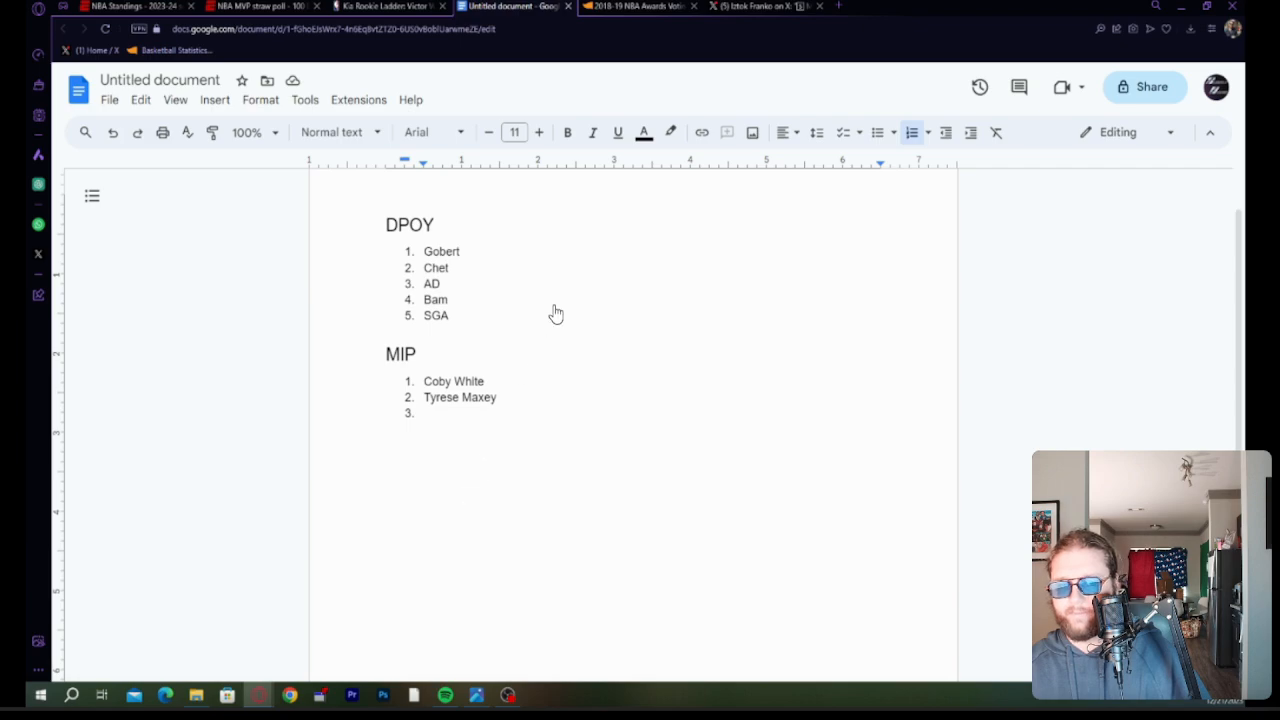
{"action": "mouse_move", "coordinate": [530, 379]}
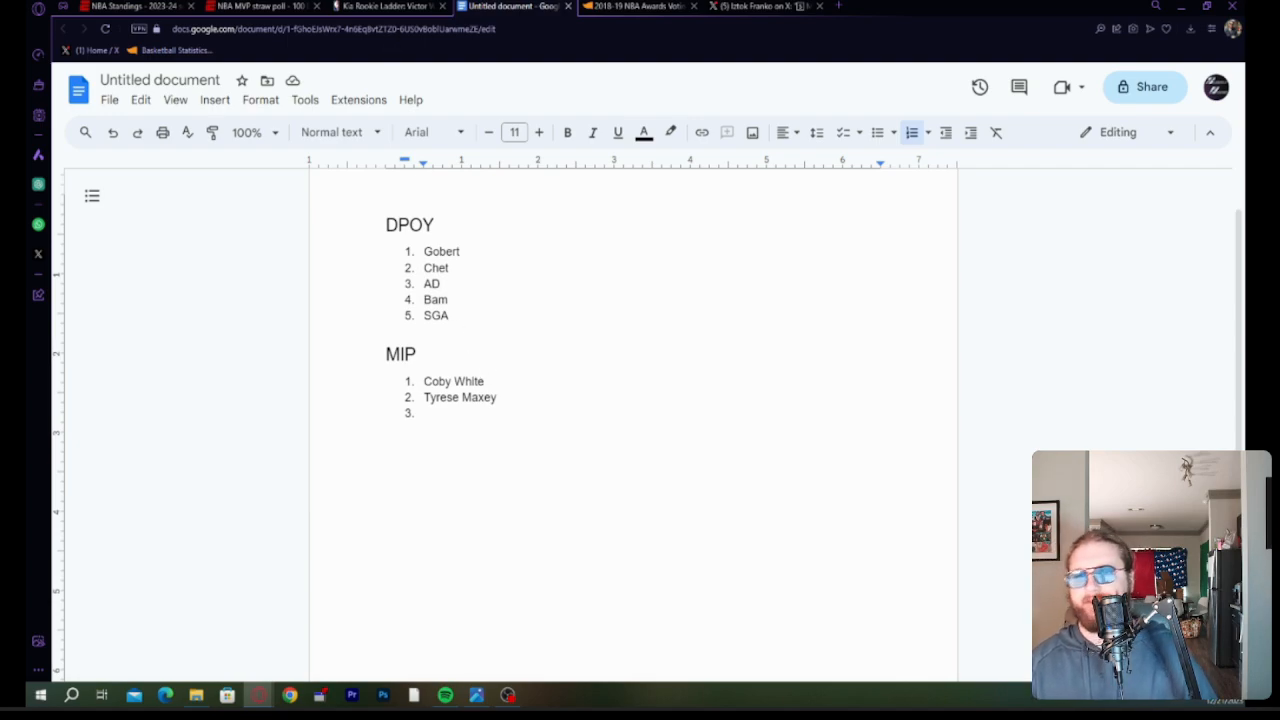
Replace Bam with Embiid as the fourth DPOY pick.
{"action": "double_click", "coordinate": [436, 299]}
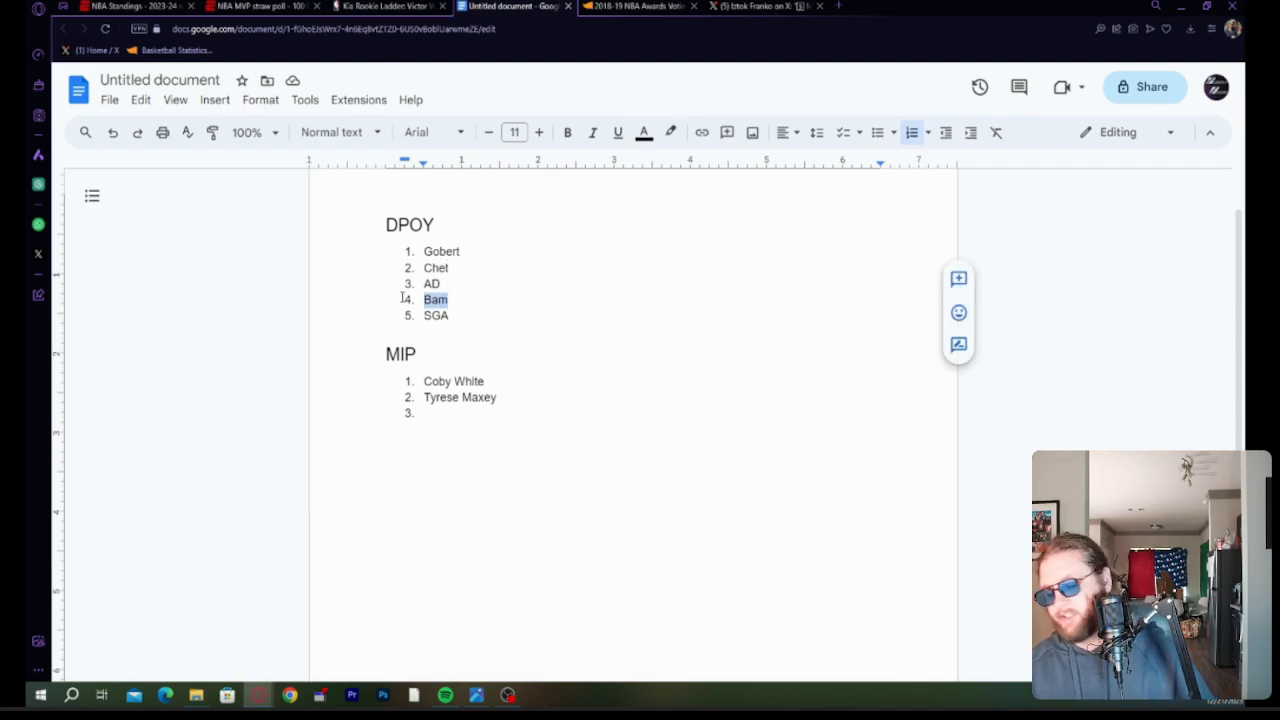
{"action": "key", "text": "Delete"}
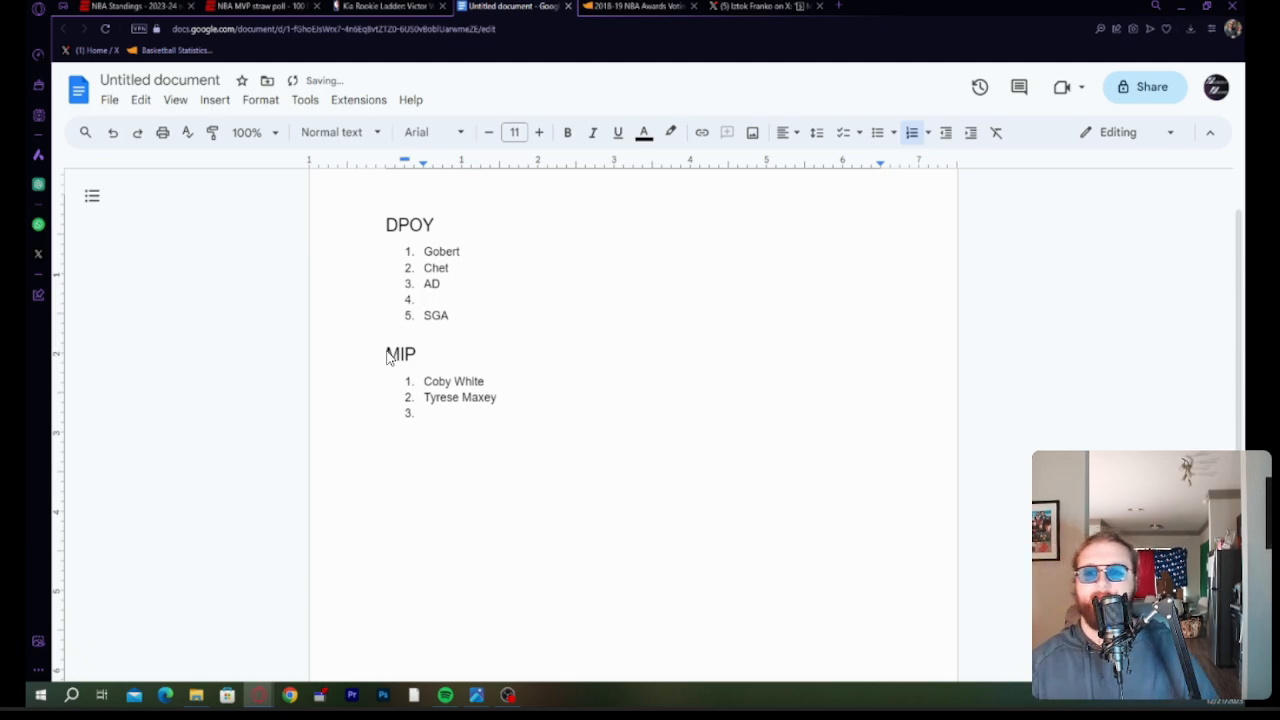
{"action": "mouse_move", "coordinate": [770, 273]}
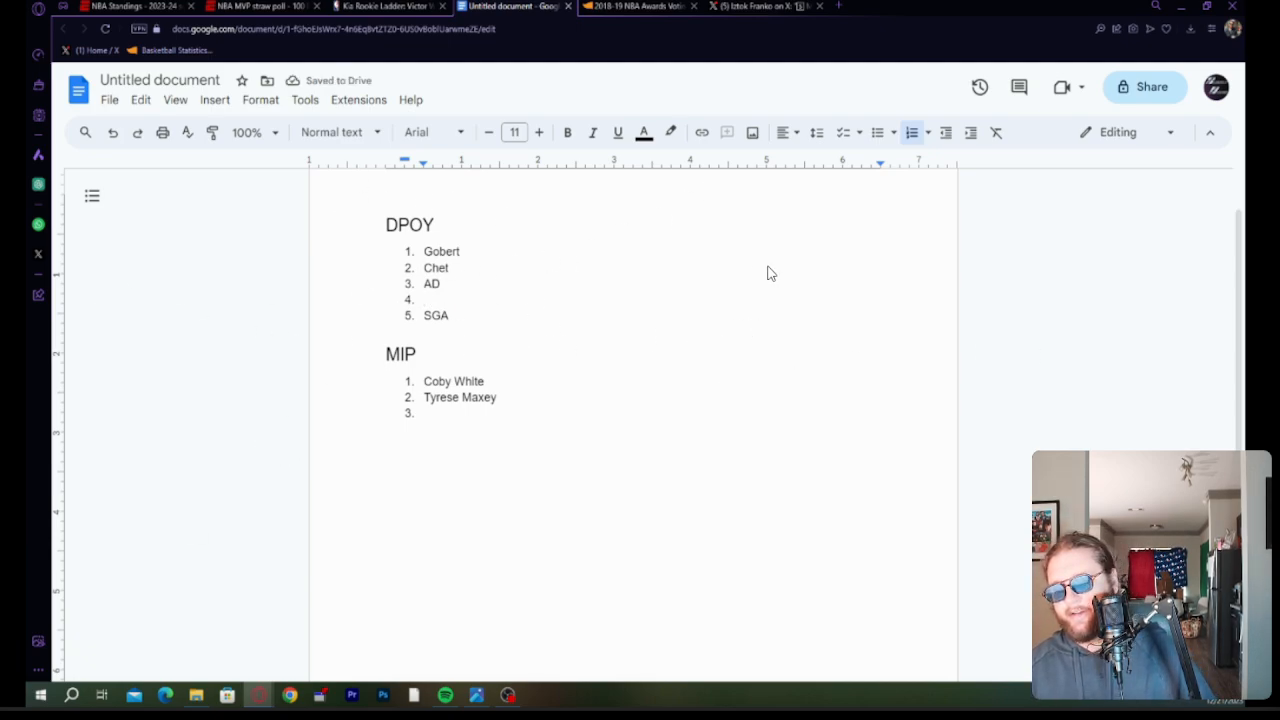
{"action": "mouse_move", "coordinate": [335, 259]}
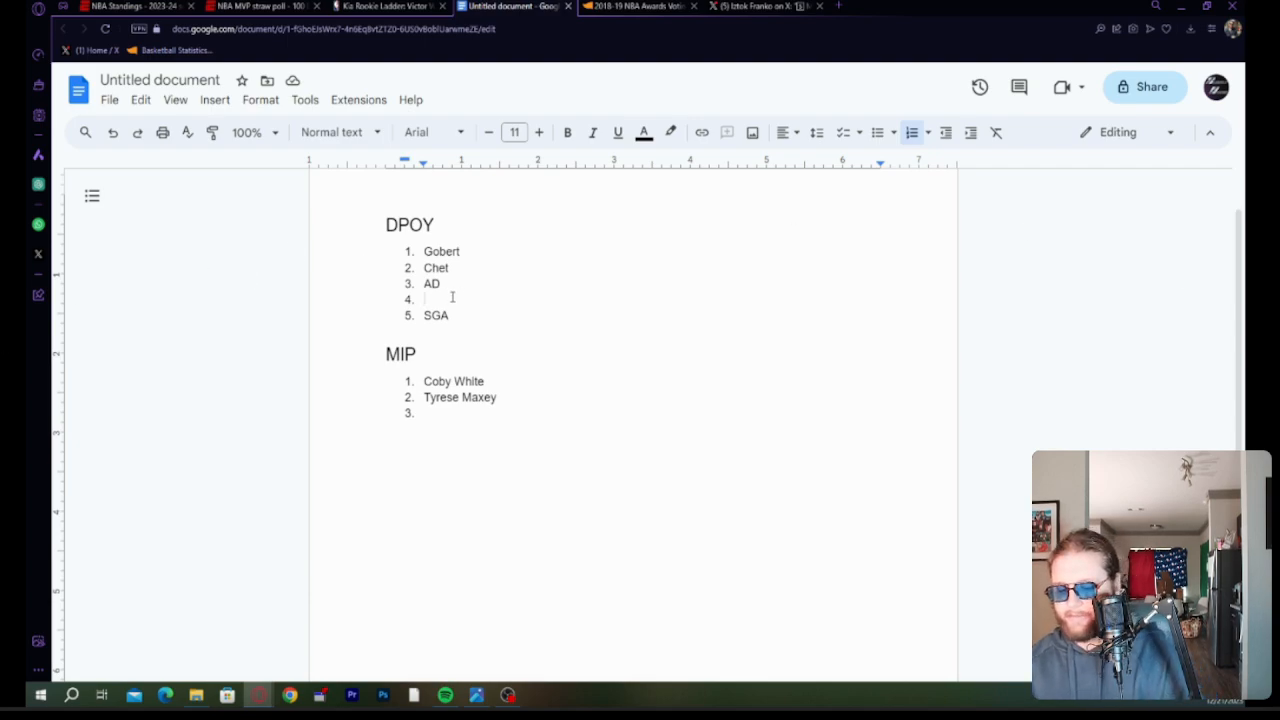
{"action": "type", "text": "E"}
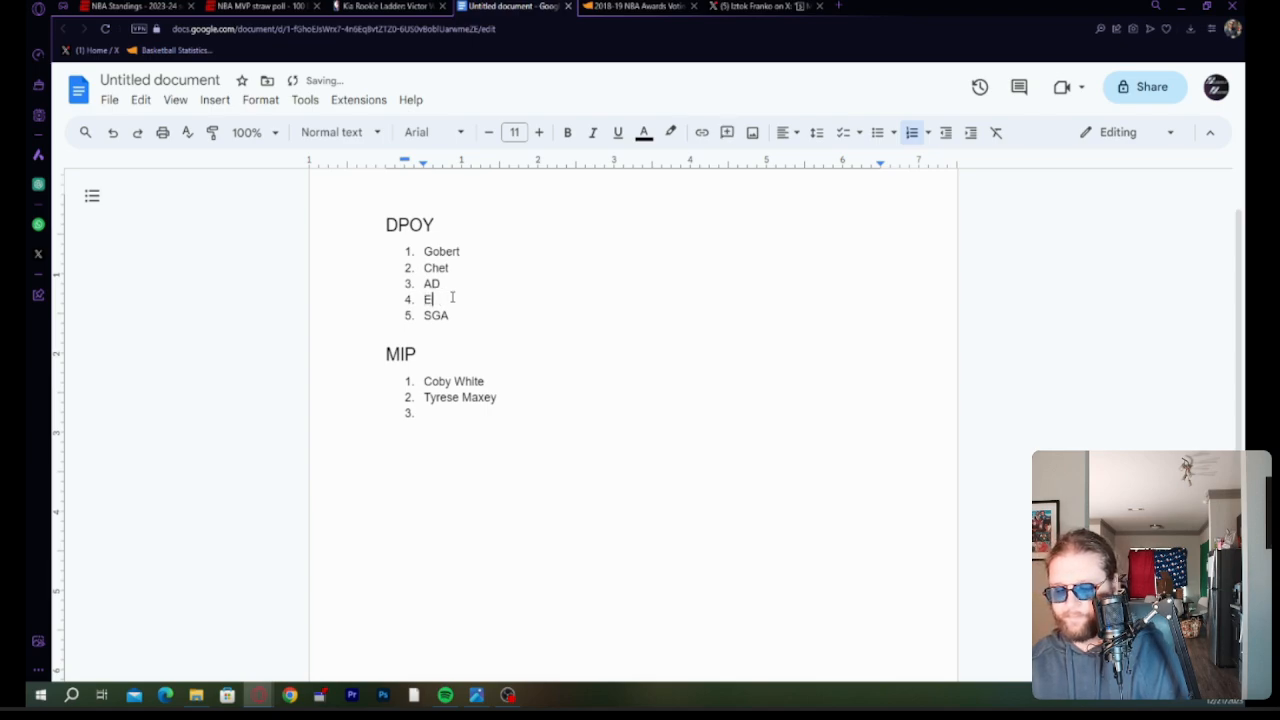
{"action": "type", "text": "mbiid"}
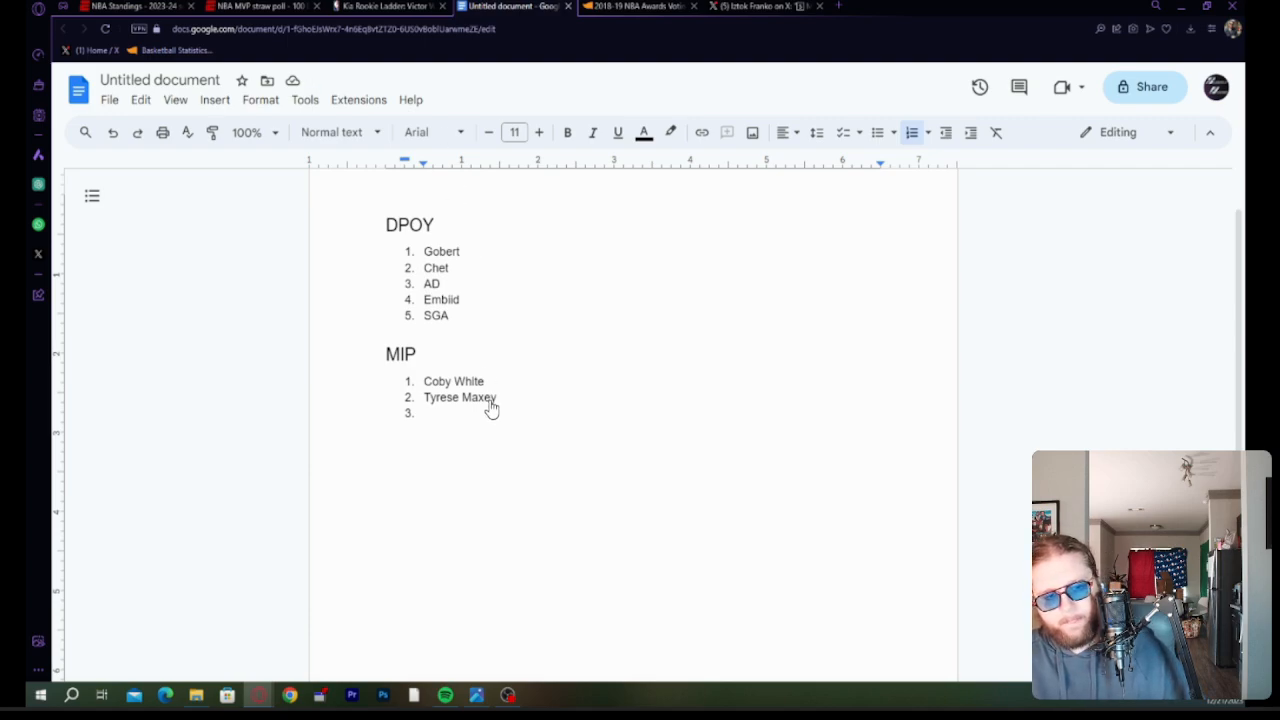
{"action": "mouse_move", "coordinate": [465, 453]}
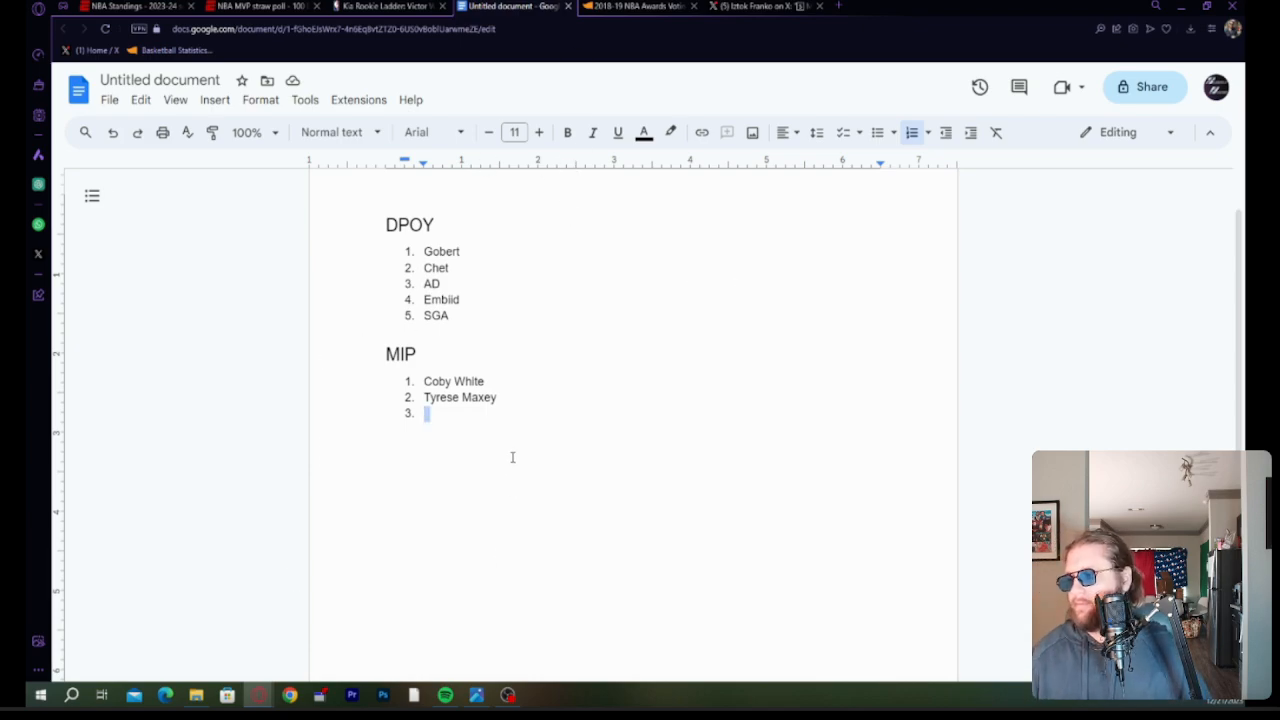
Enter Alperen Sengun, Cam Thomas and Jalen Suggs as MIP picks three through five.
{"action": "type", "text": "A"}
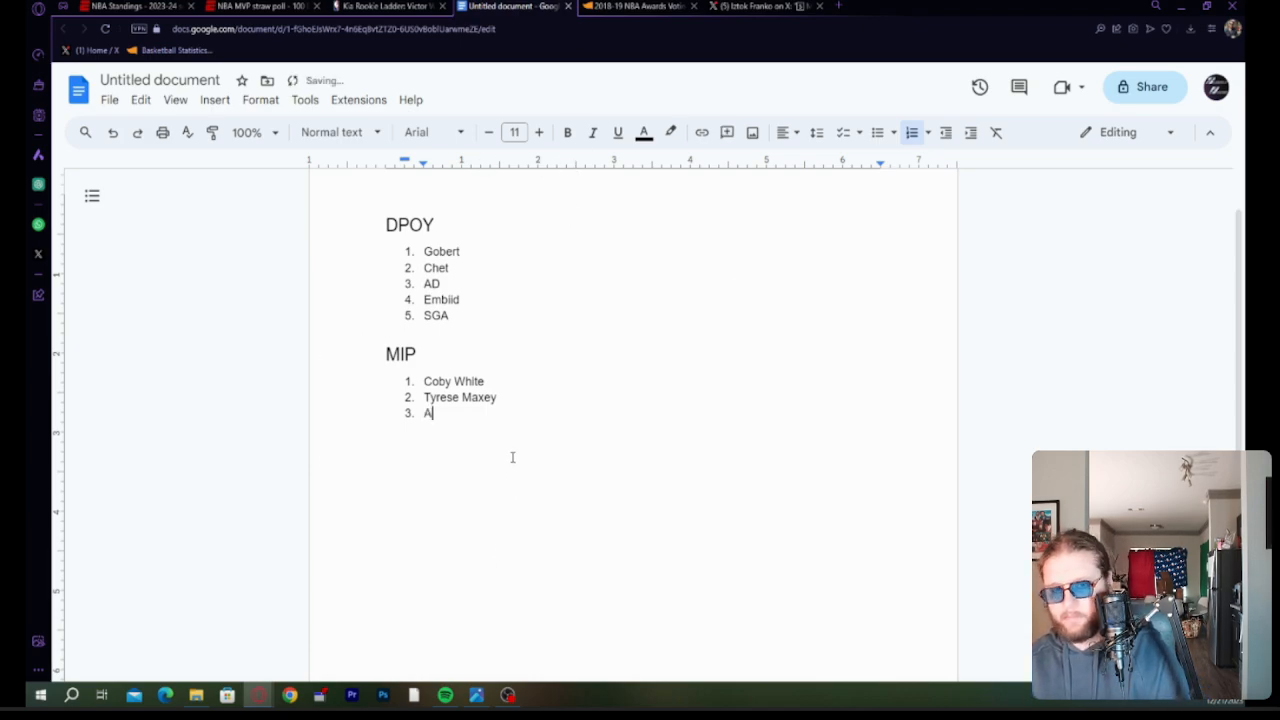
{"action": "type", "text": "lperen Sengun"}
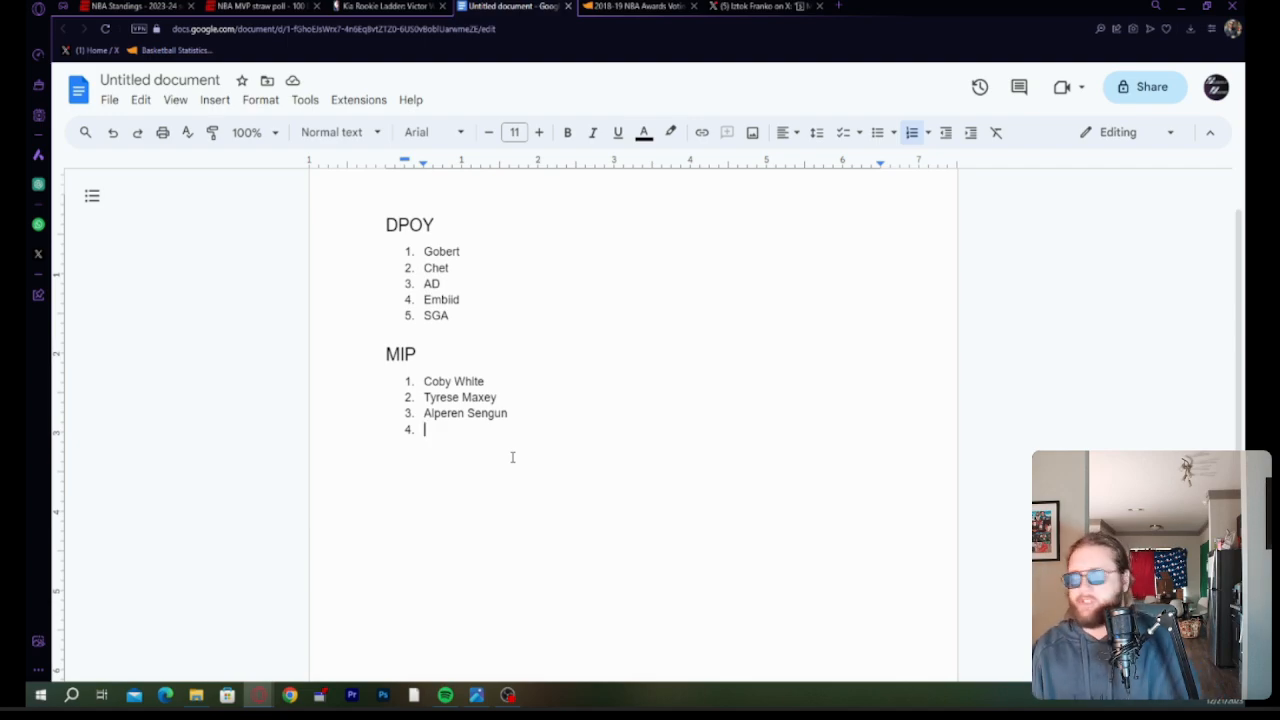
{"action": "type", "text": "Cam T"}
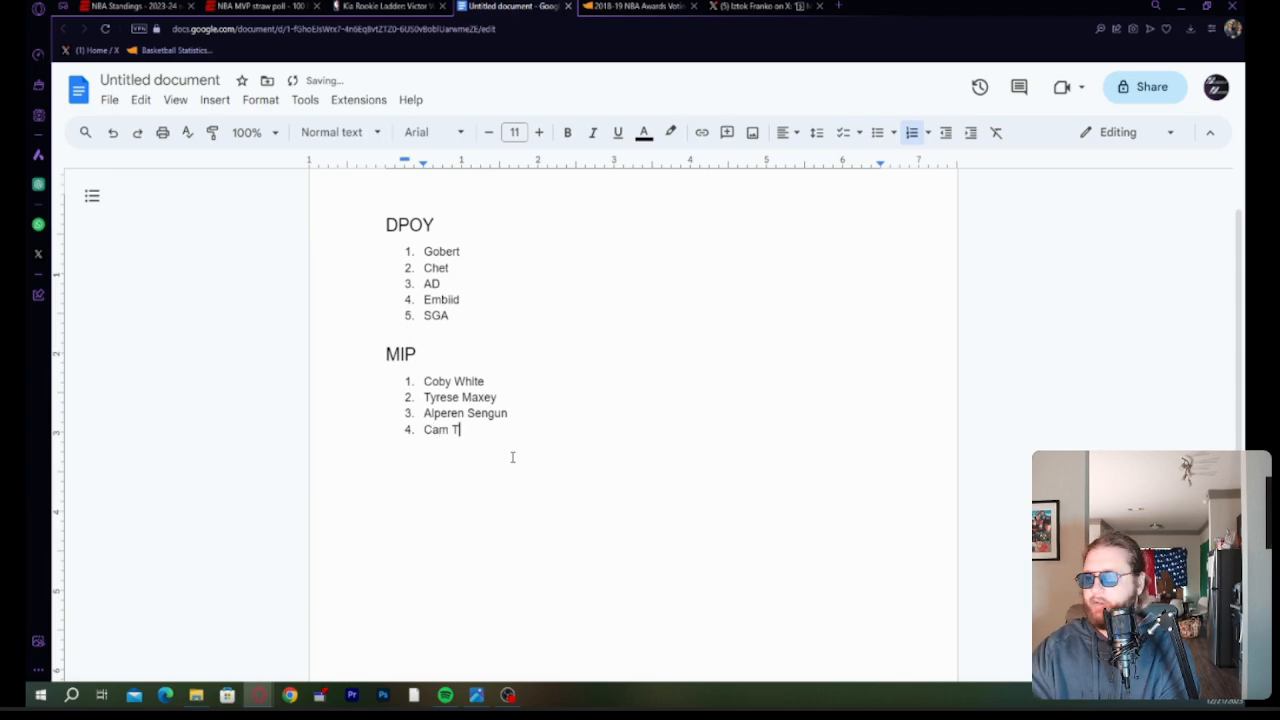
{"action": "type", "text": "homas"}
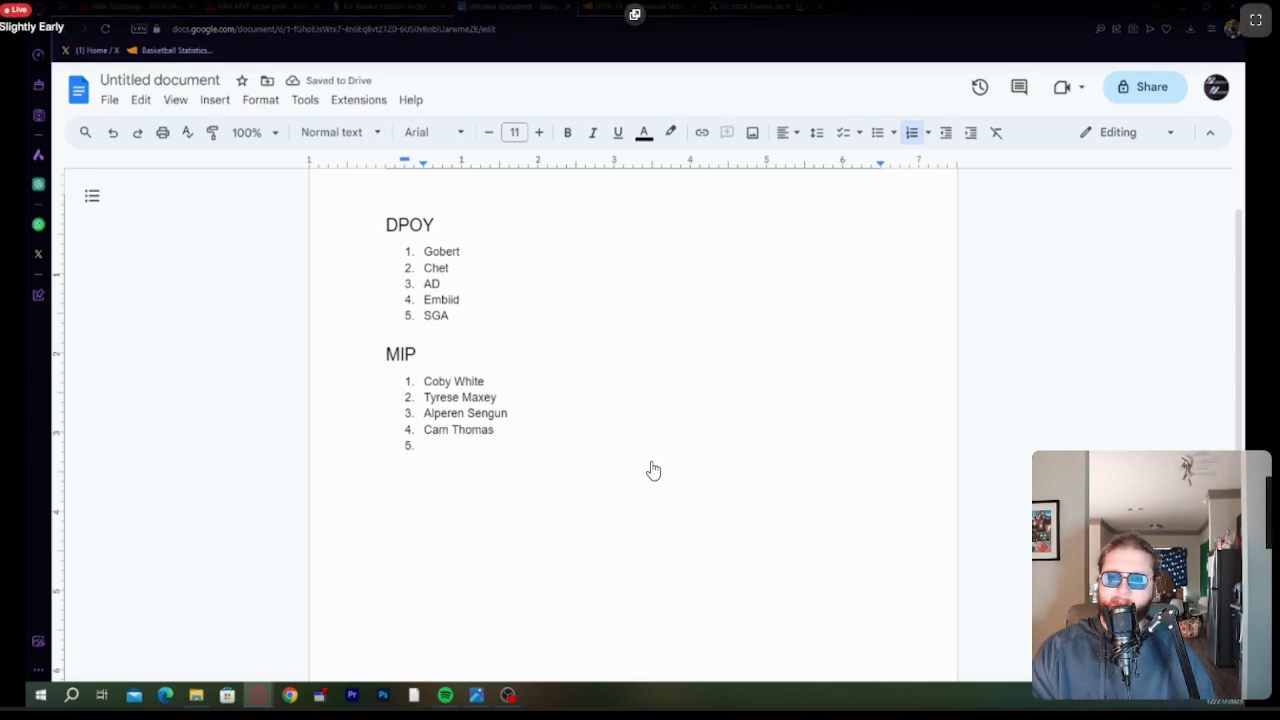
{"action": "mouse_move", "coordinate": [528, 180]}
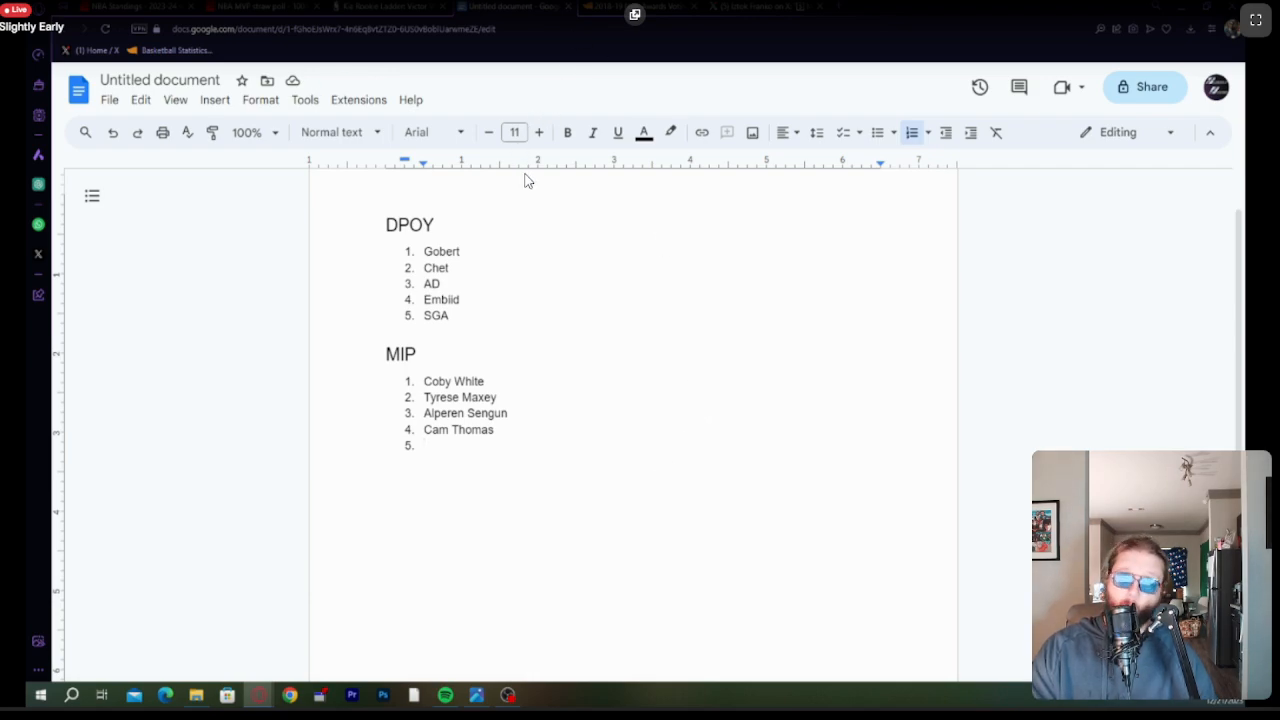
{"action": "mouse_move", "coordinate": [403, 104]}
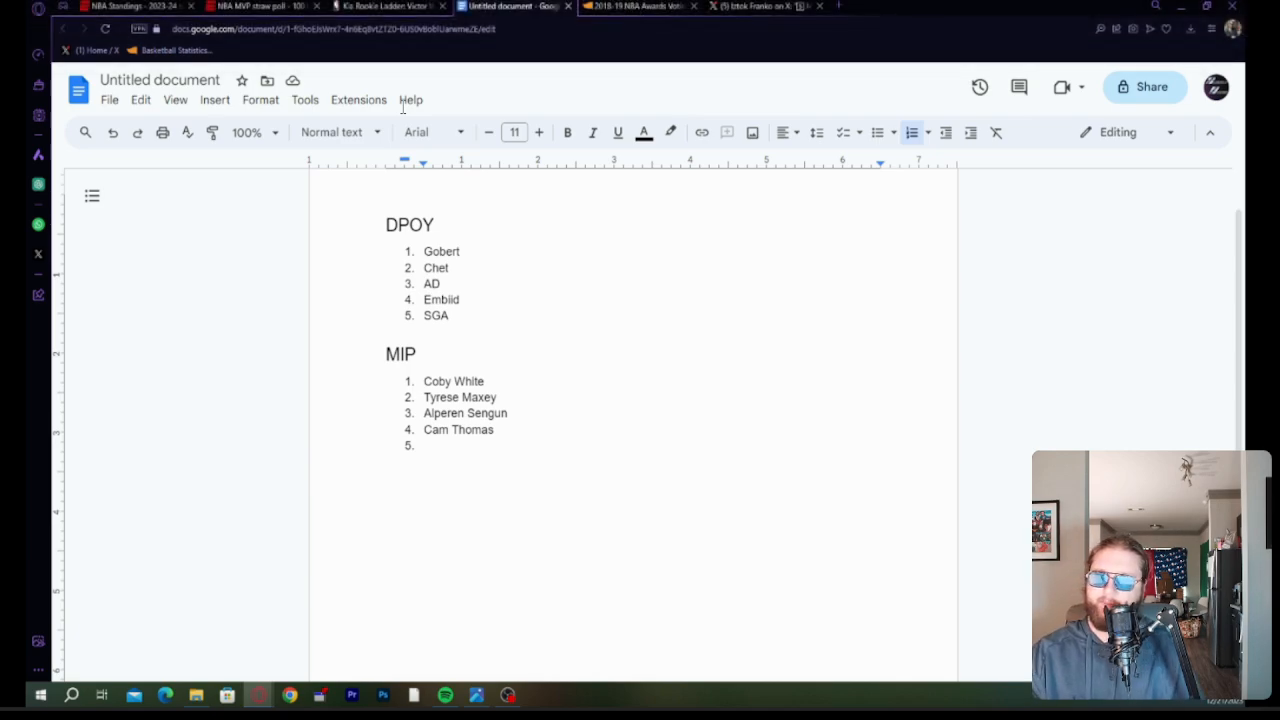
{"action": "mouse_move", "coordinate": [345, 302]}
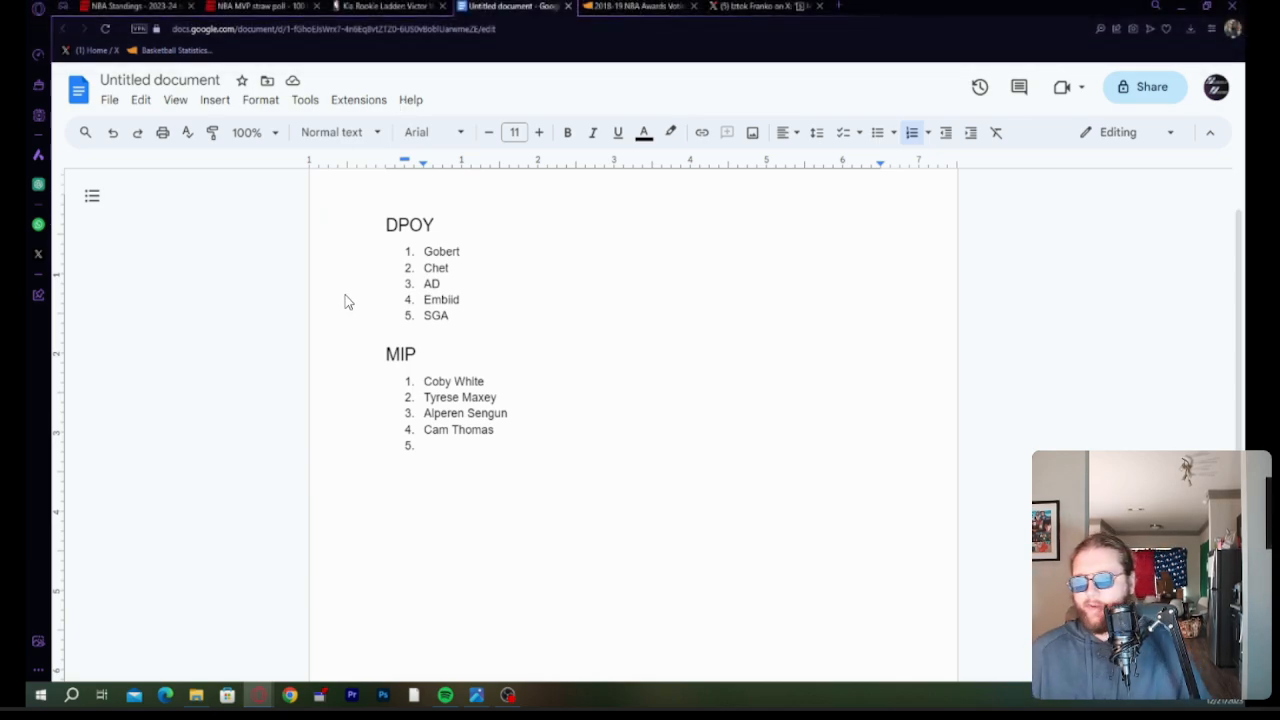
{"action": "mouse_move", "coordinate": [280, 213]}
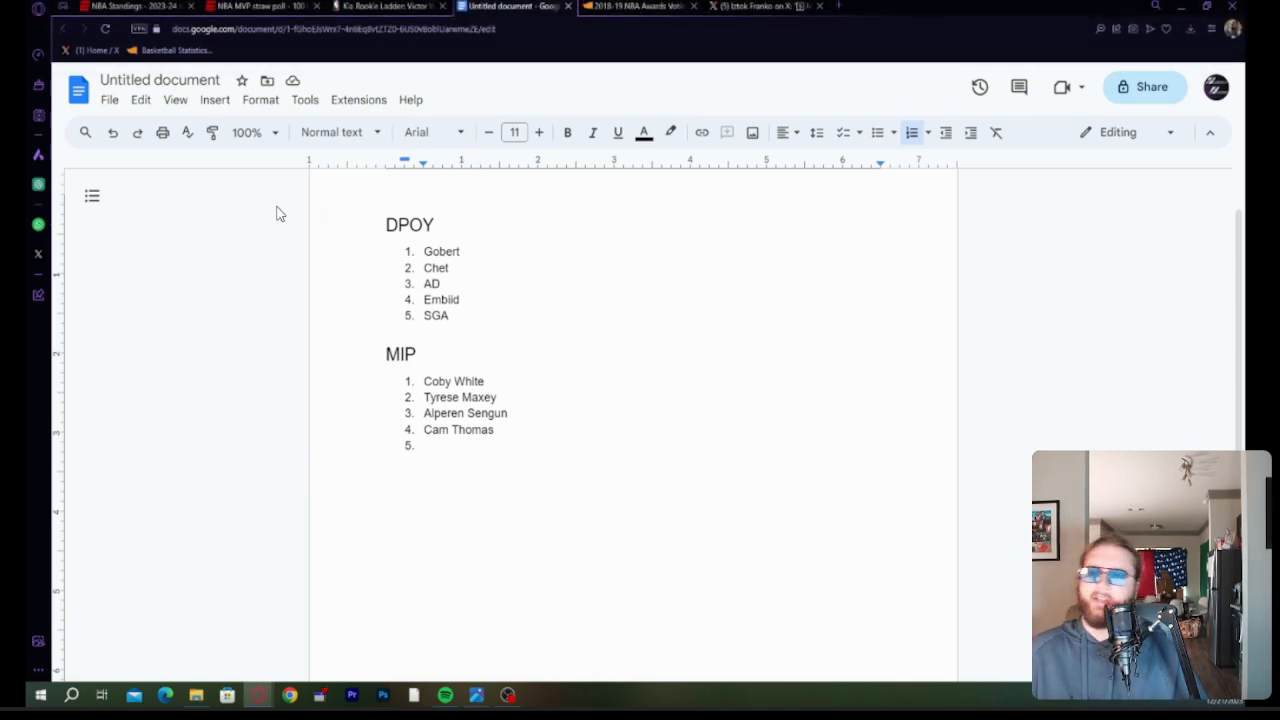
{"action": "mouse_move", "coordinate": [235, 184]}
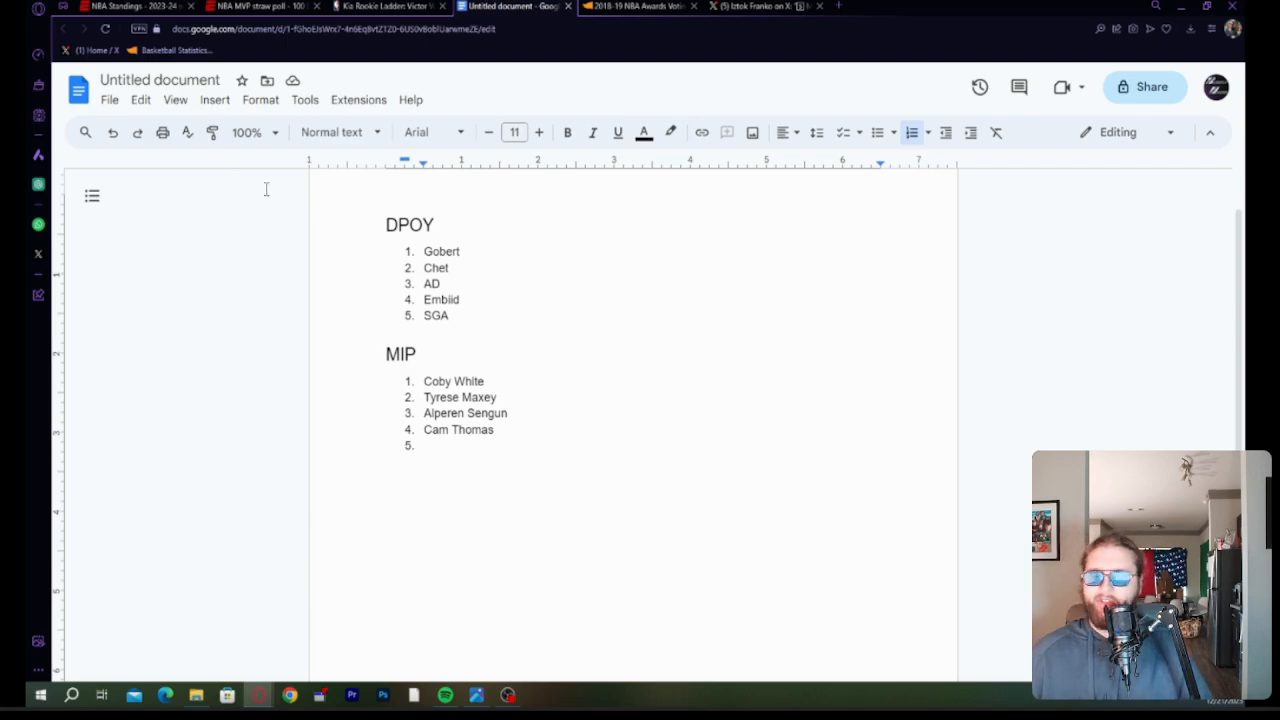
{"action": "mouse_move", "coordinate": [561, 426]}
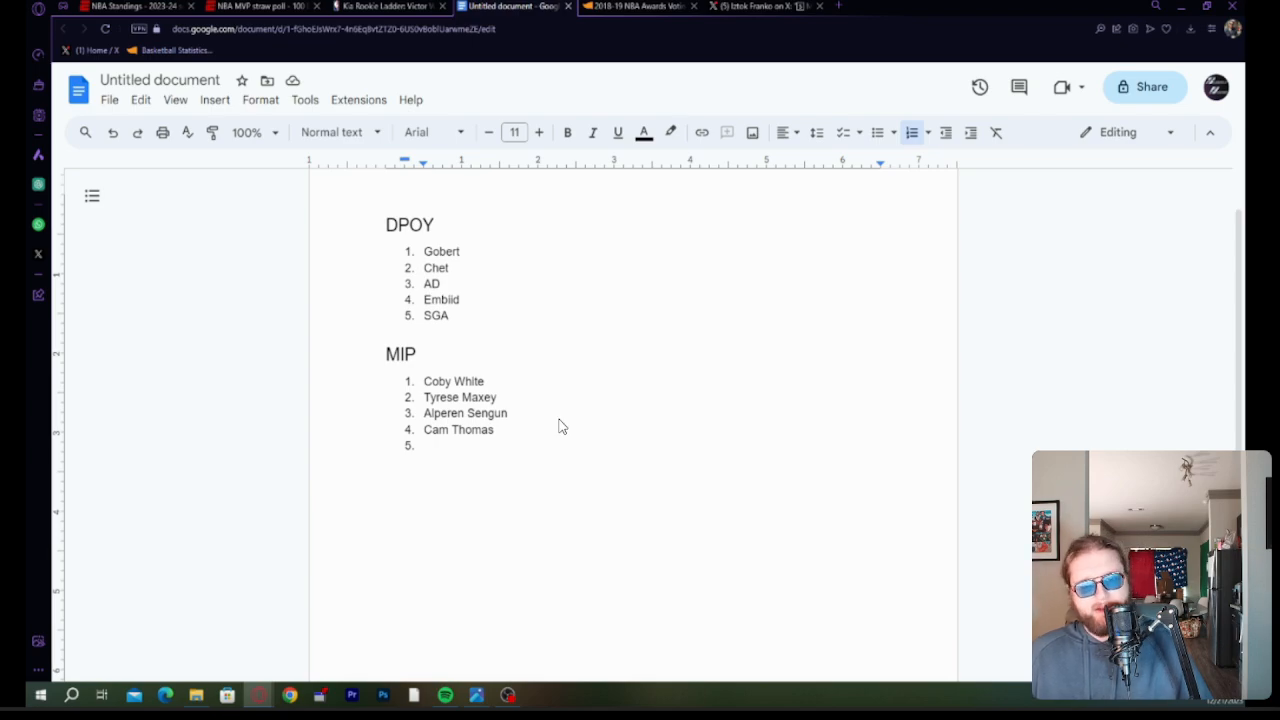
{"action": "mouse_move", "coordinate": [558, 424]}
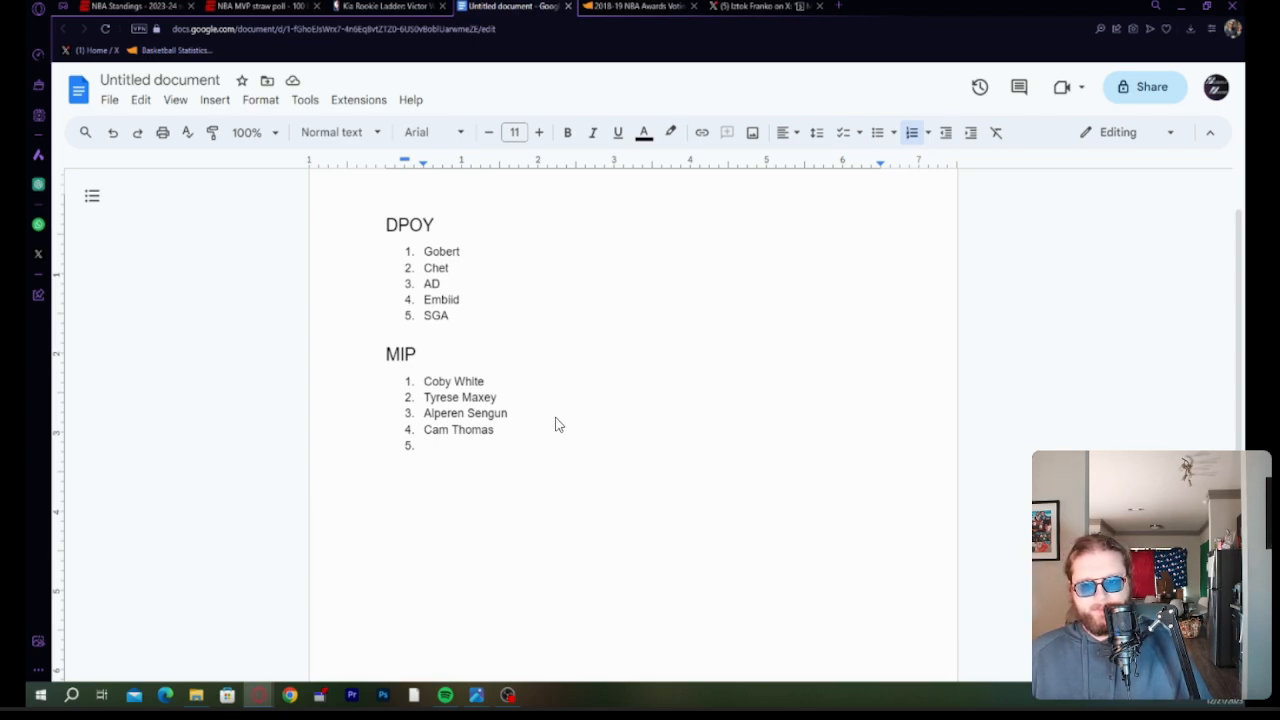
{"action": "mouse_move", "coordinate": [481, 582]}
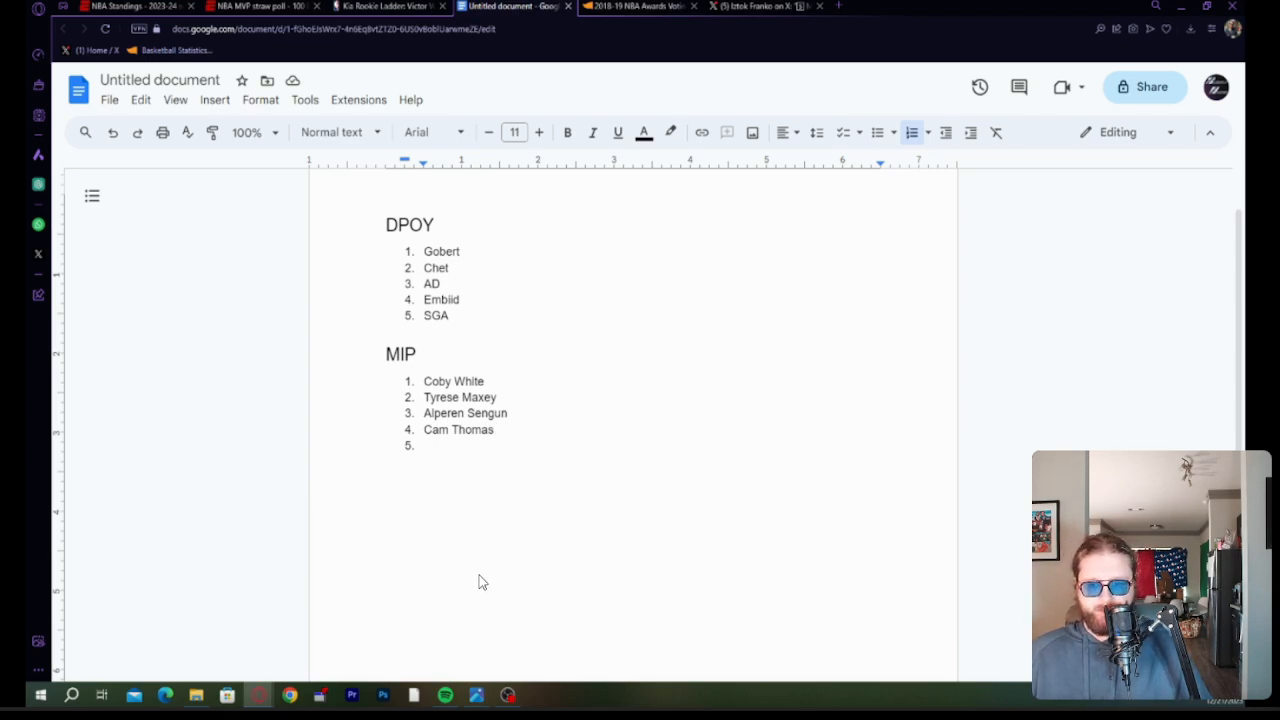
{"action": "mouse_move", "coordinate": [643, 408]}
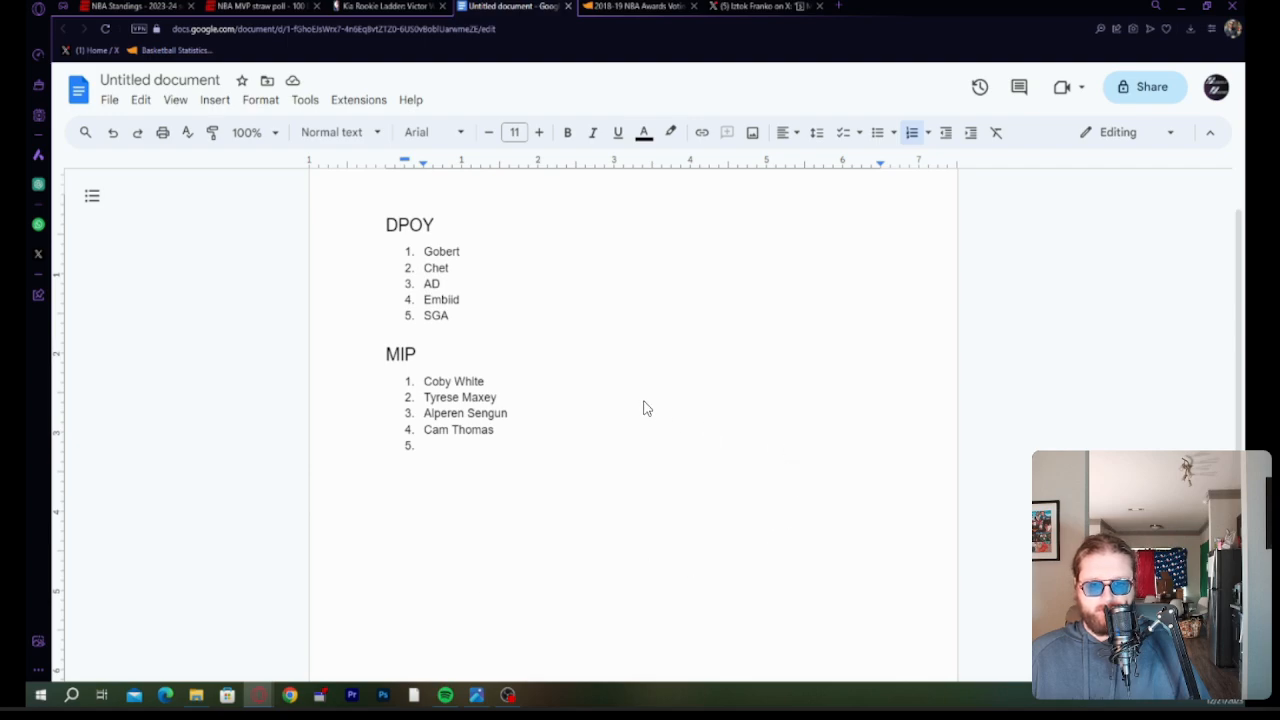
{"action": "mouse_move", "coordinate": [471, 378]}
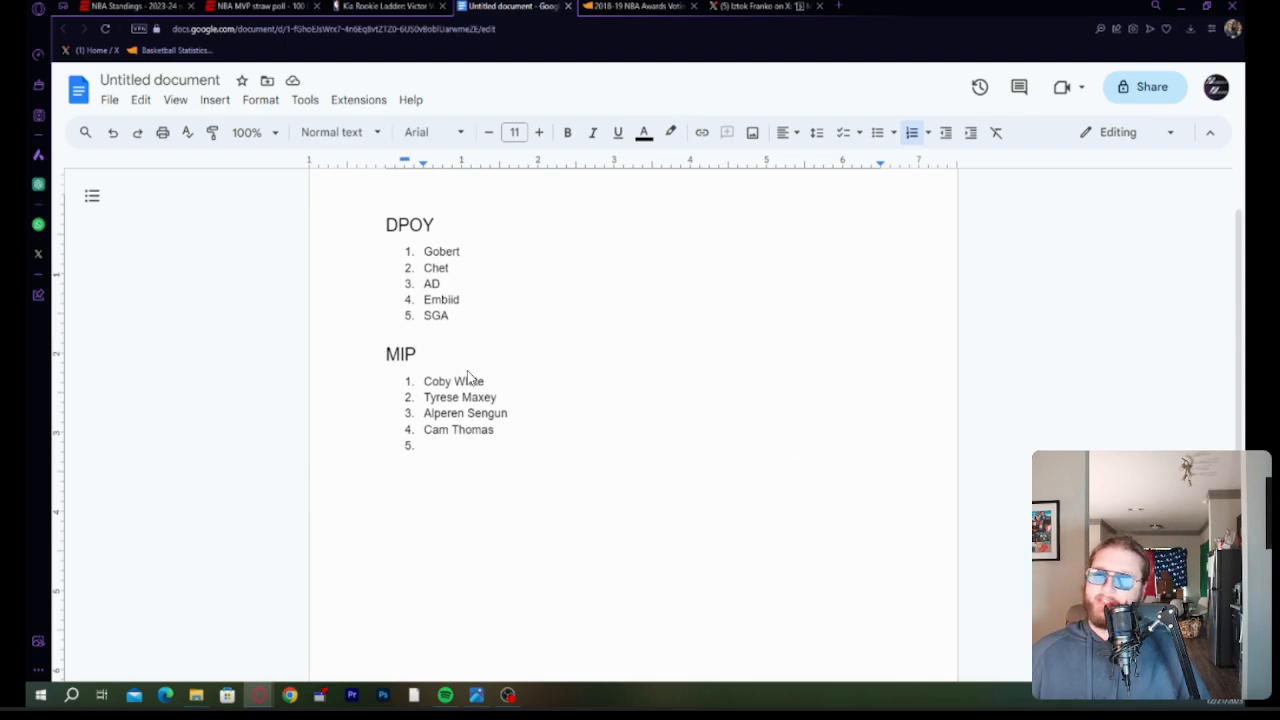
{"action": "mouse_move", "coordinate": [306, 79]}
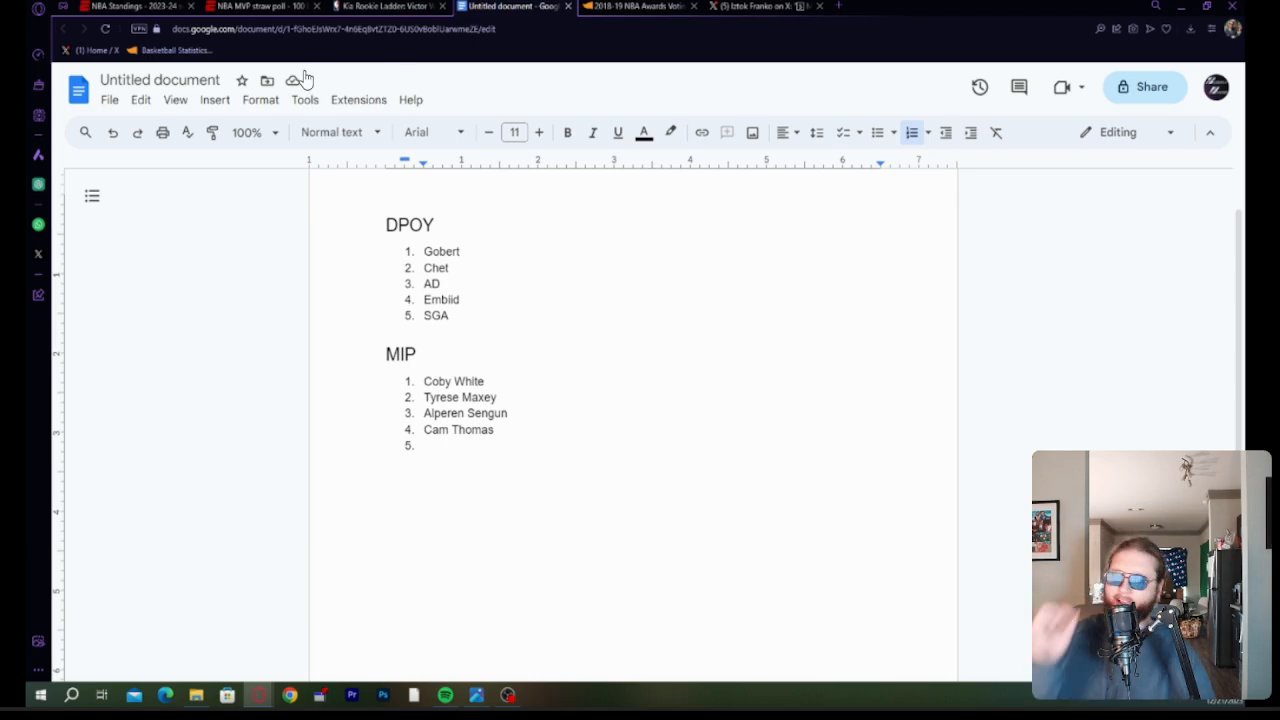
{"action": "mouse_move", "coordinate": [251, 117]}
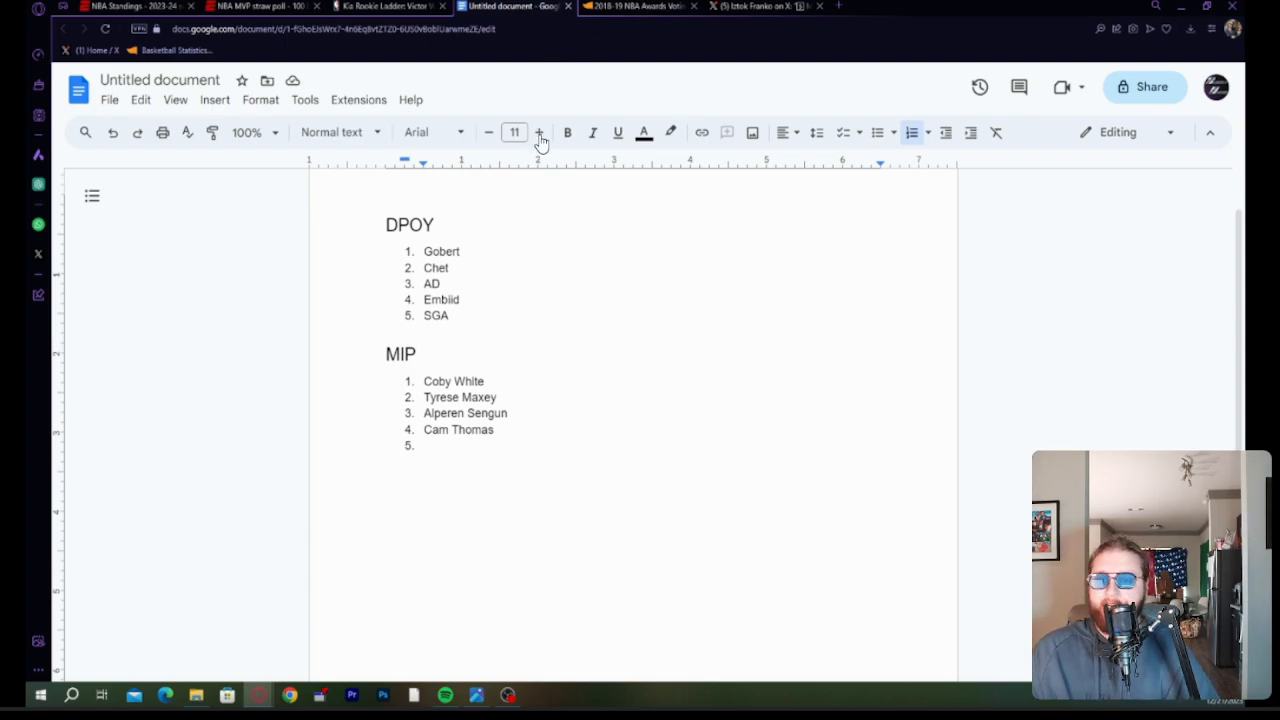
{"action": "mouse_move", "coordinate": [517, 168]}
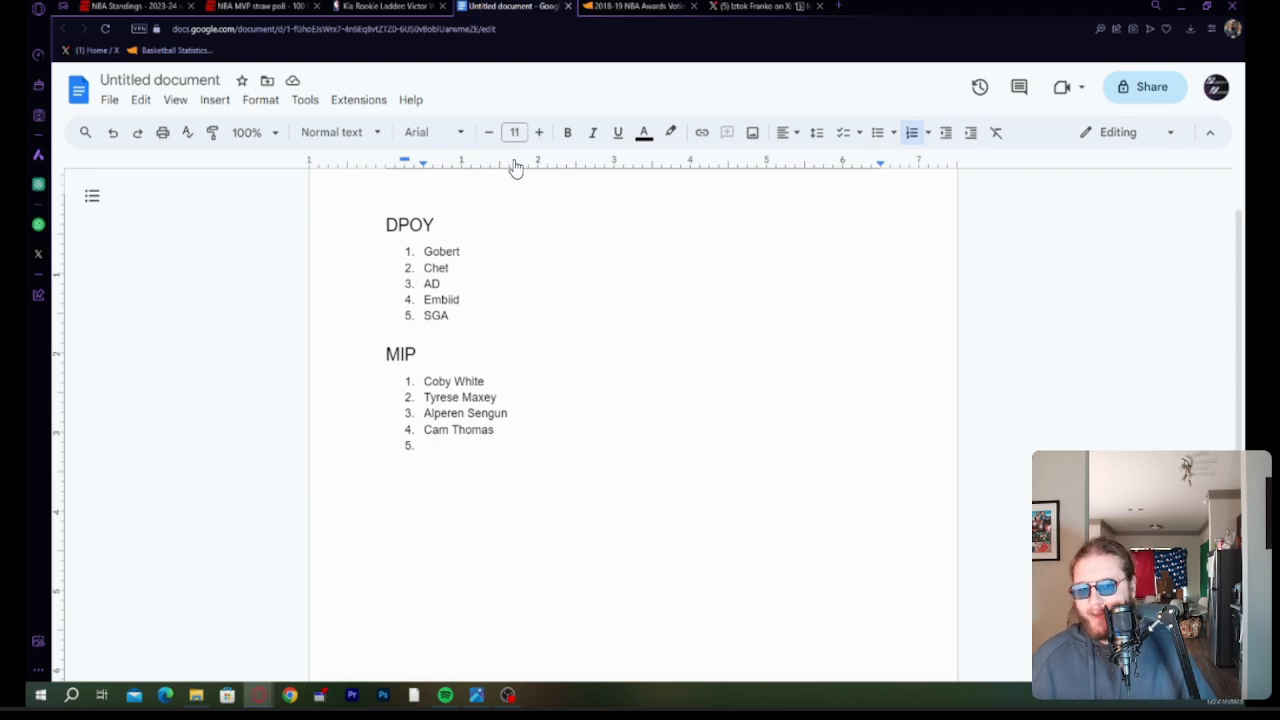
{"action": "mouse_move", "coordinate": [563, 294]}
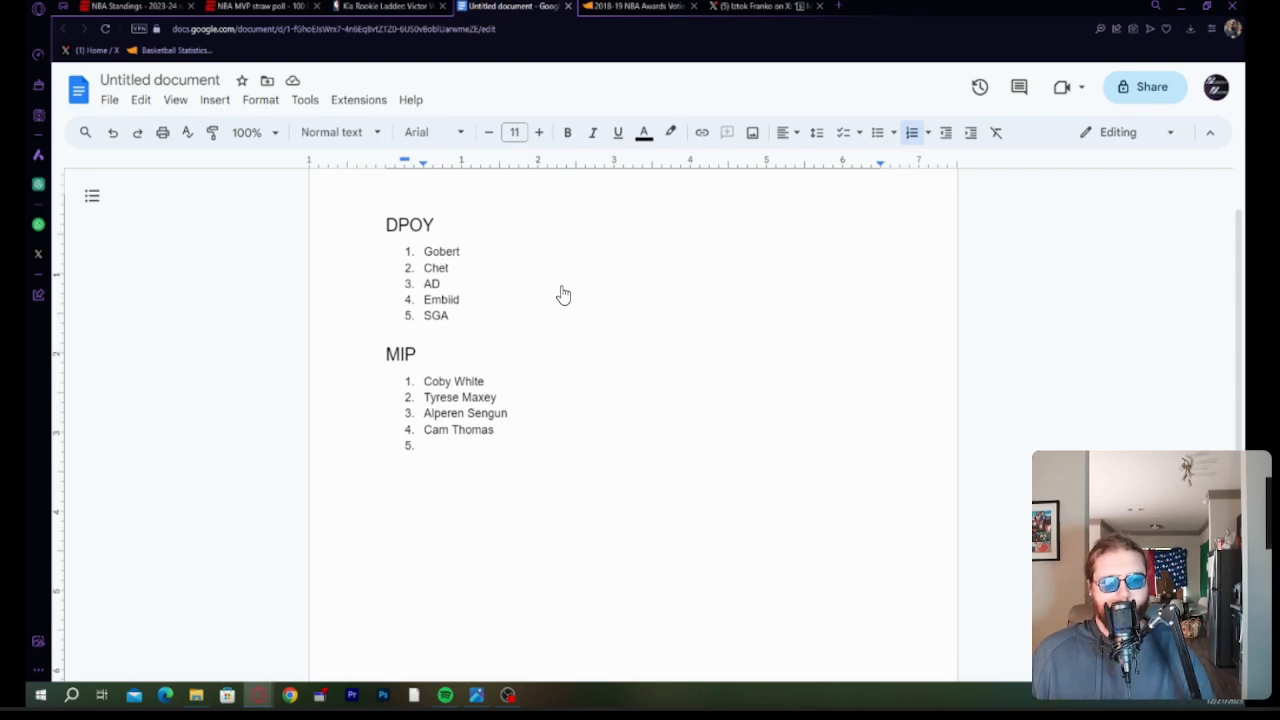
{"action": "mouse_move", "coordinate": [565, 241]}
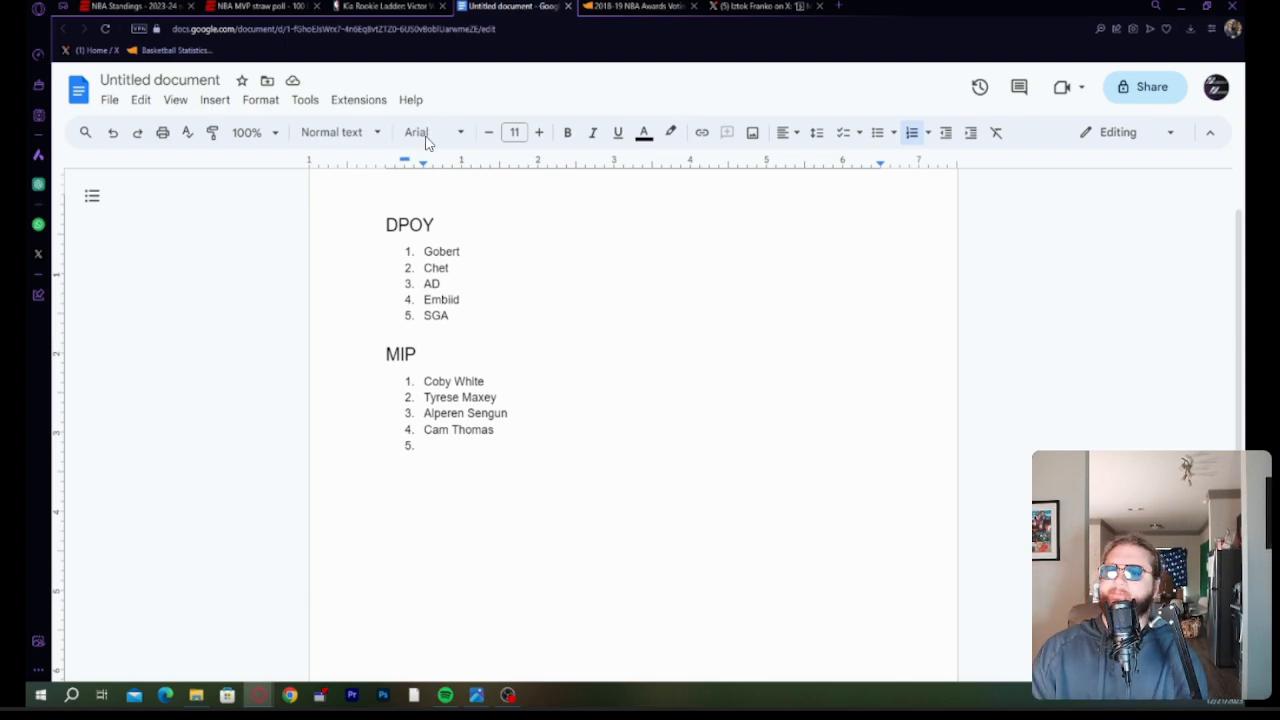
{"action": "mouse_move", "coordinate": [218, 407]}
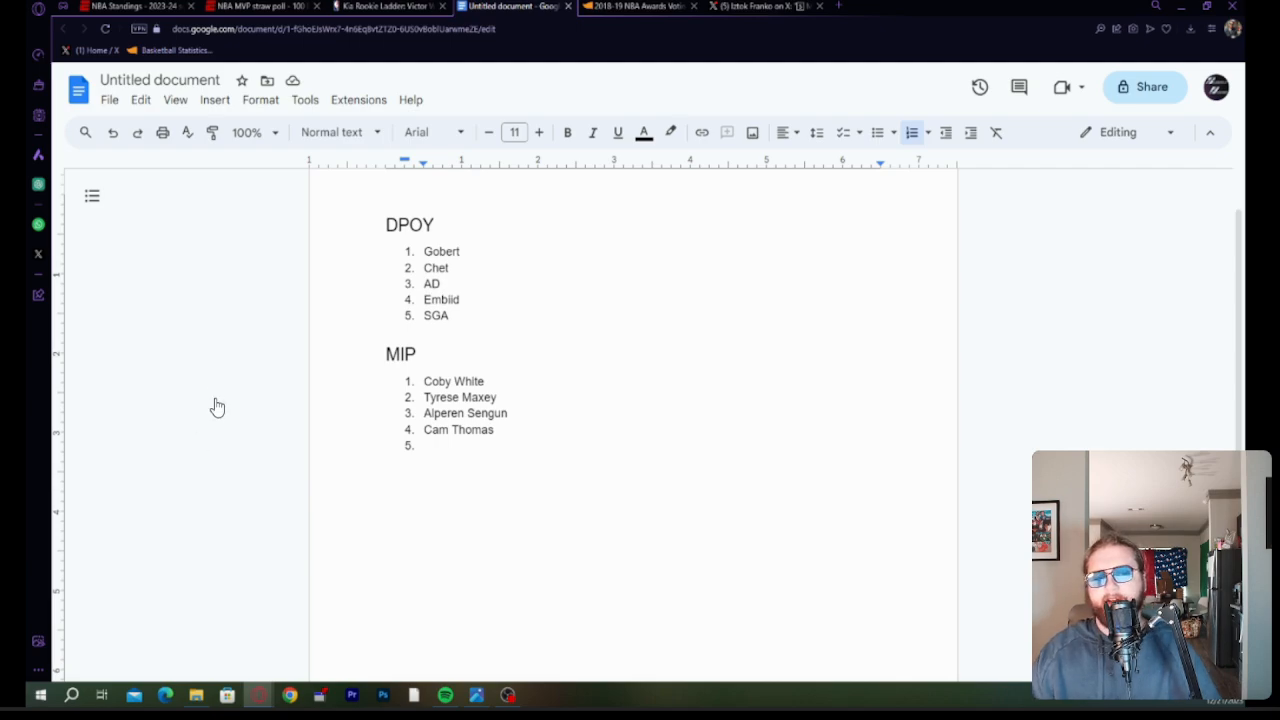
{"action": "mouse_move", "coordinate": [385, 451]}
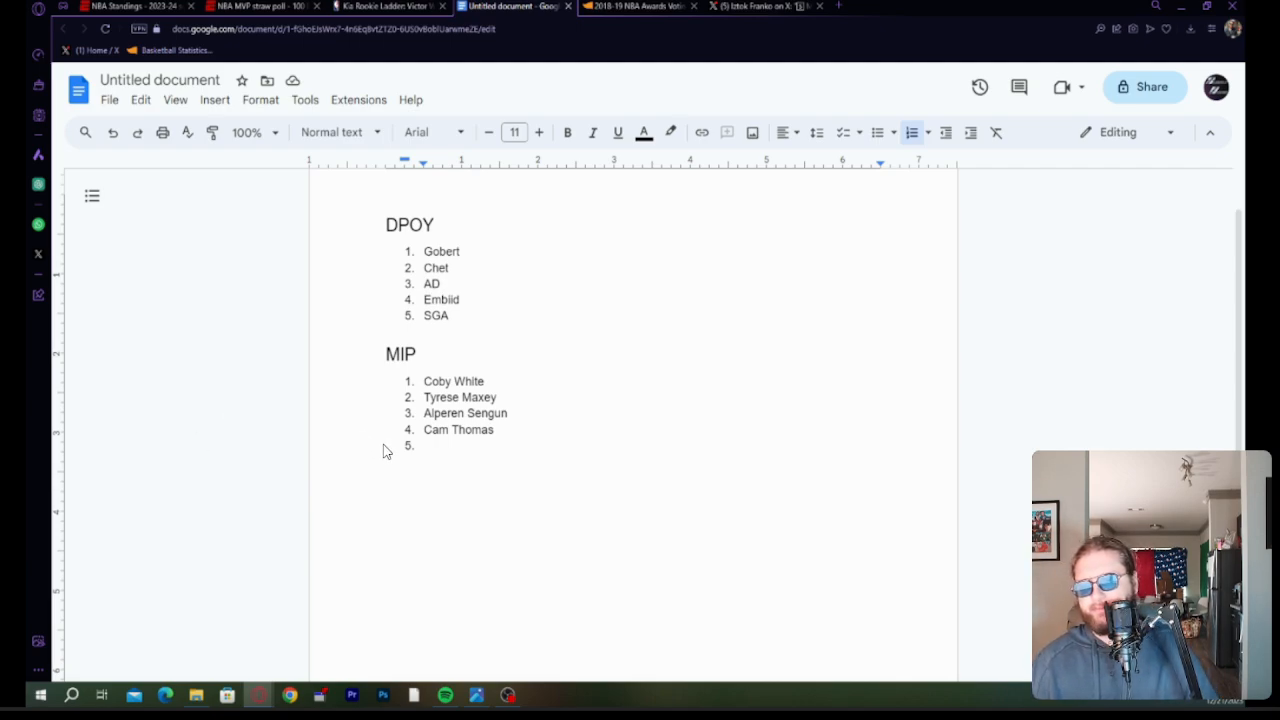
{"action": "mouse_move", "coordinate": [688, 294]}
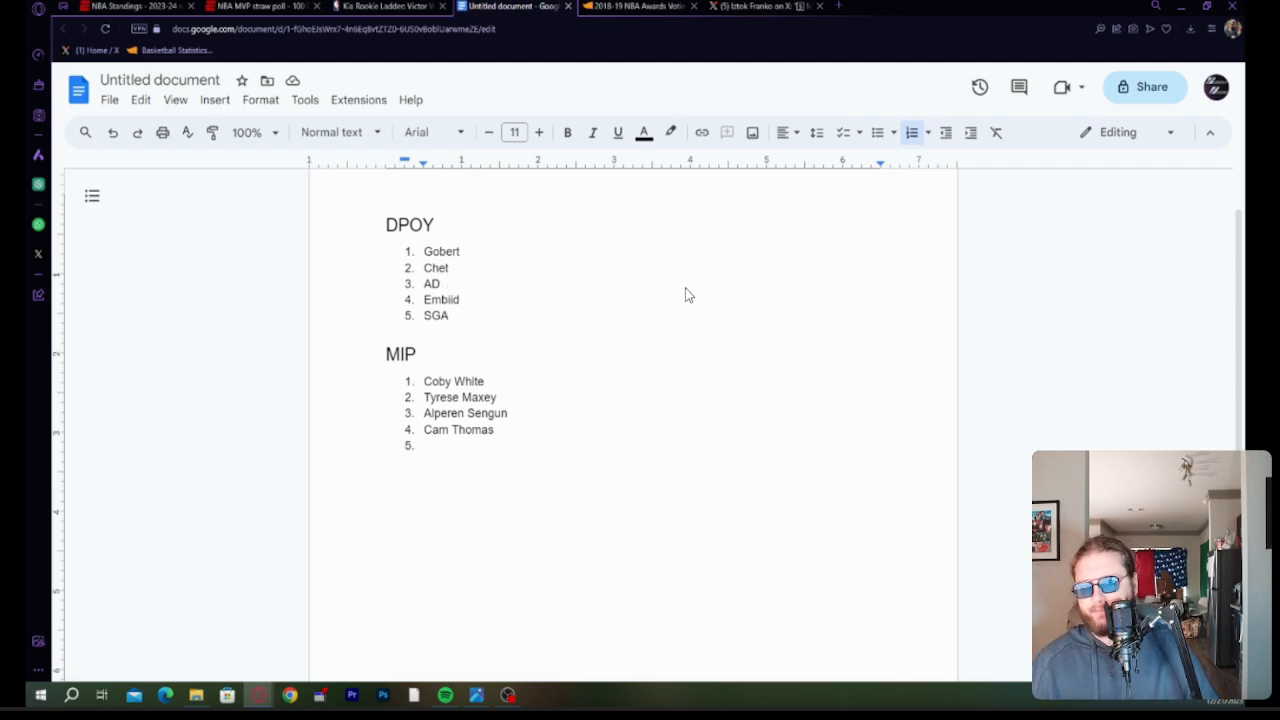
{"action": "mouse_move", "coordinate": [560, 353]}
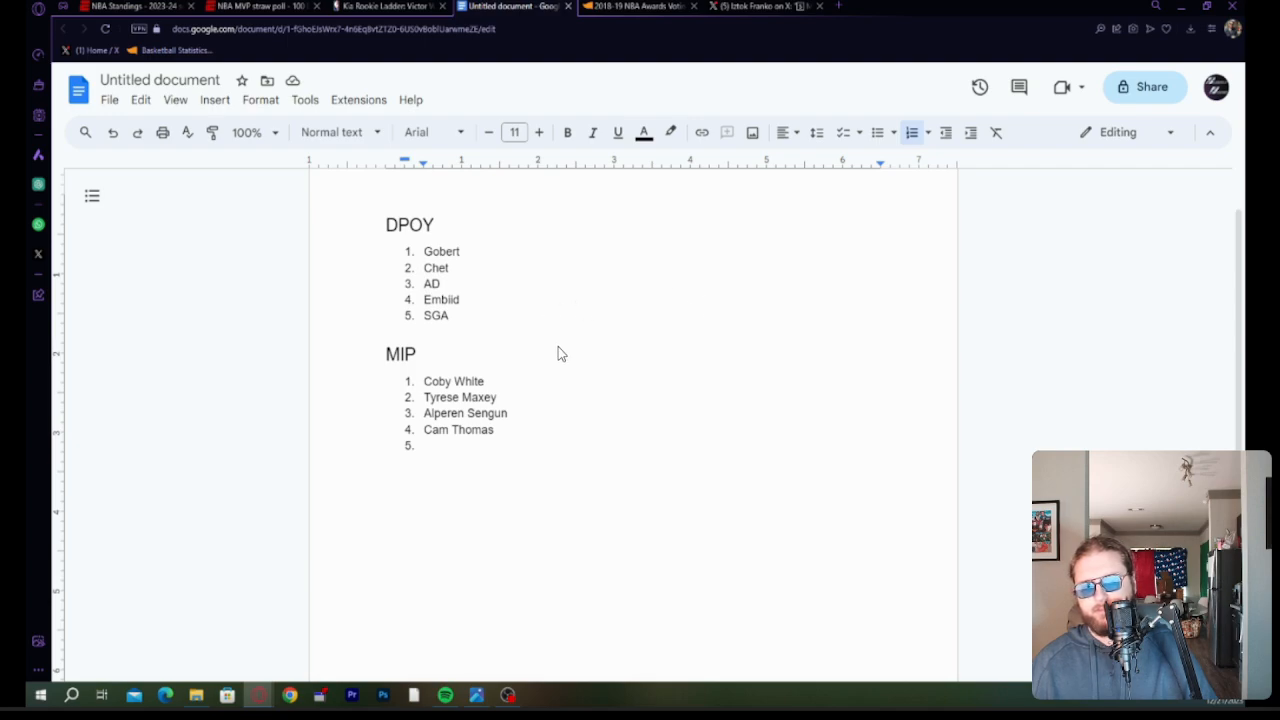
{"action": "mouse_move", "coordinate": [445, 368]}
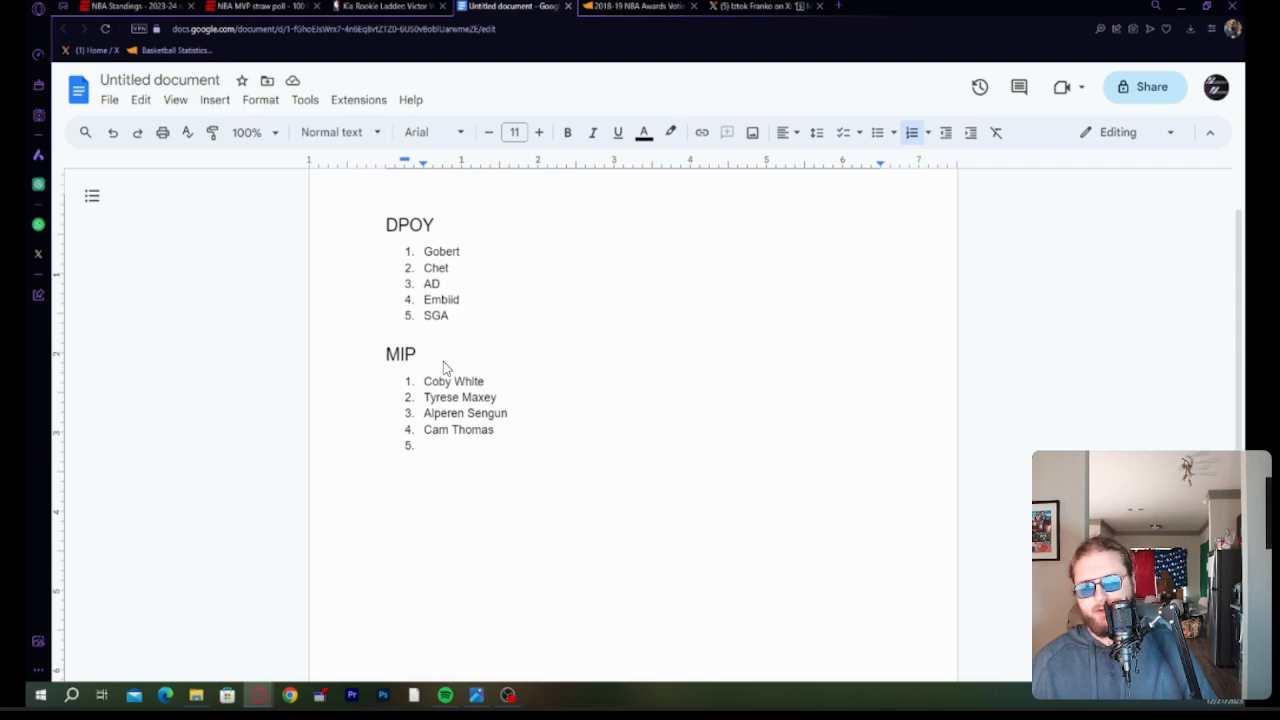
{"action": "mouse_move", "coordinate": [500, 298]}
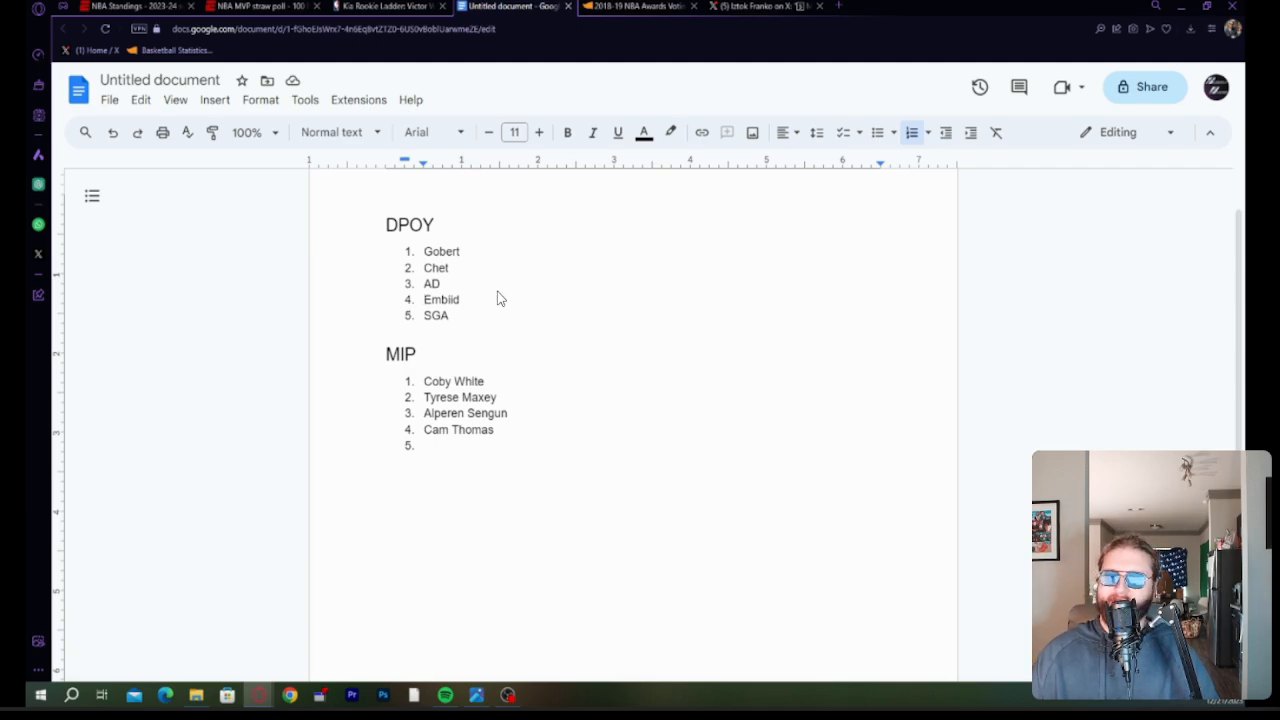
{"action": "mouse_move", "coordinate": [665, 302]}
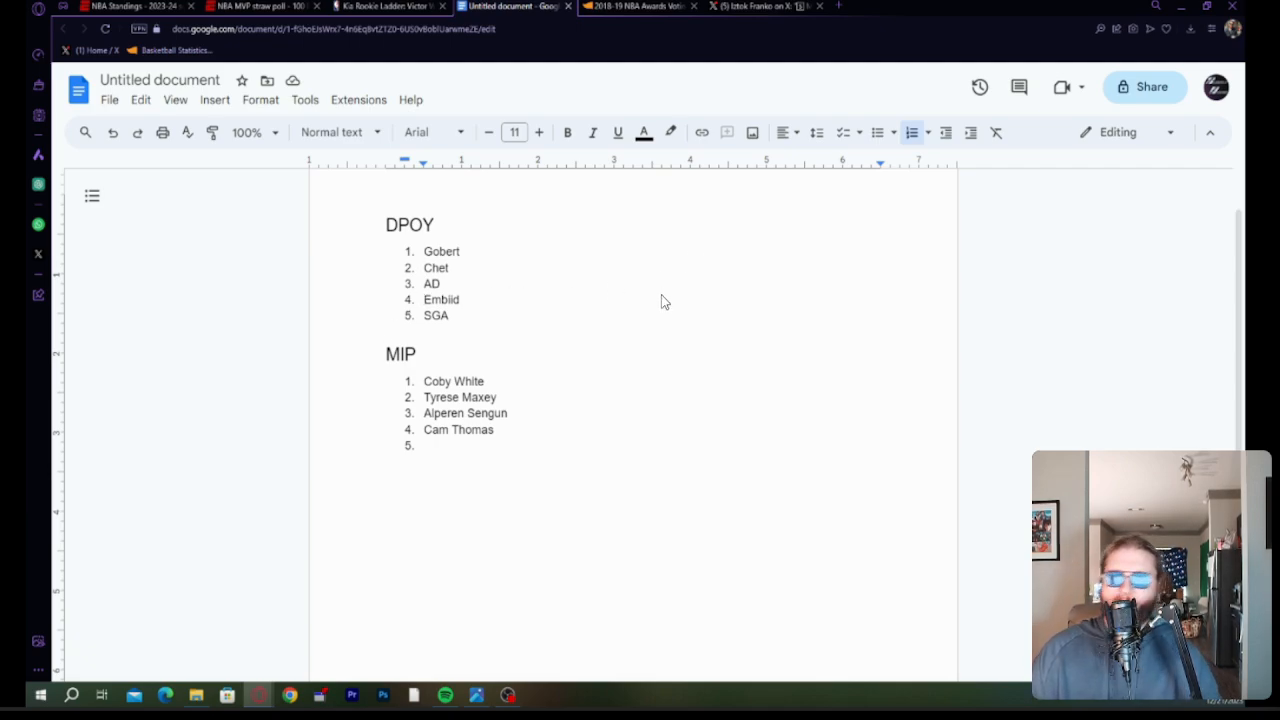
{"action": "mouse_move", "coordinate": [435, 285]}
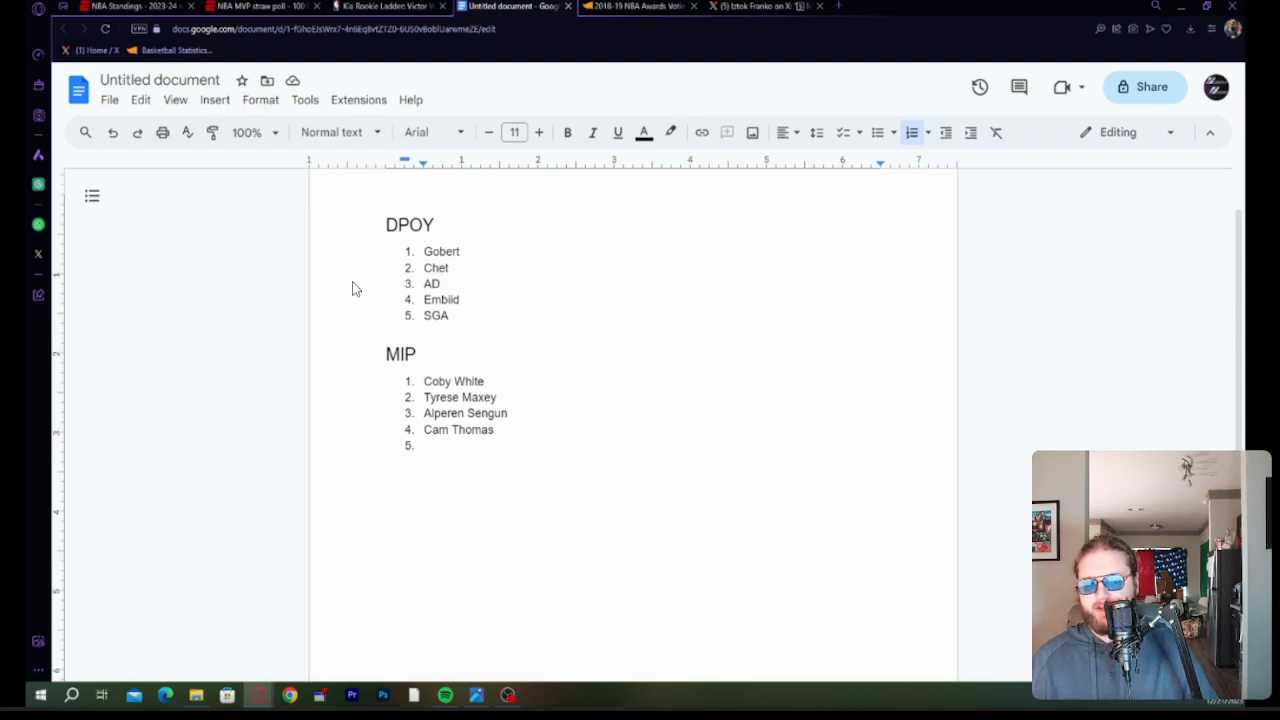
{"action": "mouse_move", "coordinate": [341, 365]}
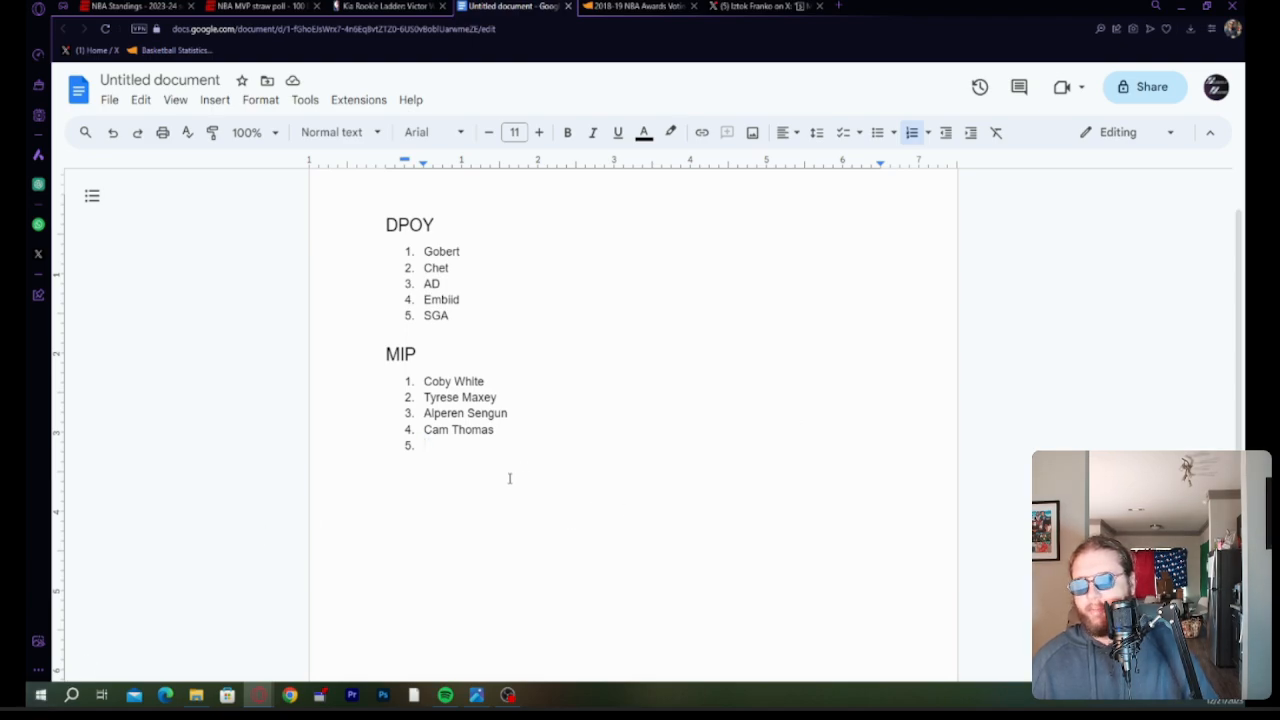
{"action": "type", "text": "Jalen S"}
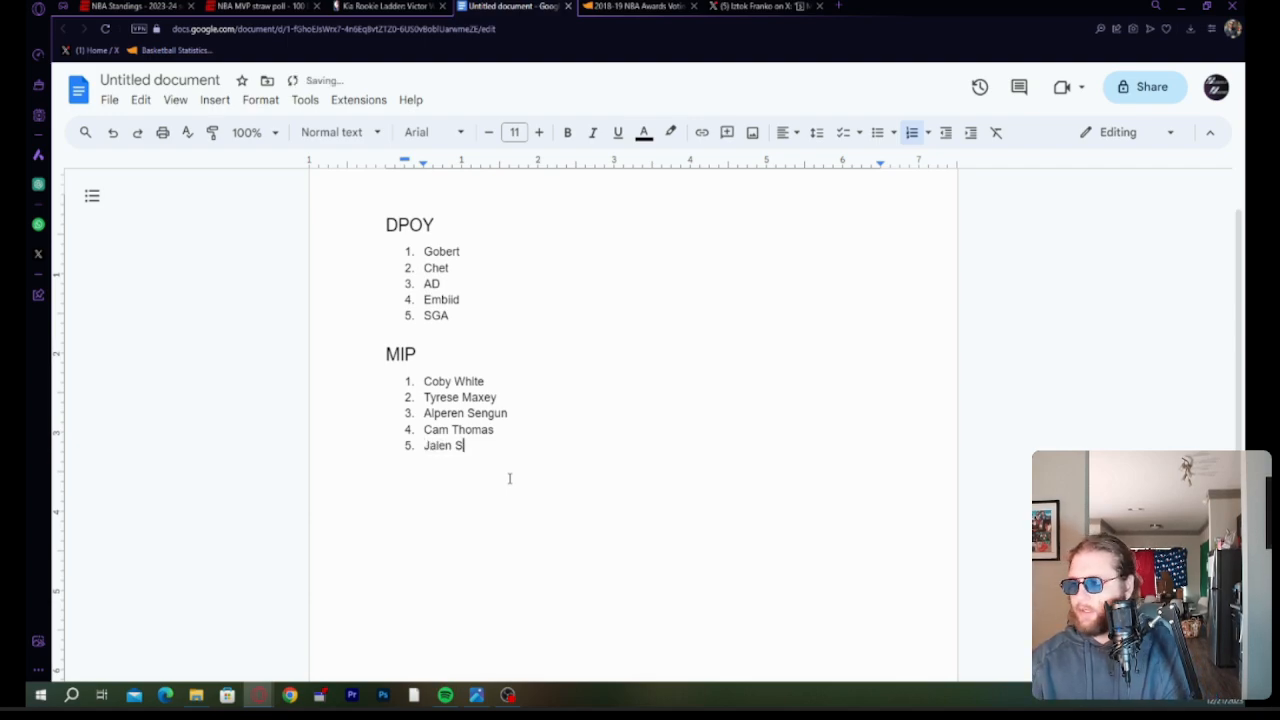
{"action": "type", "text": "uggs"}
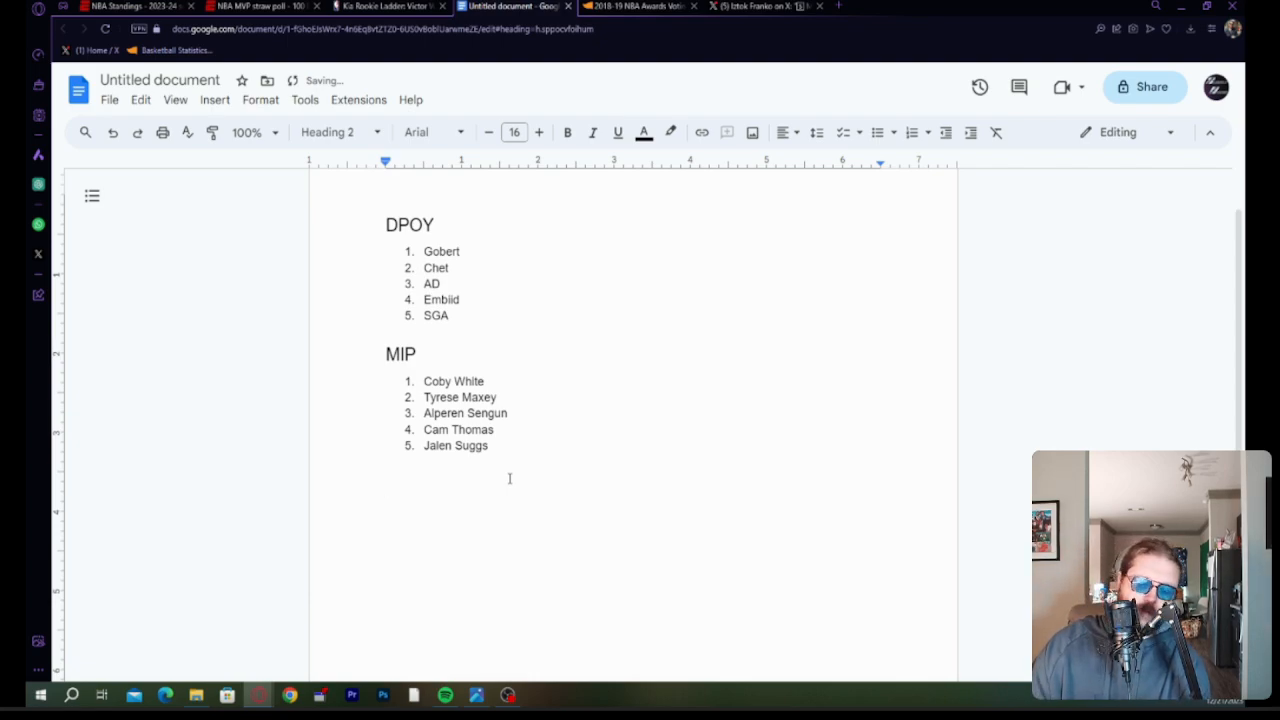
Add a ROTY heading and list Chet, Wemby and Lively as the first three picks.
{"action": "type", "text": "ROTY"}
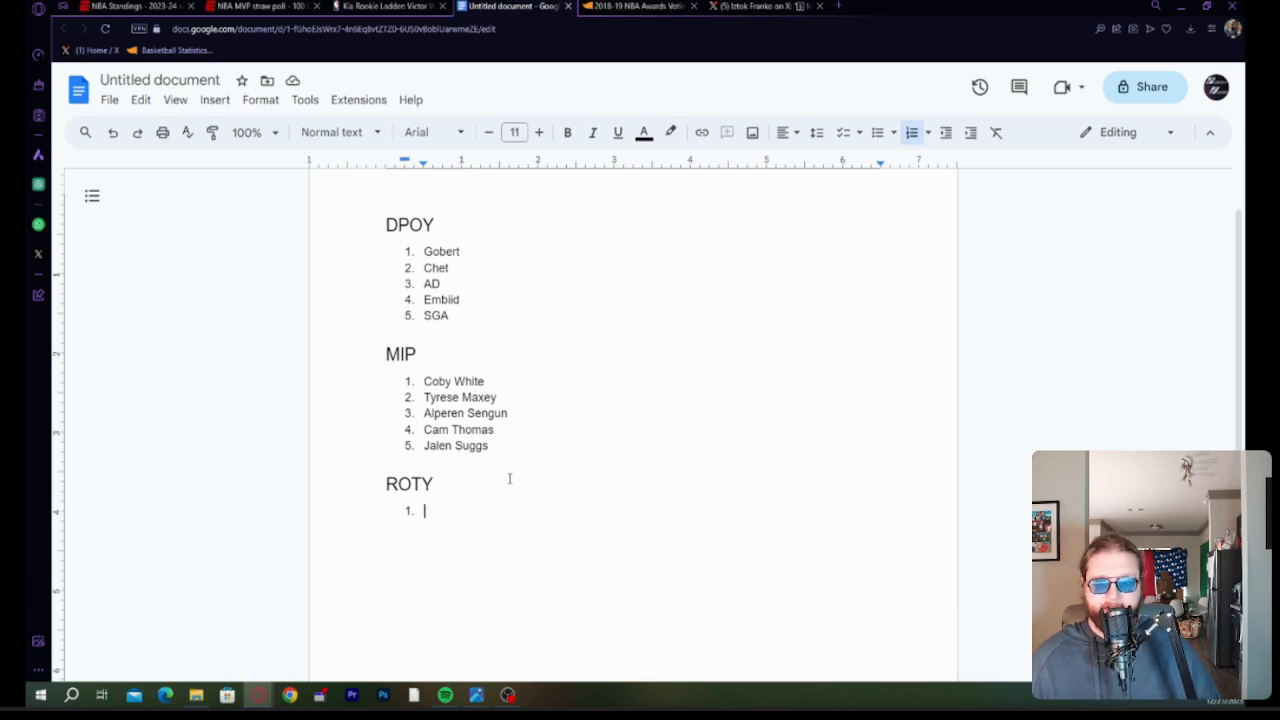
{"action": "mouse_move", "coordinate": [28, 552]}
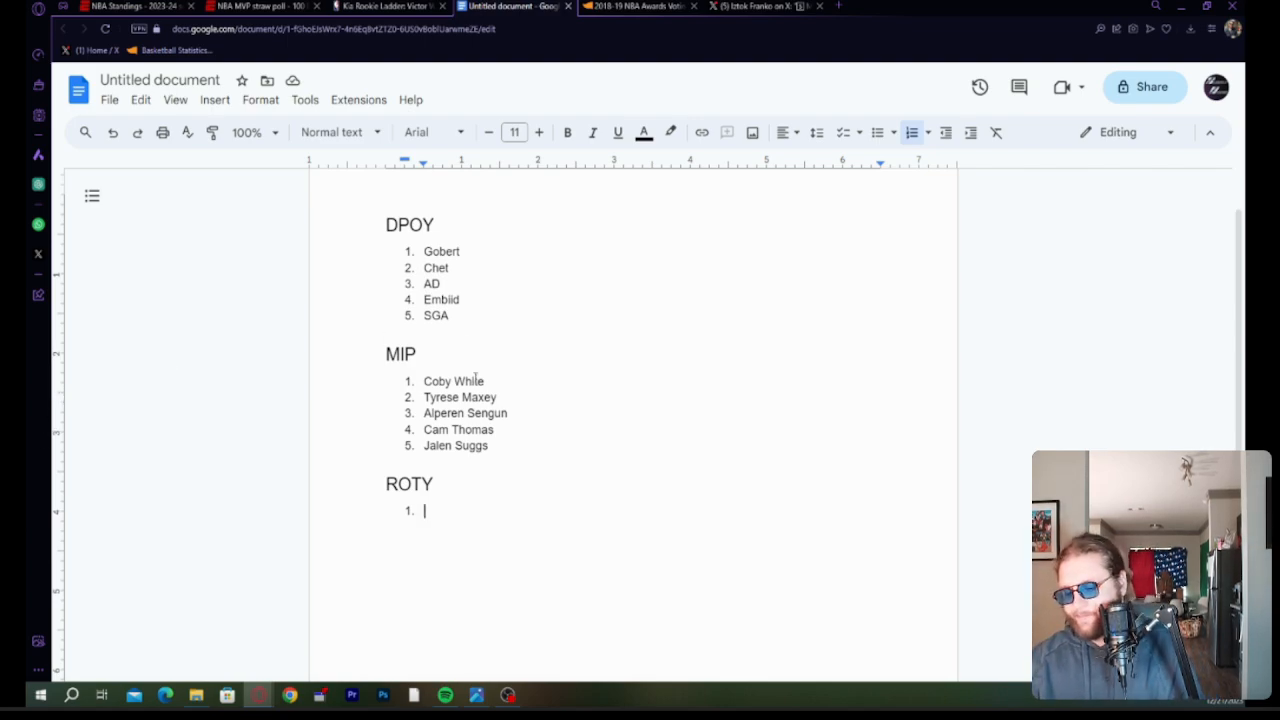
{"action": "type", "text": "Chet"}
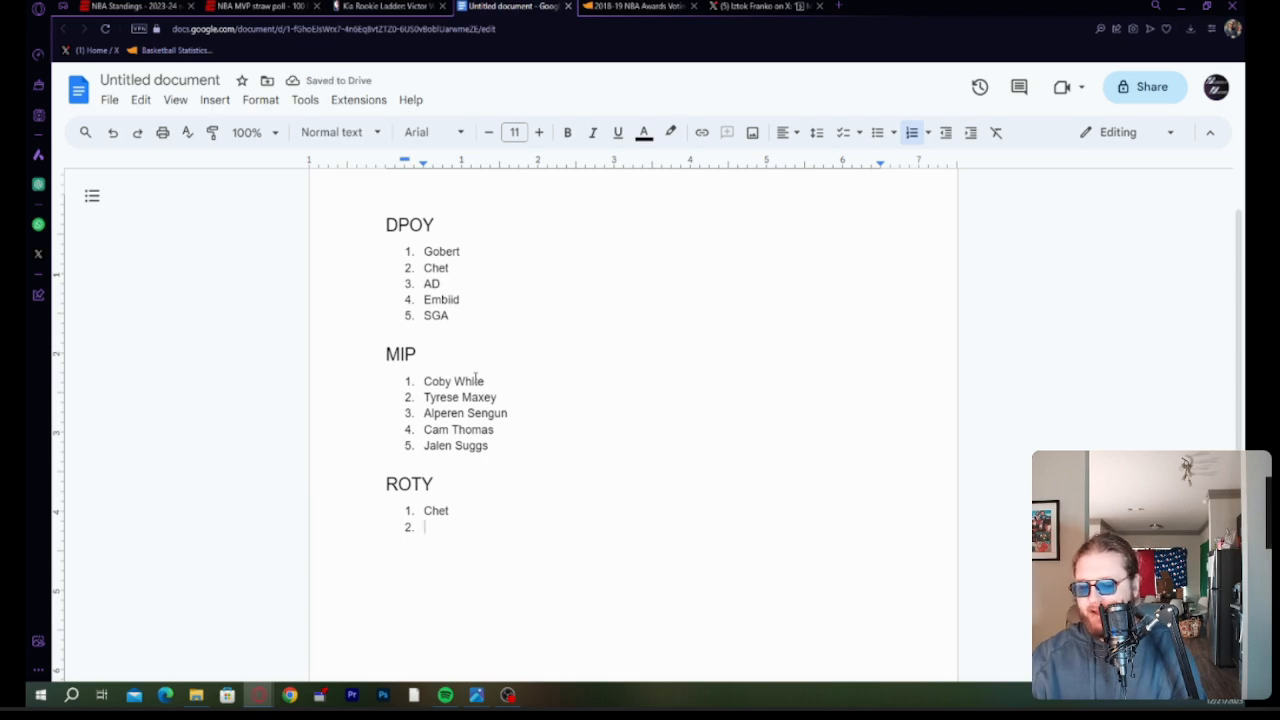
{"action": "type", "text": "Wemby"}
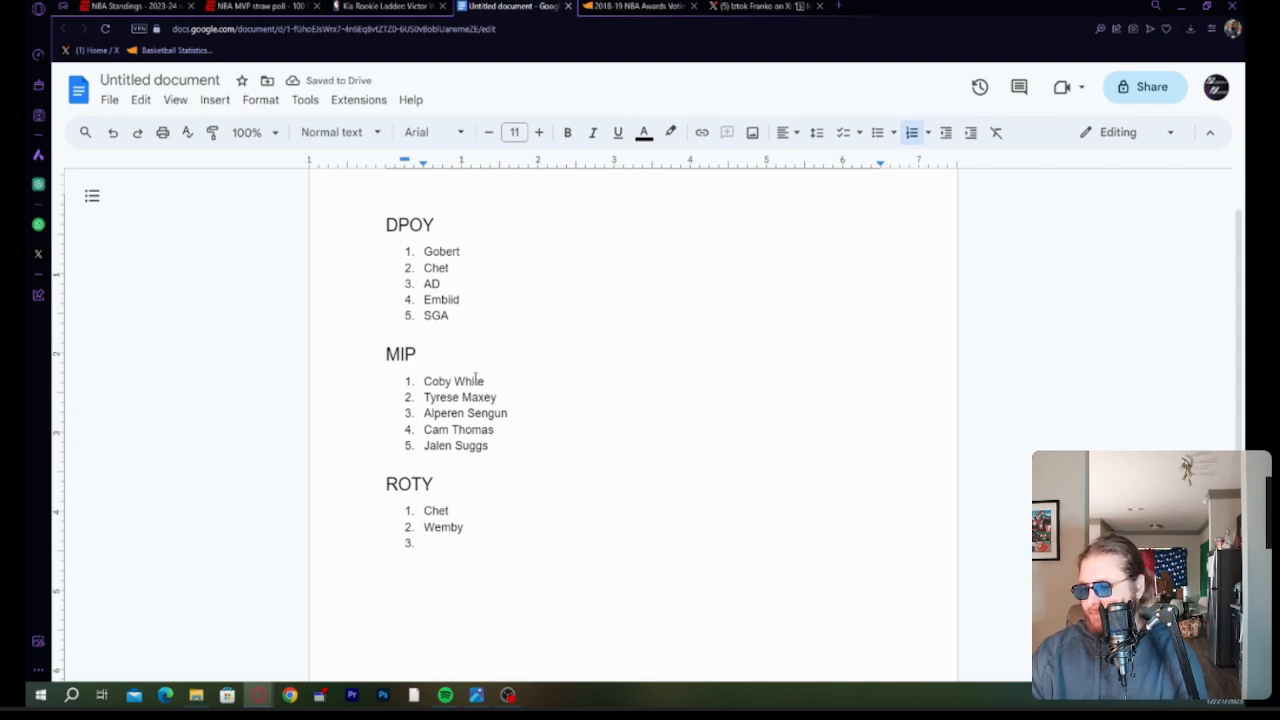
{"action": "type", "text": "Lively"}
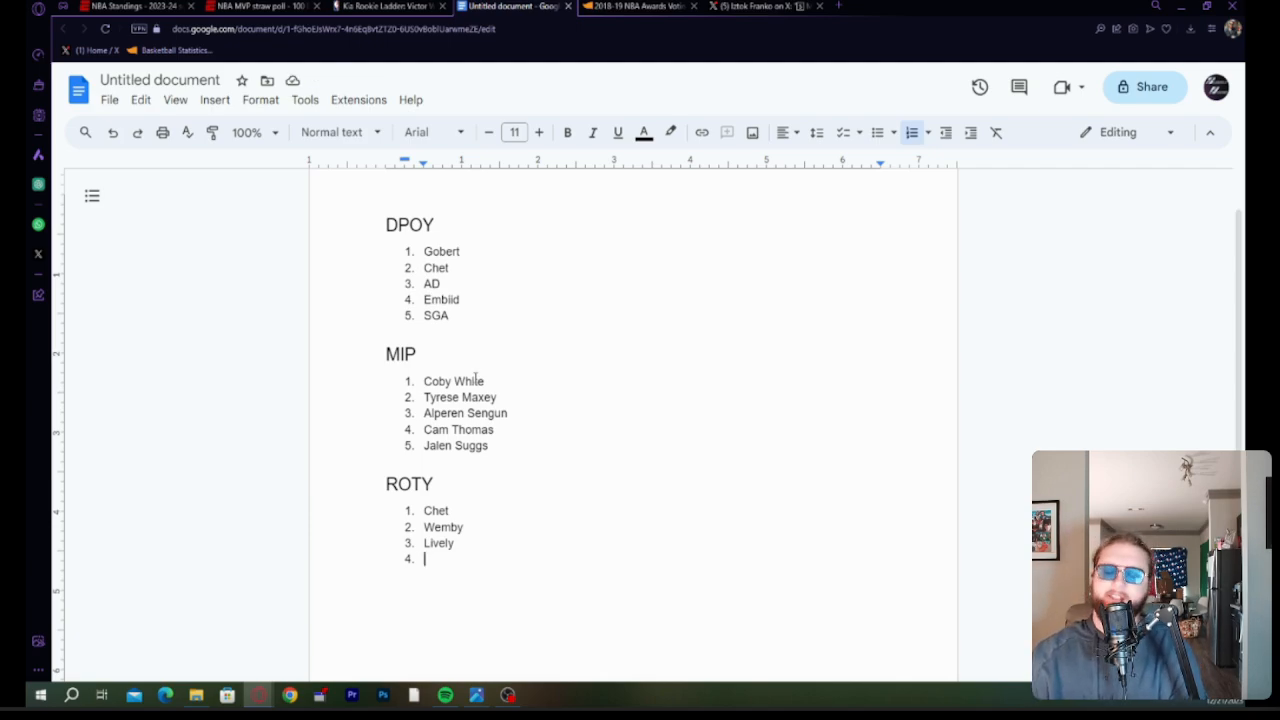
Add JJJ and Brandon Miller as ROTY picks four and five.
{"action": "type", "text": "J"}
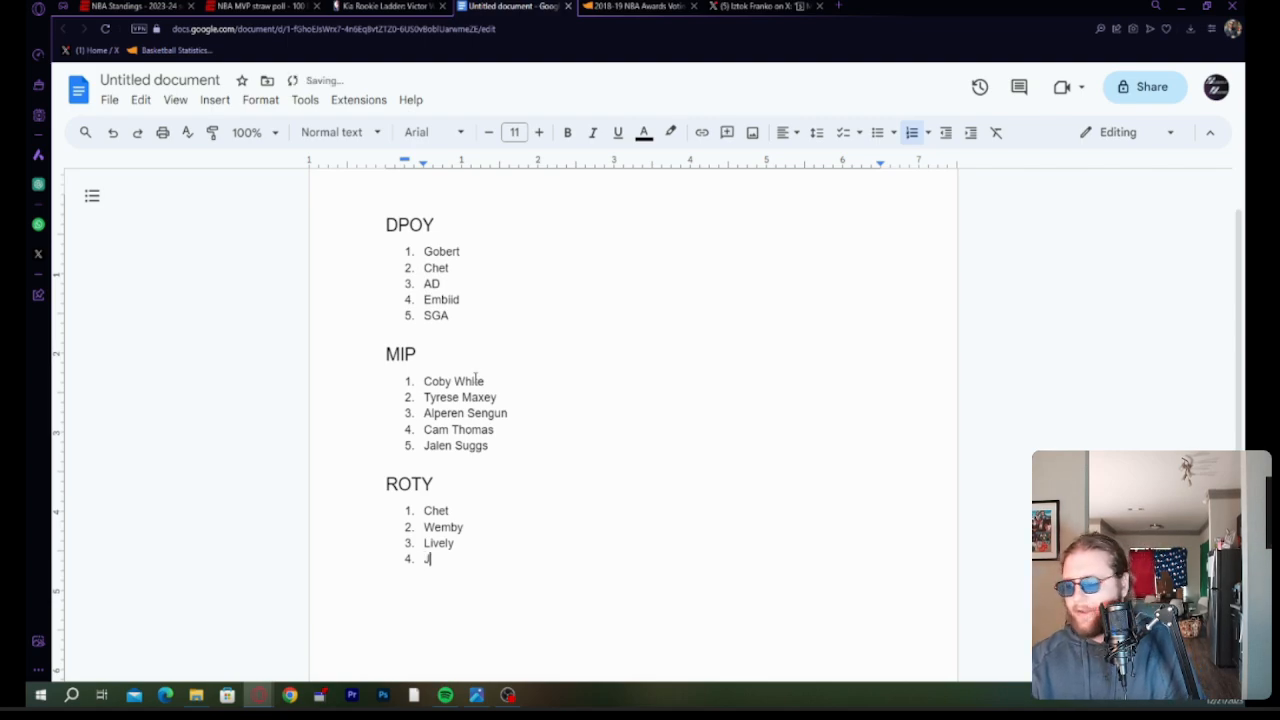
{"action": "type", "text": "JJ"}
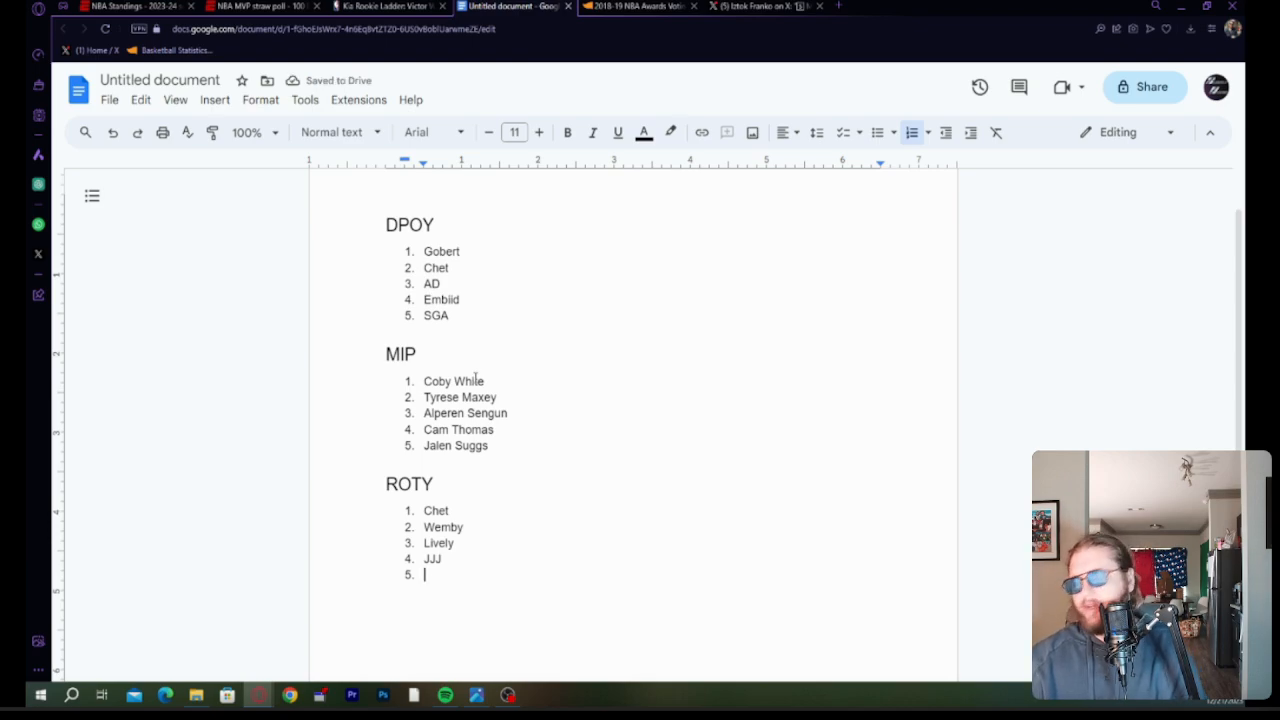
{"action": "mouse_move", "coordinate": [1147, 193]}
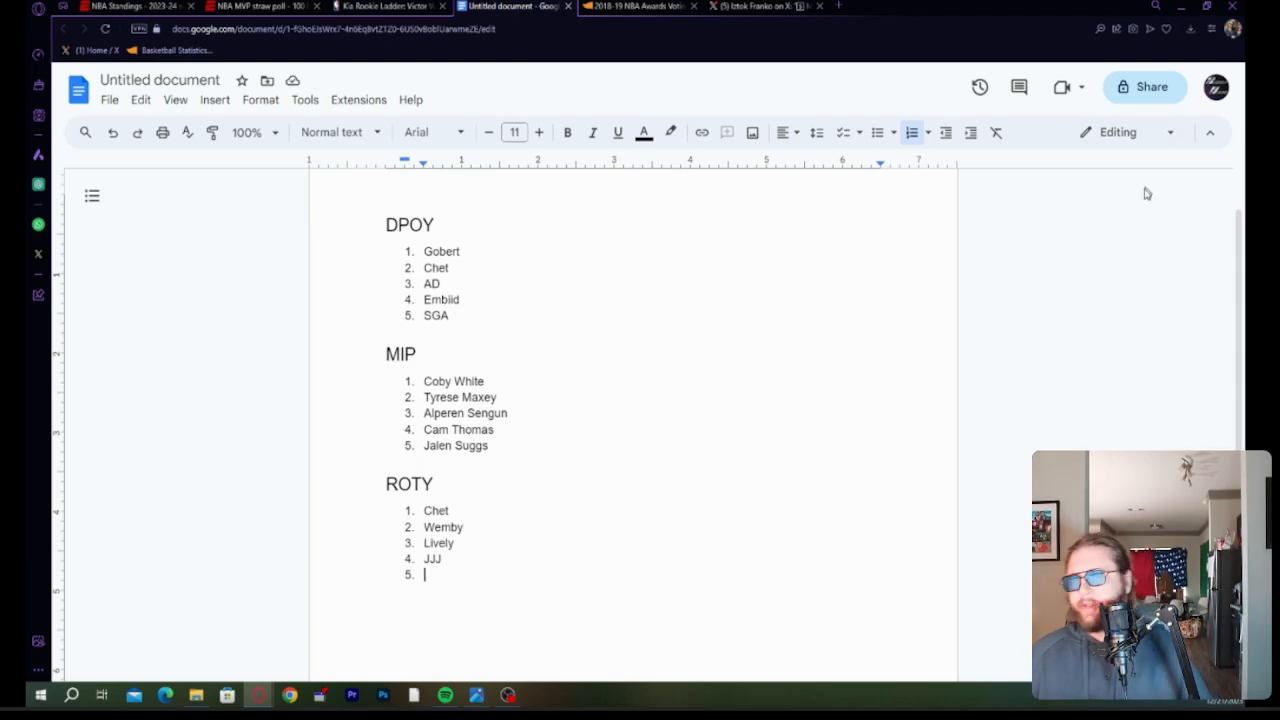
{"action": "mouse_move", "coordinate": [238, 395]}
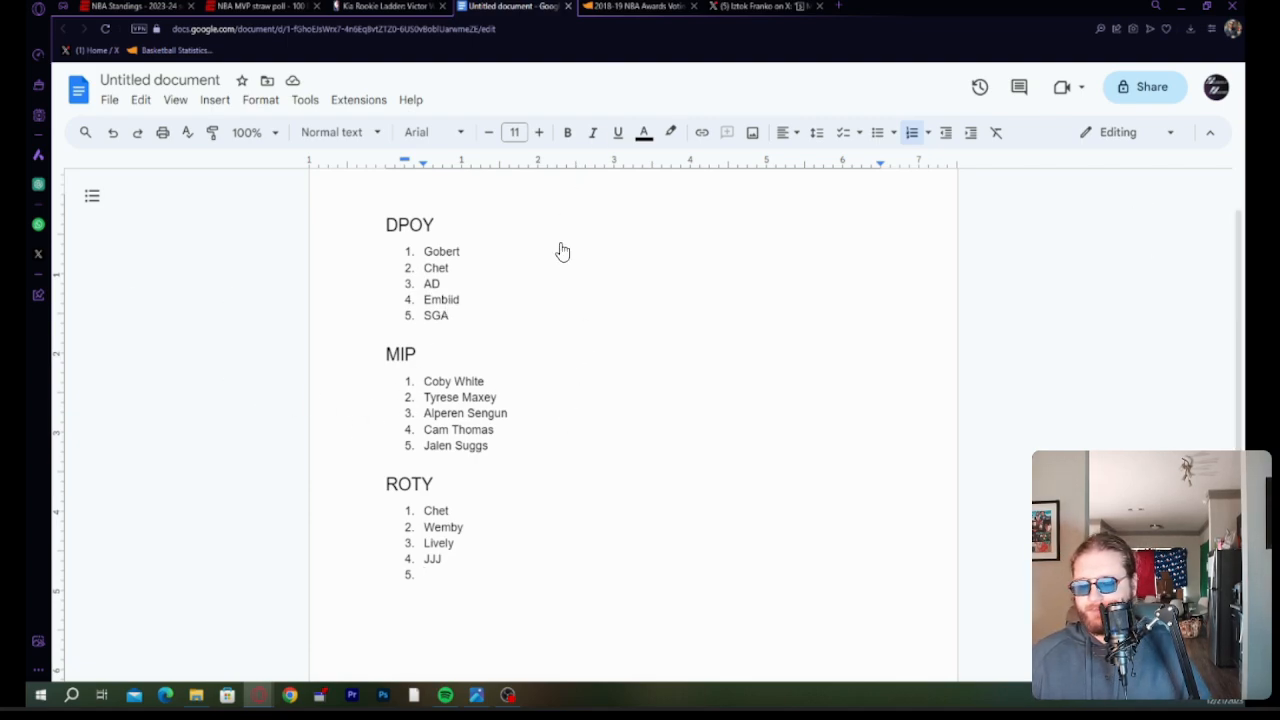
{"action": "mouse_move", "coordinate": [490, 333]}
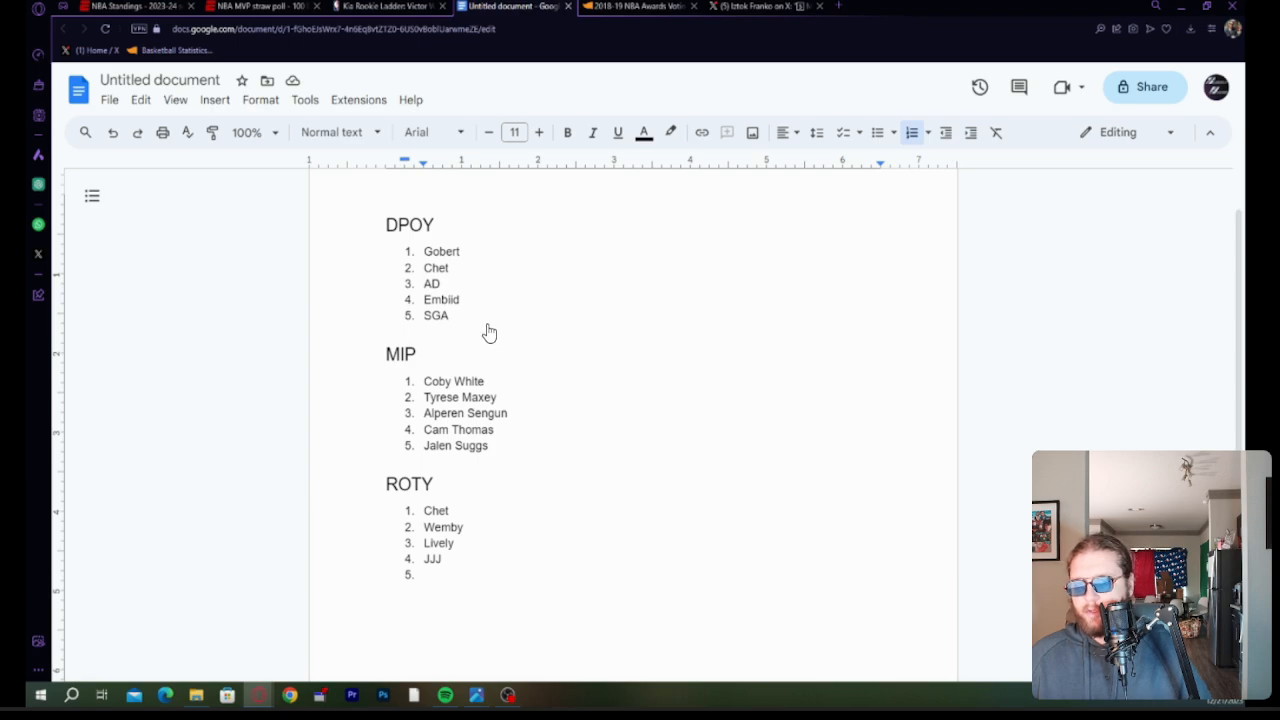
{"action": "mouse_move", "coordinate": [475, 390]}
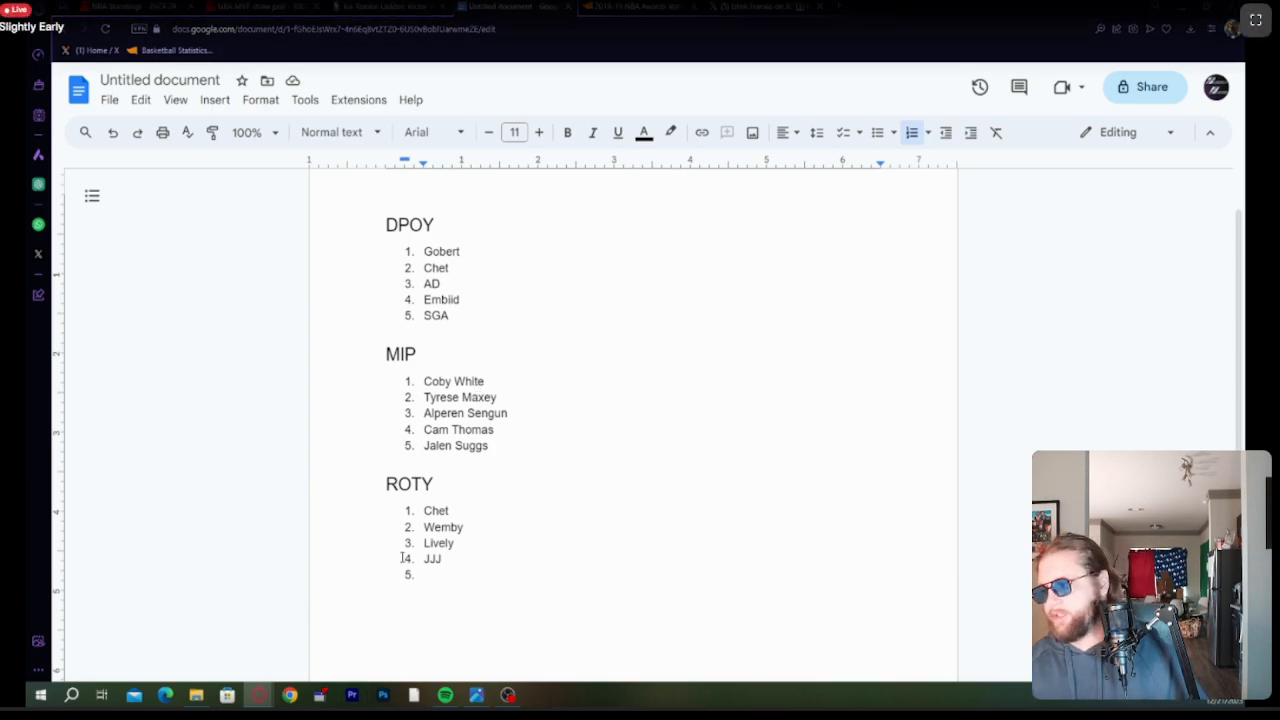
{"action": "type", "text": "Bl"}
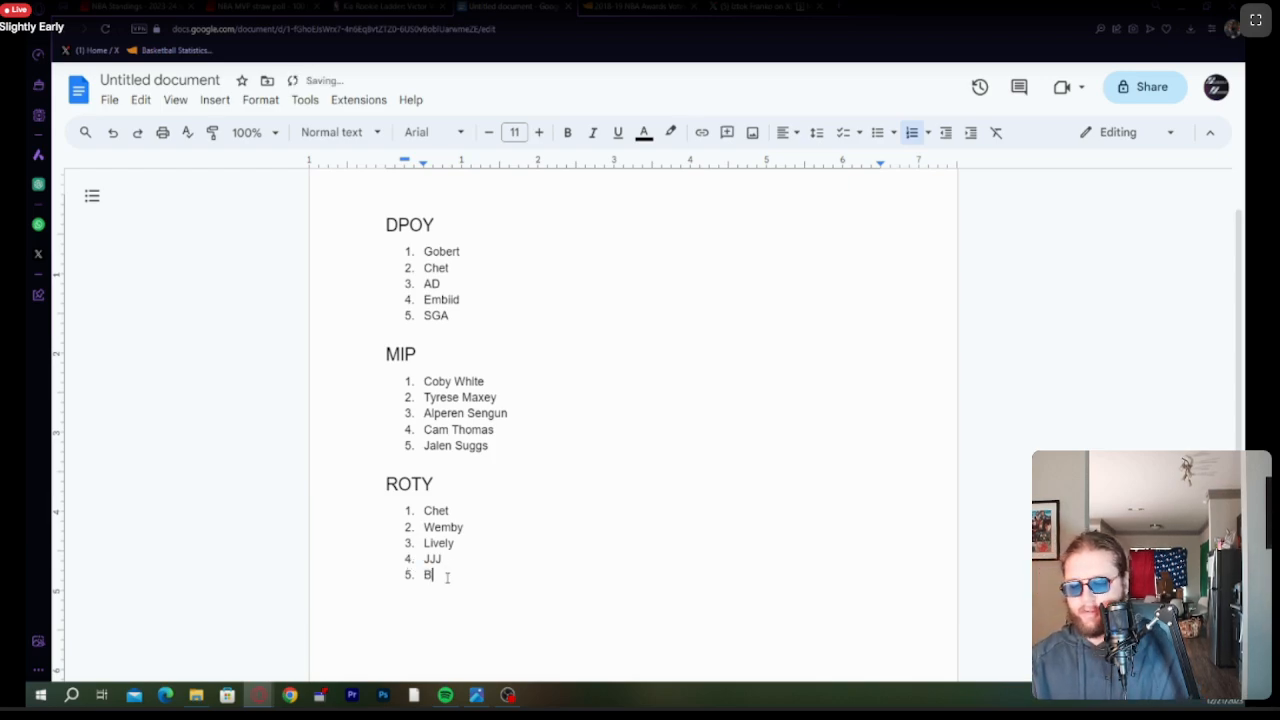
{"action": "type", "text": "randon Miller"}
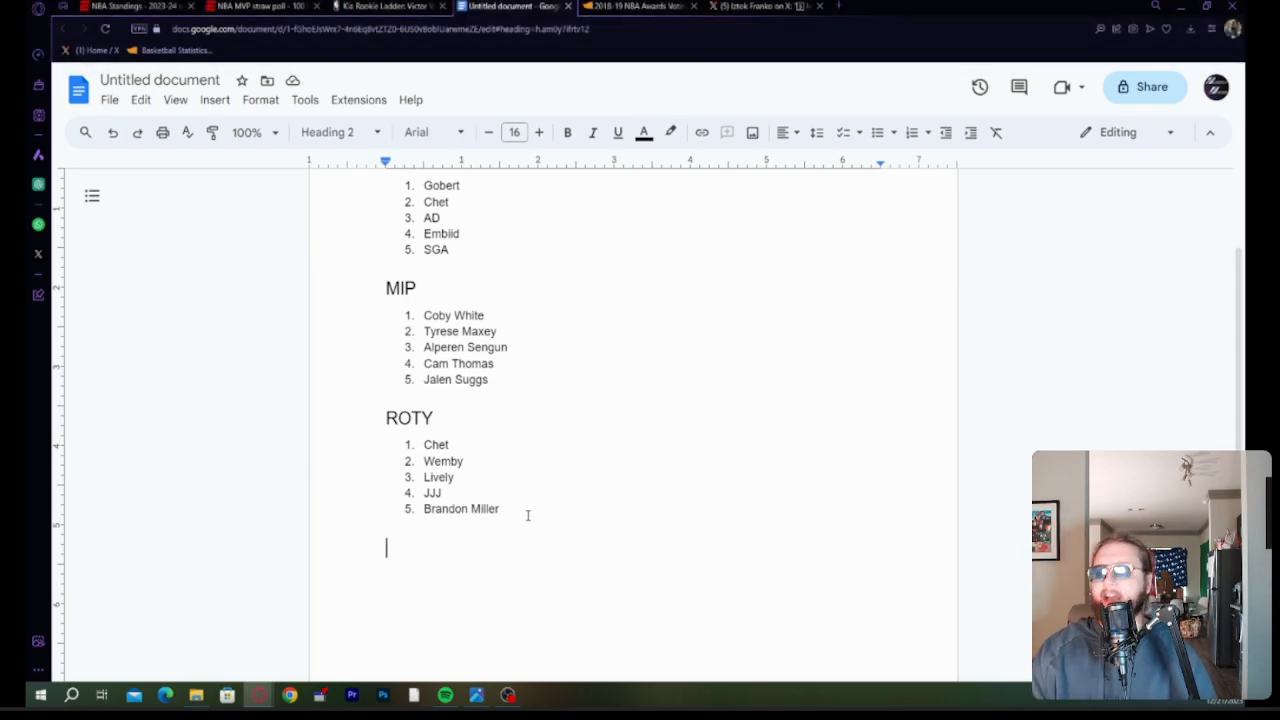
Add an MVP heading below the ROTY picks with a numbered list started.
{"action": "type", "text": "MVP"}
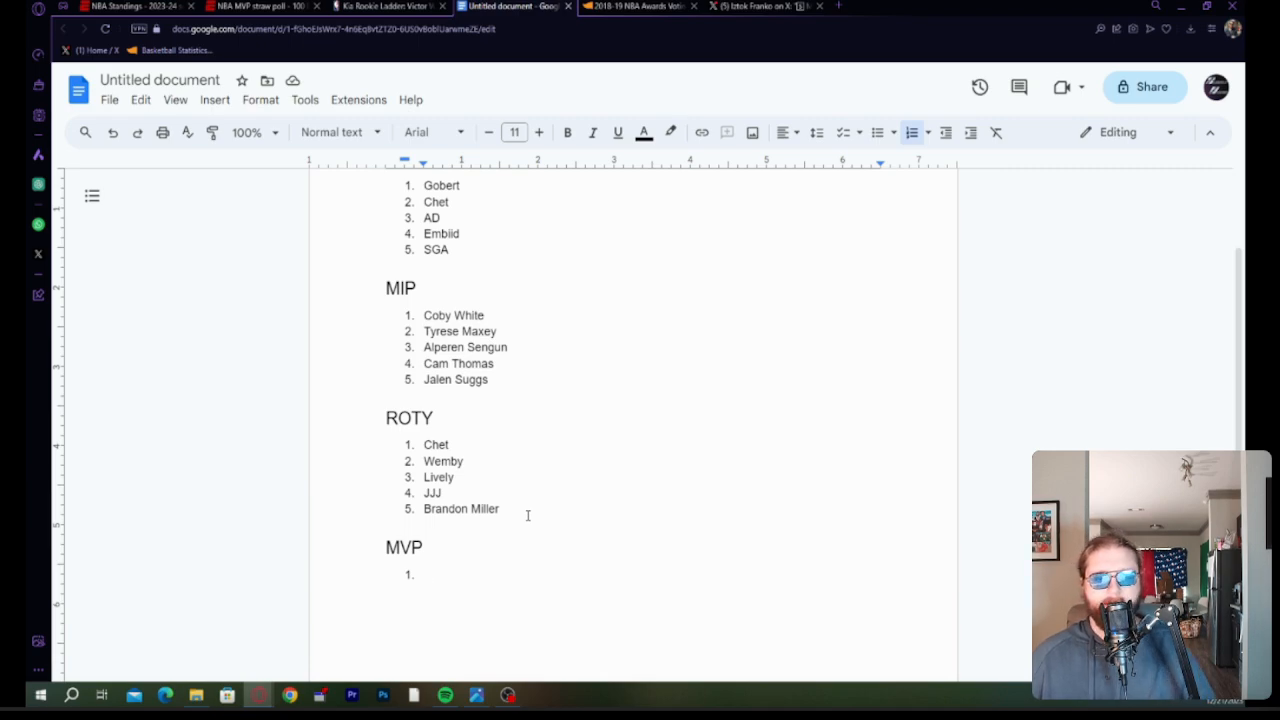
{"action": "mouse_move", "coordinate": [770, 73]}
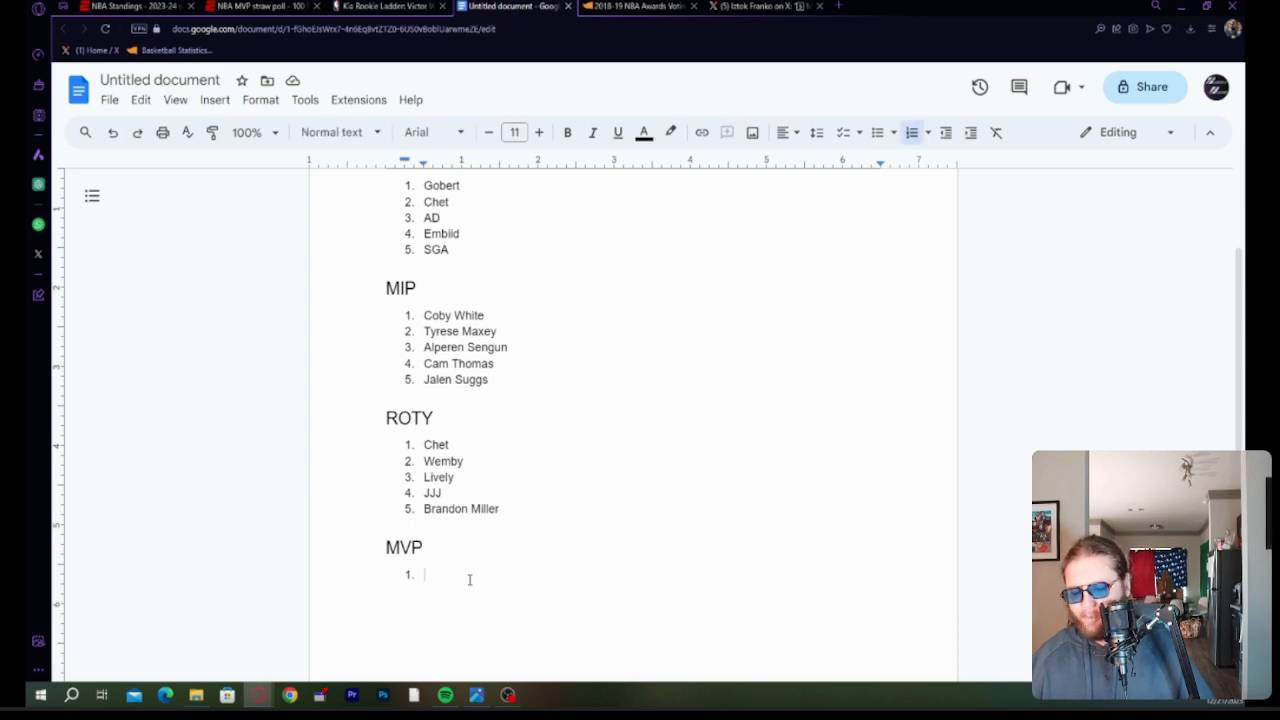
List Luka Doncic, Embiid, SGA, Giannis and Jokic as the five MVP picks.
{"action": "type", "text": "Luka"}
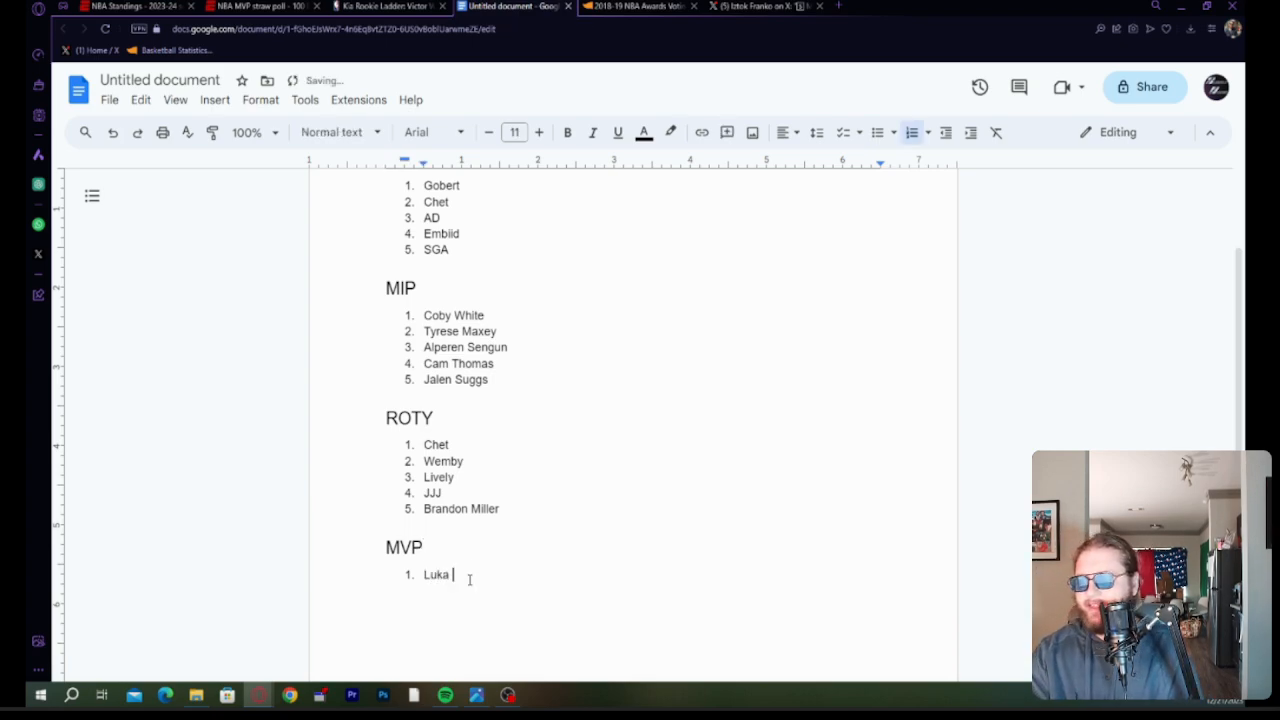
{"action": "type", "text": "Doncic"}
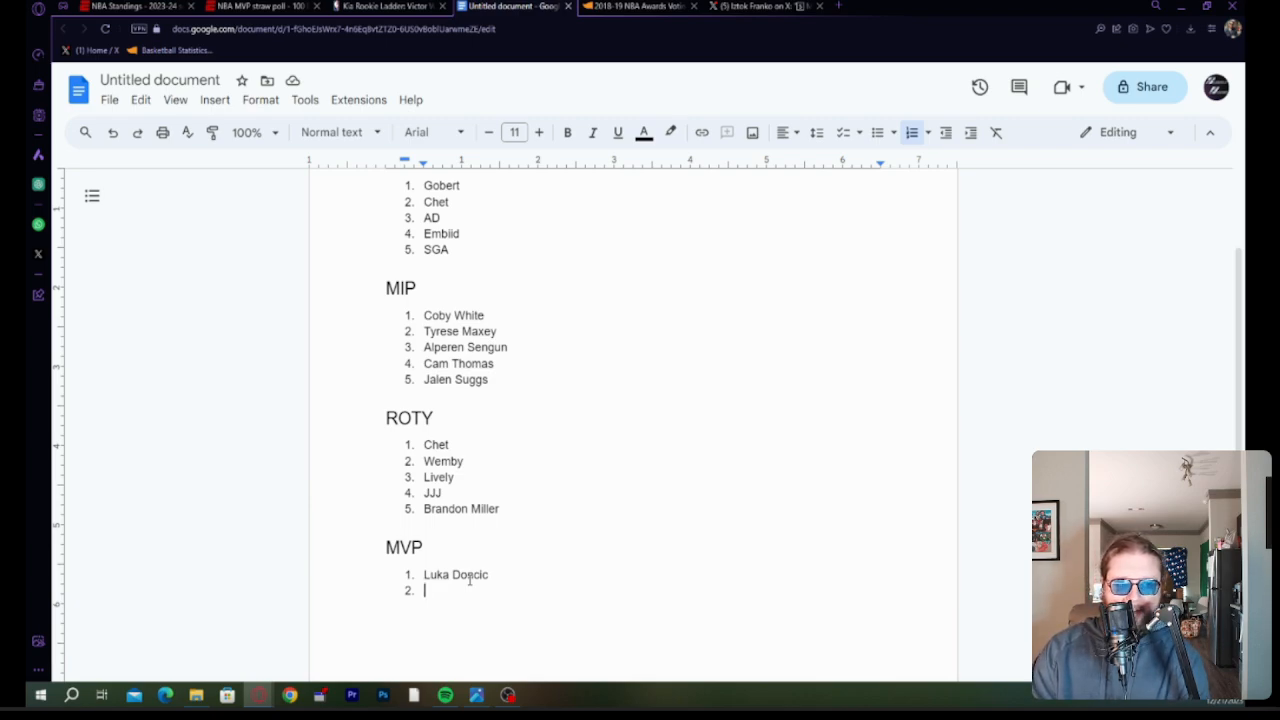
{"action": "type", "text": "Embiid"}
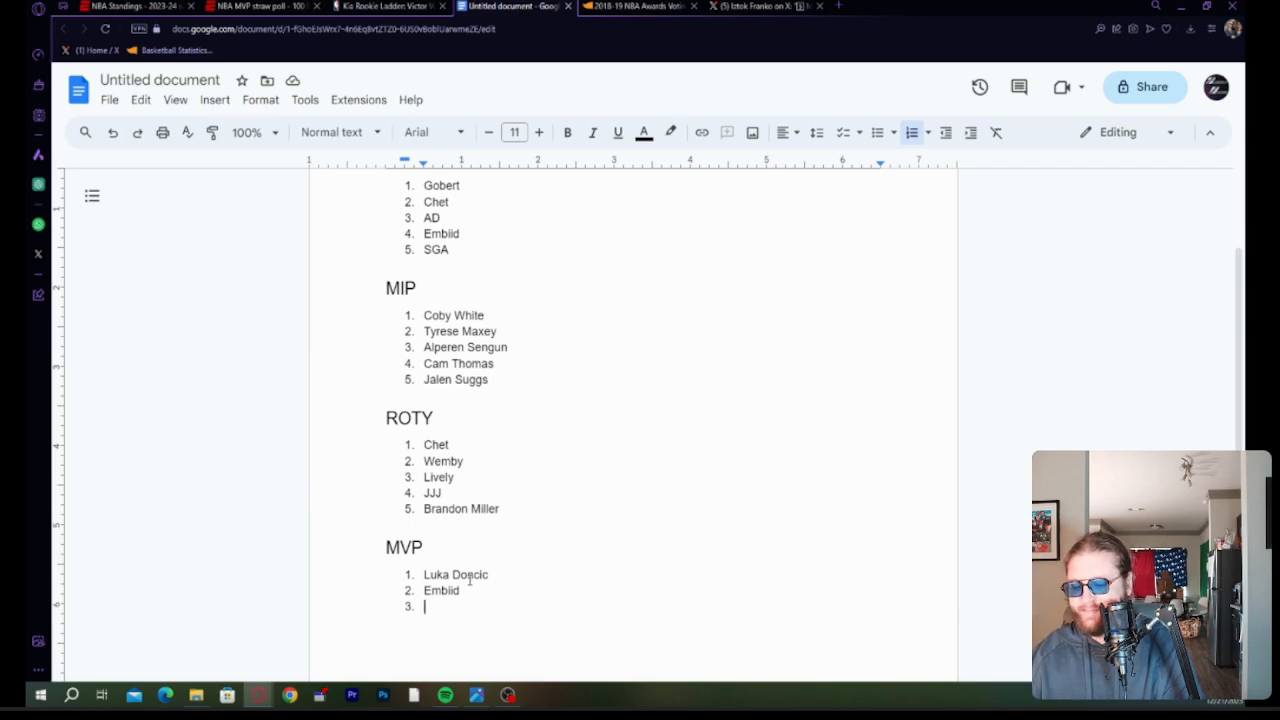
{"action": "type", "text": "SGA"}
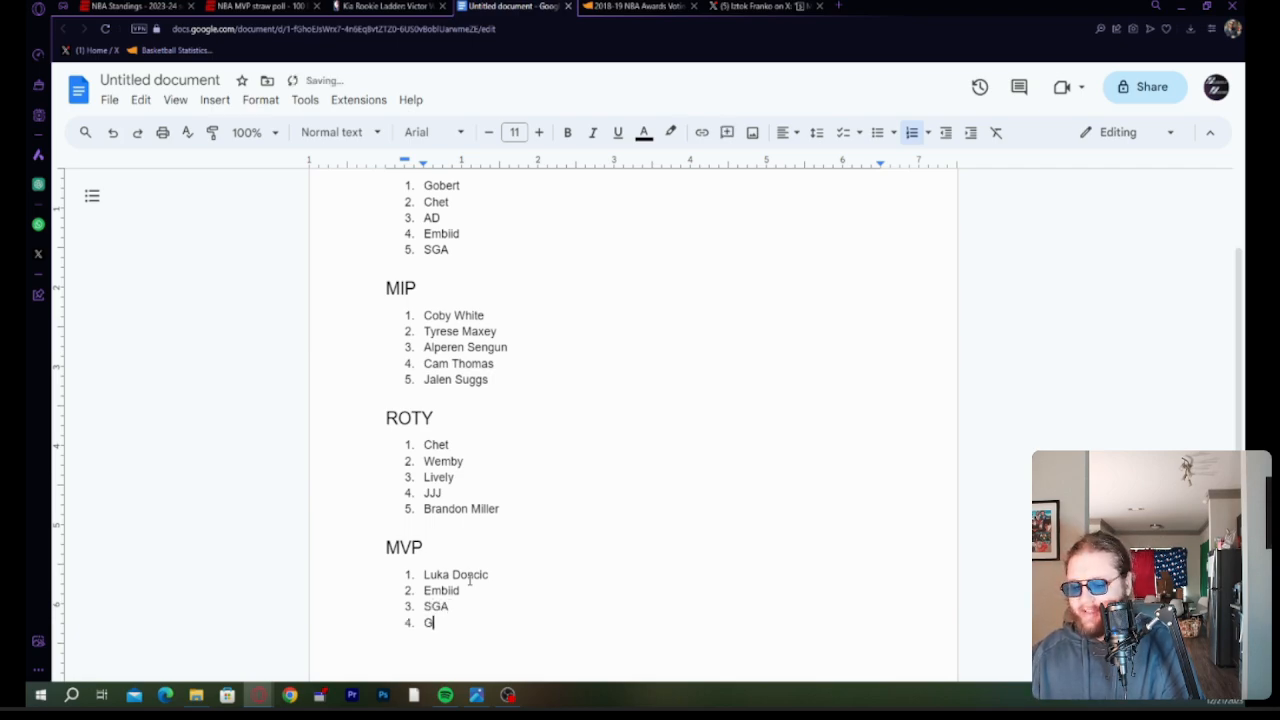
{"action": "type", "text": "iannis"}
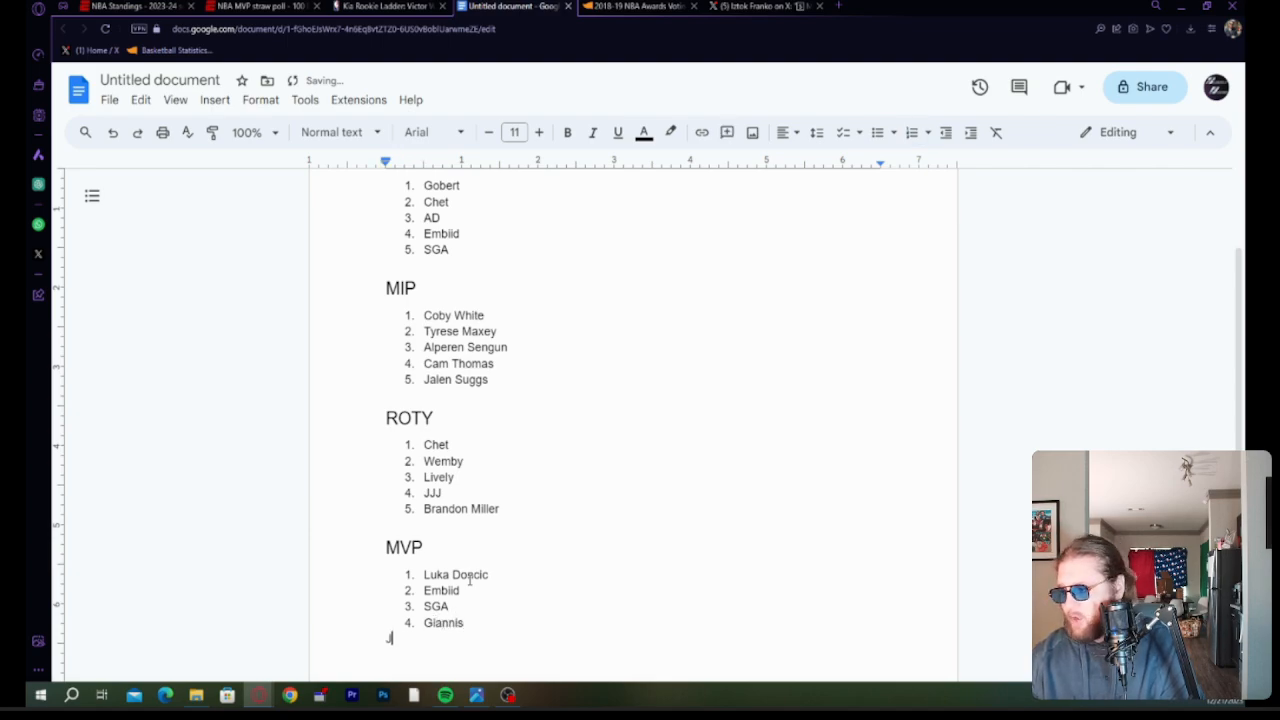
{"action": "key", "text": "enter"}
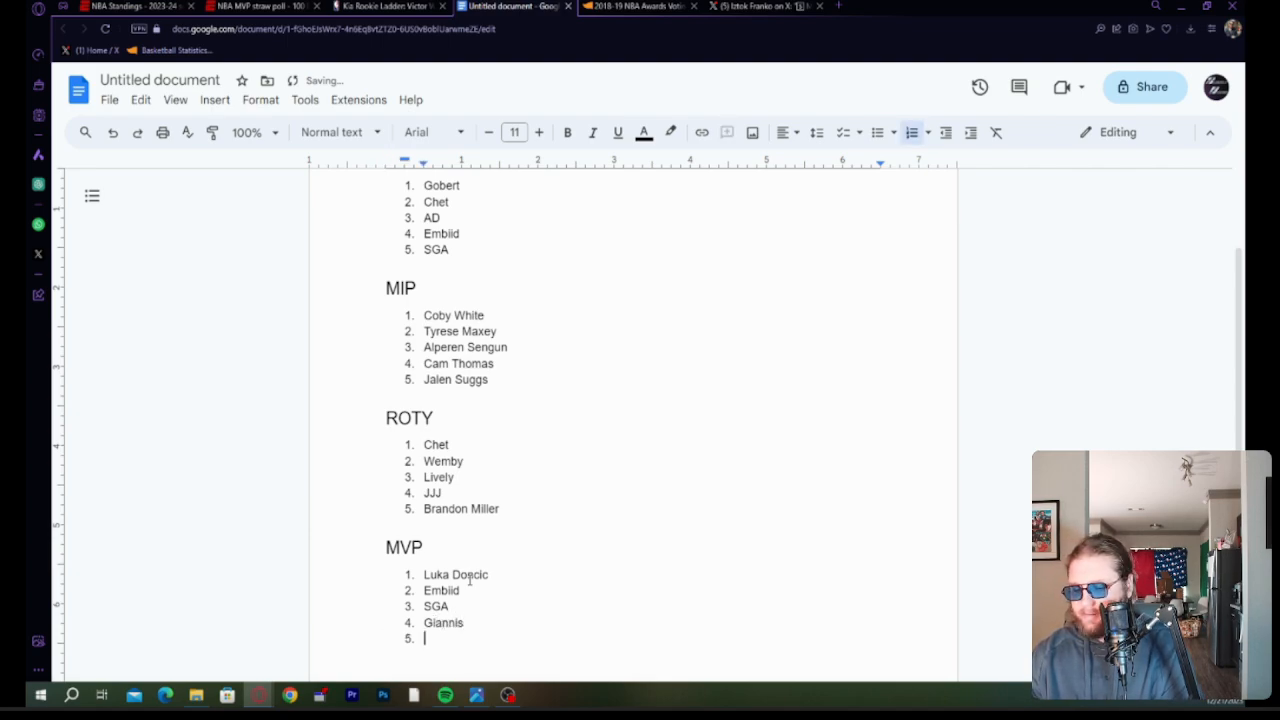
{"action": "type", "text": "Jokic"}
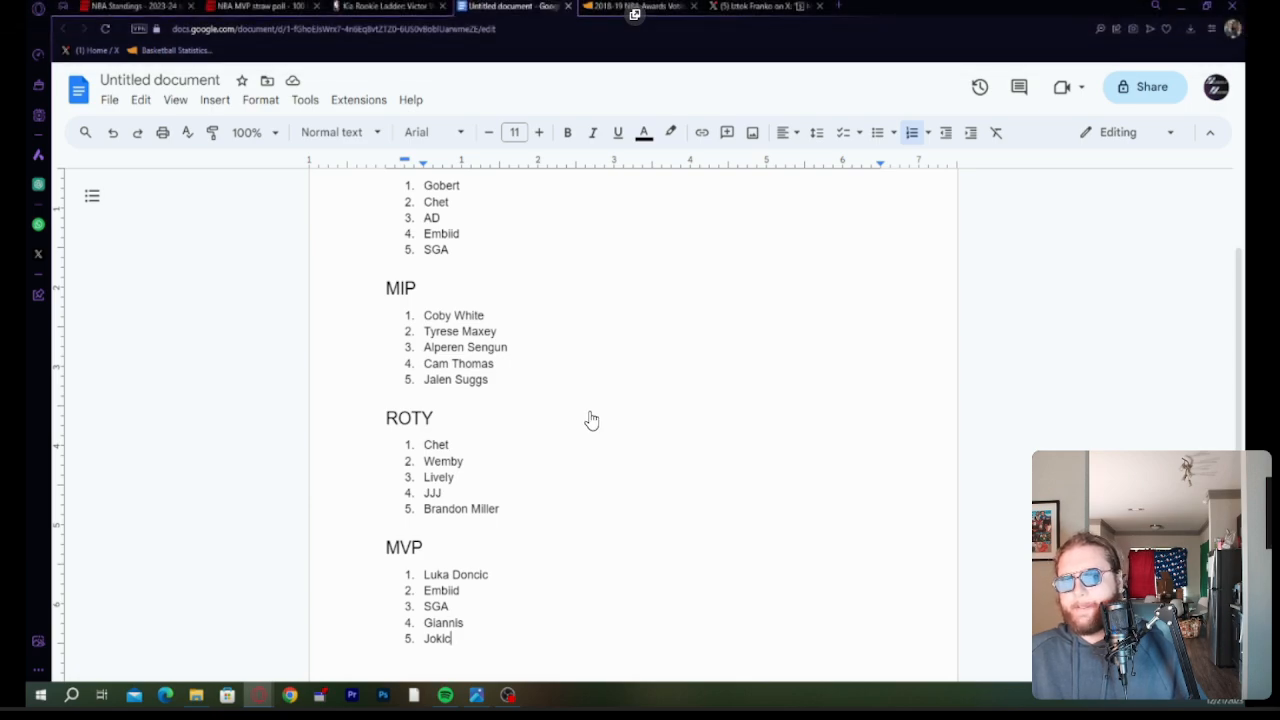
{"action": "mouse_move", "coordinate": [518, 441]}
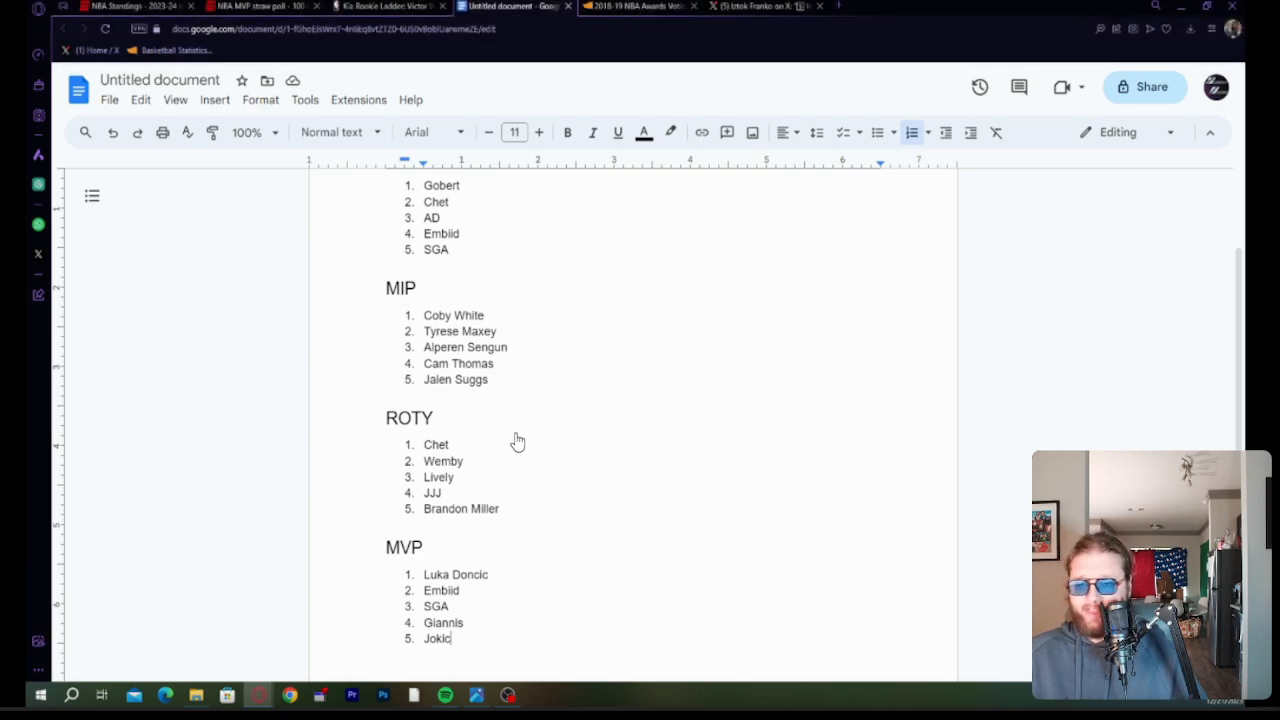
{"action": "mouse_move", "coordinate": [480, 503]}
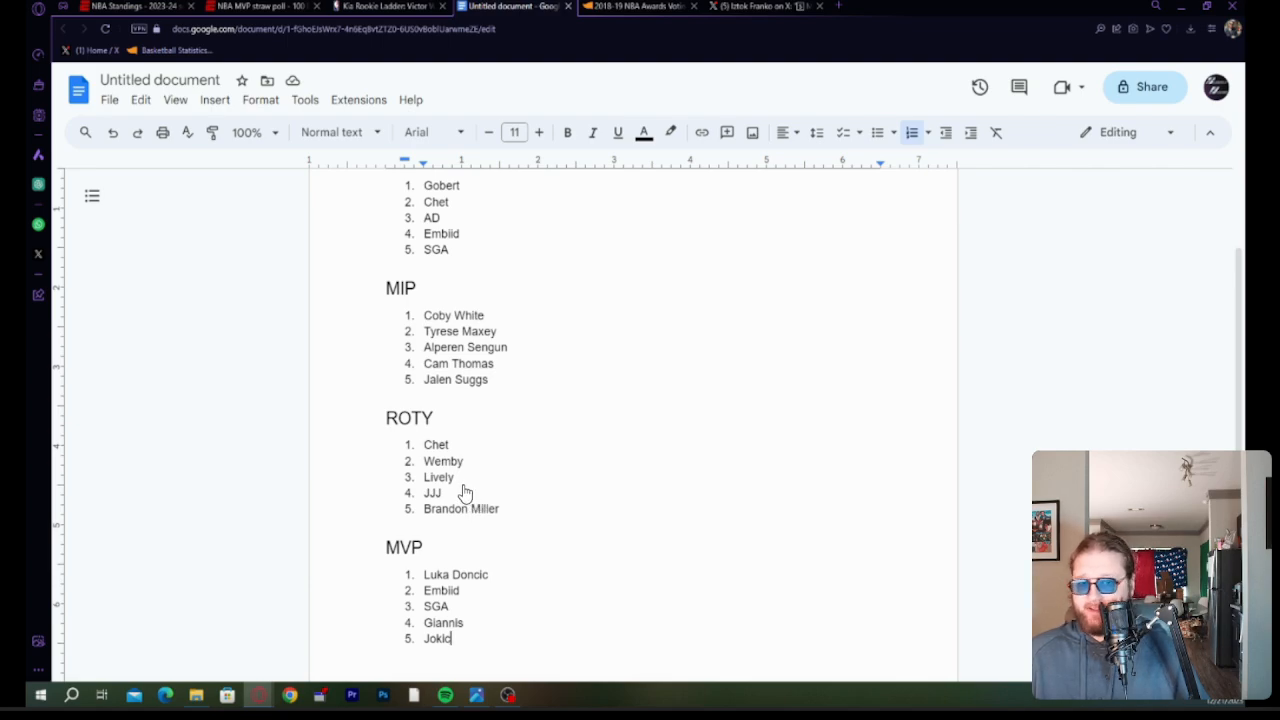
{"action": "mouse_move", "coordinate": [387, 530]}
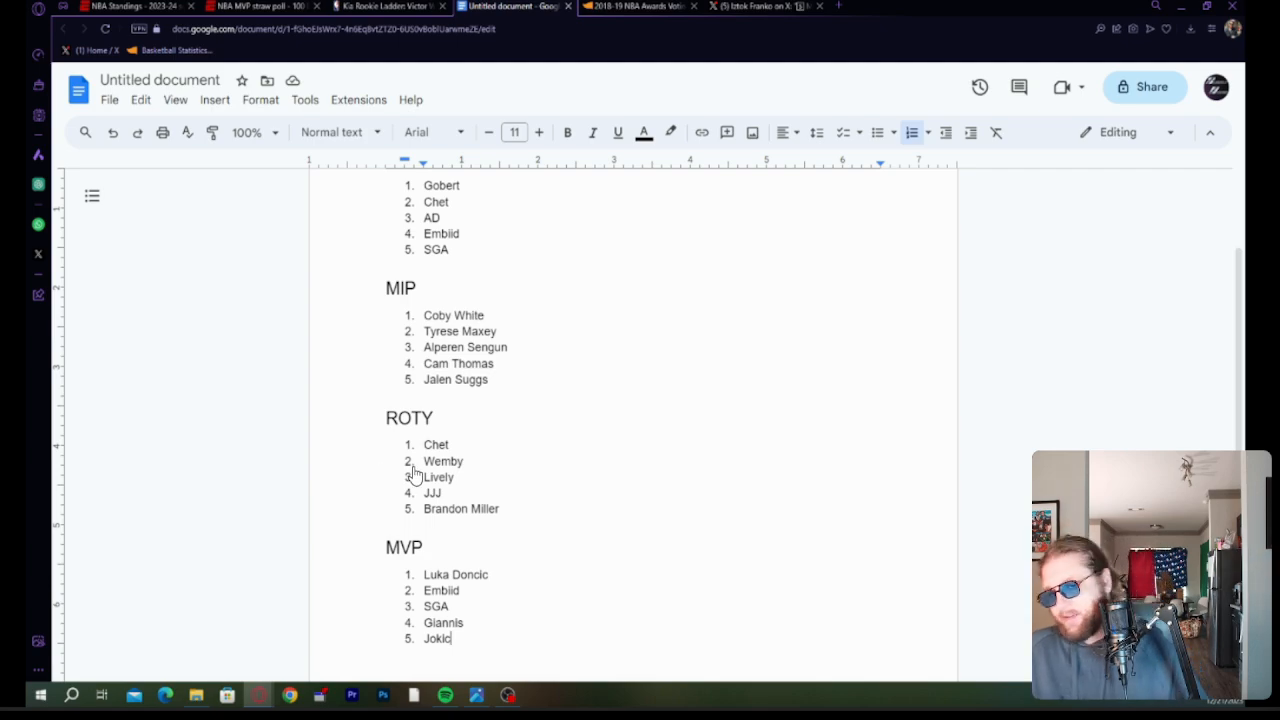
{"action": "mouse_move", "coordinate": [420, 491]}
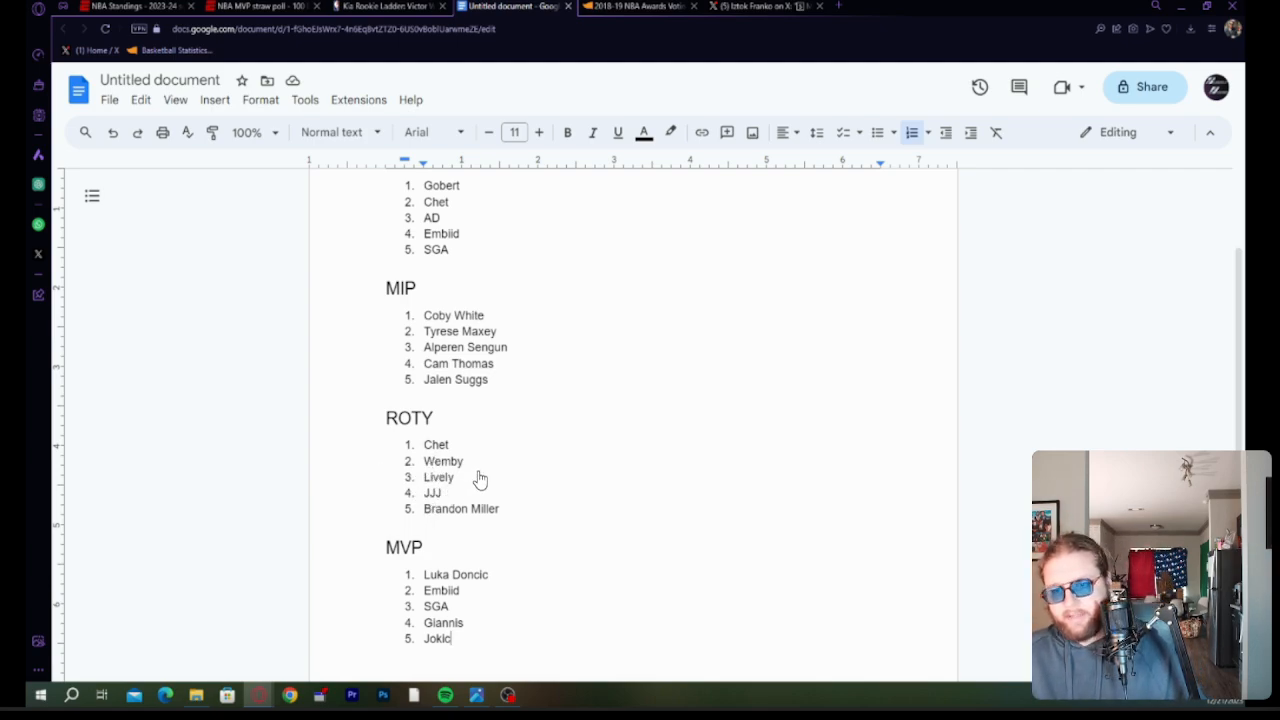
{"action": "mouse_move", "coordinate": [447, 503]}
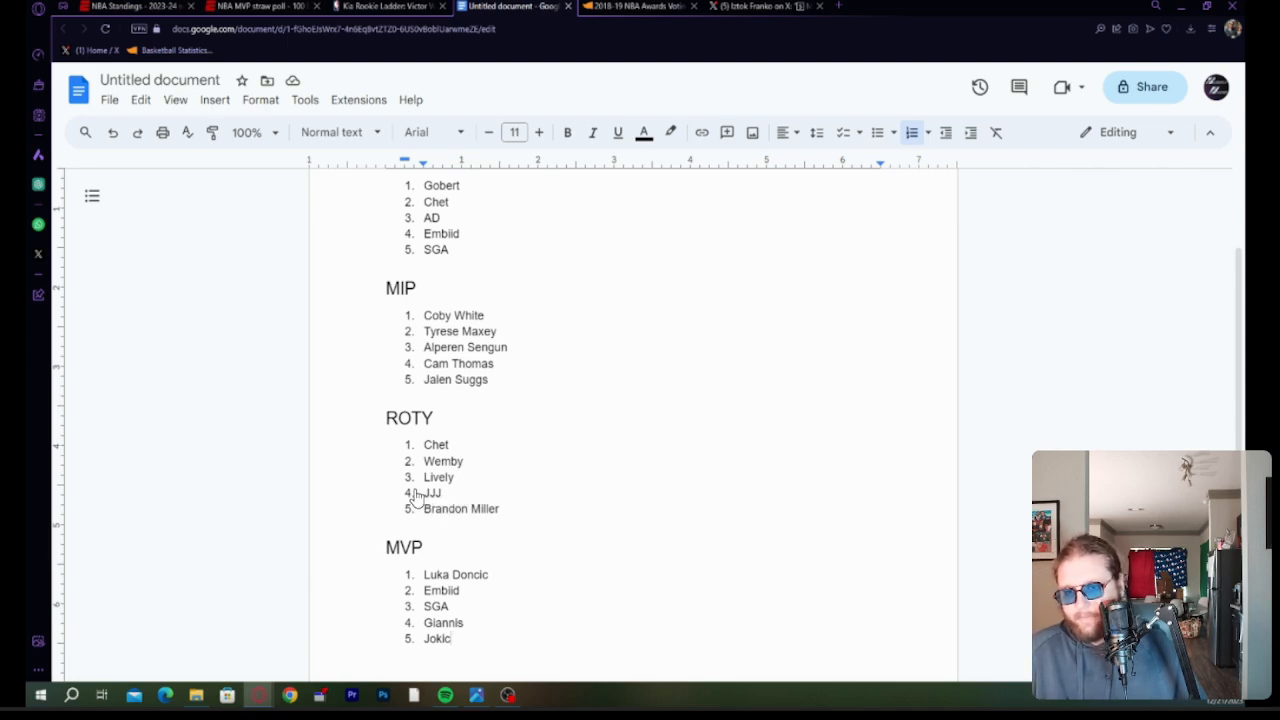
{"action": "mouse_move", "coordinate": [364, 480]}
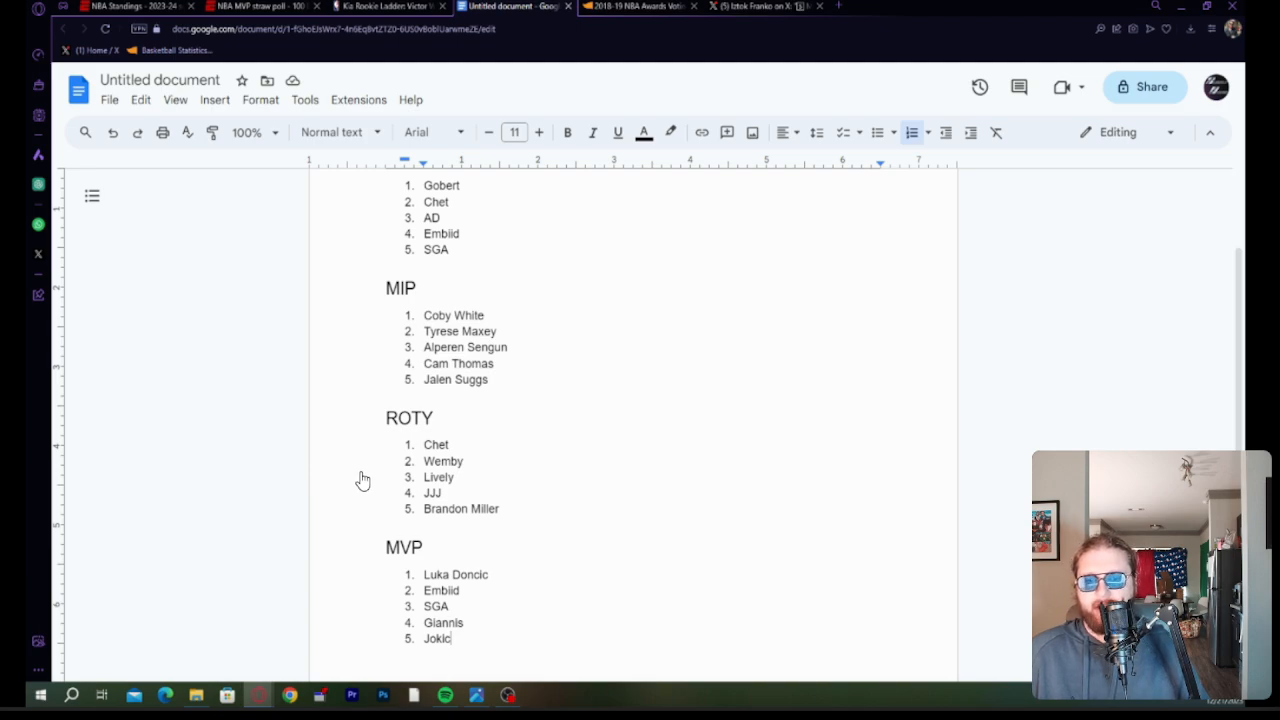
{"action": "mouse_move", "coordinate": [477, 439]}
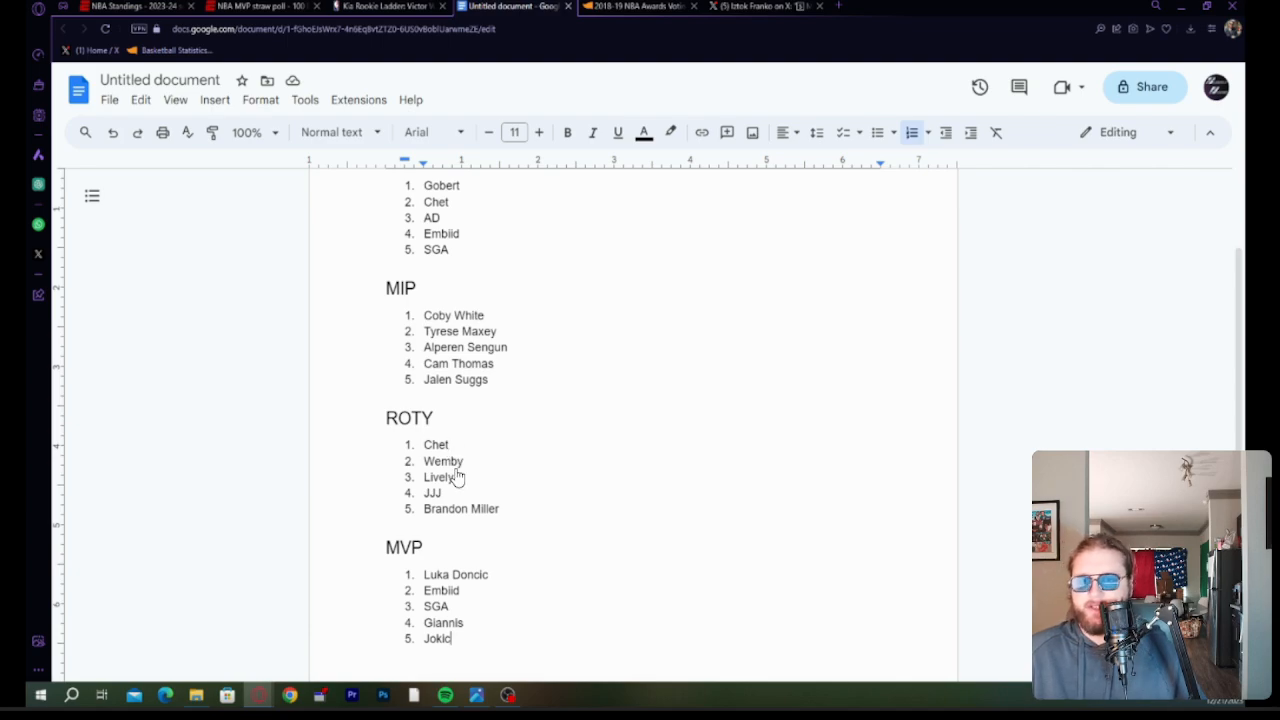
{"action": "mouse_move", "coordinate": [471, 505]}
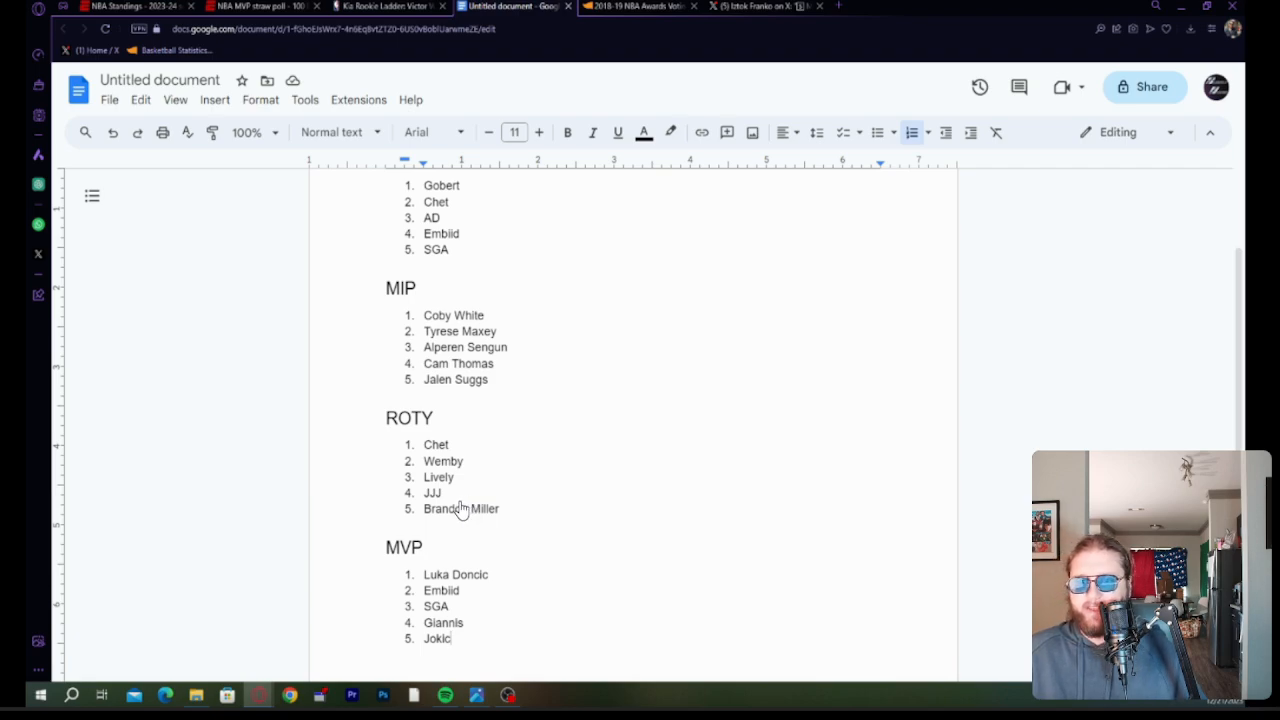
{"action": "mouse_move", "coordinate": [596, 401]}
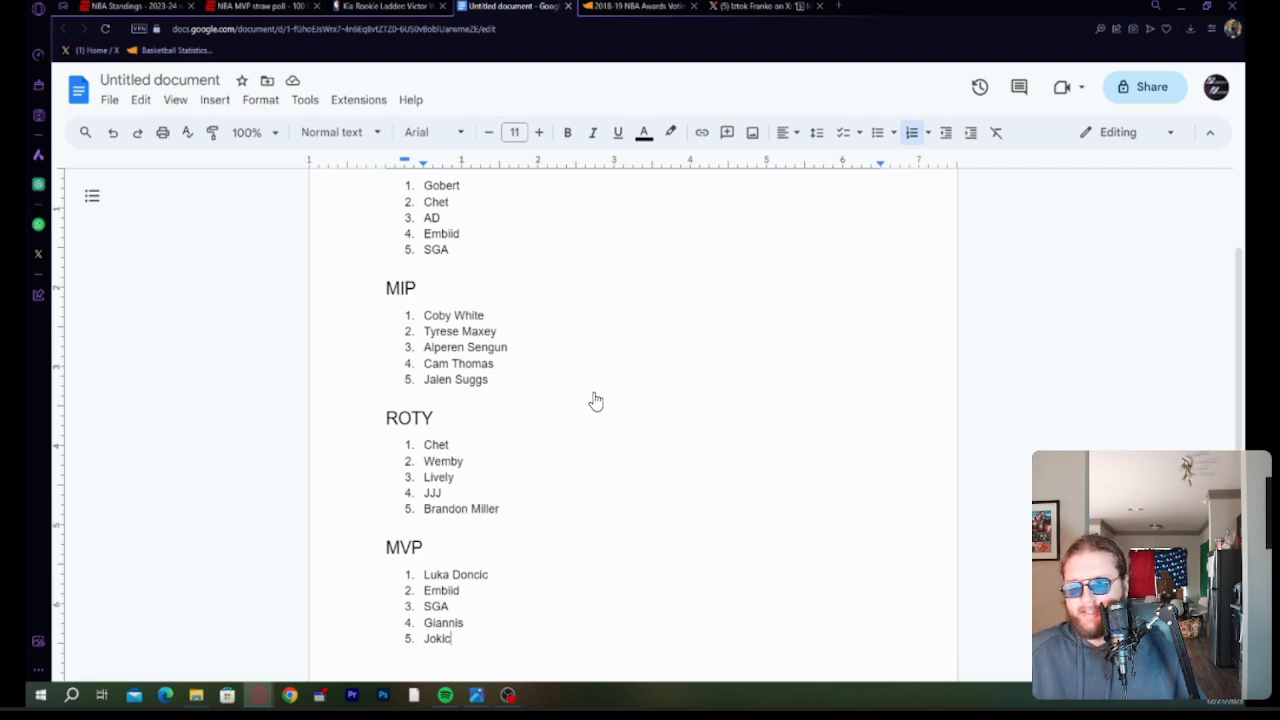
{"action": "mouse_move", "coordinate": [450, 438]}
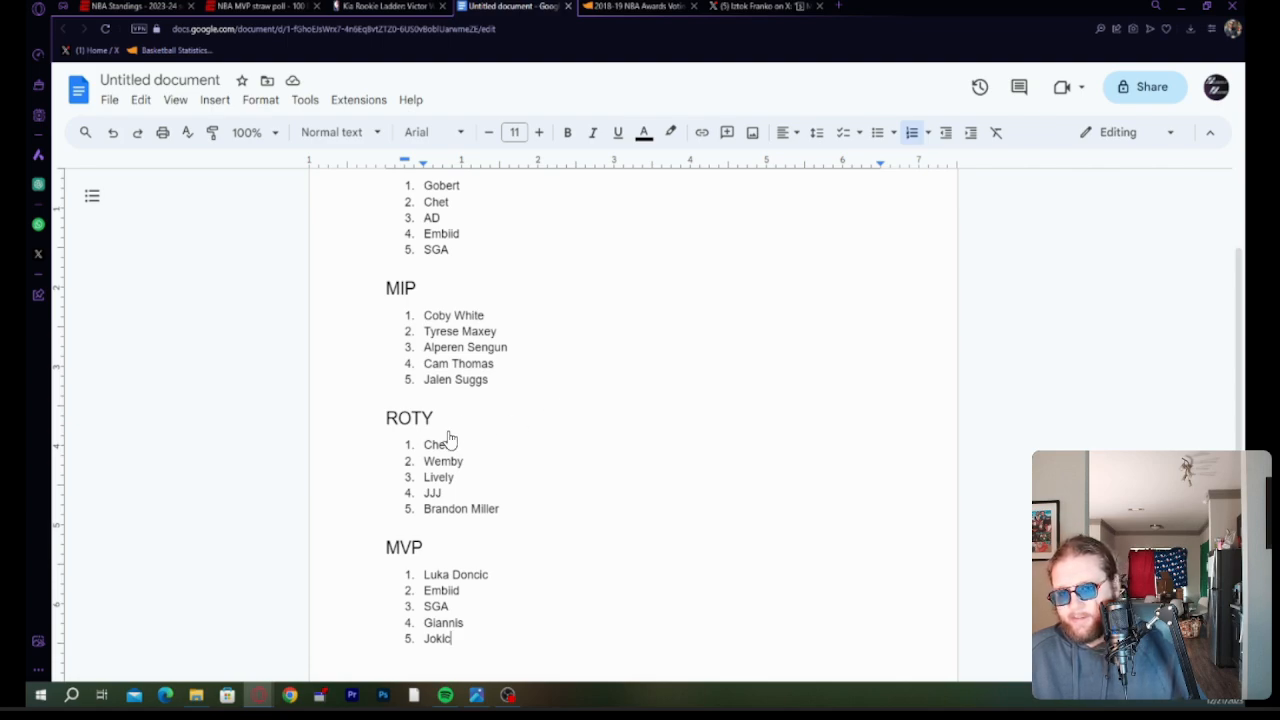
{"action": "mouse_move", "coordinate": [430, 458]}
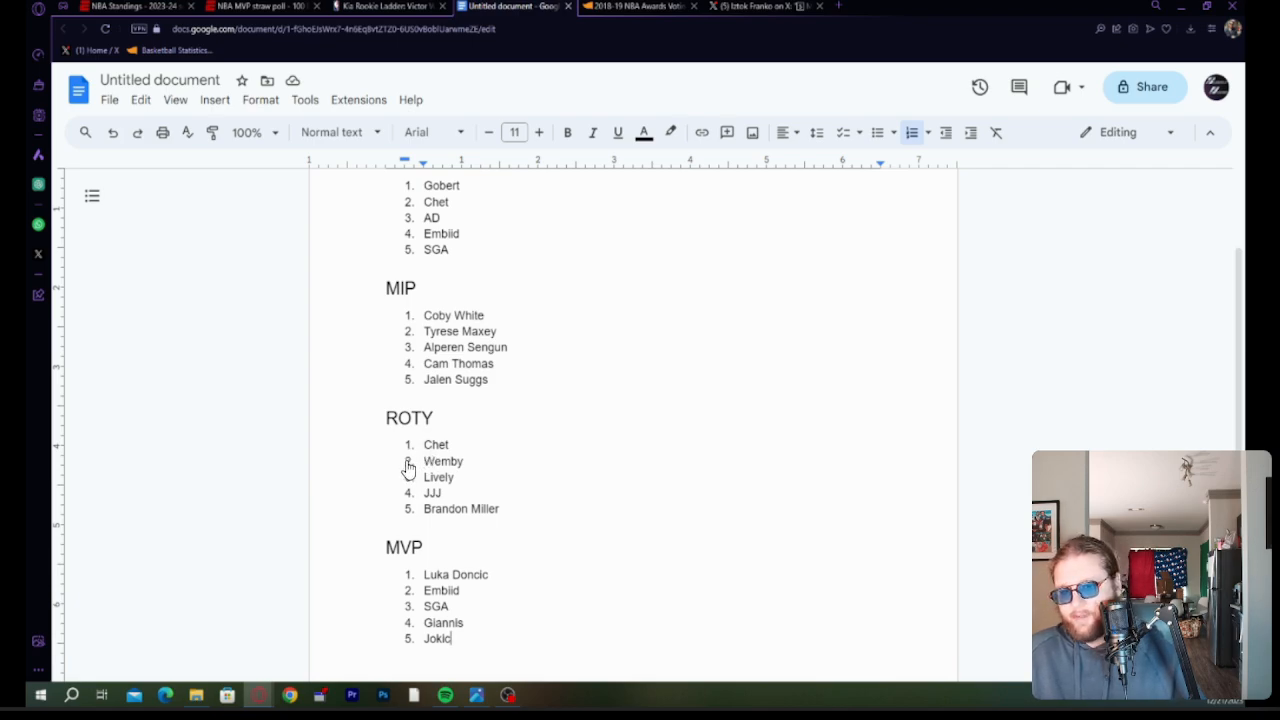
{"action": "mouse_move", "coordinate": [405, 472]}
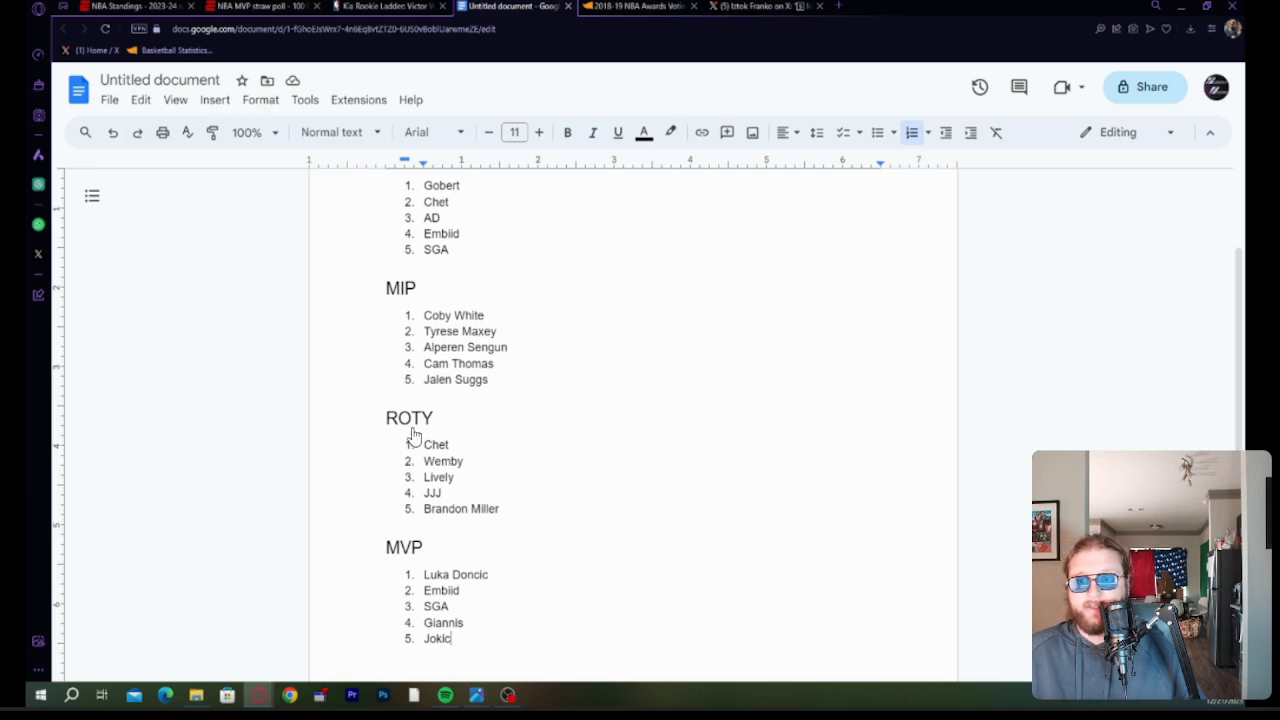
{"action": "mouse_move", "coordinate": [408, 249]}
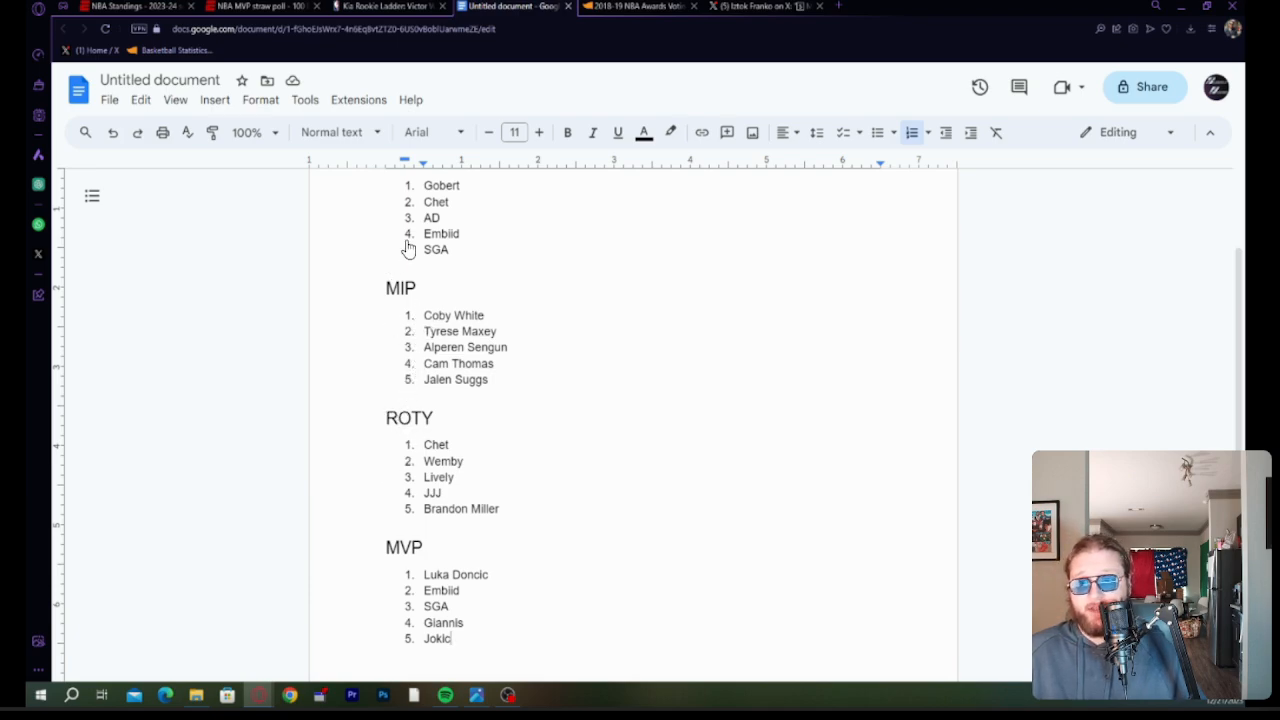
{"action": "mouse_move", "coordinate": [434, 281]}
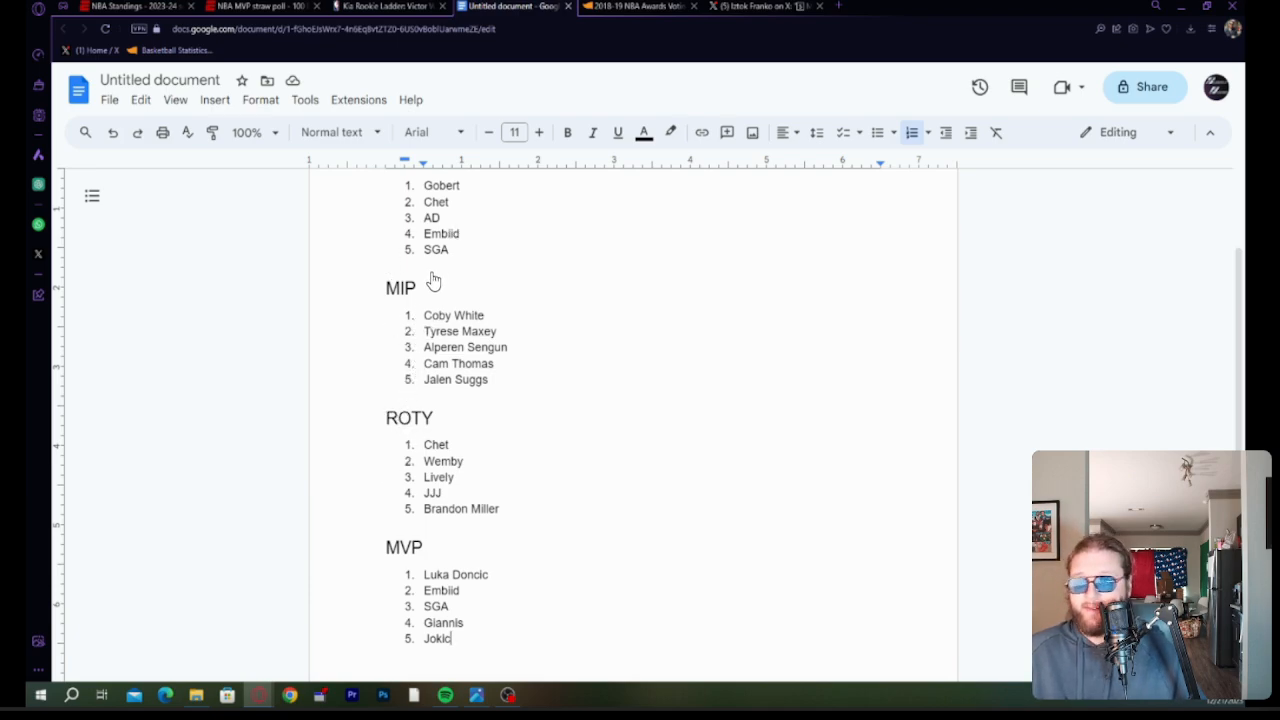
{"action": "mouse_move", "coordinate": [410, 320]}
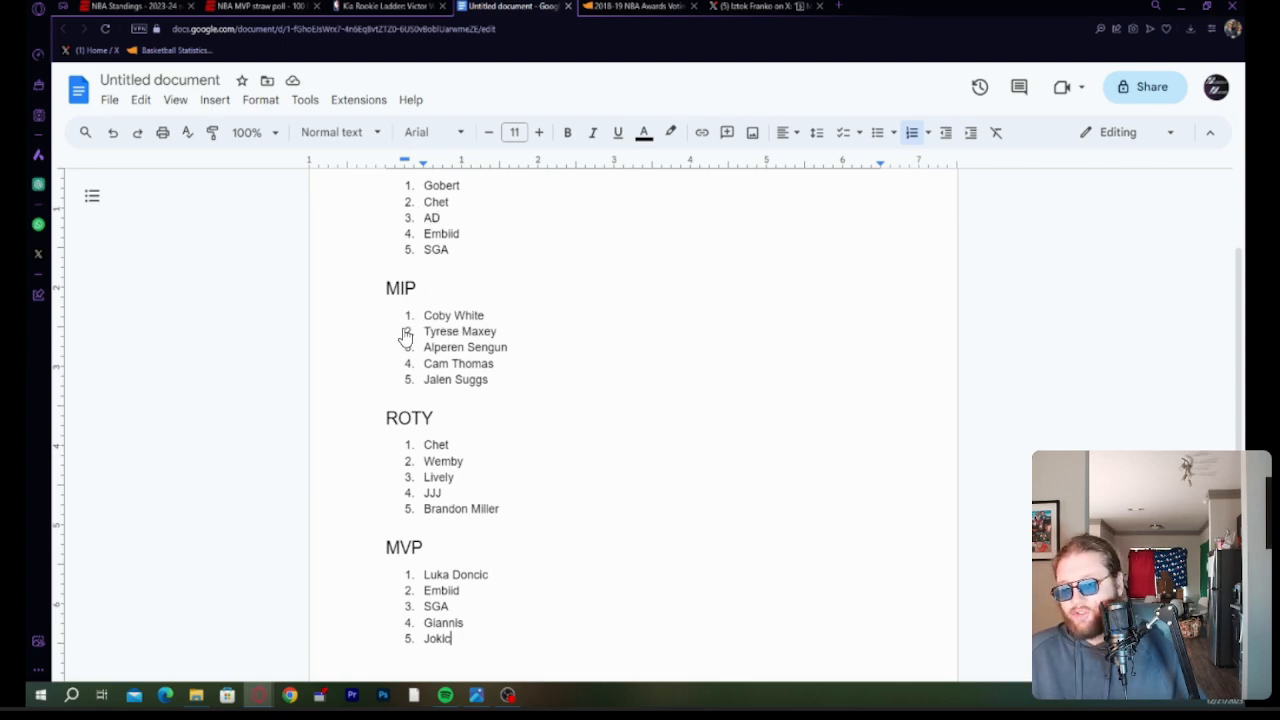
{"action": "mouse_move", "coordinate": [379, 410]}
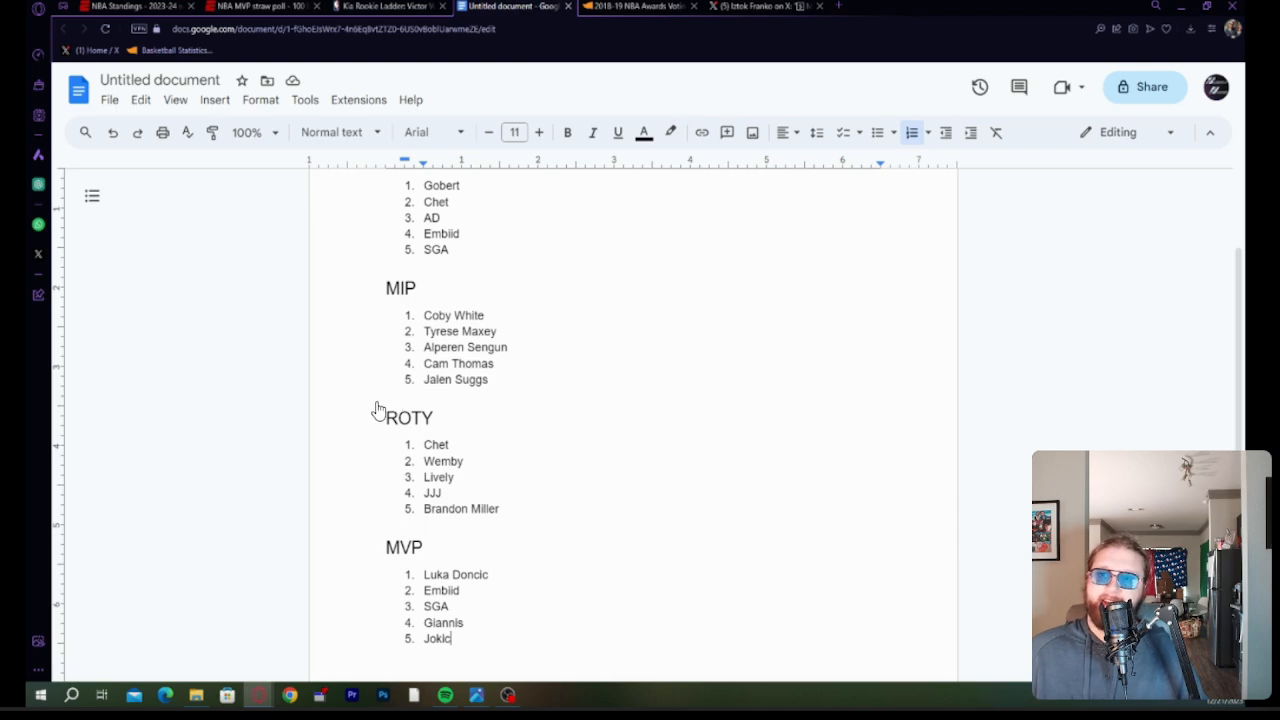
{"action": "mouse_move", "coordinate": [265, 430]}
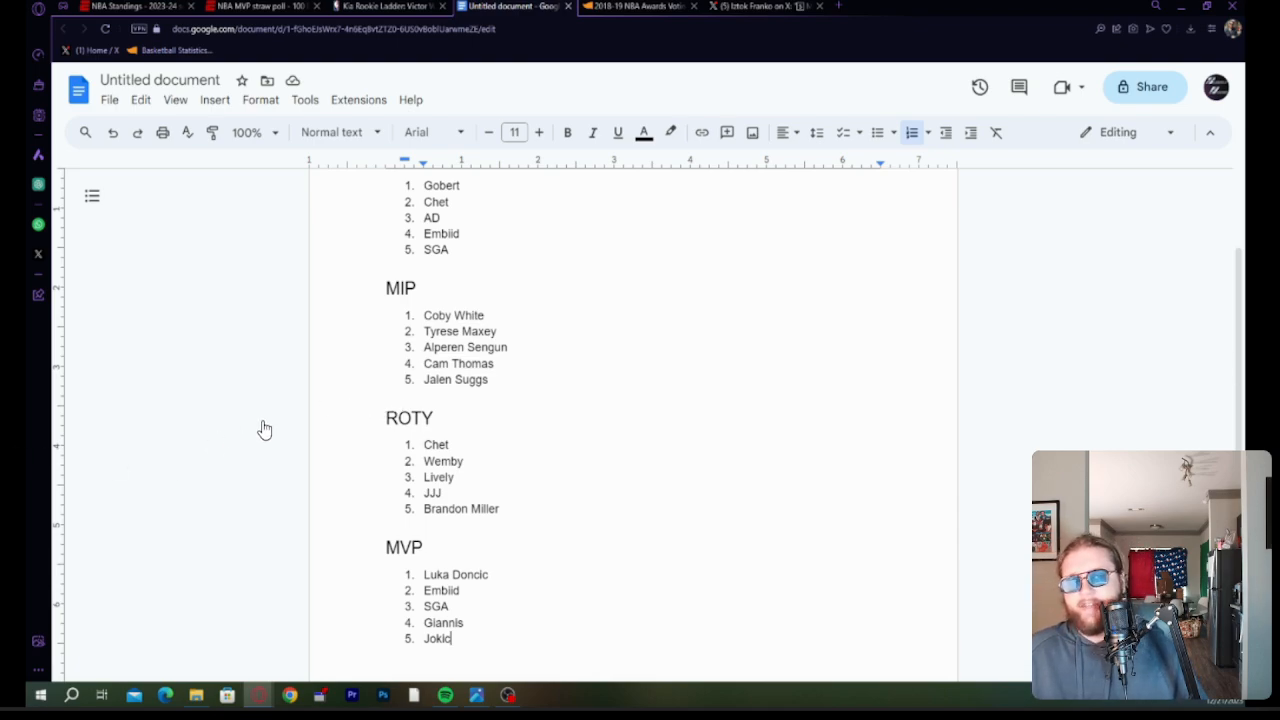
{"action": "mouse_move", "coordinate": [260, 433]}
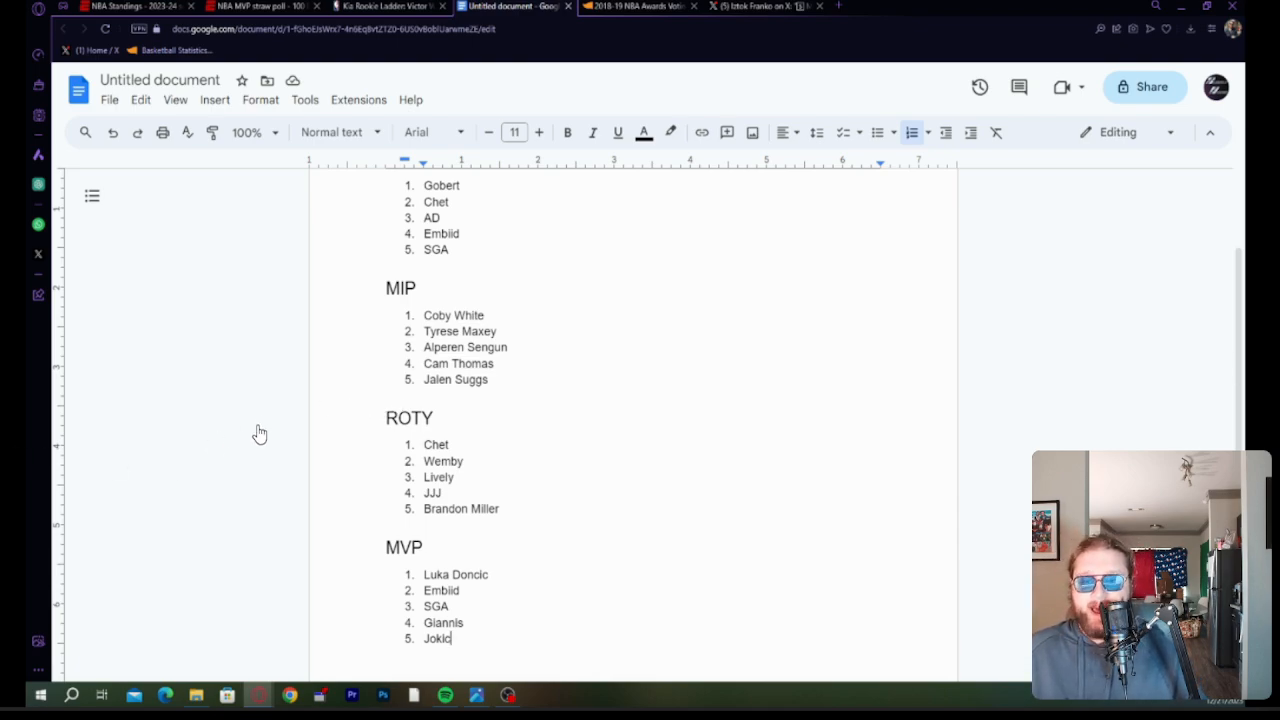
{"action": "mouse_move", "coordinate": [244, 439]}
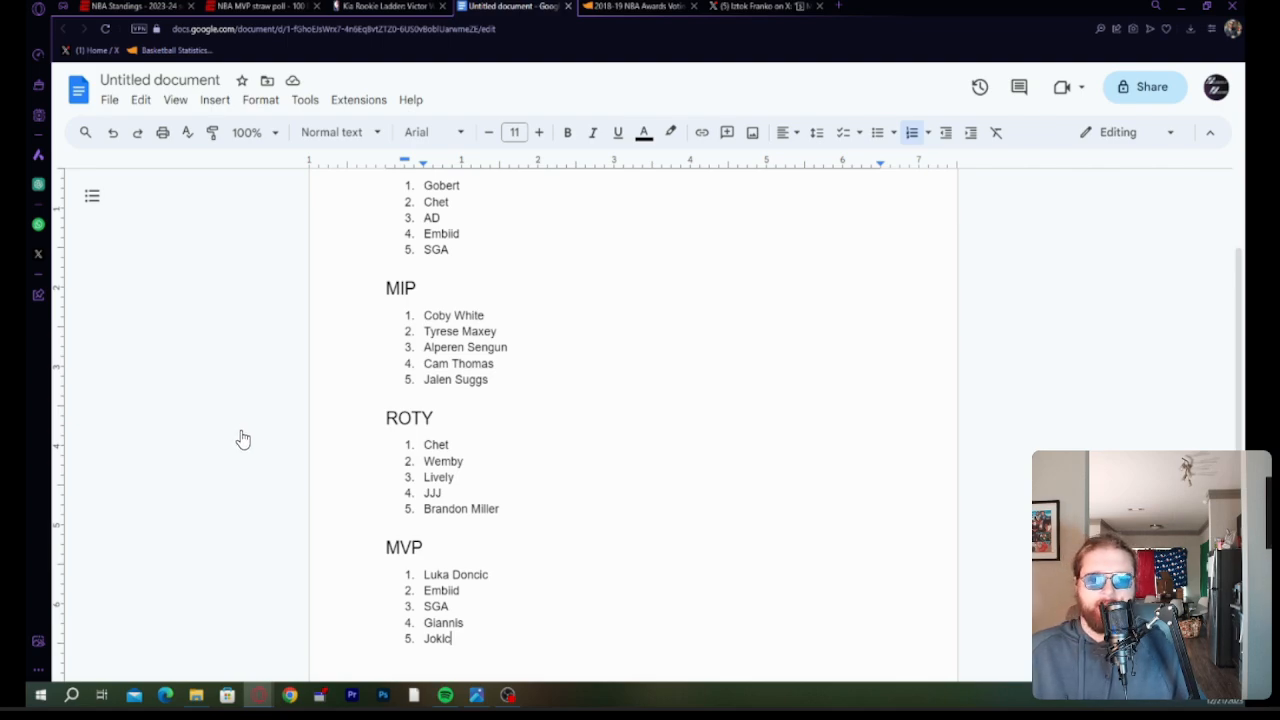
{"action": "mouse_move", "coordinate": [246, 435]}
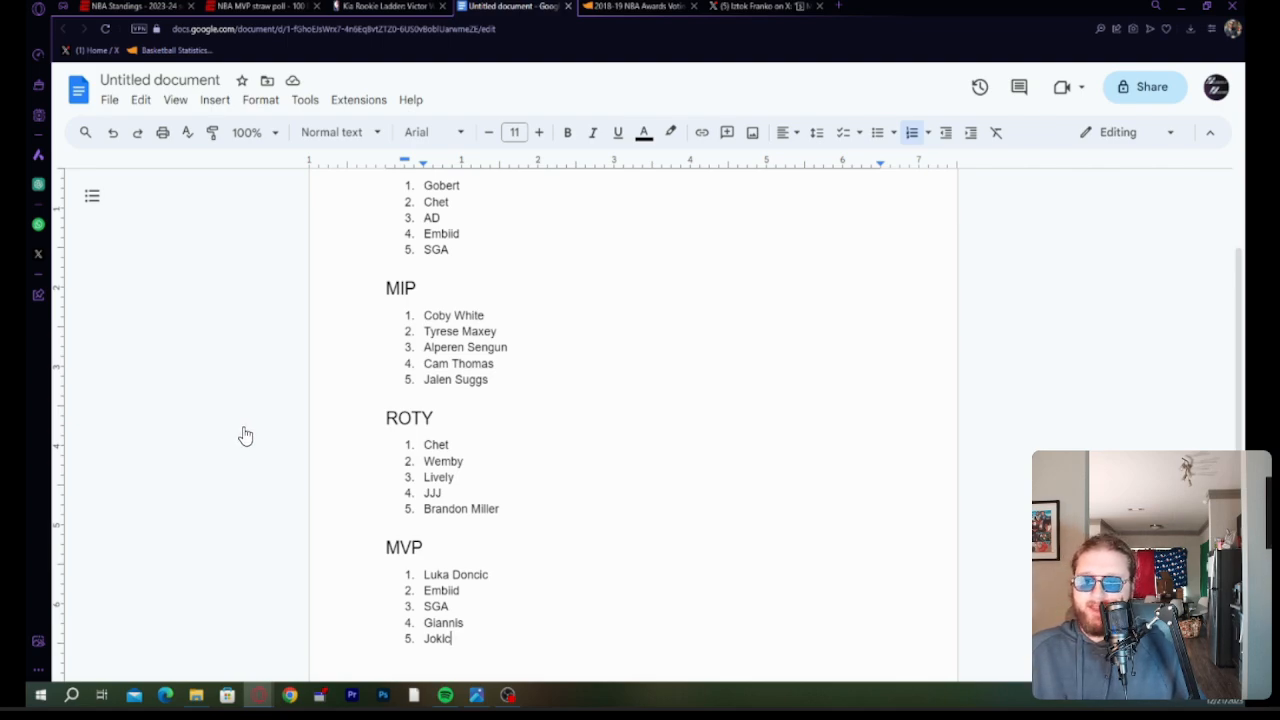
{"action": "mouse_move", "coordinate": [341, 491]}
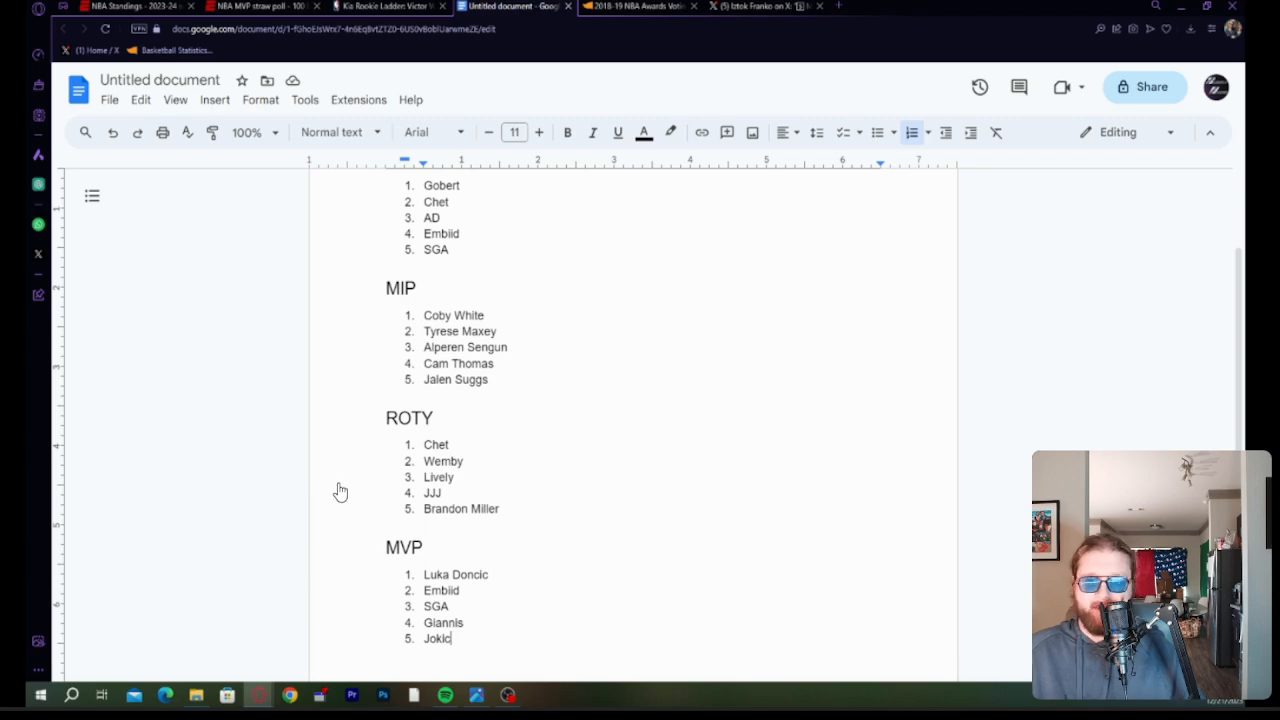
{"action": "mouse_move", "coordinate": [297, 441]}
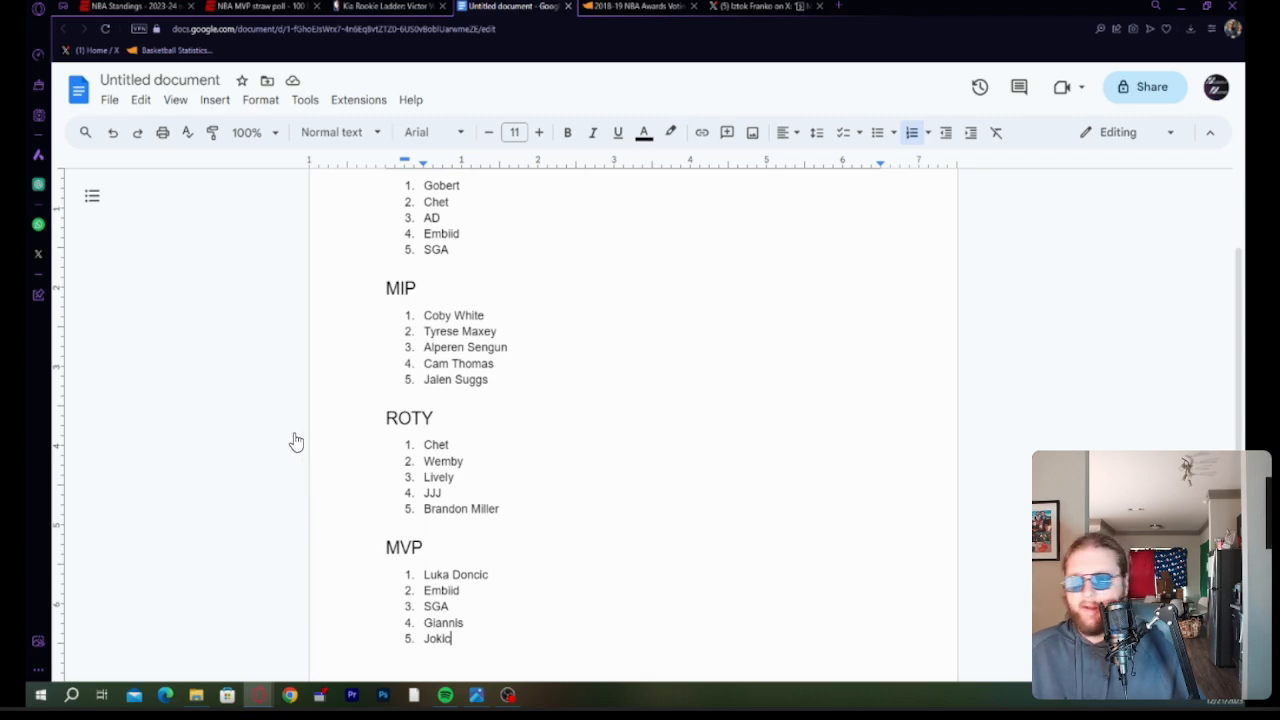
{"action": "mouse_move", "coordinate": [307, 359]}
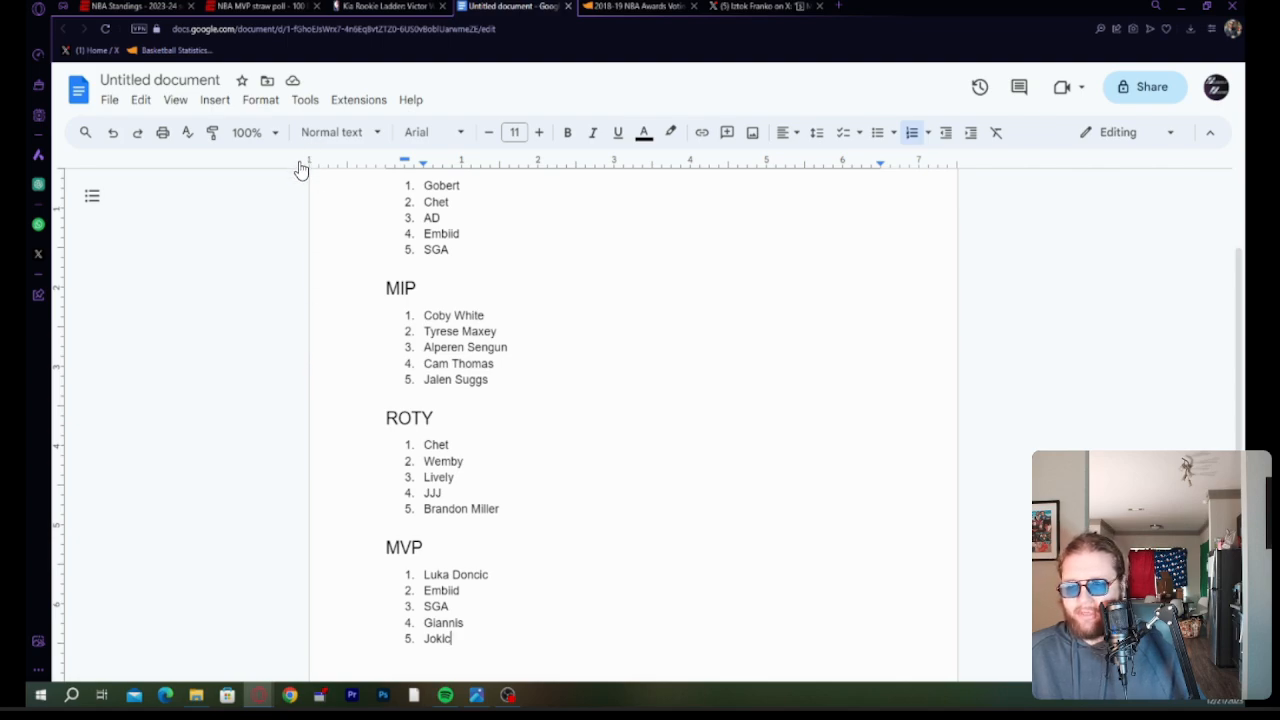
{"action": "mouse_move", "coordinate": [250, 484]}
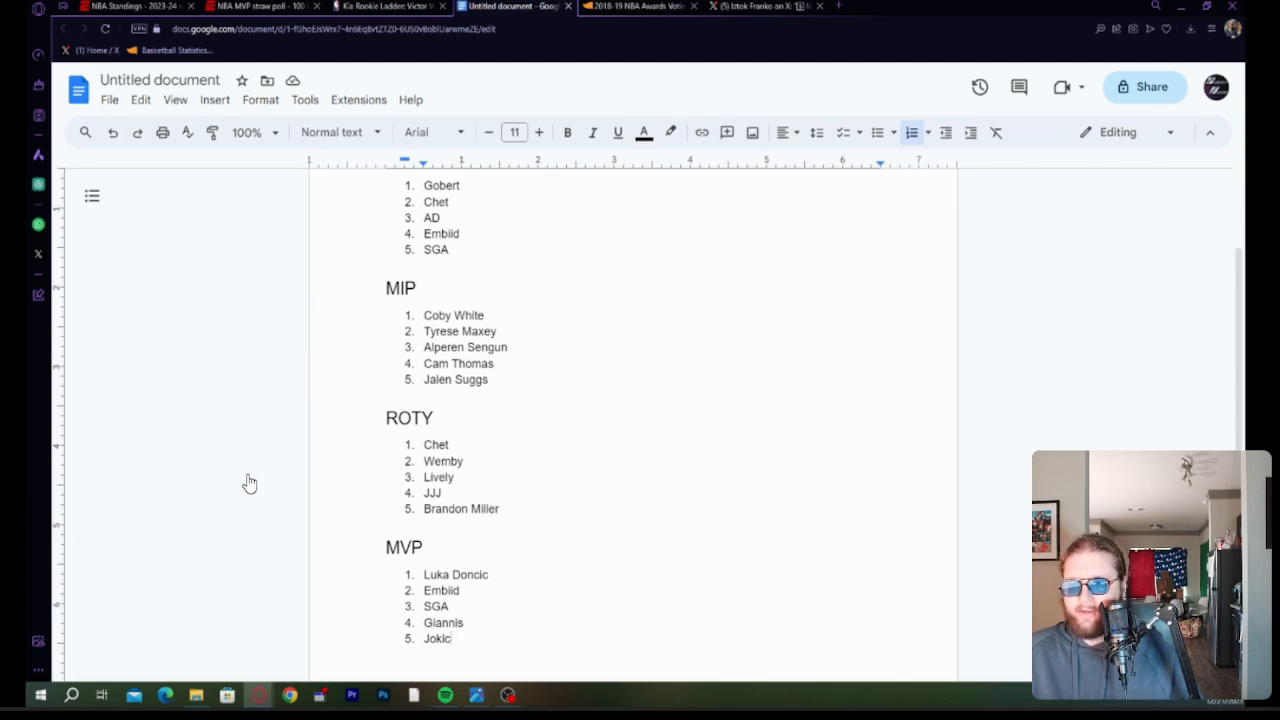
{"action": "mouse_move", "coordinate": [241, 511]}
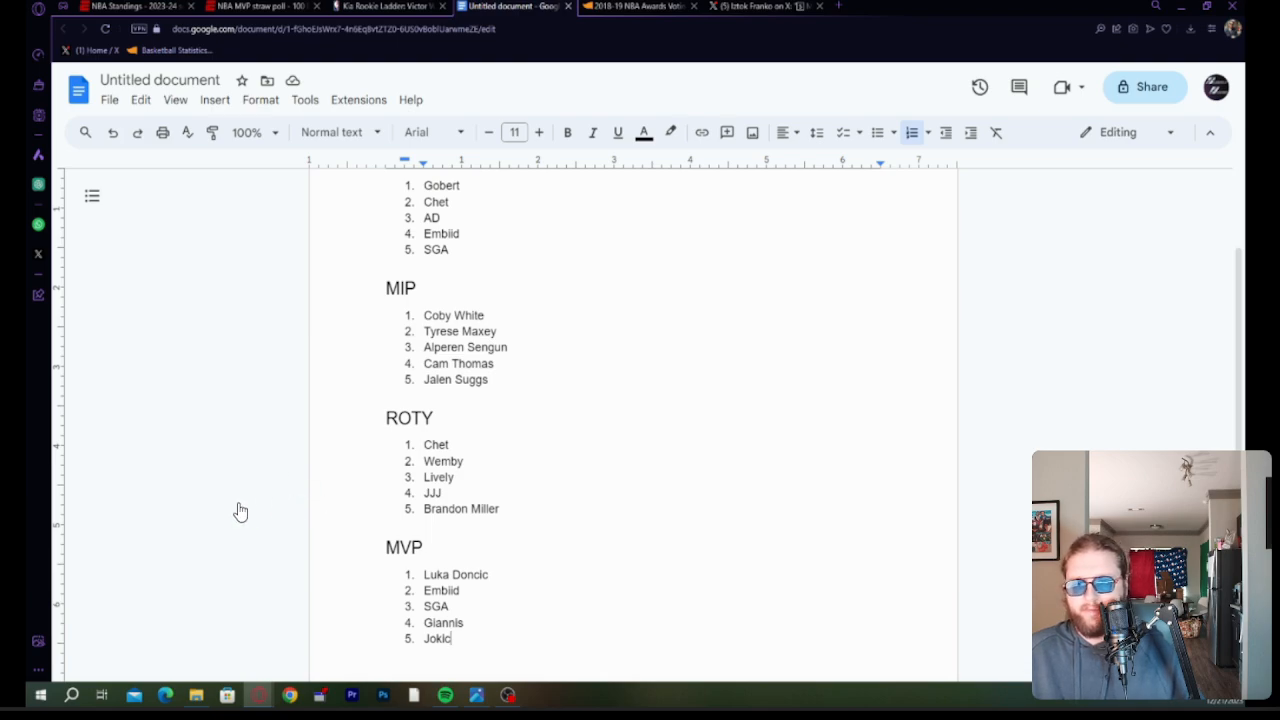
{"action": "mouse_move", "coordinate": [243, 450]}
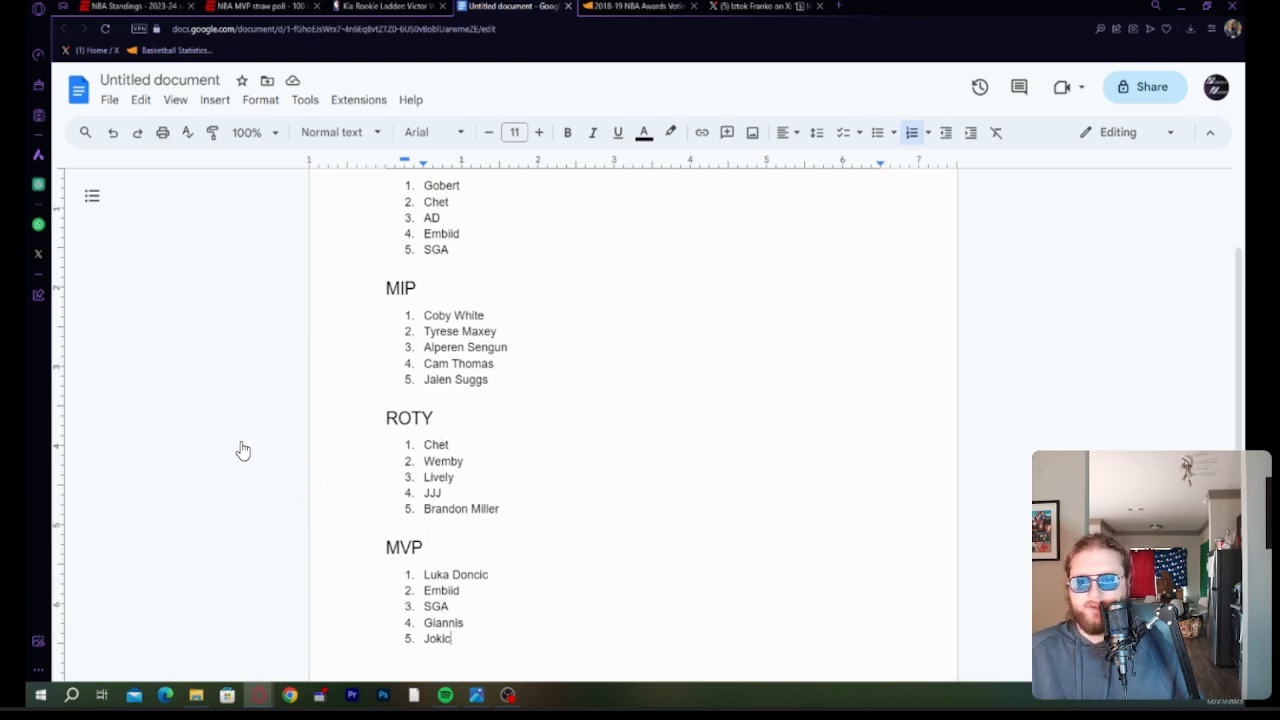
{"action": "mouse_move", "coordinate": [347, 338]}
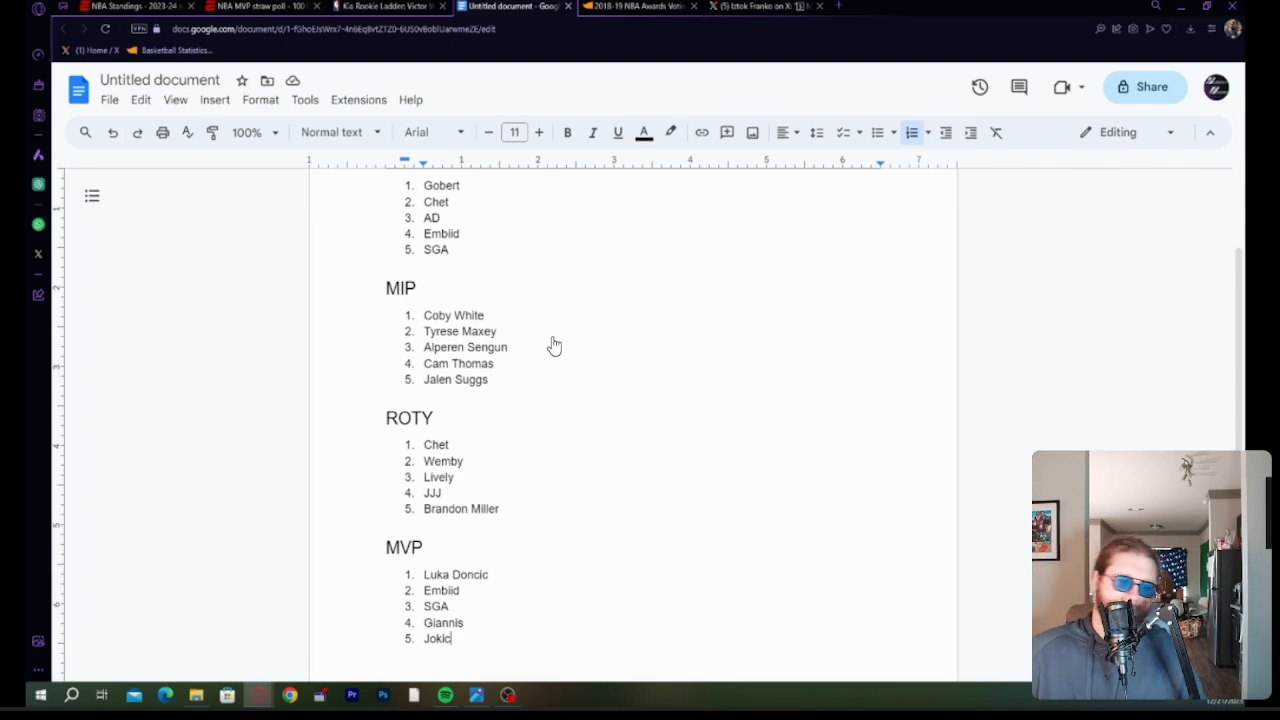
{"action": "mouse_move", "coordinate": [258, 510]}
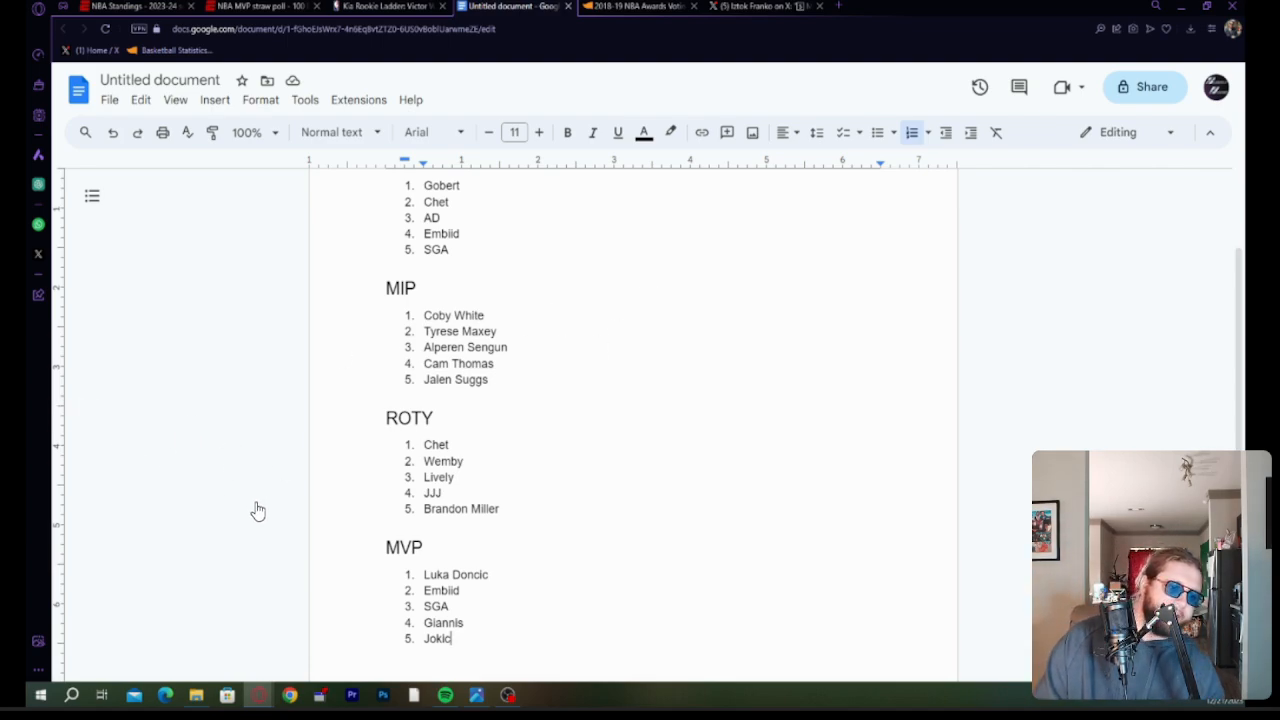
{"action": "mouse_move", "coordinate": [155, 567]}
{"action": "type", "text": "ALL"}
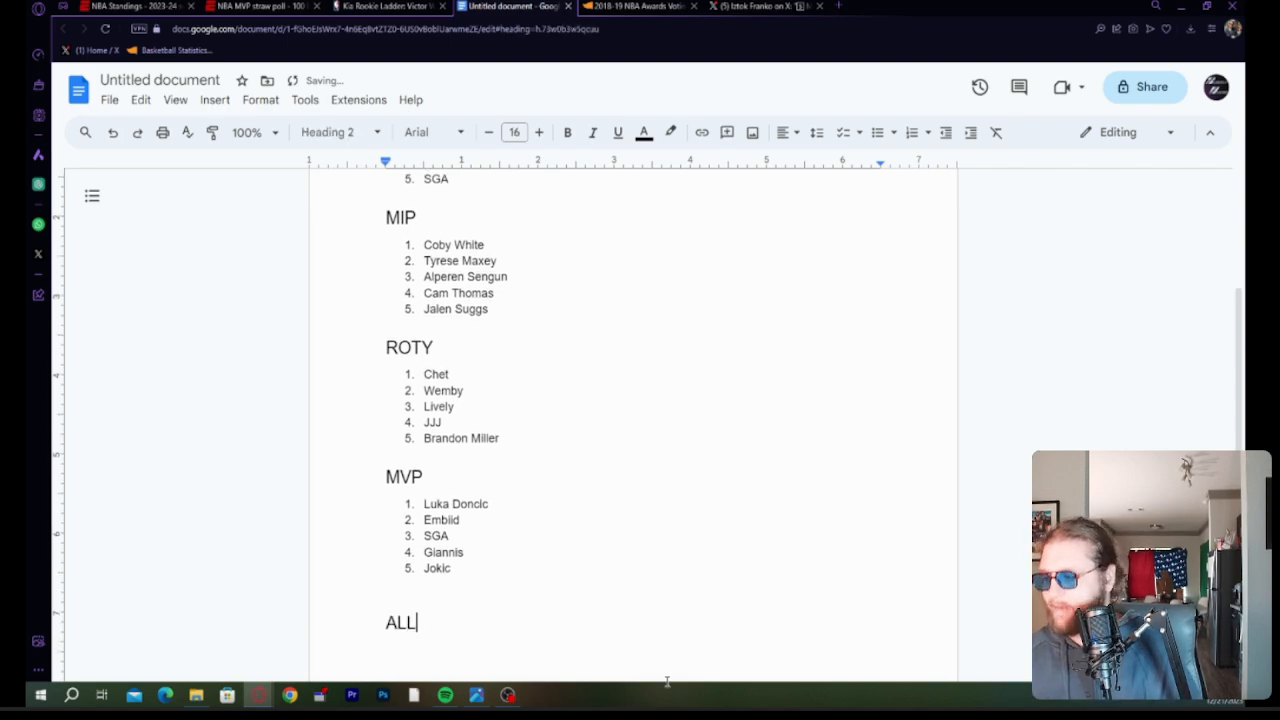
Complete the heading to read ALL-NBA FIRST TEAM with a numbered list beneath it.
{"action": "type", "text": "-"}
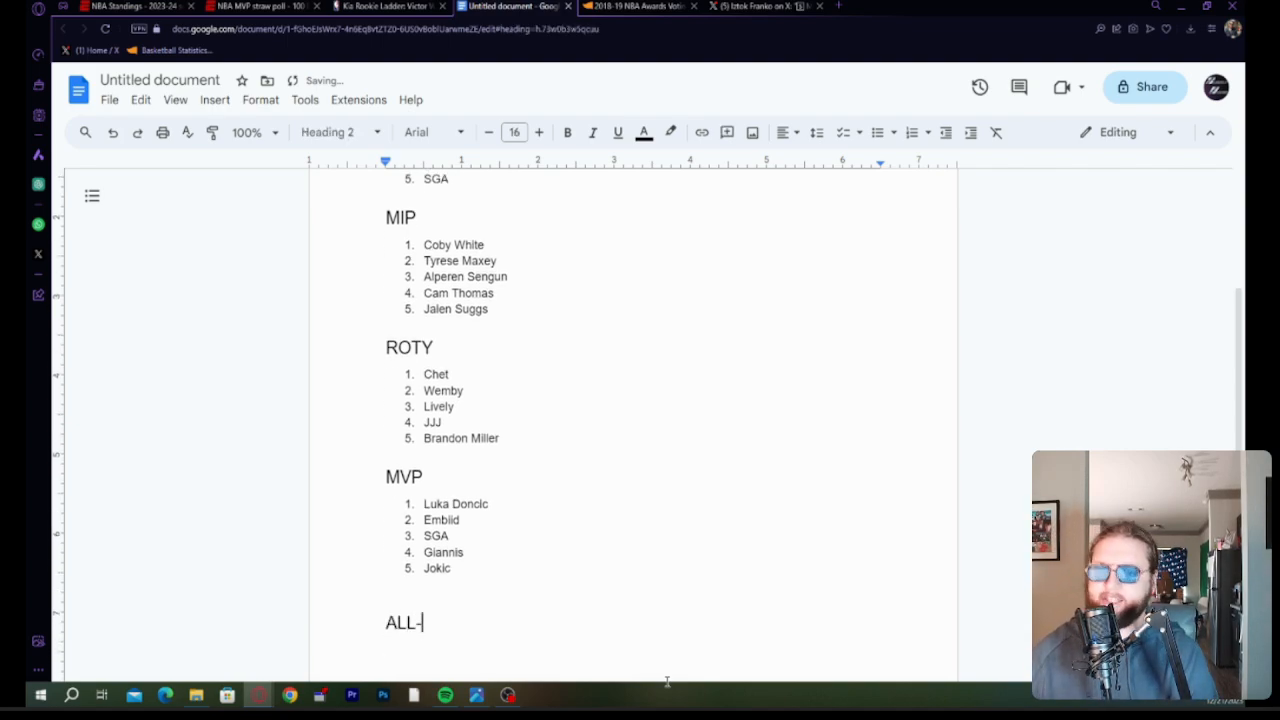
{"action": "type", "text": "NBA"}
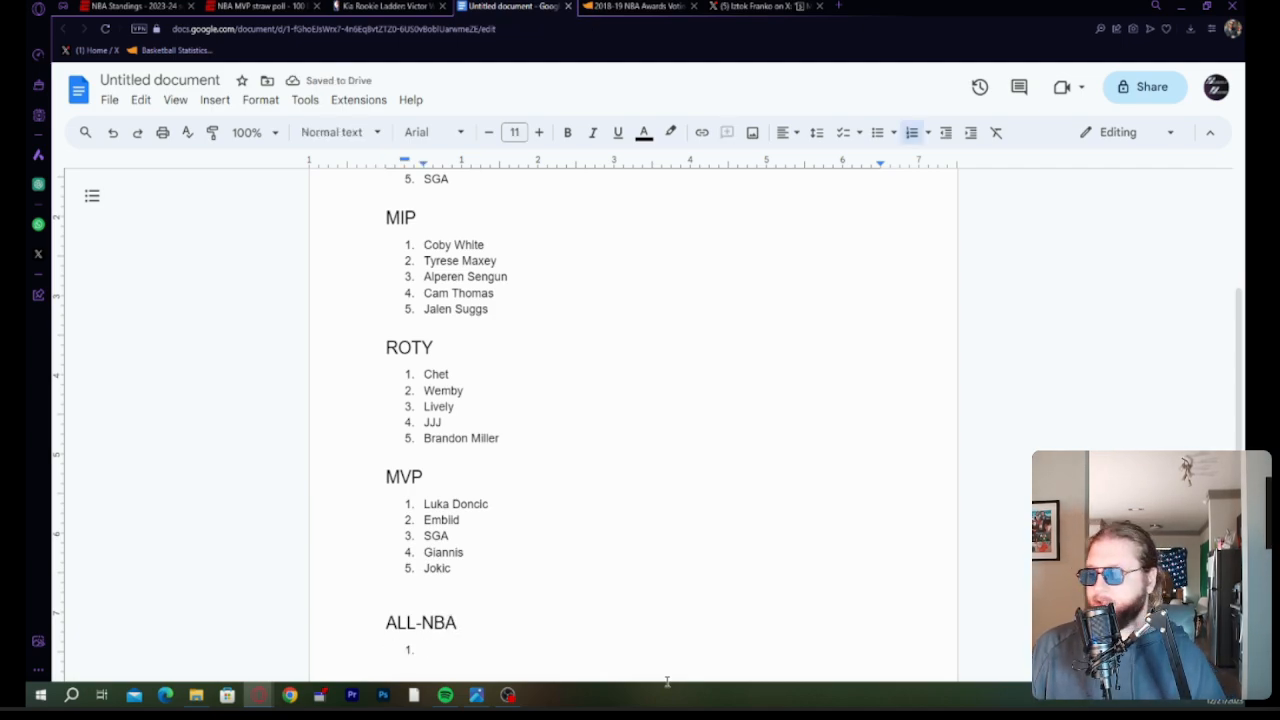
{"action": "left_click", "coordinate": [397, 649]}
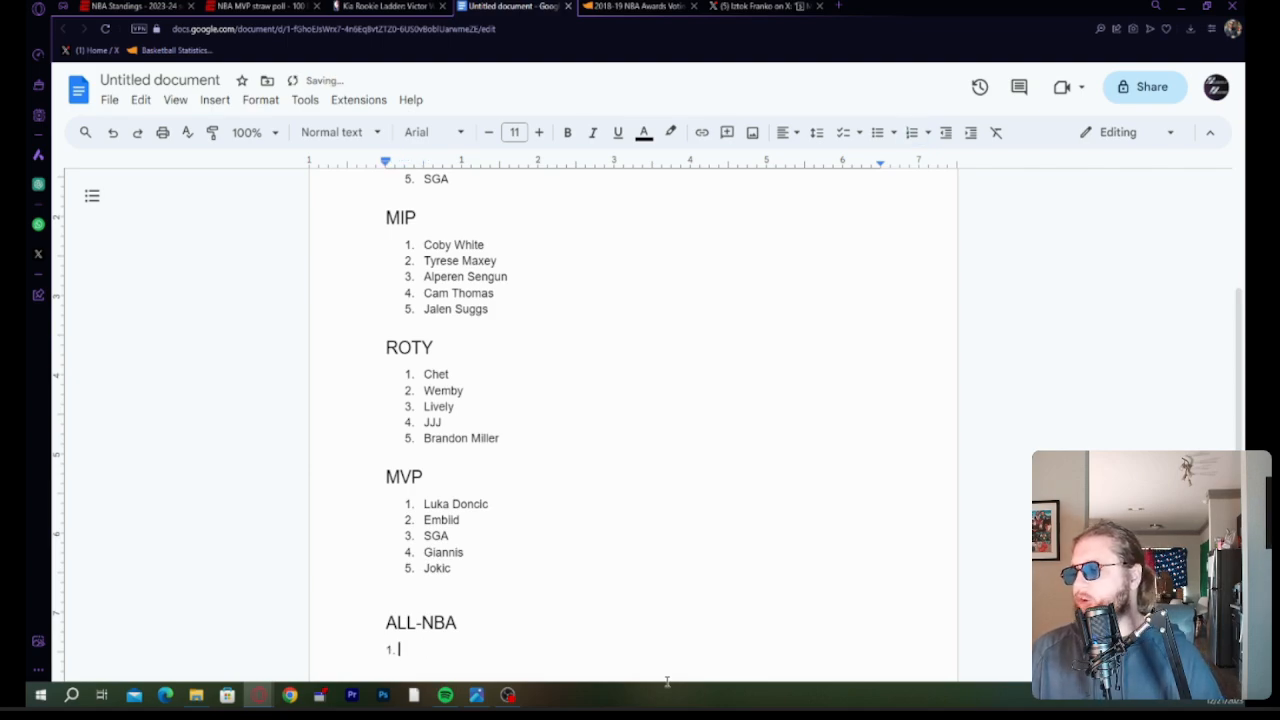
{"action": "type", "text": "F"}
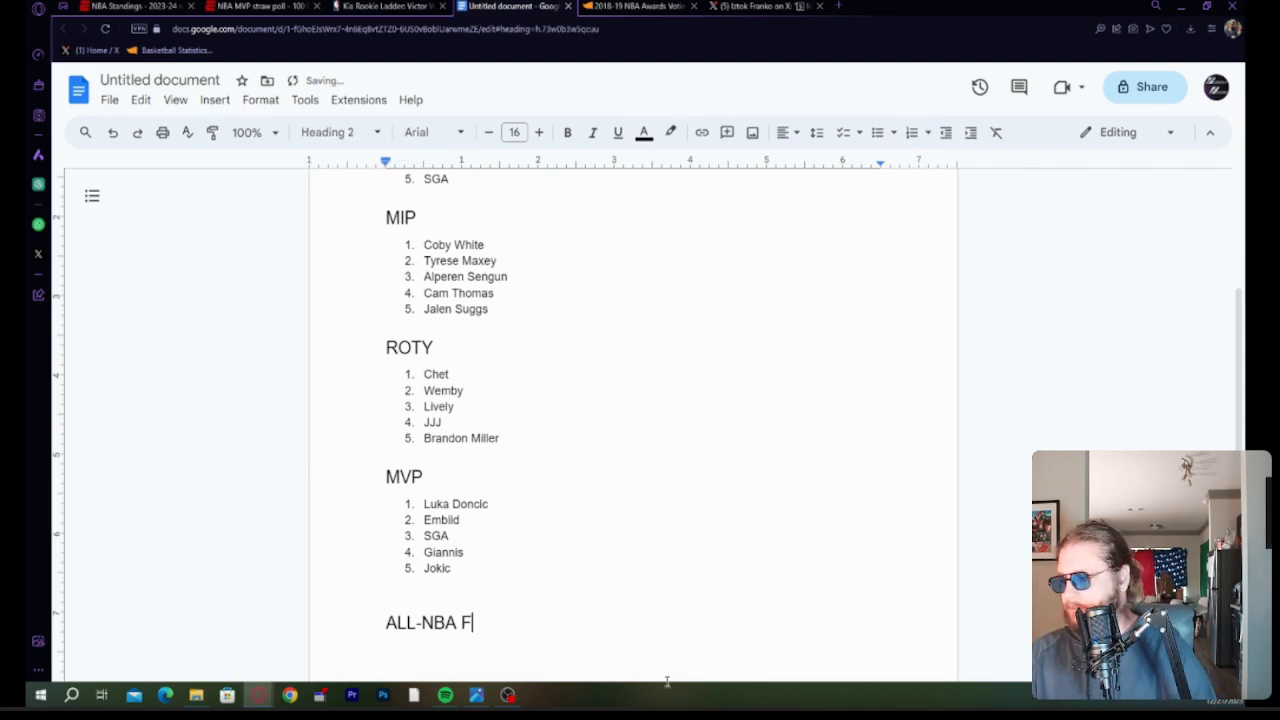
{"action": "type", "text": "IRST"}
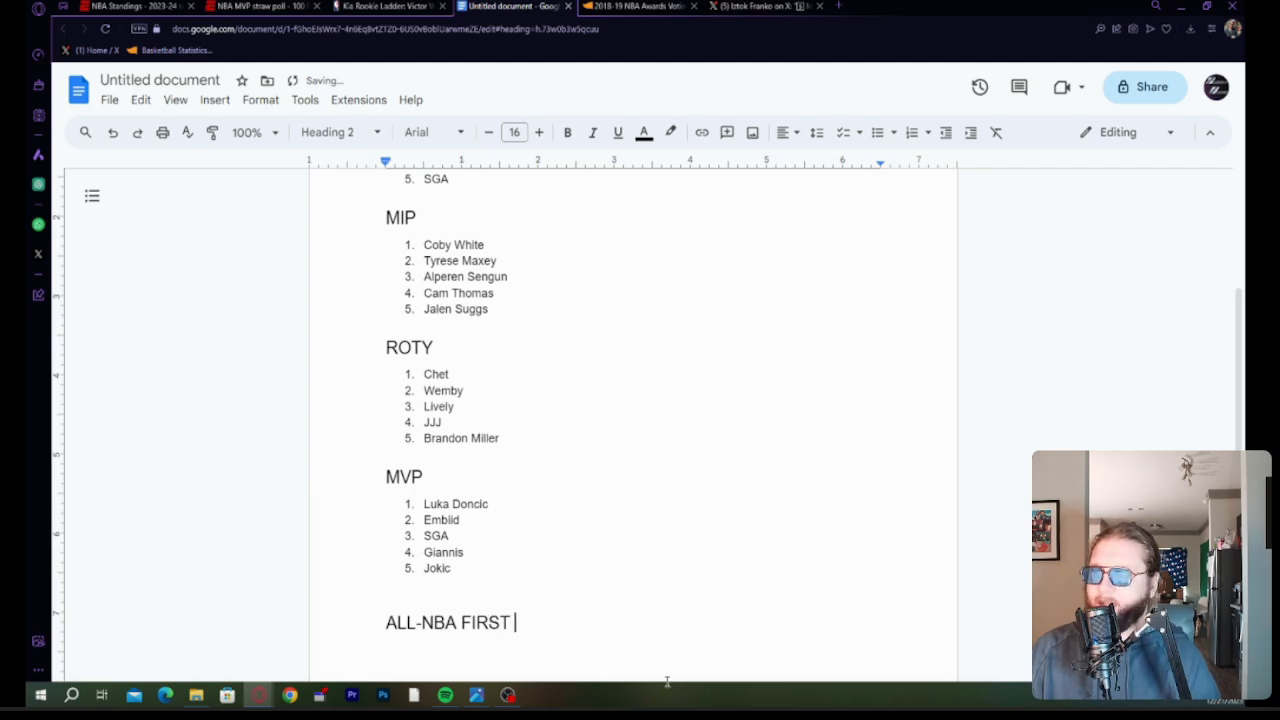
{"action": "type", "text": "TEAM"}
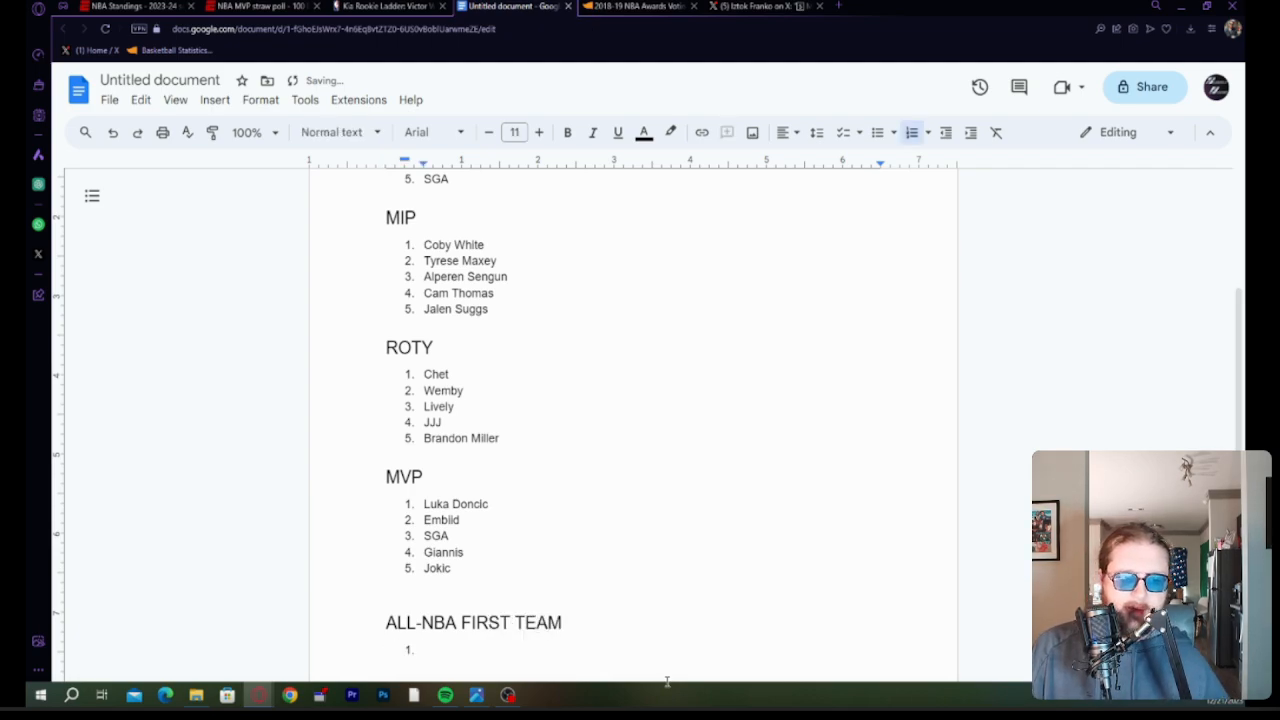
{"action": "scroll", "scroll_direction": "down", "scroll_amount": 3}
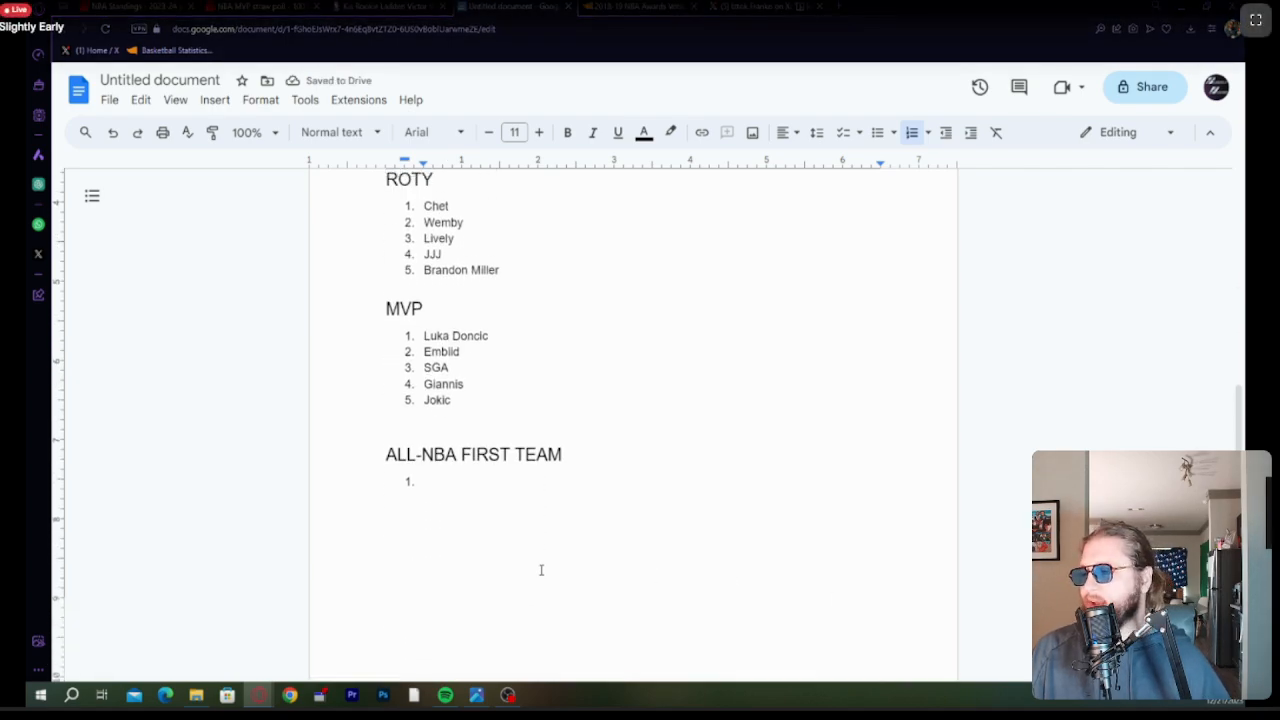
{"action": "scroll", "scroll_direction": "up", "scroll_amount": 3}
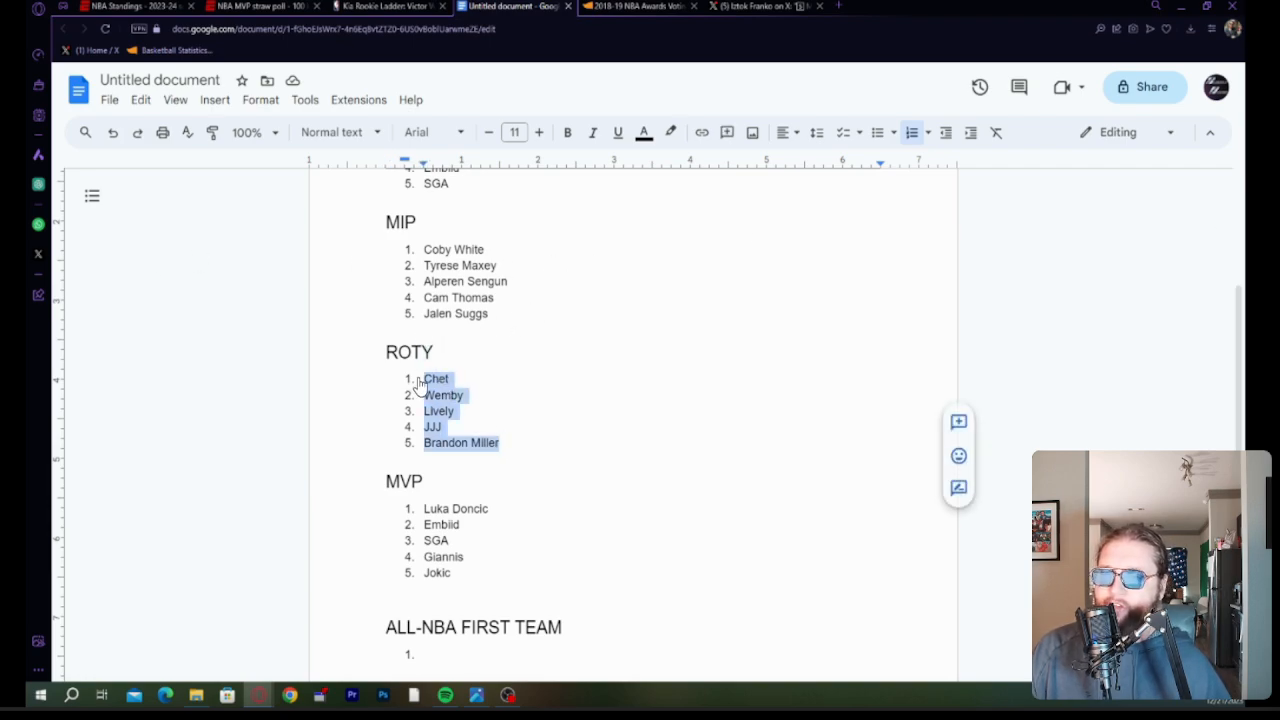
{"action": "mouse_move", "coordinate": [583, 489]}
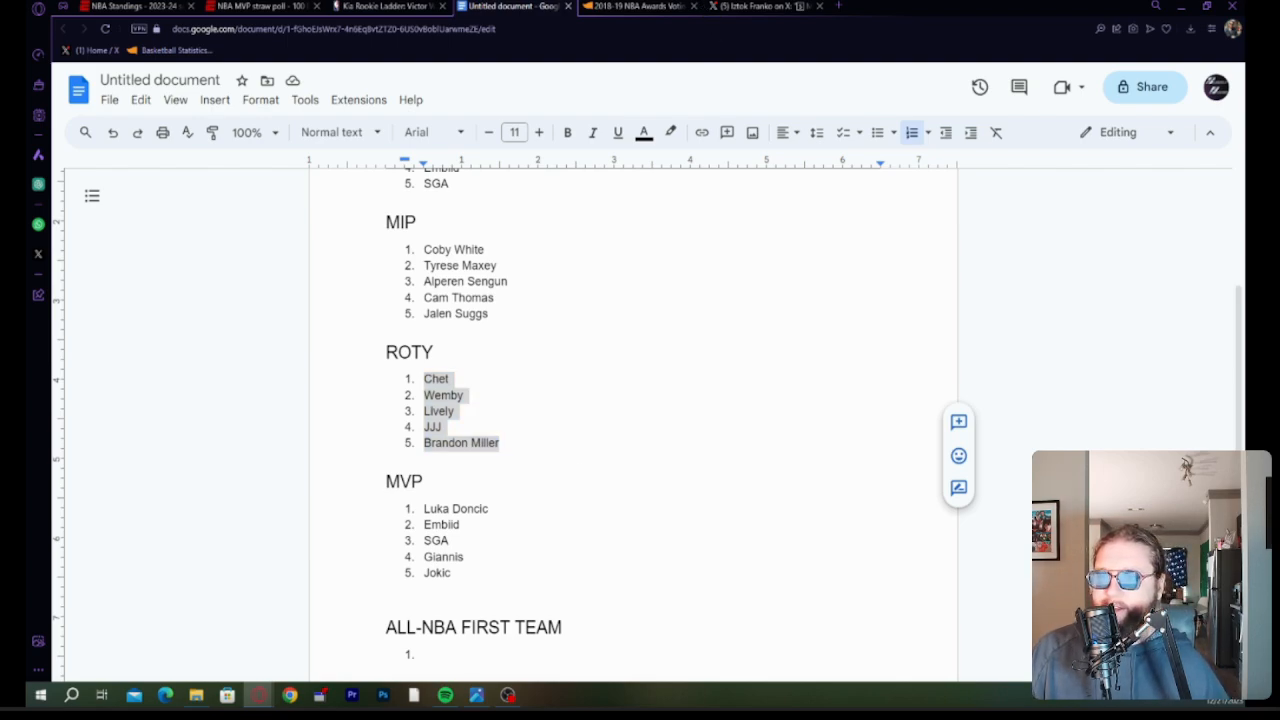
{"action": "mouse_move", "coordinate": [771, 299]}
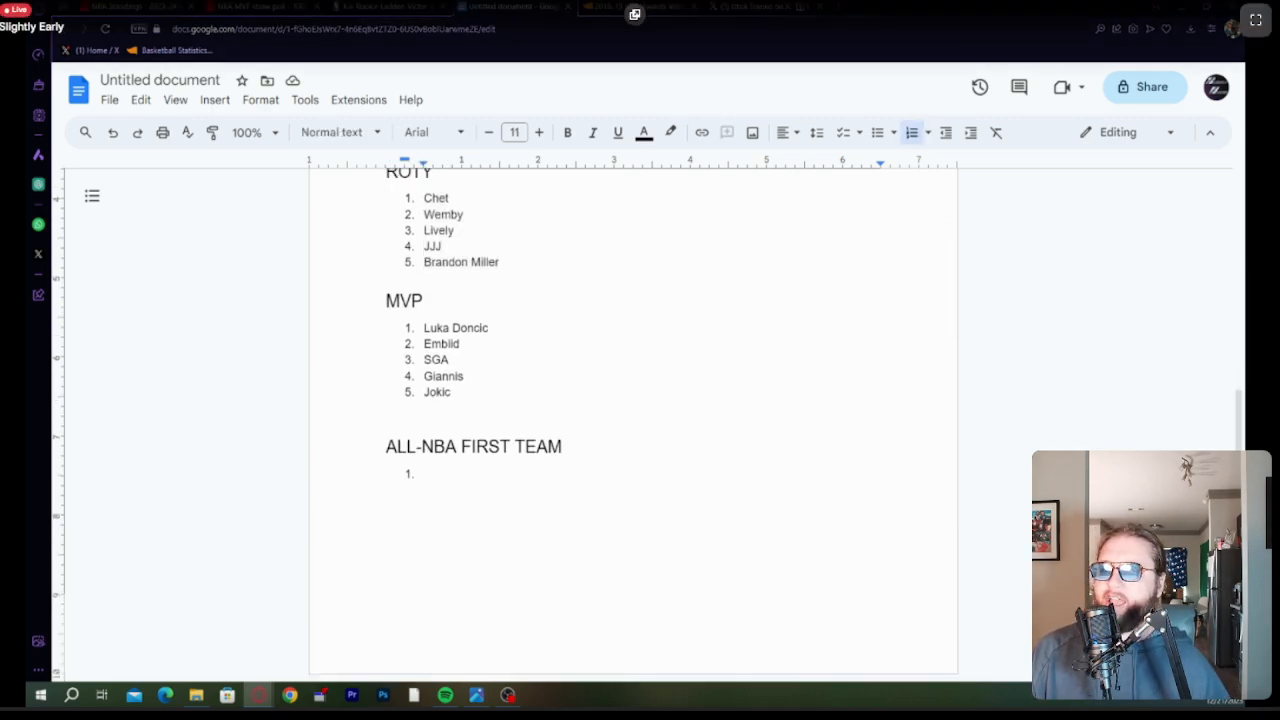
{"action": "scroll", "scroll_direction": "up", "scroll_amount": 3}
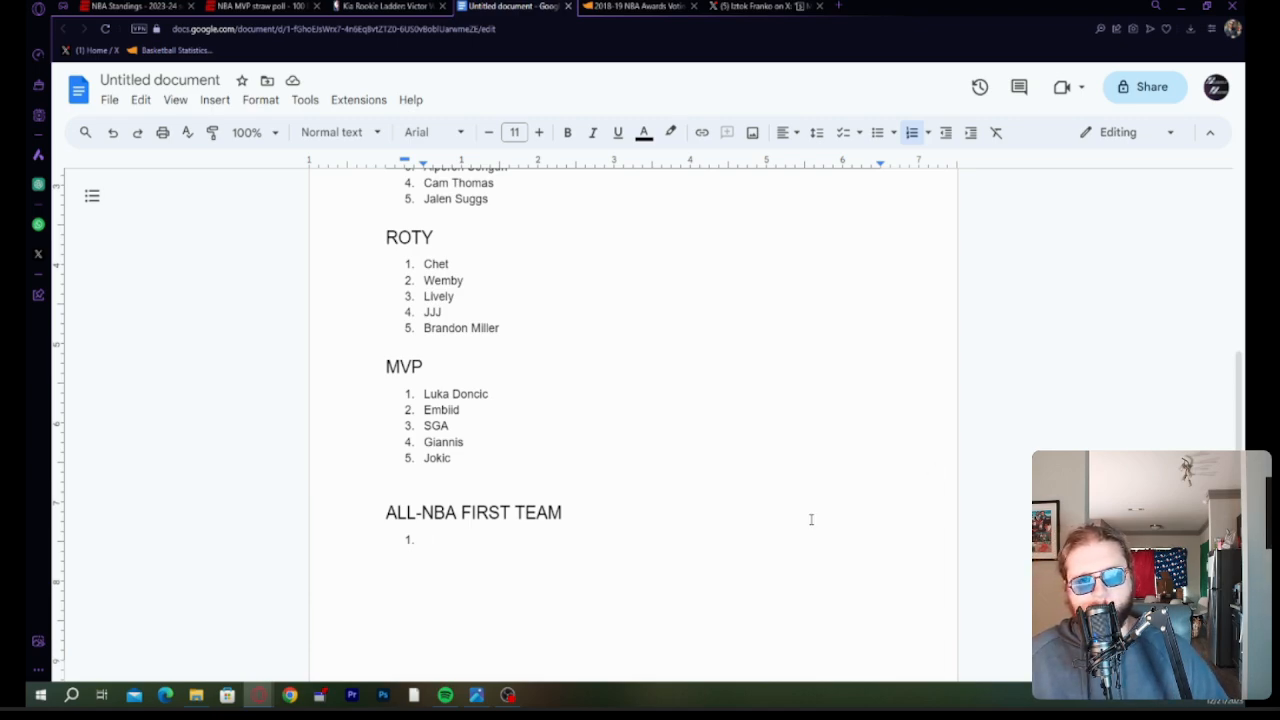
{"action": "mouse_move", "coordinate": [797, 536]}
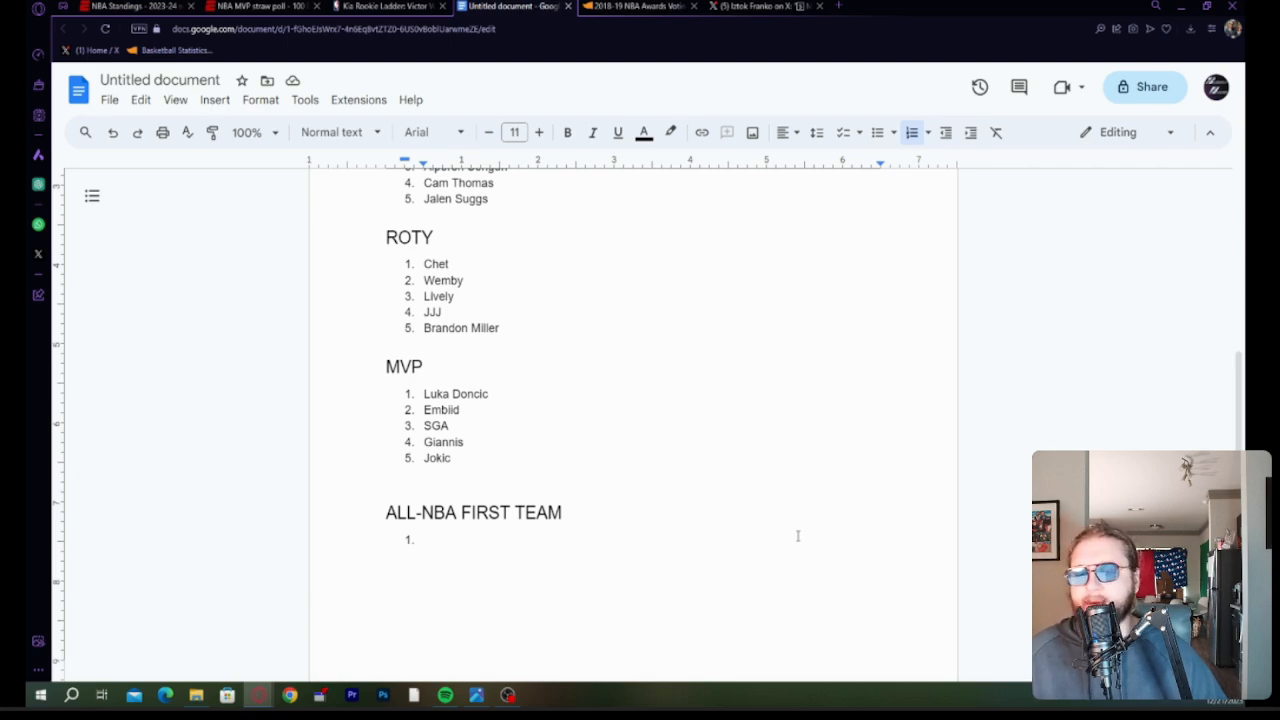
{"action": "mouse_move", "coordinate": [767, 613]}
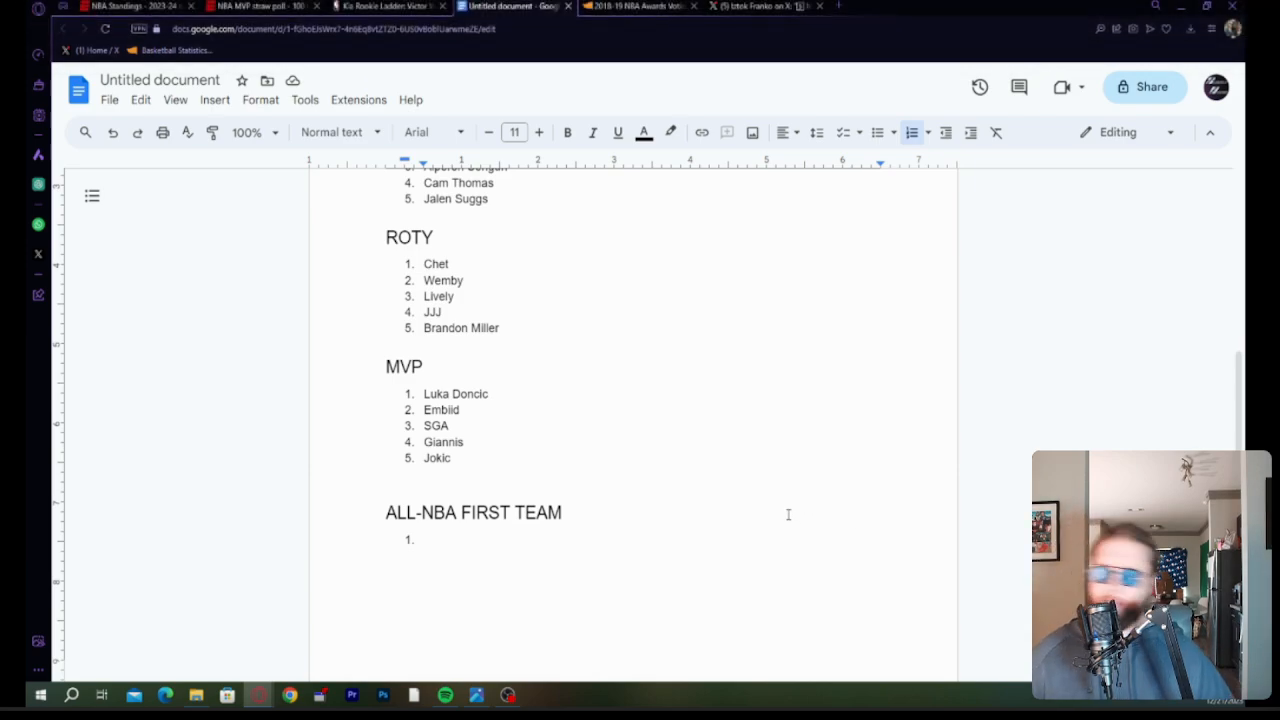
Add Giannis, Jokic and Embiid to finish the All-NBA First Team list.
{"action": "type", "text": "IUK"}
{"action": "type", "text": "SGA"}
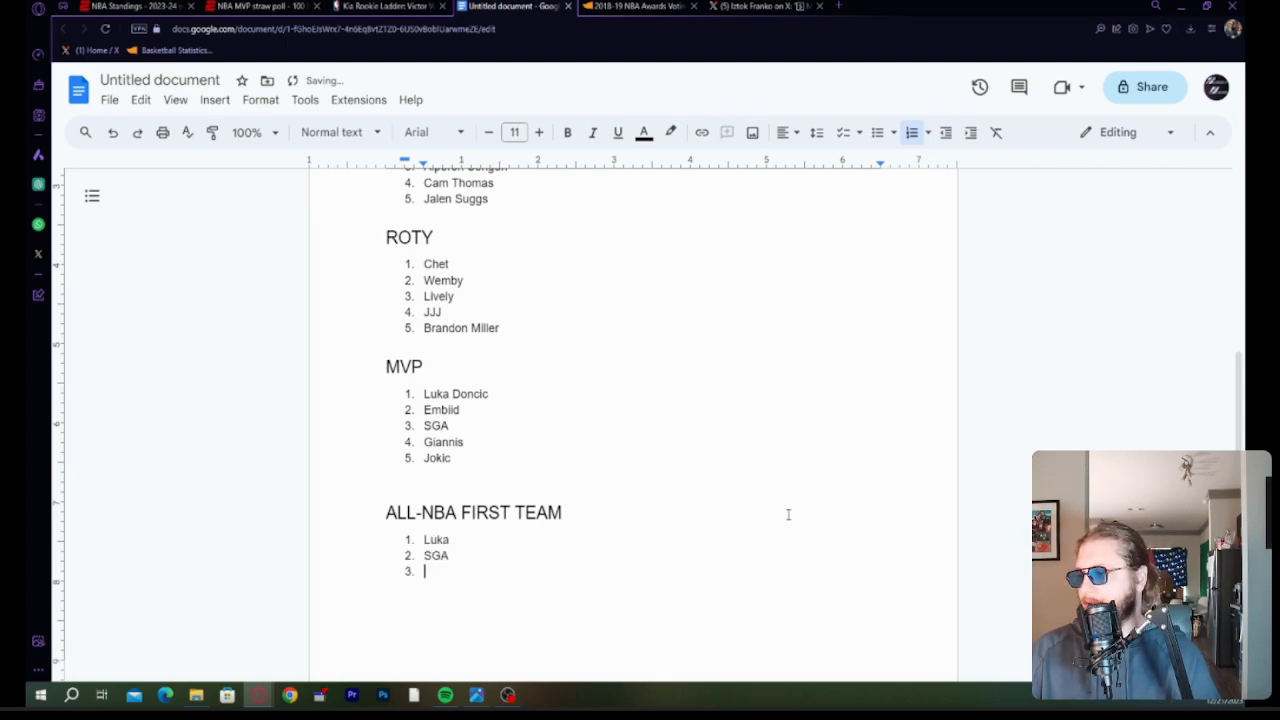
{"action": "type", "text": "Giannis"}
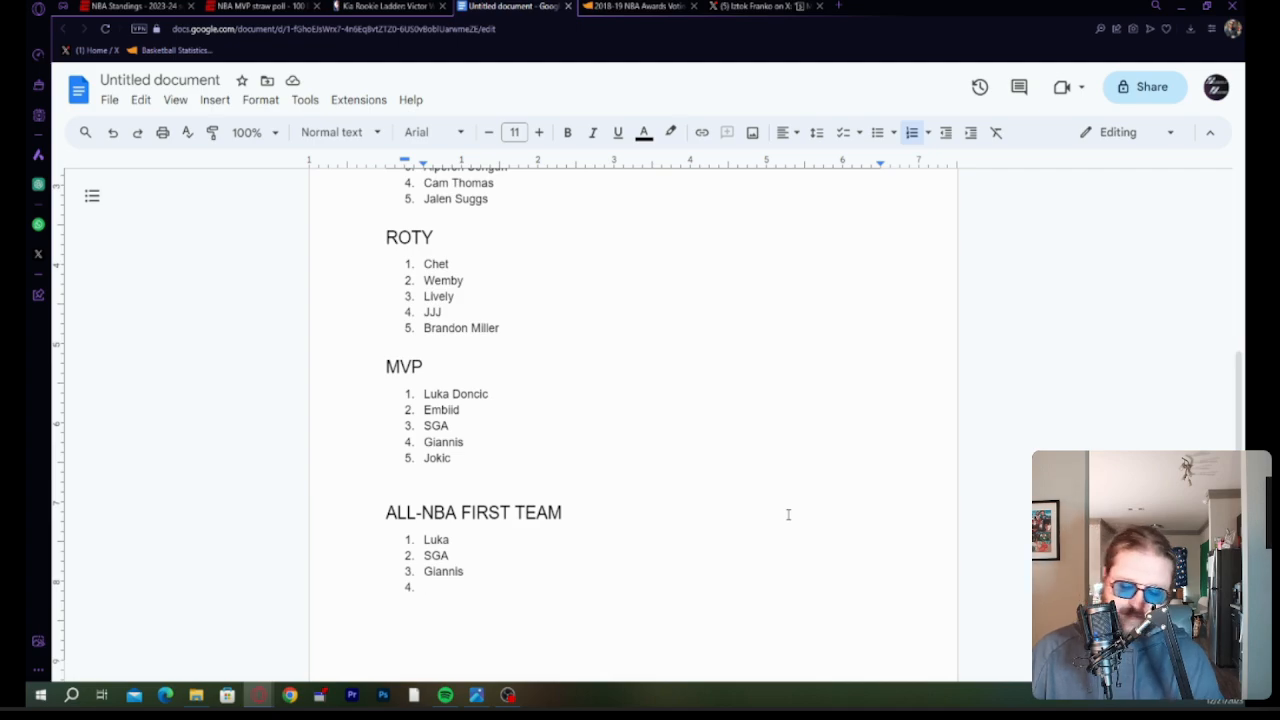
{"action": "type", "text": "Jokic"}
{"action": "type", "text": "Embiid"}
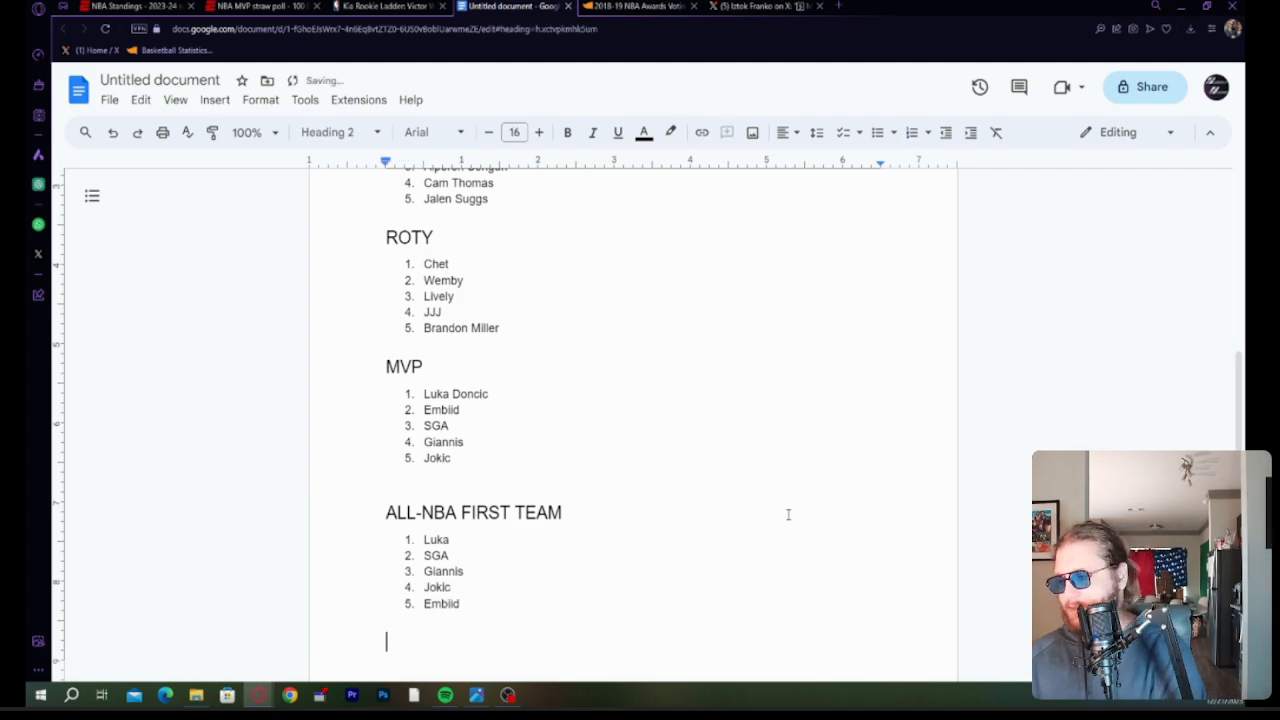
Add an ALL-NBA SECOND TEAM heading with LeBron James as its first pick.
{"action": "type", "text": "ALL-0"}
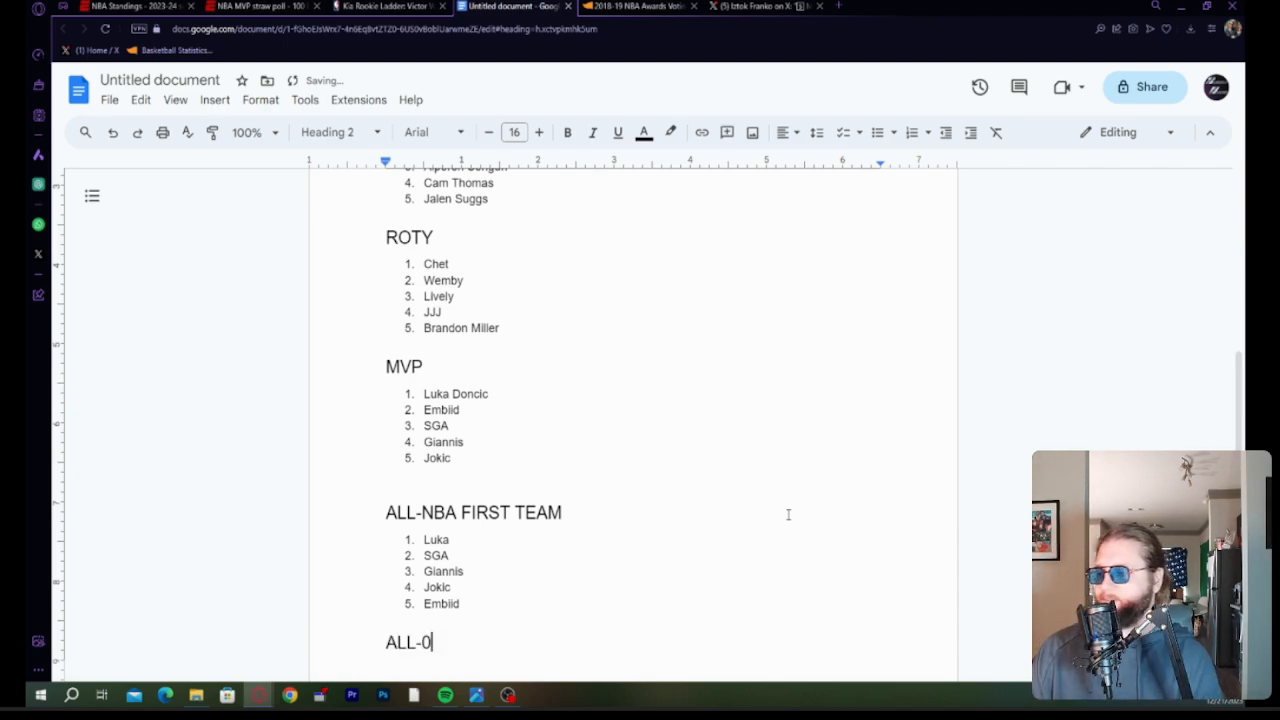
{"action": "type", "text": "NBA SECOND TEAM"}
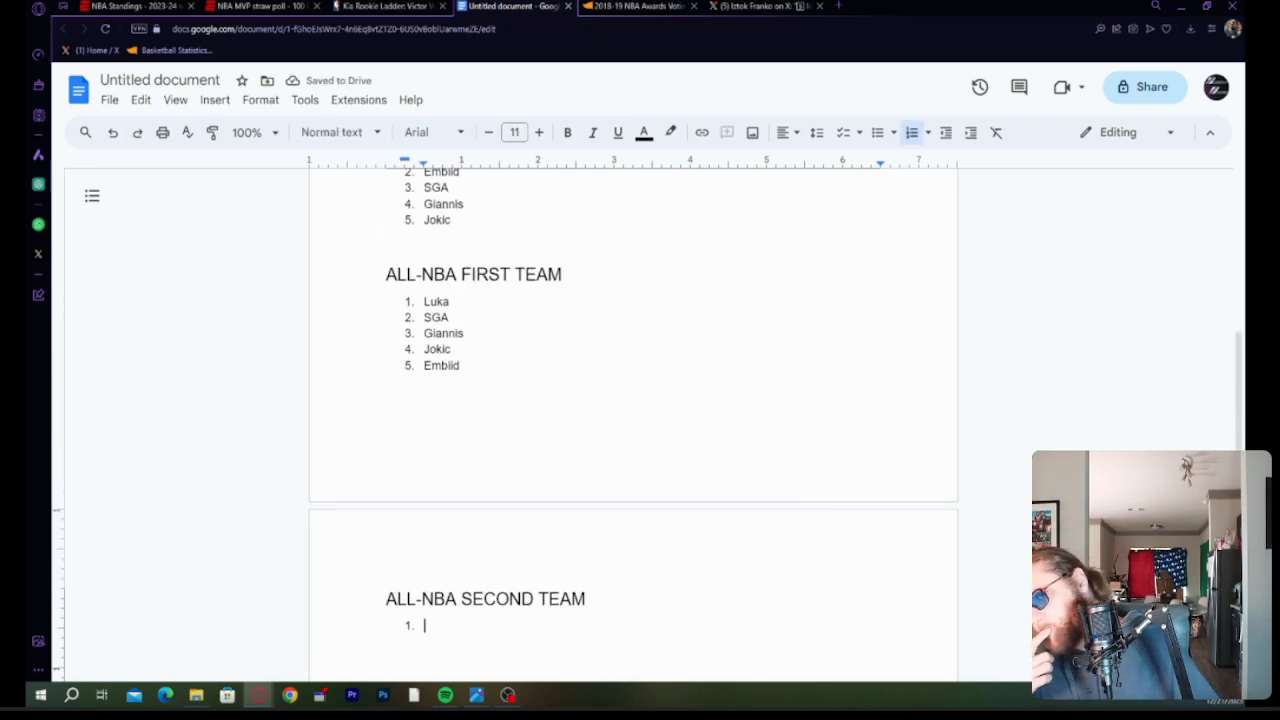
{"action": "mouse_move", "coordinate": [393, 148]}
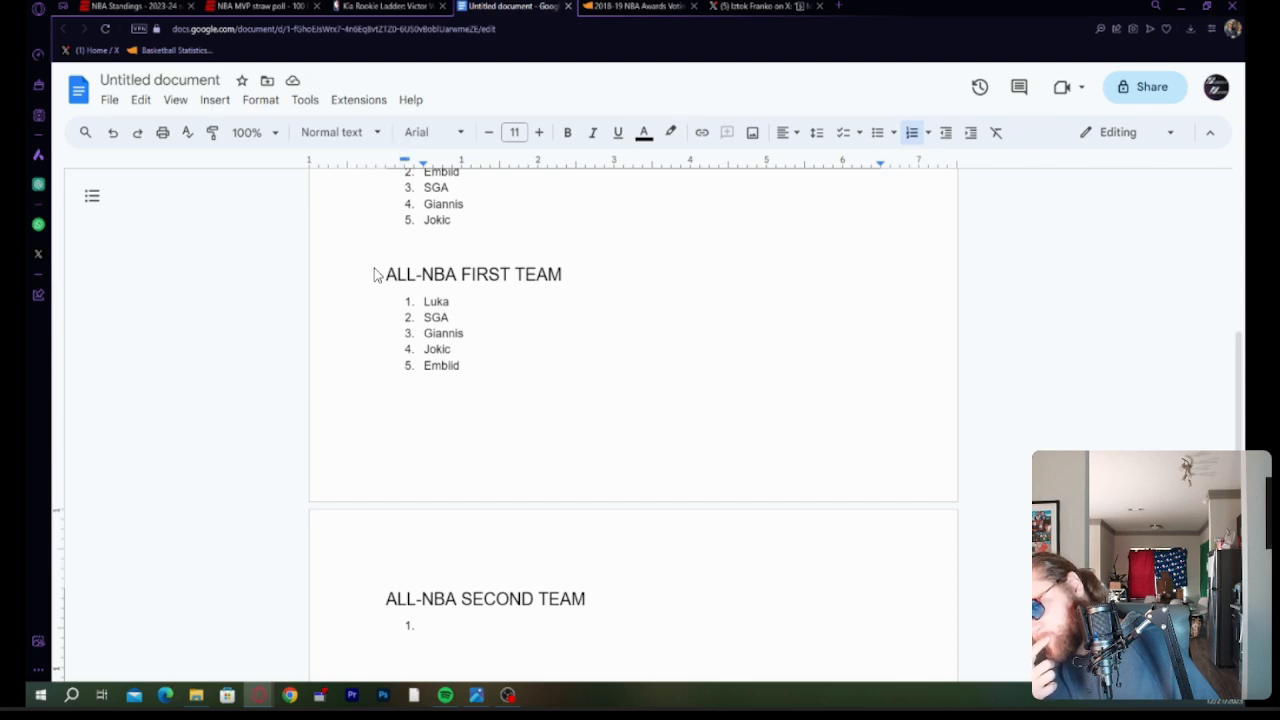
{"action": "mouse_move", "coordinate": [377, 308]}
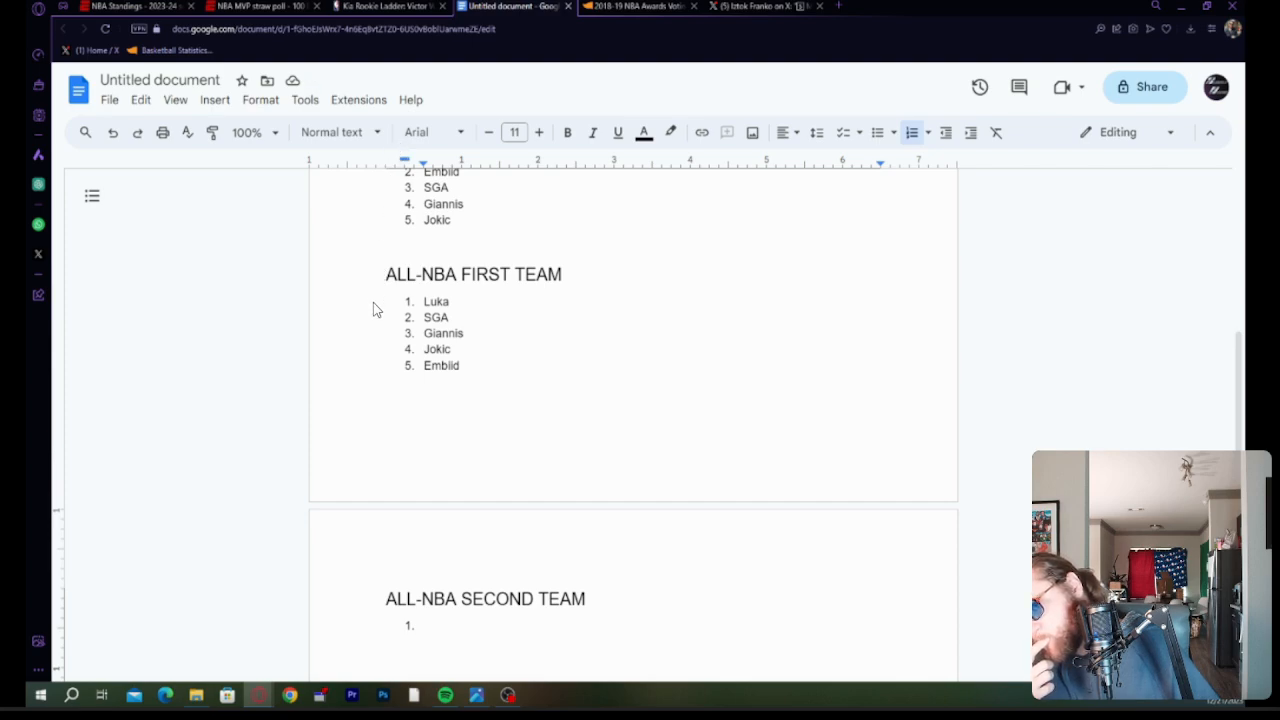
{"action": "mouse_move", "coordinate": [367, 330]}
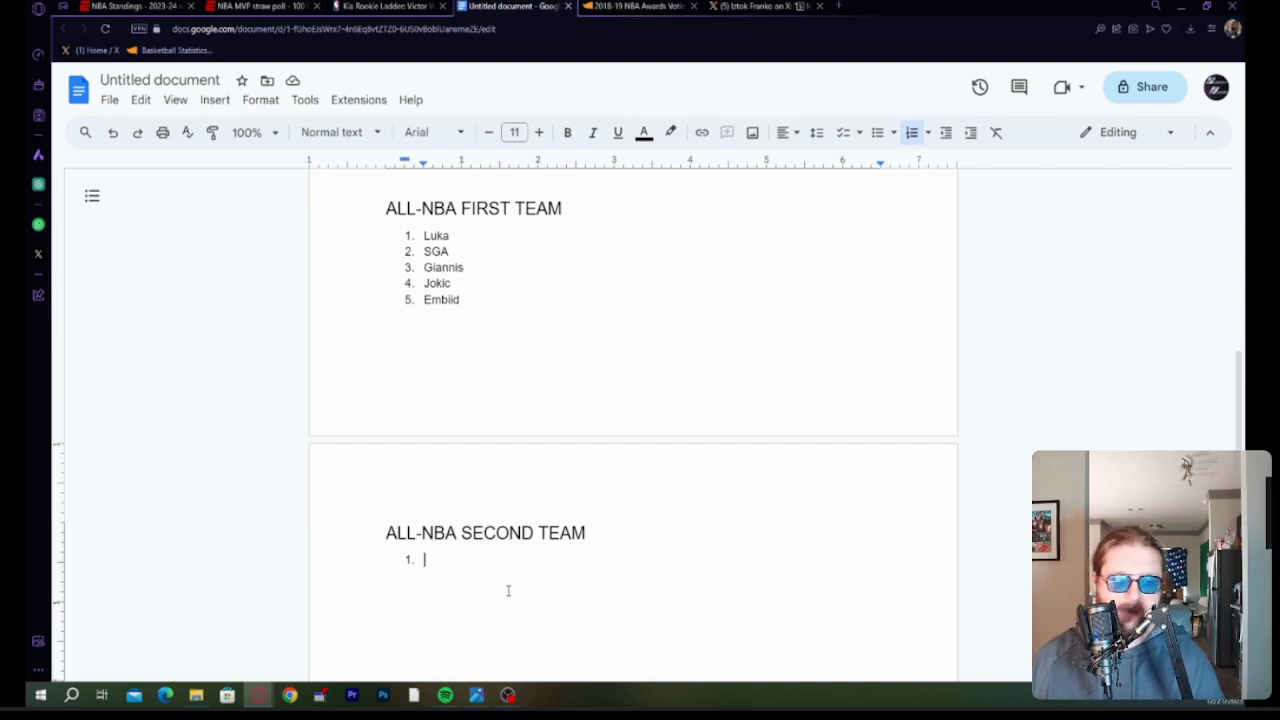
{"action": "type", "text": "LeBron Ja"}
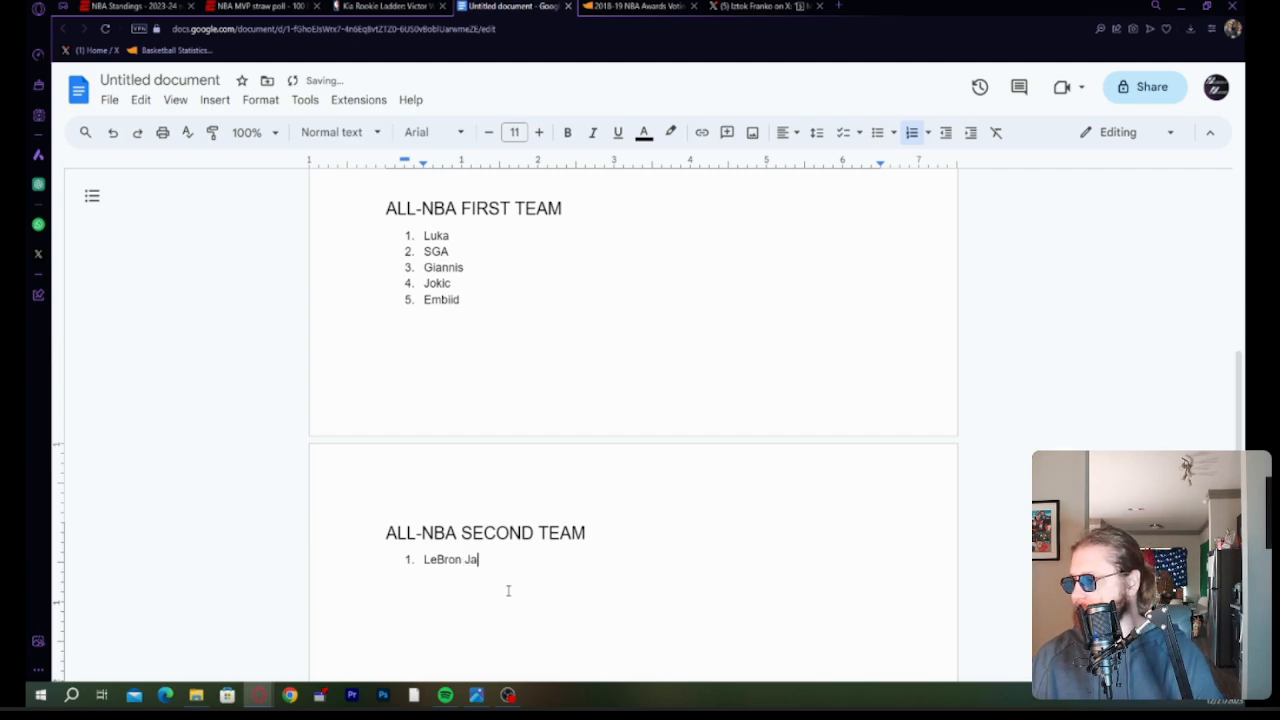
{"action": "type", "text": "mes"}
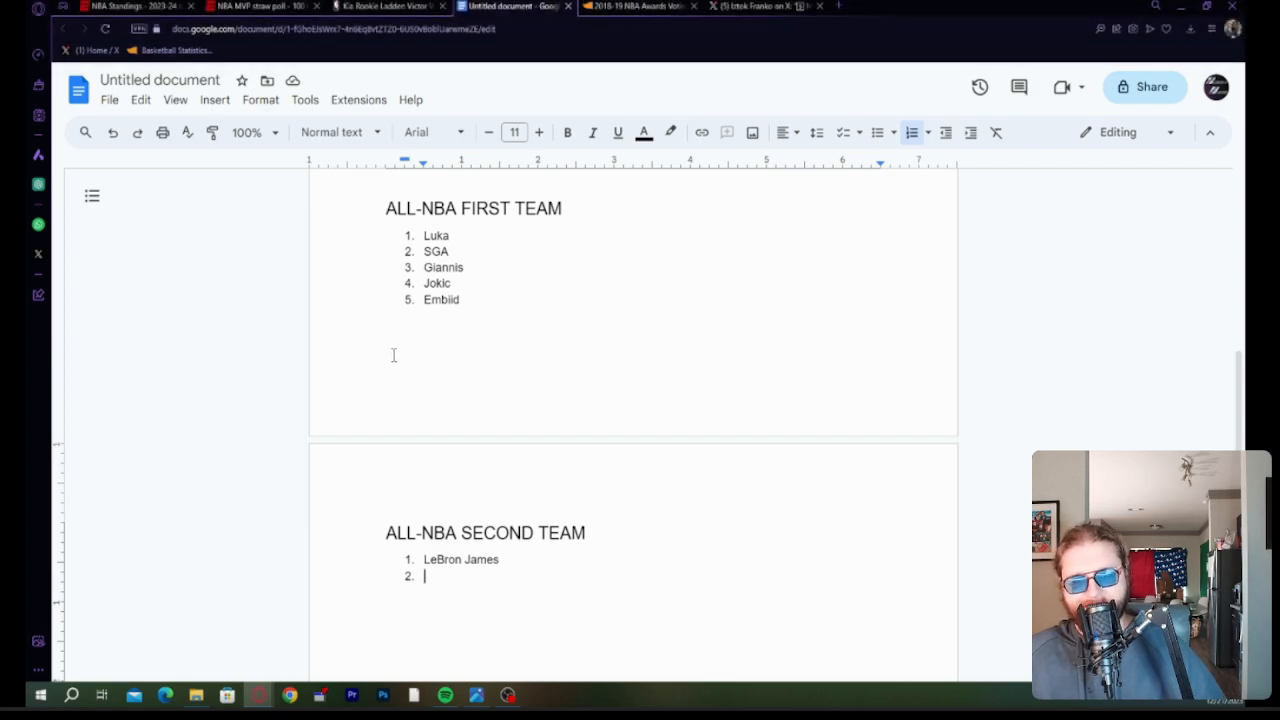
{"action": "mouse_move", "coordinate": [535, 437]}
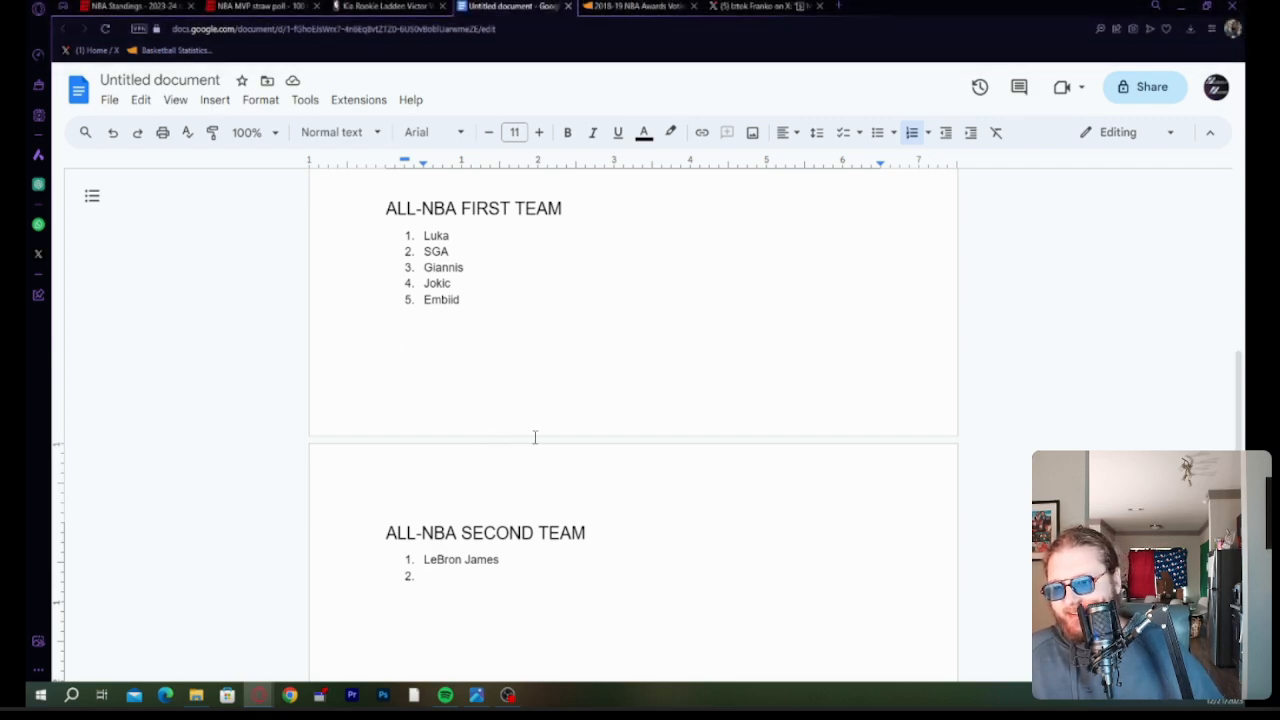
{"action": "mouse_move", "coordinate": [548, 514]}
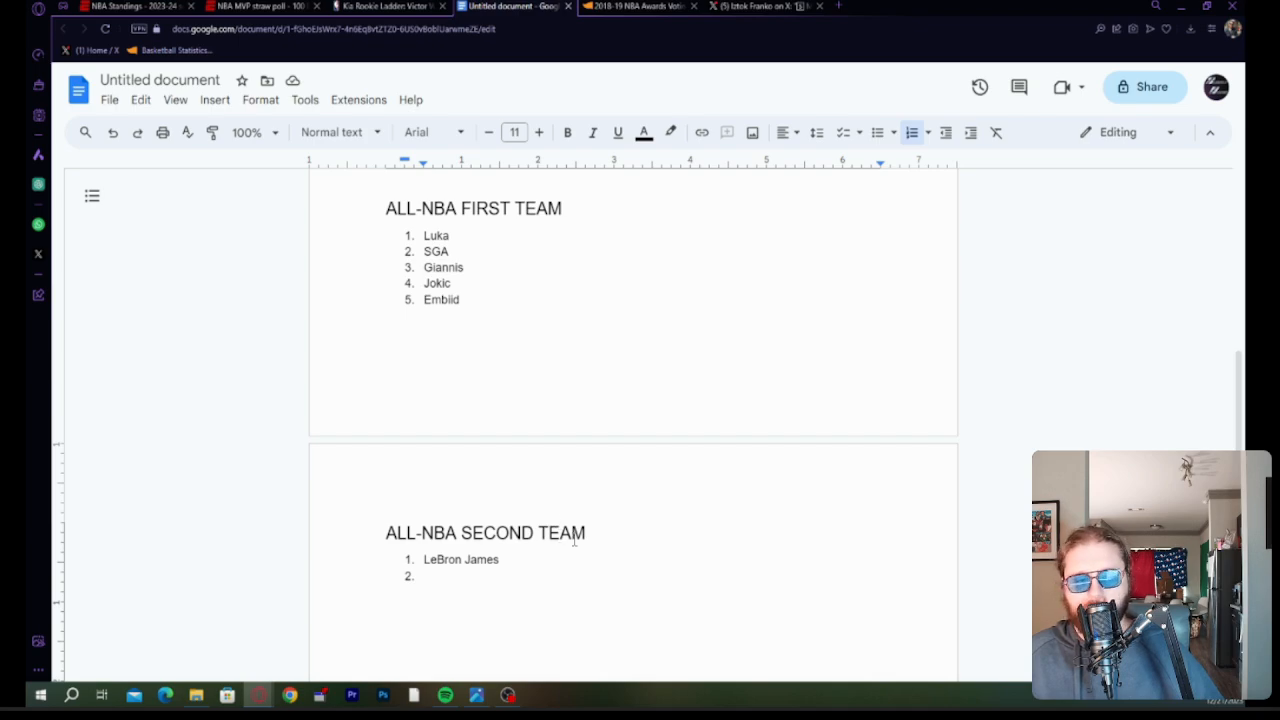
{"action": "mouse_move", "coordinate": [352, 412]}
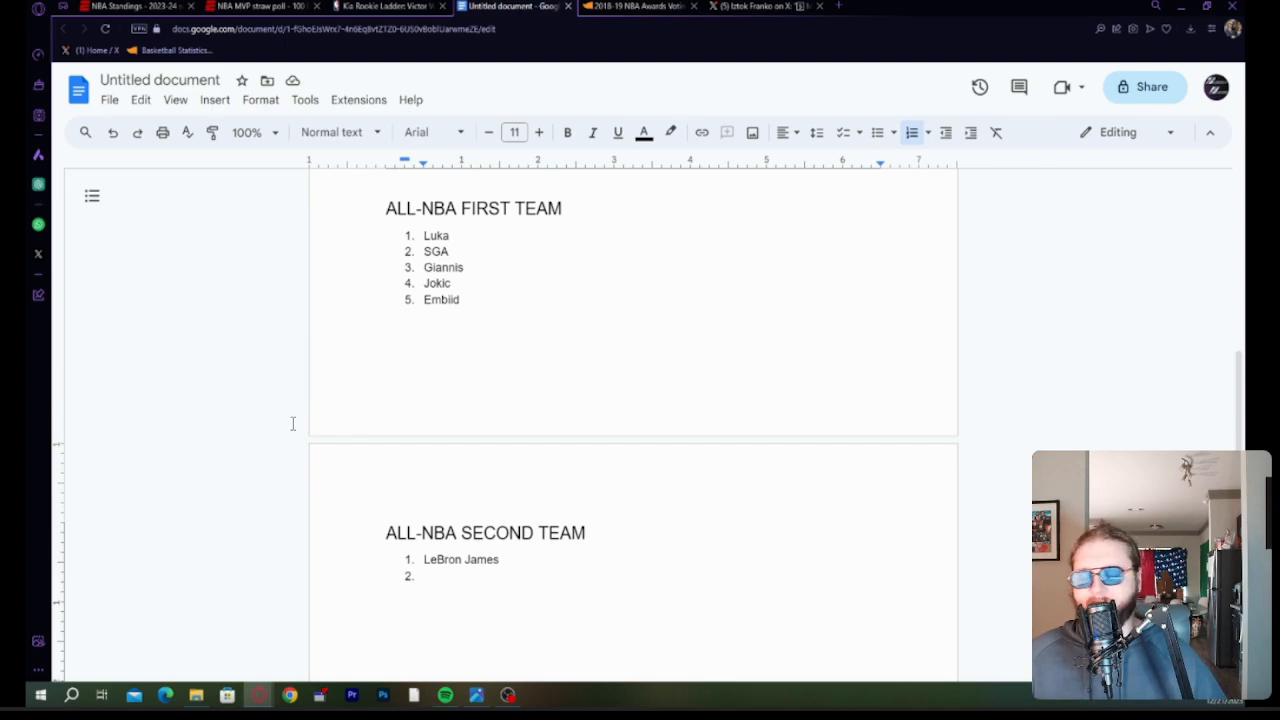
{"action": "mouse_move", "coordinate": [300, 423]}
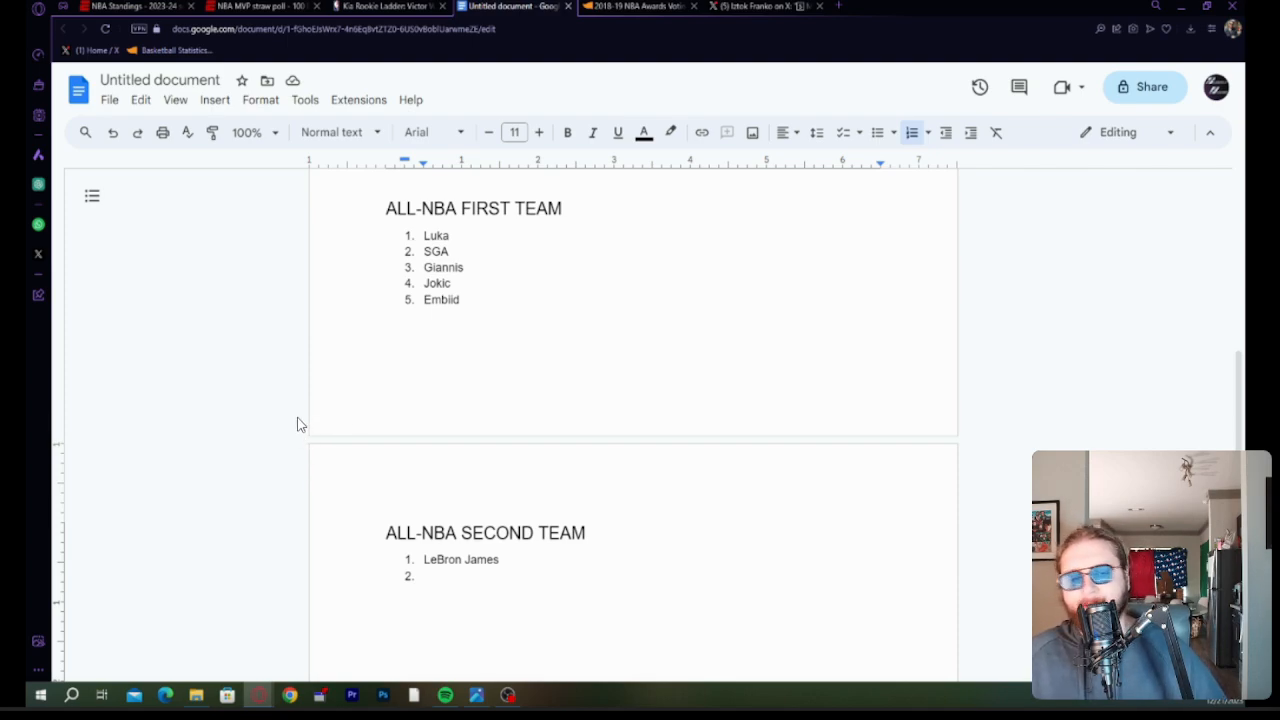
{"action": "mouse_move", "coordinate": [294, 400]}
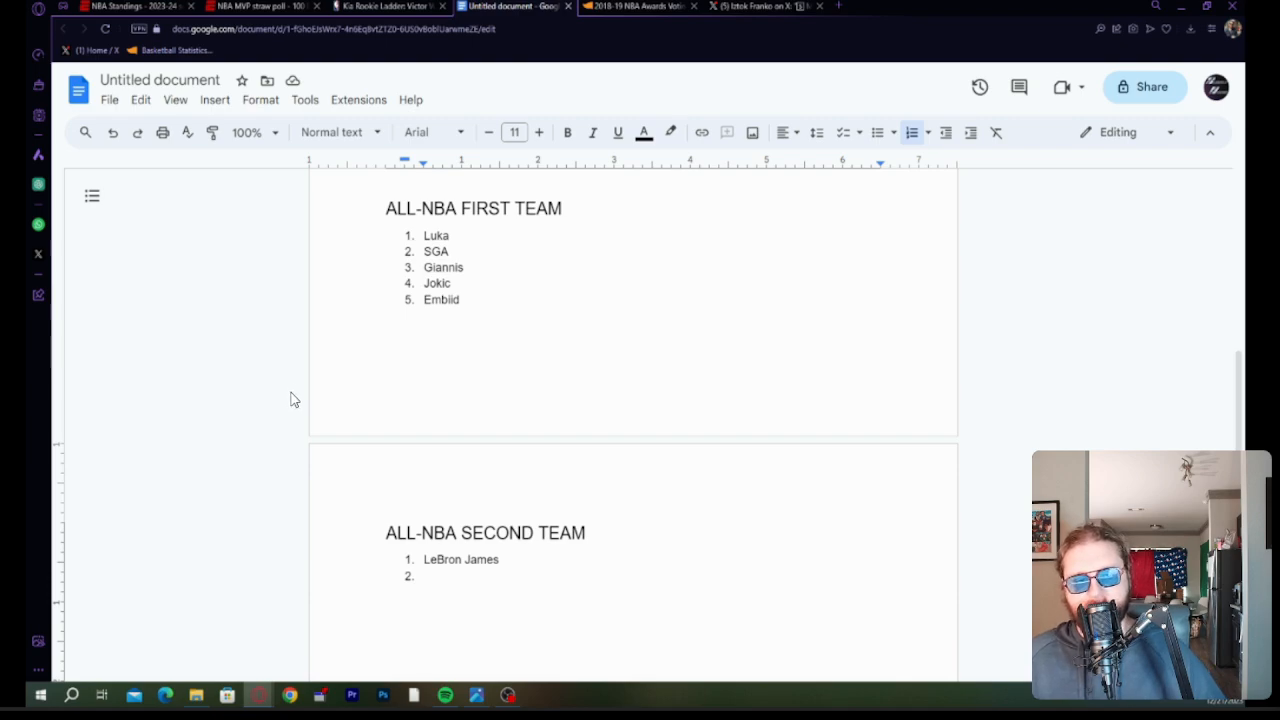
{"action": "mouse_move", "coordinate": [282, 420]}
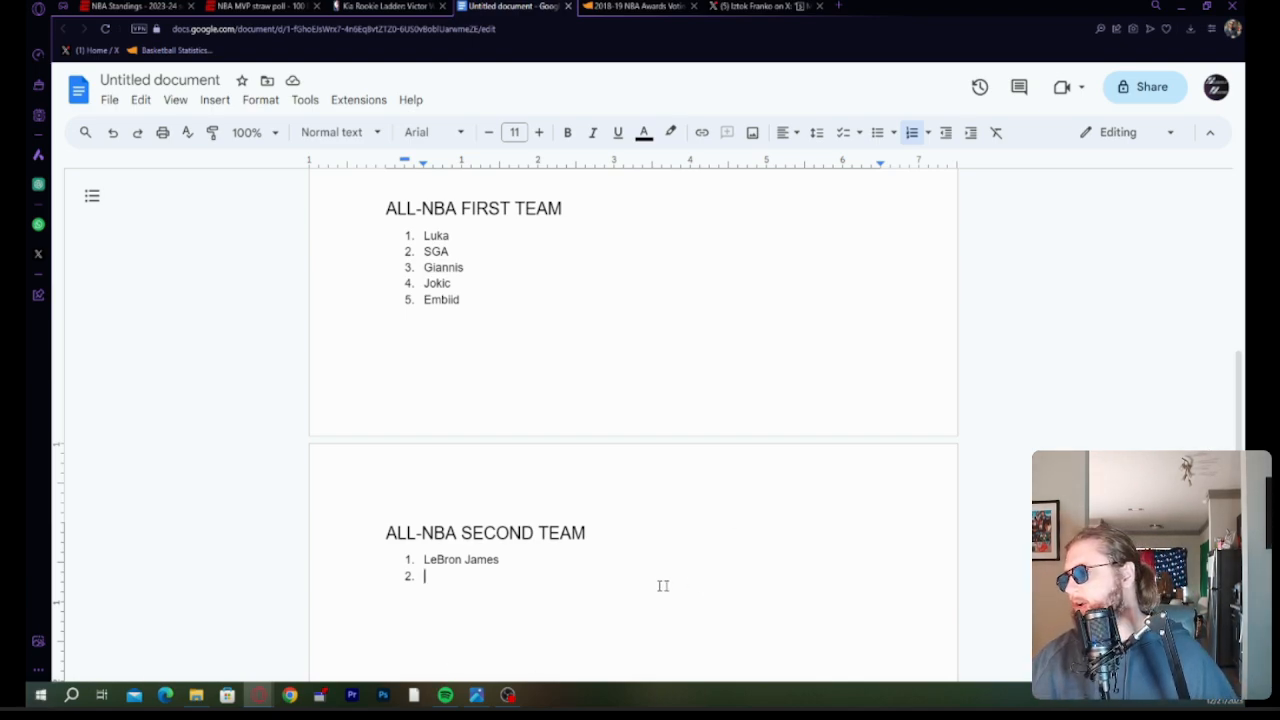
Enter Kawhi Leonard as the second All-NBA Second Team pick.
{"action": "type", "text": "Kawhi"}
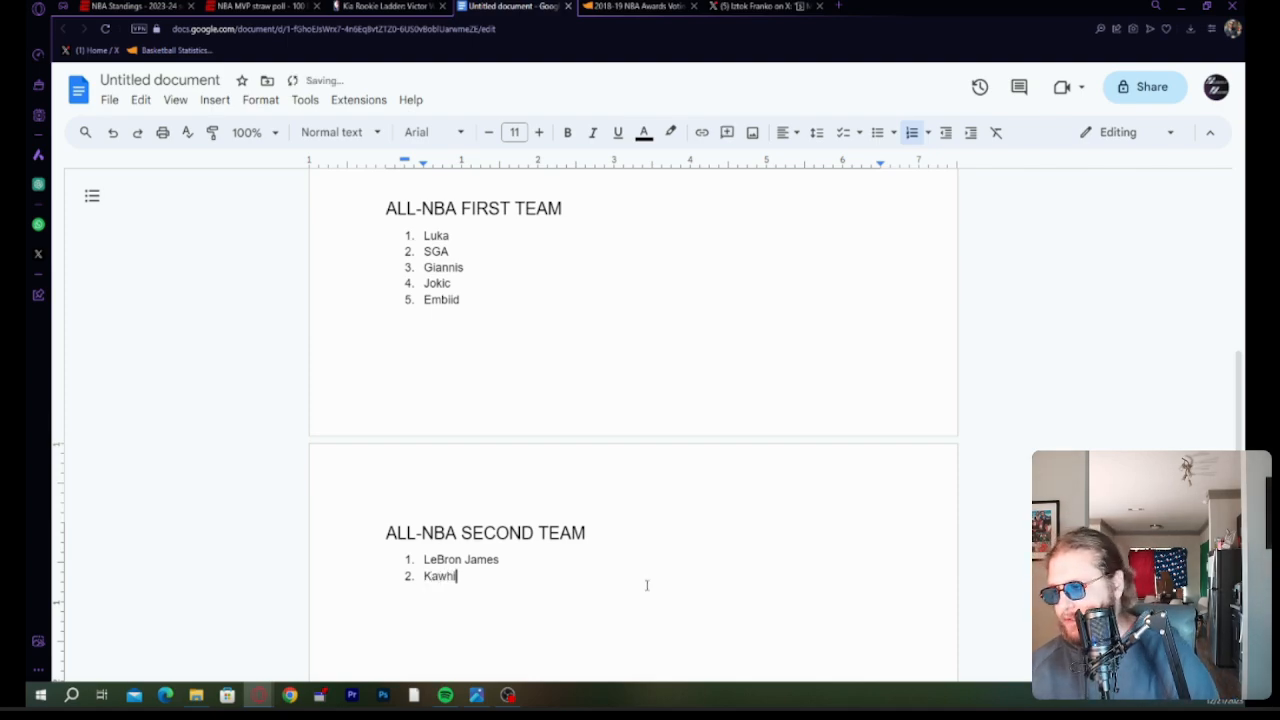
{"action": "type", "text": "L"}
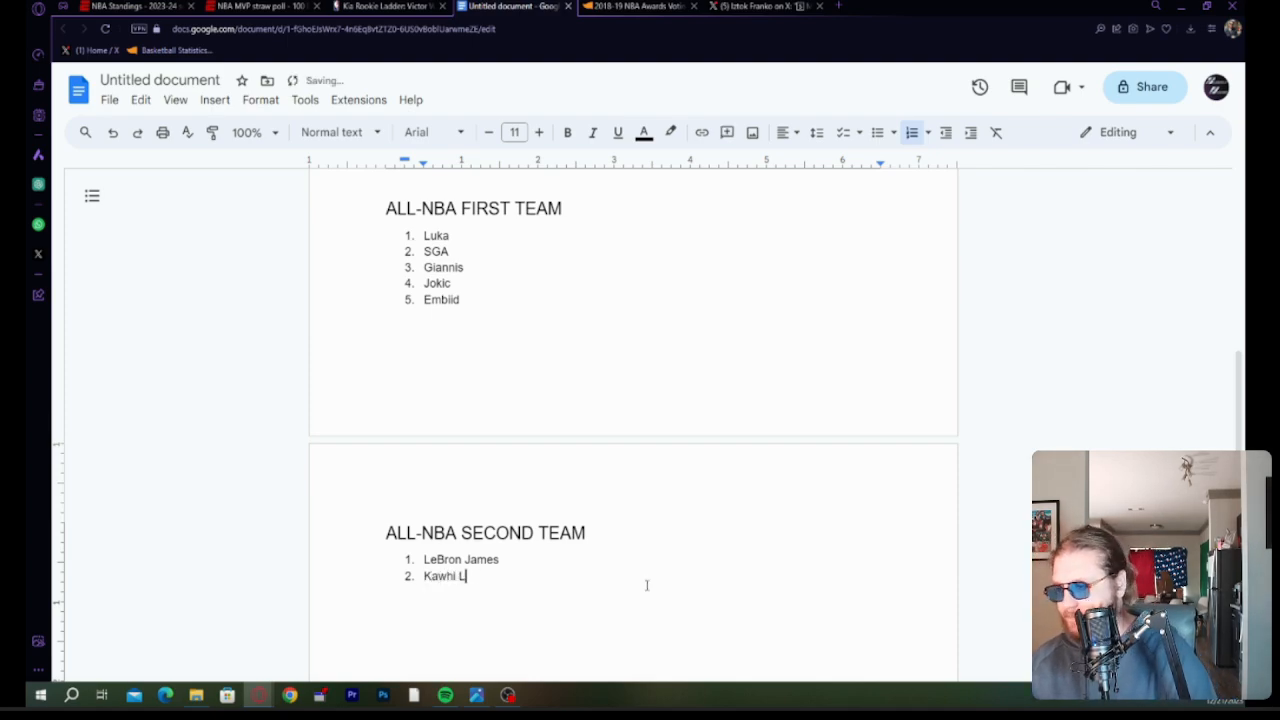
{"action": "type", "text": "eonard"}
{"action": "type", "text": "Kevin Durant"}
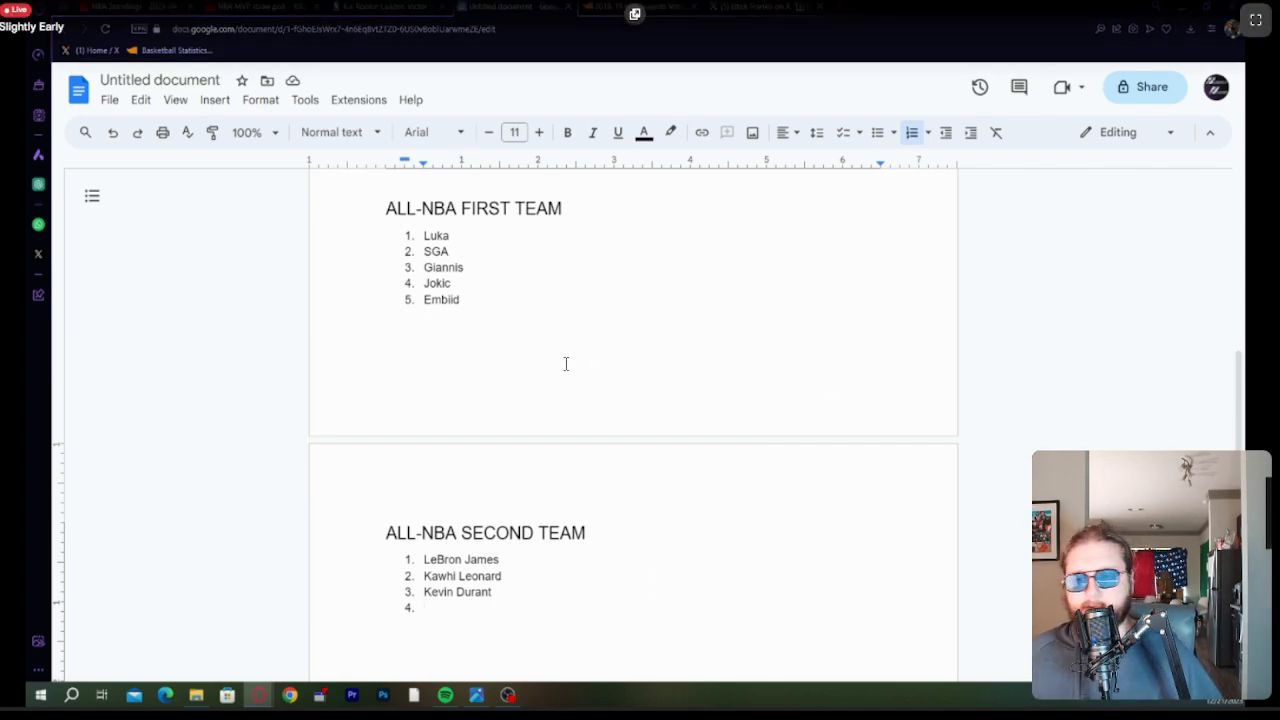
{"action": "mouse_move", "coordinate": [375, 314]}
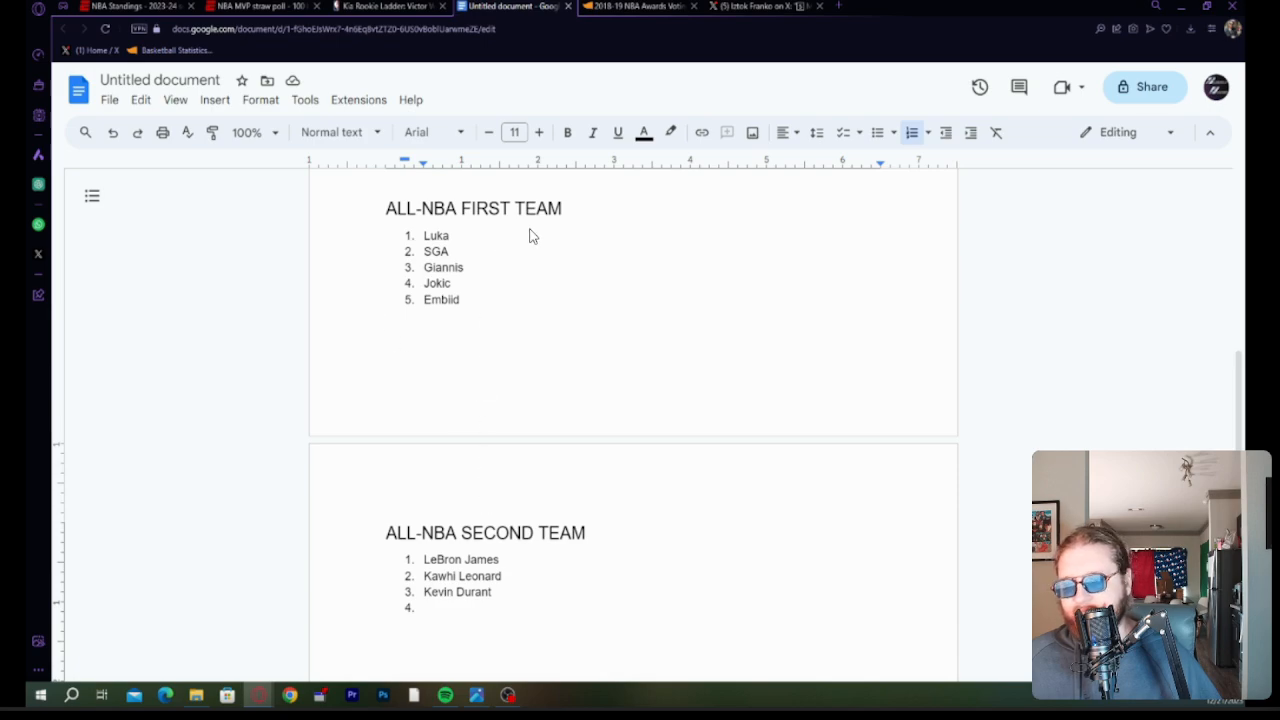
{"action": "mouse_move", "coordinate": [529, 442]}
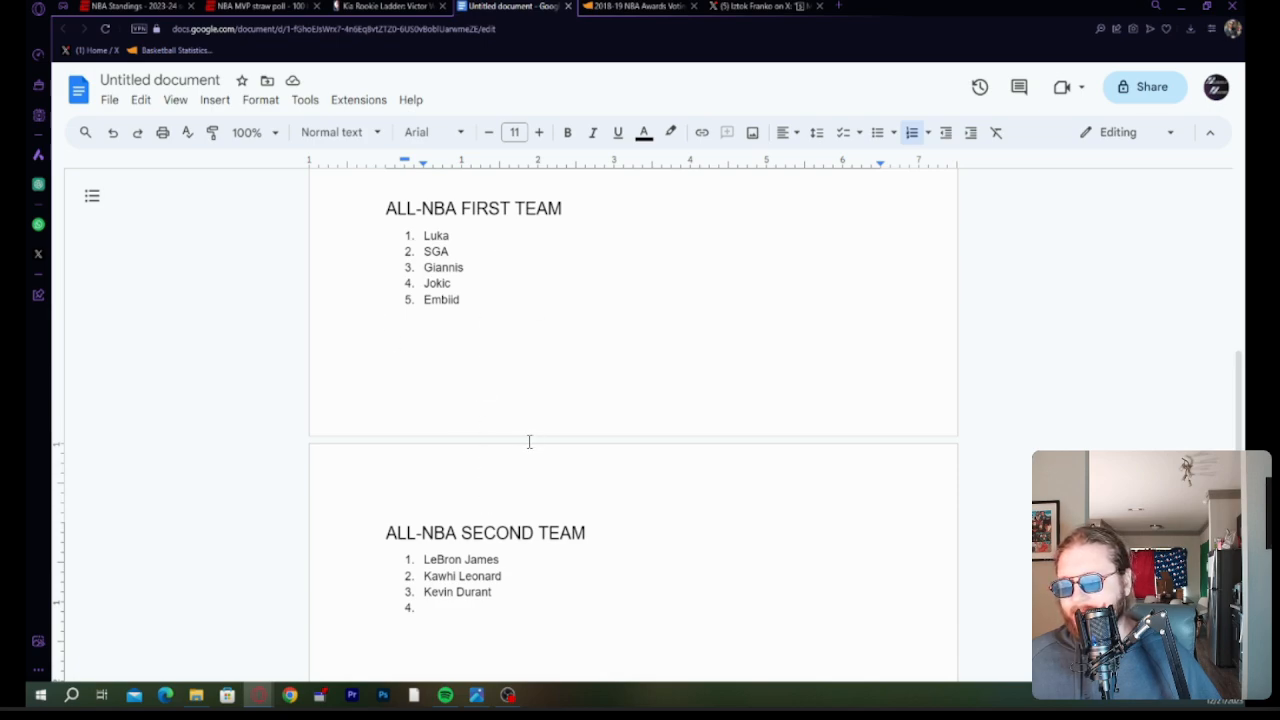
{"action": "mouse_move", "coordinate": [531, 417]}
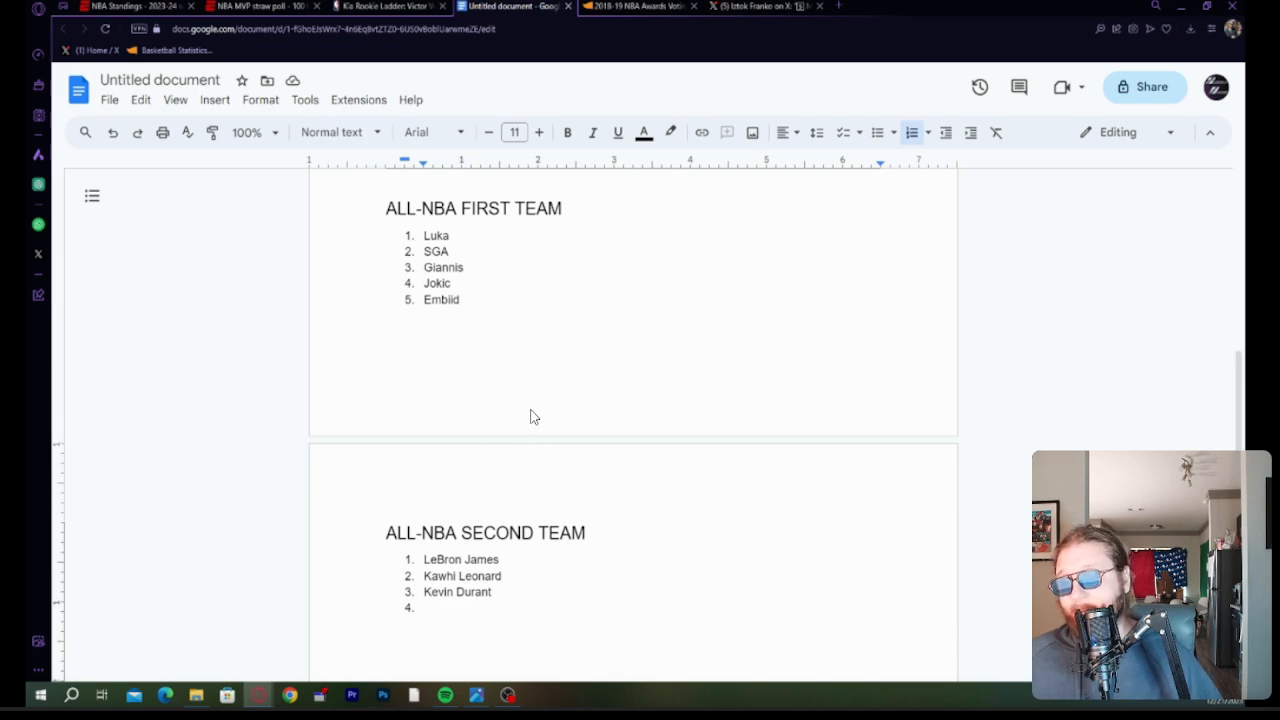
{"action": "mouse_move", "coordinate": [590, 437]}
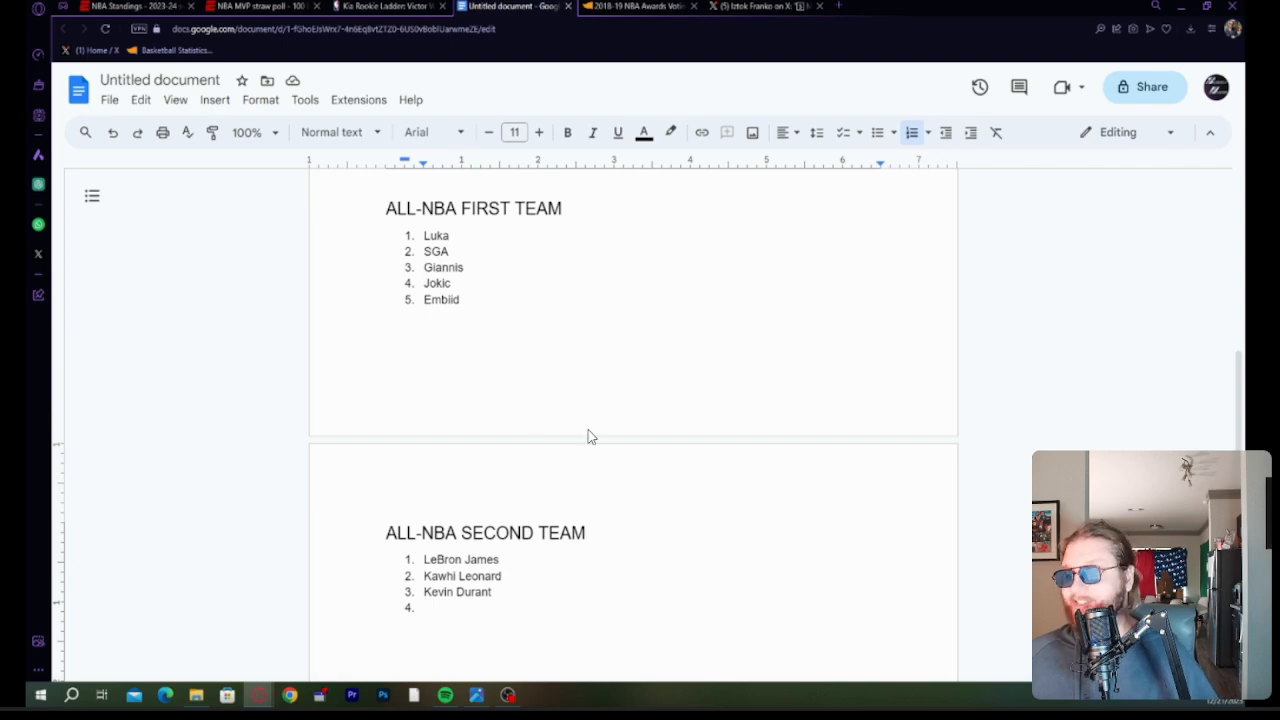
{"action": "mouse_move", "coordinate": [477, 338]}
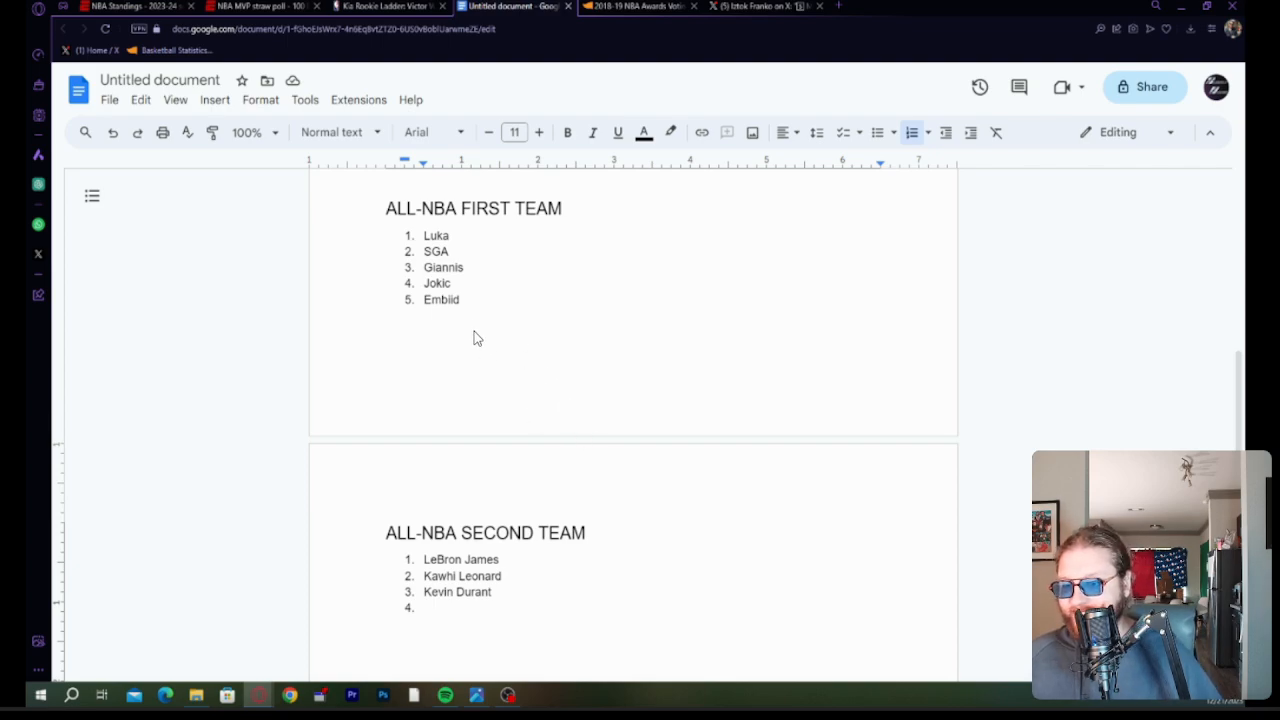
{"action": "mouse_move", "coordinate": [608, 322]}
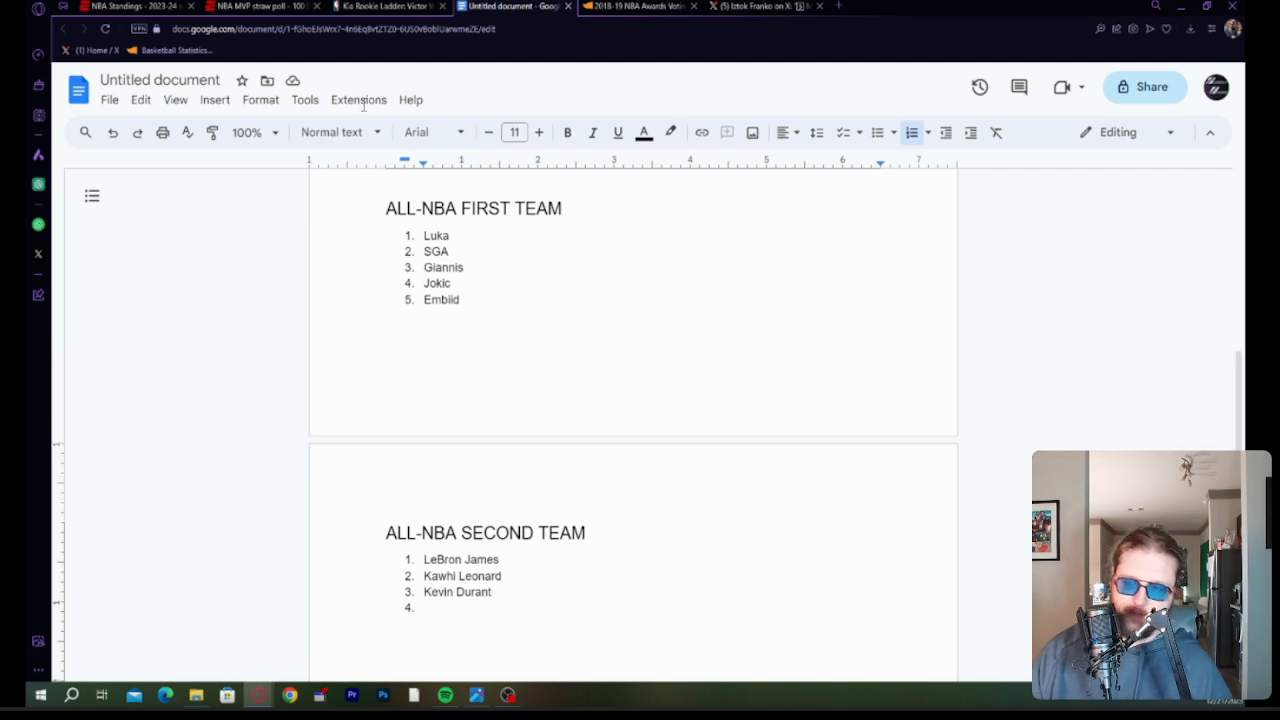
{"action": "mouse_move", "coordinate": [465, 425]}
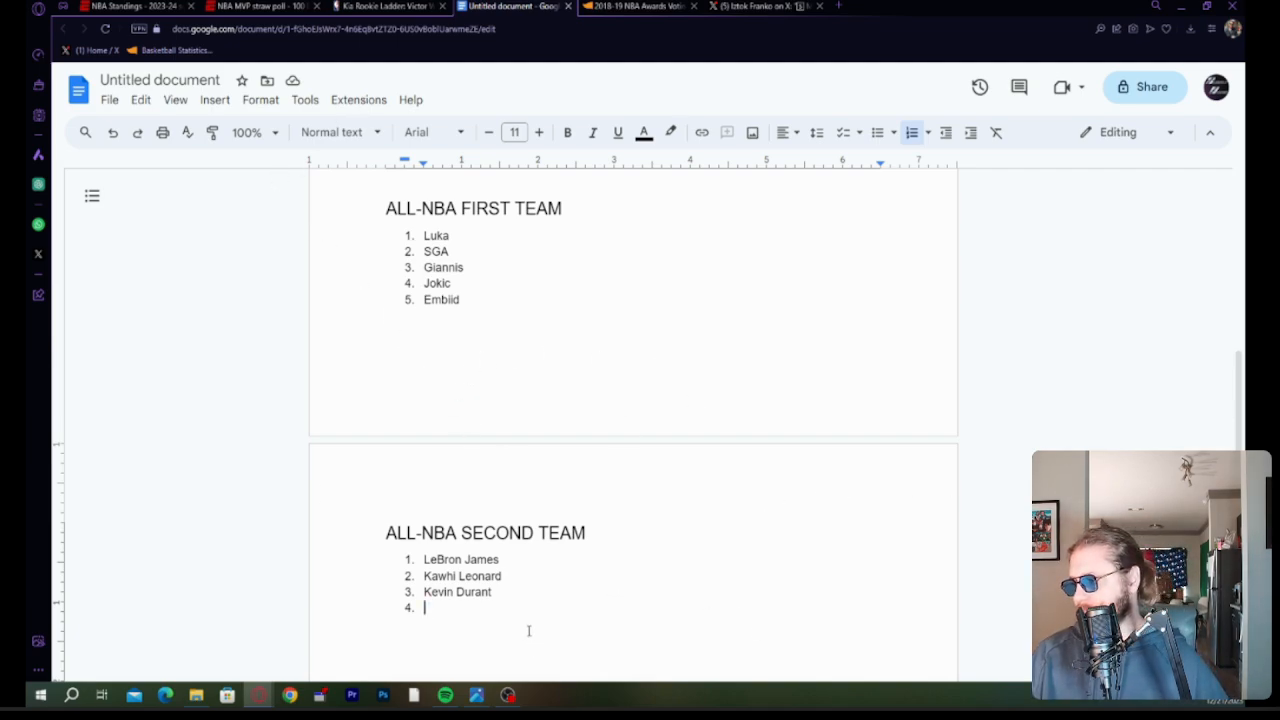
Enter Kevin Durant, Steph Curry and Tyrese Haliburton as picks three through five.
{"action": "type", "text": "Steph Cu"}
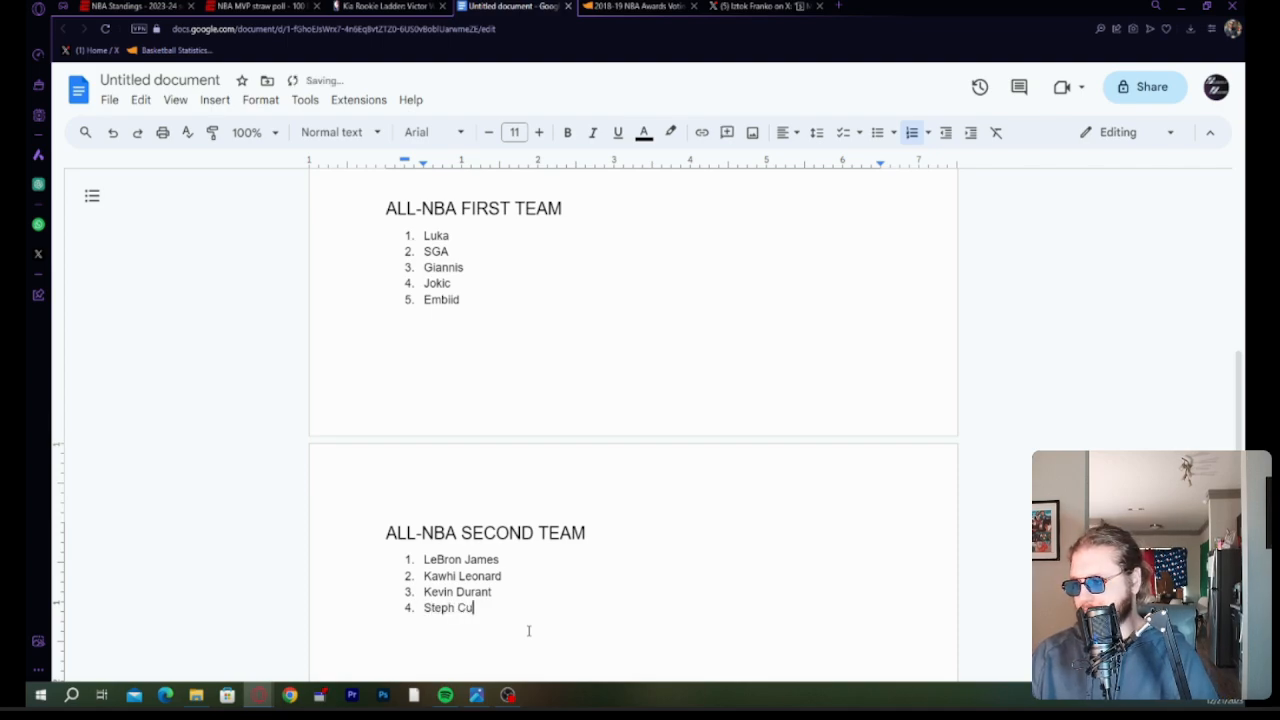
{"action": "type", "text": "rry"}
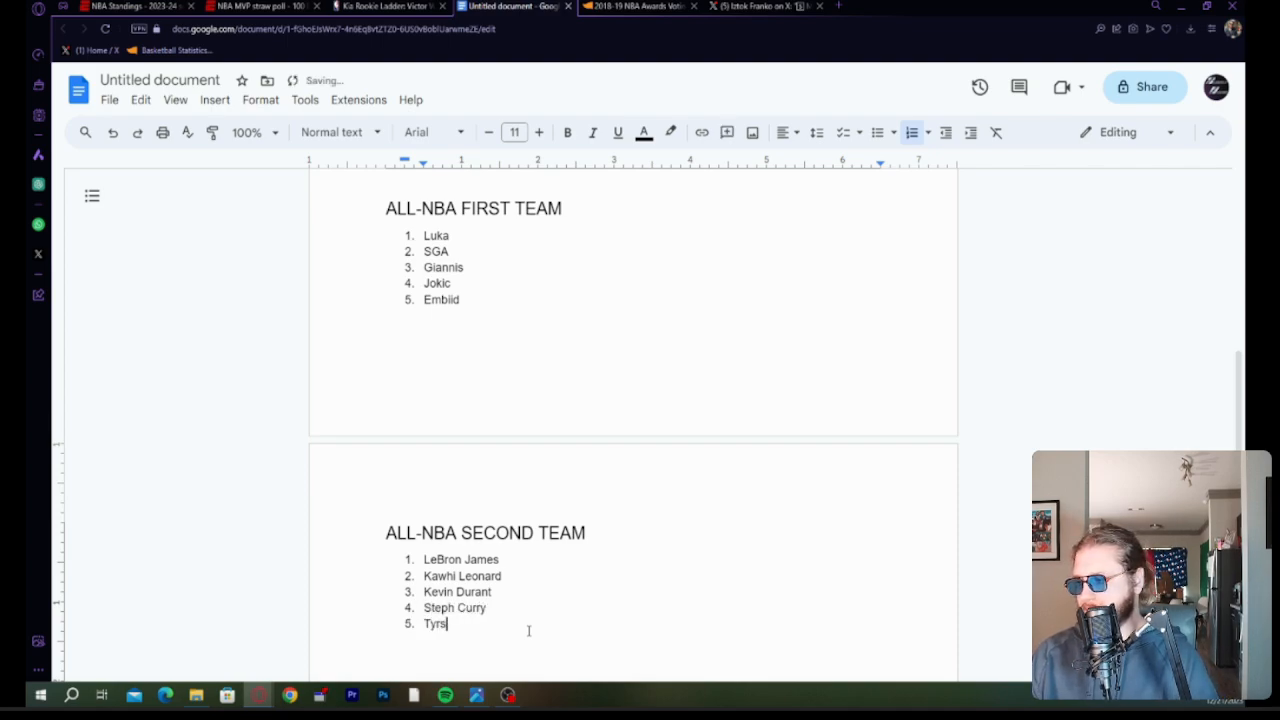
{"action": "type", "text": "ese Haliburton"}
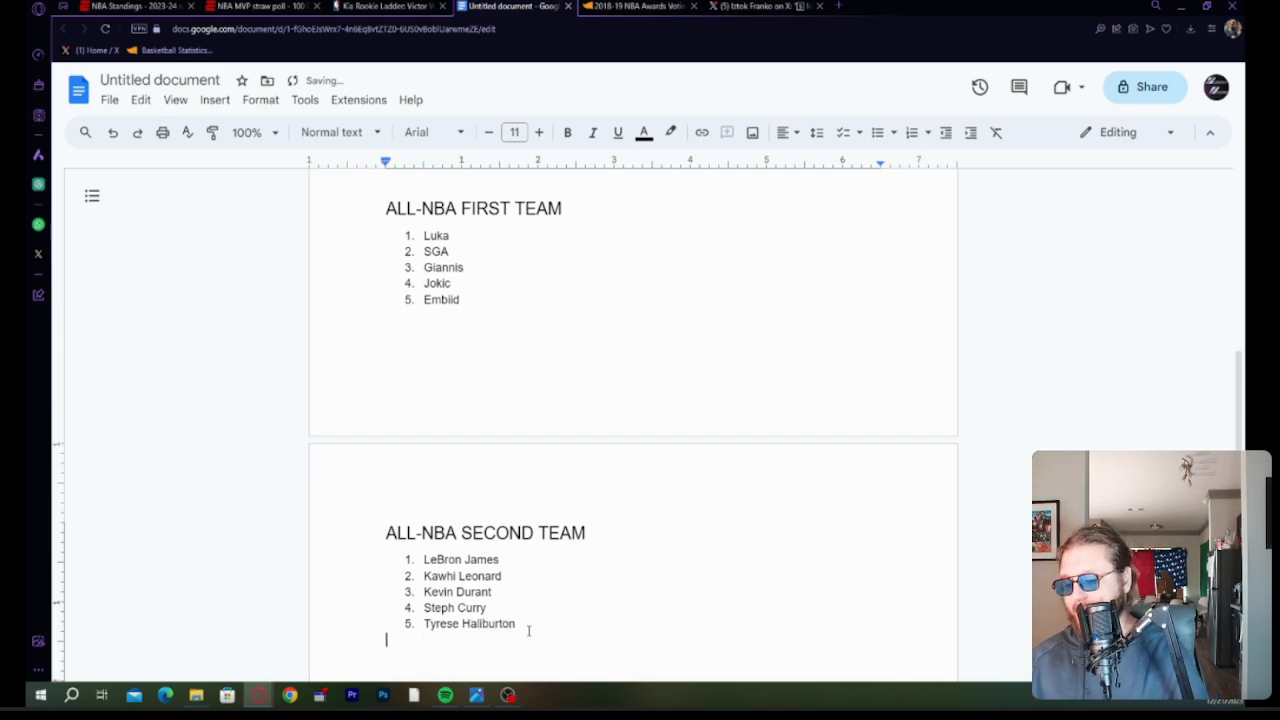
Add the 'ALL-NBA THIRD TEAM' heading with Jayson Tatum as its first pick.
{"action": "type", "text": "ALL-"}
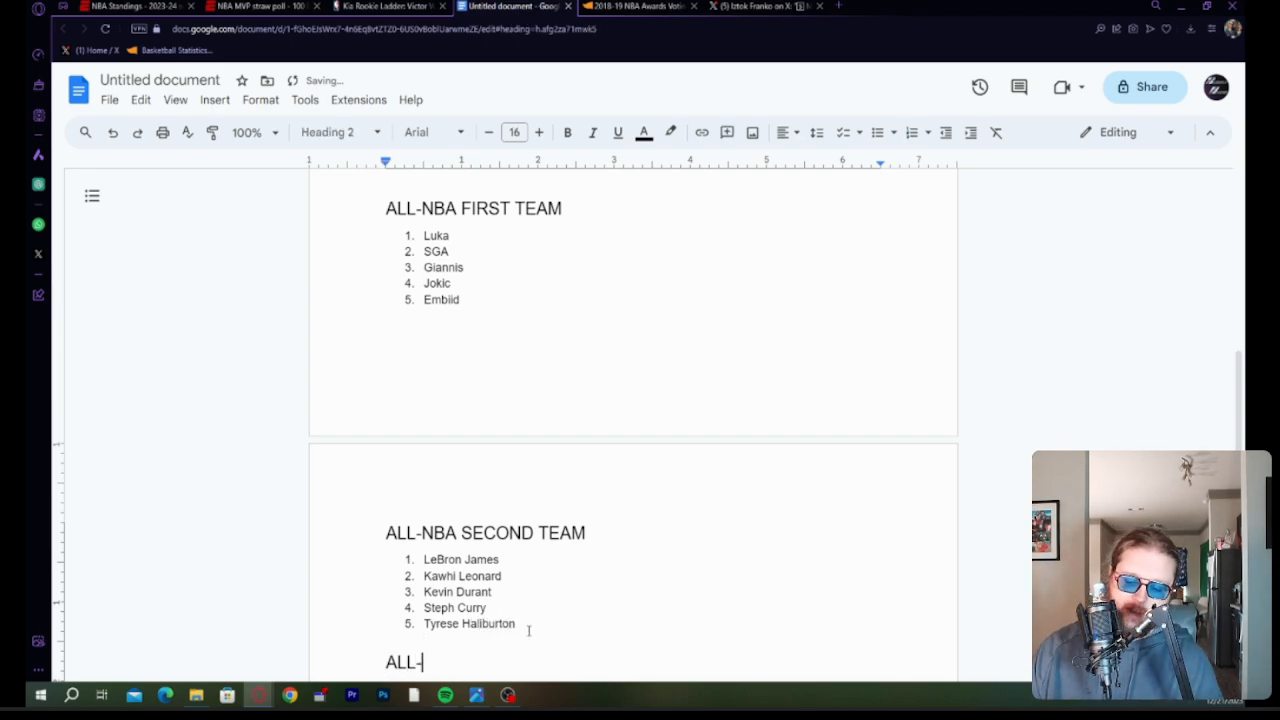
{"action": "type", "text": "NBA T"}
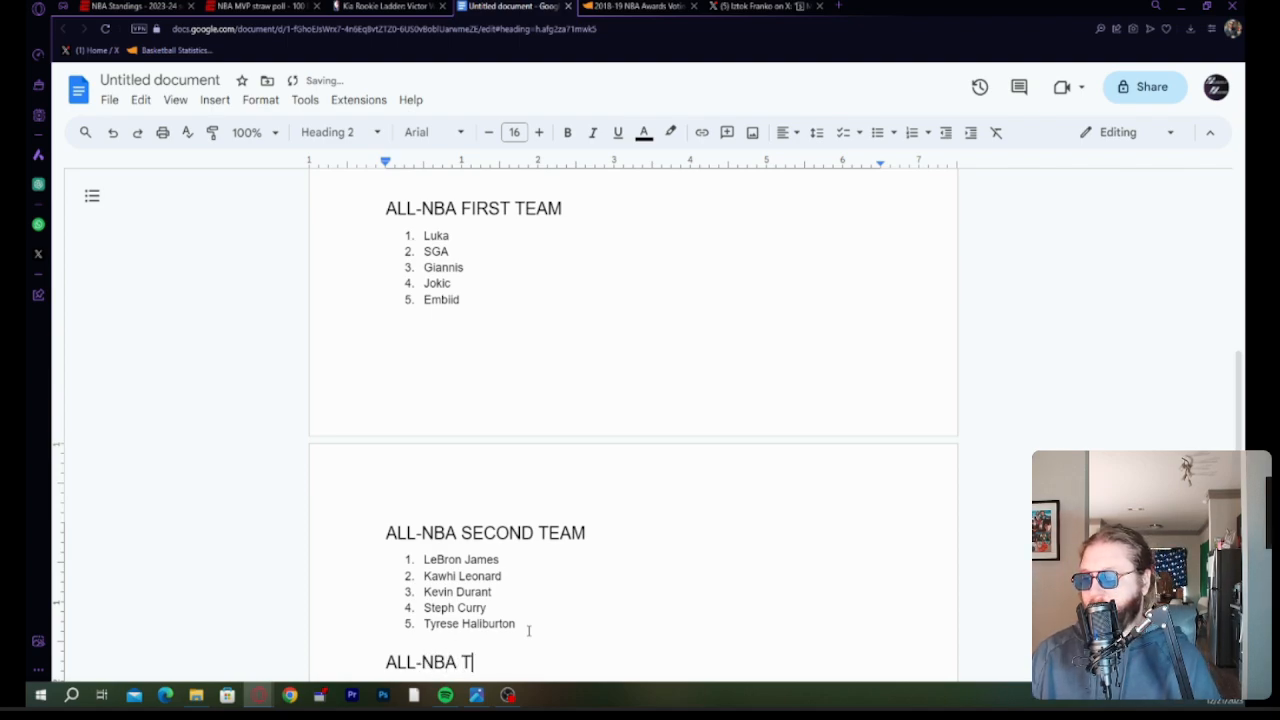
{"action": "type", "text": "HIRD TEAM"}
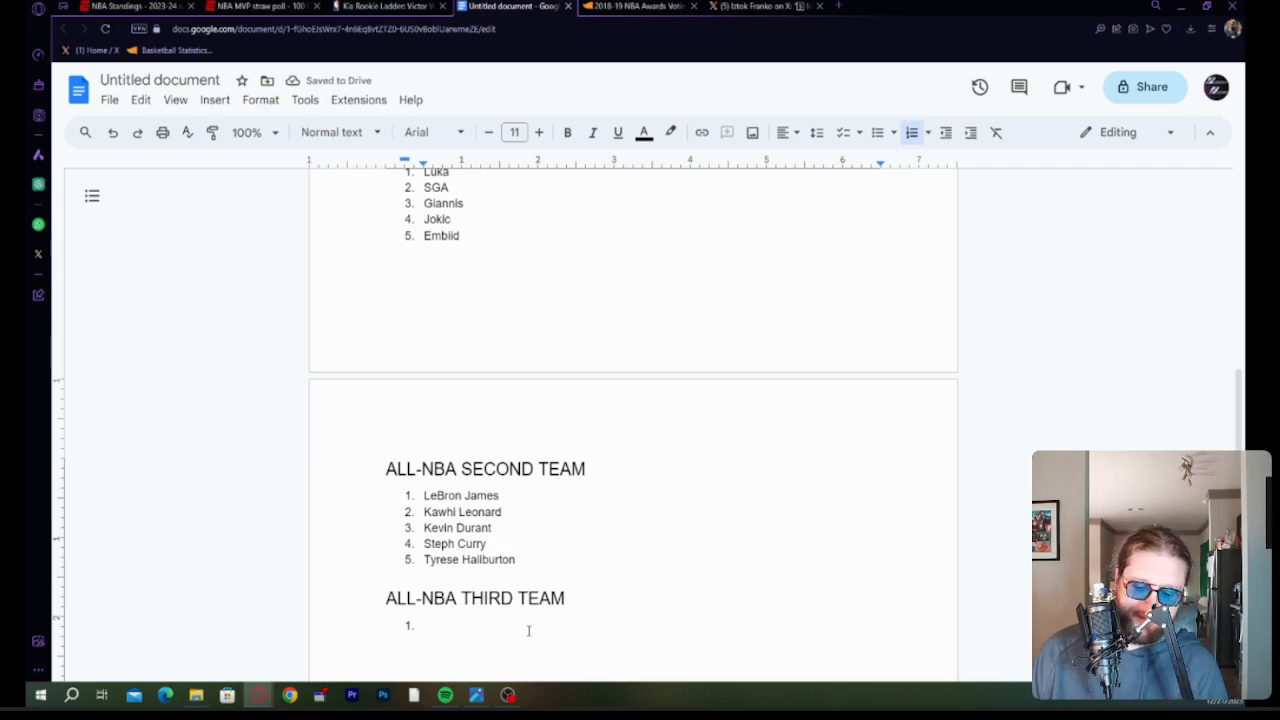
{"action": "type", "text": "Jayson Tatum"}
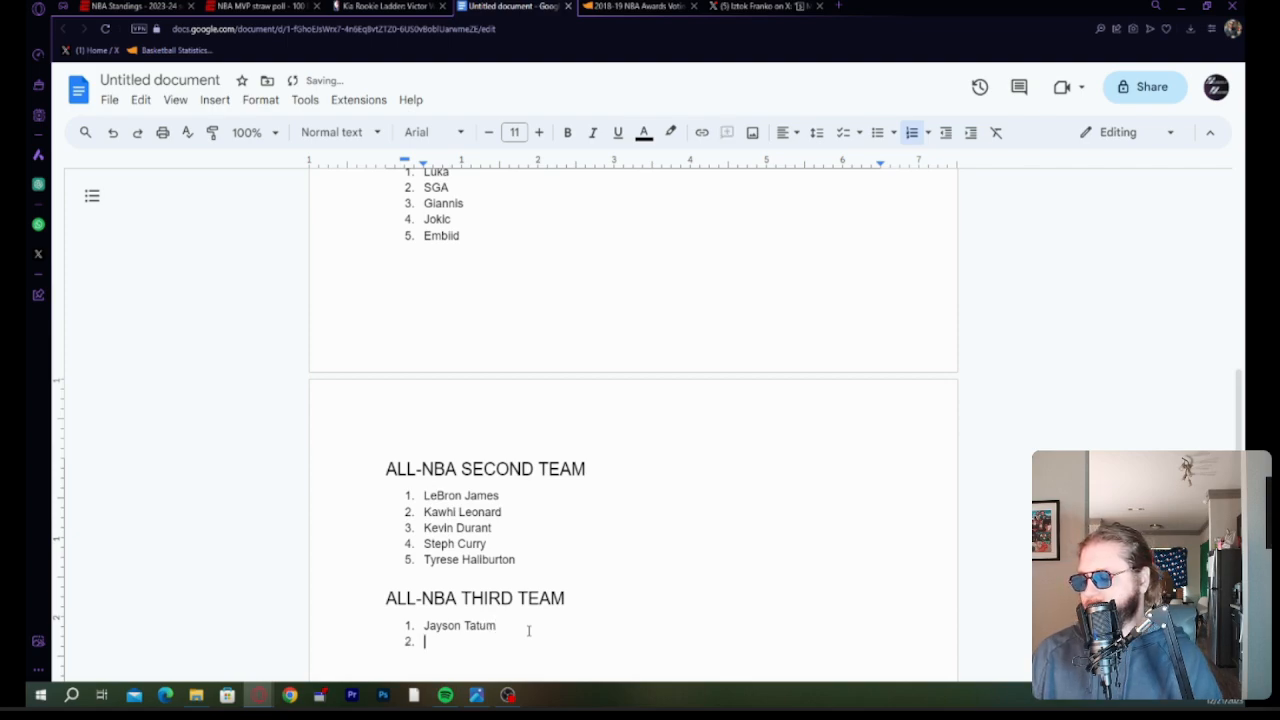
Enter De'Aaron Fox and begin Anthony Davis as the next Third Team picks.
{"action": "type", "text": "De'Aarp"}
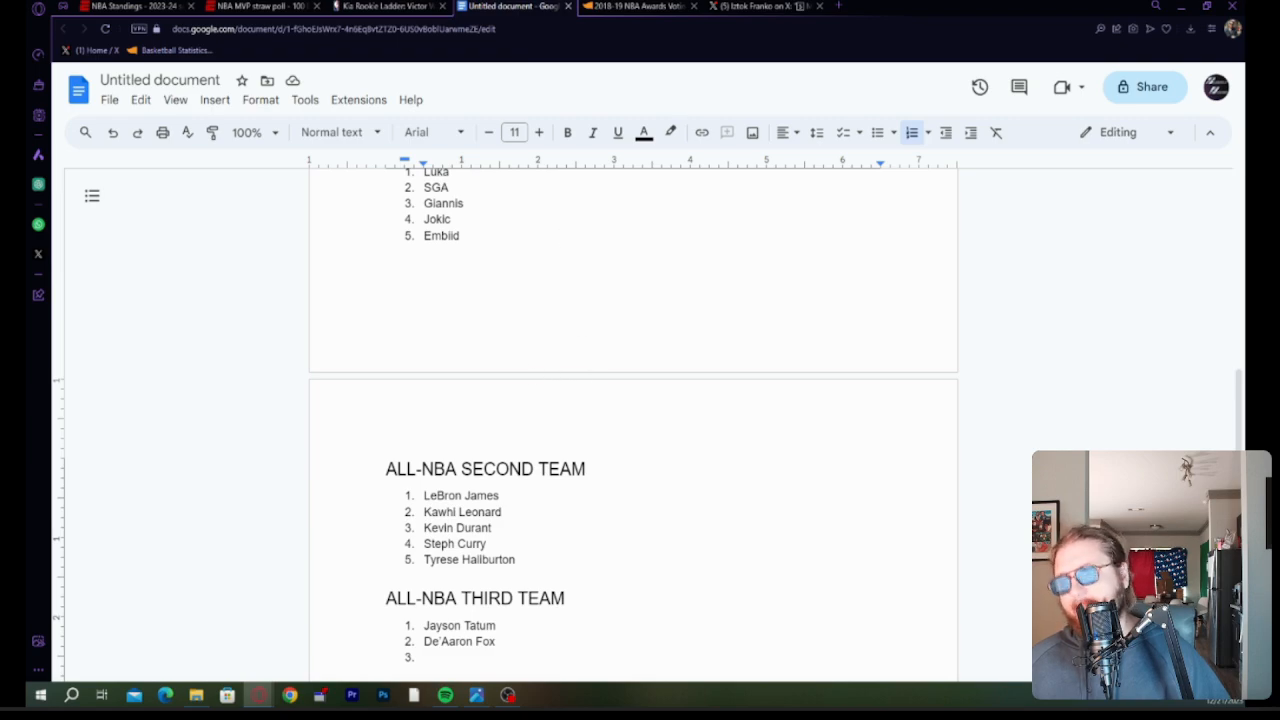
{"action": "scroll", "scroll_direction": "down", "scroll_amount": 3}
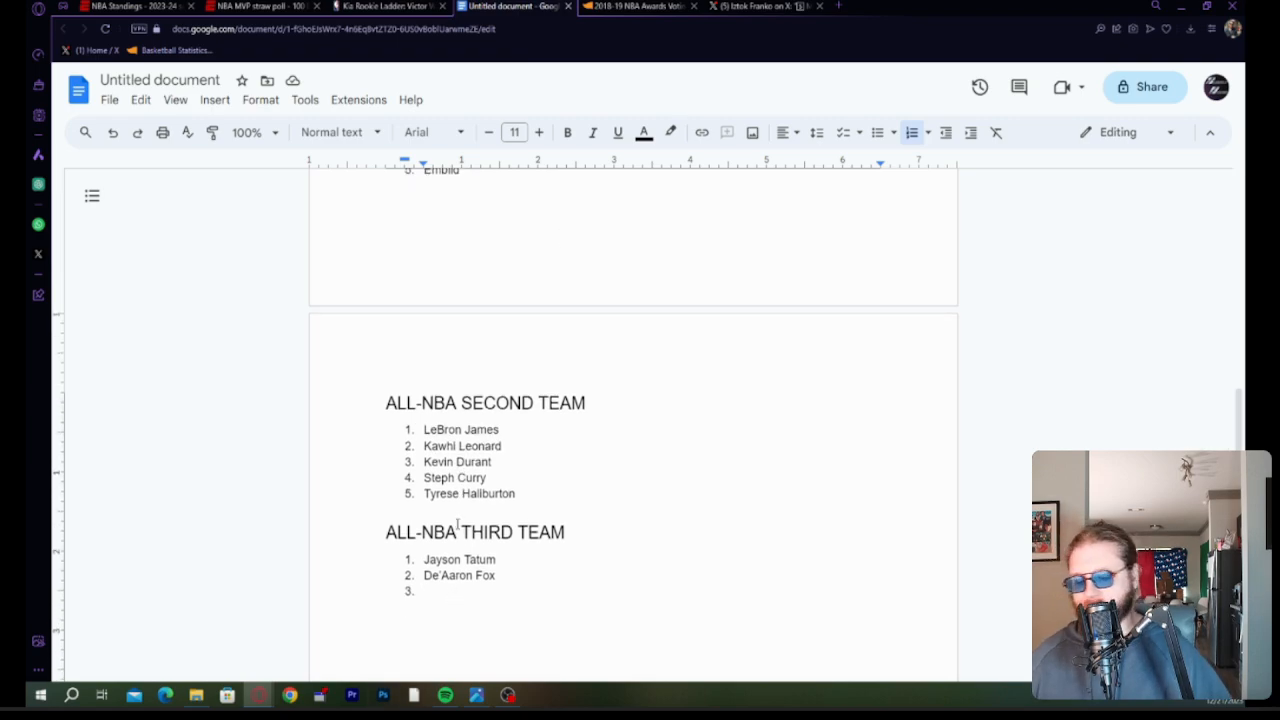
{"action": "type", "text": "Sntho"}
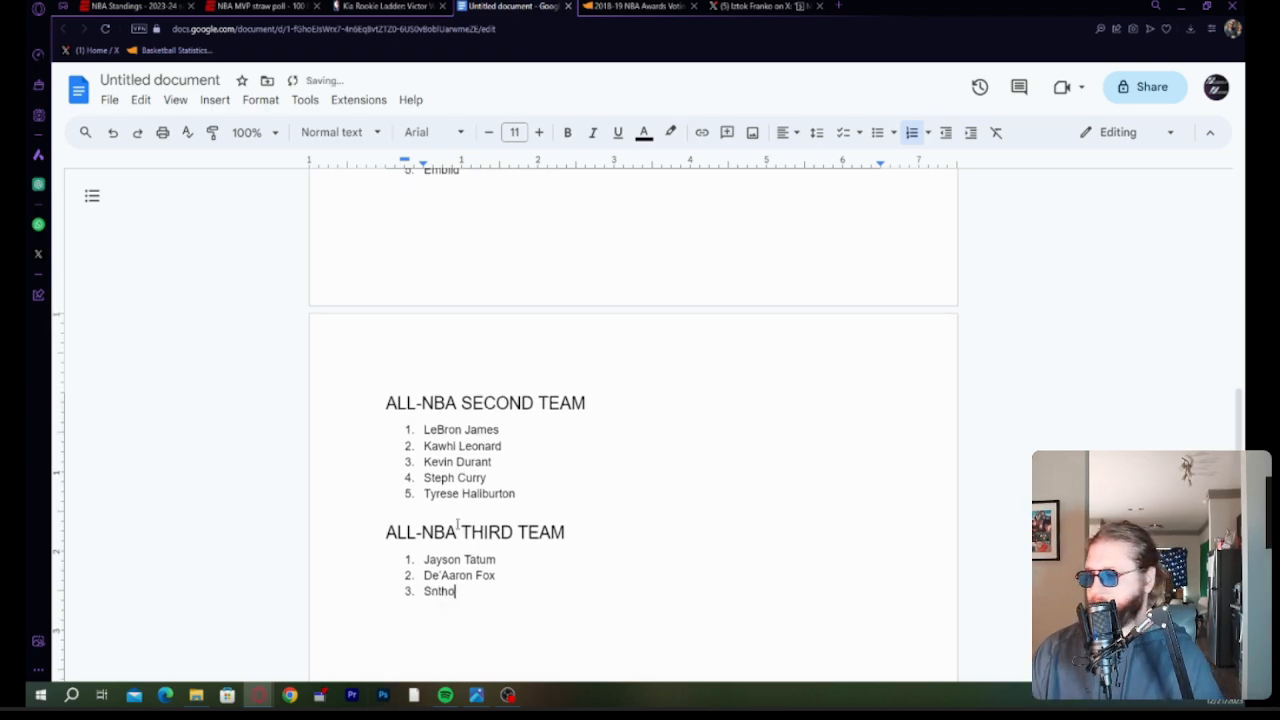
{"action": "type", "text": "Antho"}
{"action": "type", "text": "Trae Young"}
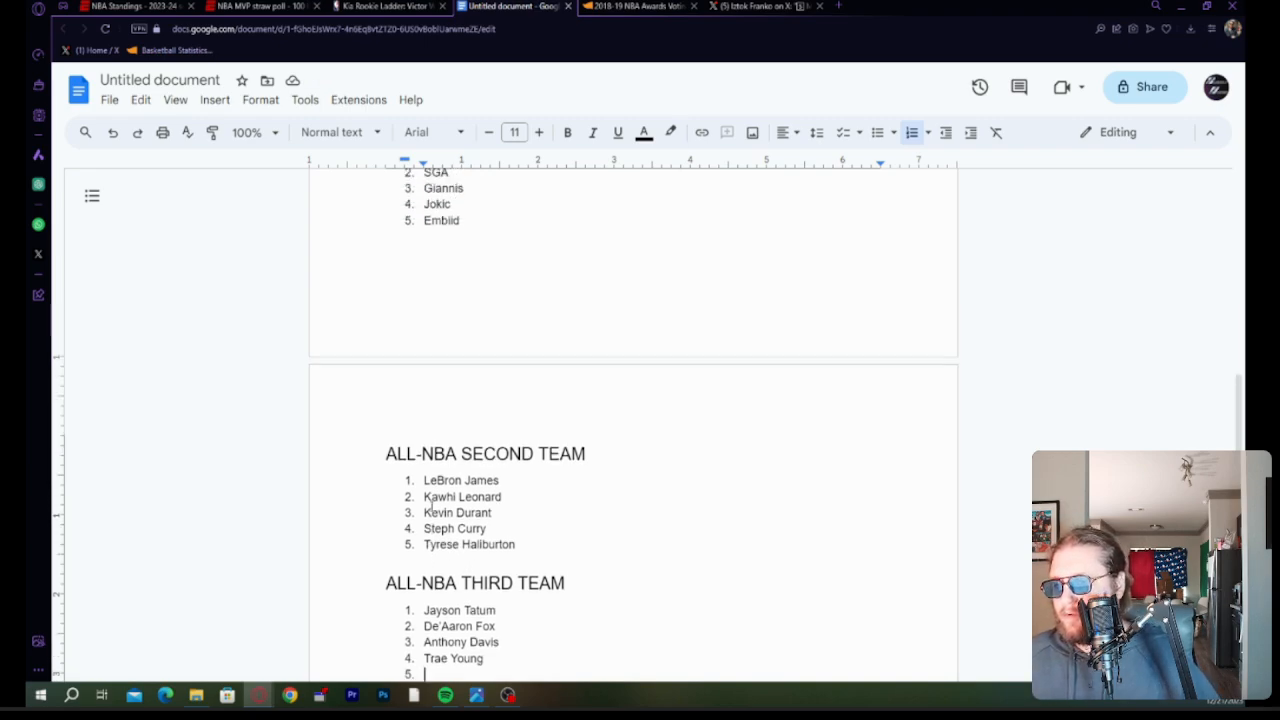
{"action": "scroll", "scroll_direction": "down", "scroll_amount": 3}
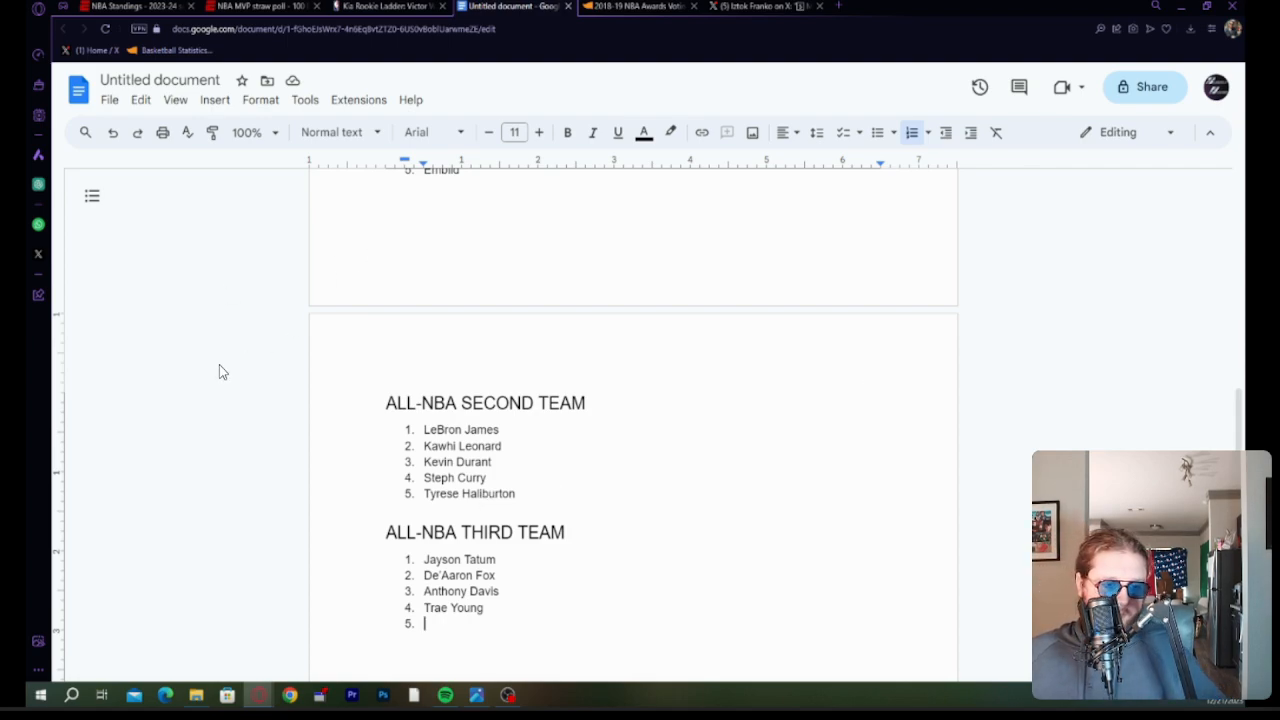
{"action": "mouse_move", "coordinate": [228, 370]}
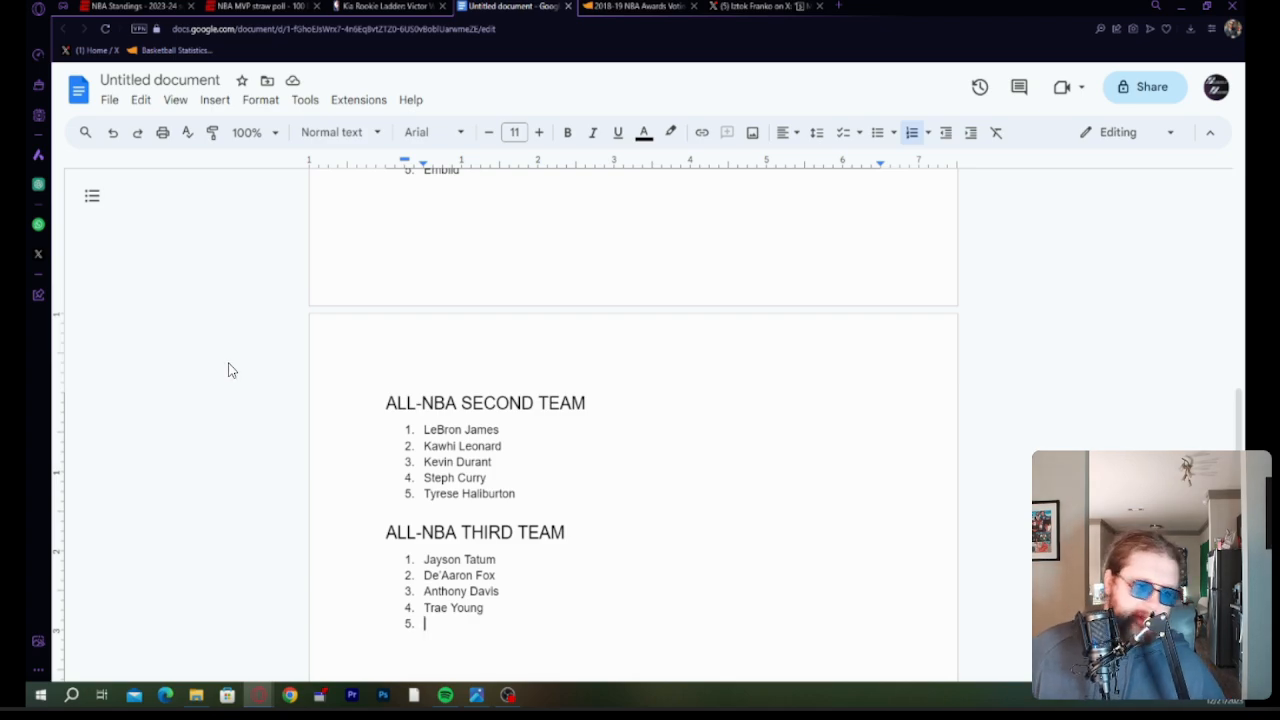
{"action": "mouse_move", "coordinate": [159, 306]}
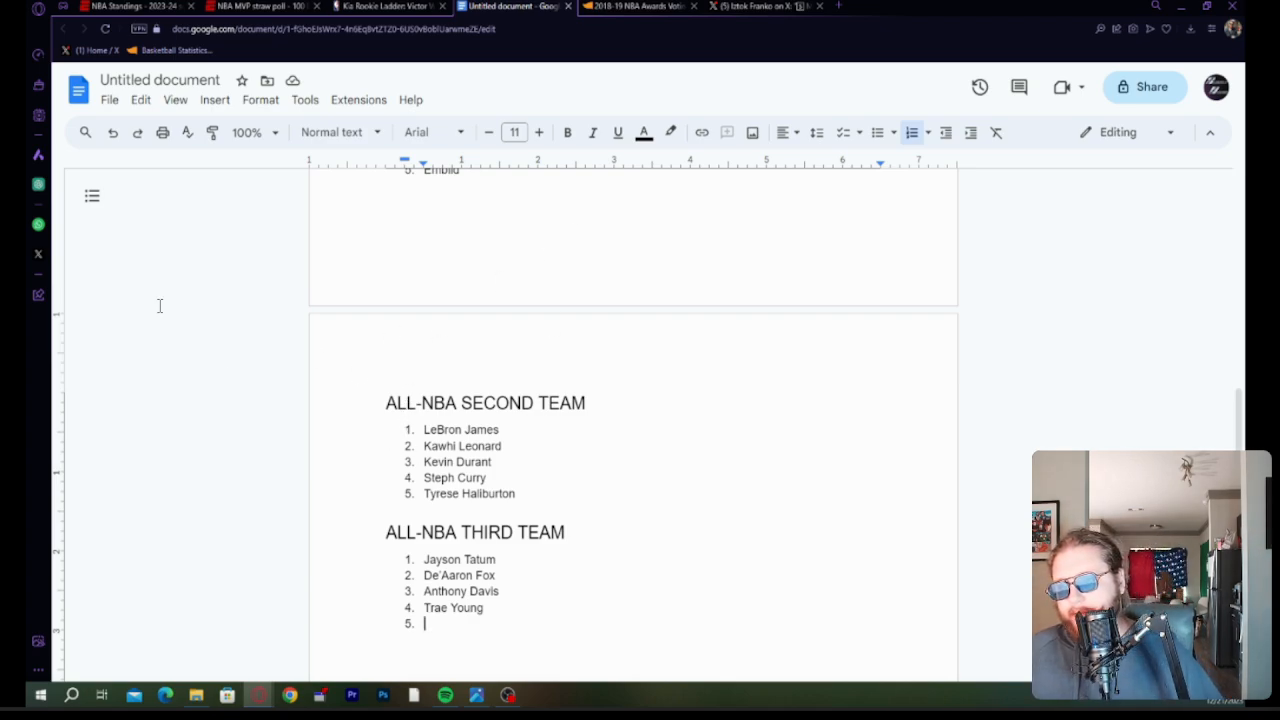
{"action": "mouse_move", "coordinate": [199, 377]}
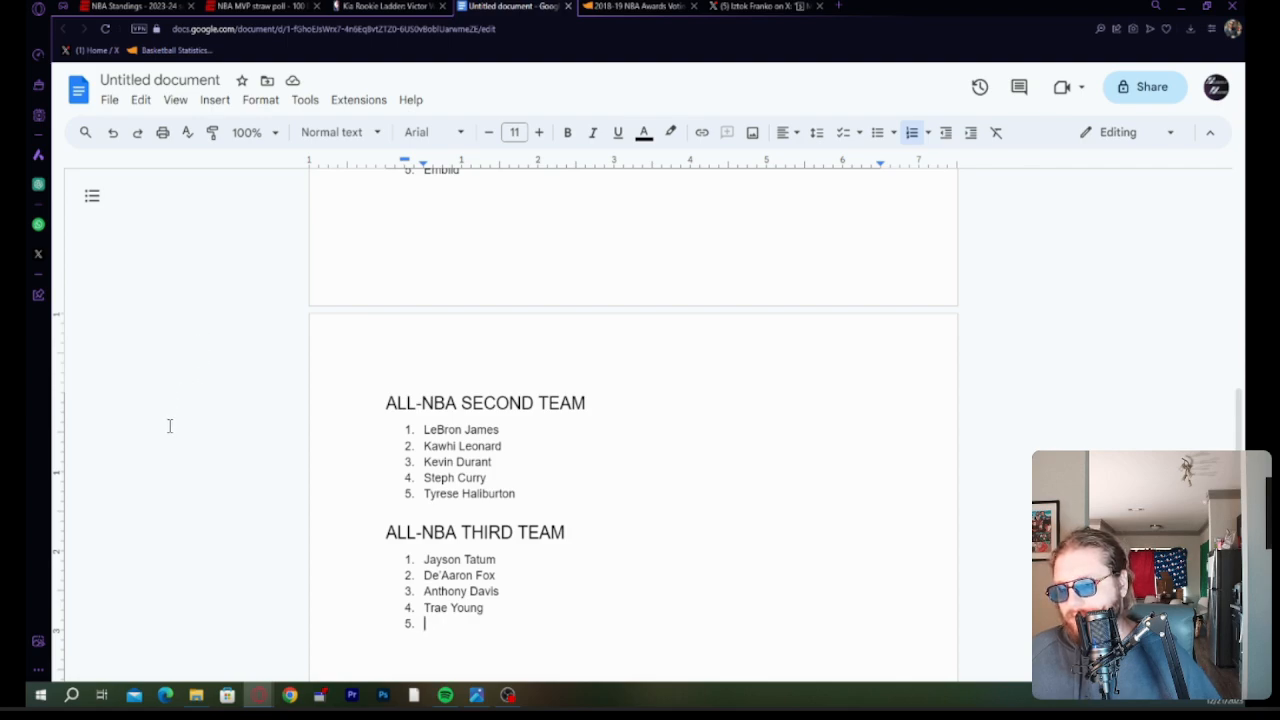
{"action": "mouse_move", "coordinate": [219, 434]}
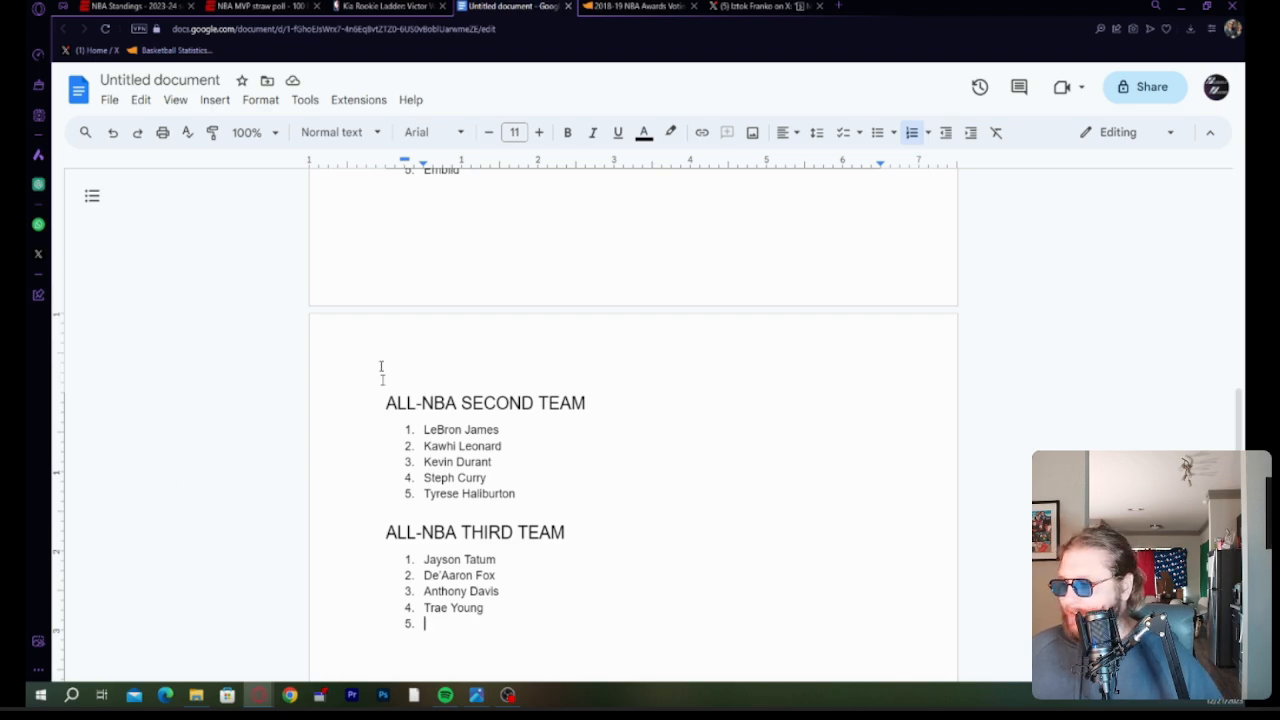
{"action": "scroll", "scroll_direction": "up", "scroll_amount": 3}
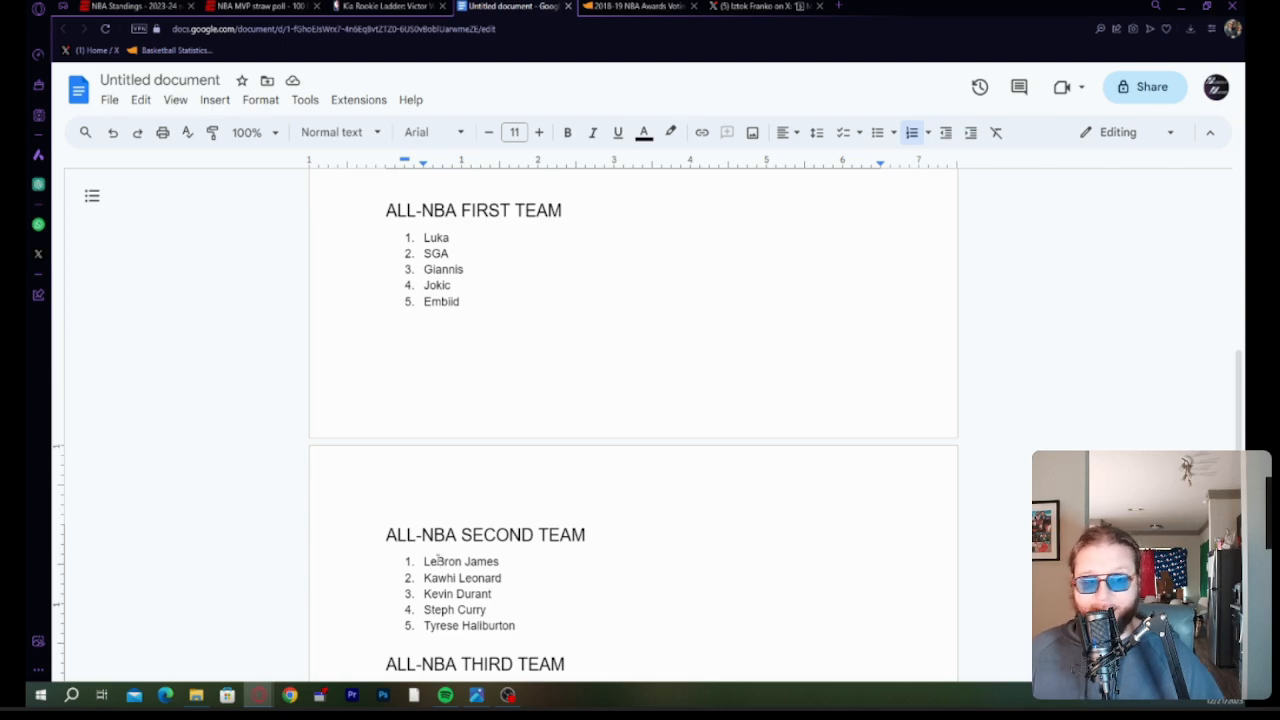
{"action": "scroll", "scroll_direction": "up", "scroll_amount": 3}
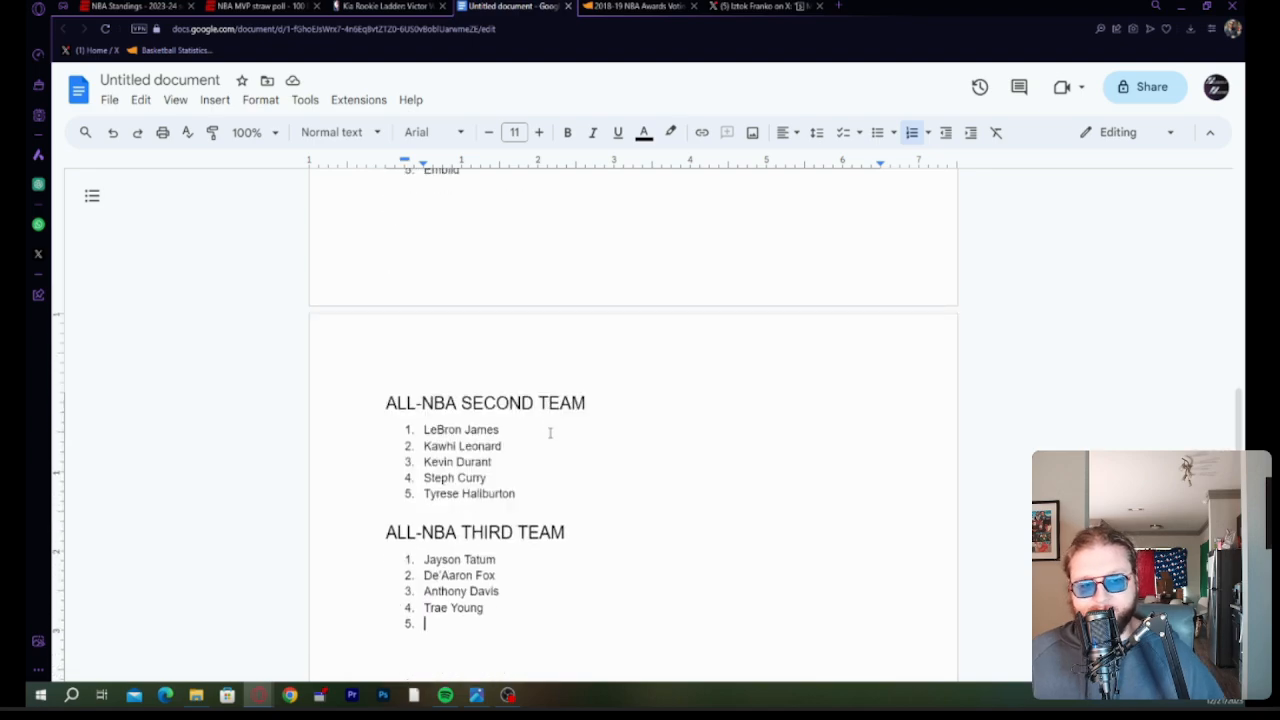
{"action": "scroll", "scroll_direction": "up", "scroll_amount": 3}
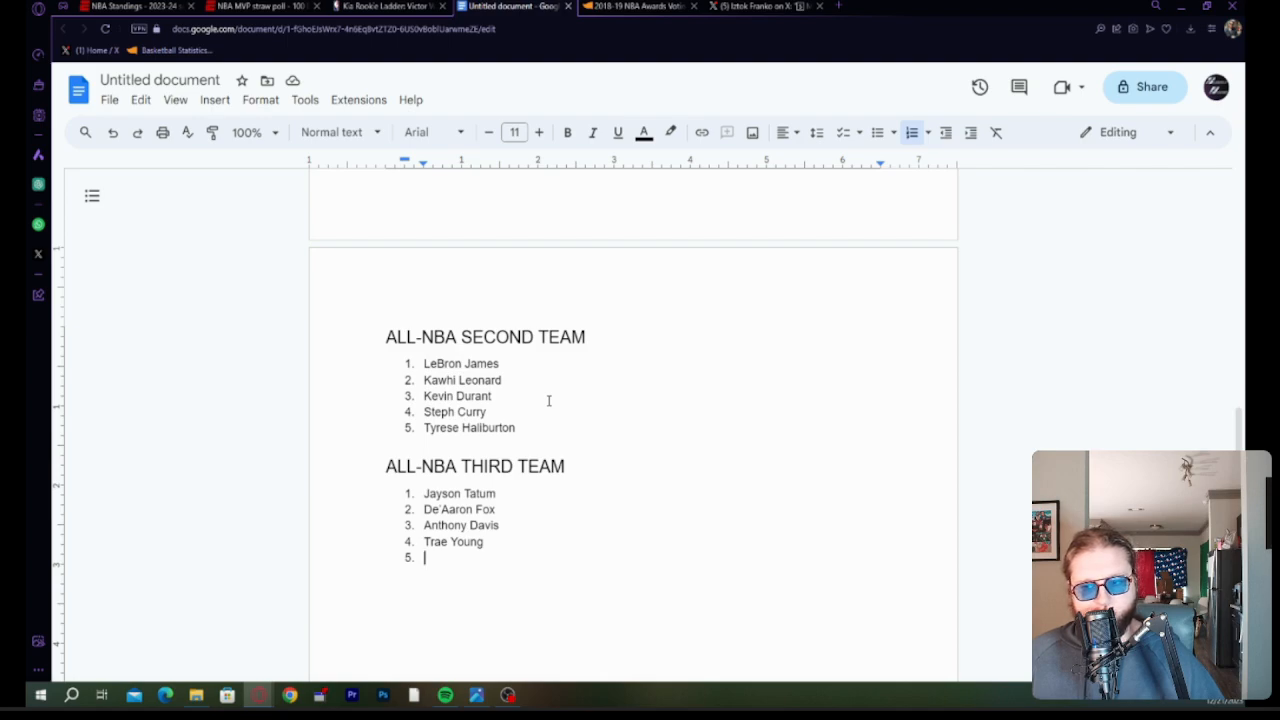
{"action": "scroll", "scroll_direction": "up", "scroll_amount": 3}
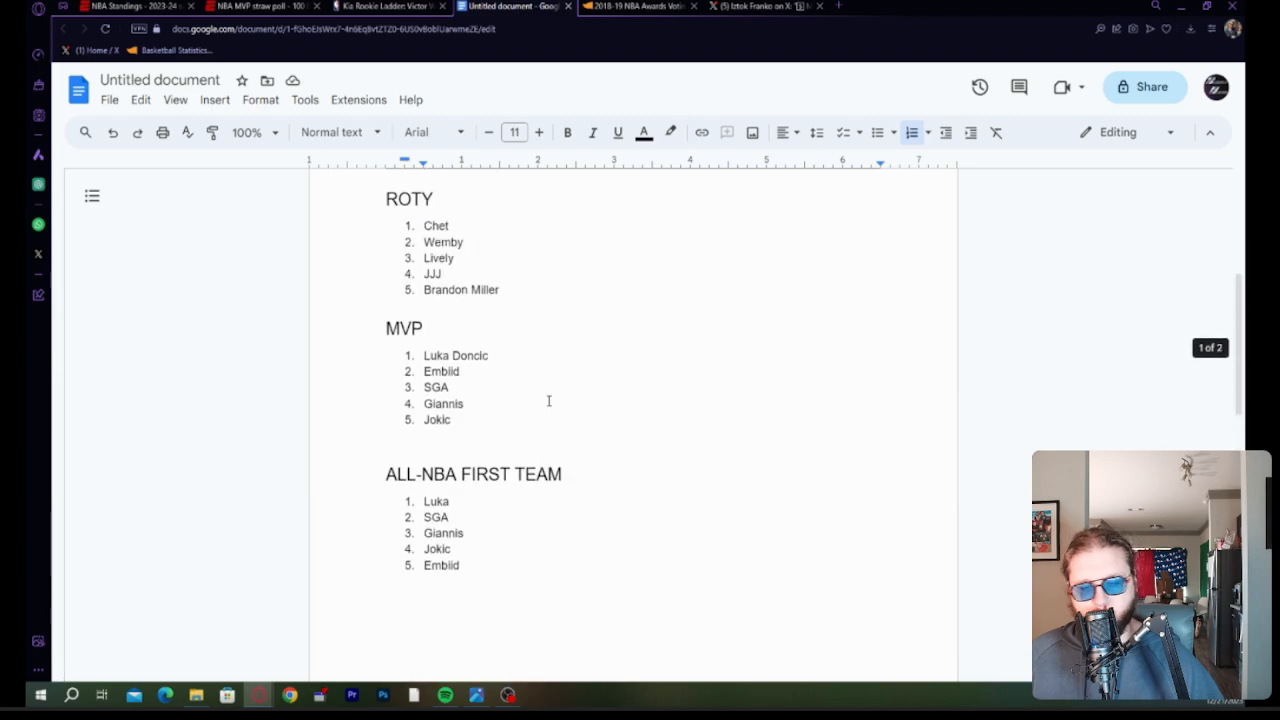
{"action": "scroll", "scroll_direction": "up", "scroll_amount": 3}
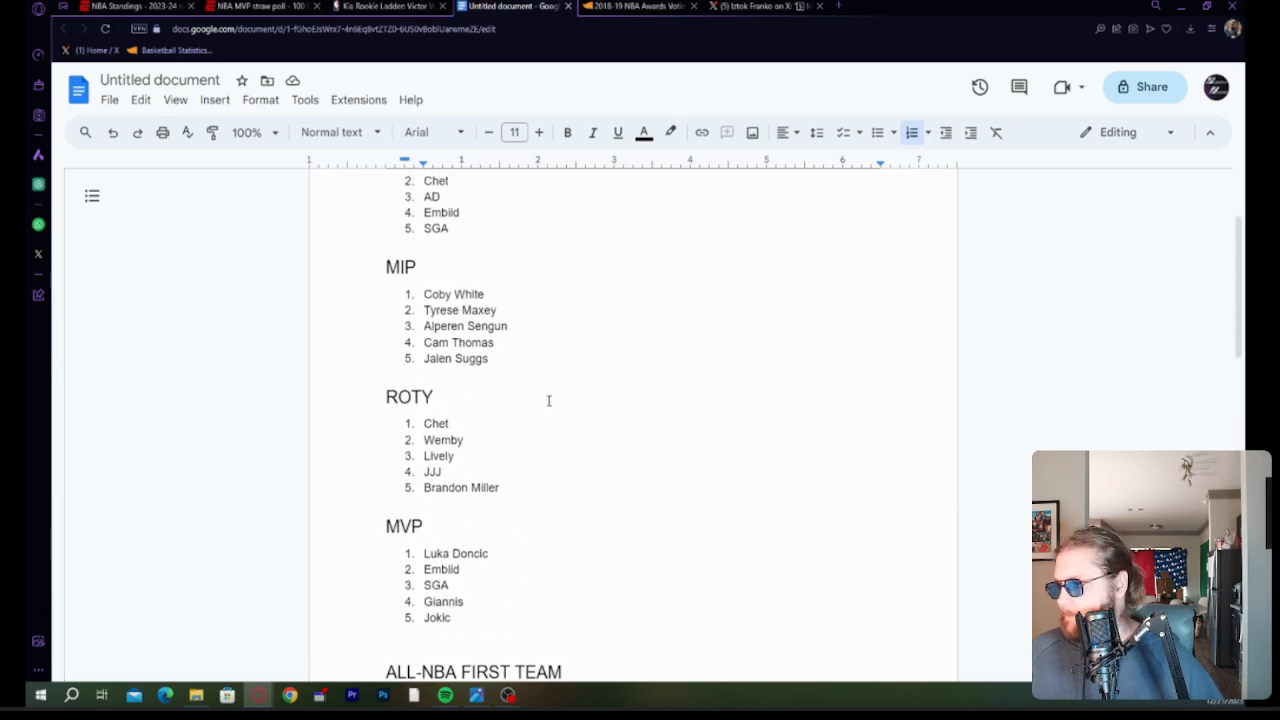
{"action": "scroll", "scroll_direction": "down", "scroll_amount": 3}
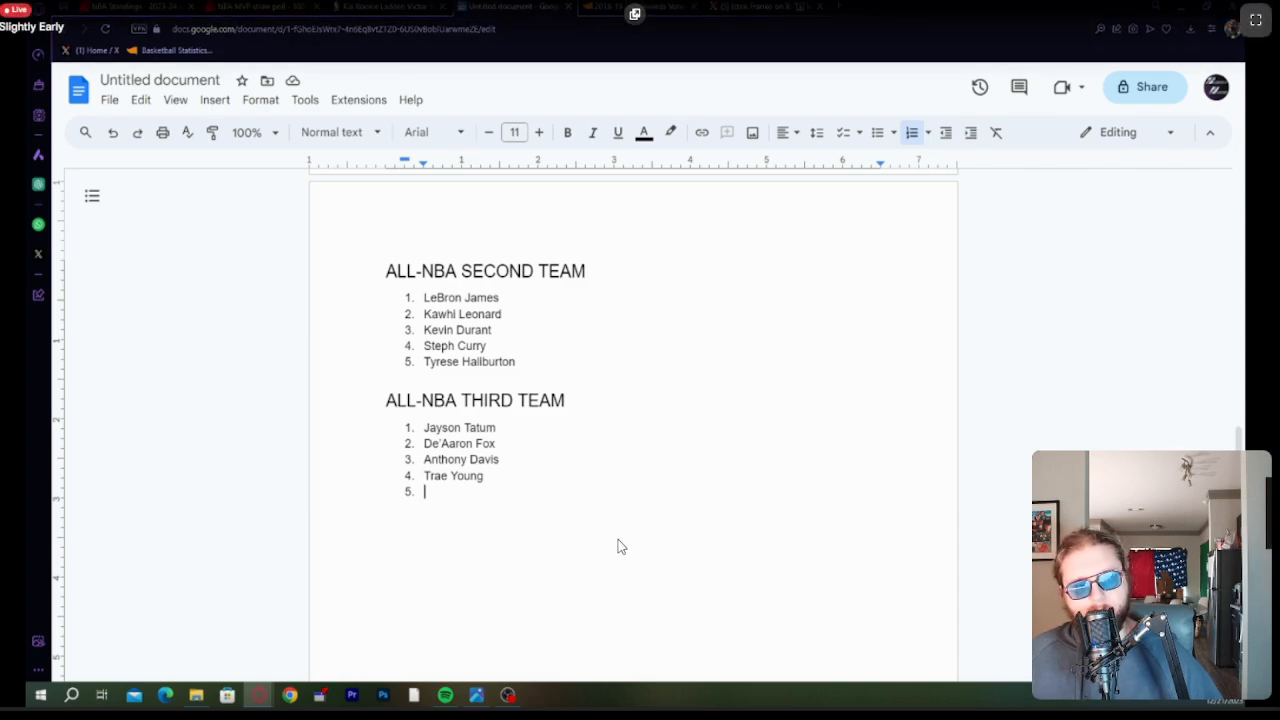
{"action": "mouse_move", "coordinate": [640, 539]}
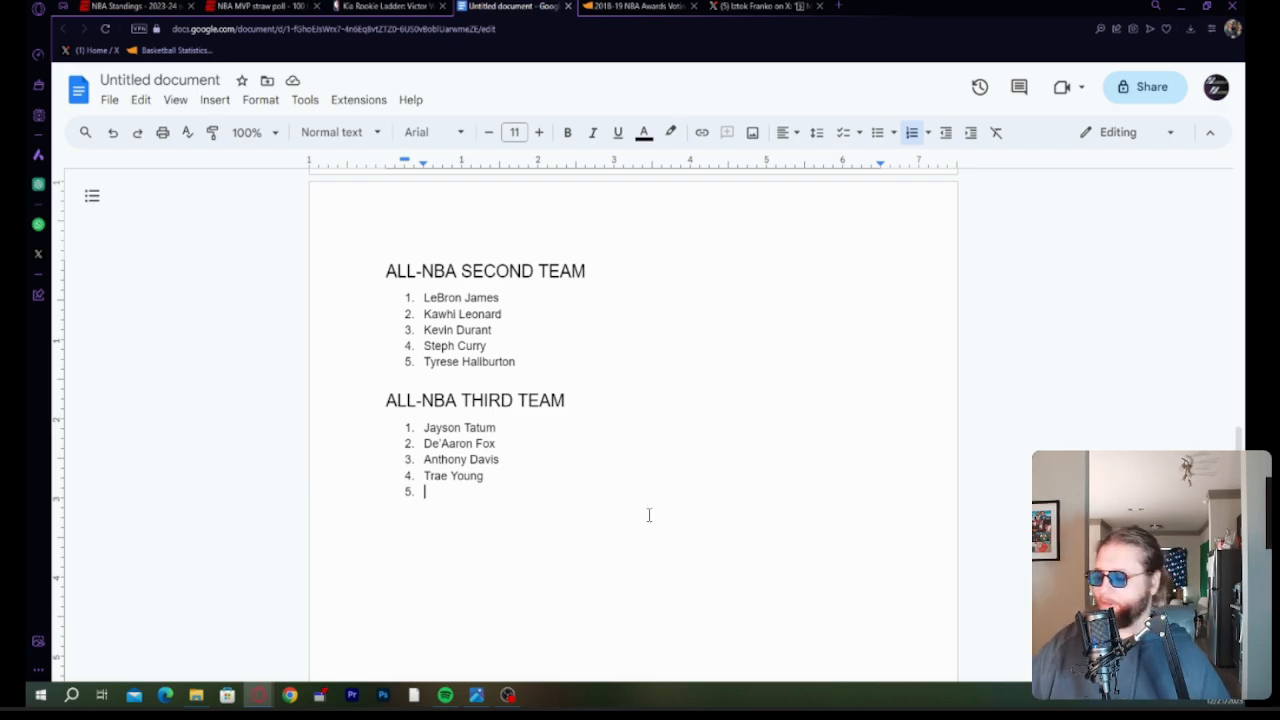
{"action": "mouse_move", "coordinate": [713, 455]}
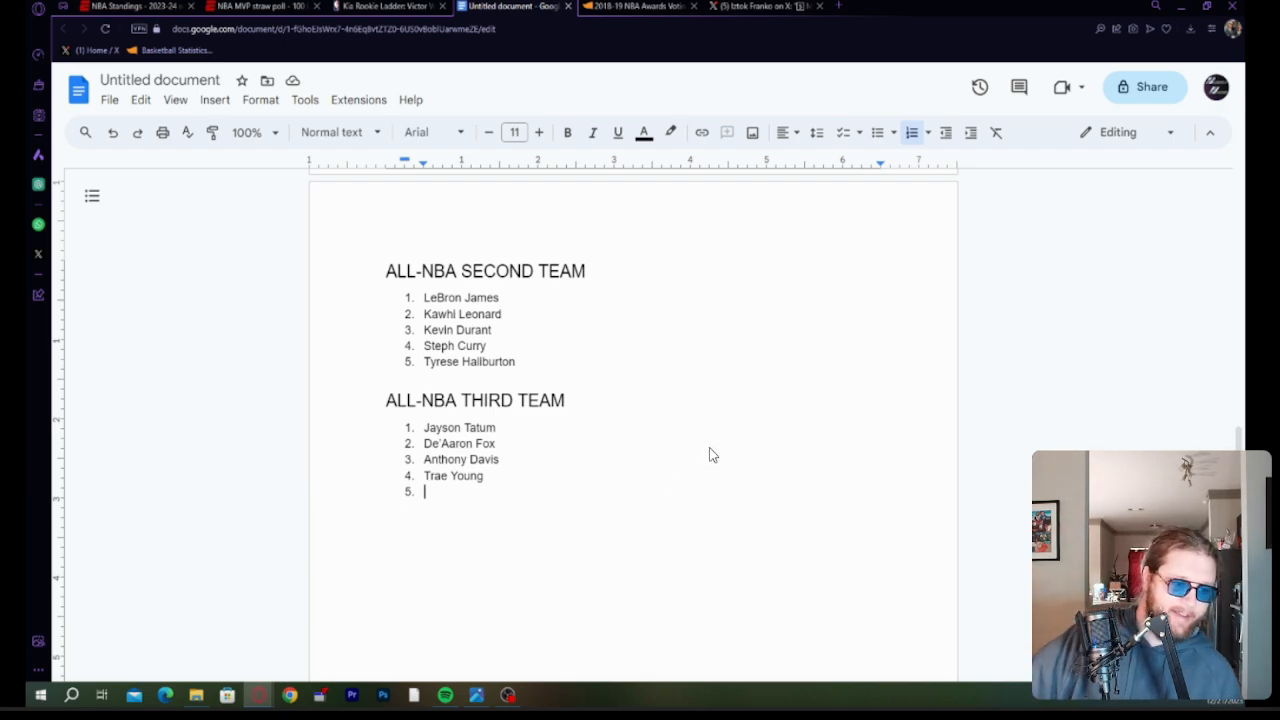
{"action": "mouse_move", "coordinate": [678, 463]}
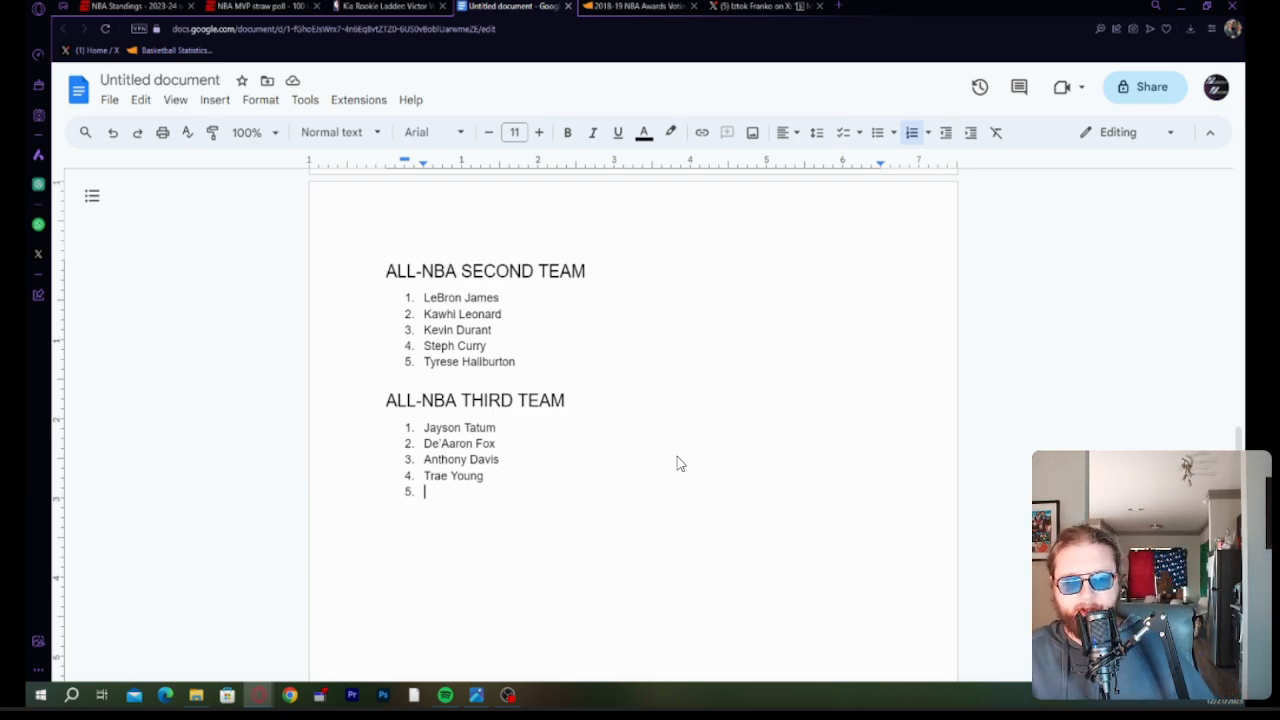
{"action": "mouse_move", "coordinate": [1207, 445]}
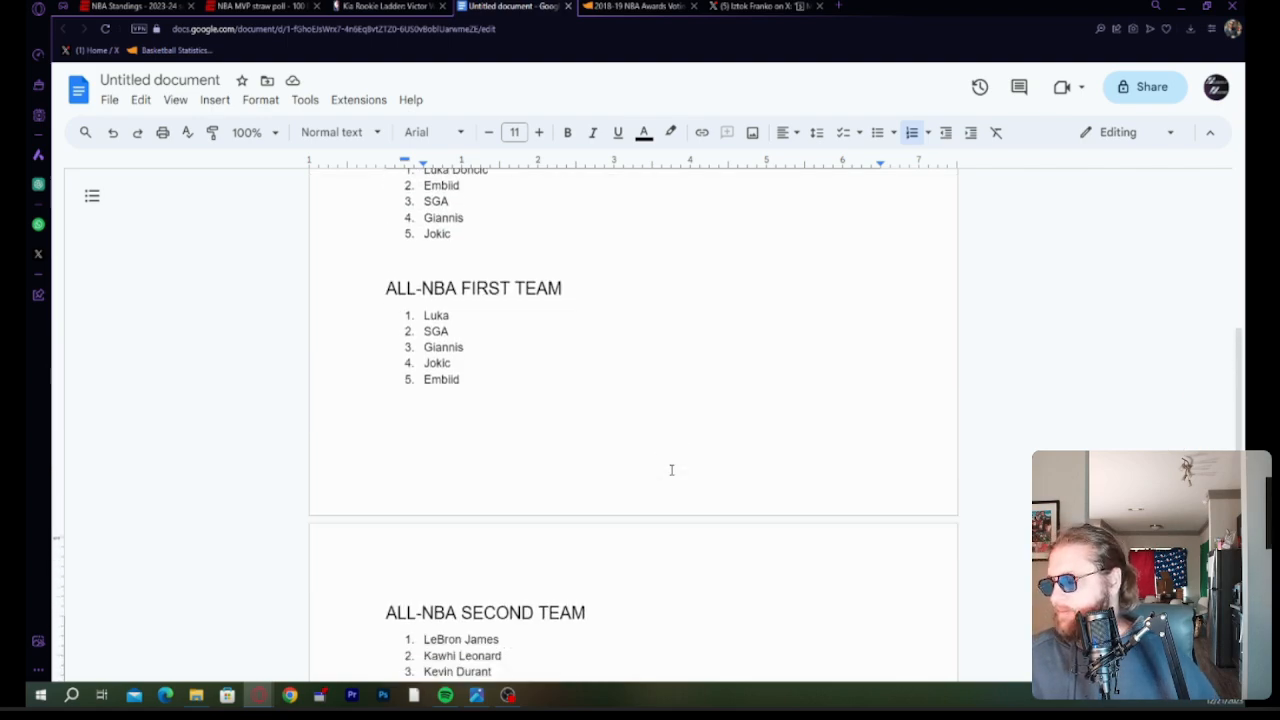
{"action": "scroll", "scroll_direction": "down", "scroll_amount": 3}
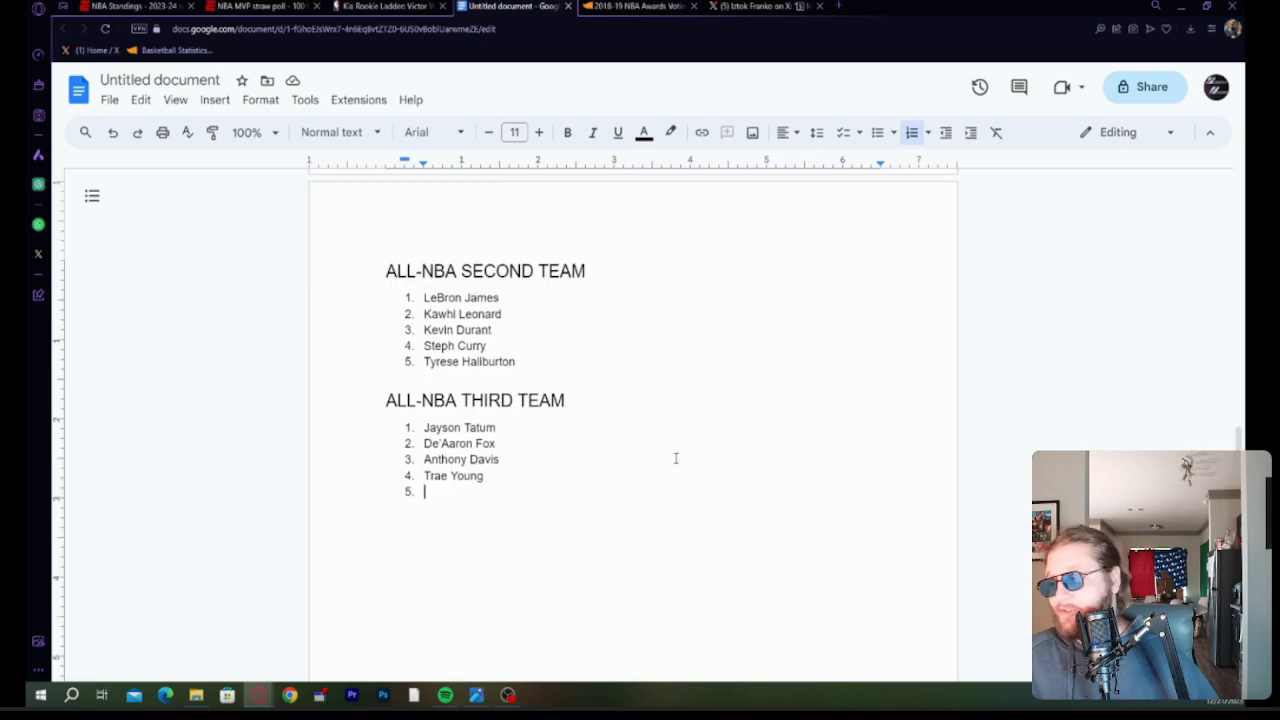
{"action": "mouse_move", "coordinate": [561, 467]}
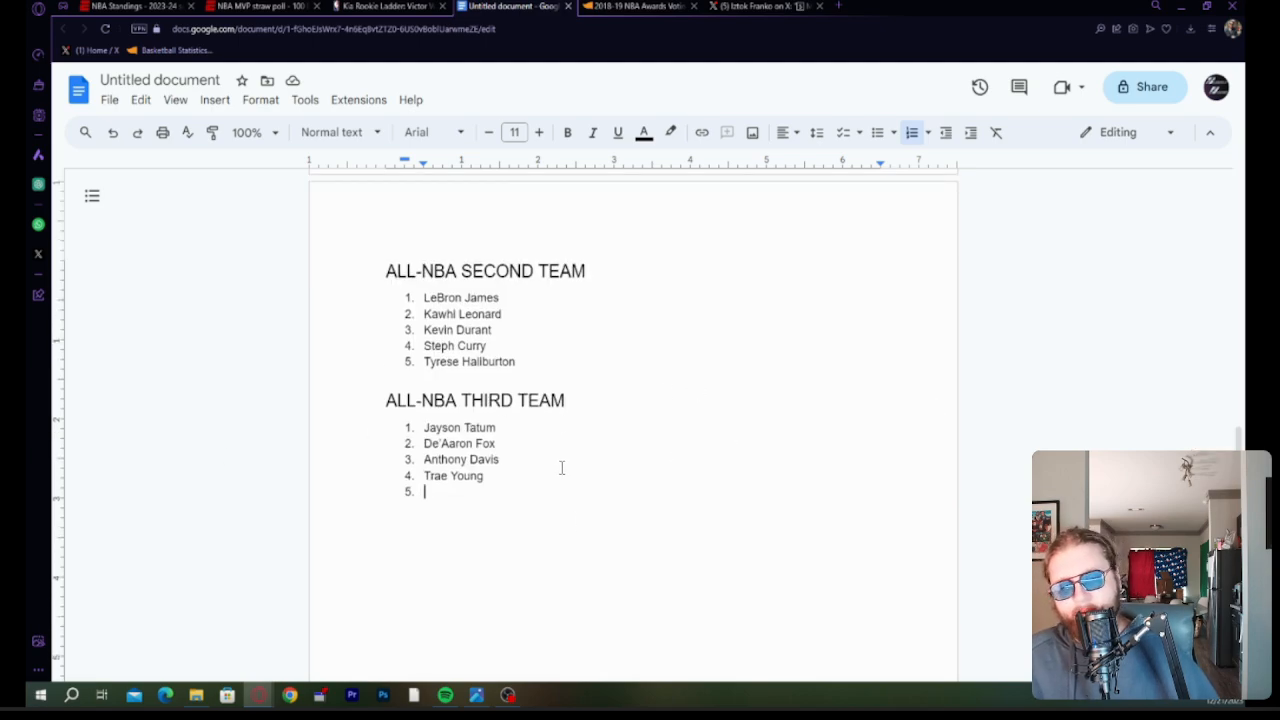
{"action": "mouse_move", "coordinate": [205, 500]}
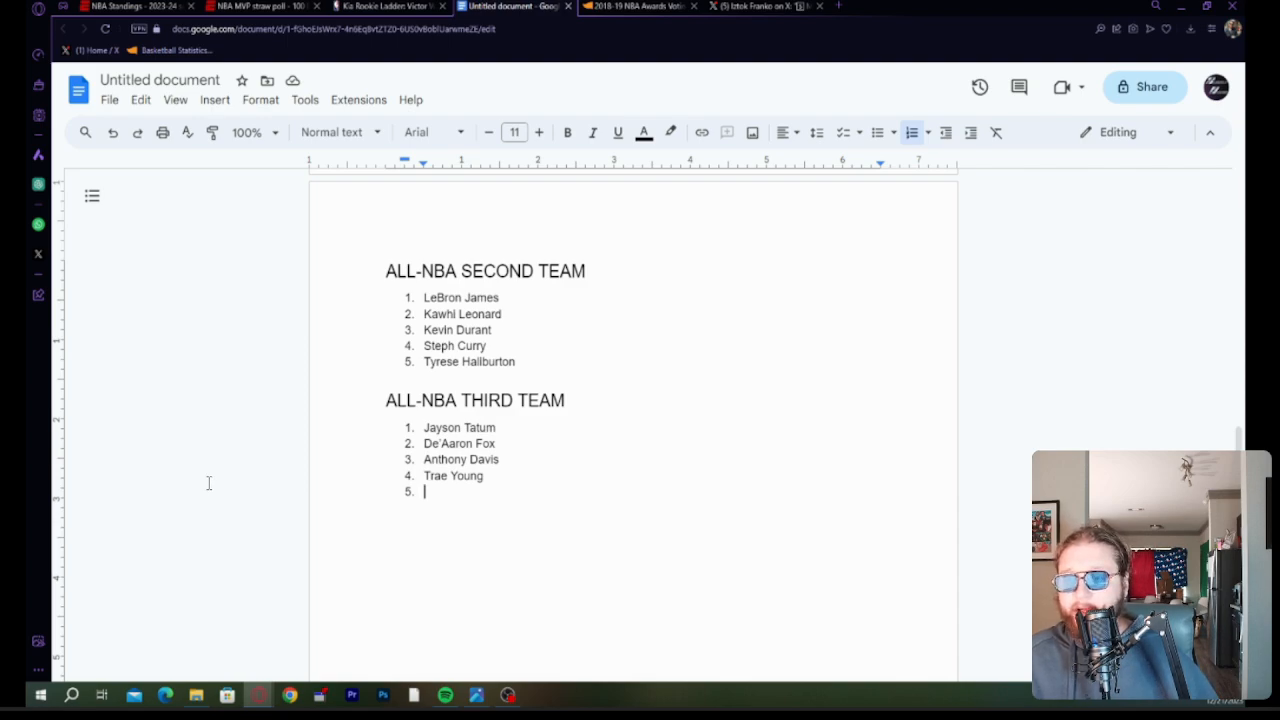
{"action": "mouse_move", "coordinate": [350, 446]}
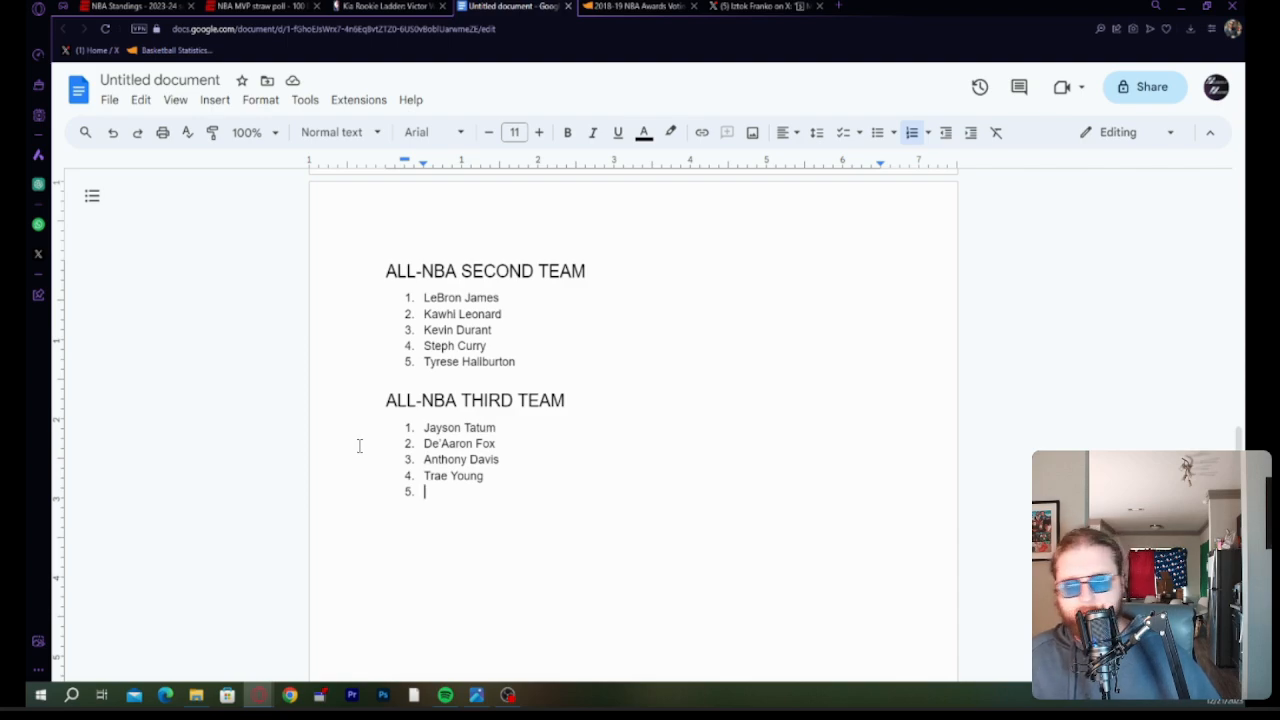
{"action": "mouse_move", "coordinate": [381, 434]}
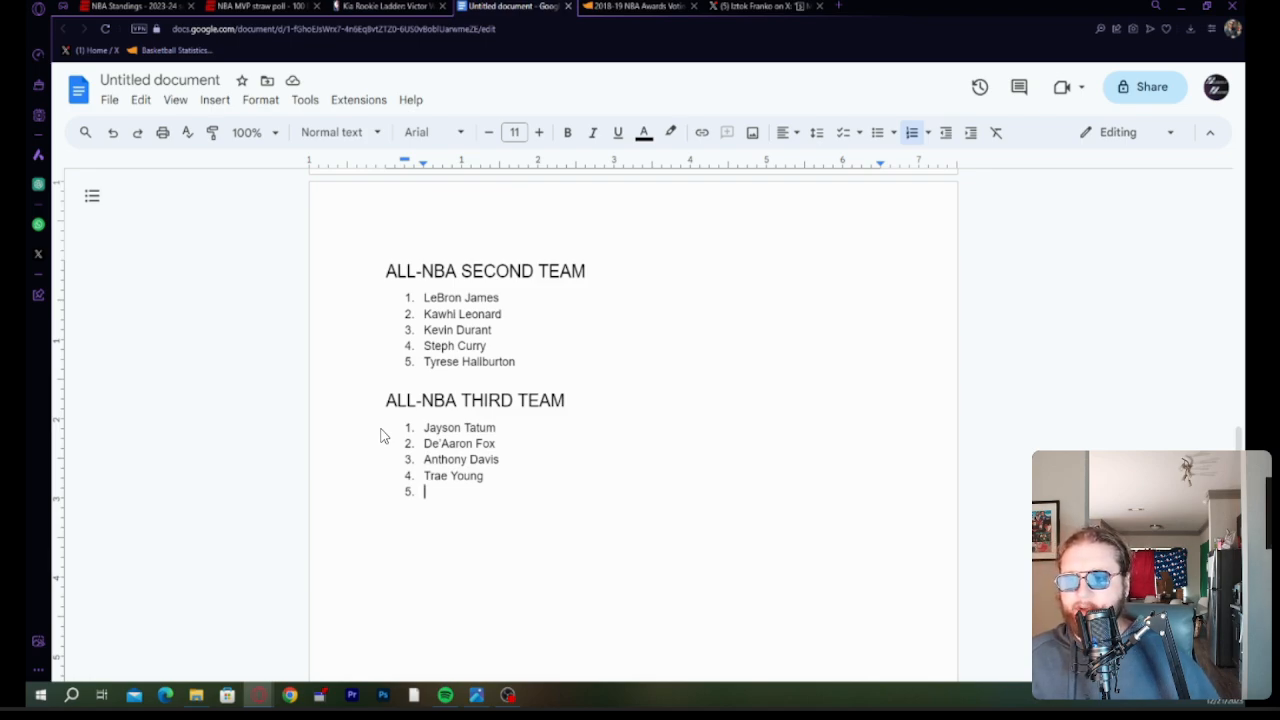
{"action": "mouse_move", "coordinate": [367, 344]}
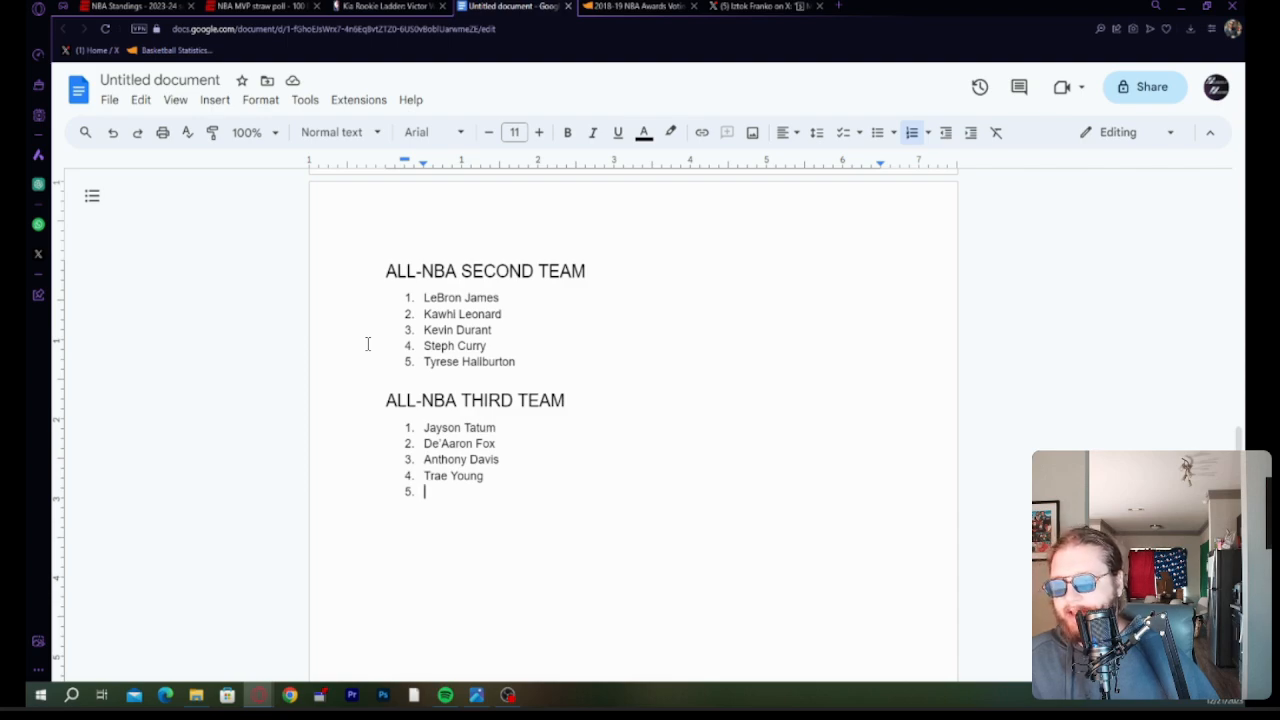
{"action": "mouse_move", "coordinate": [345, 402]}
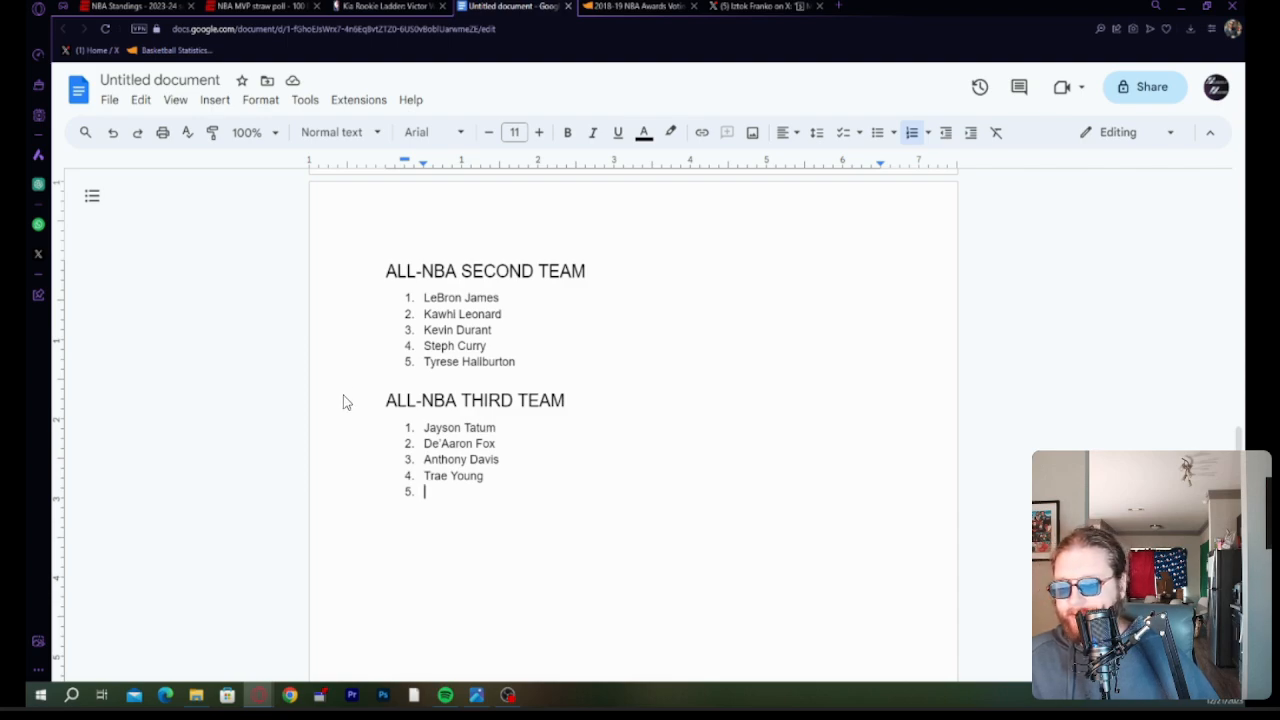
{"action": "mouse_move", "coordinate": [313, 429]}
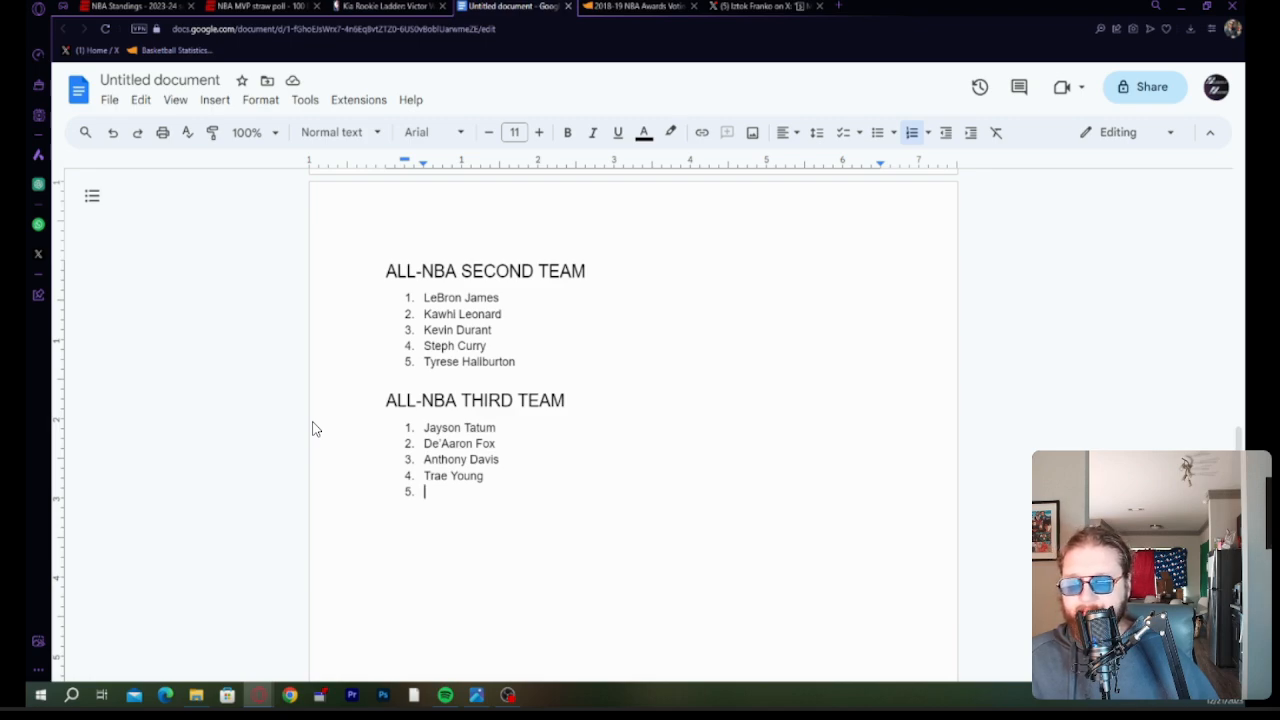
{"action": "mouse_move", "coordinate": [317, 457]}
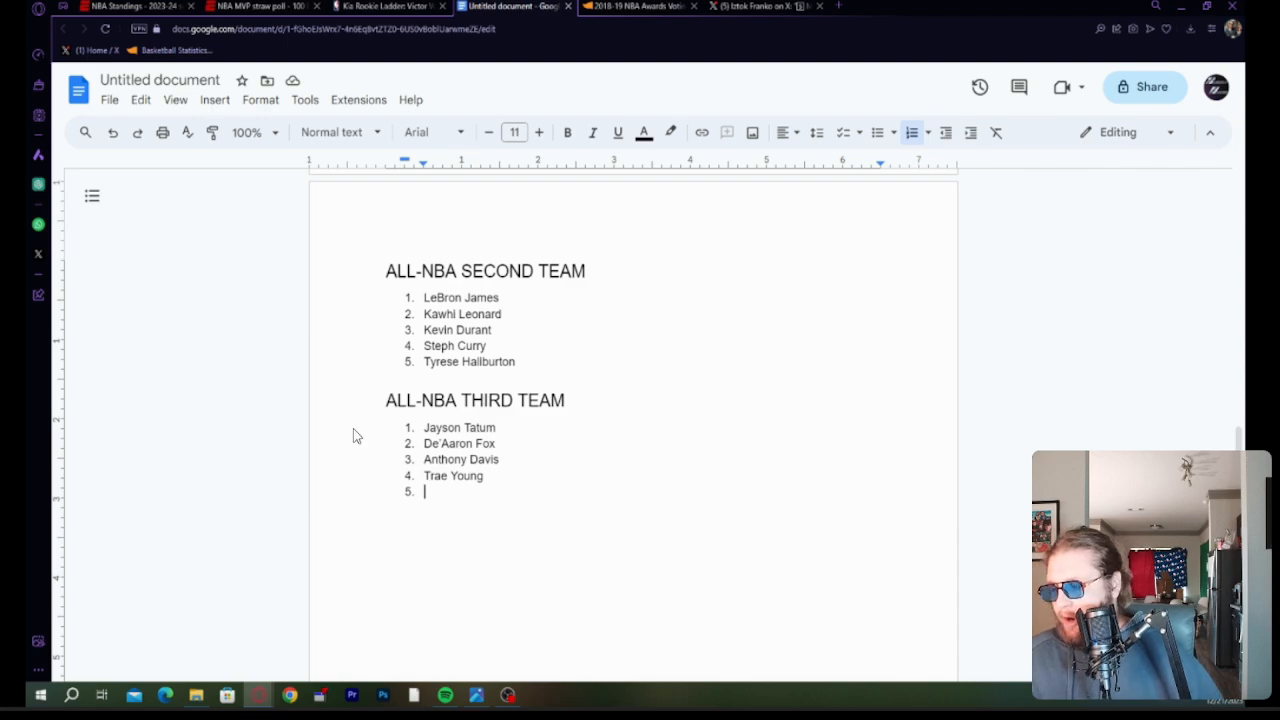
{"action": "mouse_move", "coordinate": [350, 440]}
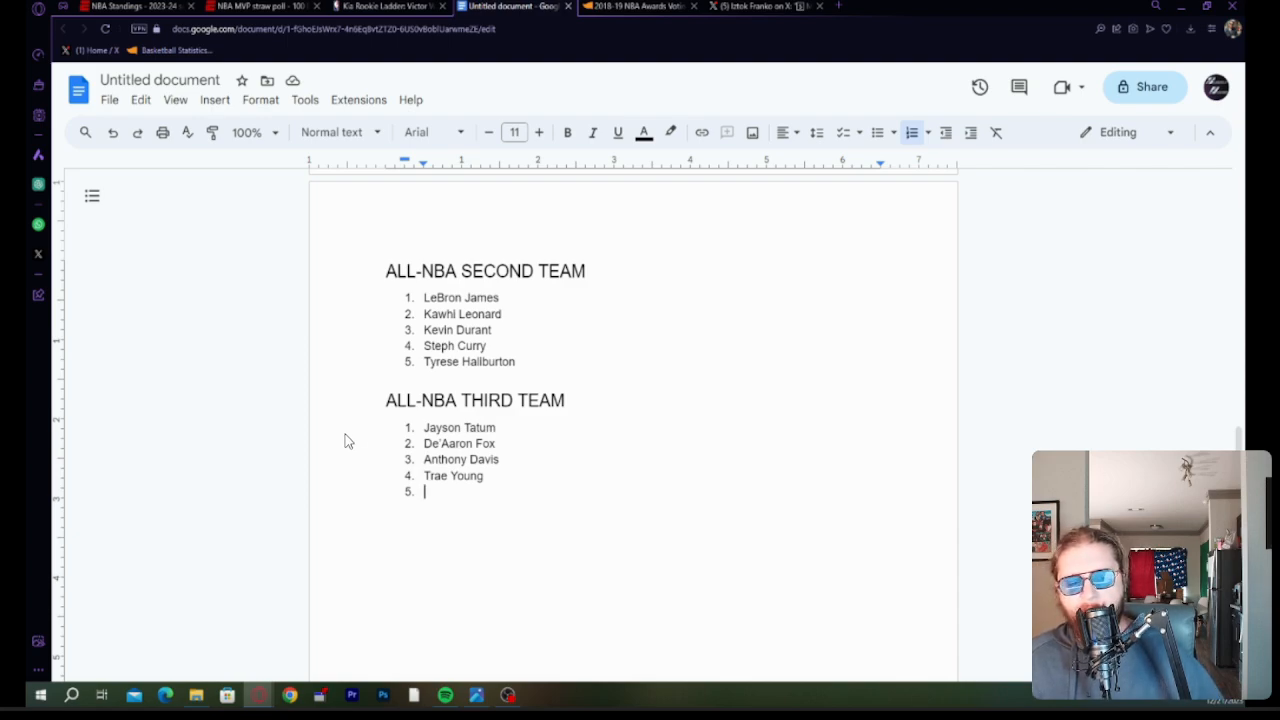
{"action": "mouse_move", "coordinate": [338, 437]}
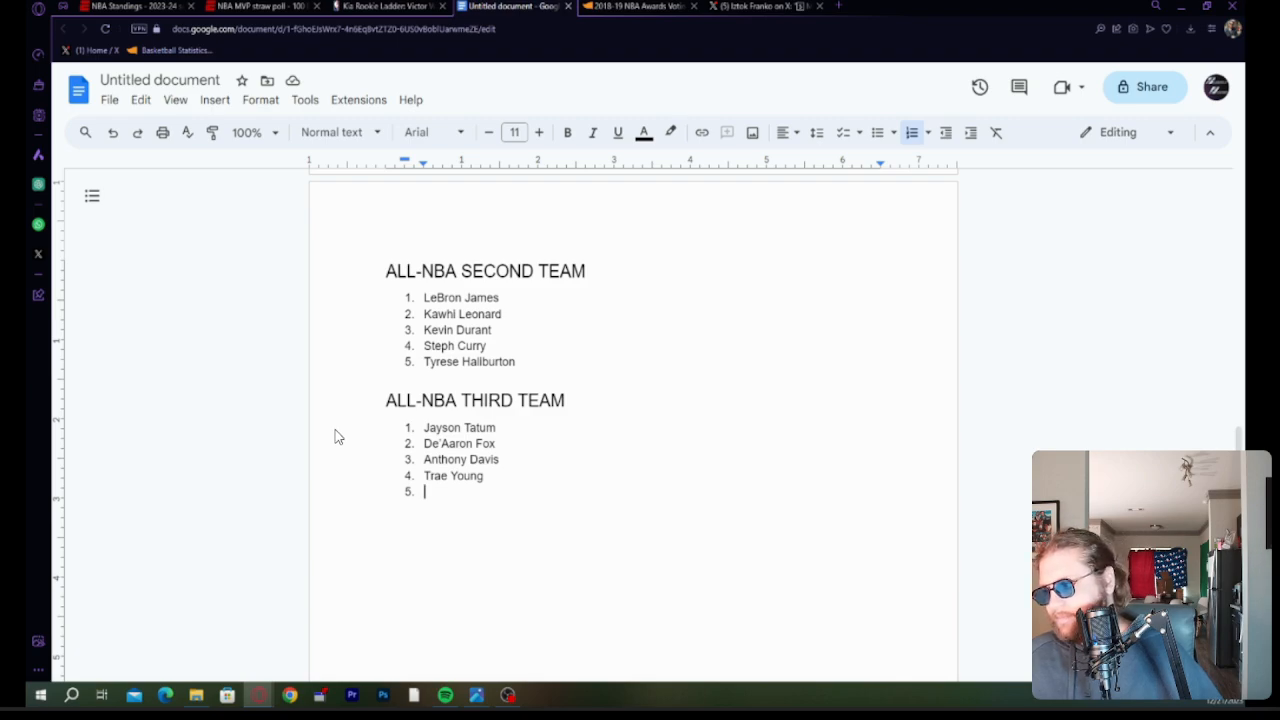
{"action": "mouse_move", "coordinate": [296, 490]}
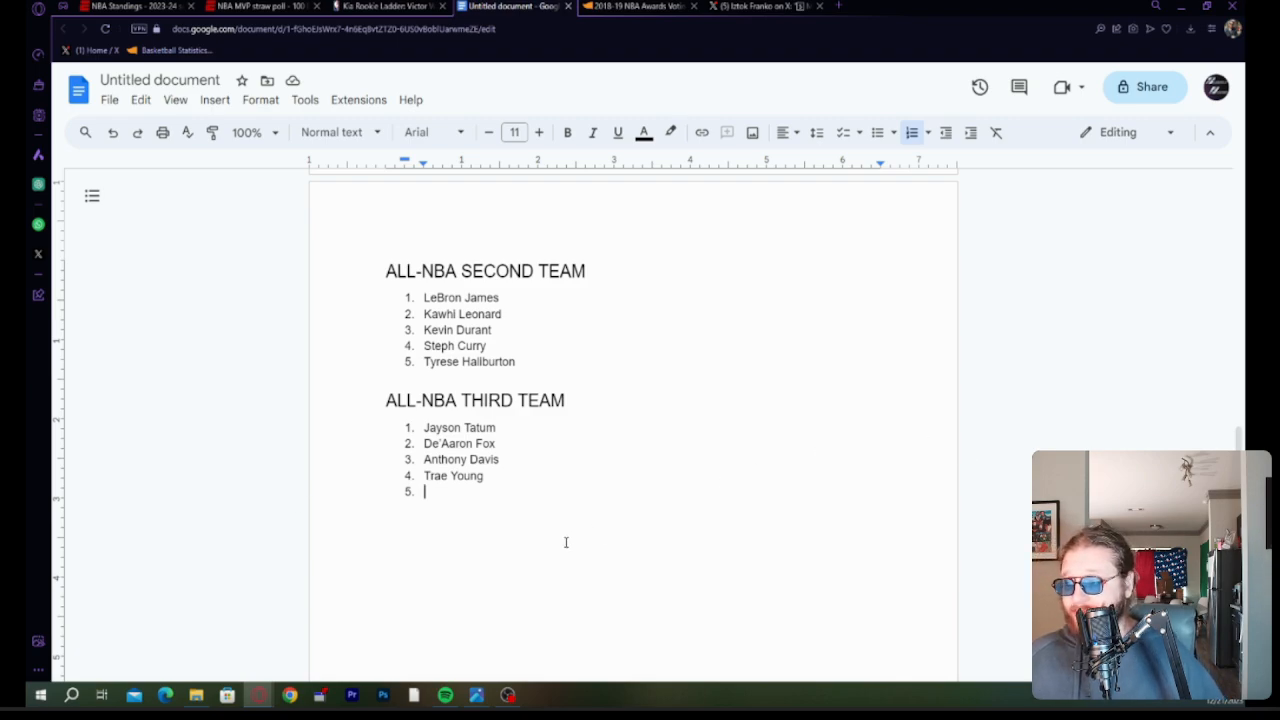
{"action": "mouse_move", "coordinate": [114, 443]}
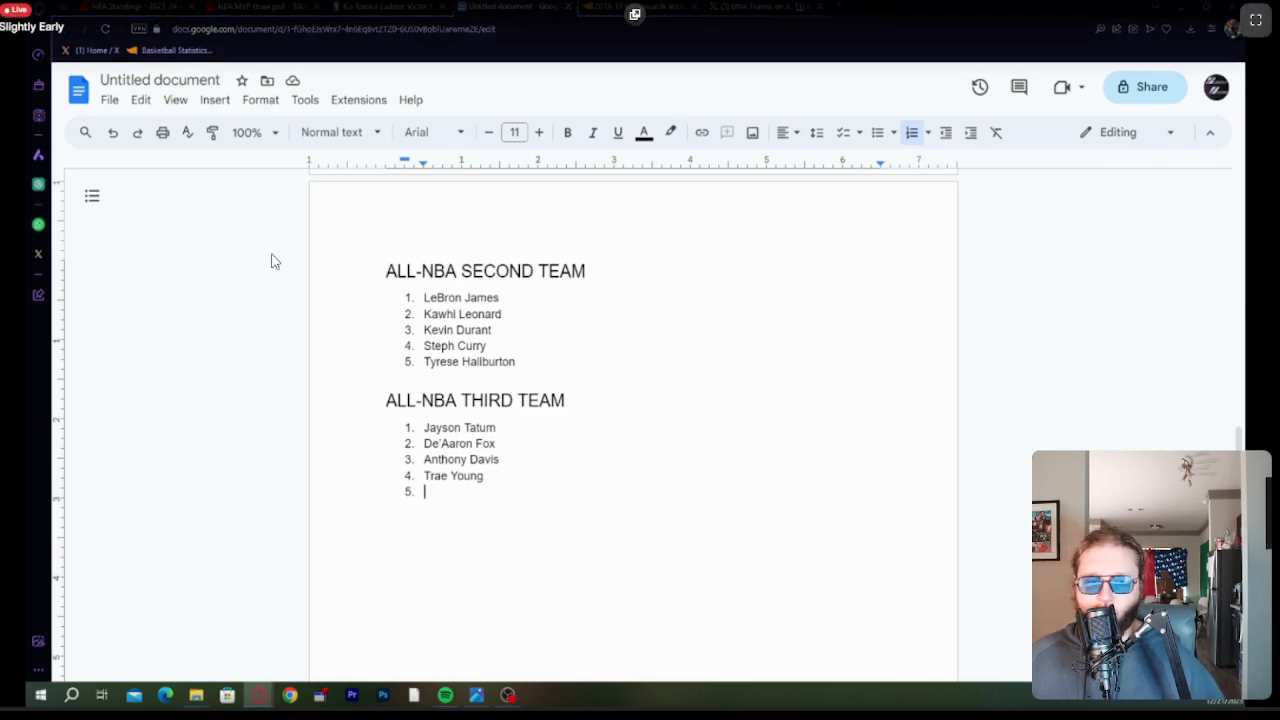
{"action": "mouse_move", "coordinate": [940, 437]}
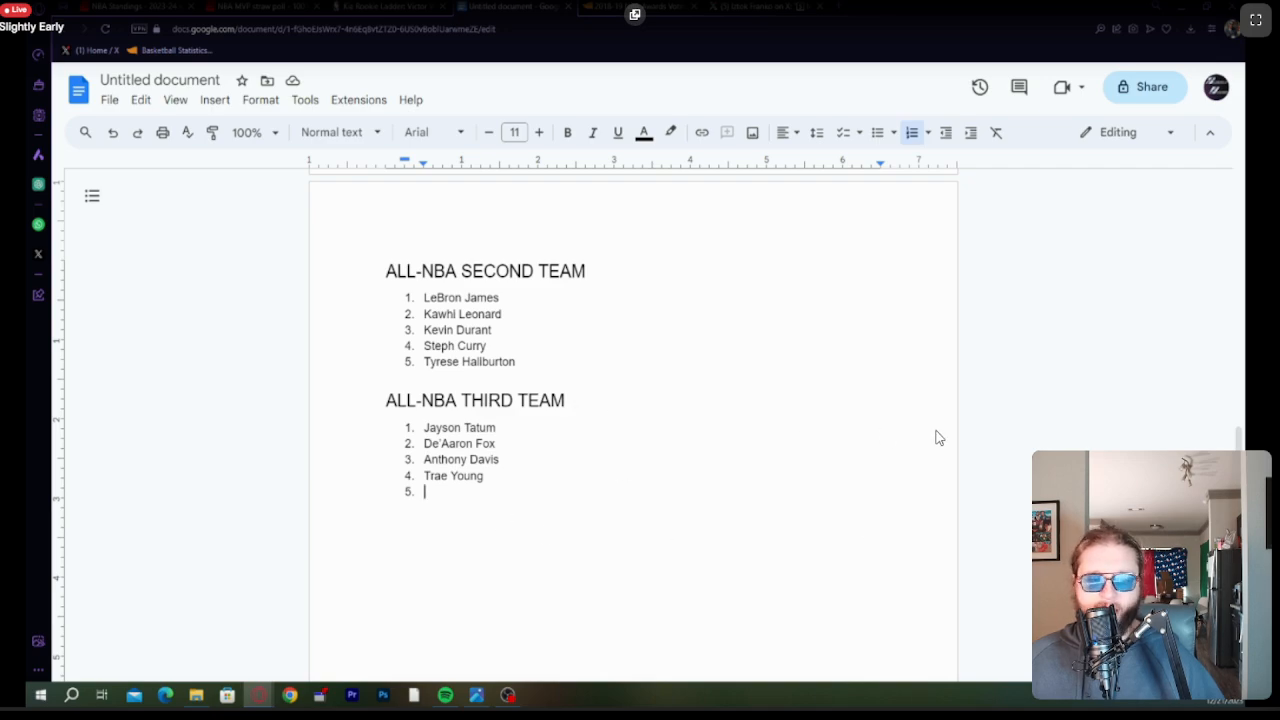
{"action": "mouse_move", "coordinate": [571, 405]}
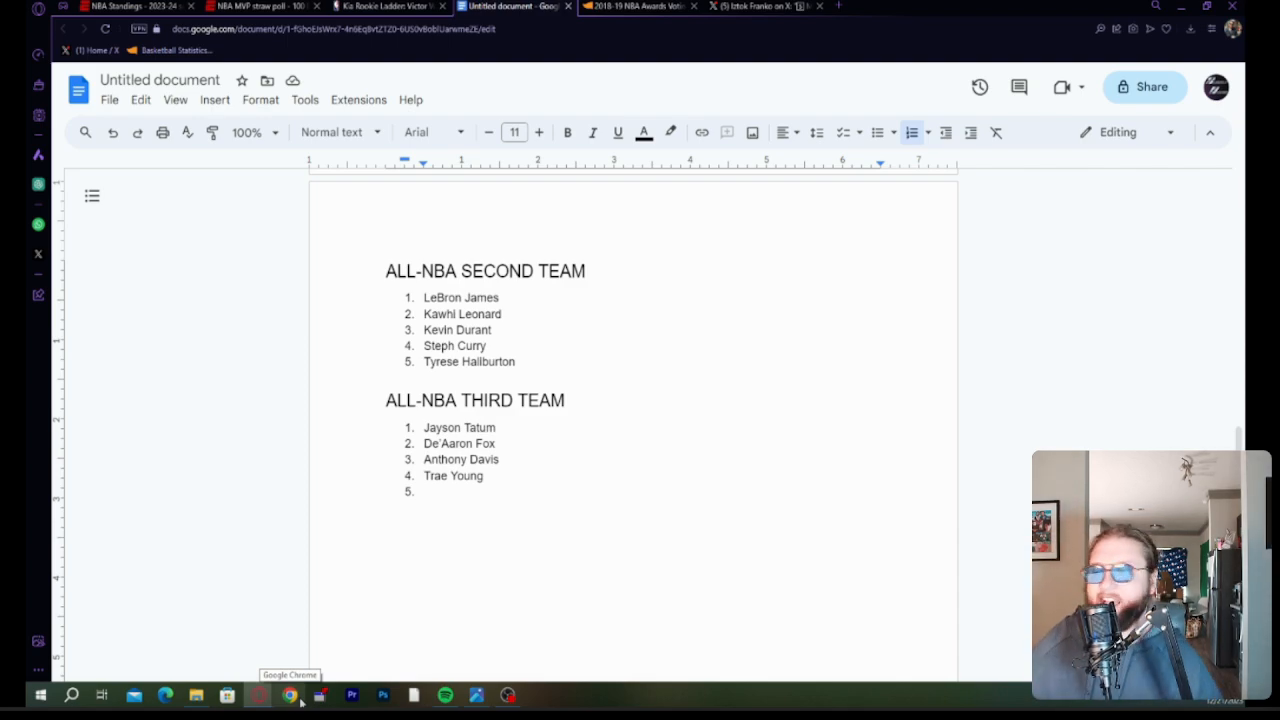
{"action": "mouse_move", "coordinate": [120, 620]}
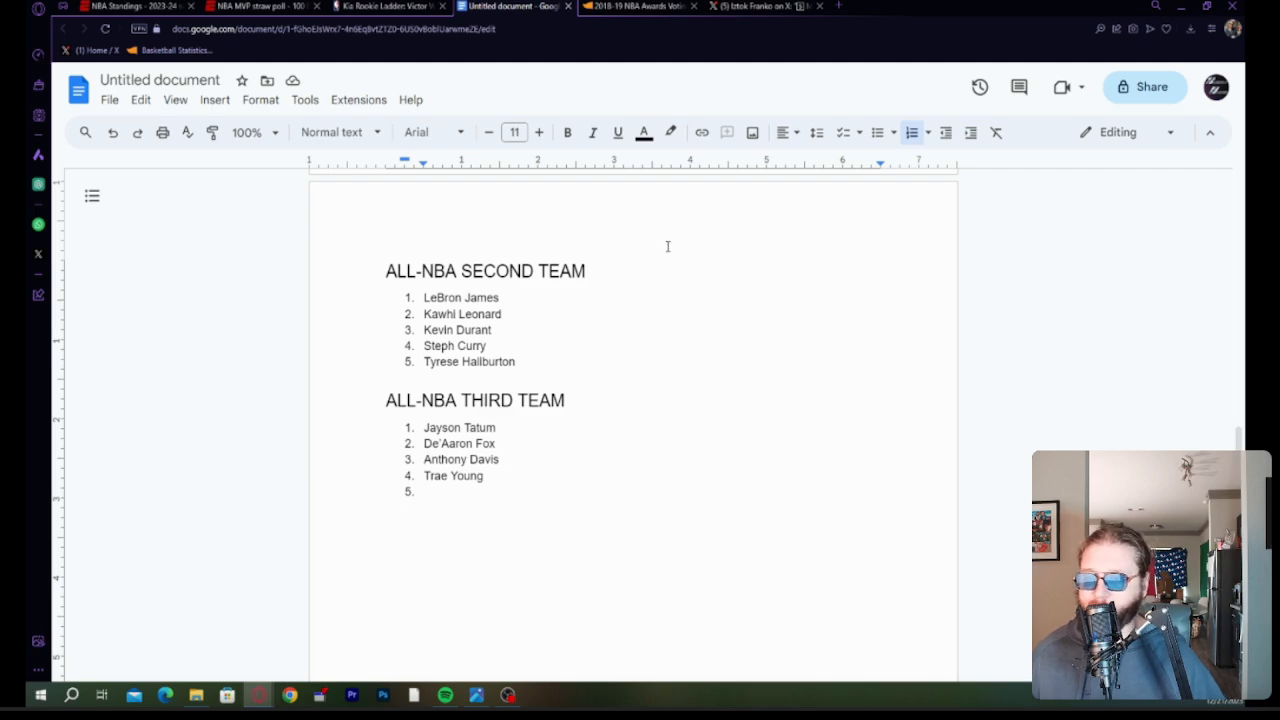
{"action": "scroll", "scroll_direction": "up", "scroll_amount": 3}
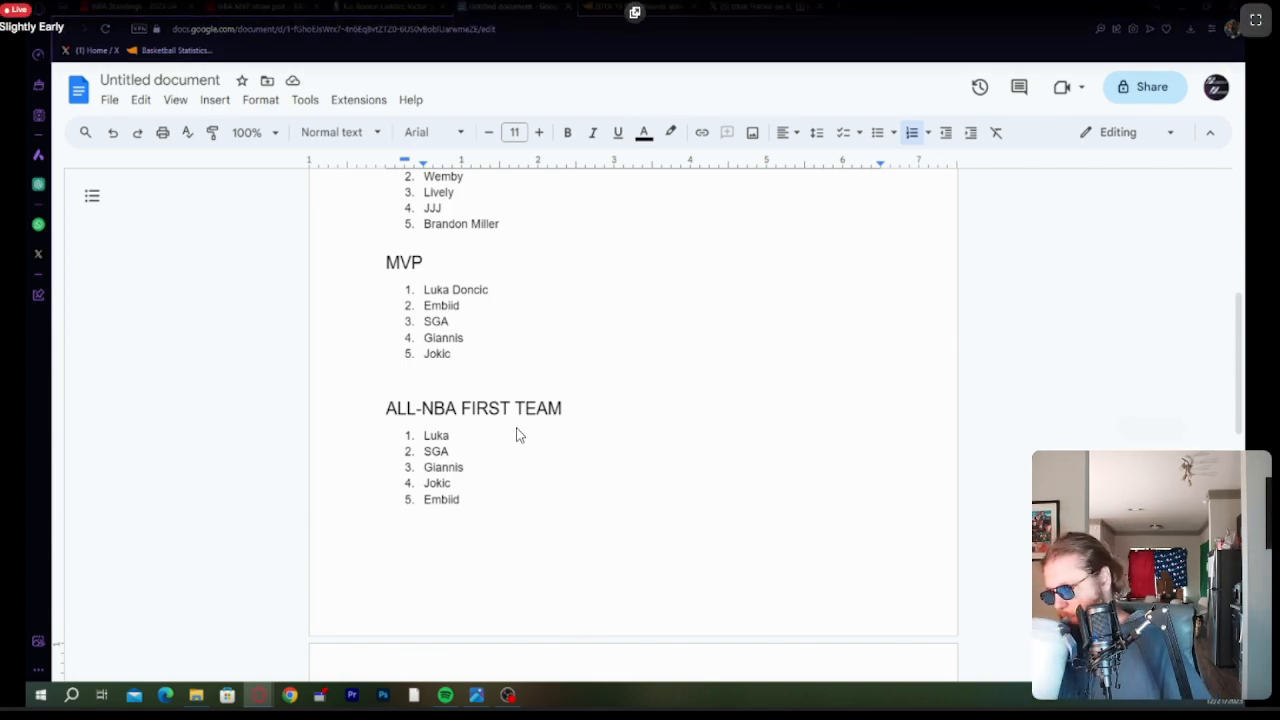
{"action": "scroll", "scroll_direction": "down", "scroll_amount": 3}
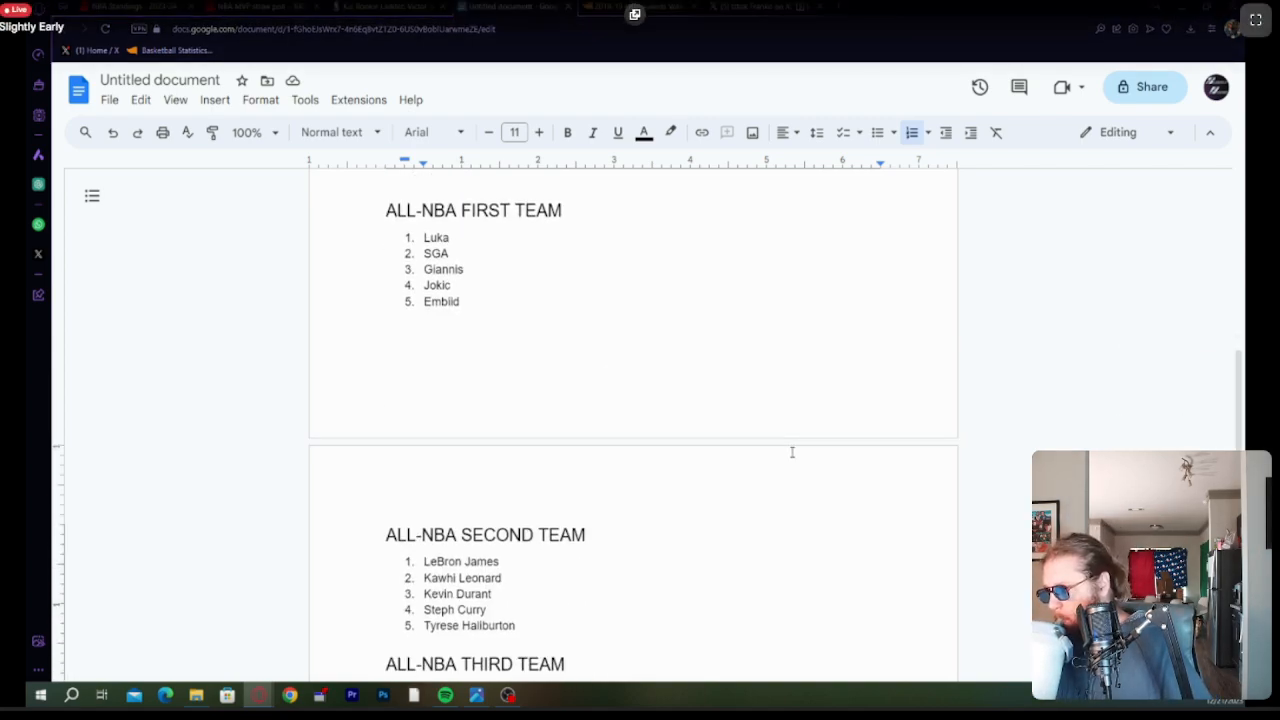
{"action": "scroll", "scroll_direction": "down", "scroll_amount": 3}
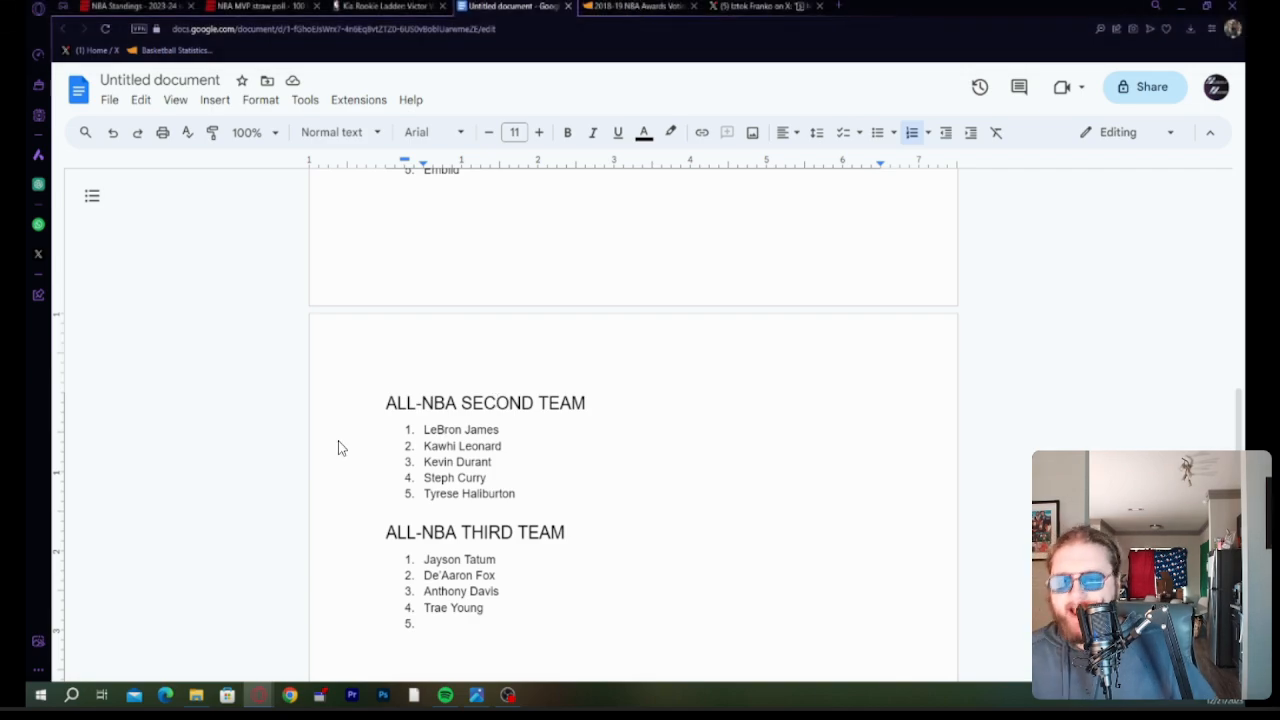
{"action": "mouse_move", "coordinate": [369, 458]}
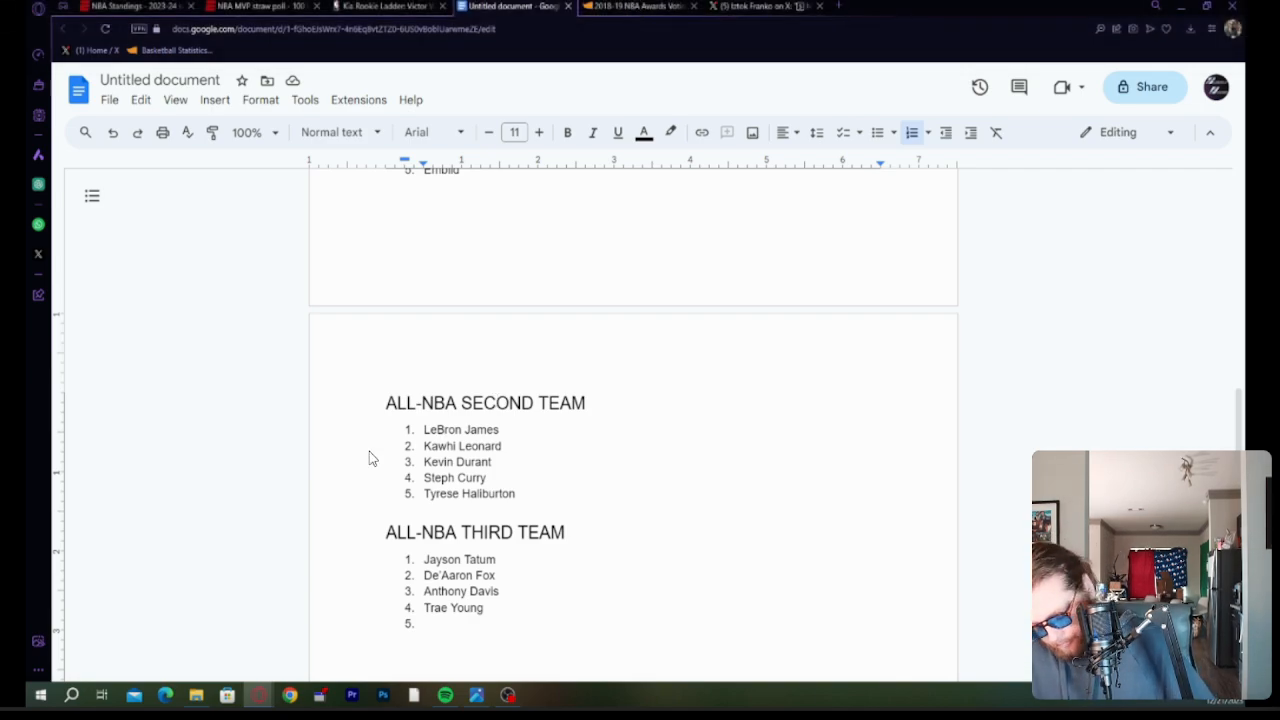
{"action": "mouse_move", "coordinate": [453, 323]}
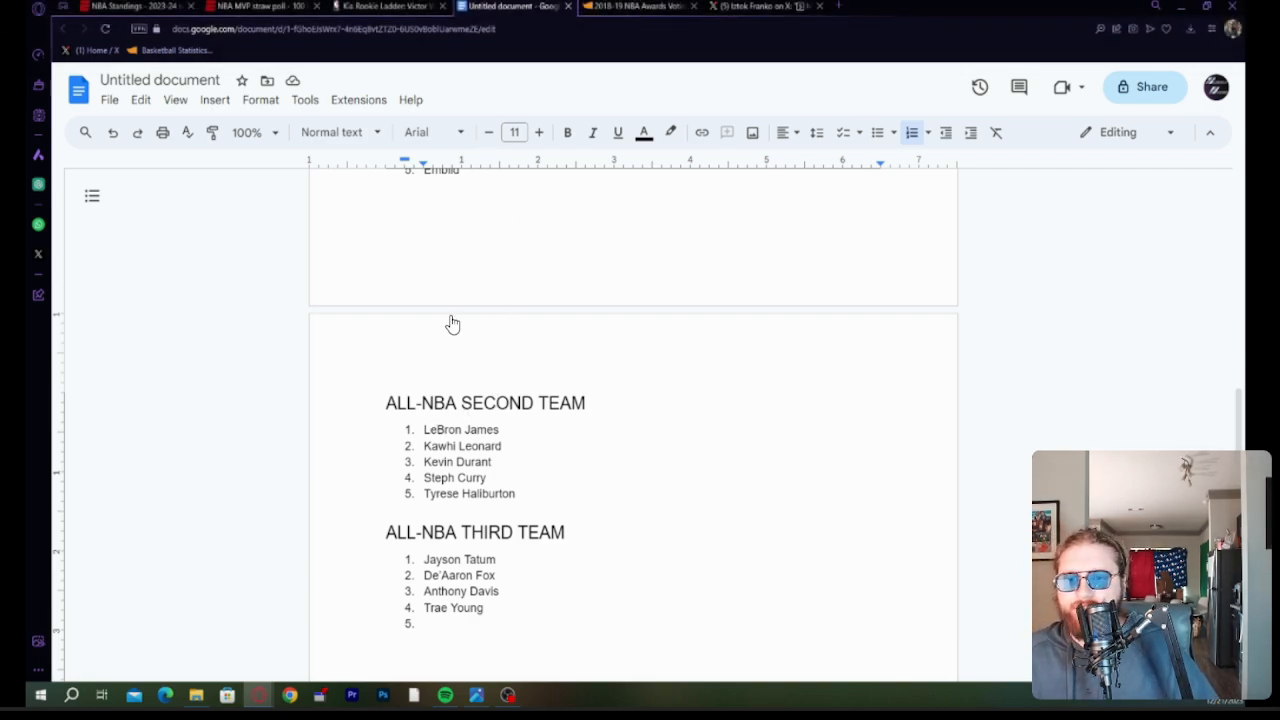
{"action": "mouse_move", "coordinate": [453, 95]}
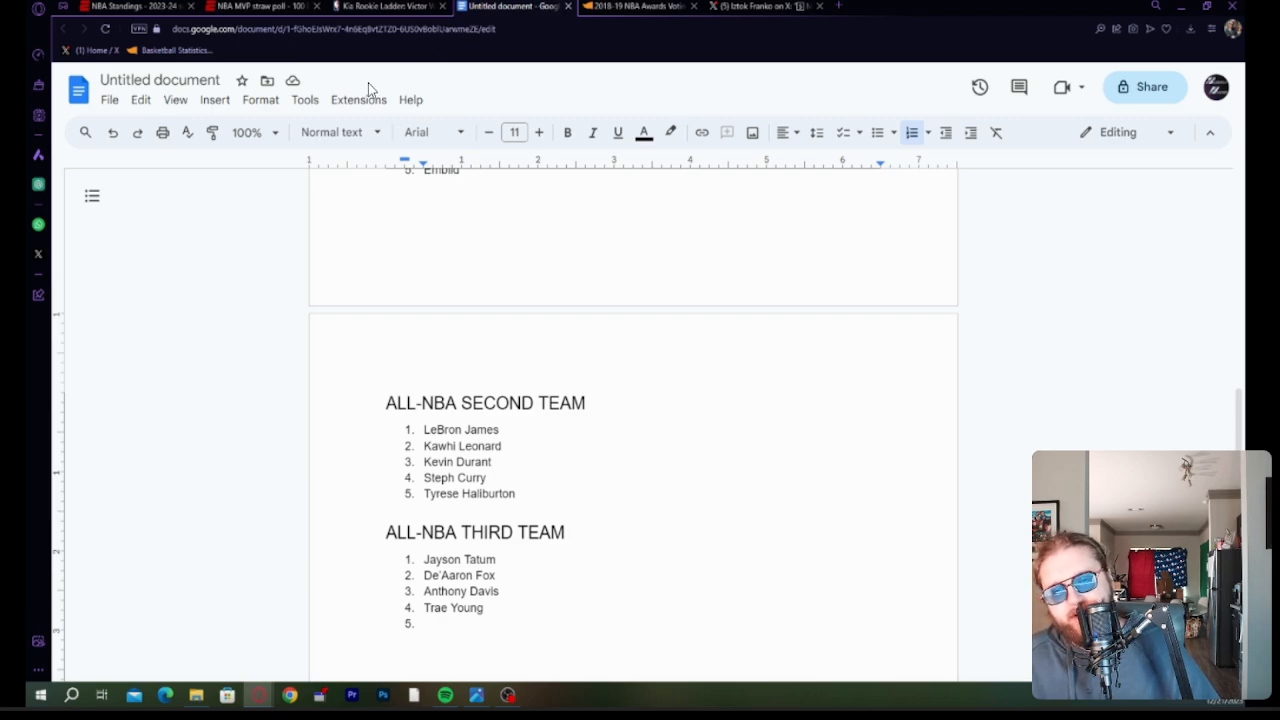
{"action": "mouse_move", "coordinate": [535, 183]}
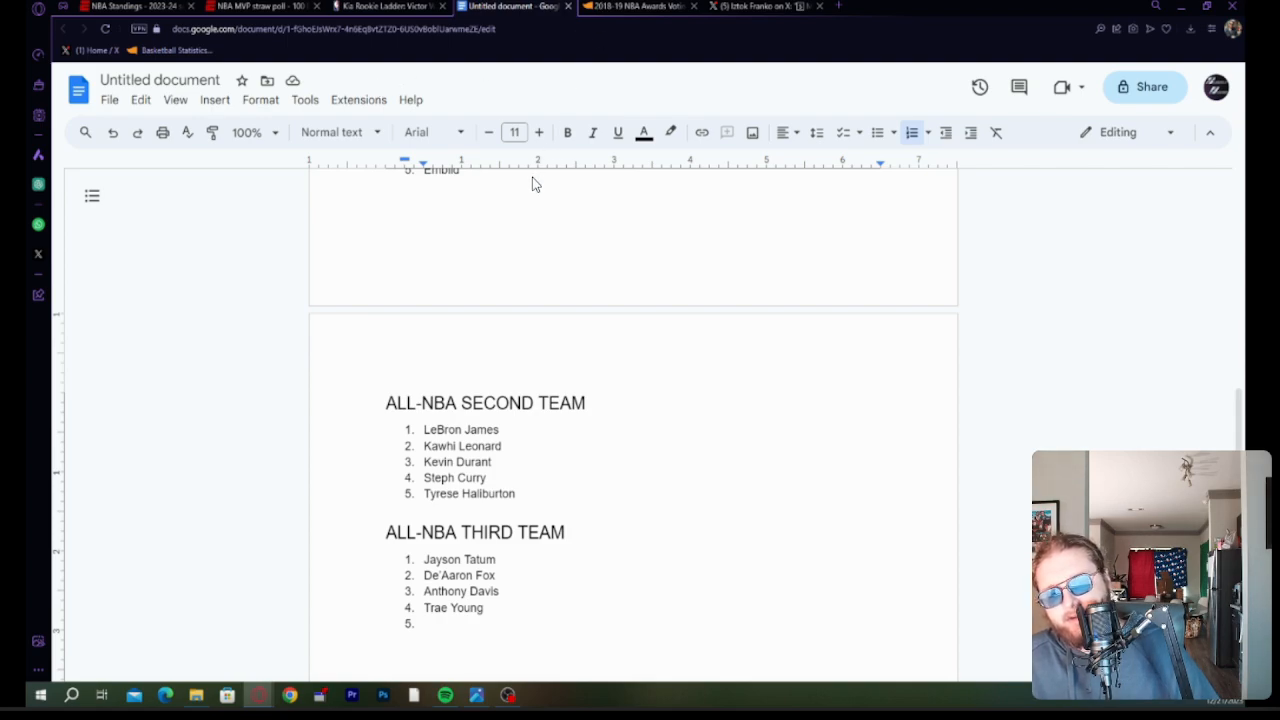
{"action": "mouse_move", "coordinate": [524, 120]}
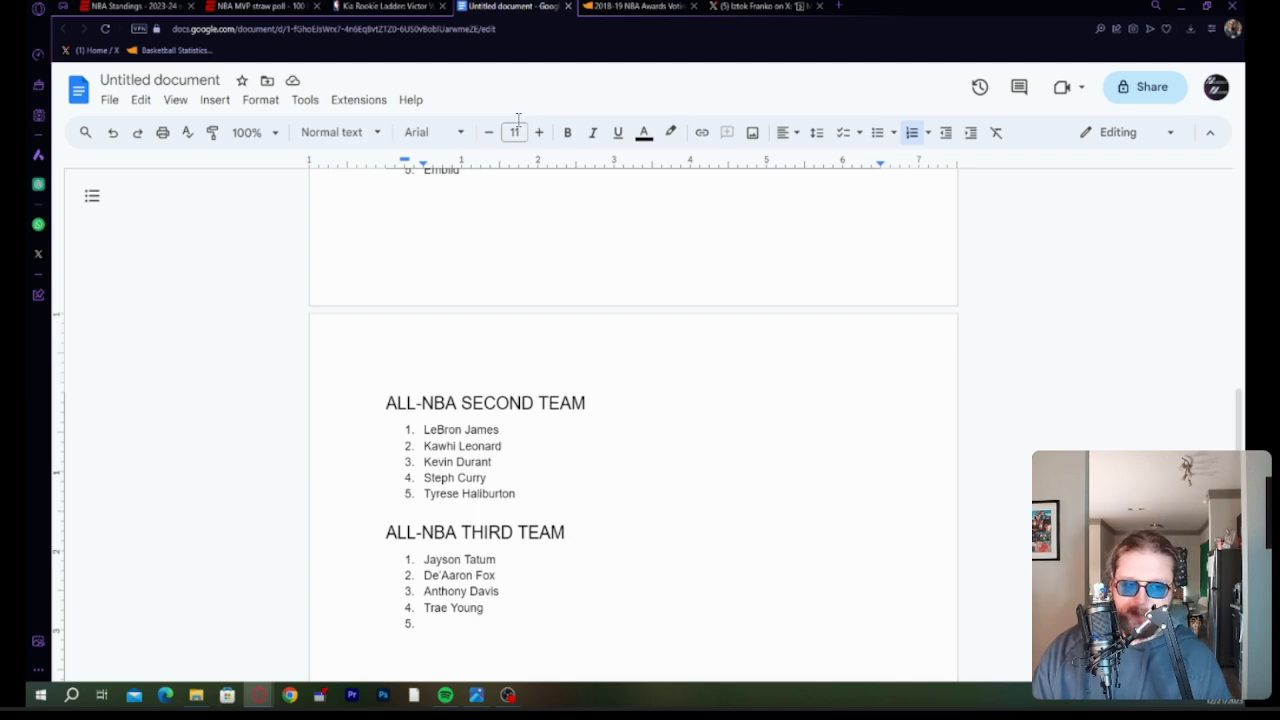
{"action": "mouse_move", "coordinate": [363, 230]}
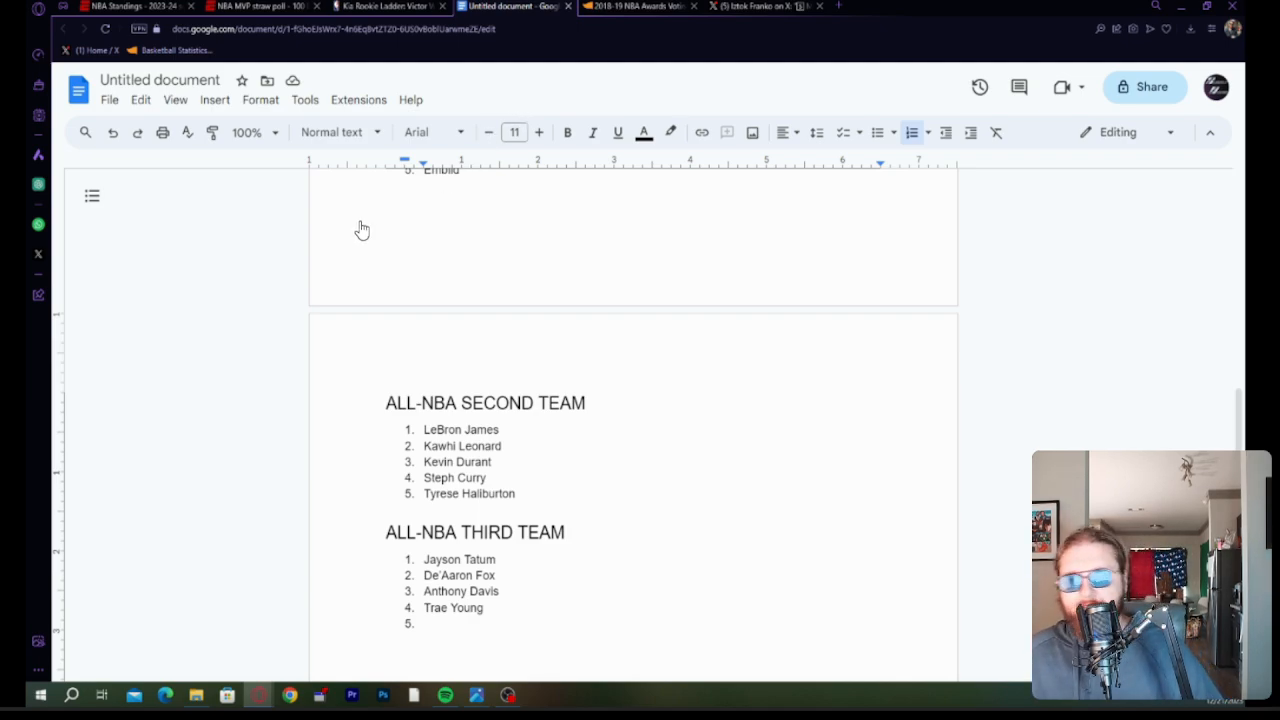
{"action": "mouse_move", "coordinate": [282, 318]}
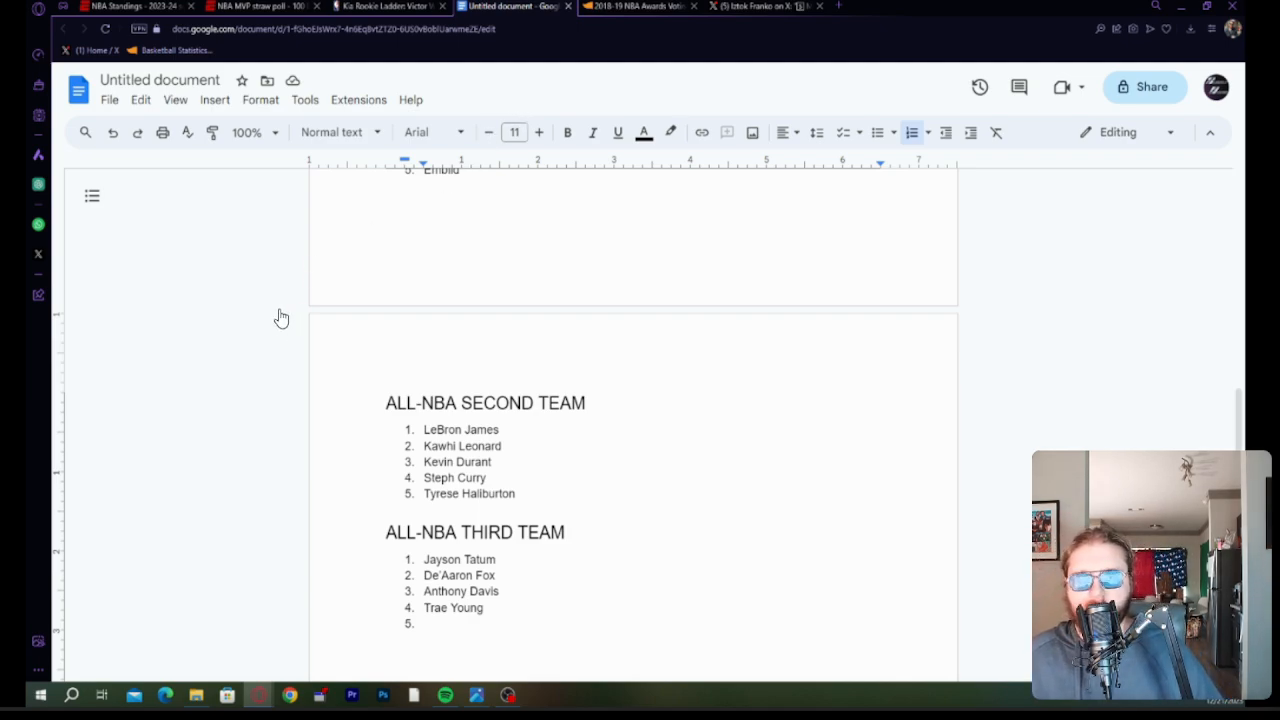
{"action": "mouse_move", "coordinate": [547, 287]}
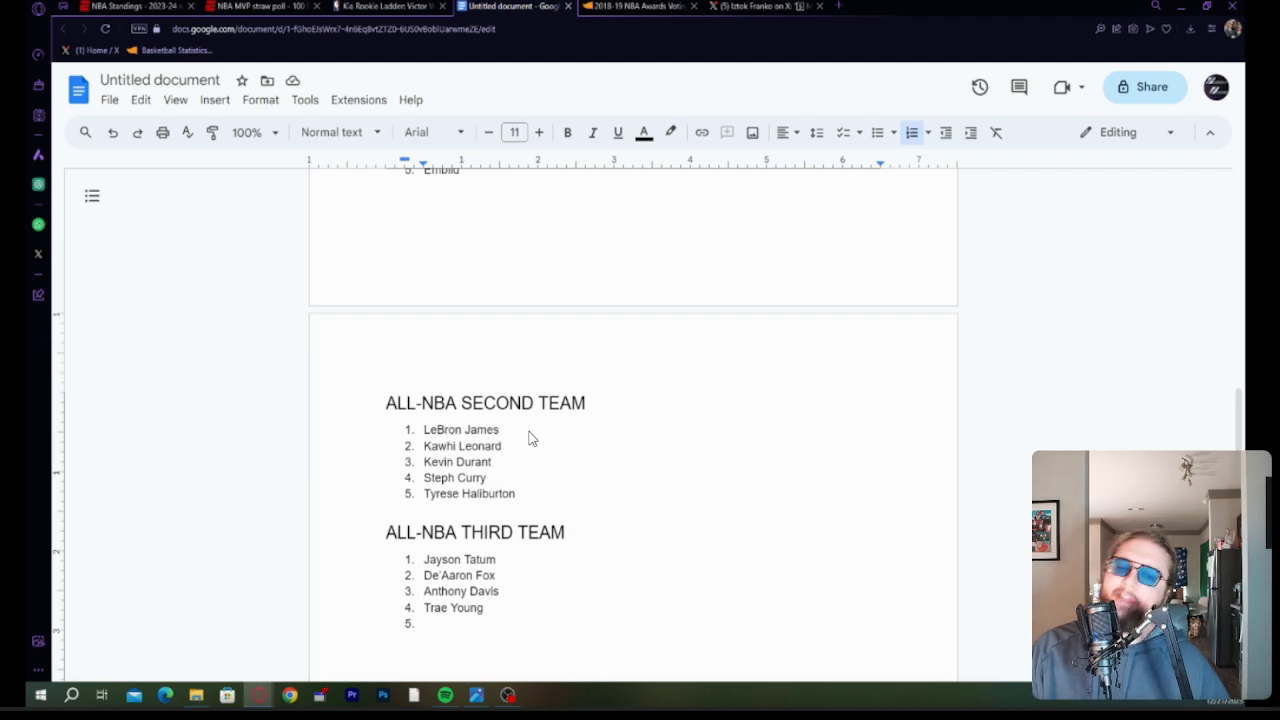
{"action": "mouse_move", "coordinate": [555, 372]}
{"action": "type", "text": "Damian"}
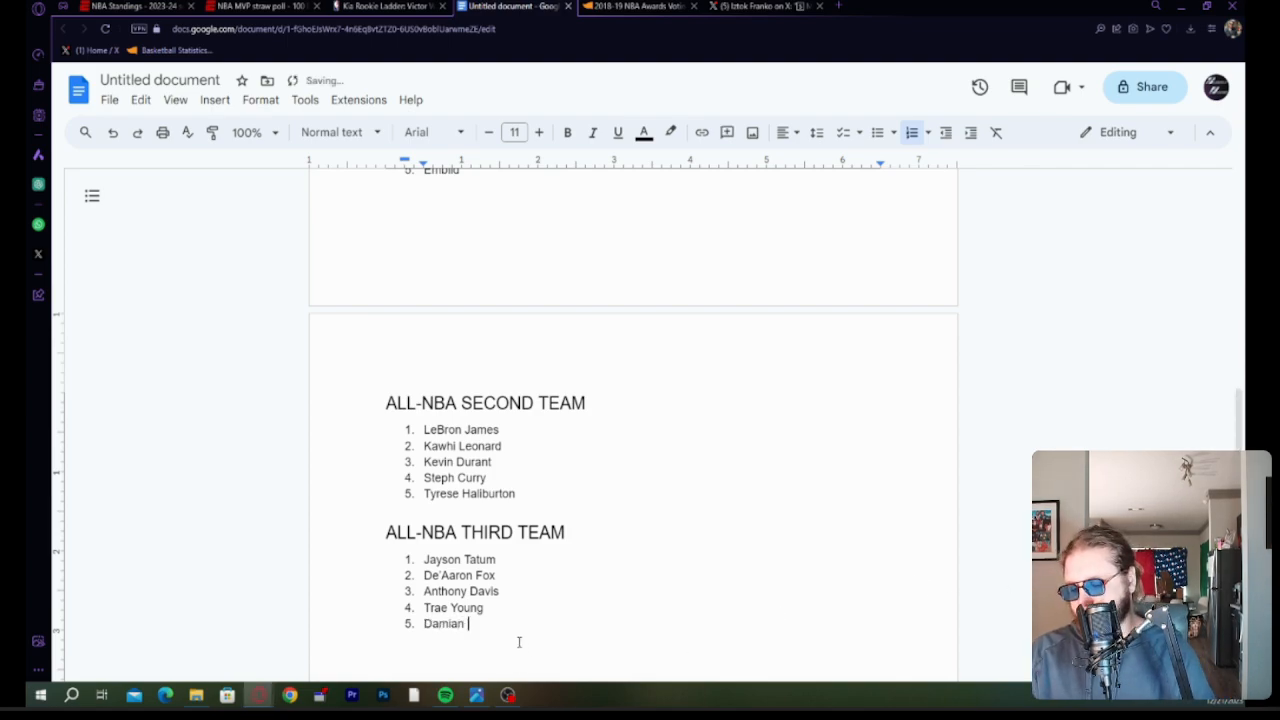
Enter Damian Lillard as the fifth All-NBA Third Team player.
{"action": "type", "text": "Lillard"}
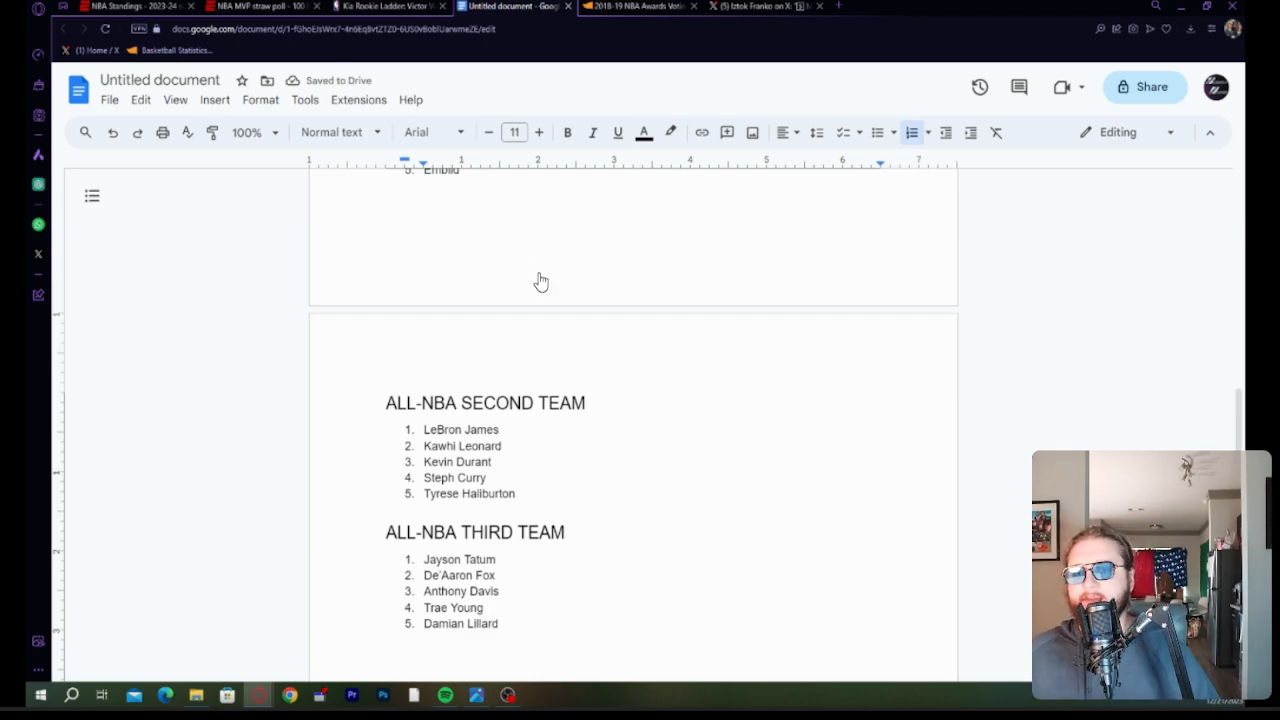
{"action": "mouse_move", "coordinate": [367, 443]}
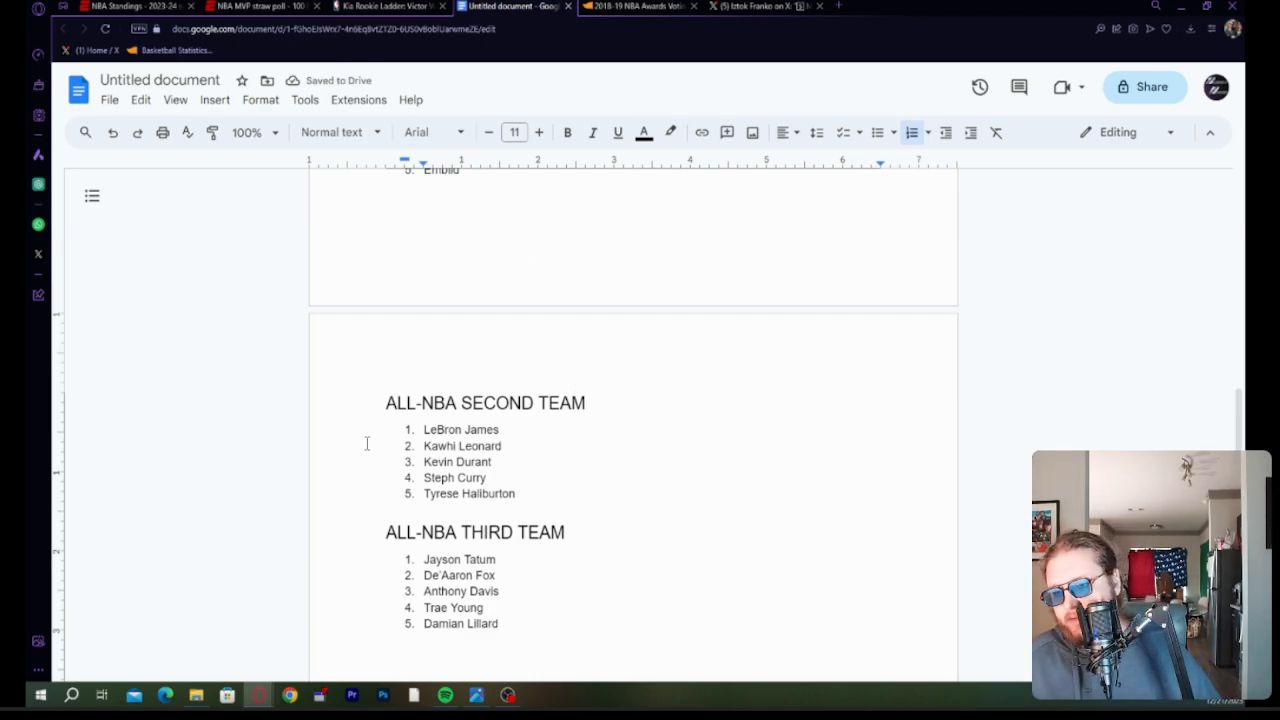
{"action": "mouse_move", "coordinate": [200, 311]}
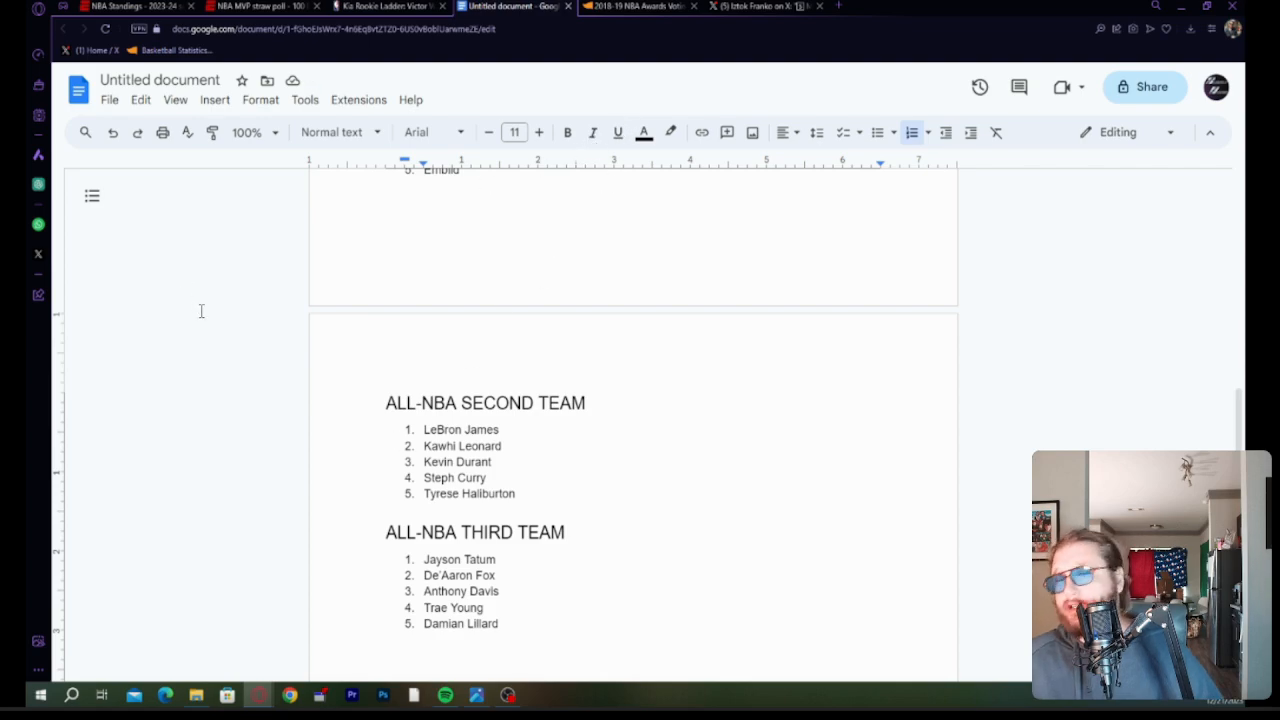
{"action": "mouse_move", "coordinate": [295, 321]}
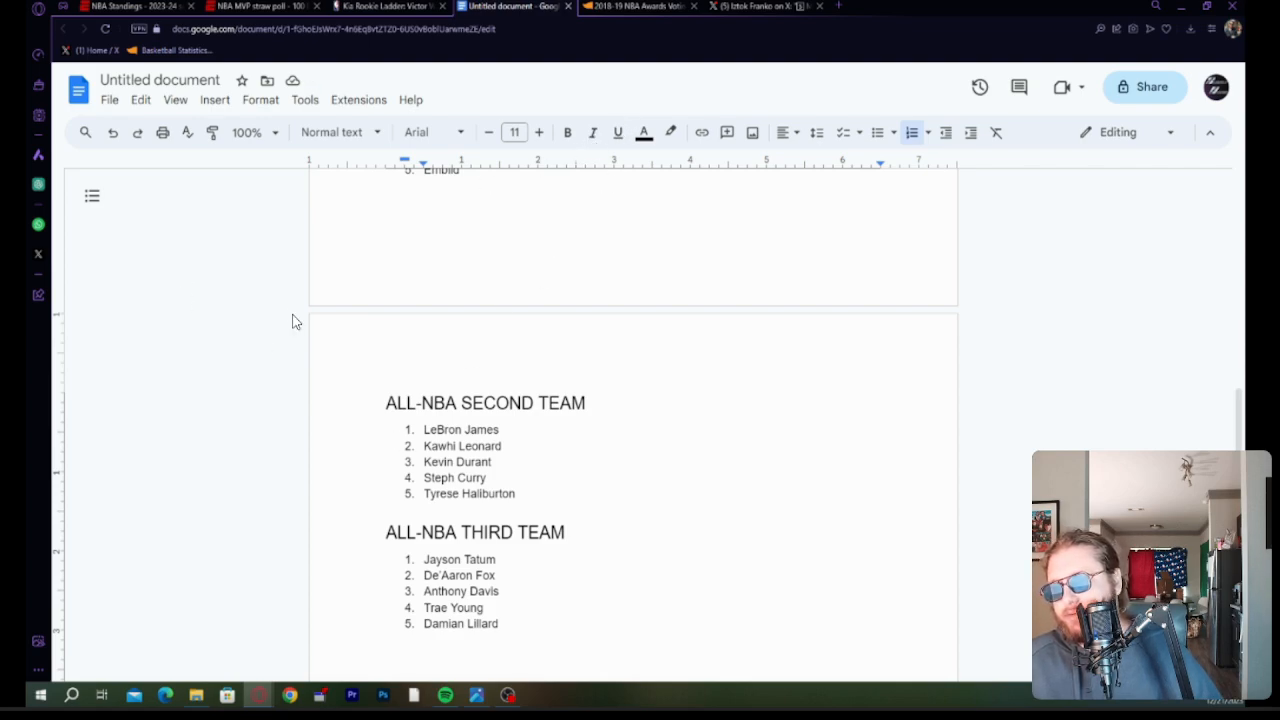
{"action": "mouse_move", "coordinate": [256, 298]}
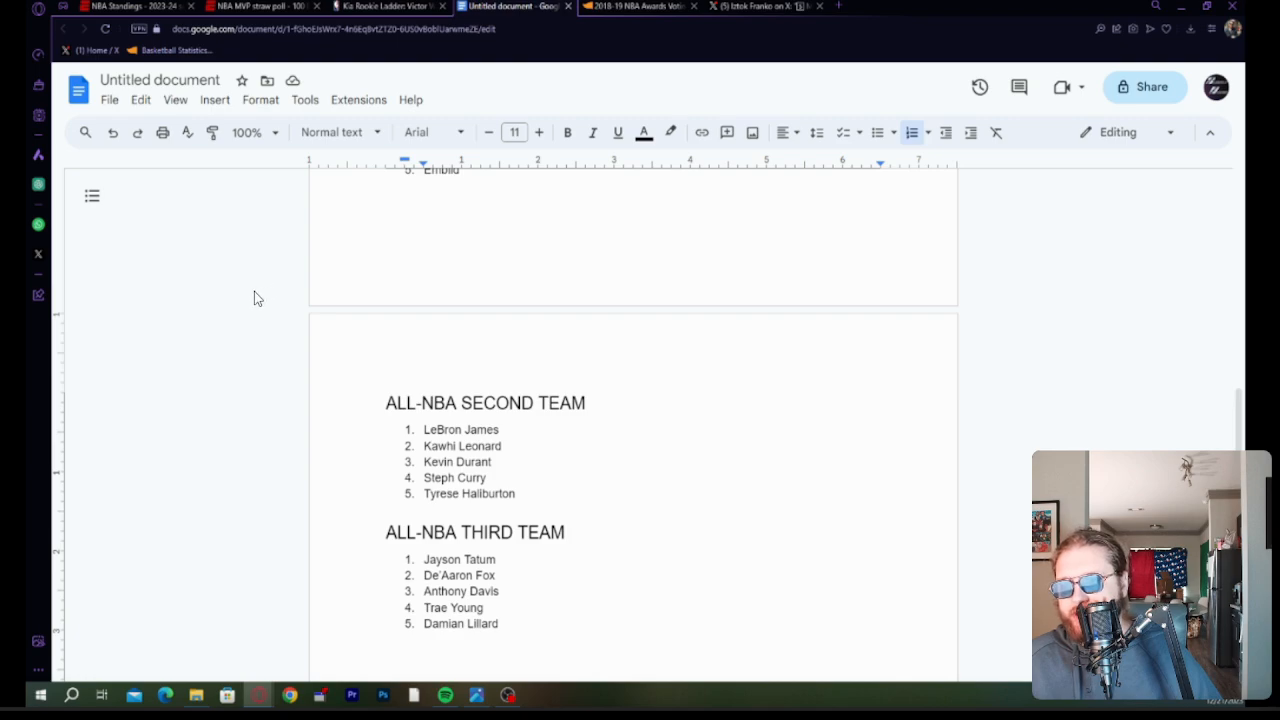
{"action": "mouse_move", "coordinate": [230, 388]}
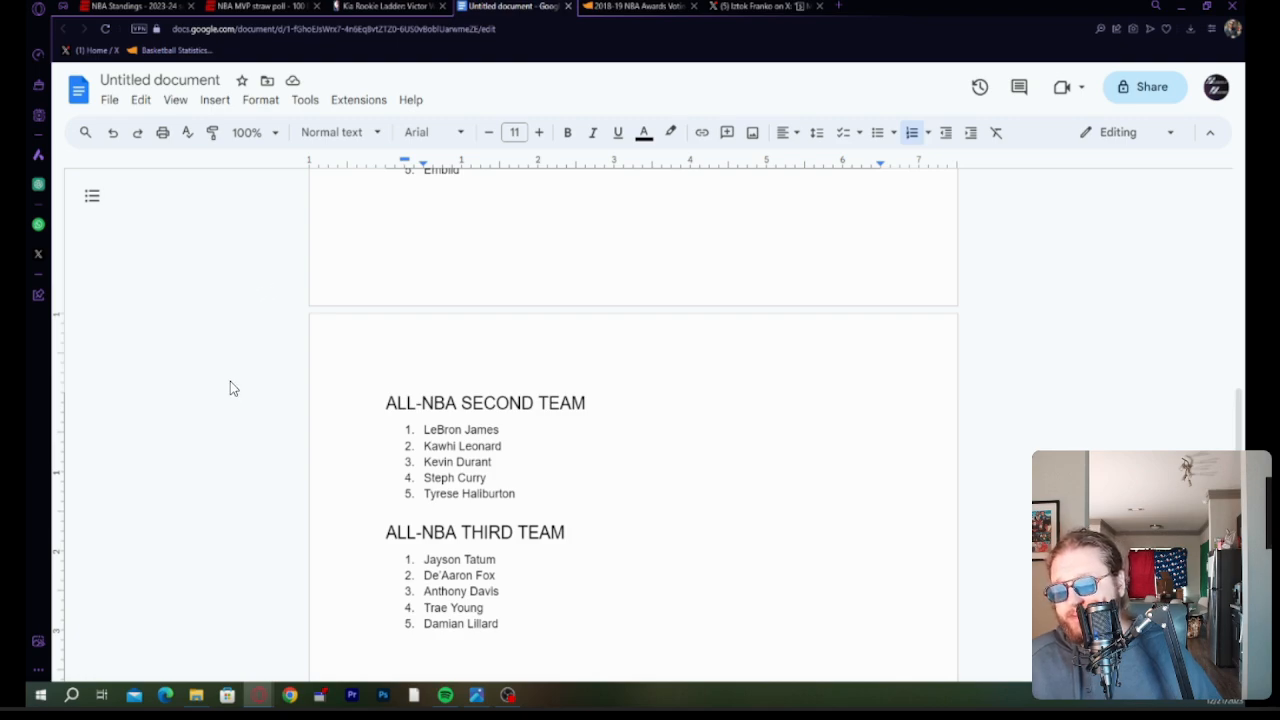
{"action": "mouse_move", "coordinate": [332, 353]}
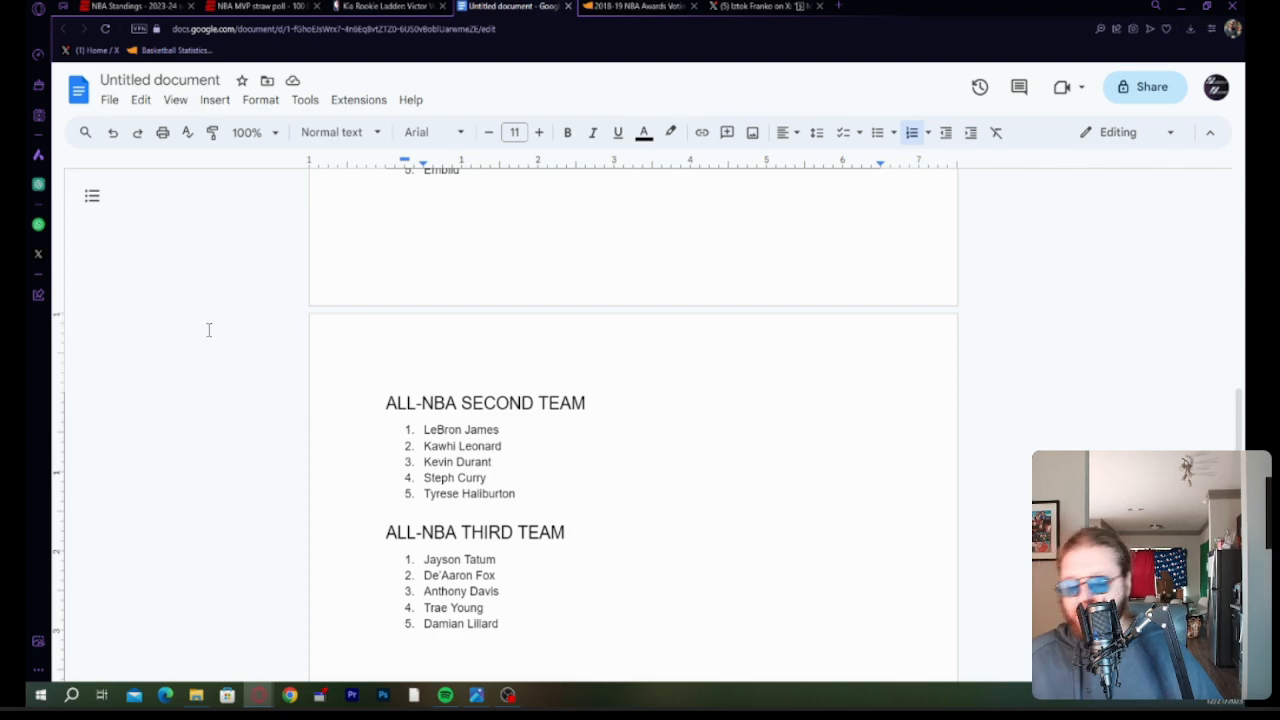
{"action": "mouse_move", "coordinate": [181, 340]}
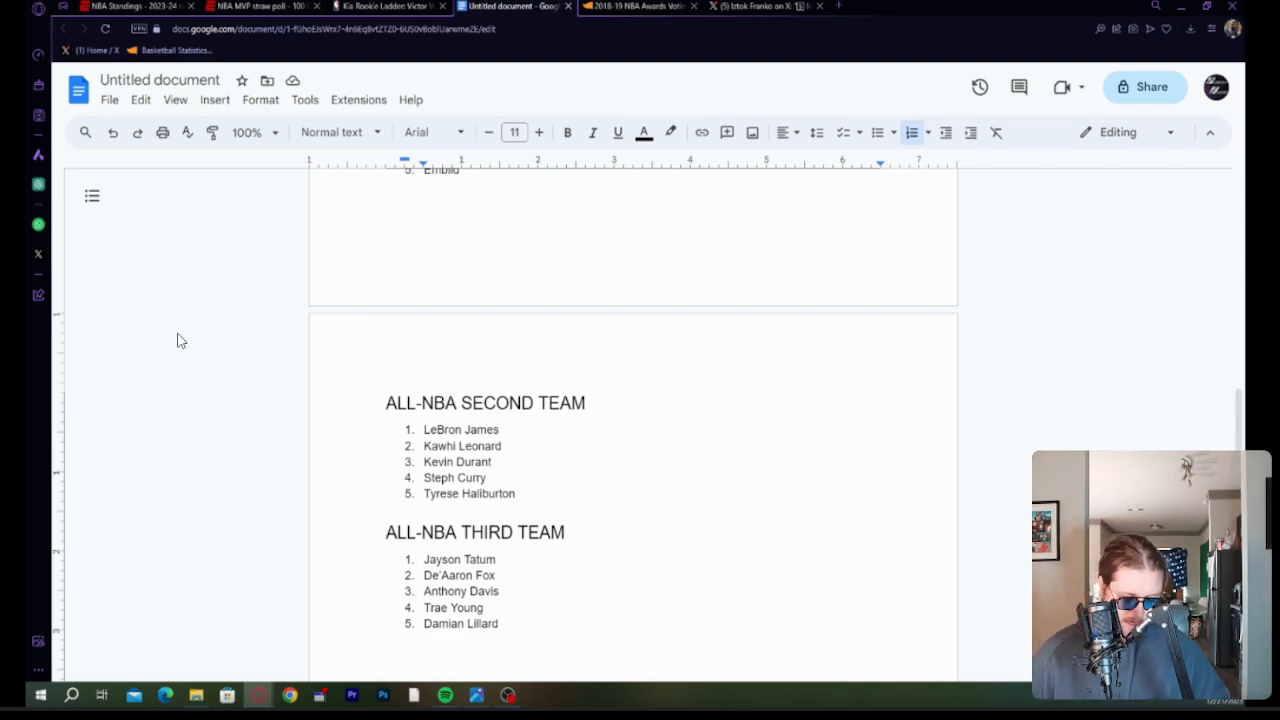
{"action": "mouse_move", "coordinate": [1200, 287]}
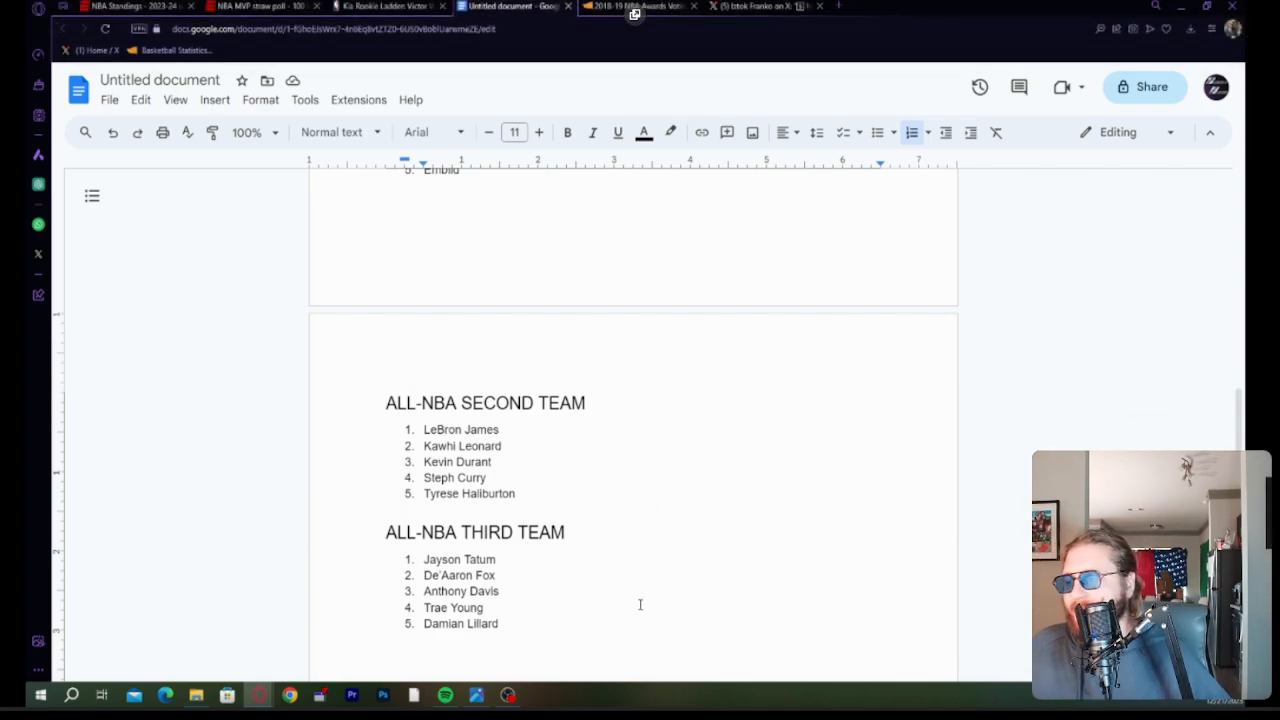
{"action": "mouse_move", "coordinate": [625, 637]}
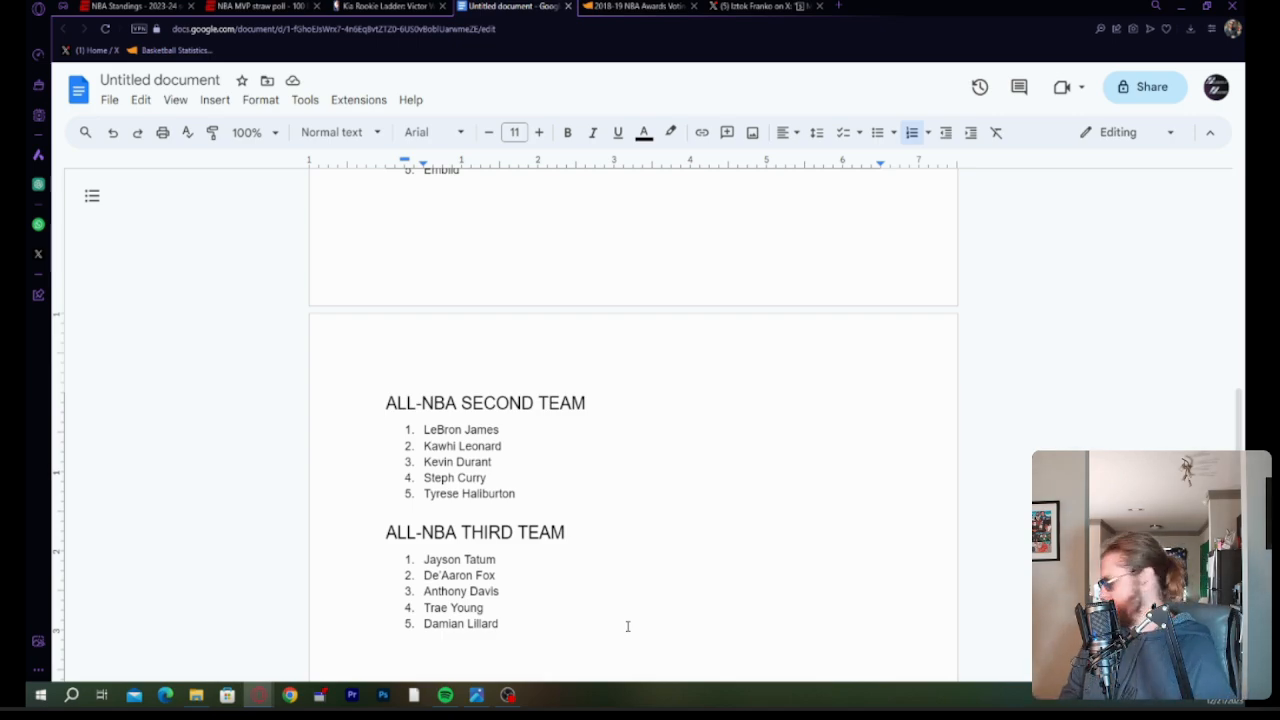
{"action": "mouse_move", "coordinate": [710, 6]}
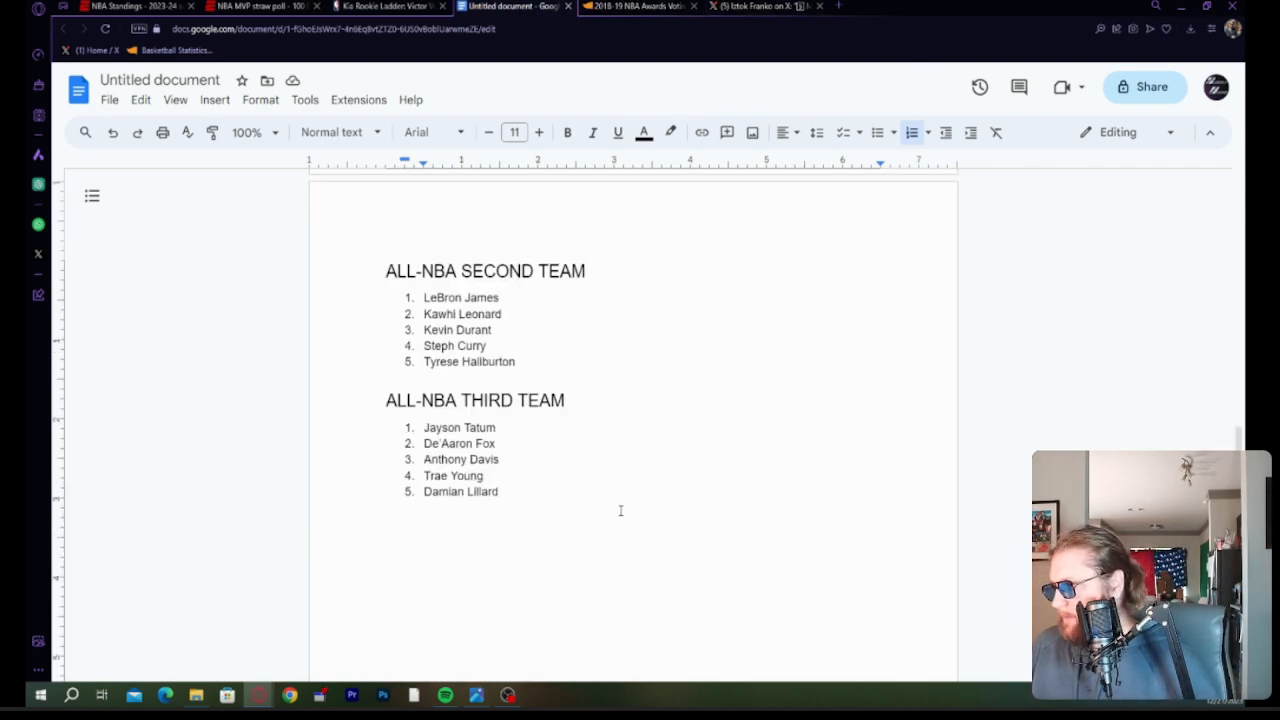
{"action": "scroll", "scroll_direction": "down", "scroll_amount": 3}
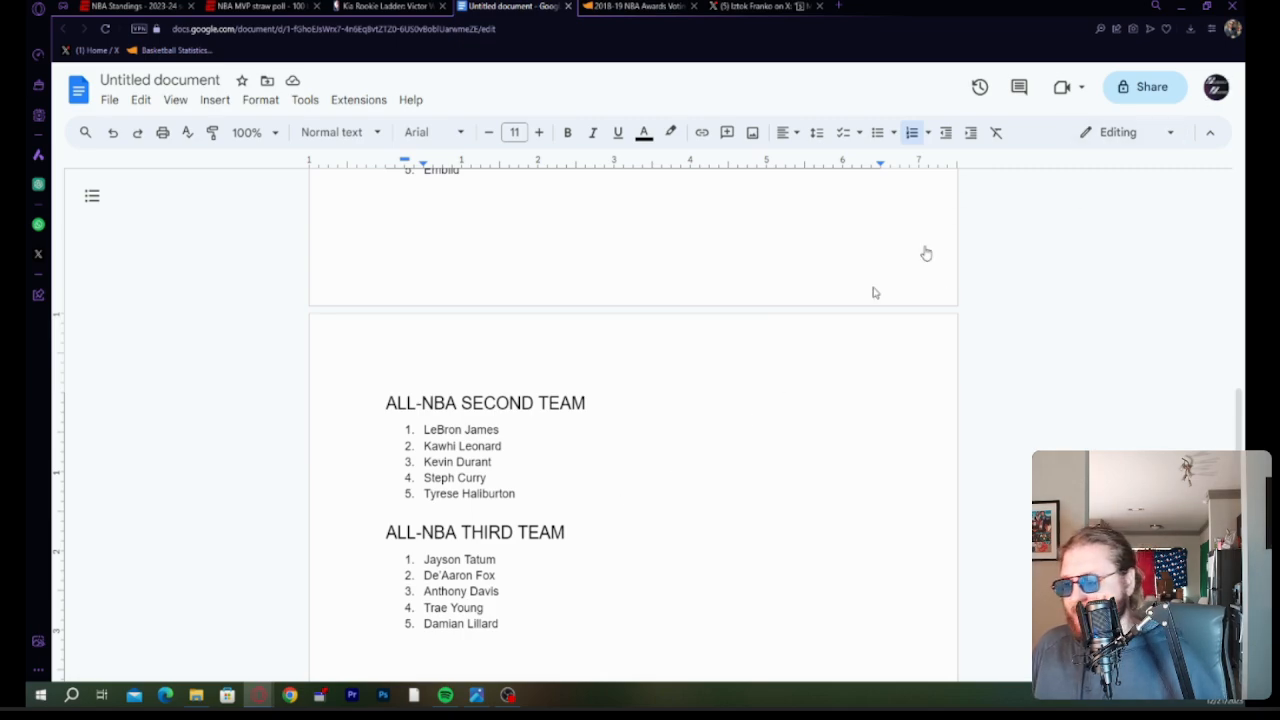
{"action": "scroll", "scroll_direction": "up", "scroll_amount": 3}
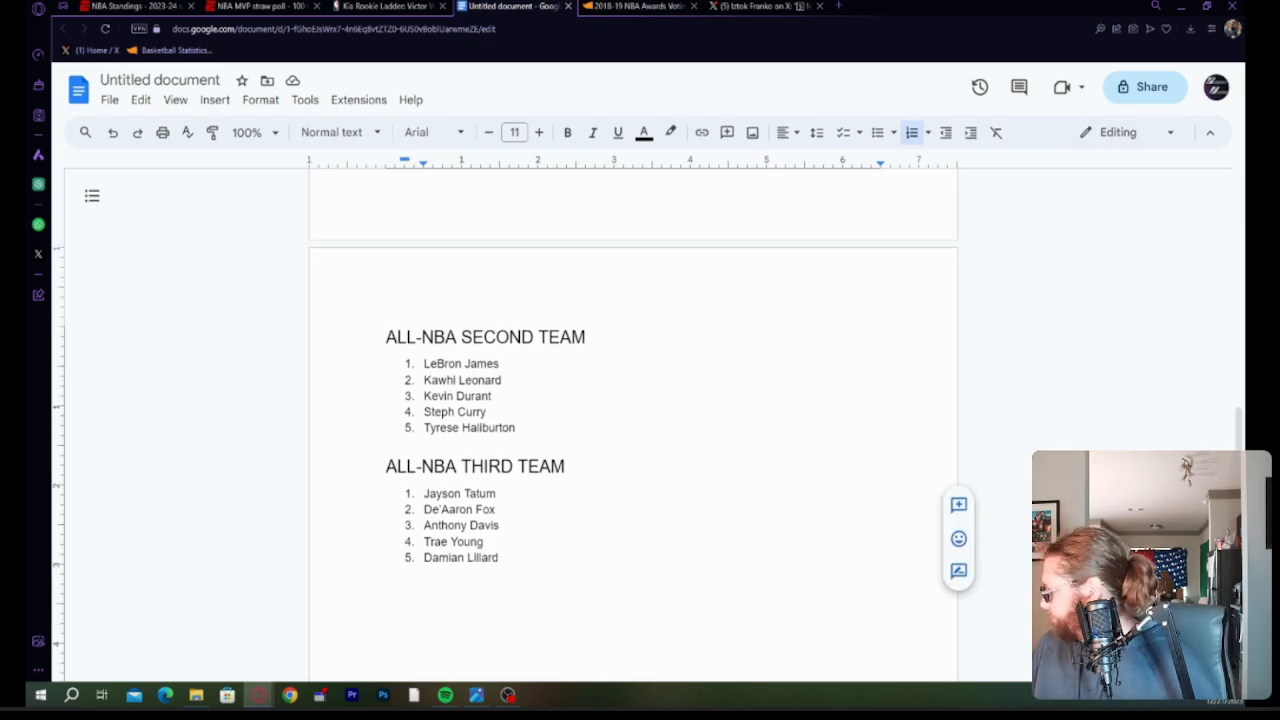
{"action": "left_click", "coordinate": [643, 504]}
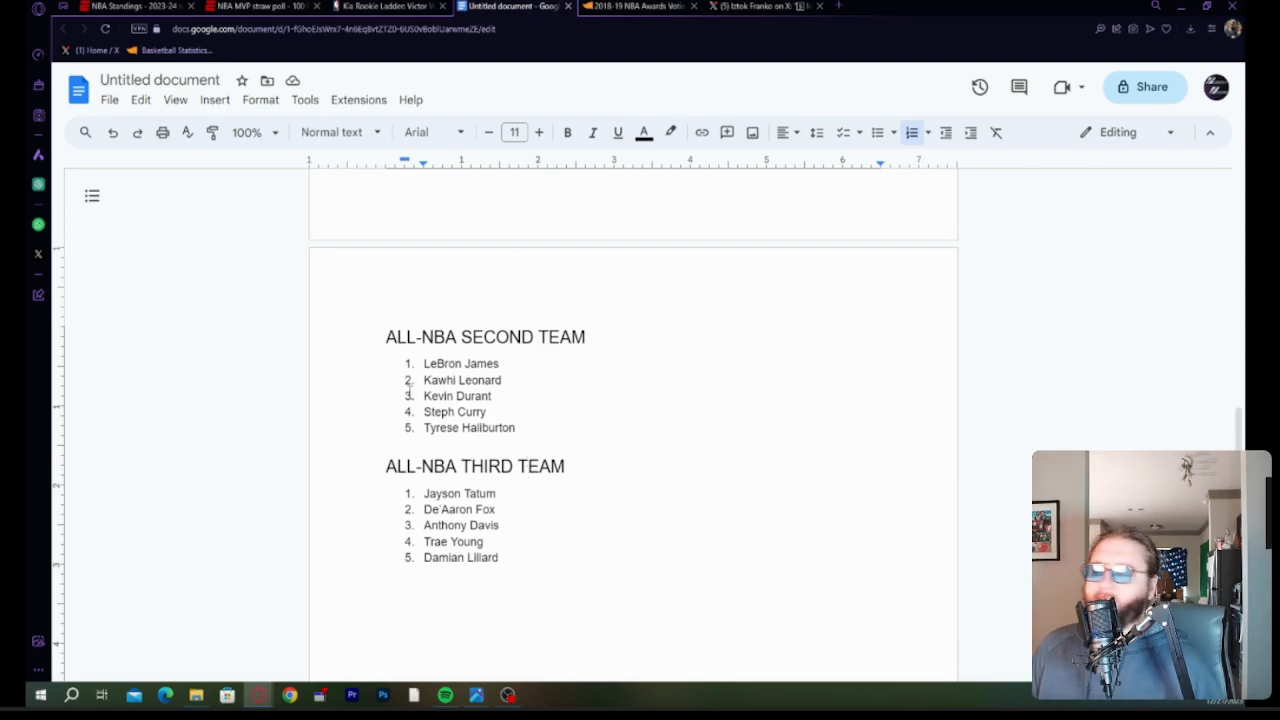
{"action": "mouse_move", "coordinate": [470, 139]}
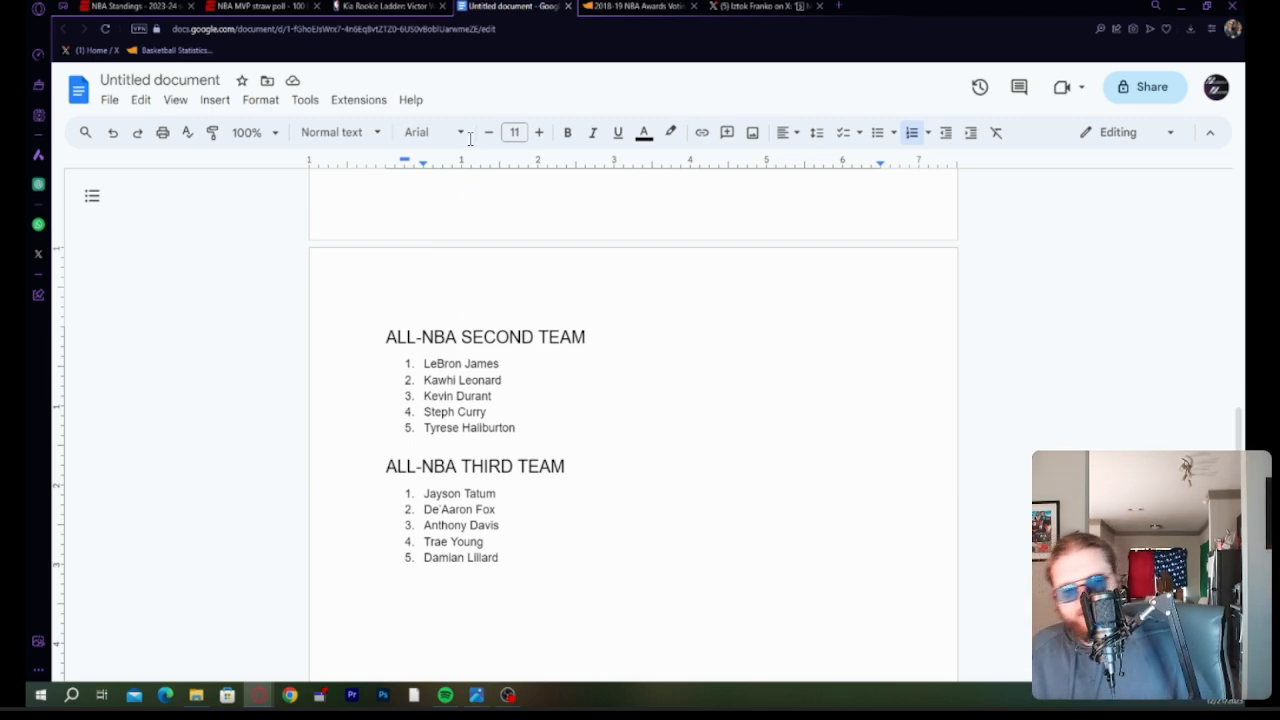
{"action": "mouse_move", "coordinate": [314, 208]}
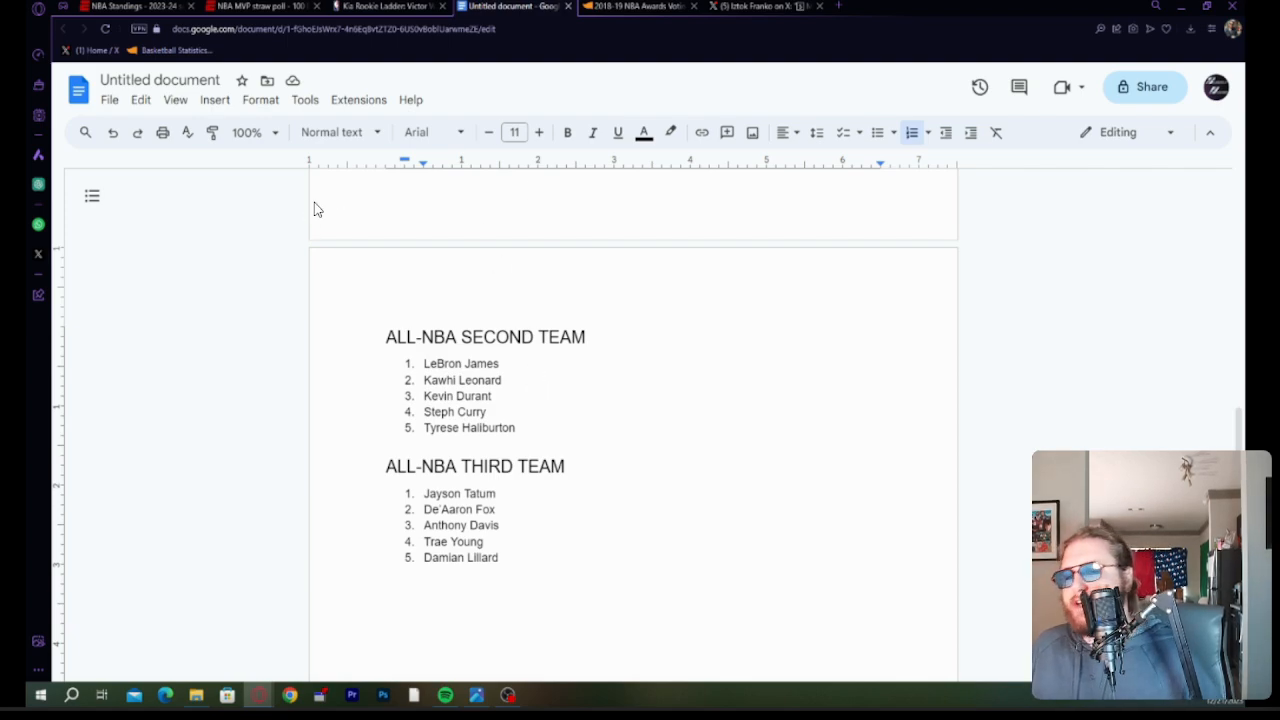
{"action": "mouse_move", "coordinate": [445, 380]}
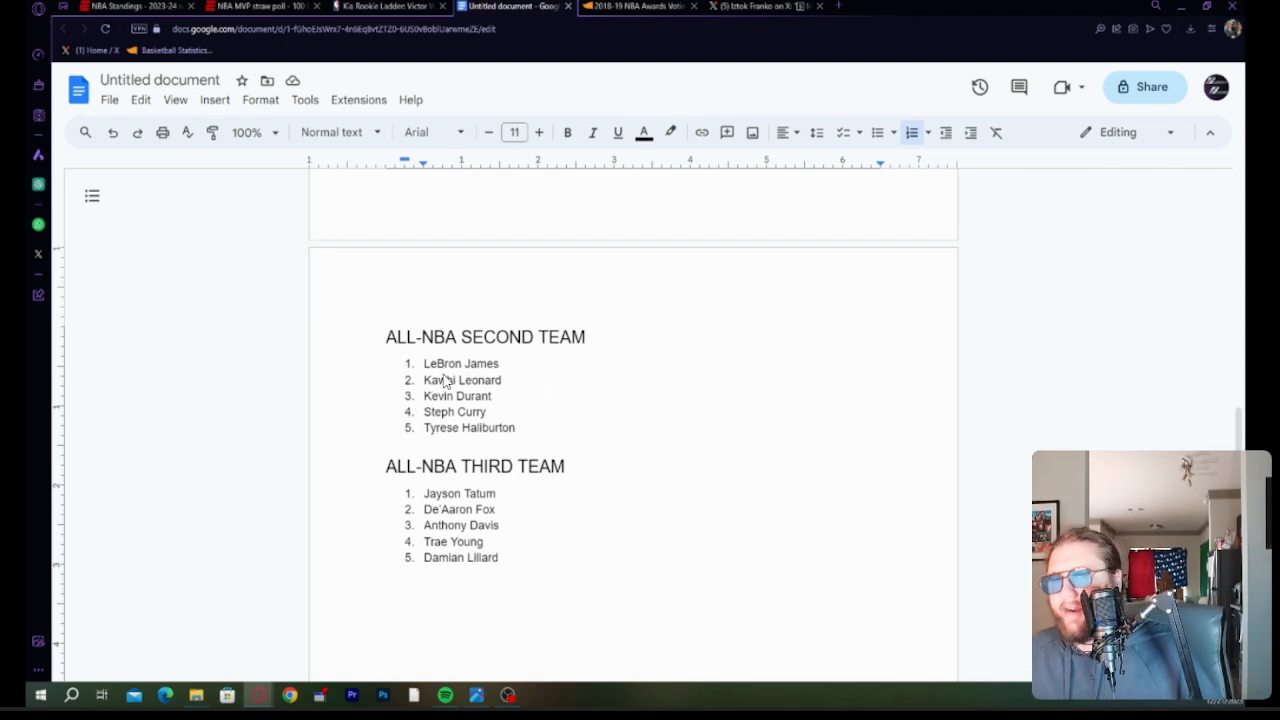
{"action": "mouse_move", "coordinate": [518, 308]}
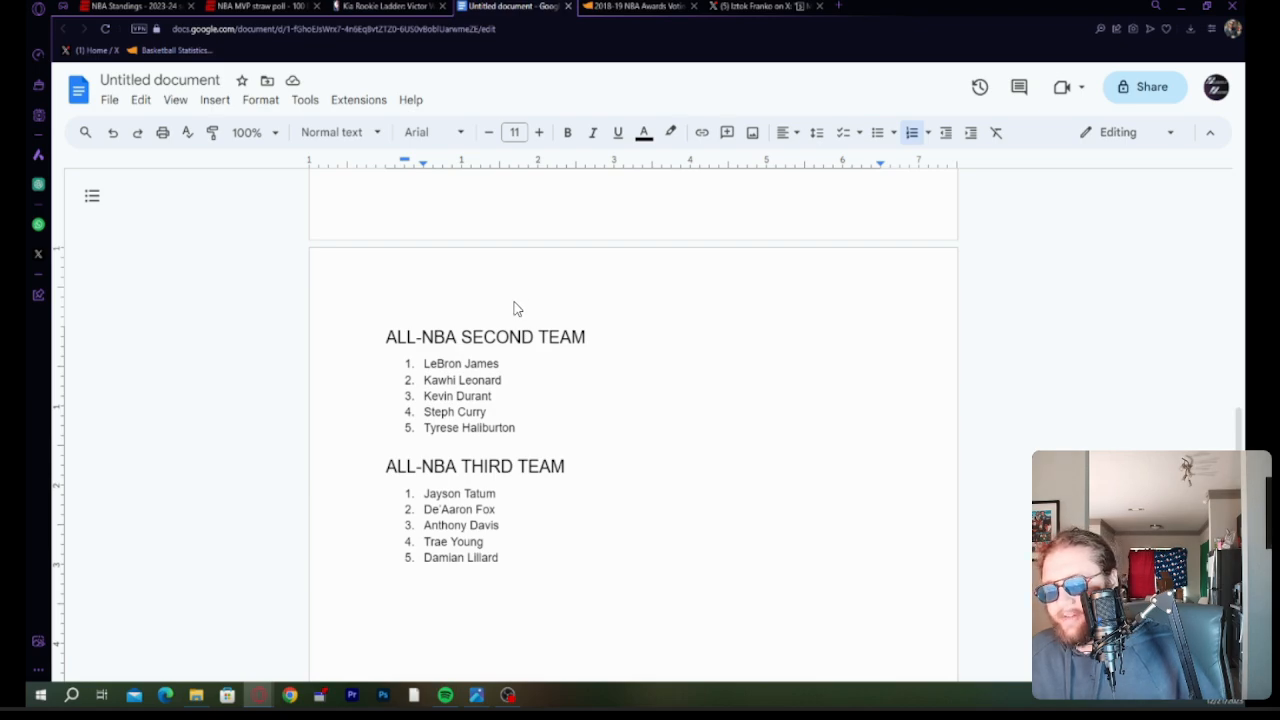
{"action": "mouse_move", "coordinate": [622, 301]}
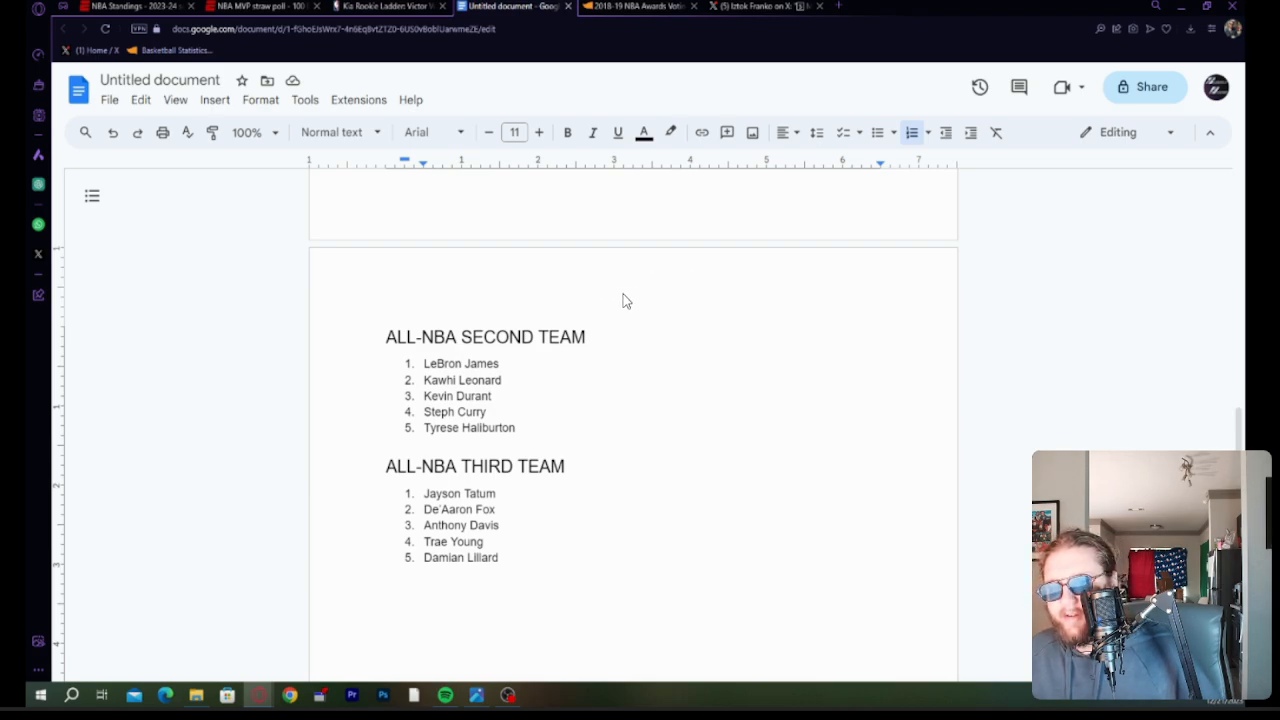
{"action": "mouse_move", "coordinate": [729, 298]}
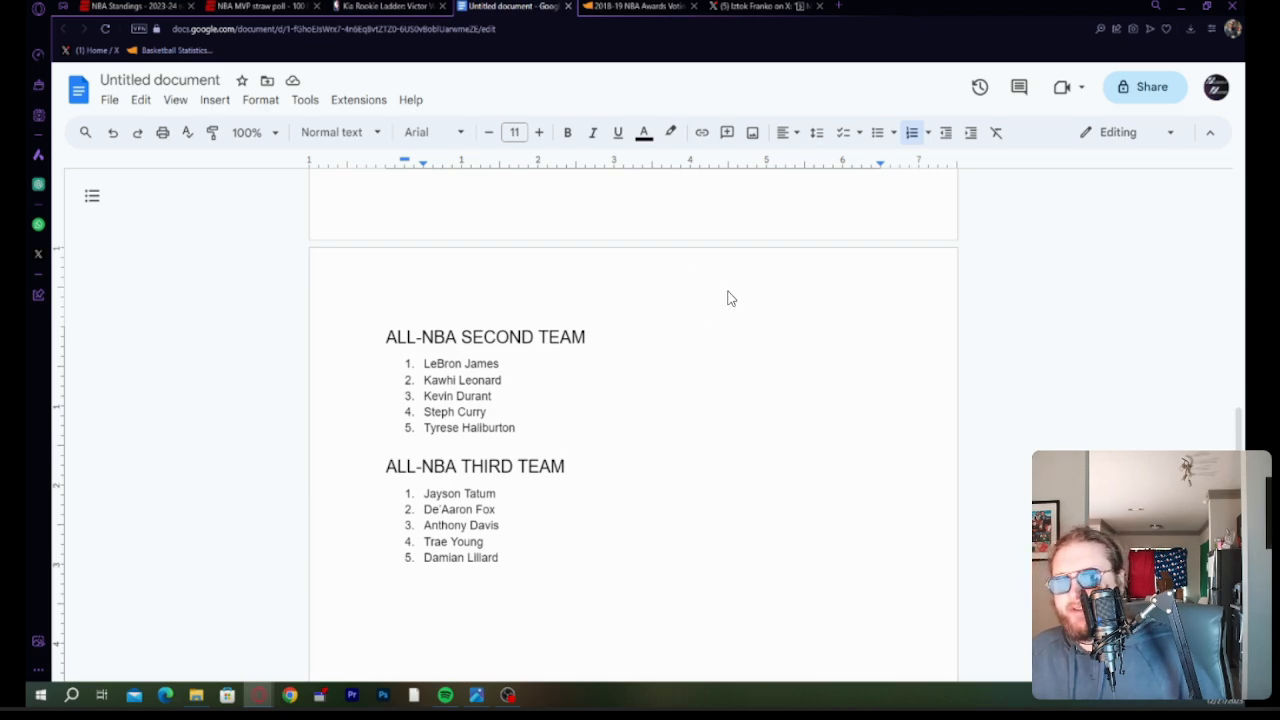
{"action": "mouse_move", "coordinate": [362, 402]}
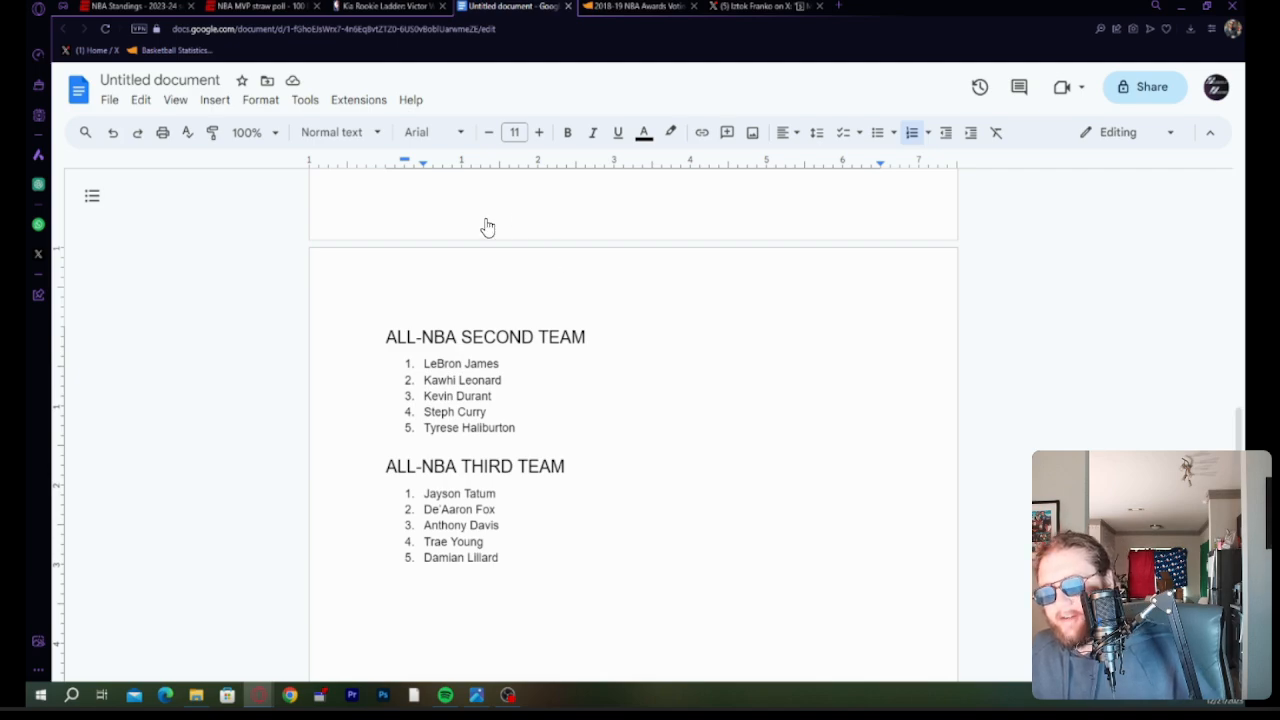
{"action": "mouse_move", "coordinate": [485, 318]}
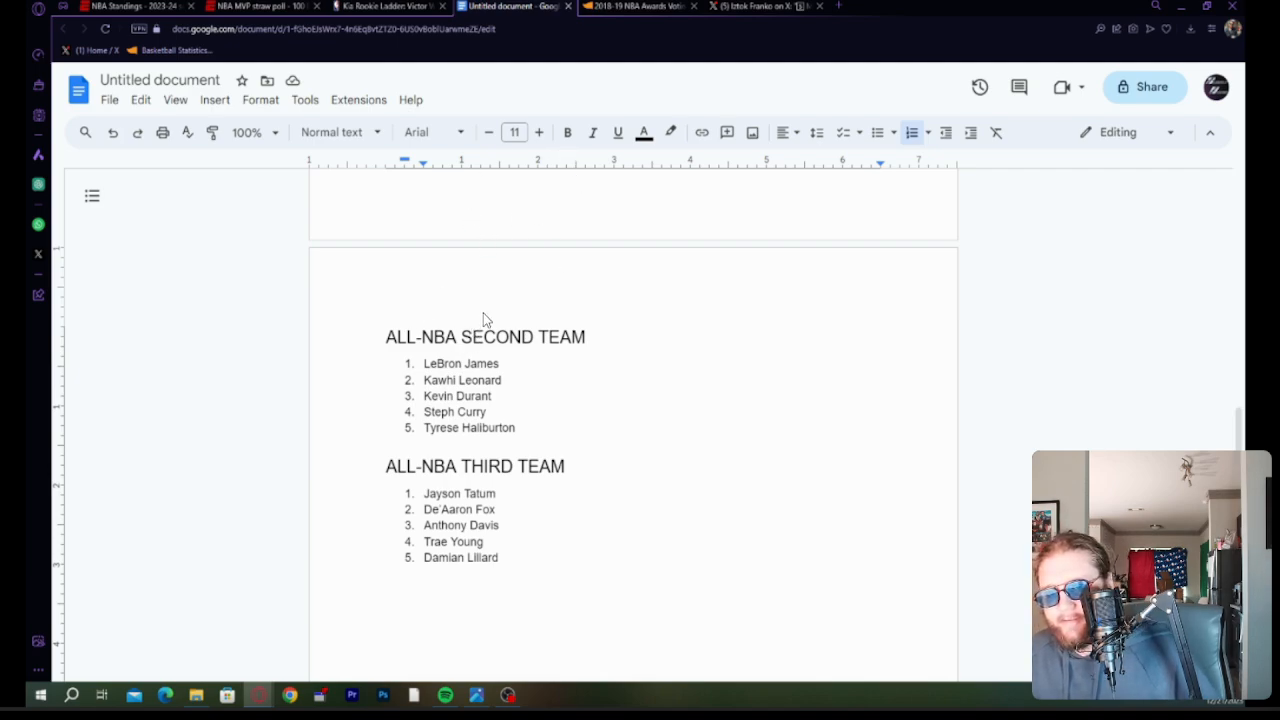
{"action": "mouse_move", "coordinate": [484, 448]}
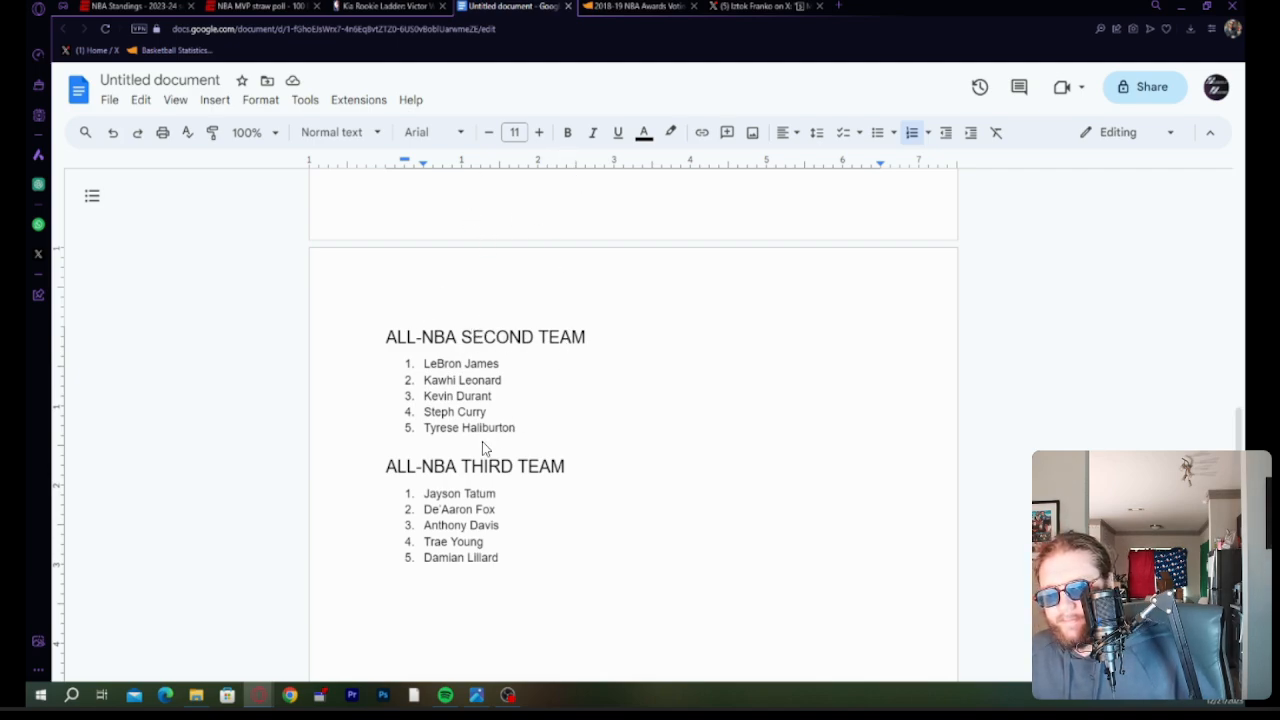
{"action": "mouse_move", "coordinate": [692, 525]}
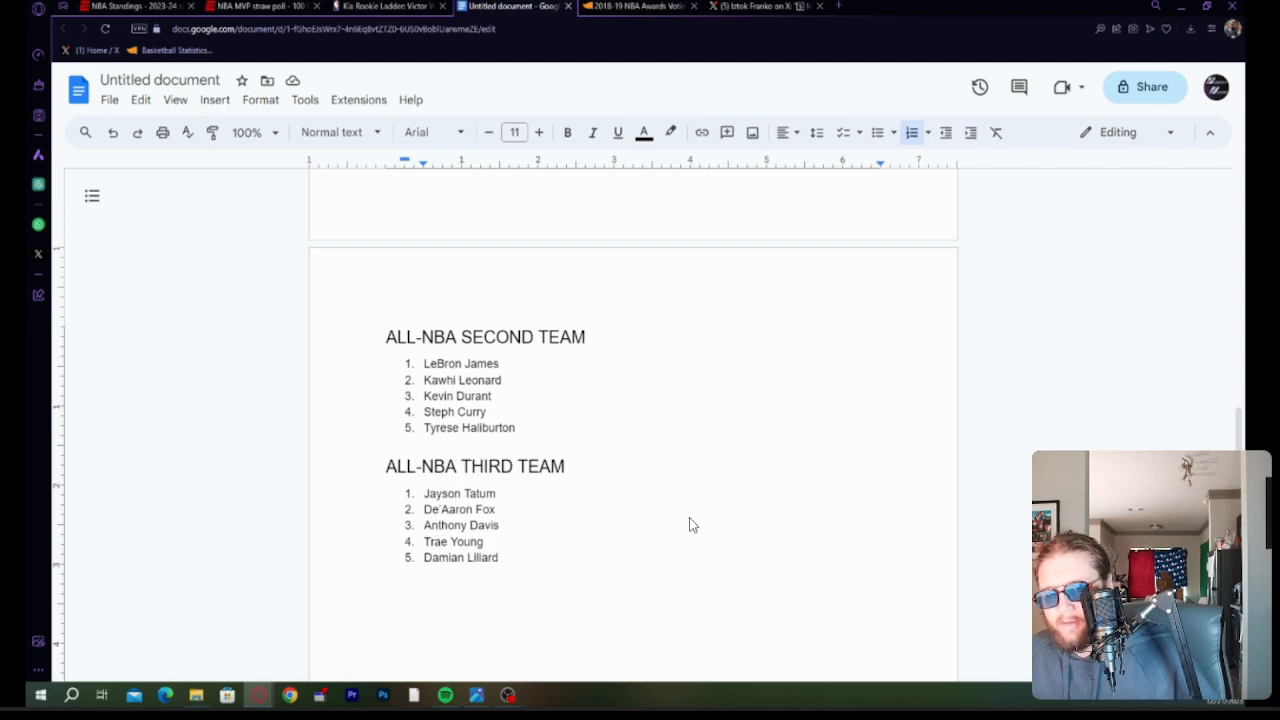
{"action": "mouse_move", "coordinate": [576, 505]}
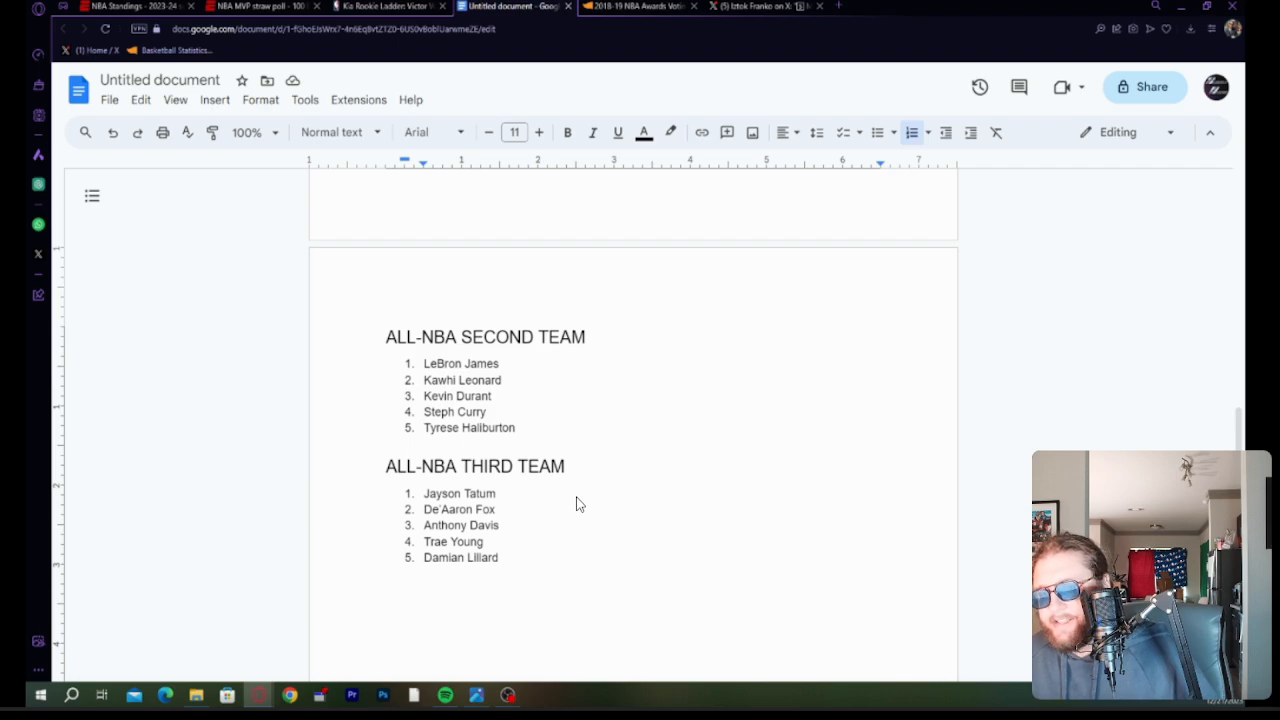
{"action": "mouse_move", "coordinate": [397, 162]}
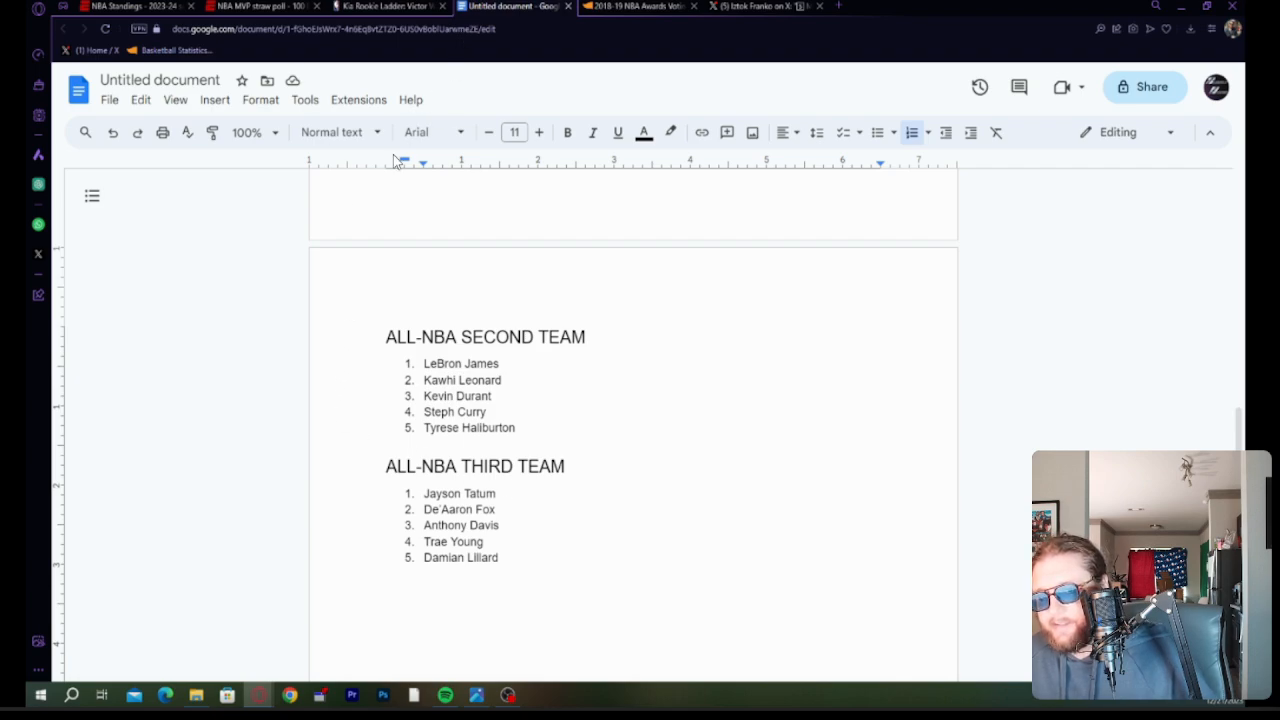
{"action": "mouse_move", "coordinate": [645, 462]}
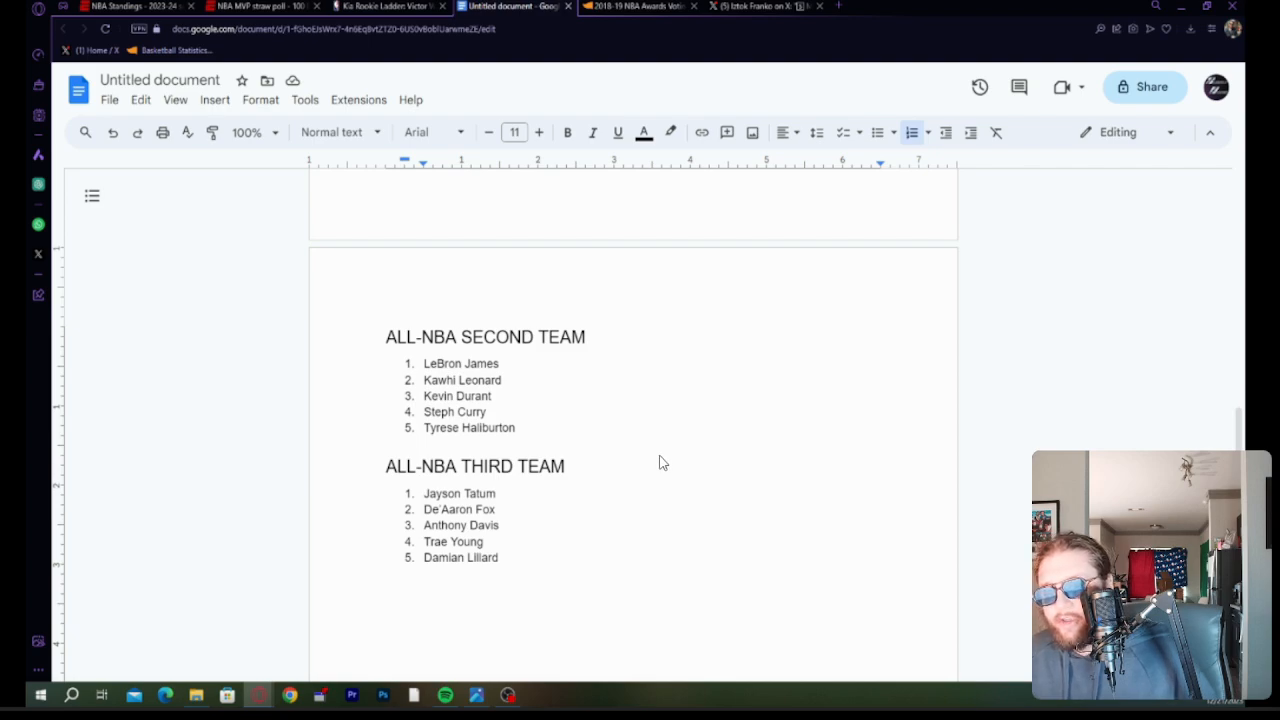
{"action": "mouse_move", "coordinate": [644, 448]}
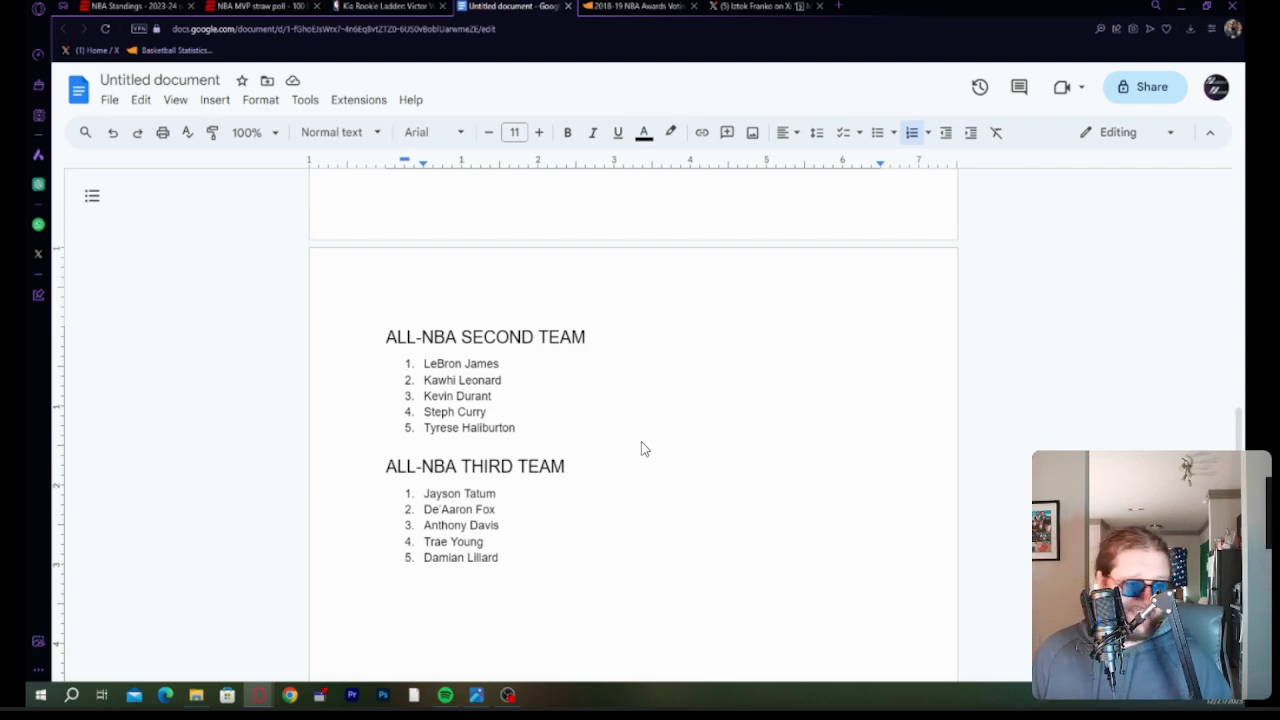
{"action": "mouse_move", "coordinate": [841, 81]}
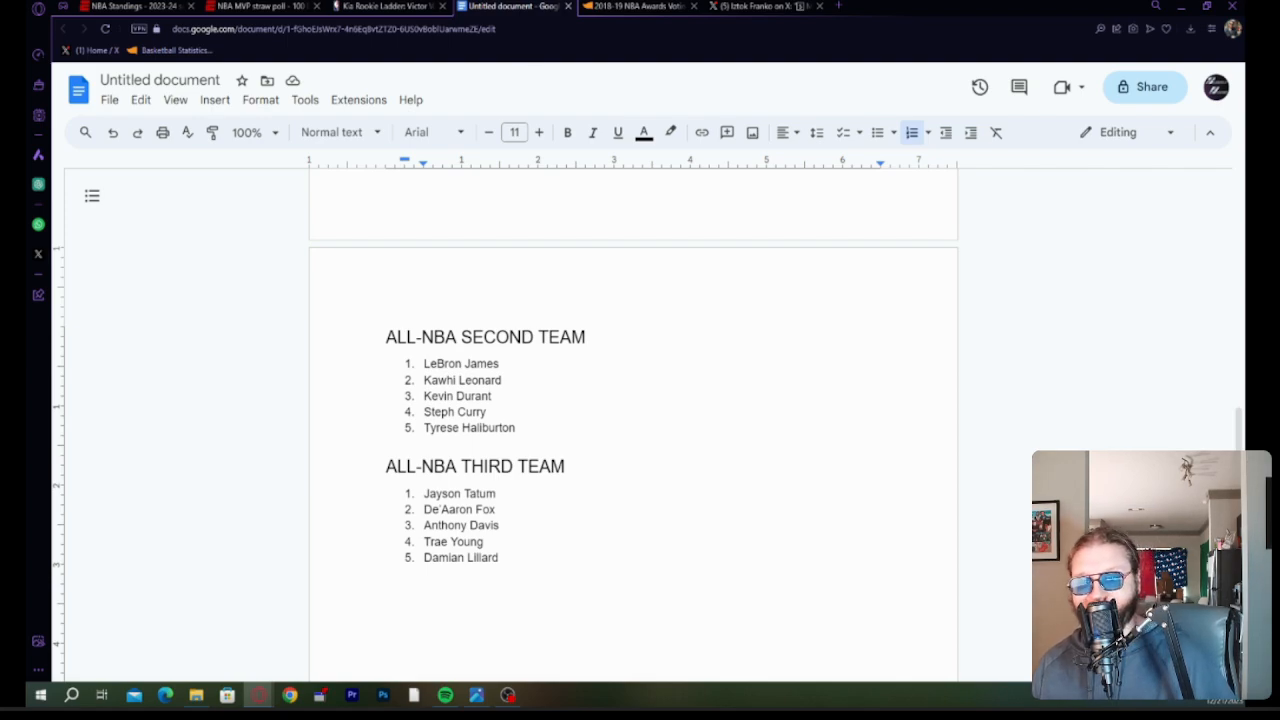
{"action": "mouse_move", "coordinate": [312, 258]}
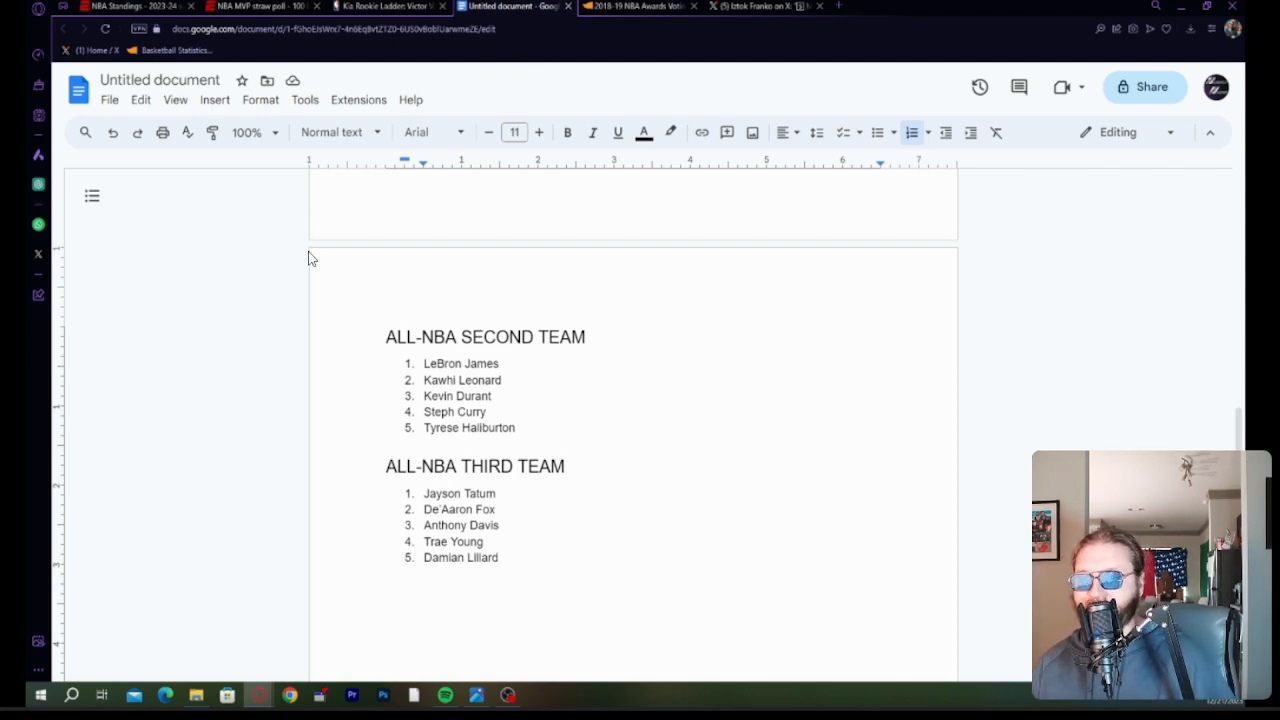
{"action": "mouse_move", "coordinate": [300, 331]}
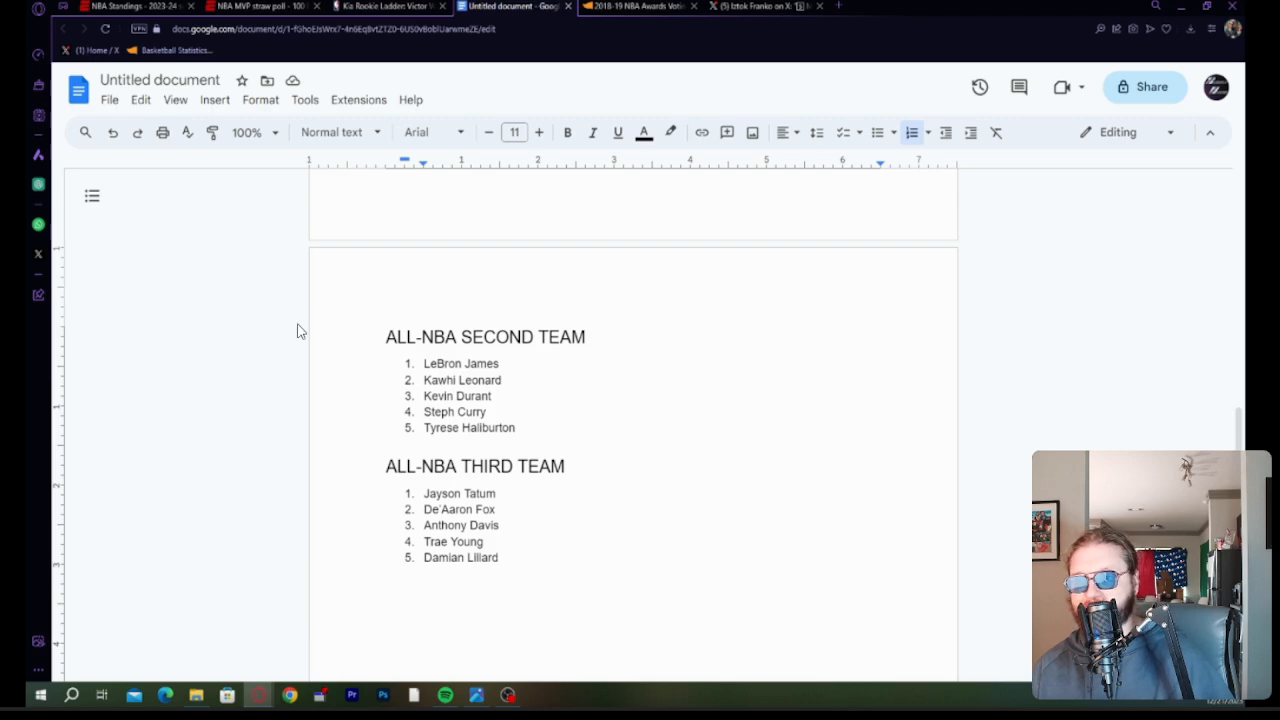
{"action": "mouse_move", "coordinate": [360, 245]}
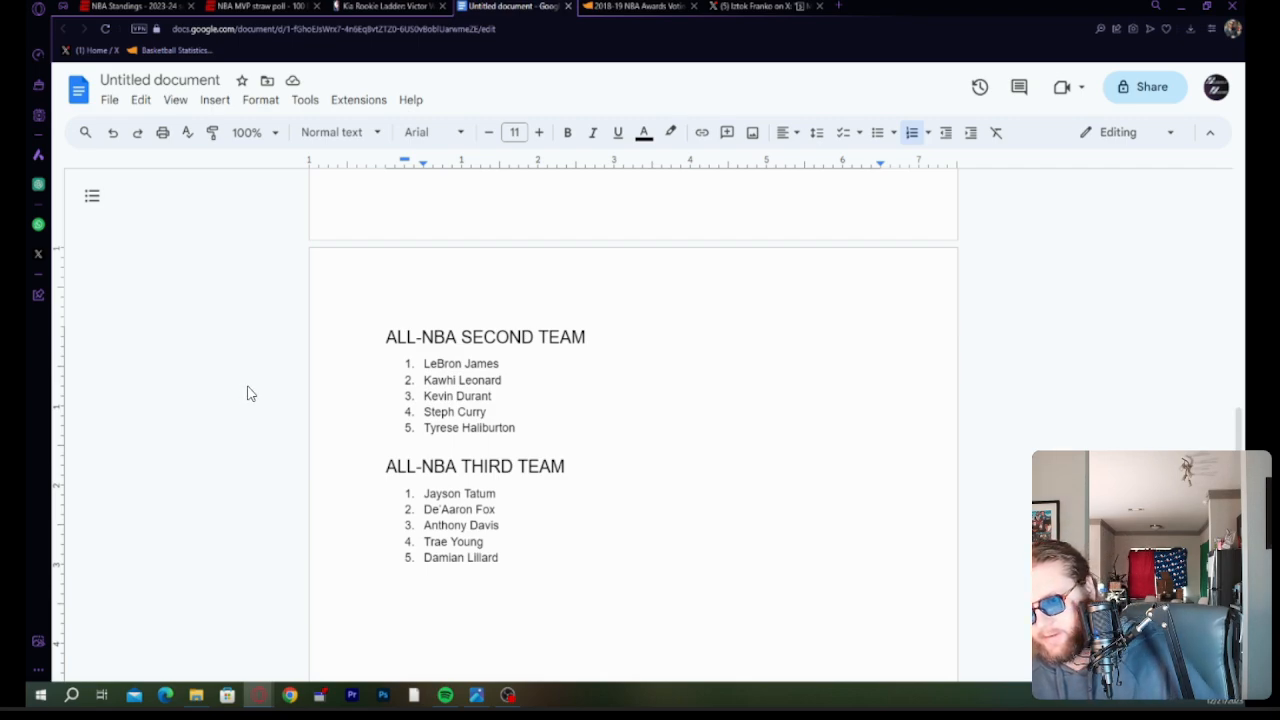
{"action": "mouse_move", "coordinate": [256, 388]}
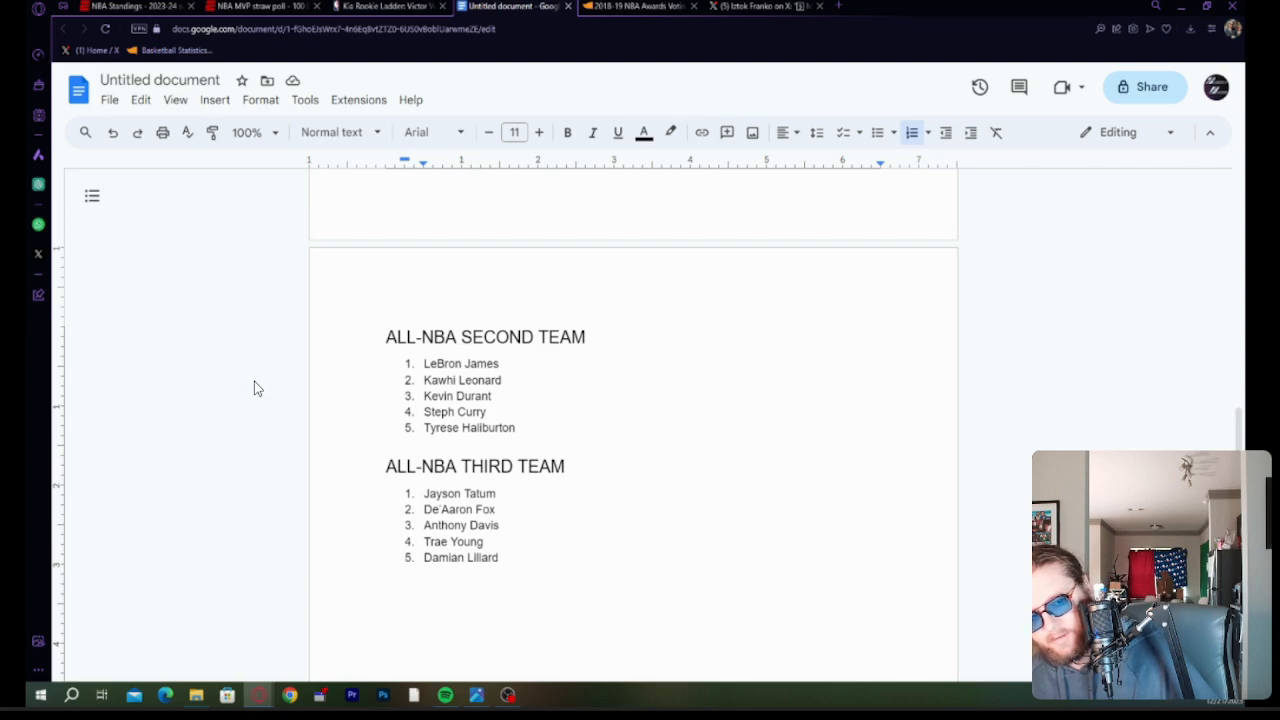
{"action": "mouse_move", "coordinate": [323, 189]}
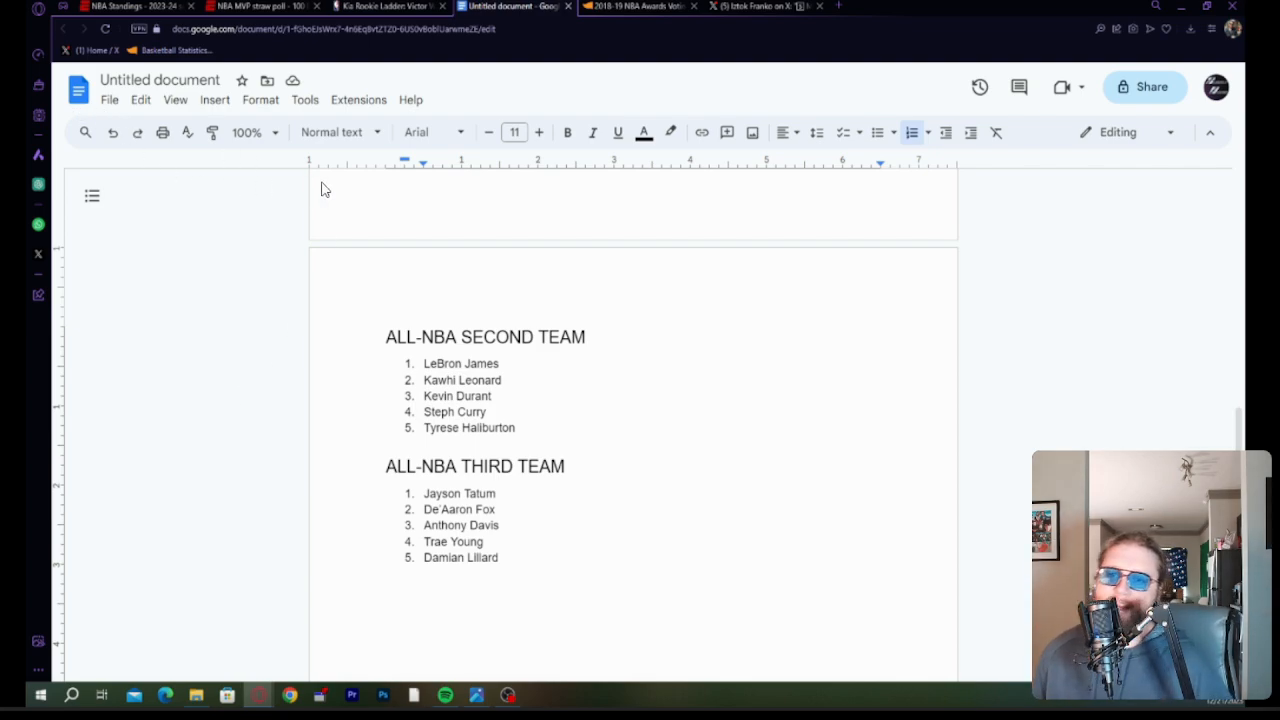
{"action": "mouse_move", "coordinate": [279, 233]}
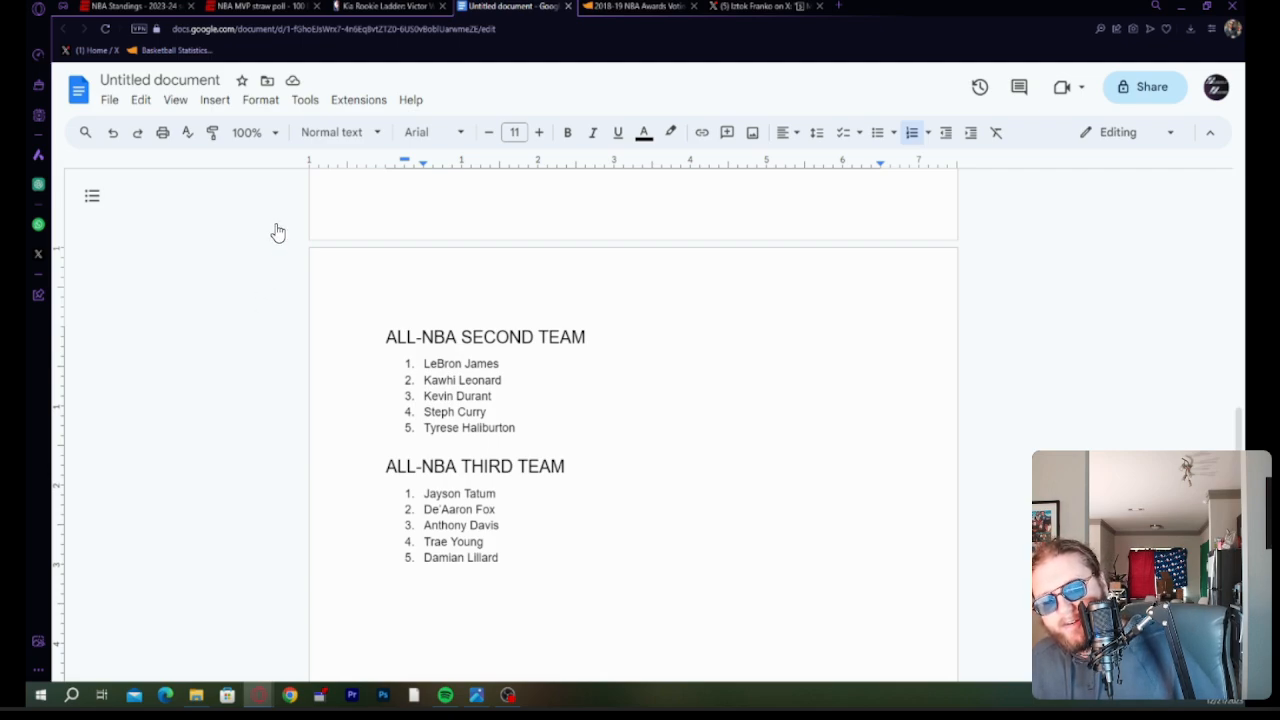
{"action": "mouse_move", "coordinate": [362, 242]}
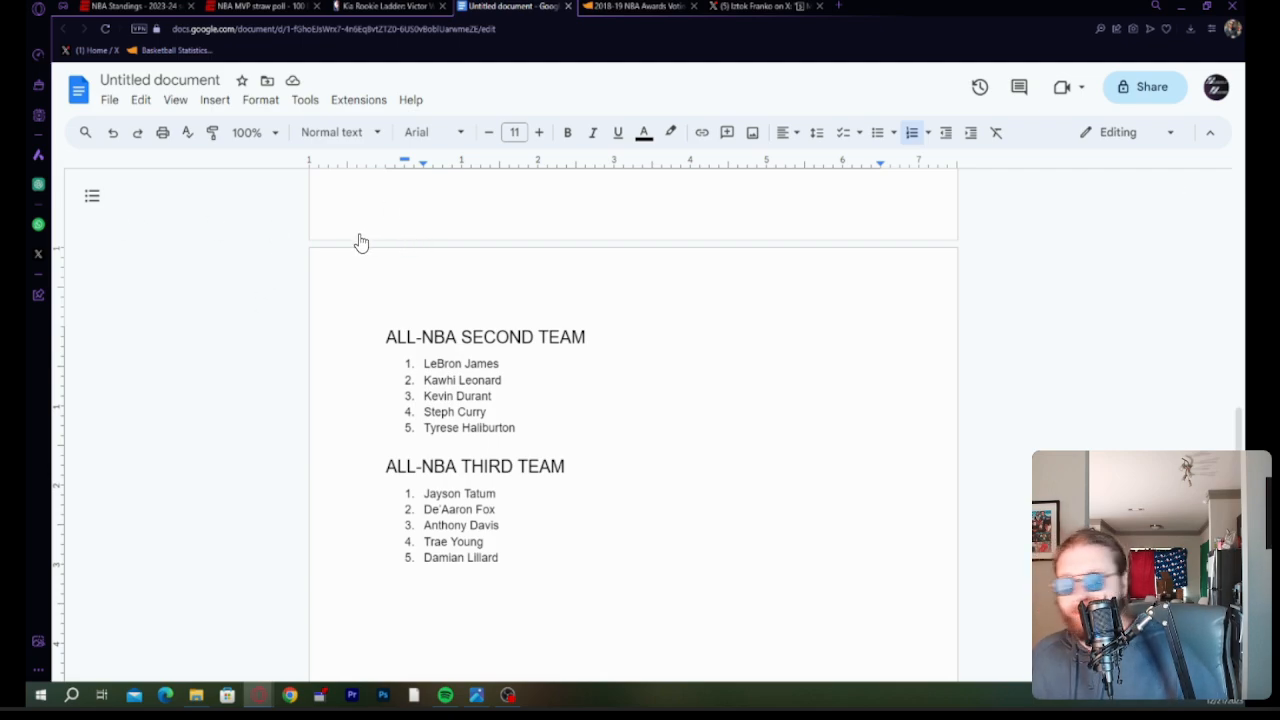
{"action": "mouse_move", "coordinate": [280, 257]}
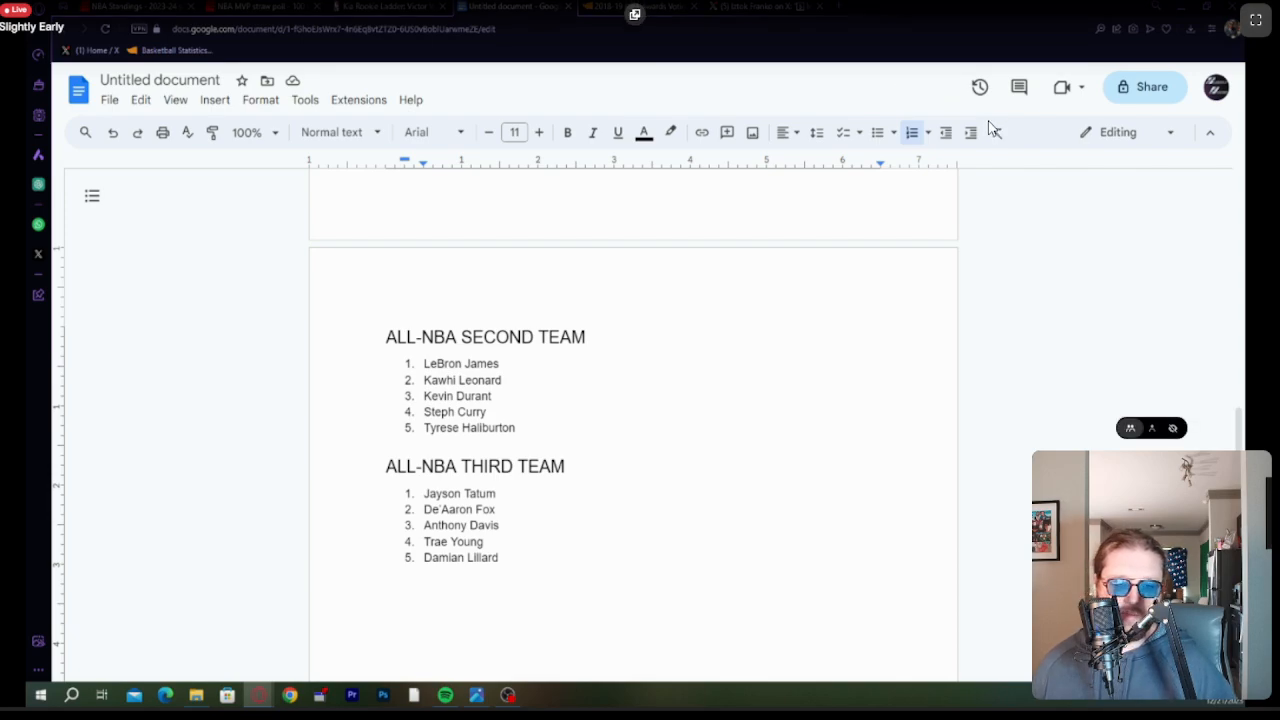
{"action": "mouse_move", "coordinate": [948, 115]}
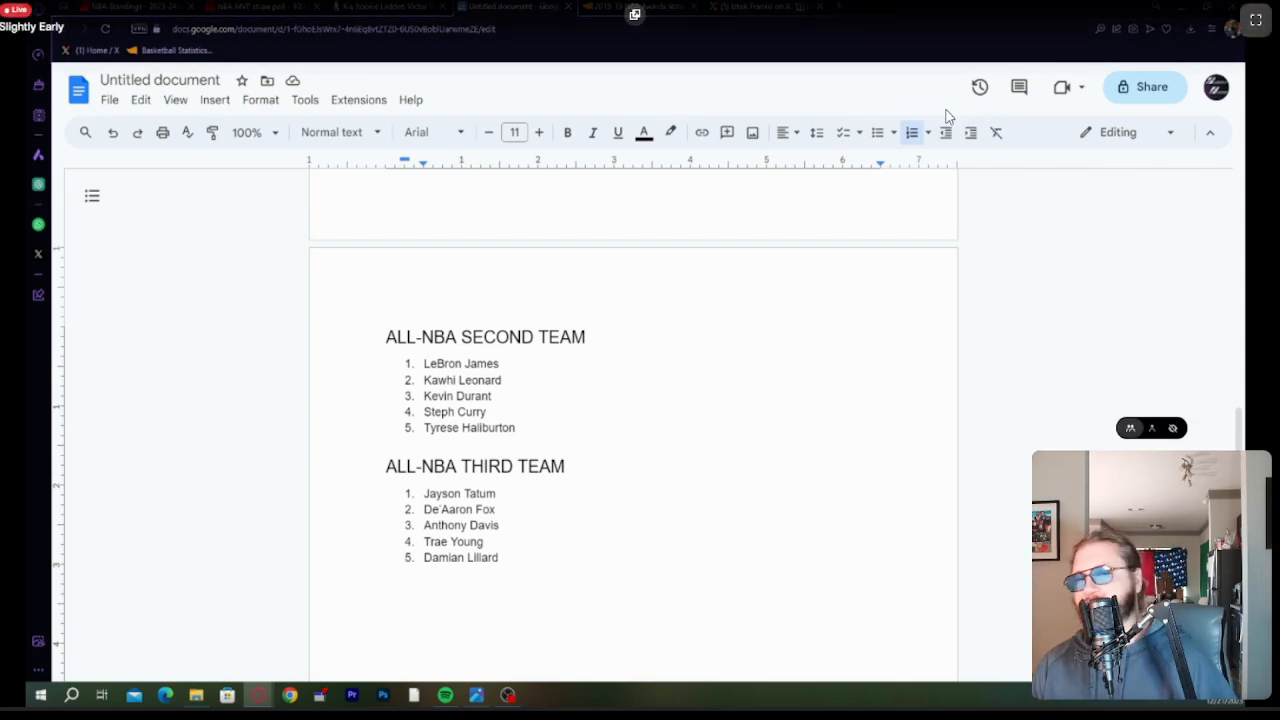
{"action": "mouse_move", "coordinate": [1058, 137]}
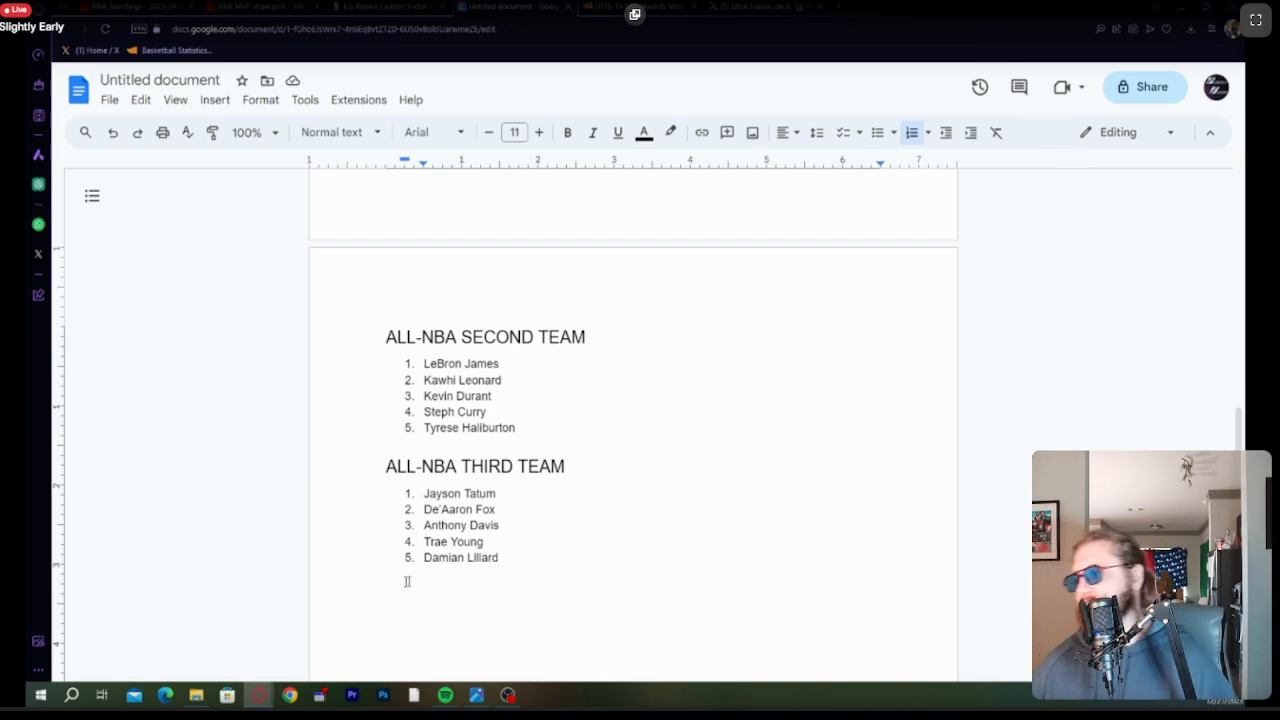
Look over the completed ballot, then switch to the ESPN NBA scoreboard tab.
{"action": "scroll", "scroll_direction": "up", "scroll_amount": 3}
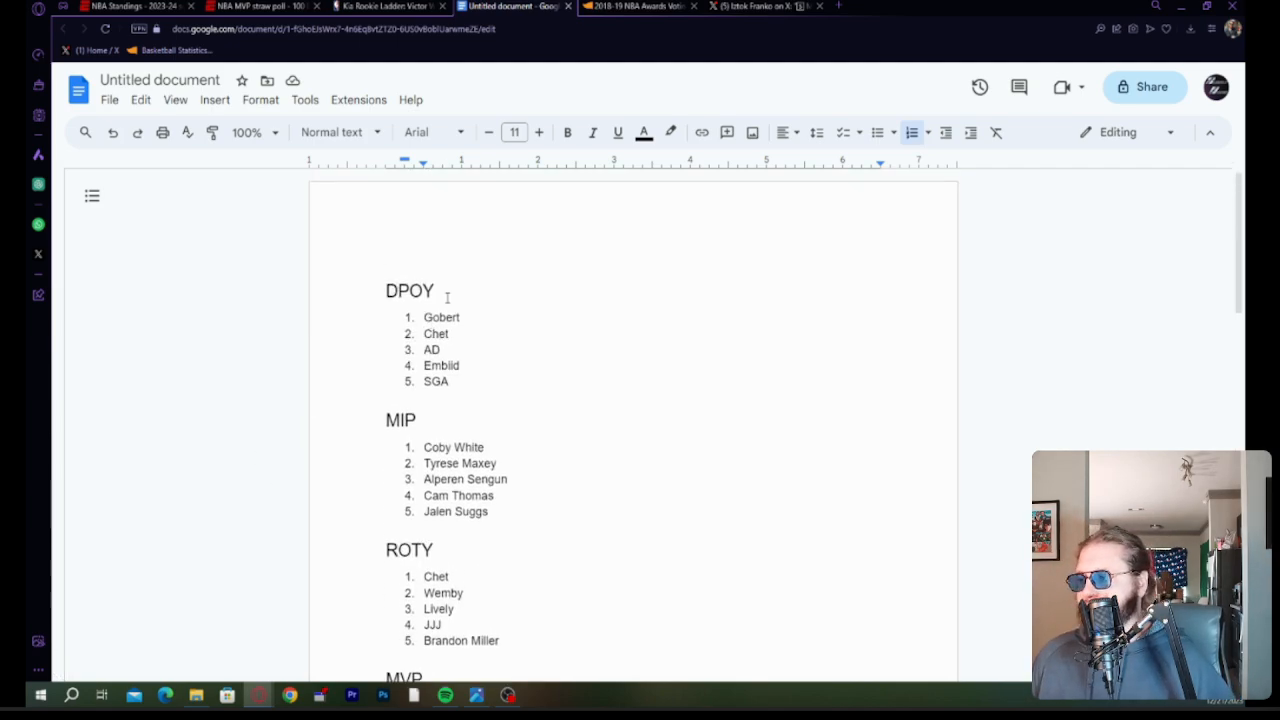
{"action": "mouse_move", "coordinate": [488, 382]}
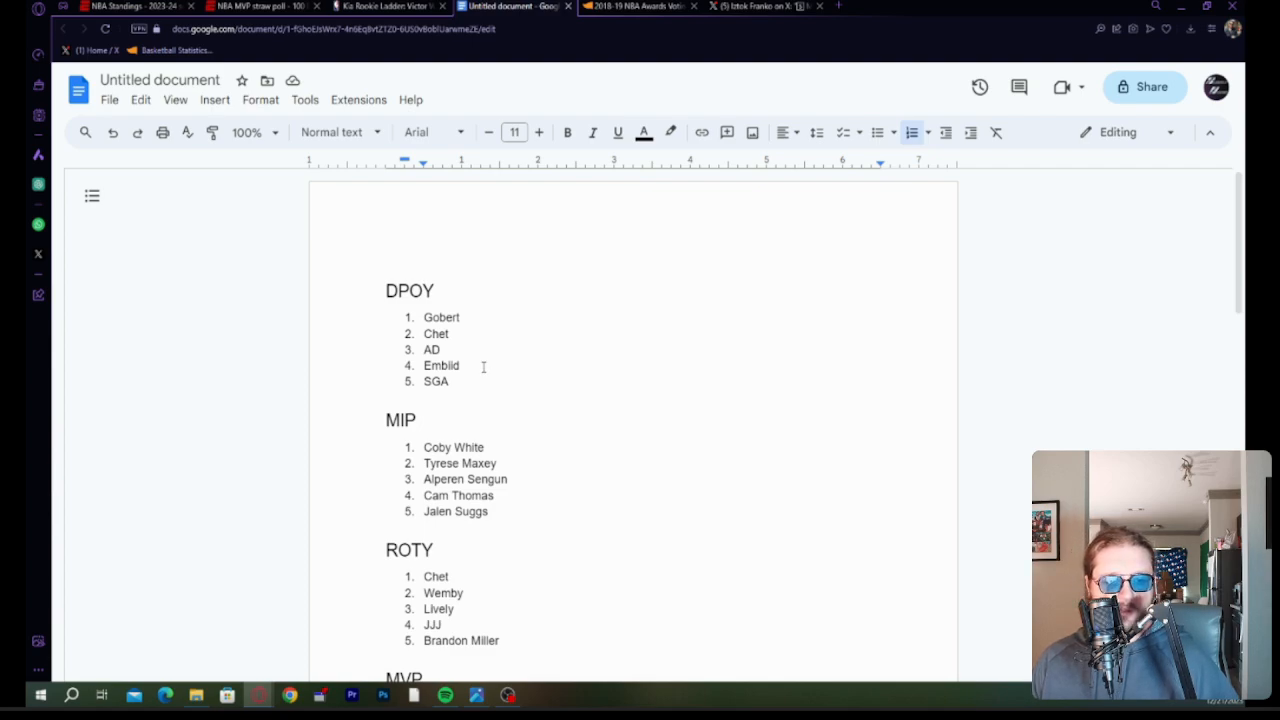
{"action": "mouse_move", "coordinate": [455, 365]}
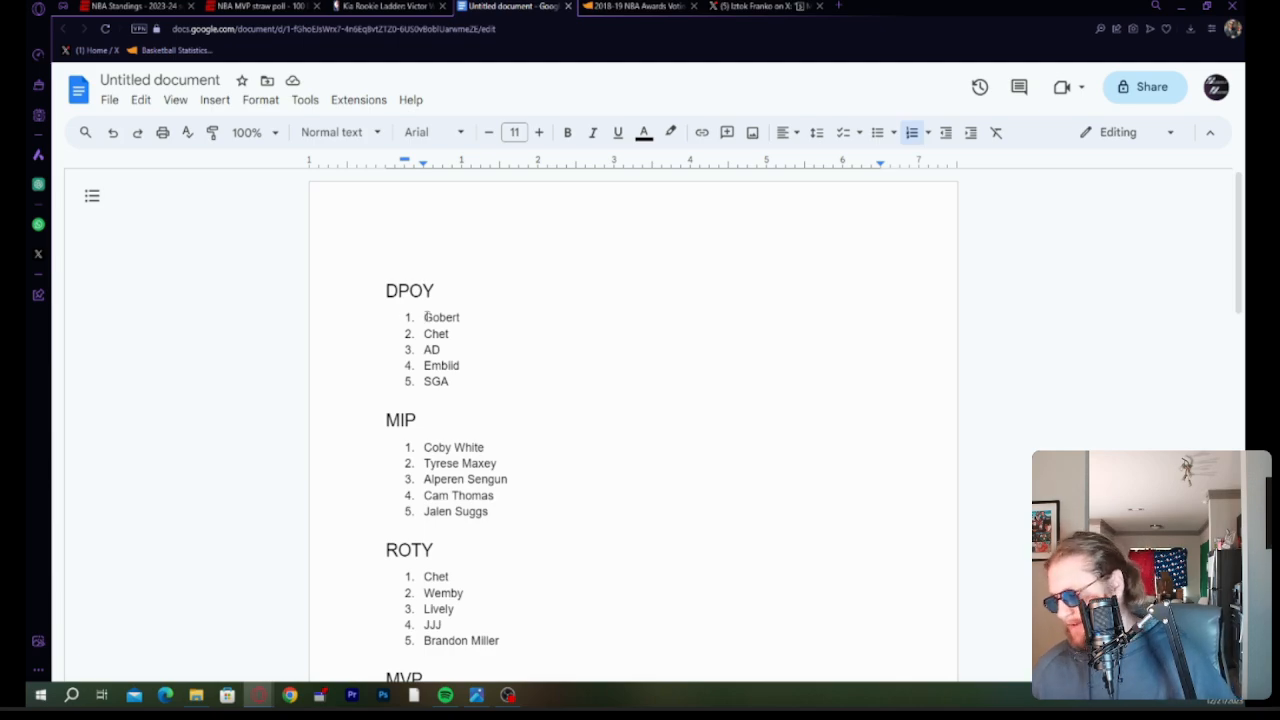
{"action": "mouse_move", "coordinate": [395, 326]}
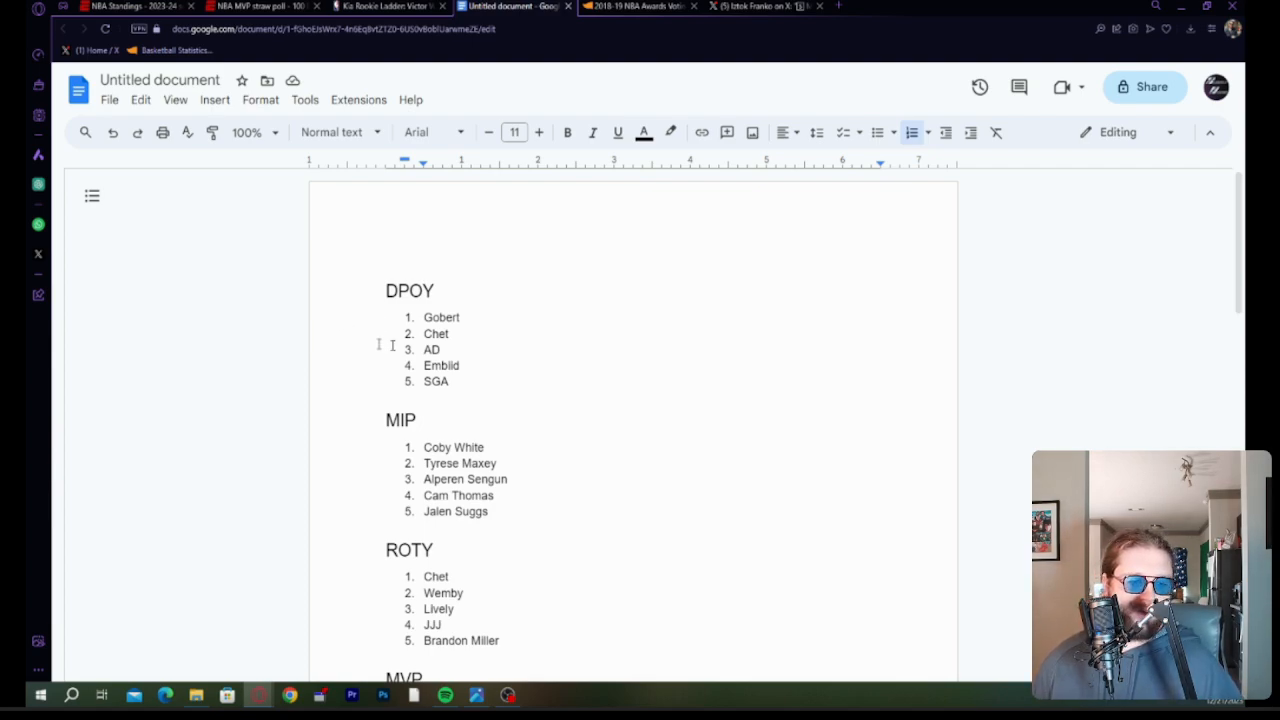
{"action": "mouse_move", "coordinate": [768, 84]}
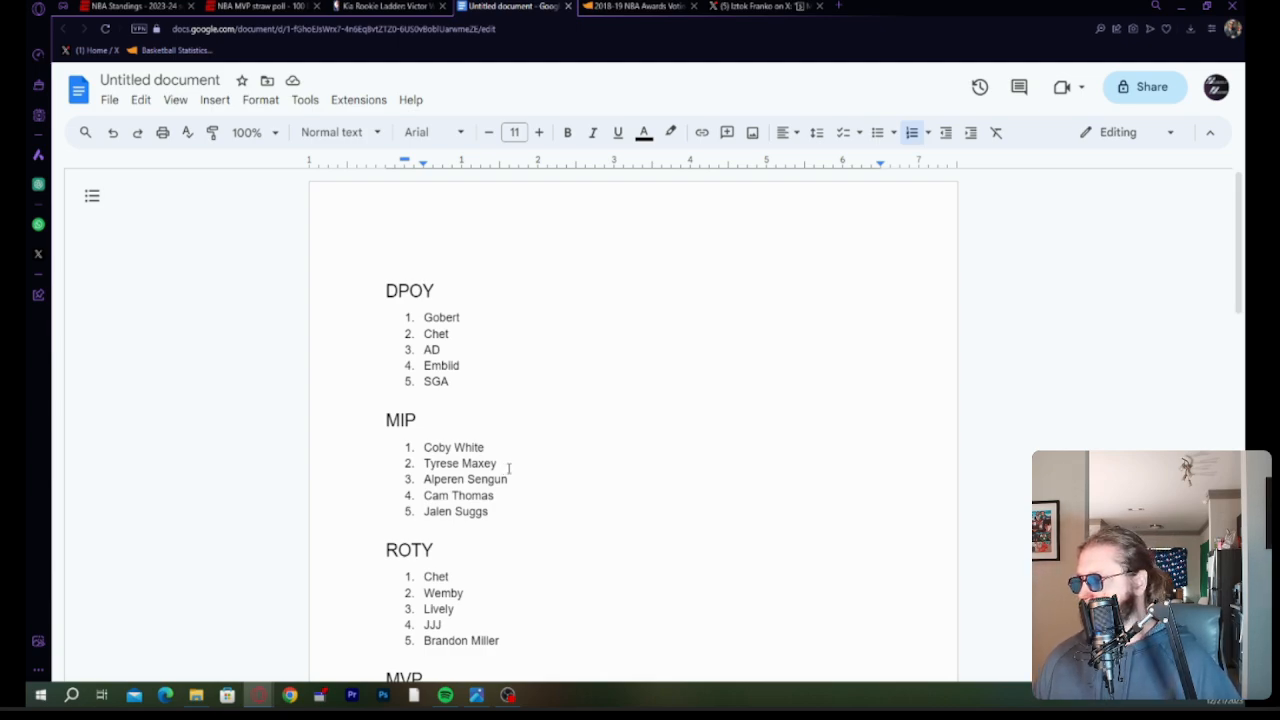
{"action": "scroll", "scroll_direction": "down", "scroll_amount": 3}
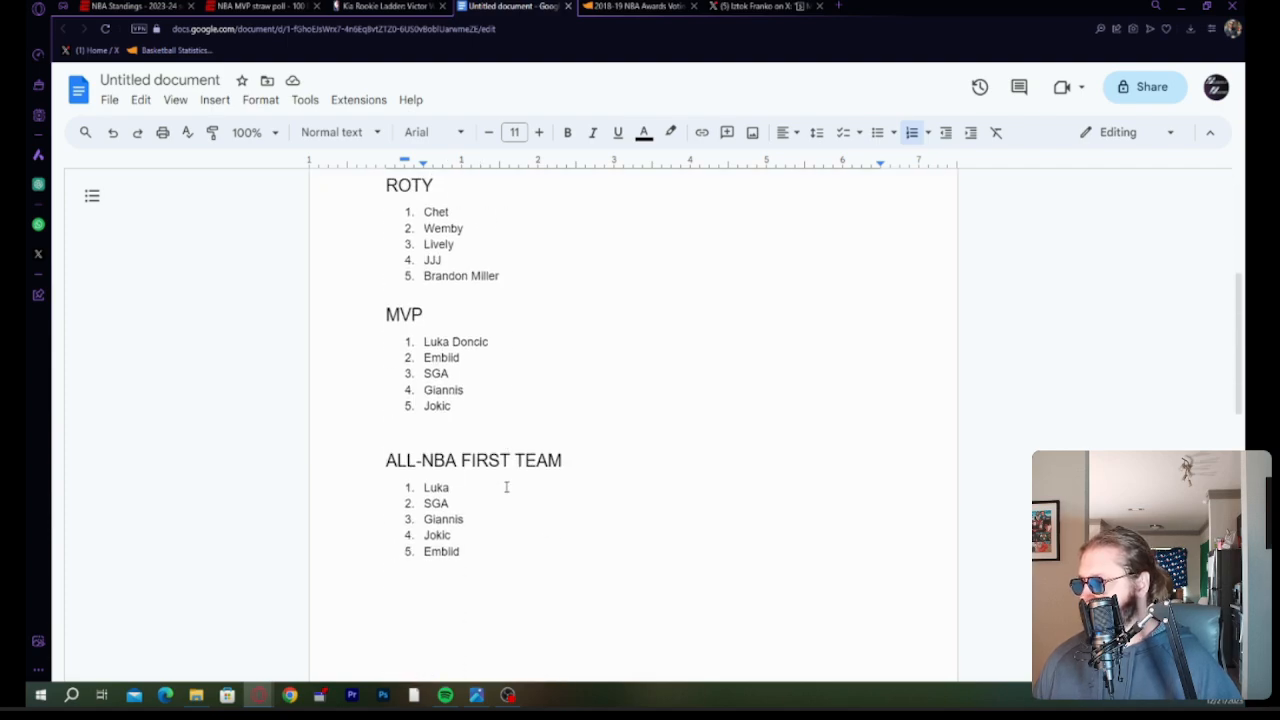
{"action": "scroll", "scroll_direction": "down", "scroll_amount": 3}
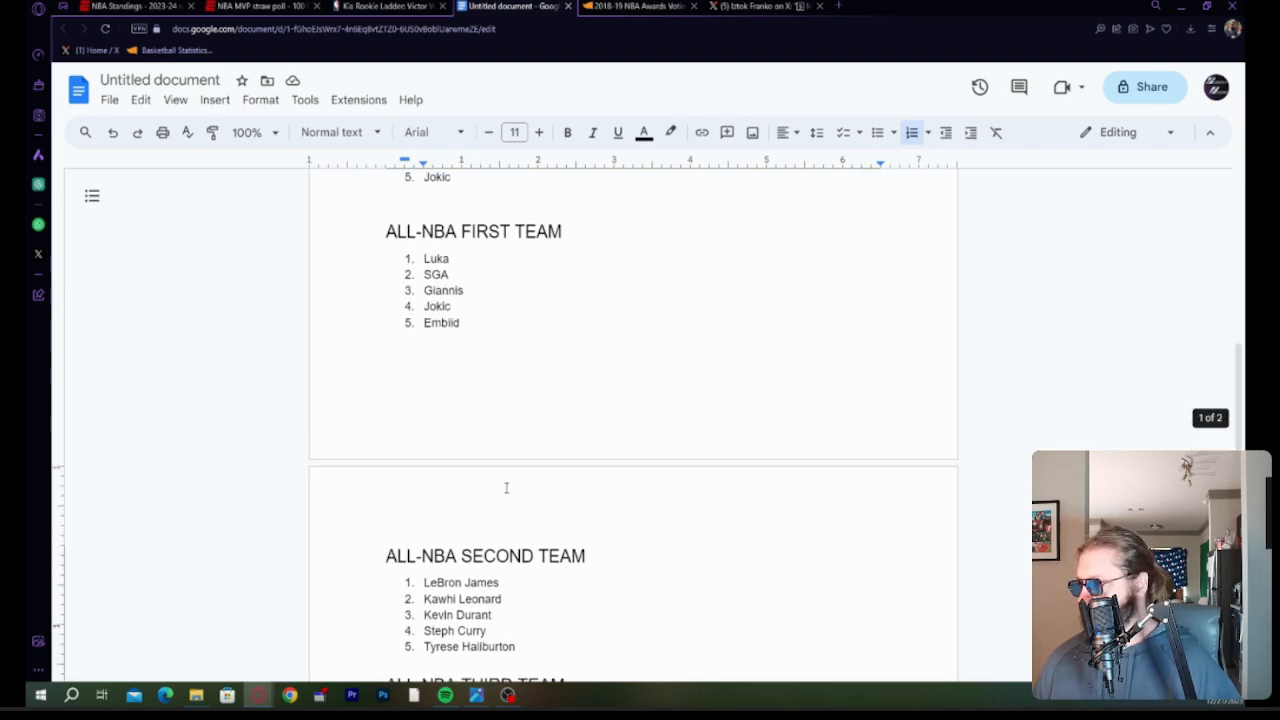
{"action": "scroll", "scroll_direction": "up", "scroll_amount": 3}
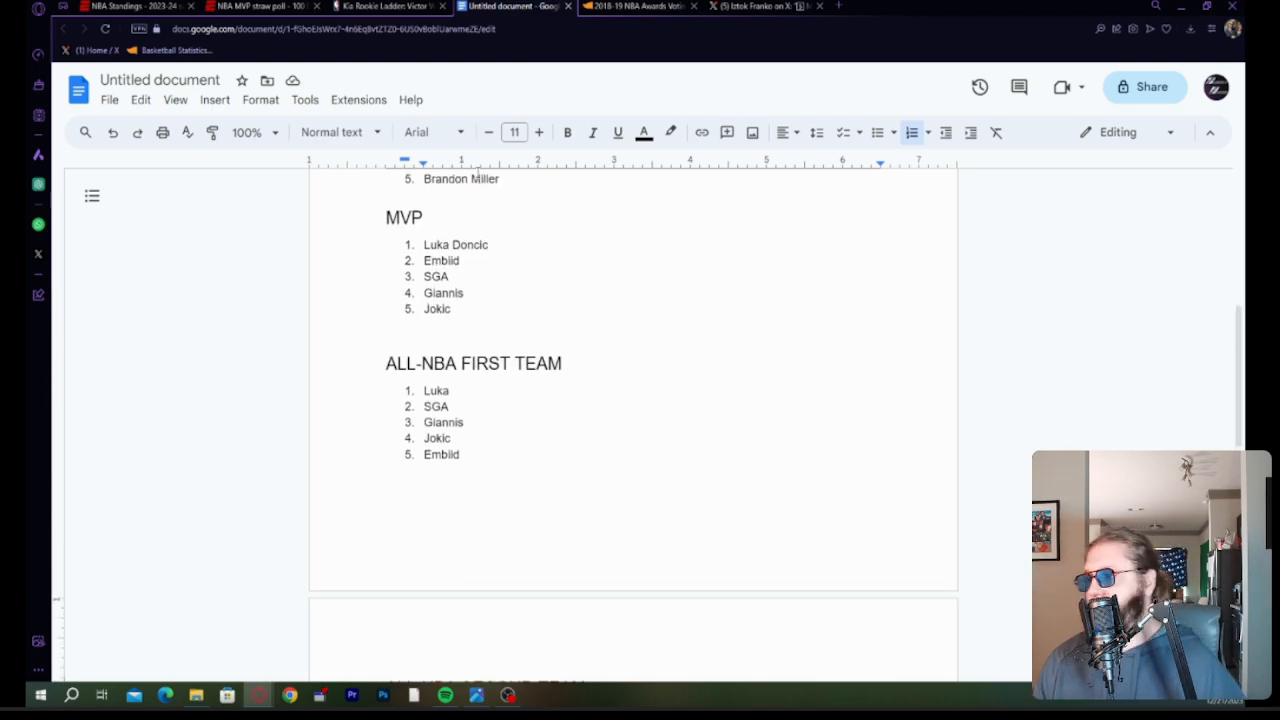
{"action": "scroll", "scroll_direction": "up", "scroll_amount": 3}
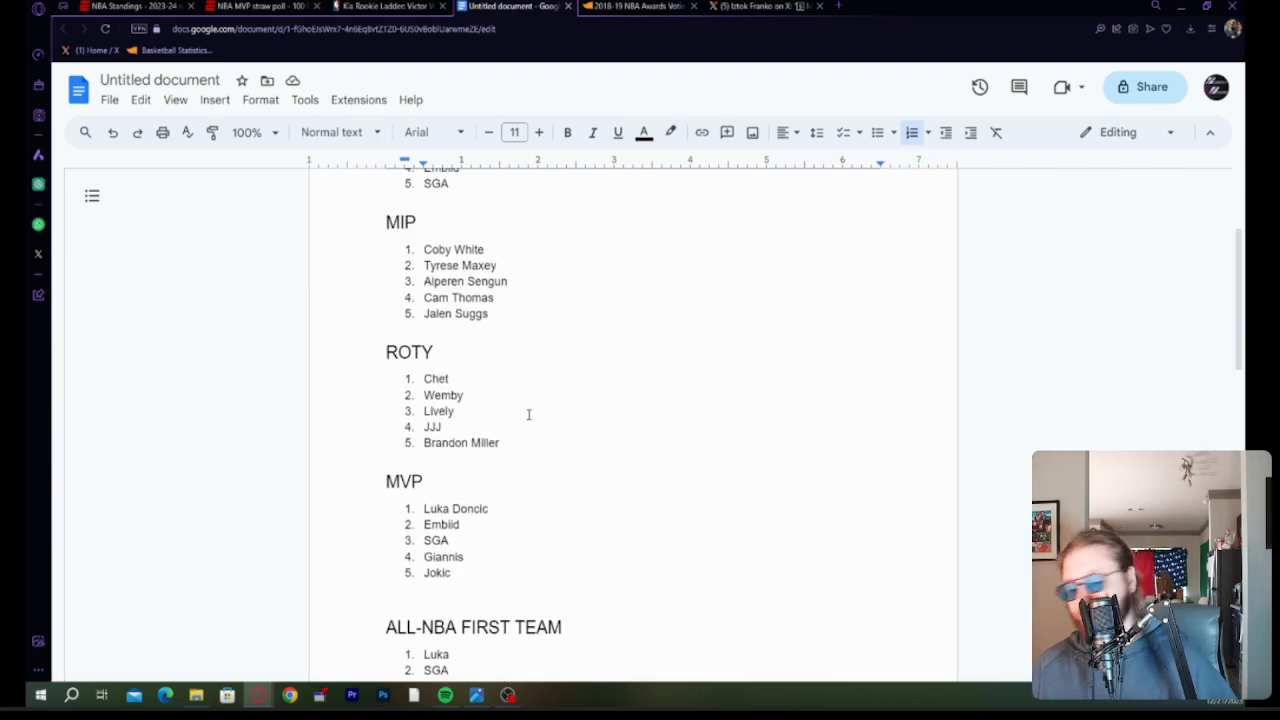
{"action": "mouse_move", "coordinate": [603, 289]}
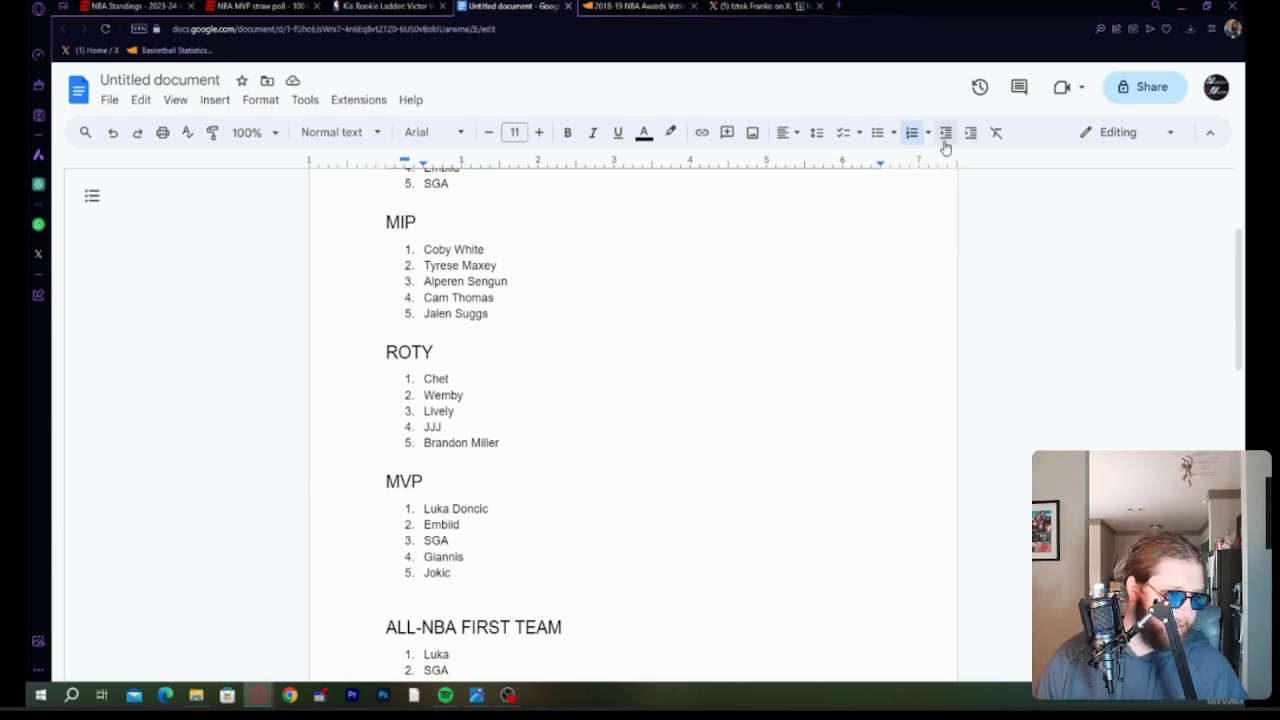
{"action": "left_click", "coordinate": [258, 7]}
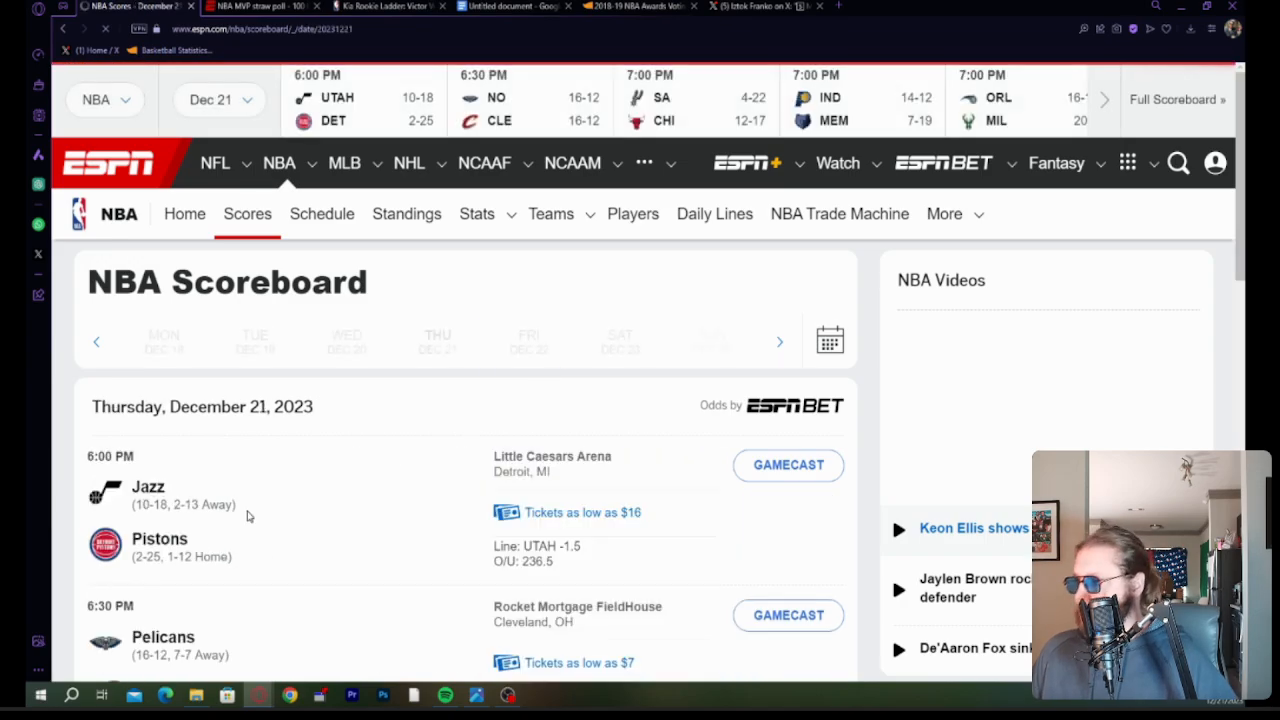
Scroll through the December 21 NBA slate down to Wizards–Trail Blazers and back to Jazz–Pistons.
{"action": "scroll", "scroll_direction": "down", "scroll_amount": 3}
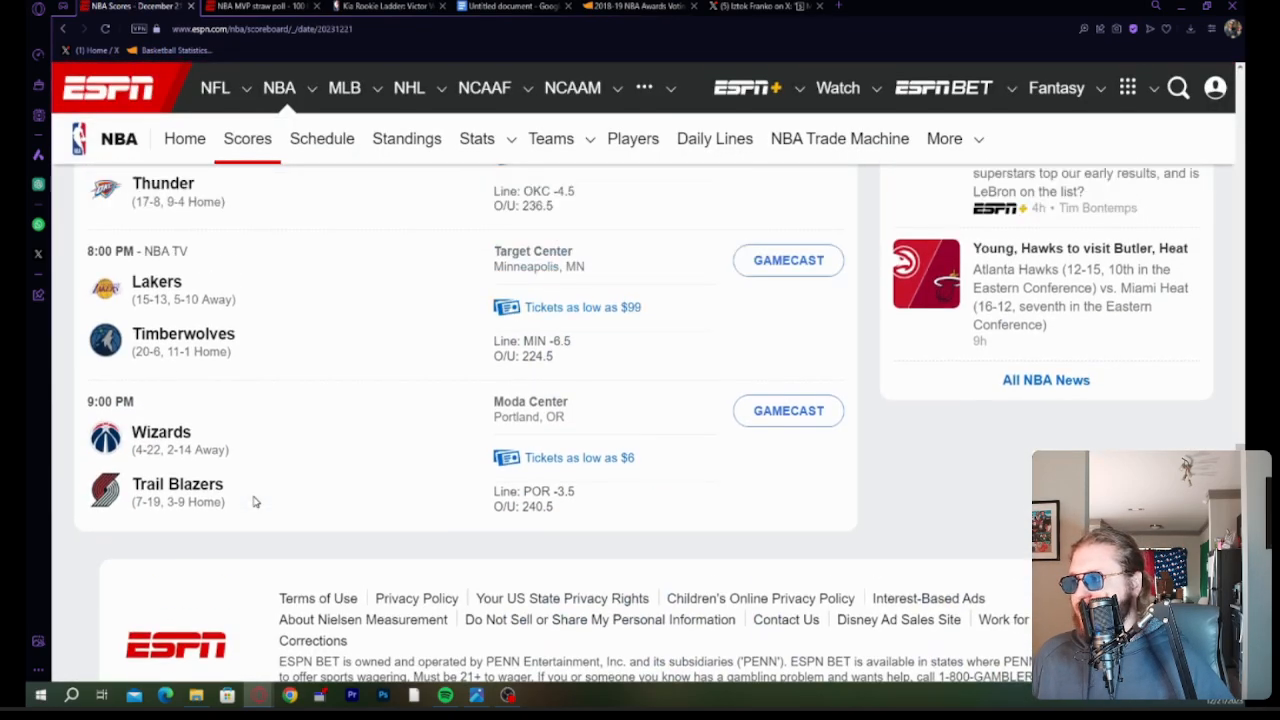
{"action": "scroll", "scroll_direction": "up", "scroll_amount": 3}
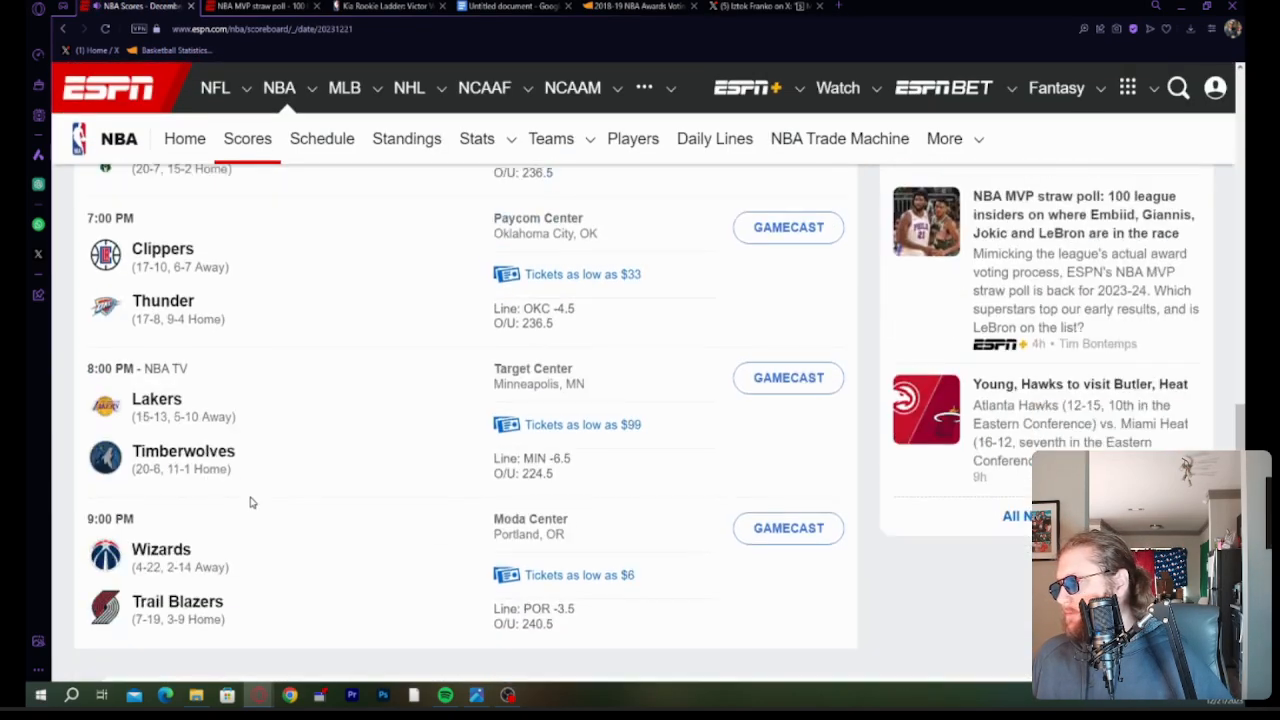
{"action": "scroll", "scroll_direction": "up", "scroll_amount": 3}
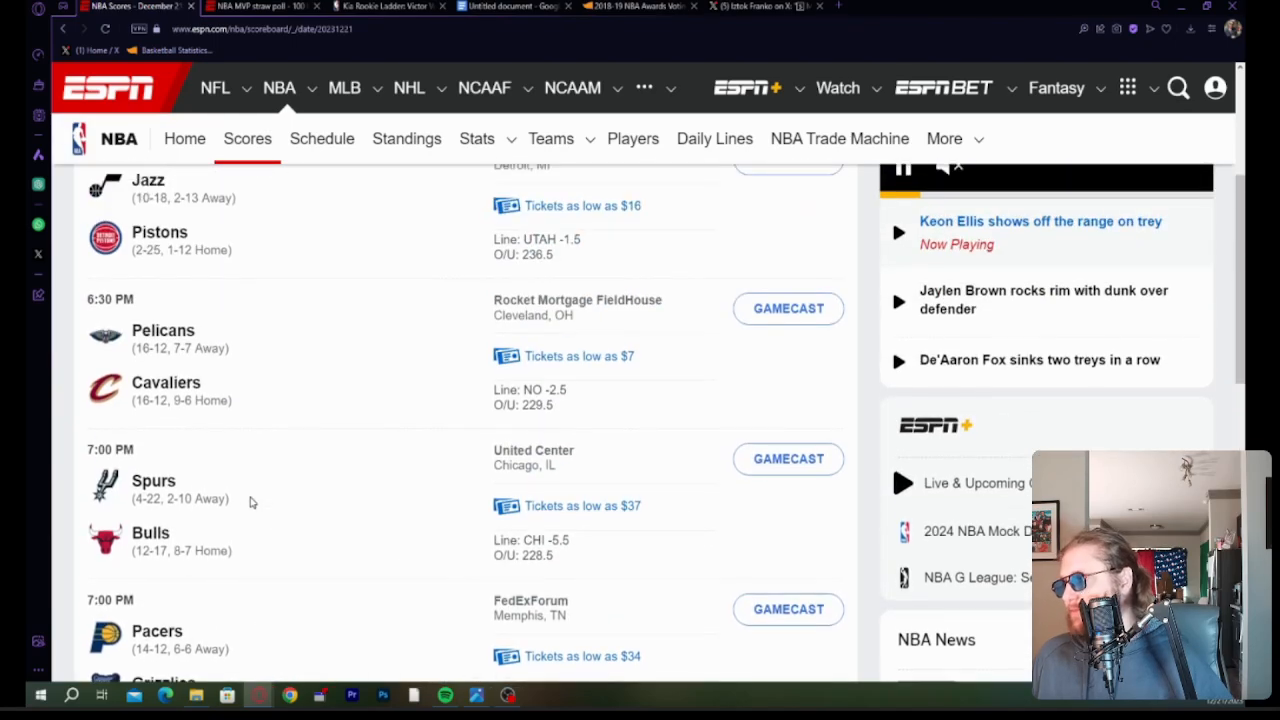
{"action": "scroll", "scroll_direction": "up", "scroll_amount": 3}
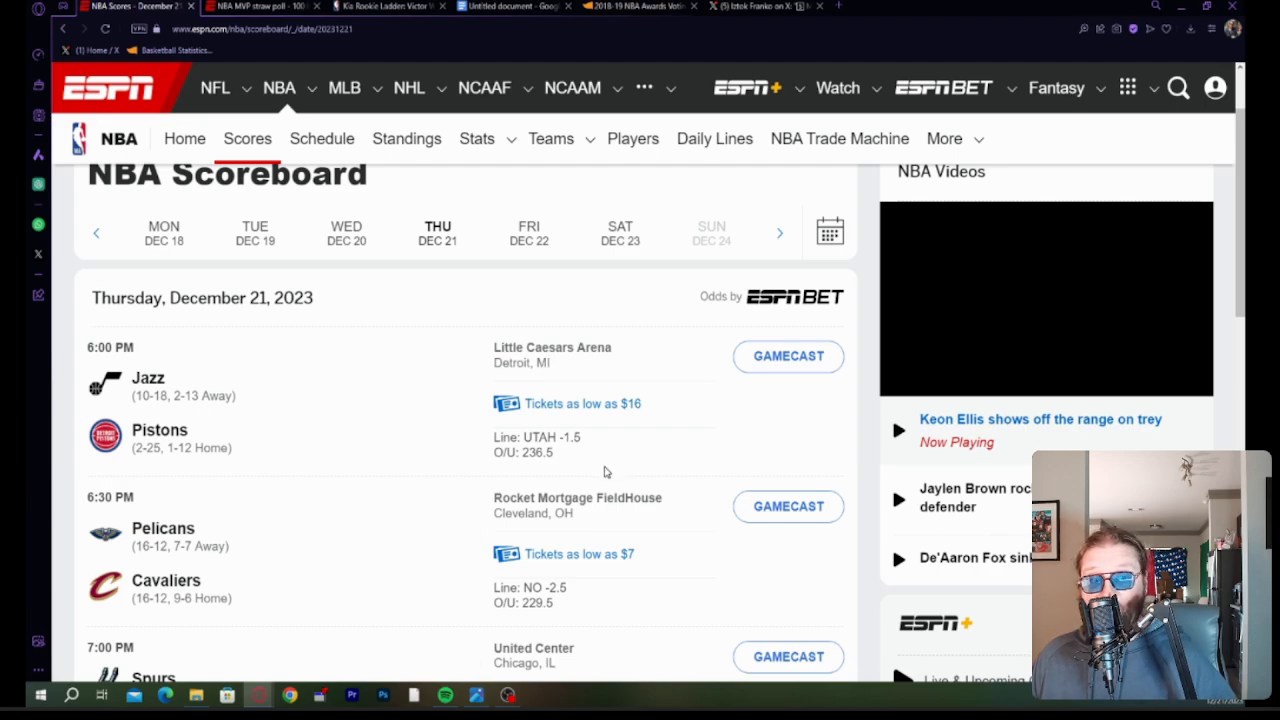
{"action": "mouse_move", "coordinate": [594, 490]}
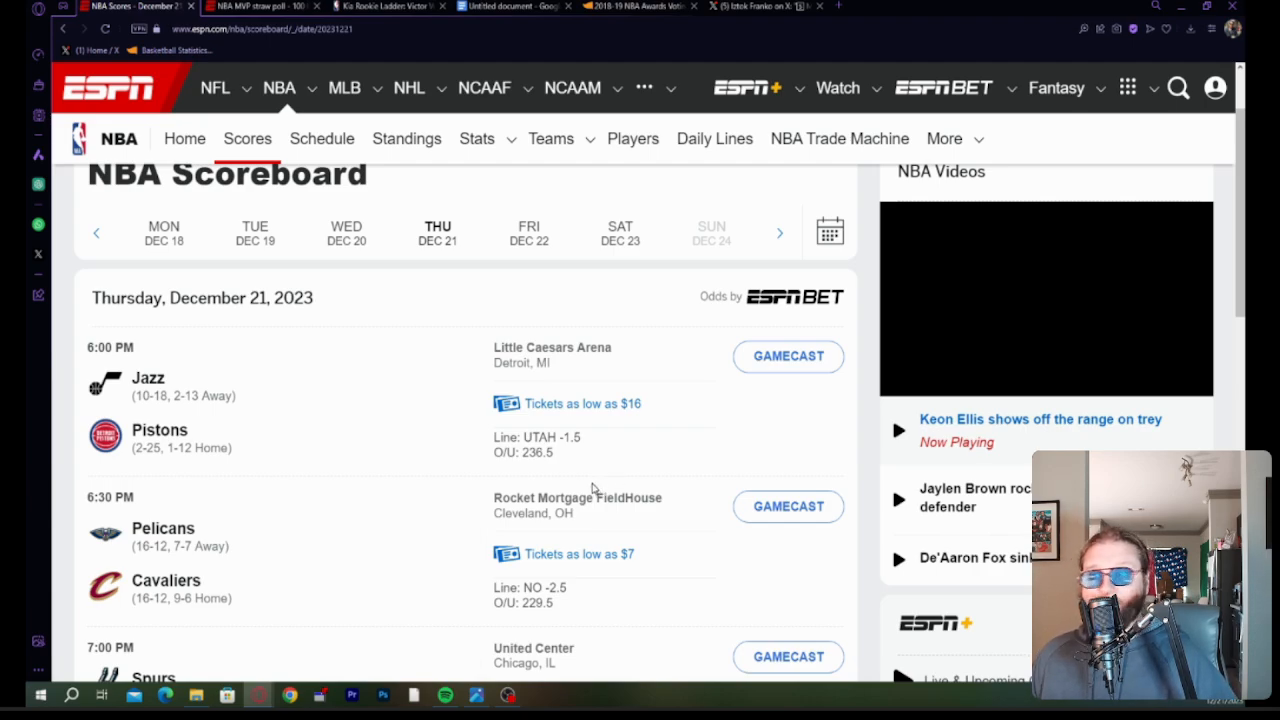
{"action": "mouse_move", "coordinate": [598, 440]}
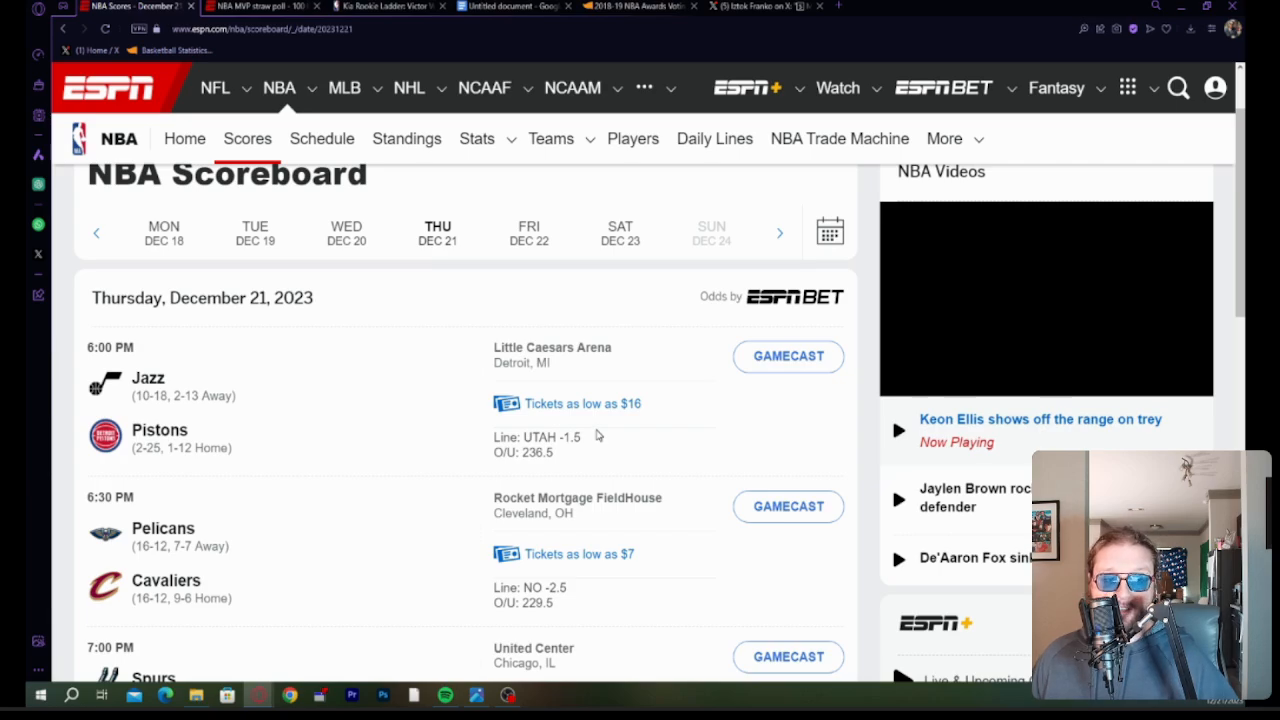
{"action": "double_click", "coordinate": [544, 437]}
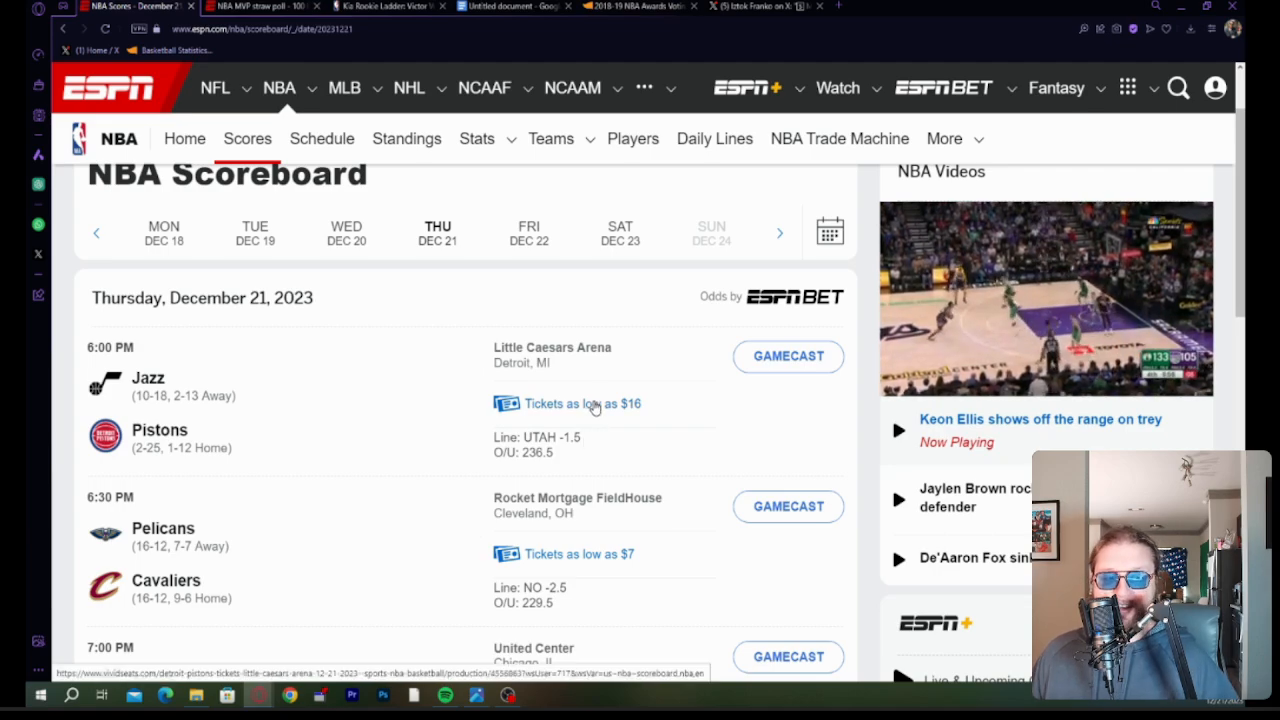
{"action": "scroll", "scroll_direction": "down", "scroll_amount": 3}
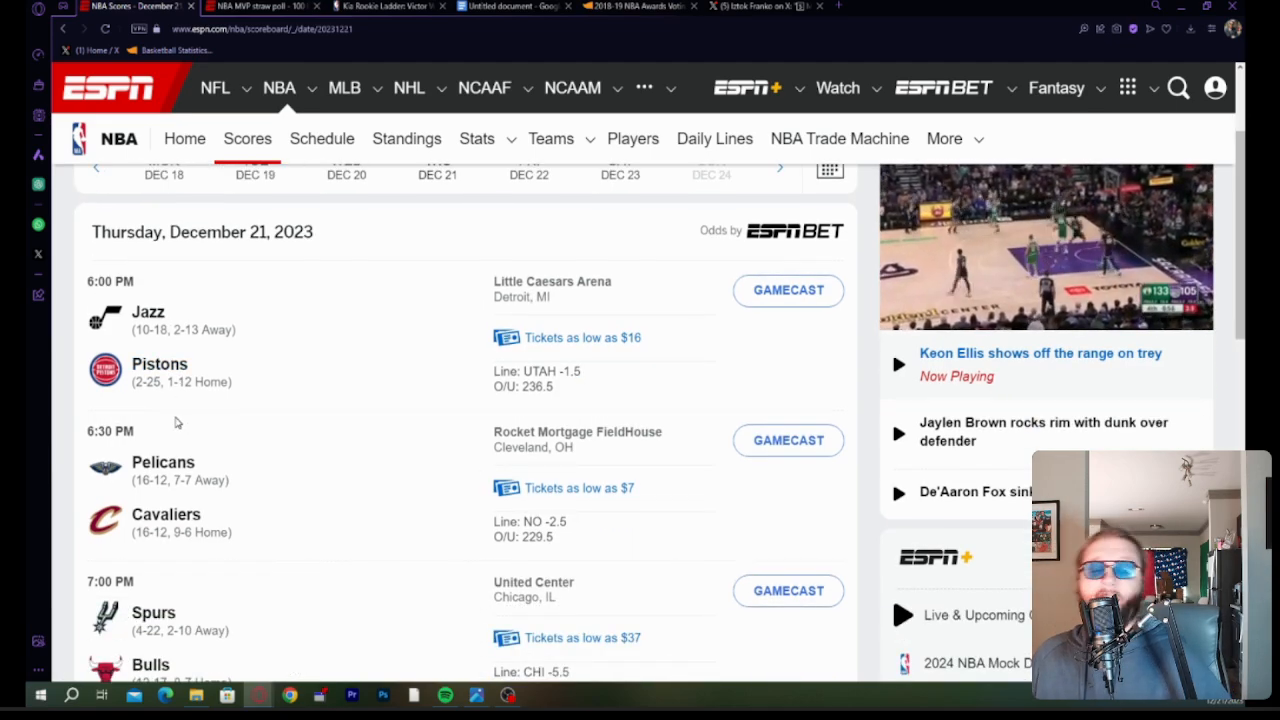
{"action": "right_click", "coordinate": [148, 311]}
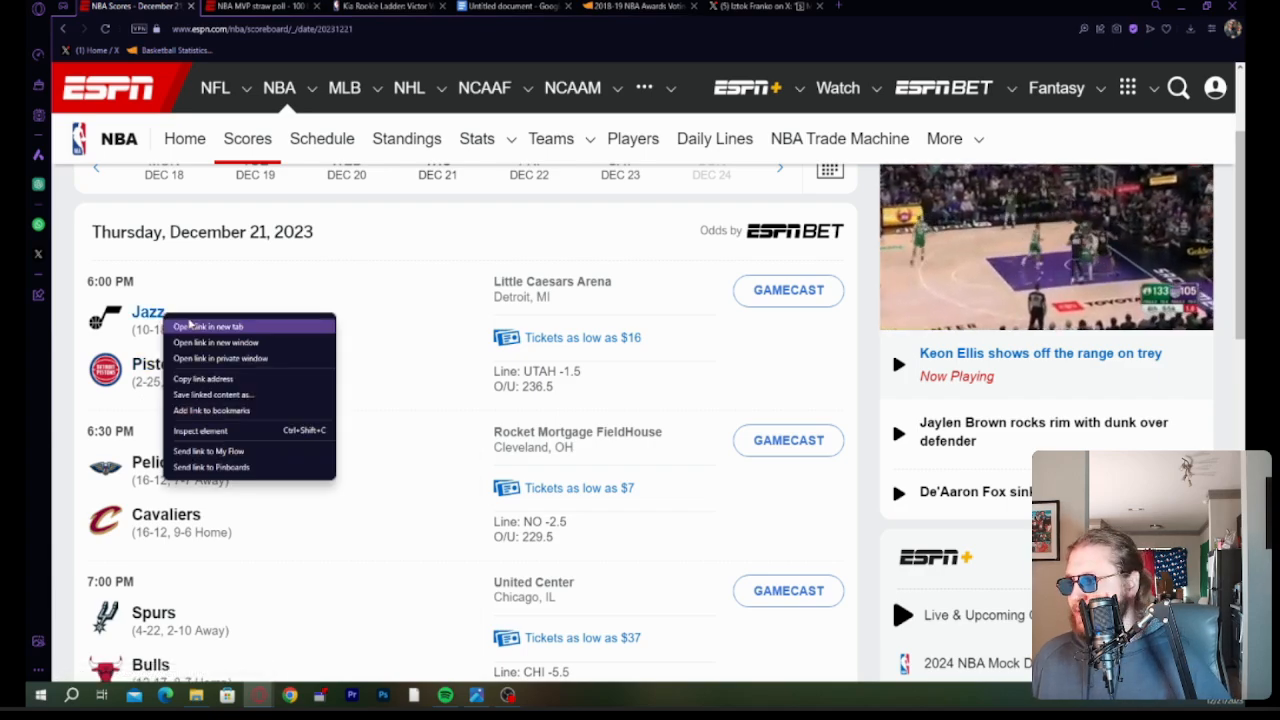
{"action": "left_click", "coordinate": [208, 326]}
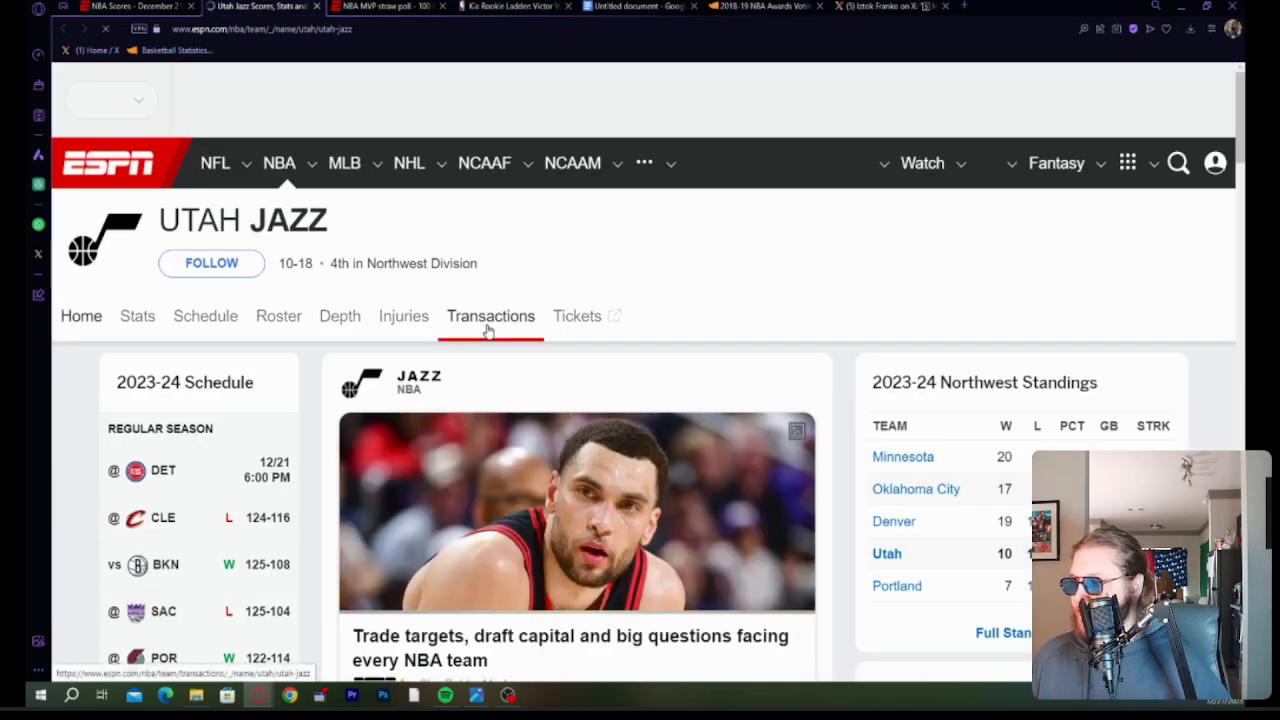
{"action": "scroll", "scroll_direction": "down", "scroll_amount": 3}
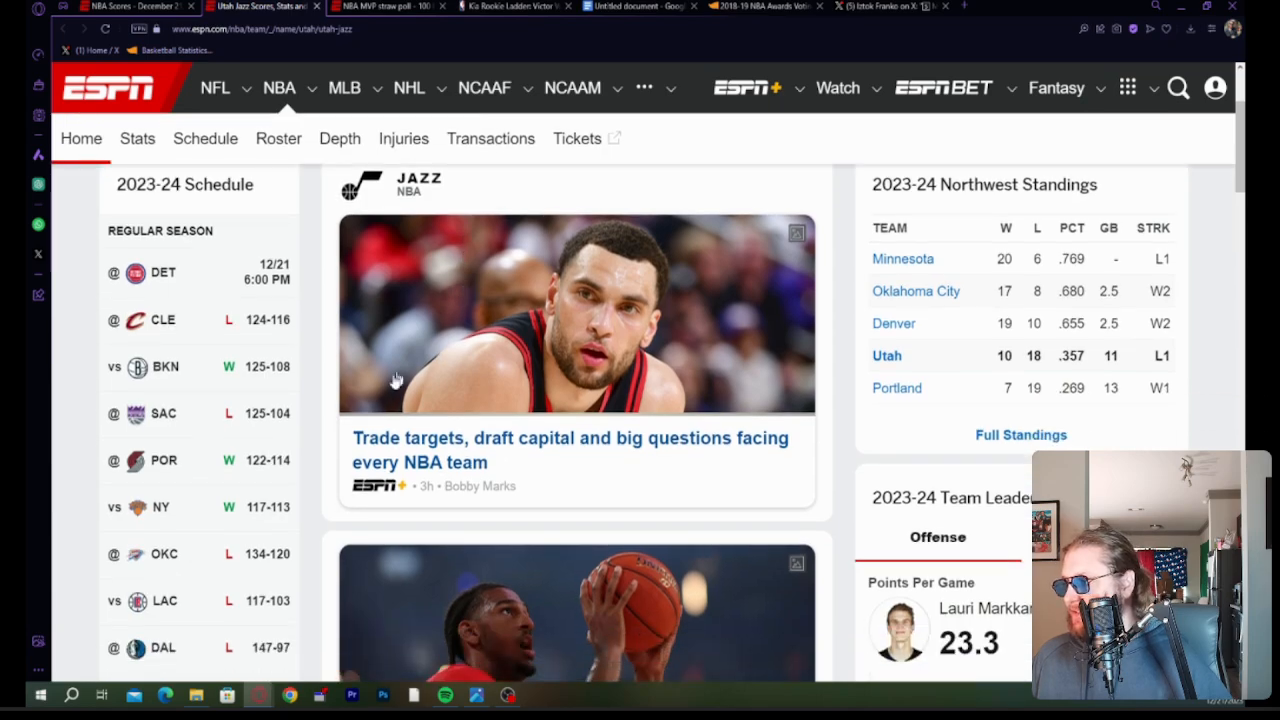
{"action": "mouse_move", "coordinate": [455, 227]}
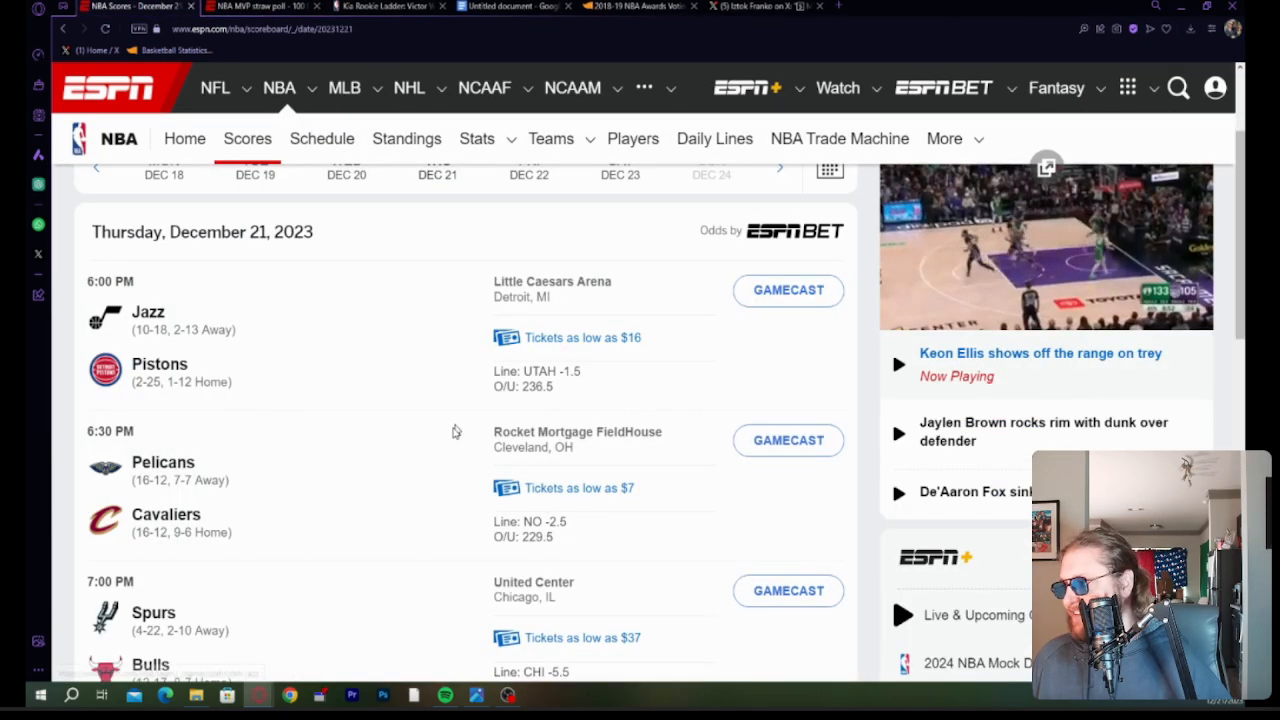
{"action": "scroll", "scroll_direction": "up", "scroll_amount": 3}
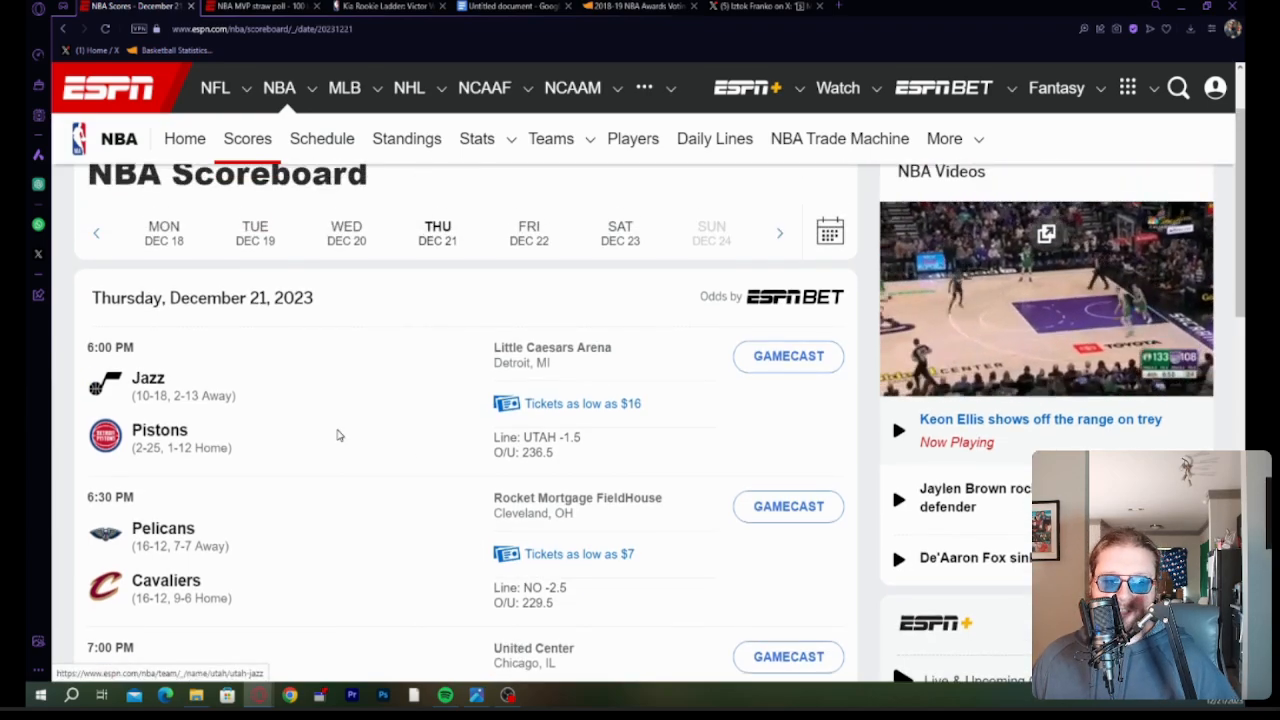
{"action": "scroll", "scroll_direction": "down", "scroll_amount": 3}
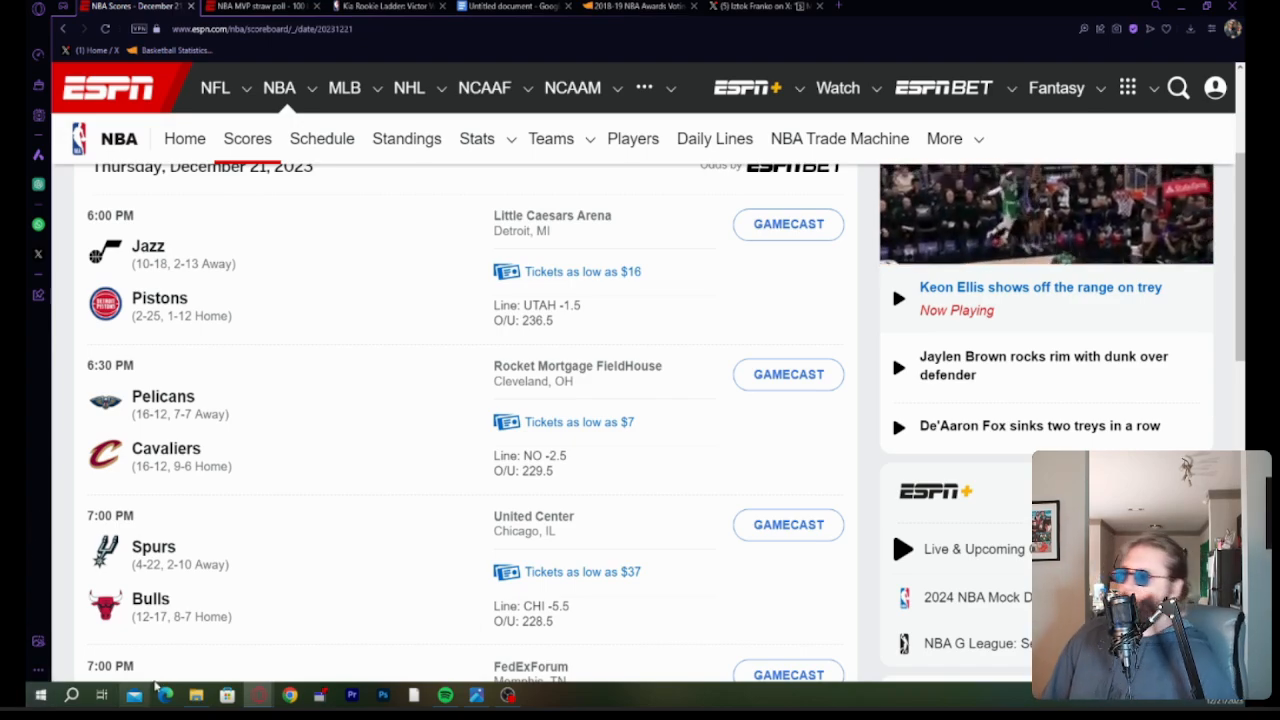
{"action": "mouse_move", "coordinate": [166, 448]}
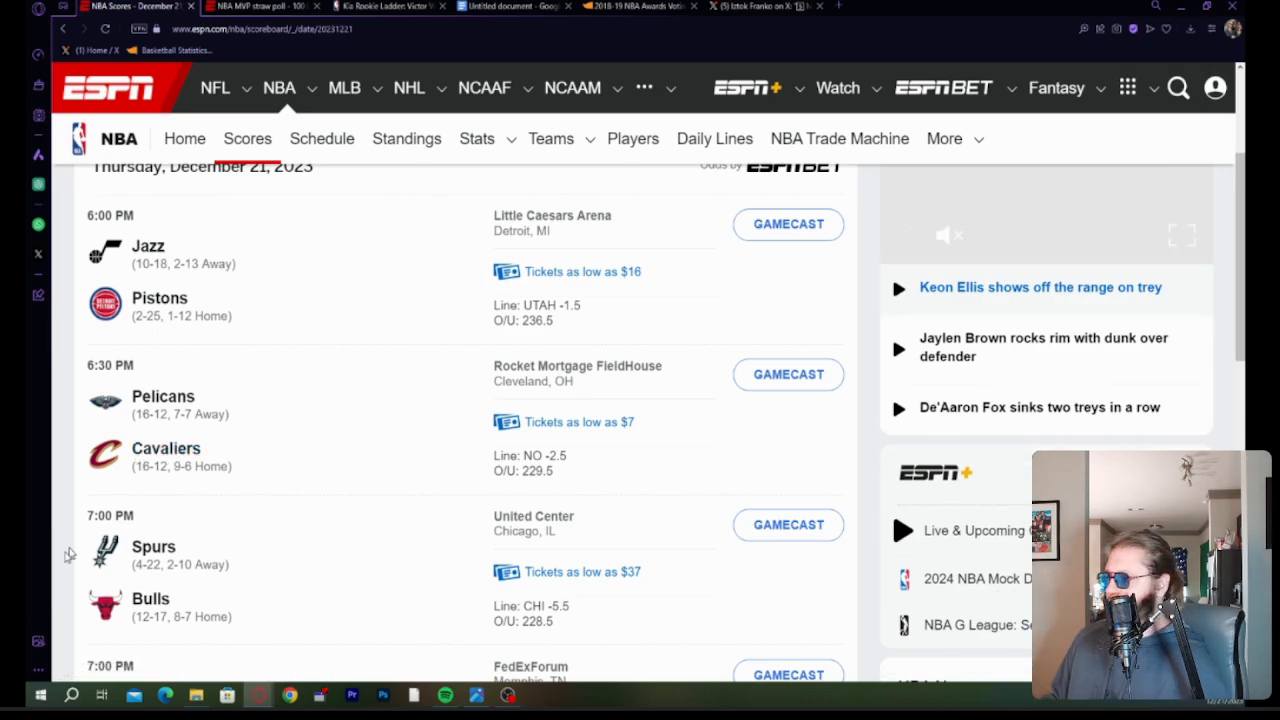
{"action": "scroll", "scroll_direction": "down", "scroll_amount": 3}
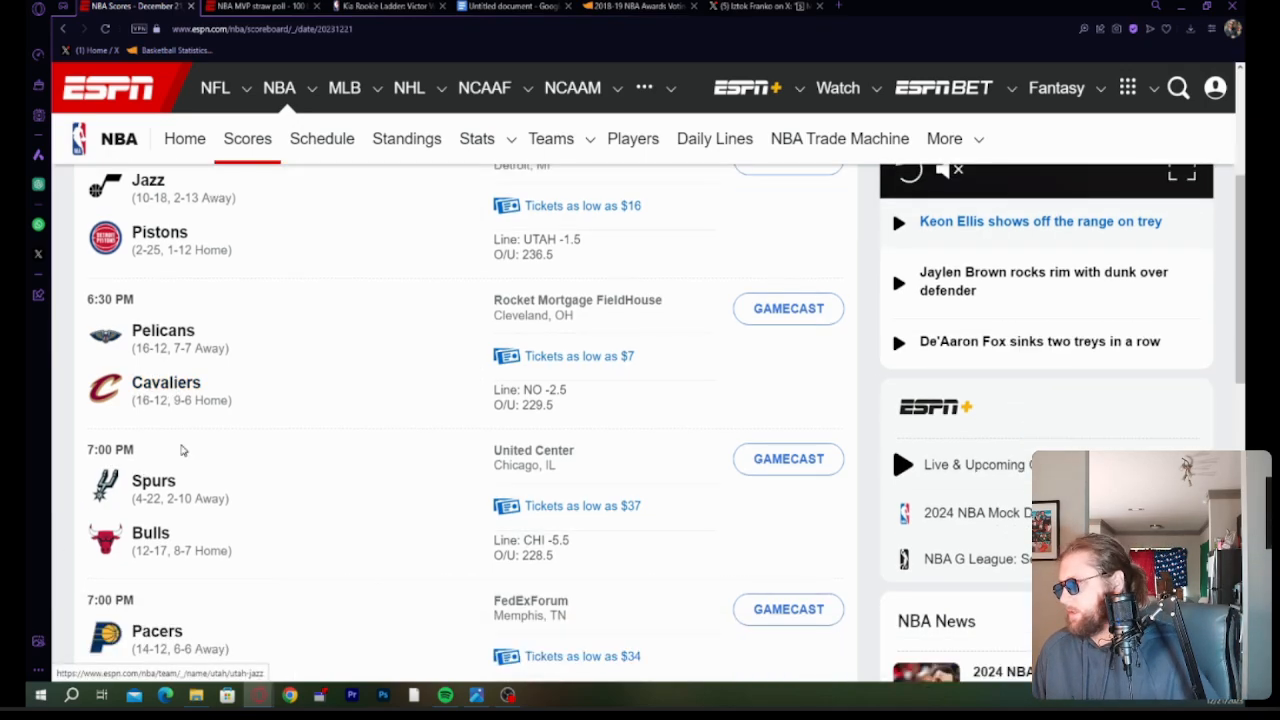
{"action": "scroll", "scroll_direction": "down", "scroll_amount": 3}
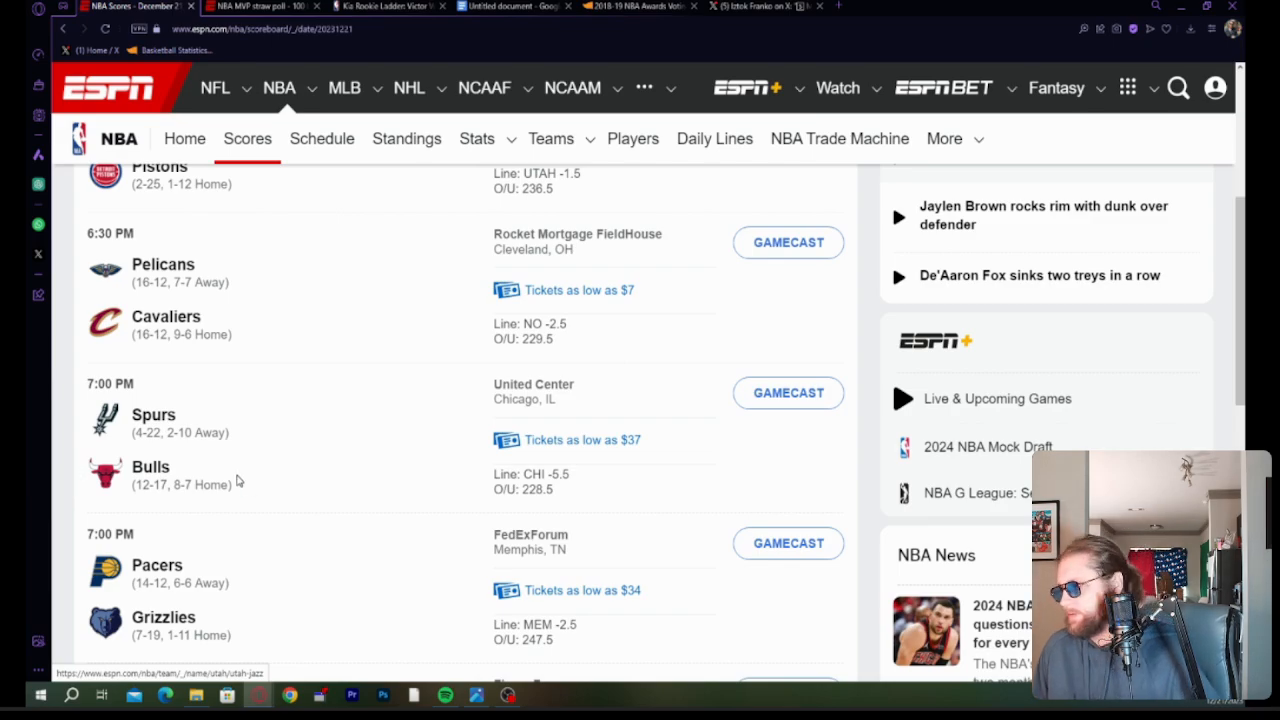
{"action": "scroll", "scroll_direction": "down", "scroll_amount": 3}
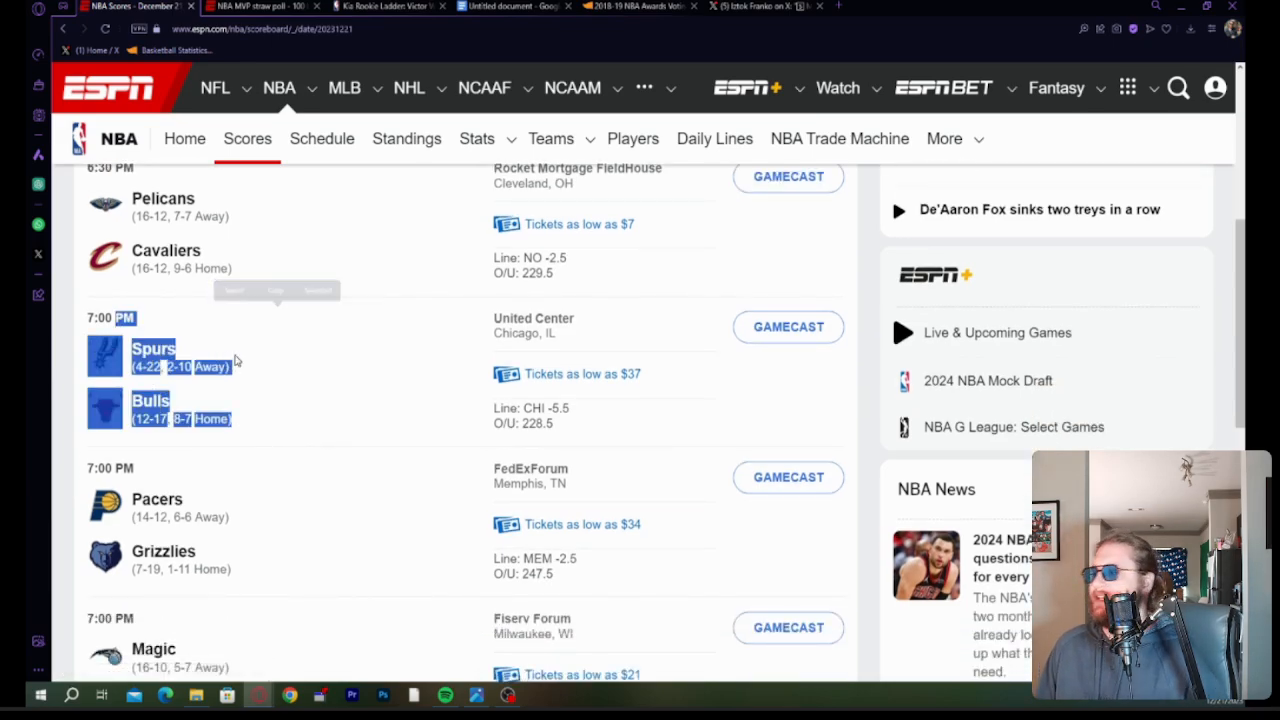
{"action": "scroll", "scroll_direction": "down", "scroll_amount": 3}
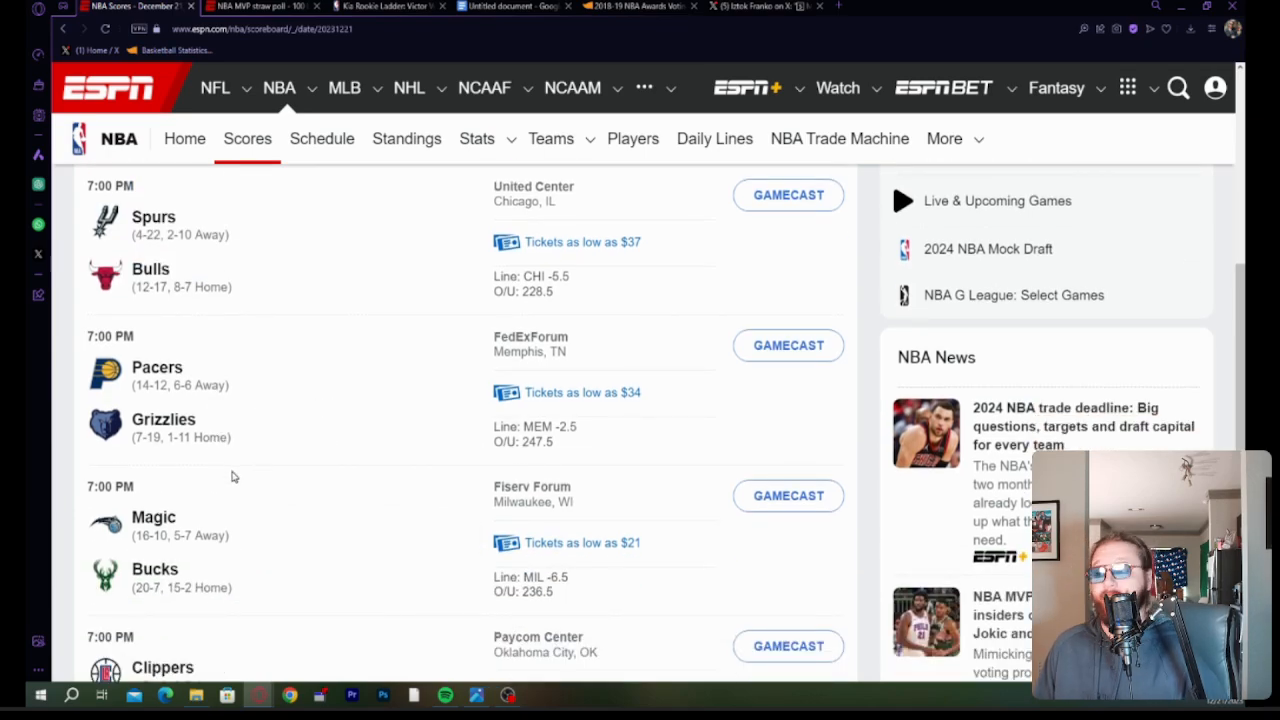
{"action": "scroll", "scroll_direction": "down", "scroll_amount": 3}
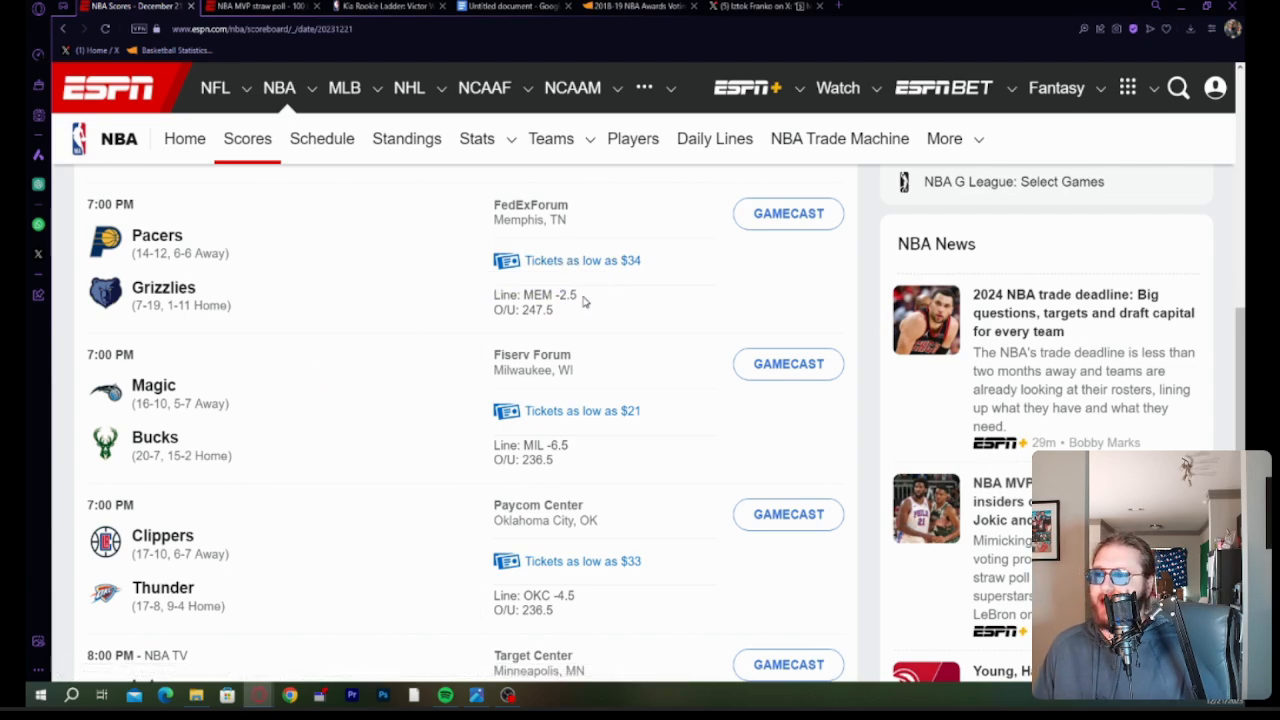
{"action": "double_click", "coordinate": [562, 295]}
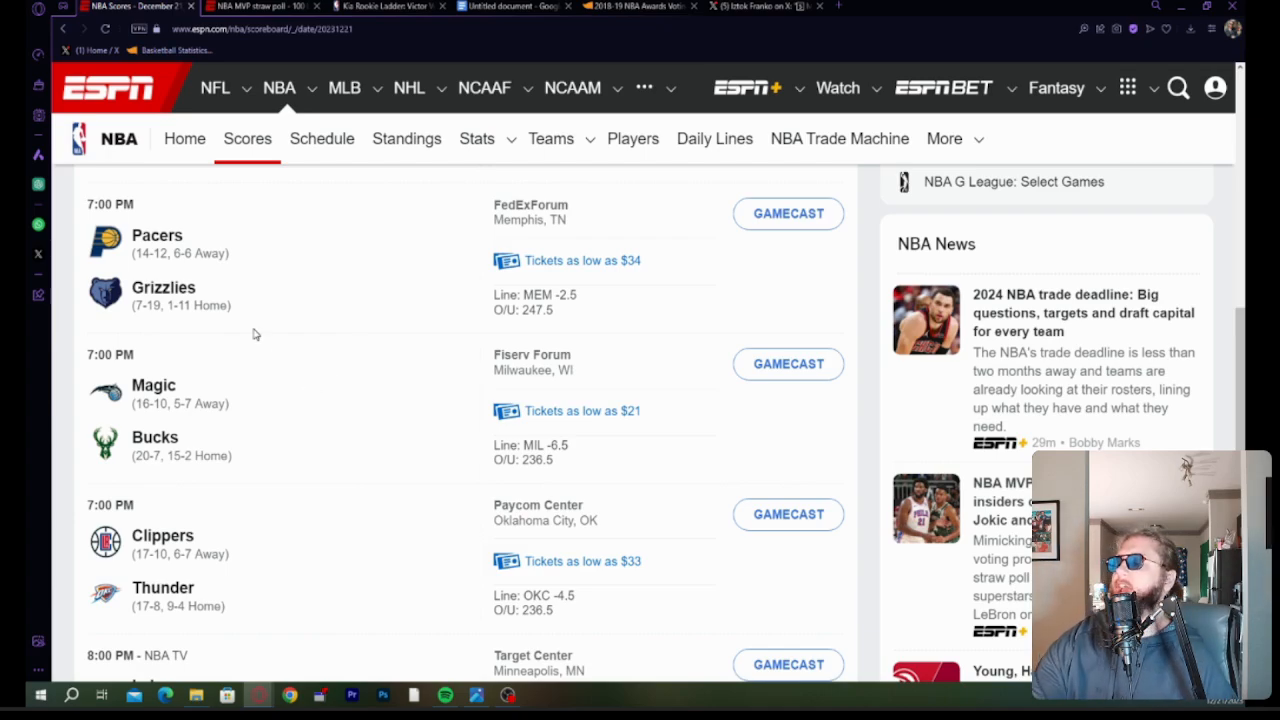
{"action": "mouse_move", "coordinate": [261, 427]}
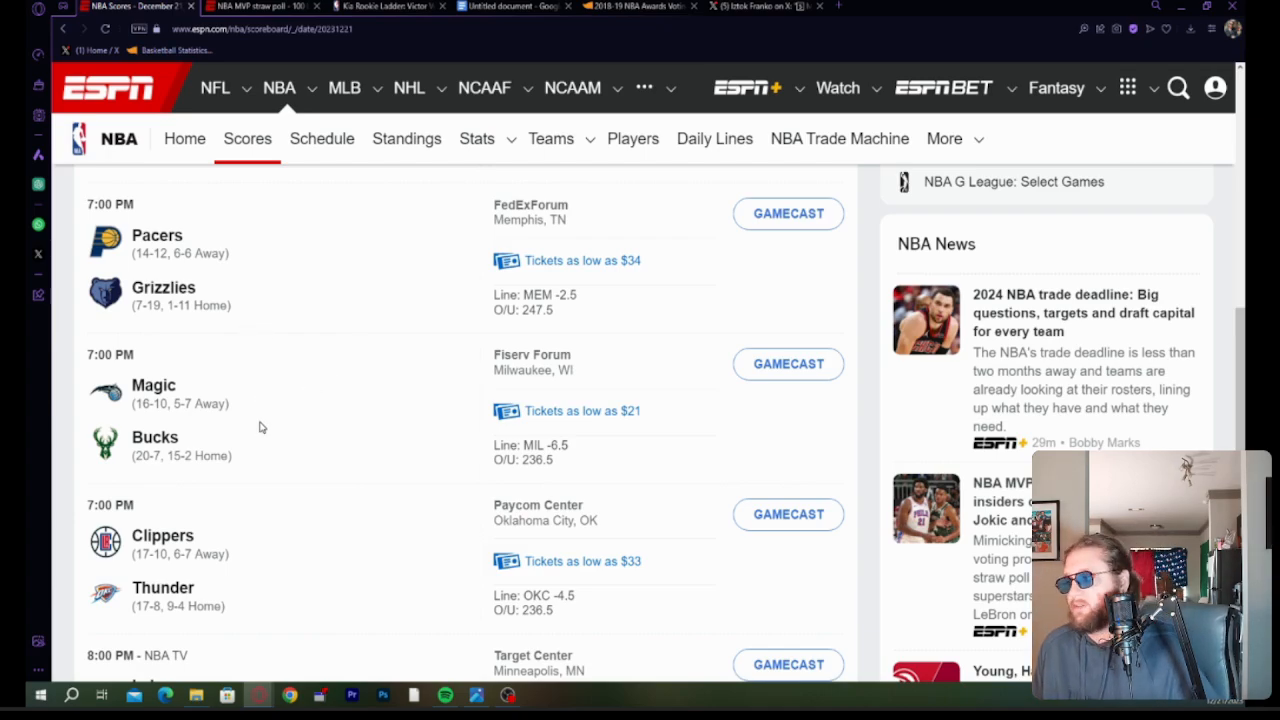
{"action": "scroll", "scroll_direction": "down", "scroll_amount": 3}
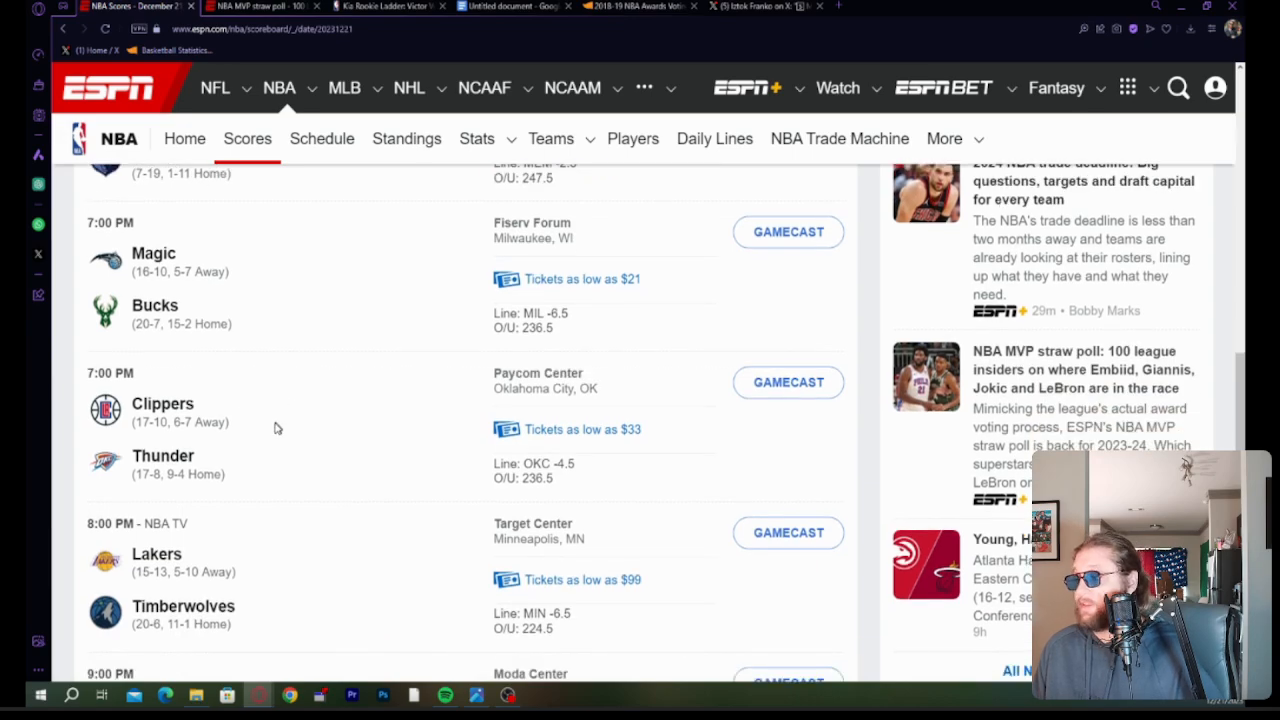
{"action": "scroll", "scroll_direction": "down", "scroll_amount": 3}
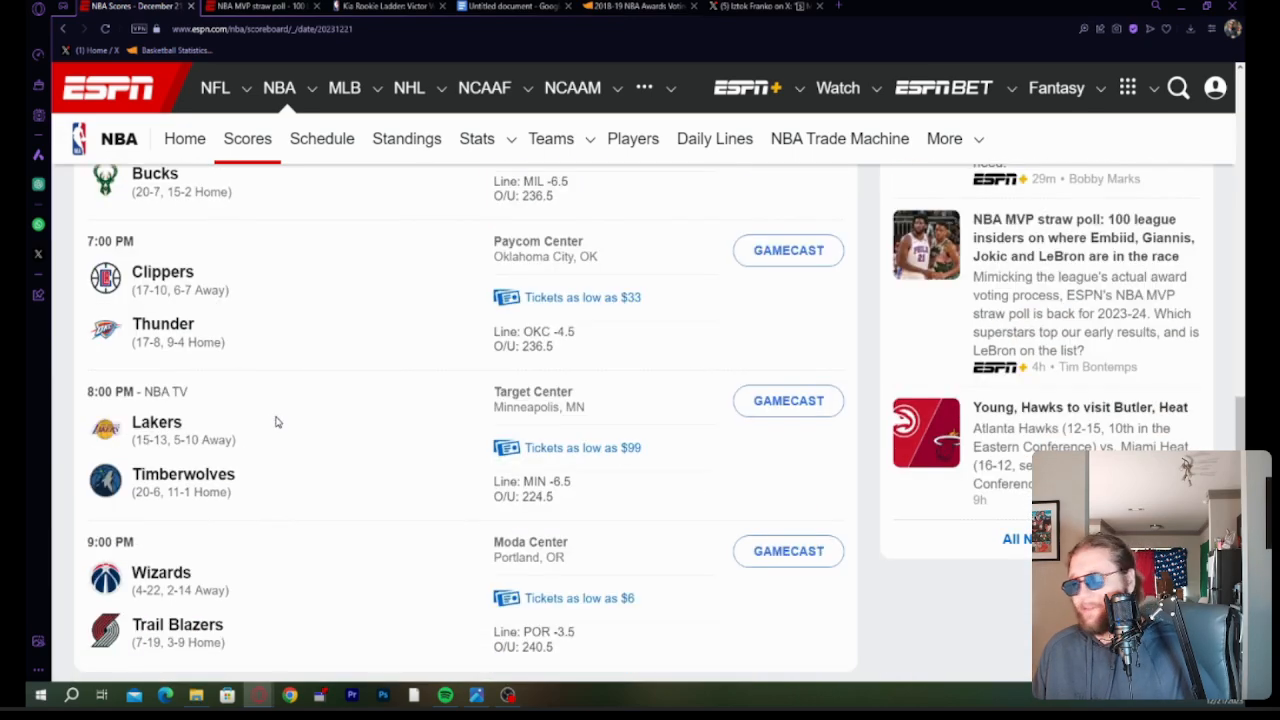
{"action": "mouse_move", "coordinate": [284, 491]}
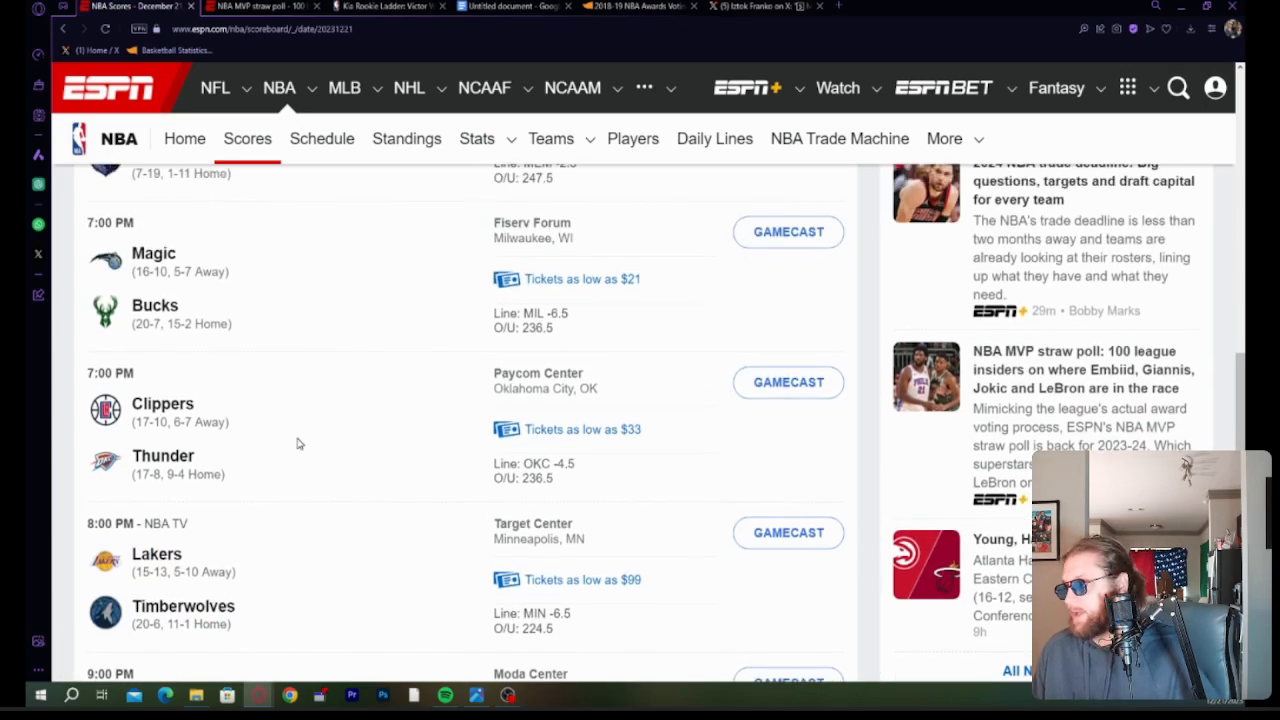
{"action": "scroll", "scroll_direction": "down", "scroll_amount": 3}
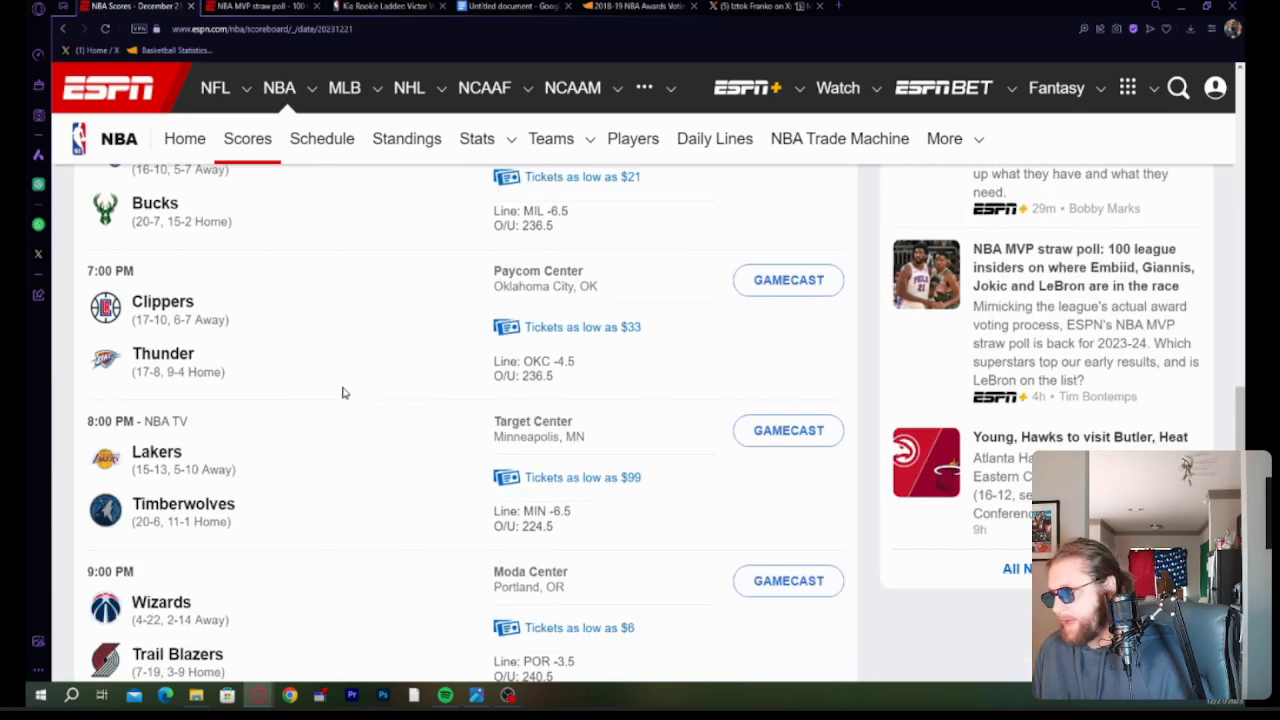
{"action": "scroll", "scroll_direction": "down", "scroll_amount": 3}
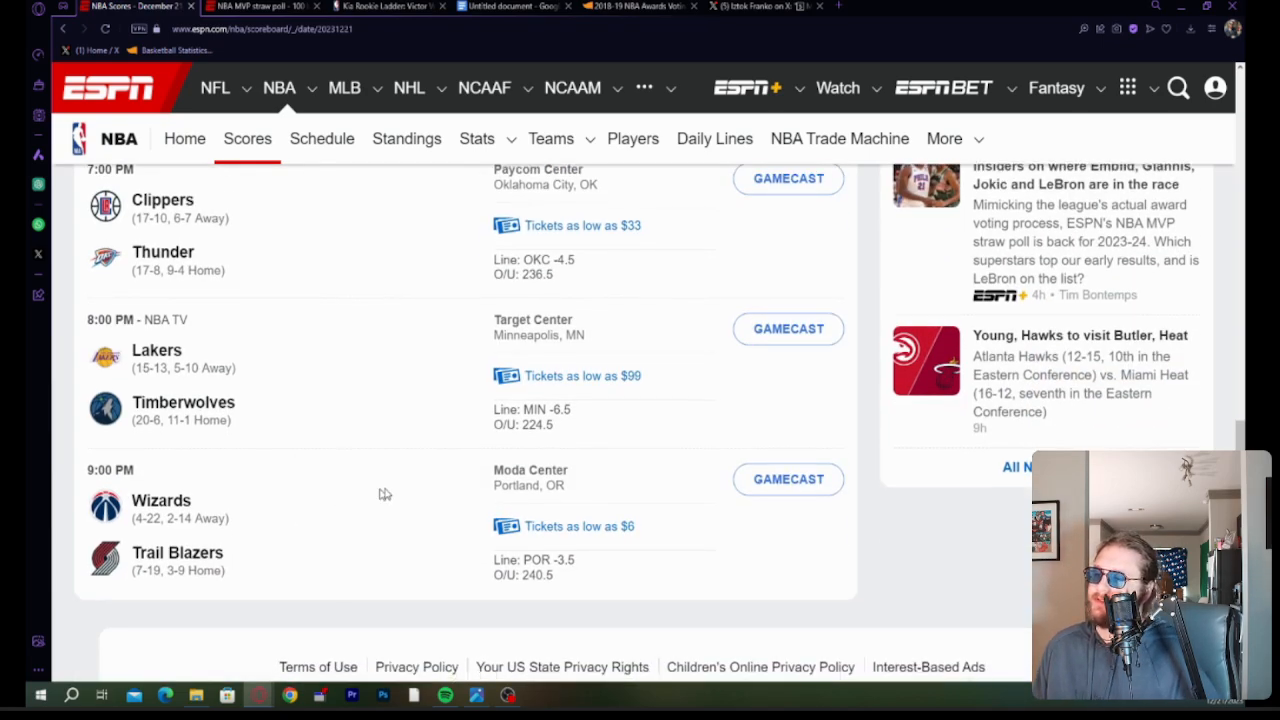